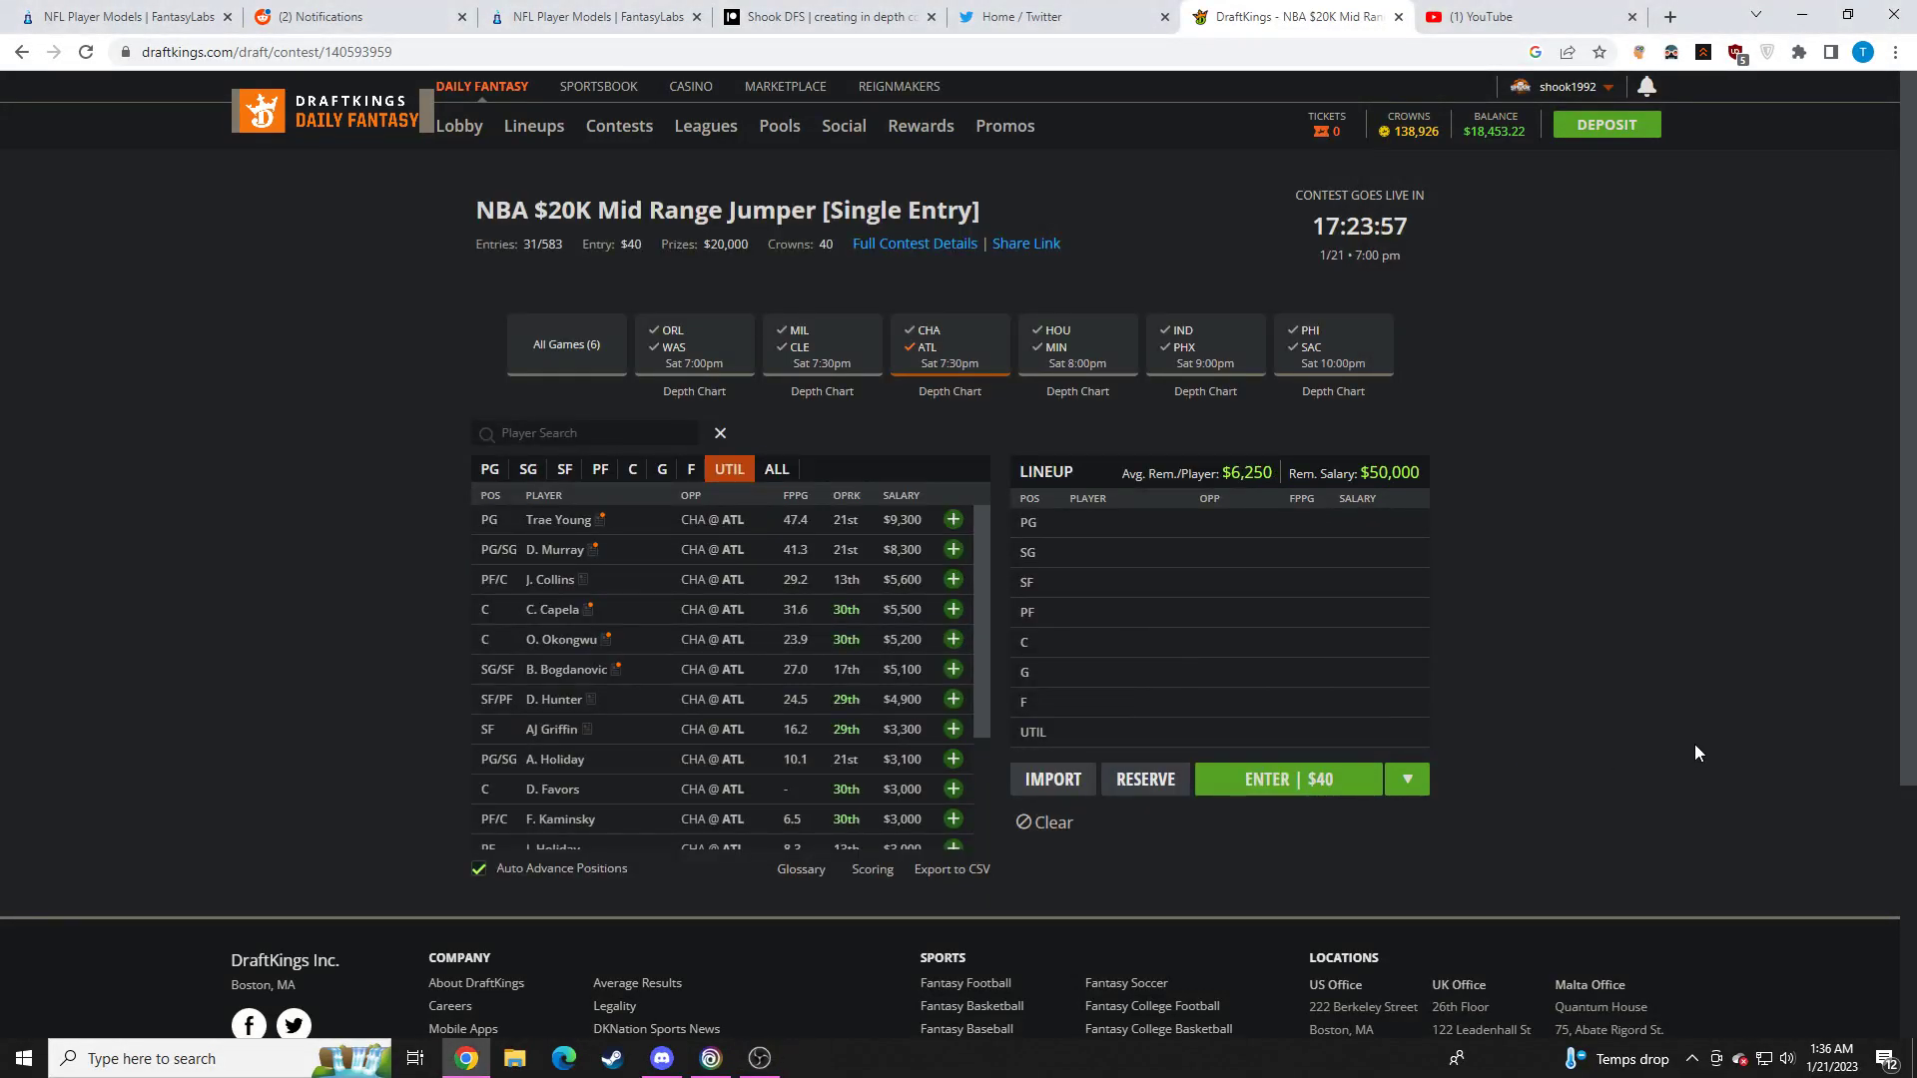
mouse_move(1646, 653)
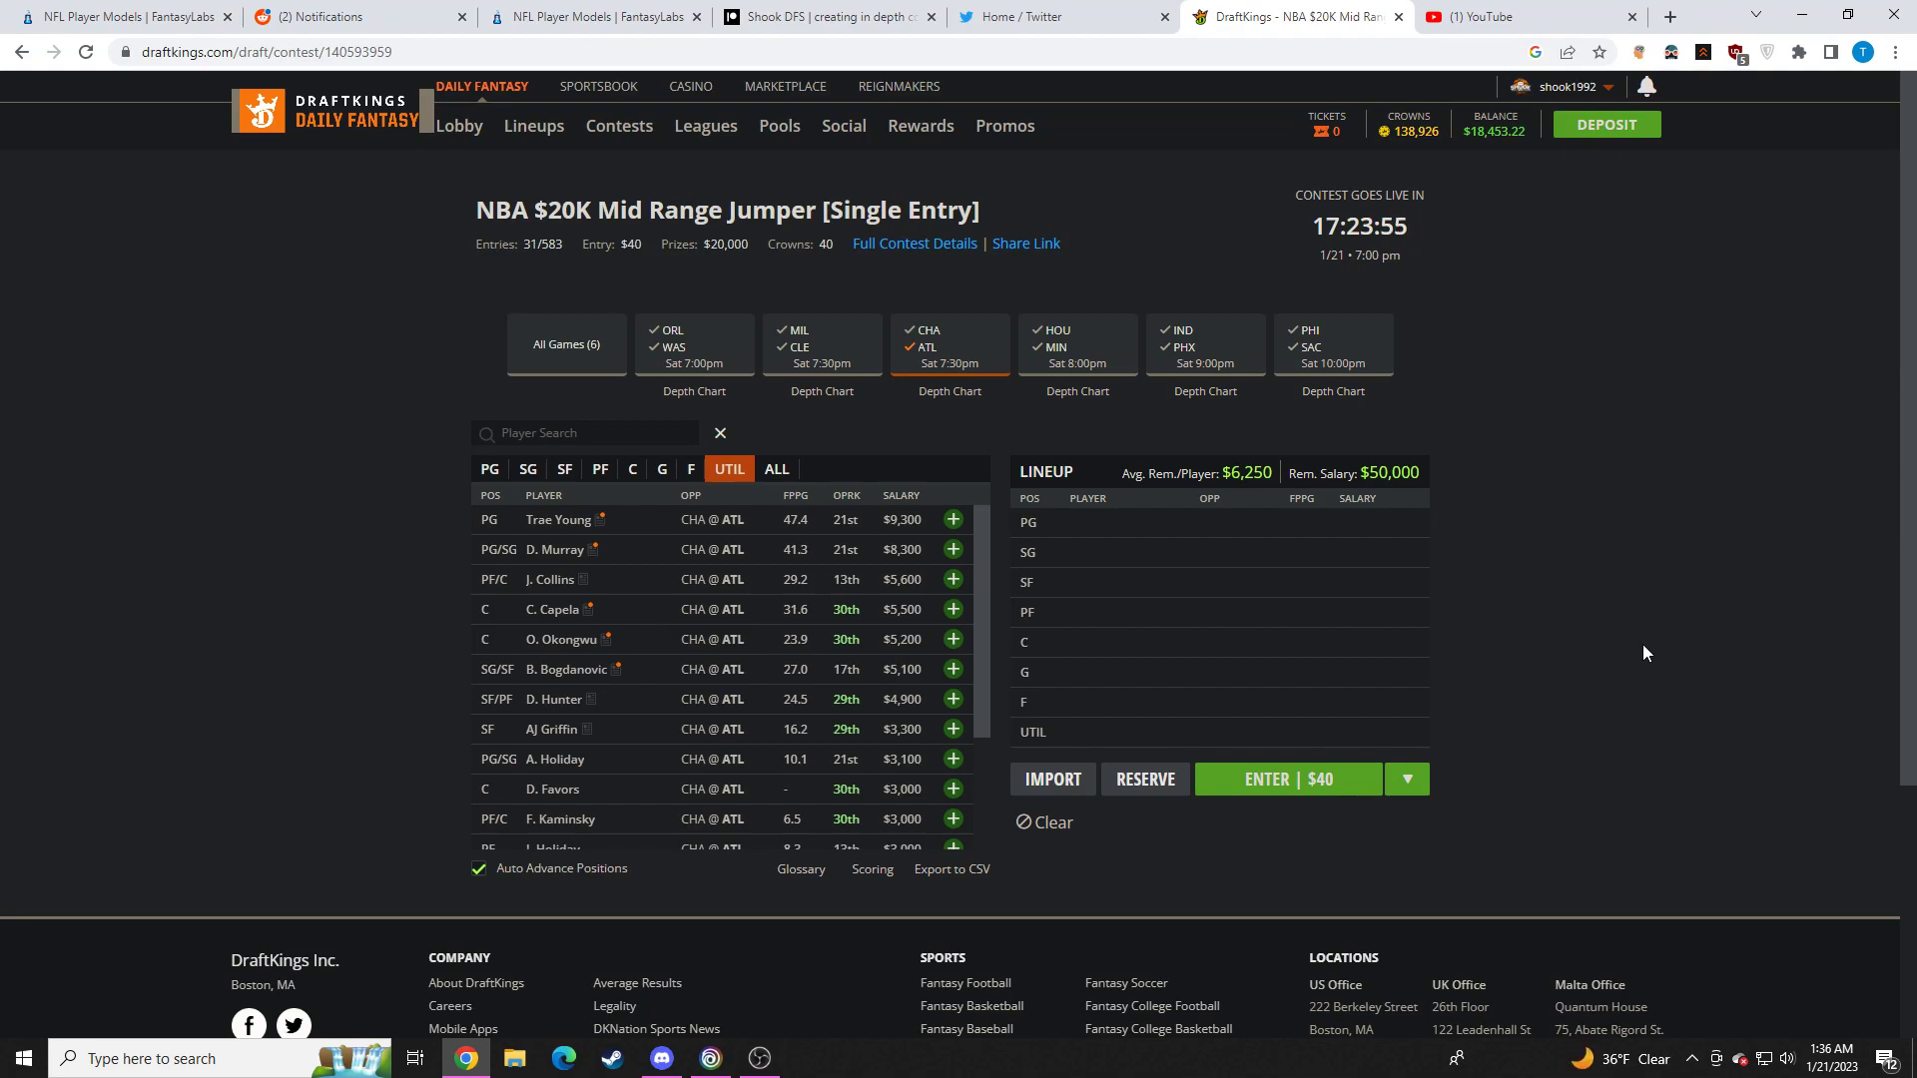
mouse_move(1364, 404)
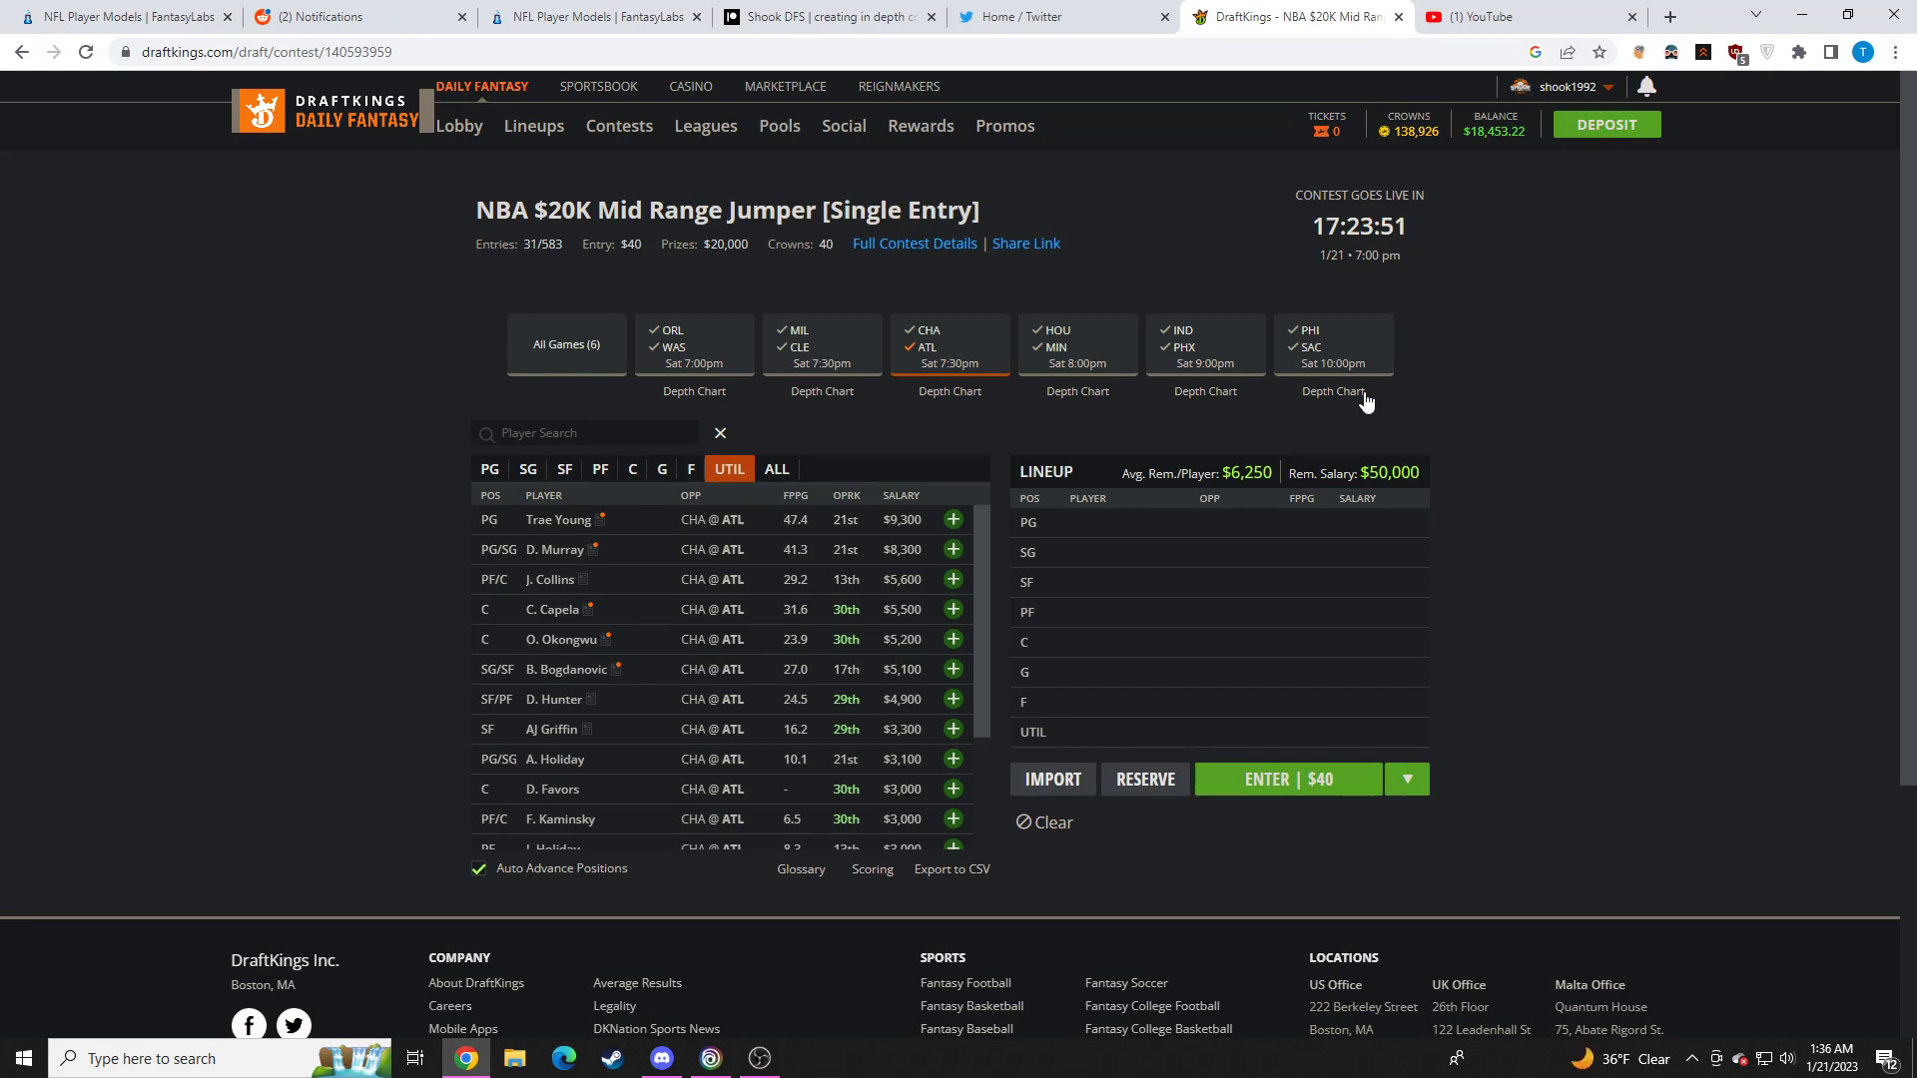
Bring up the r/dfsports LOCKS OF THE DAY NBA DFS 1/20 post and scroll through its comments
click(355, 16)
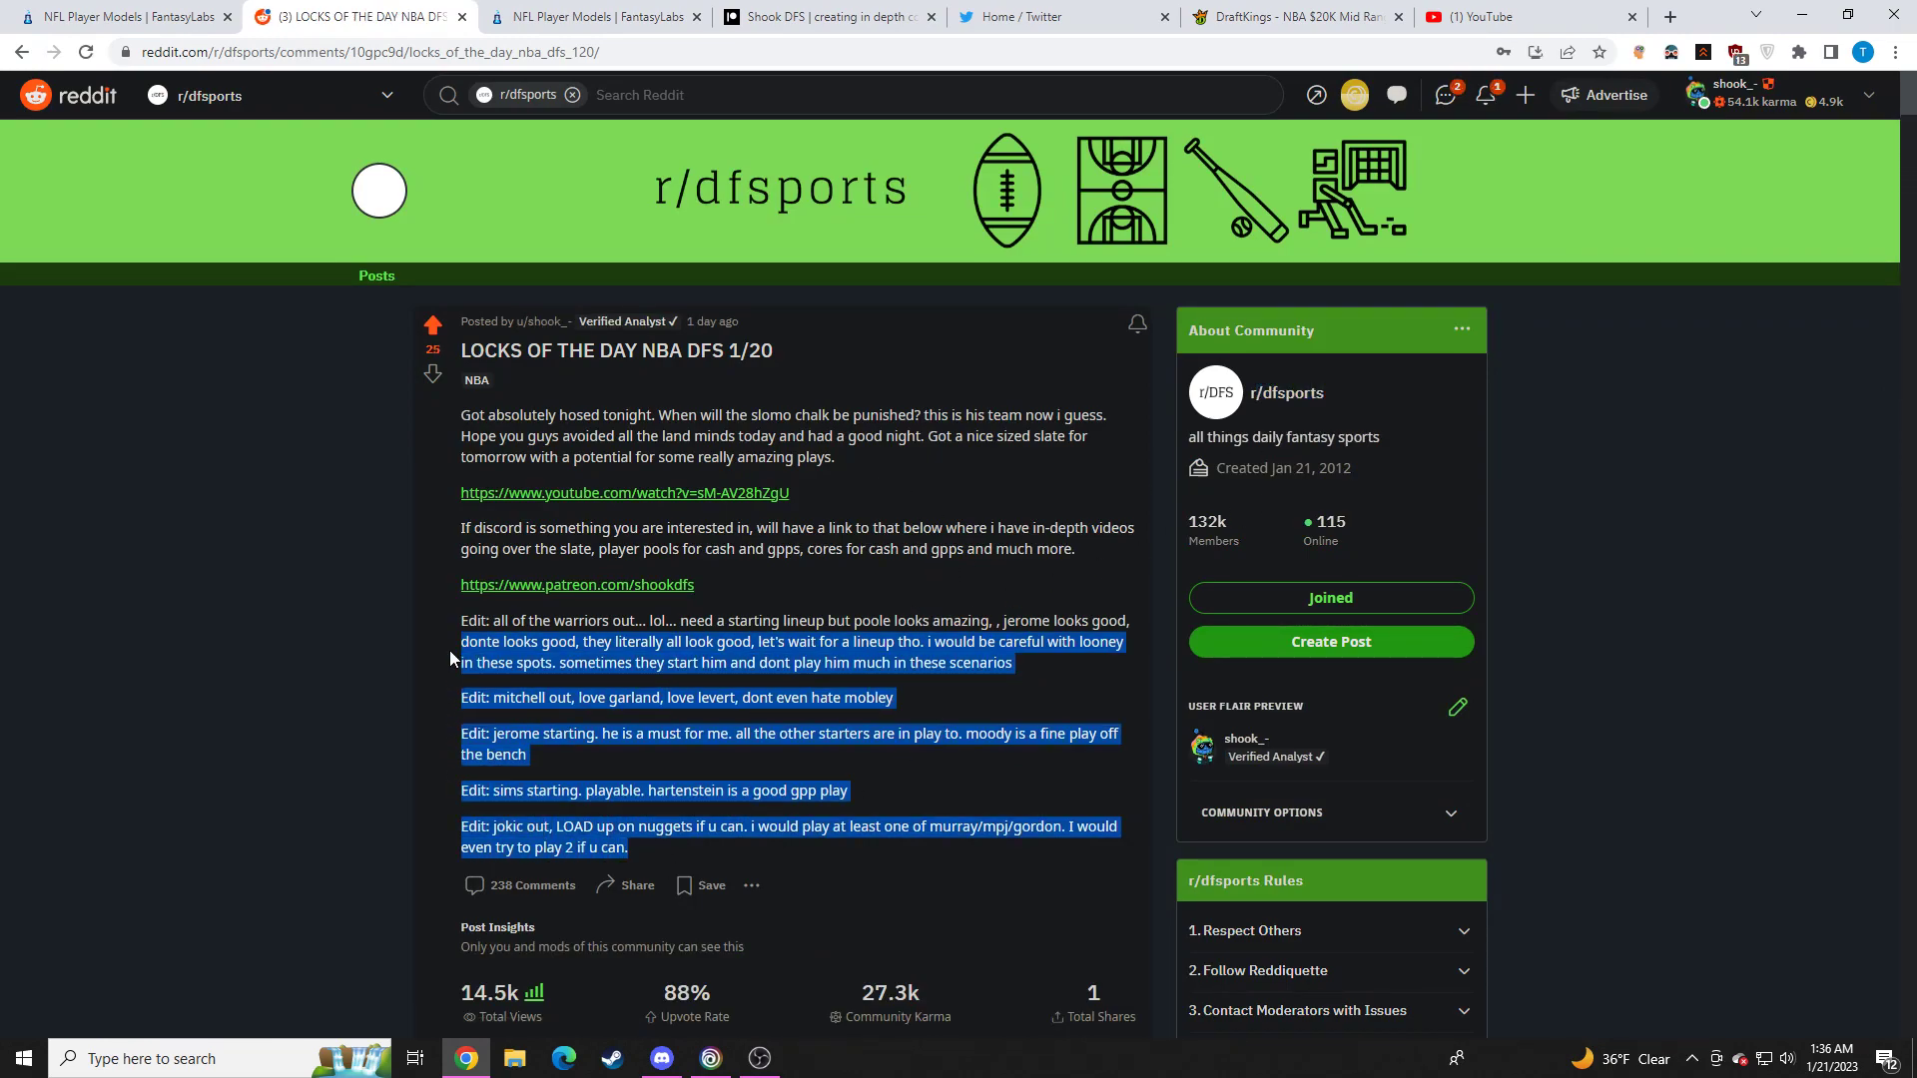
scroll(down, 3)
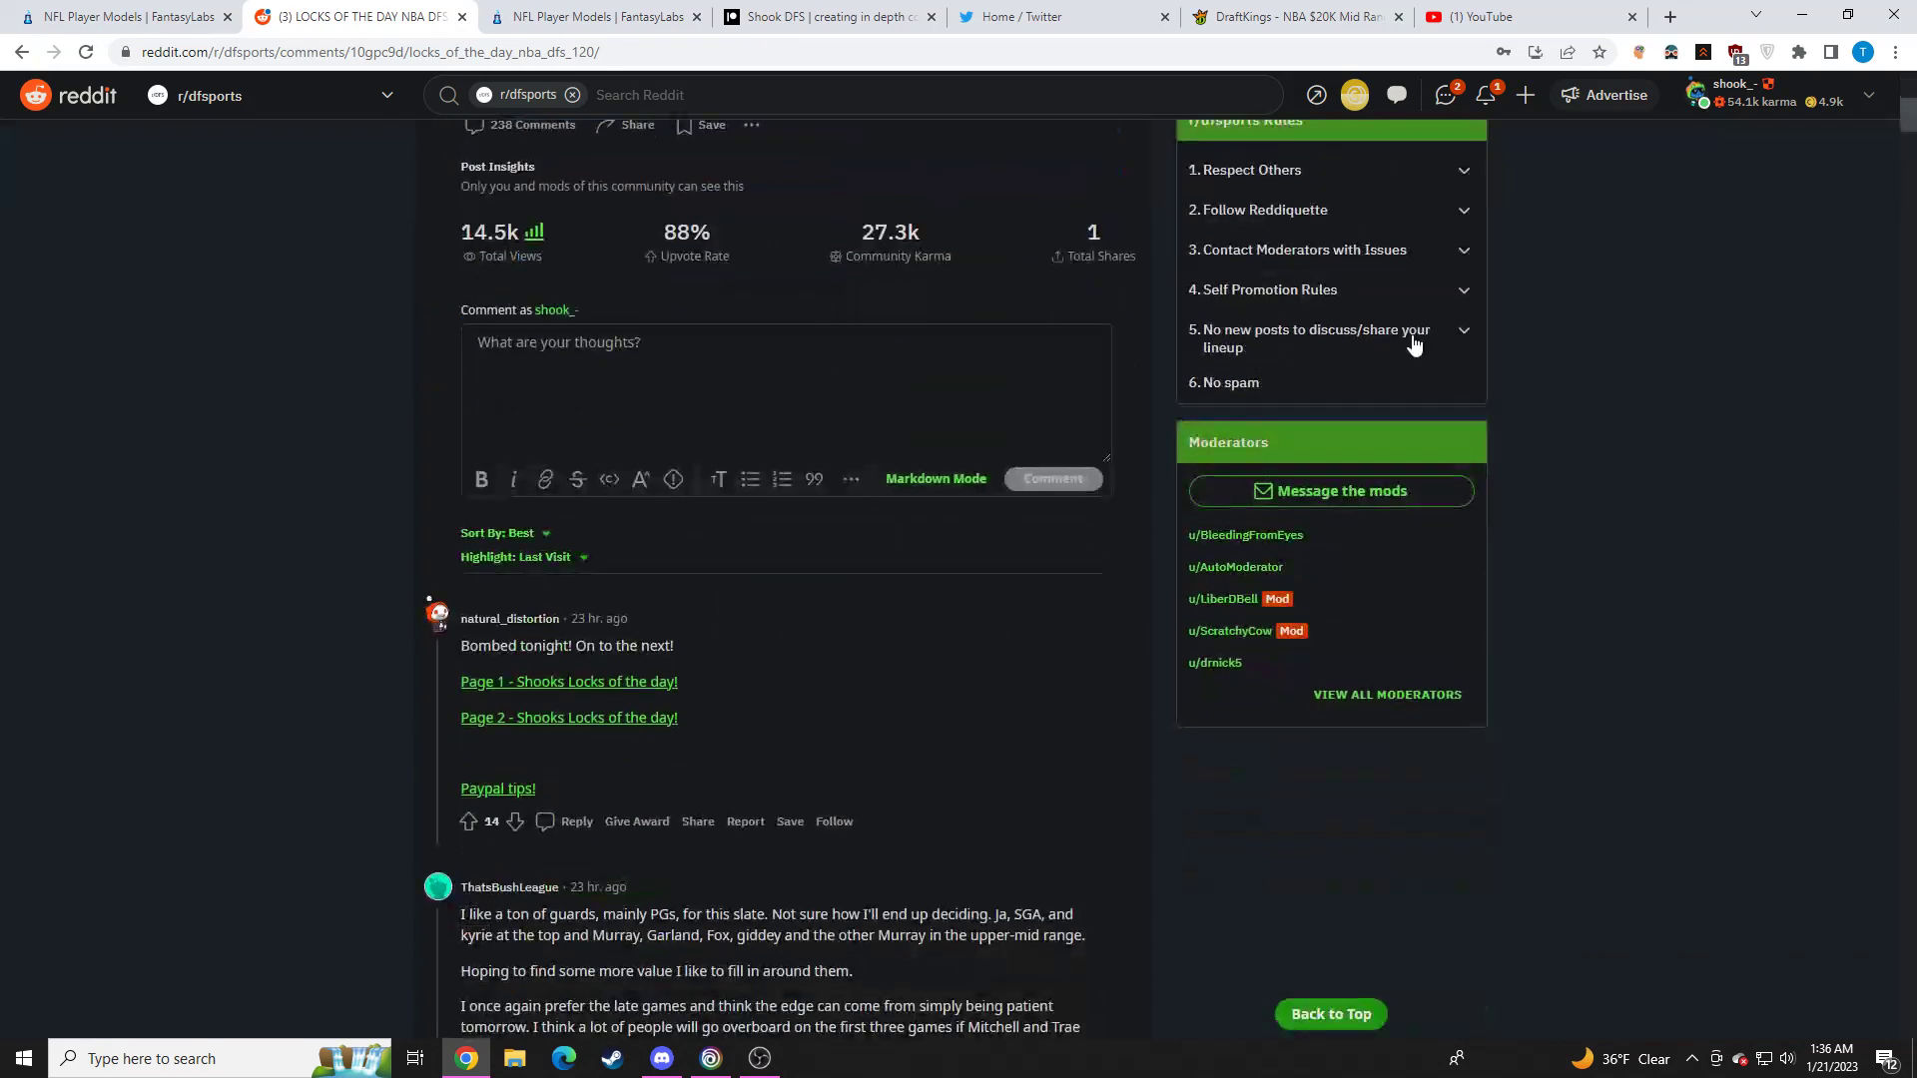
scroll(down, 3)
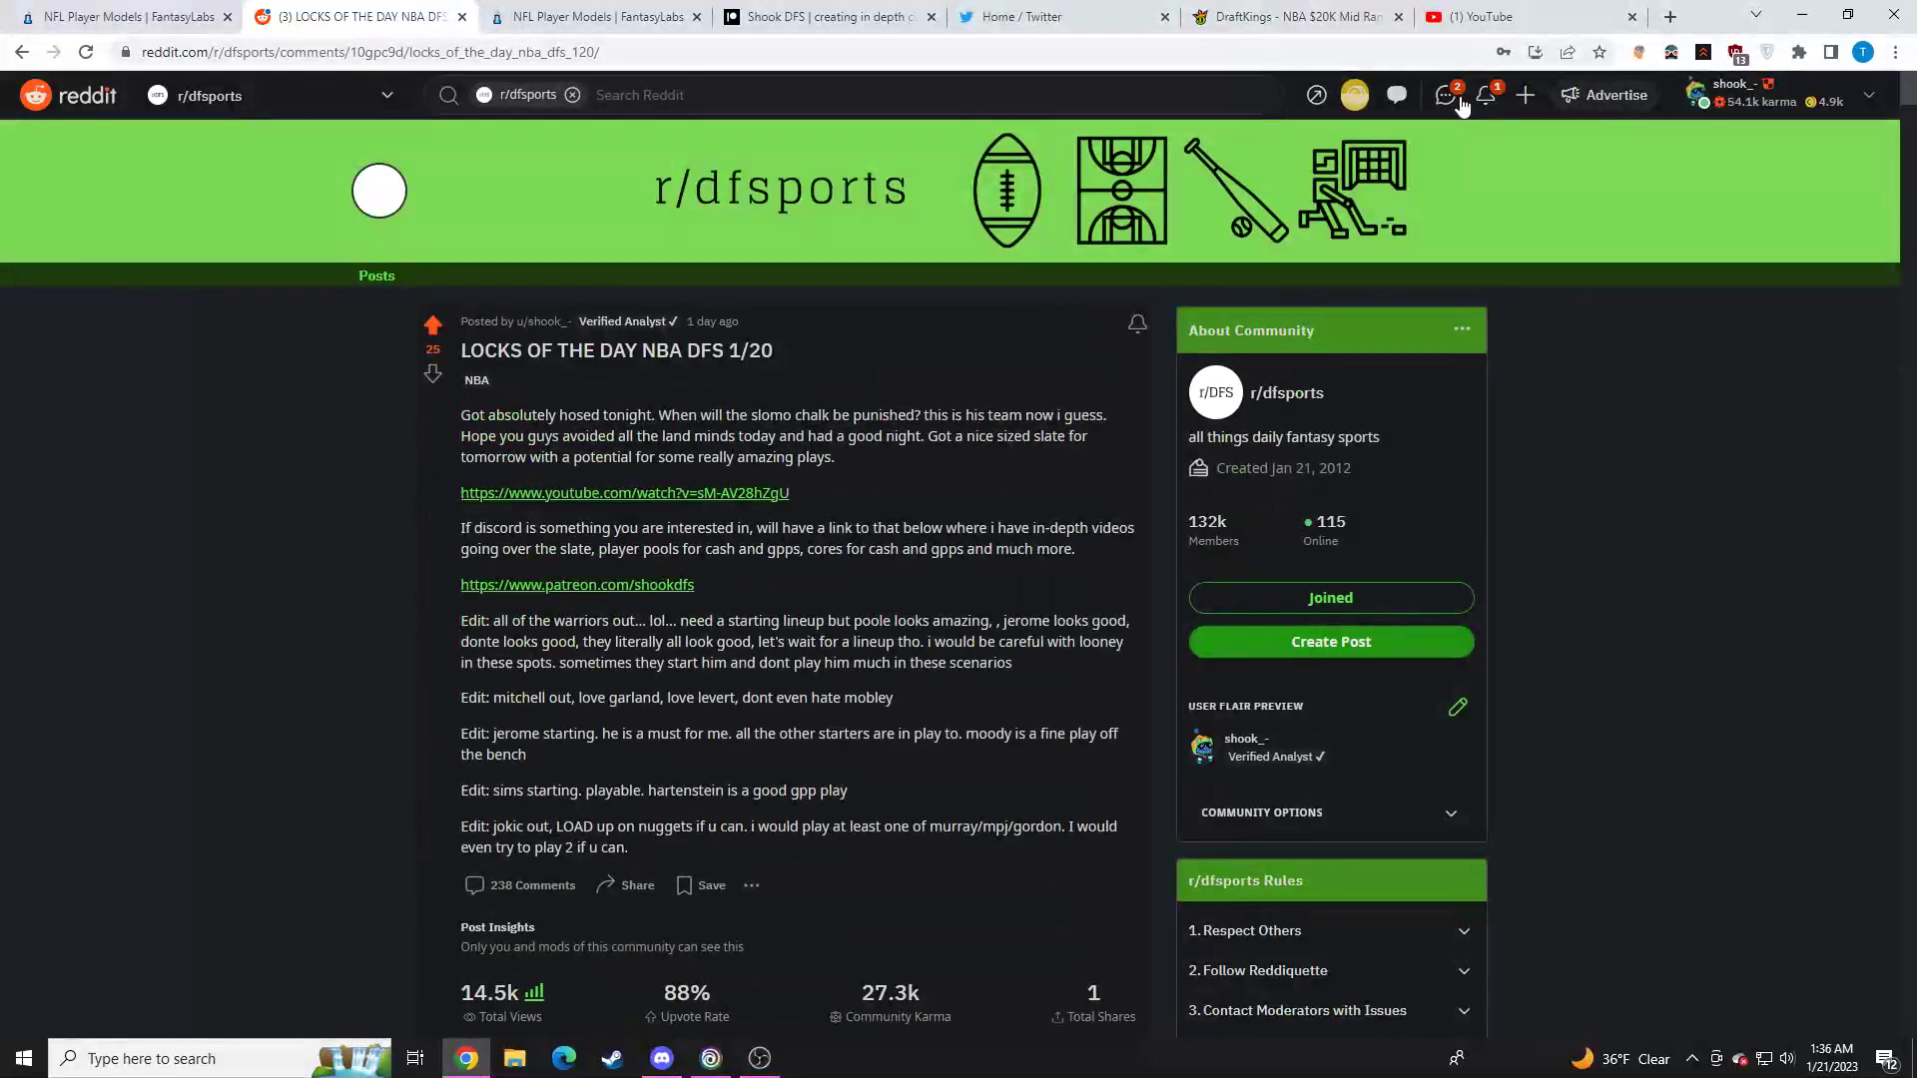
mouse_move(1398, 96)
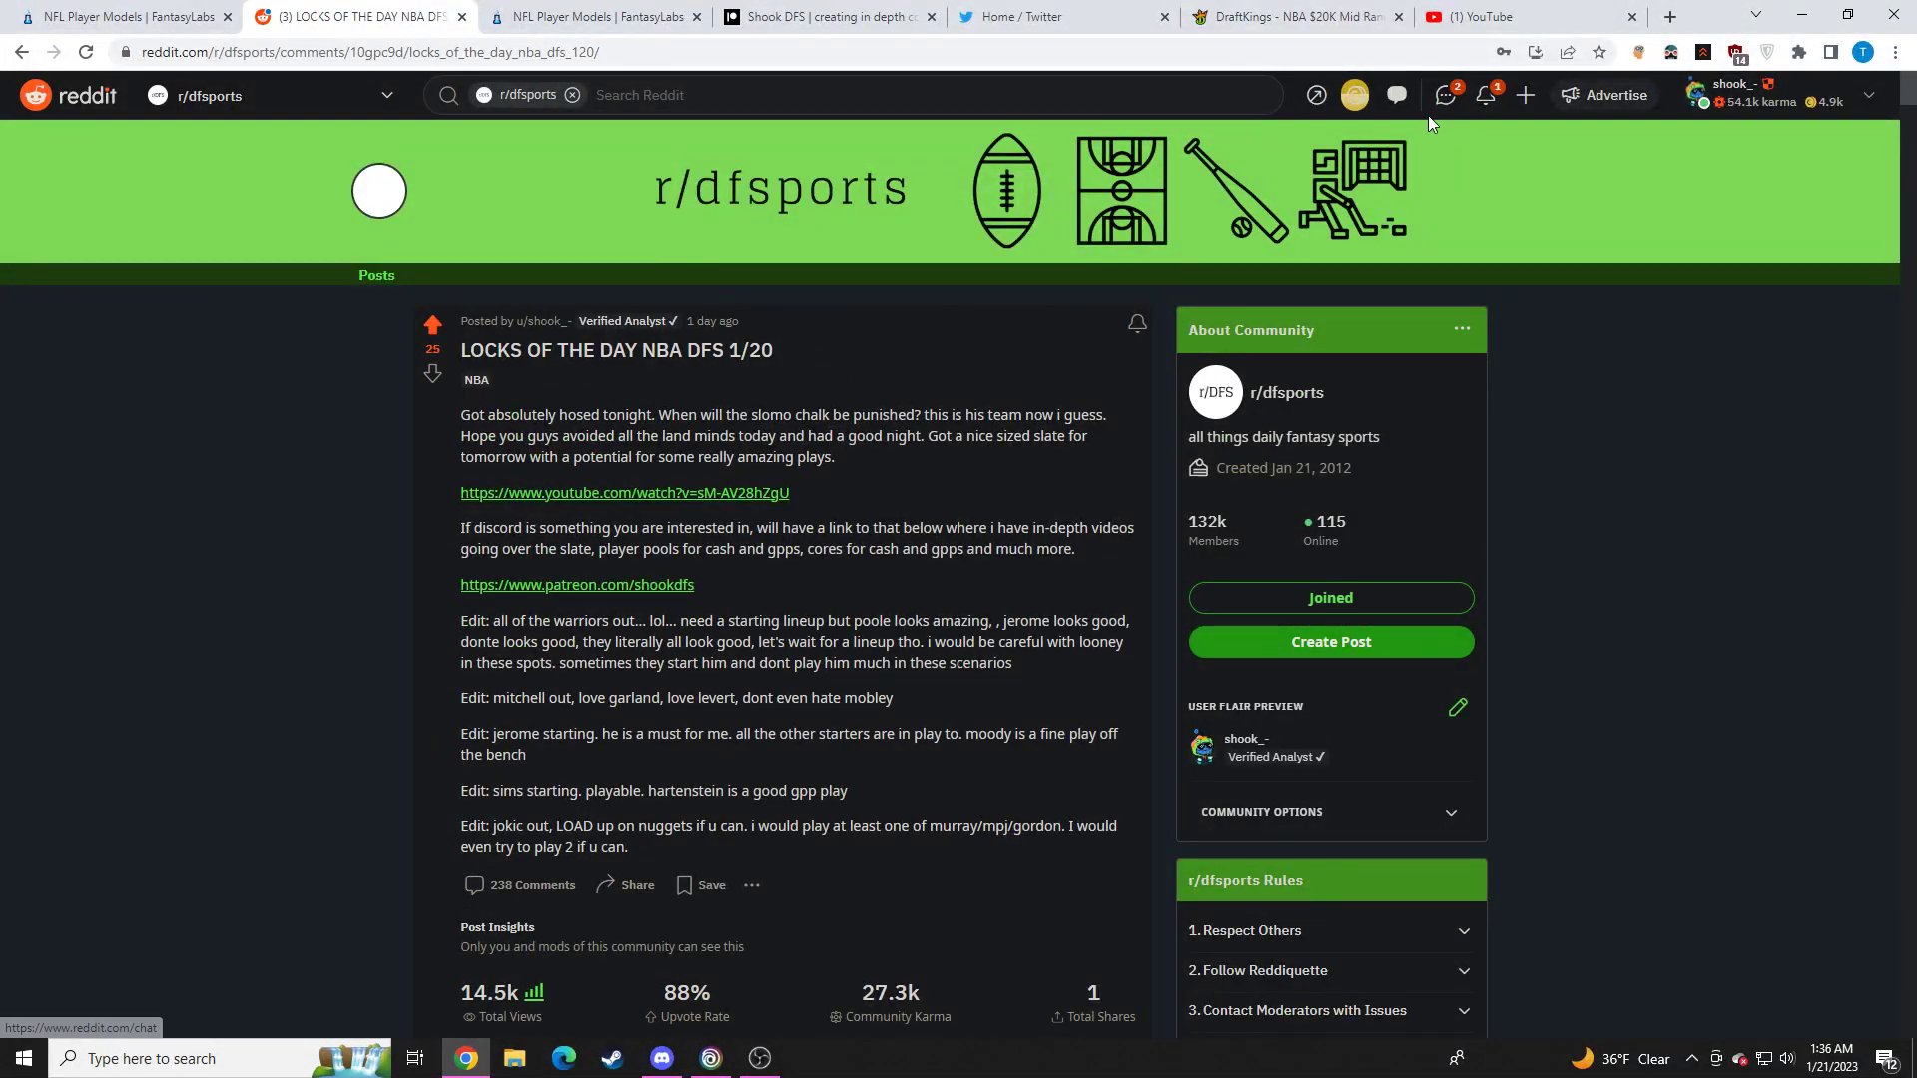
Go to the shookgo Twitter profile and scroll through its recent DFS tweets down to the Krusty Krab post
click(1058, 16)
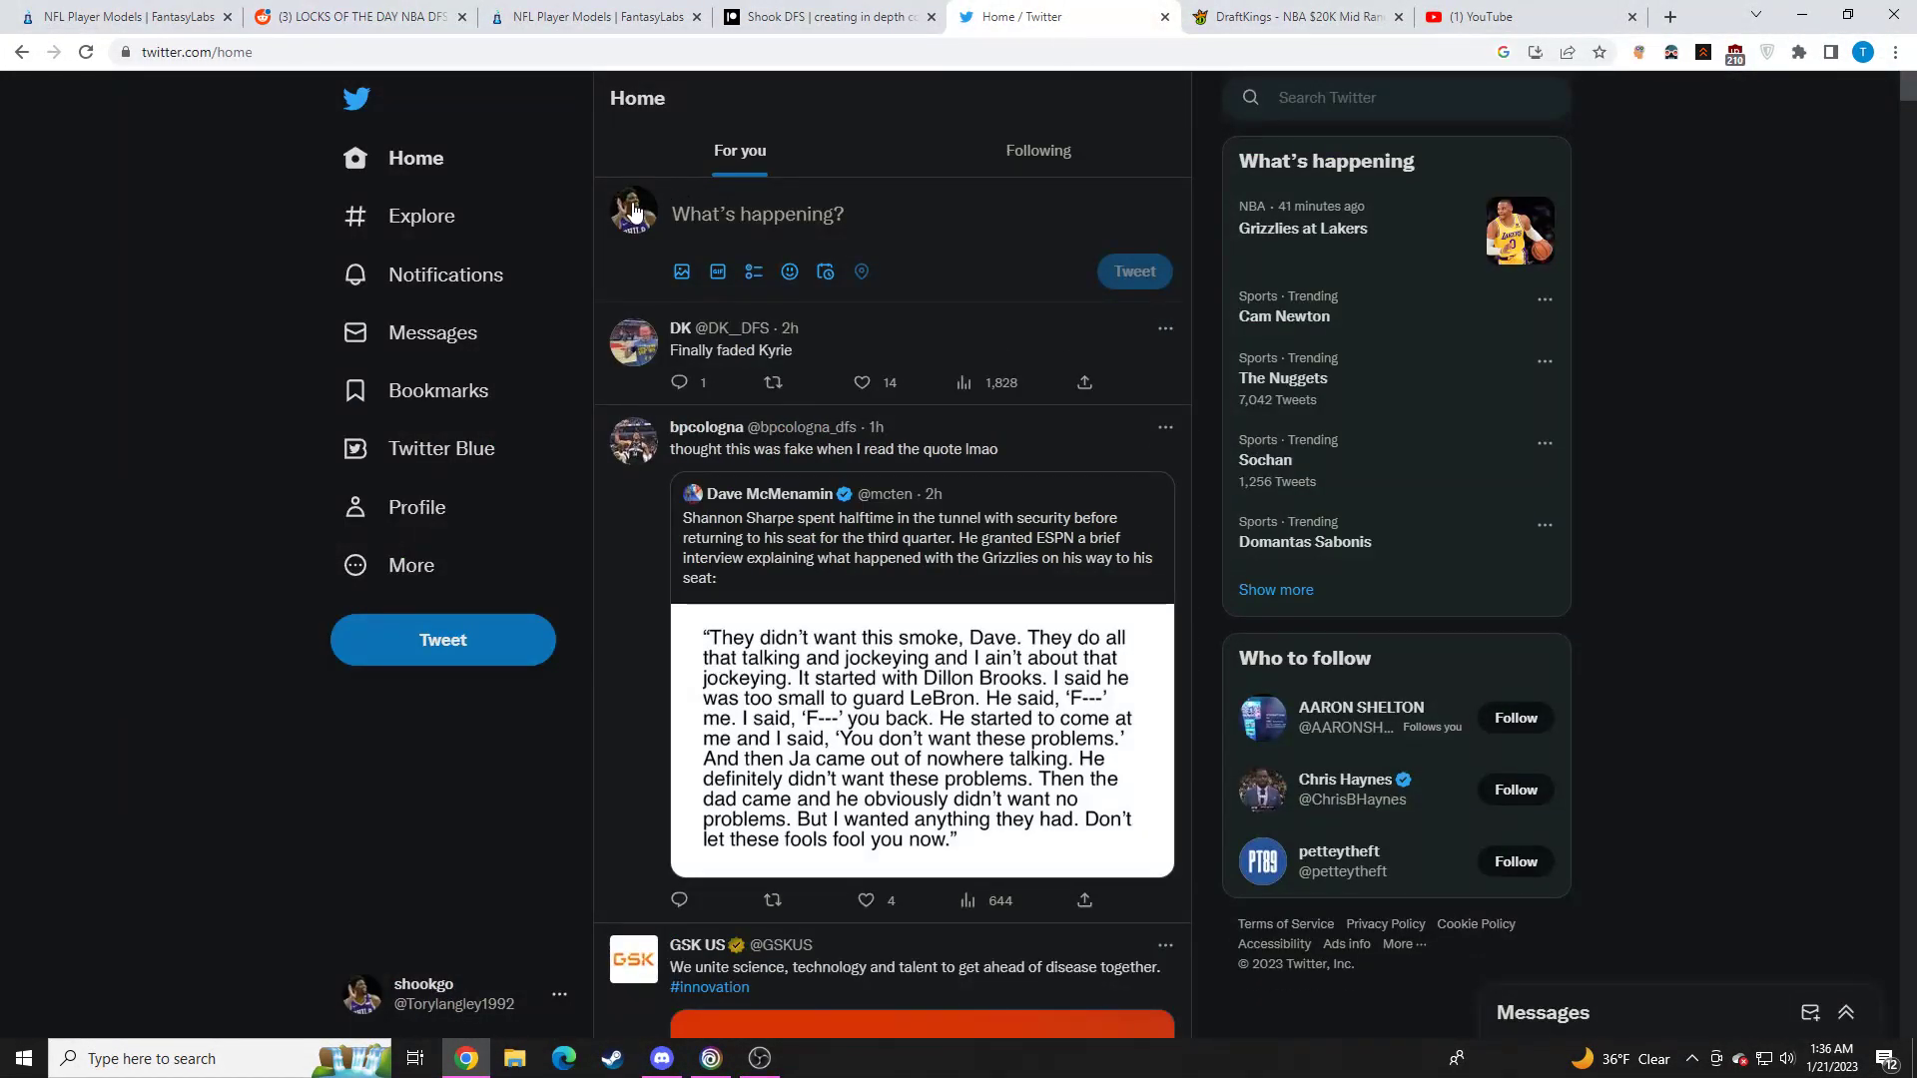
click(423, 992)
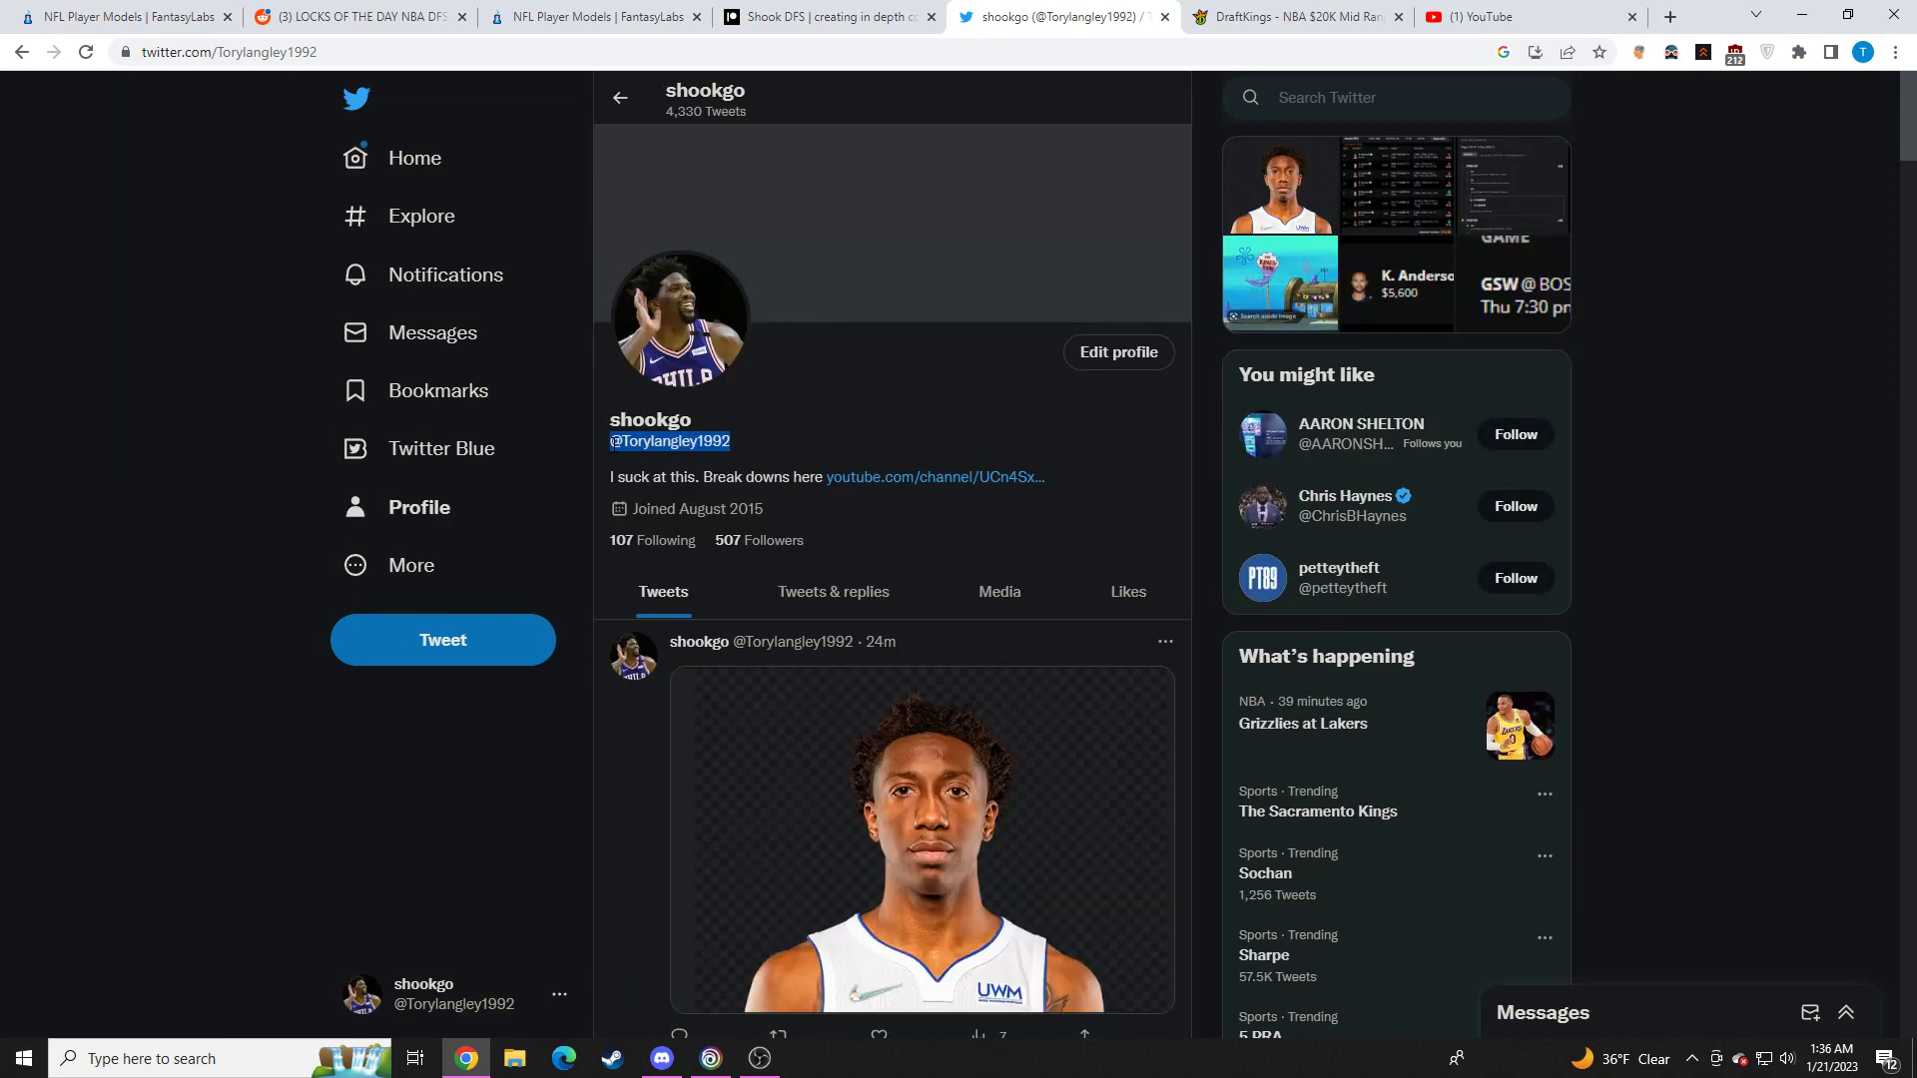
click(759, 1059)
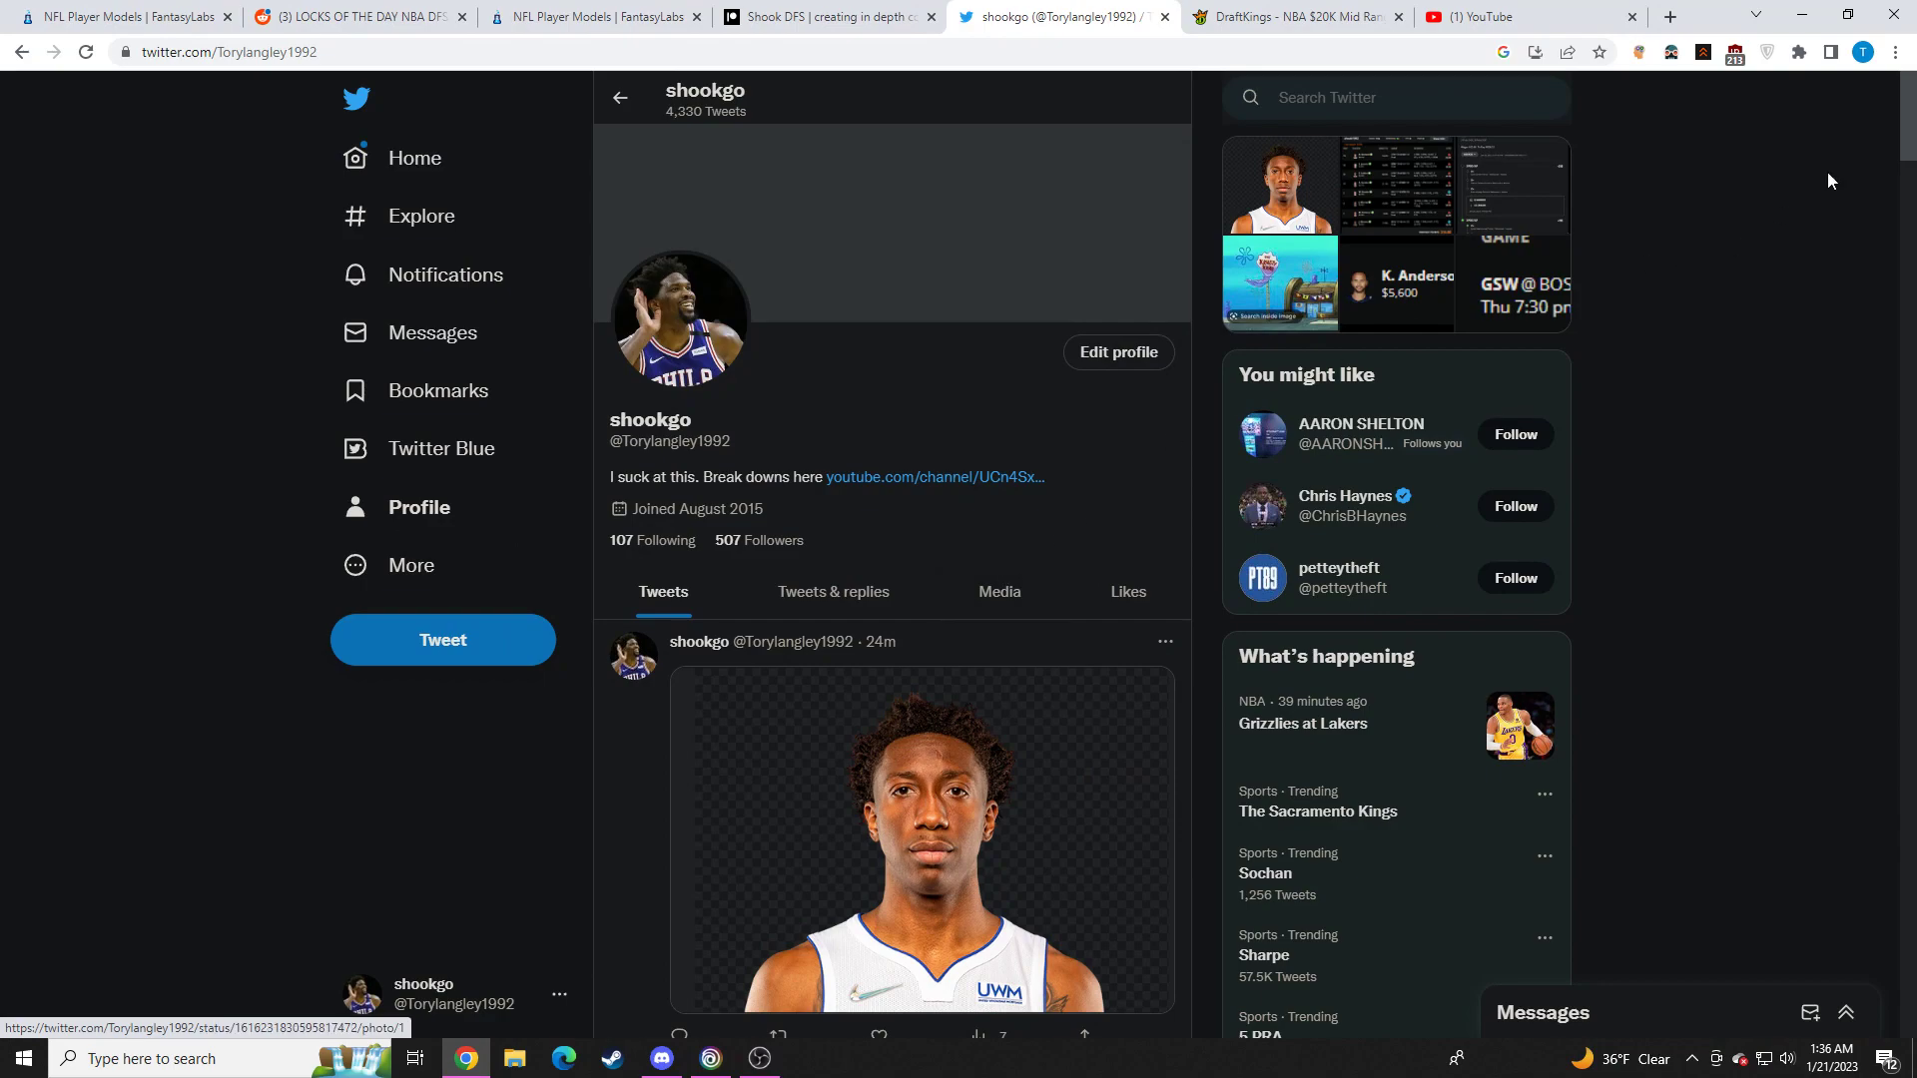
scroll(down, 3)
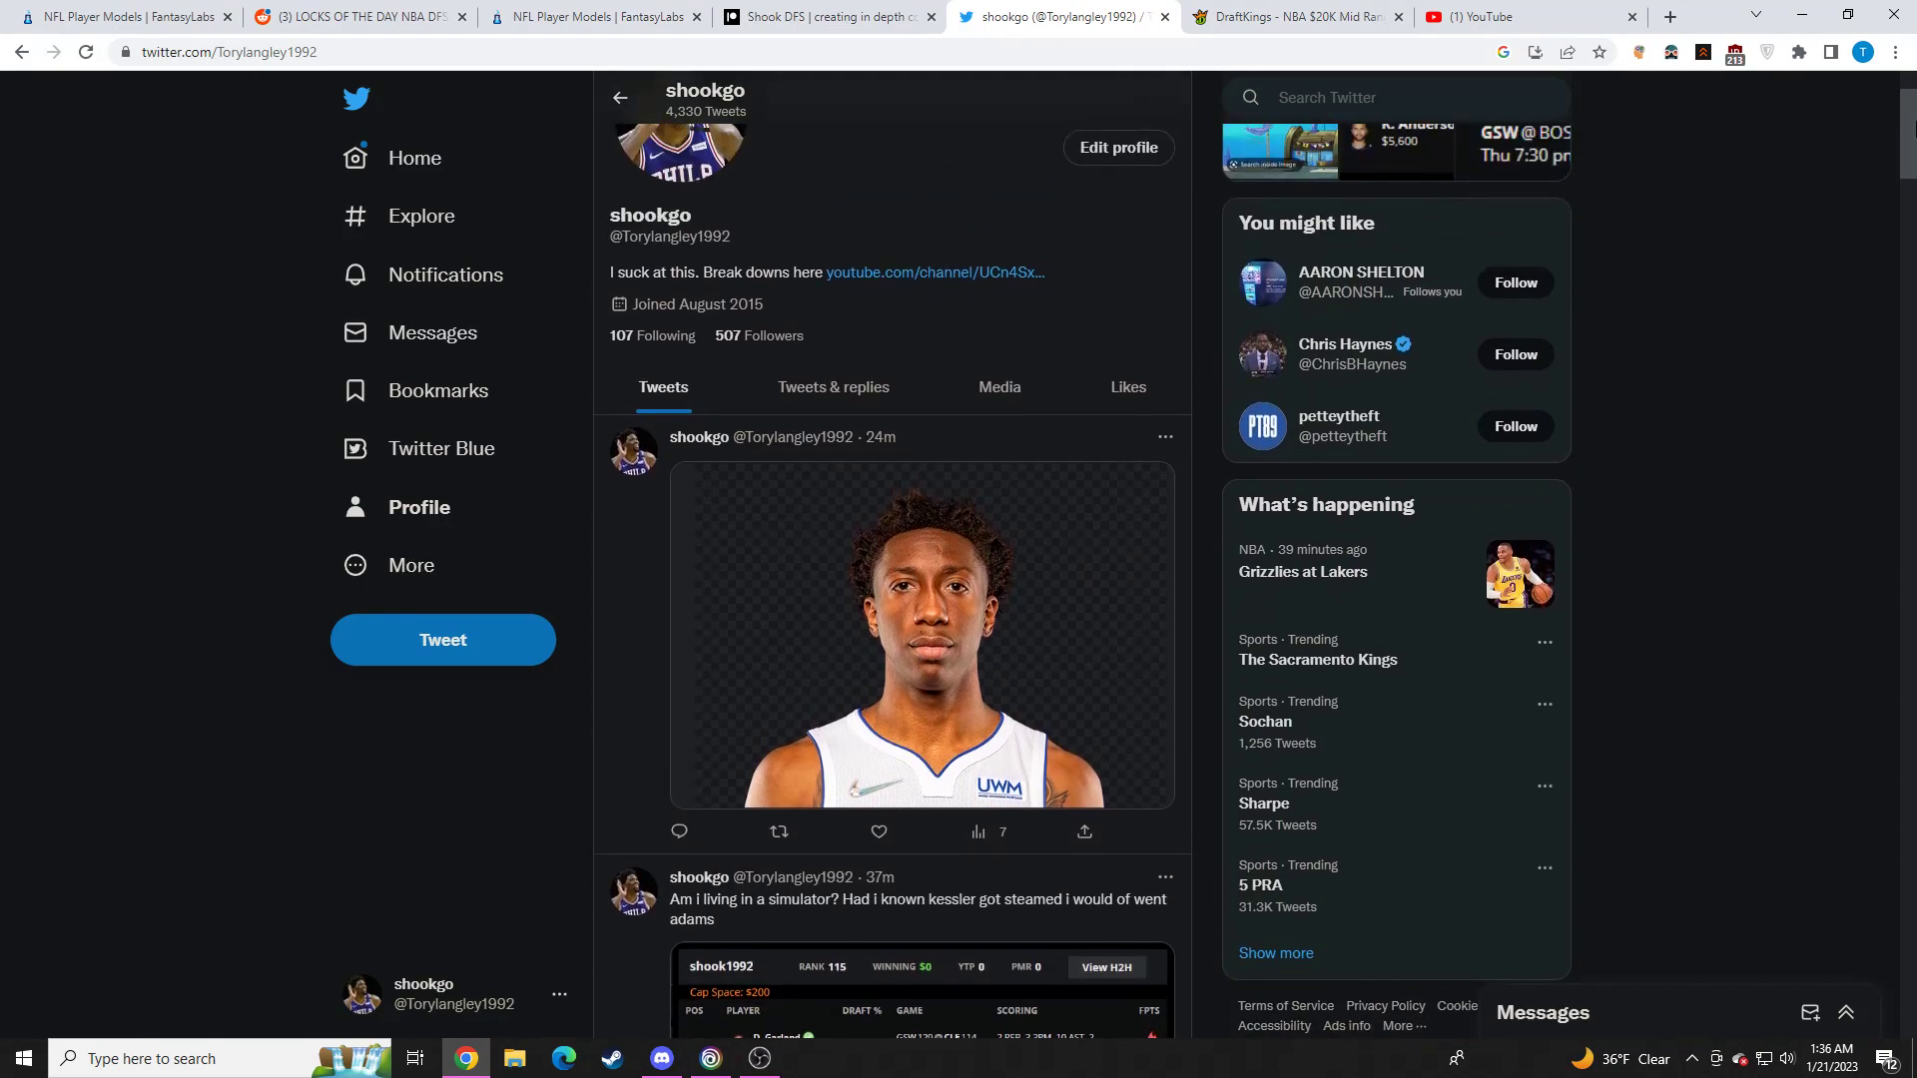
scroll(down, 3)
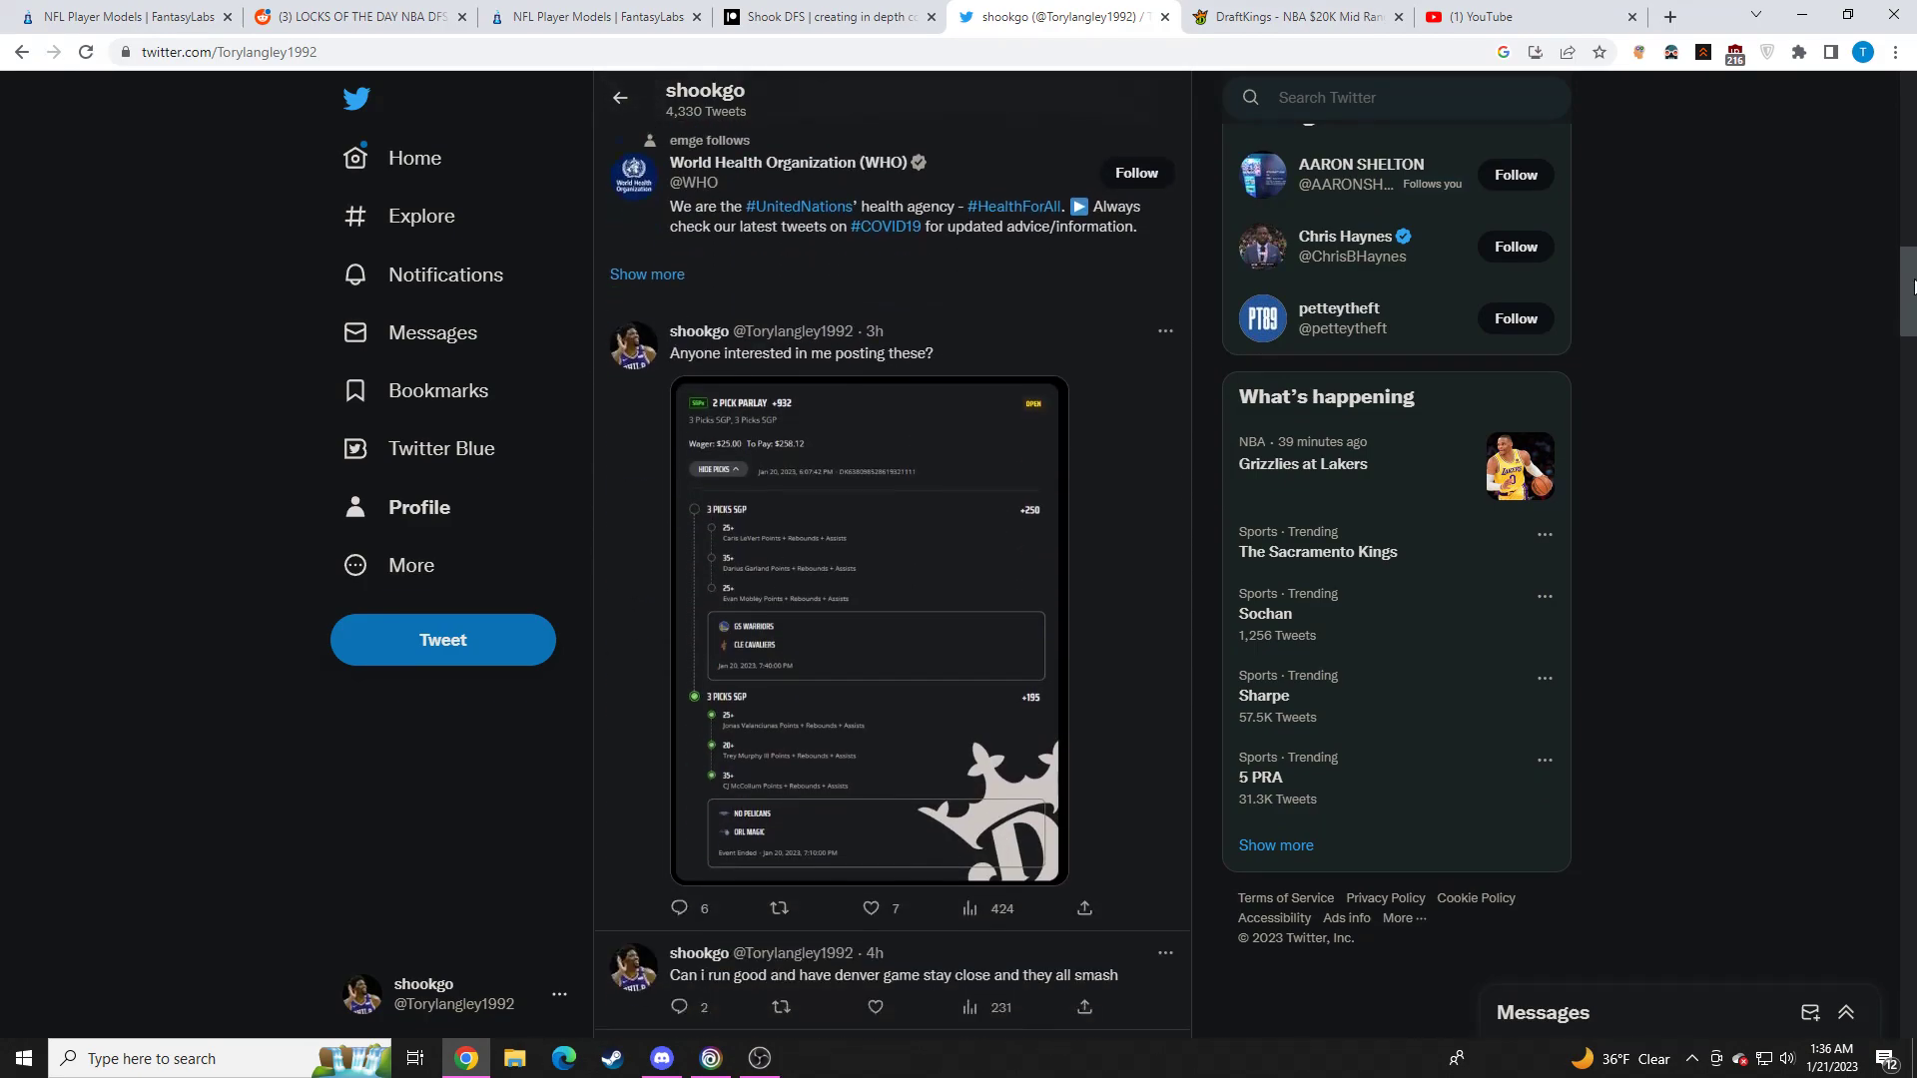
scroll(up, 3)
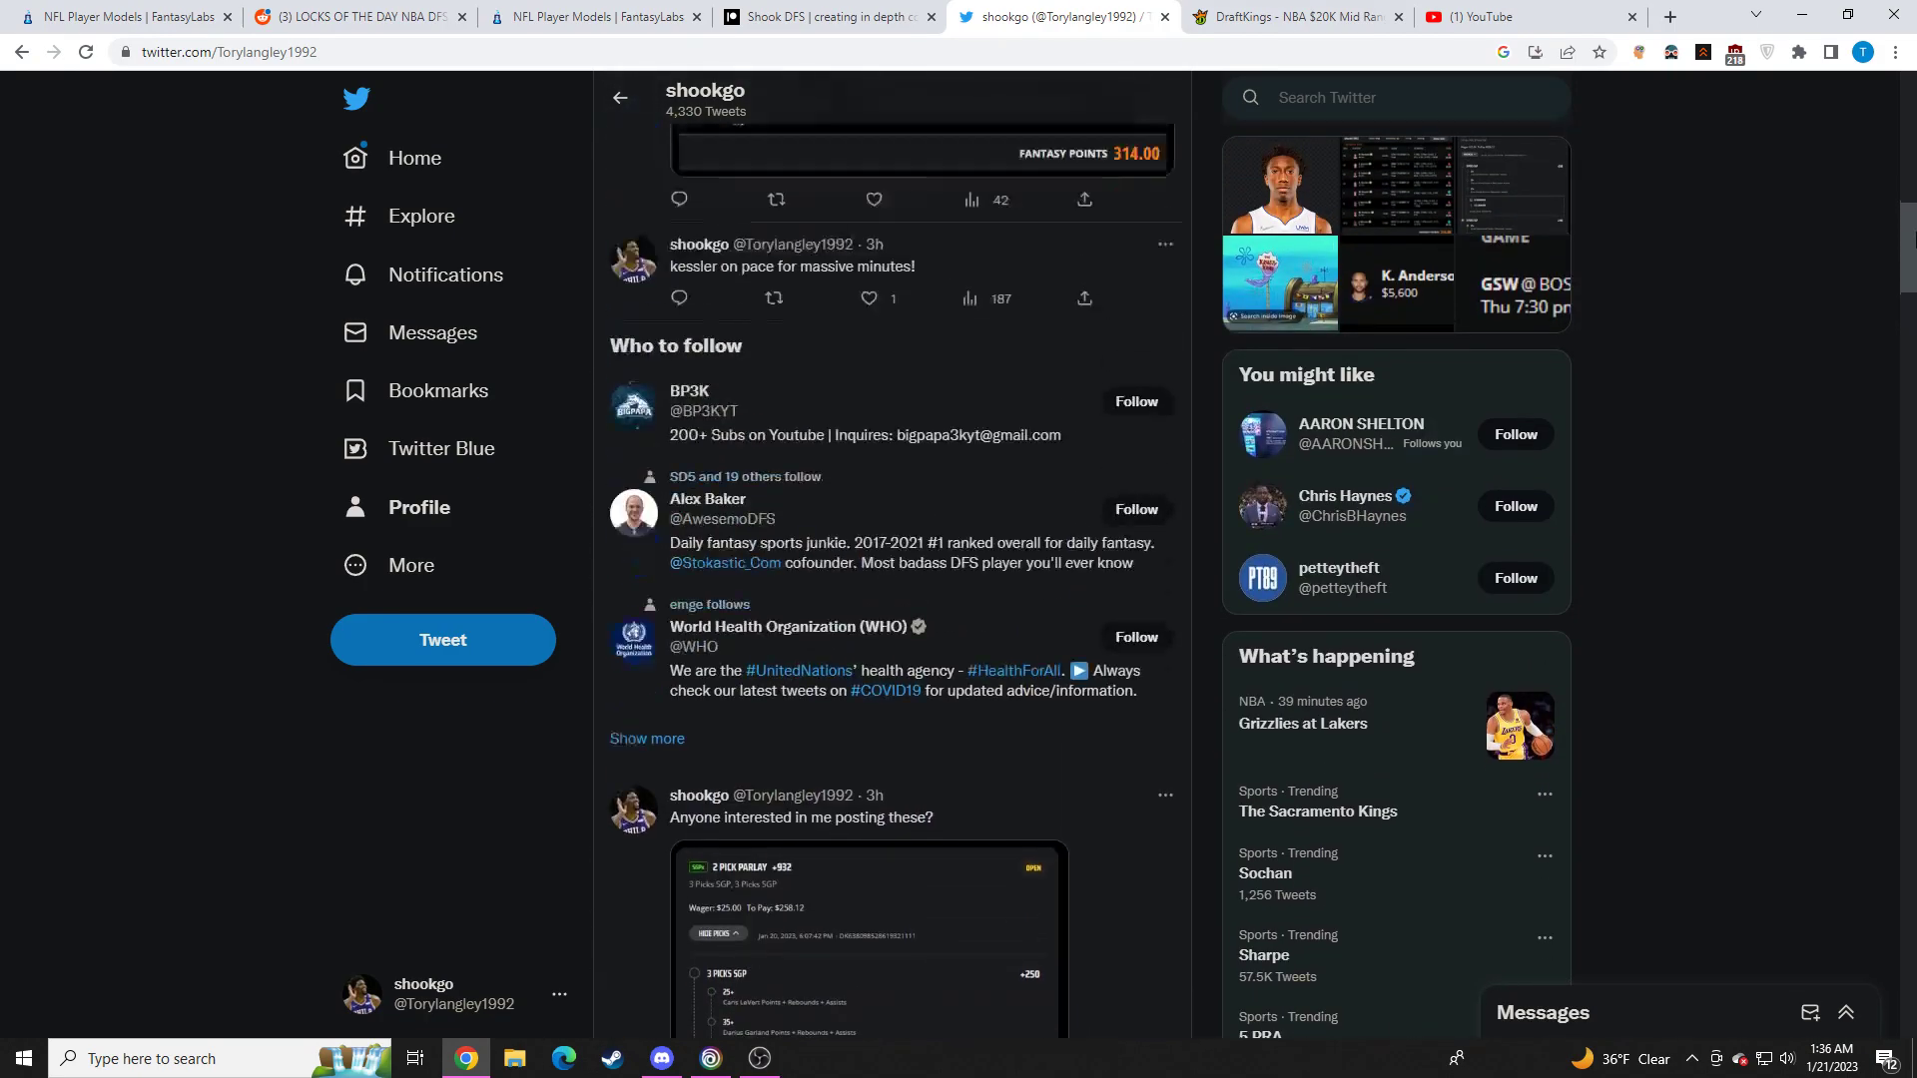
scroll(down, 3)
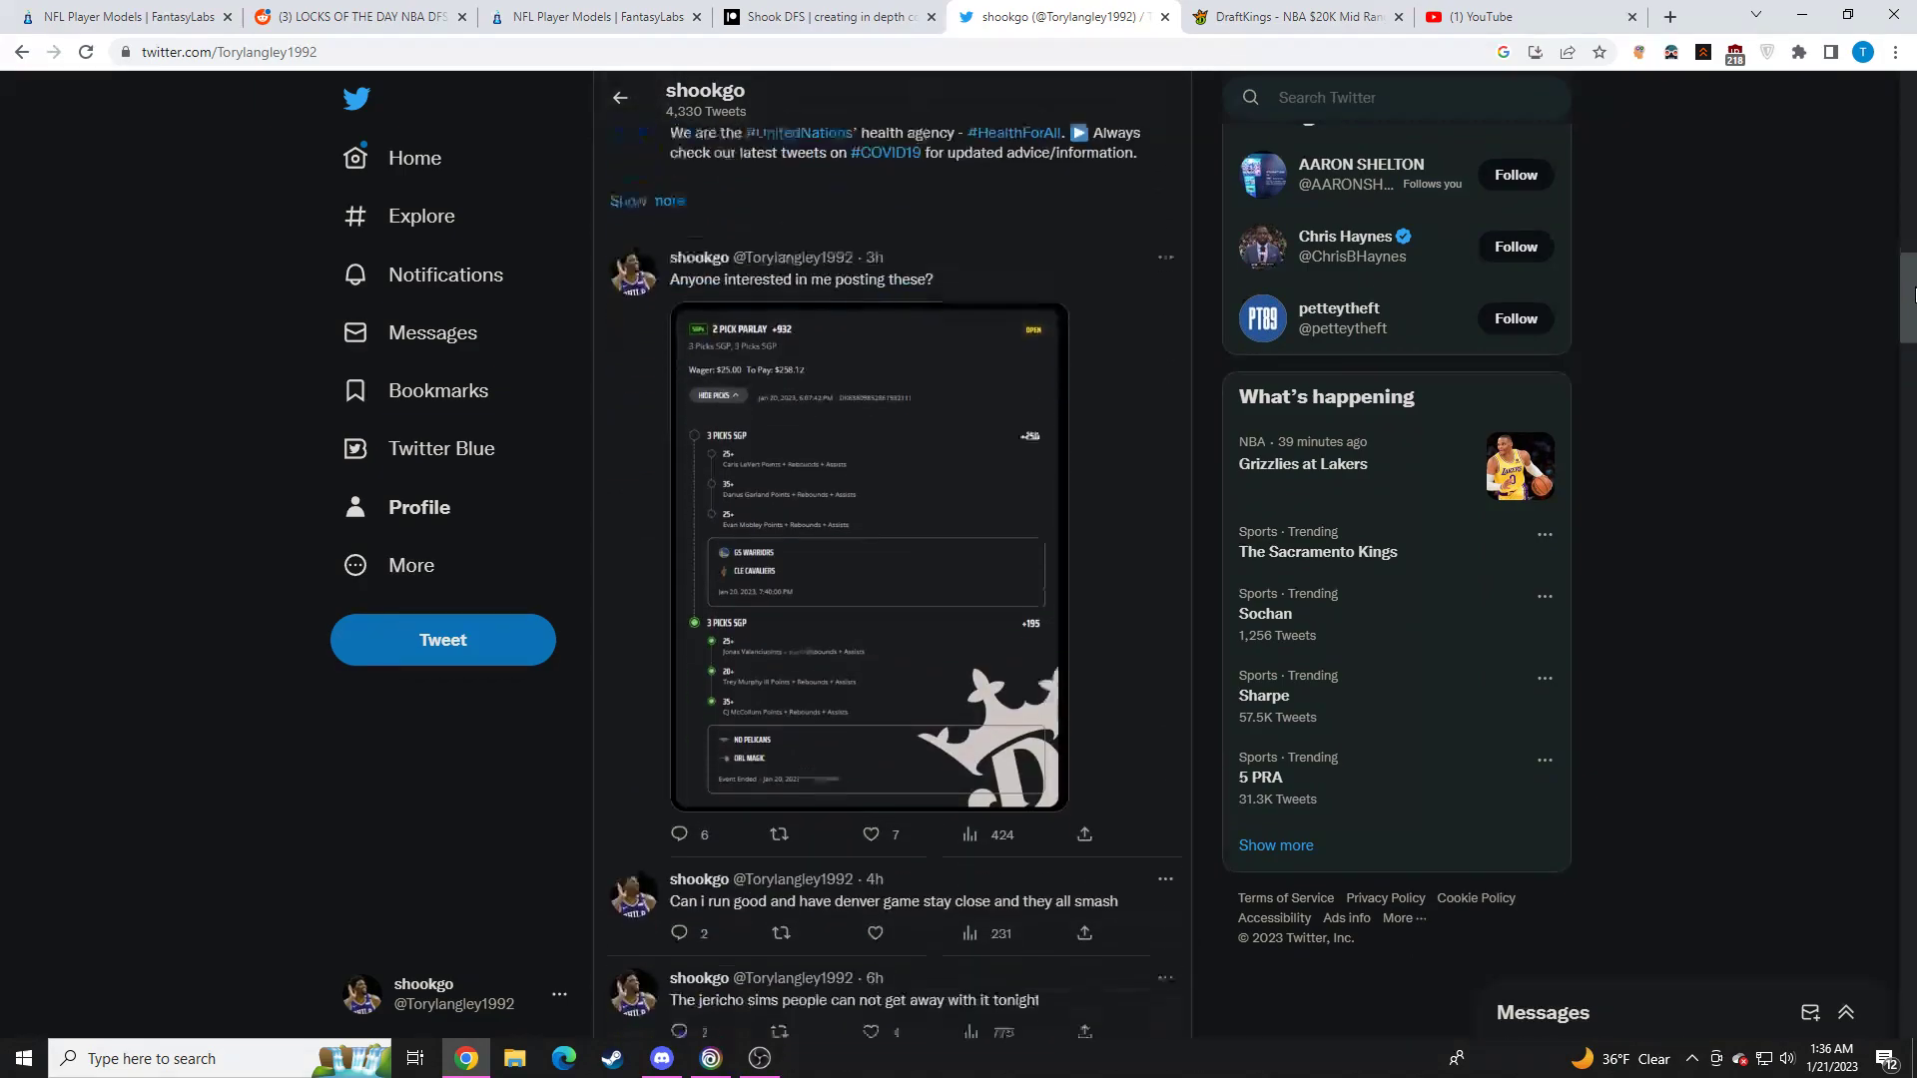
scroll(down, 3)
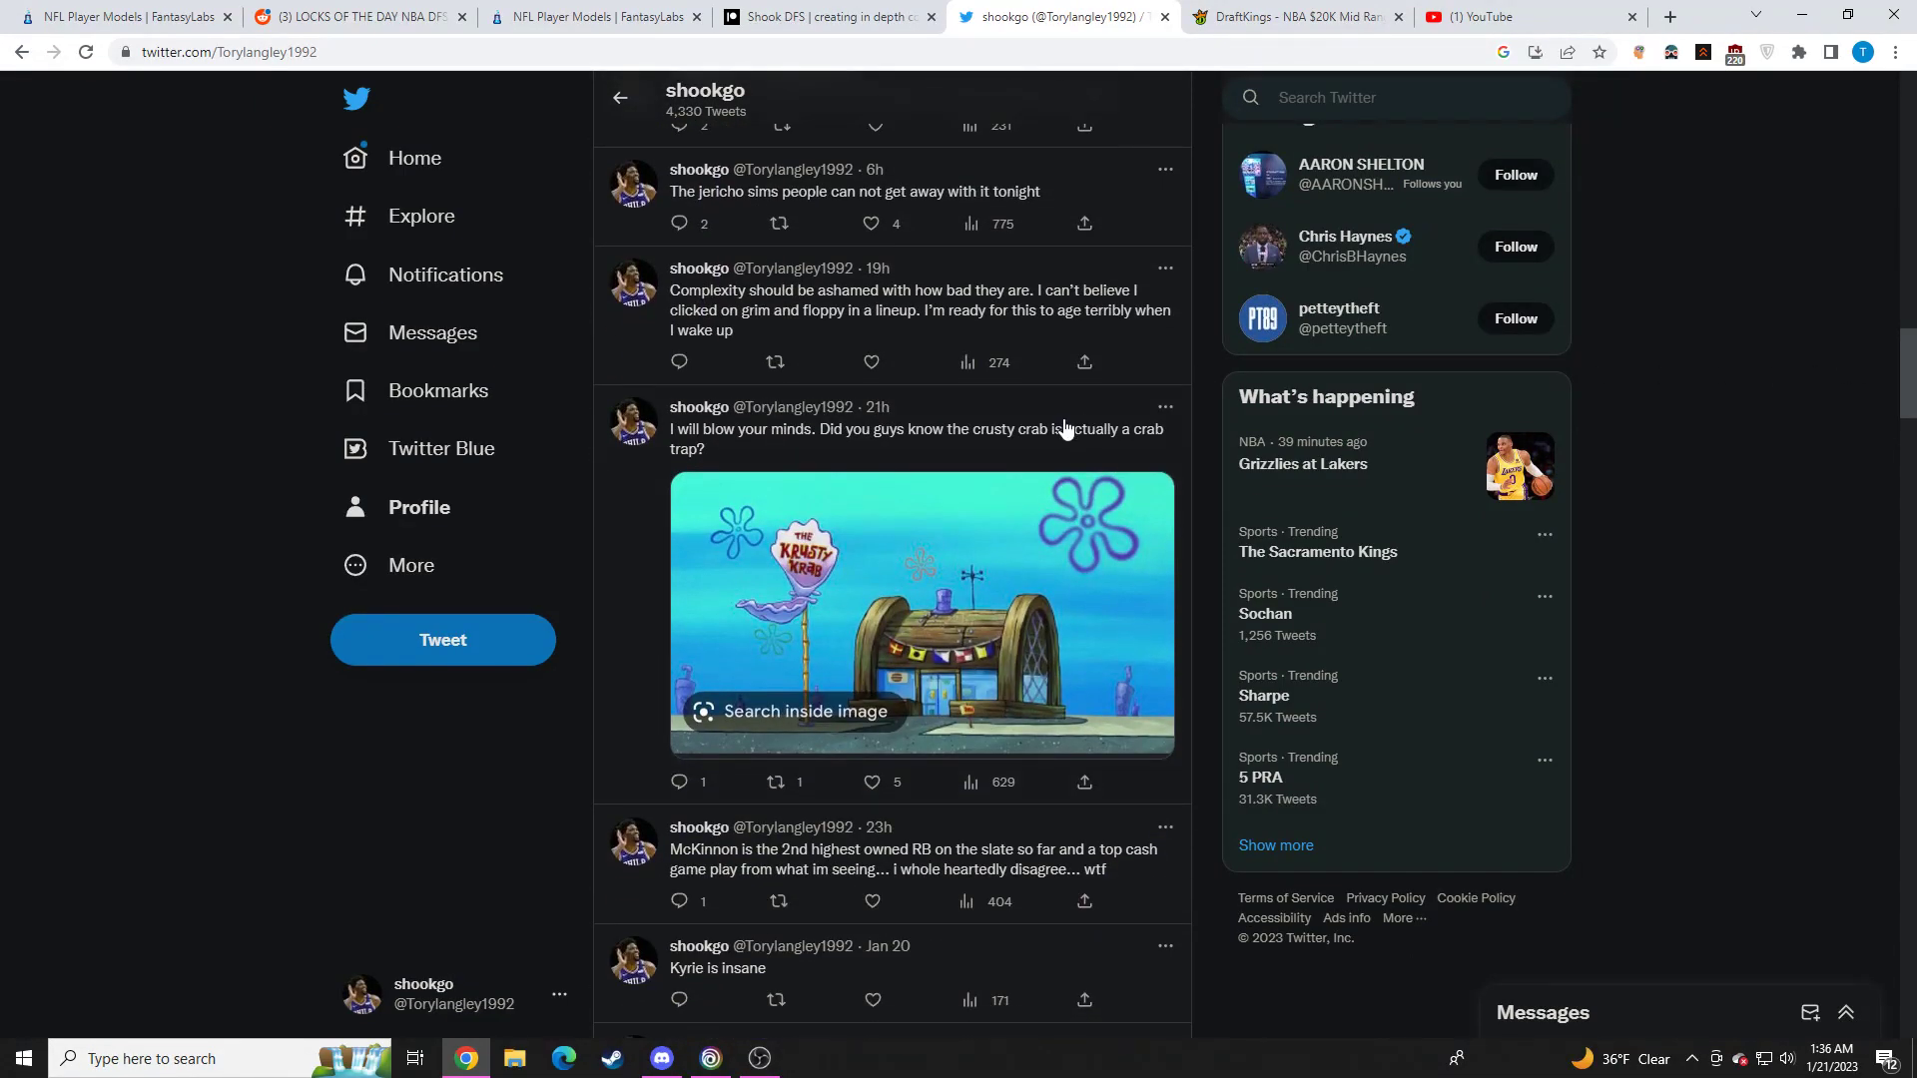
View the Krusty Krab crab-trap image full size, then close it back to the tweet page
click(920, 615)
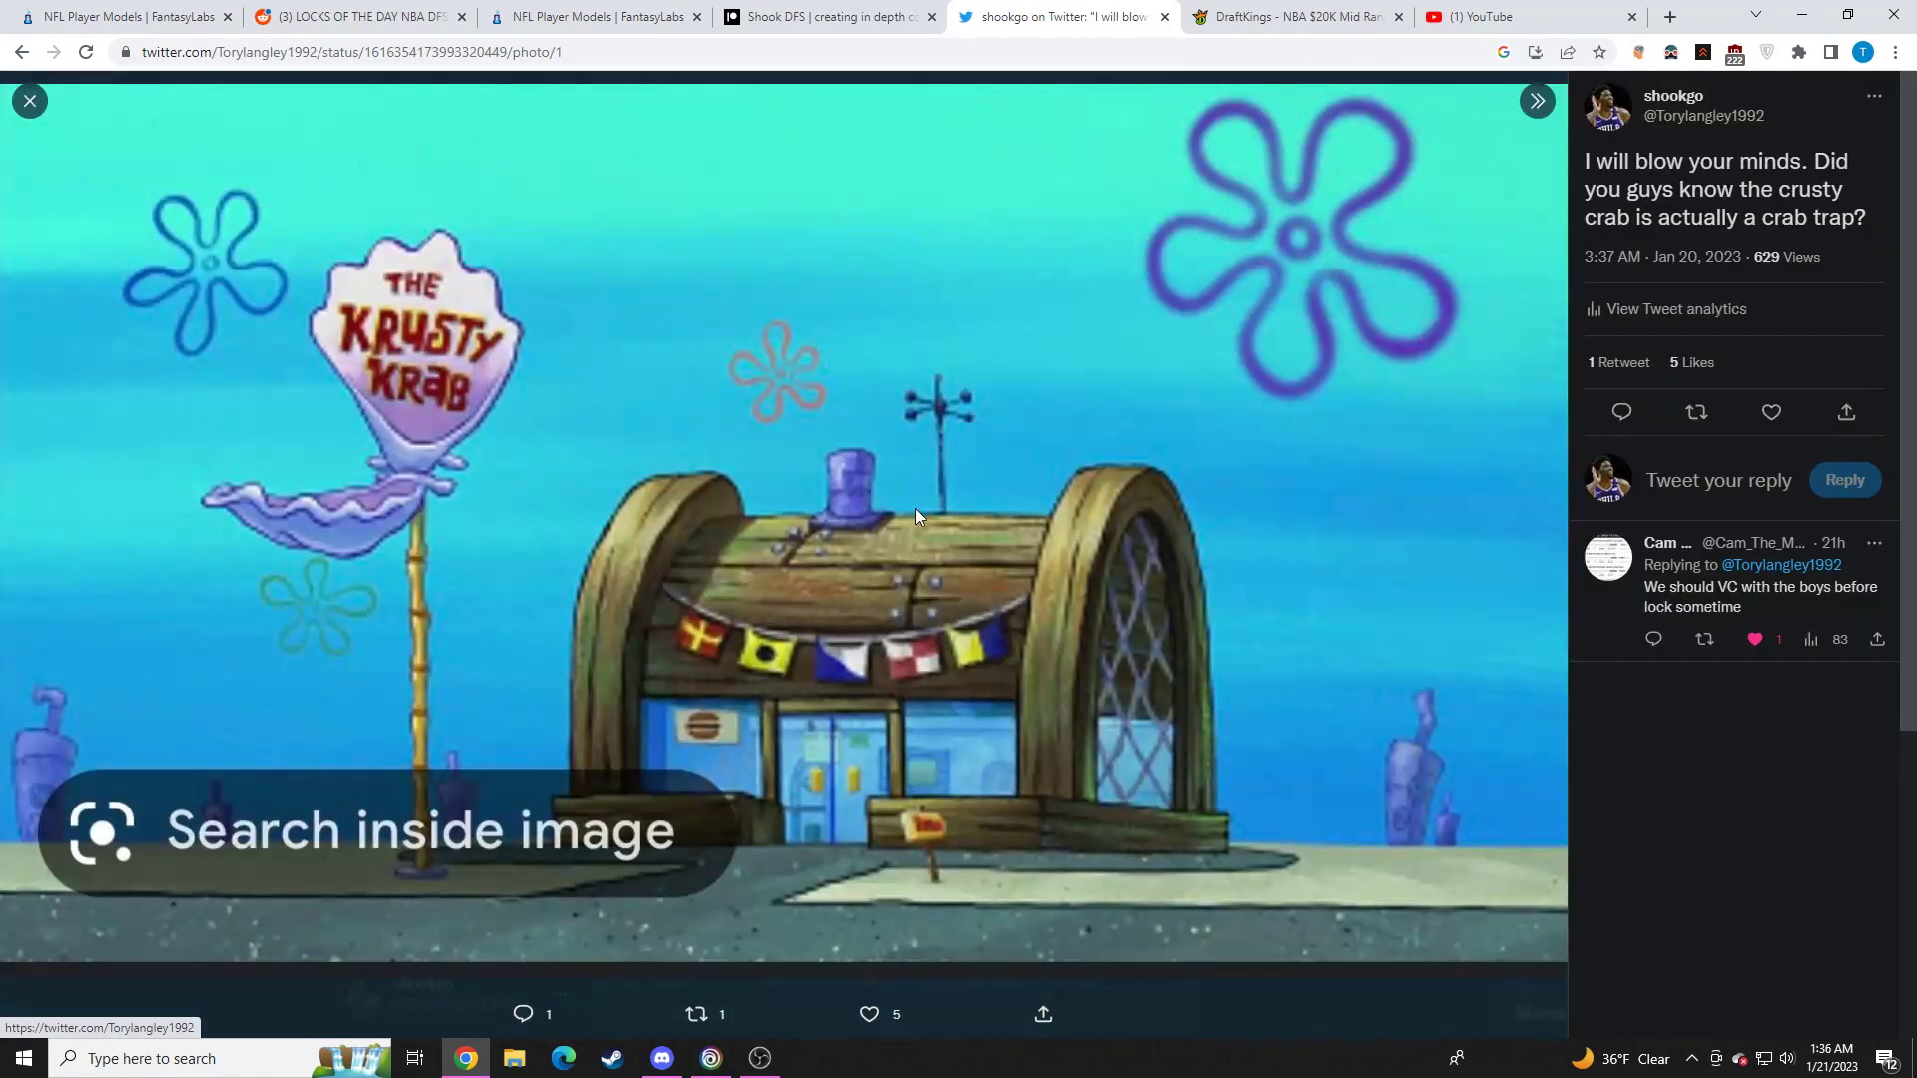
mouse_move(910, 479)
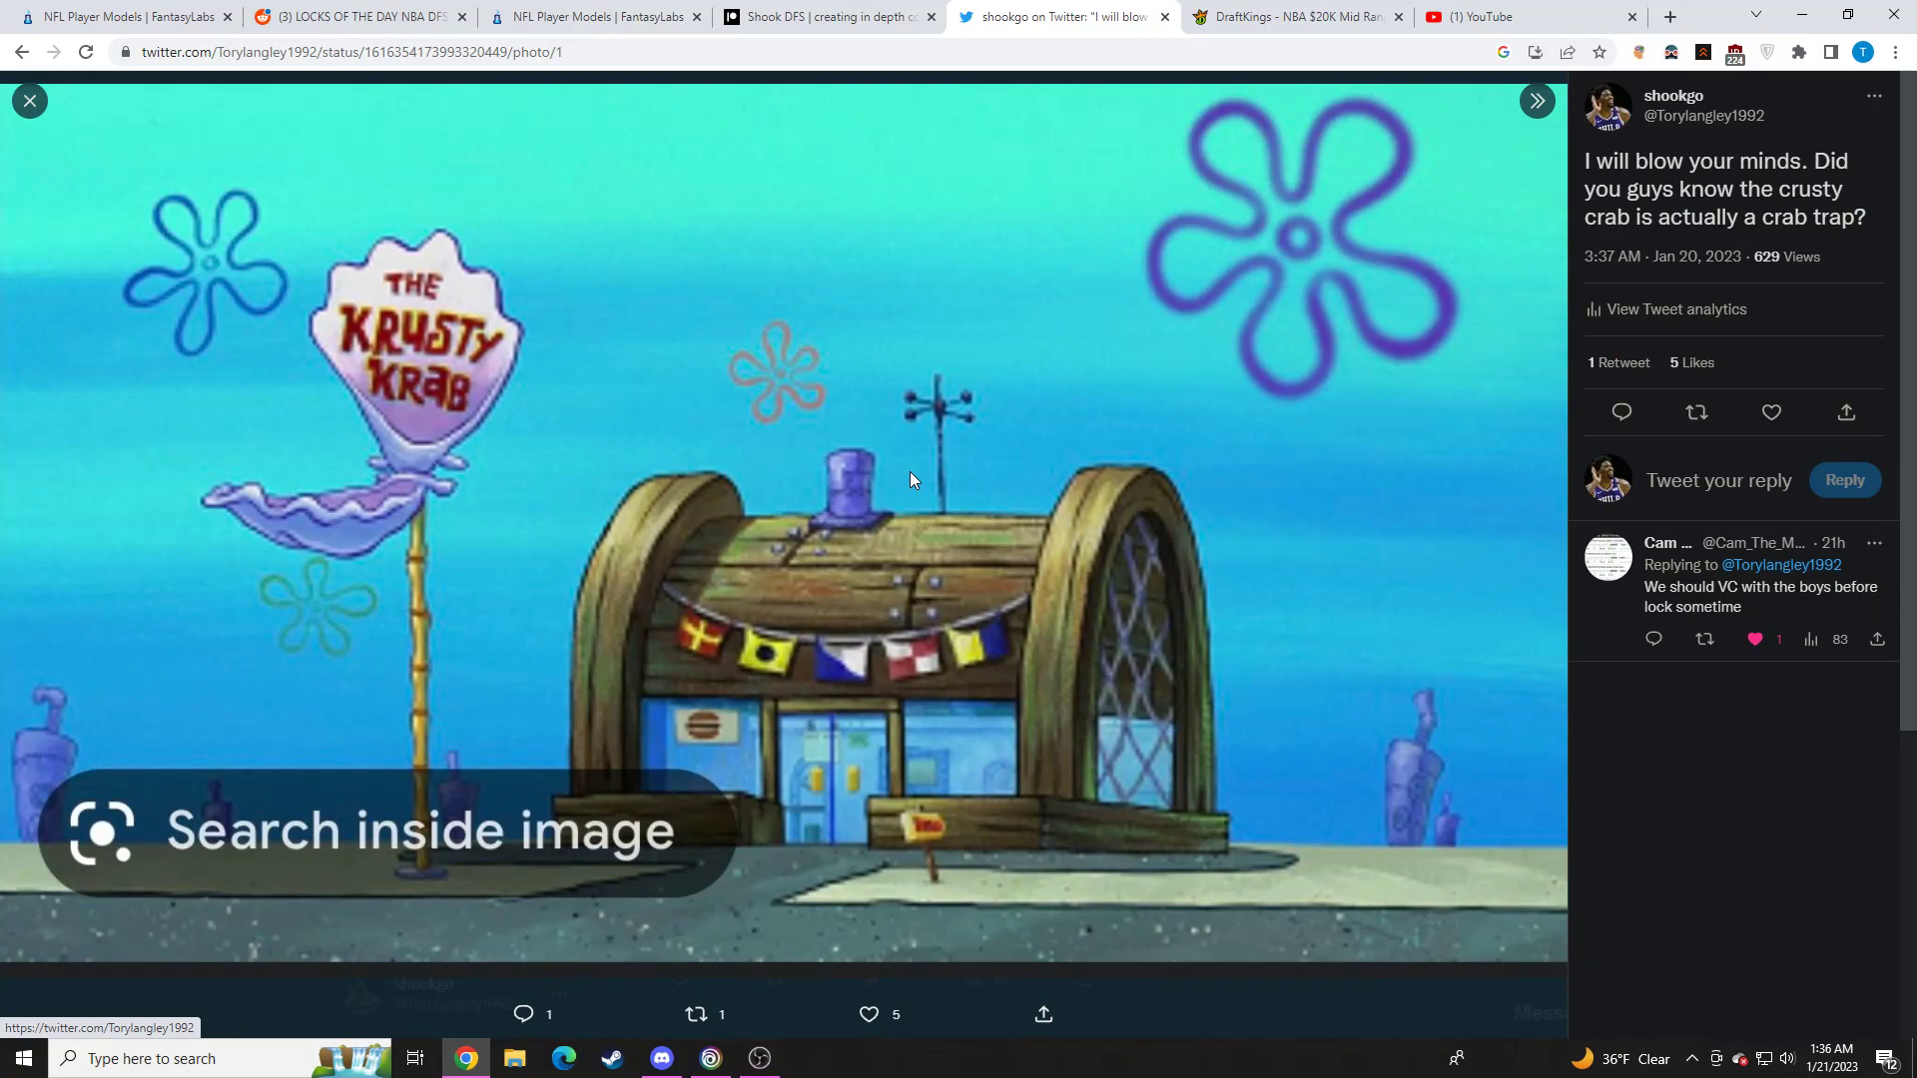
mouse_move(911, 487)
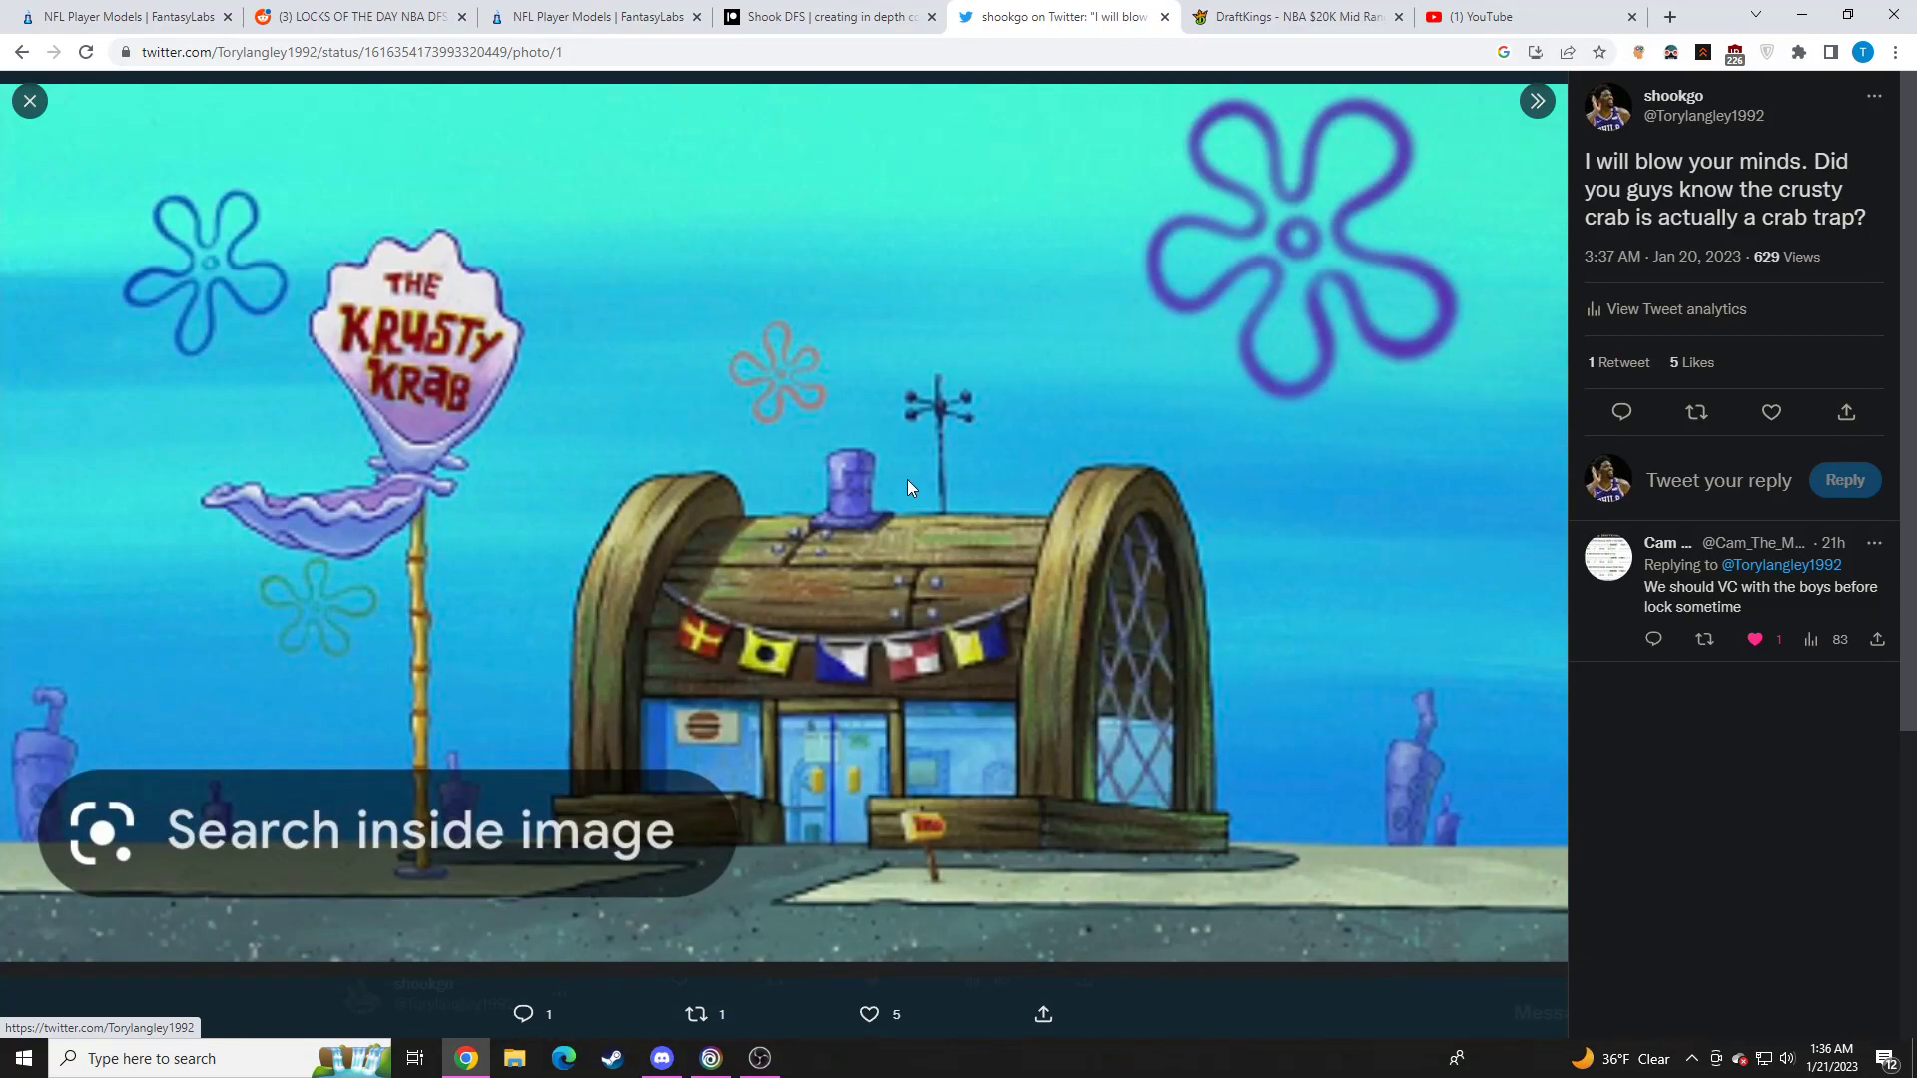
mouse_move(1022, 635)
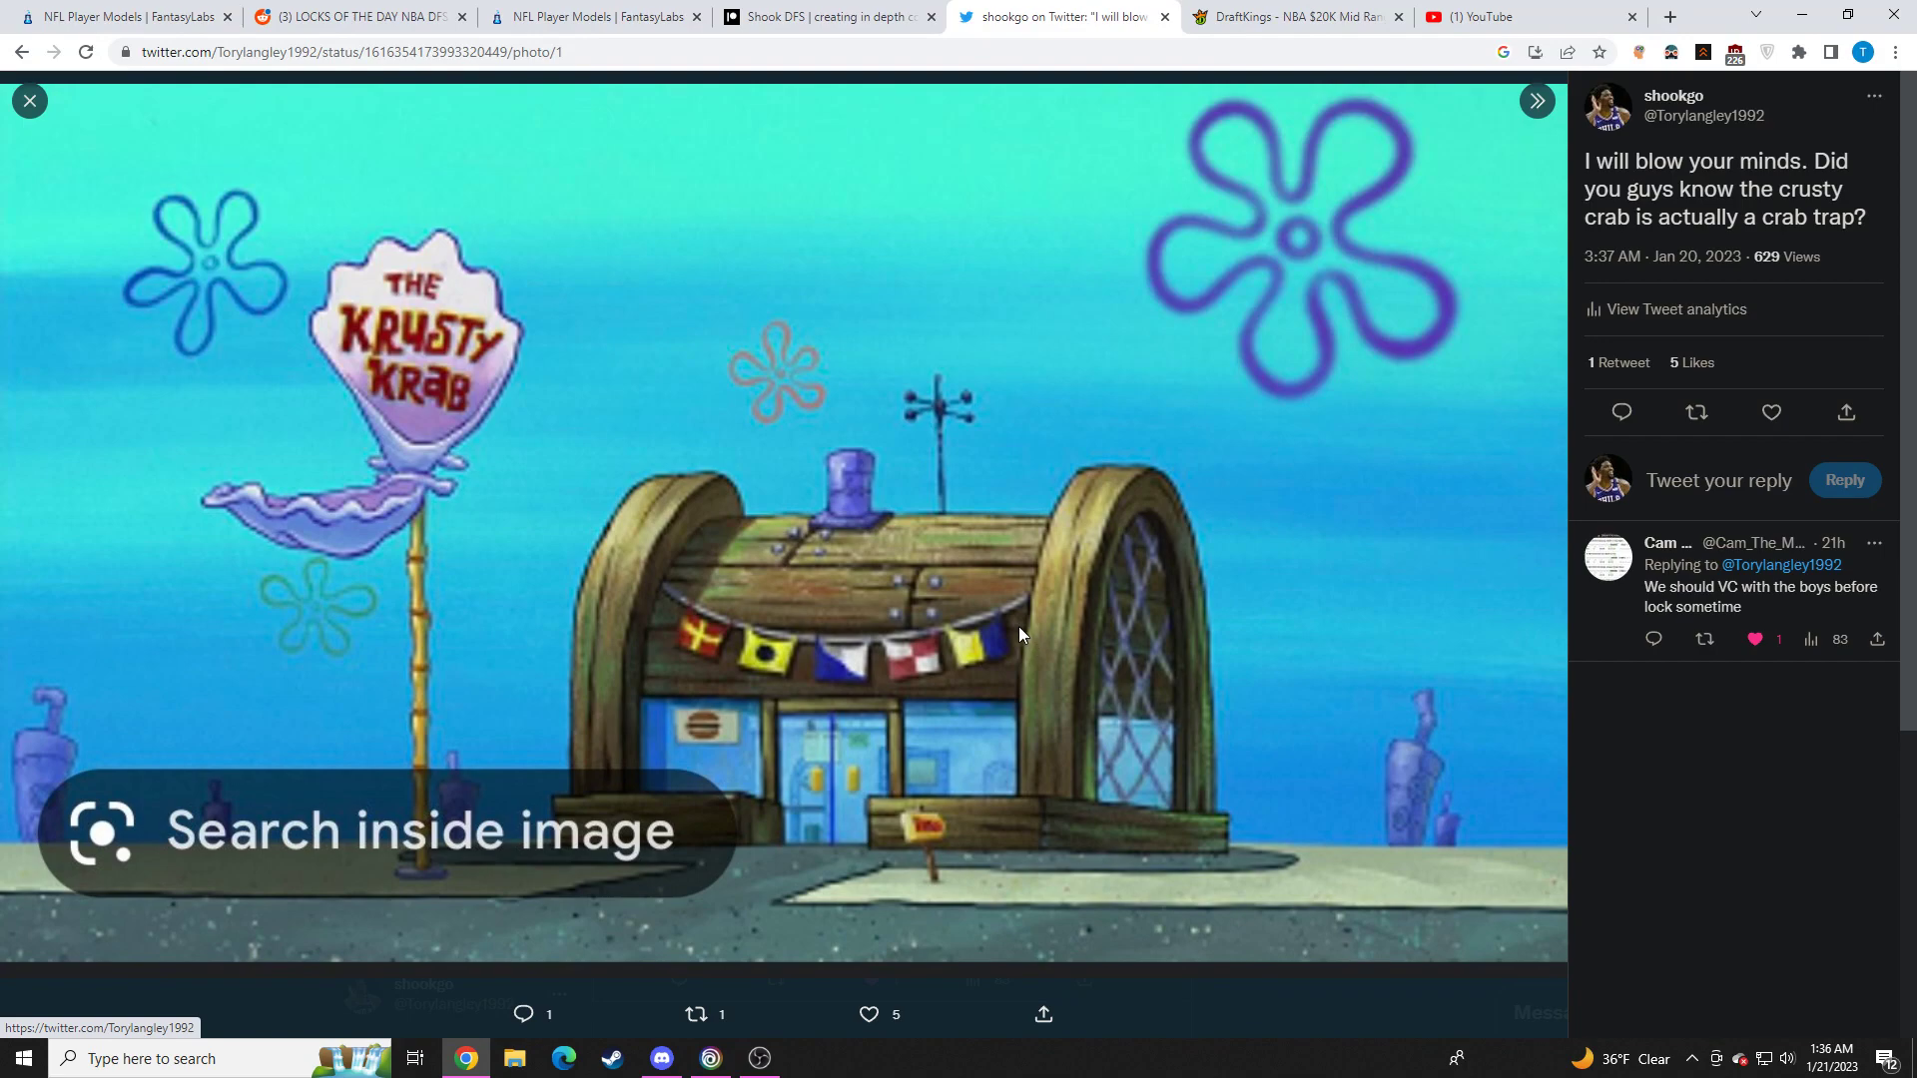
mouse_move(1015, 629)
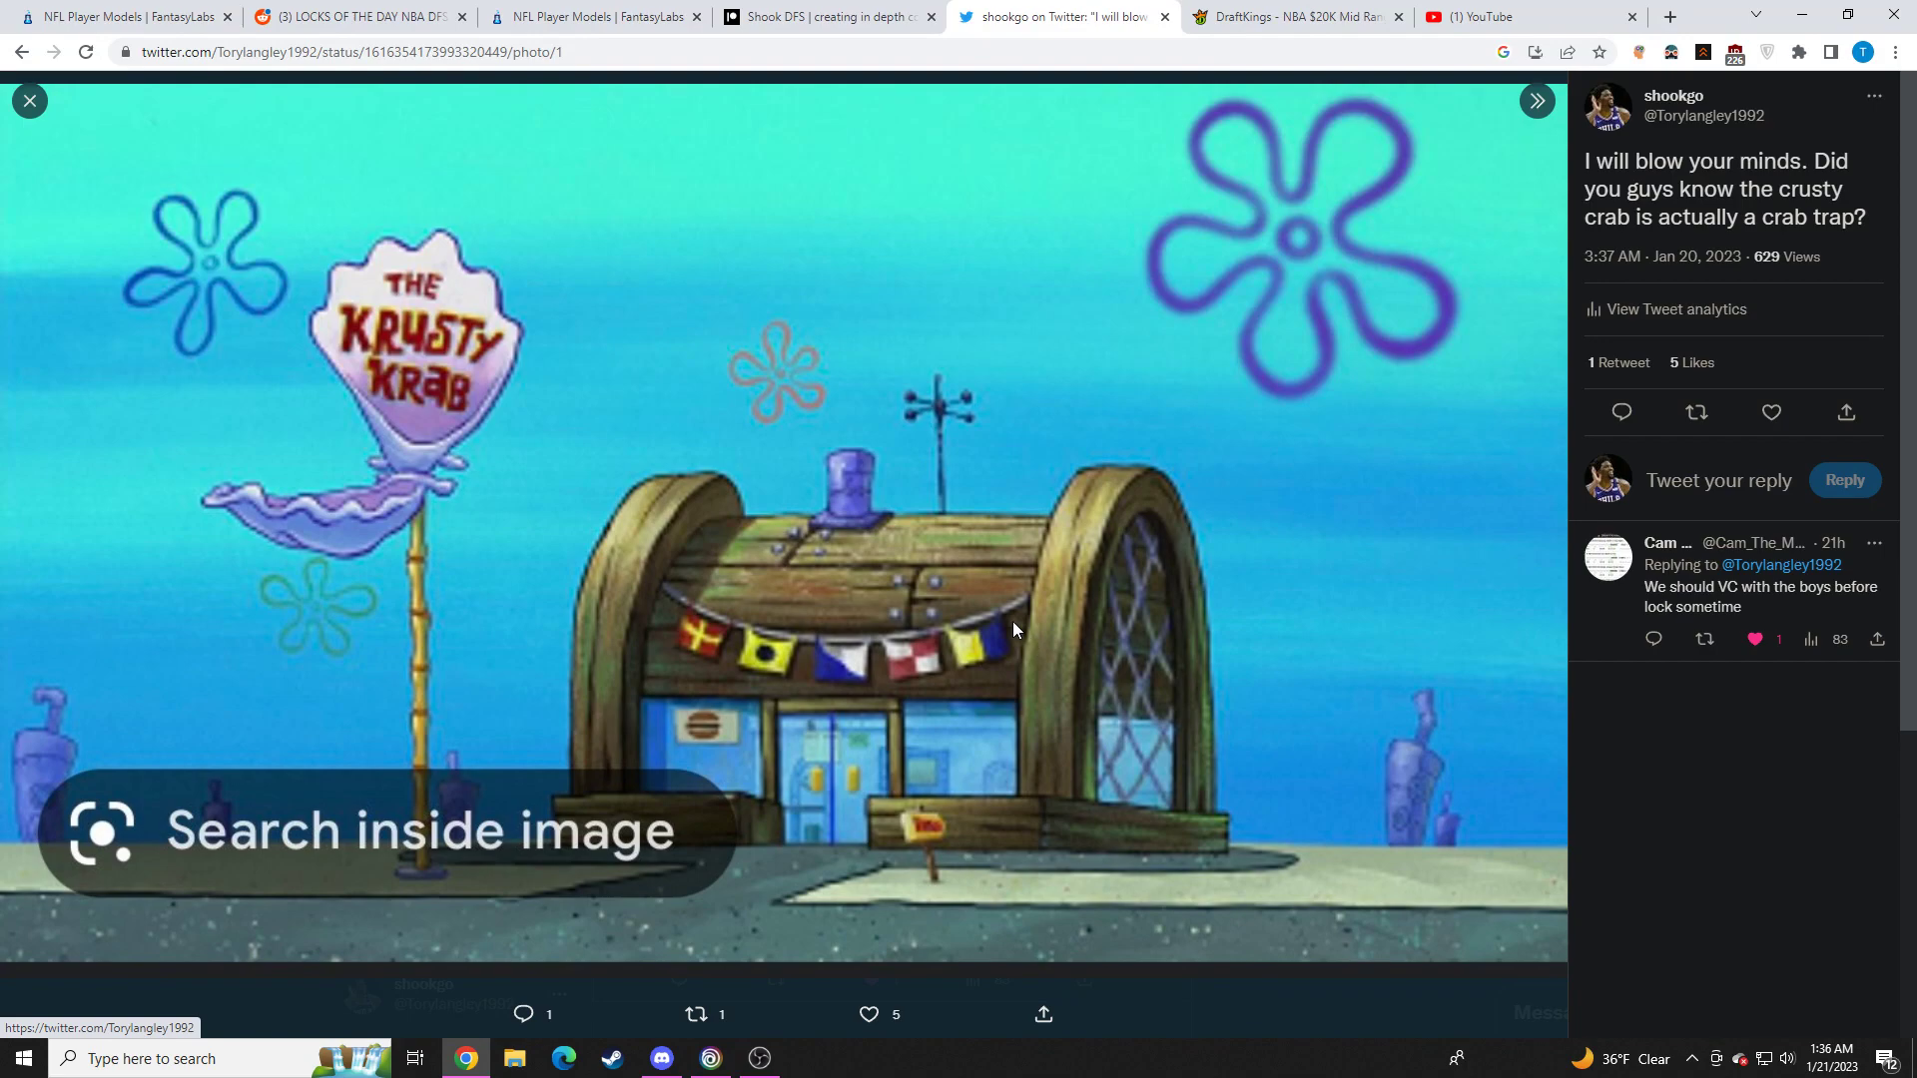
mouse_move(1033, 689)
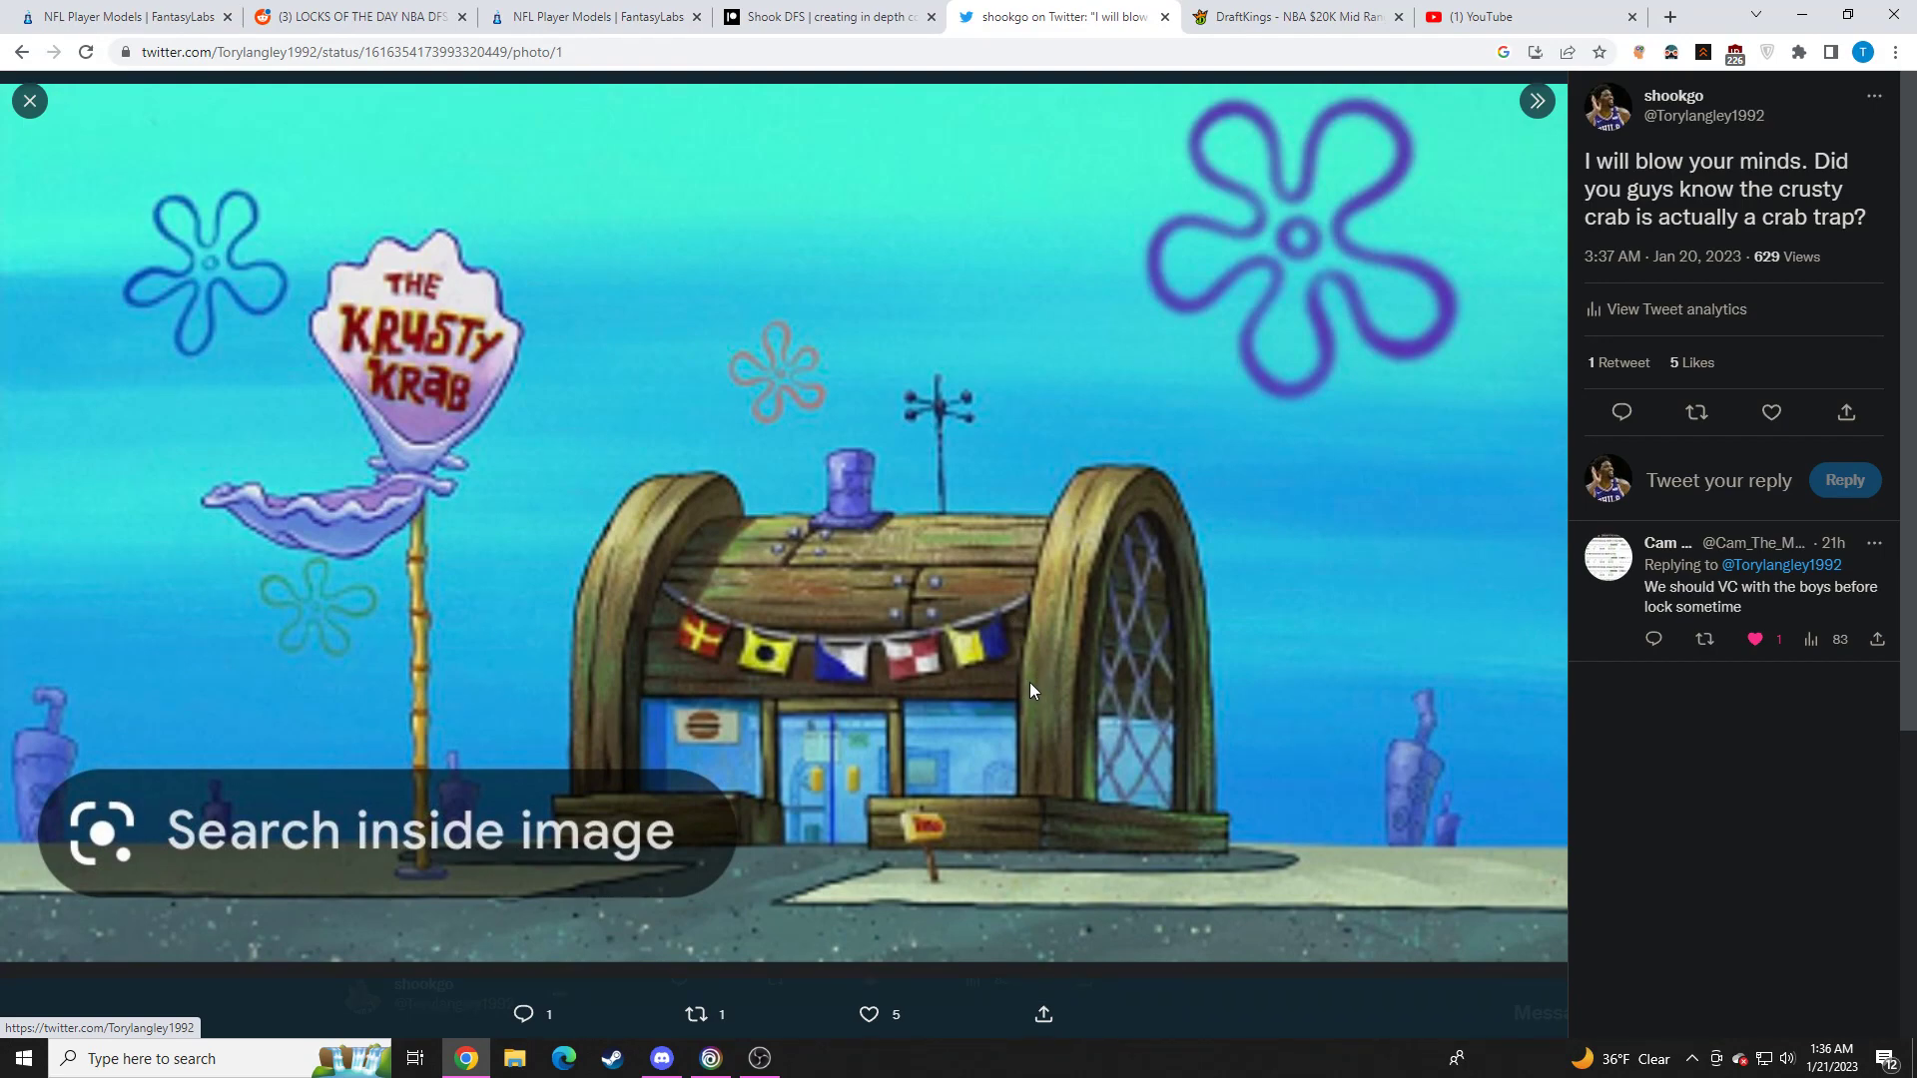
mouse_move(979, 713)
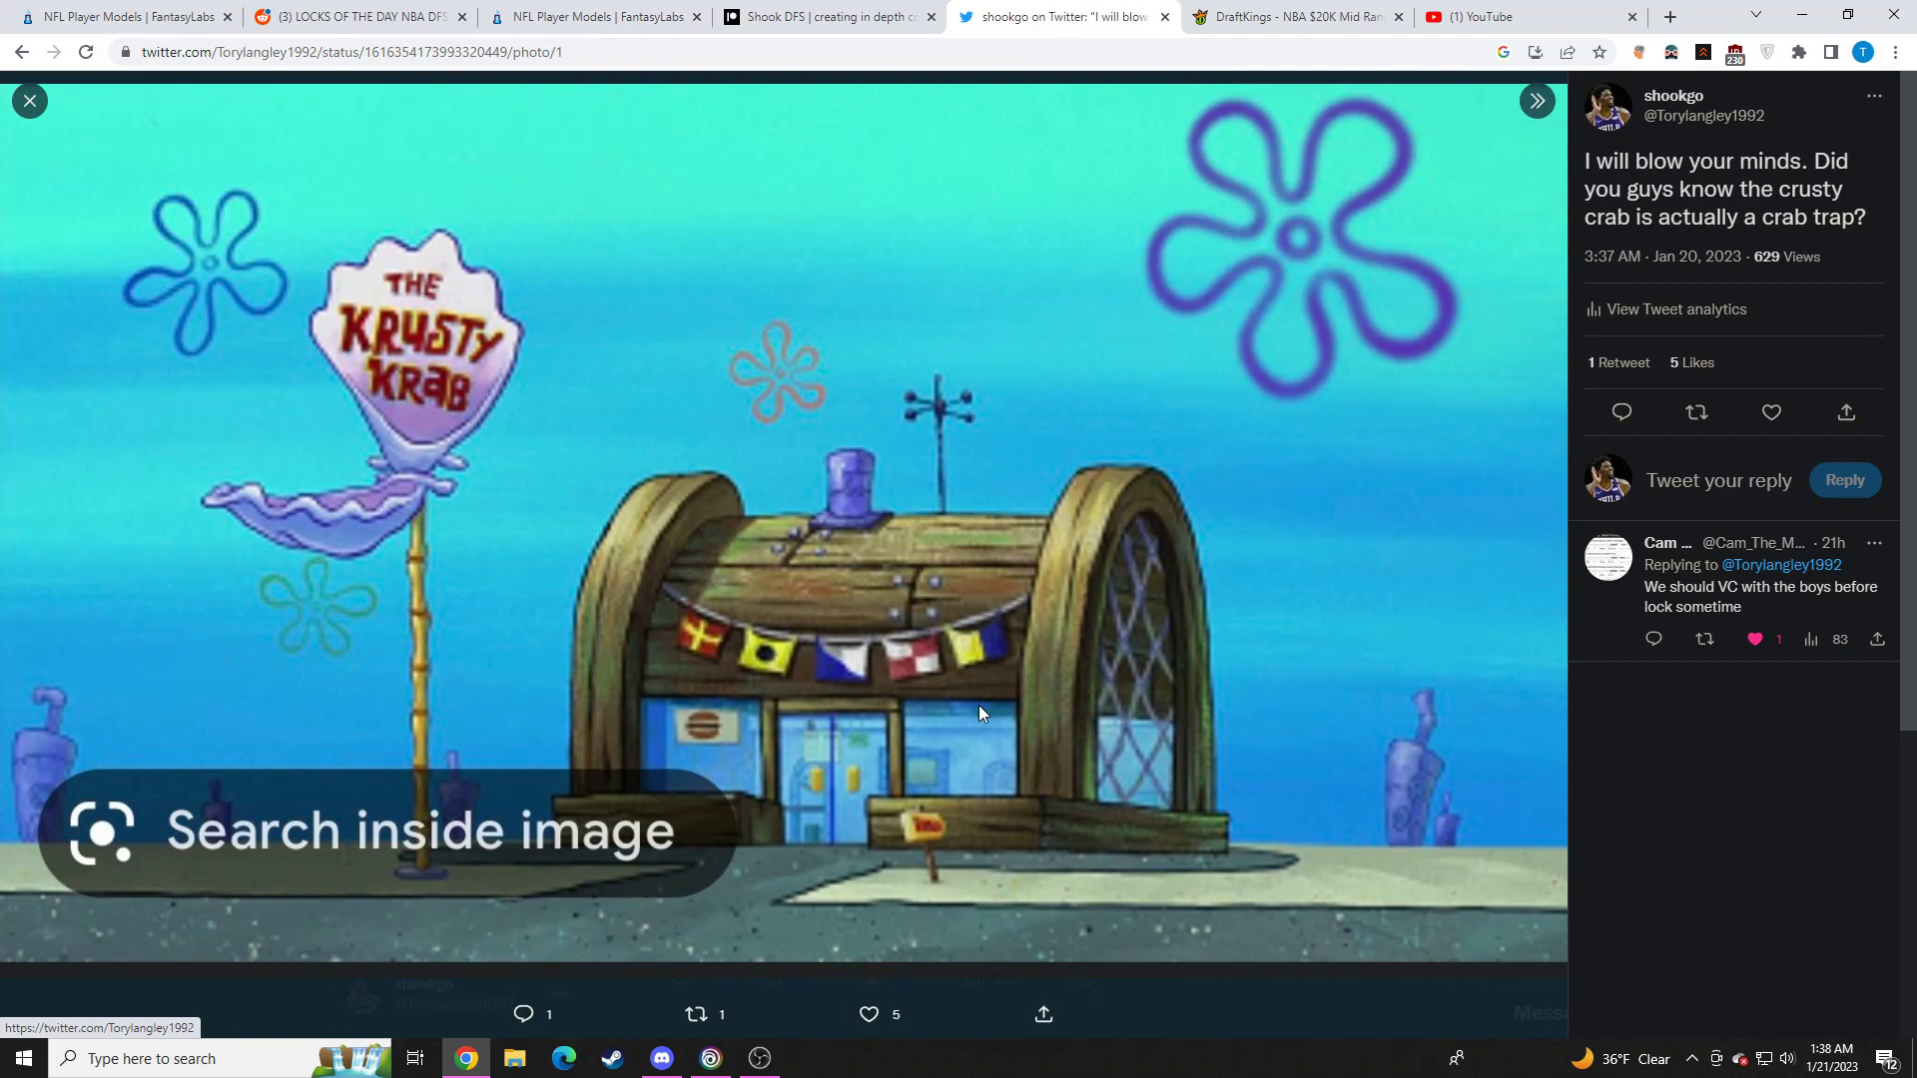
mouse_move(204, 248)
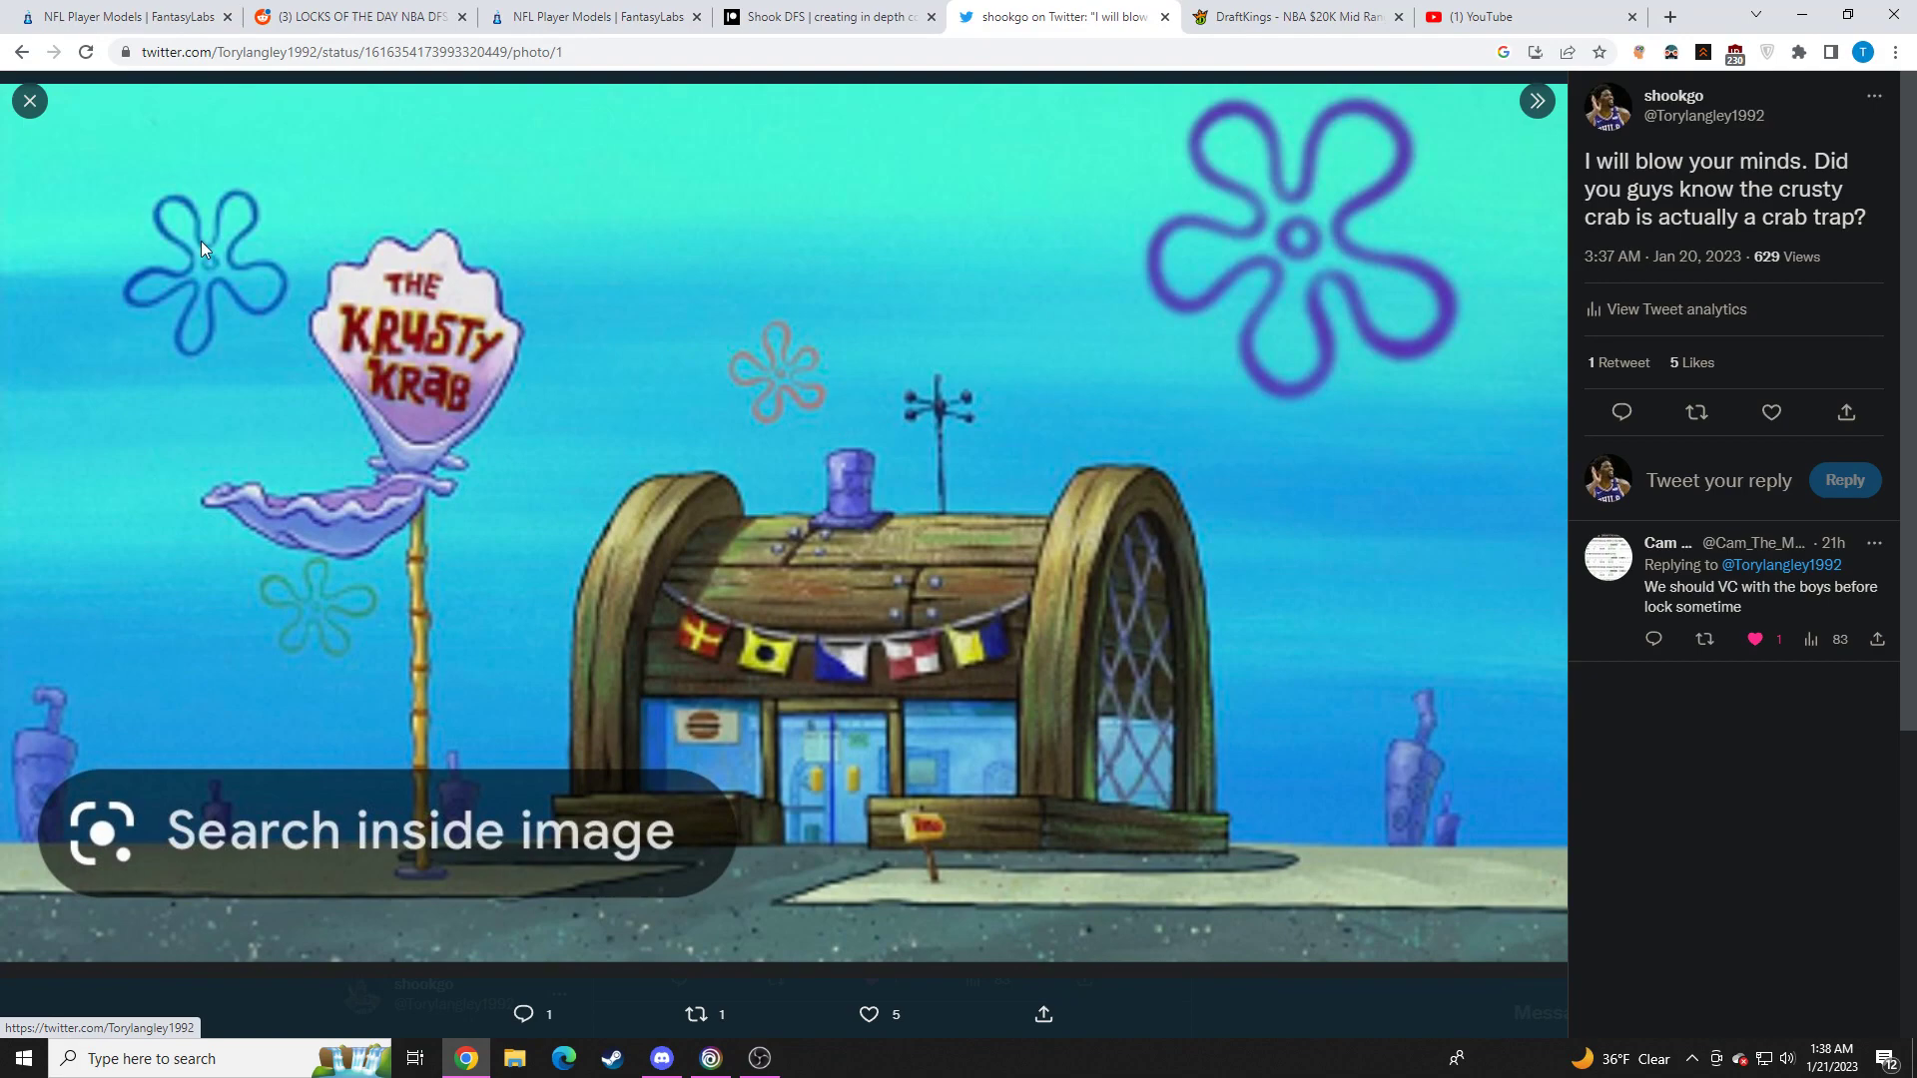
click(29, 100)
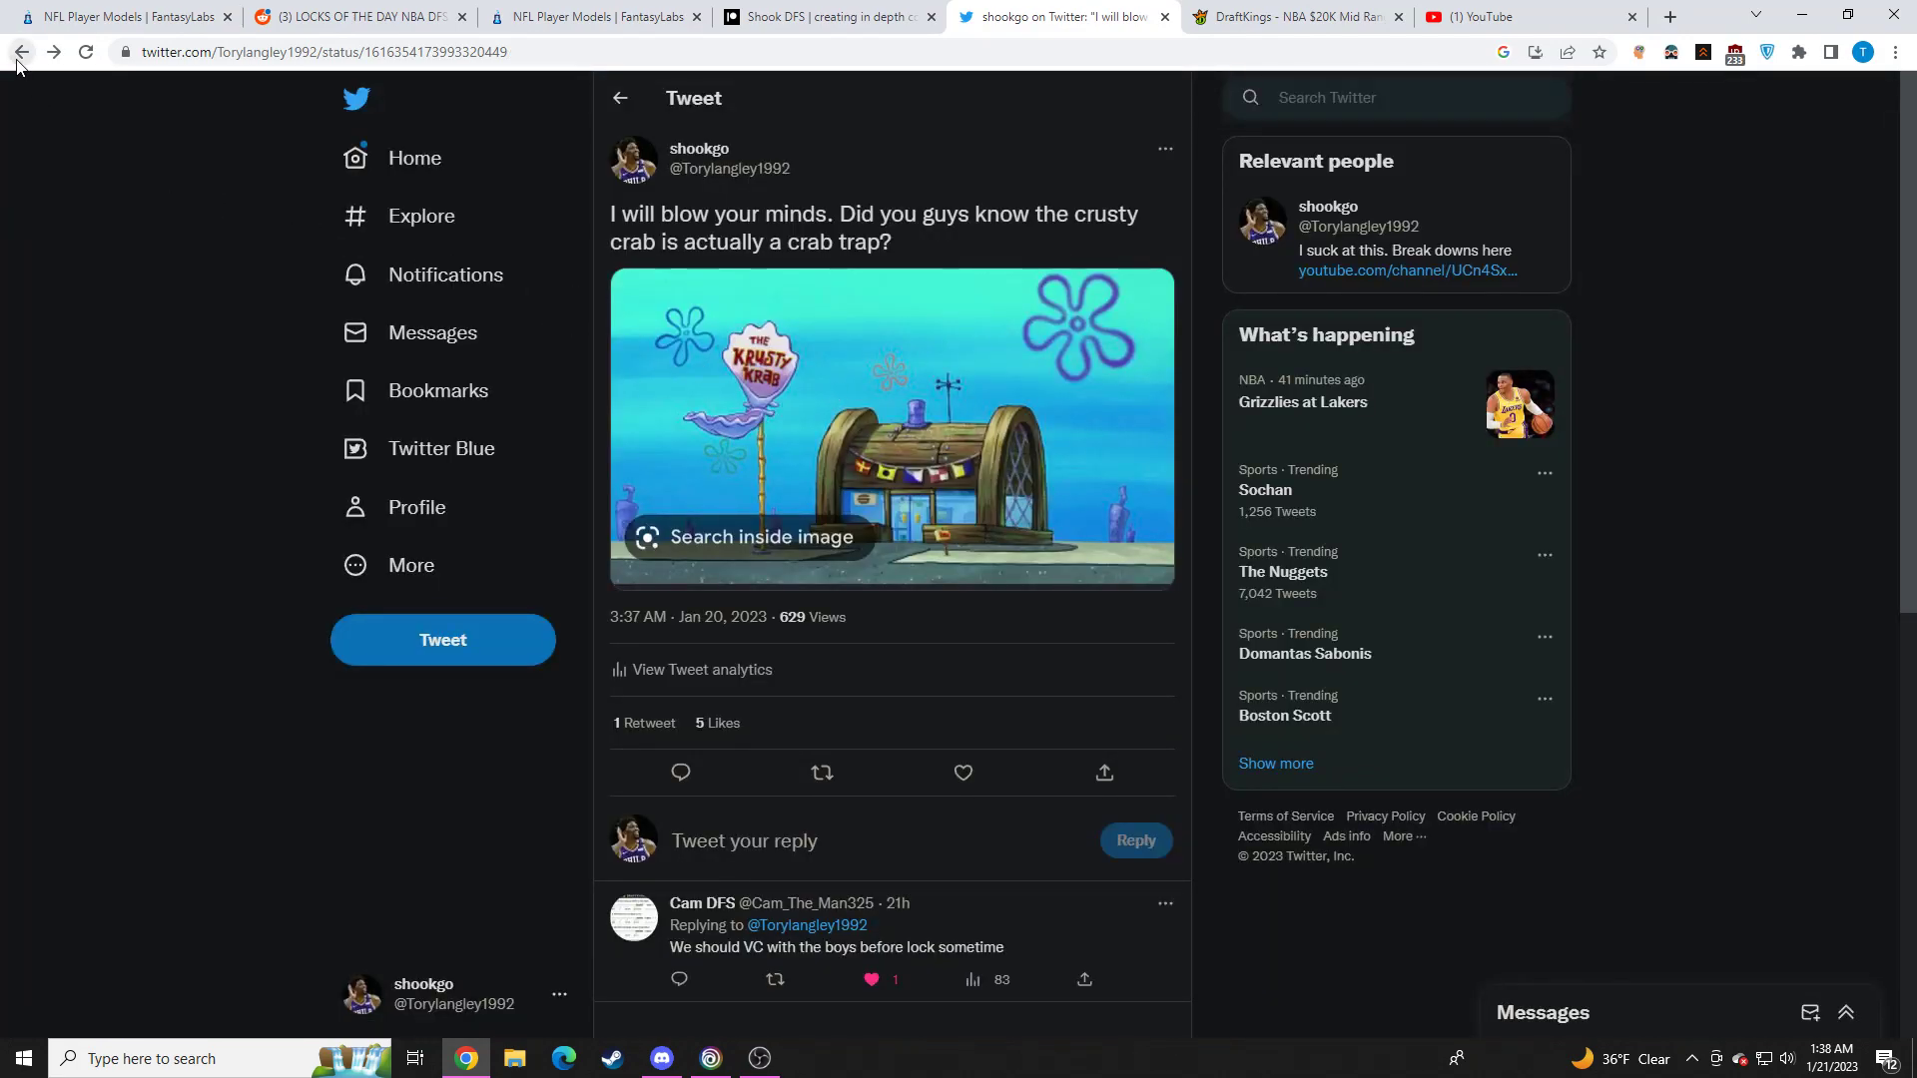
Return to the profile, view the two-pick parlay screenshot full size, close it and scroll back to the top
click(20, 52)
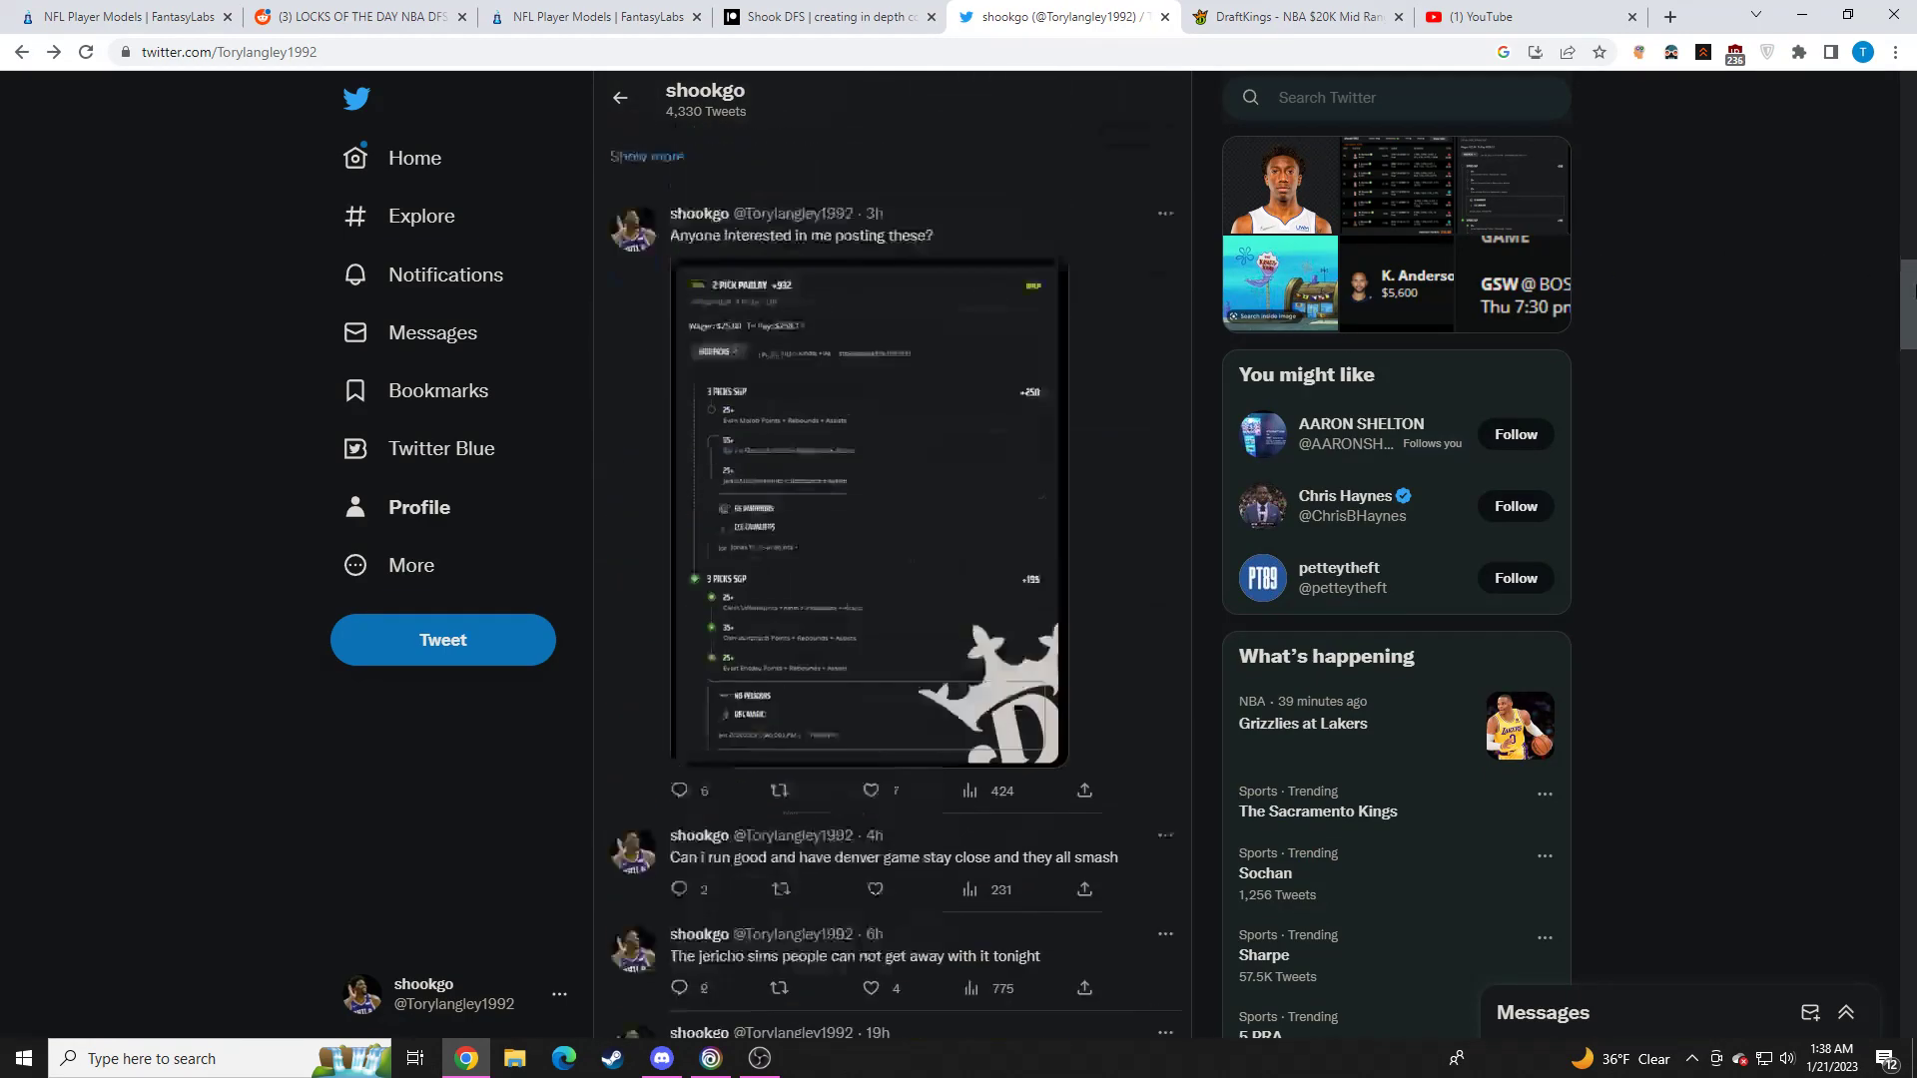
click(868, 513)
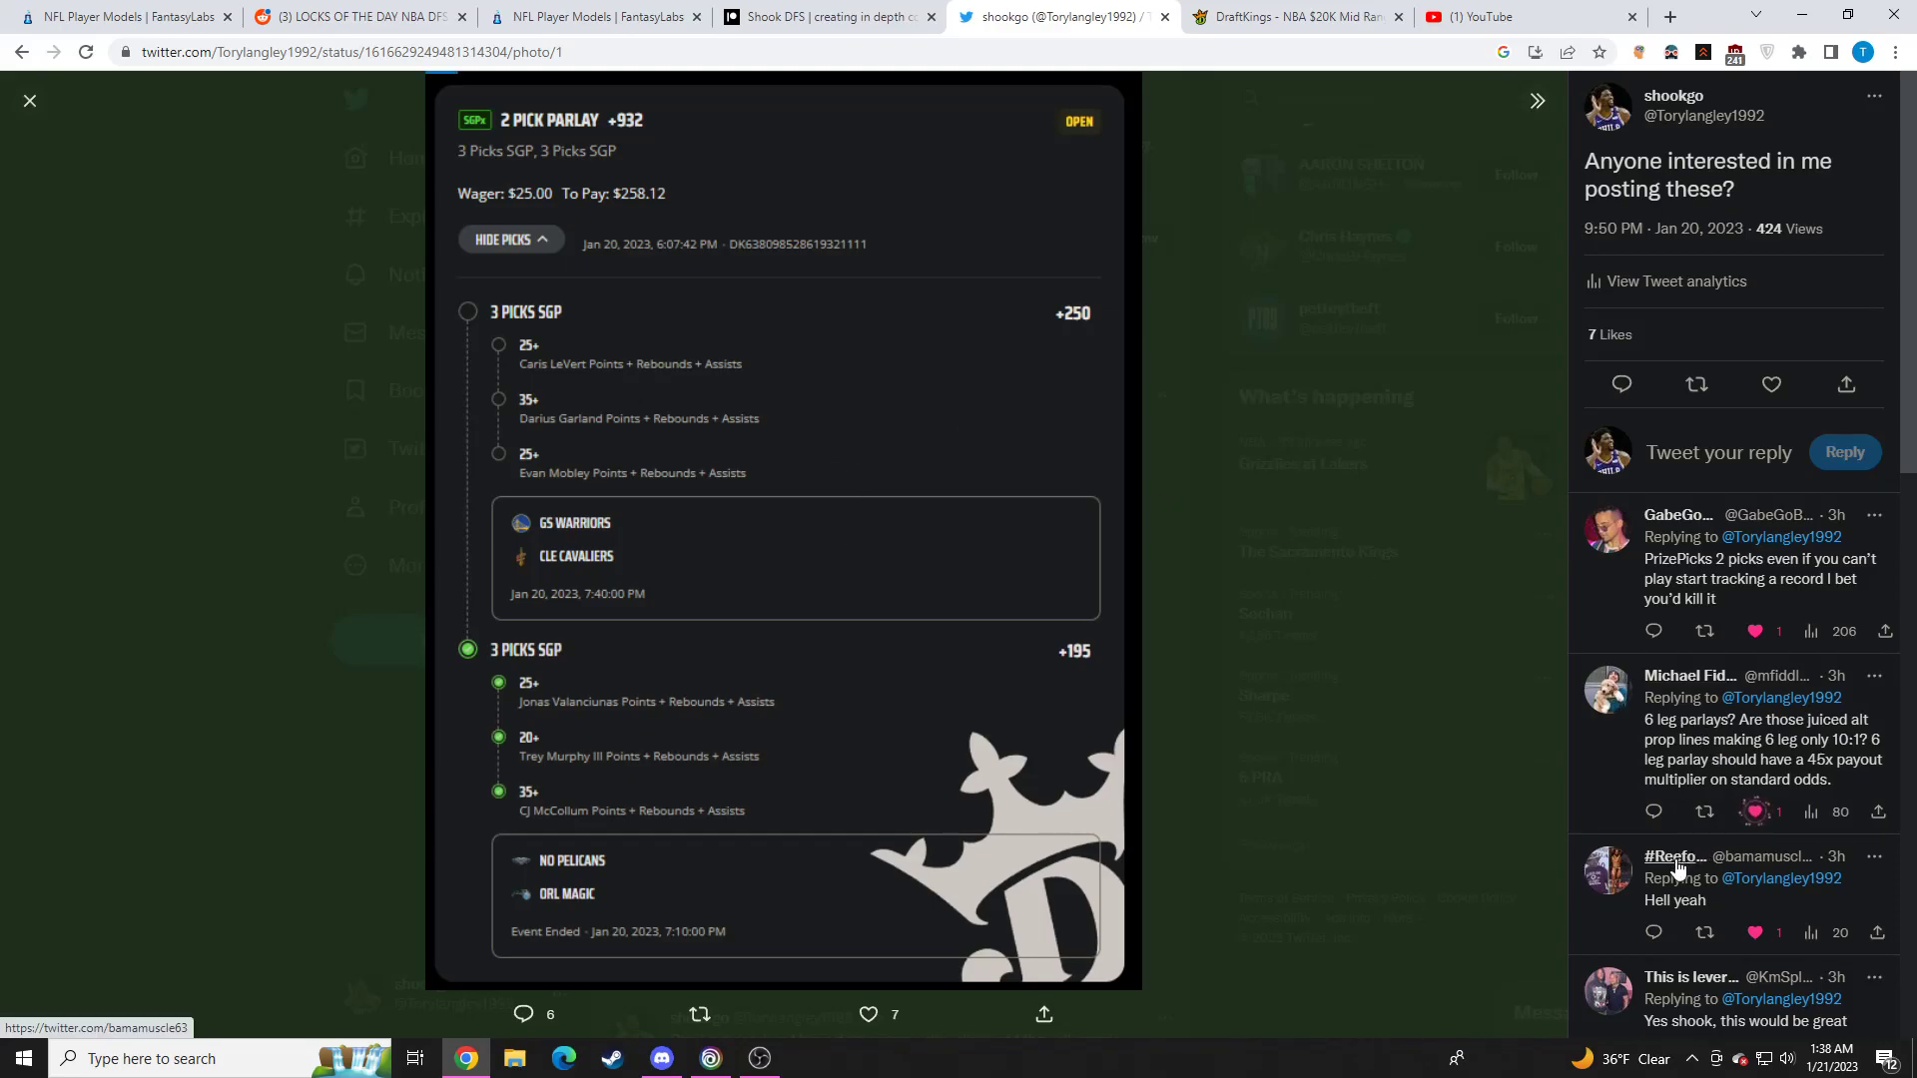
mouse_move(1631, 798)
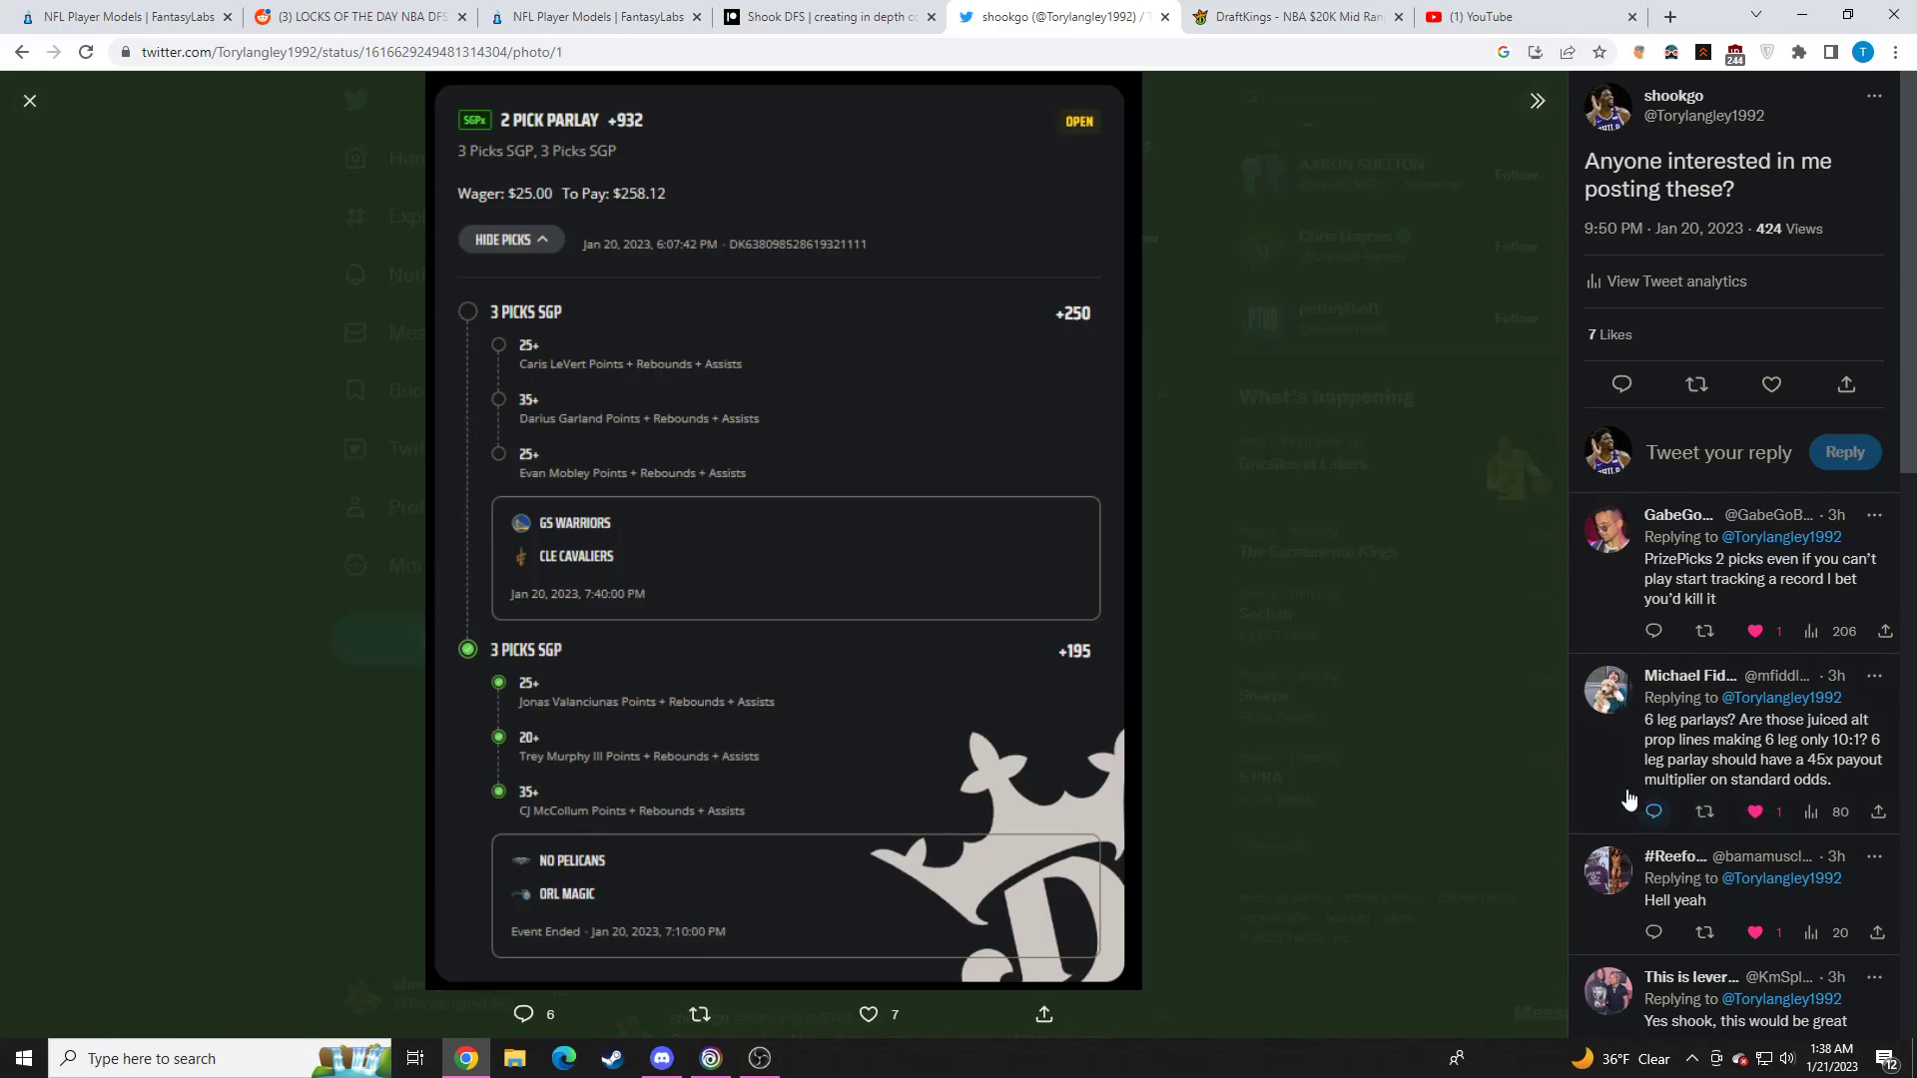
mouse_move(652, 334)
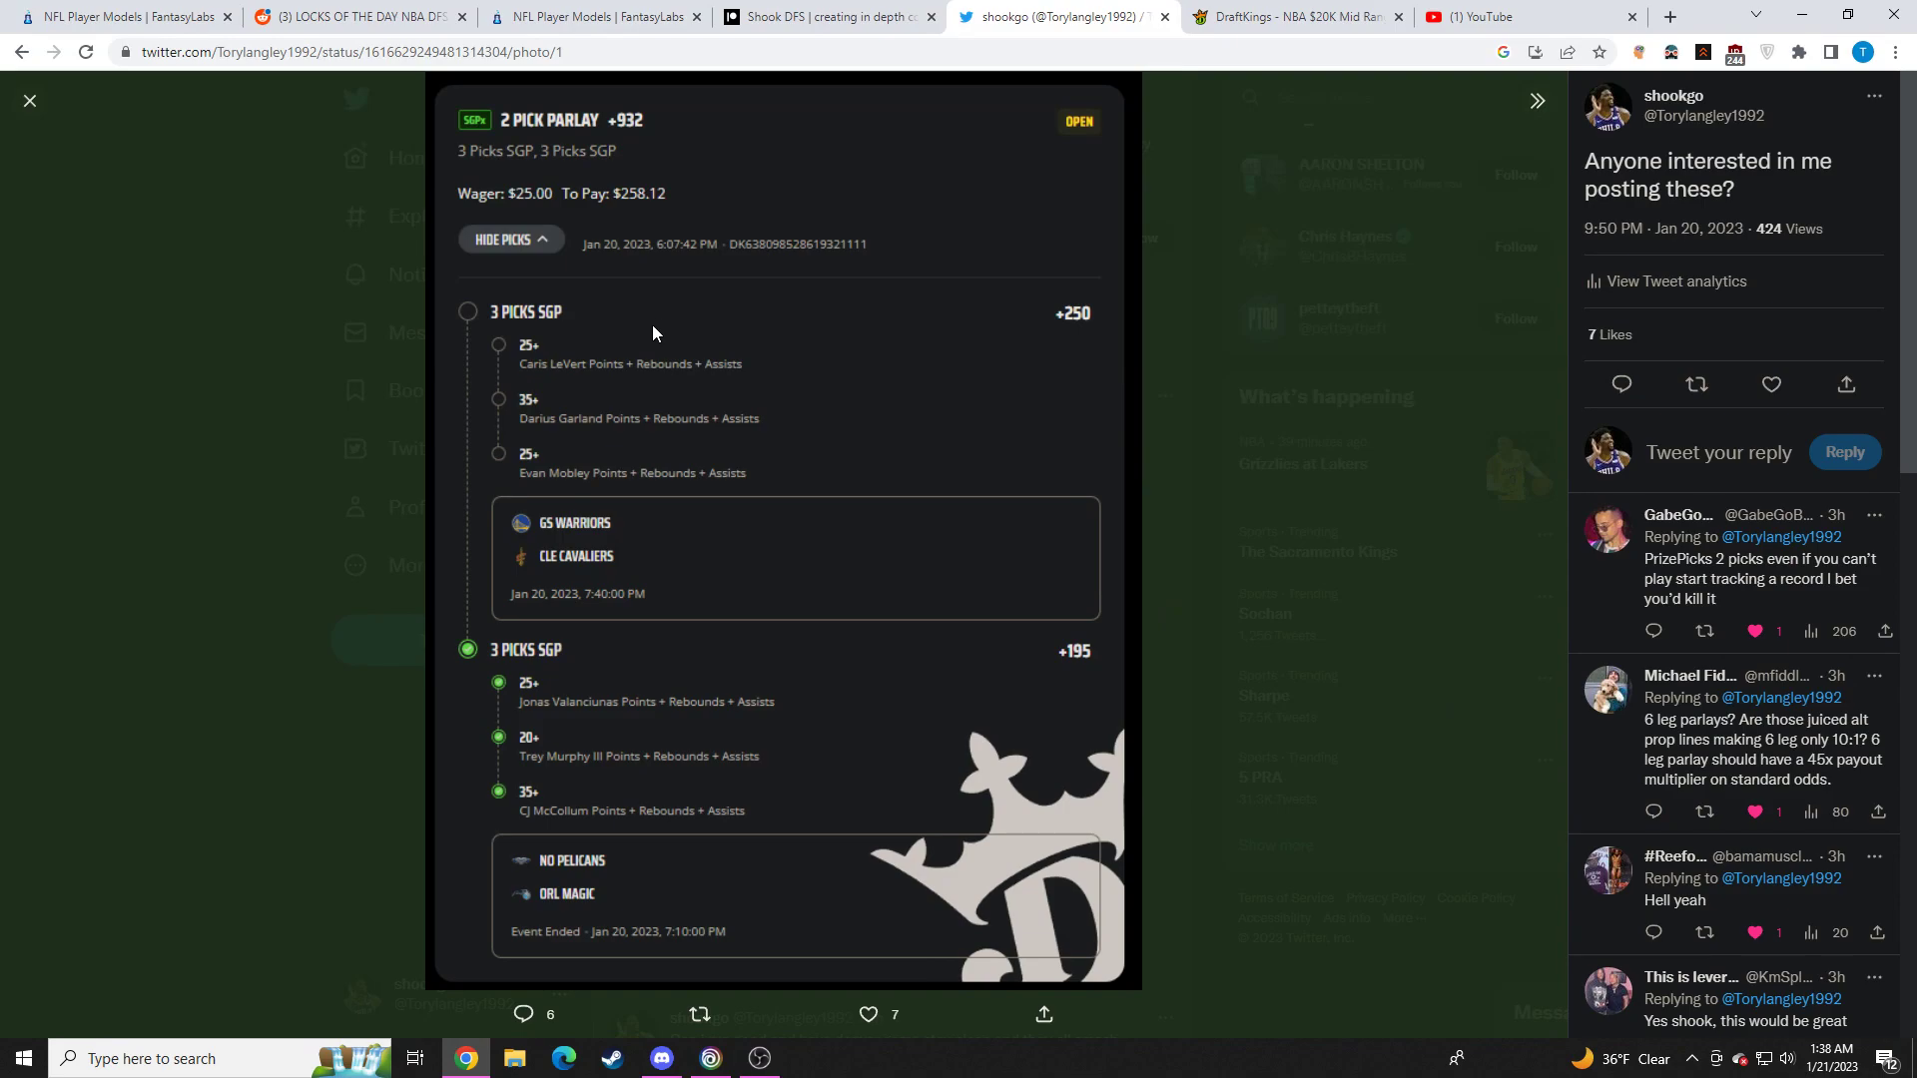
mouse_move(607, 388)
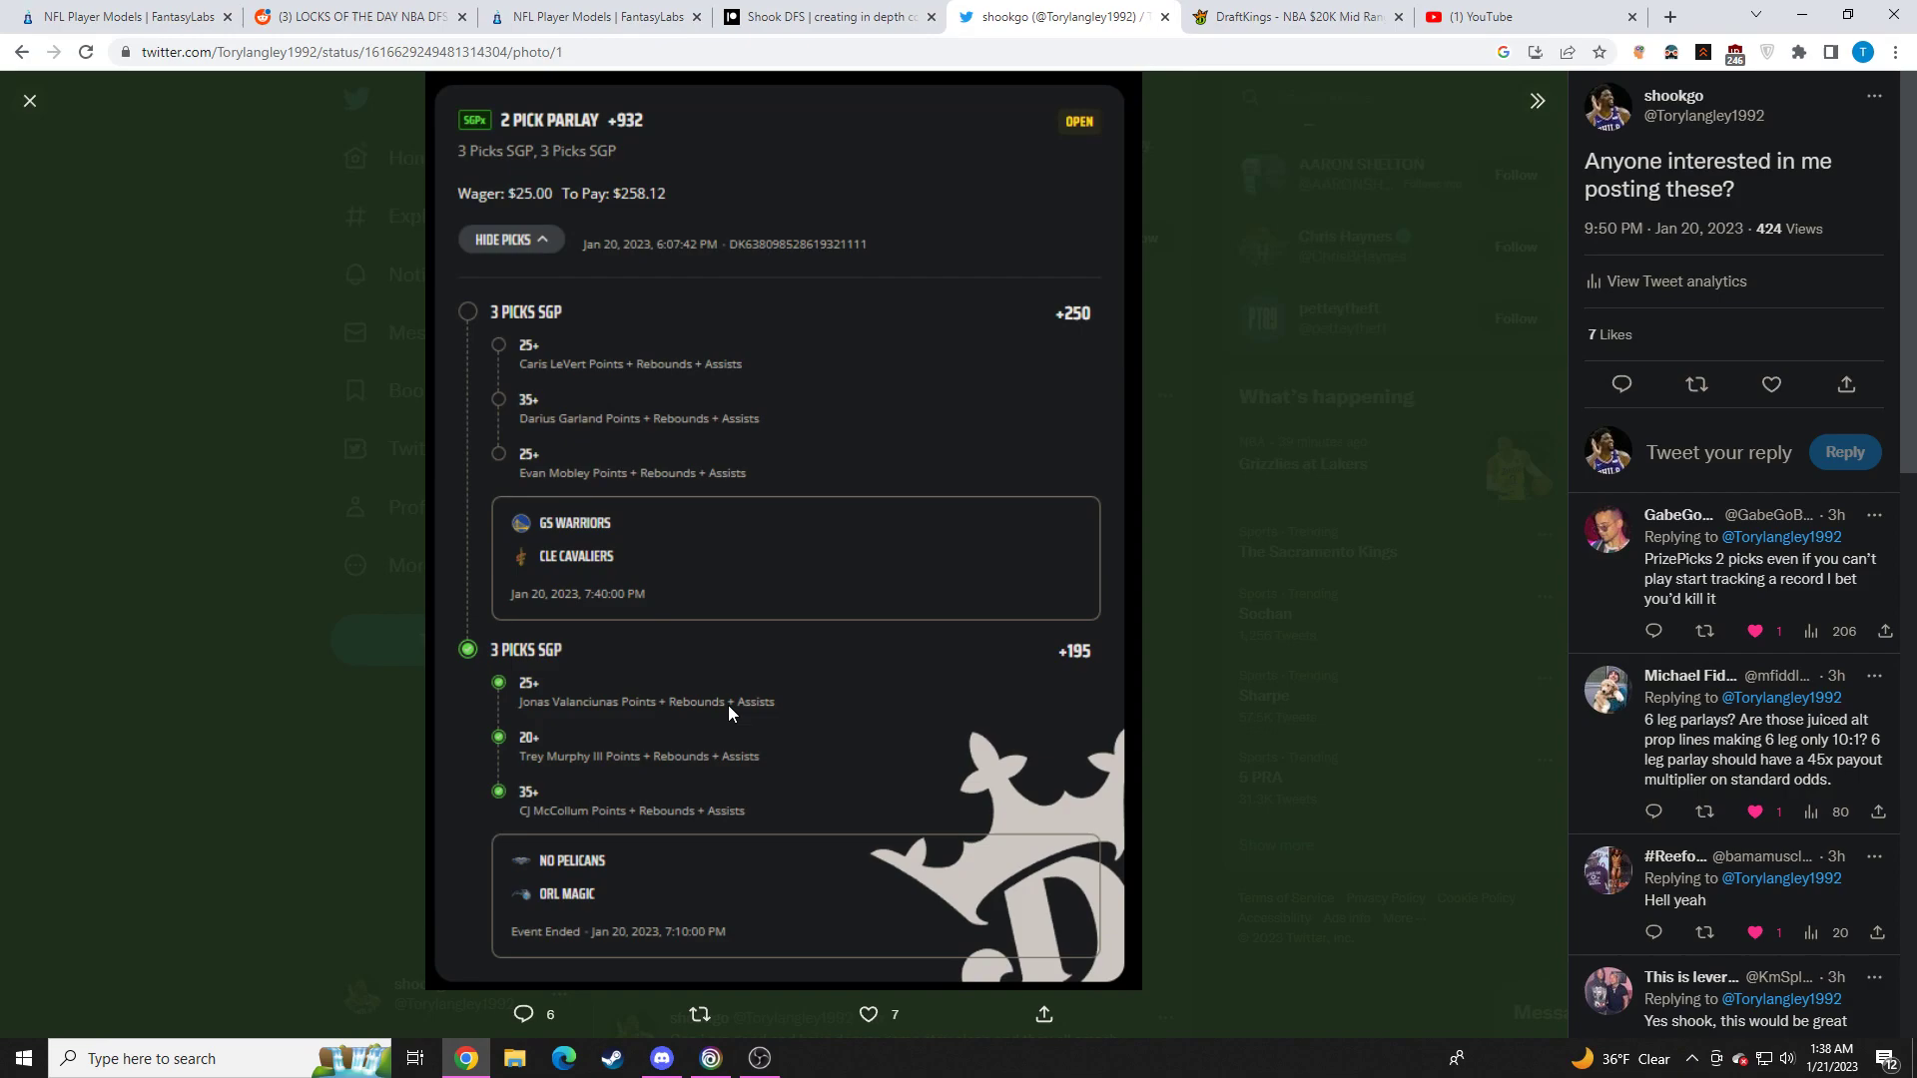
mouse_move(685, 757)
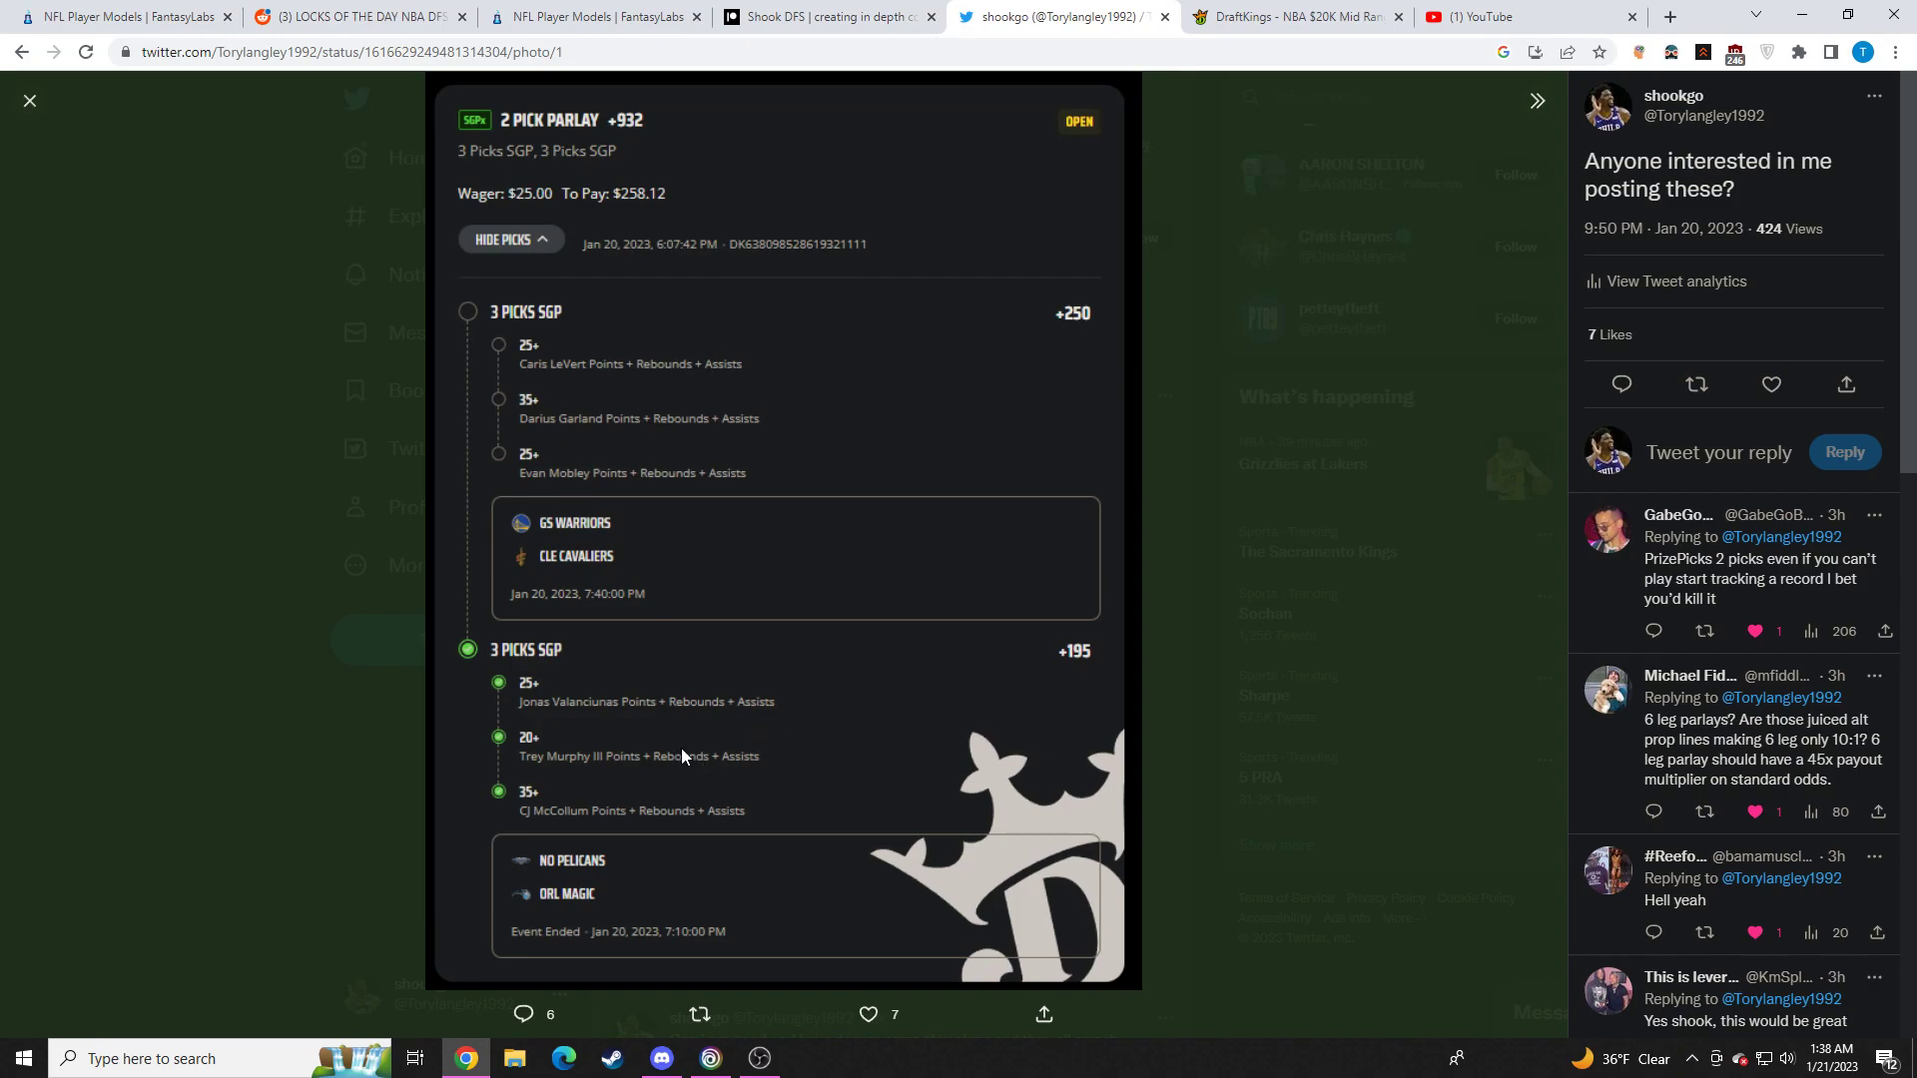
mouse_move(807, 777)
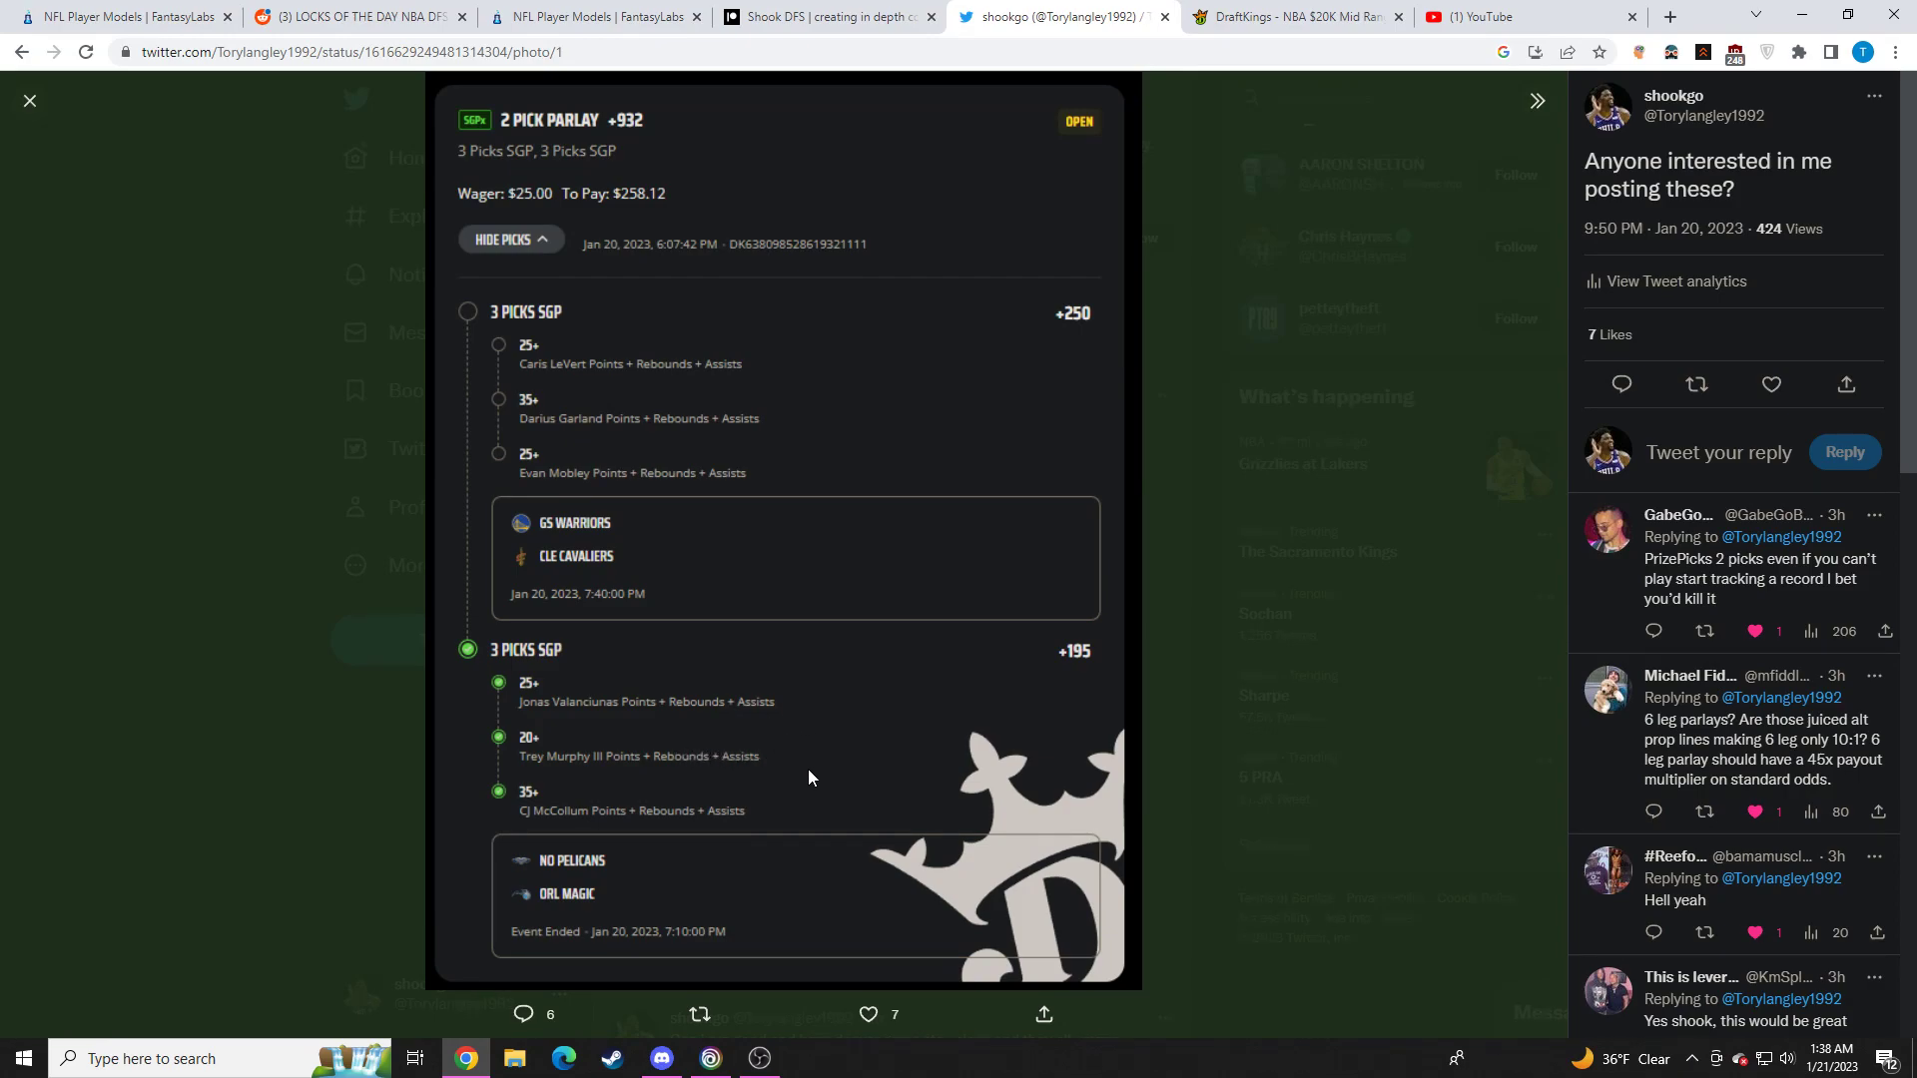
mouse_move(851, 766)
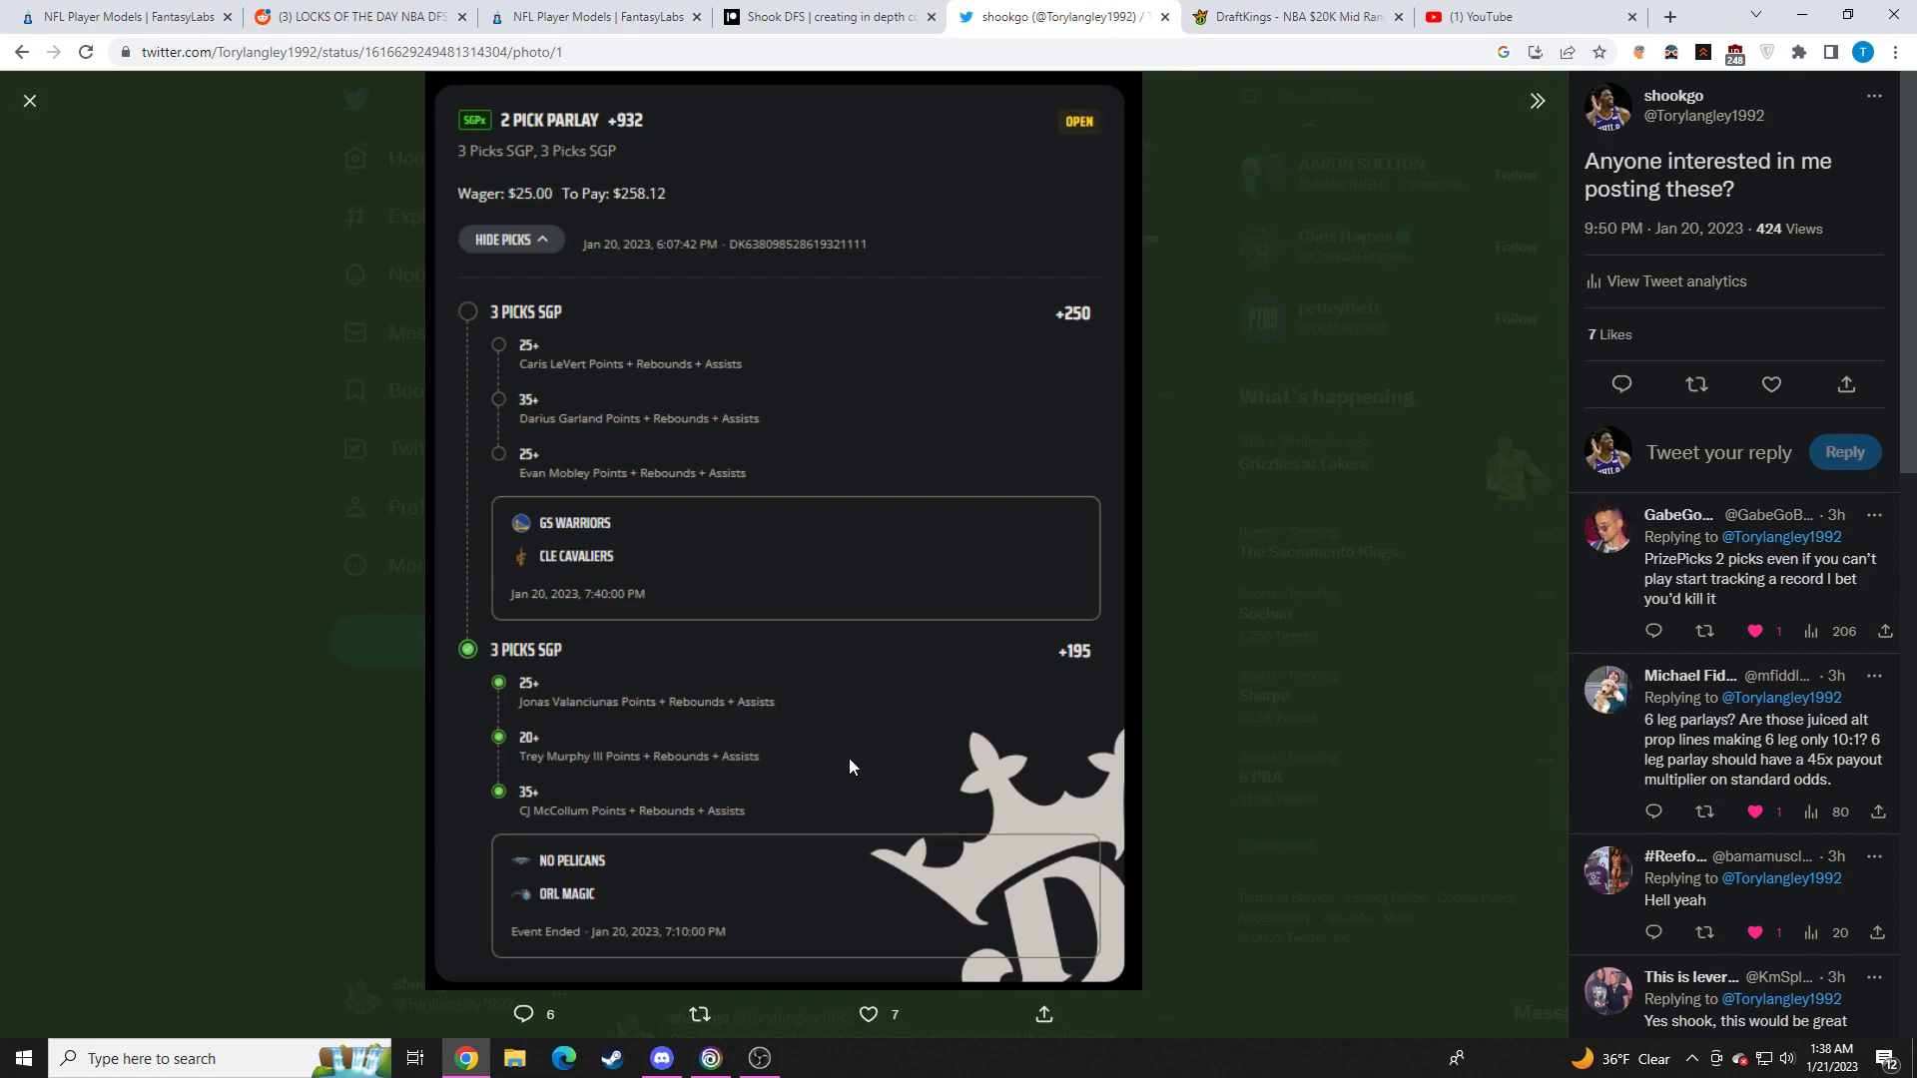
mouse_move(840, 767)
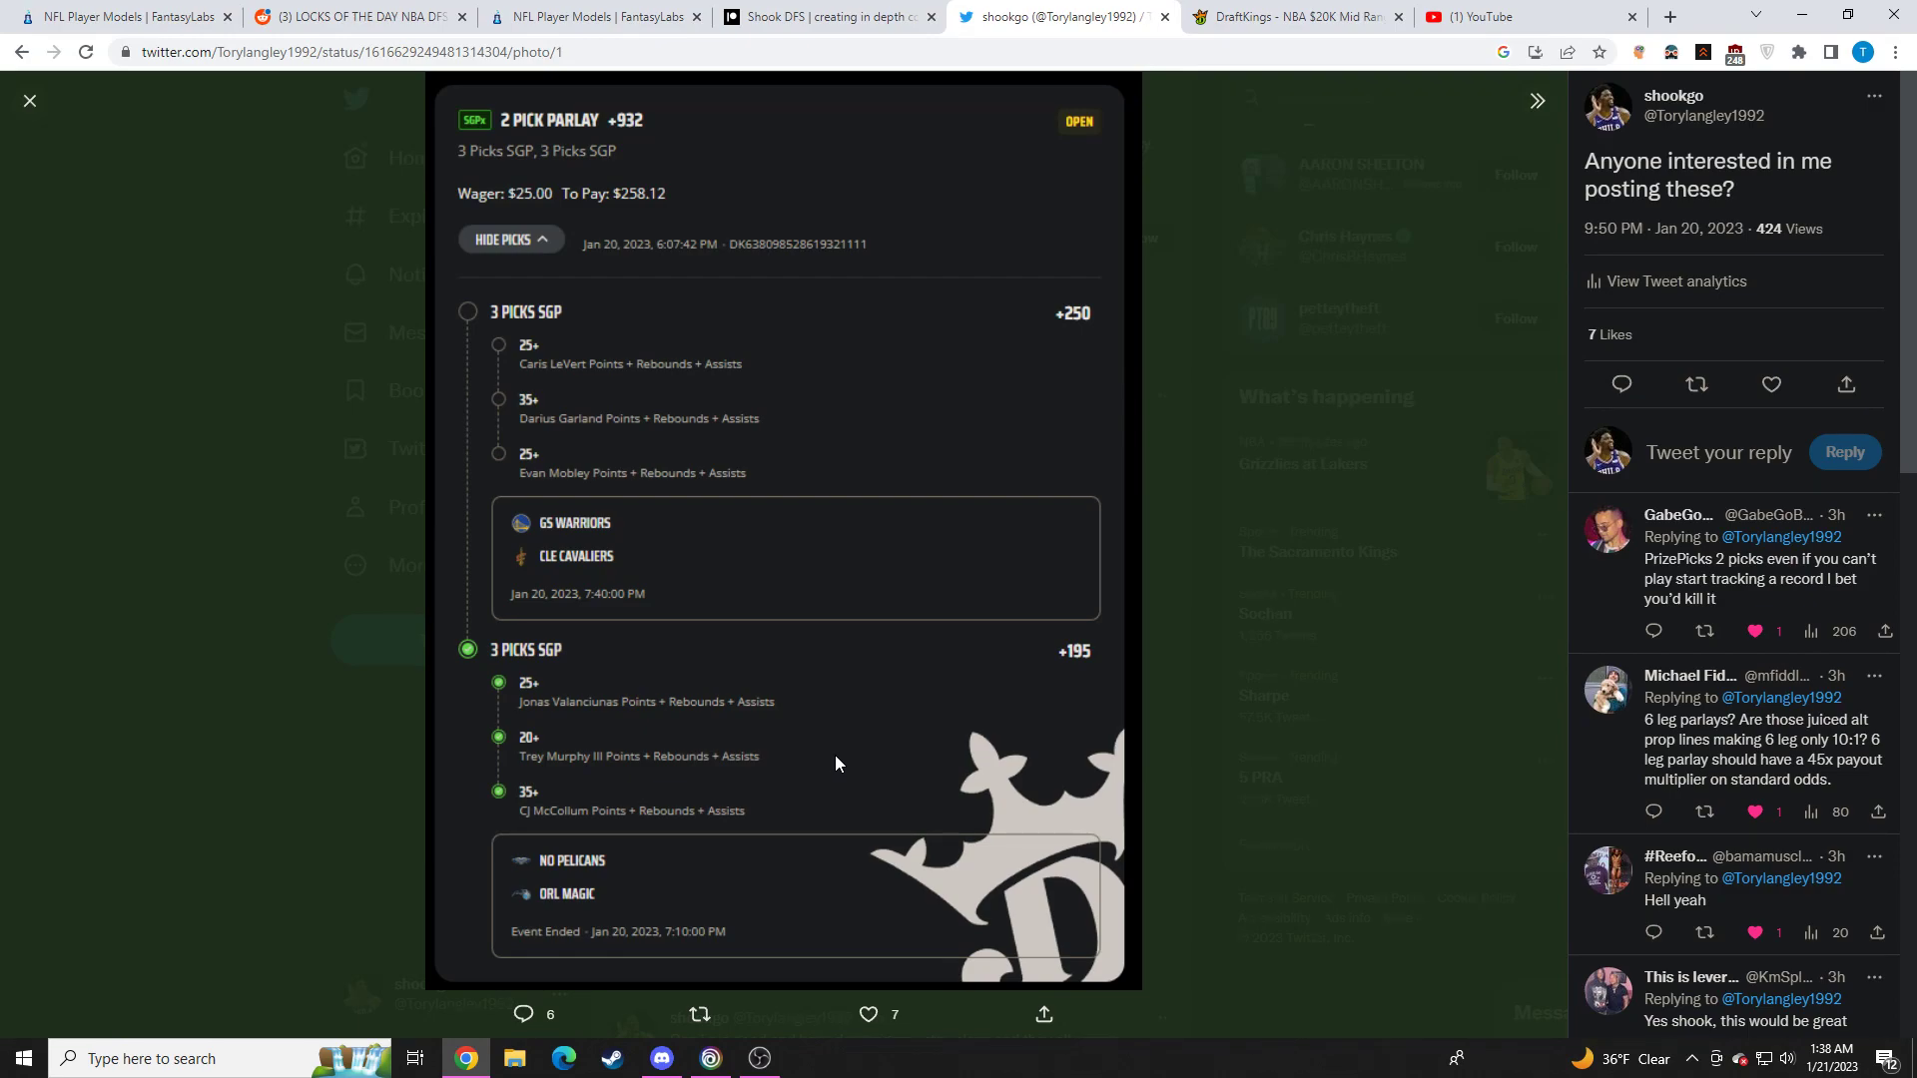
mouse_move(685, 322)
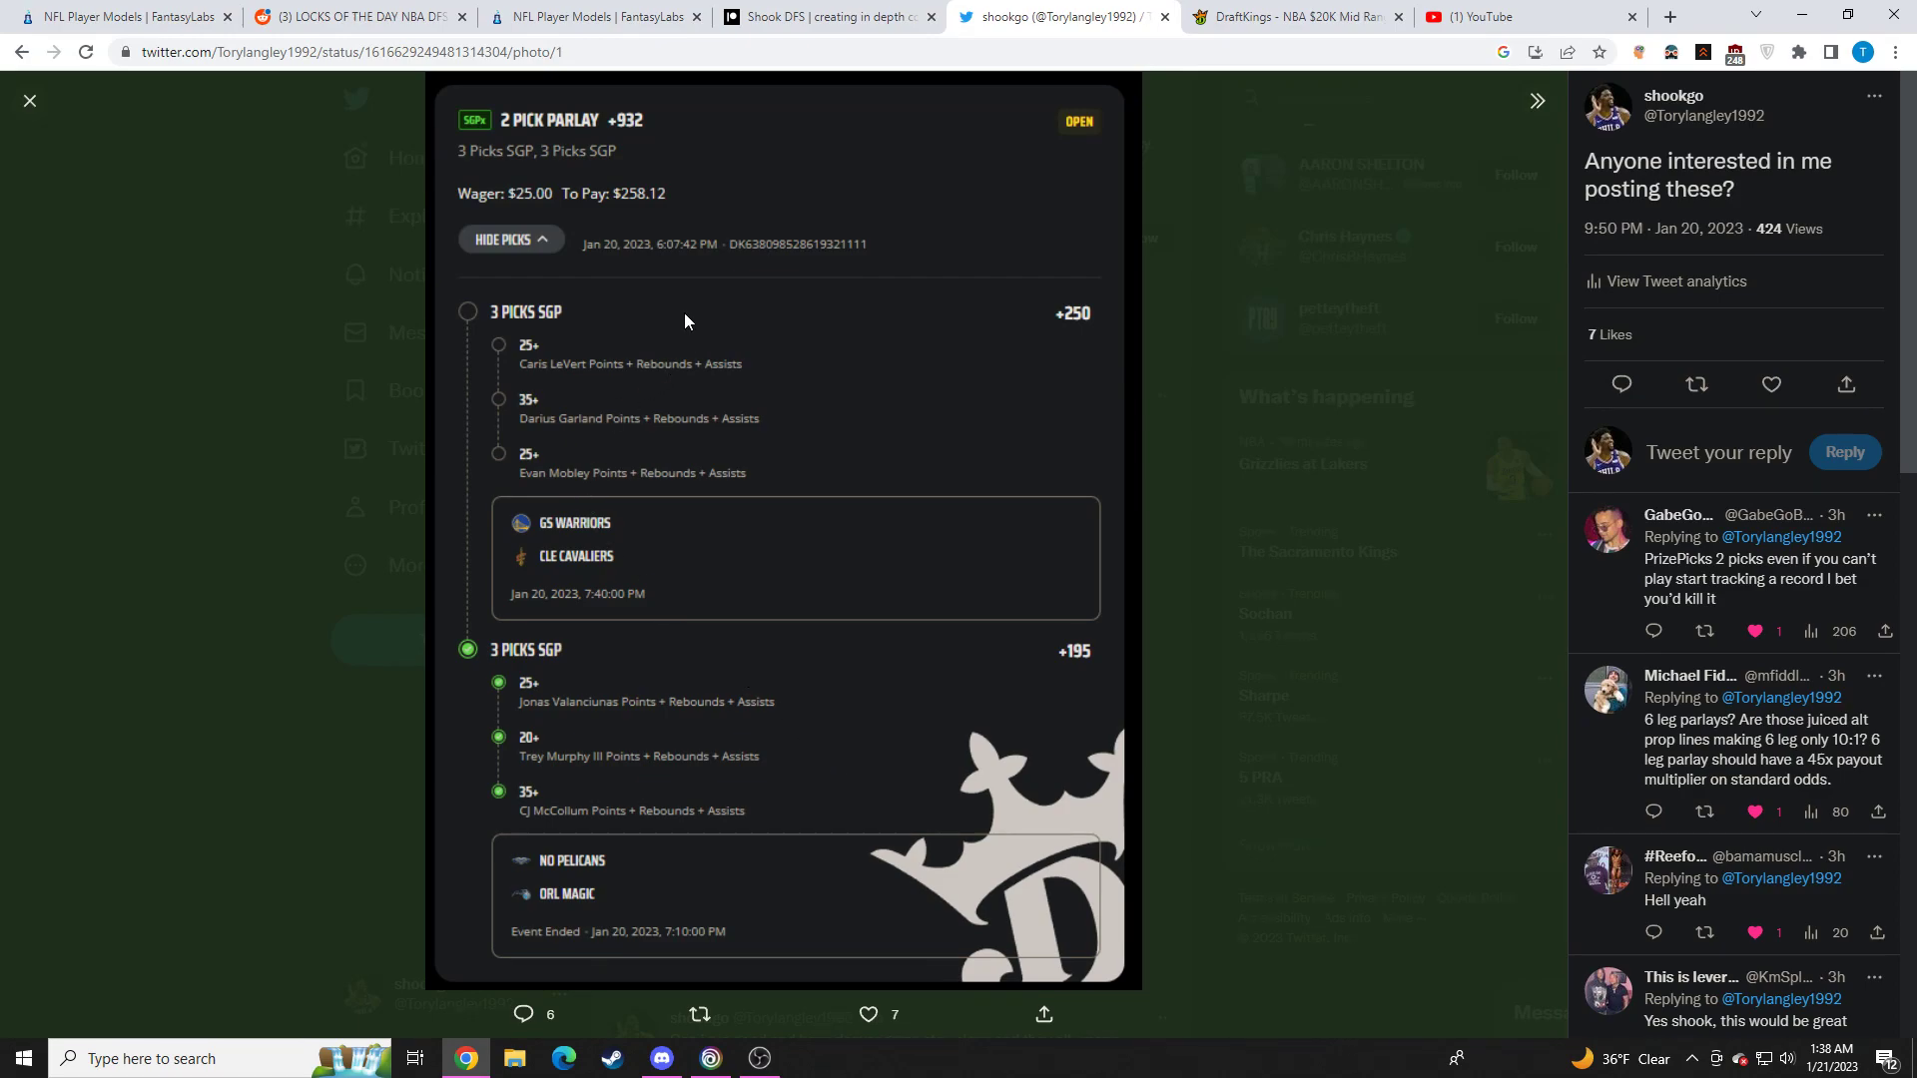
mouse_move(783, 674)
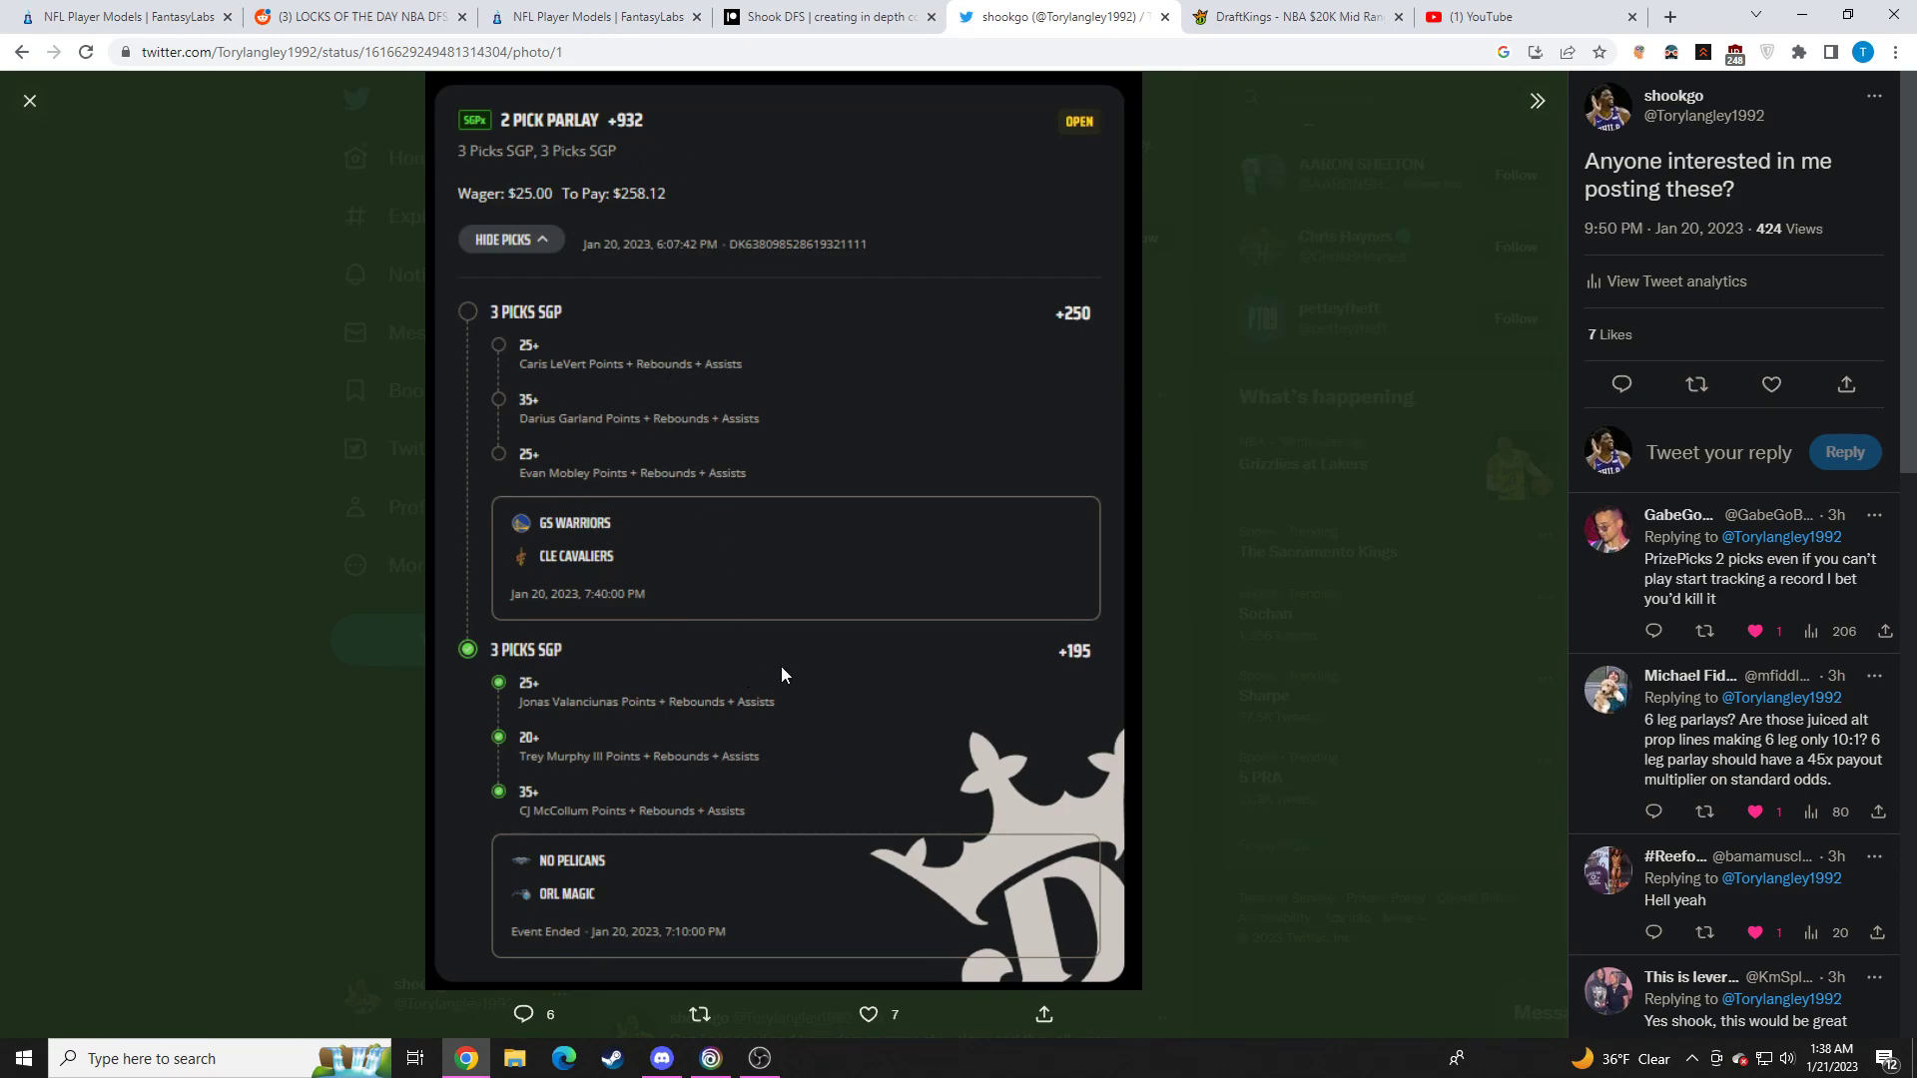
mouse_move(787, 956)
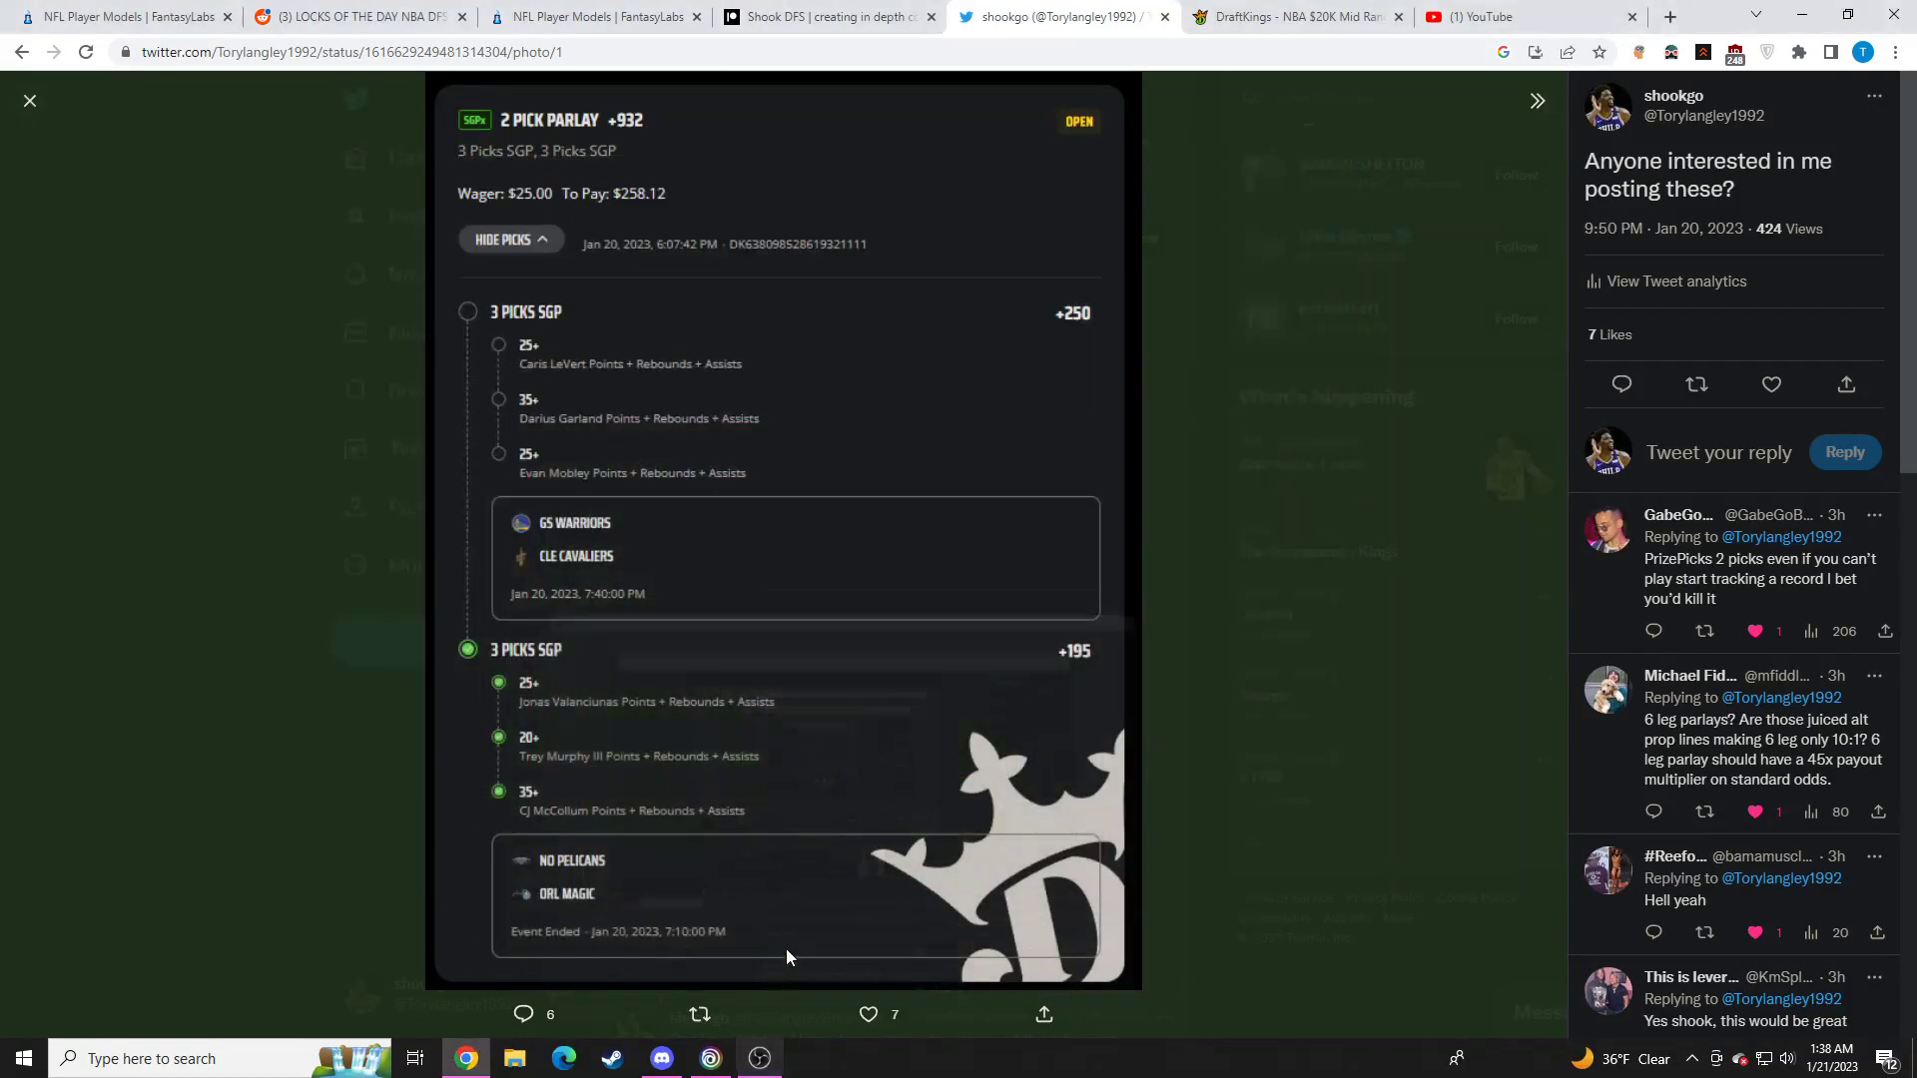
mouse_move(1206, 527)
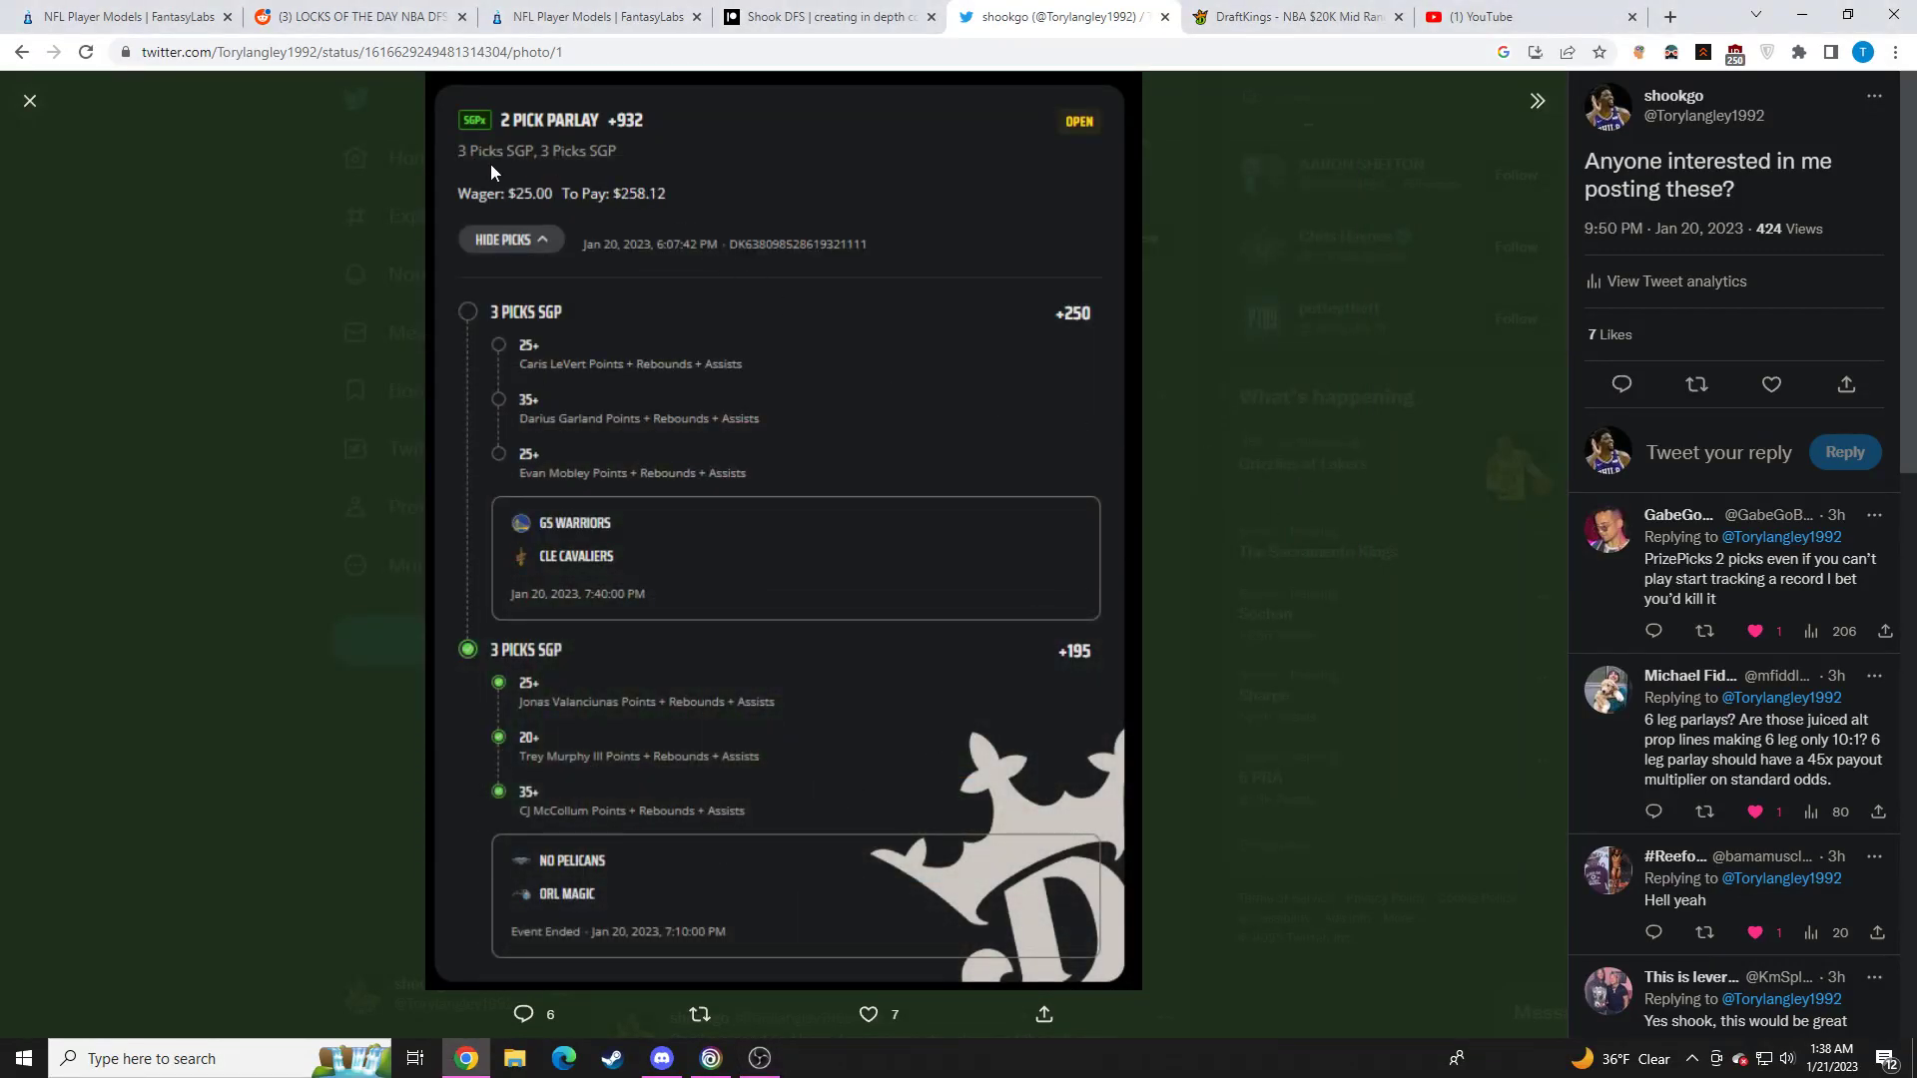
click(30, 100)
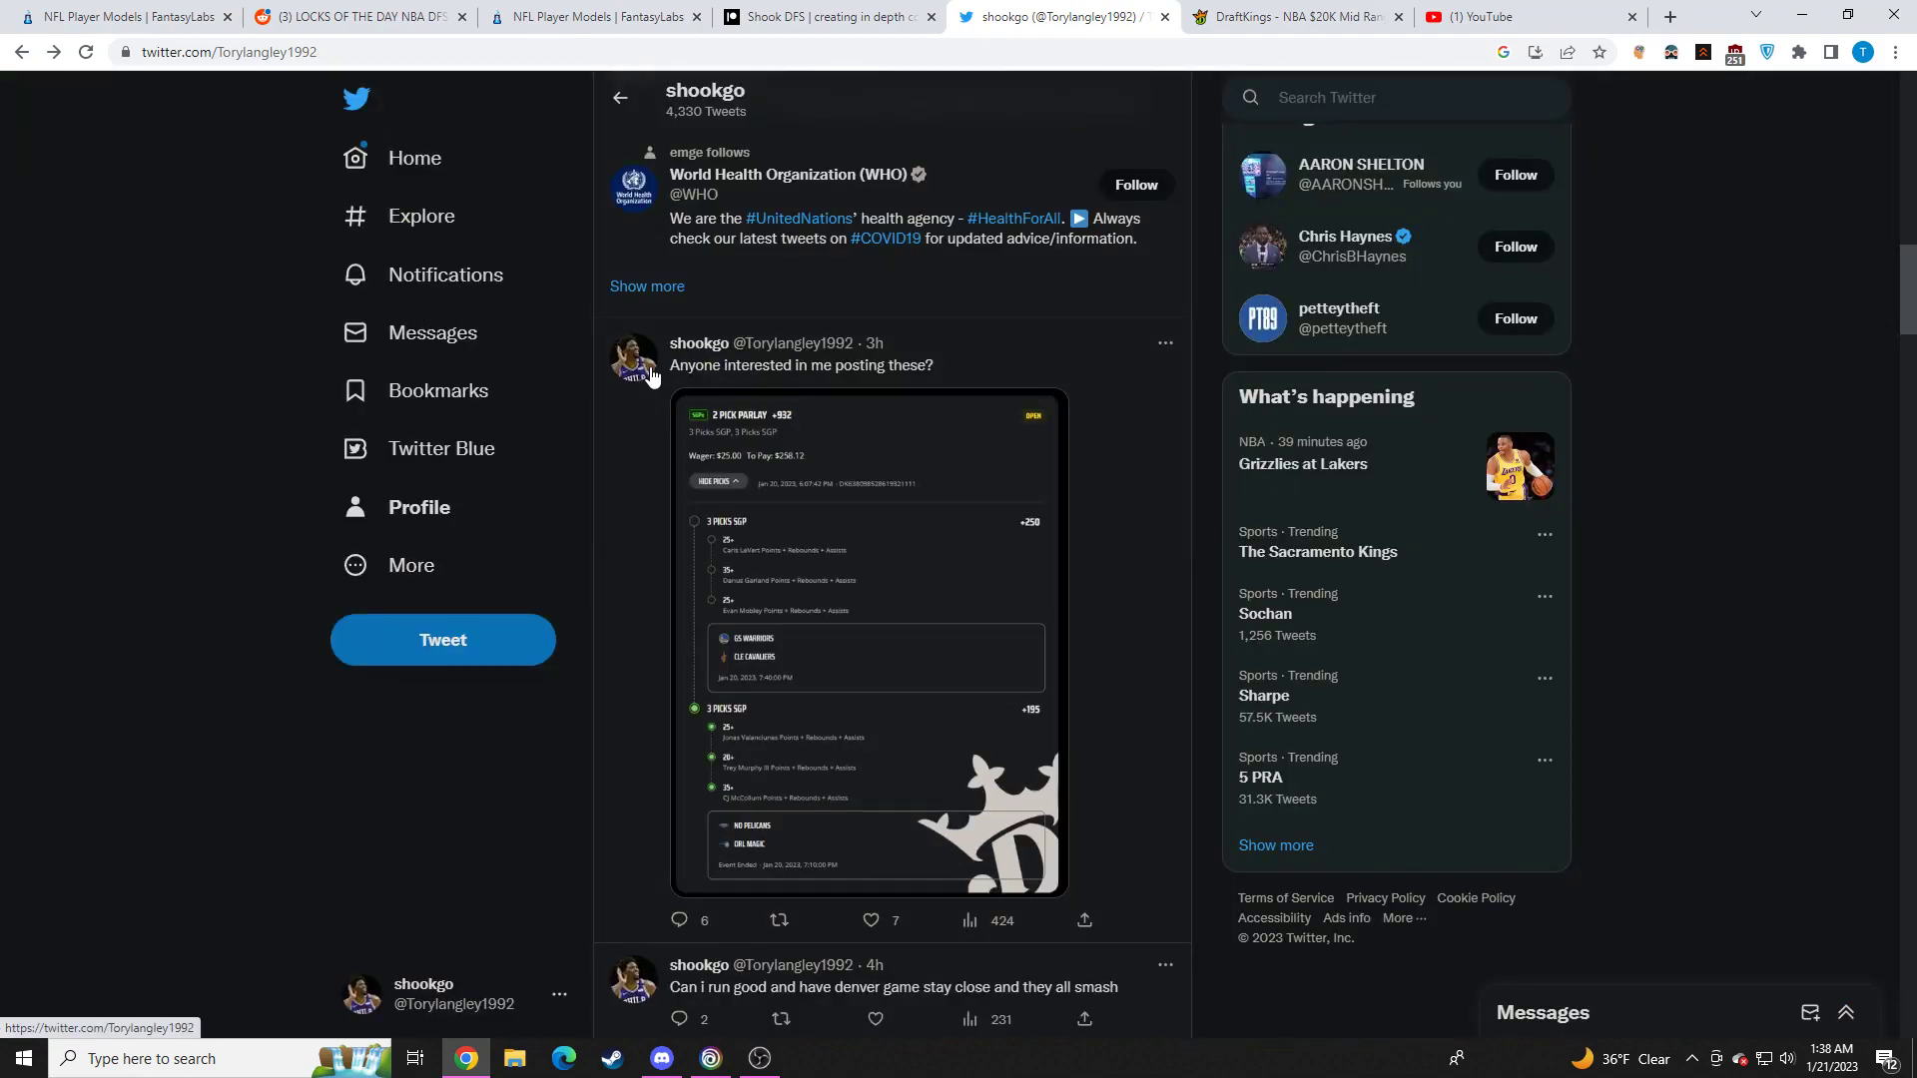
scroll(down, 3)
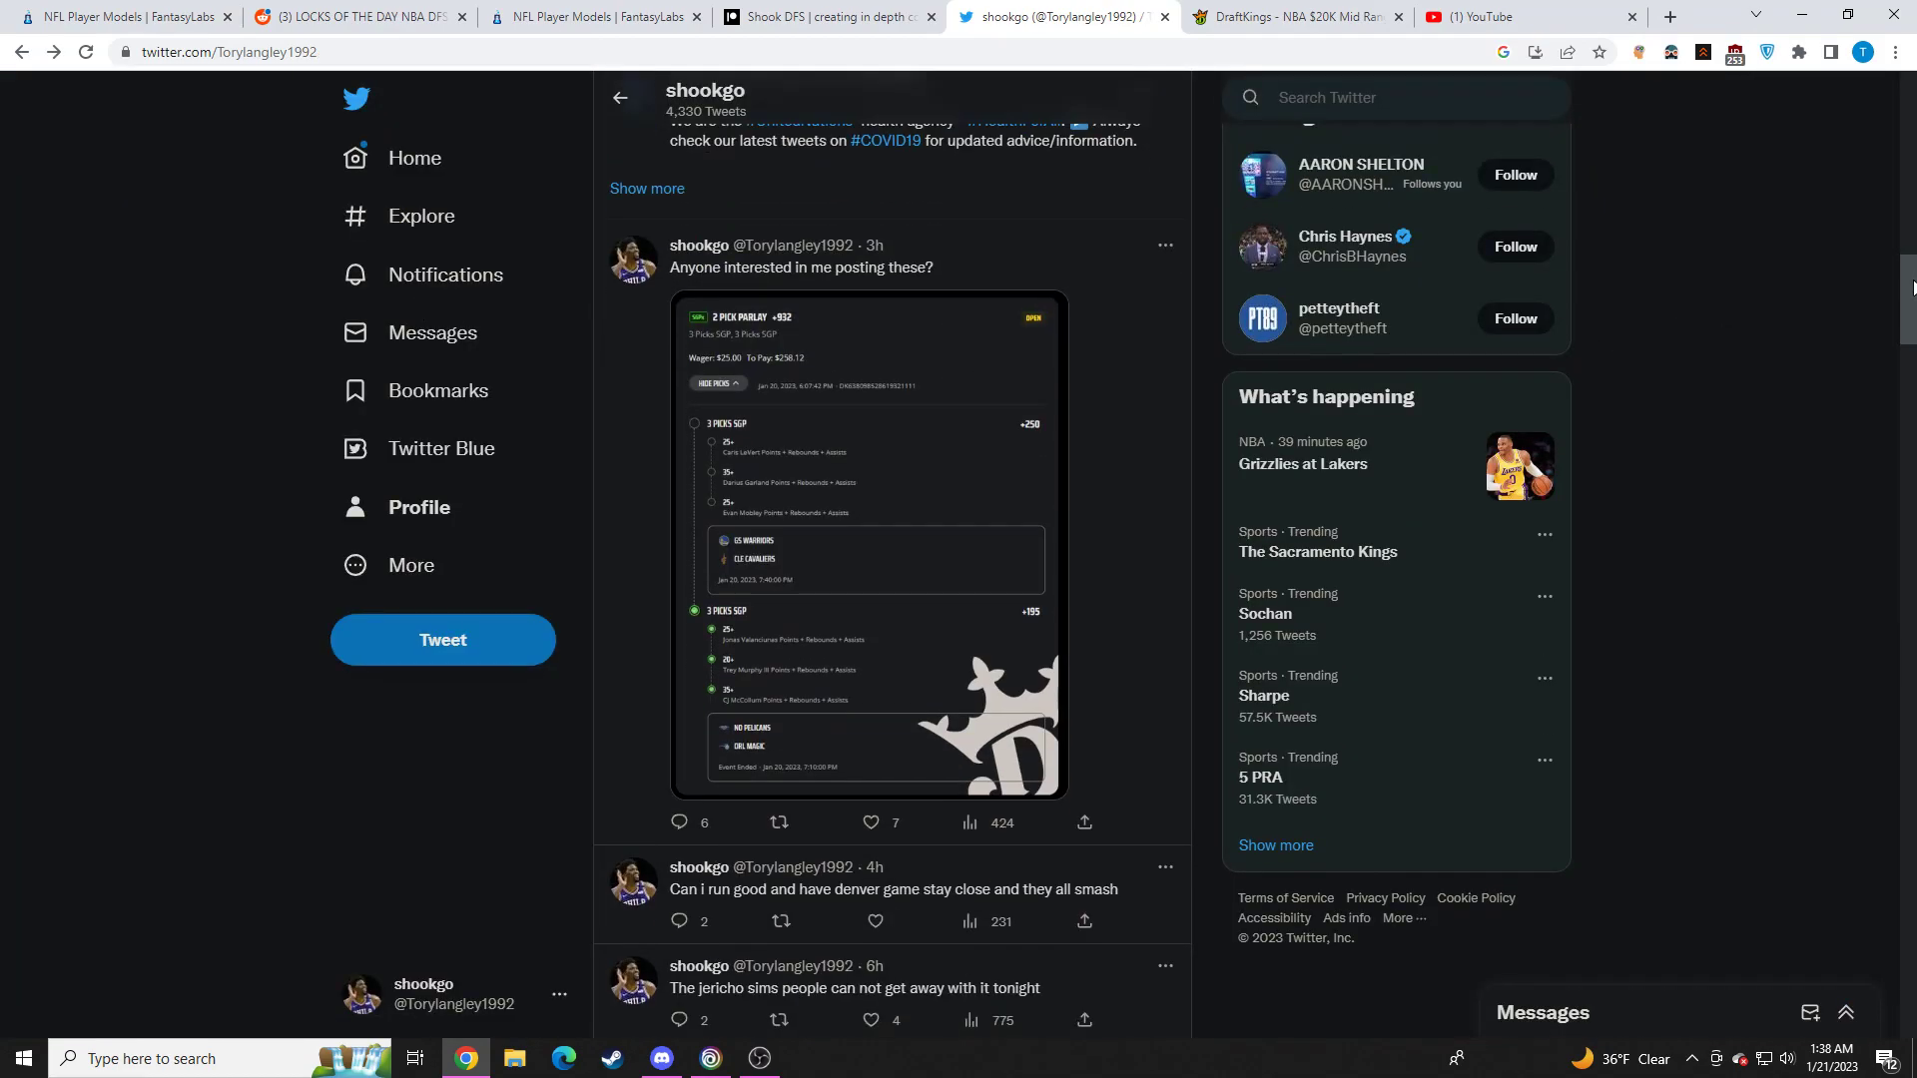
scroll(up, 3)
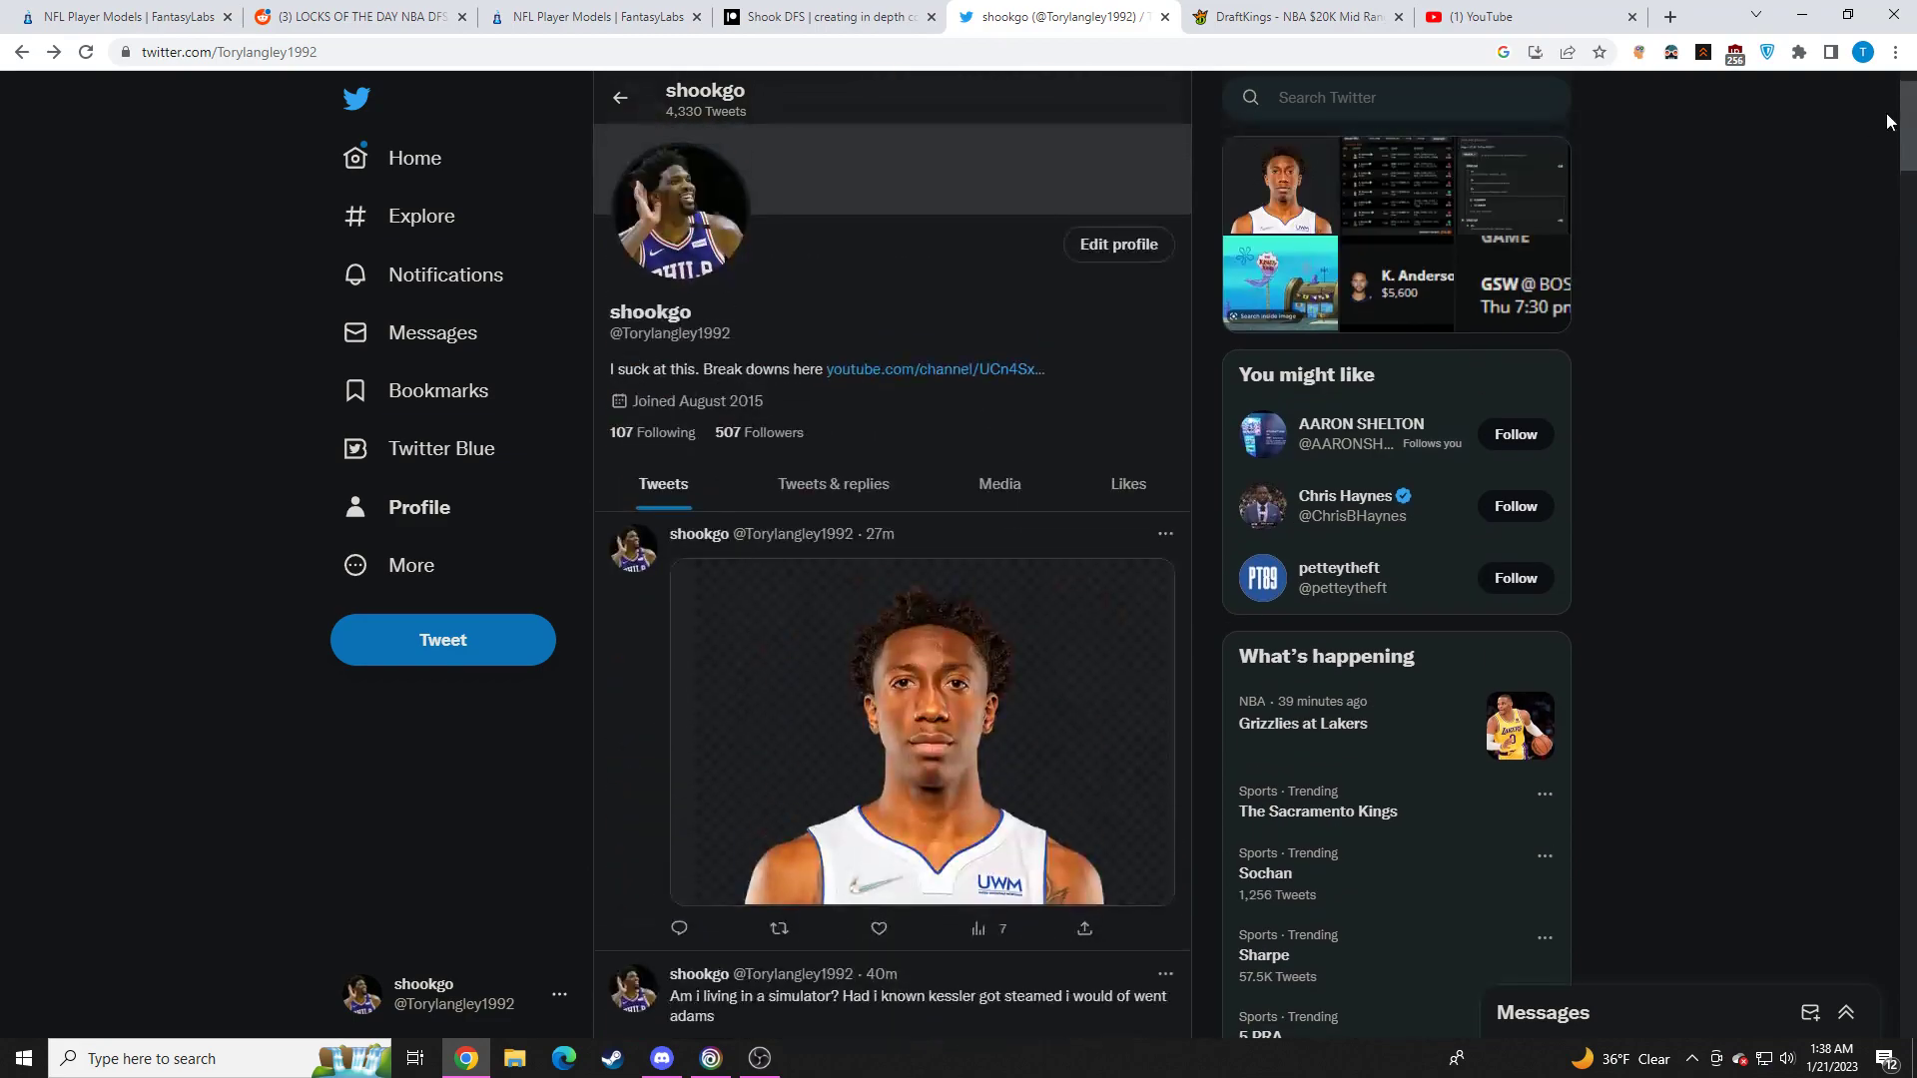
From DraftKings Contests, reach the NBA $15K Mid Range Jumper Gamecenter showing the 311-point lineup
click(1296, 16)
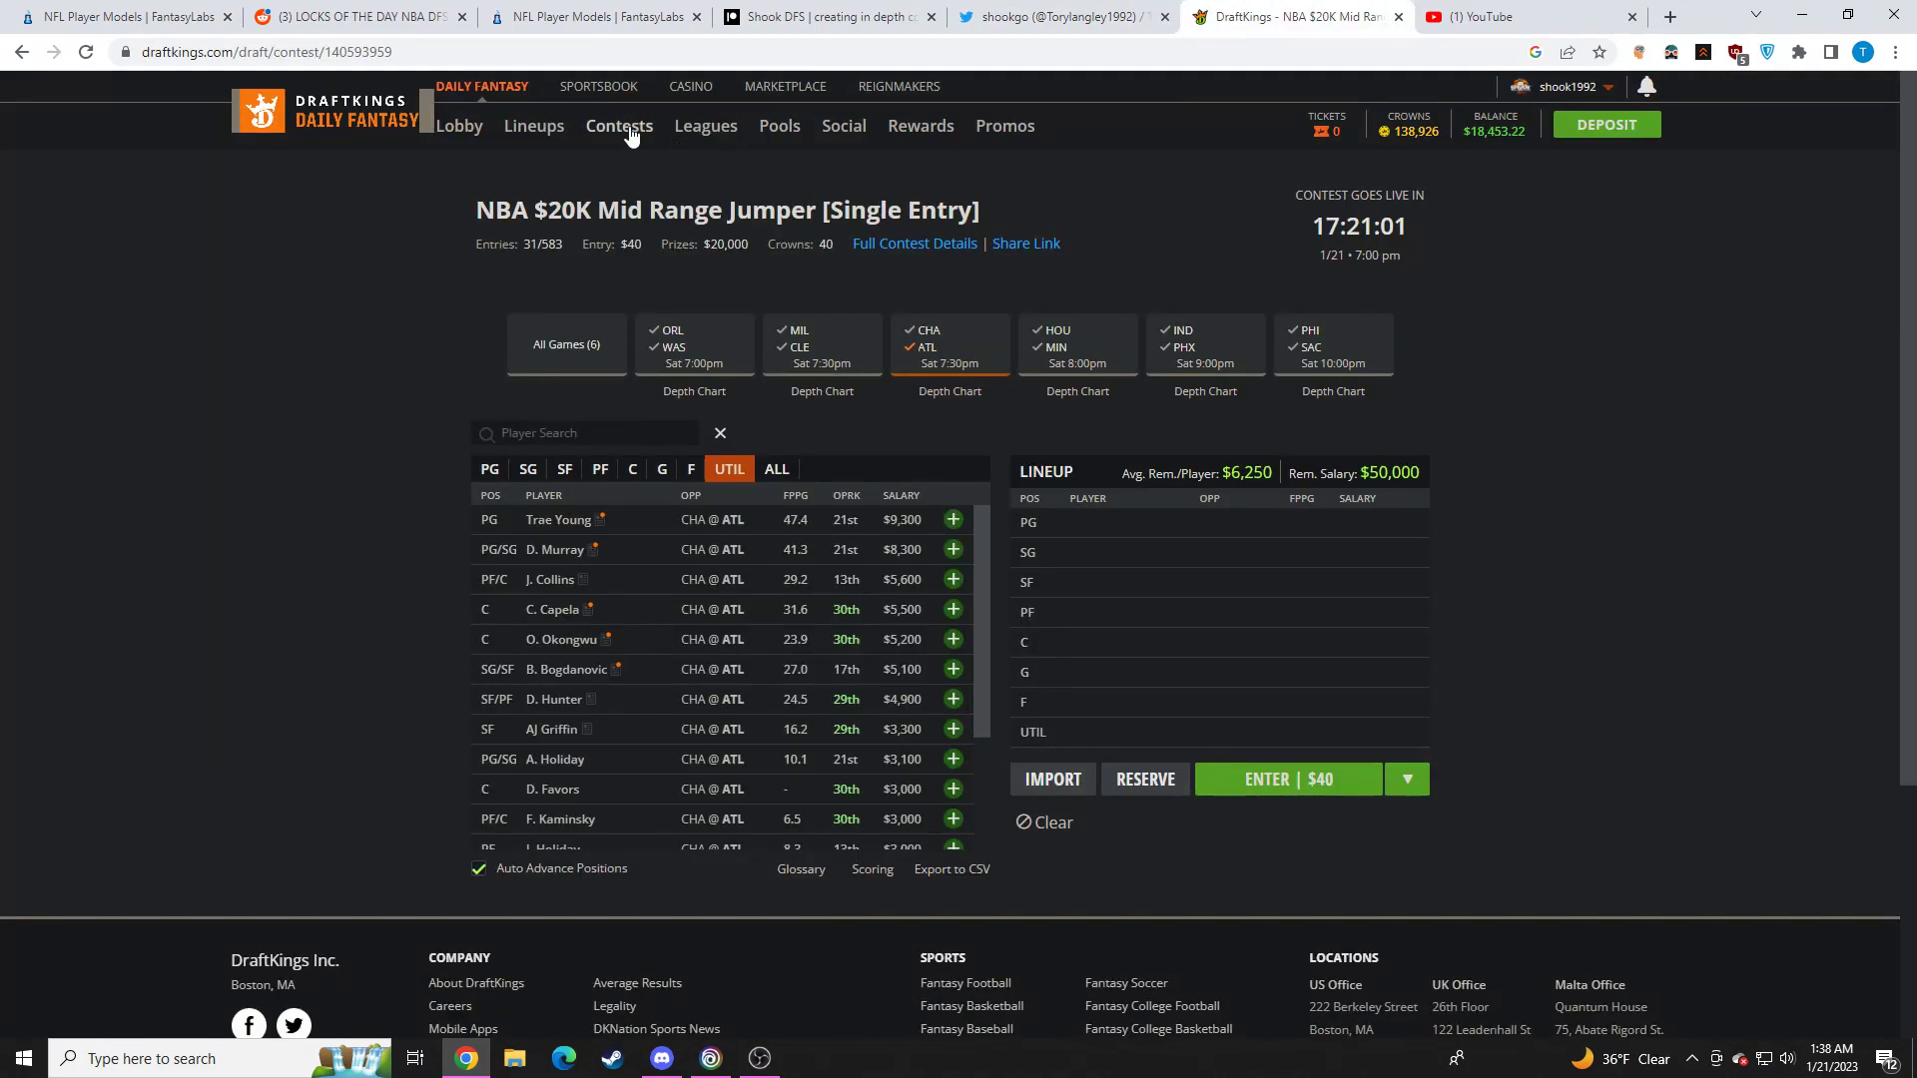
click(619, 124)
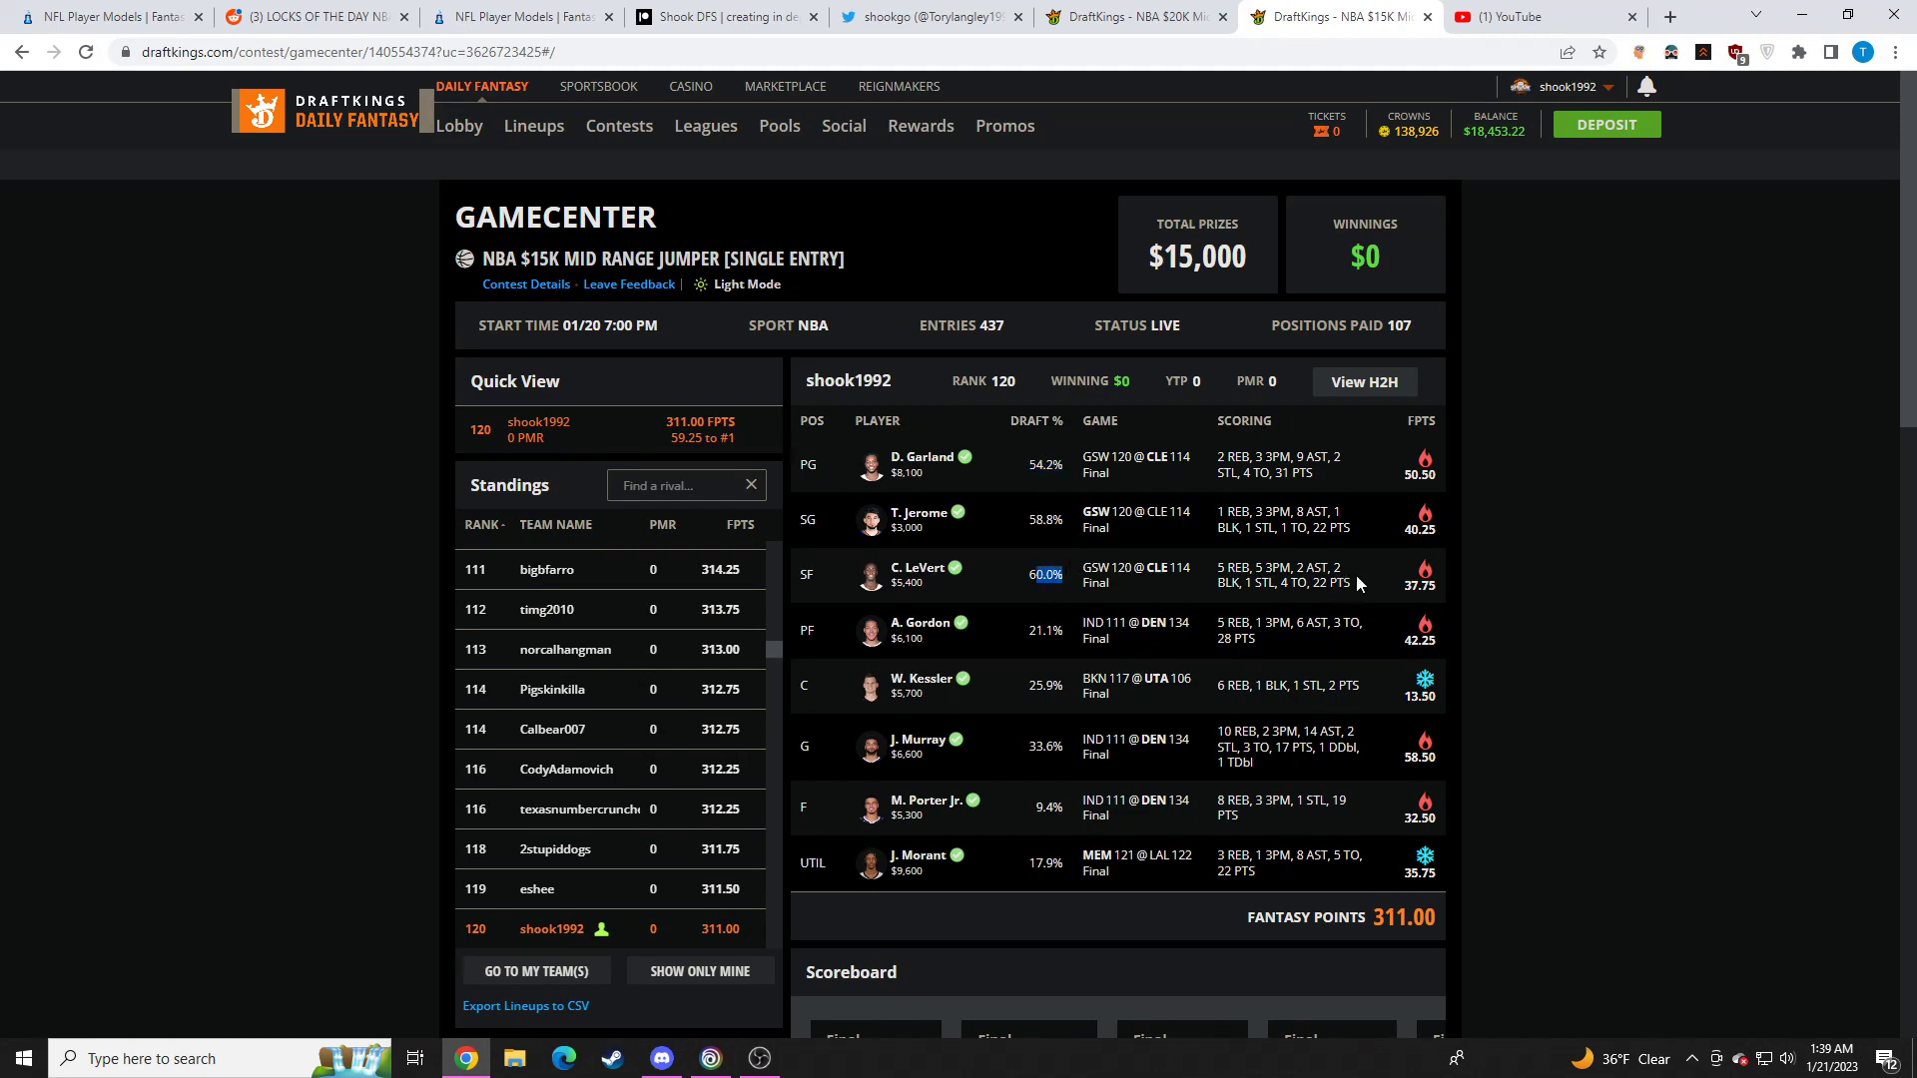
mouse_move(1286, 551)
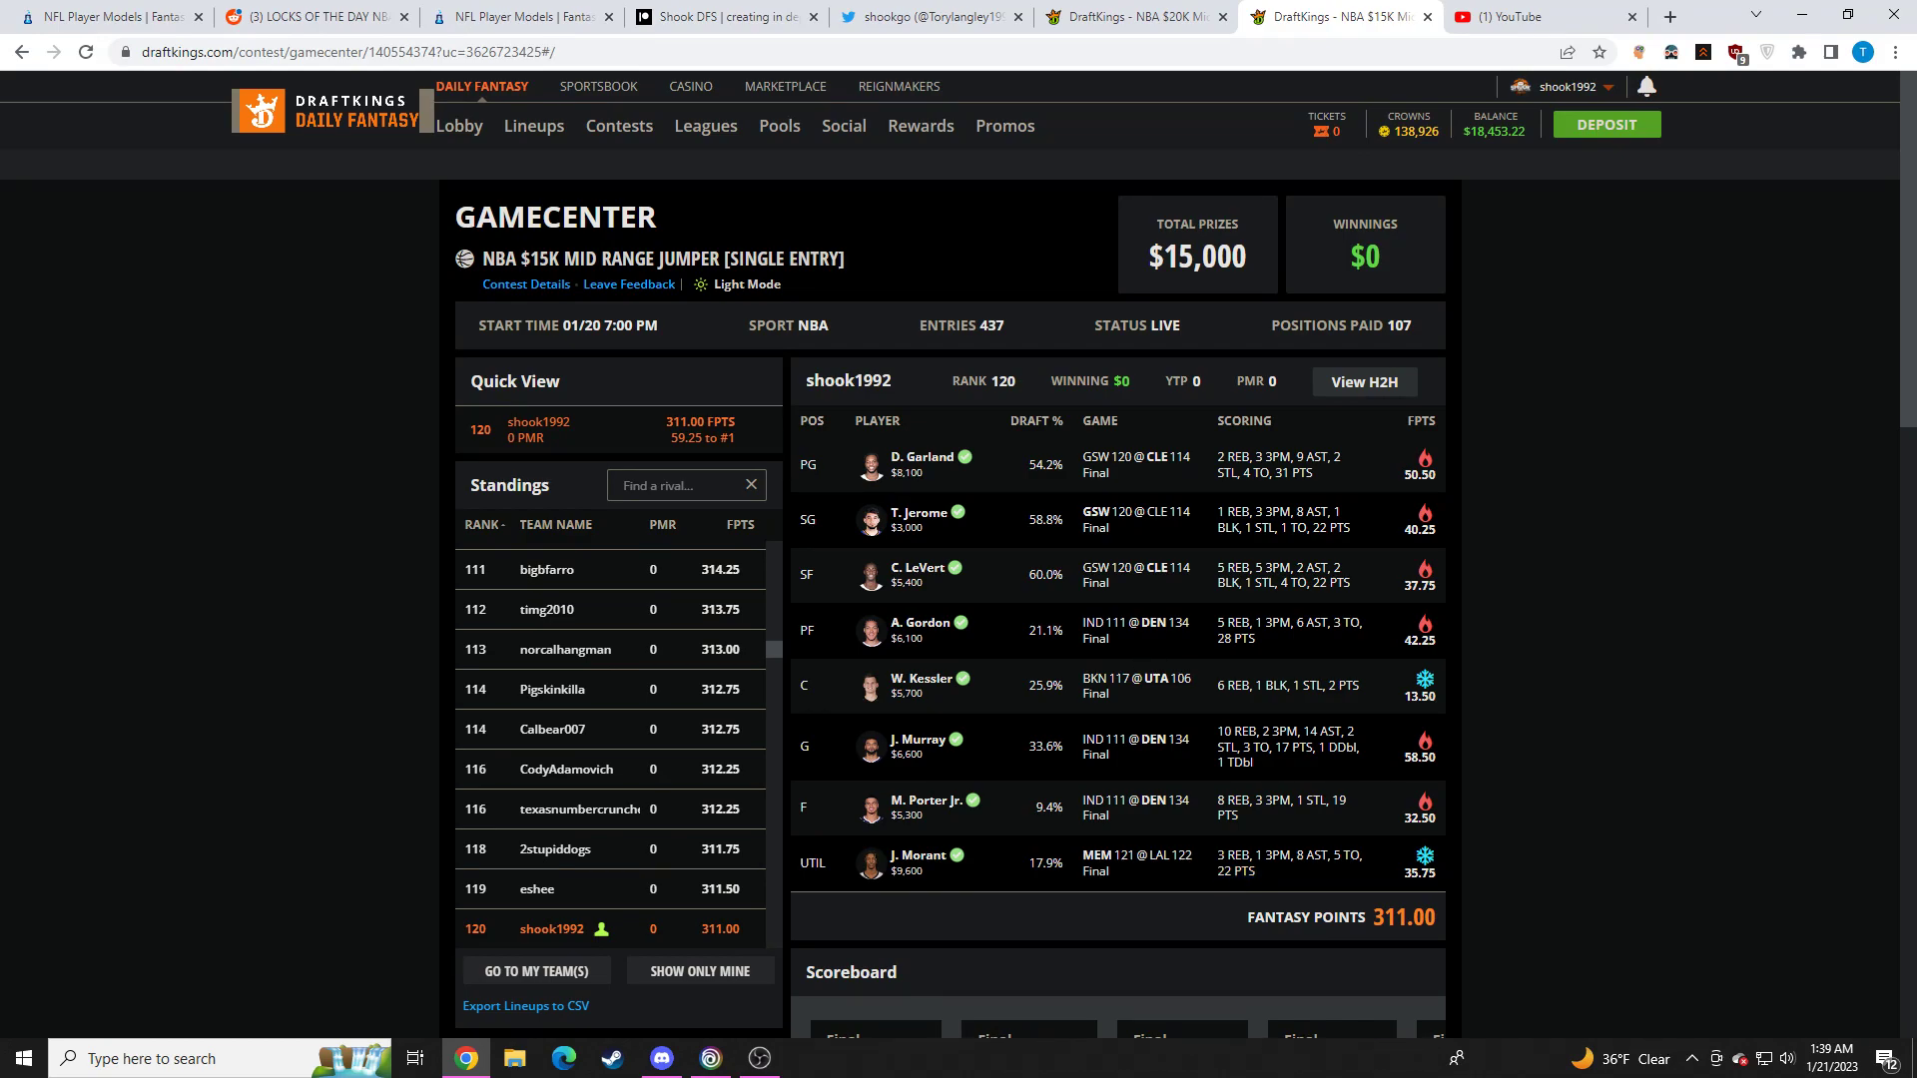
mouse_move(1184, 851)
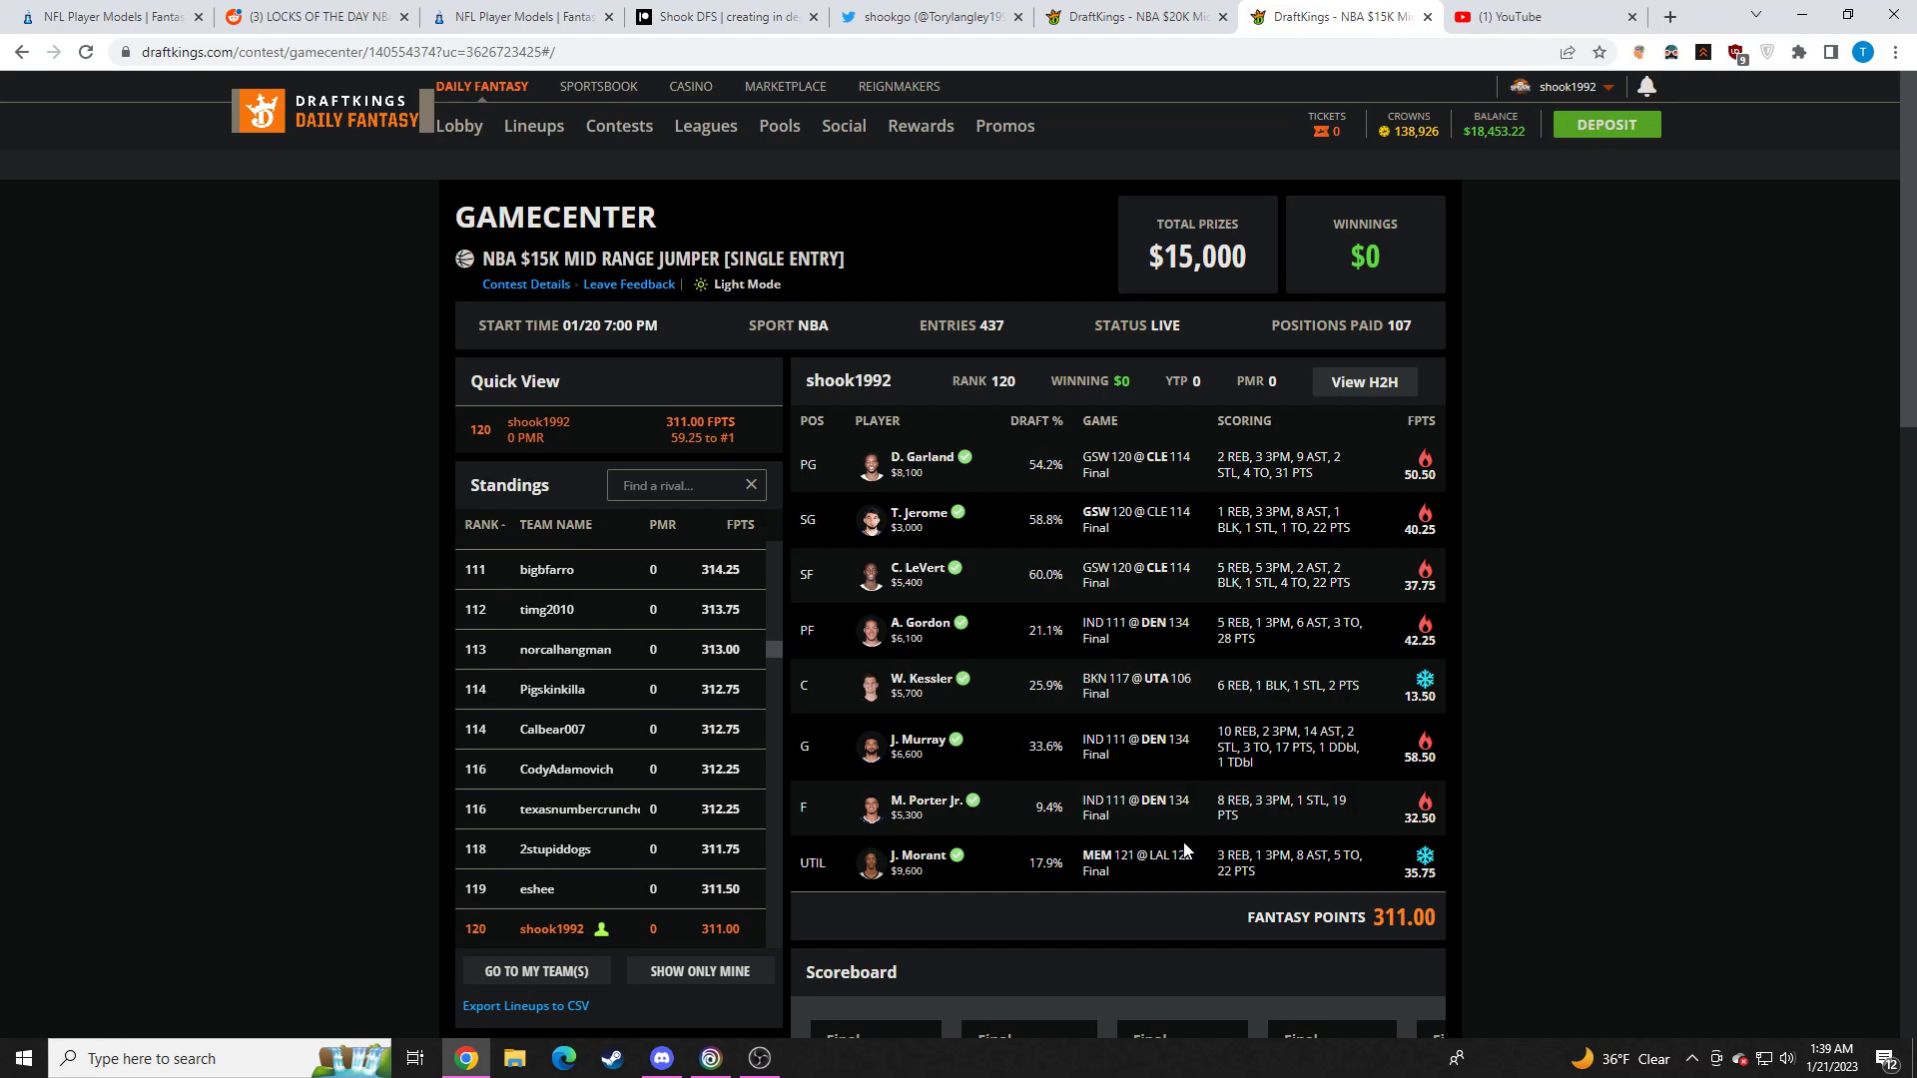
click(759, 1058)
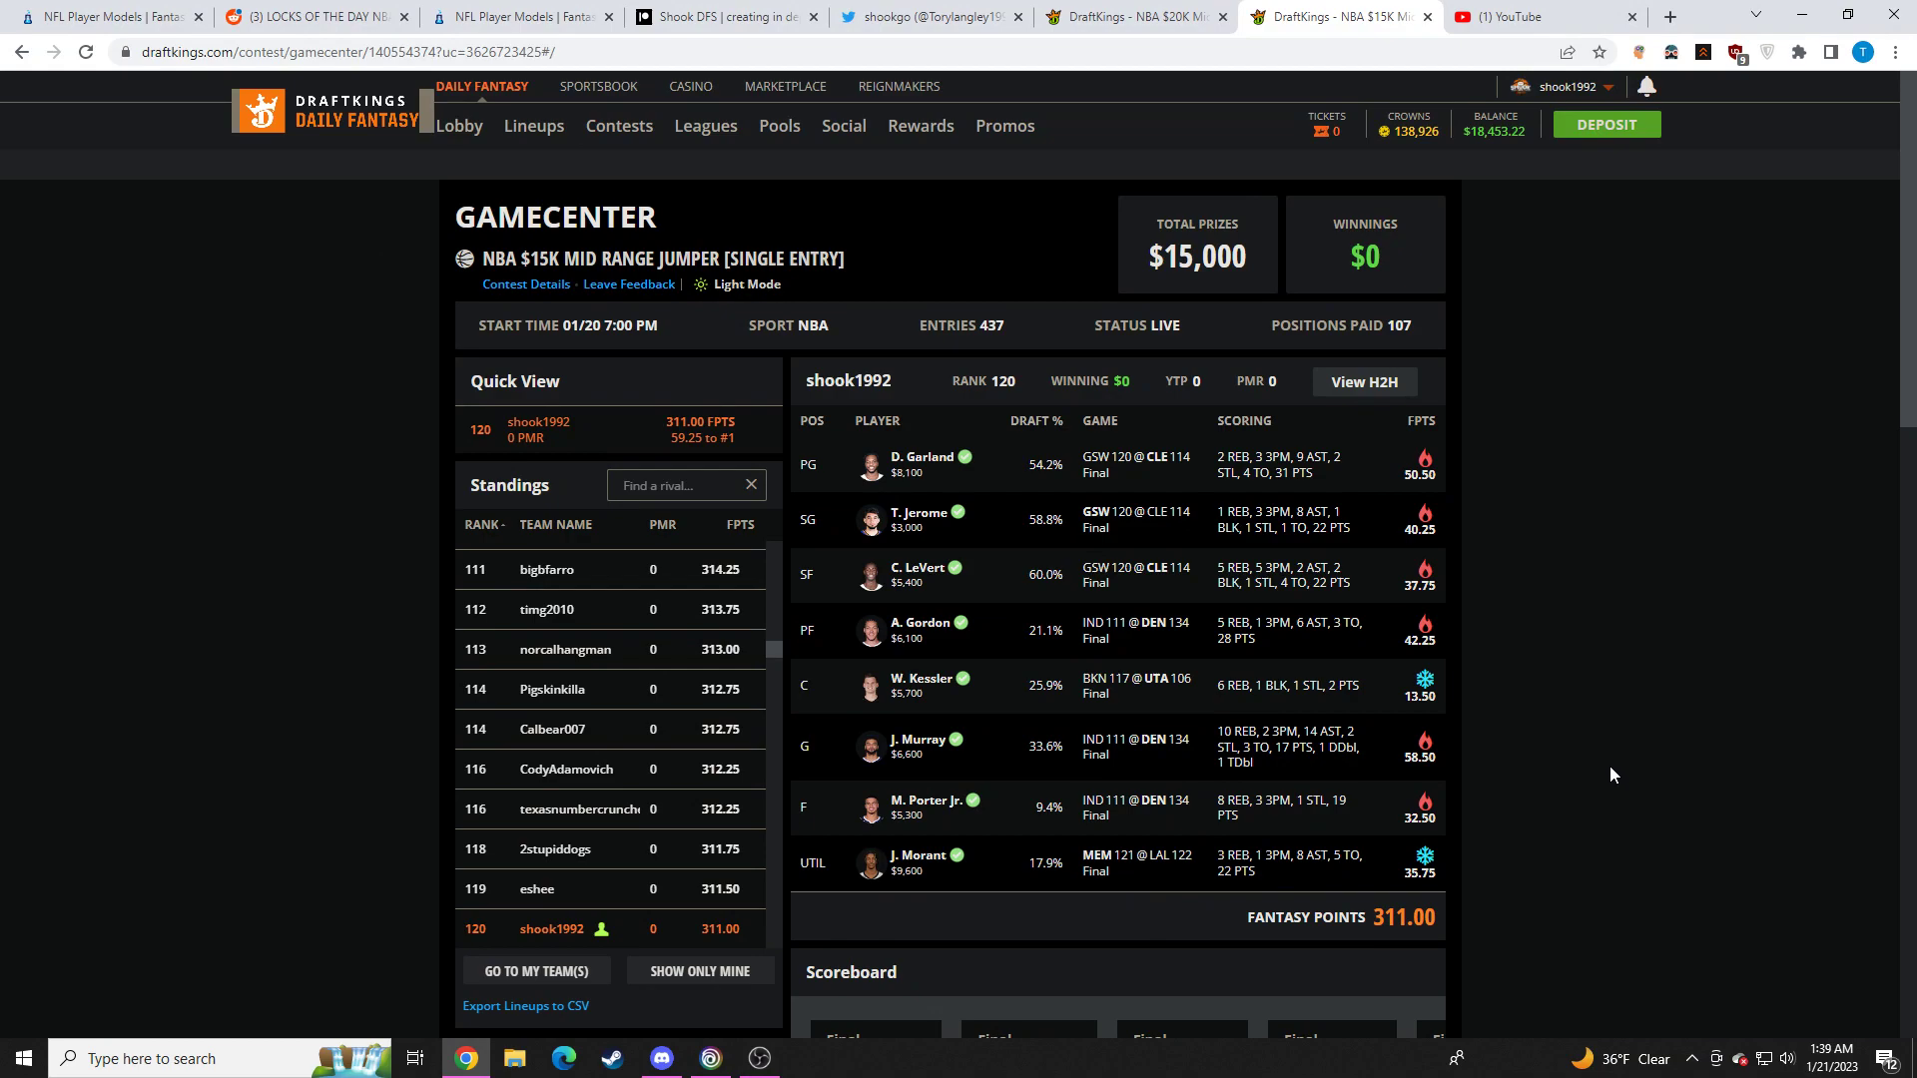
mouse_move(1557, 725)
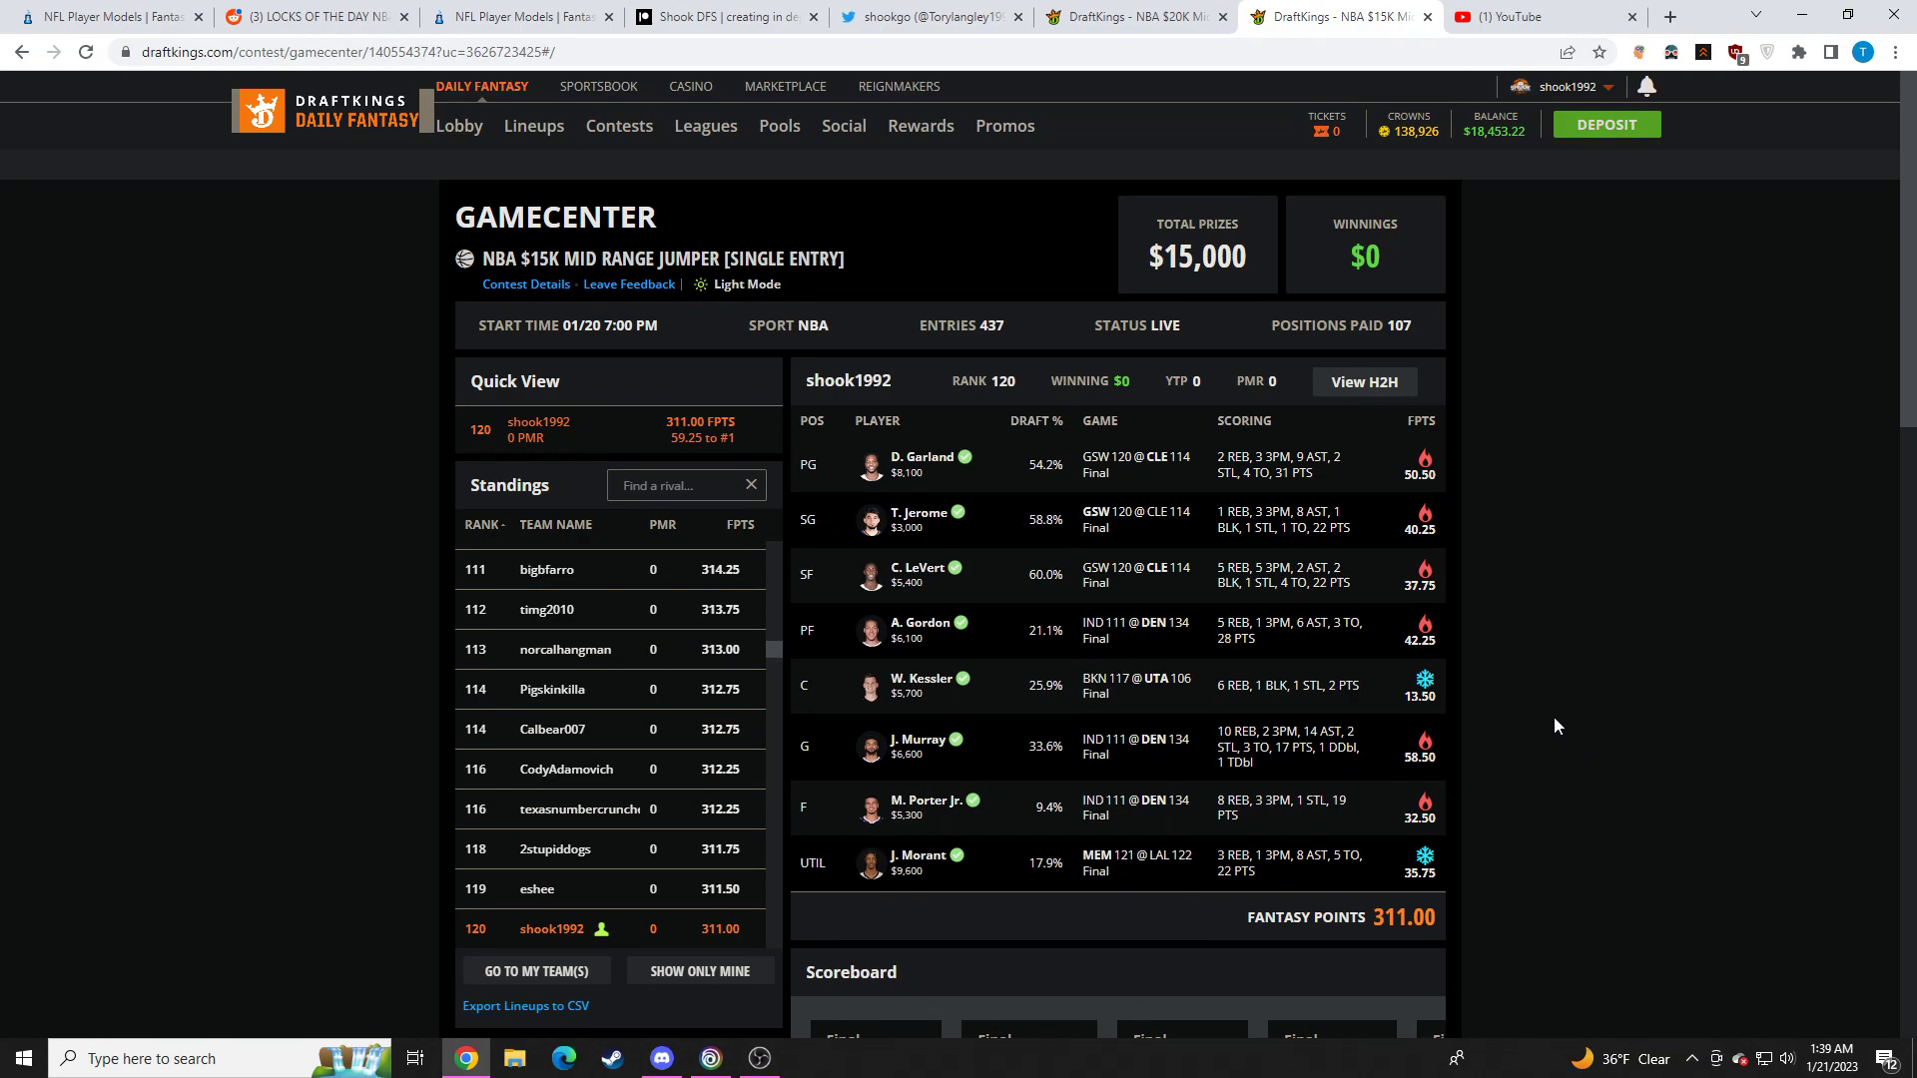
mouse_move(1472, 723)
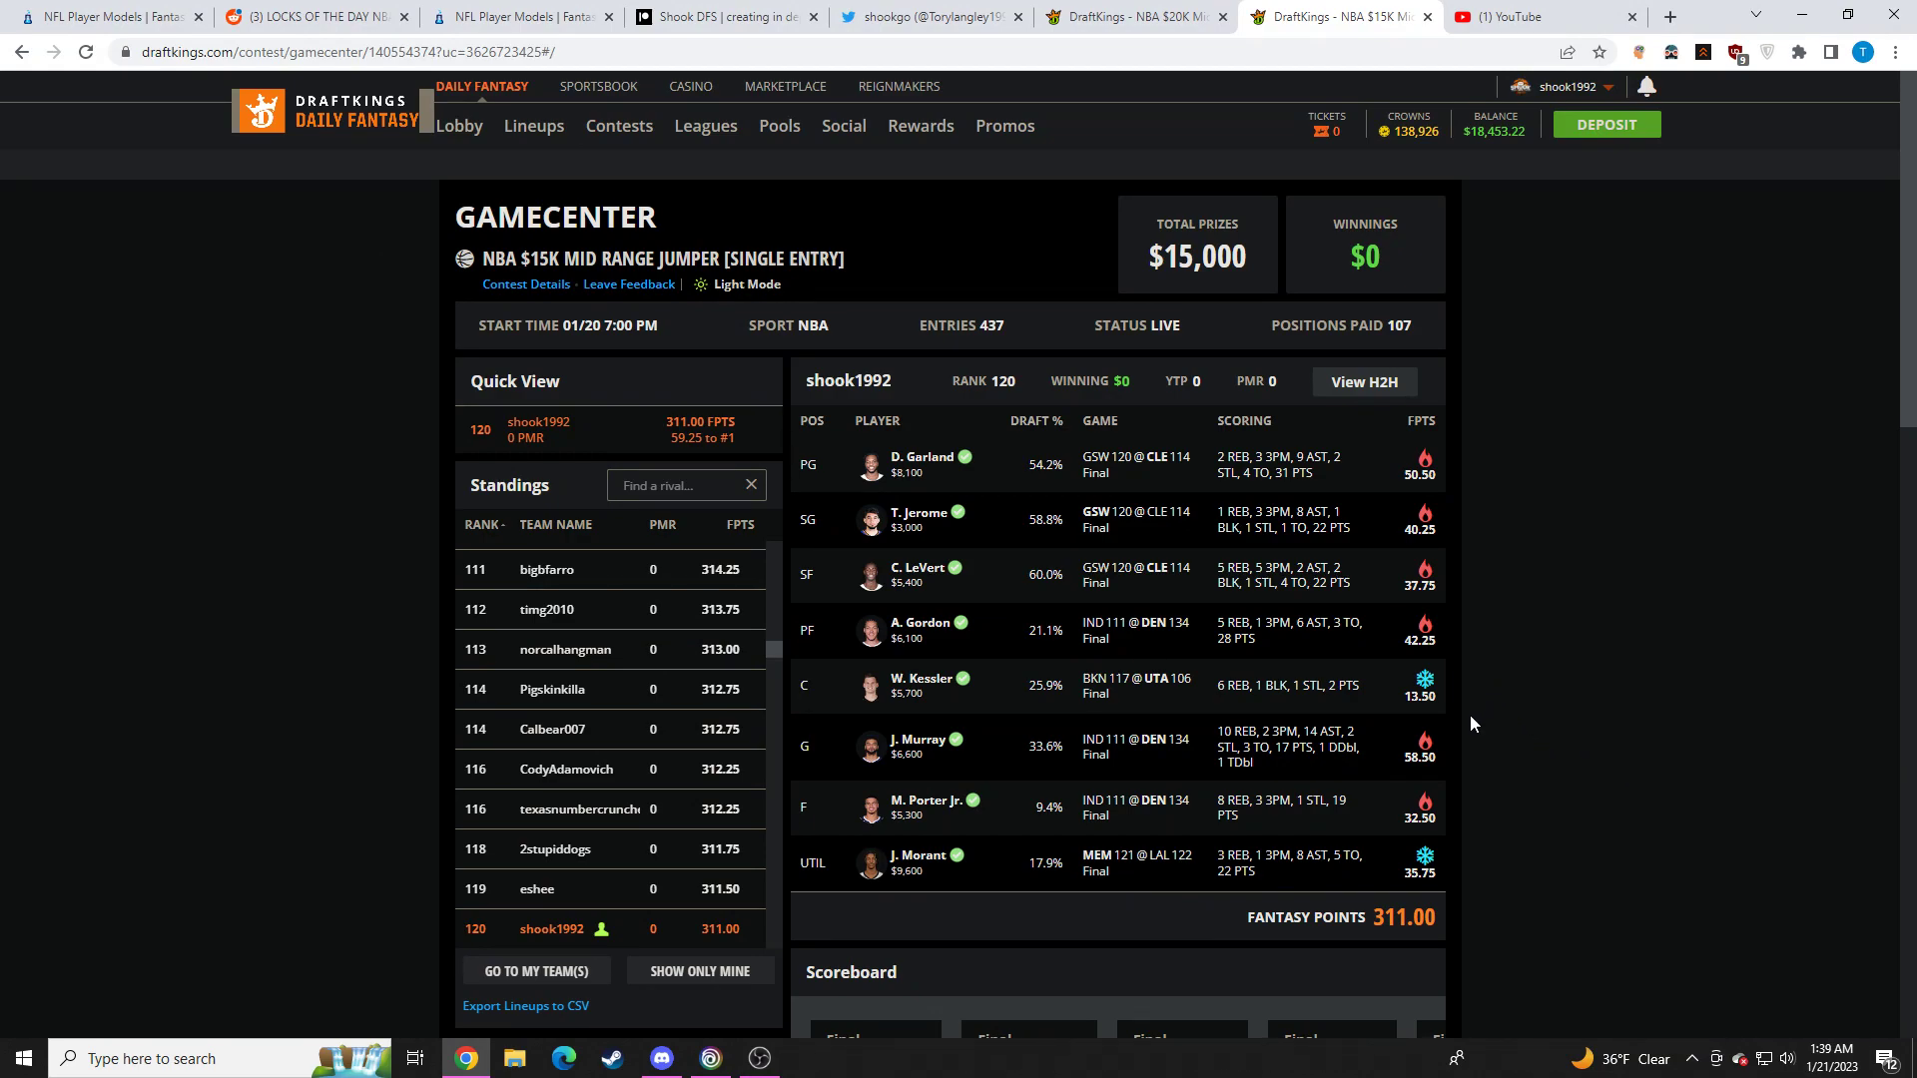
mouse_move(1500, 683)
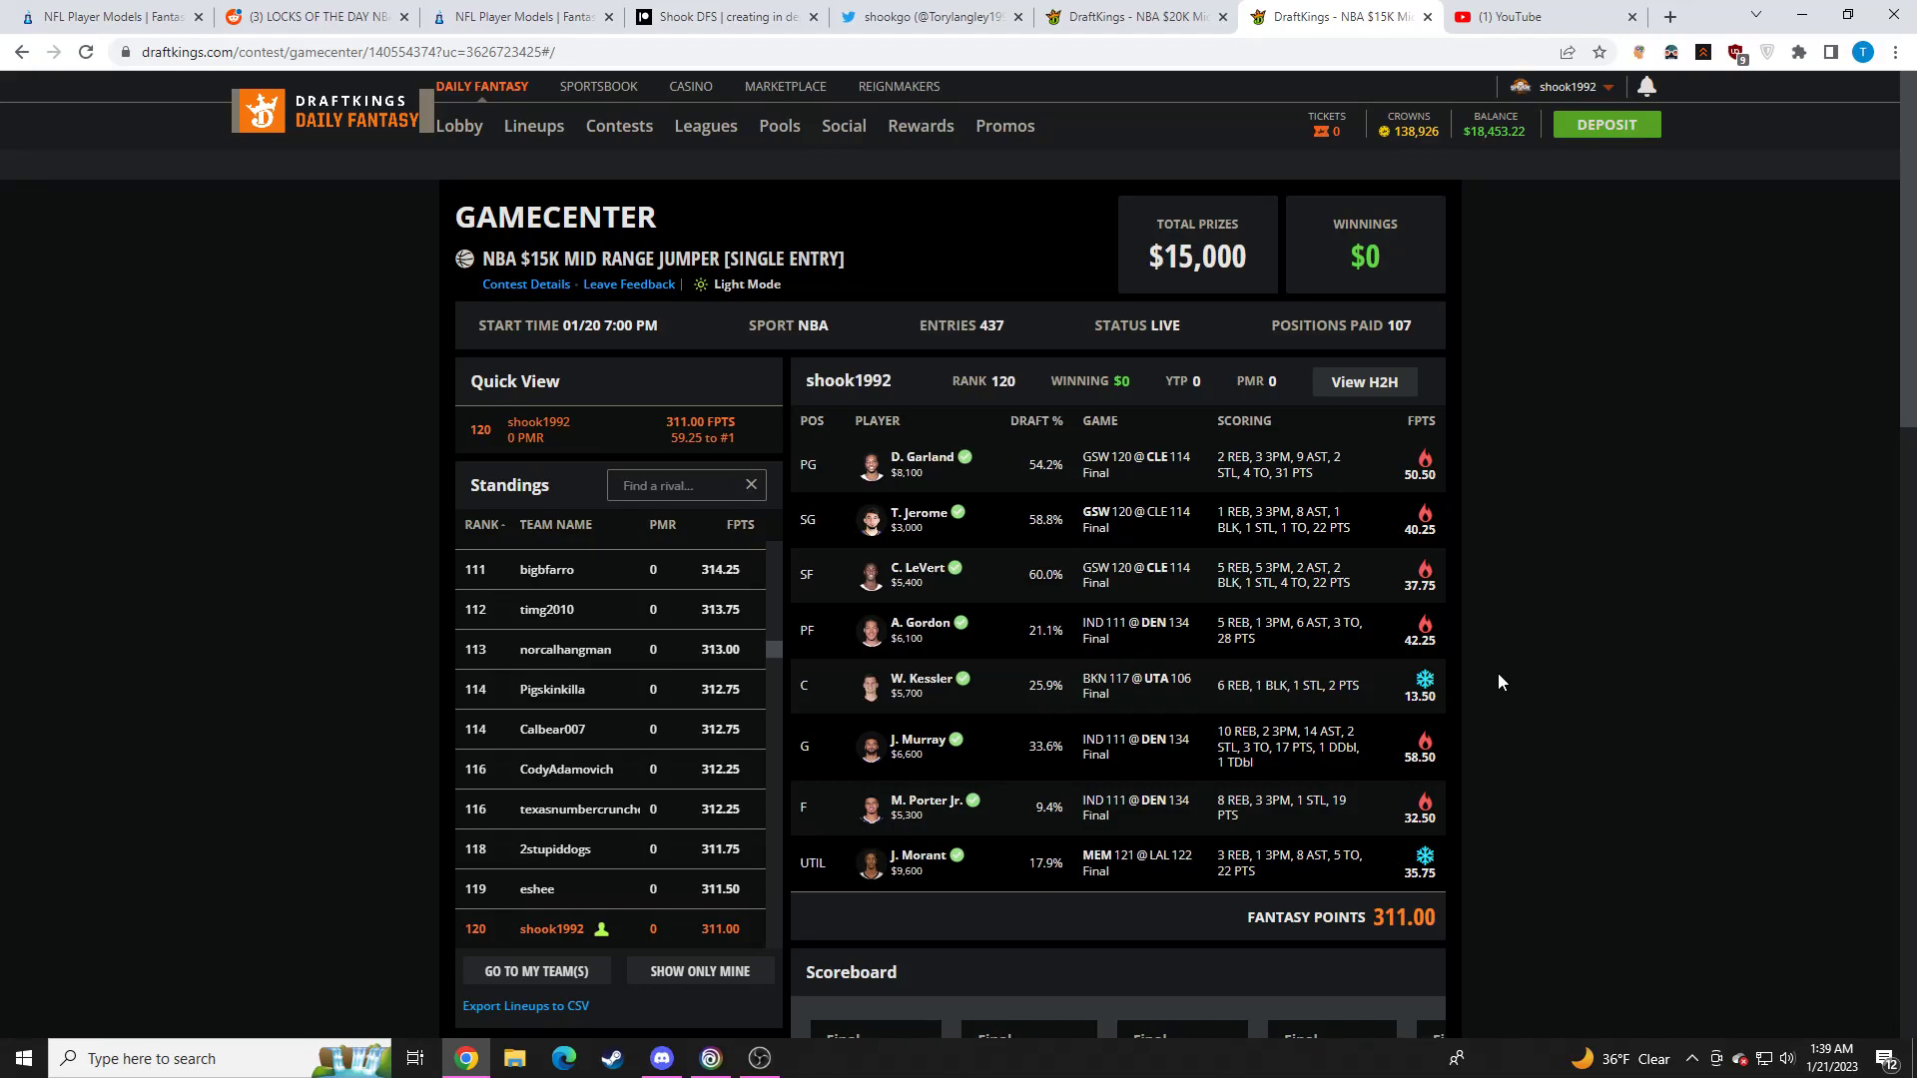
mouse_move(1469, 679)
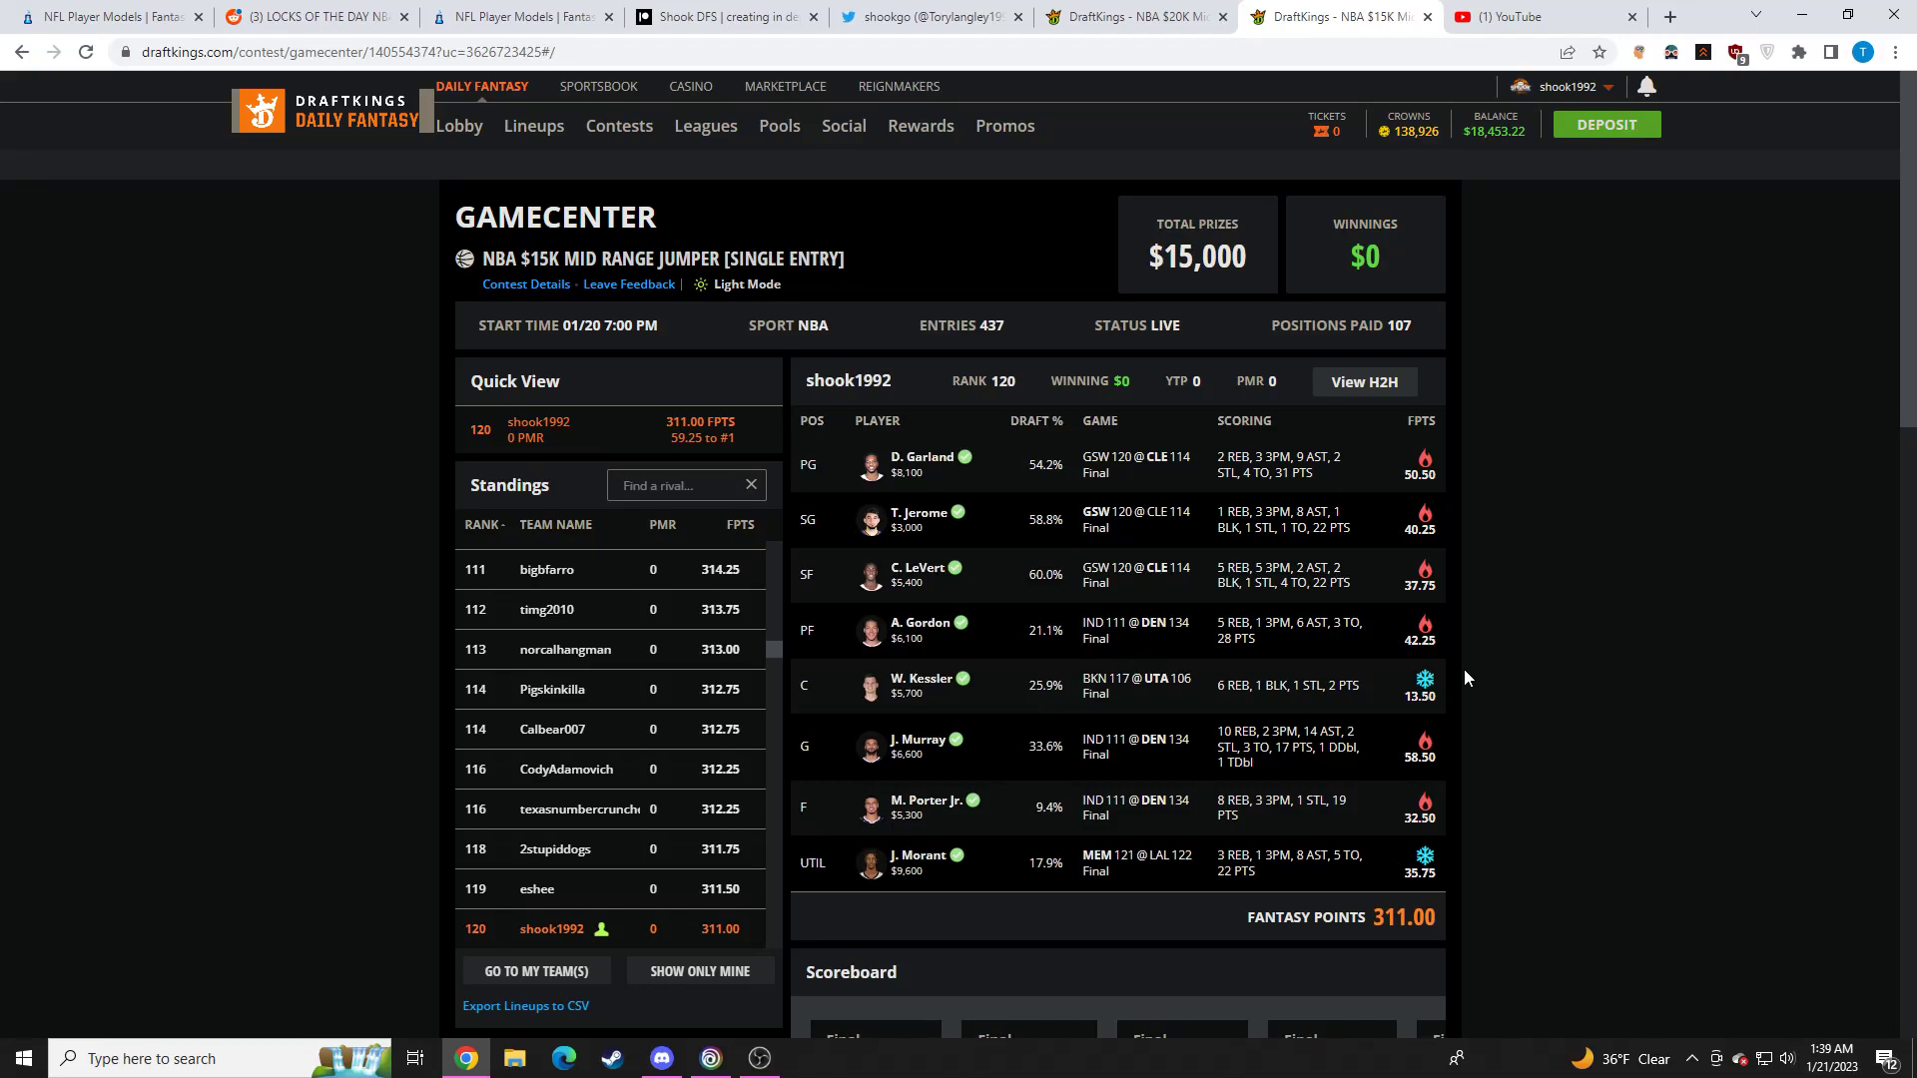
mouse_move(1022, 696)
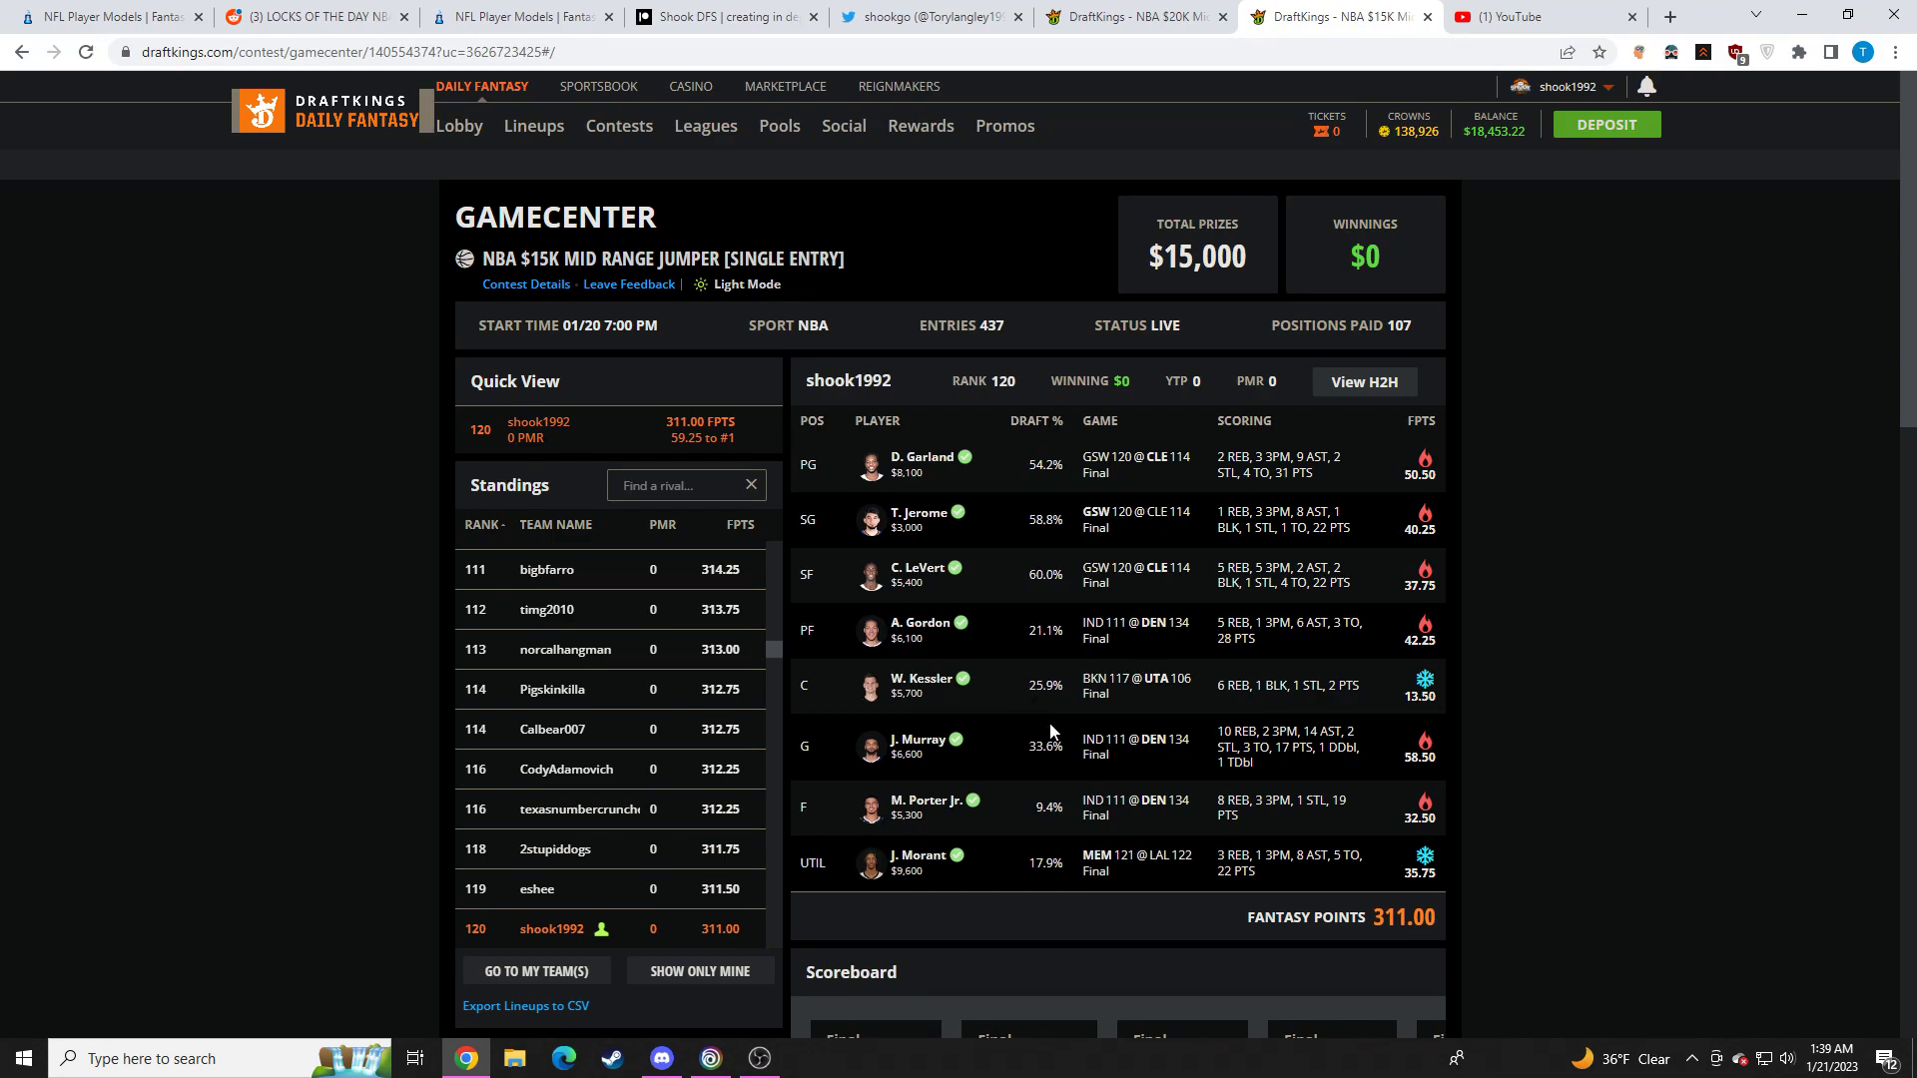
mouse_move(1020, 683)
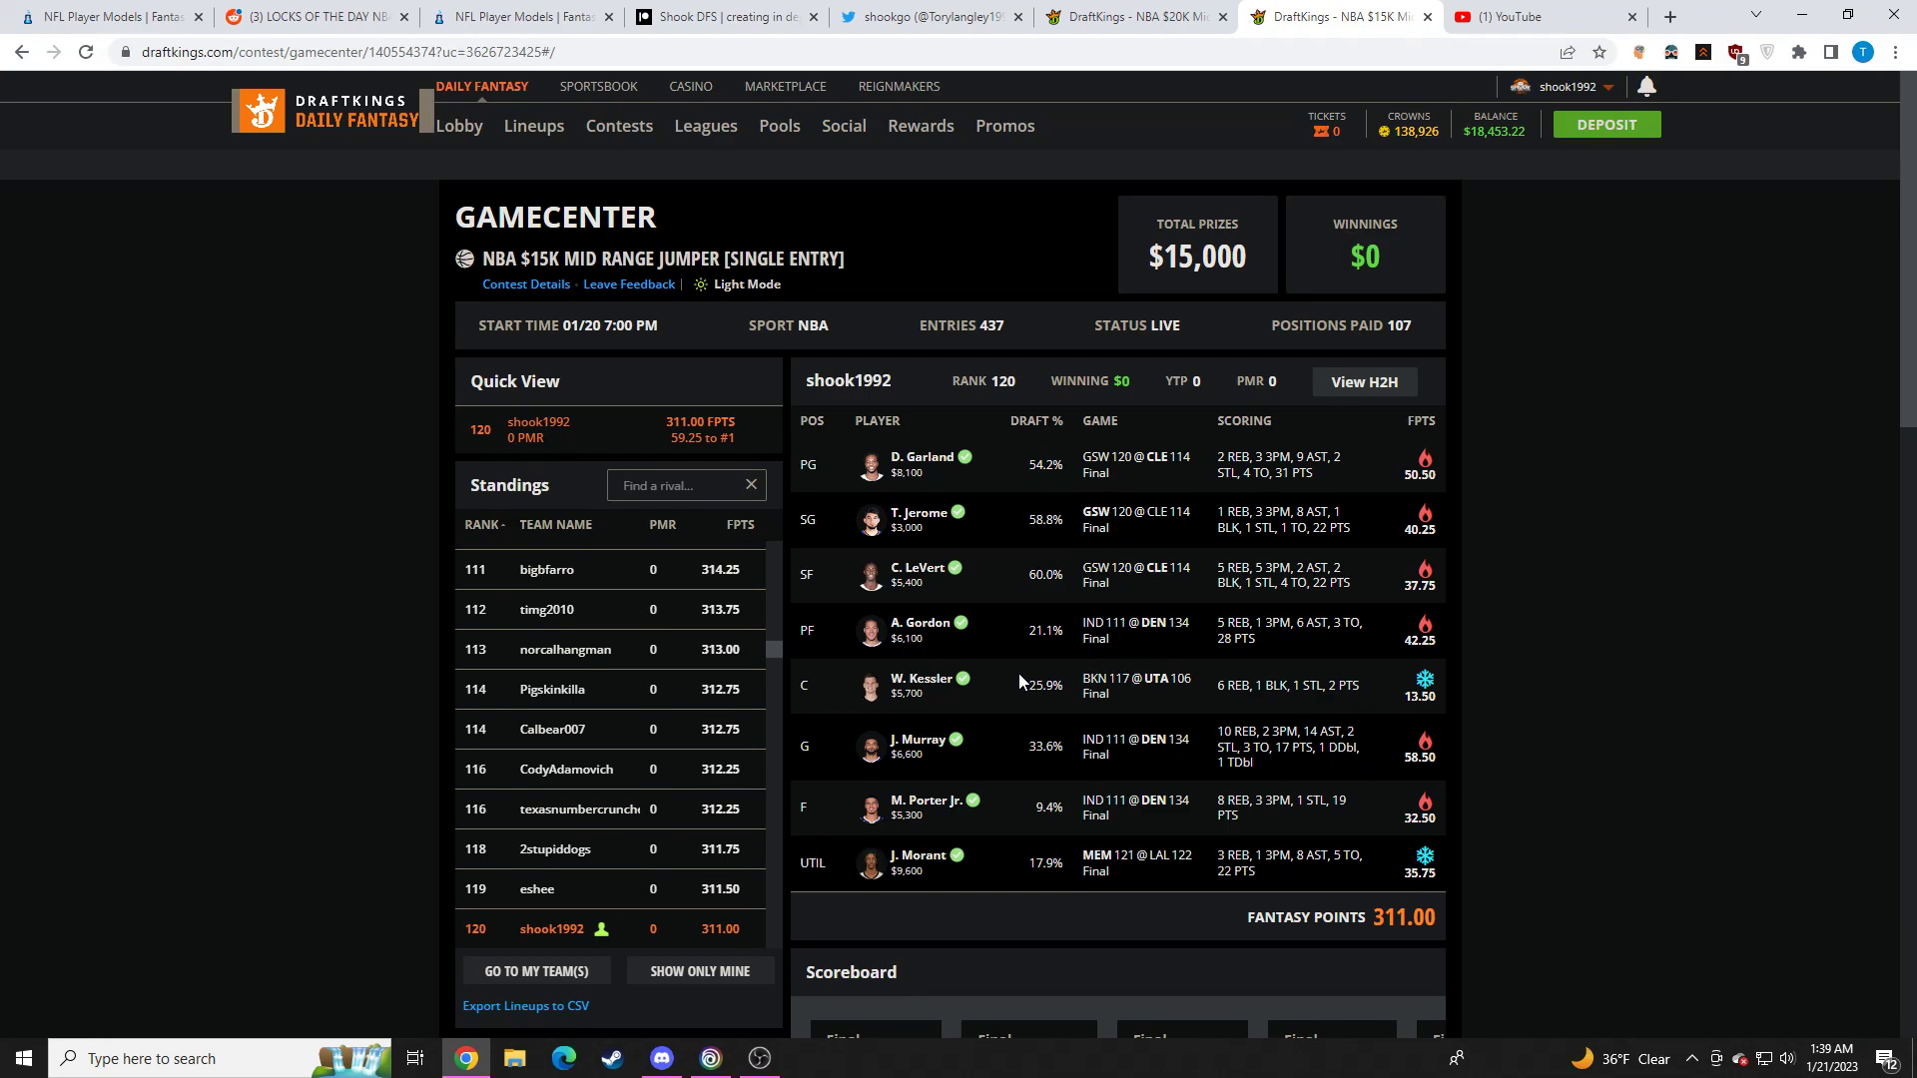
mouse_move(1026, 723)
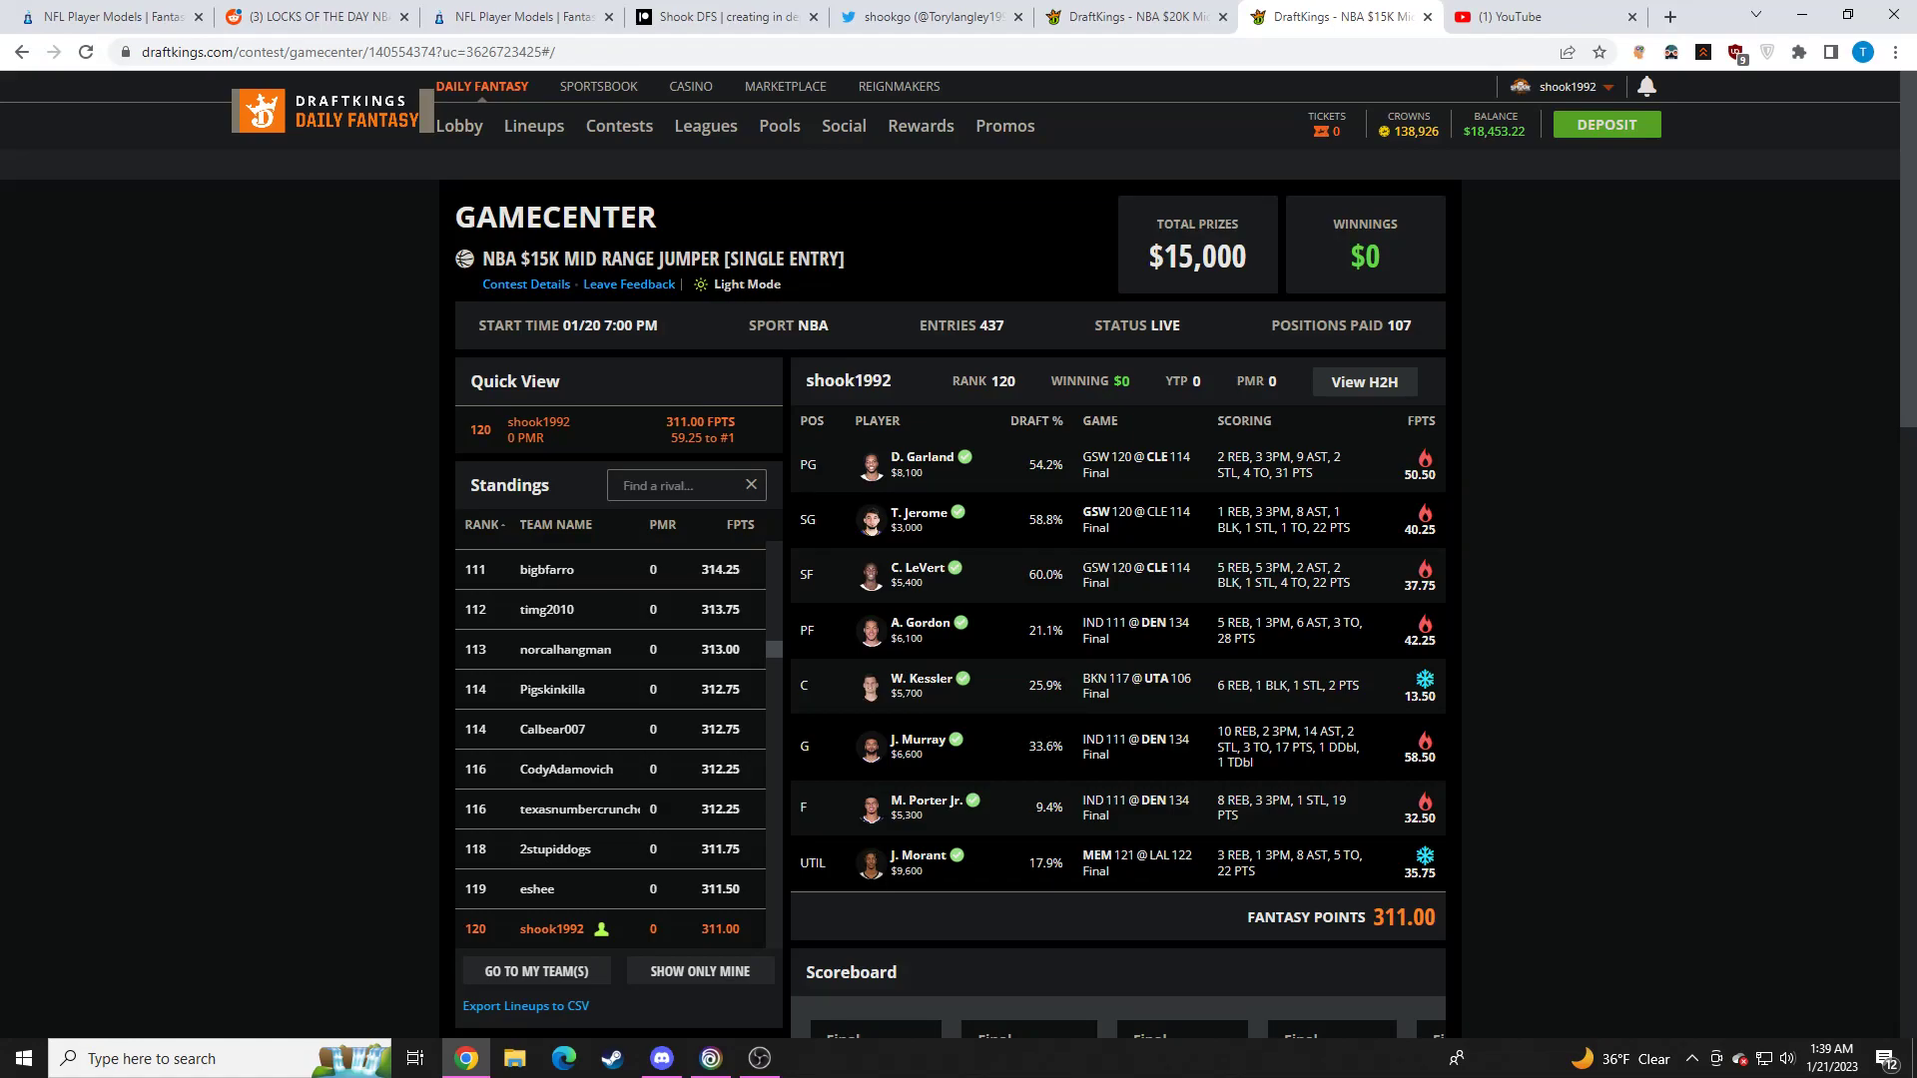
mouse_move(1024, 591)
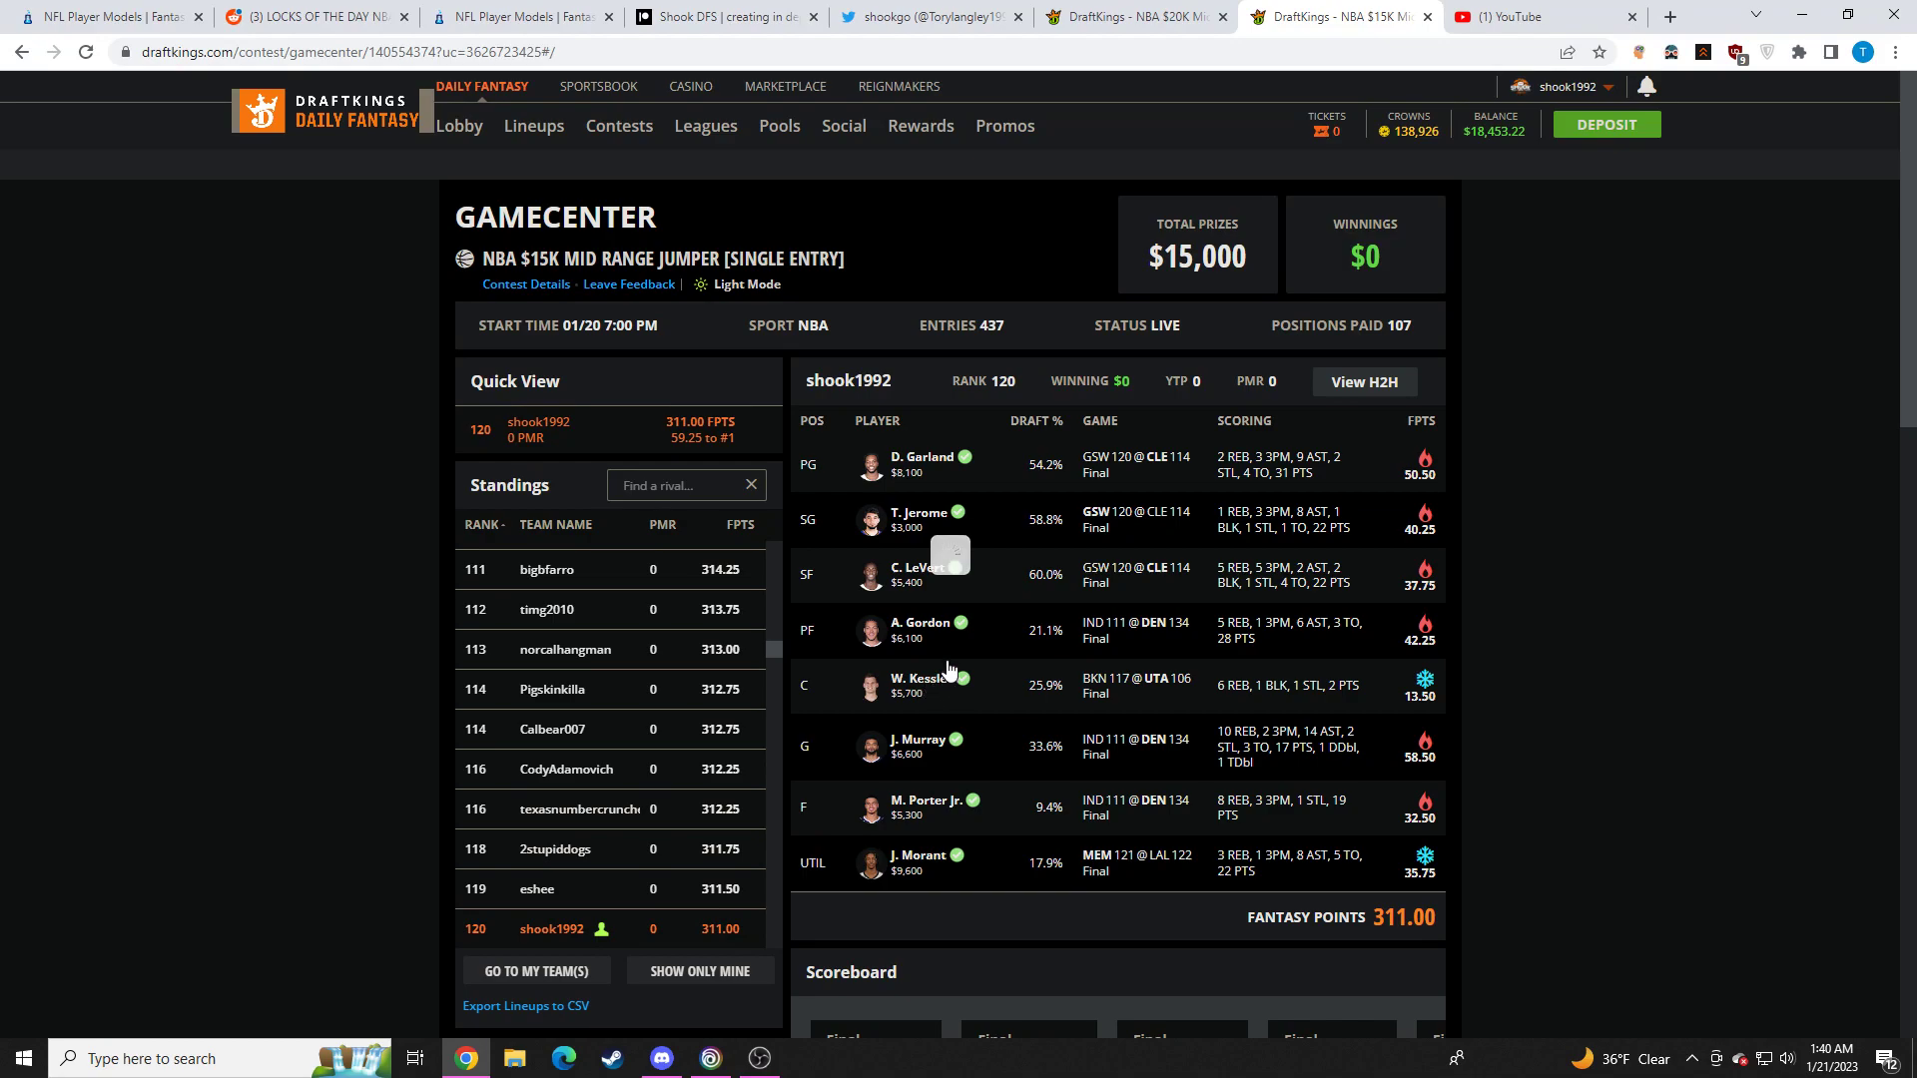
Check Walker Kessler's stat card and a higher-ranked rival's 316.25-point lineup, then recentre on the user's own rank
click(914, 685)
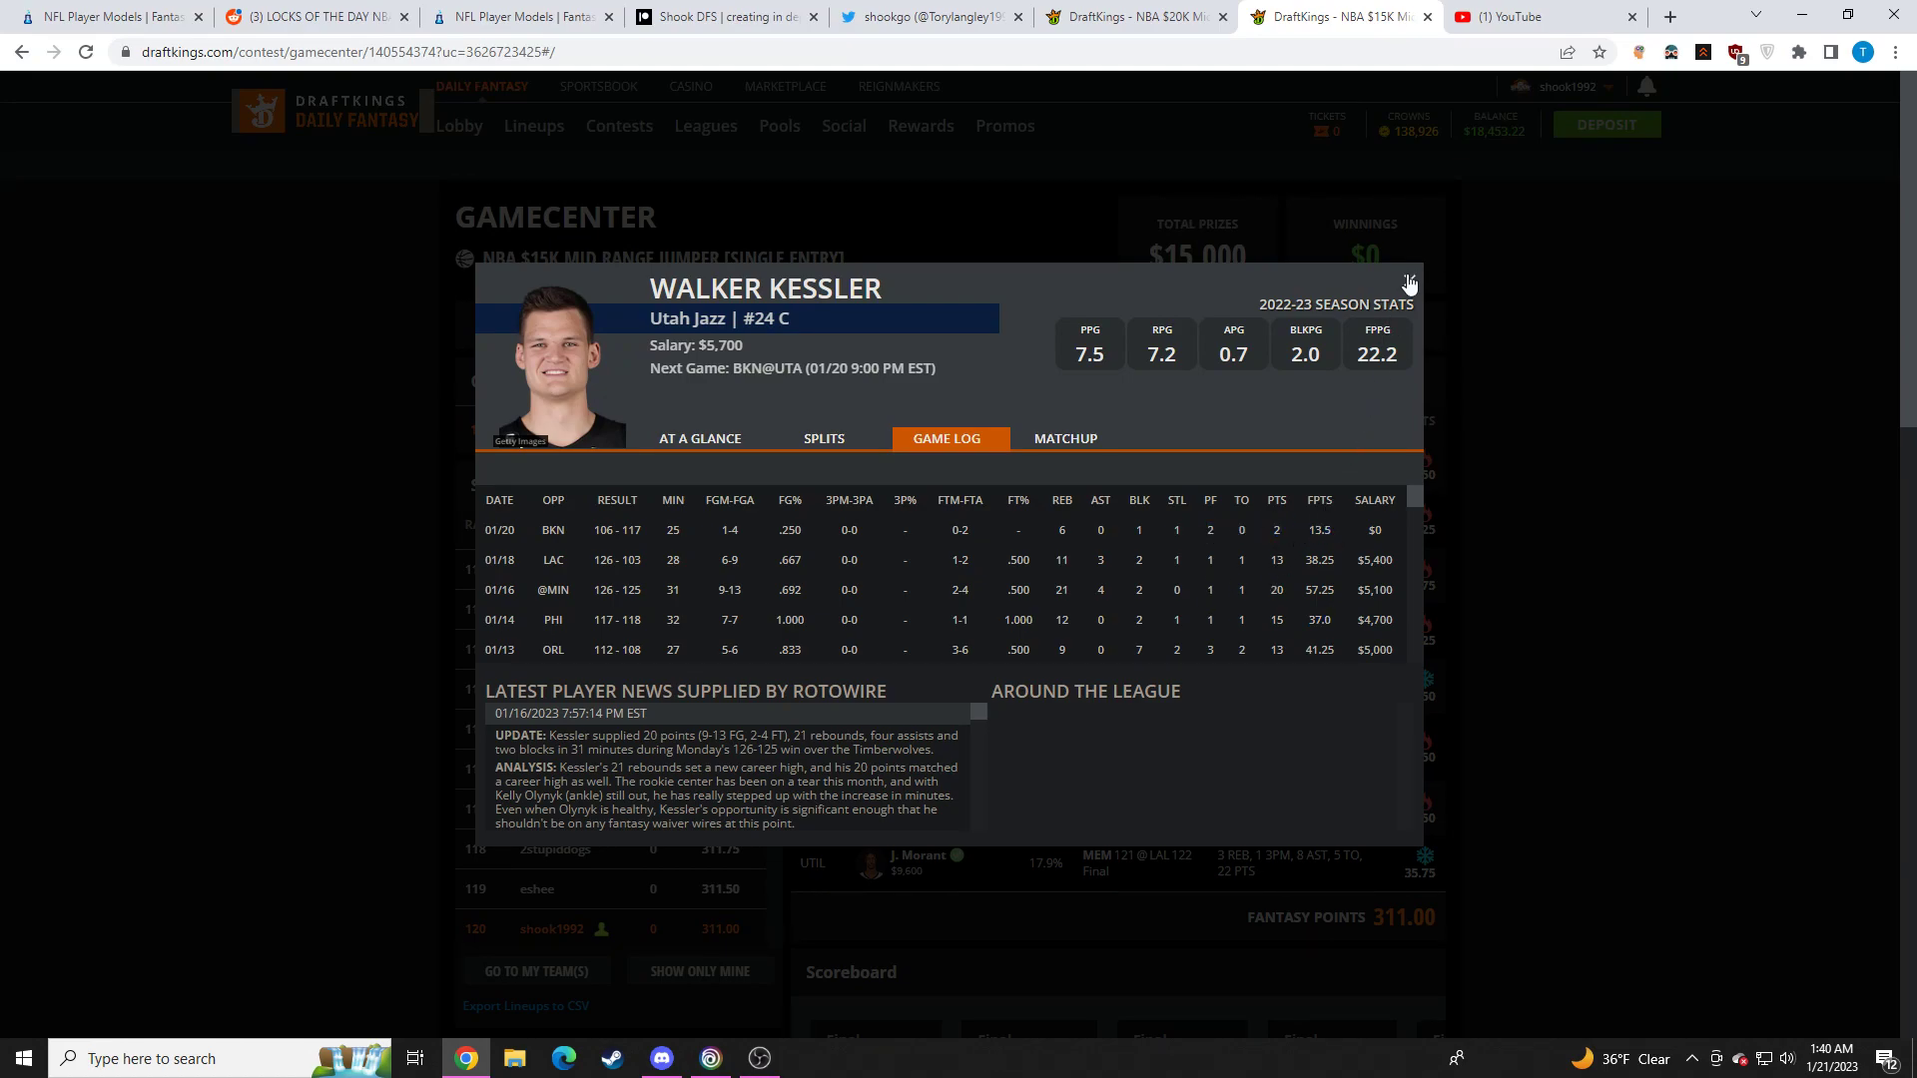
click(1407, 282)
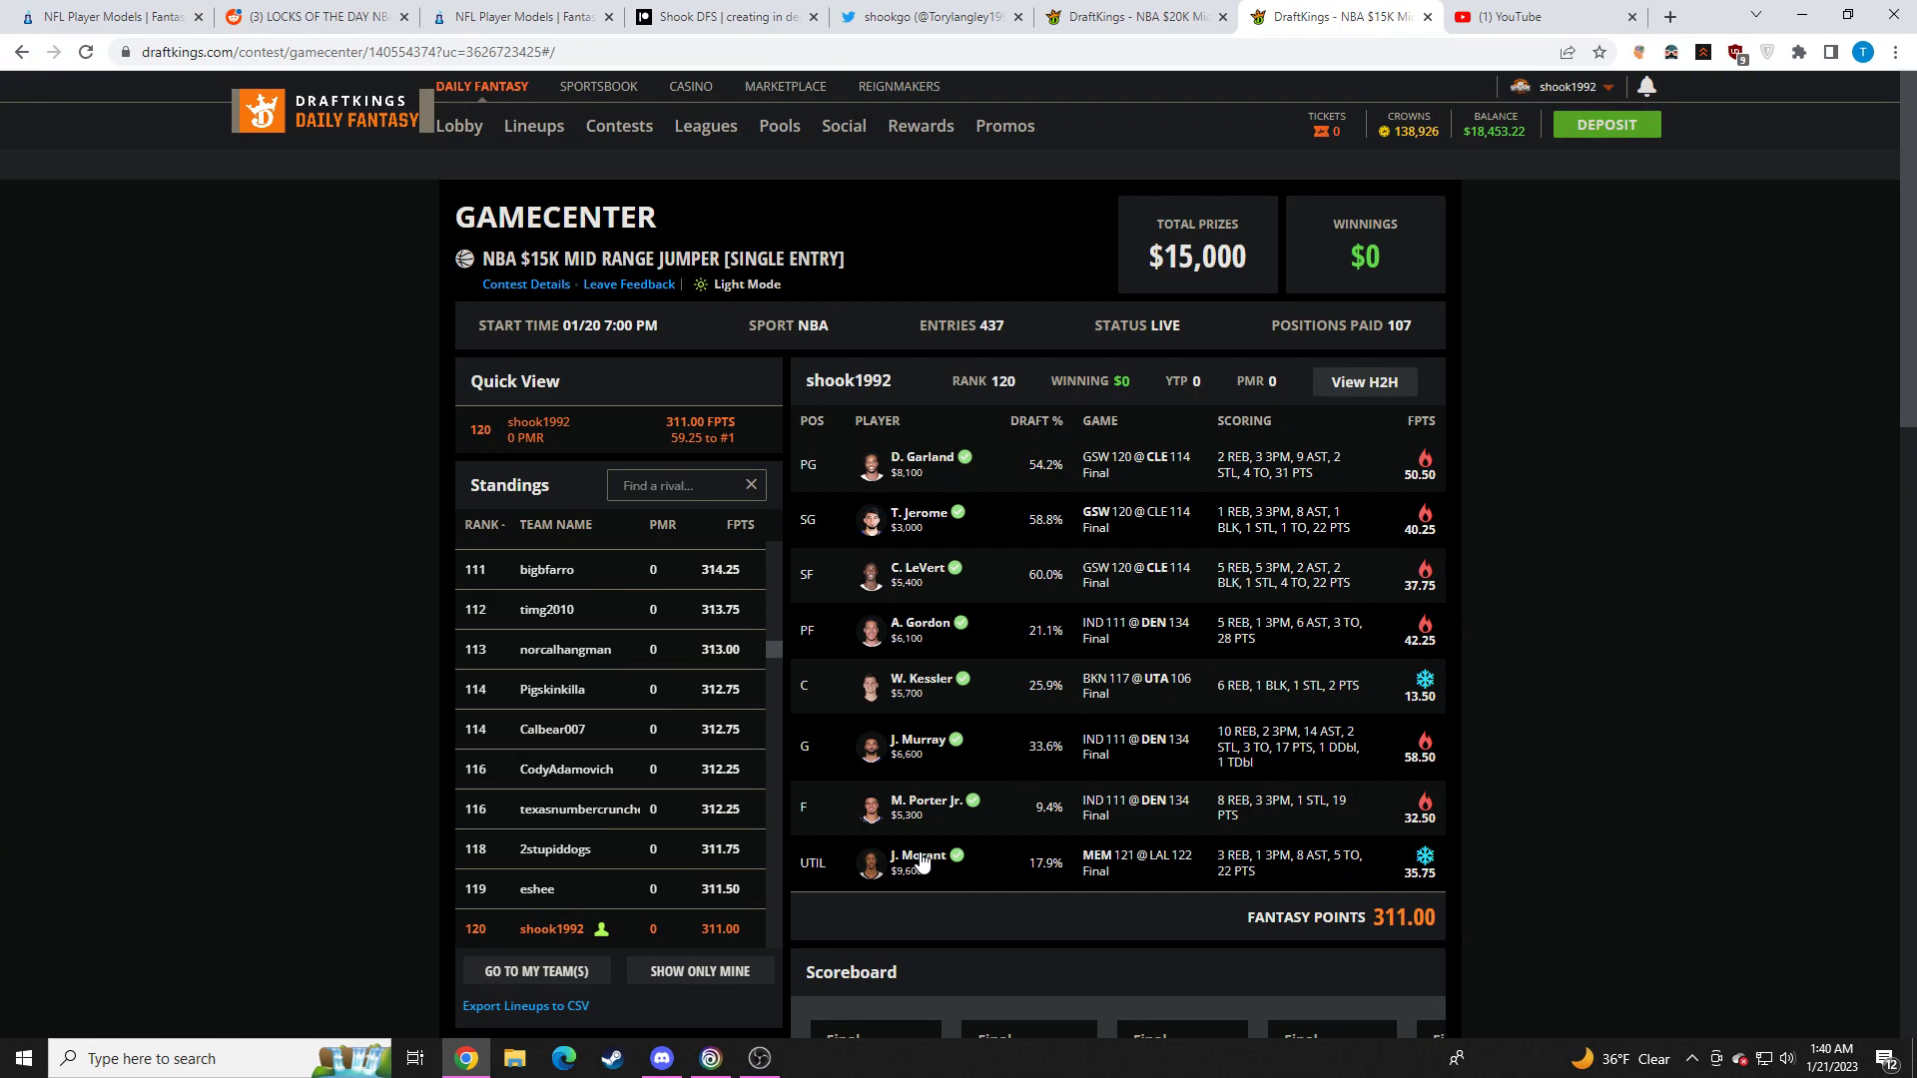
click(563, 649)
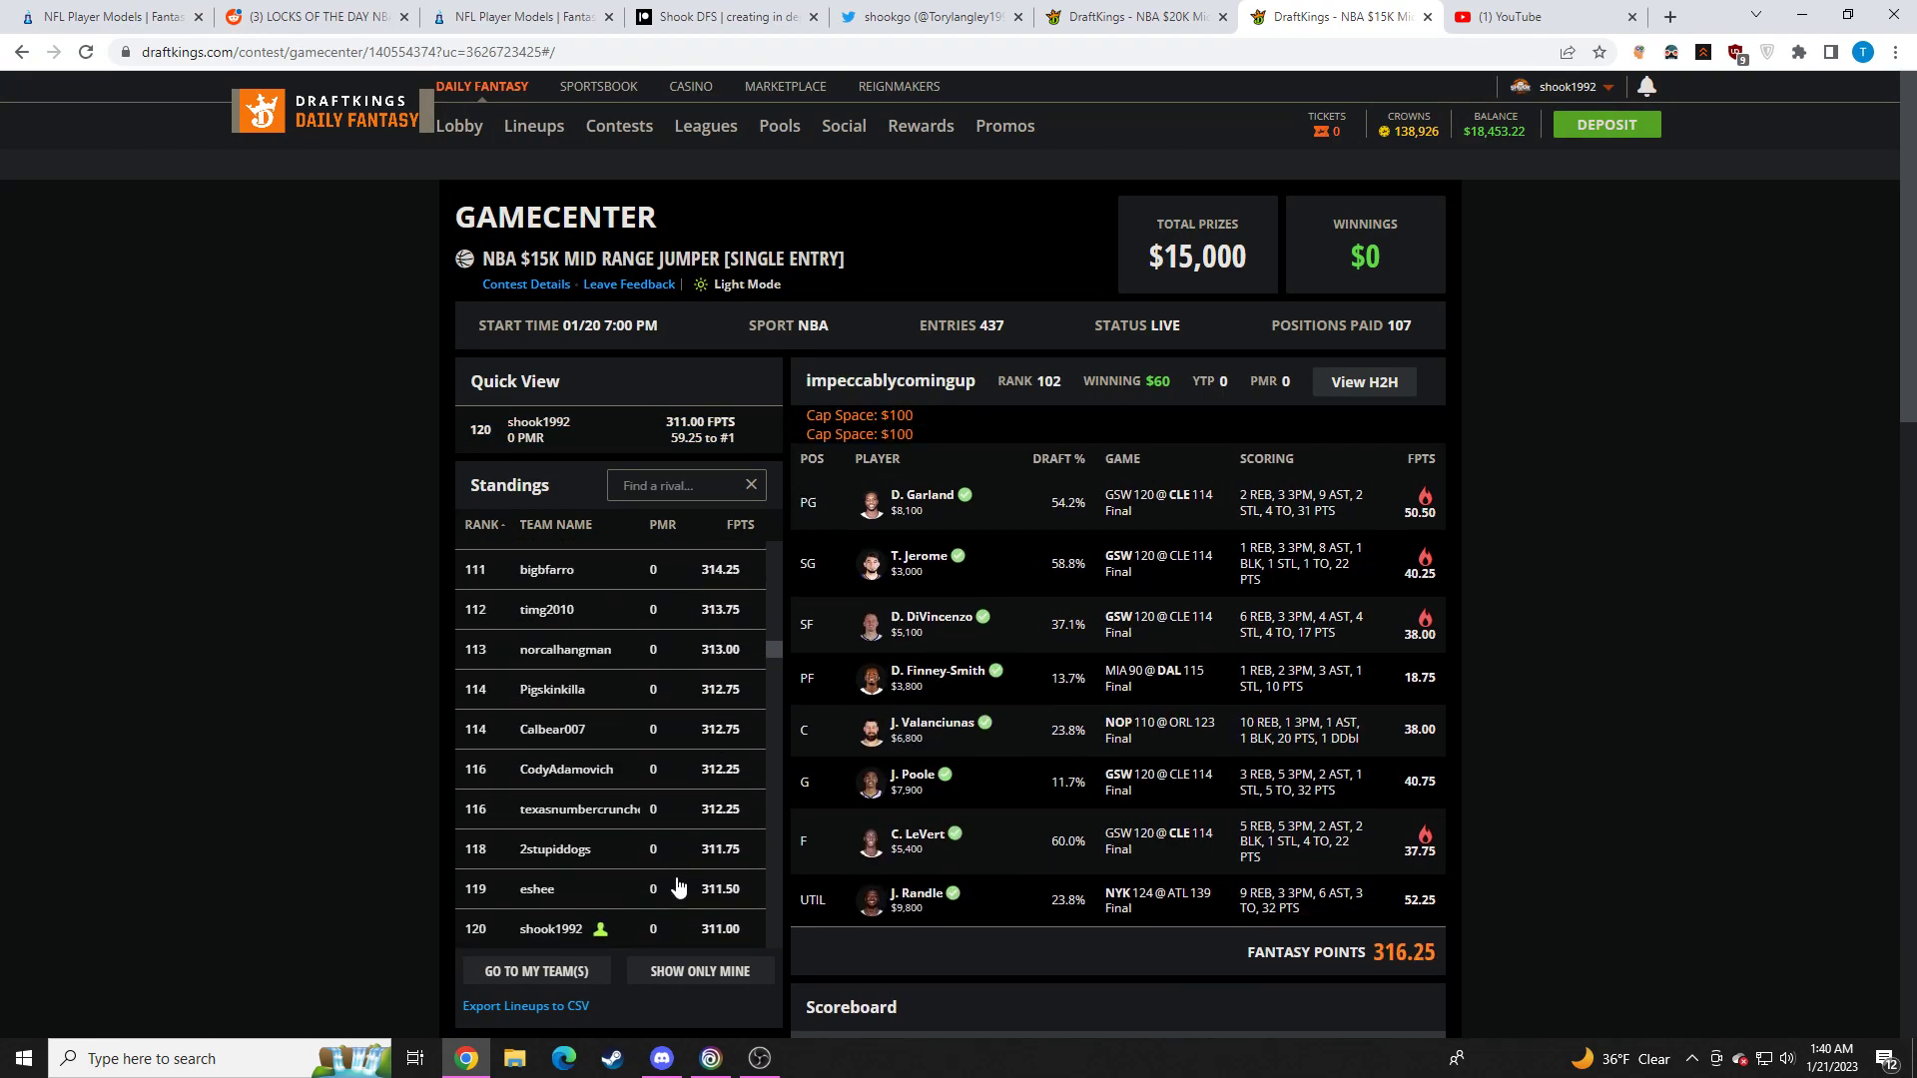
click(551, 928)
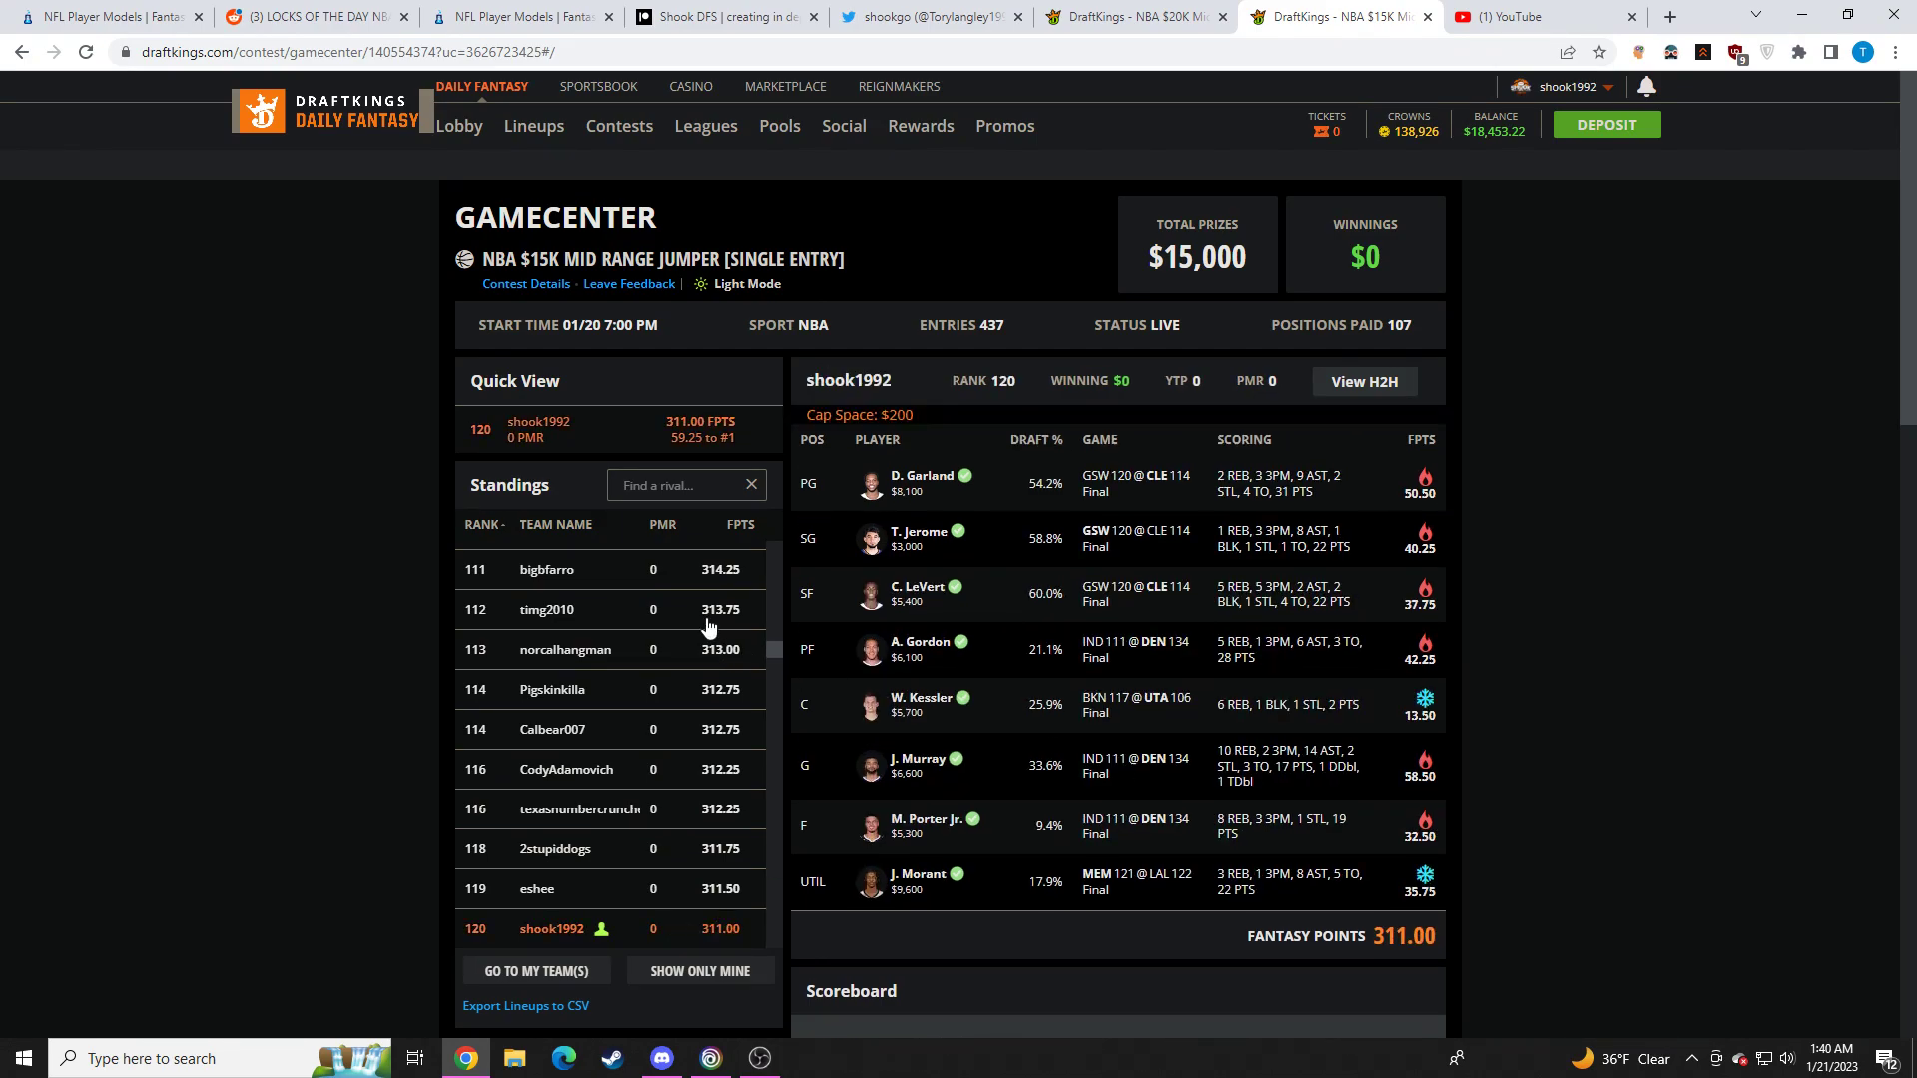
click(553, 704)
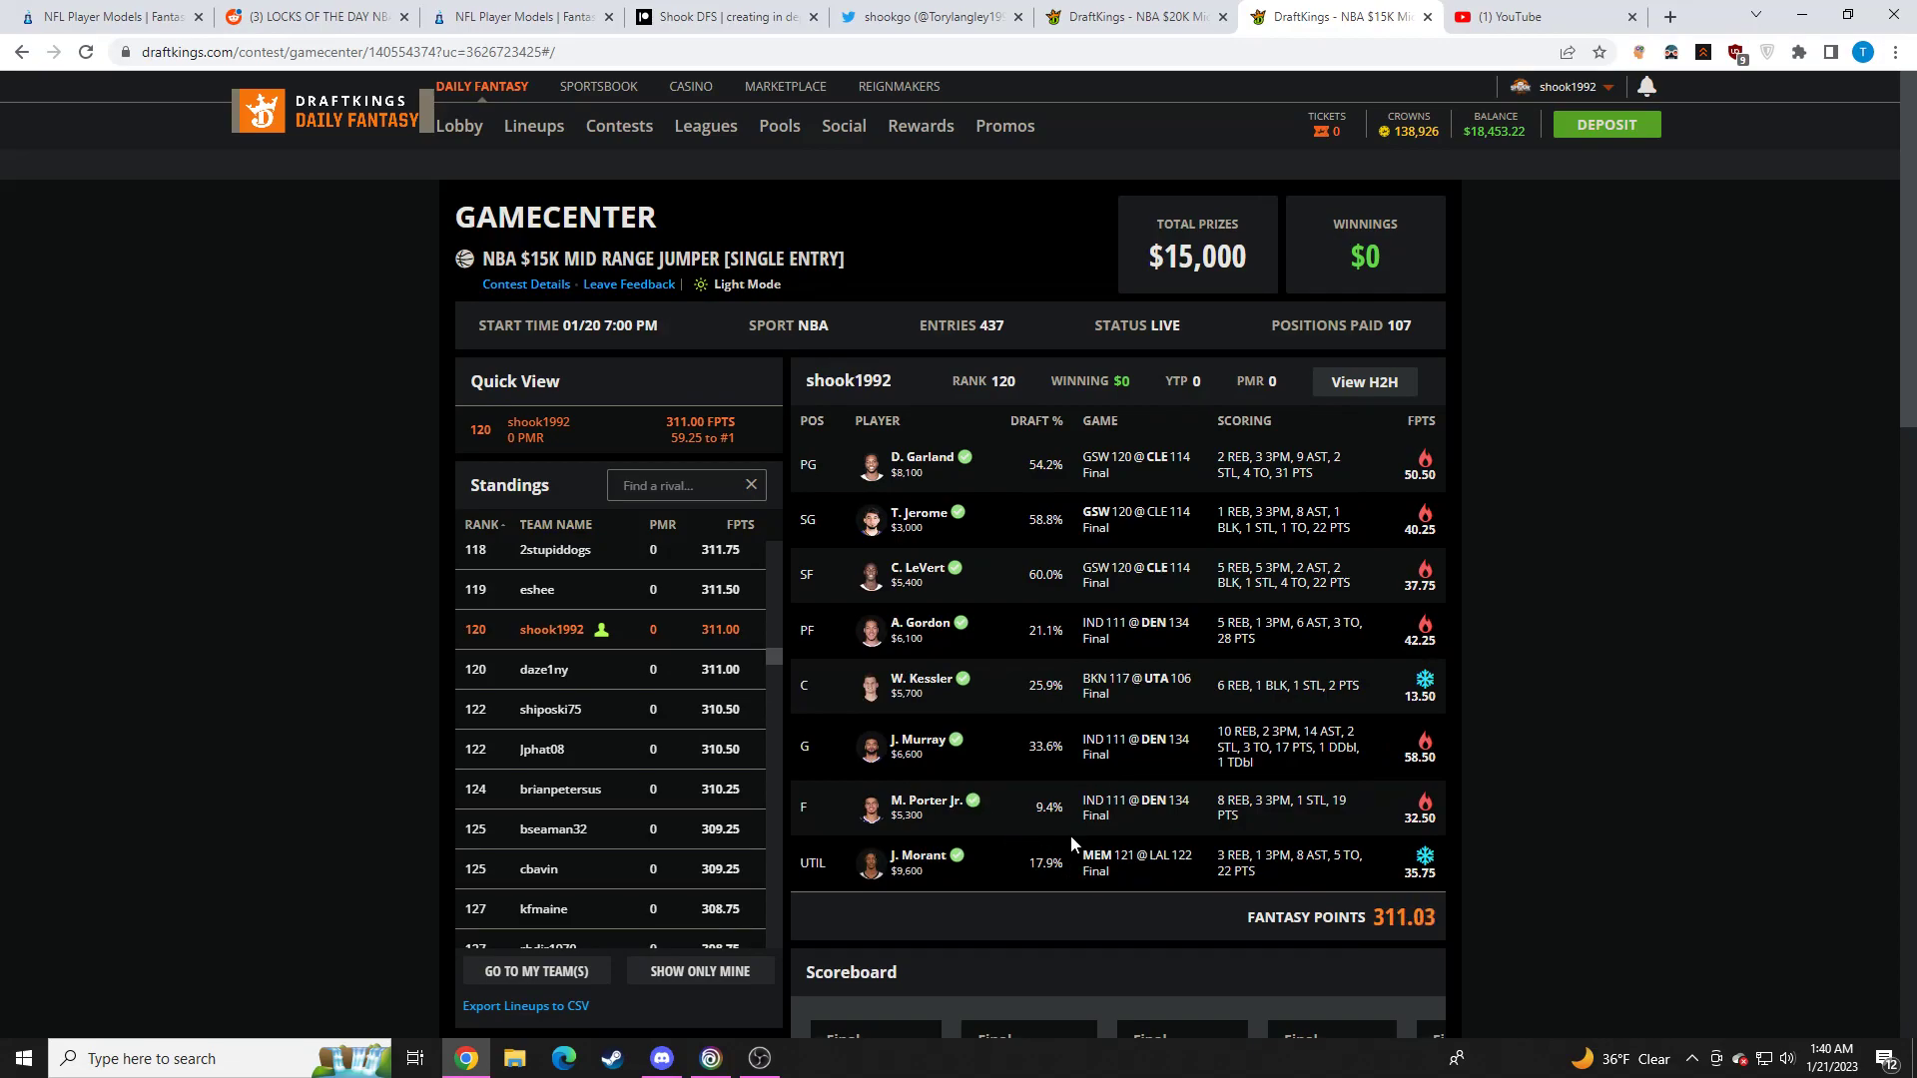
Review Ja Morant's game-by-game log and move on to the NBA $20K Mid Range Jumper draft page
click(915, 863)
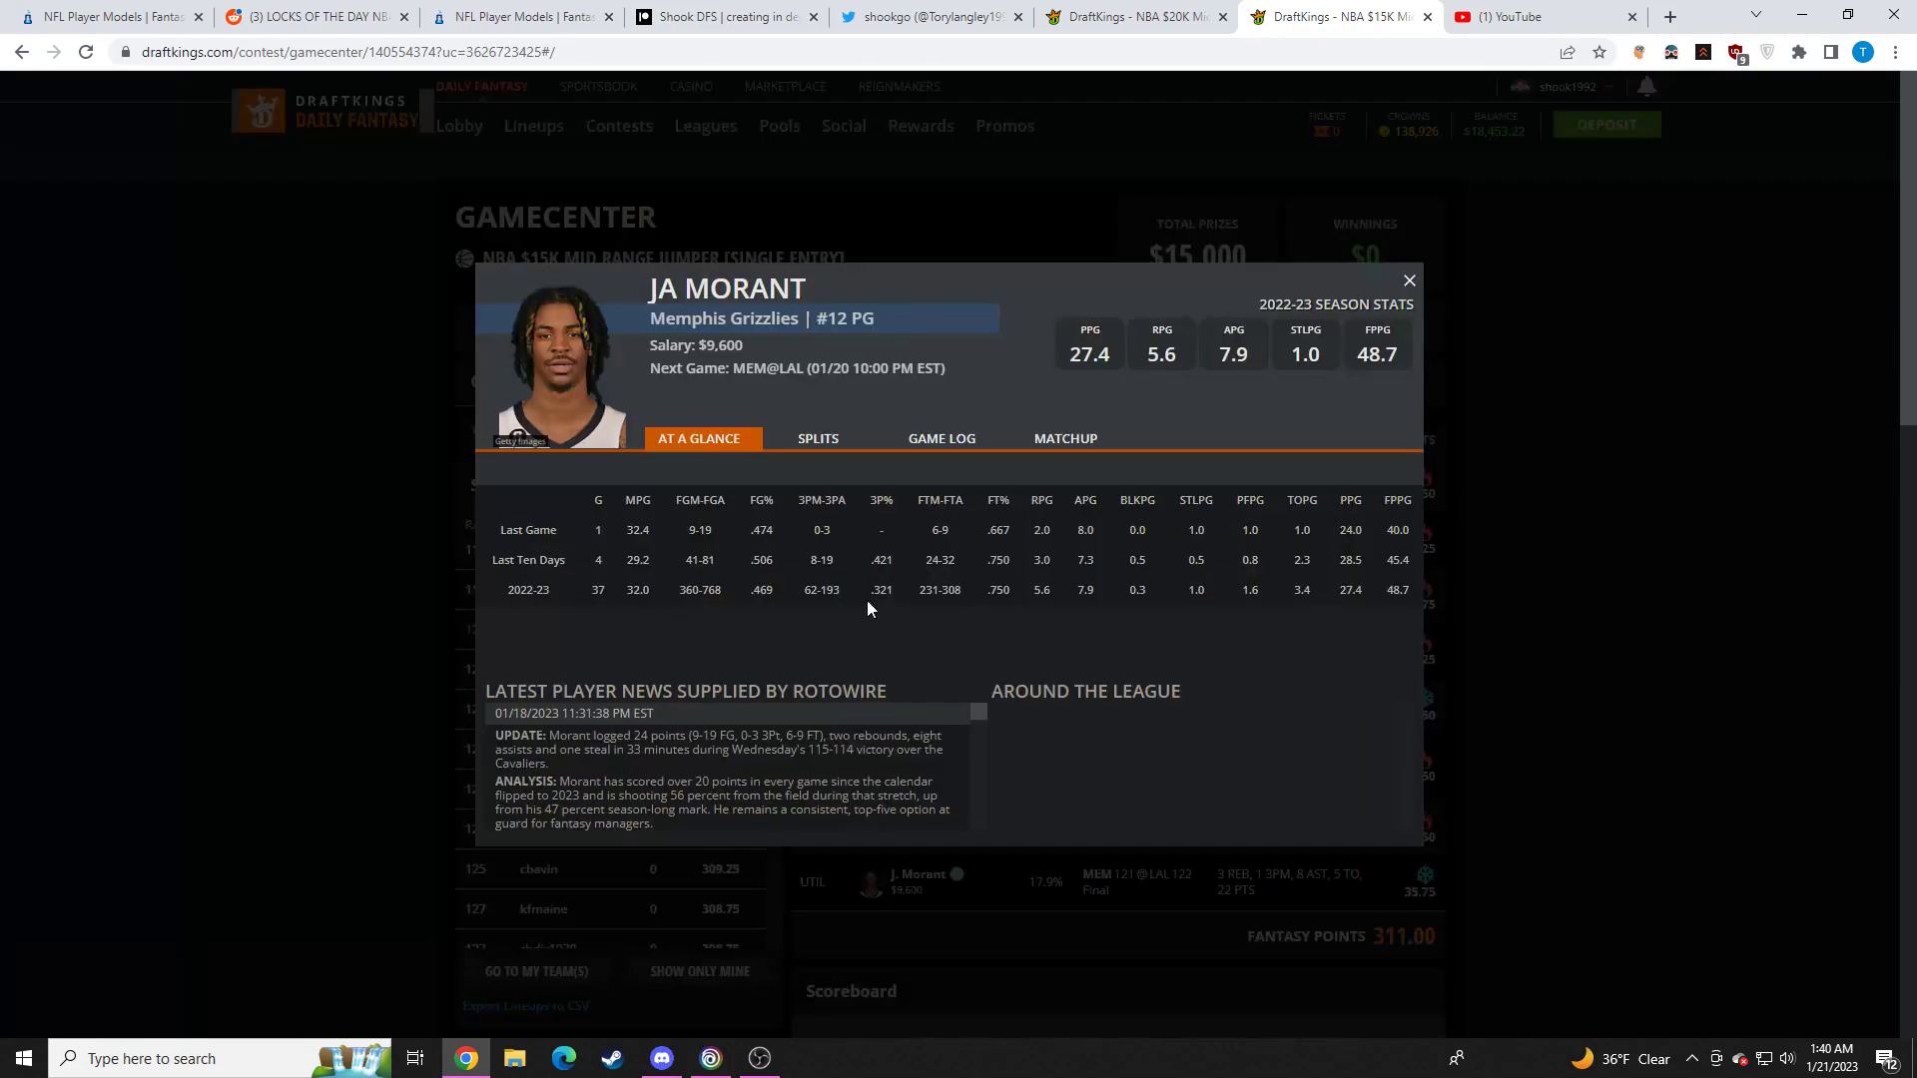
click(940, 437)
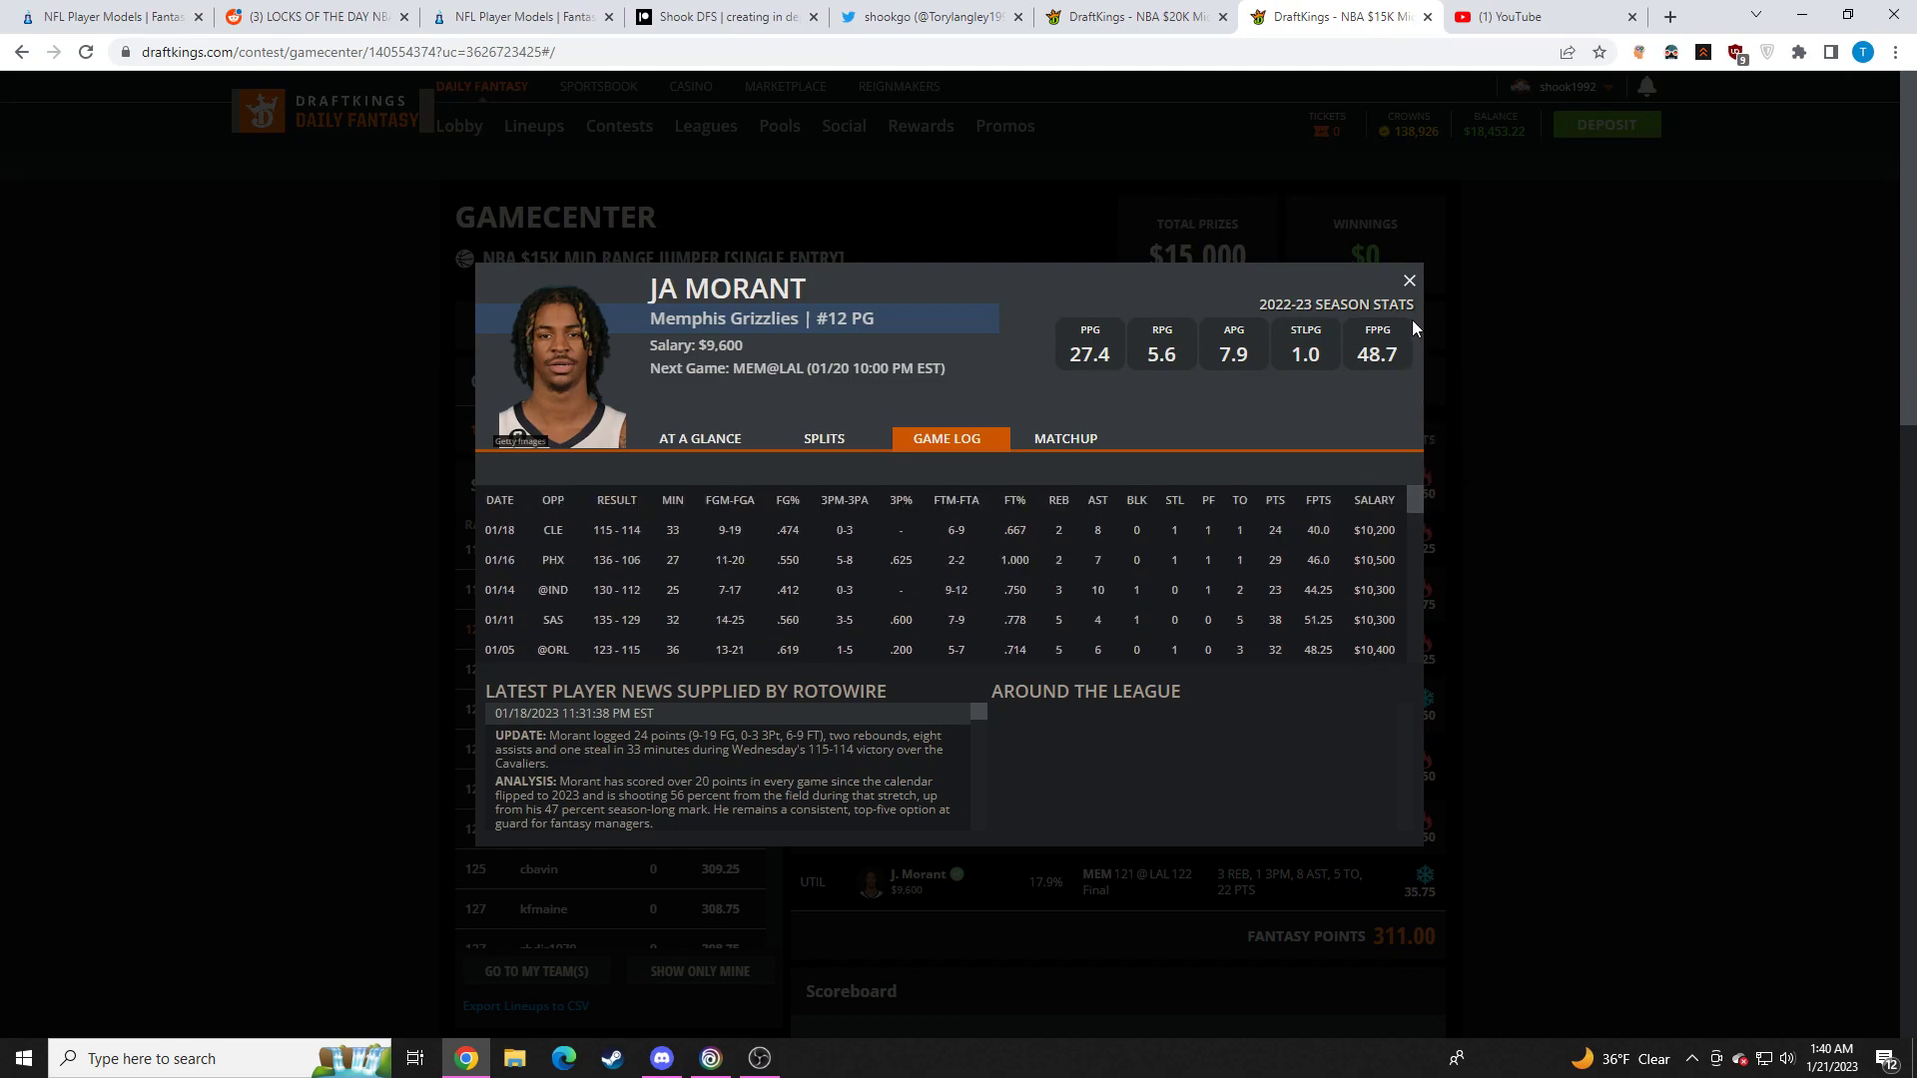
click(1408, 279)
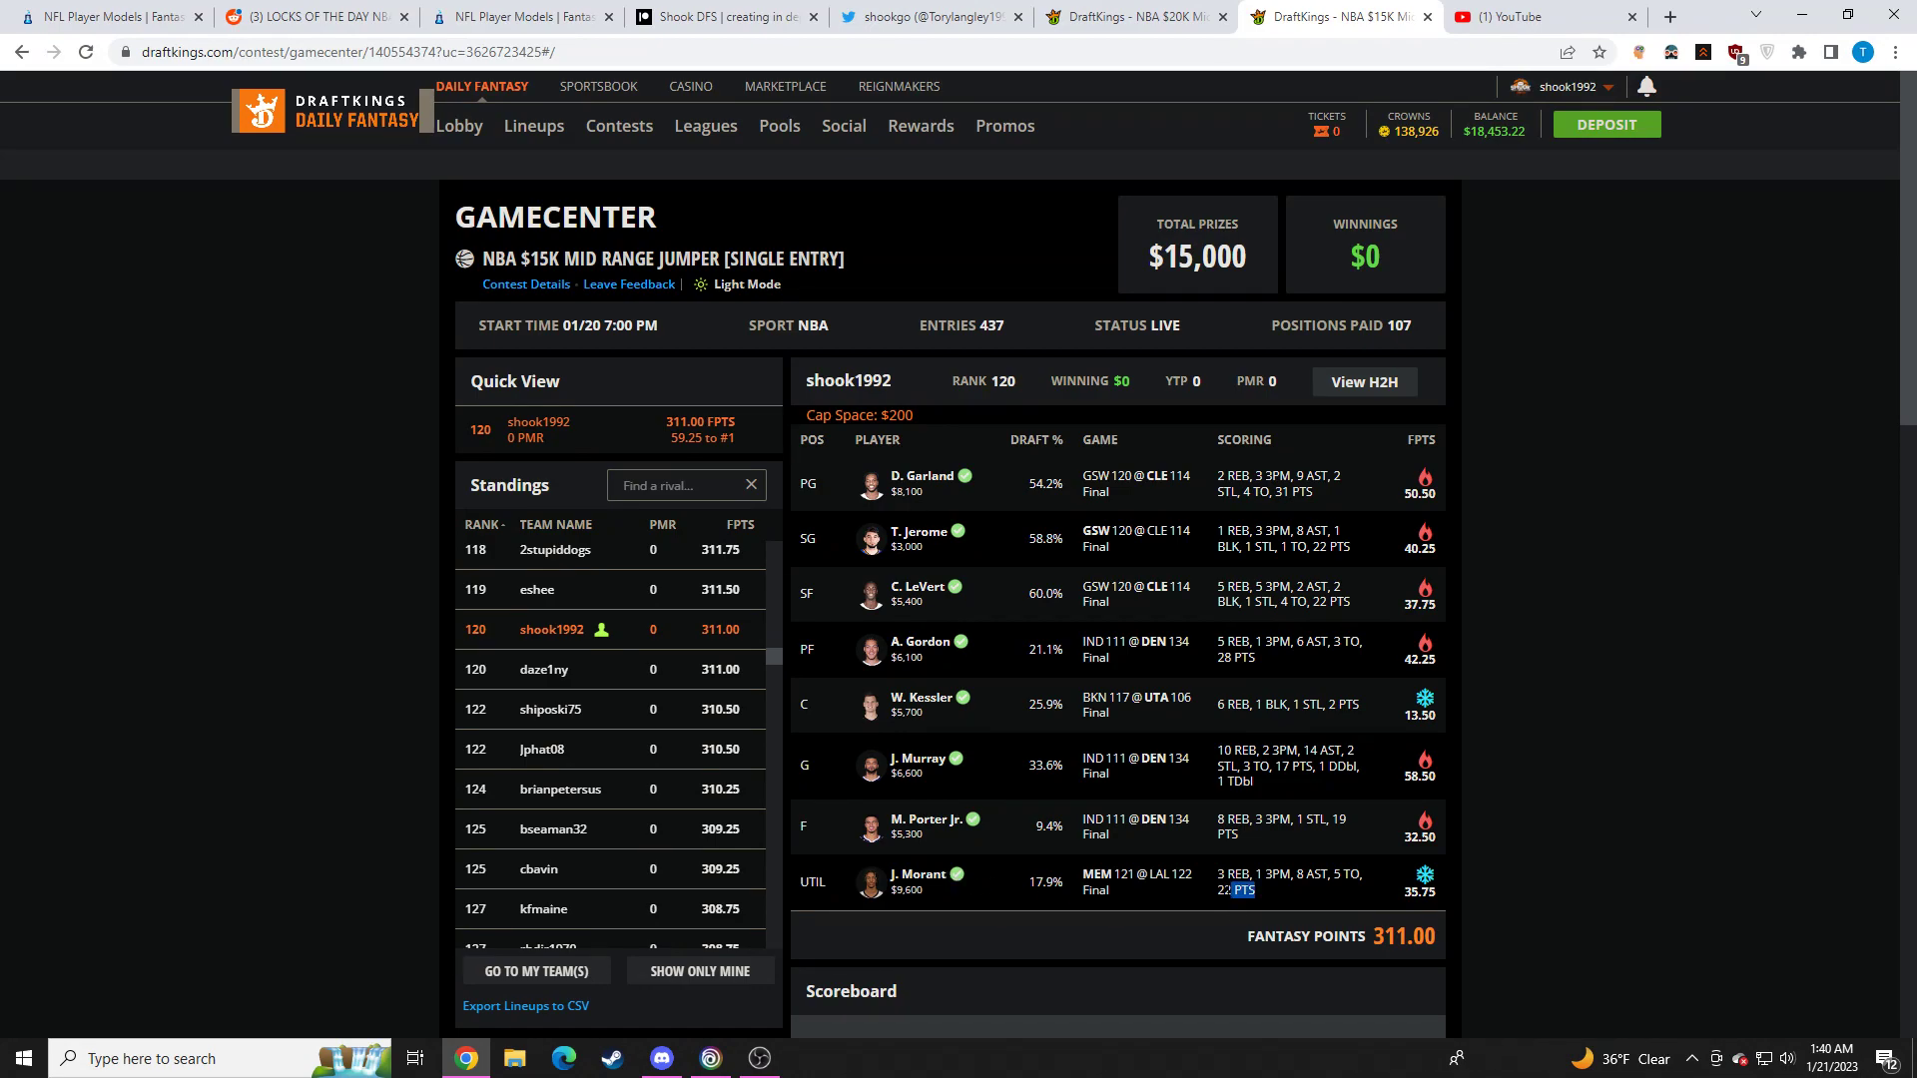
click(759, 1058)
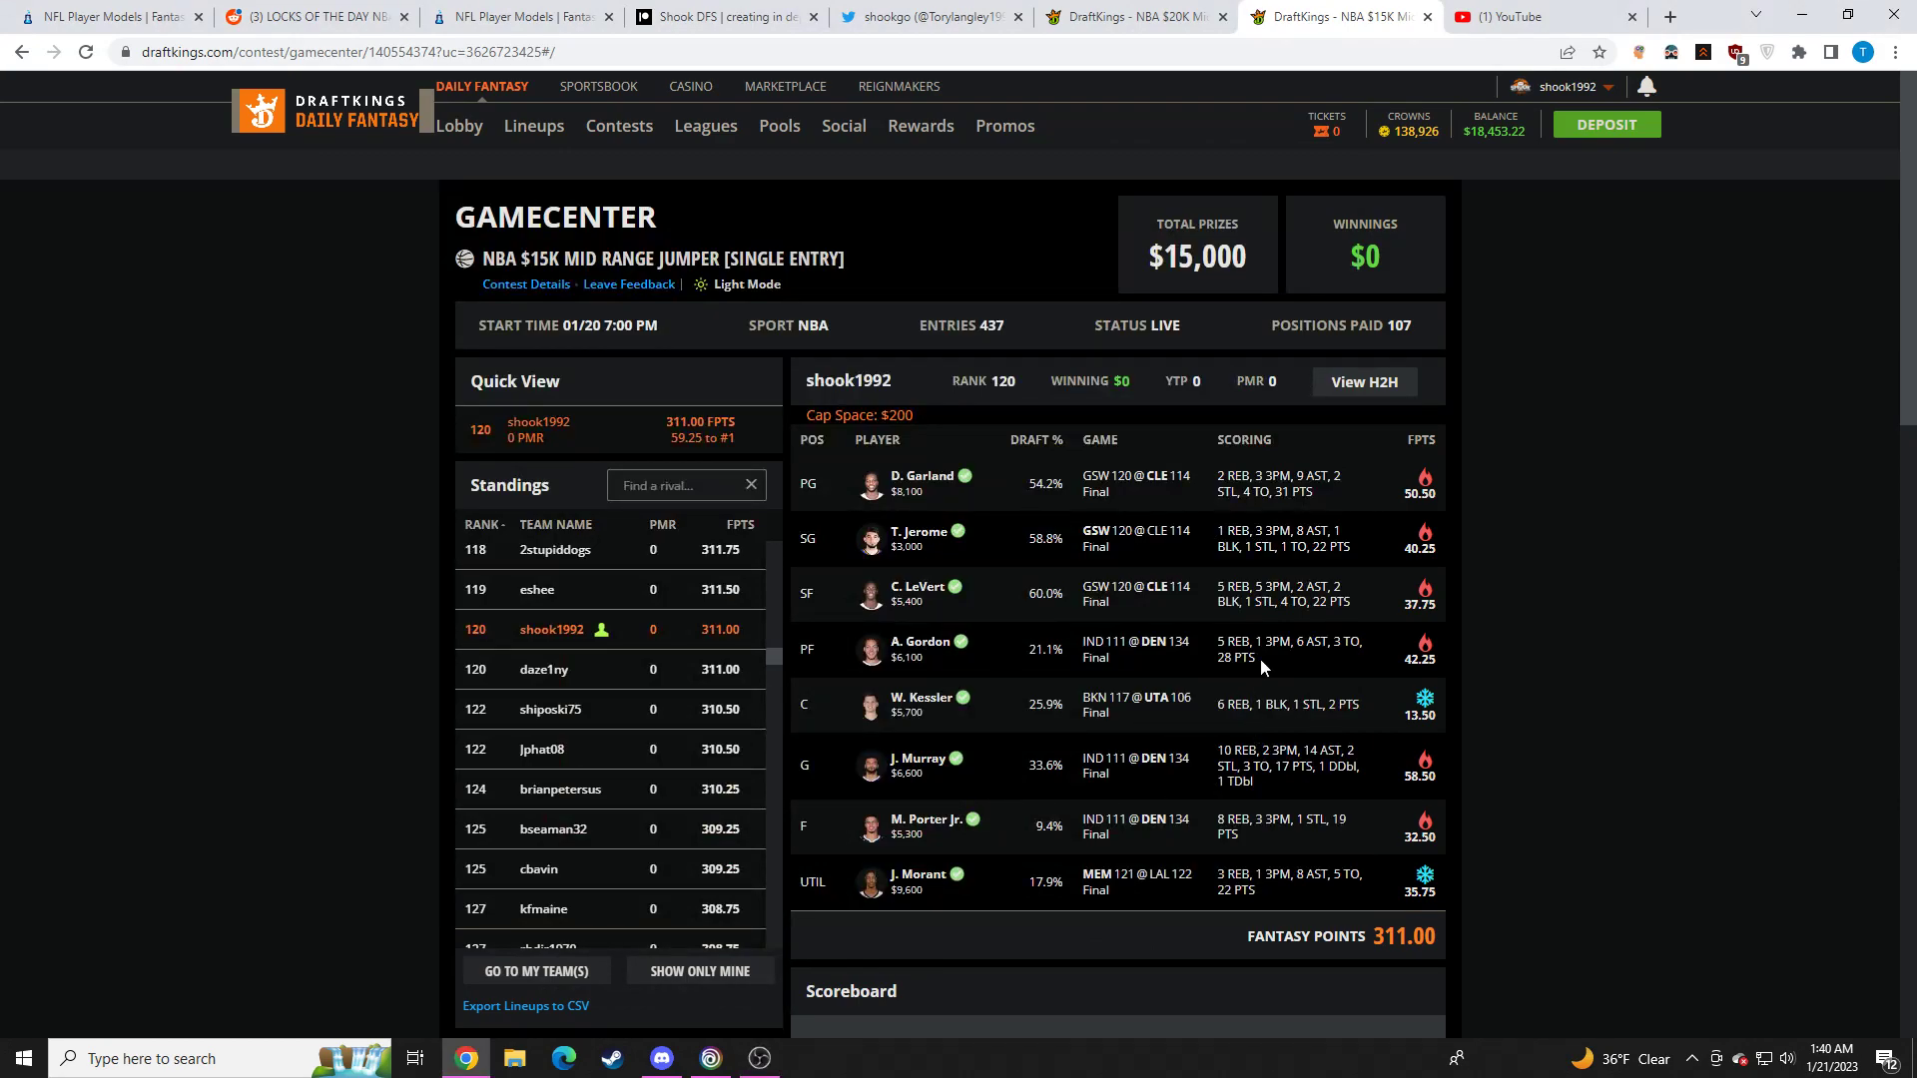
mouse_move(1210, 525)
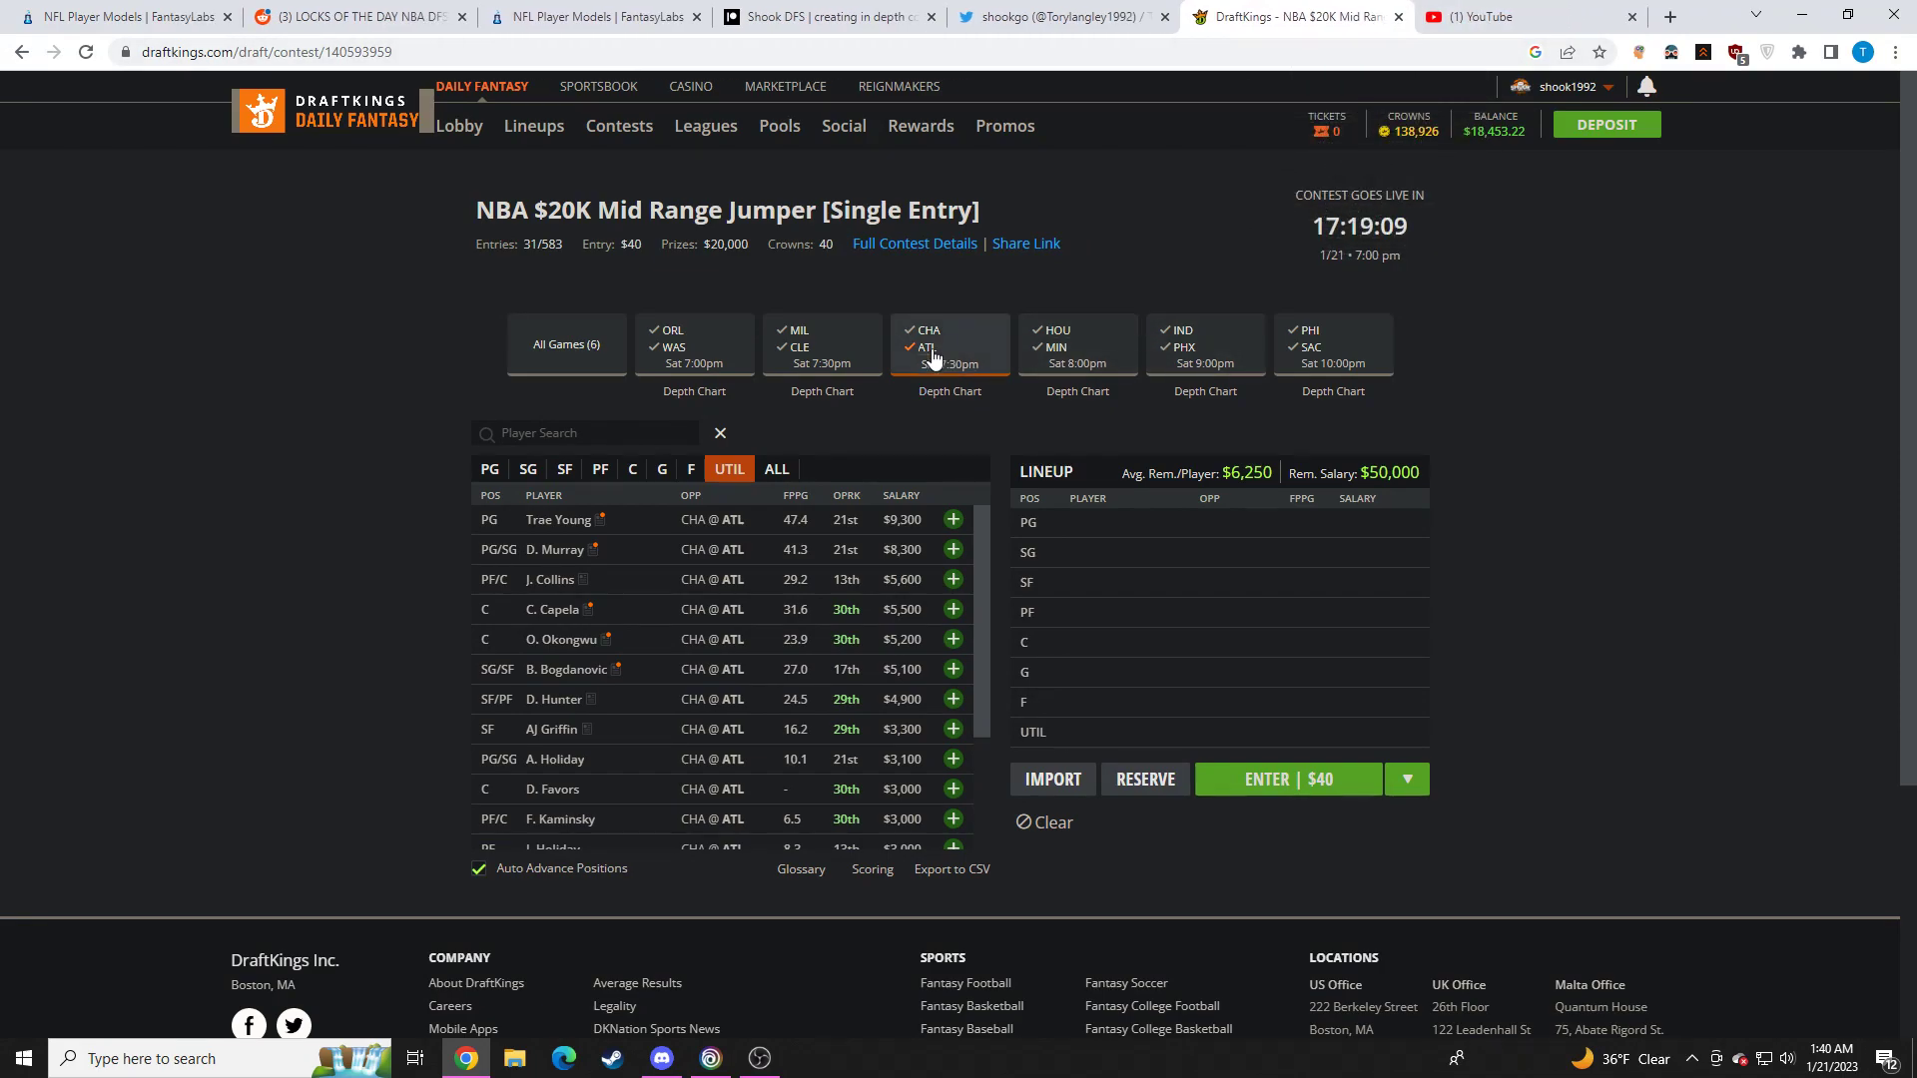
Reset the pool to All Games, then filter it to ORL @ WAS players only
click(565, 344)
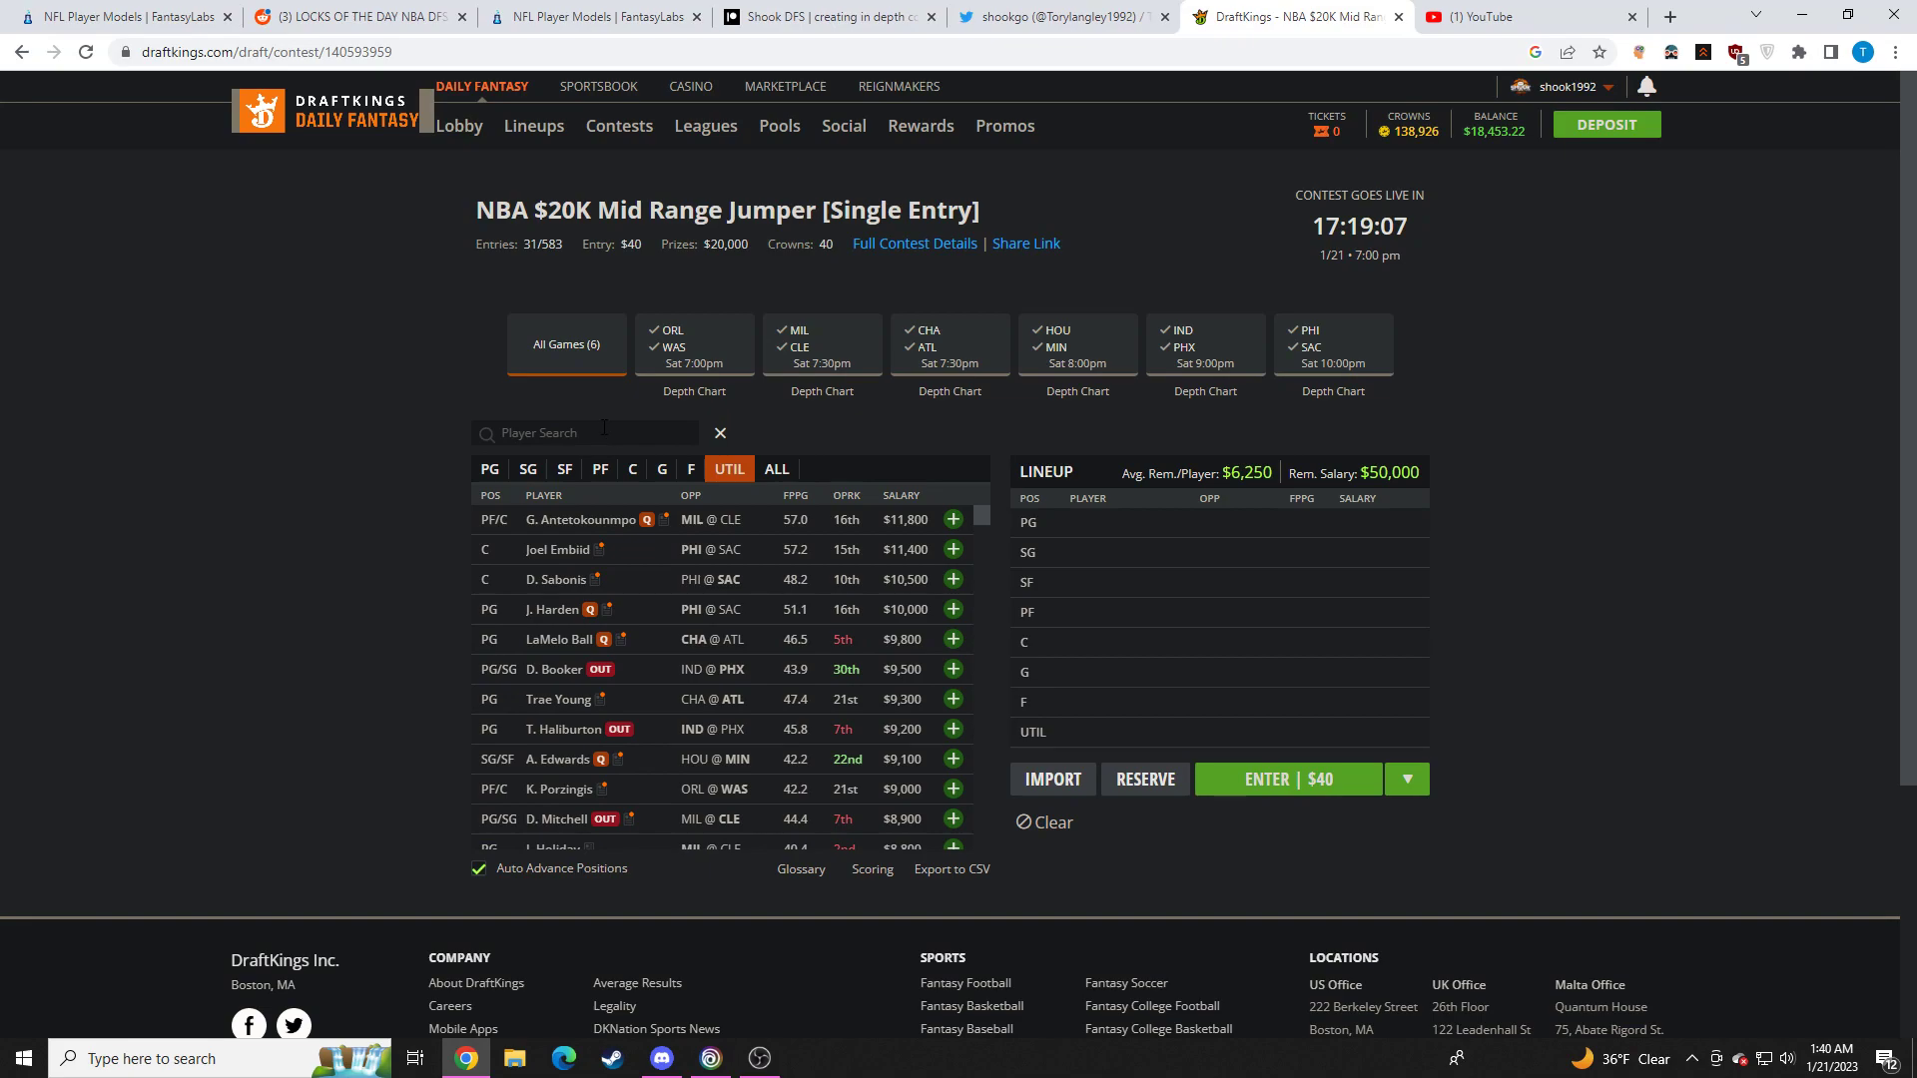
click(693, 346)
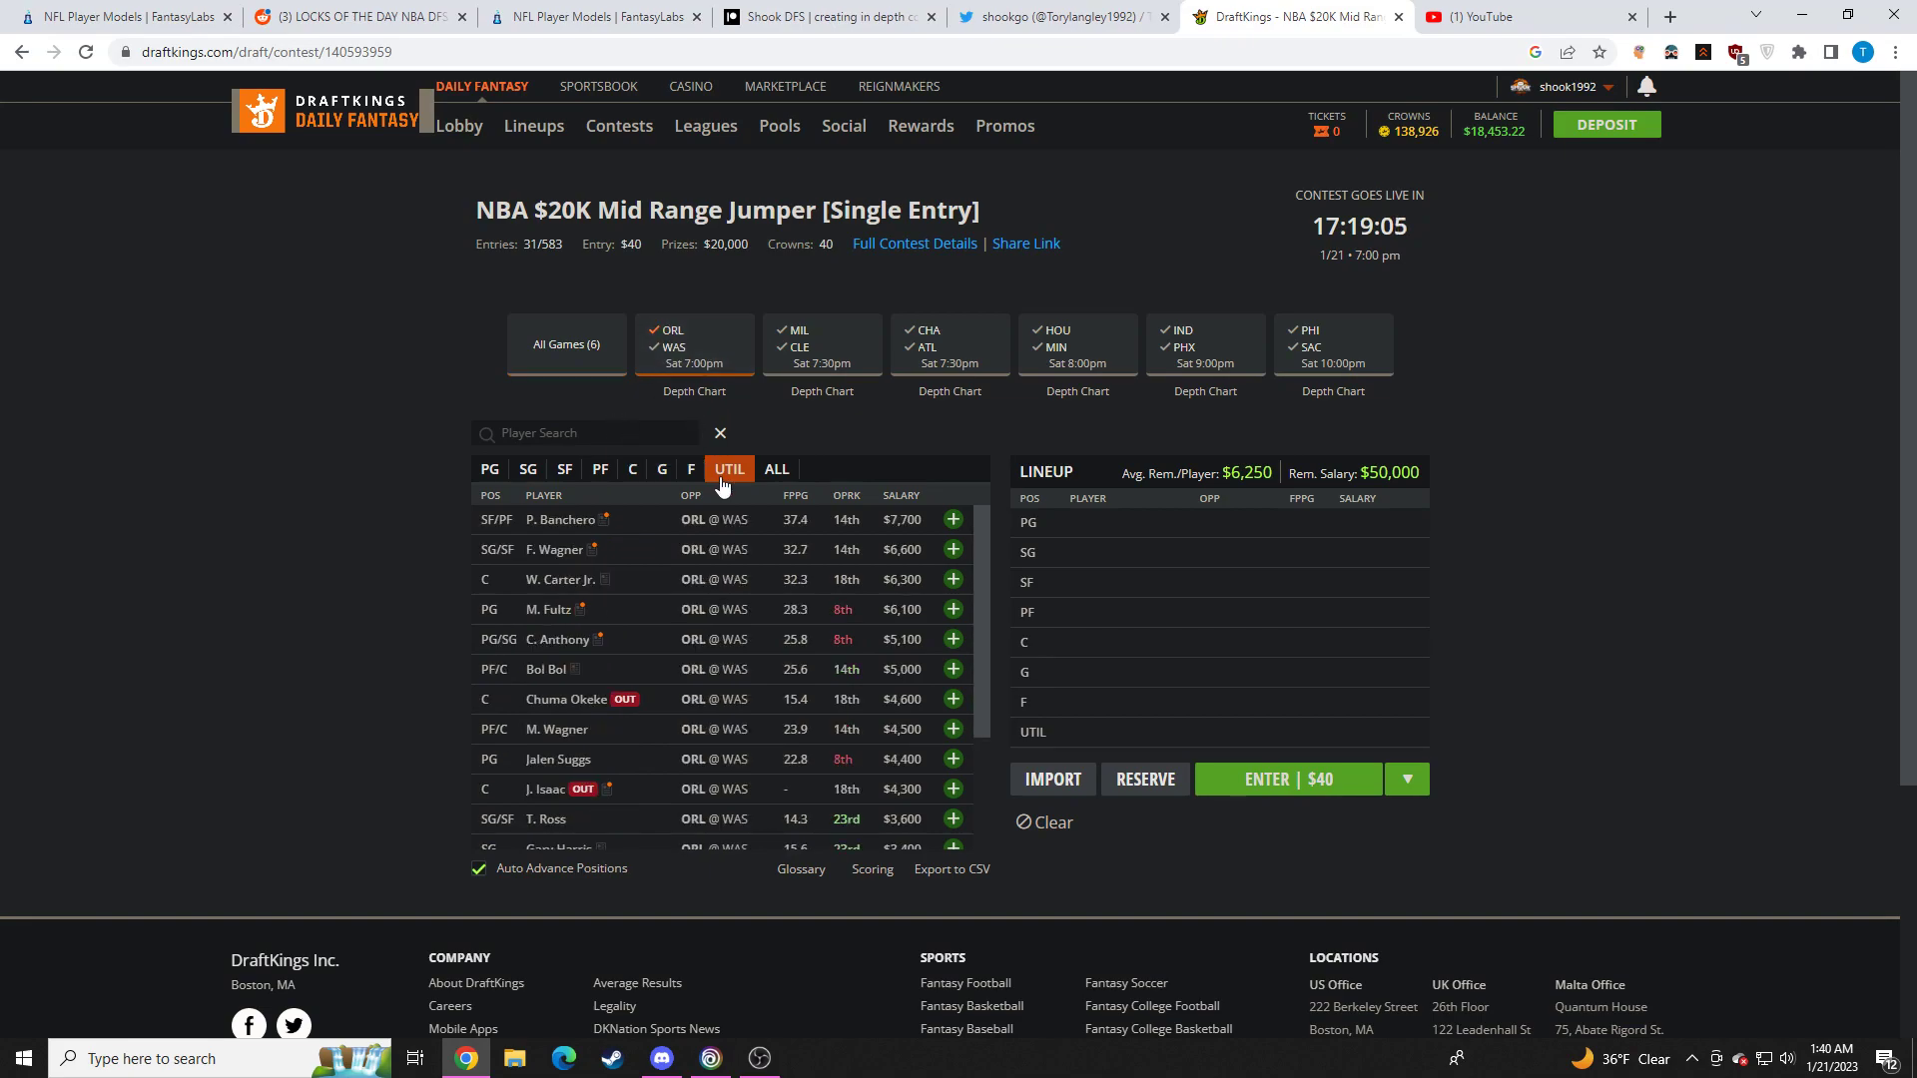
mouse_move(989, 555)
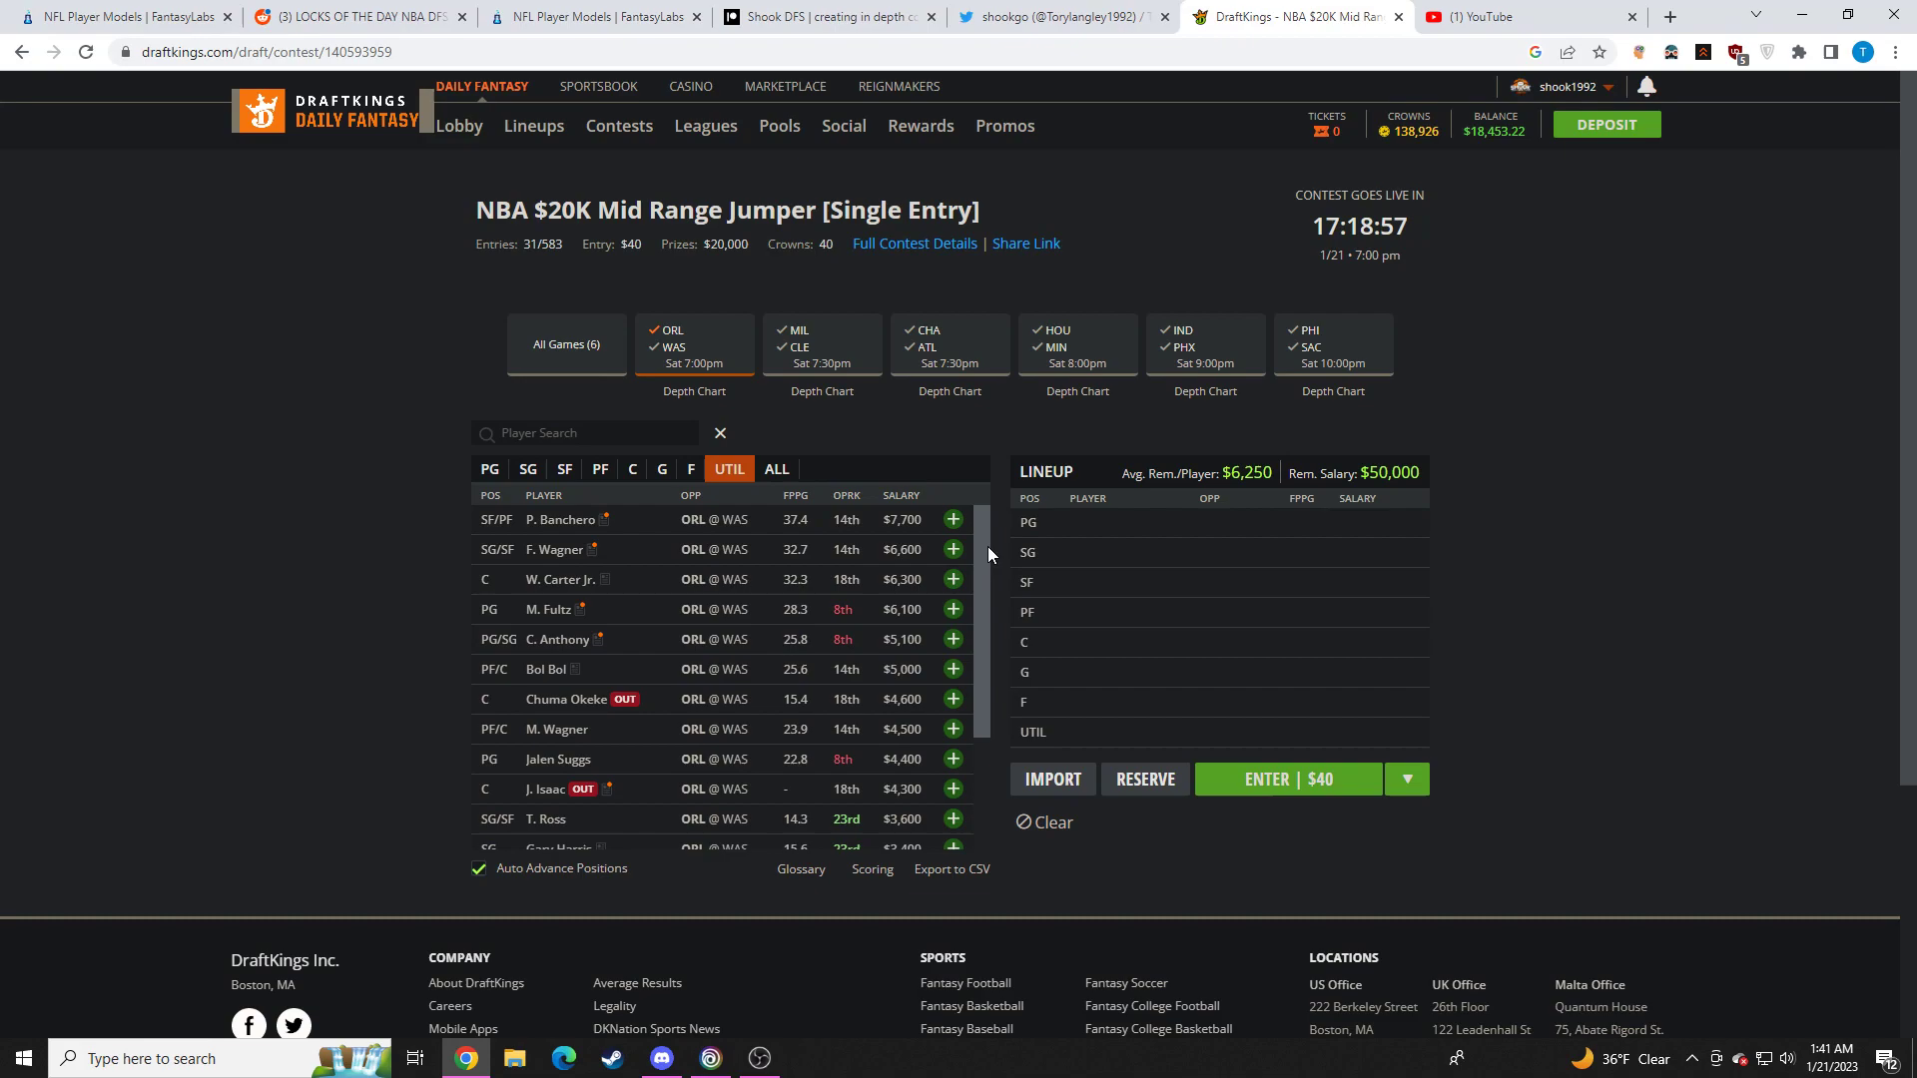
click(759, 1058)
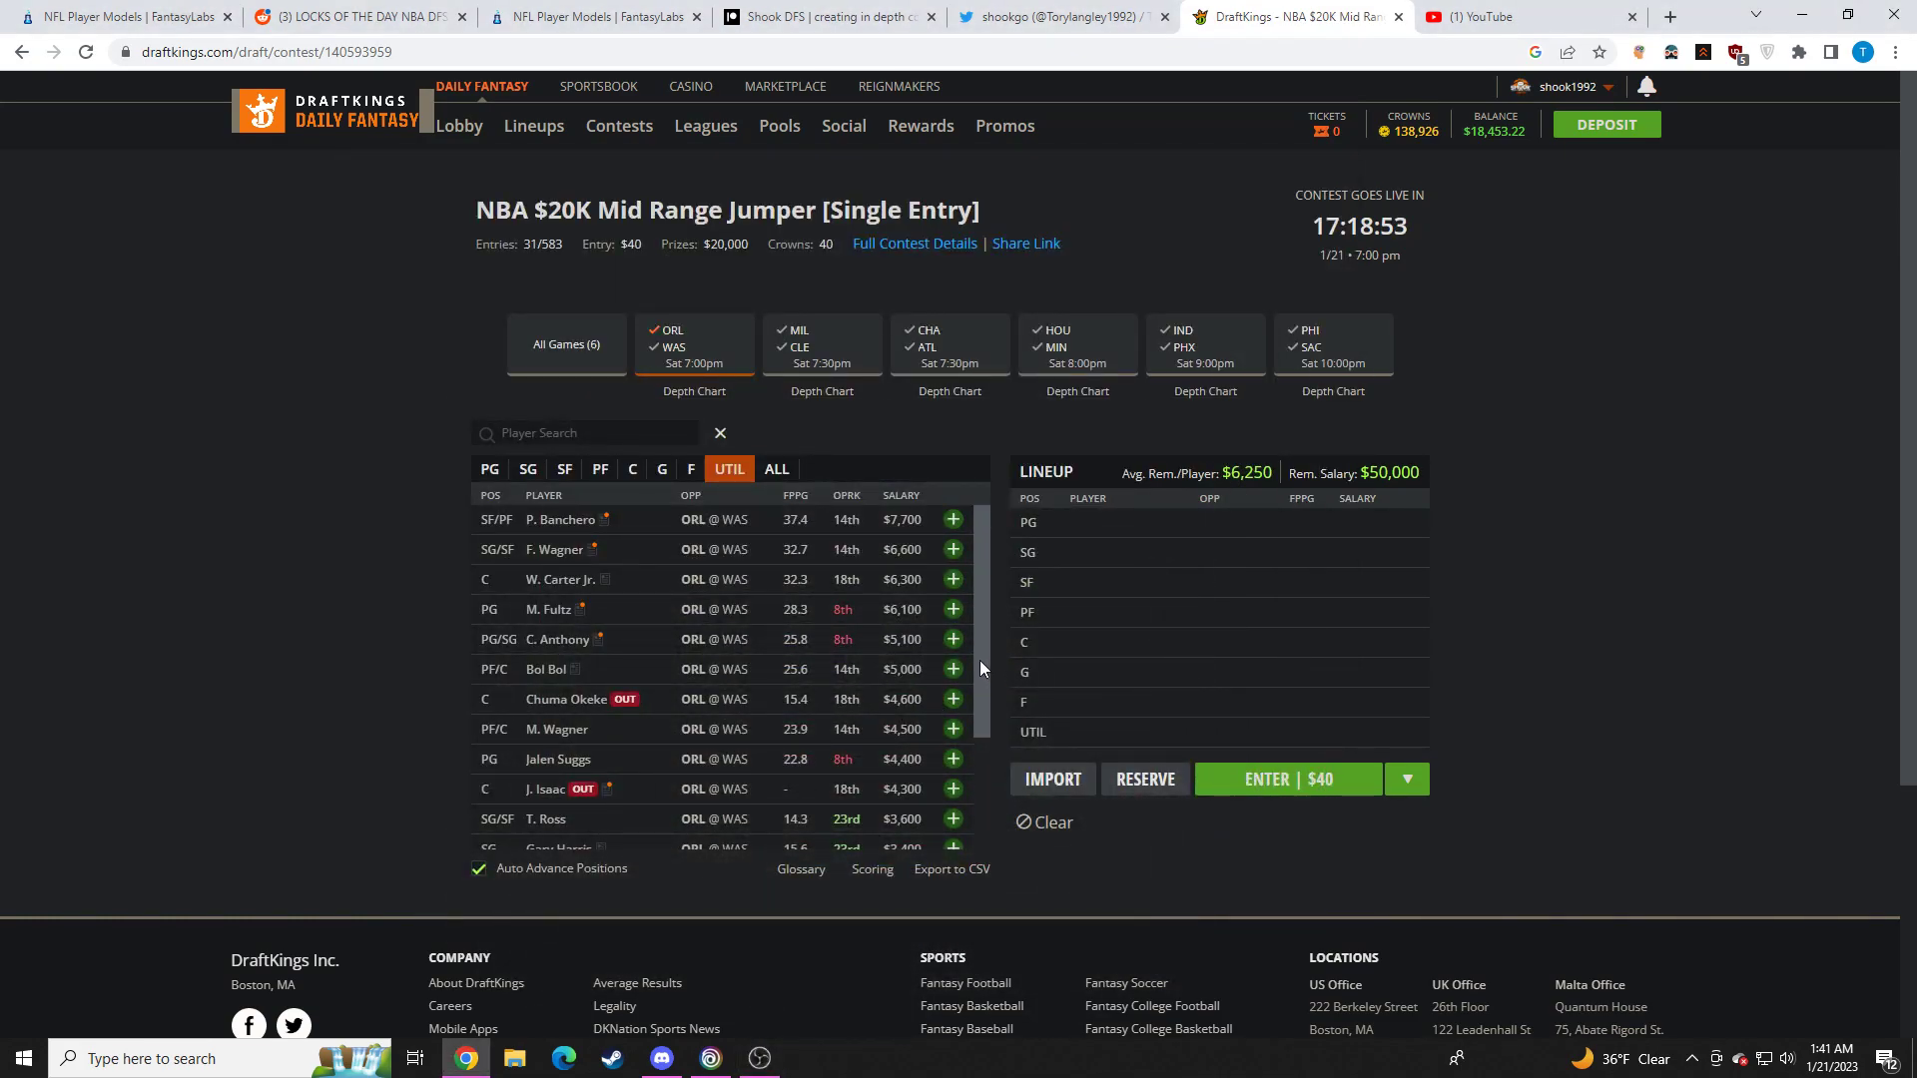
mouse_move(678, 591)
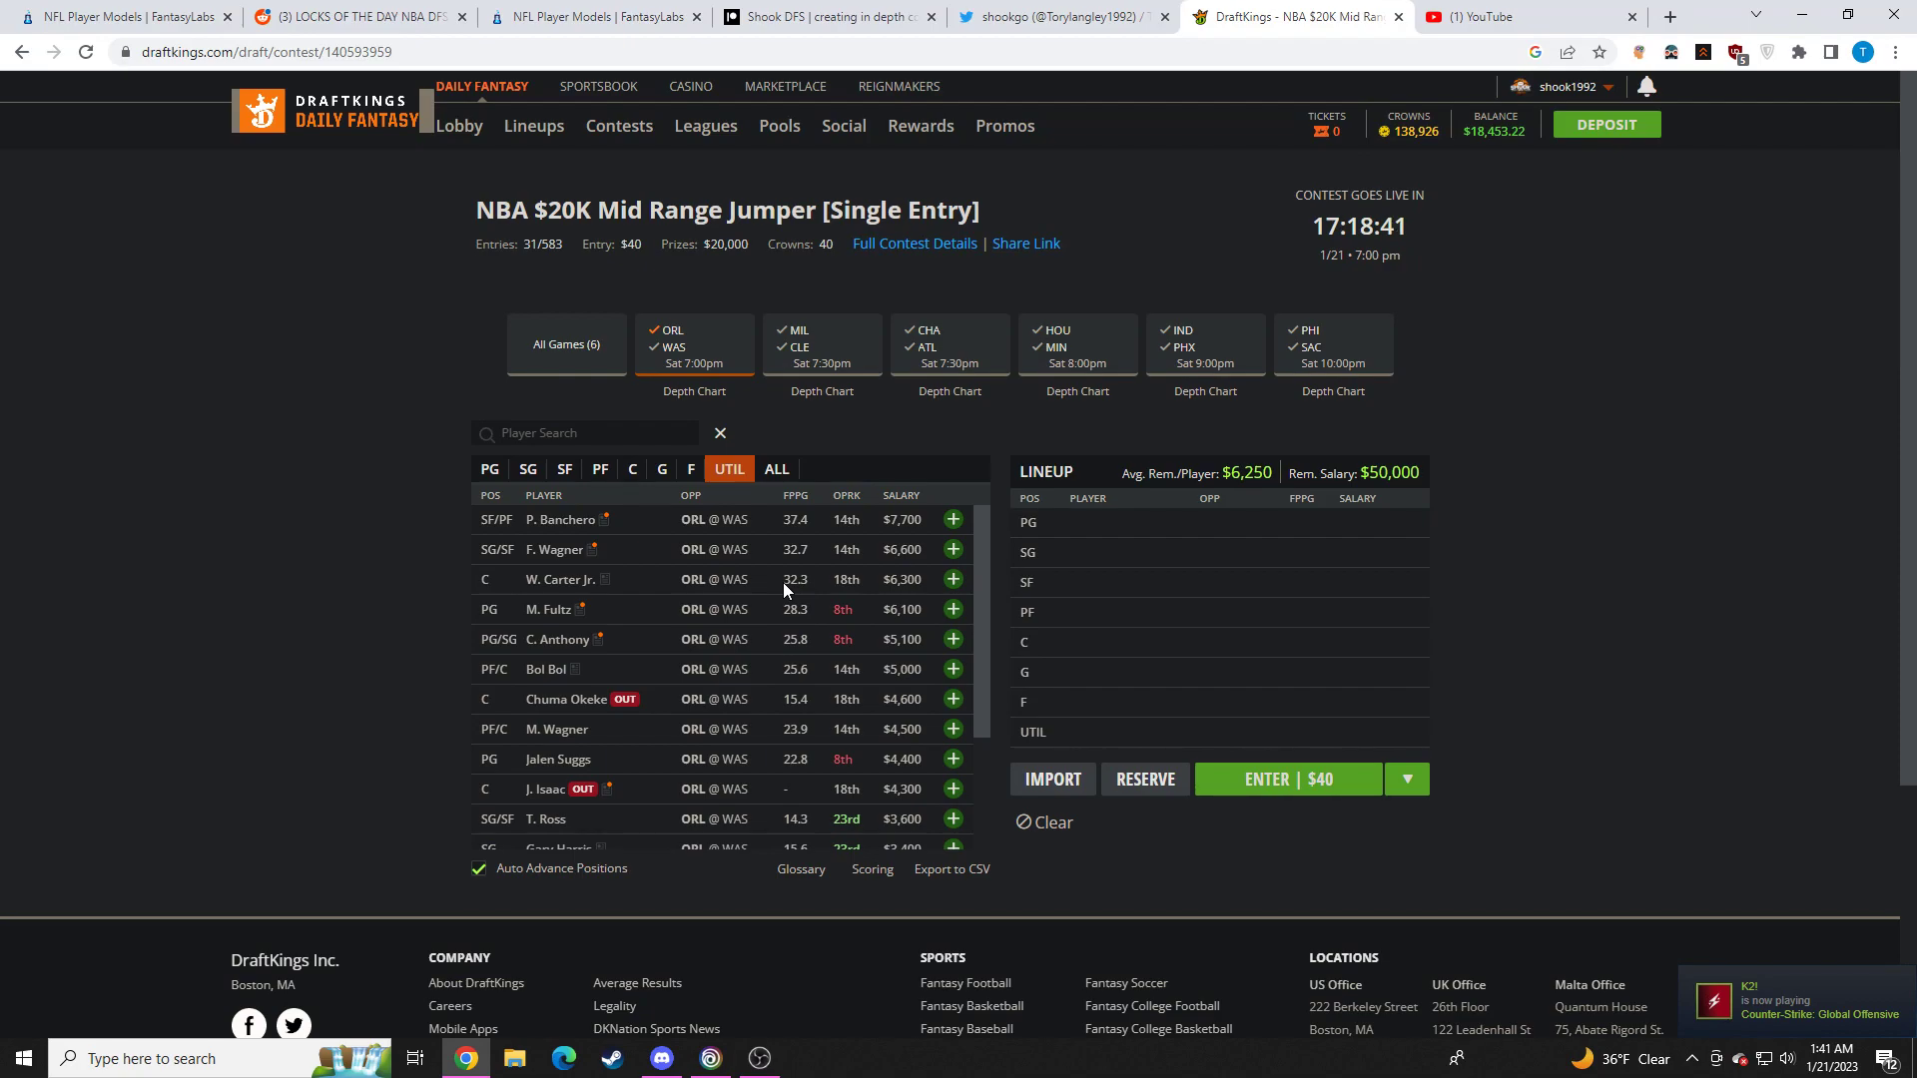
click(563, 579)
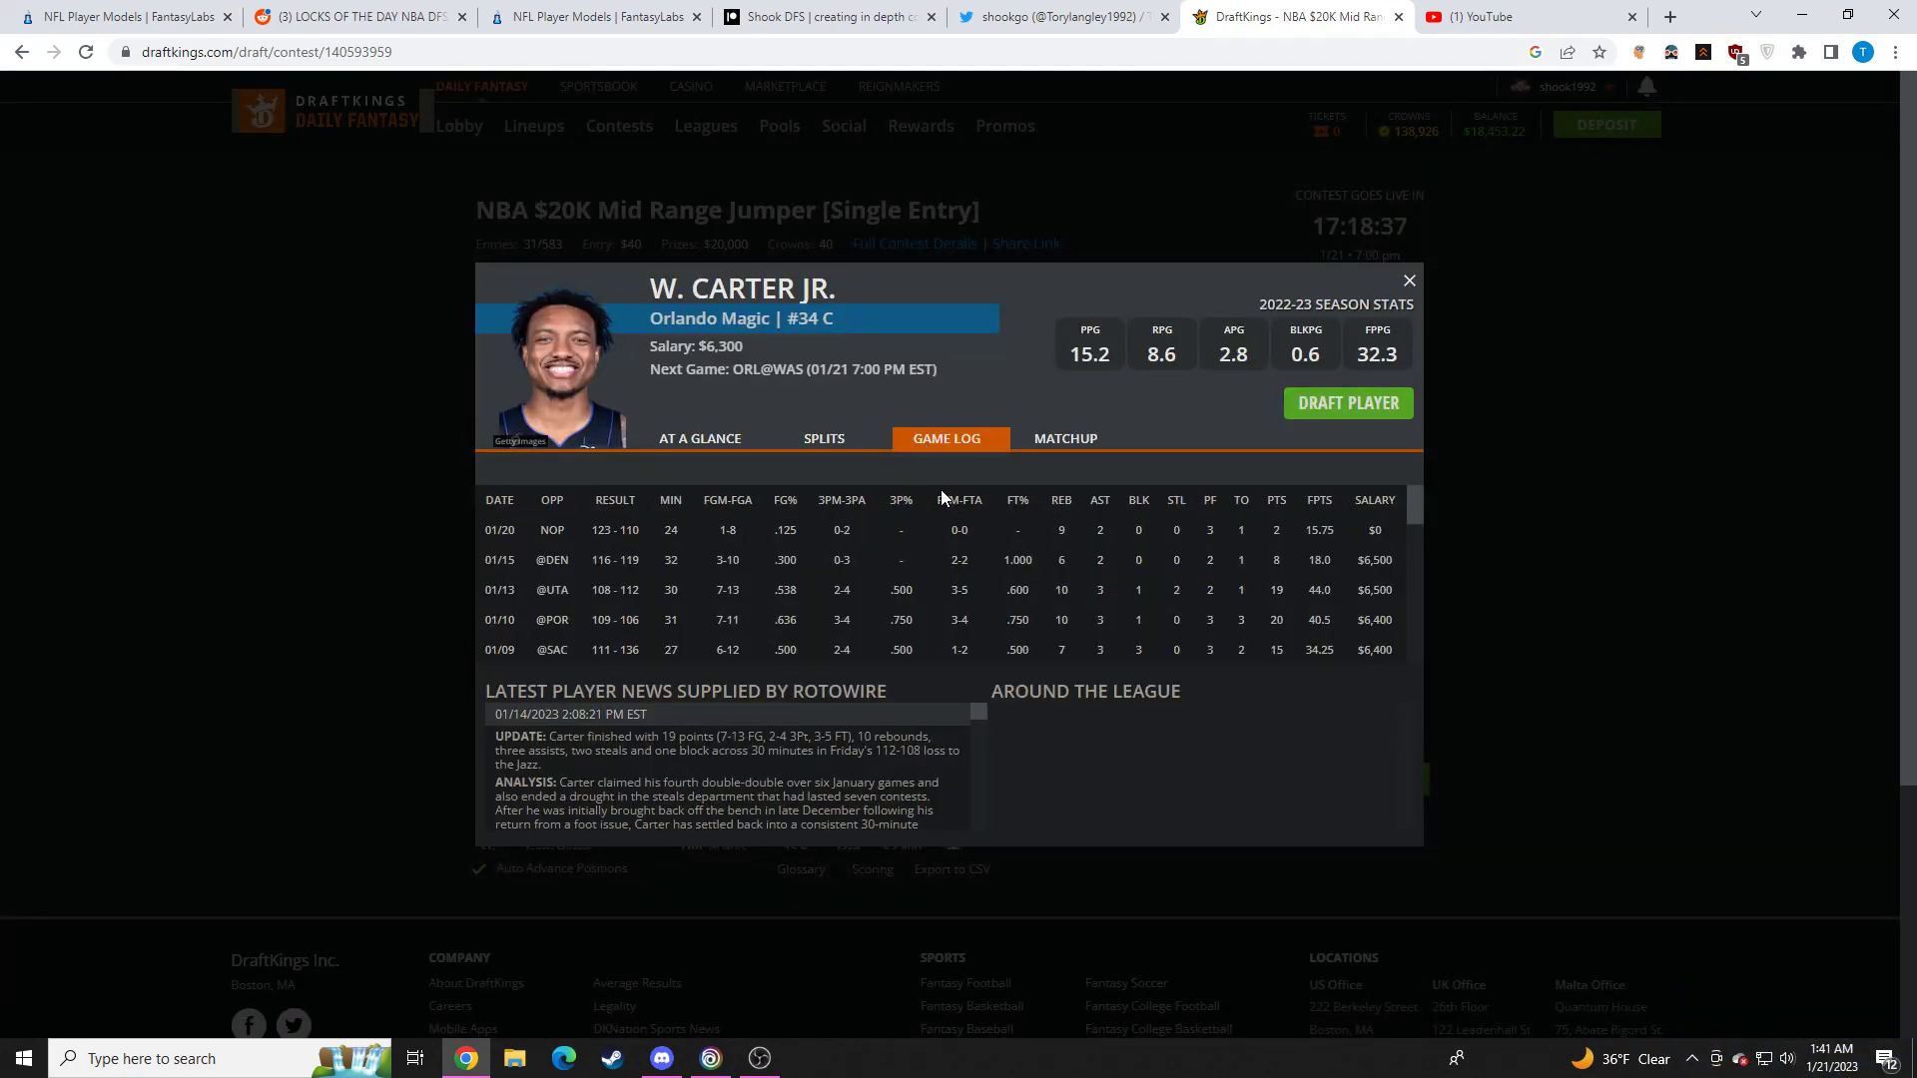
mouse_move(1136, 591)
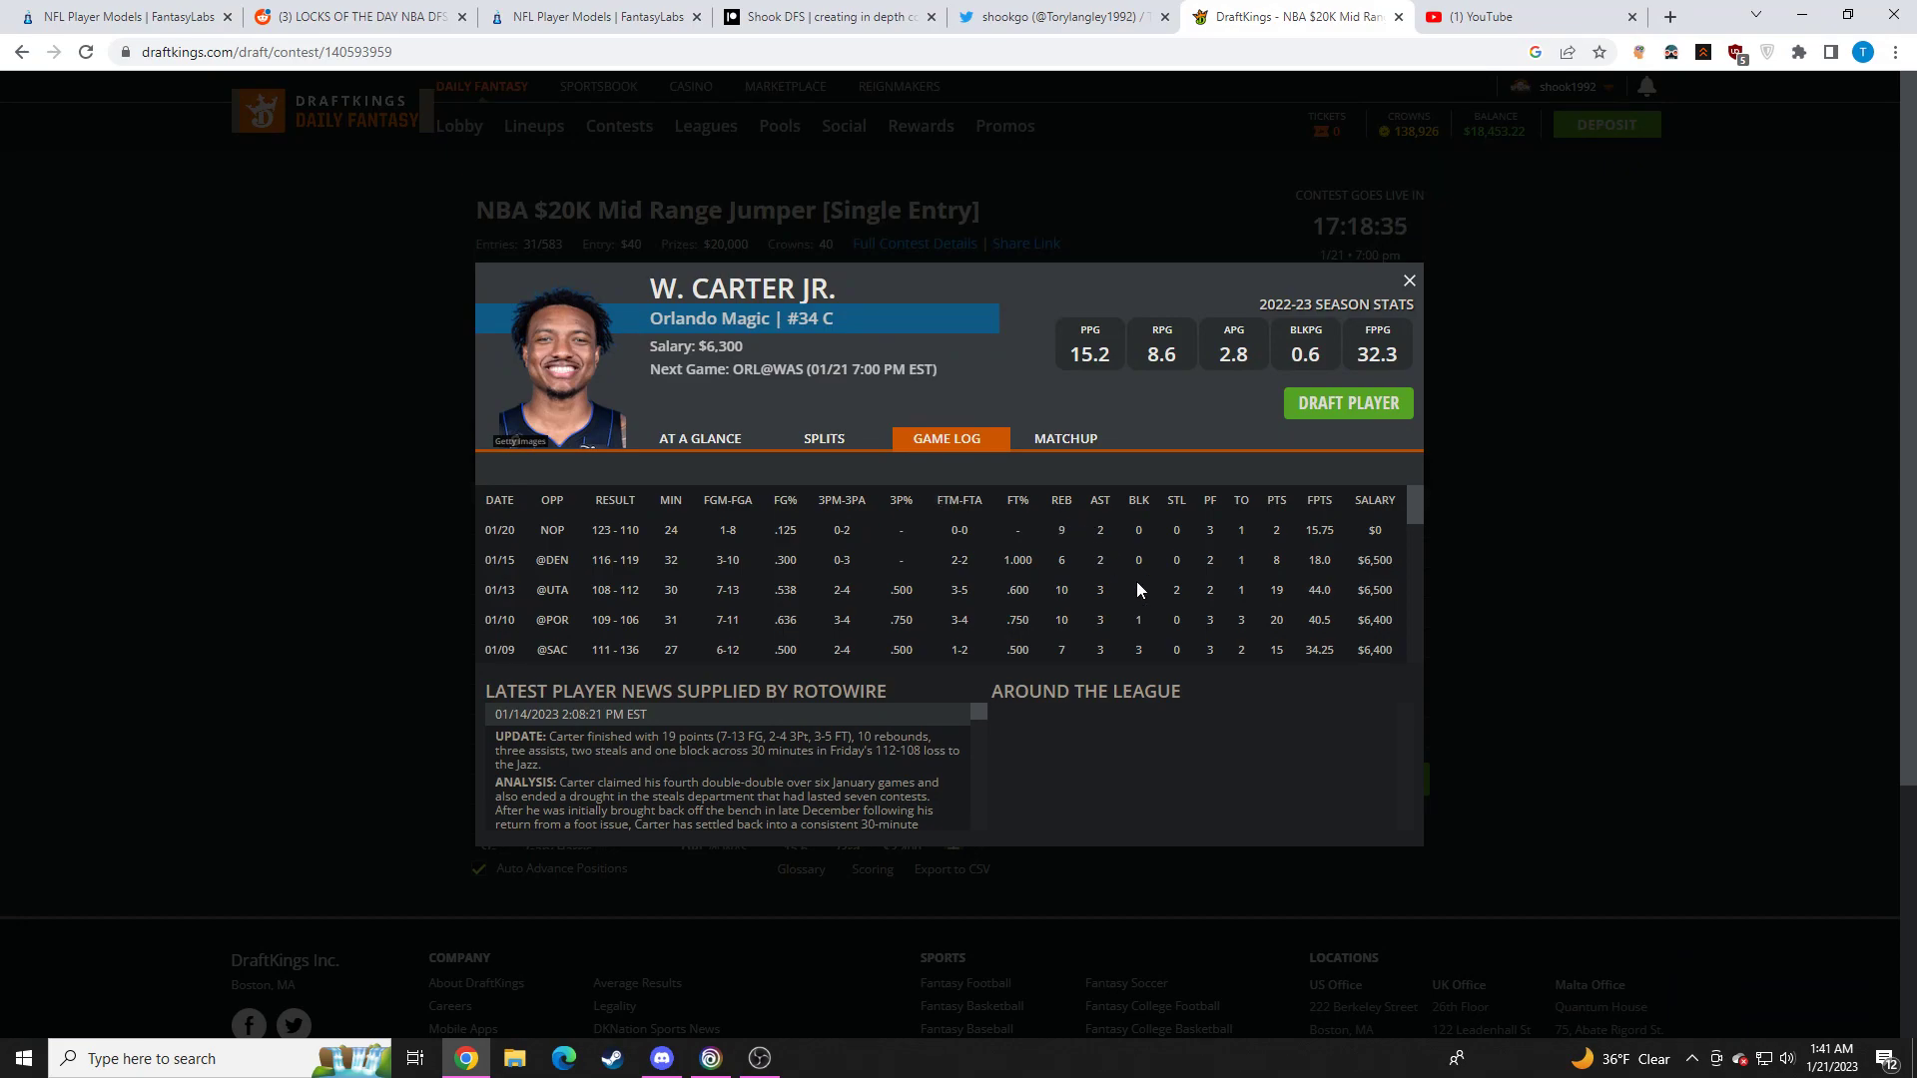
scroll(down, 3)
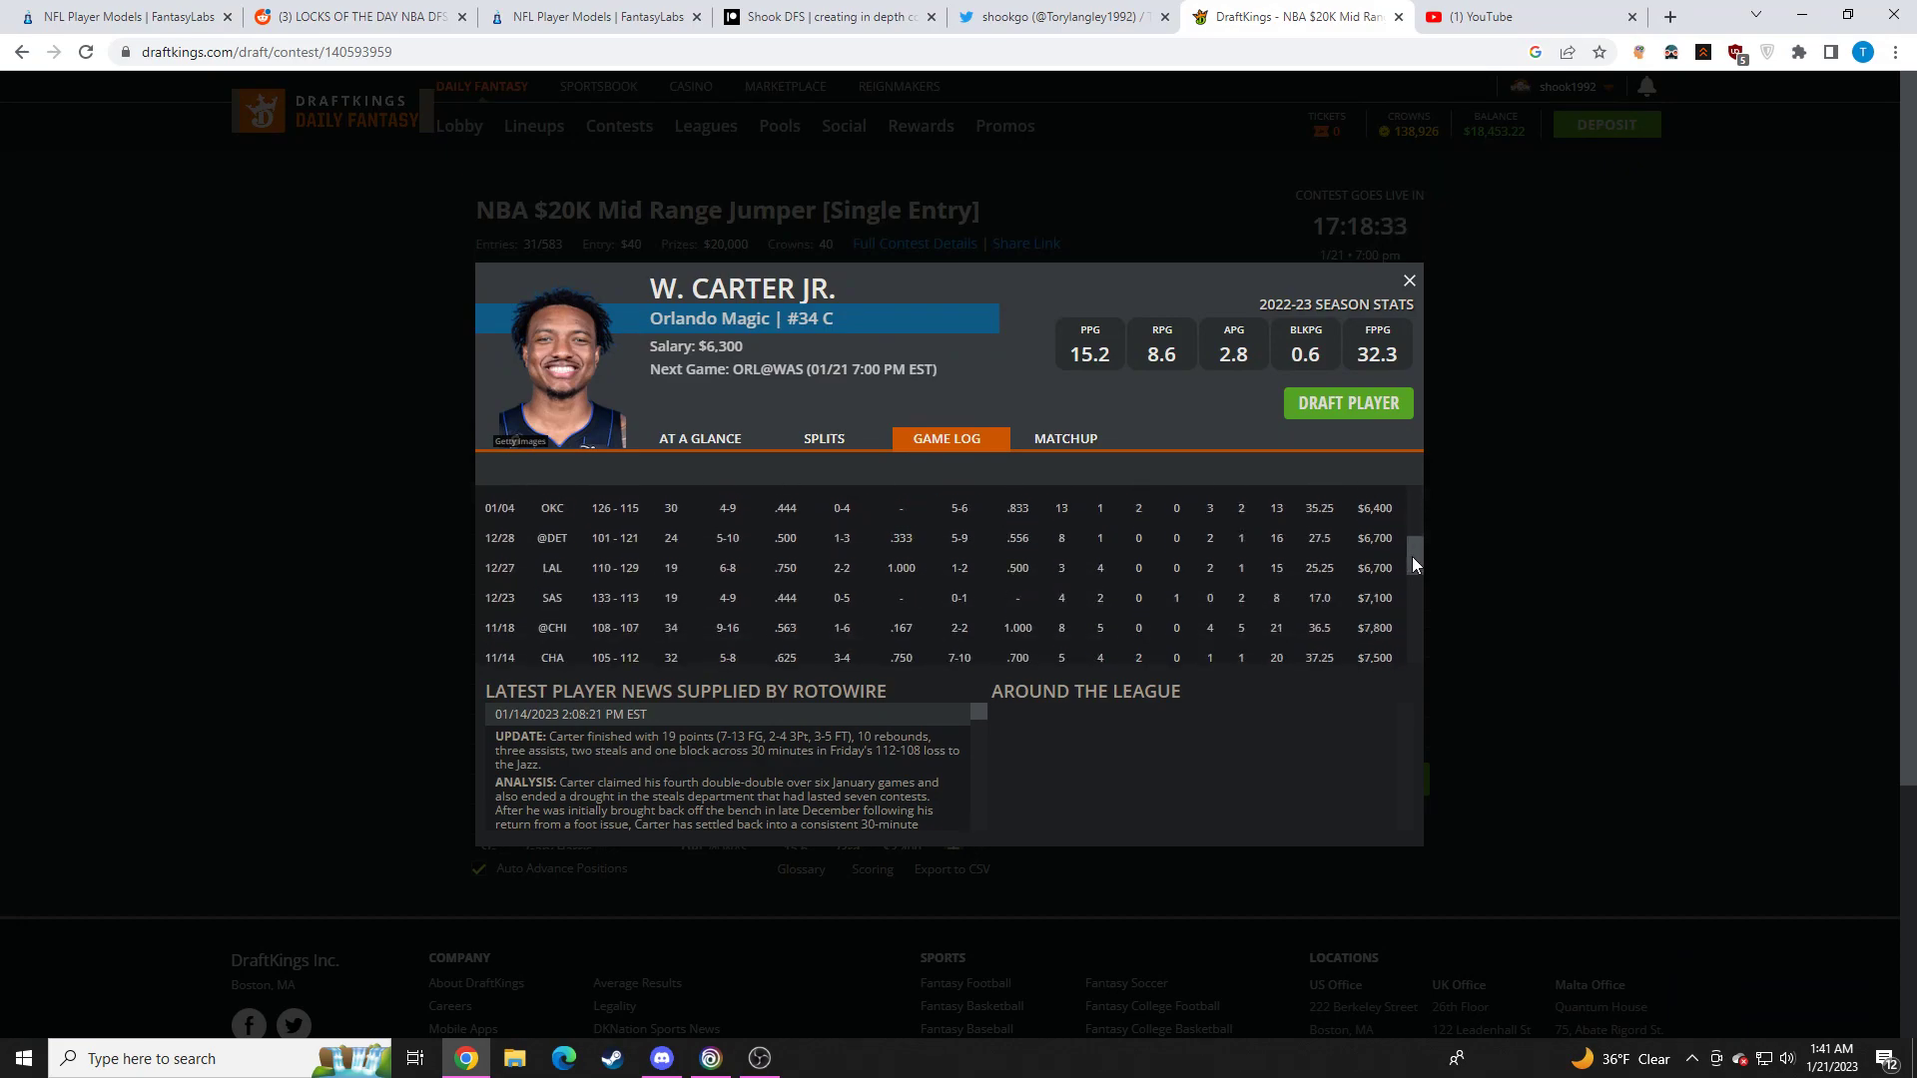
click(1408, 279)
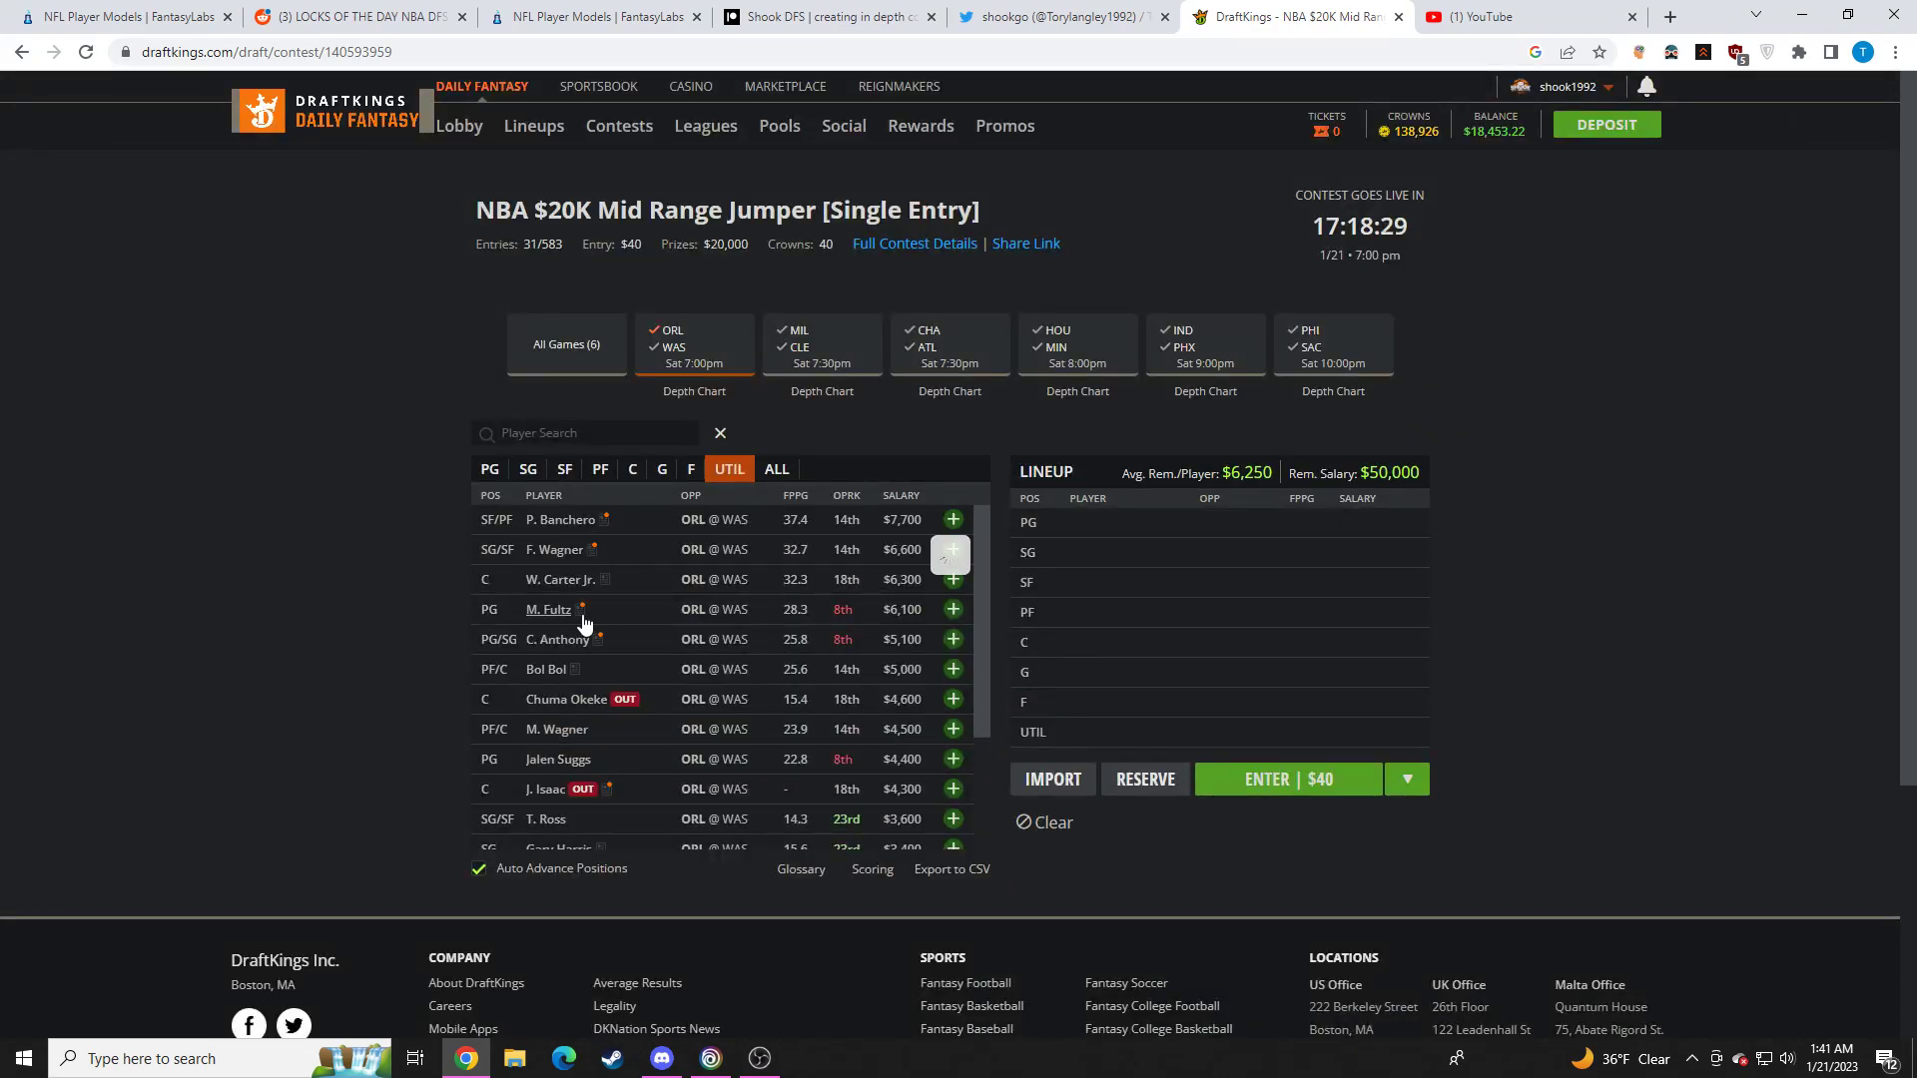
click(550, 609)
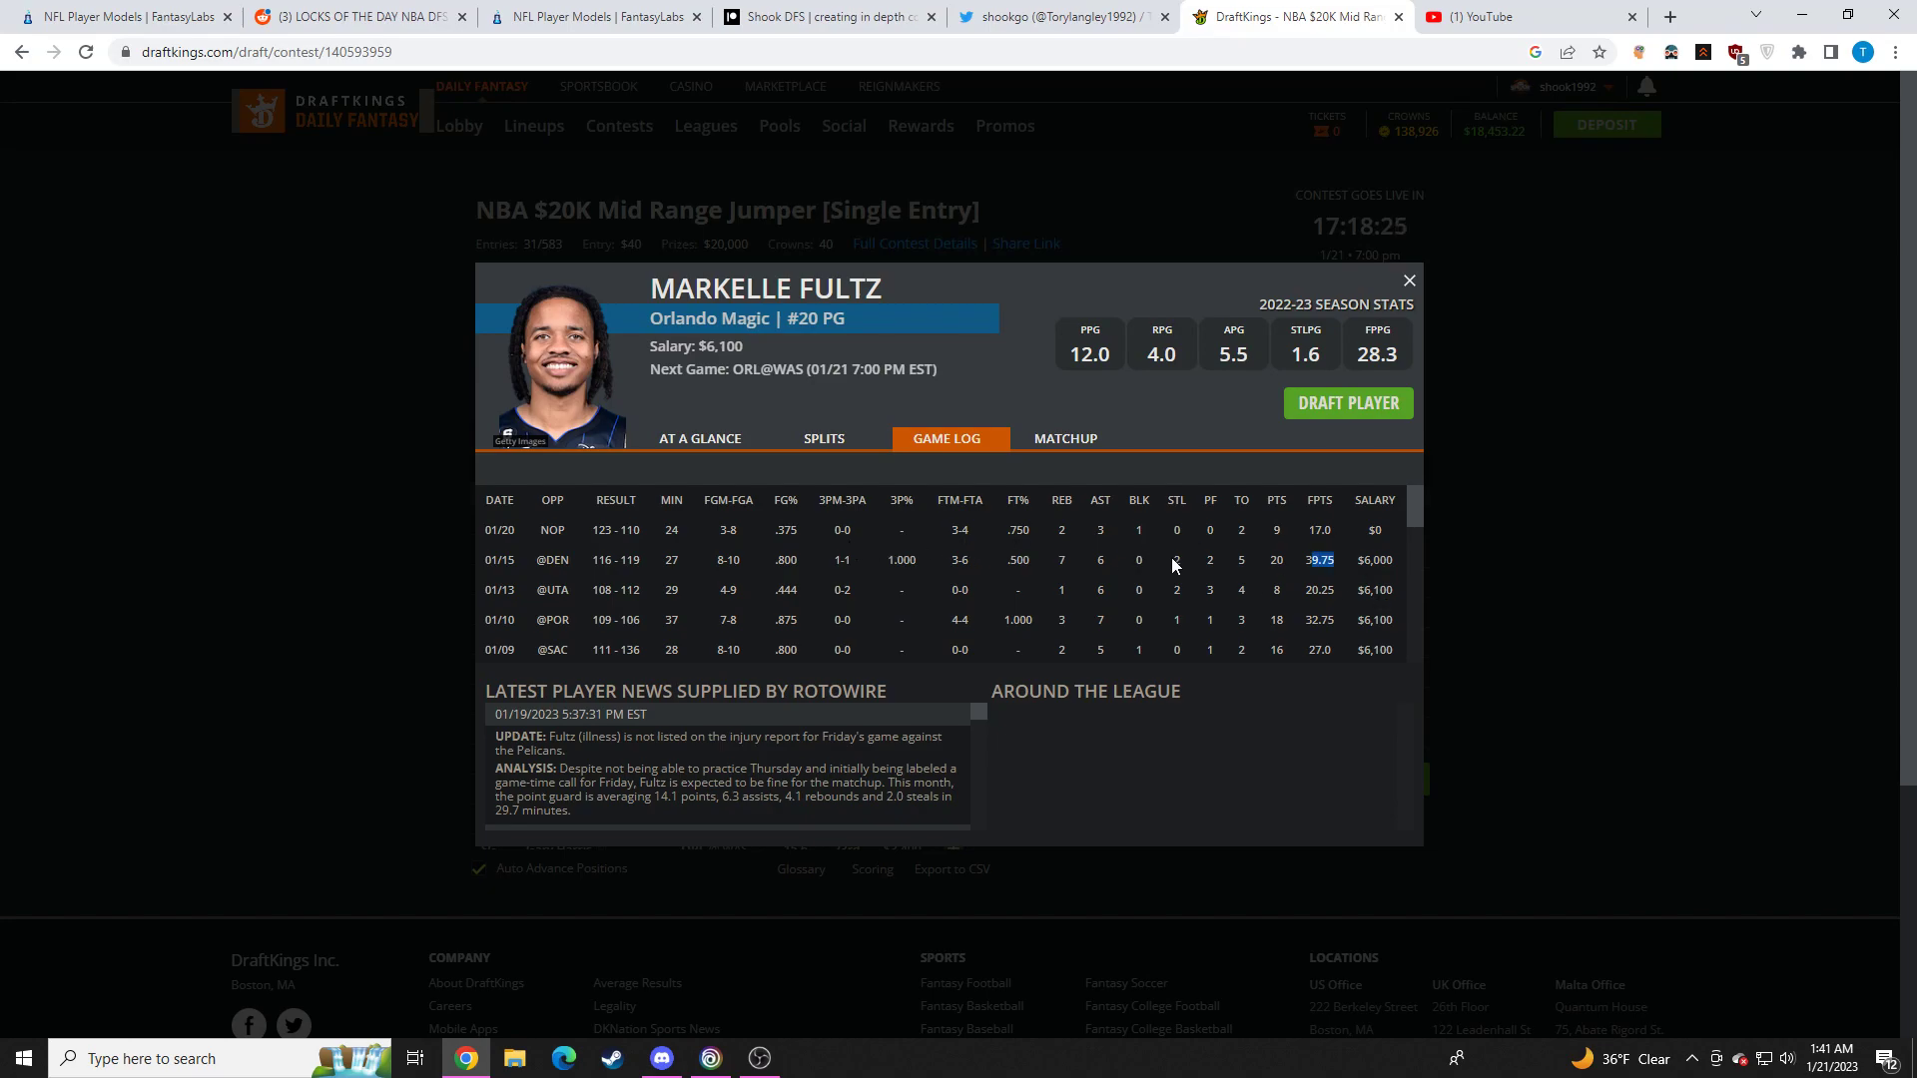
mouse_move(1182, 523)
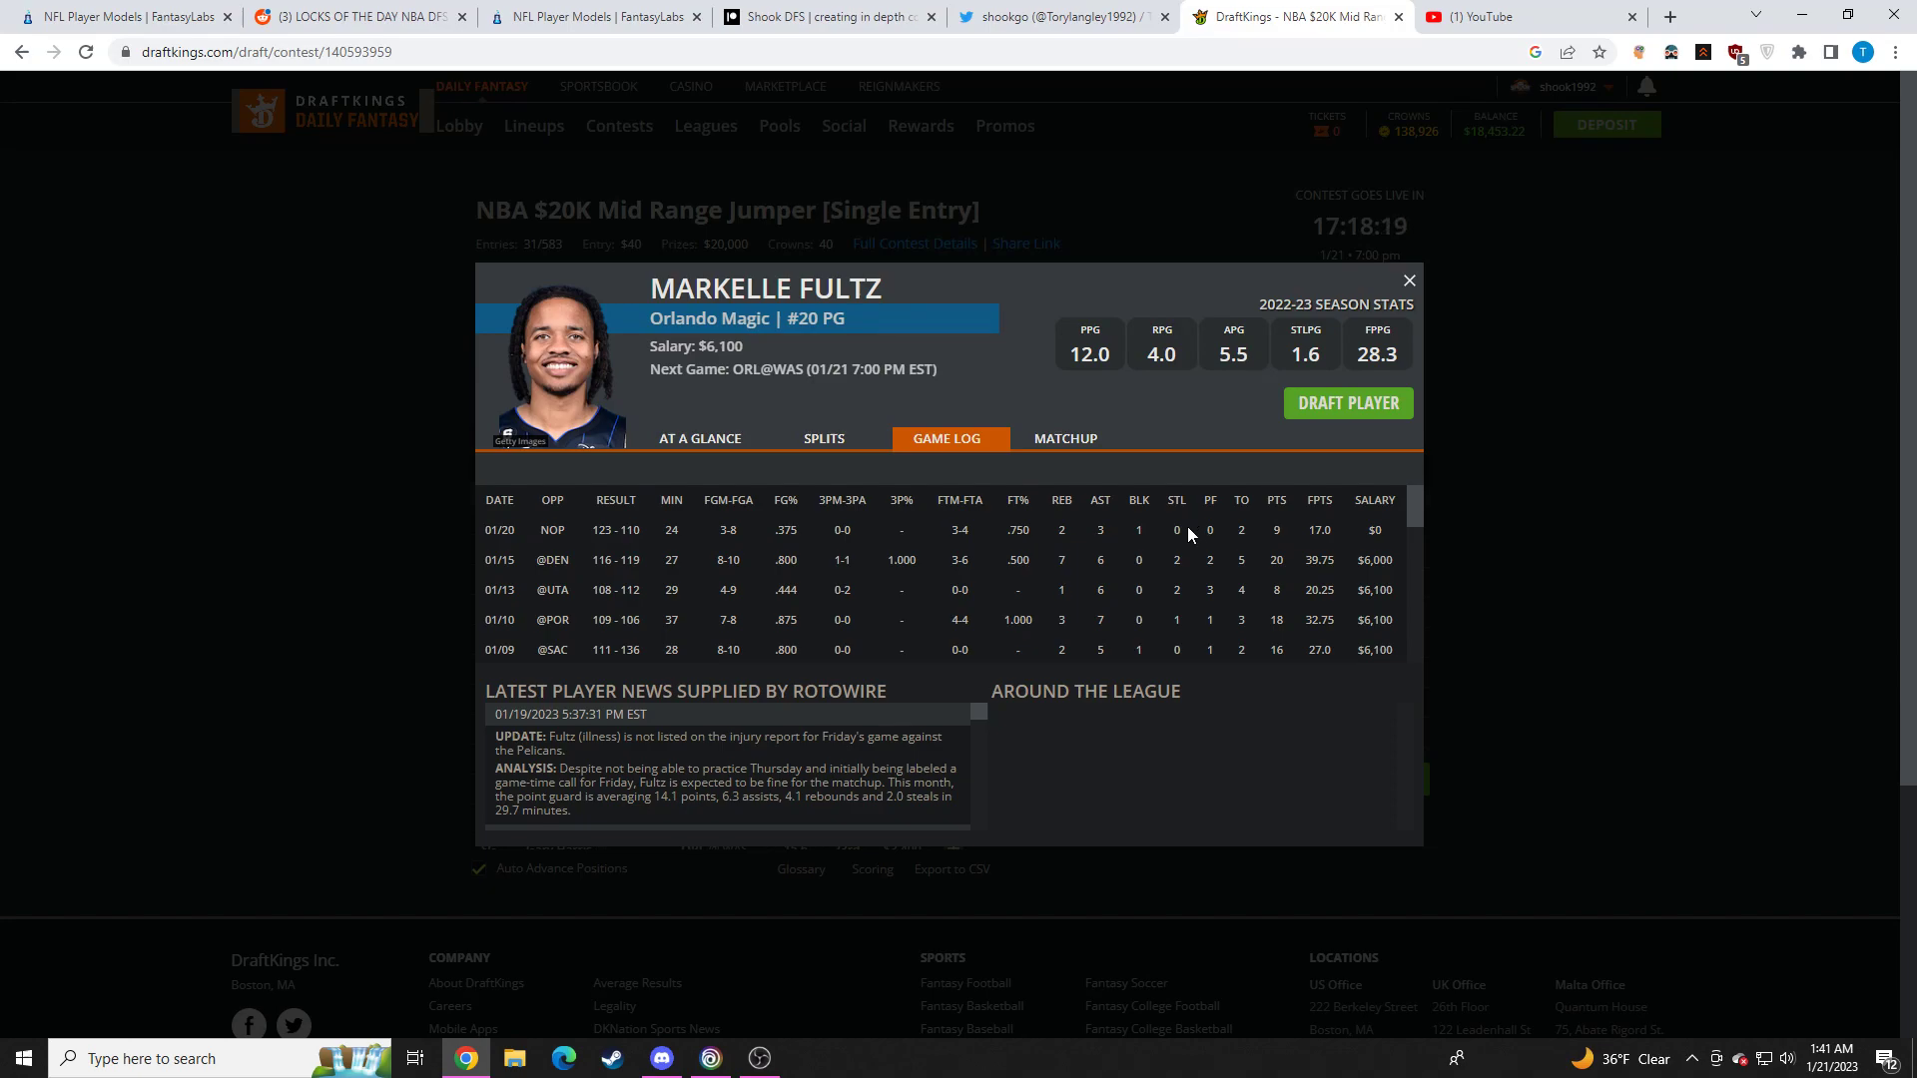
mouse_move(1146, 581)
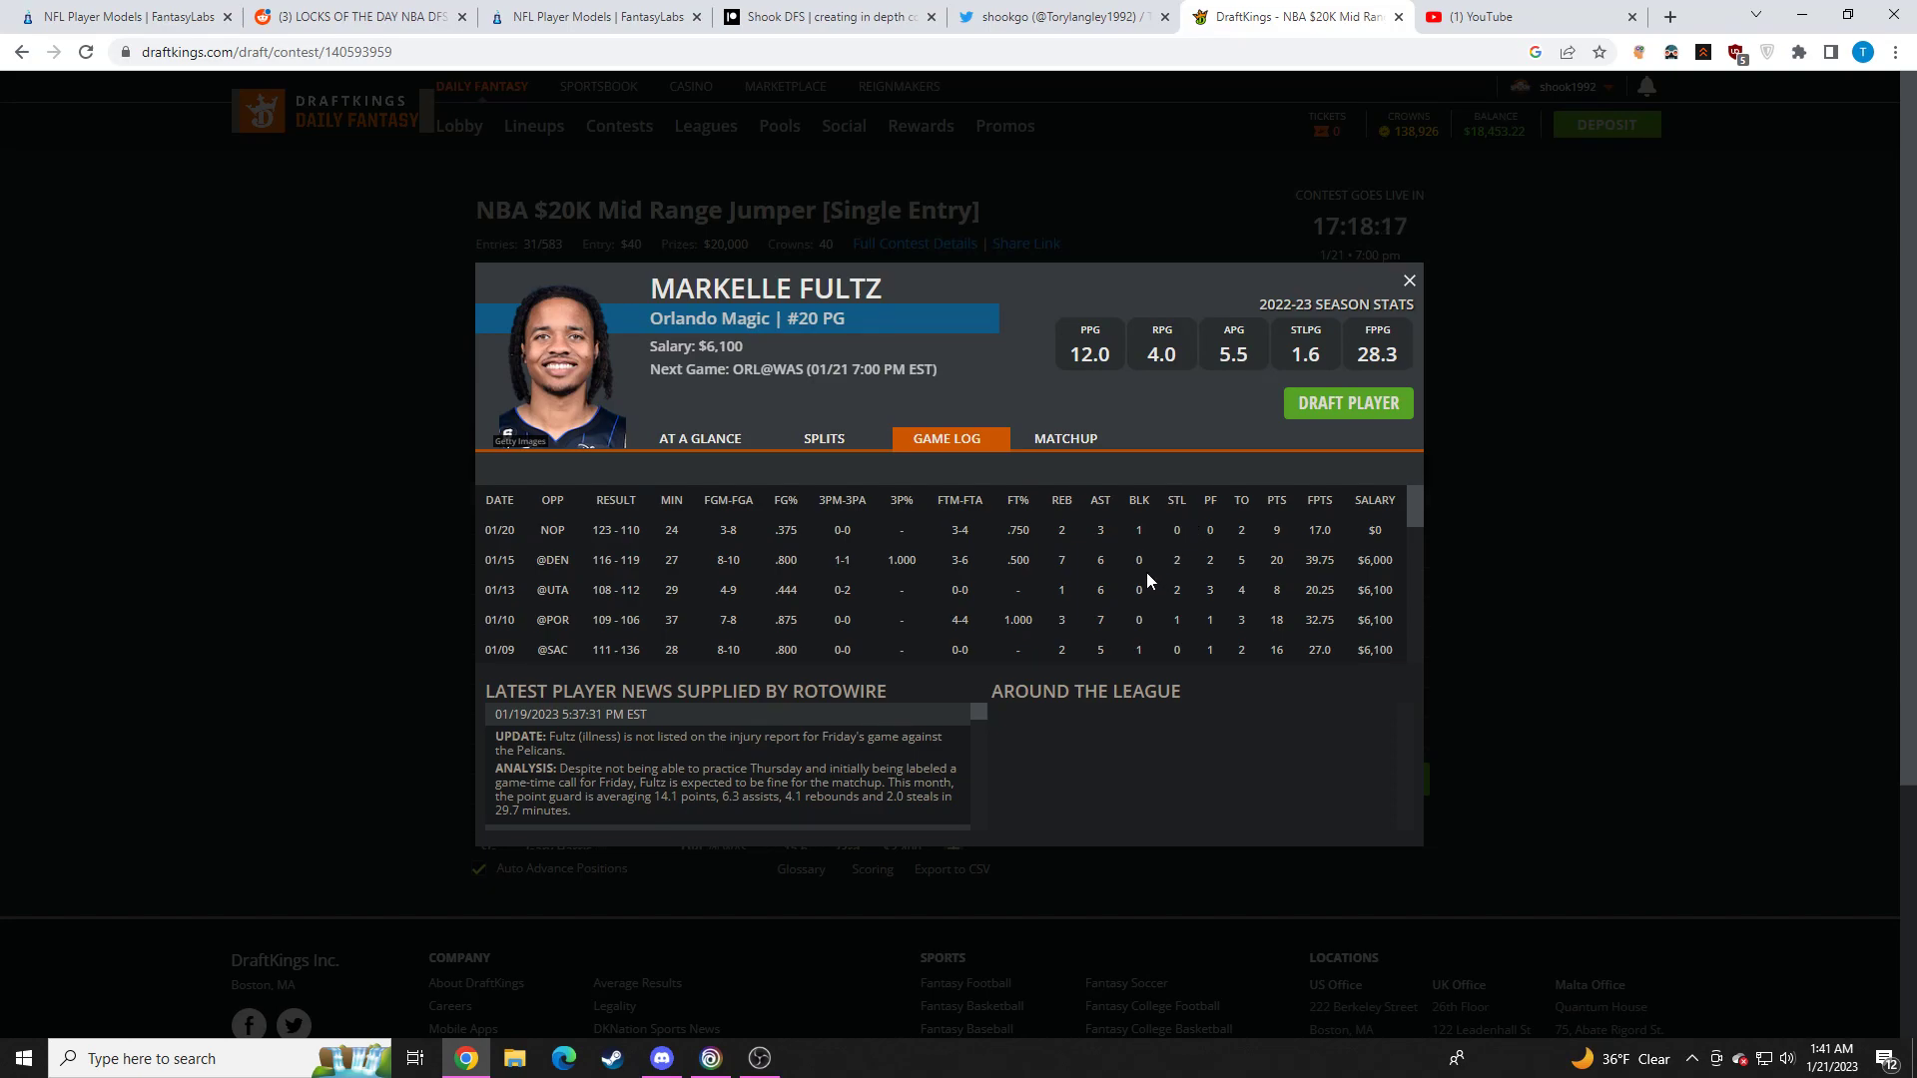
mouse_move(1332, 553)
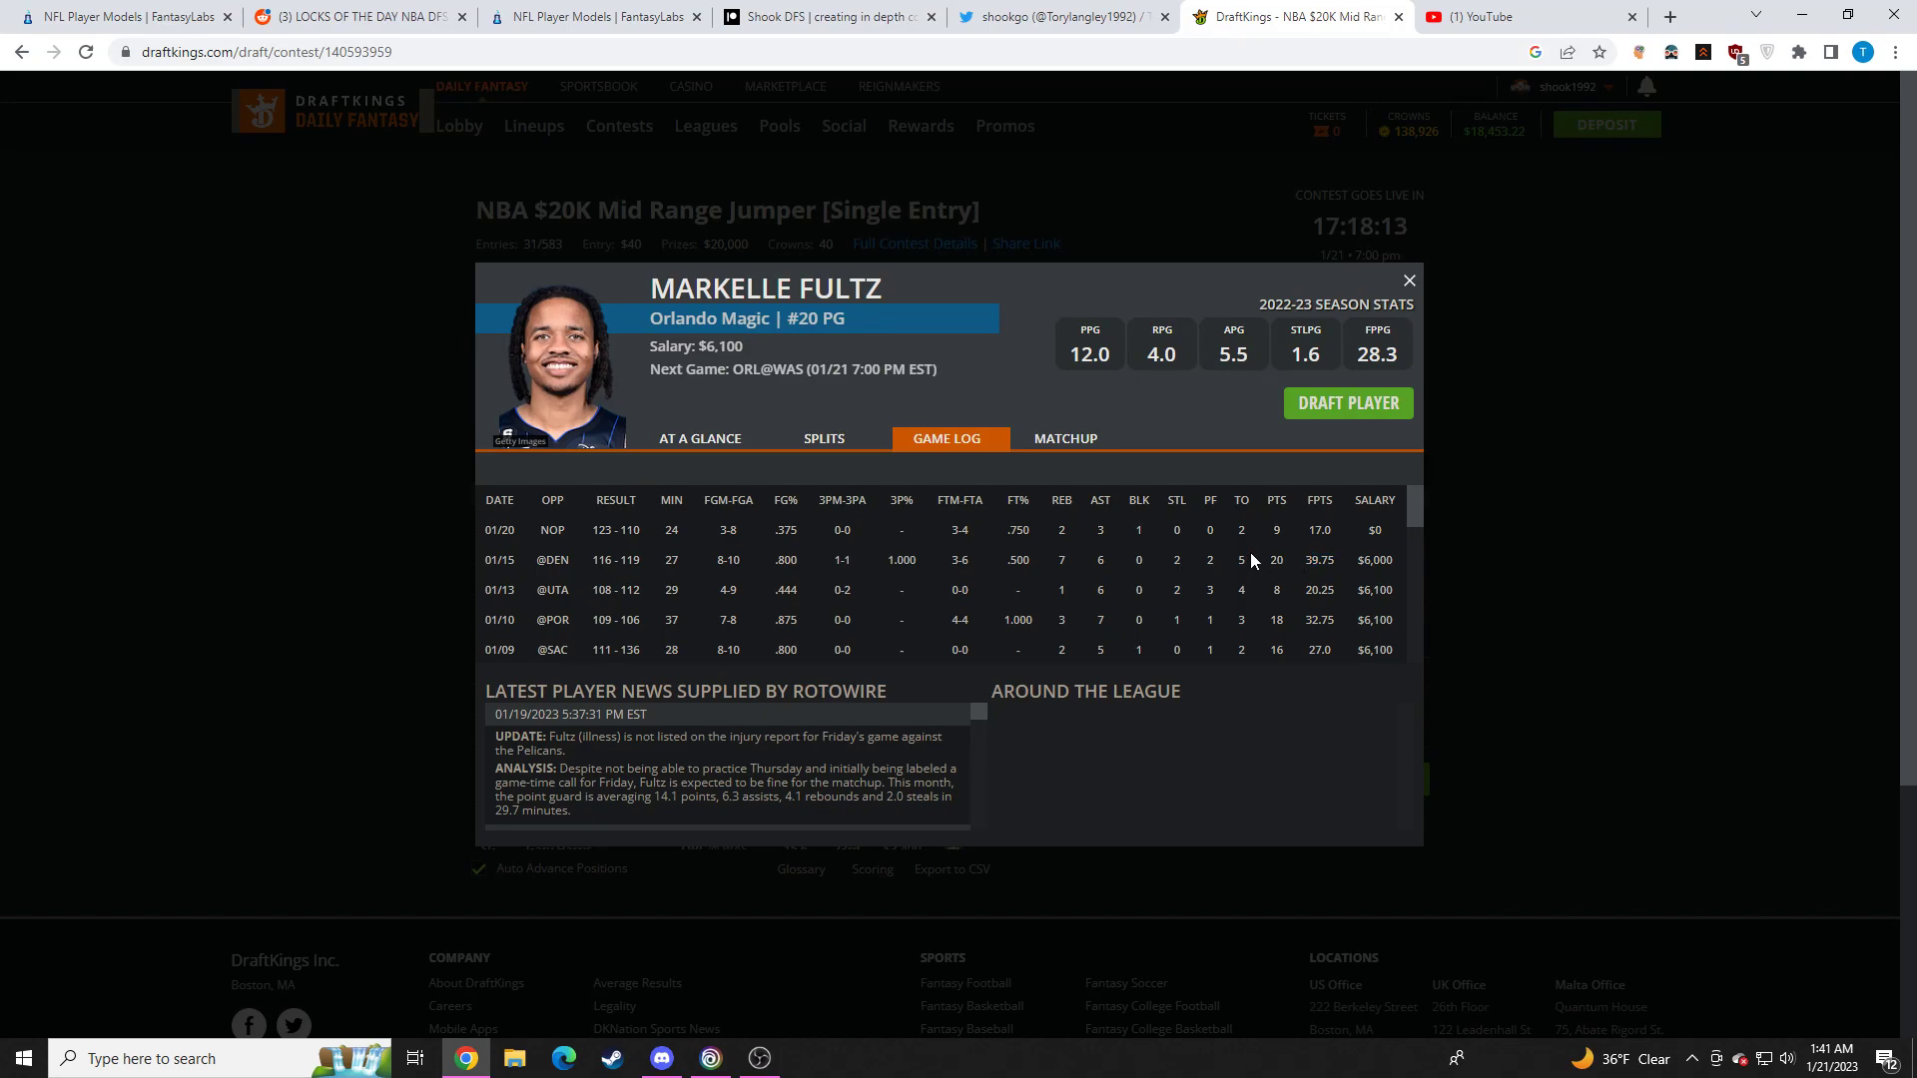
click(1407, 280)
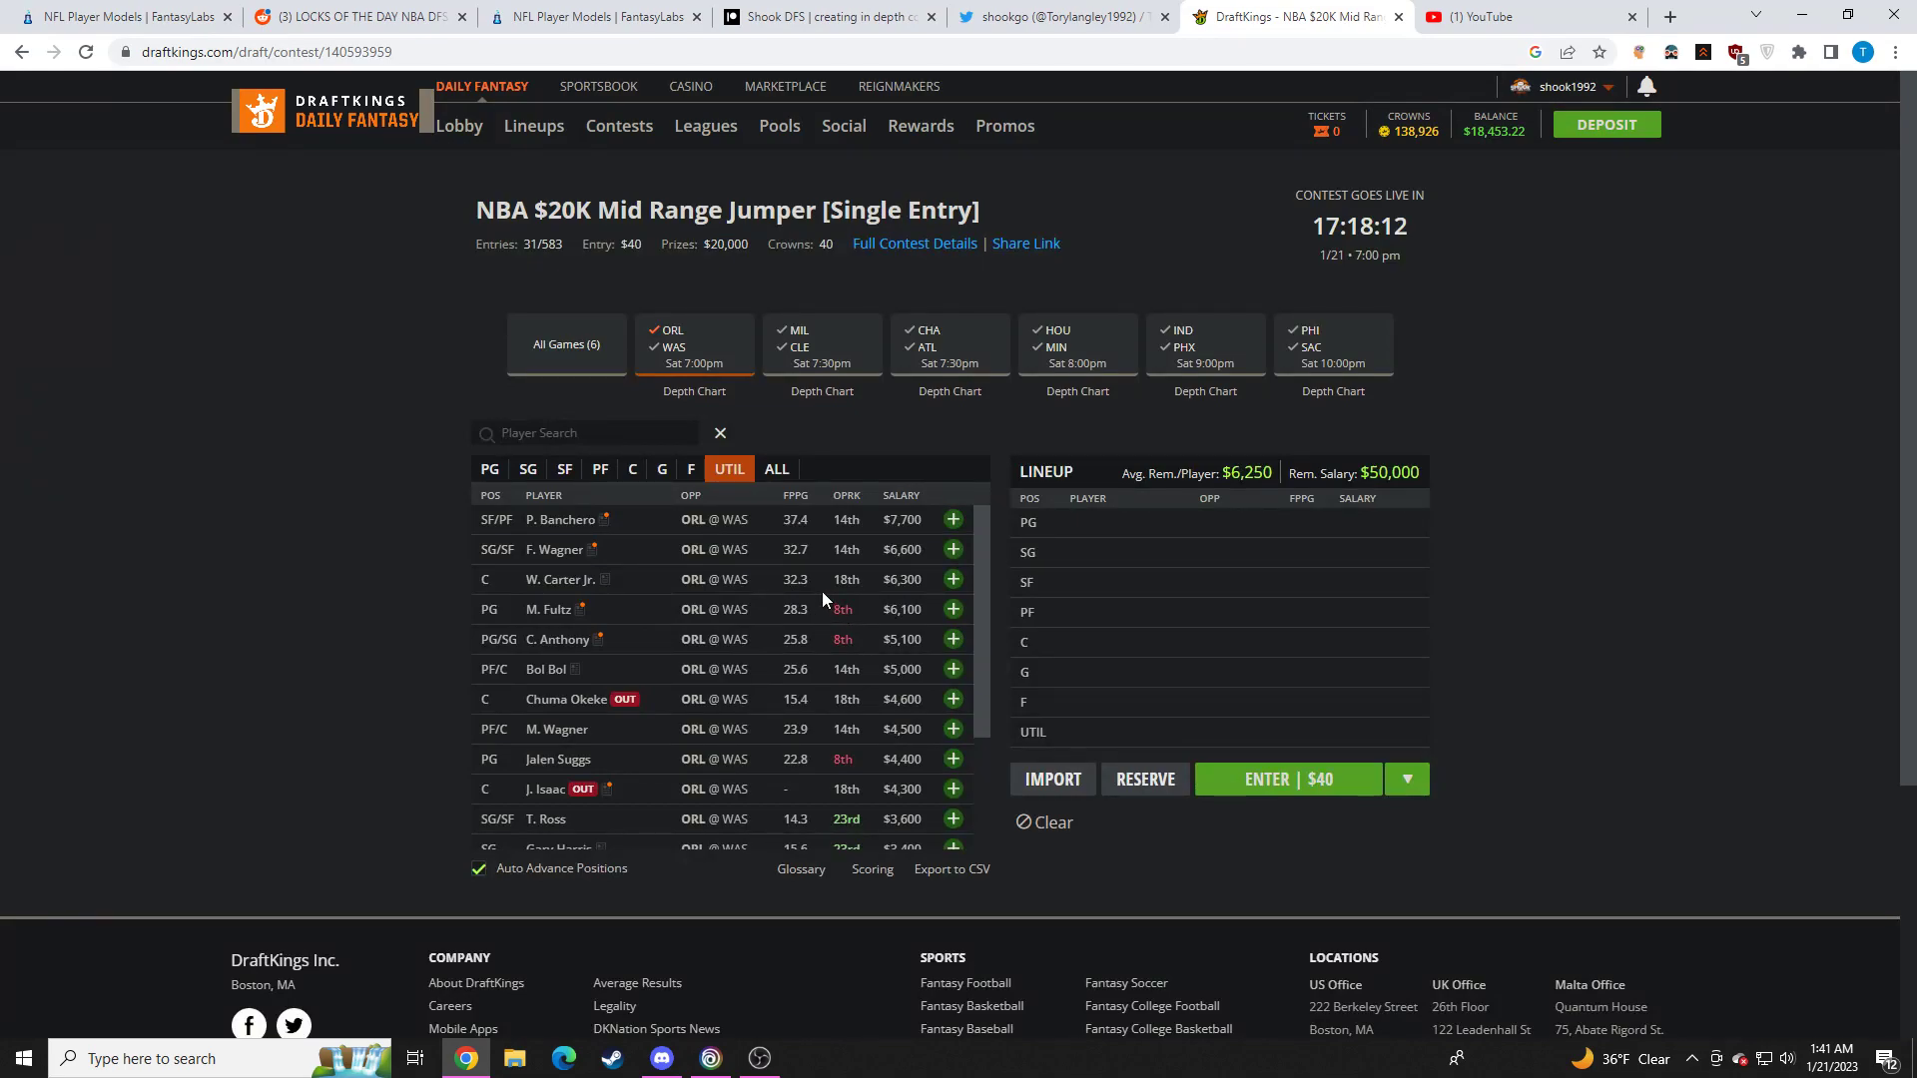
scroll(down, 3)
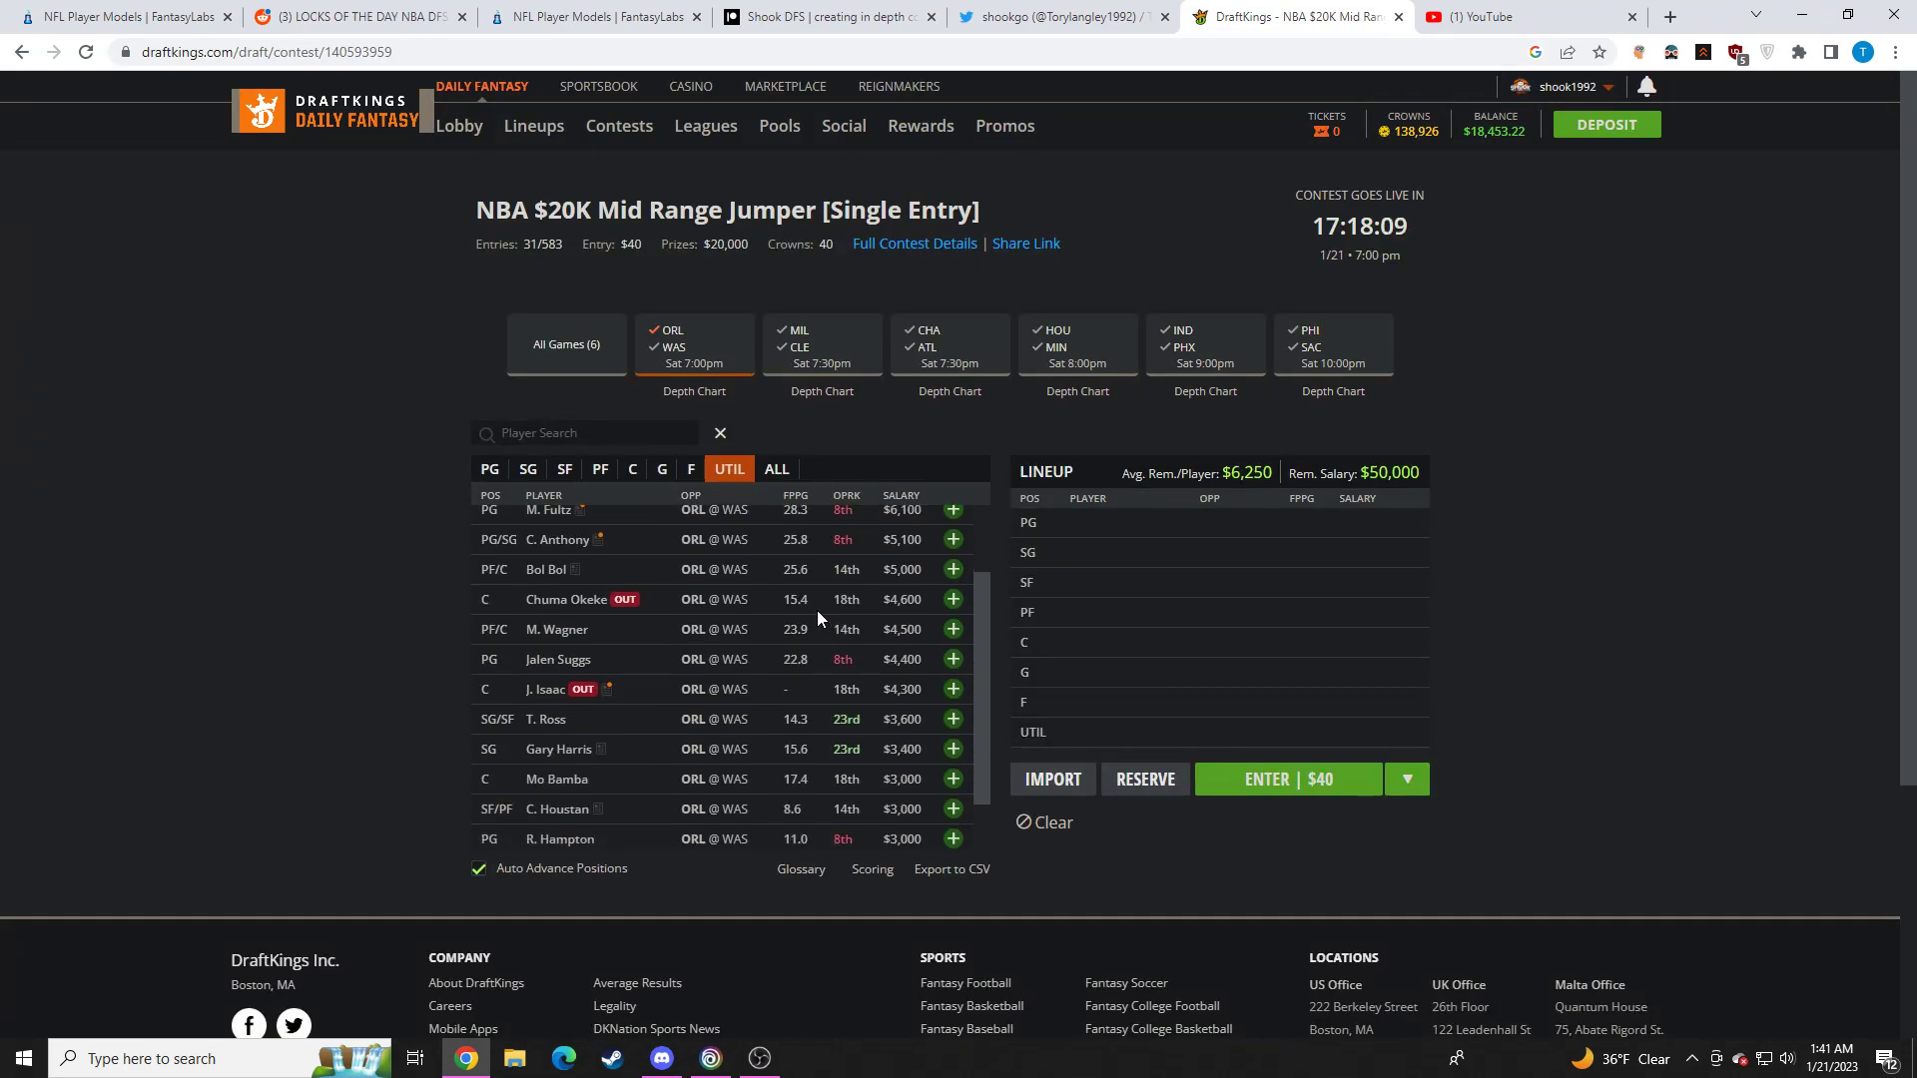
scroll(up, 3)
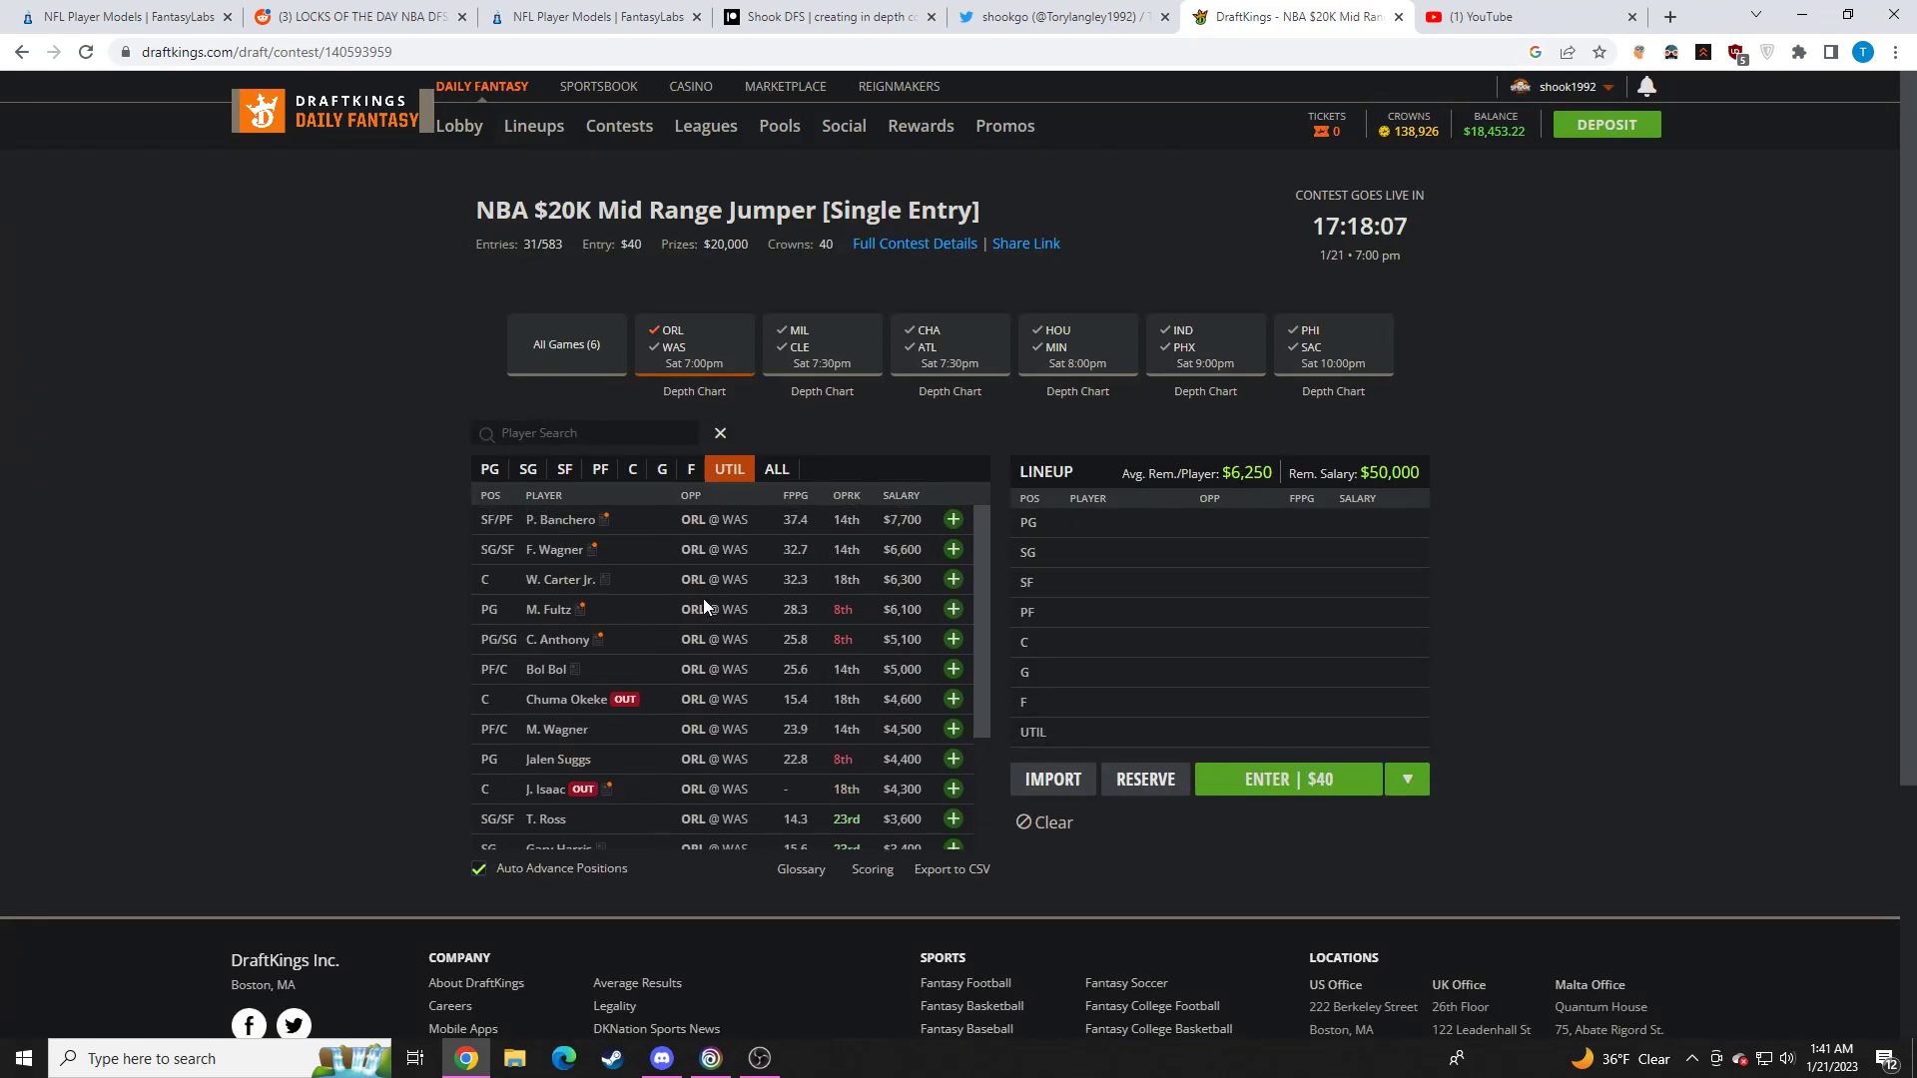
List the Washington players and check K. Porzingis's and Bradley Beal's stat cards
click(672, 345)
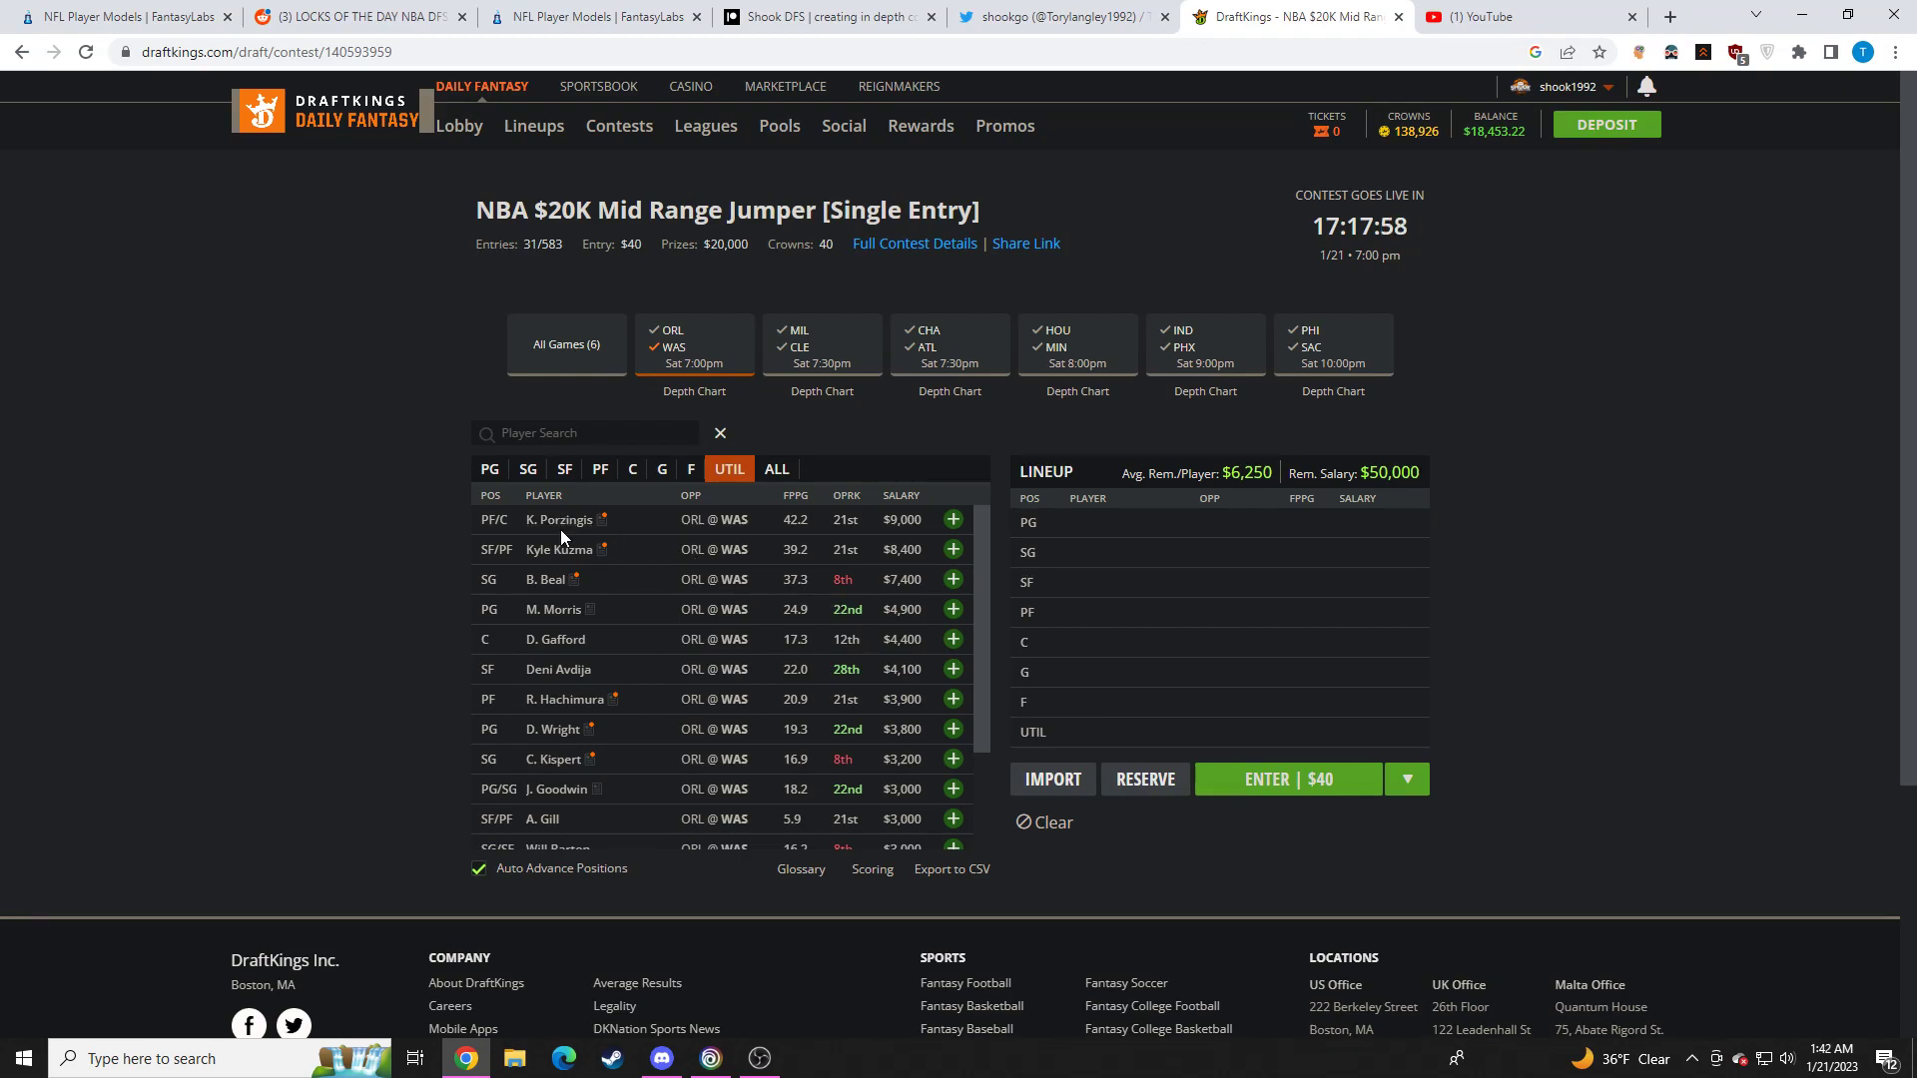
click(549, 520)
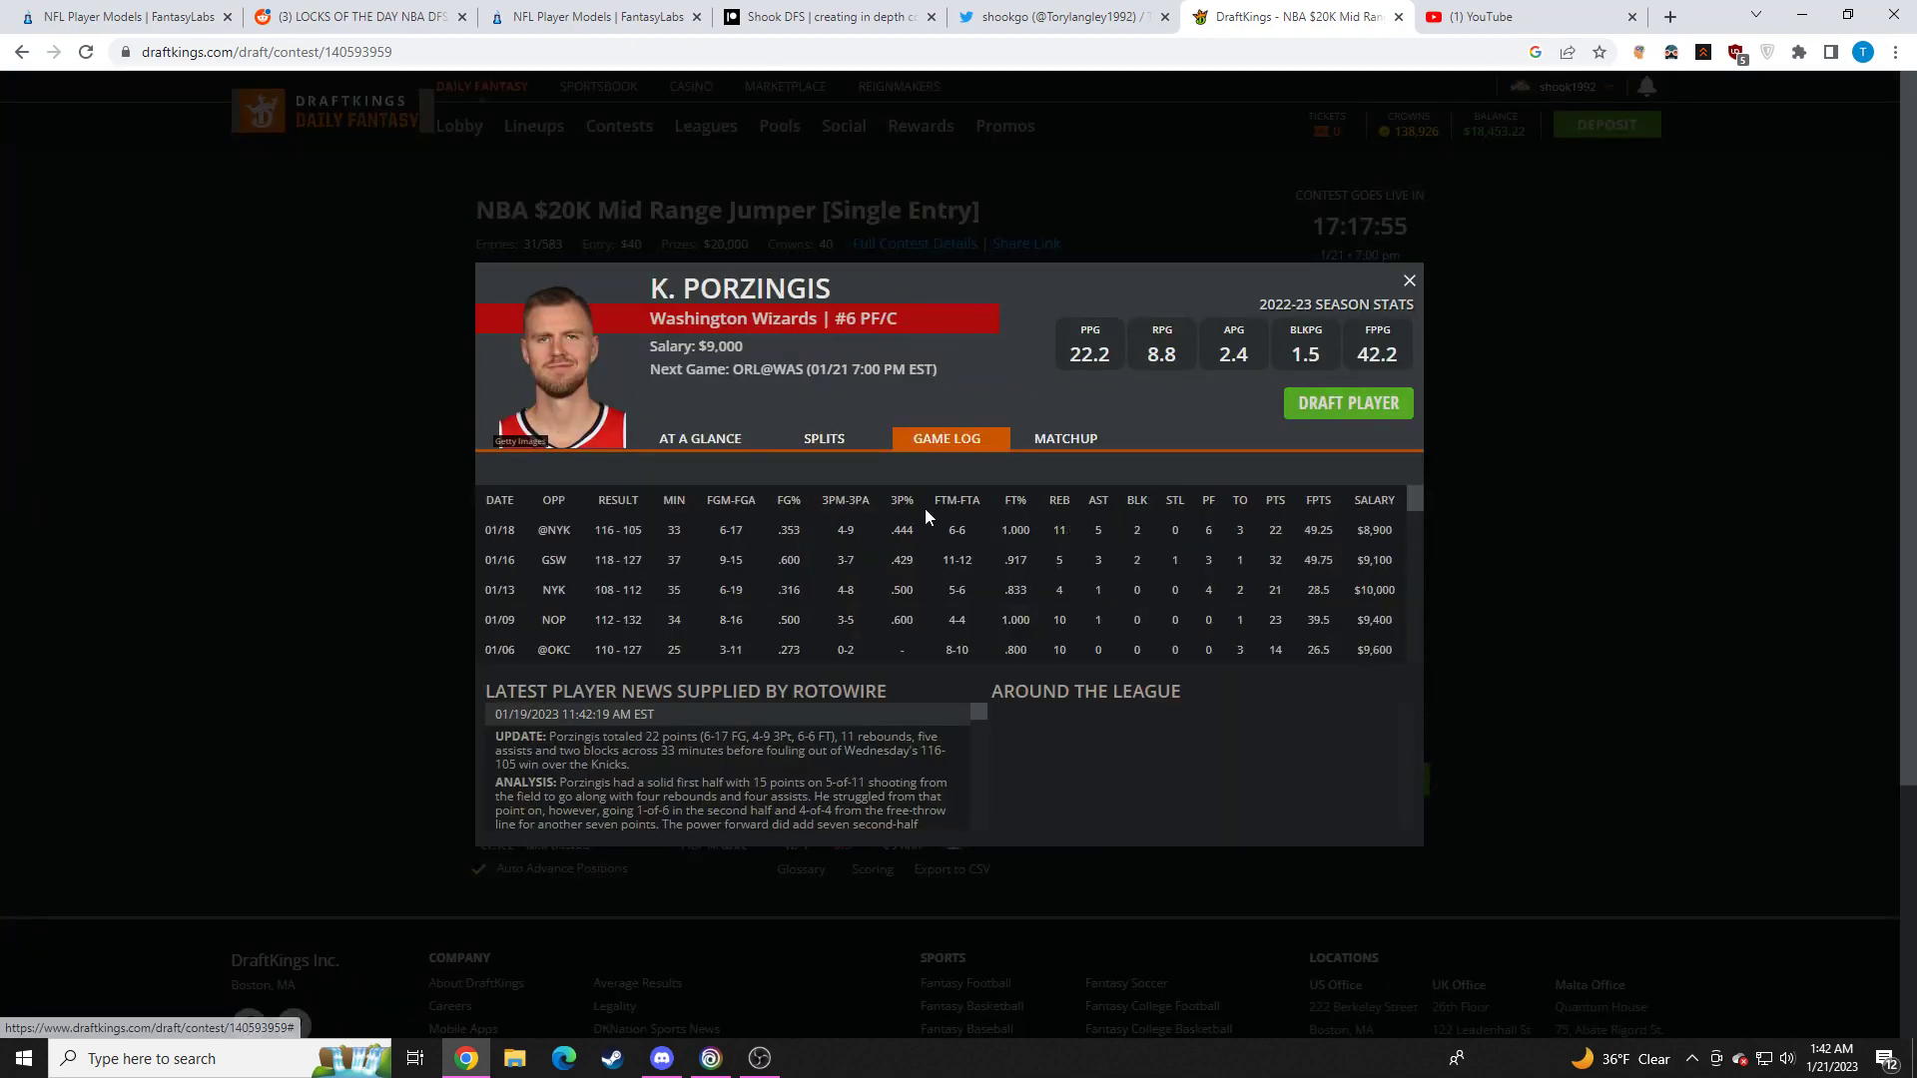
click(1408, 280)
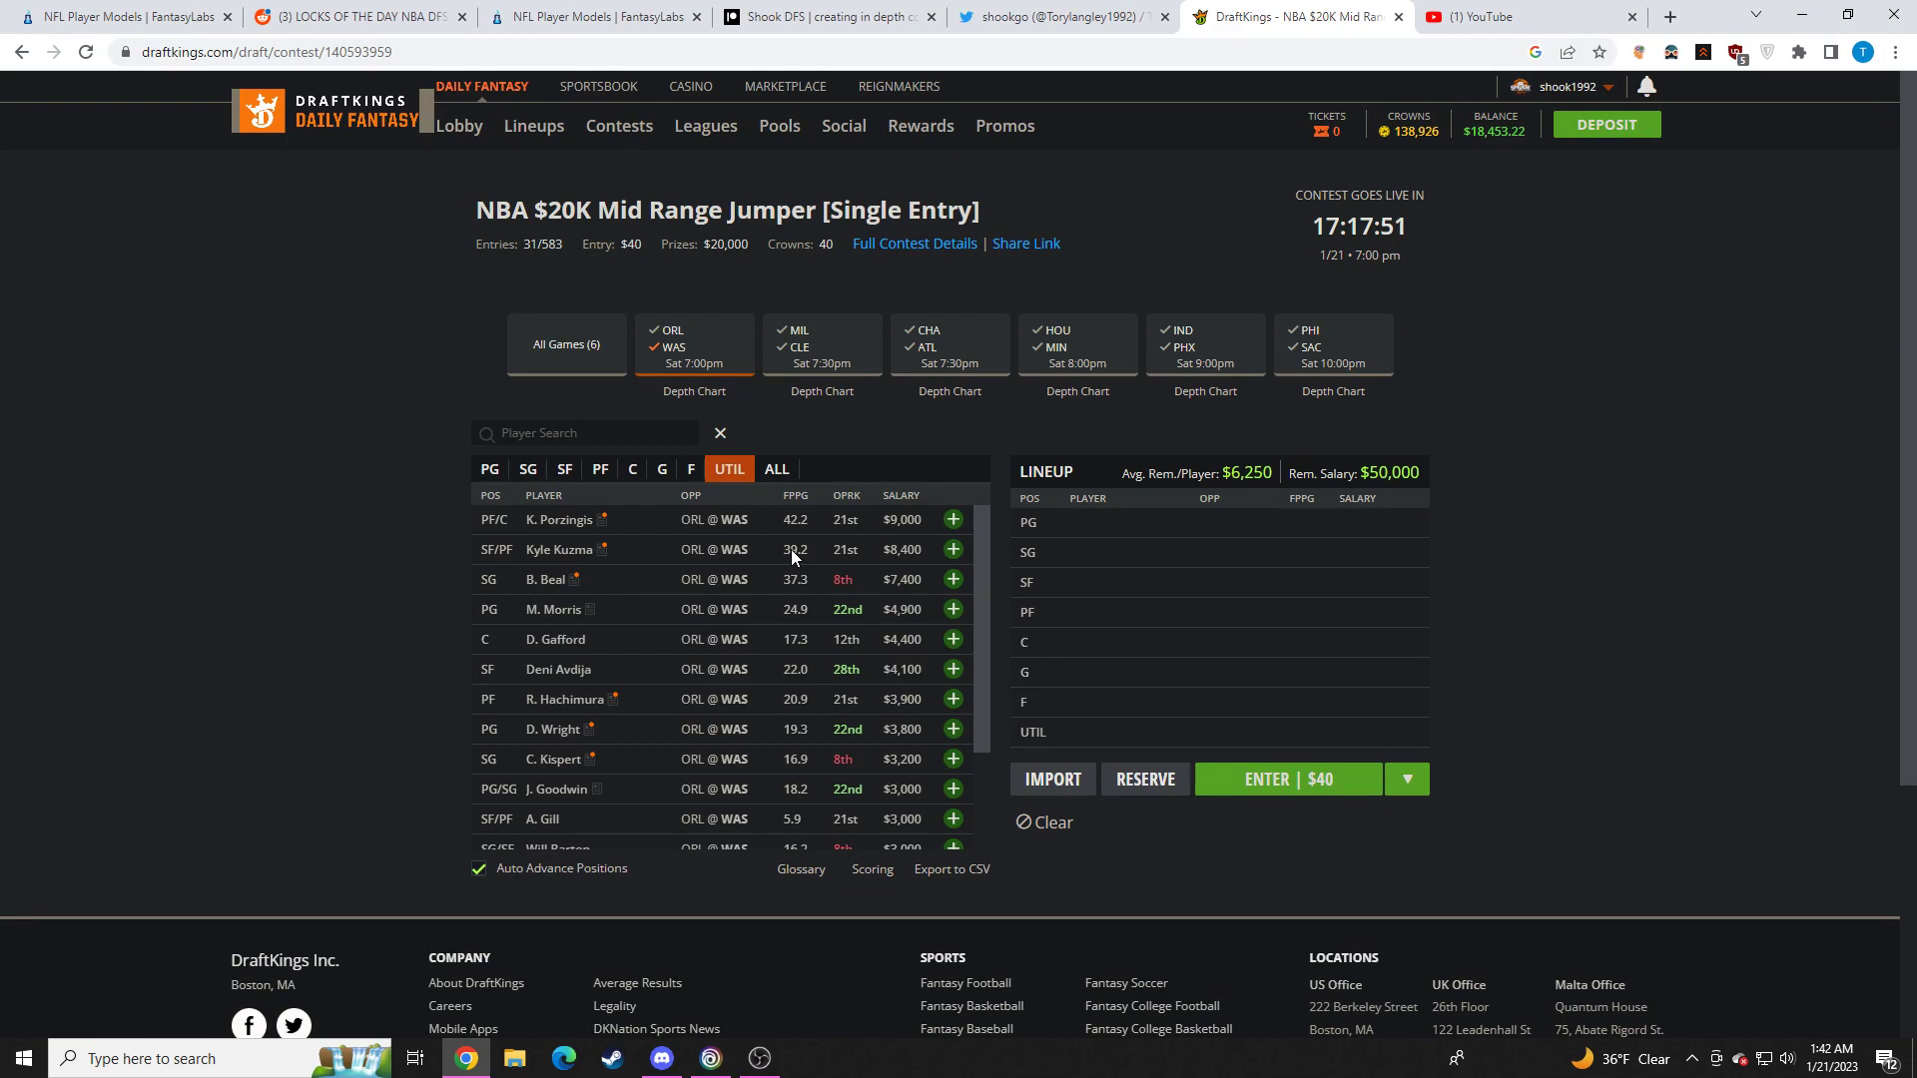
mouse_move(585, 591)
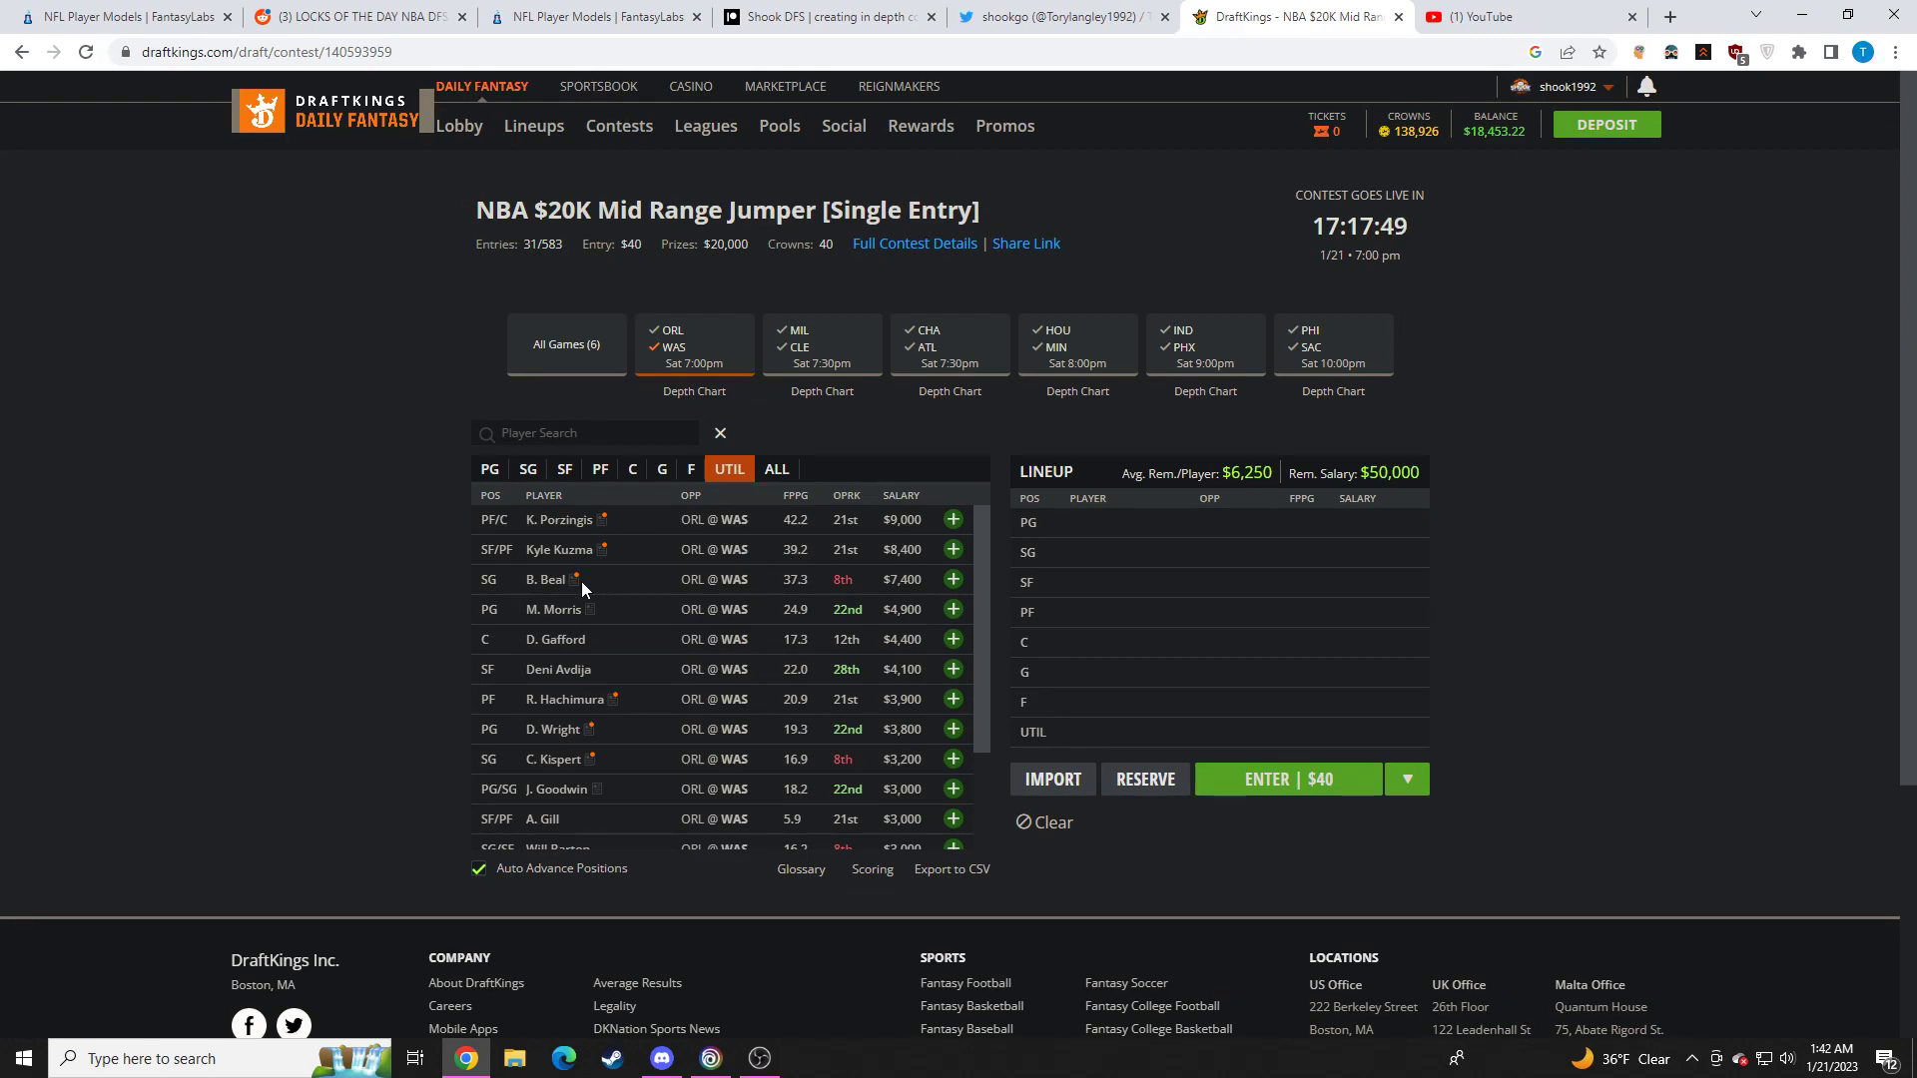
click(545, 579)
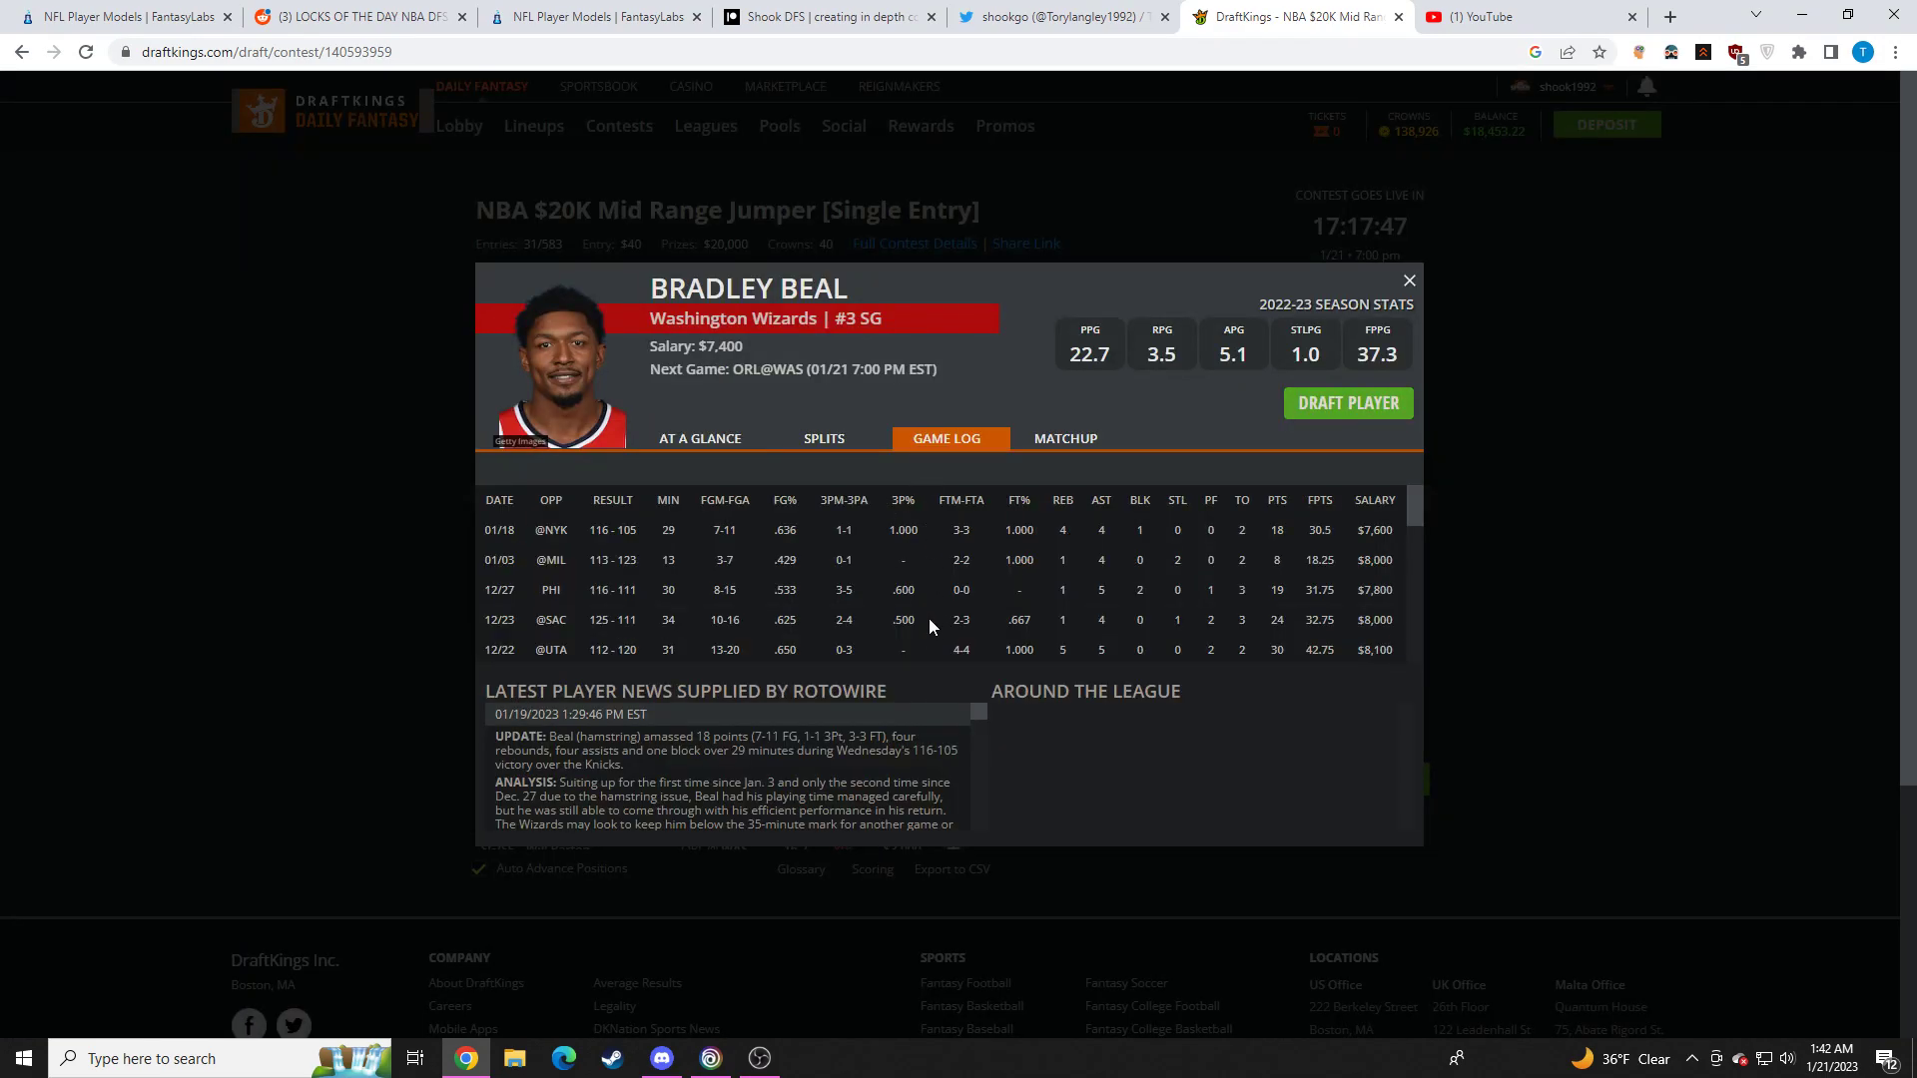
mouse_move(901, 733)
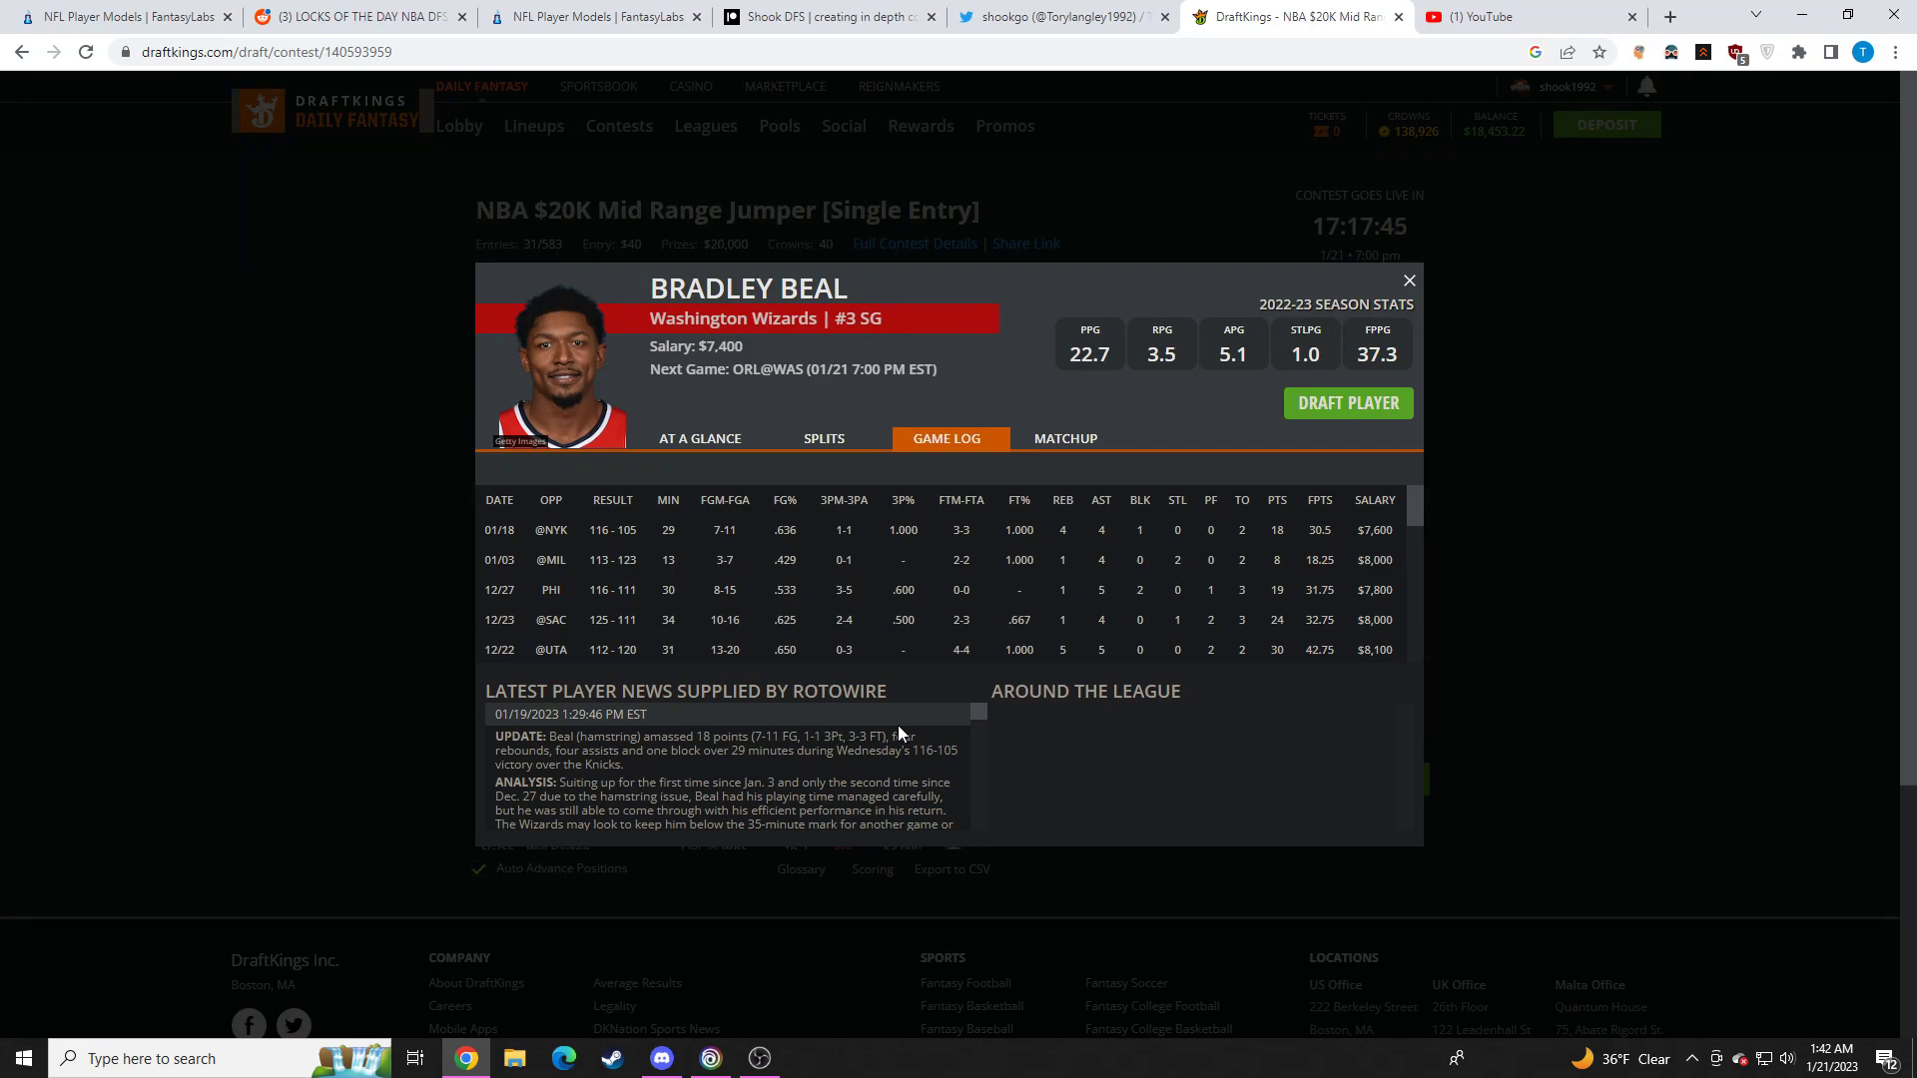
mouse_move(828, 727)
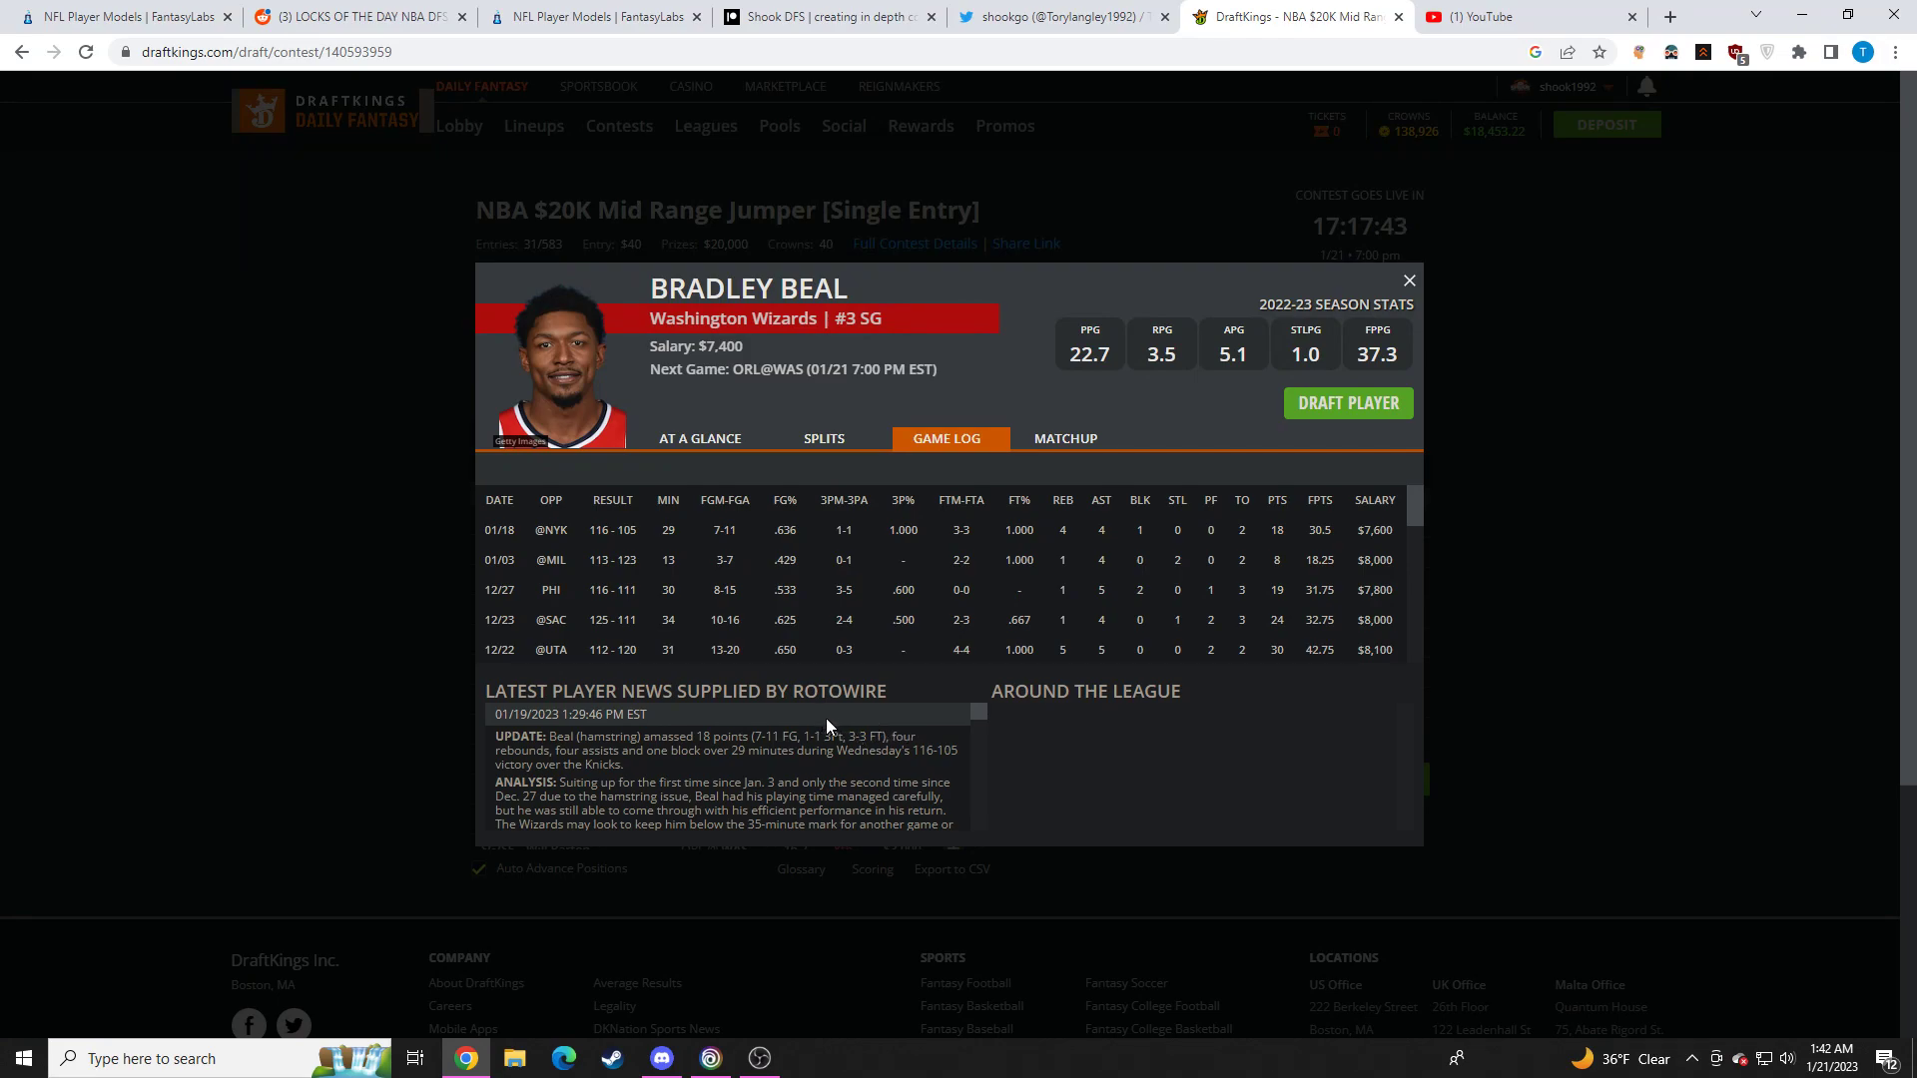
scroll(down, 3)
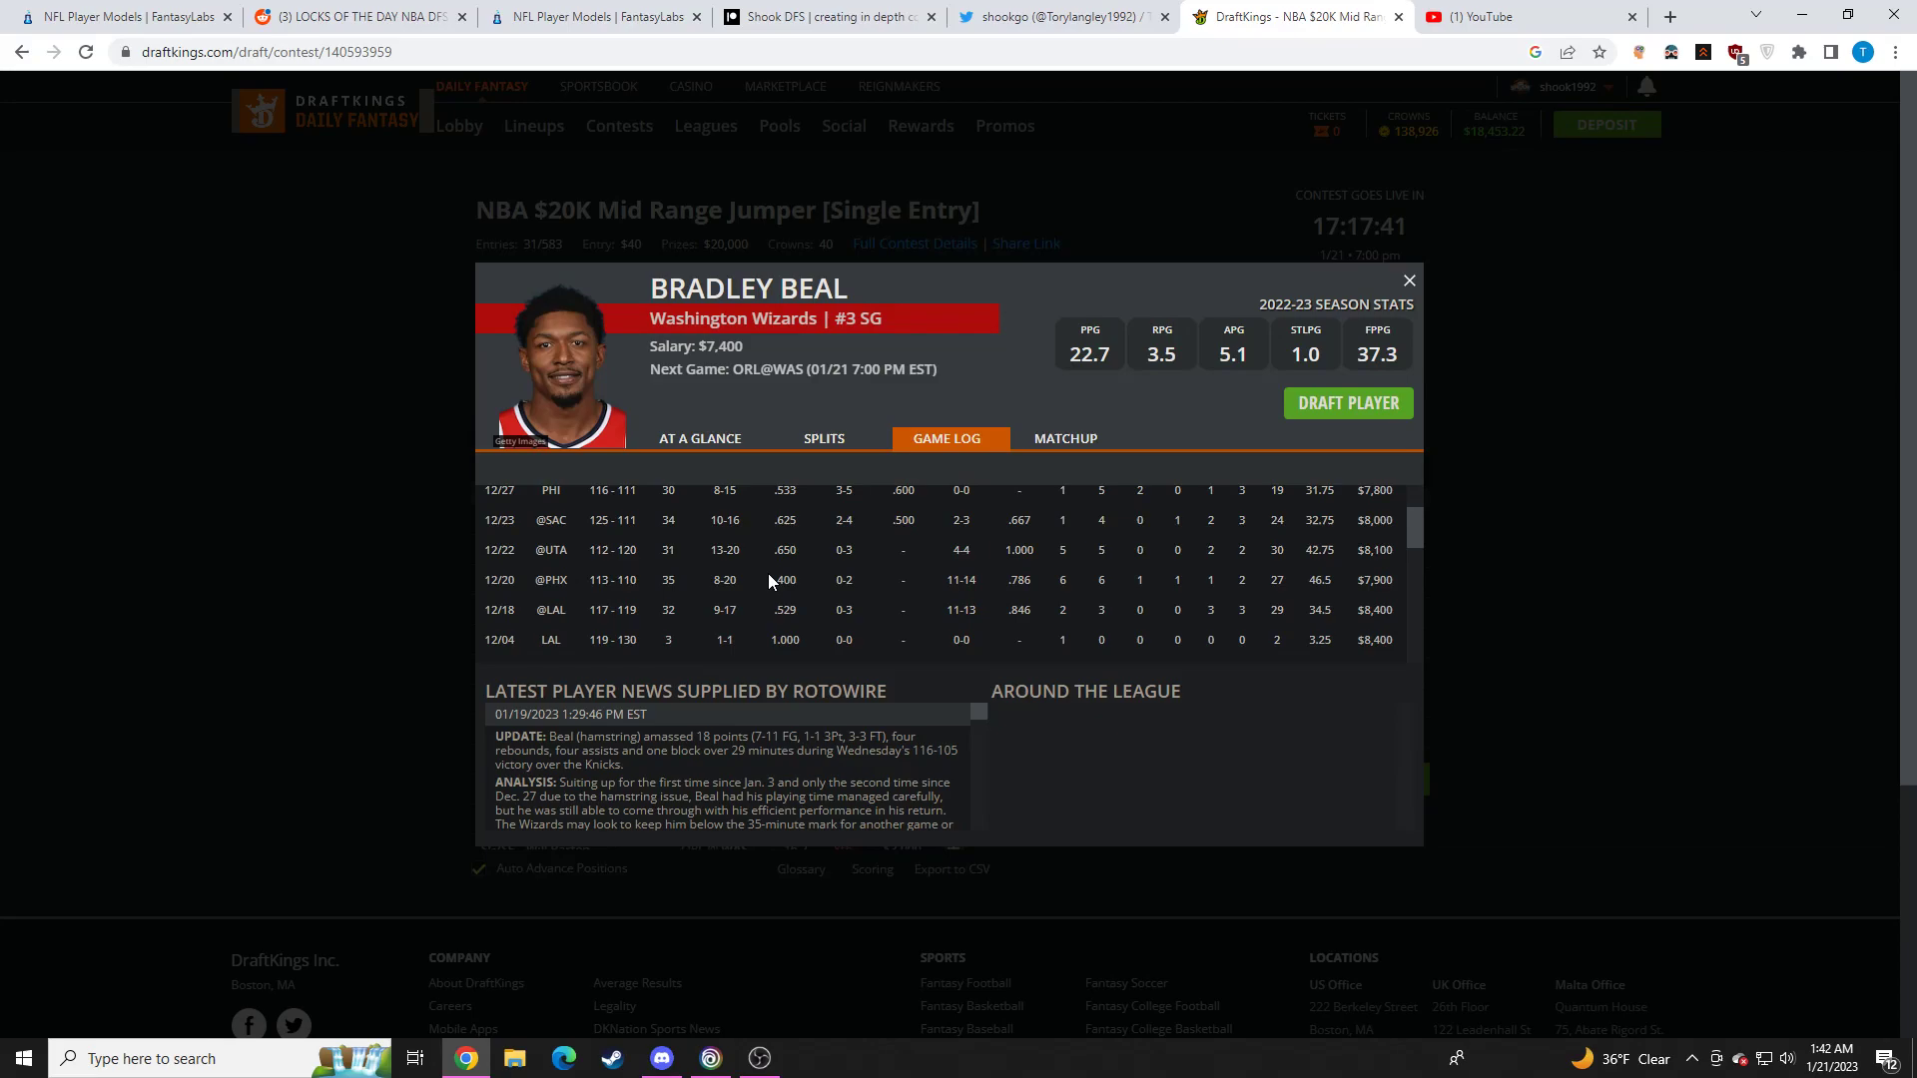
scroll(up, 3)
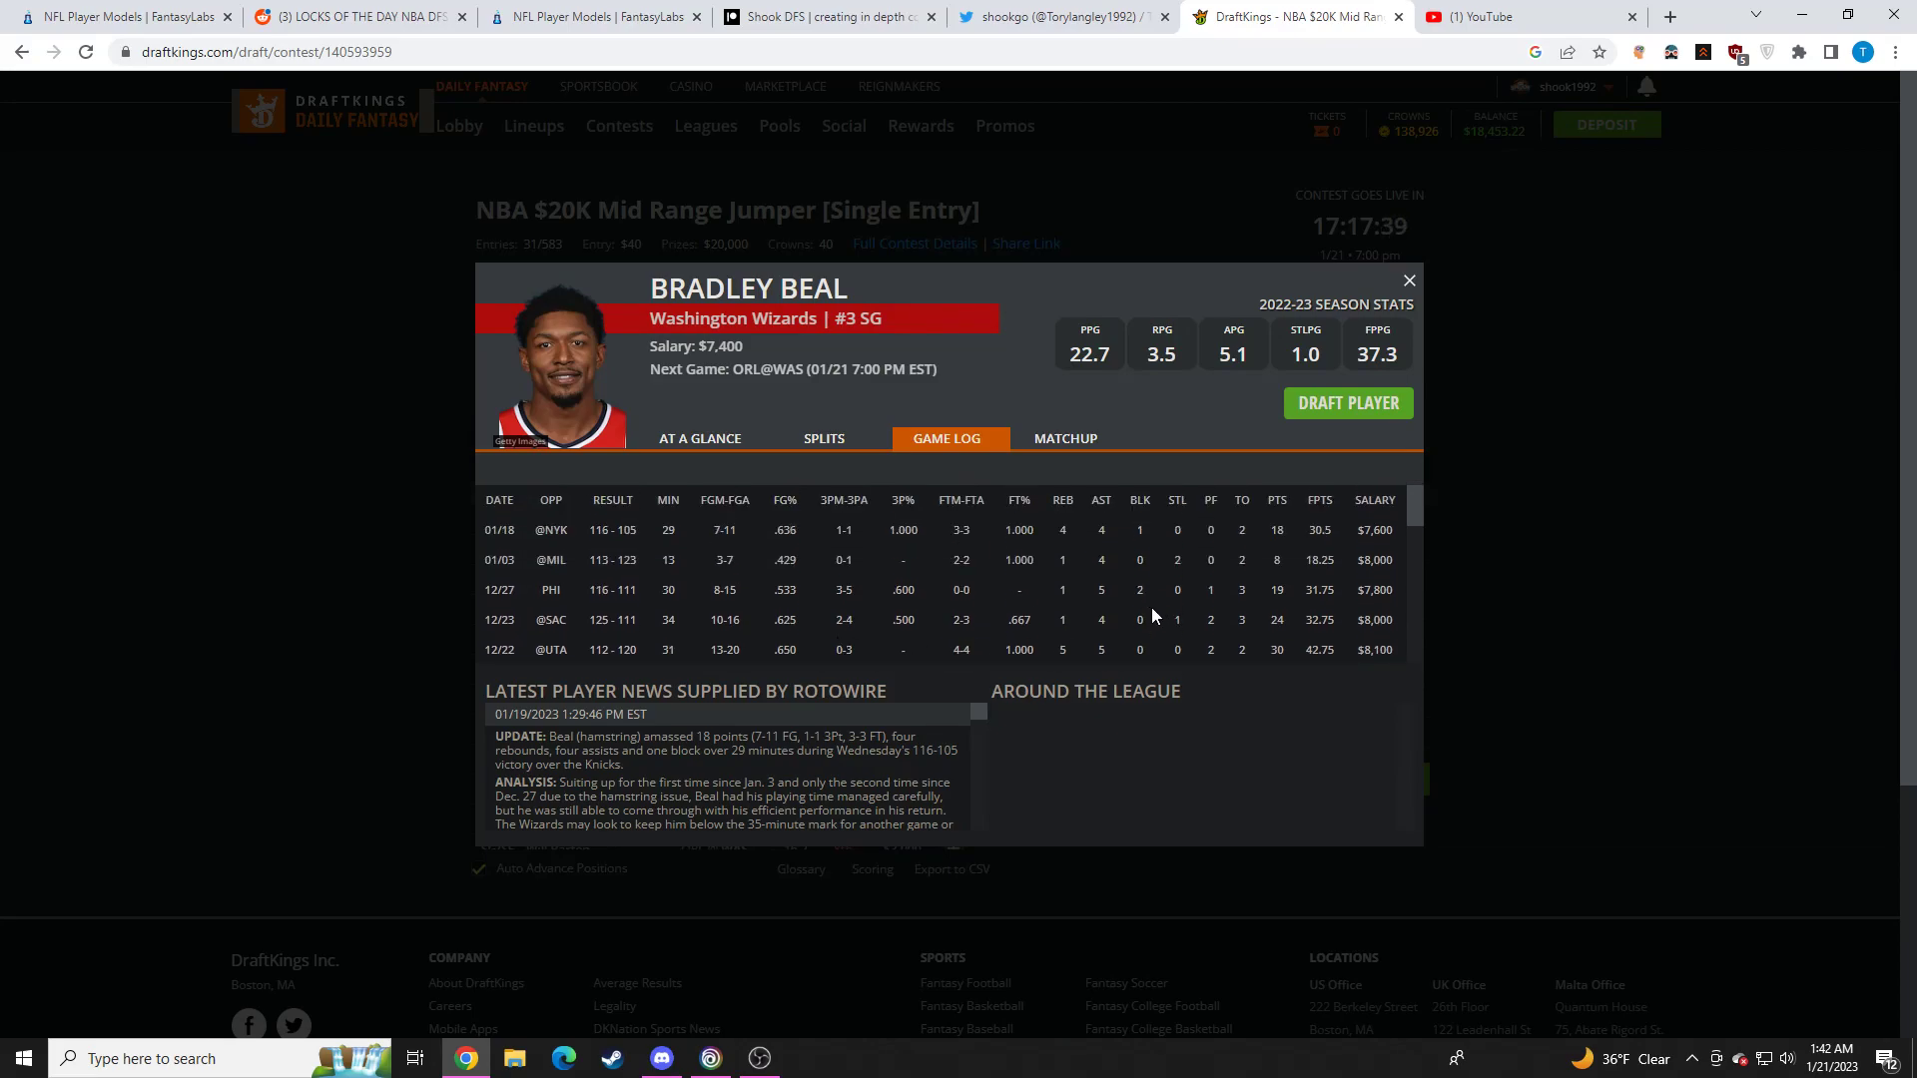
scroll(down, 3)
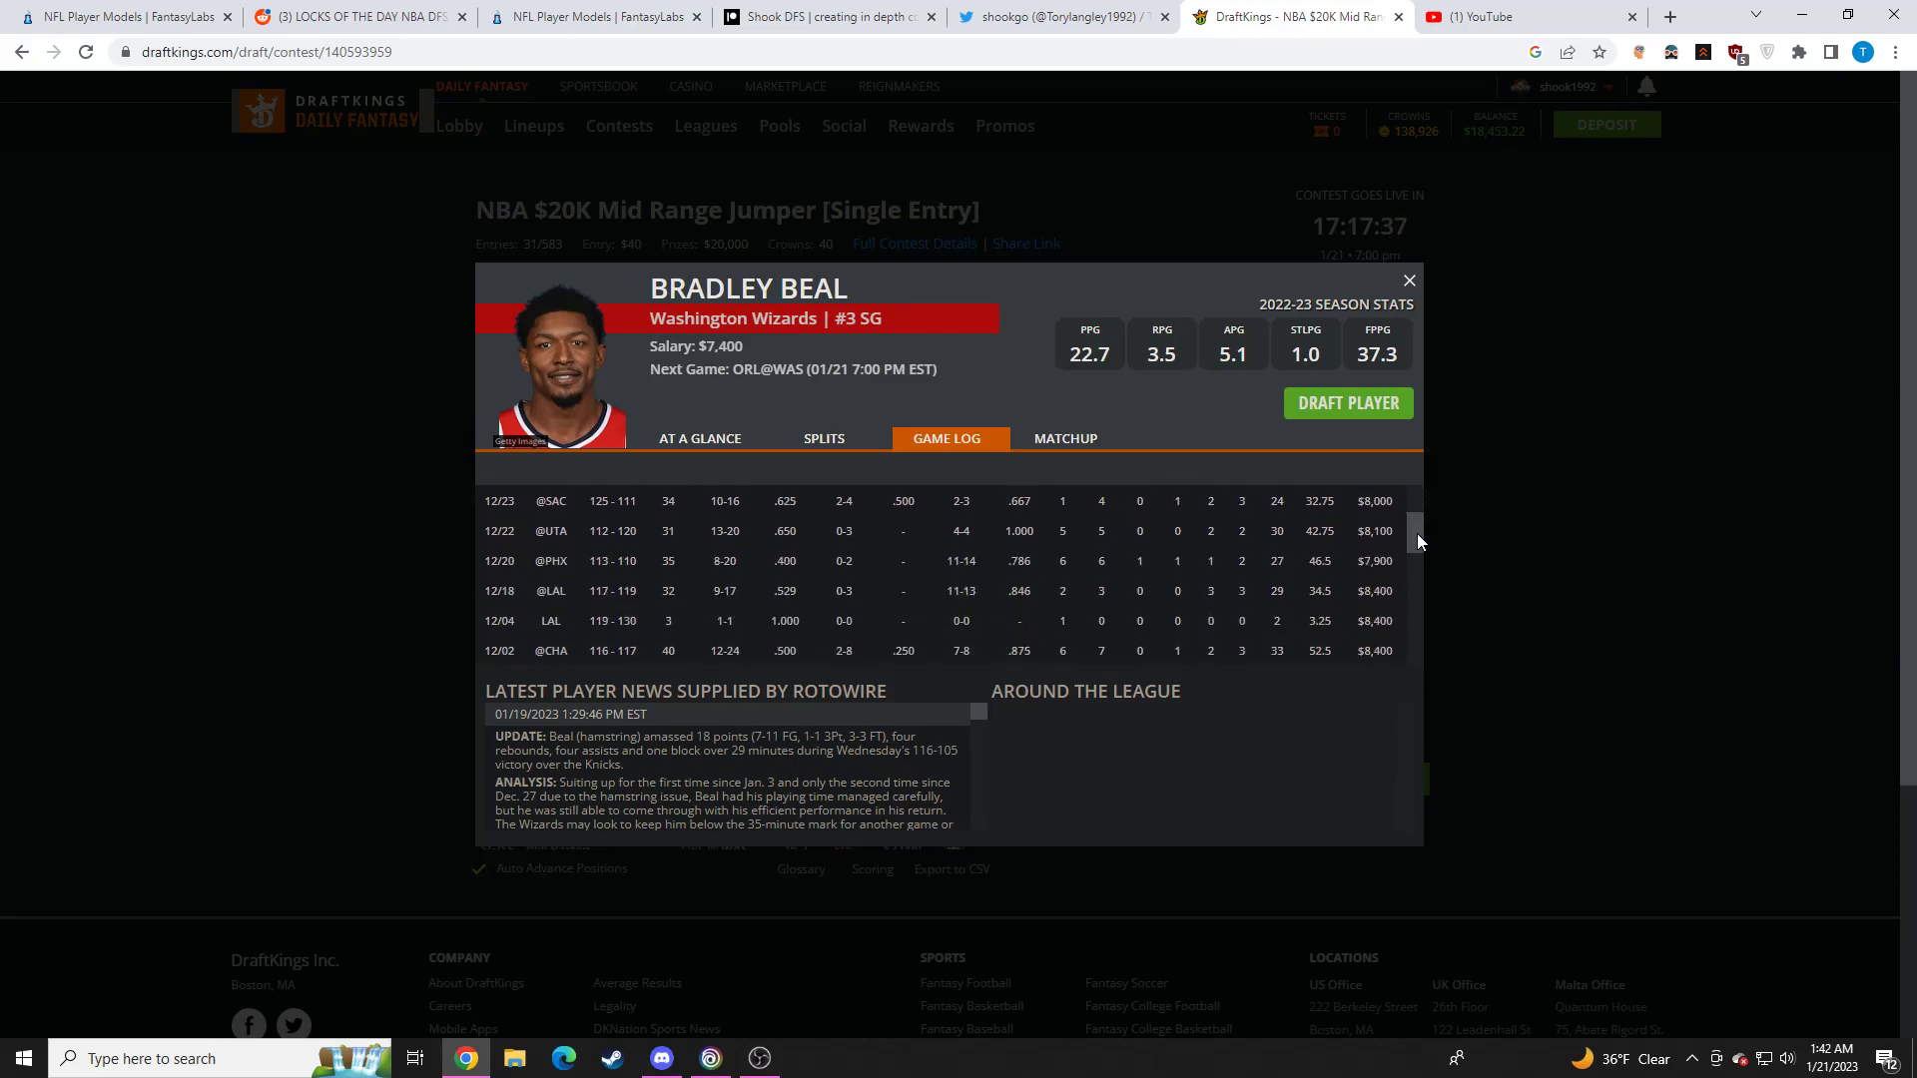
click(1408, 280)
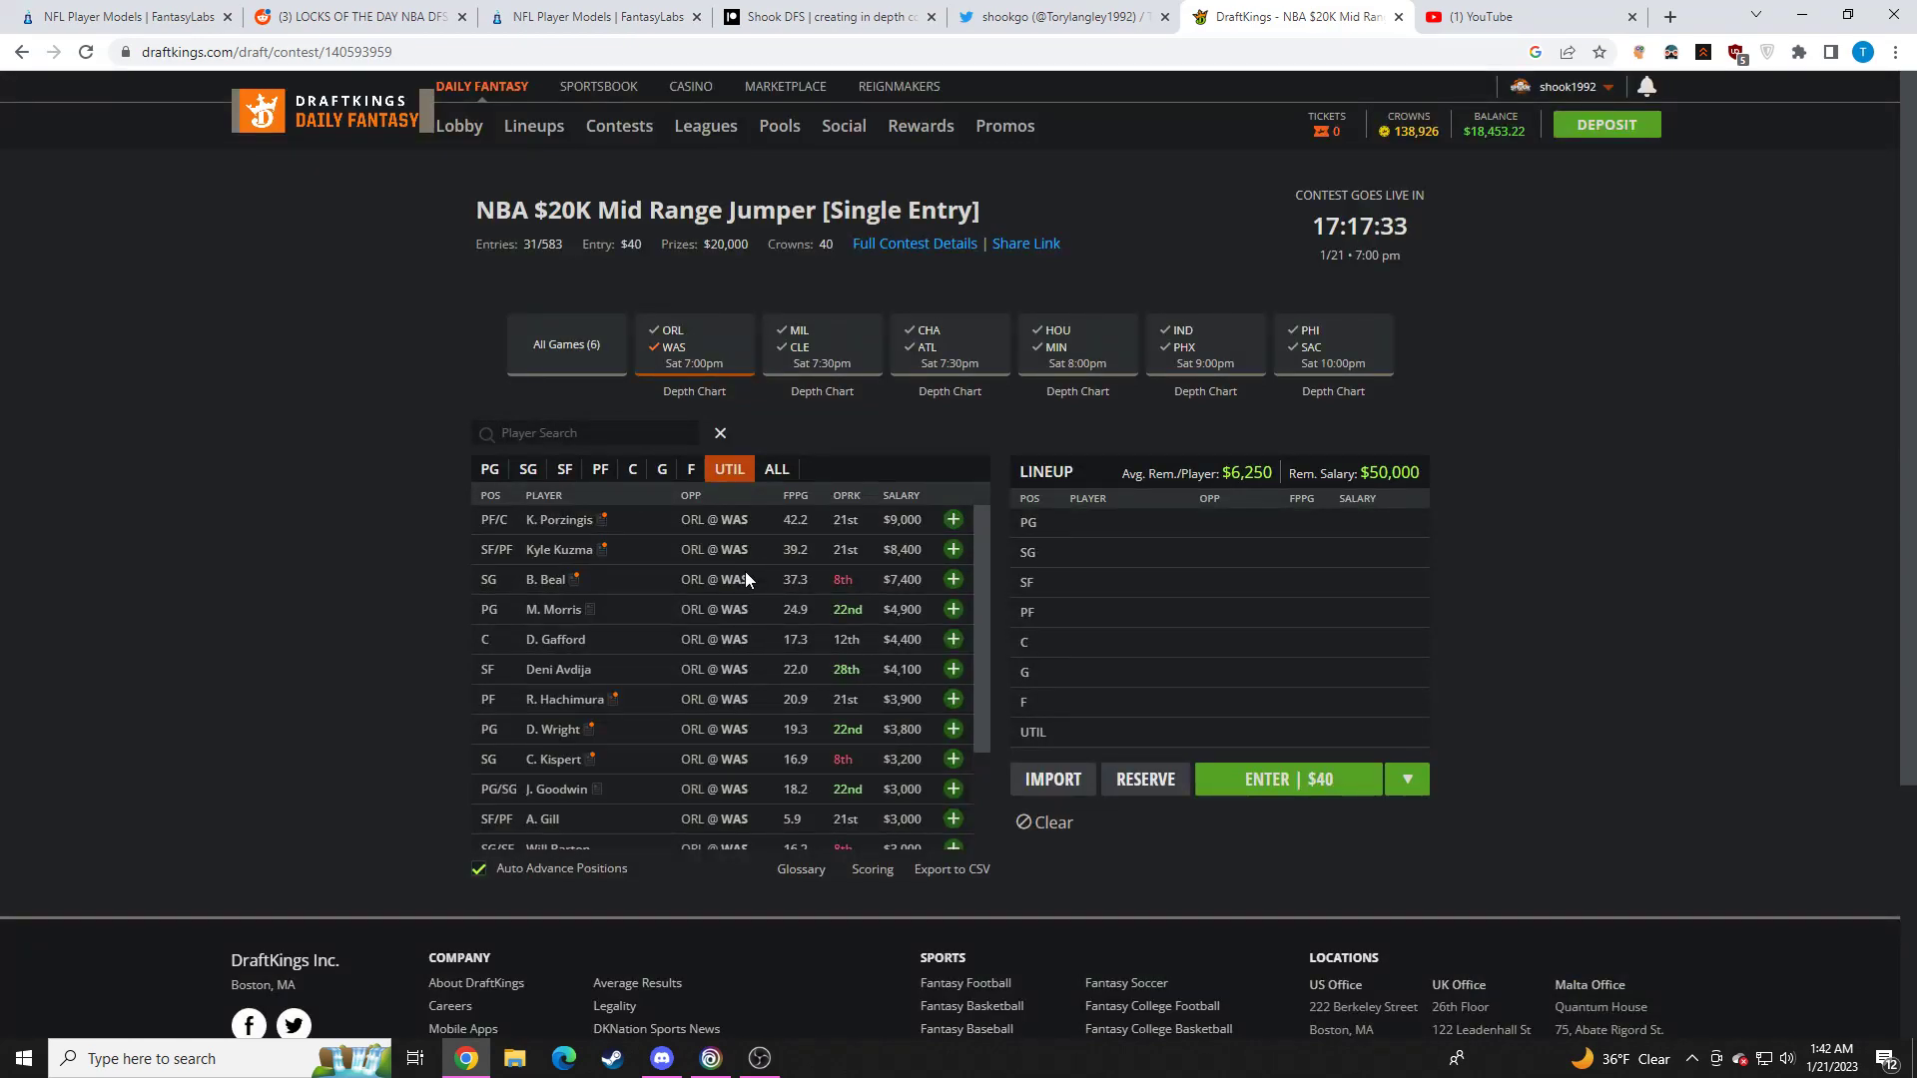
Review Monte Morris's and Delon Wright's game logs, then close their cards
click(551, 609)
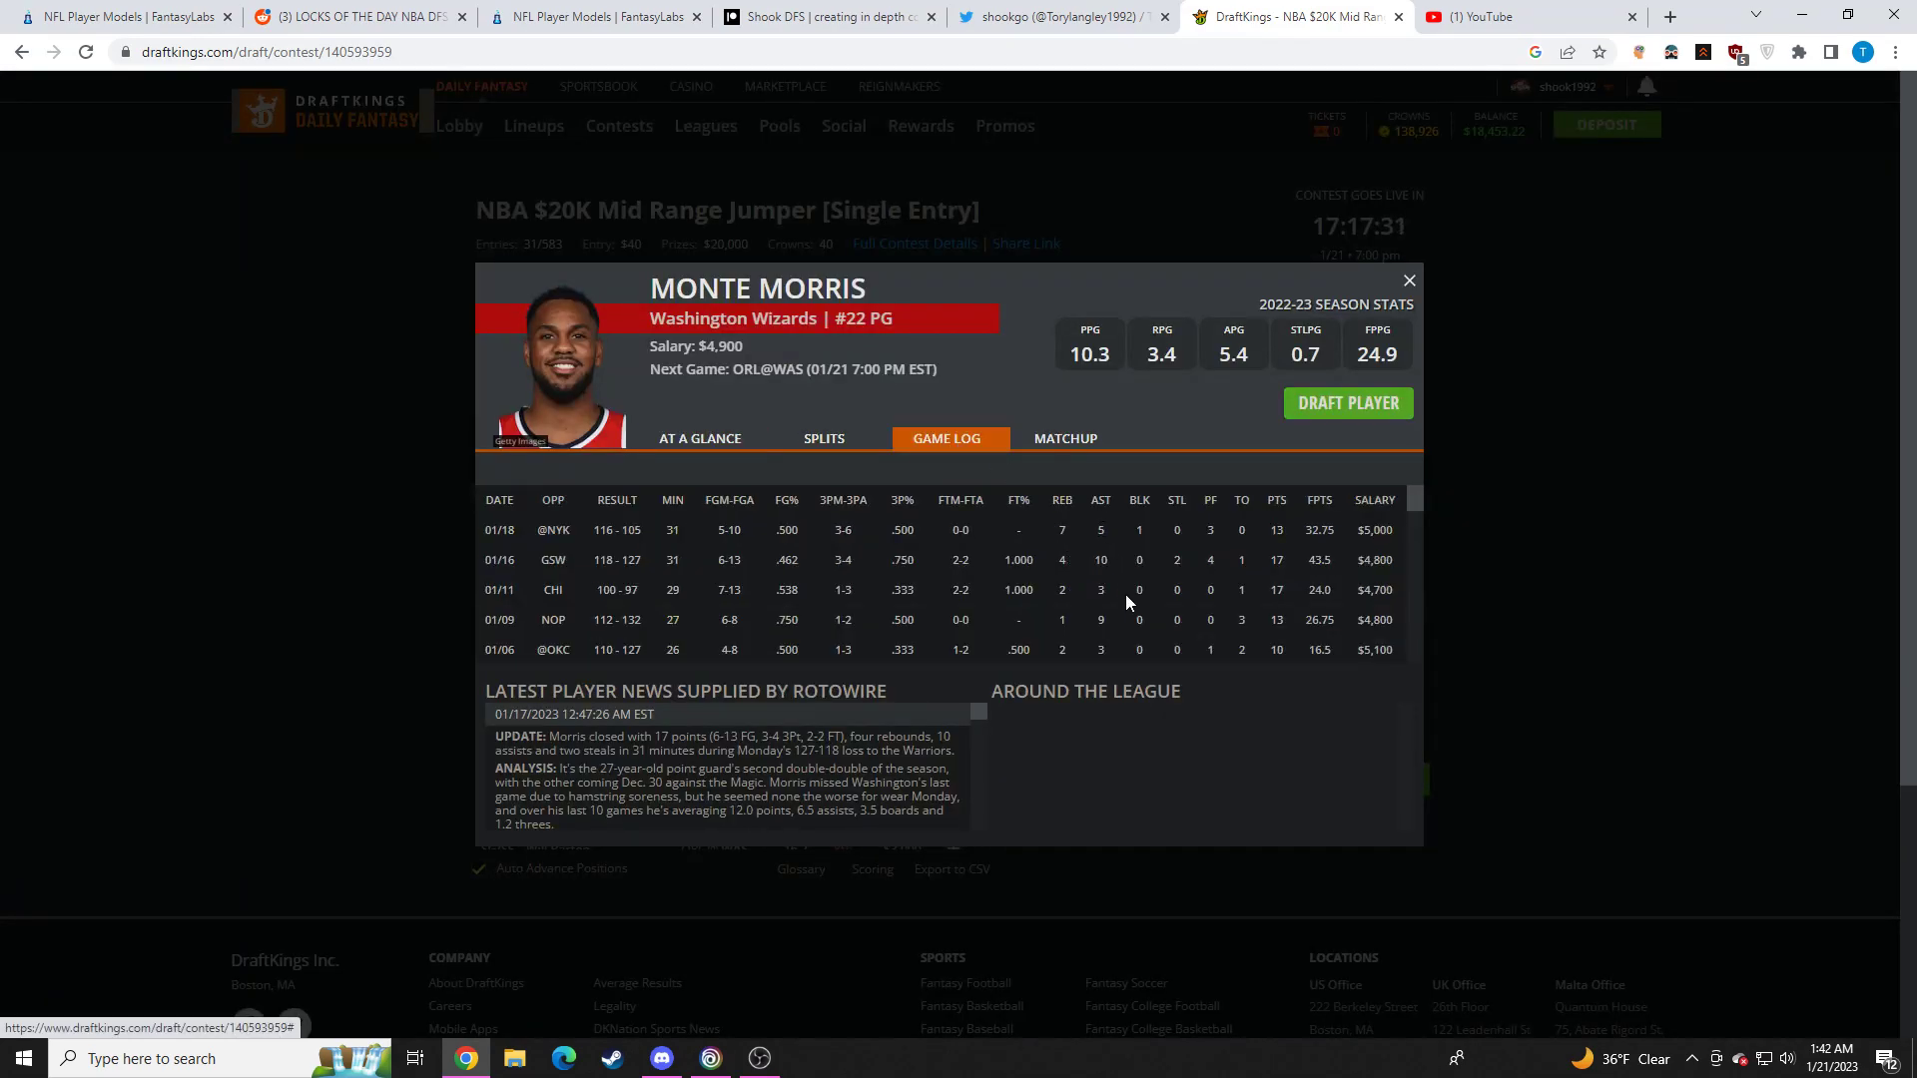
mouse_move(1058, 577)
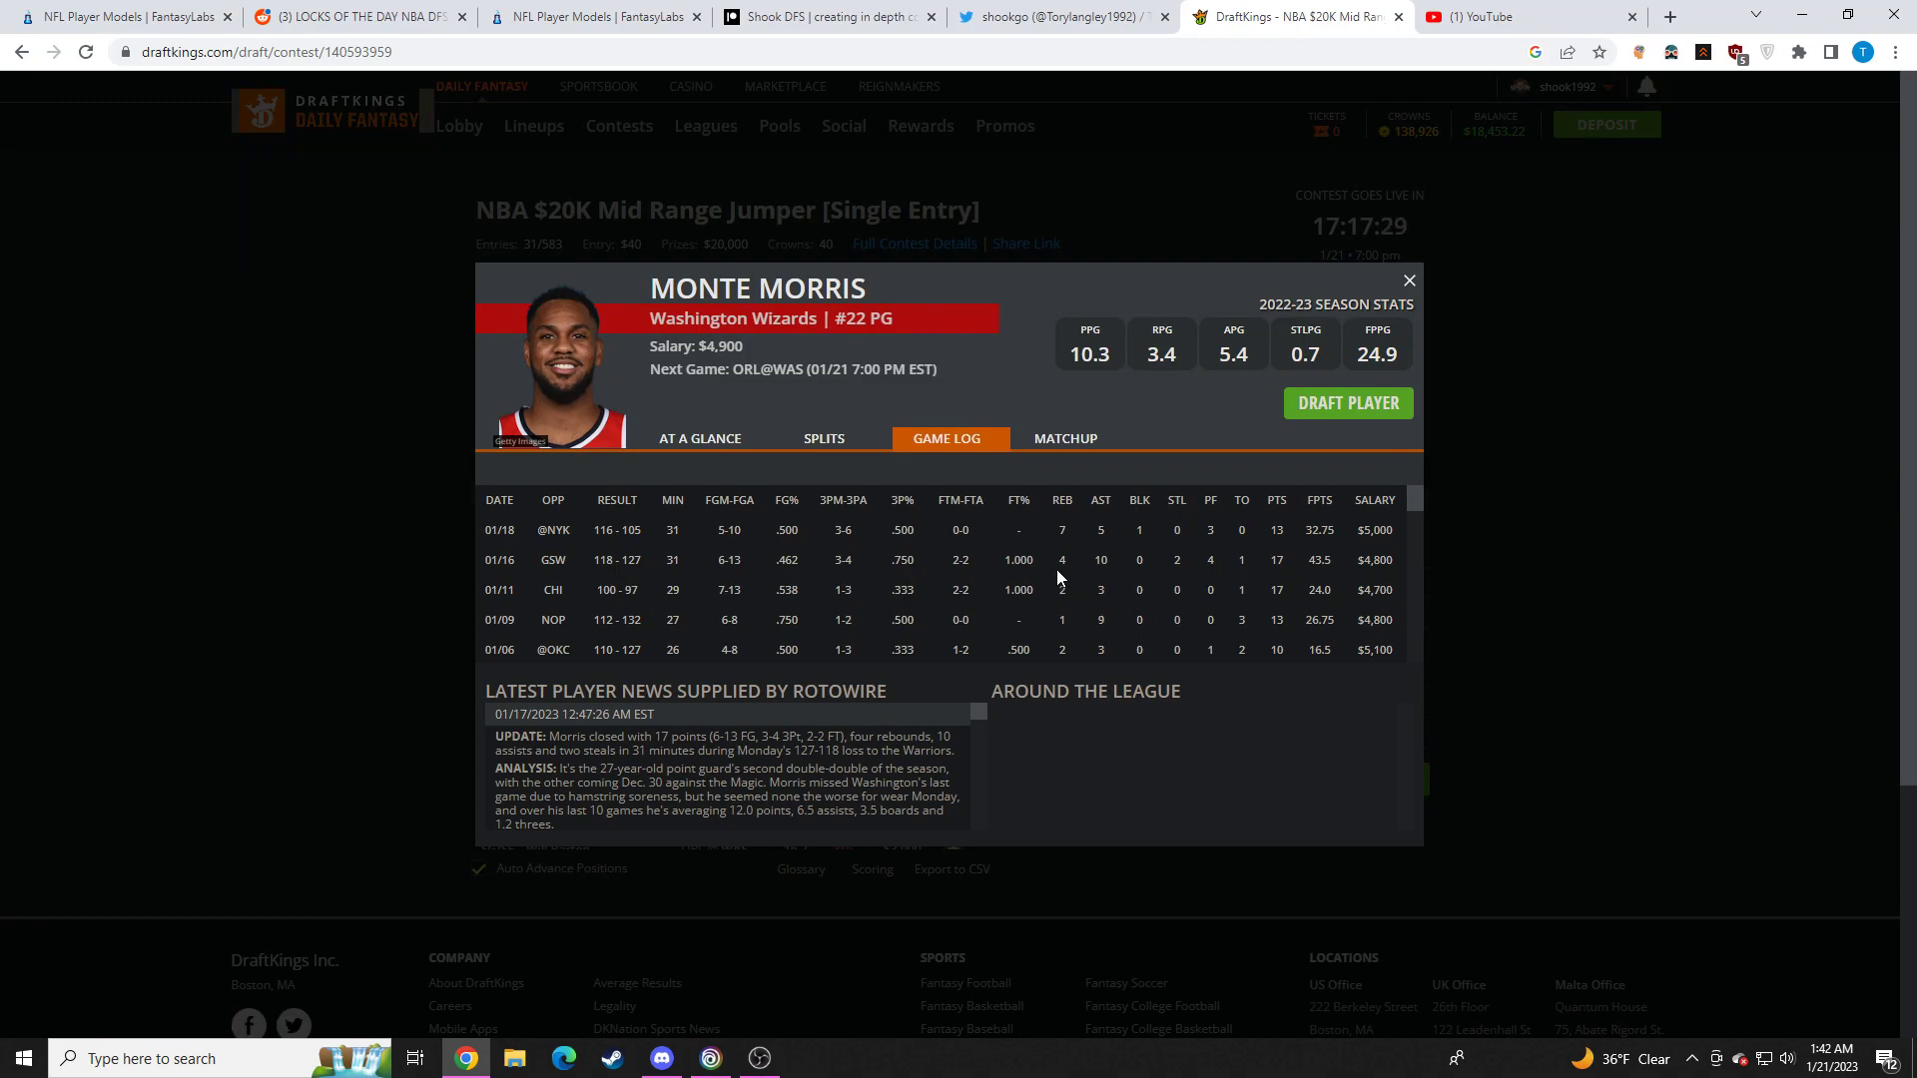
mouse_move(1344, 542)
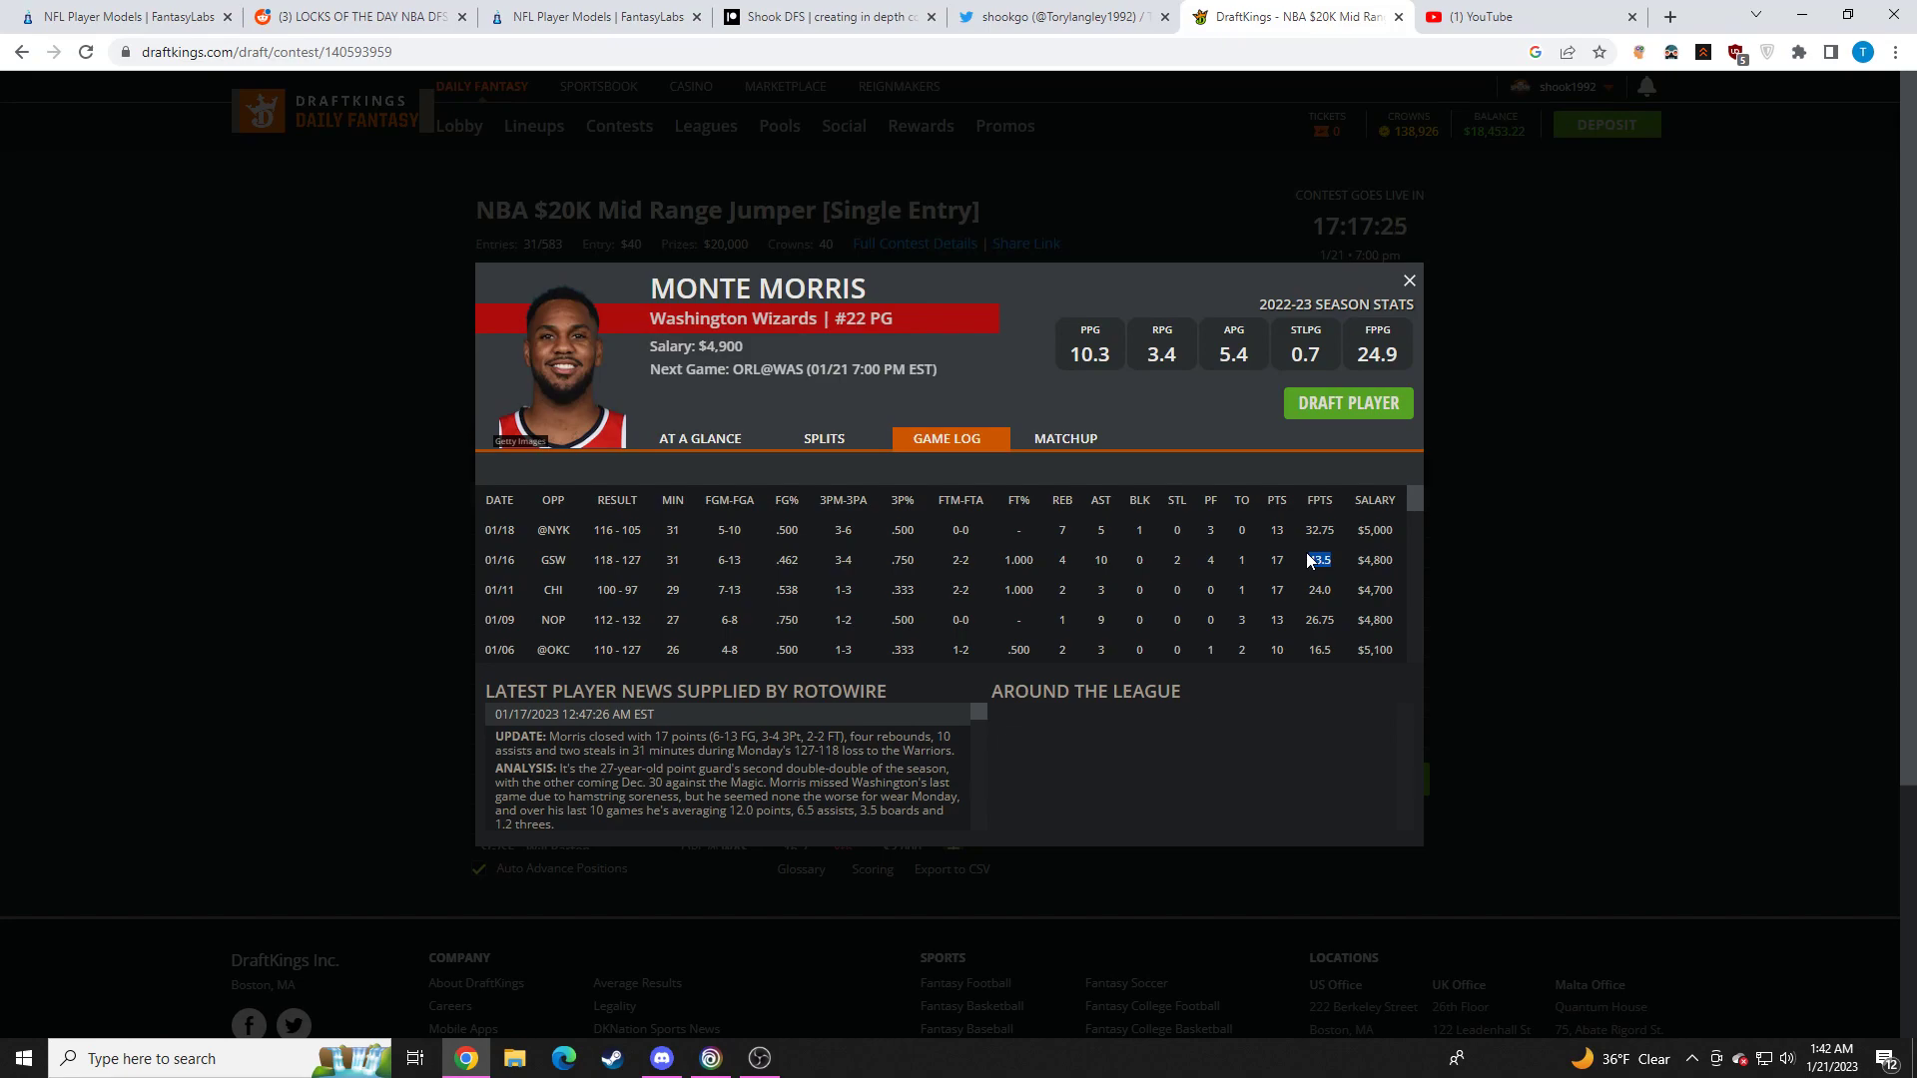
scroll(down, 3)
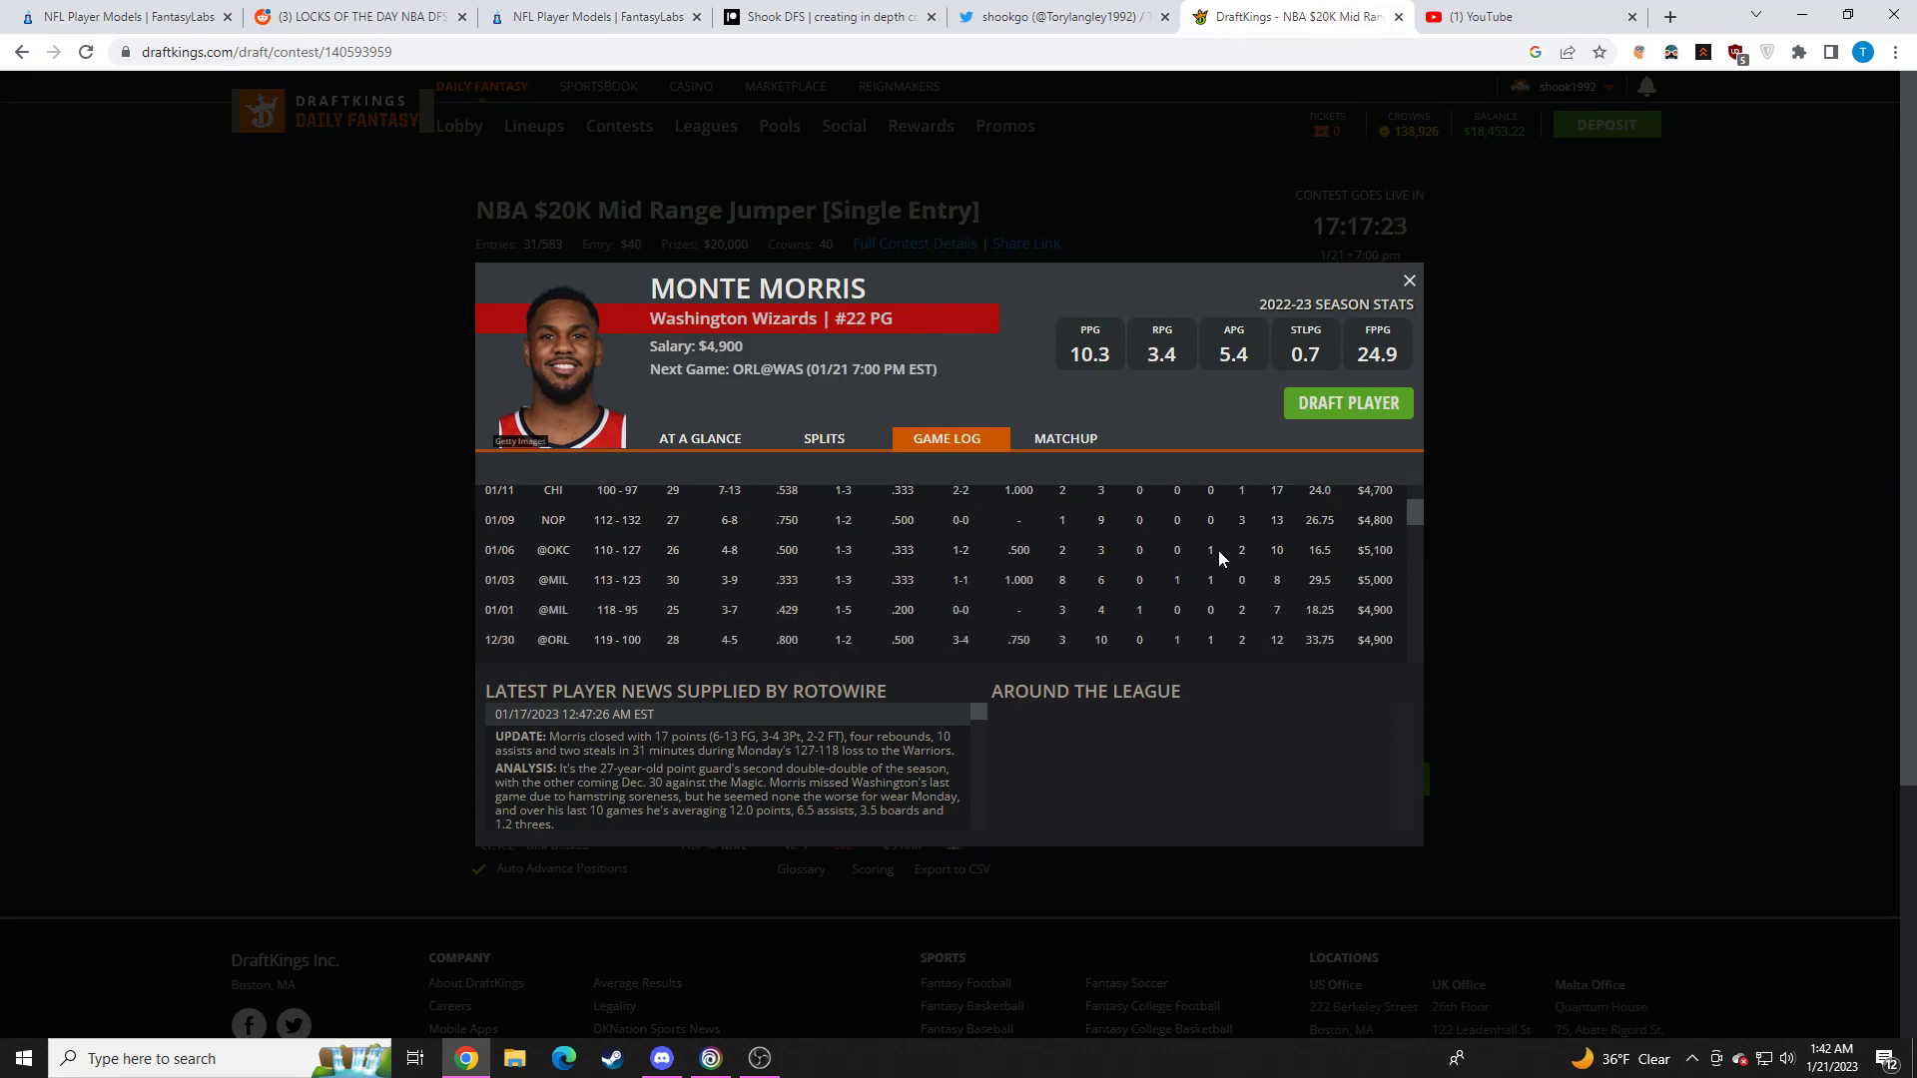
scroll(up, 3)
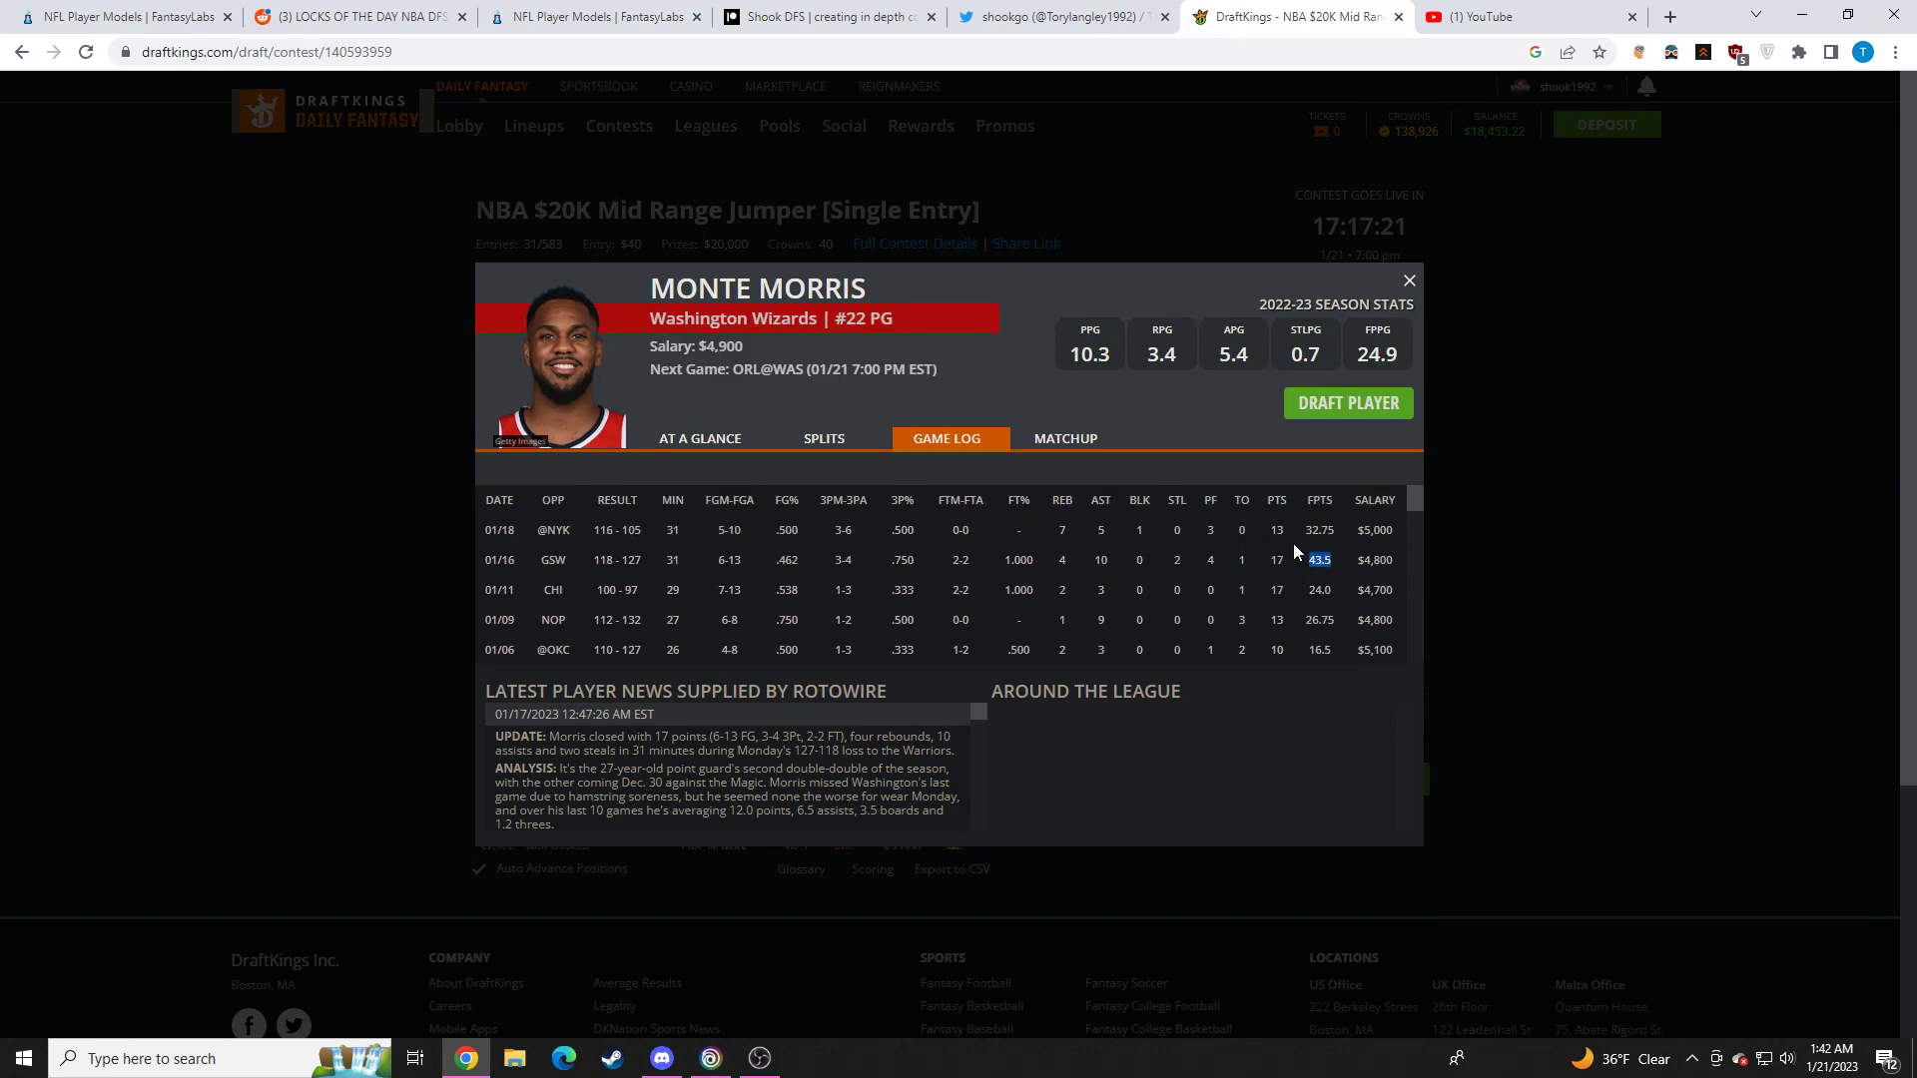
click(1408, 280)
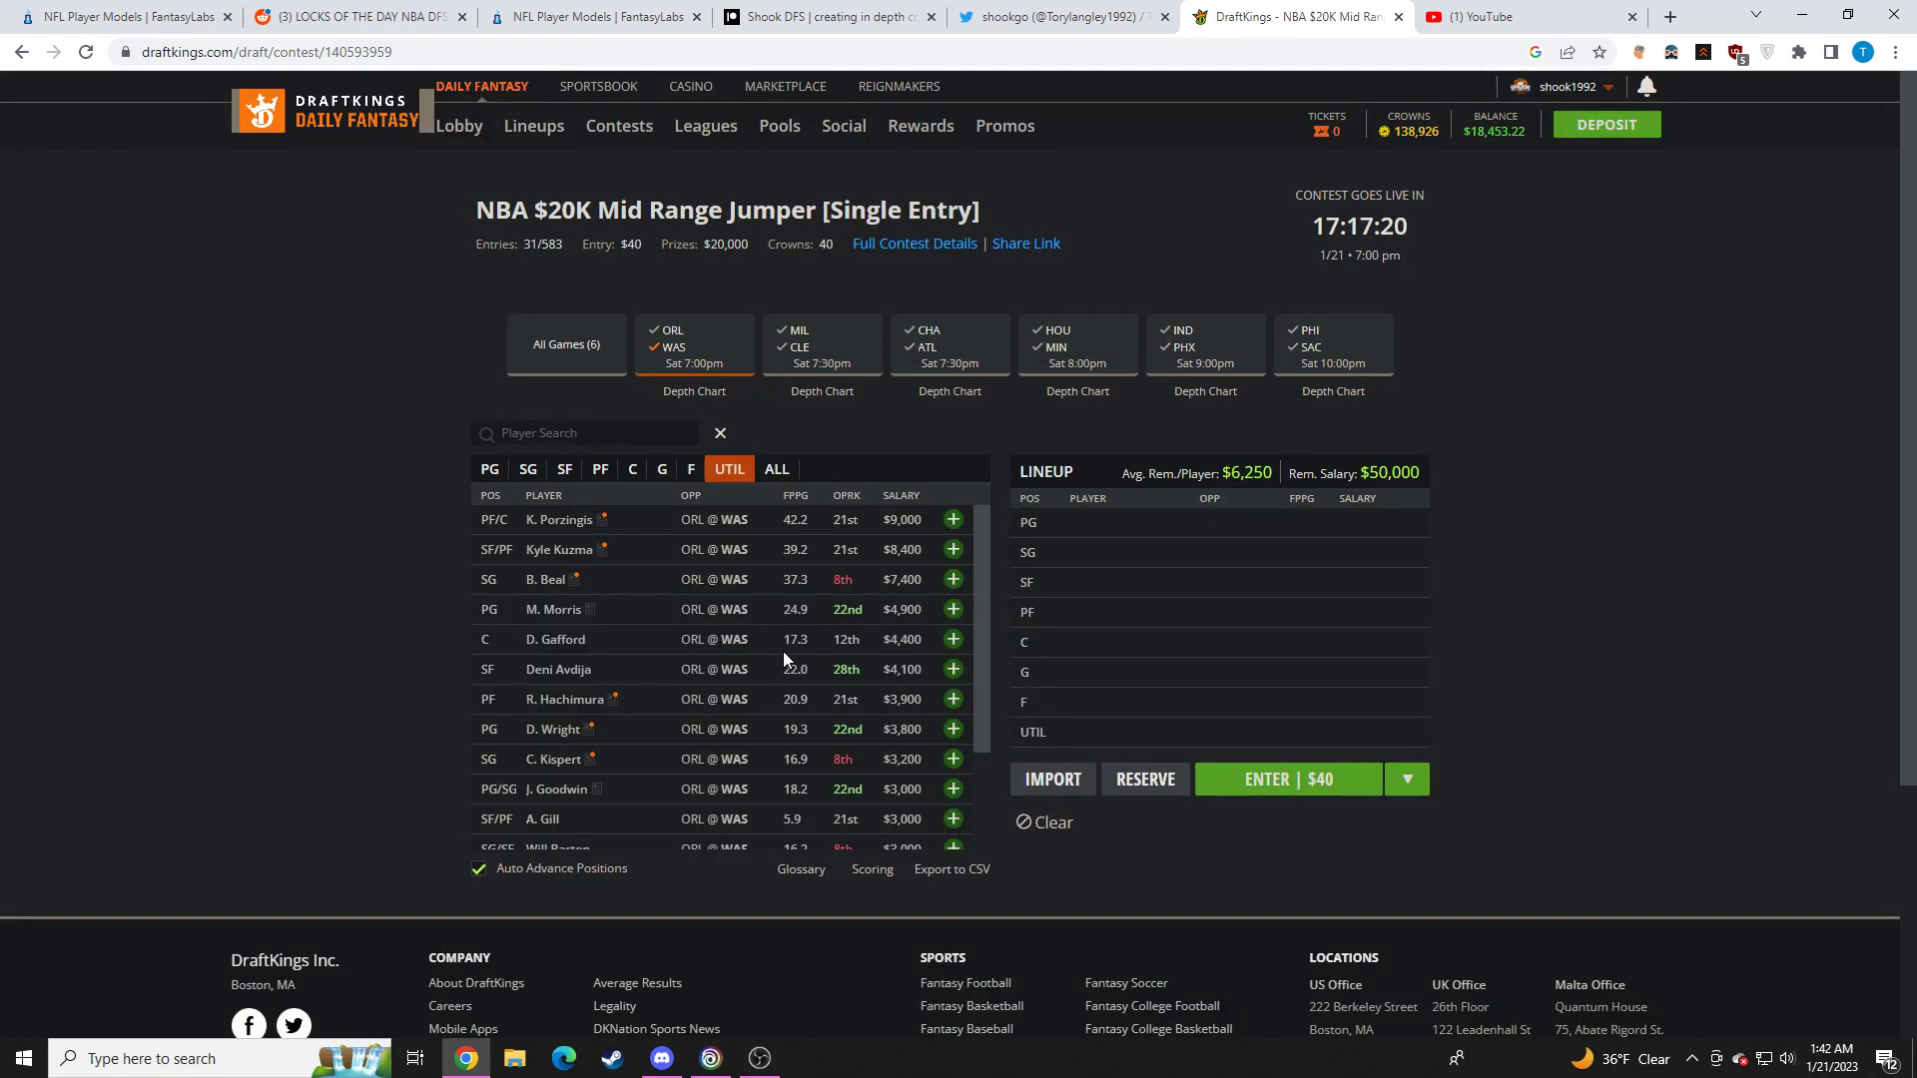
mouse_move(841, 733)
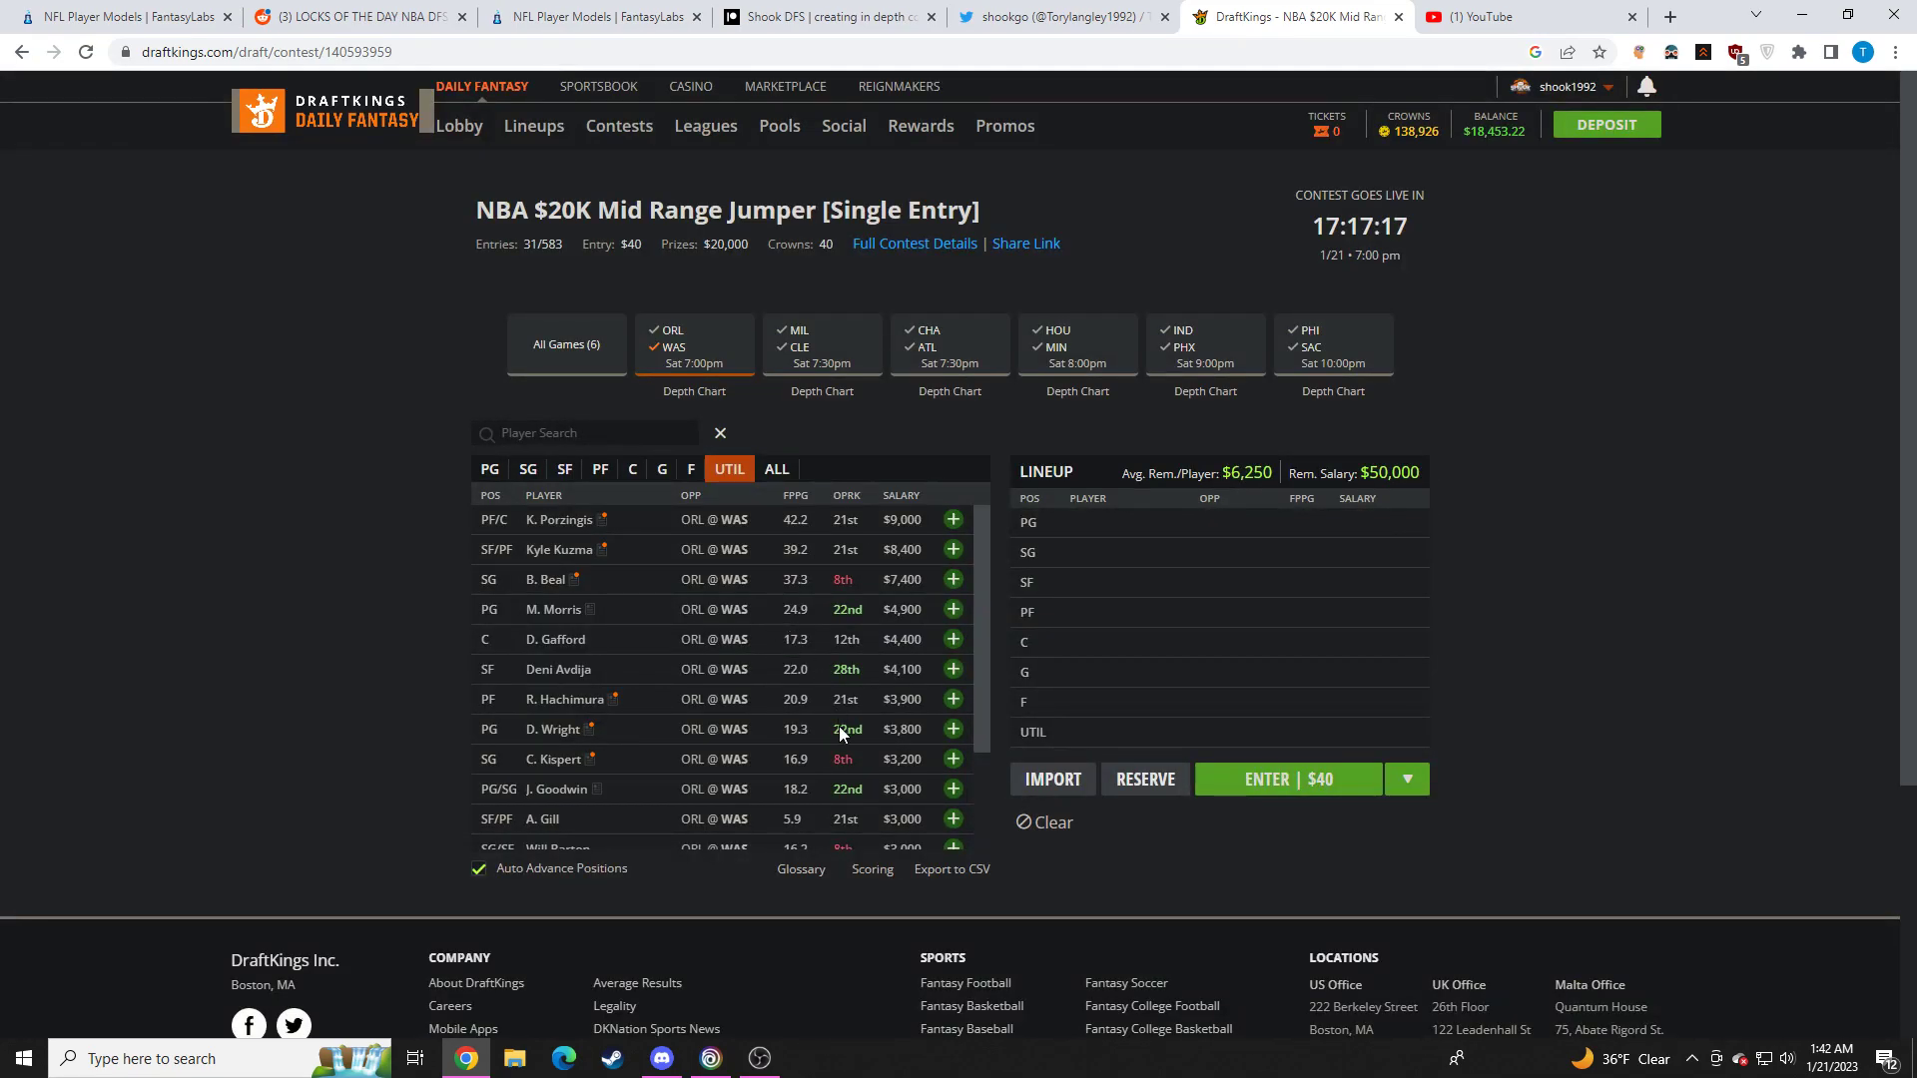
mouse_move(808, 689)
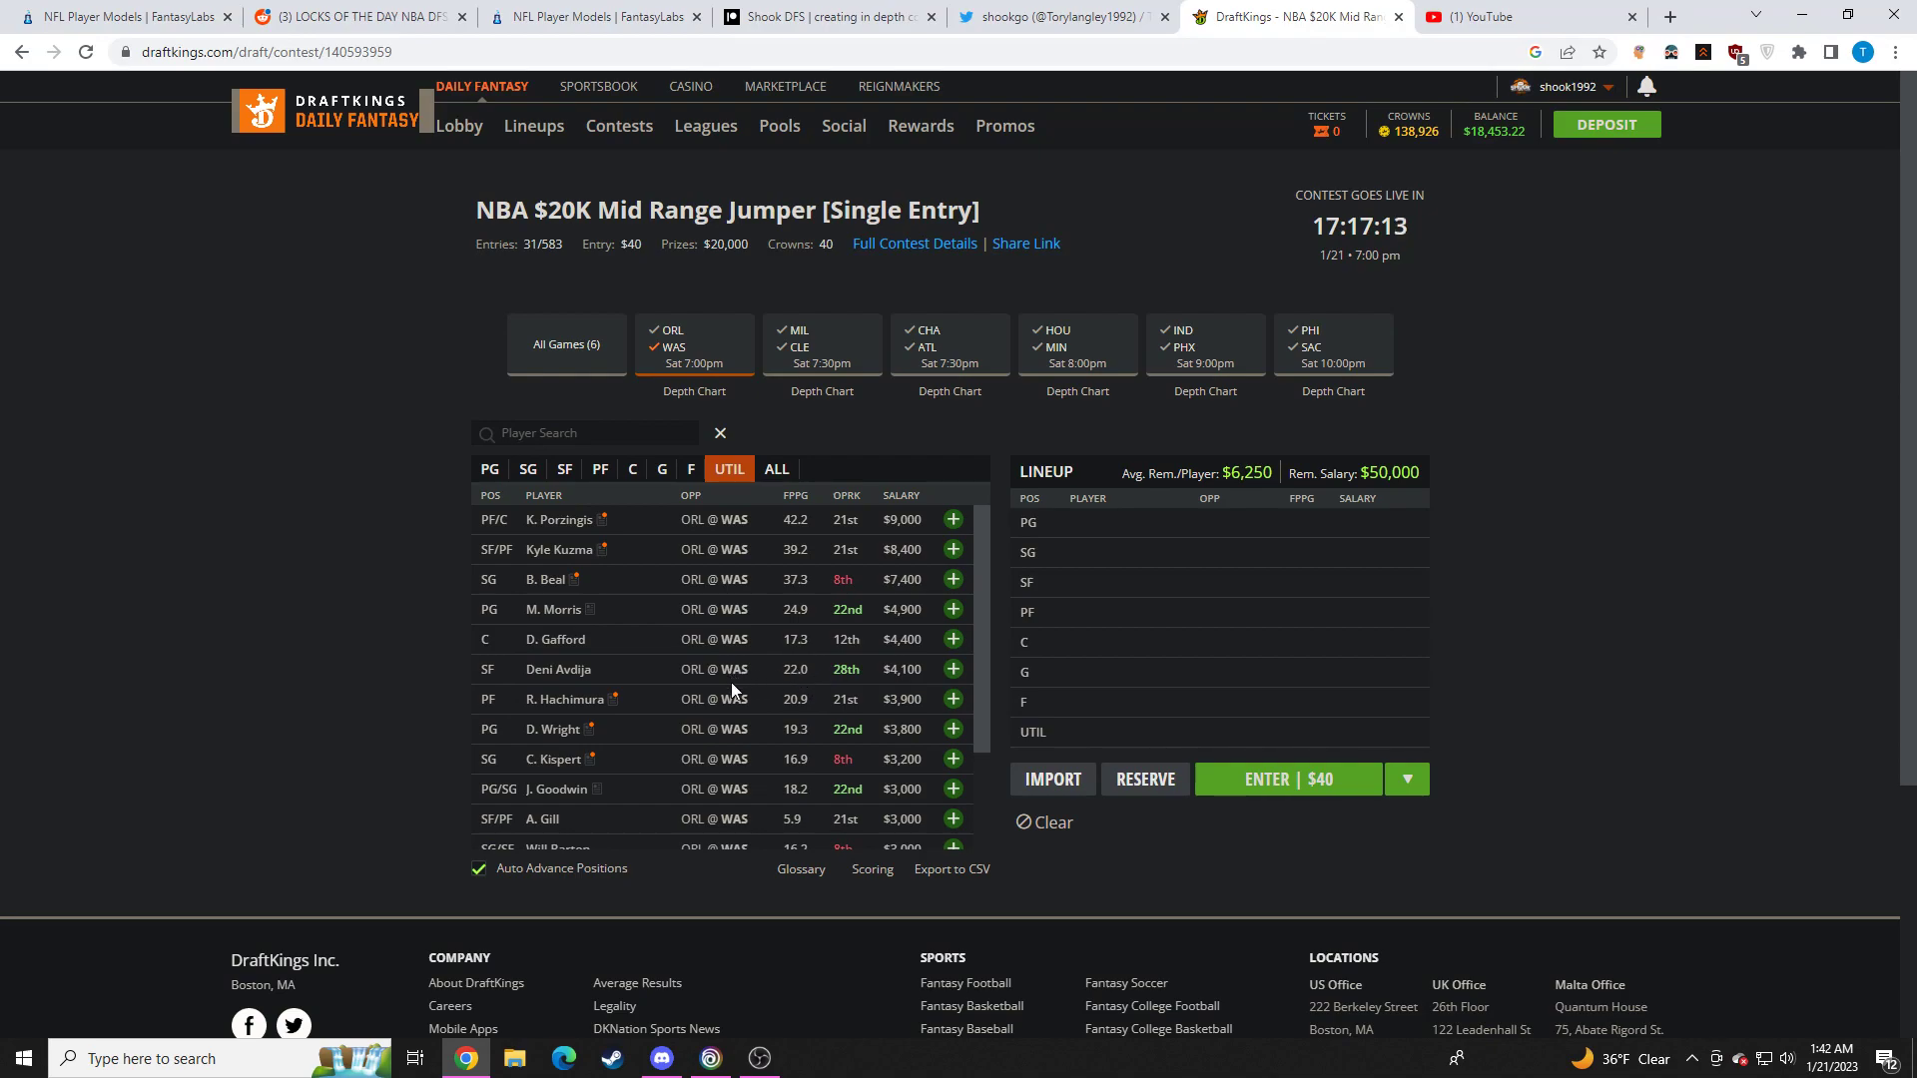
mouse_move(551, 735)
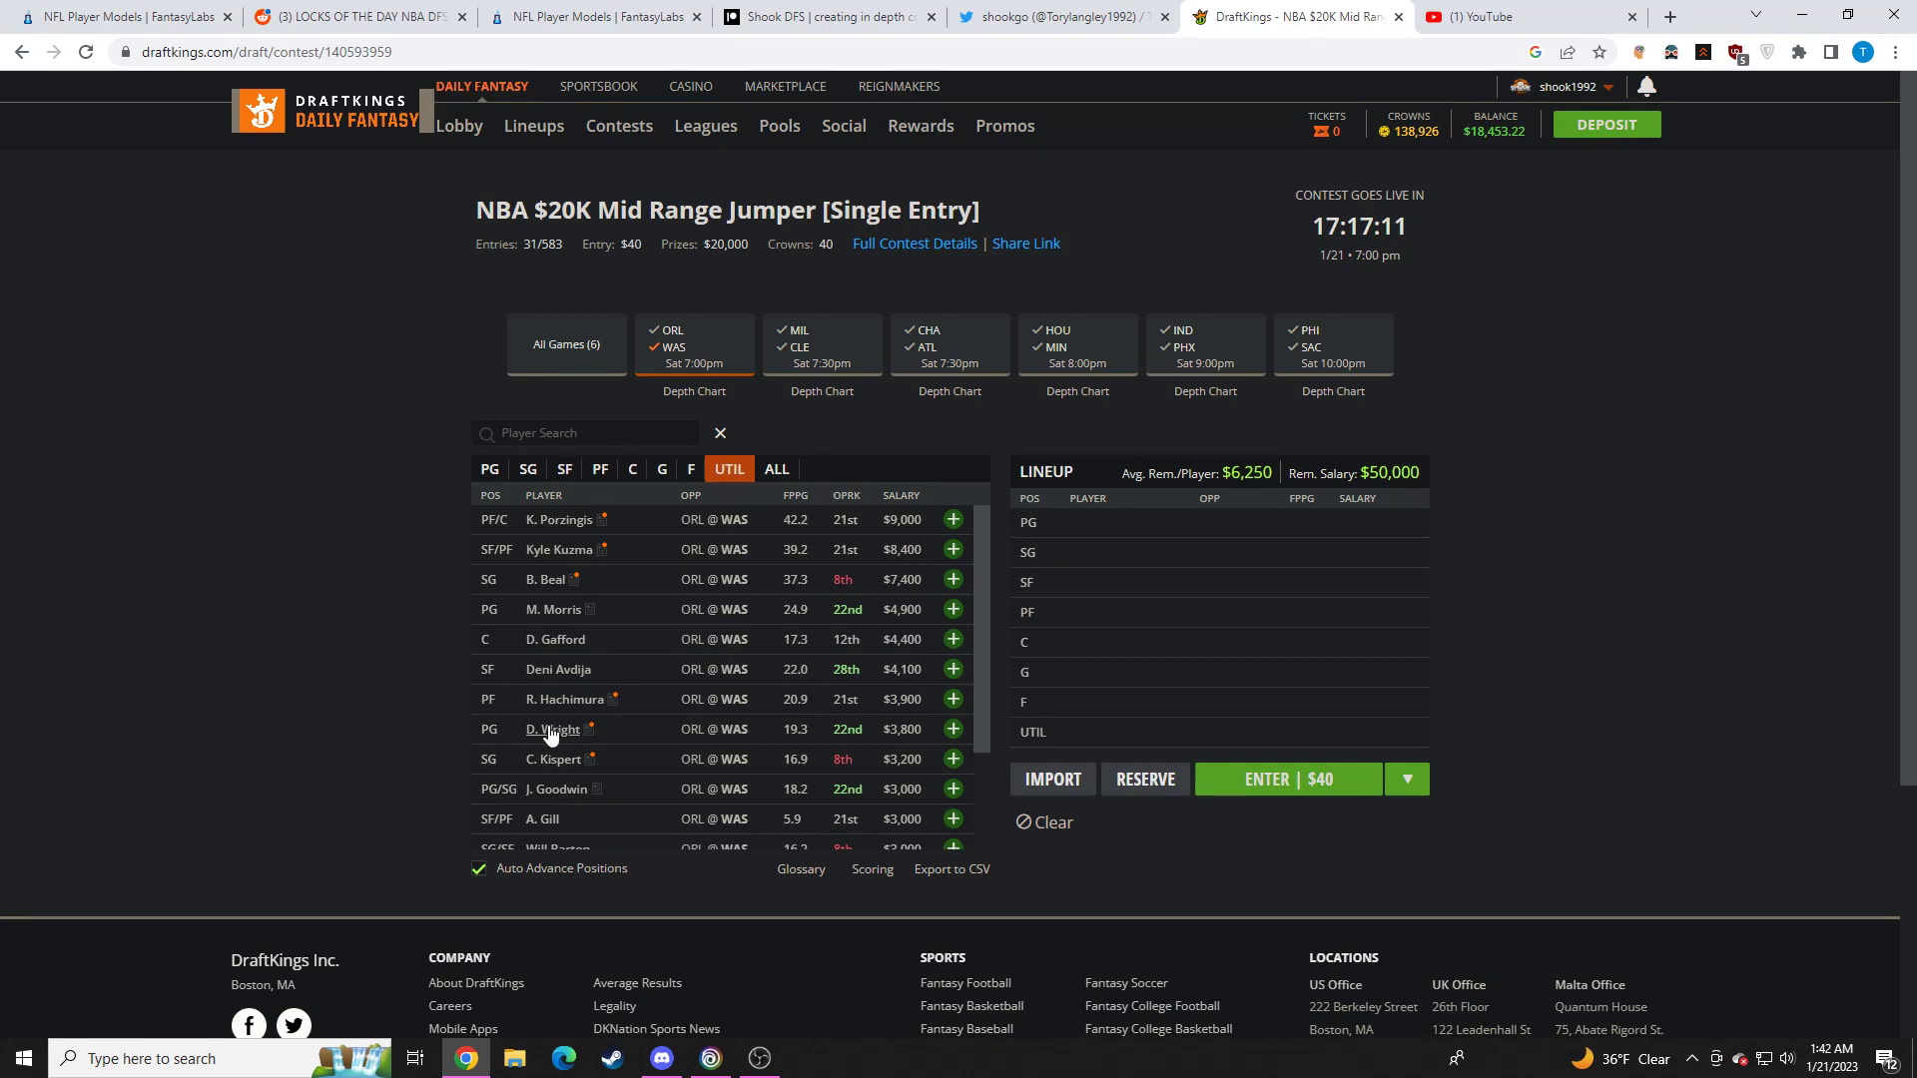
click(552, 729)
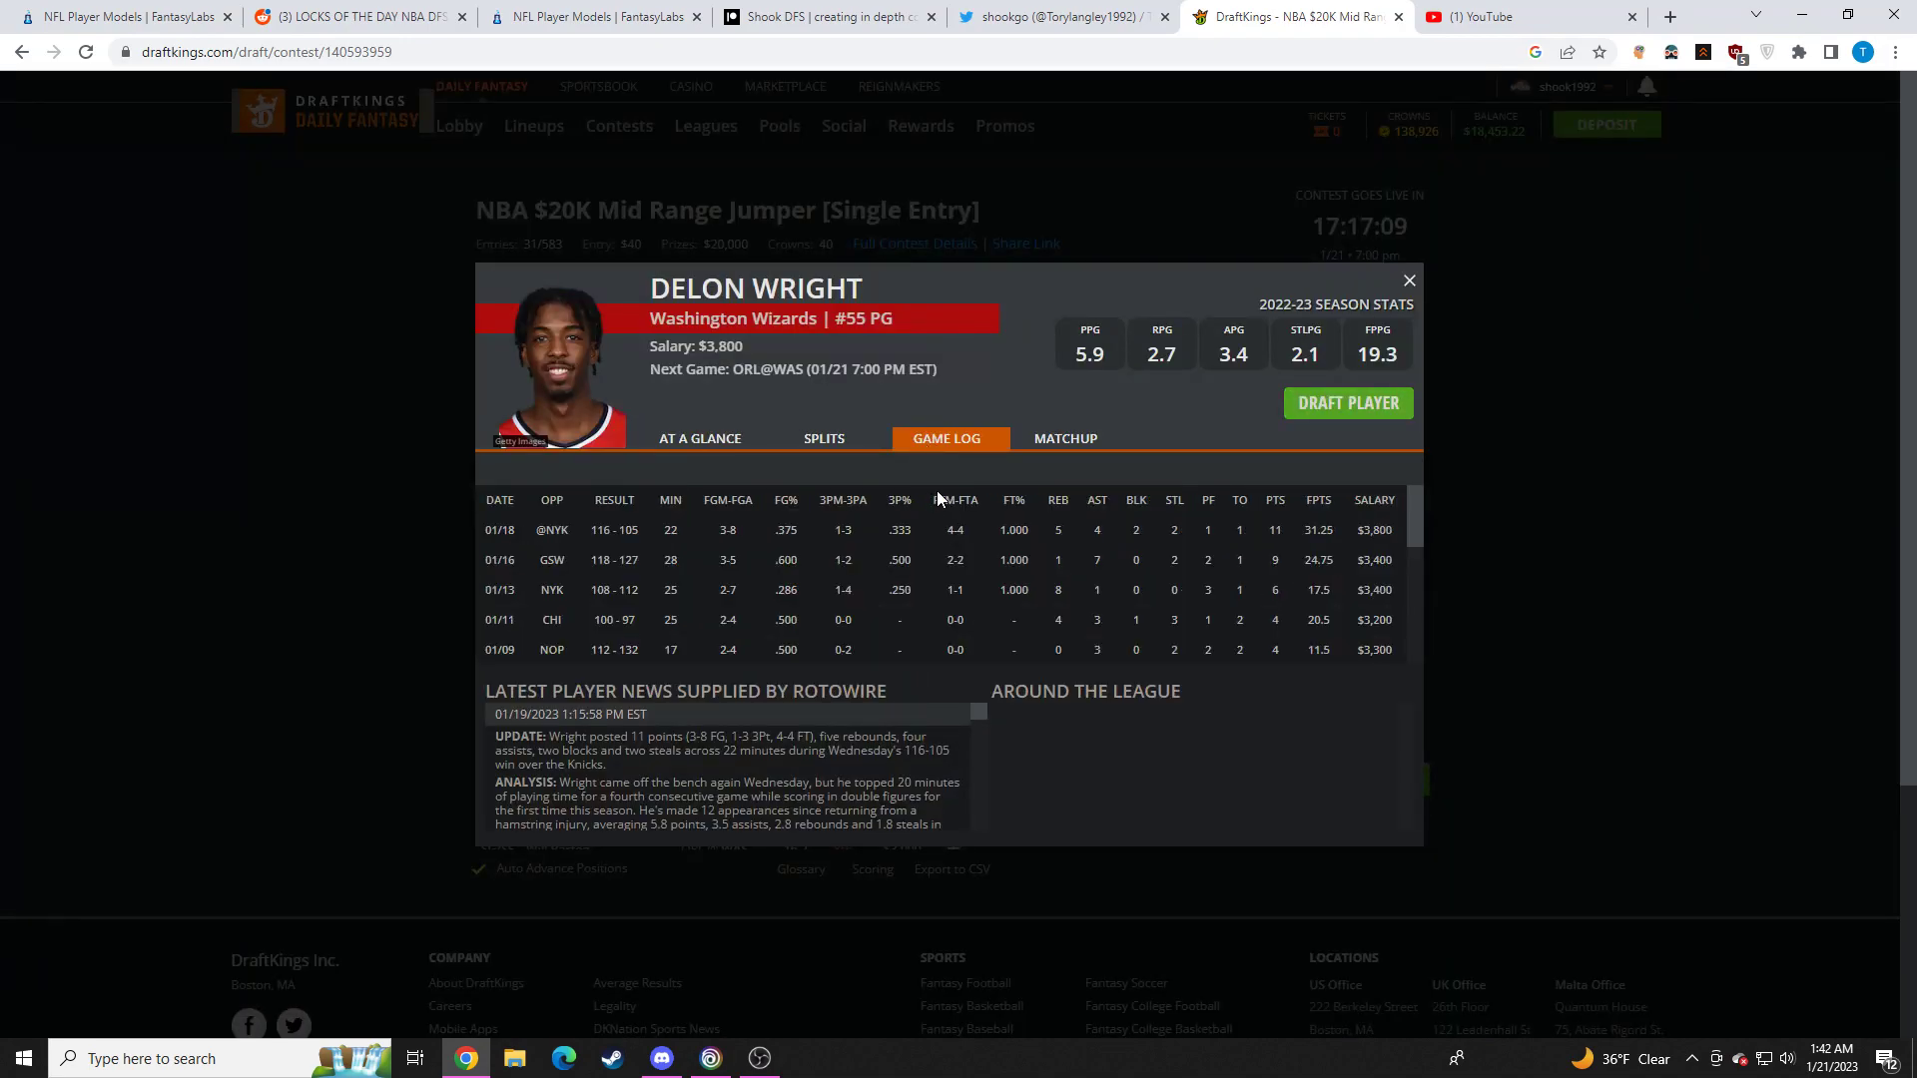
mouse_move(929, 575)
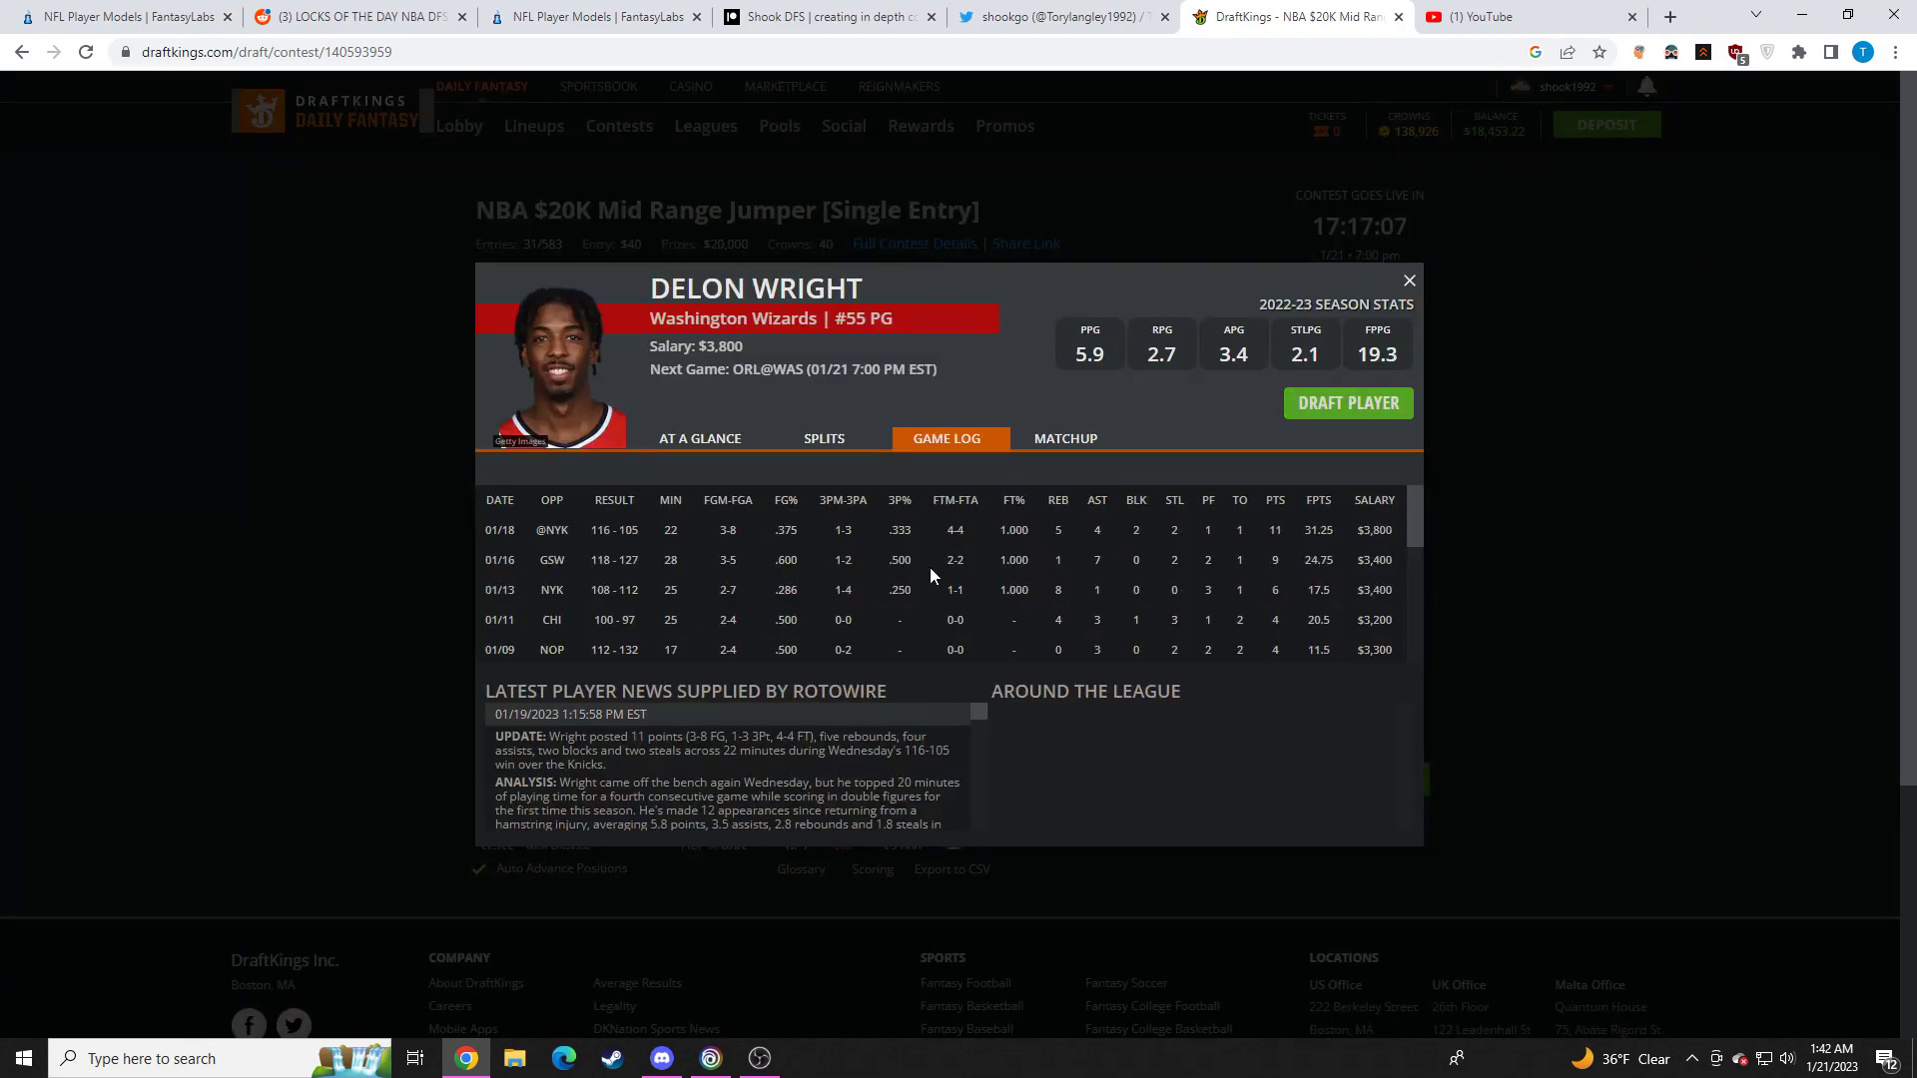
click(1408, 279)
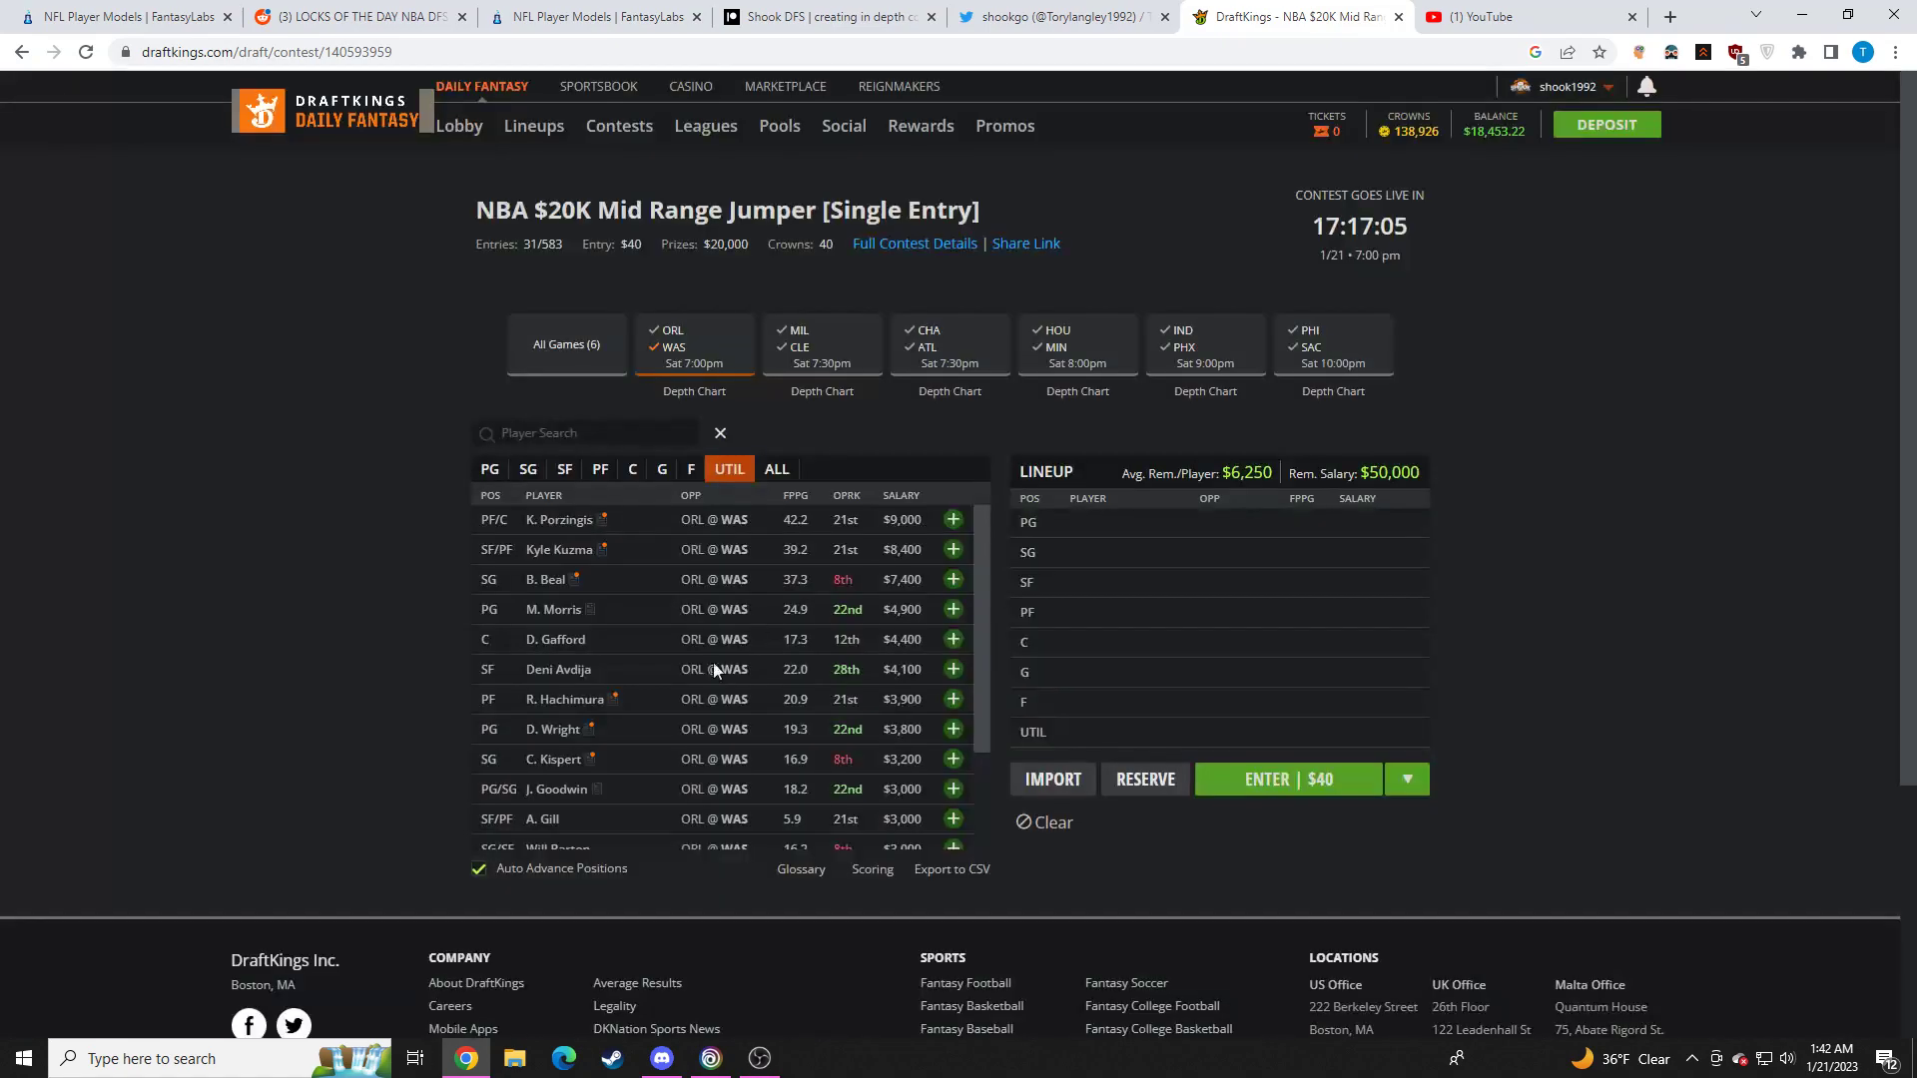
Filter the pool to MIL @ CLE and check G. Antetokounmpo's and Jrue Holiday's stat cards
click(820, 344)
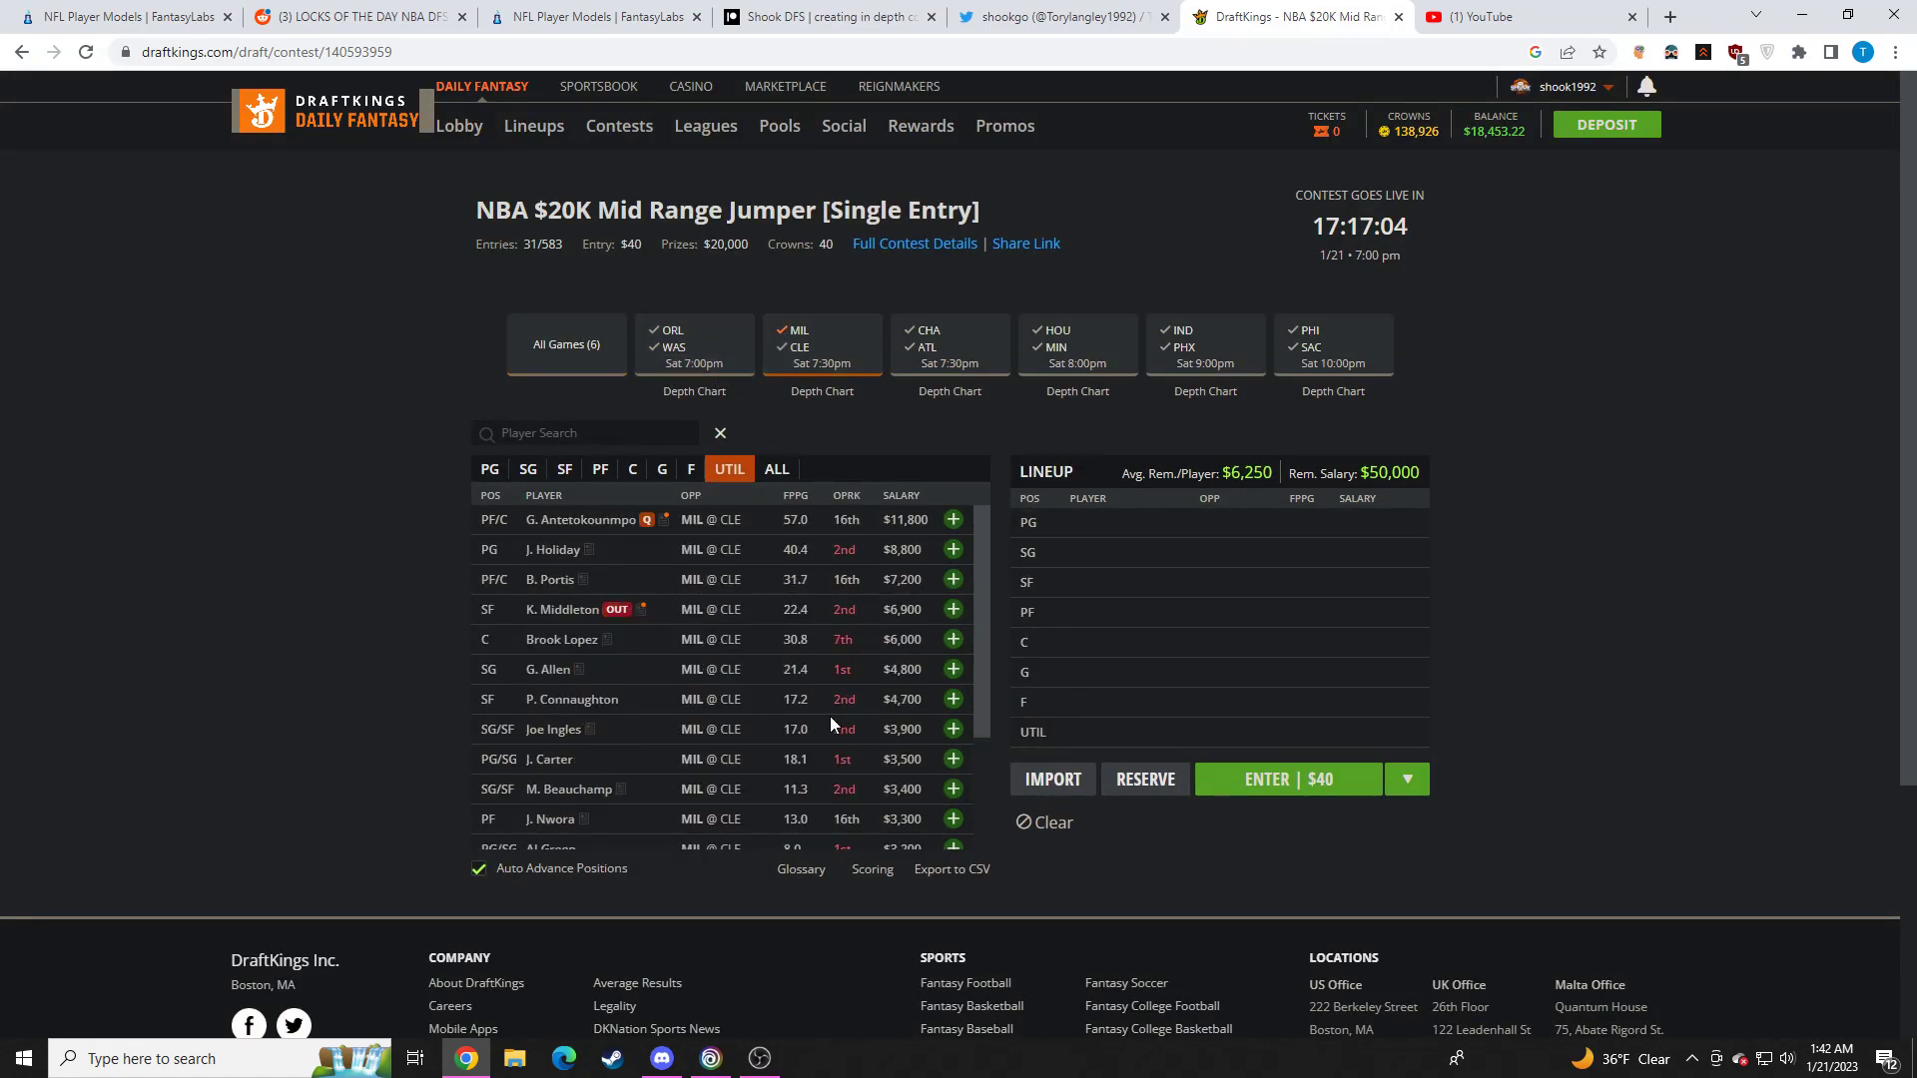
click(758, 1058)
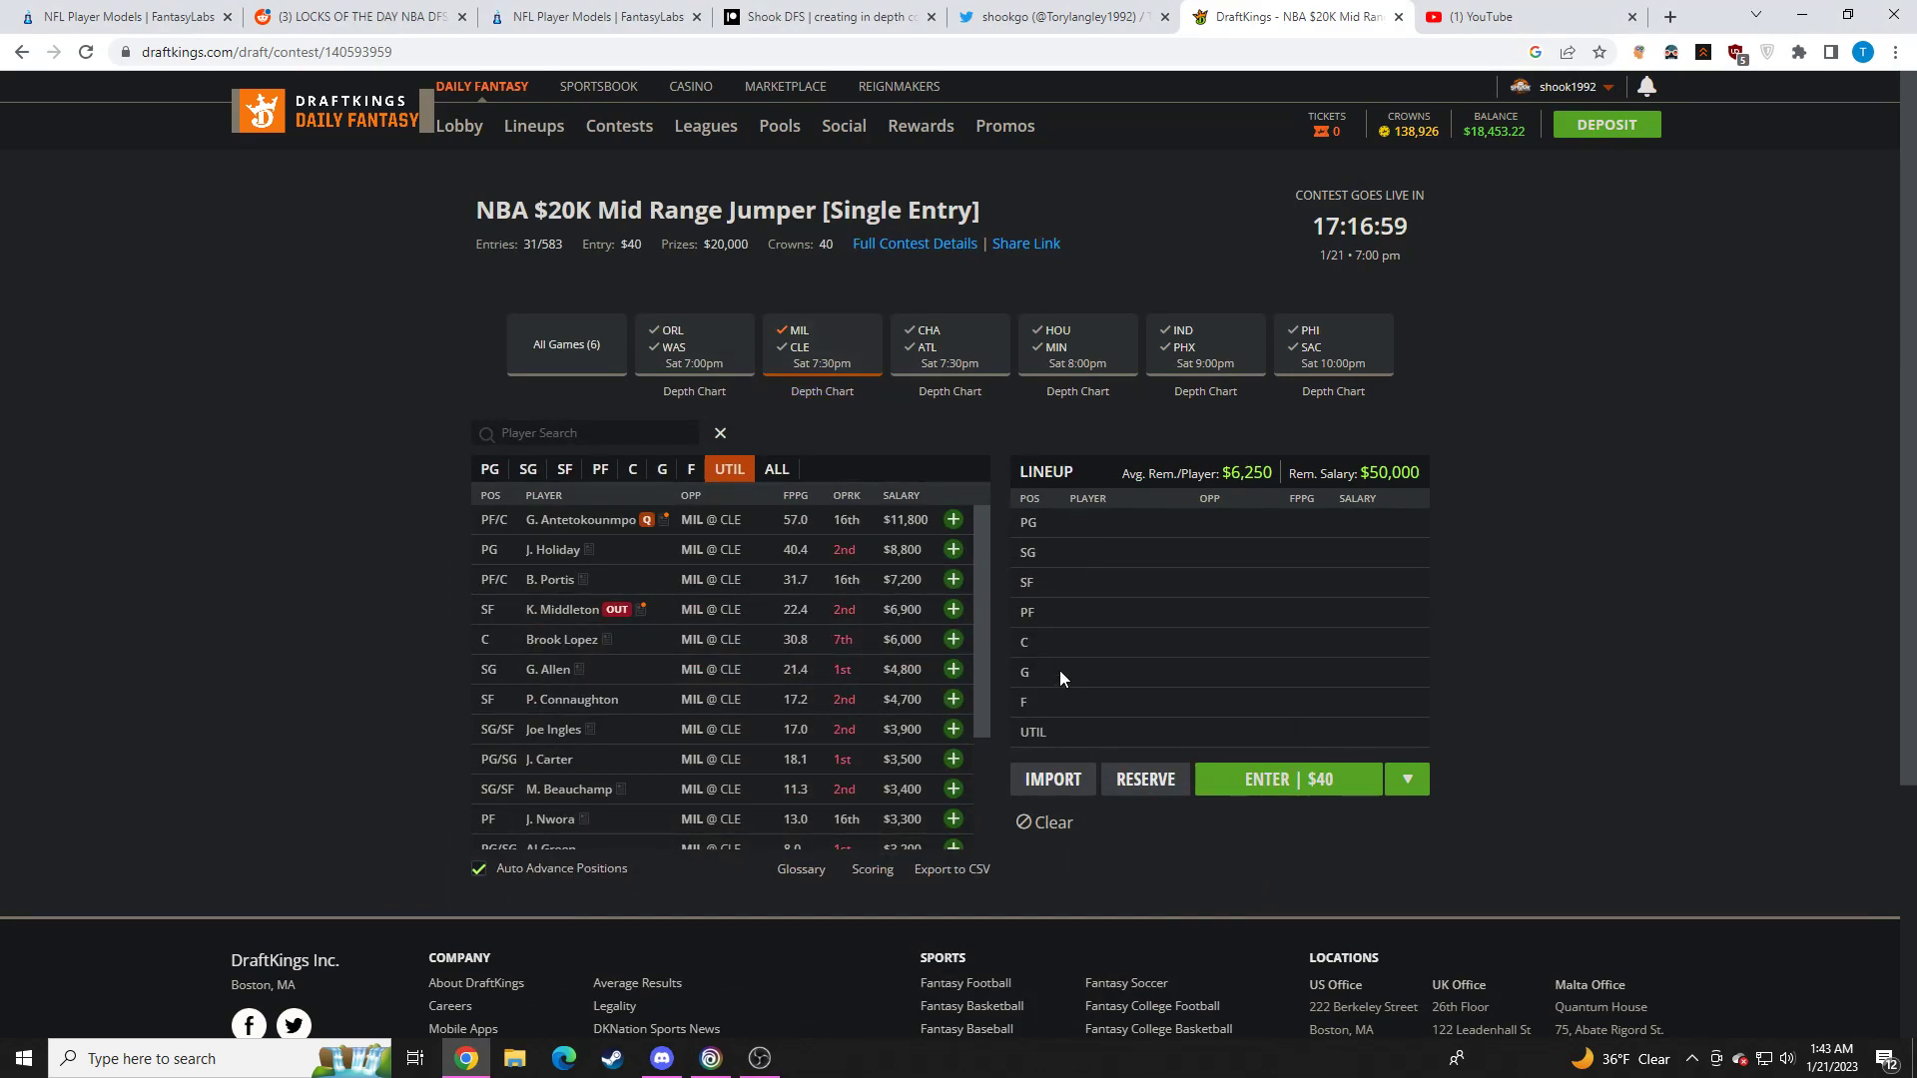
click(581, 520)
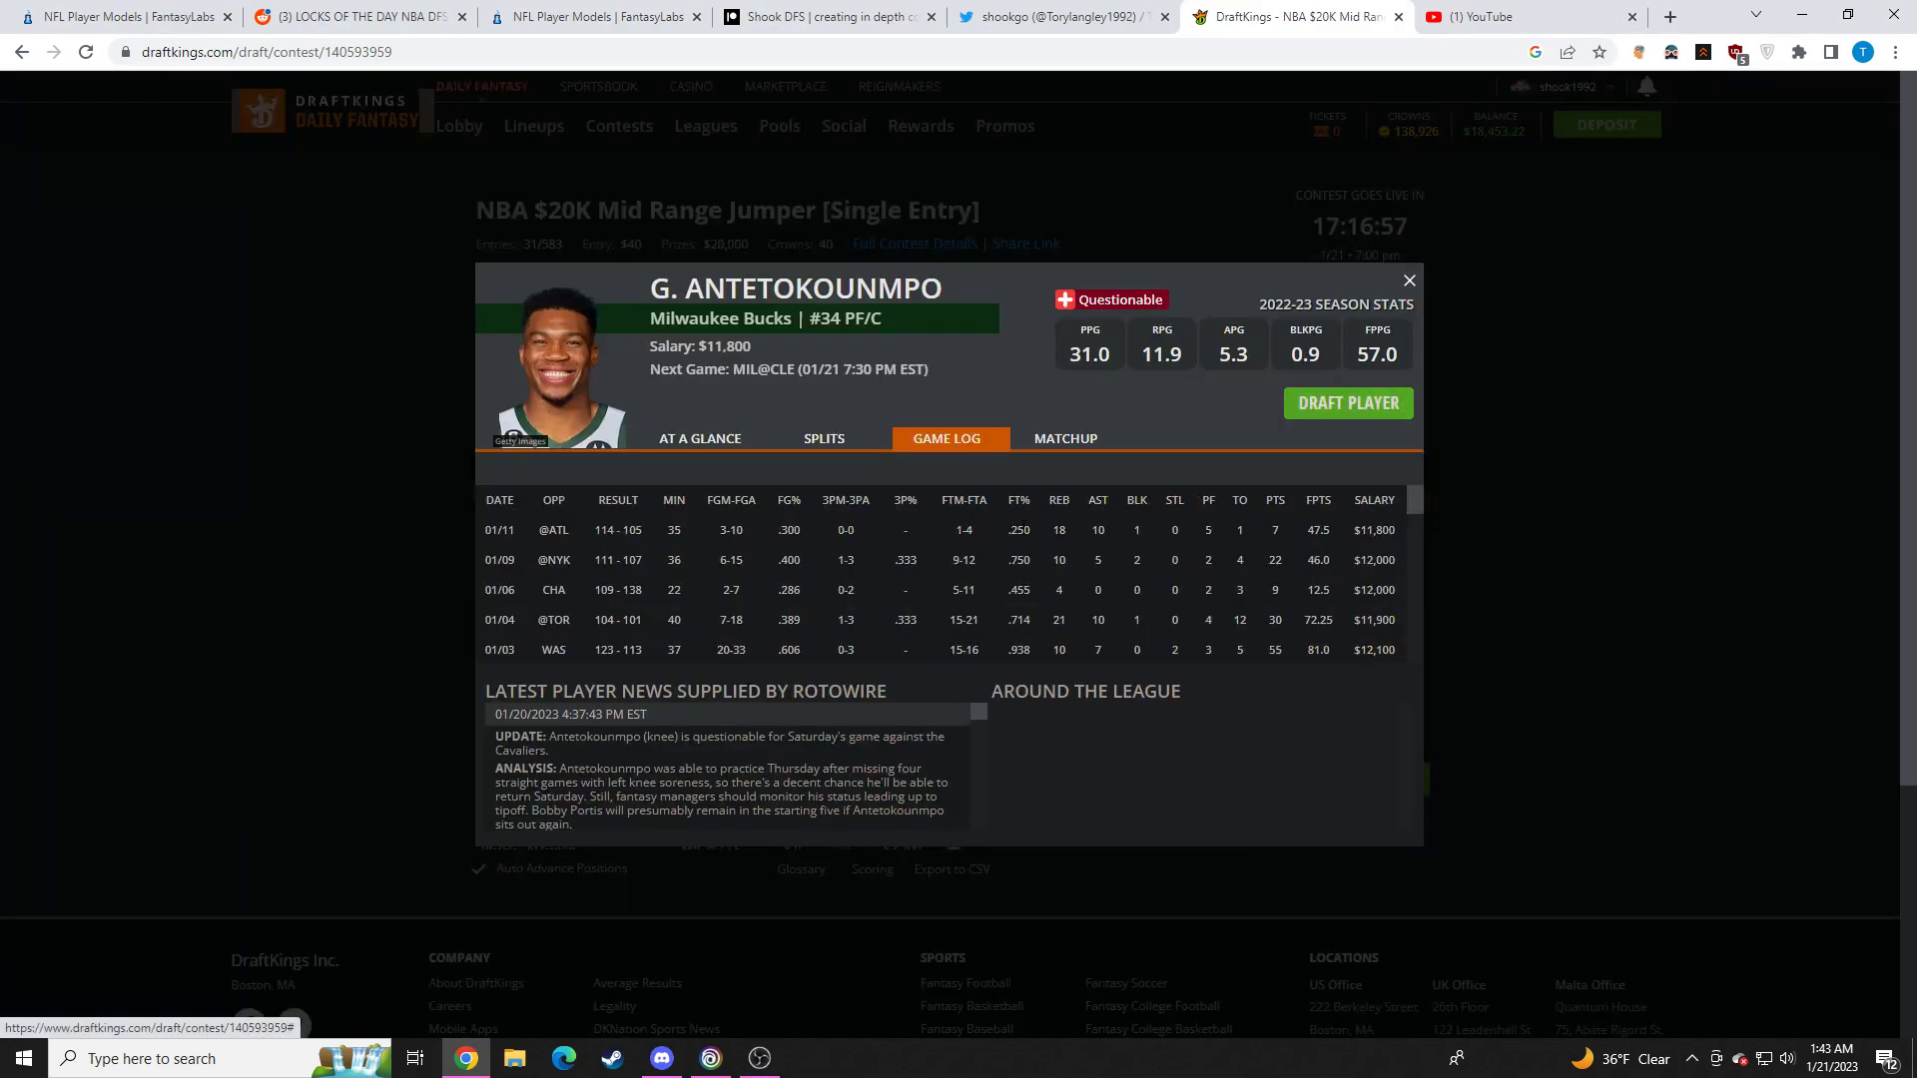
click(1408, 279)
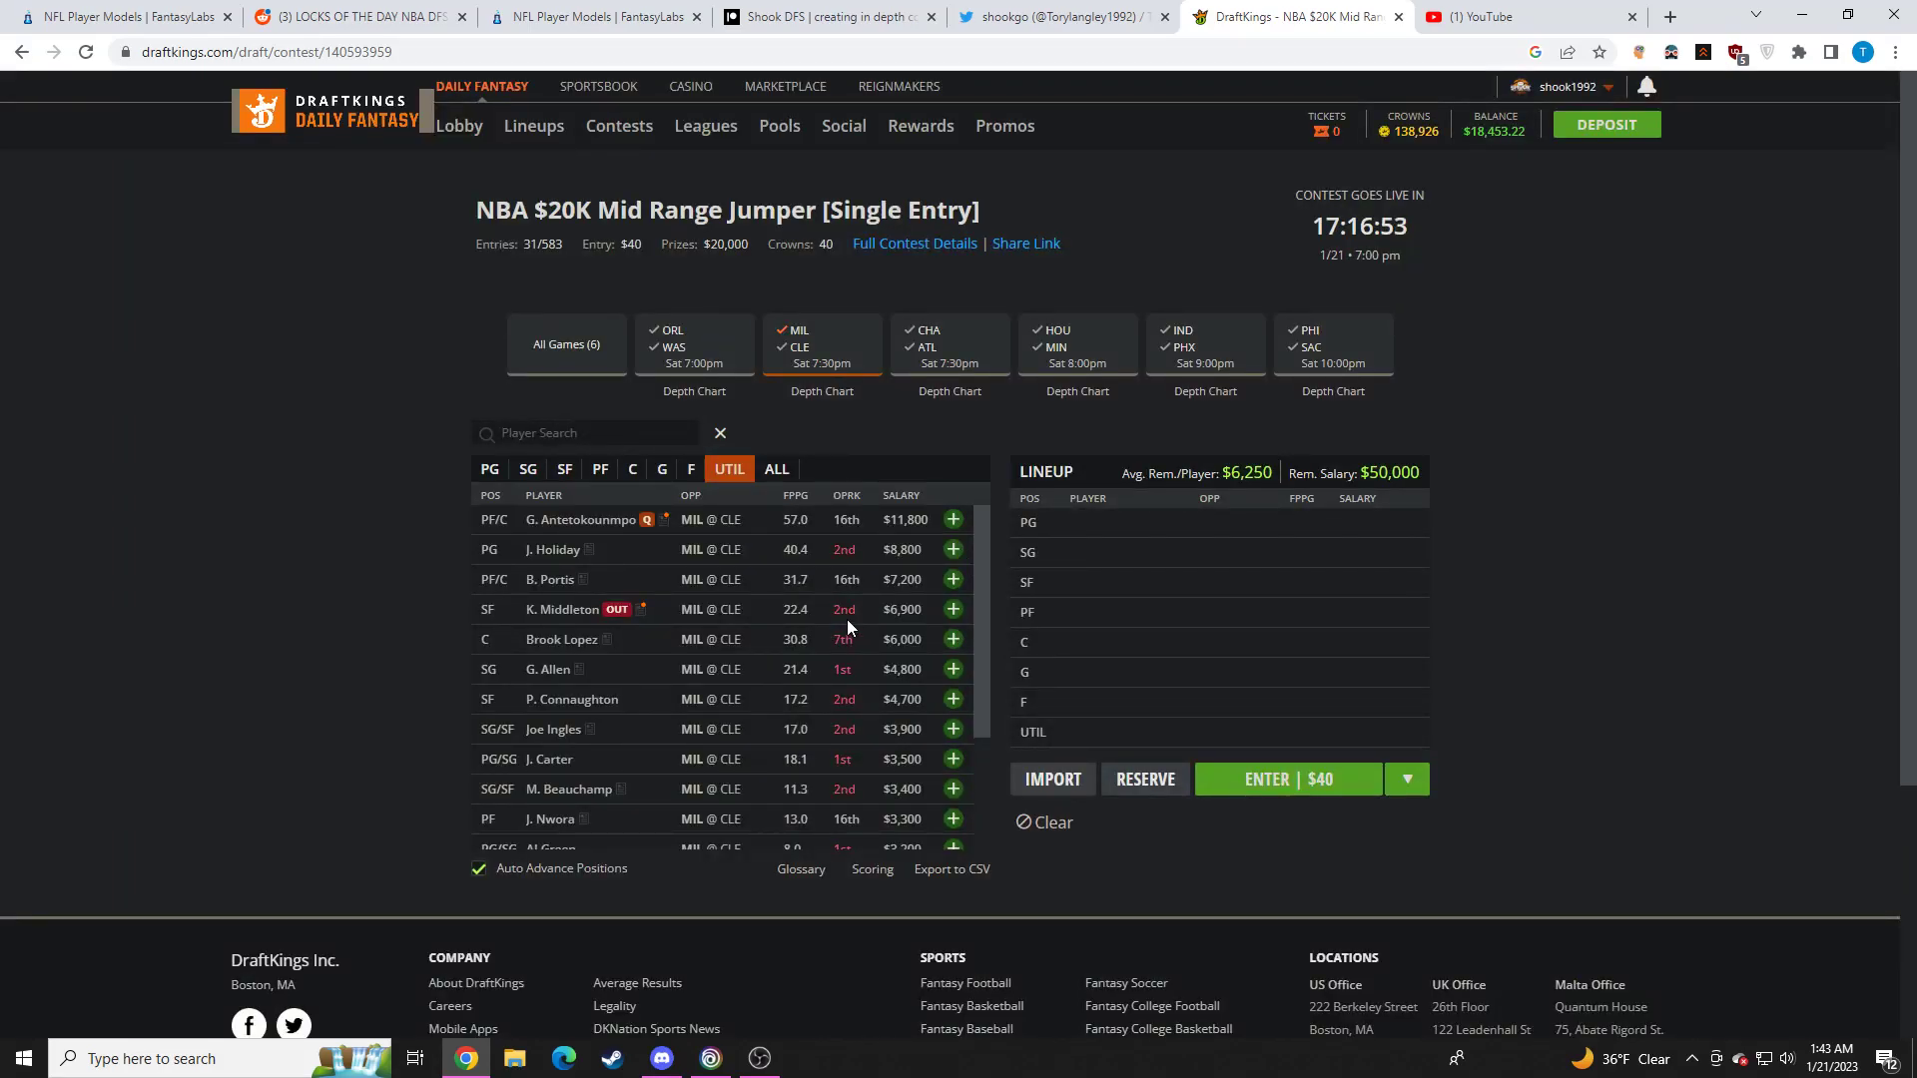
mouse_move(805, 645)
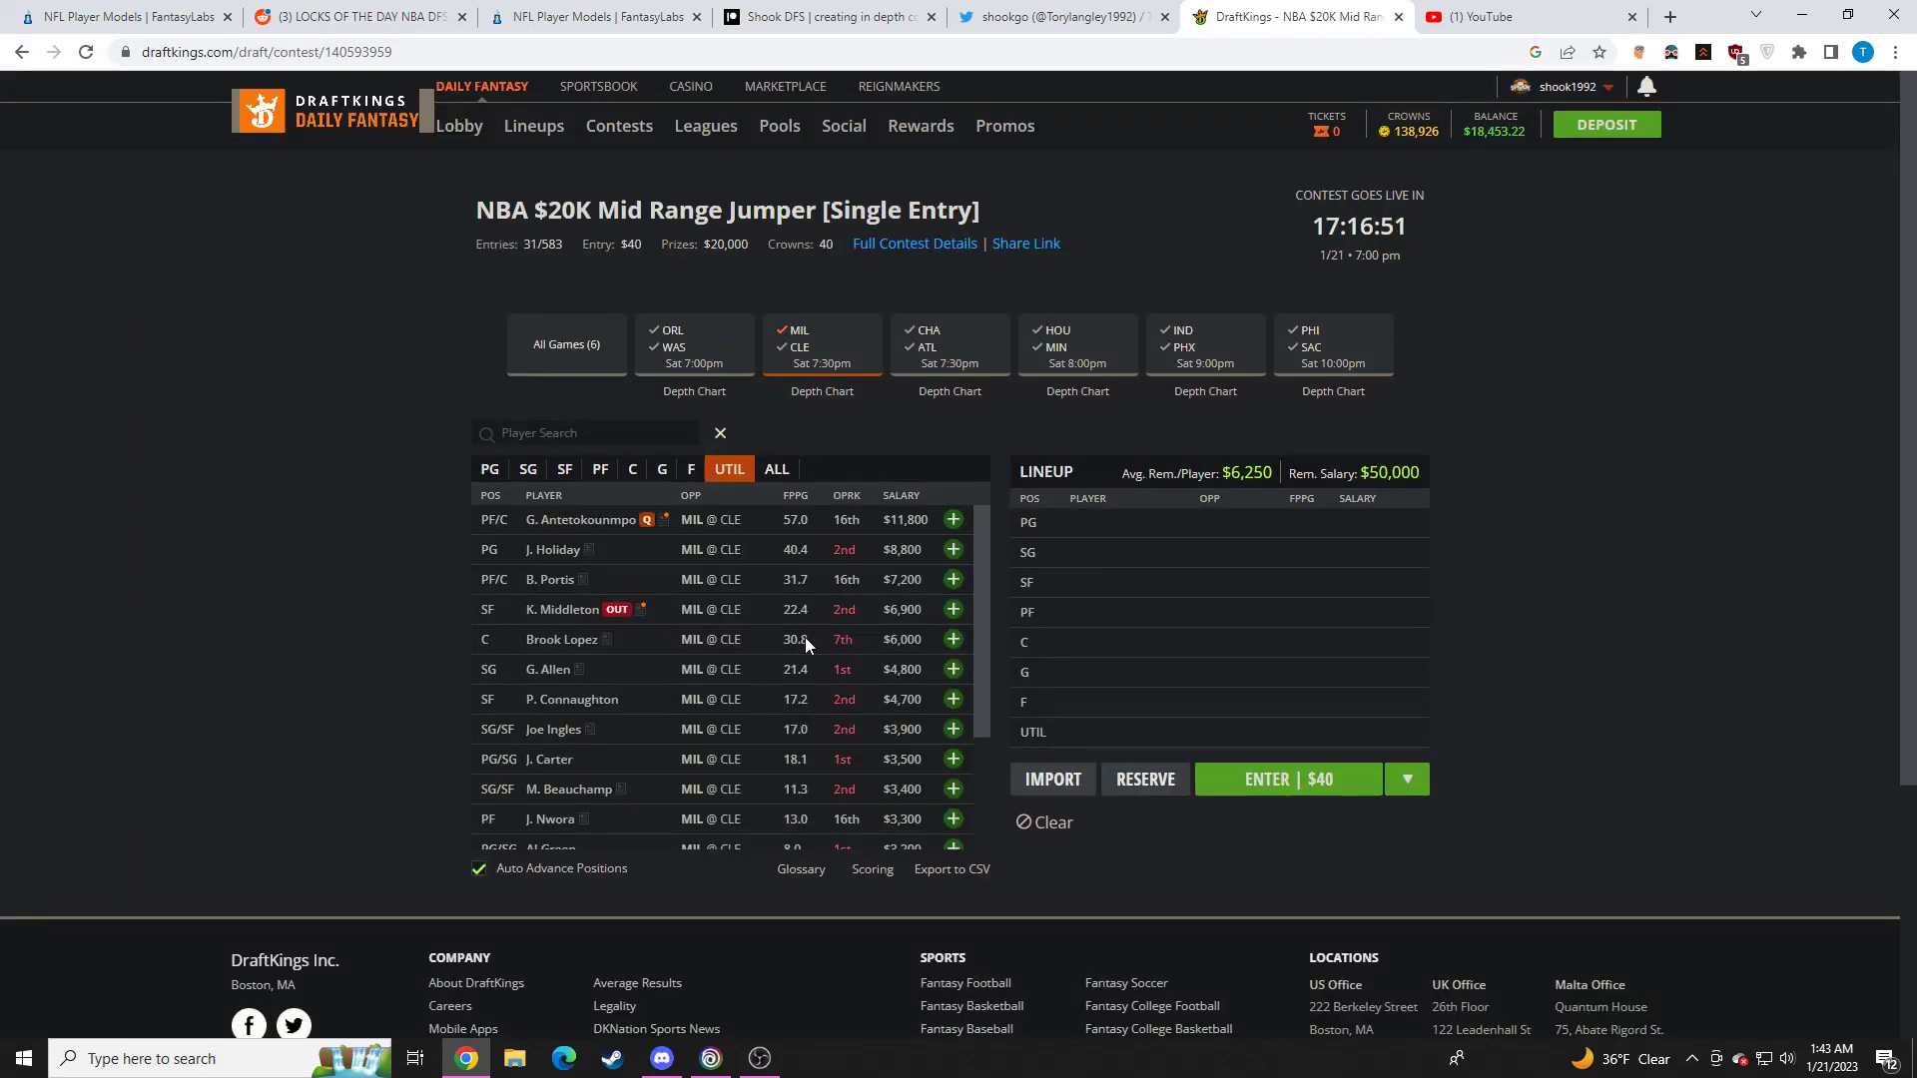
mouse_move(787, 607)
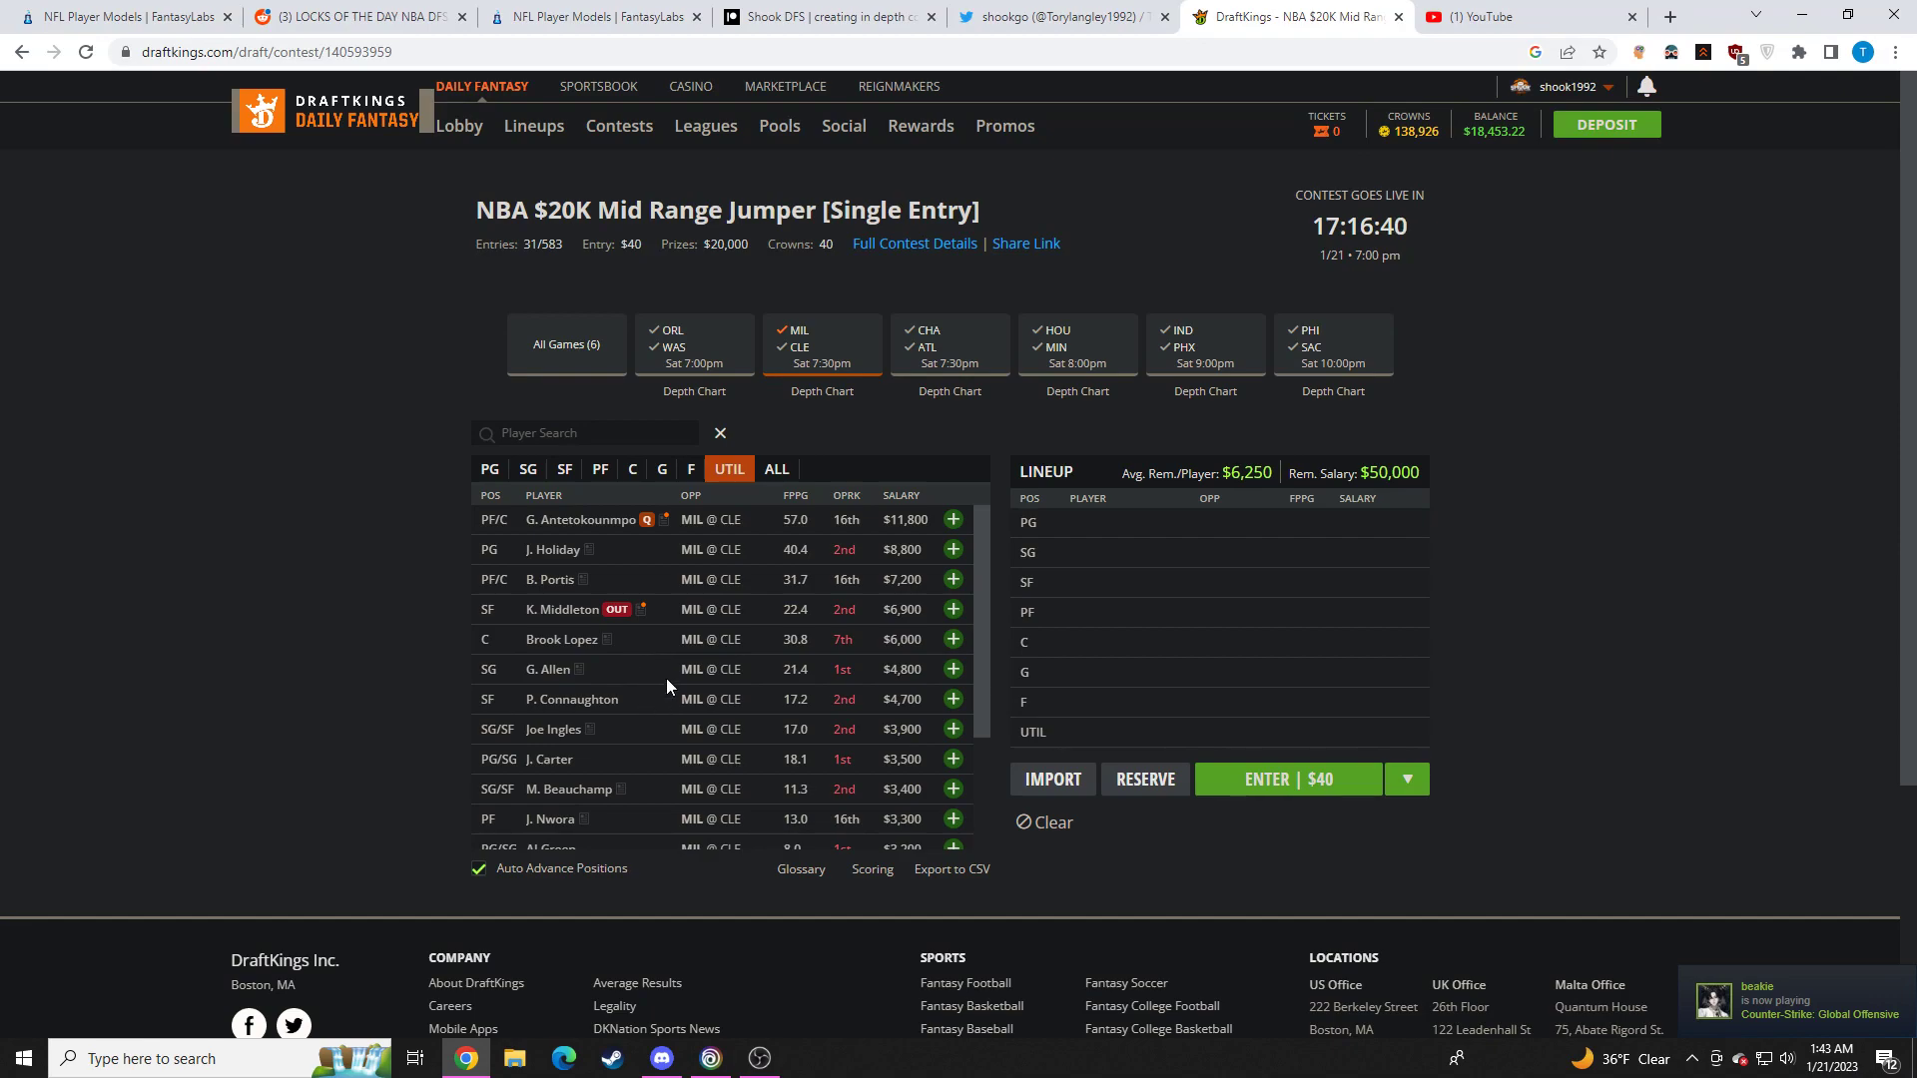
mouse_move(671, 733)
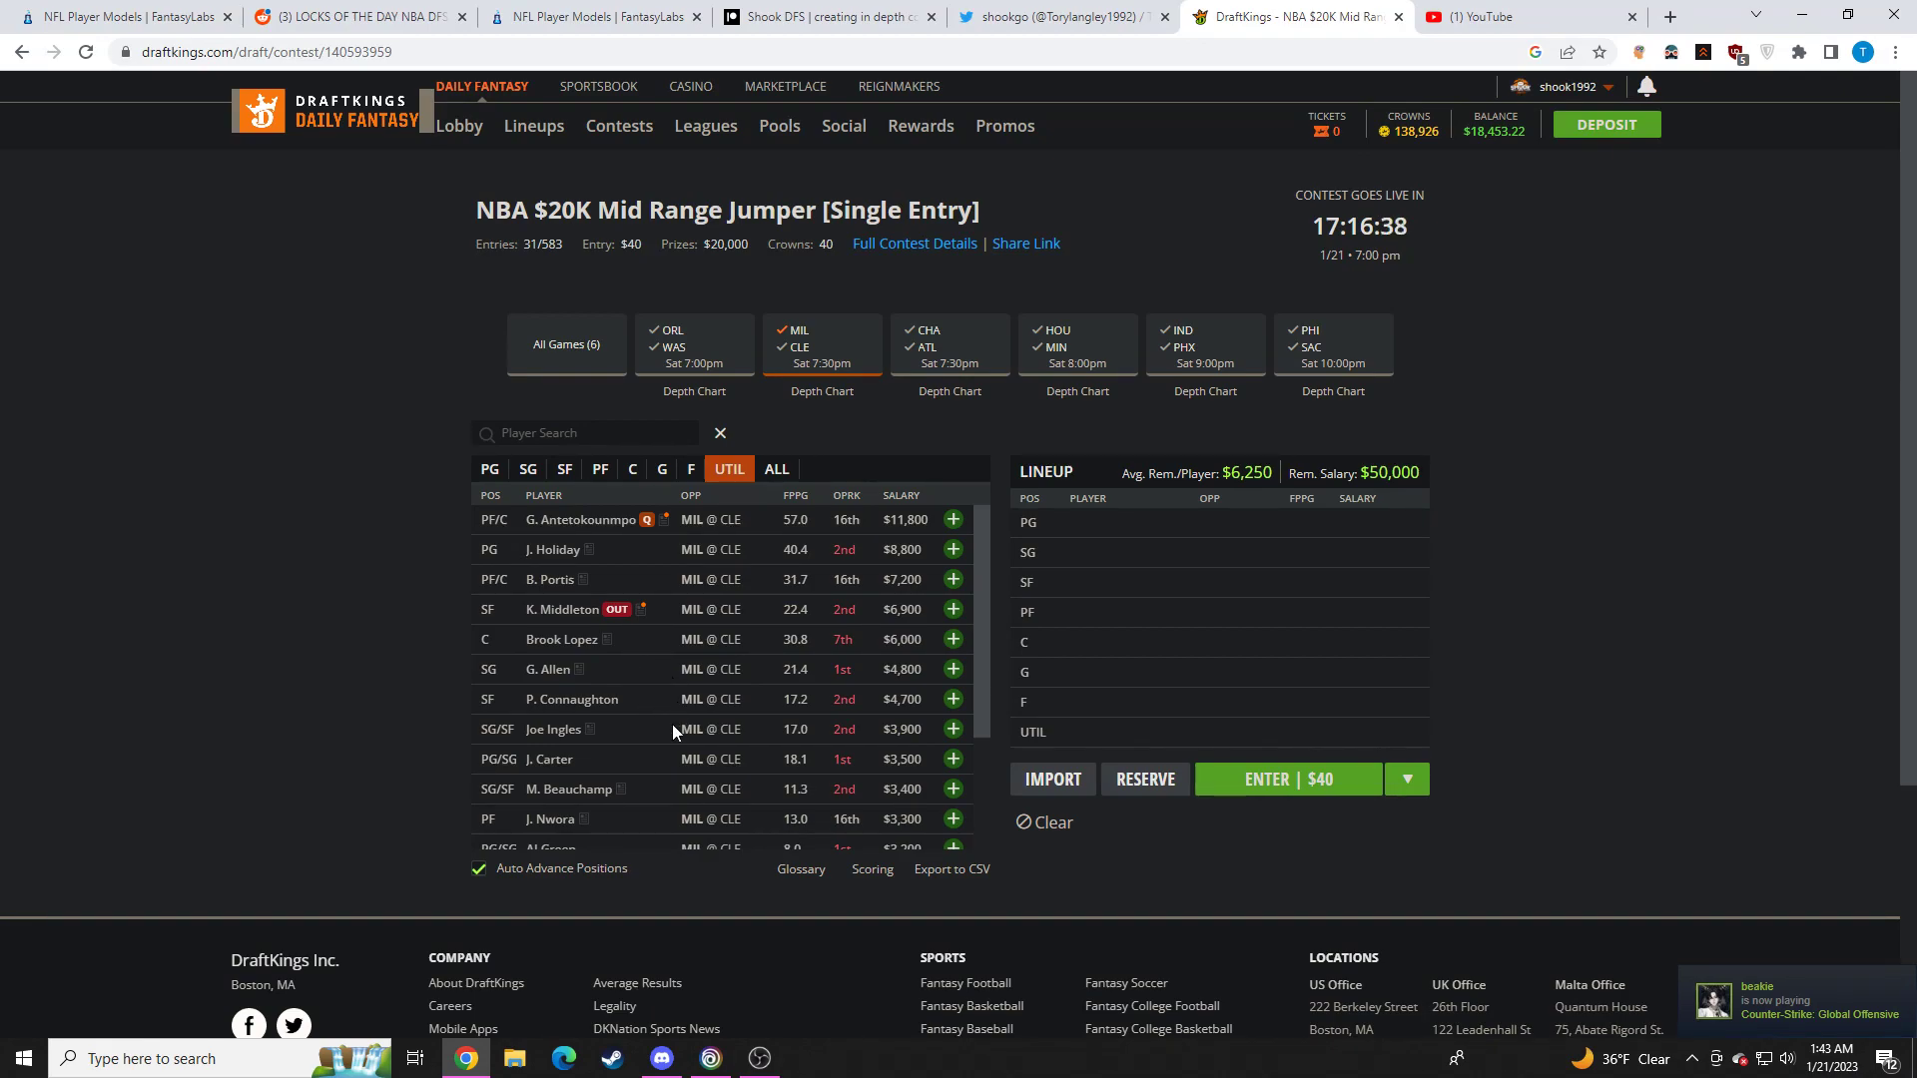
mouse_move(689, 683)
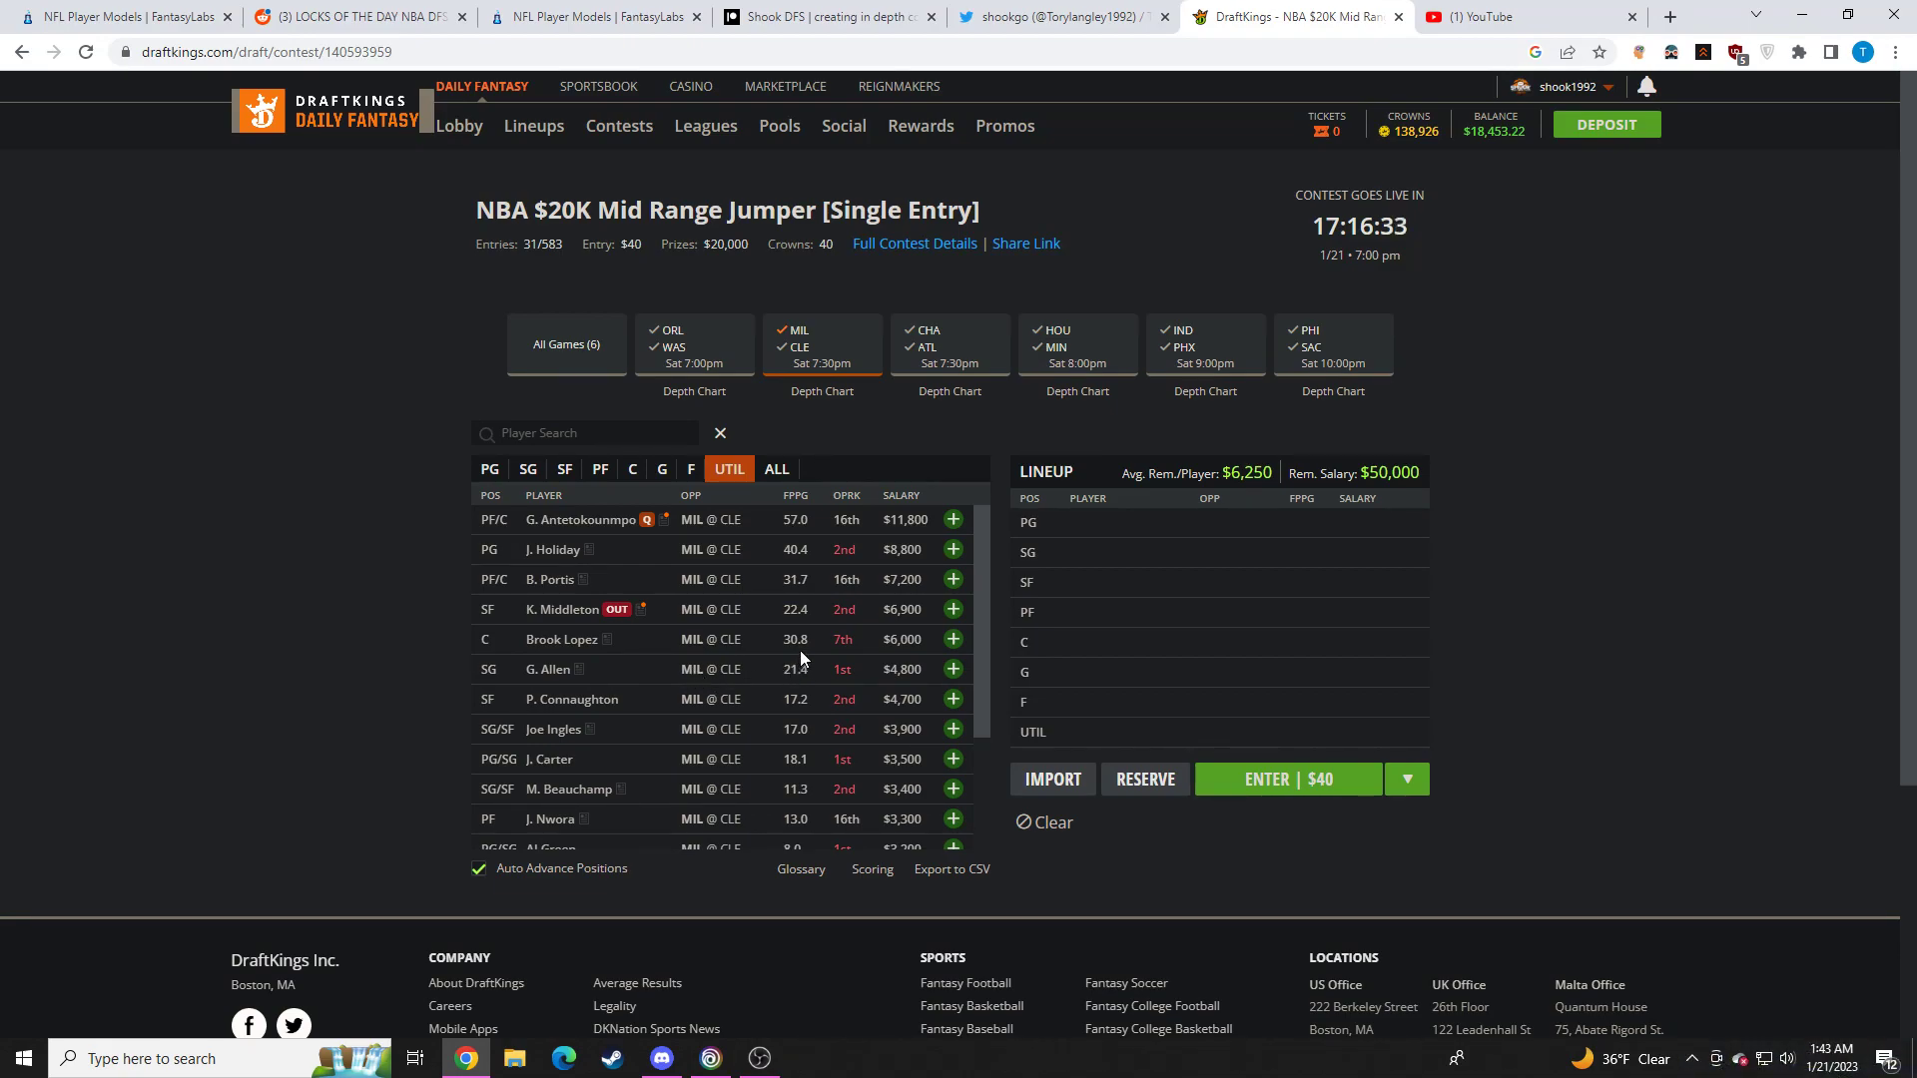
mouse_move(557, 569)
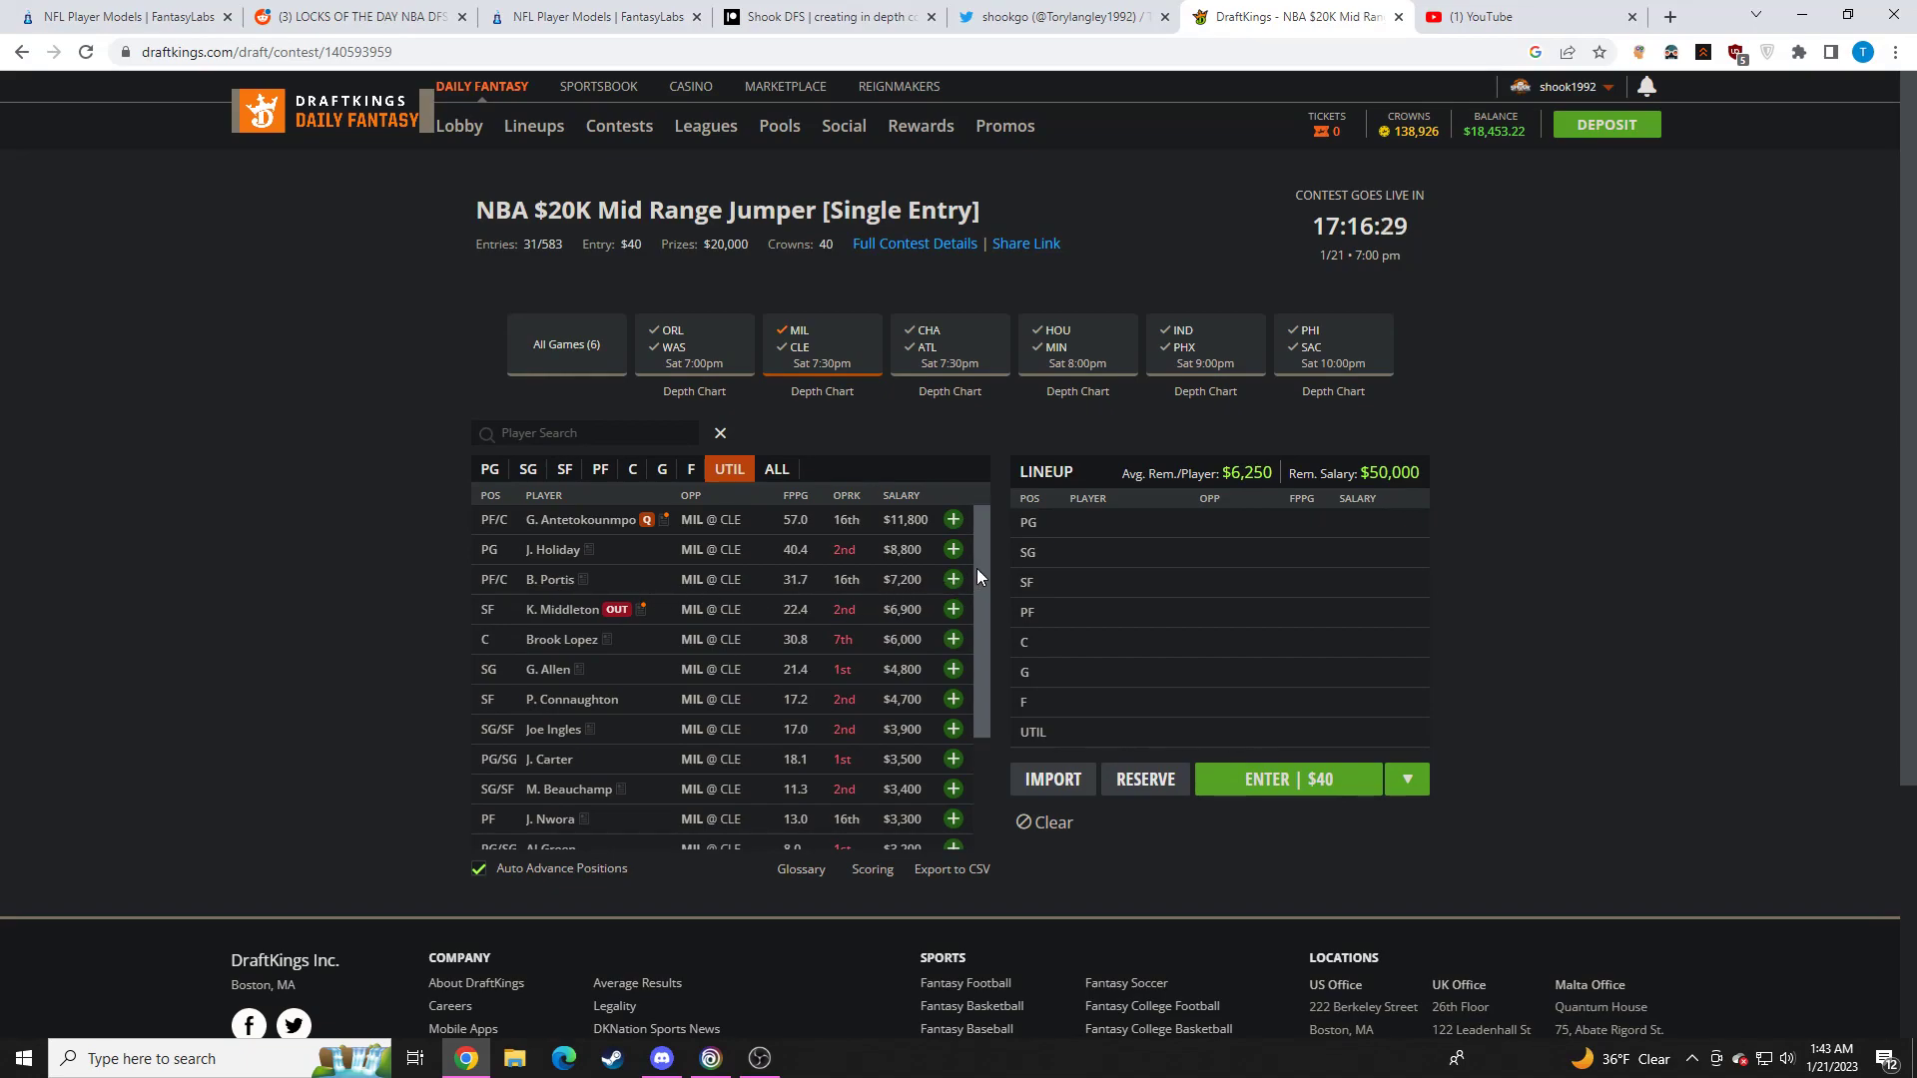
mouse_move(658, 637)
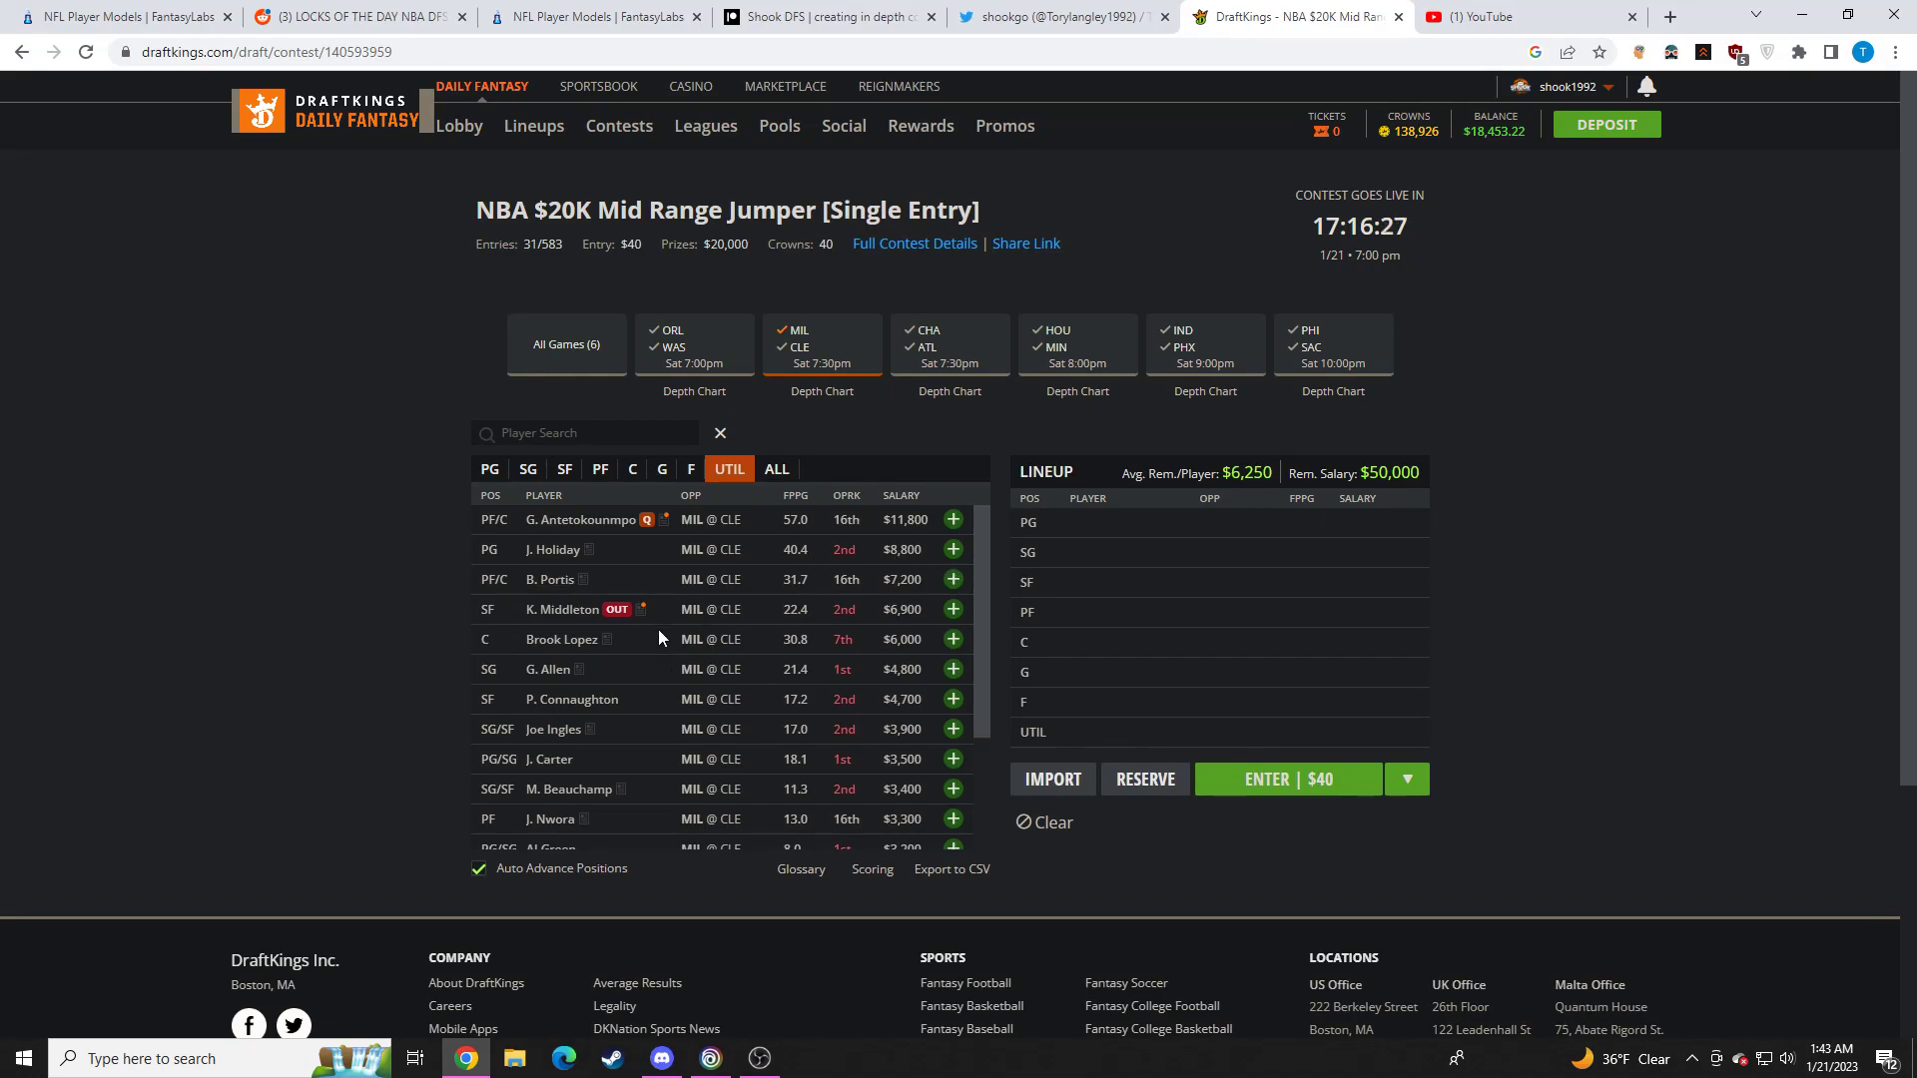
click(554, 549)
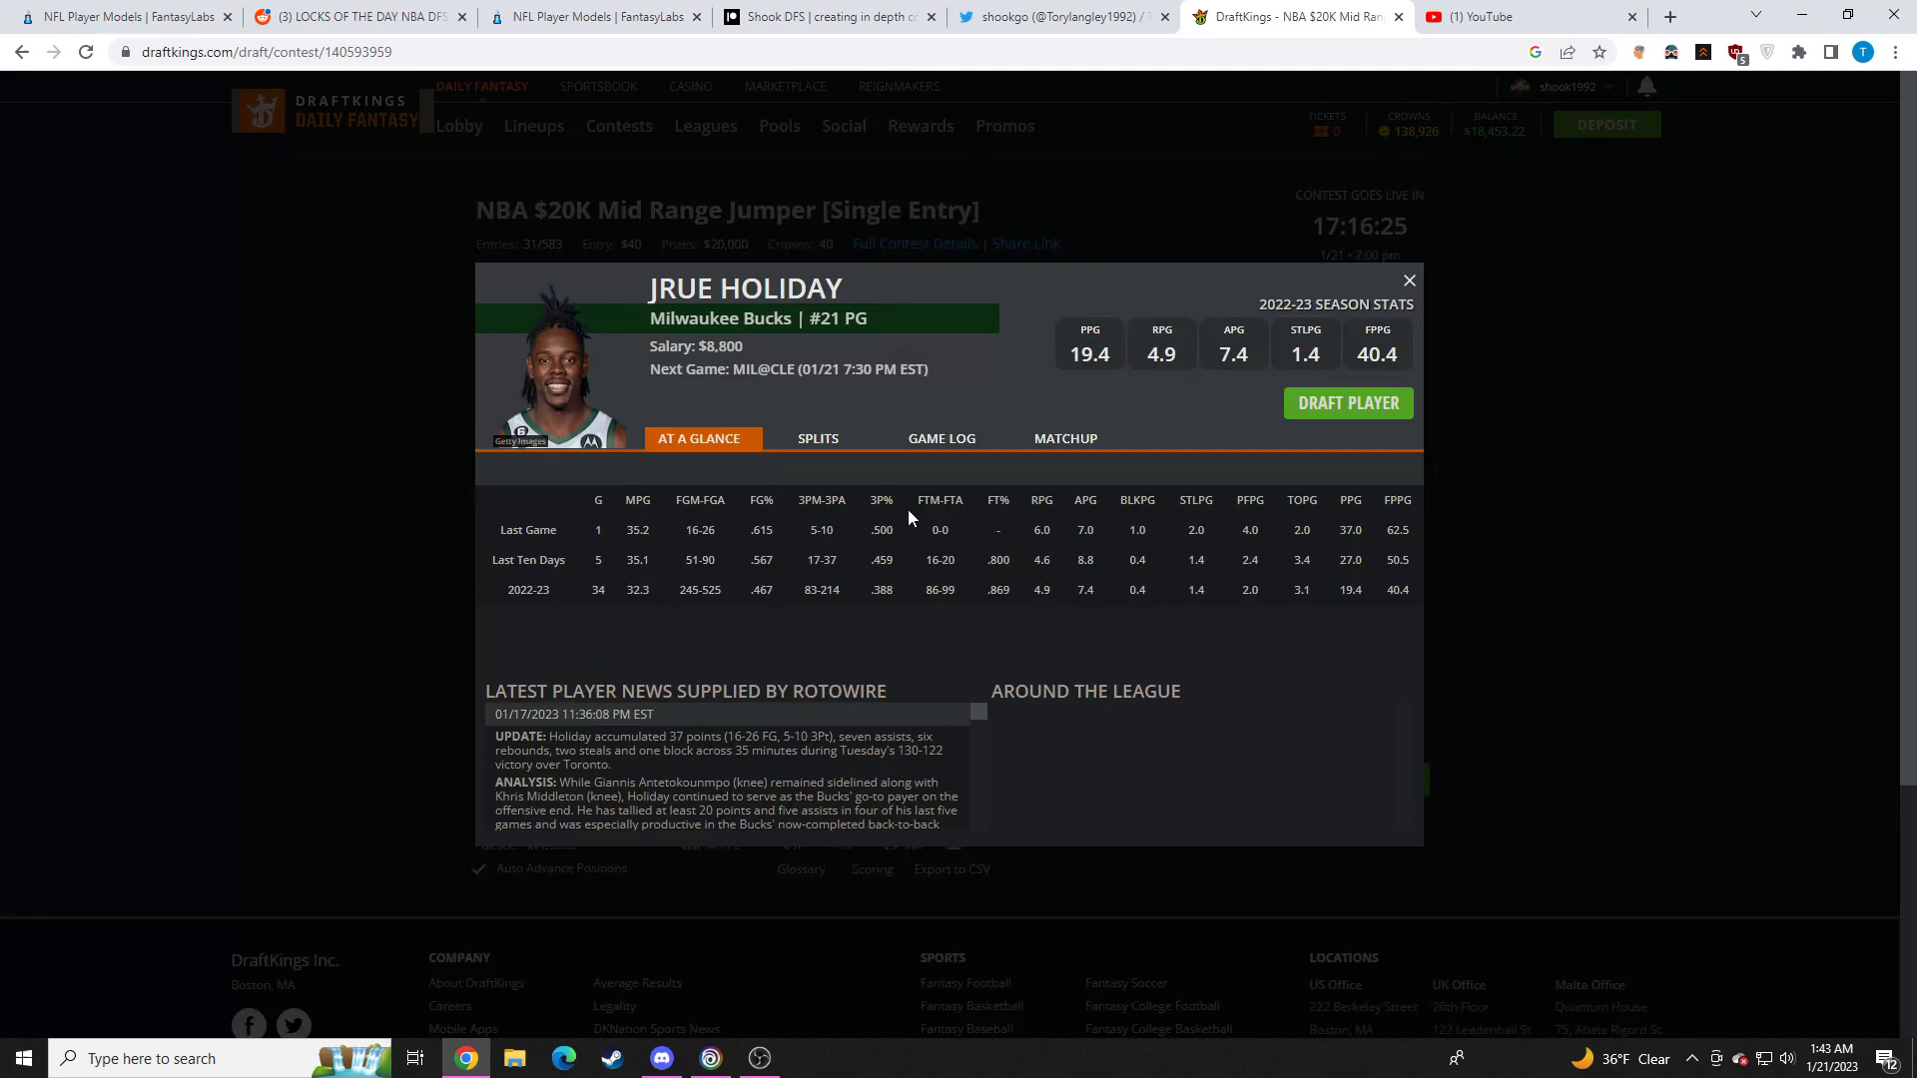
click(1407, 280)
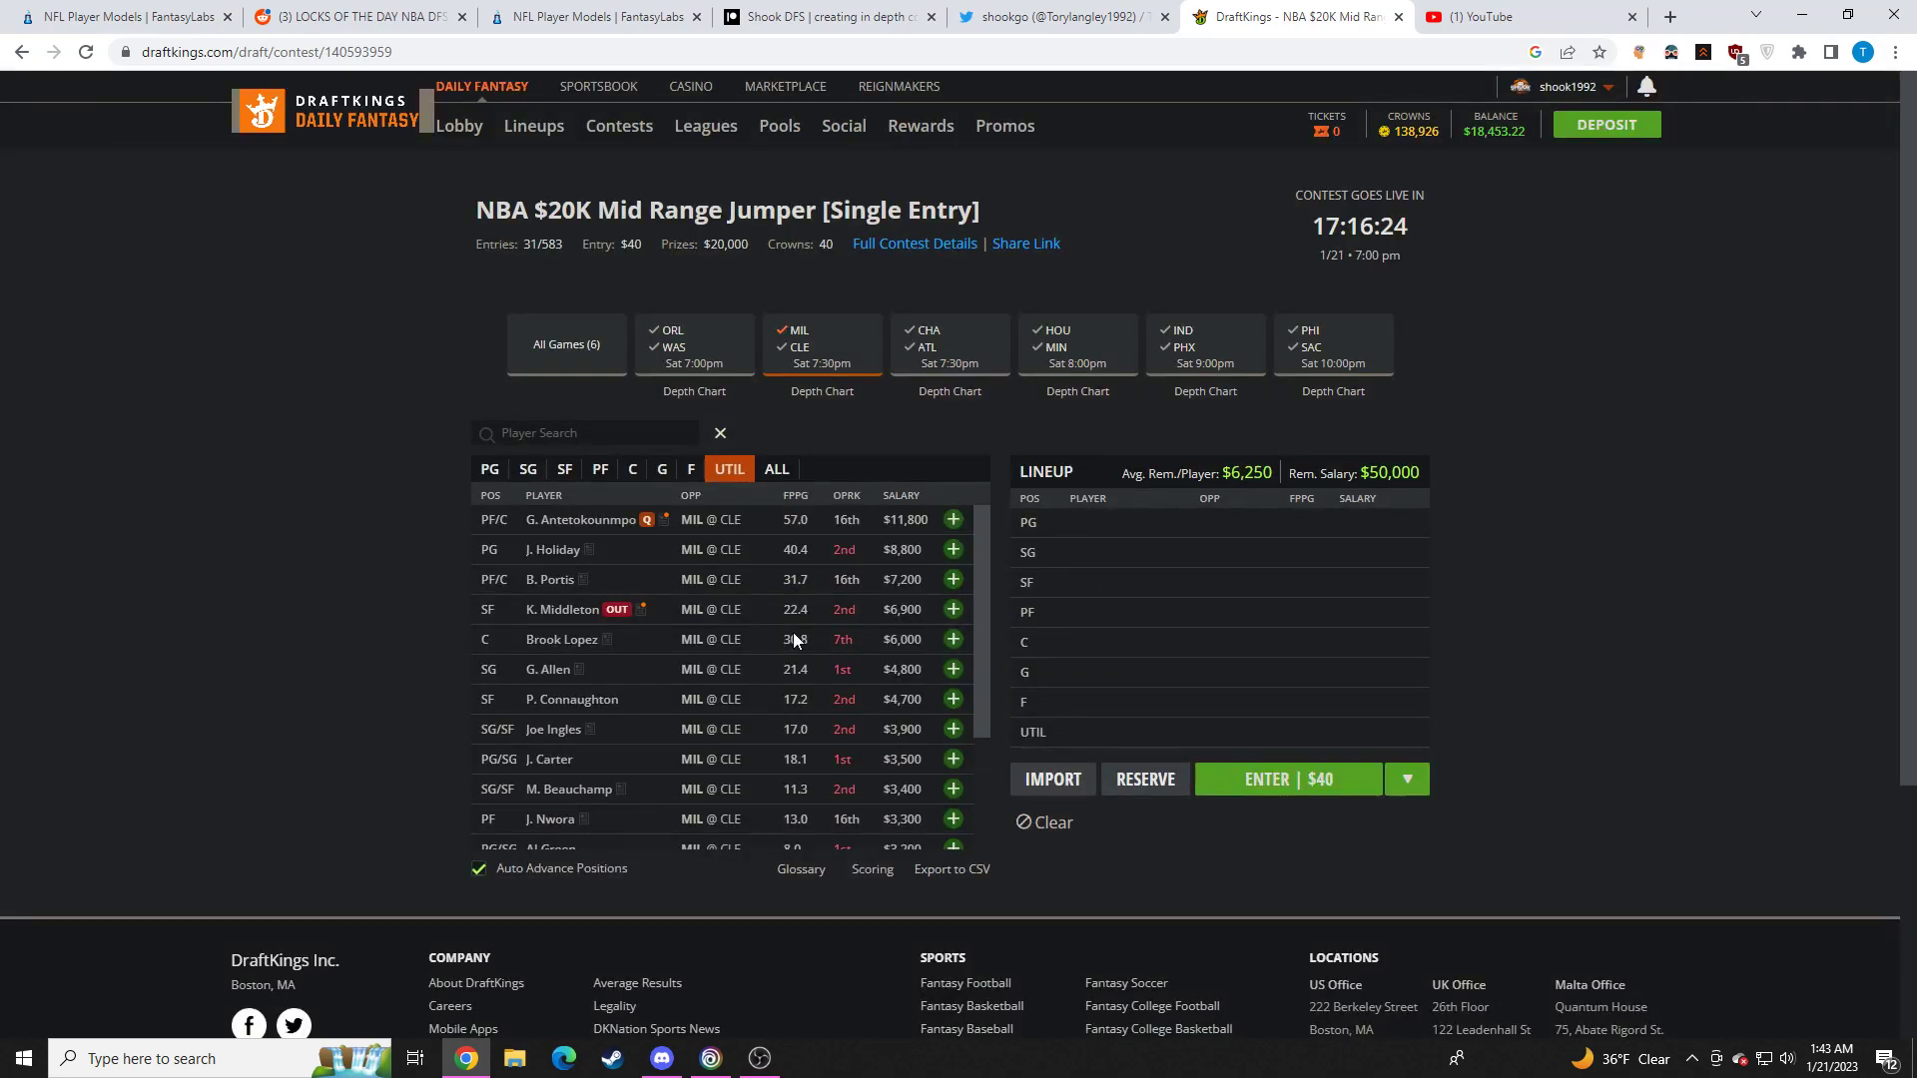
mouse_move(835, 587)
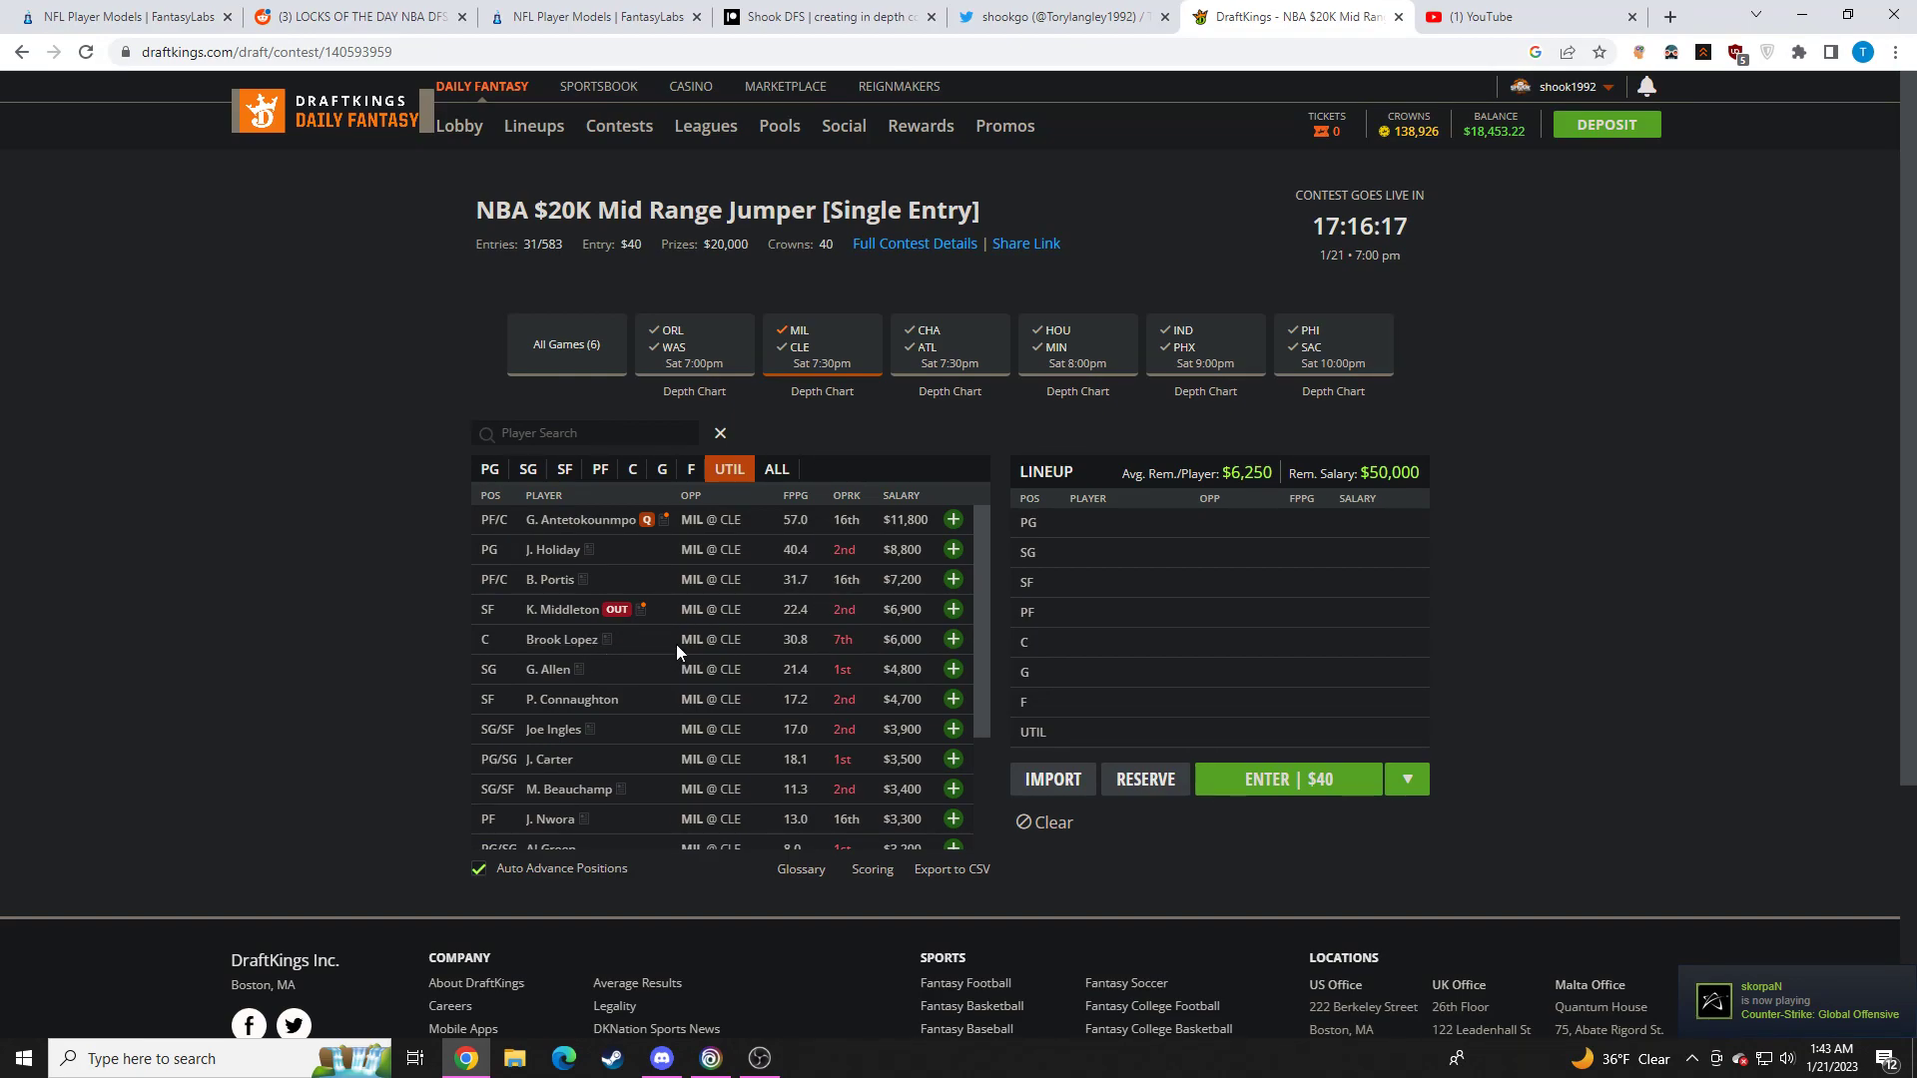
Review Grayson Allen's stat card and Joe Ingles's game-by-game log, then scroll down to the Cleveland players
click(554, 669)
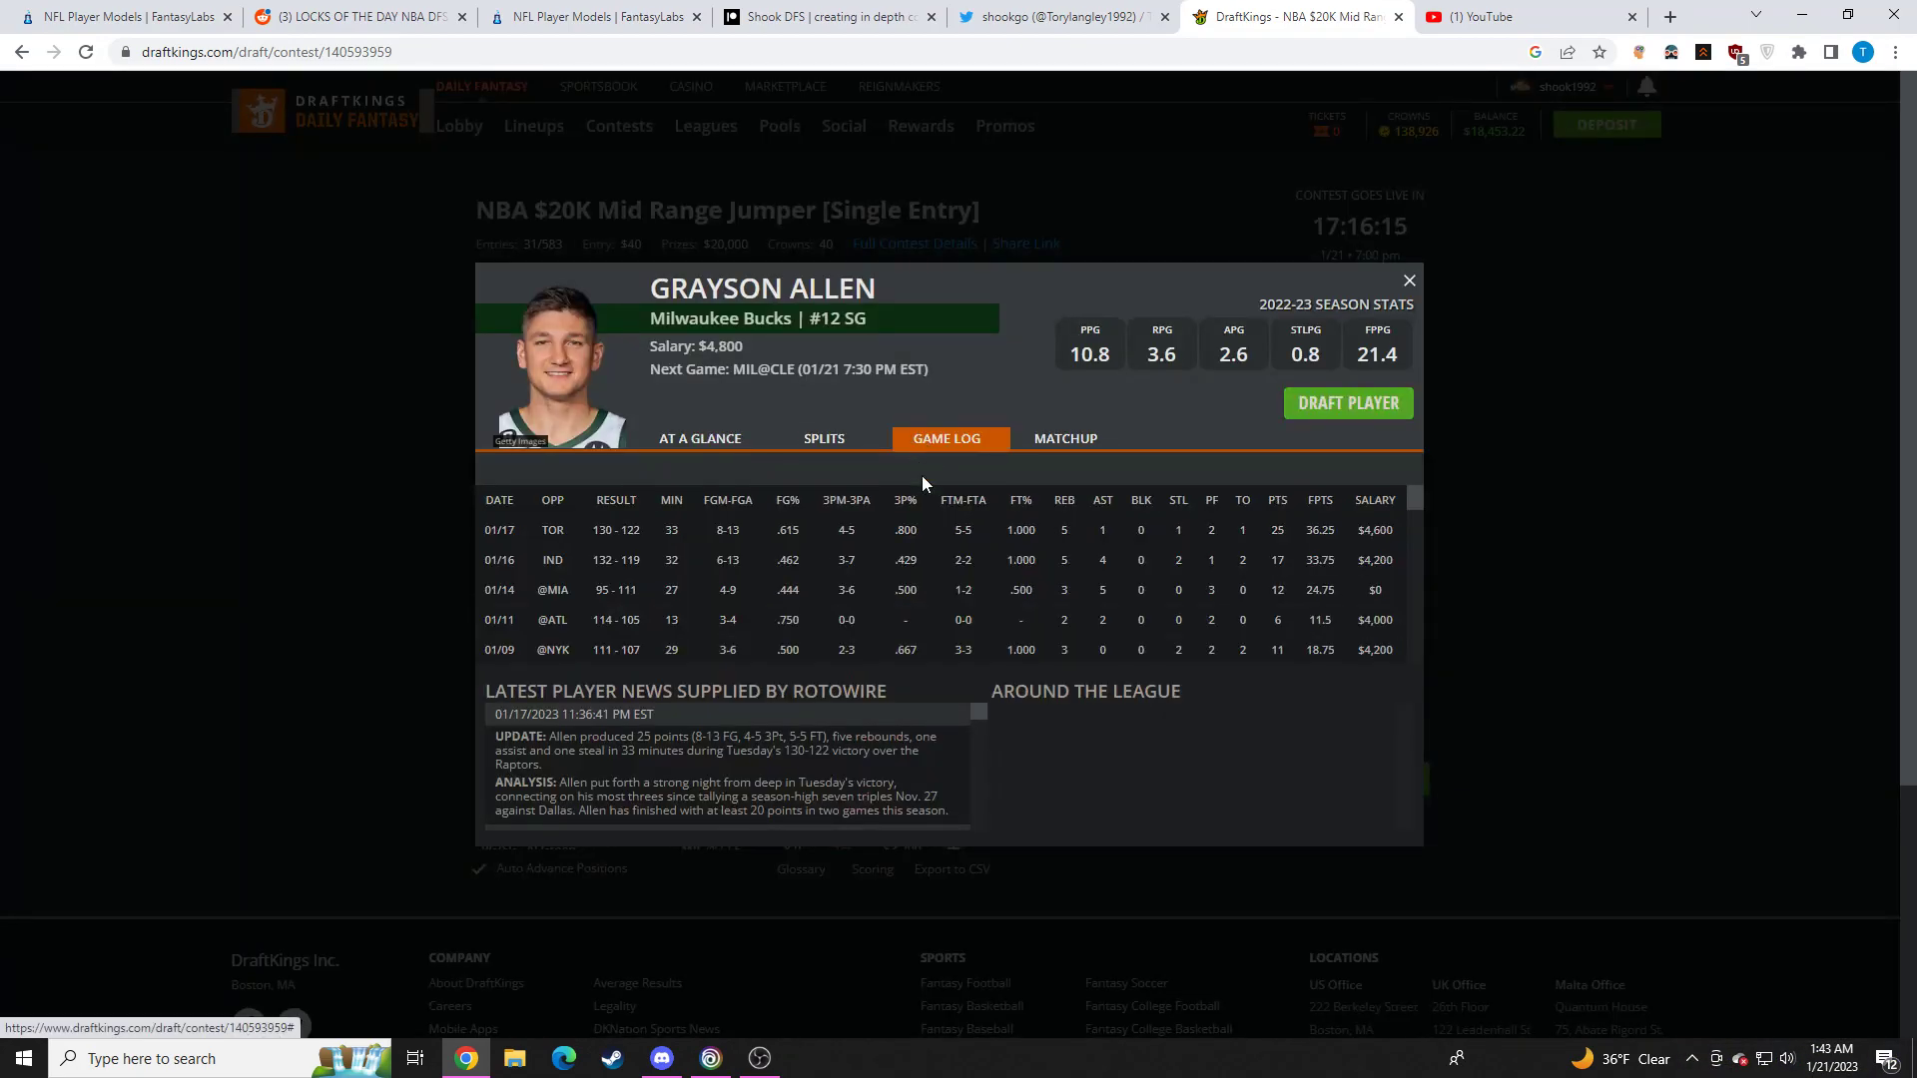
mouse_move(1330, 583)
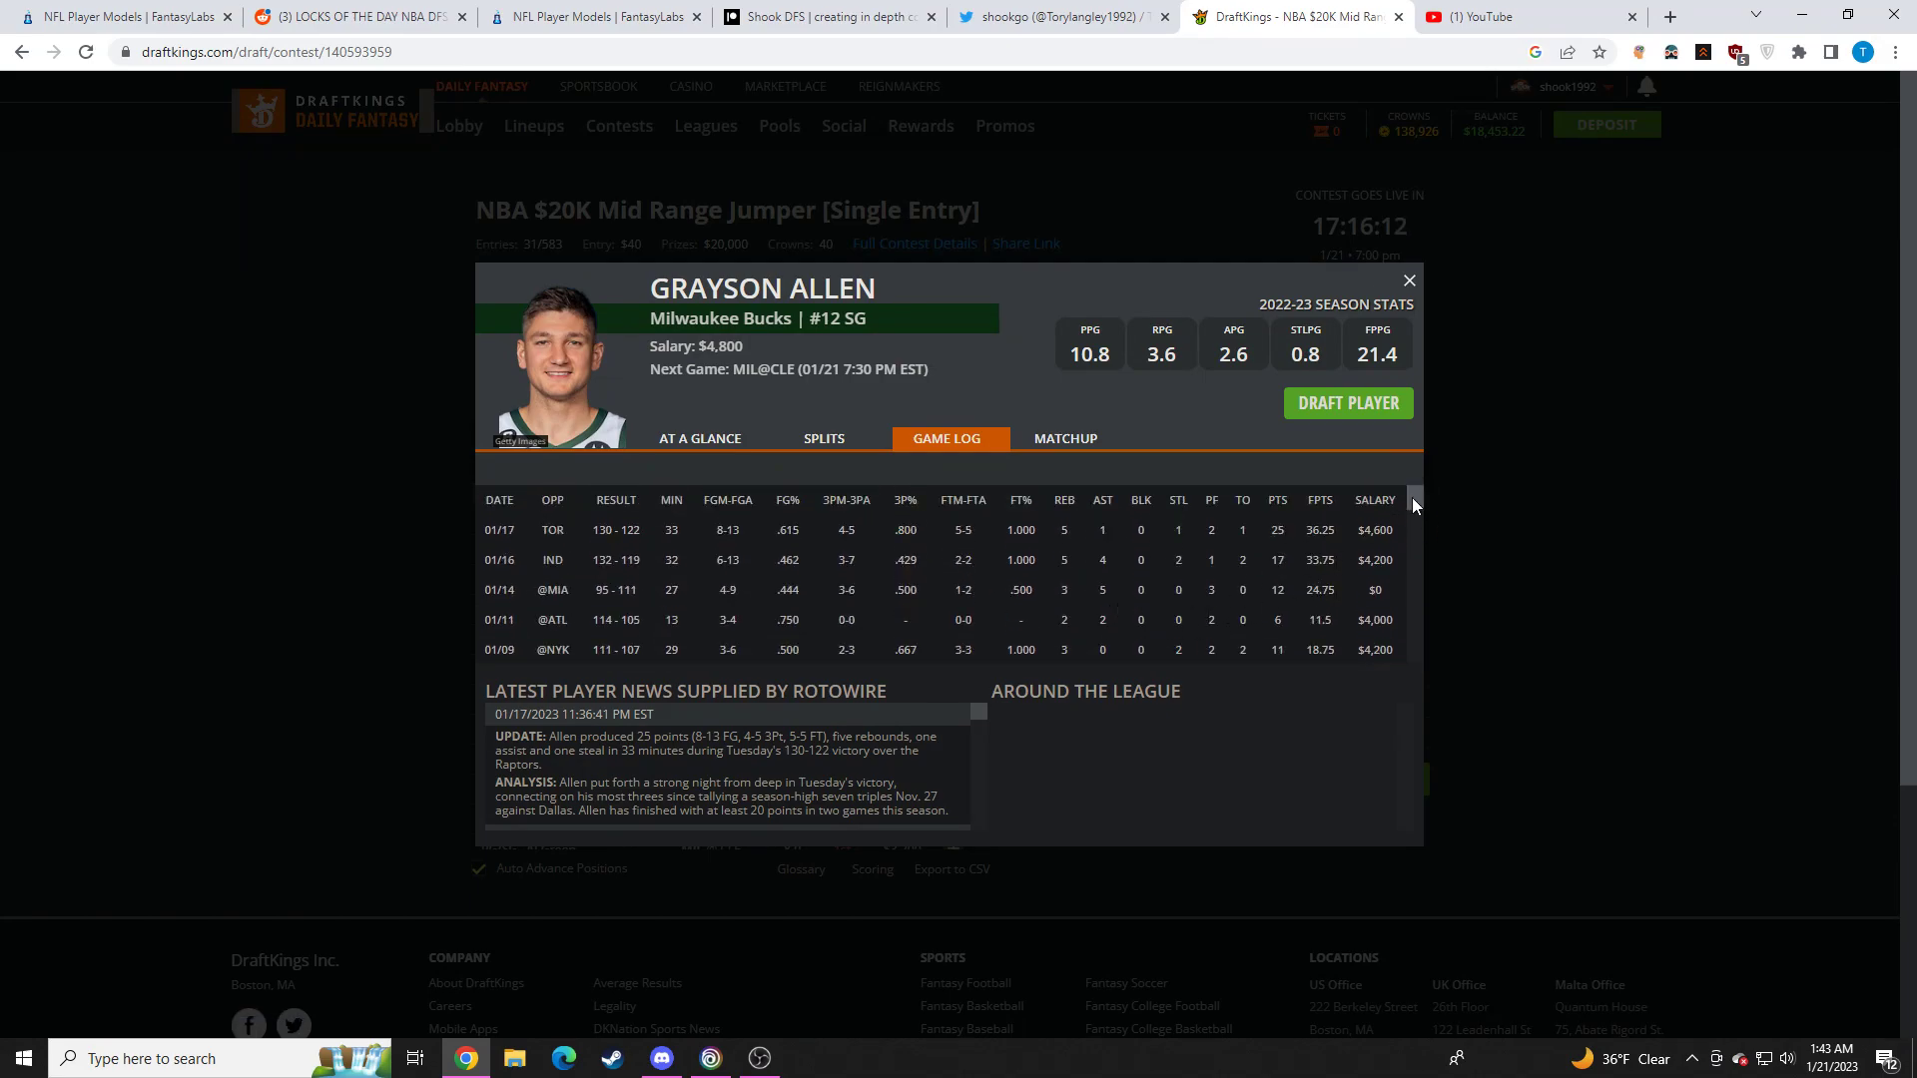
click(1407, 279)
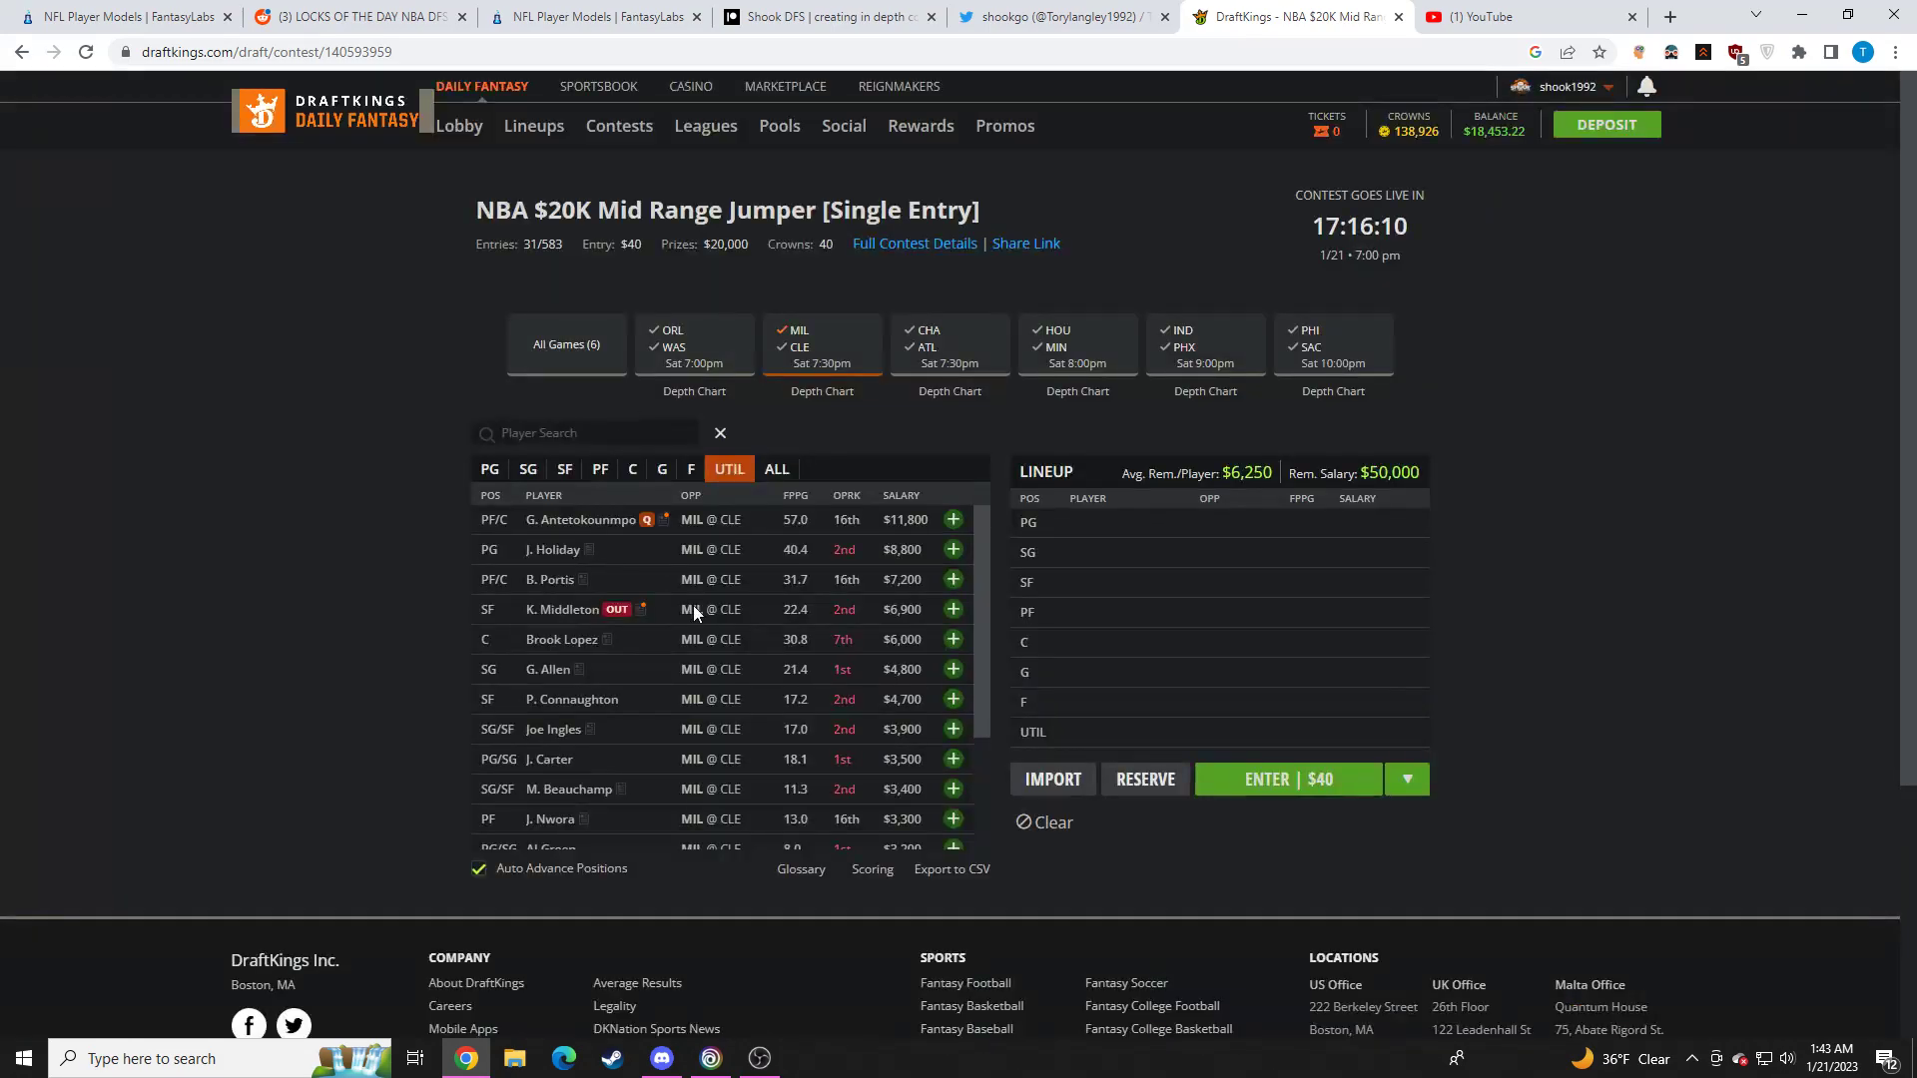
click(551, 728)
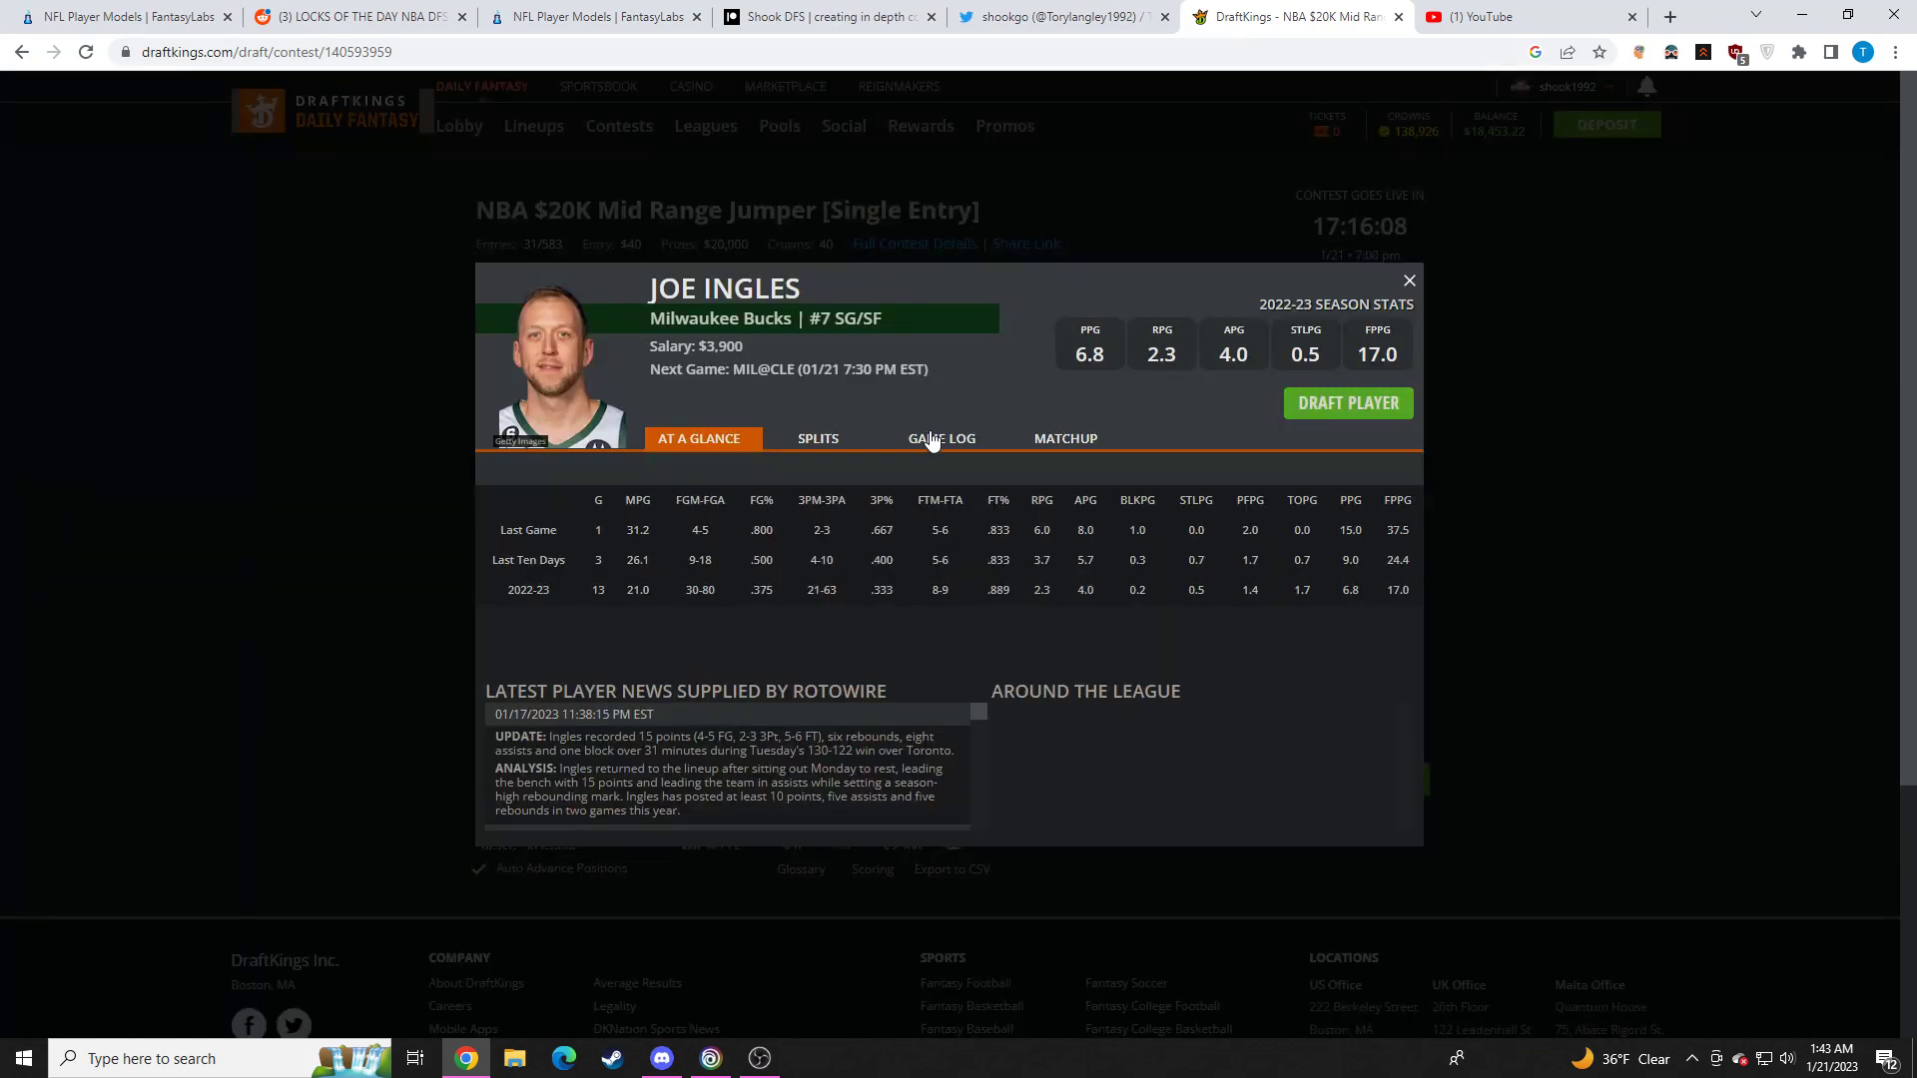
click(946, 437)
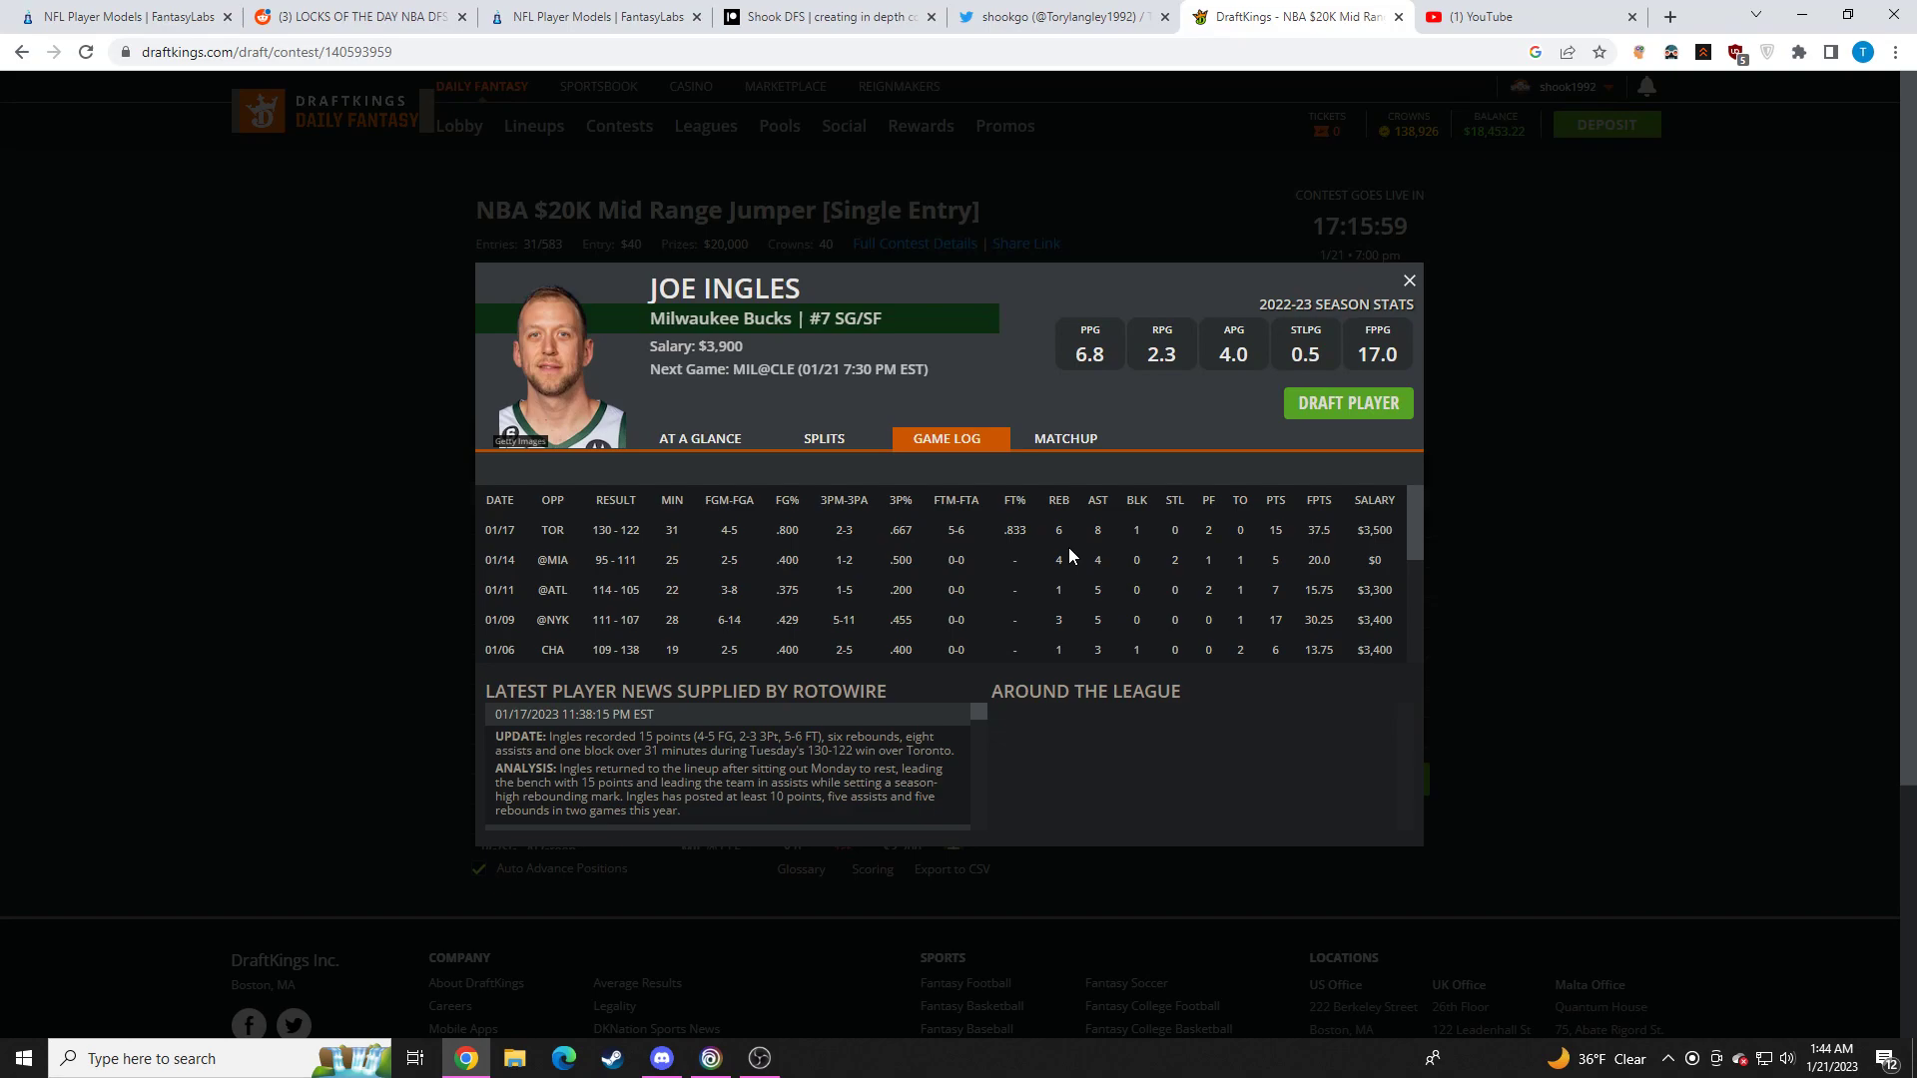
click(1408, 279)
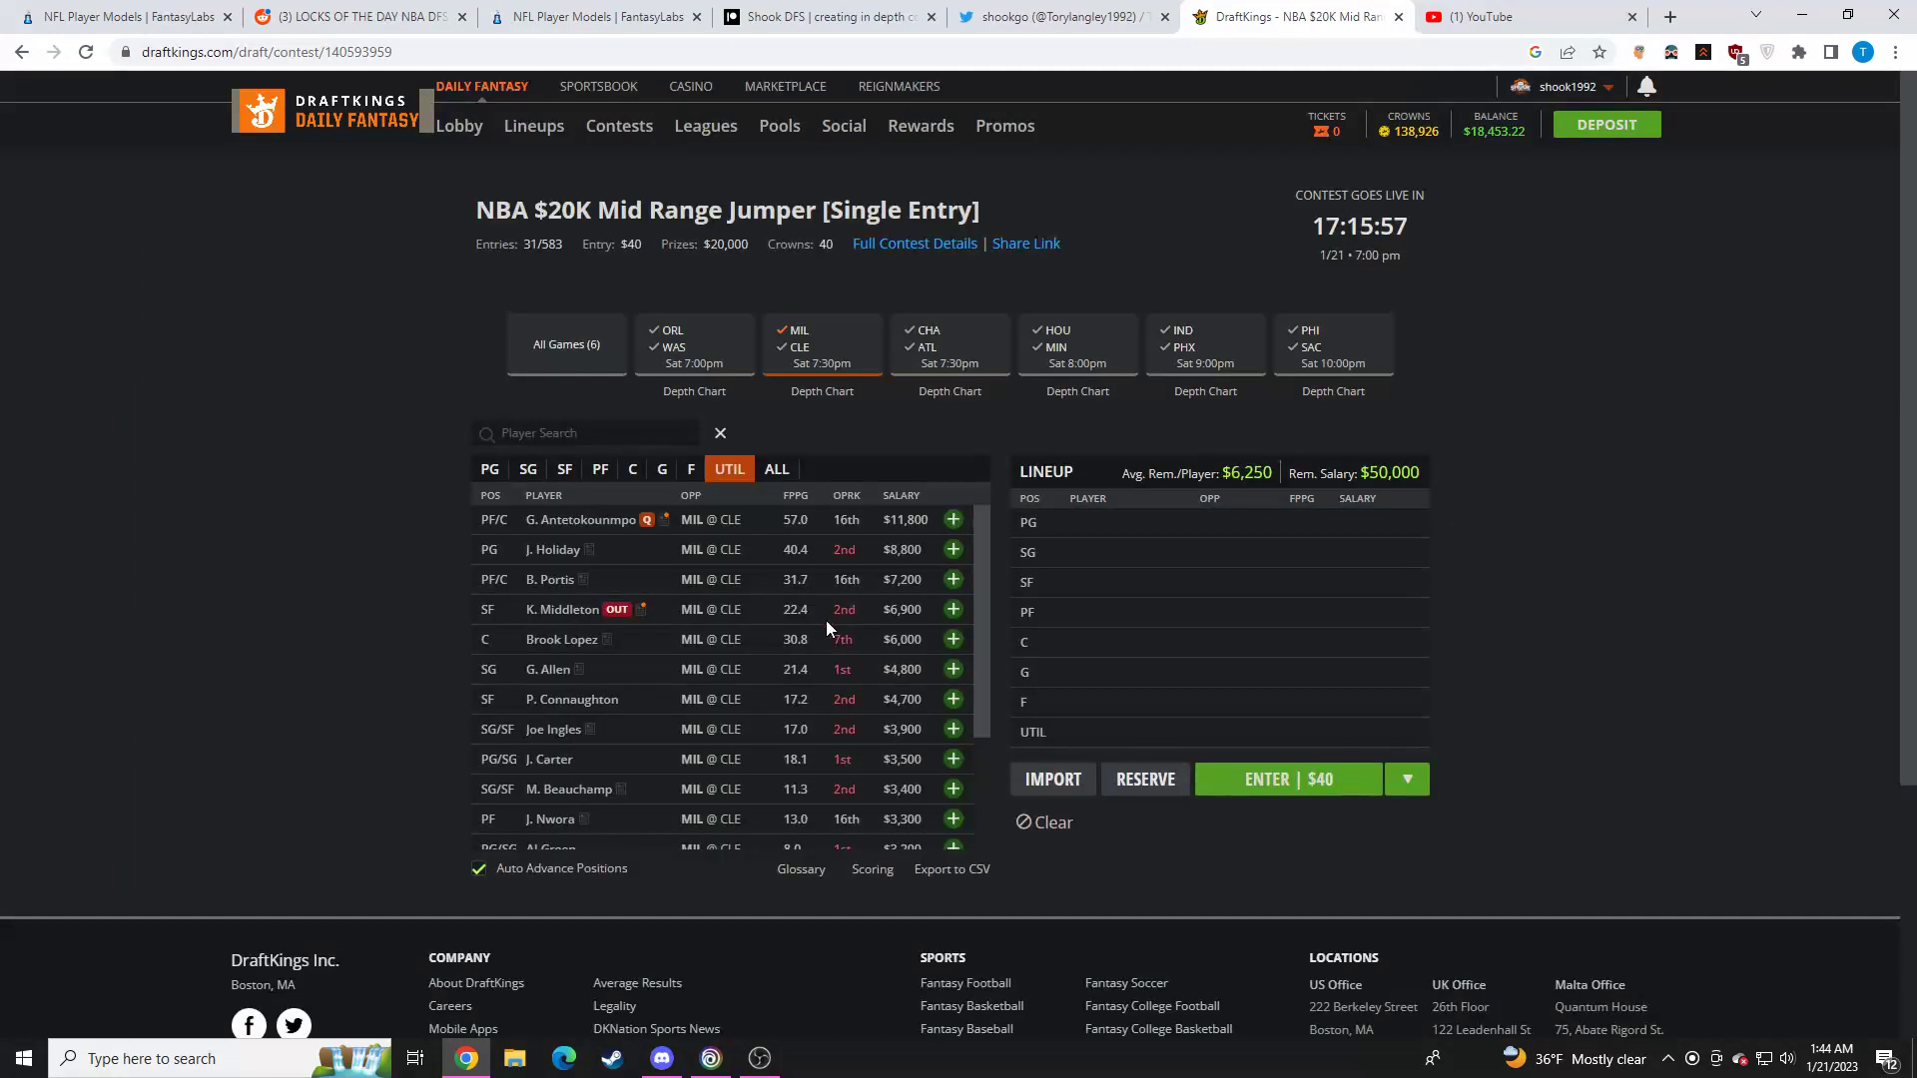
scroll(down, 3)
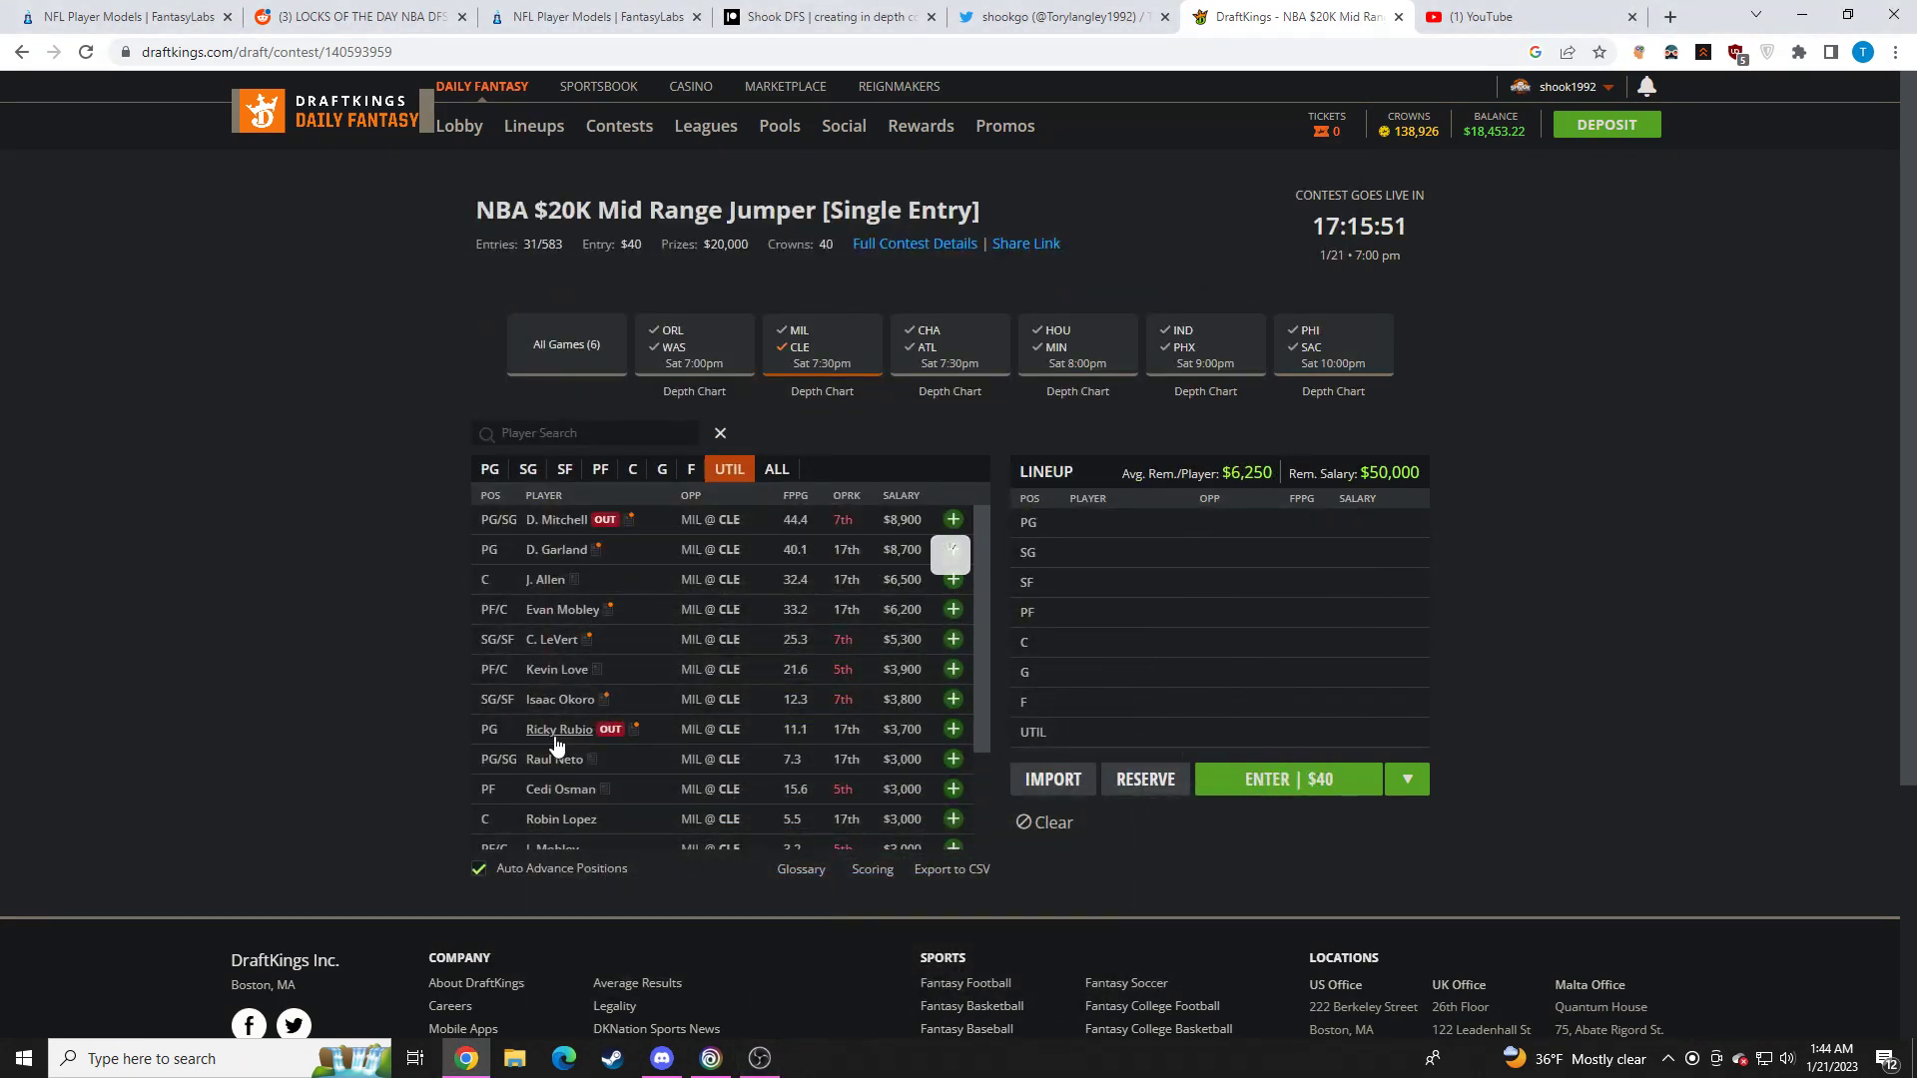
click(559, 729)
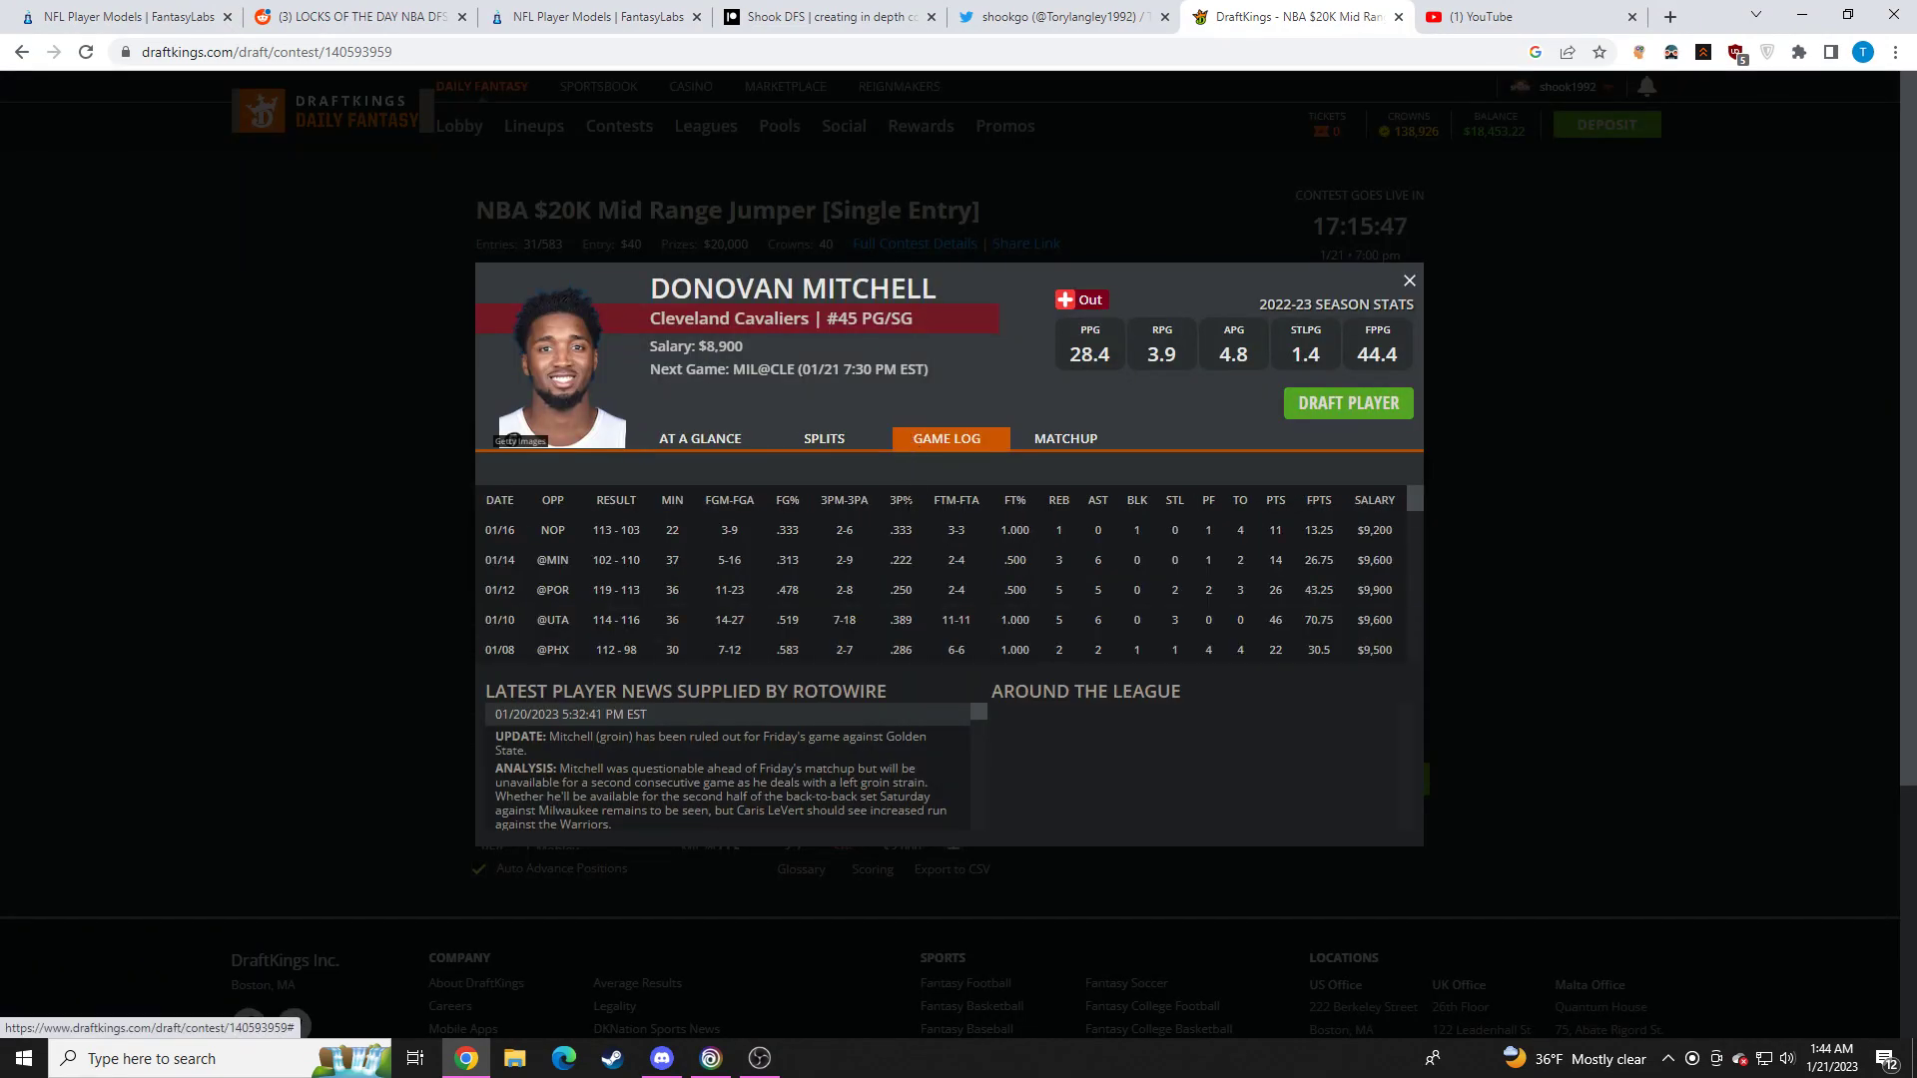
click(1408, 280)
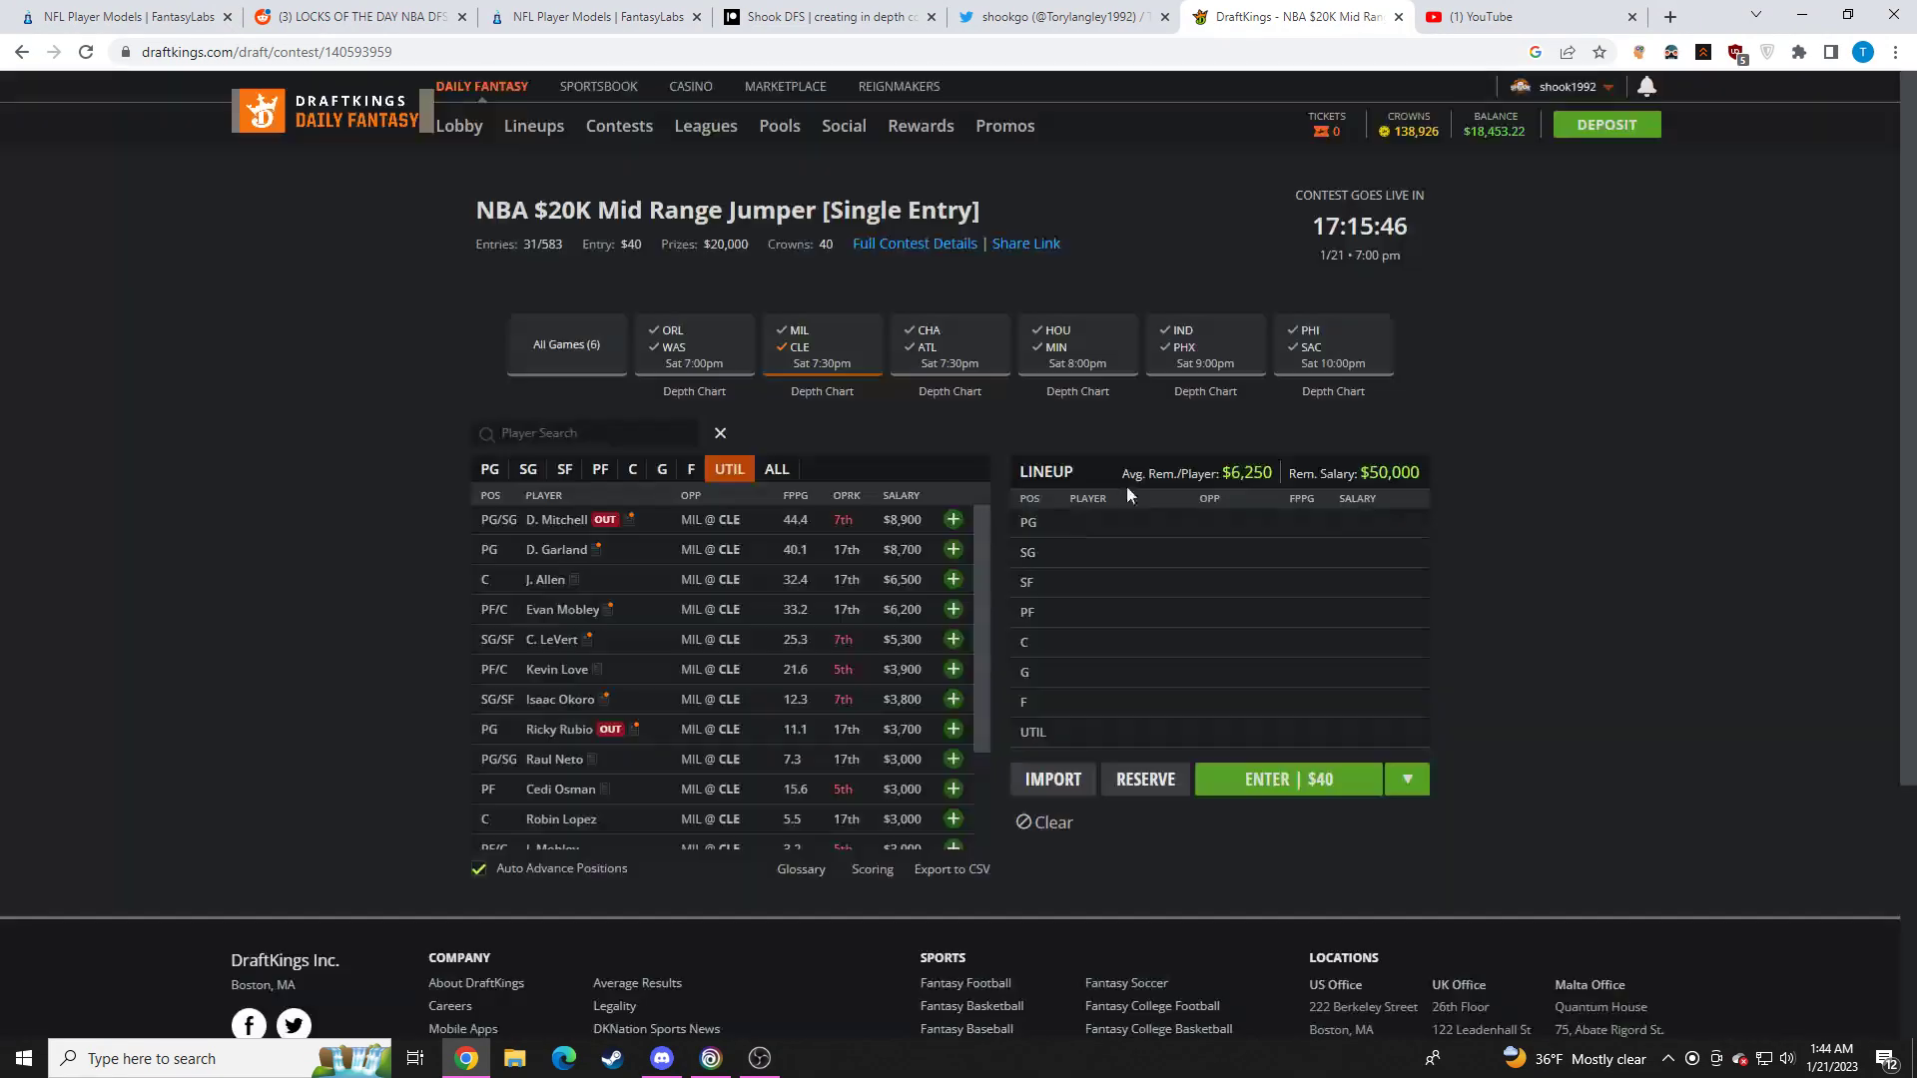
mouse_move(687, 599)
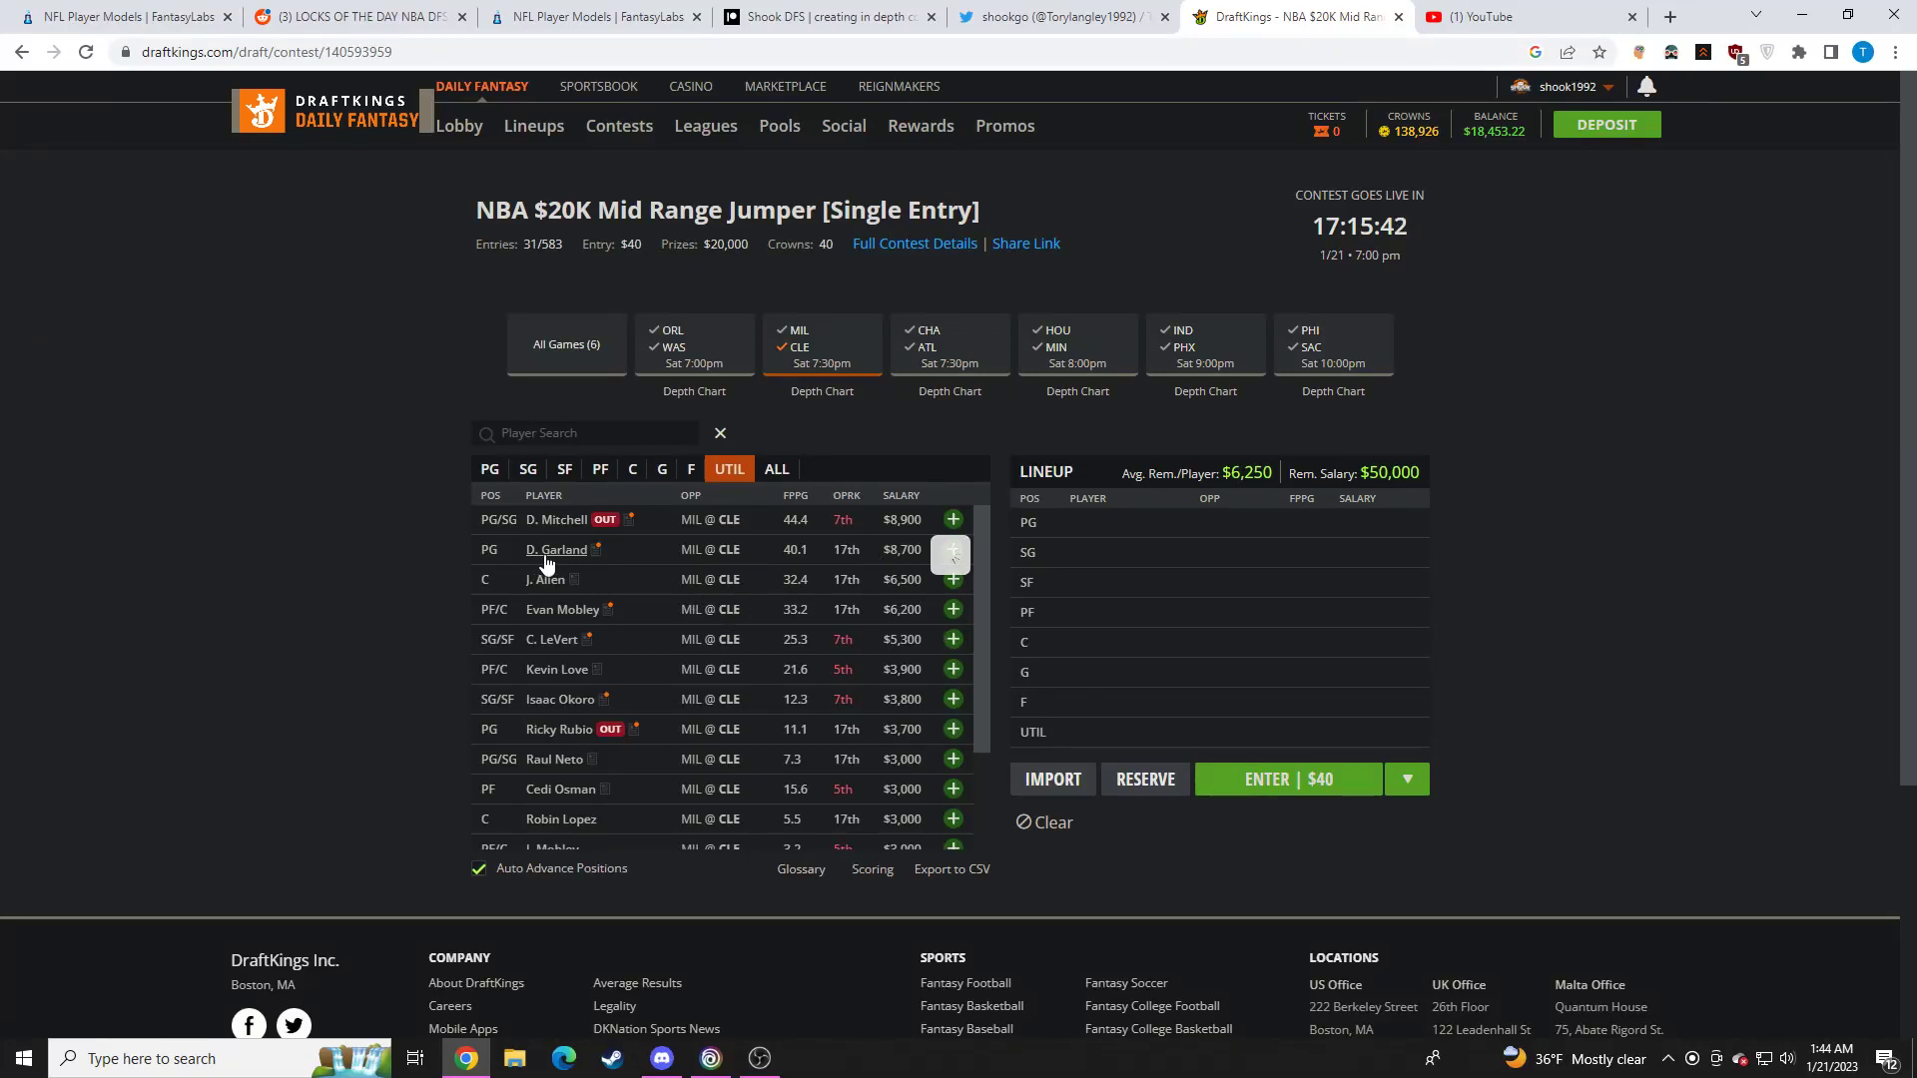
click(557, 549)
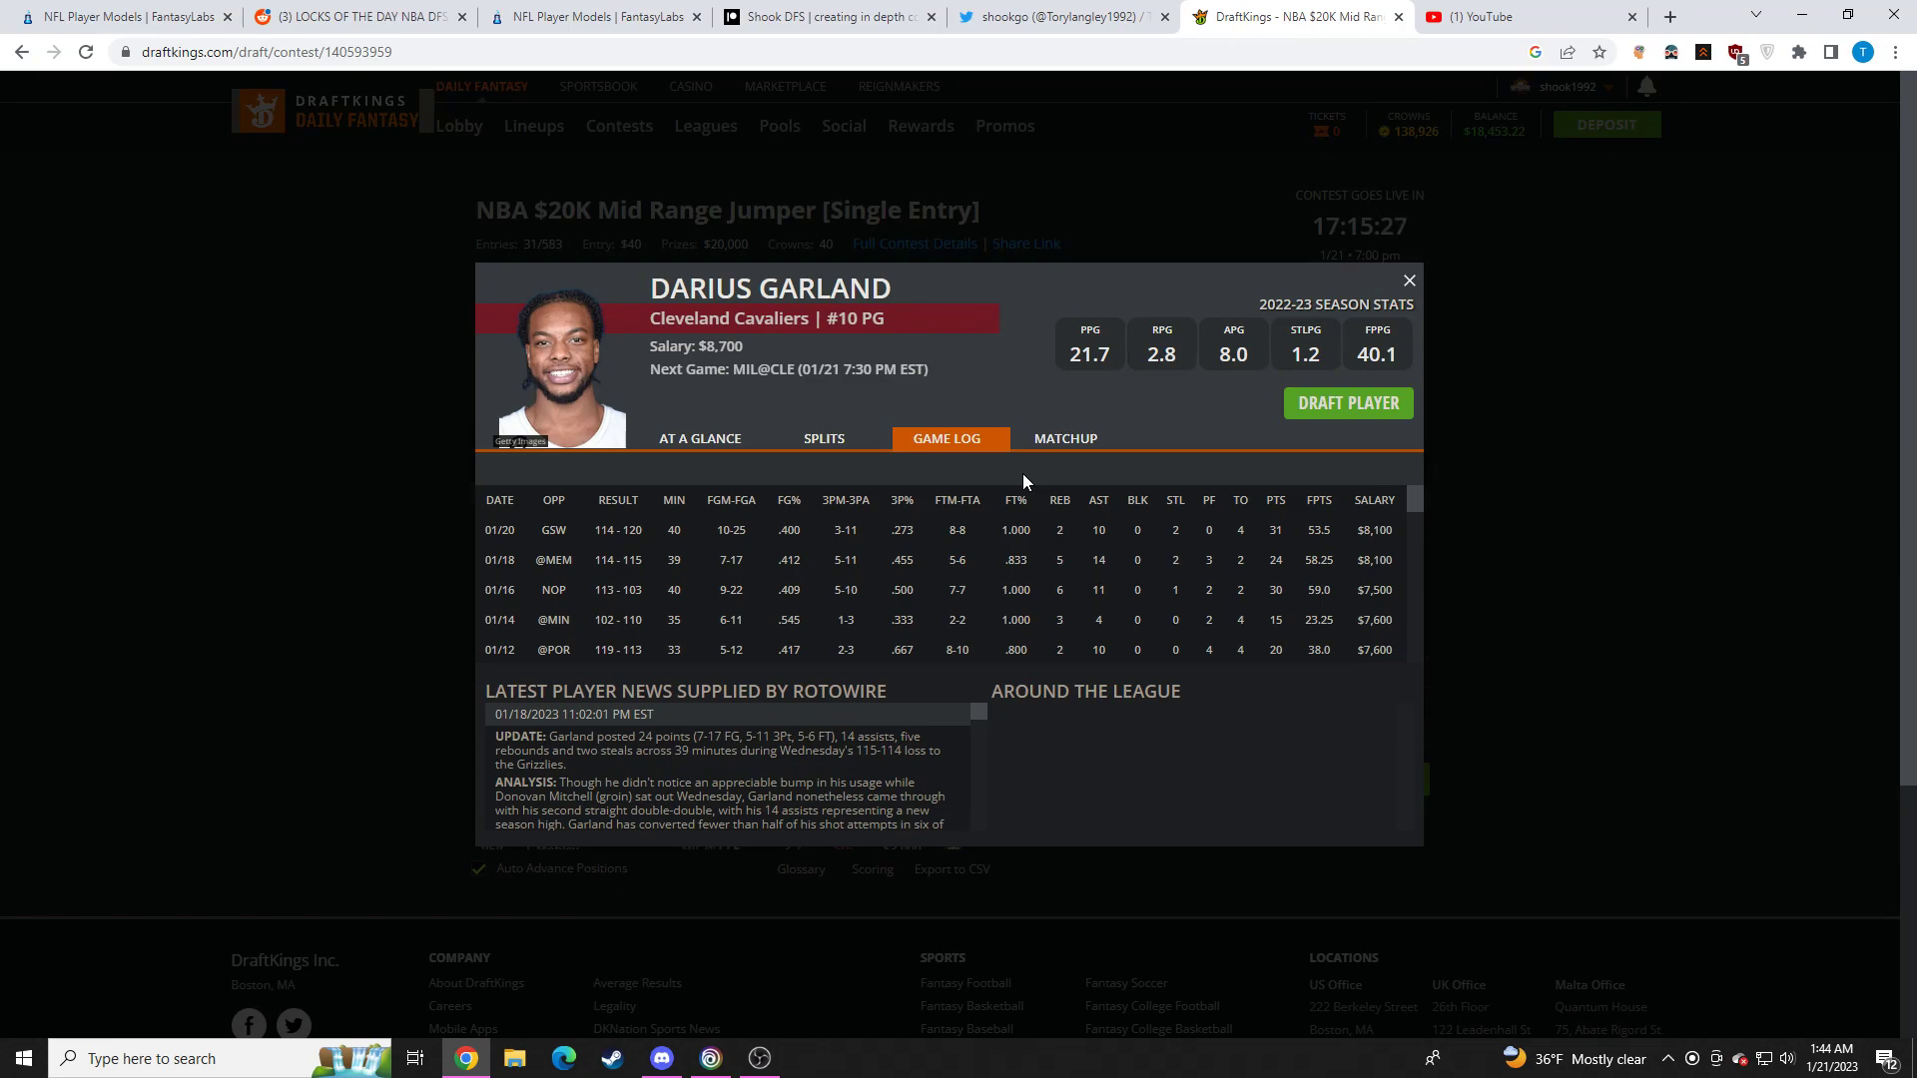
mouse_move(1110, 587)
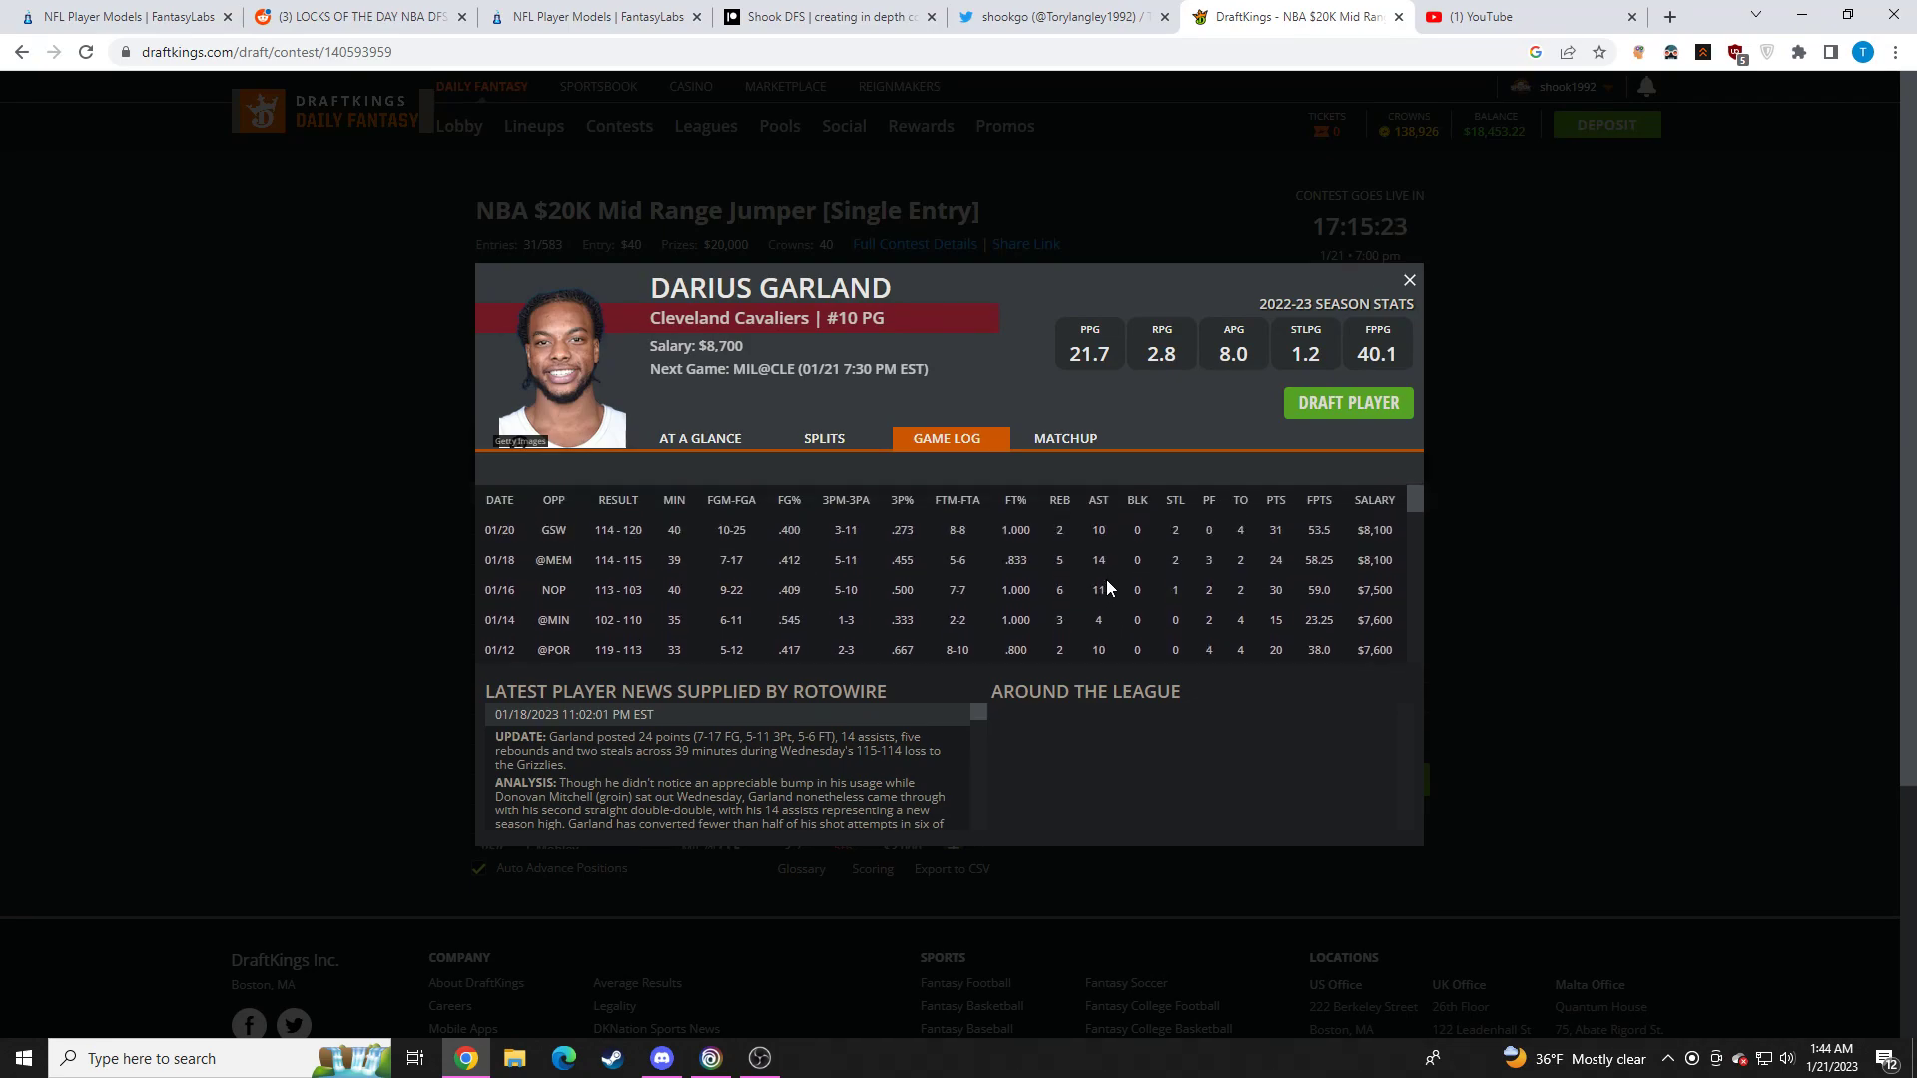
mouse_move(1158, 533)
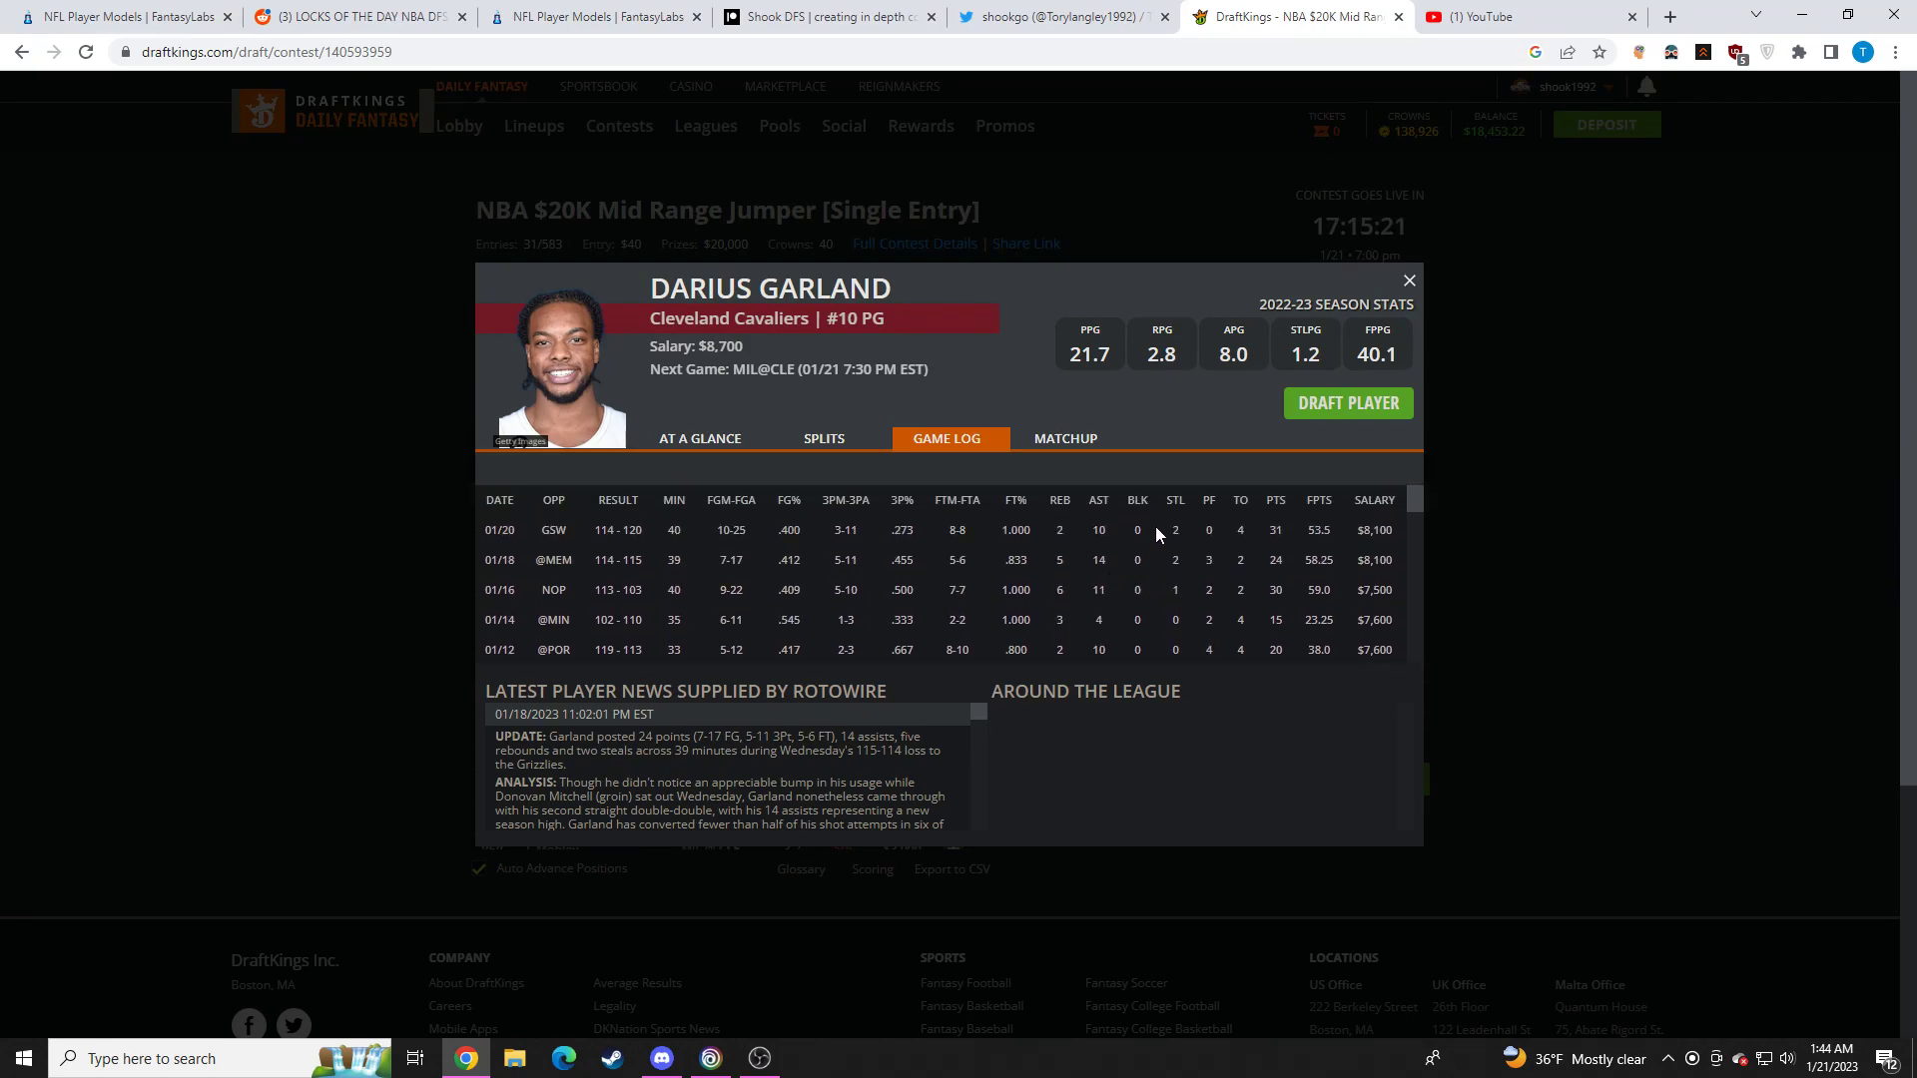
mouse_move(1146, 557)
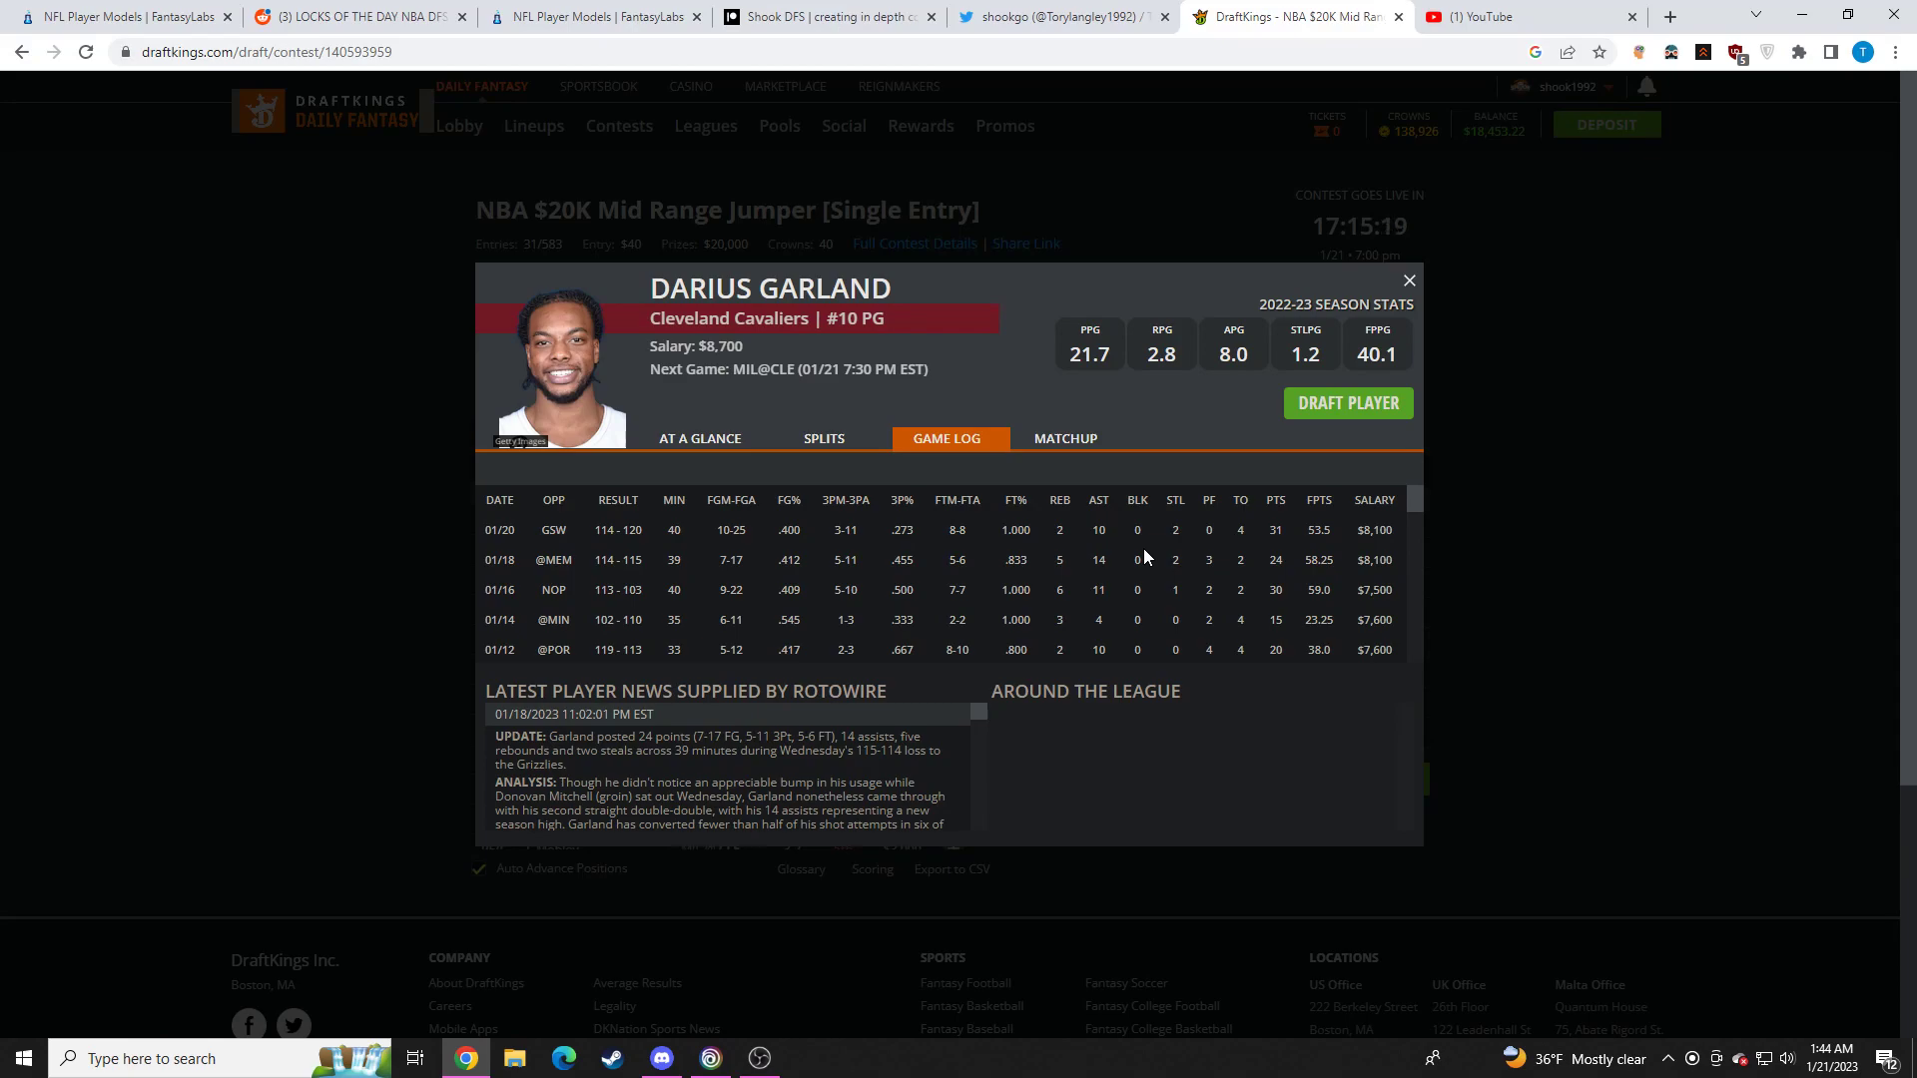
click(1408, 280)
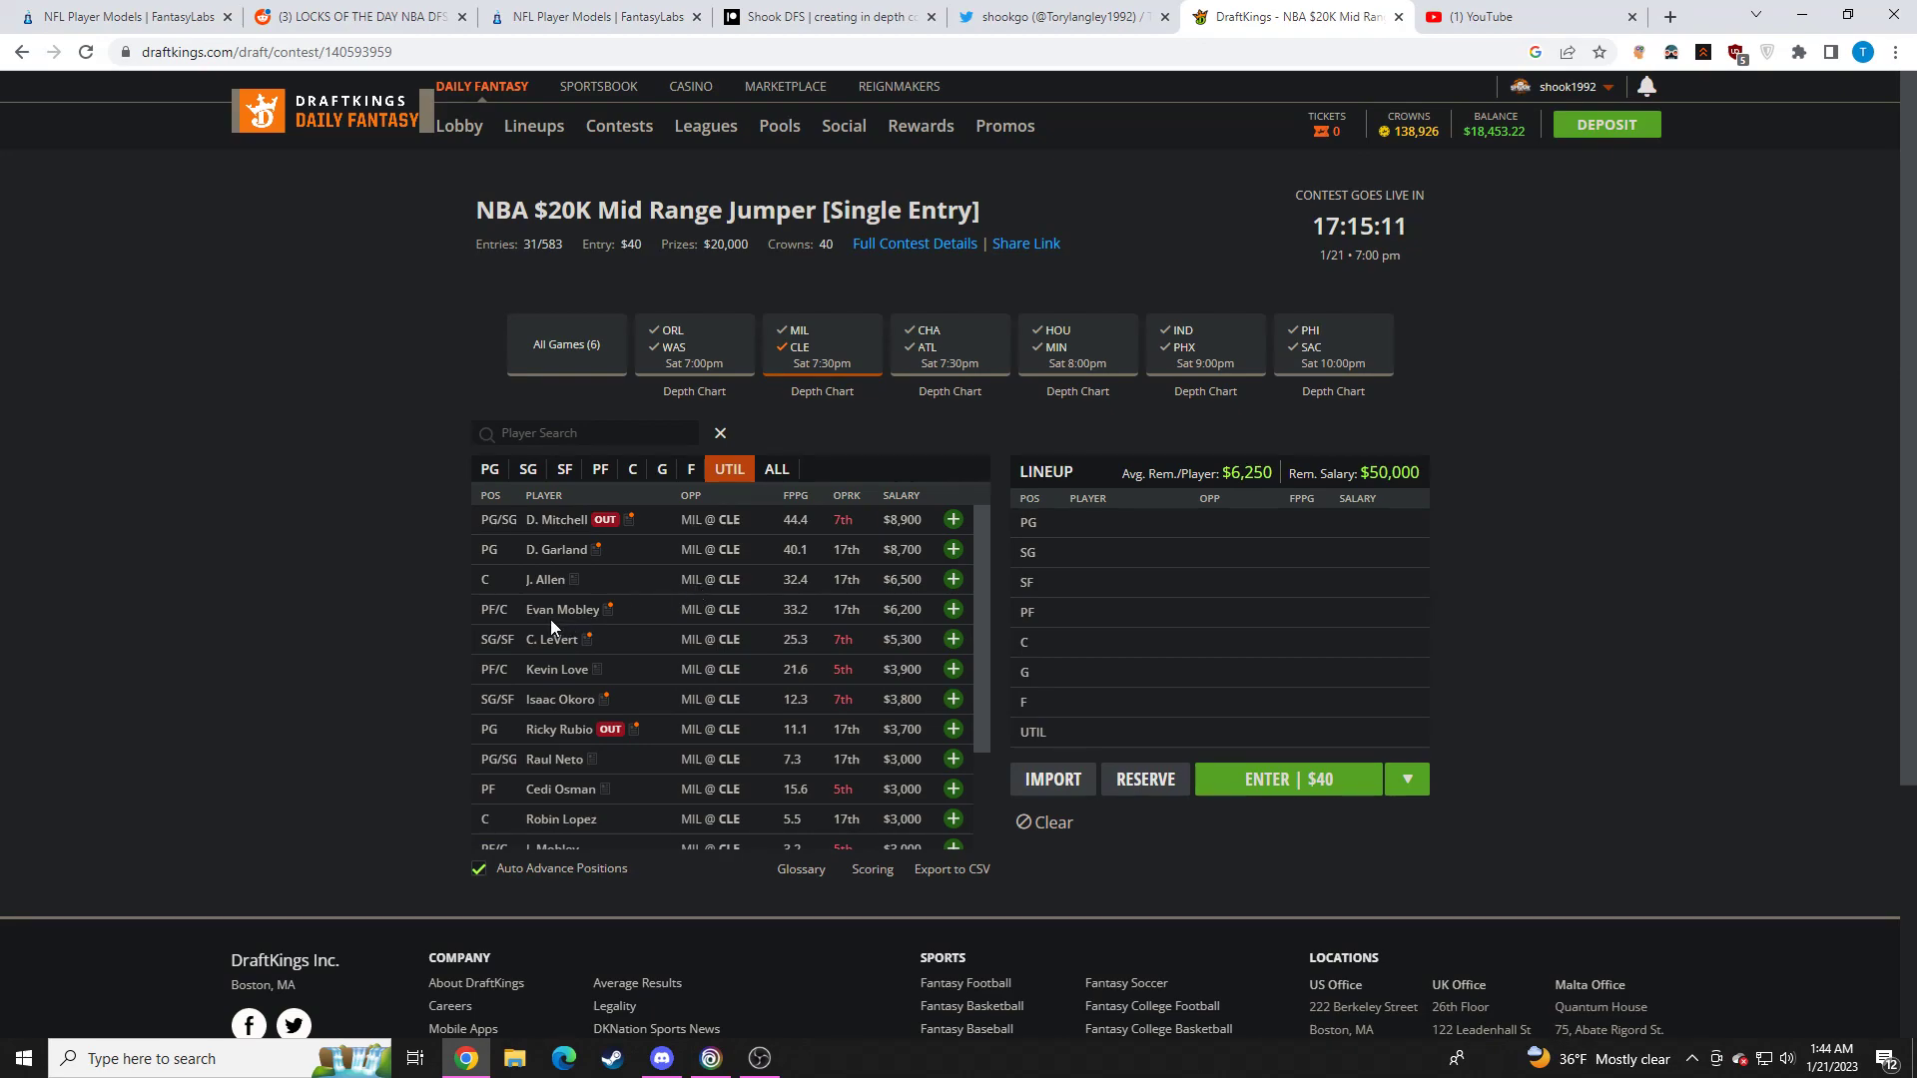
click(563, 609)
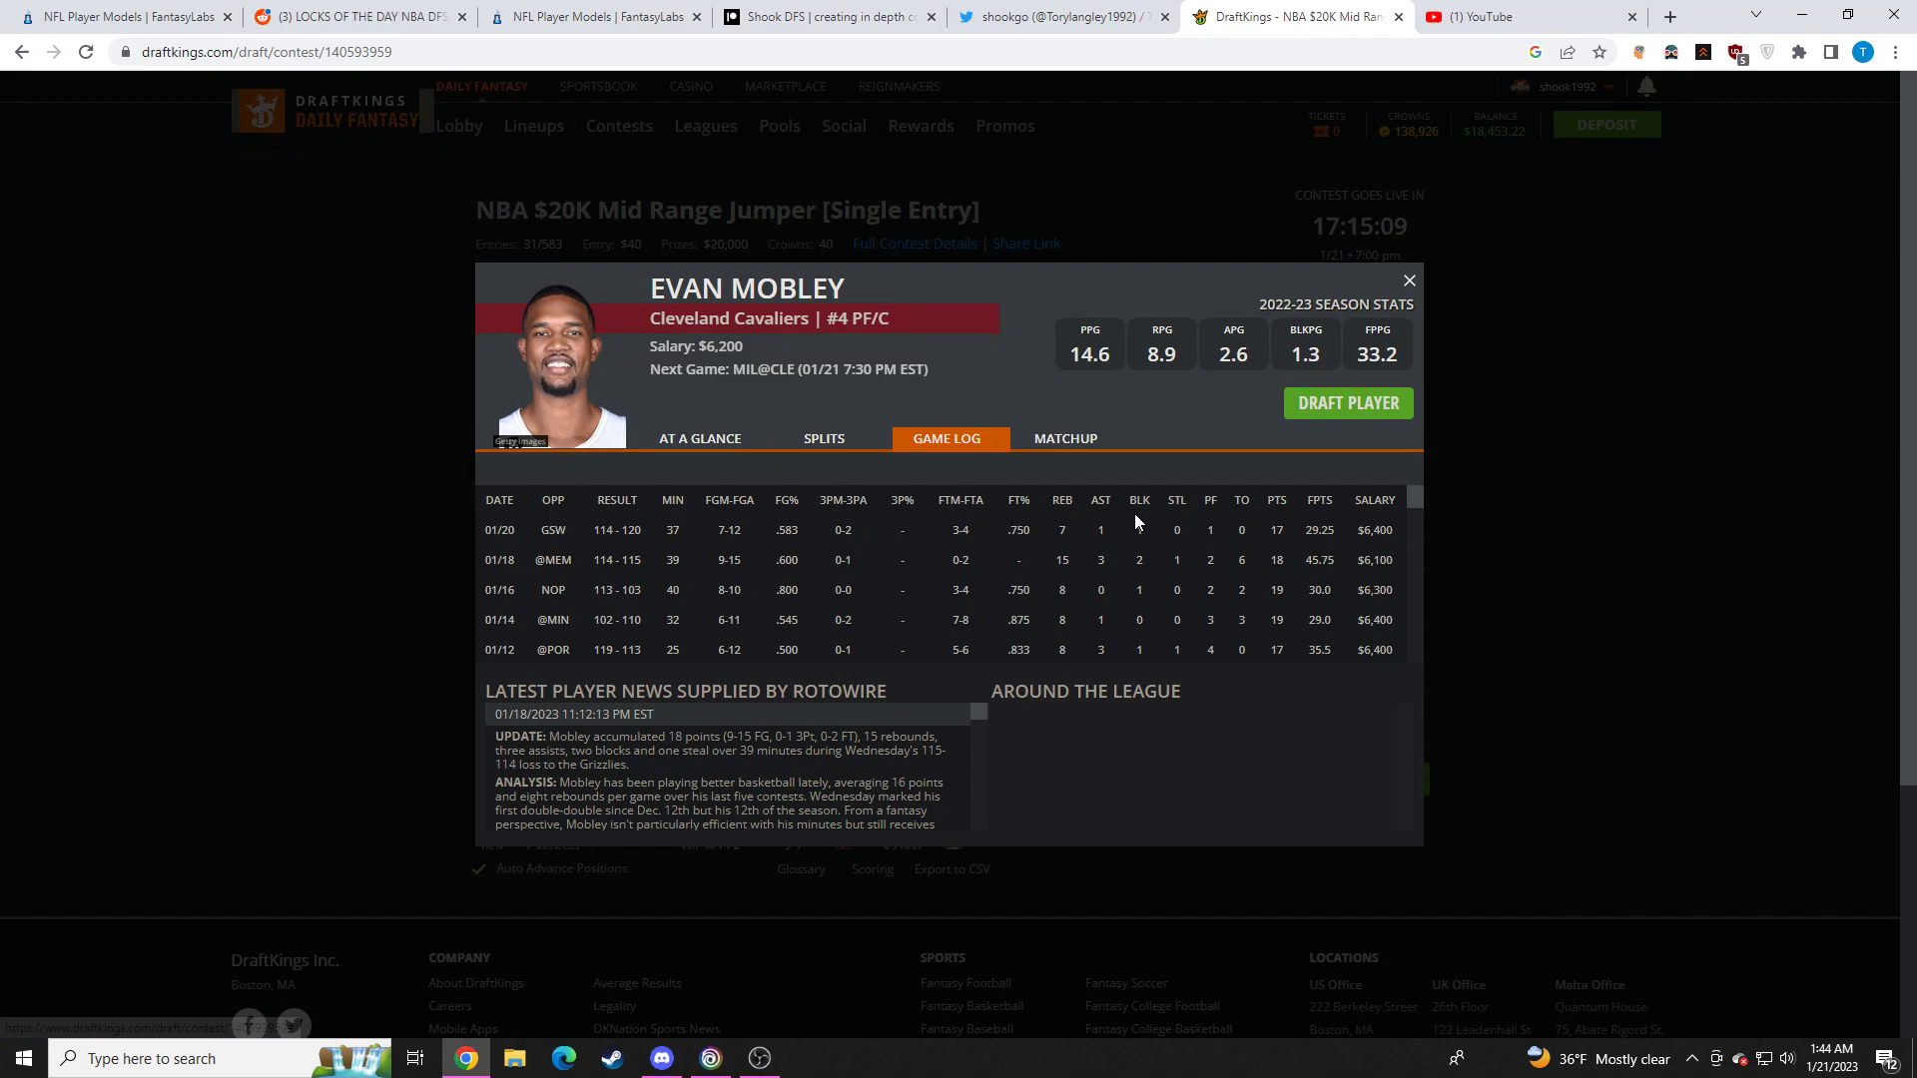
click(1407, 280)
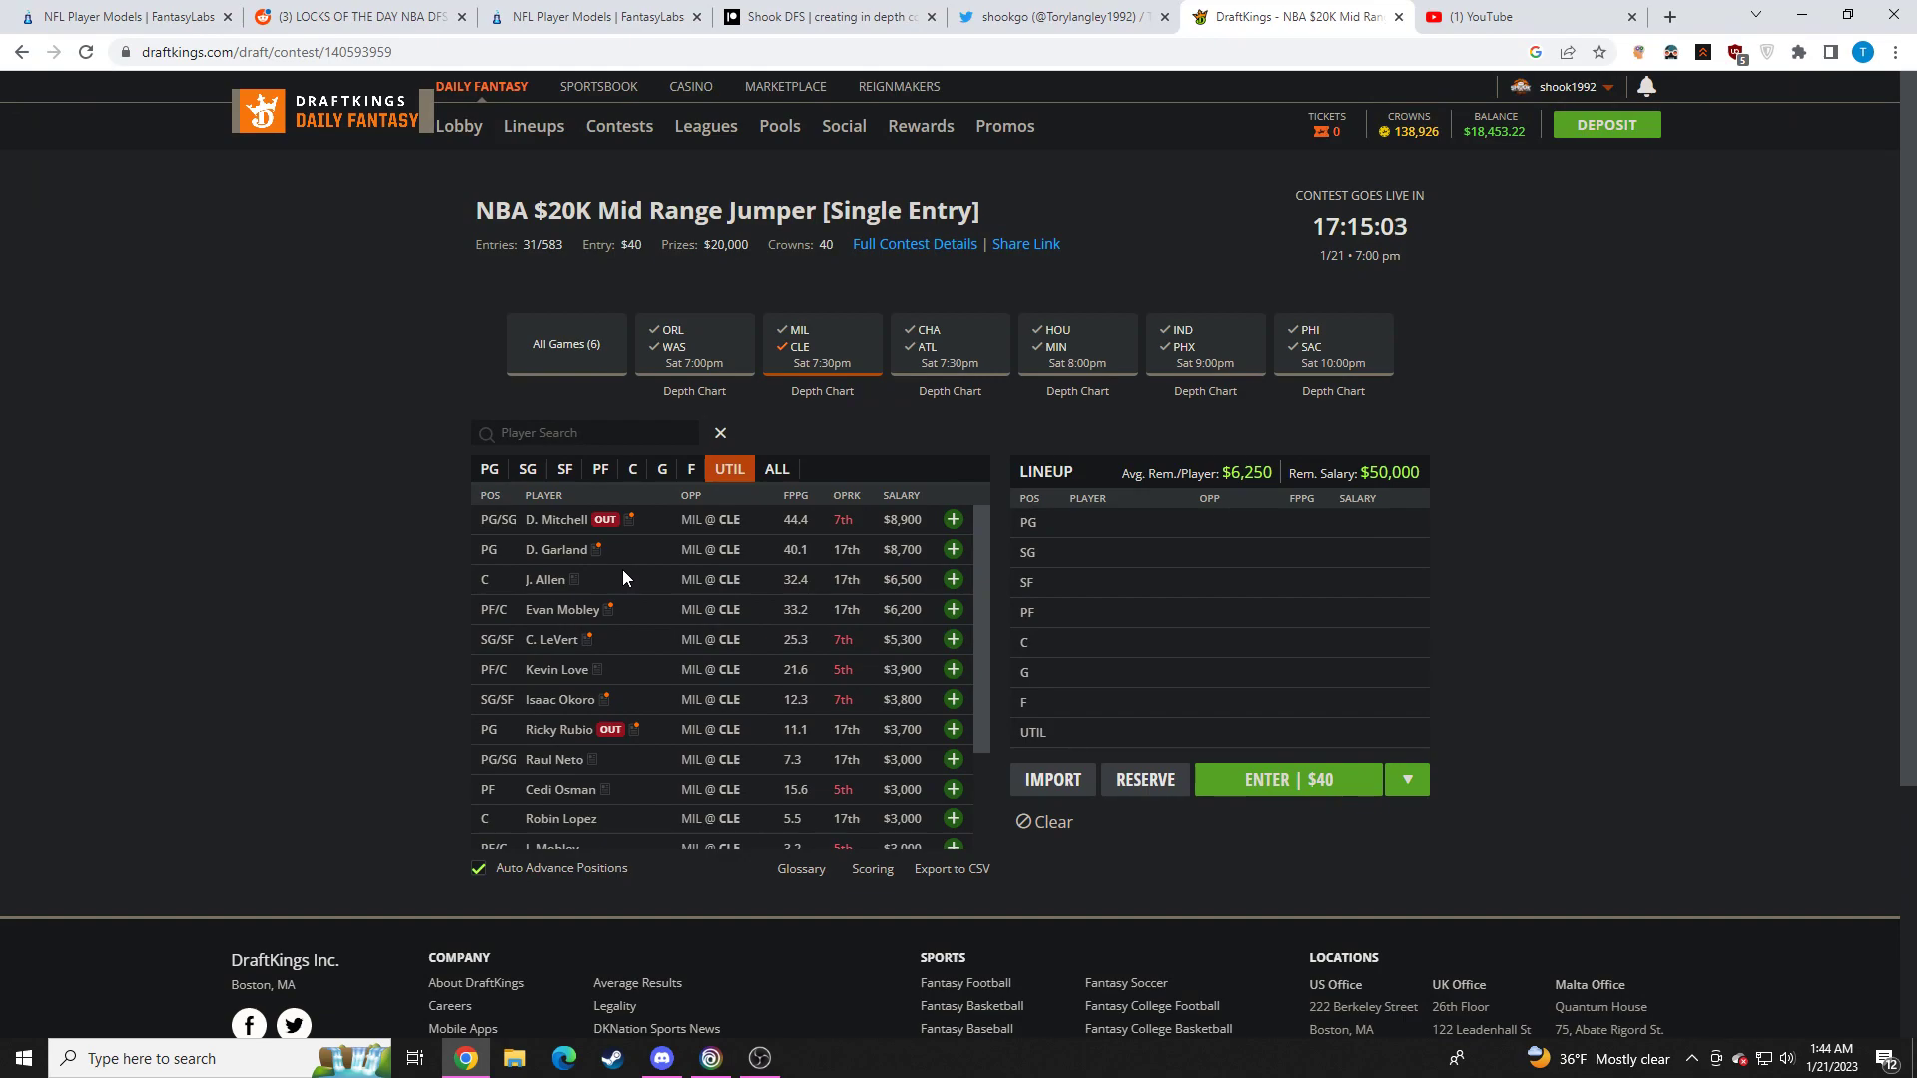
mouse_move(644, 629)
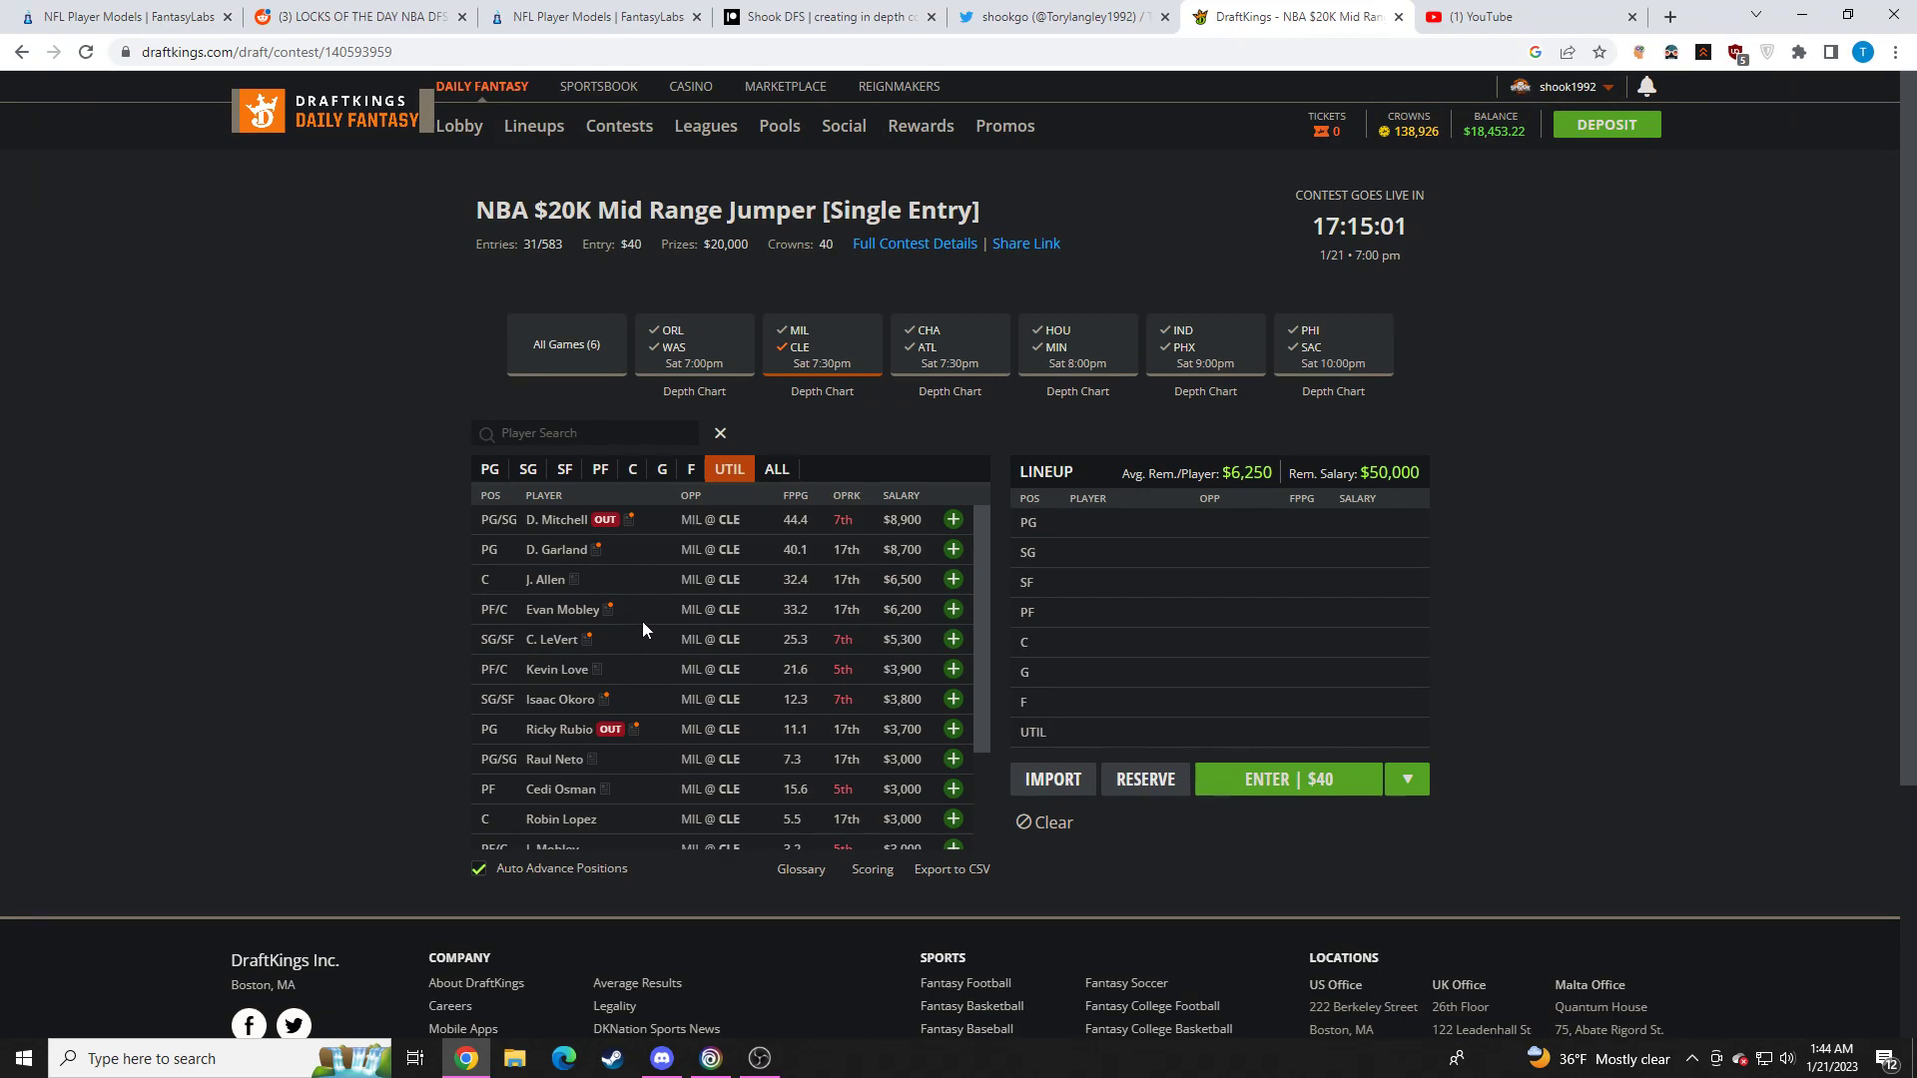
Check Caris LeVert's stat card, scrolling through his game log, then close it
click(553, 639)
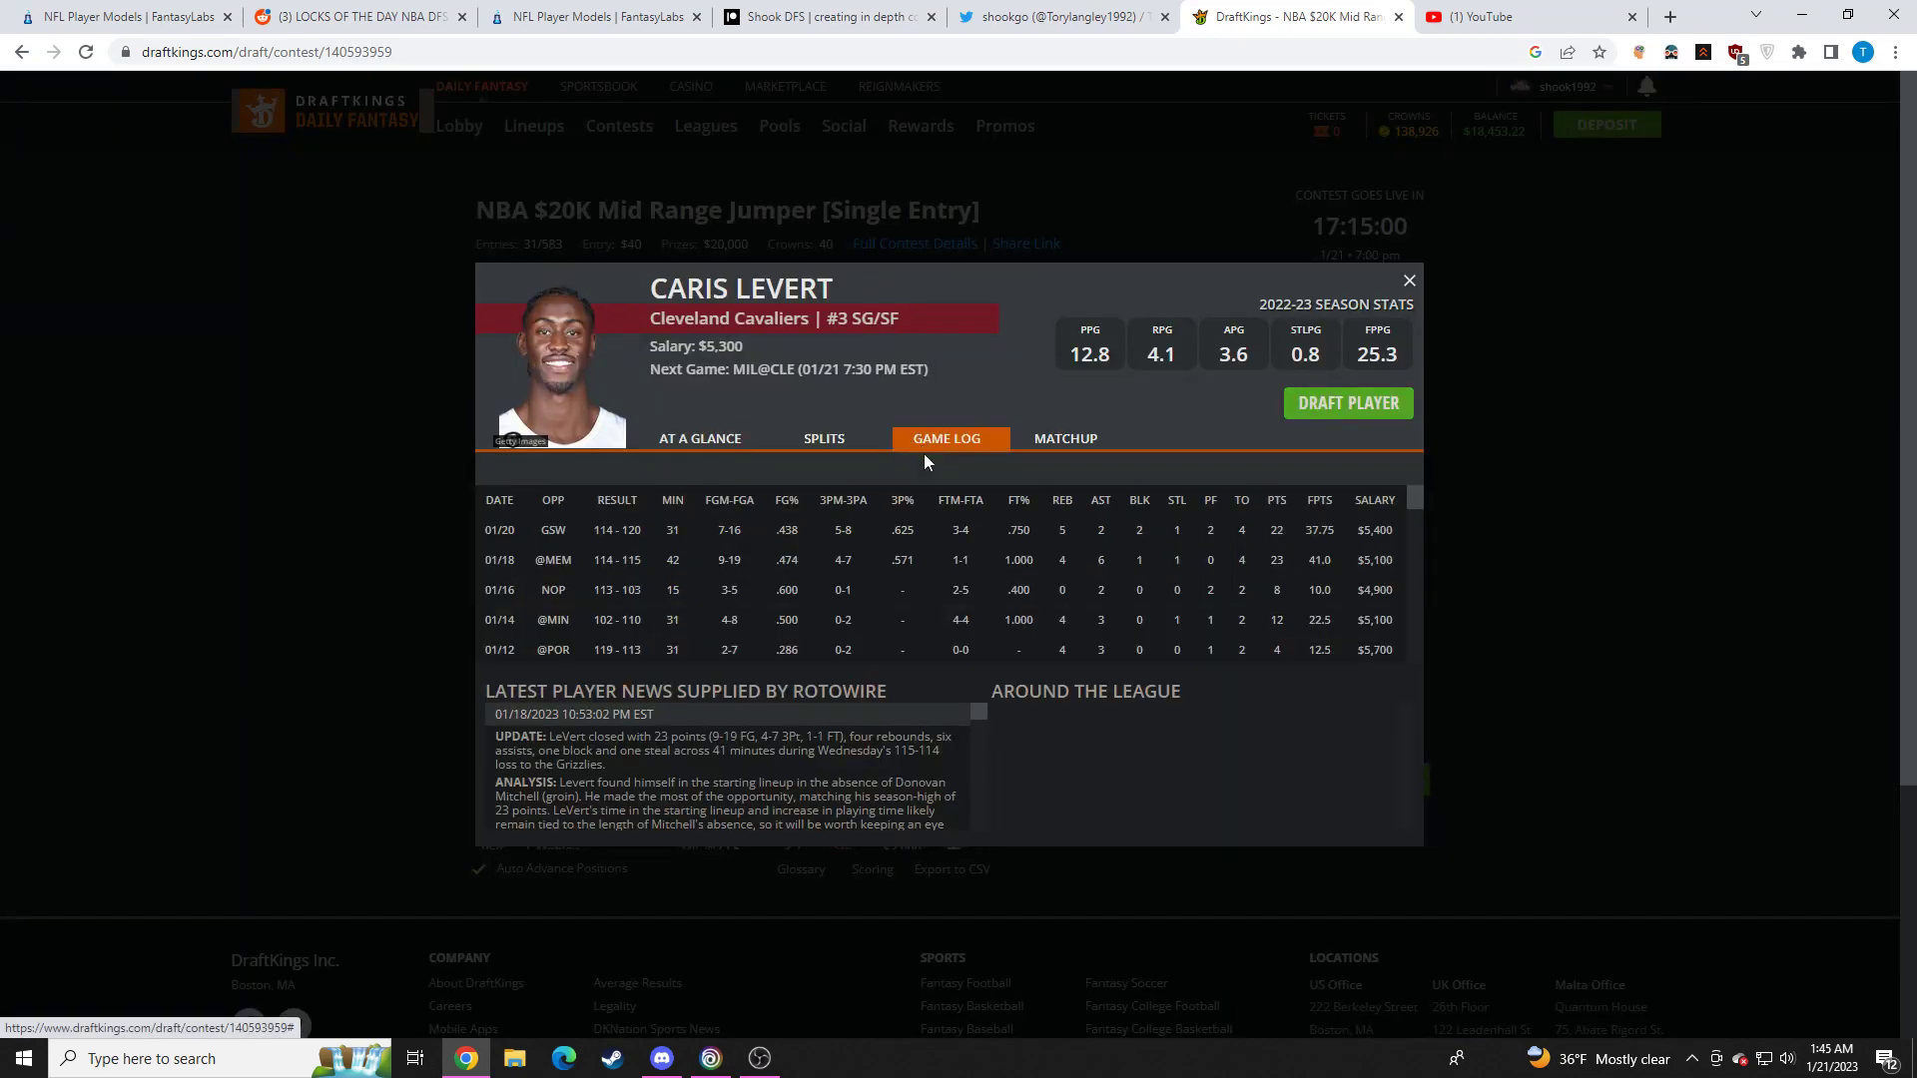
mouse_move(1218, 553)
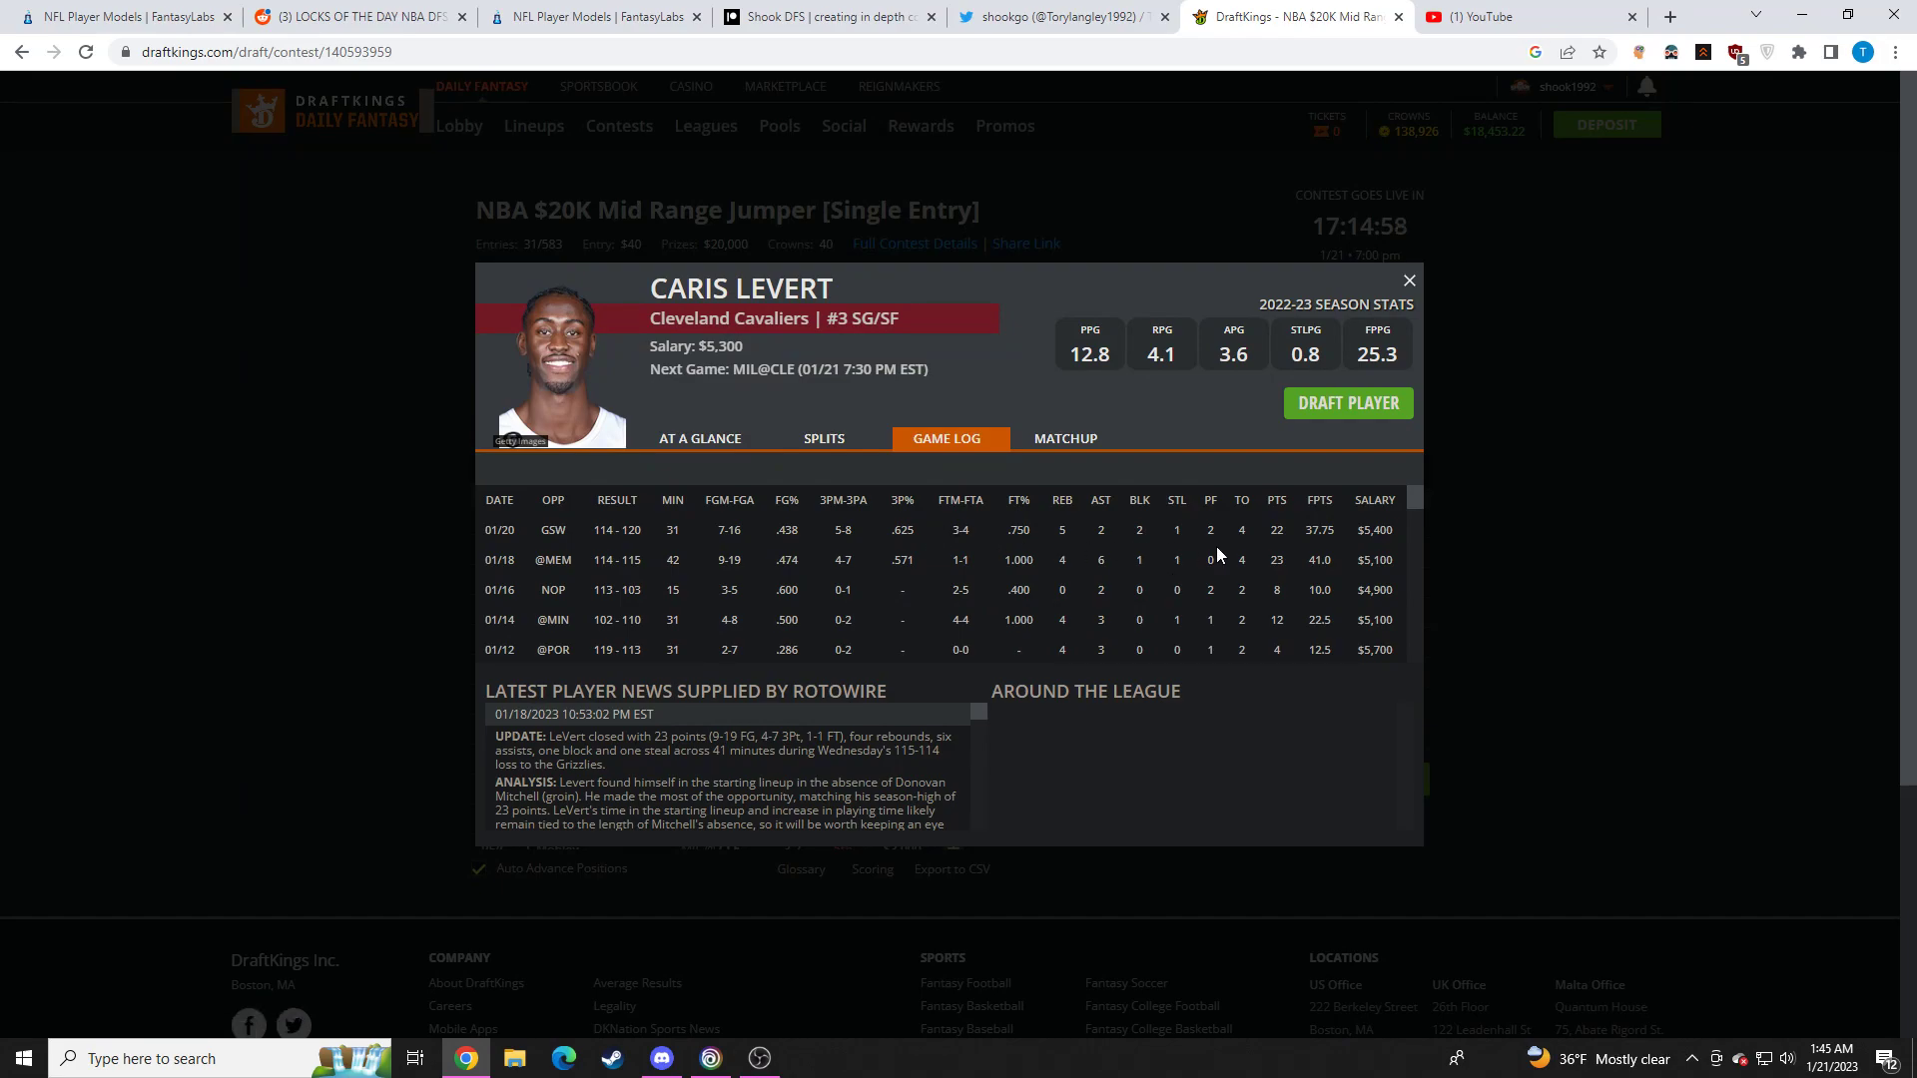
scroll(down, 3)
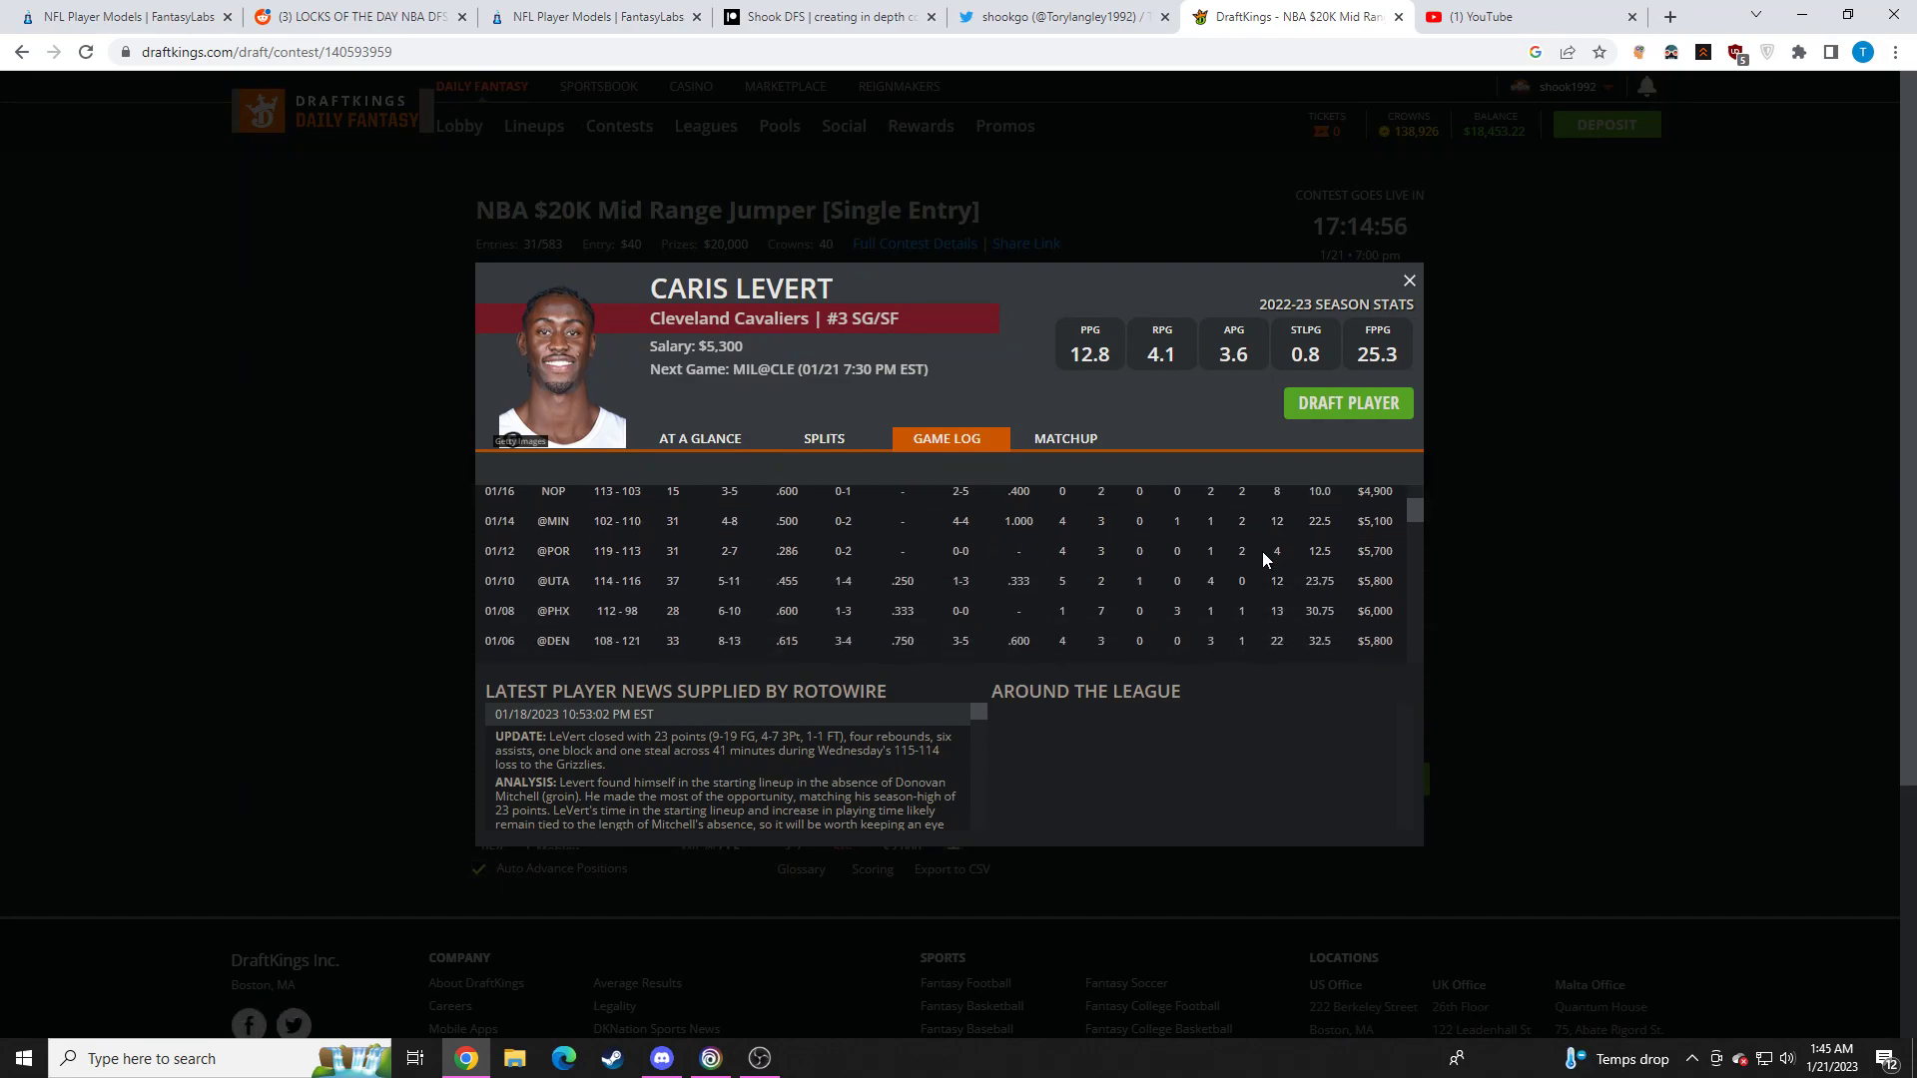
scroll(down, 3)
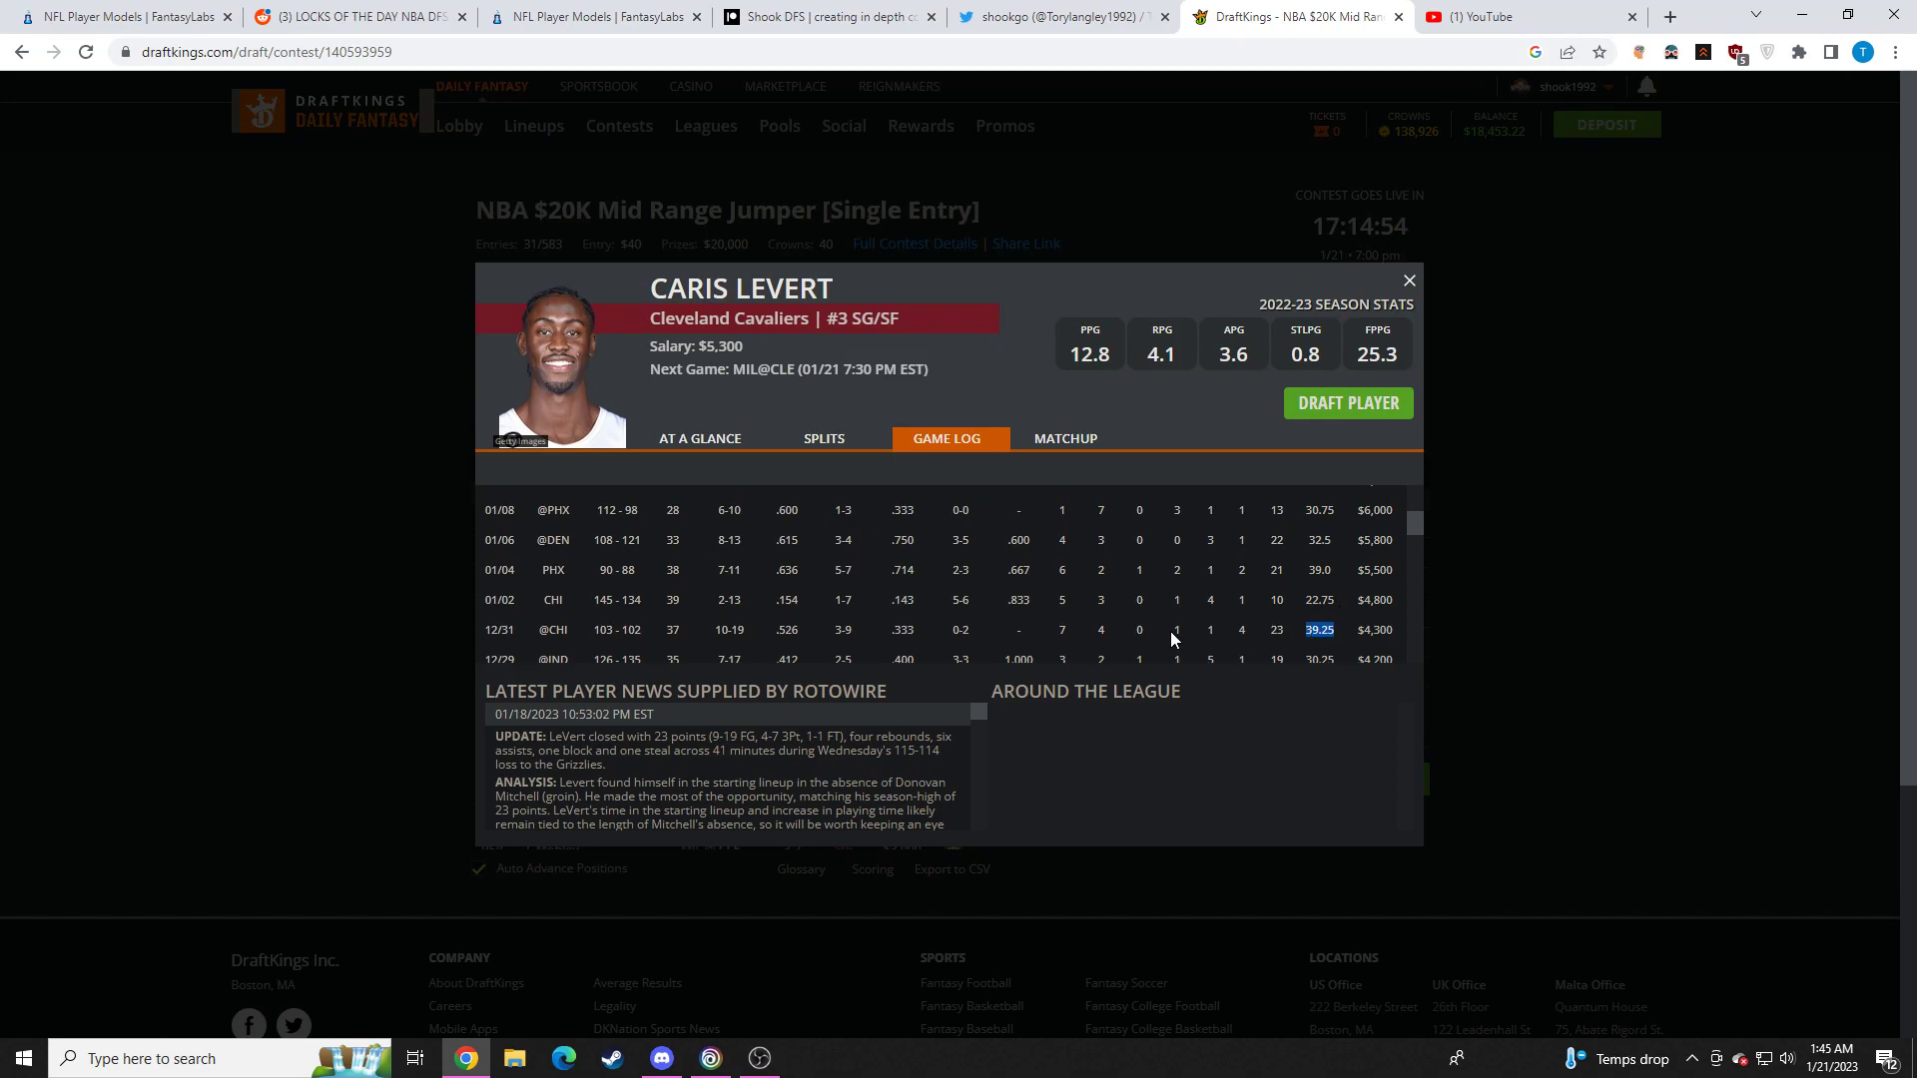
scroll(down, 3)
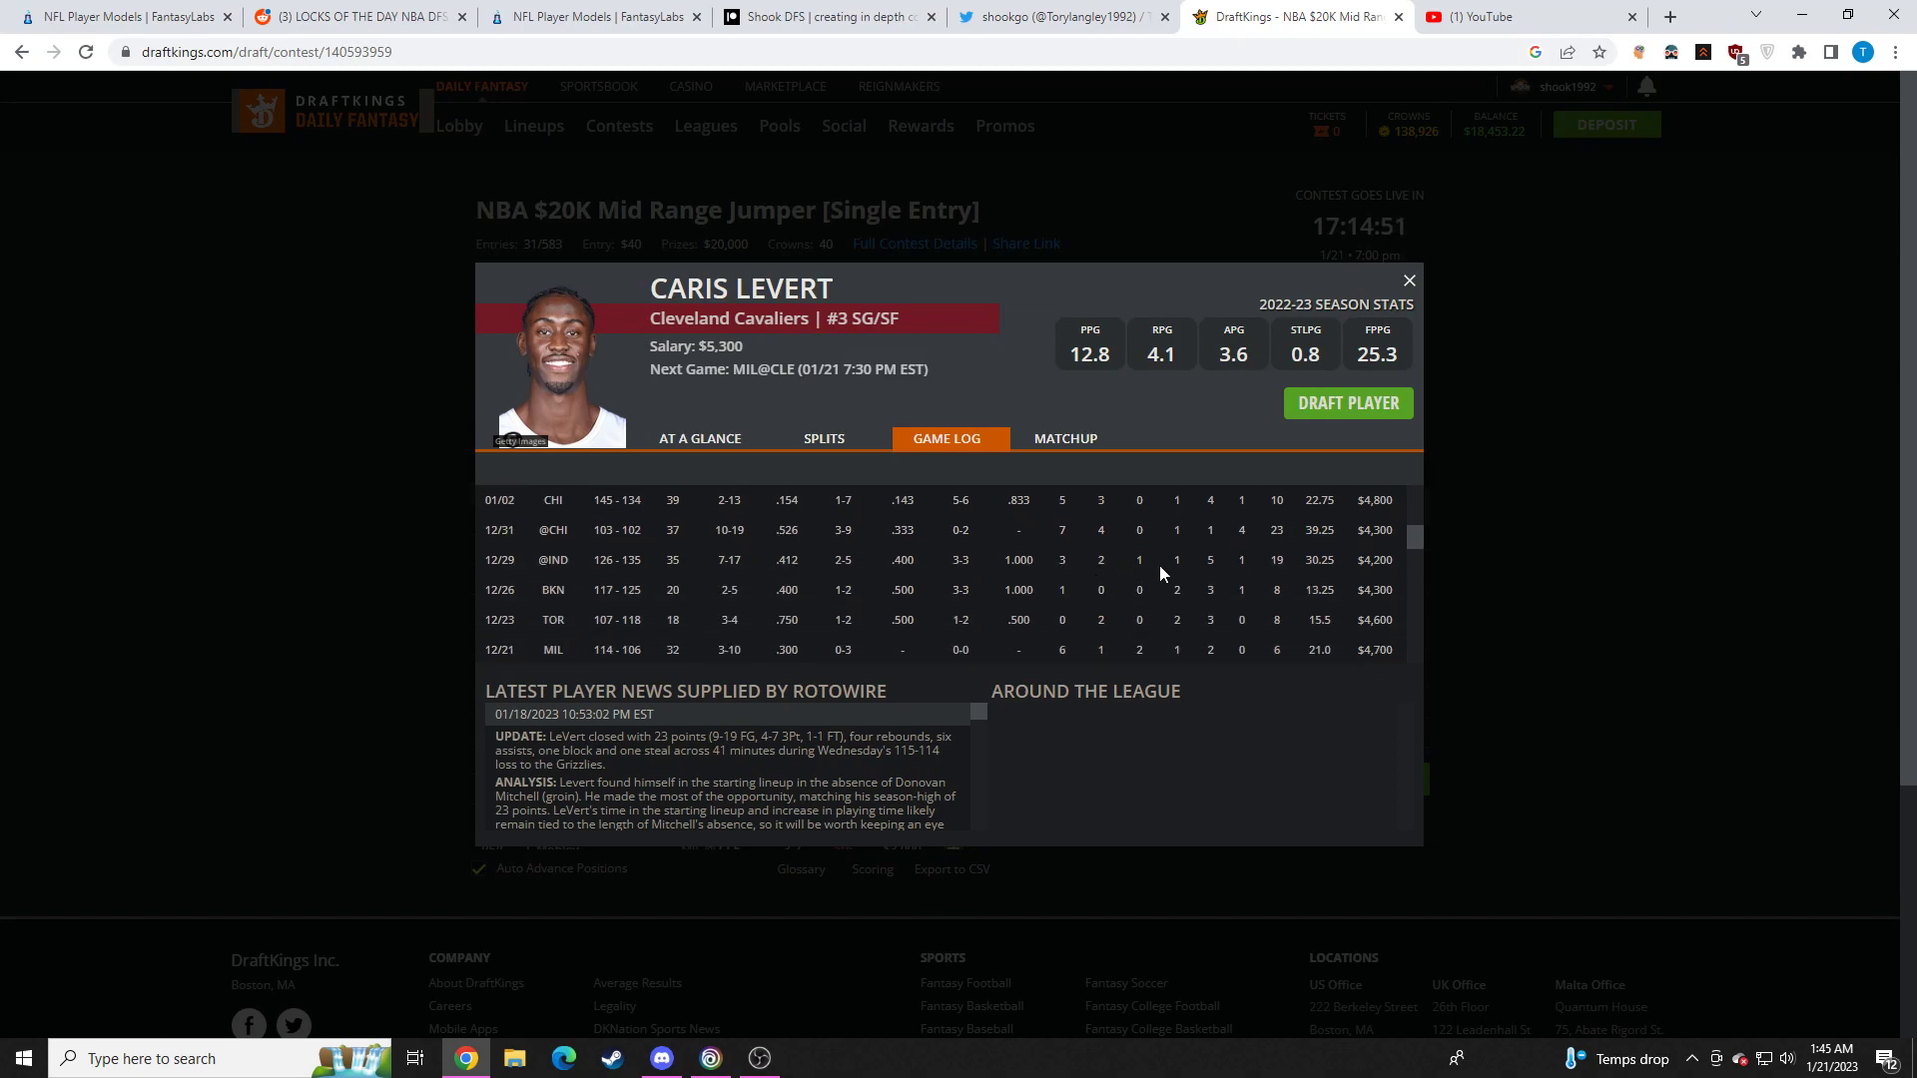
mouse_move(1441, 575)
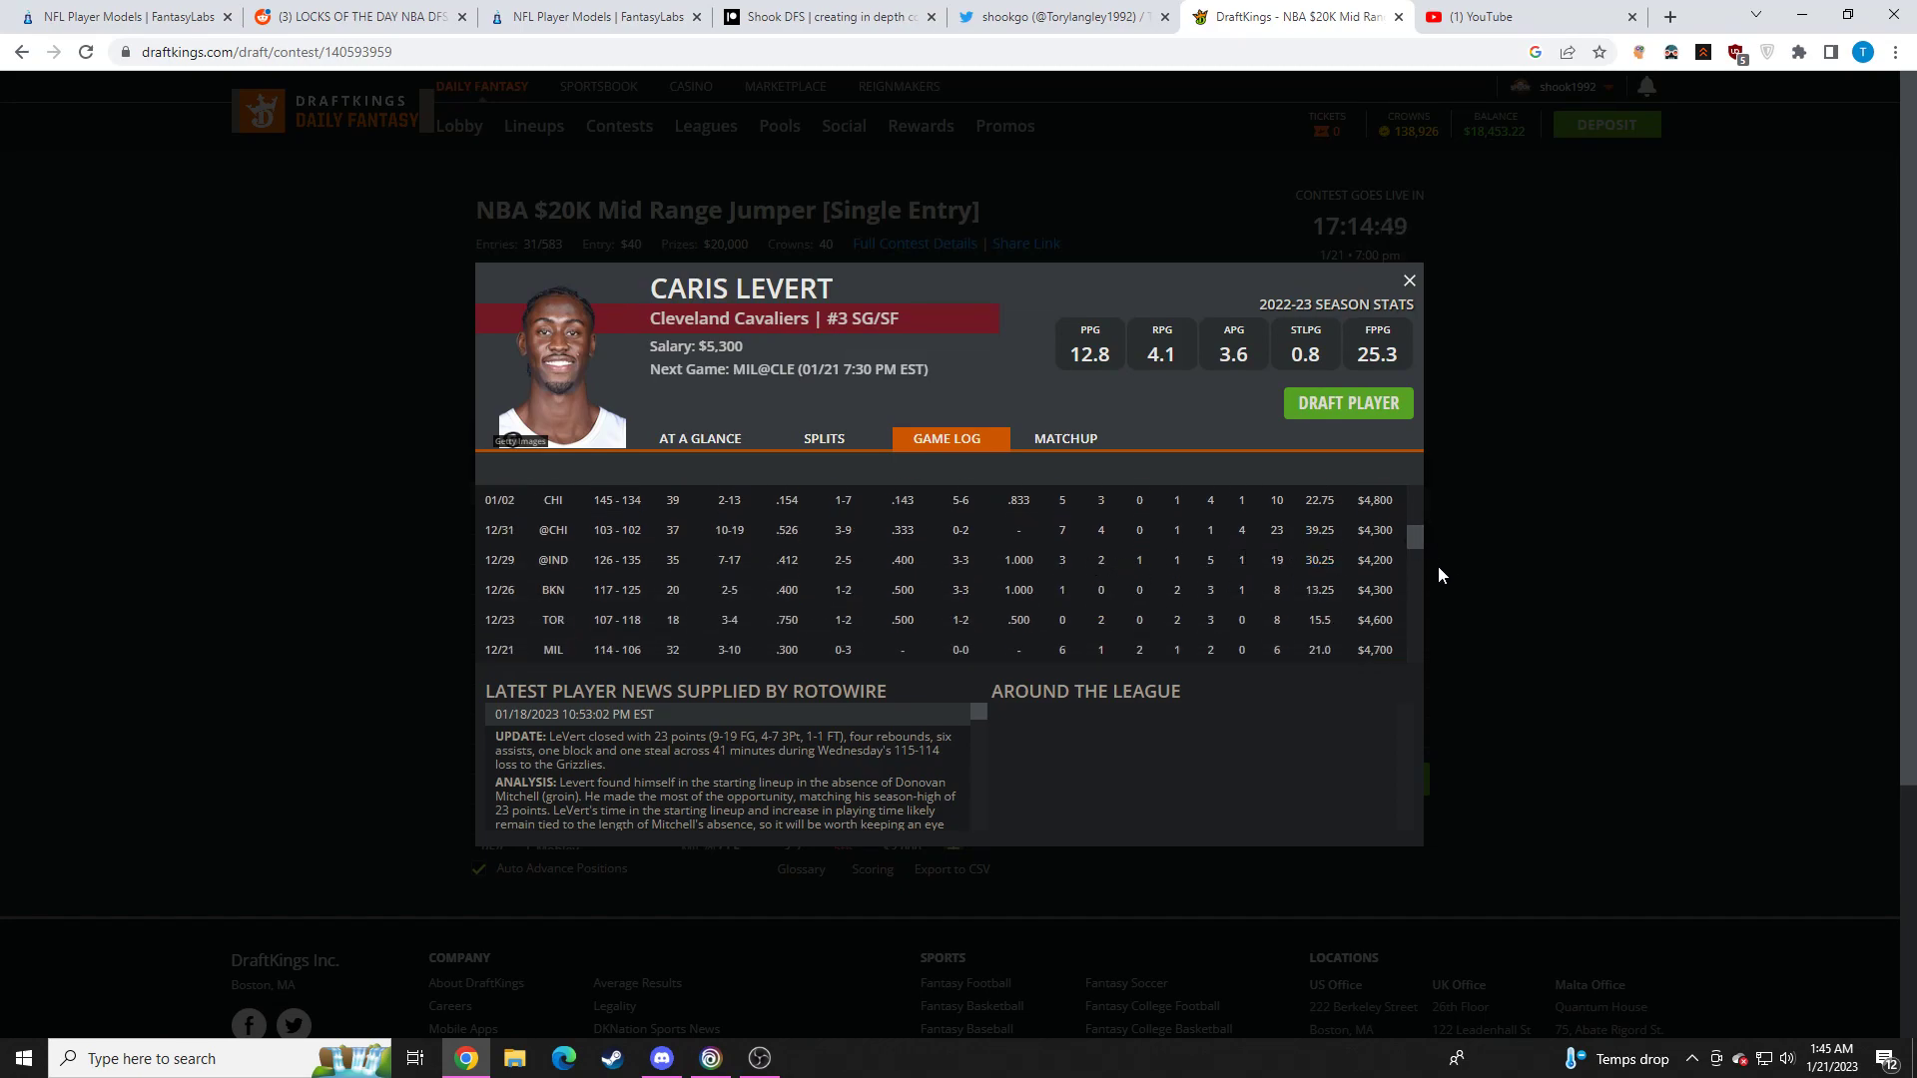
scroll(up, 3)
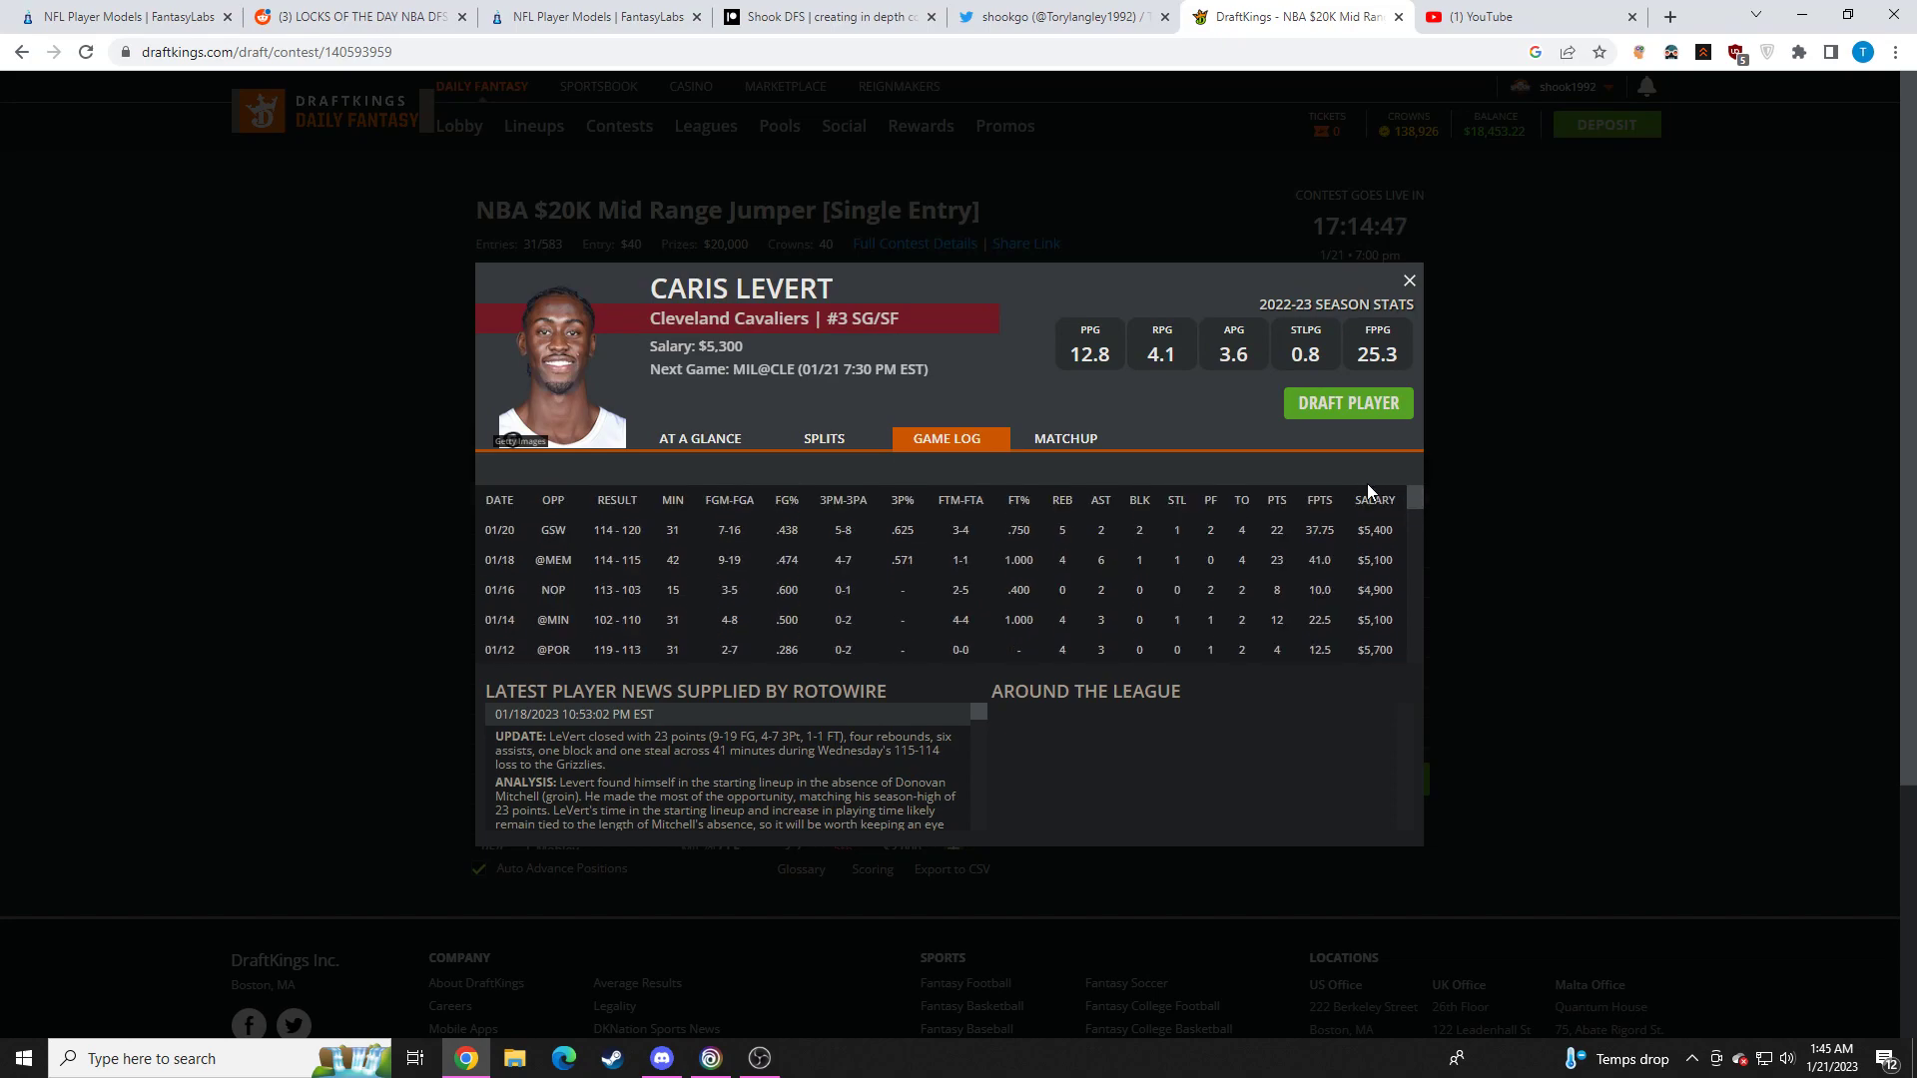
click(1407, 280)
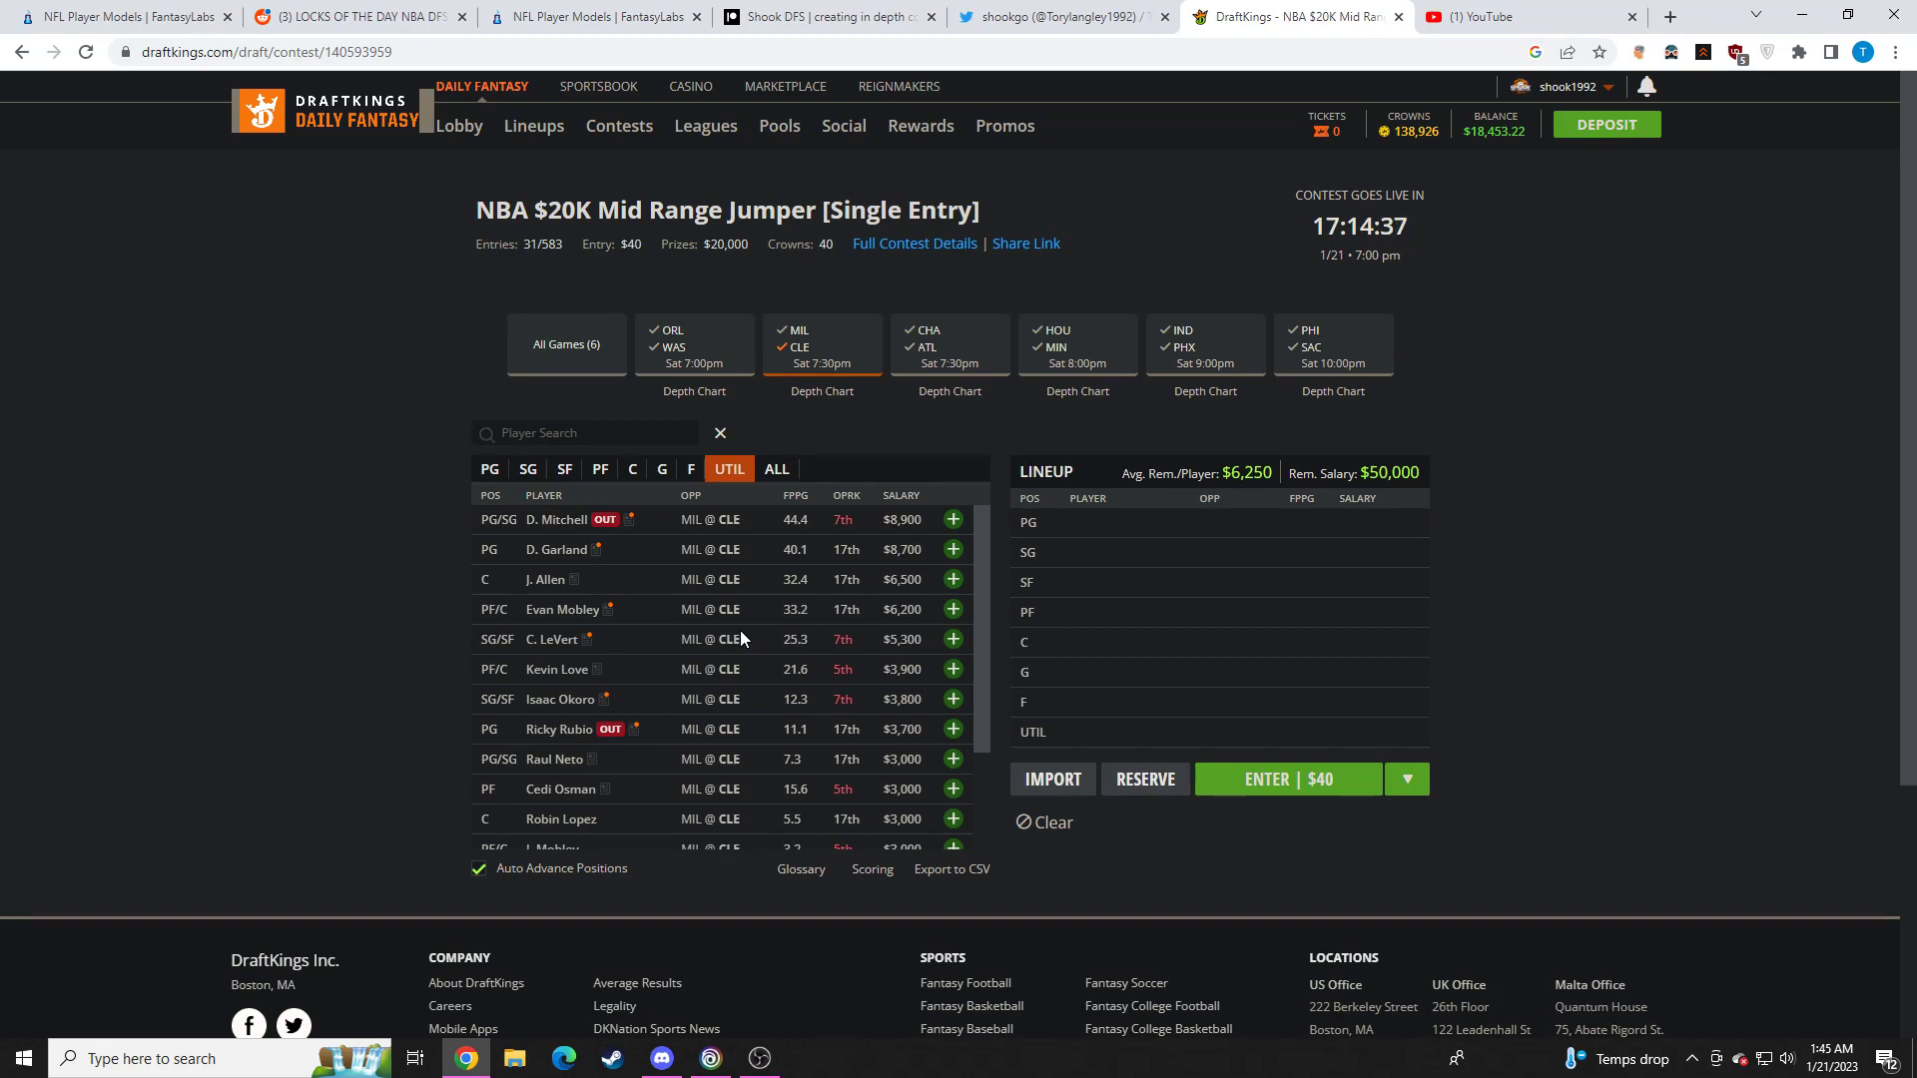
Check Cedi Osman's and Kevin Love's stat cards and close them
scroll(down, 3)
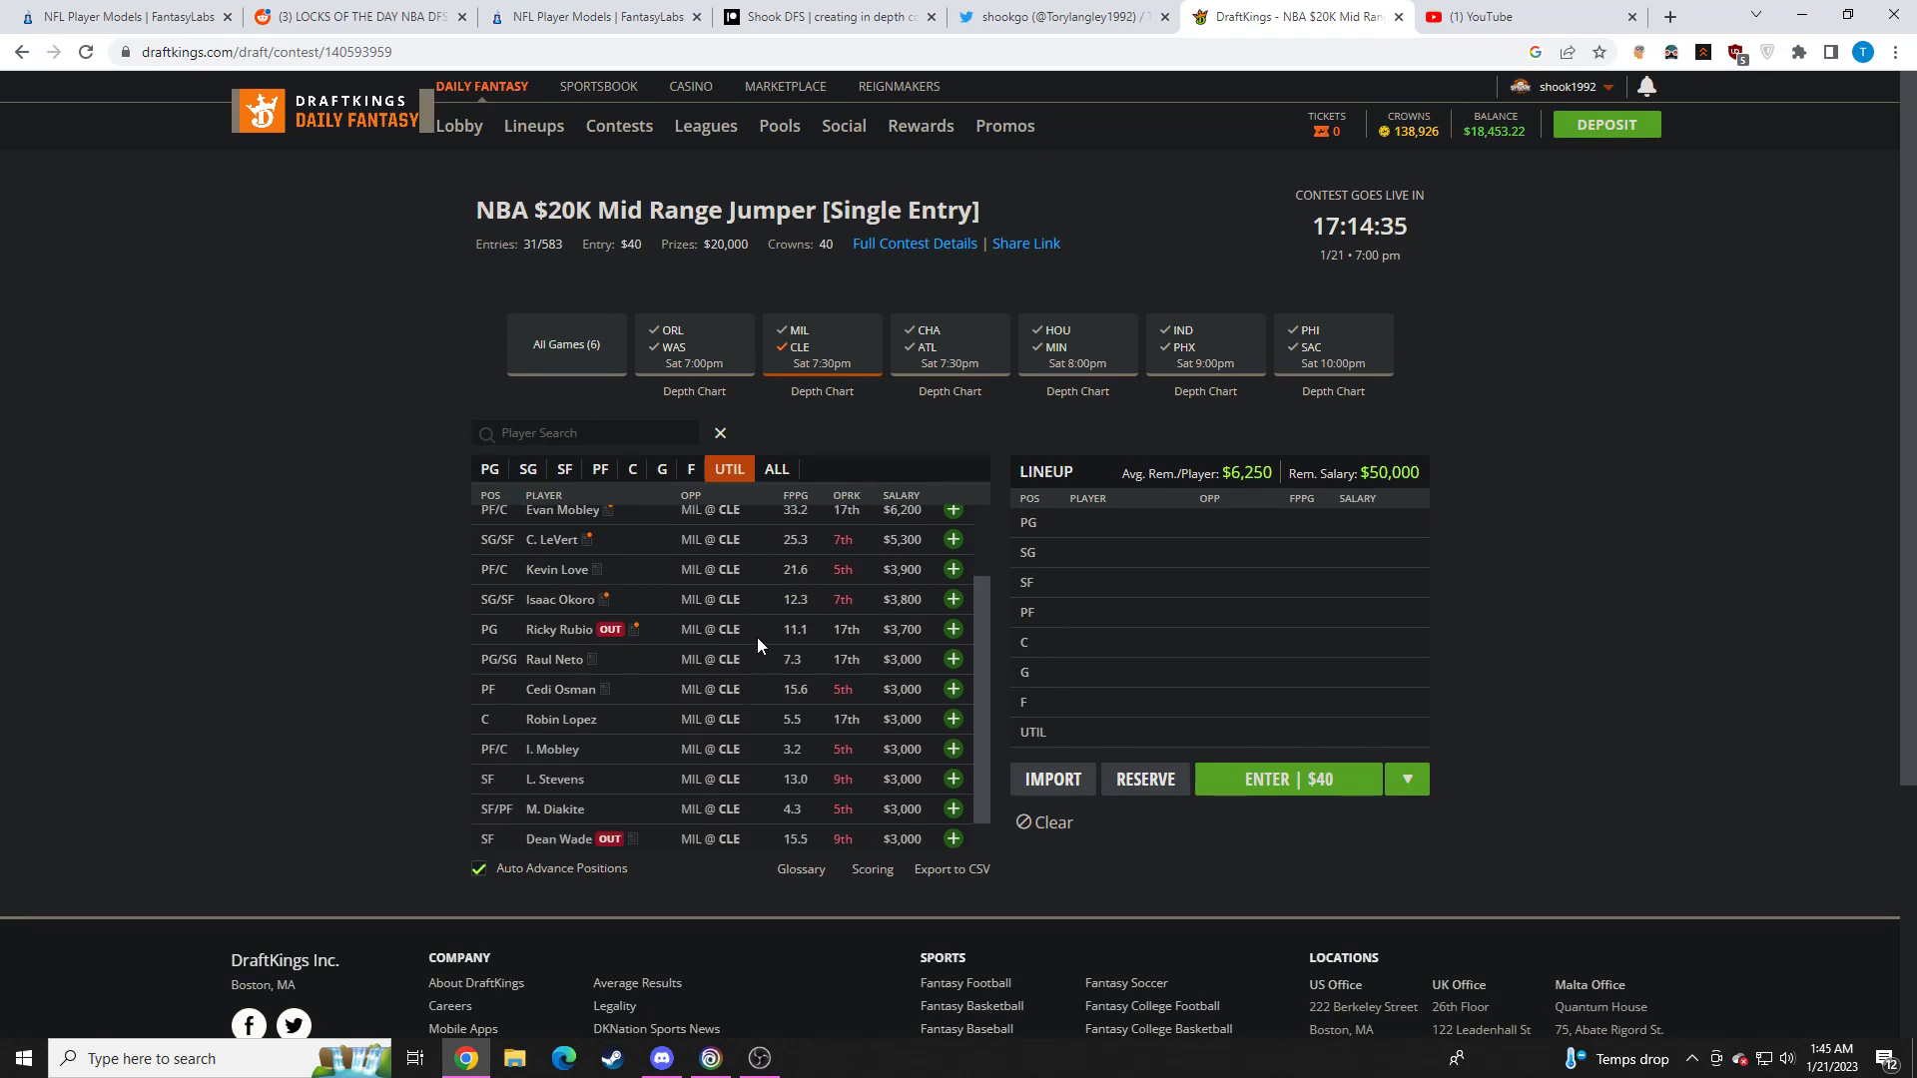
click(559, 688)
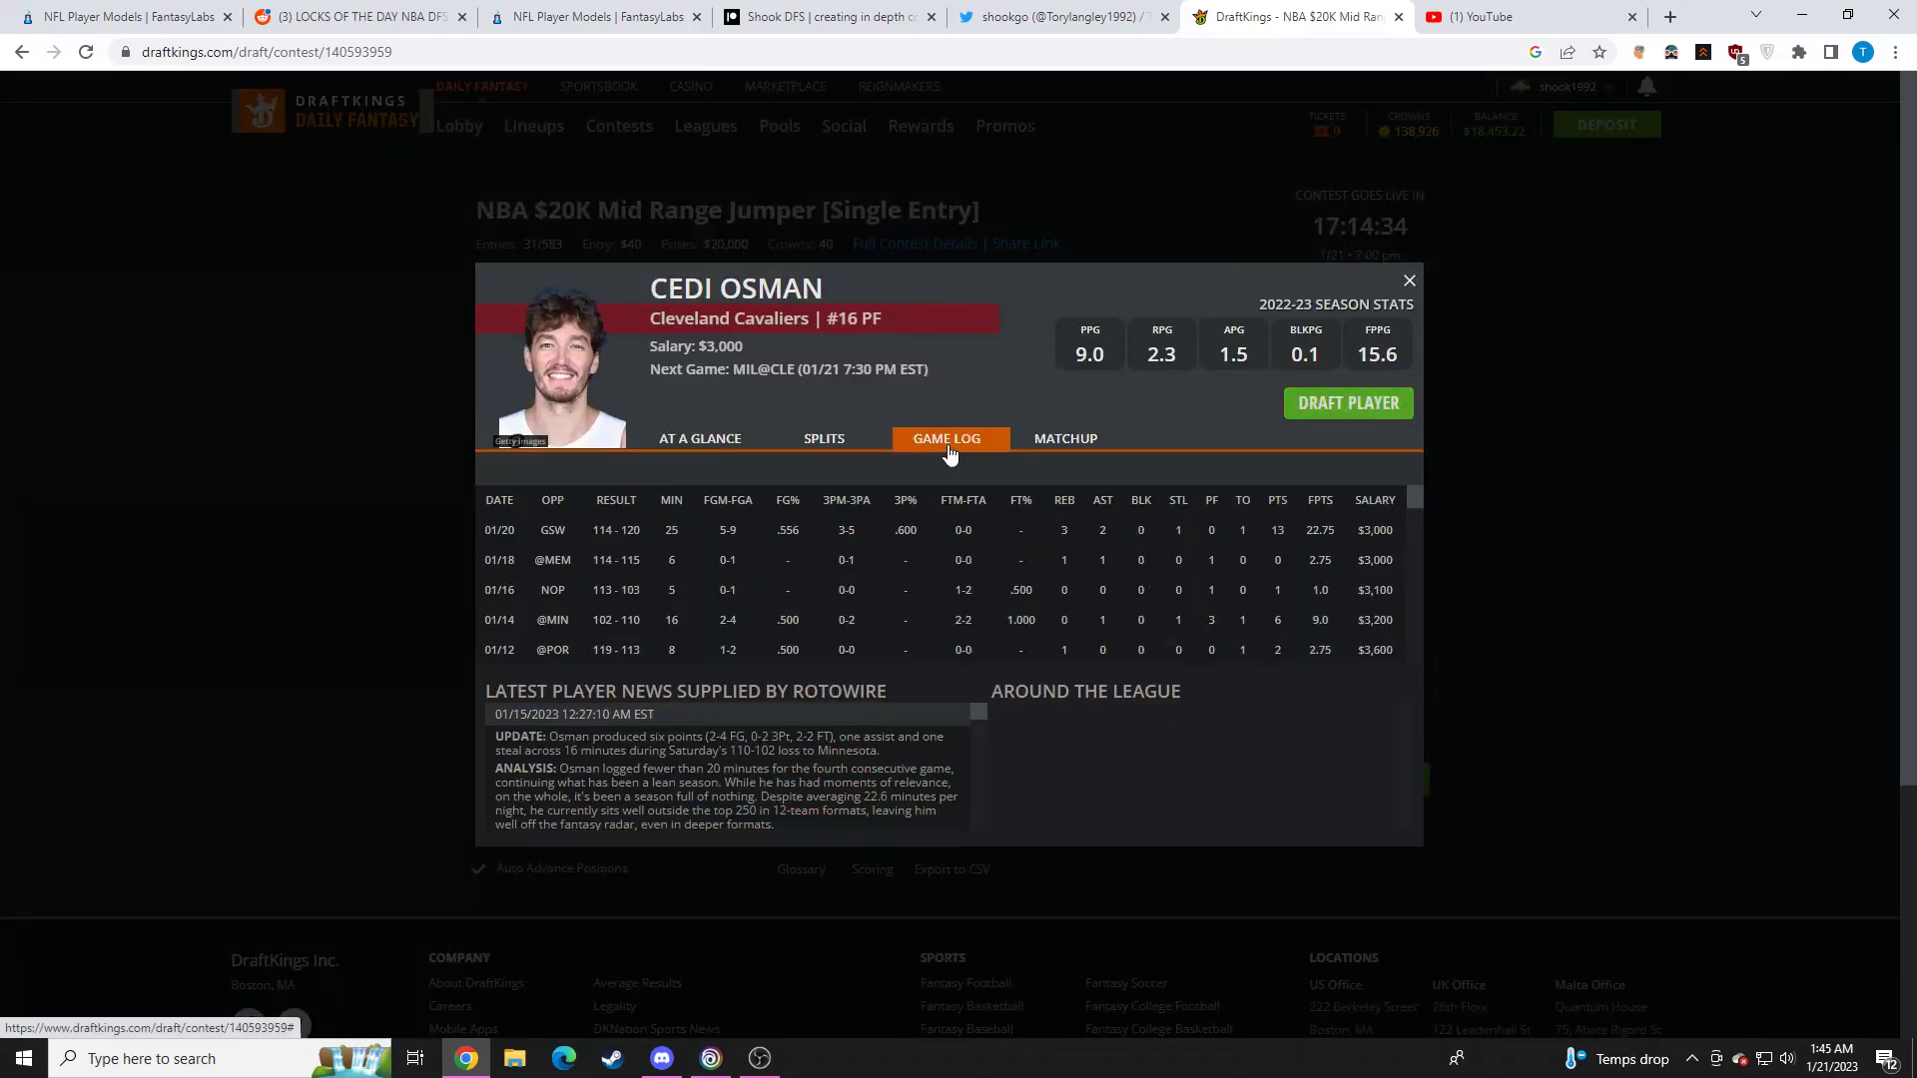
mouse_move(1433, 466)
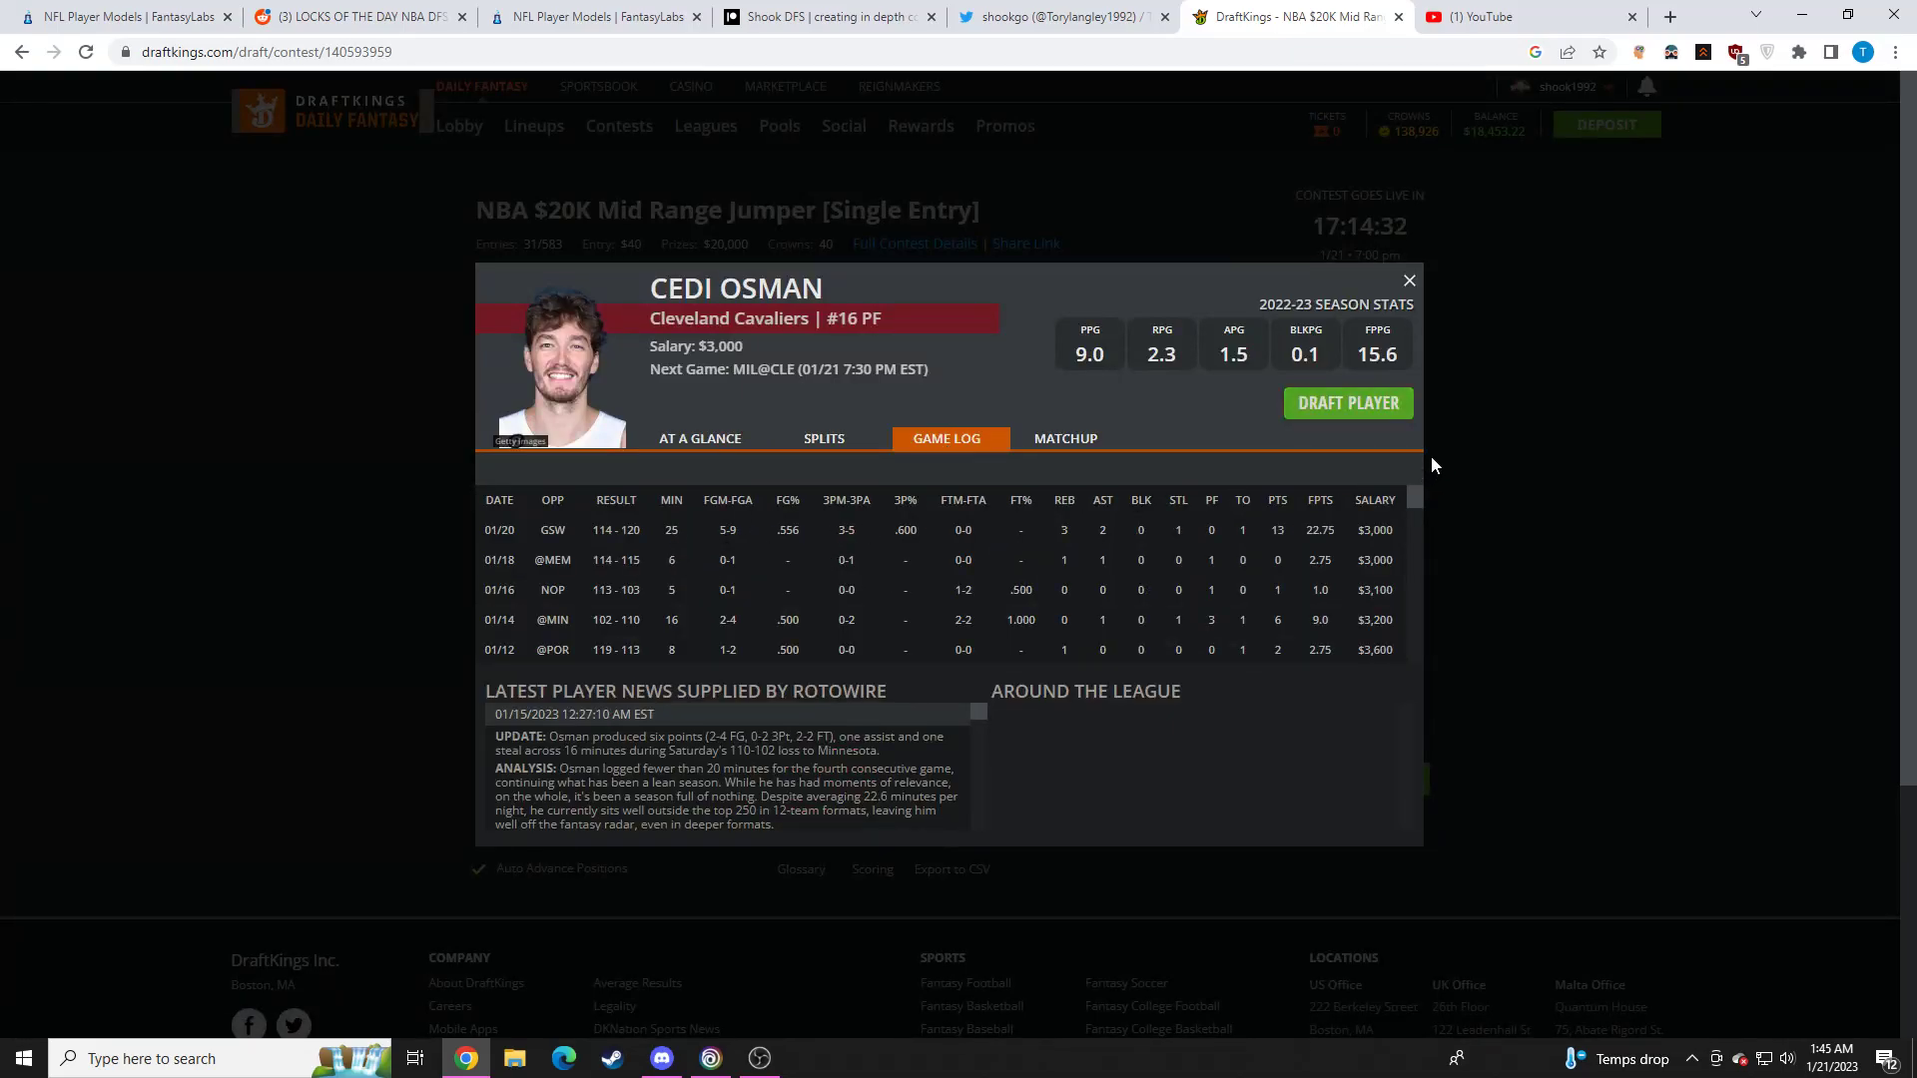
click(1408, 279)
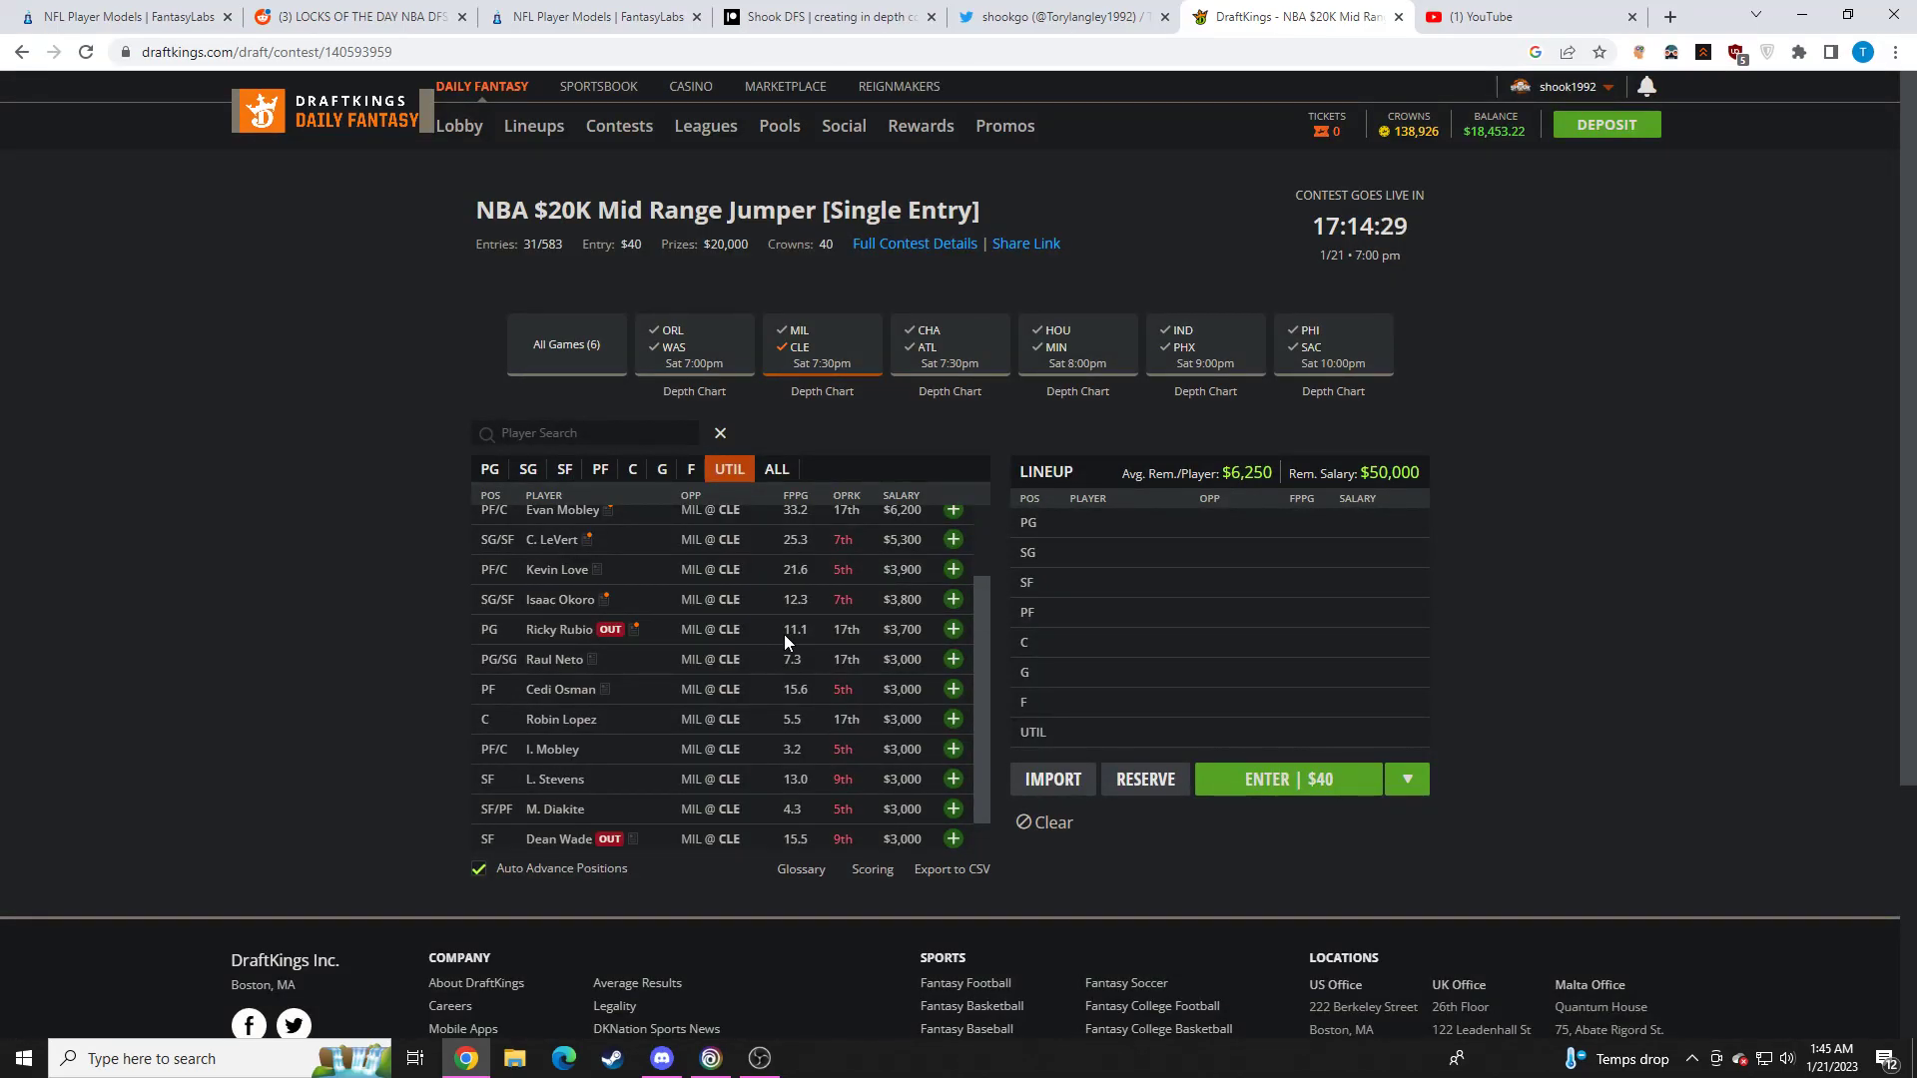
click(557, 569)
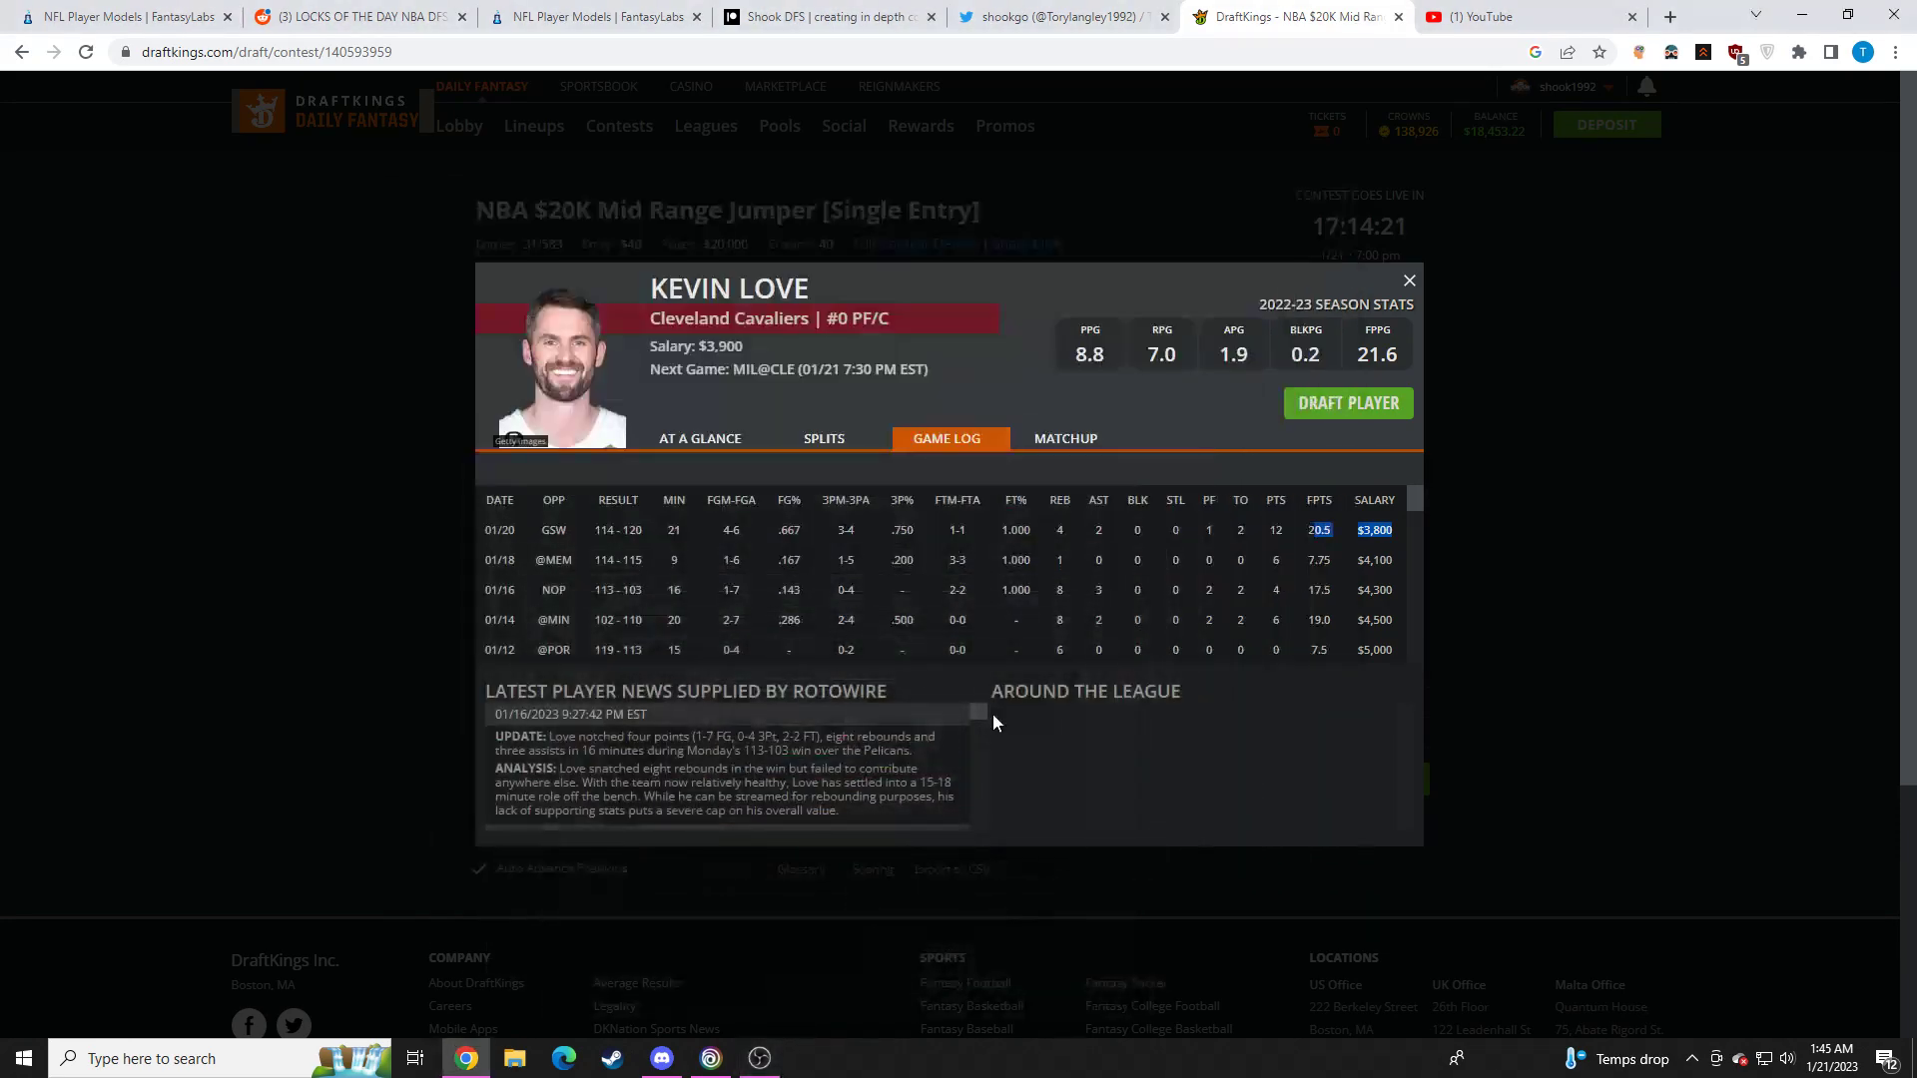
click(1408, 280)
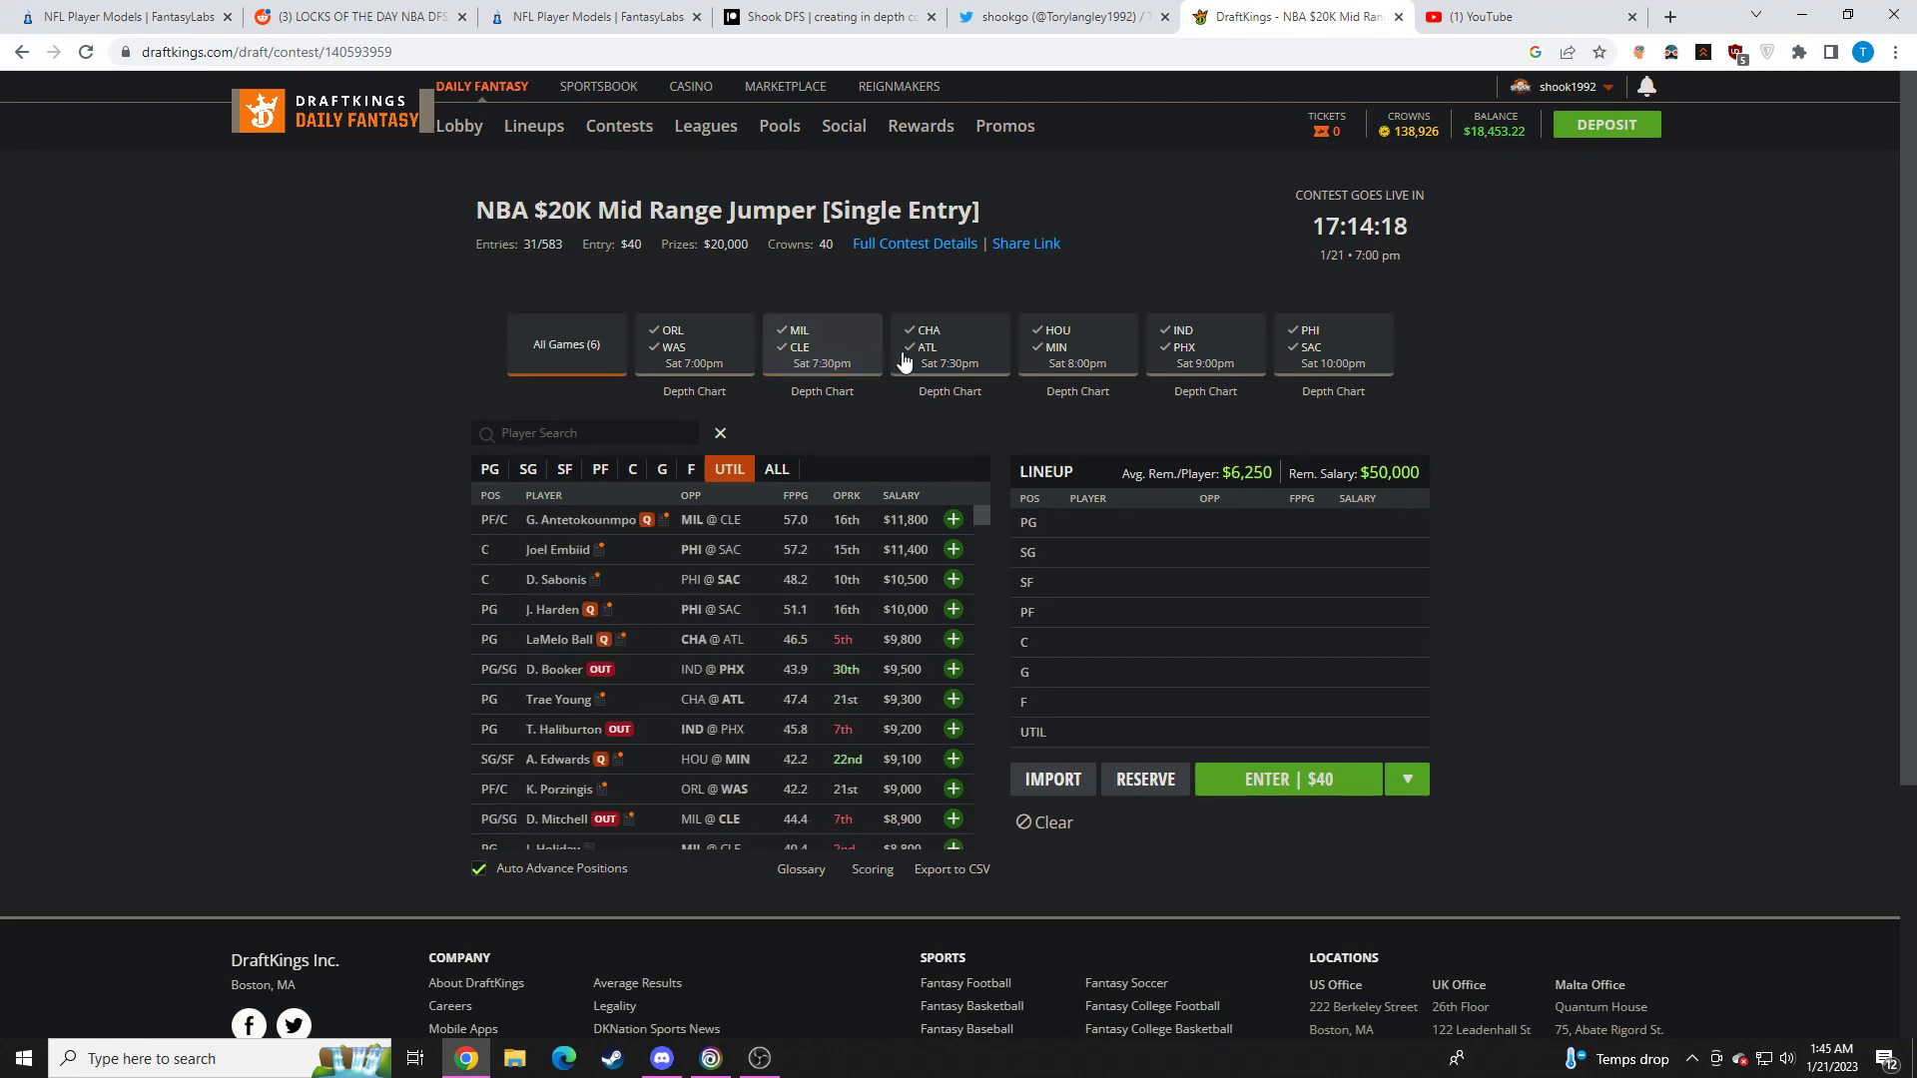
click(949, 343)
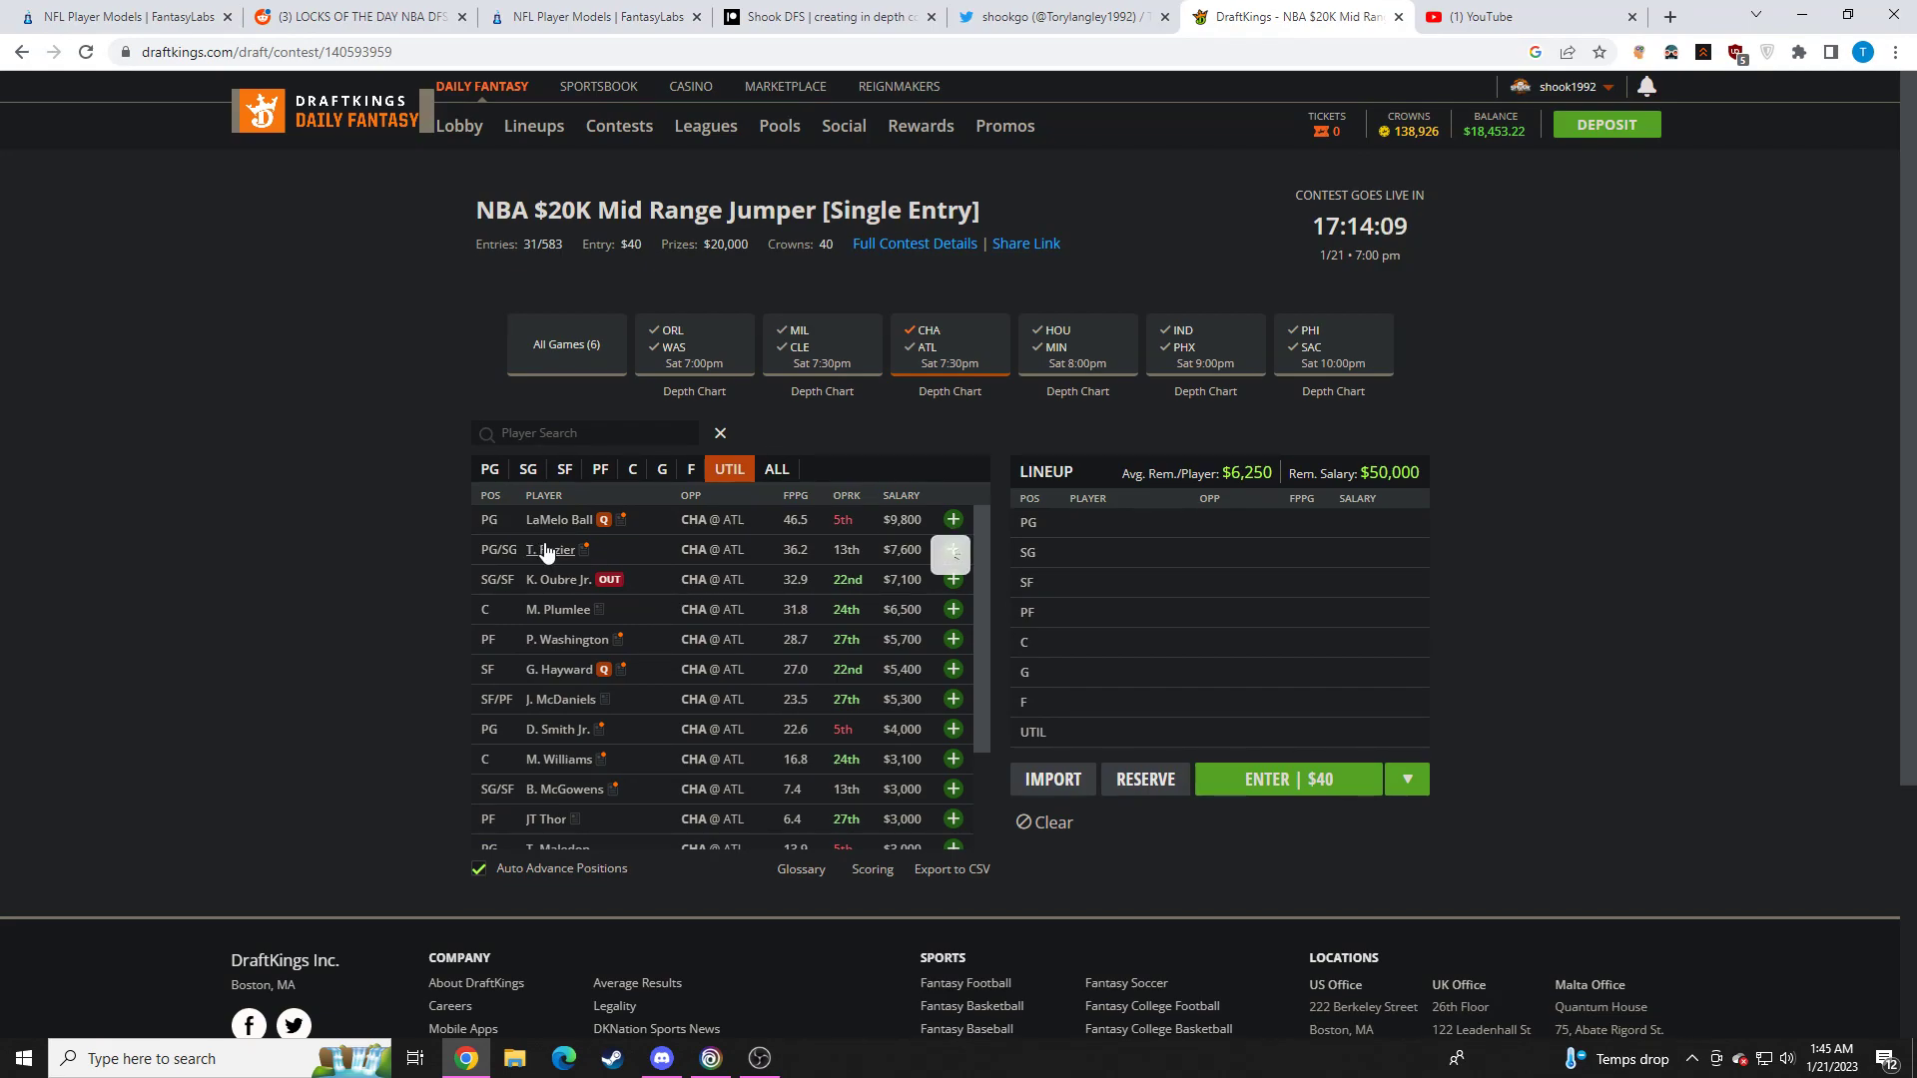
click(553, 549)
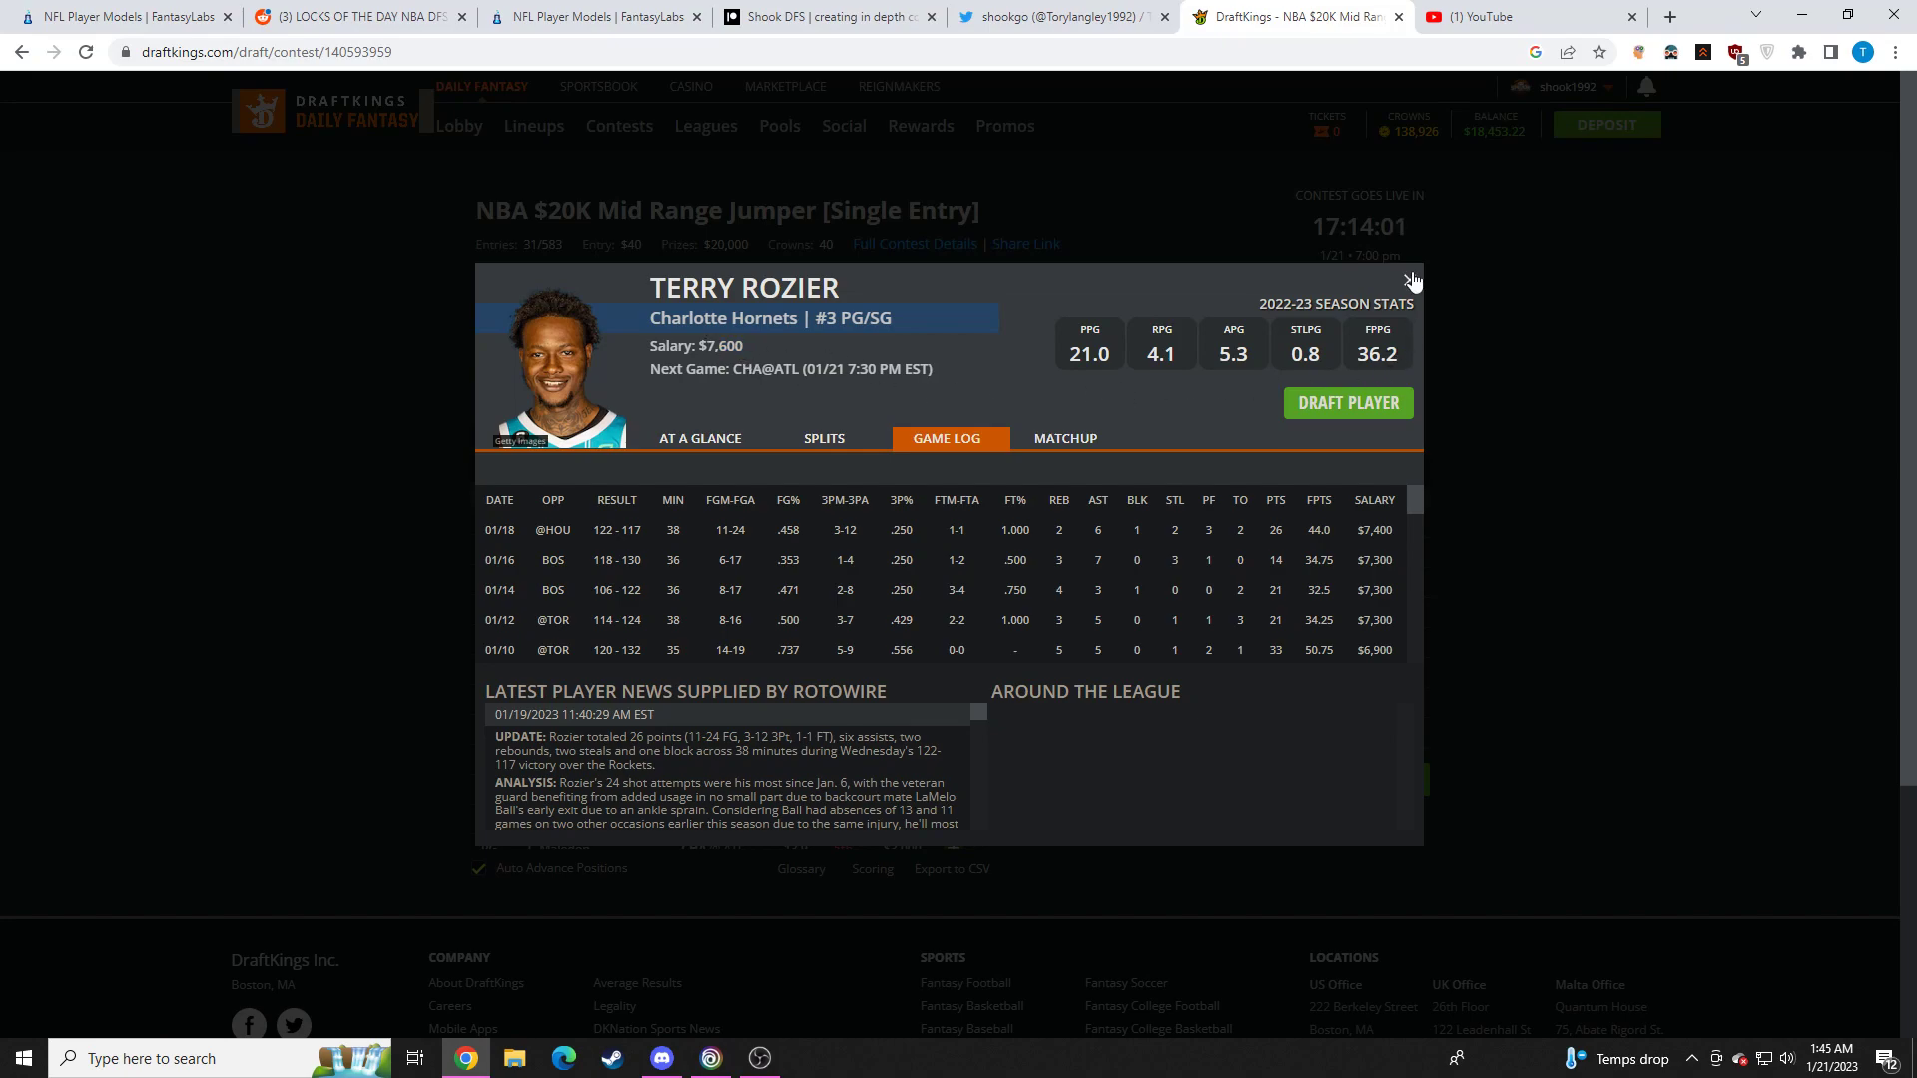
click(1412, 281)
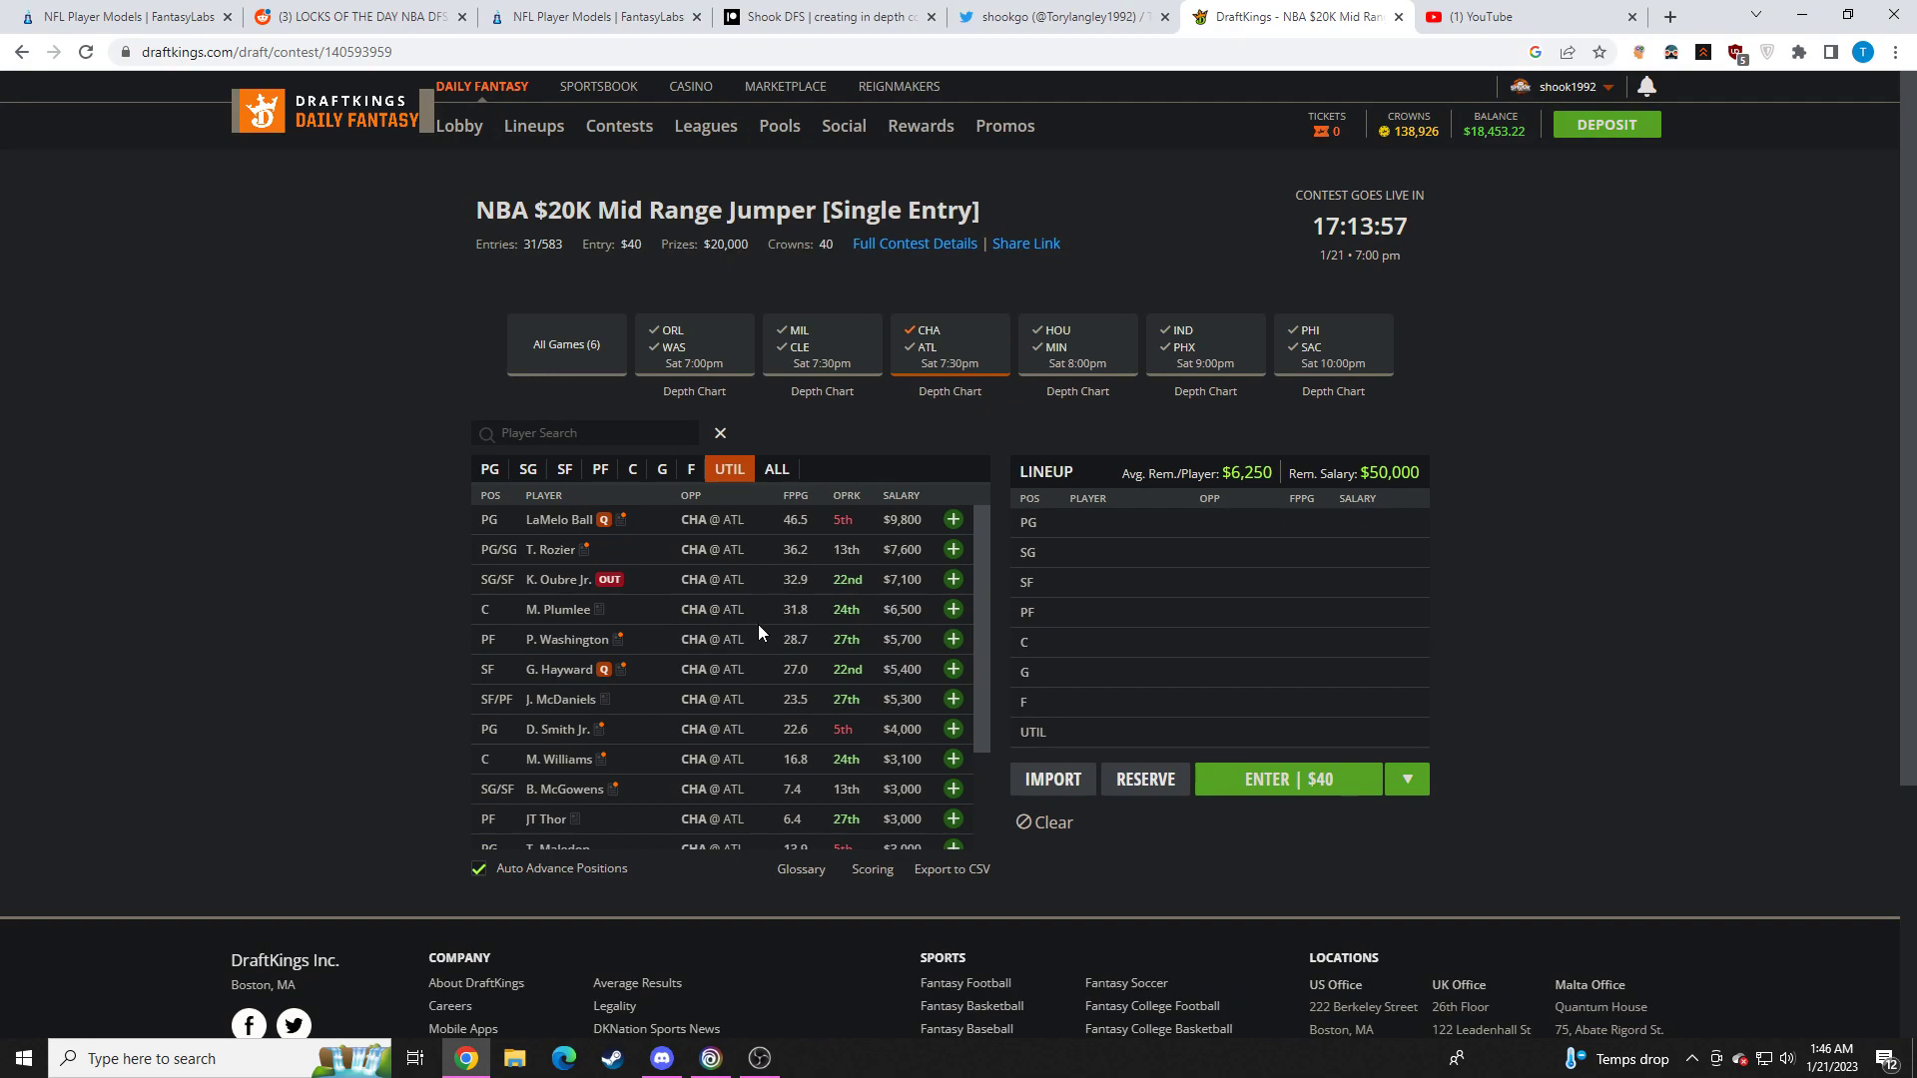
click(567, 639)
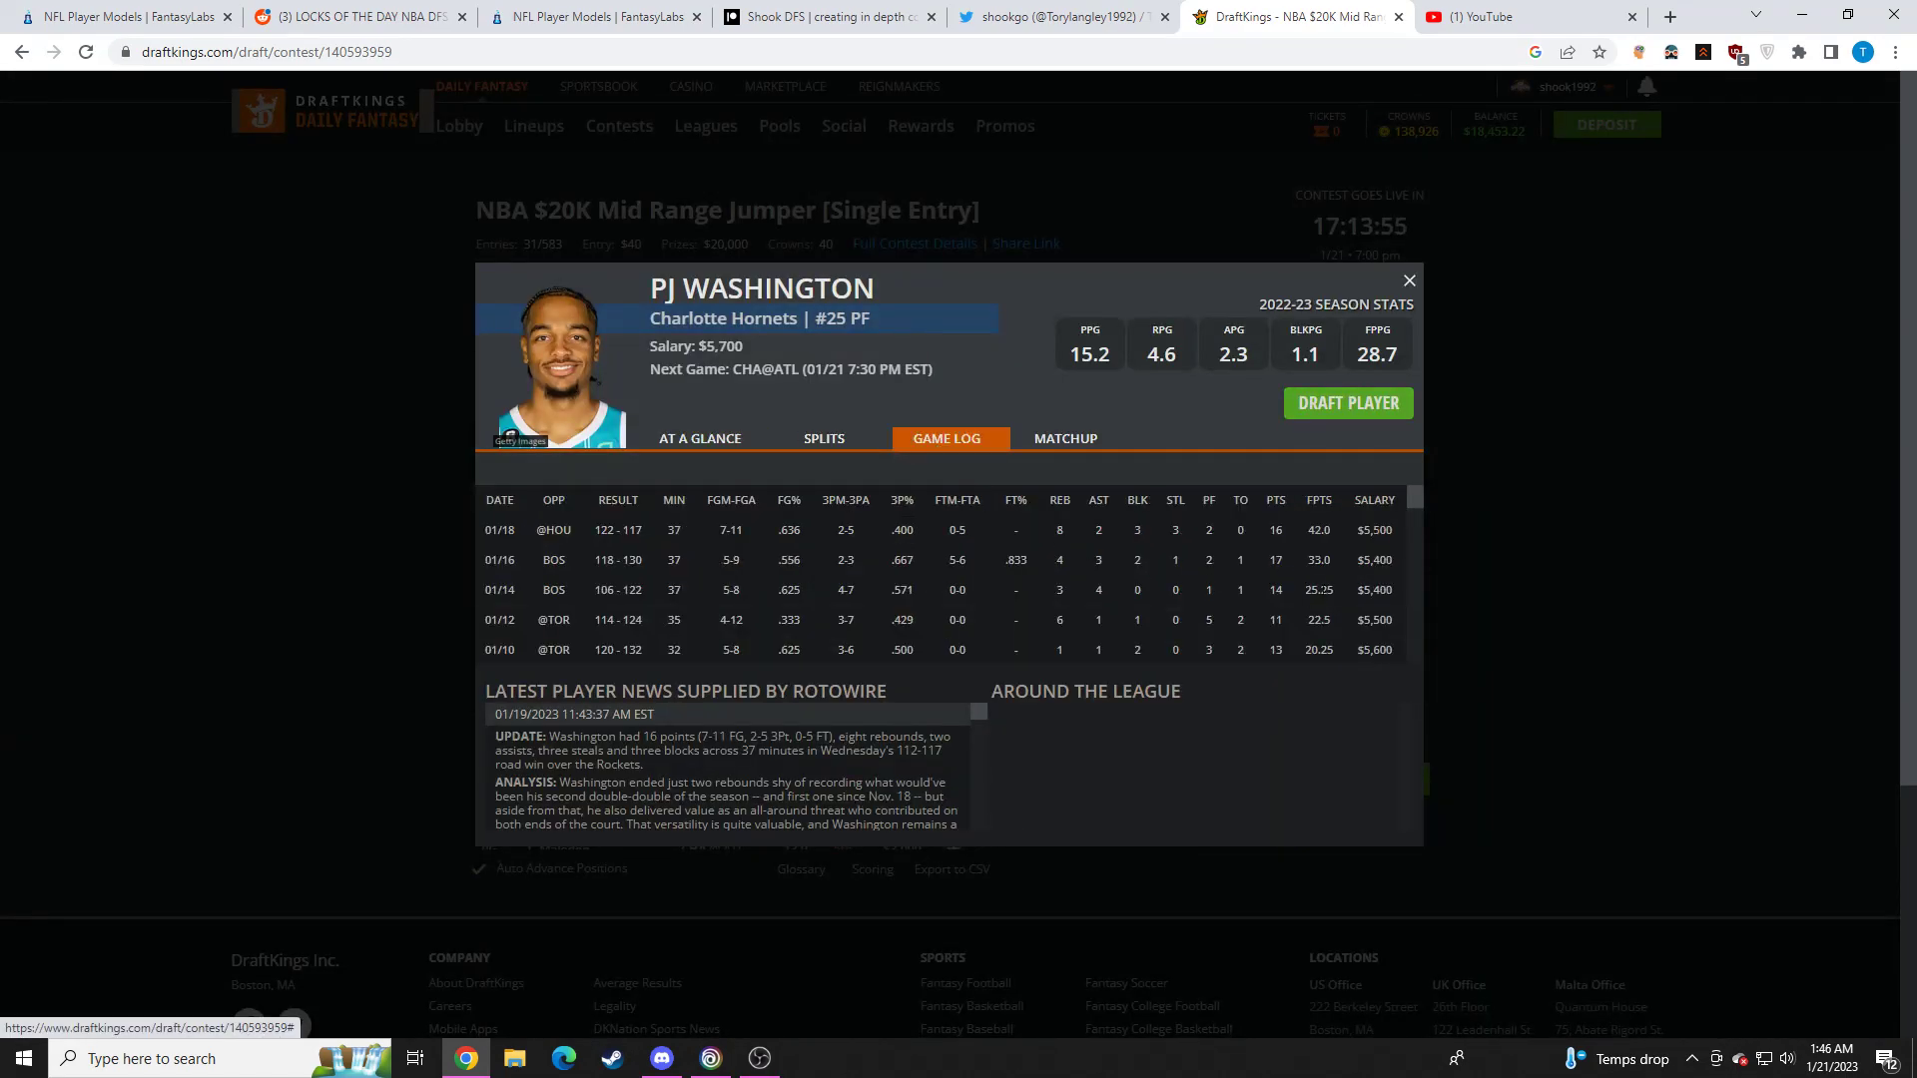
click(1408, 280)
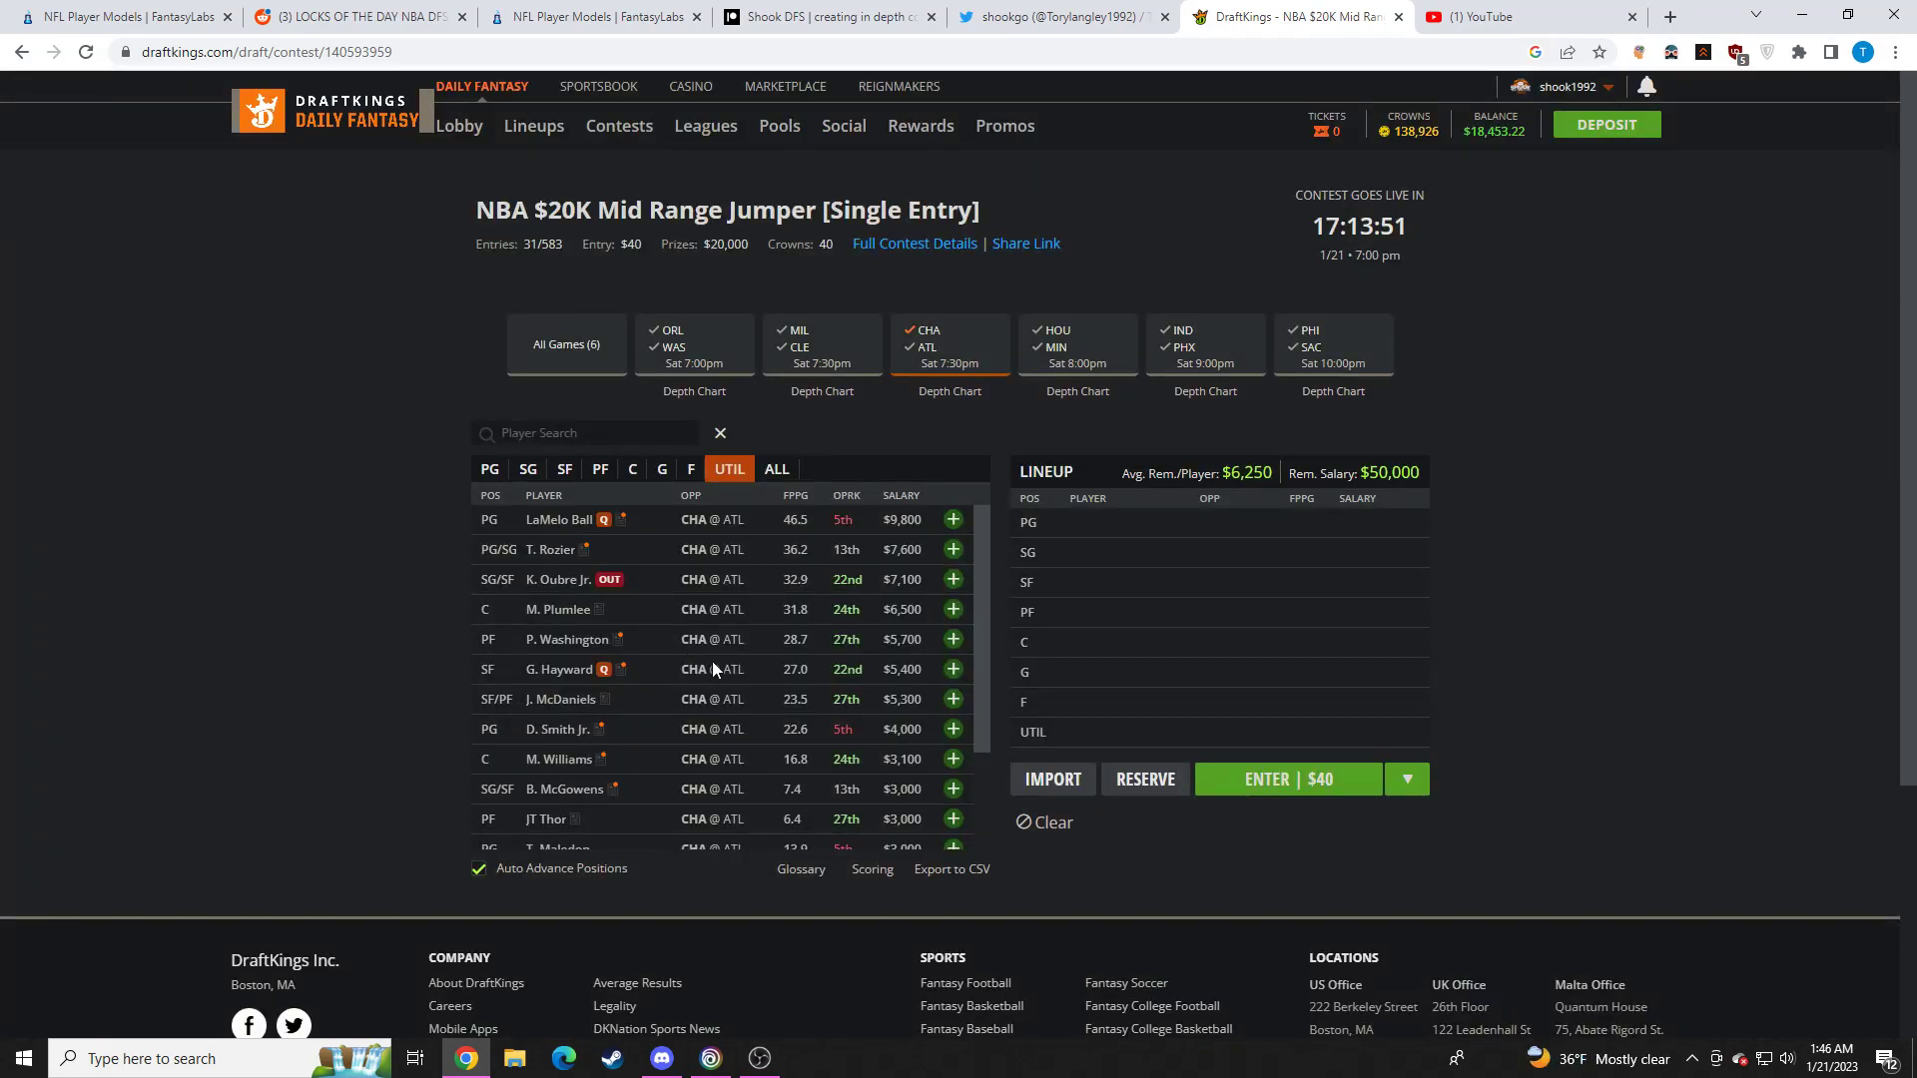
click(561, 669)
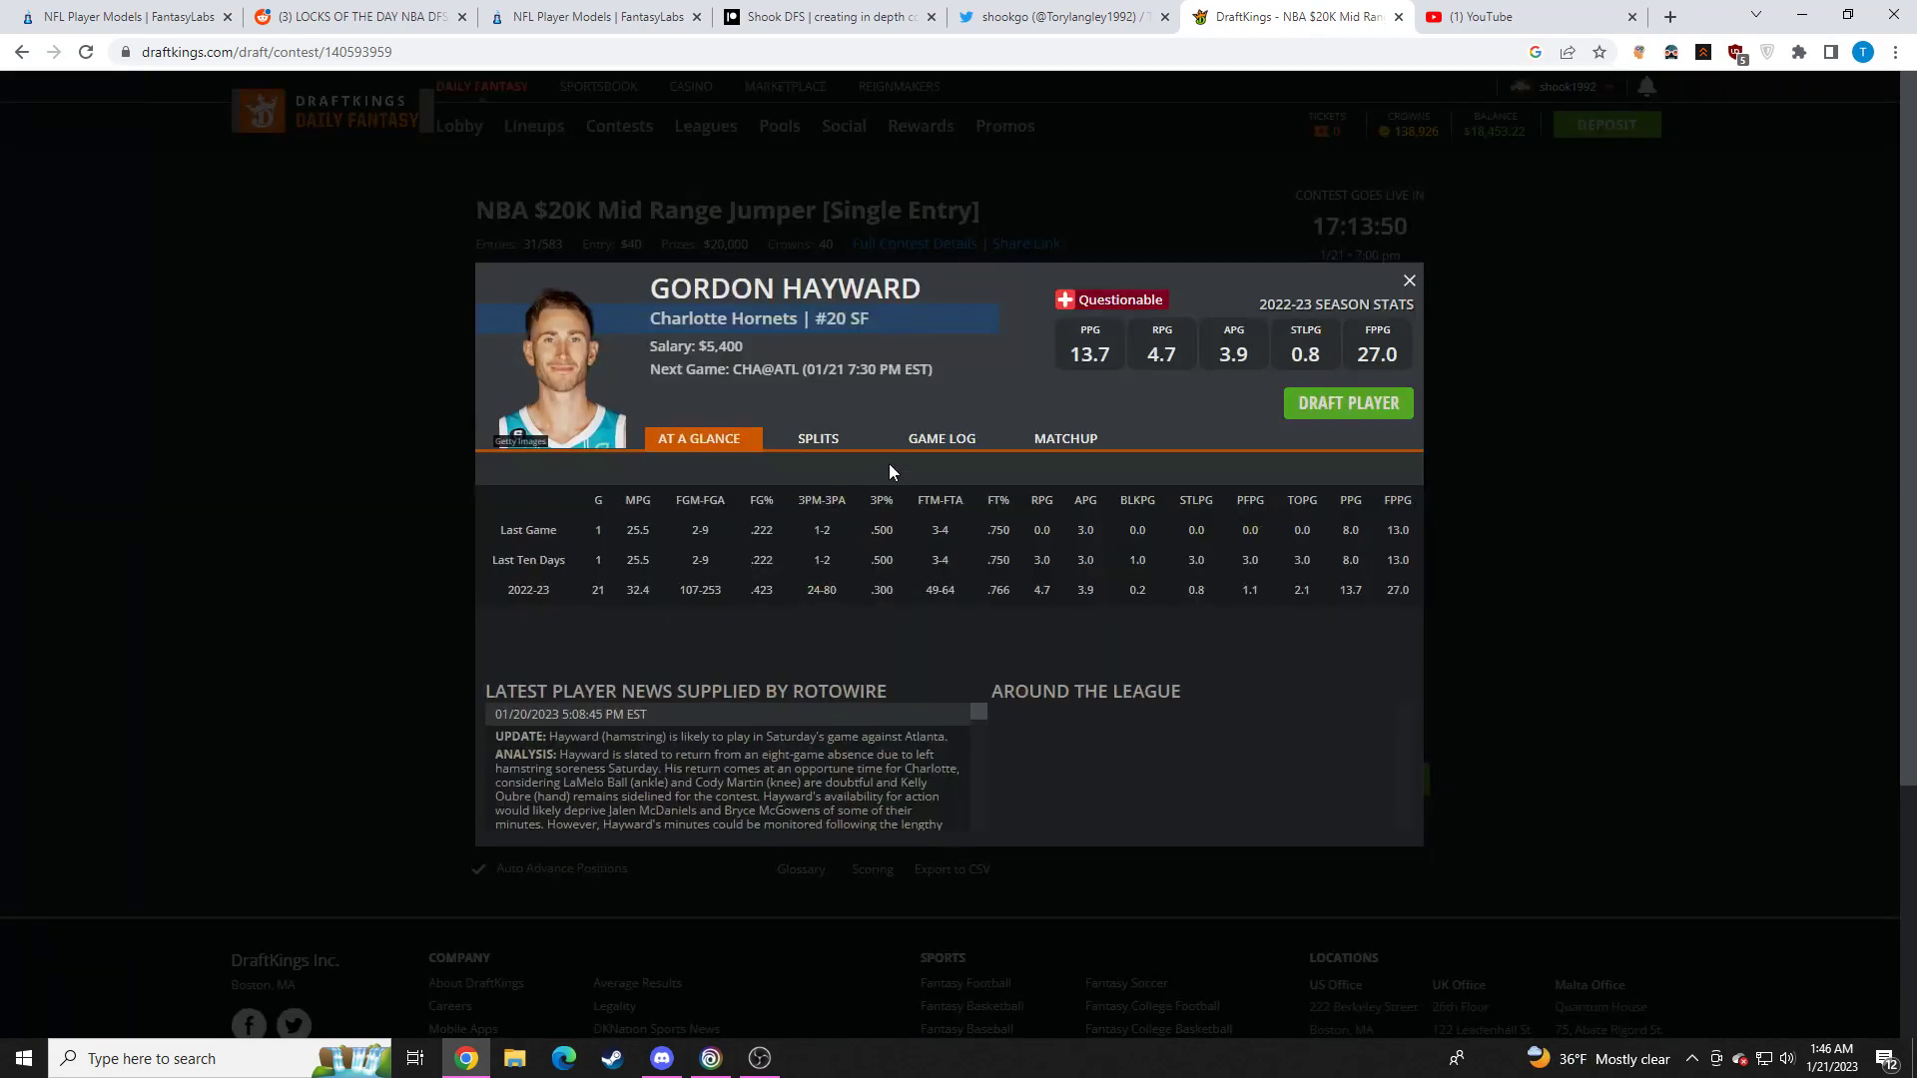
click(941, 437)
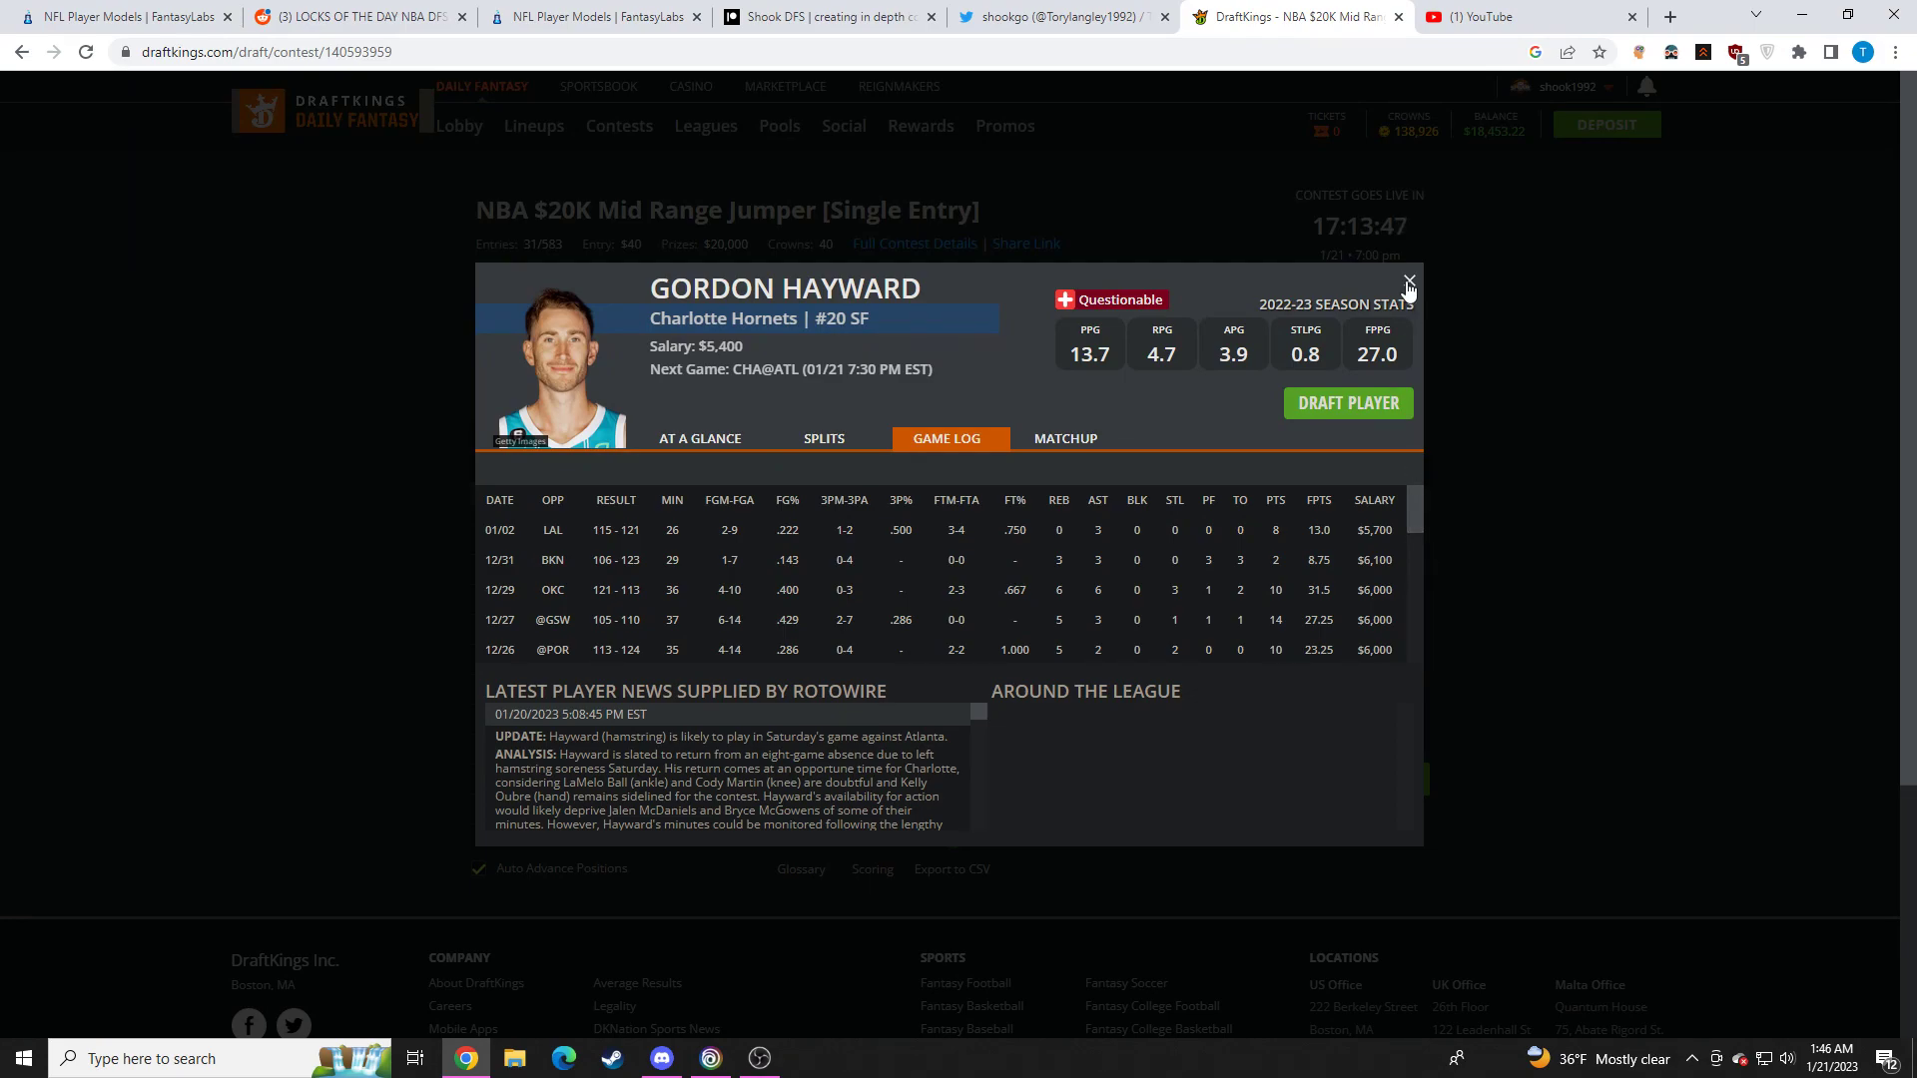
click(1406, 282)
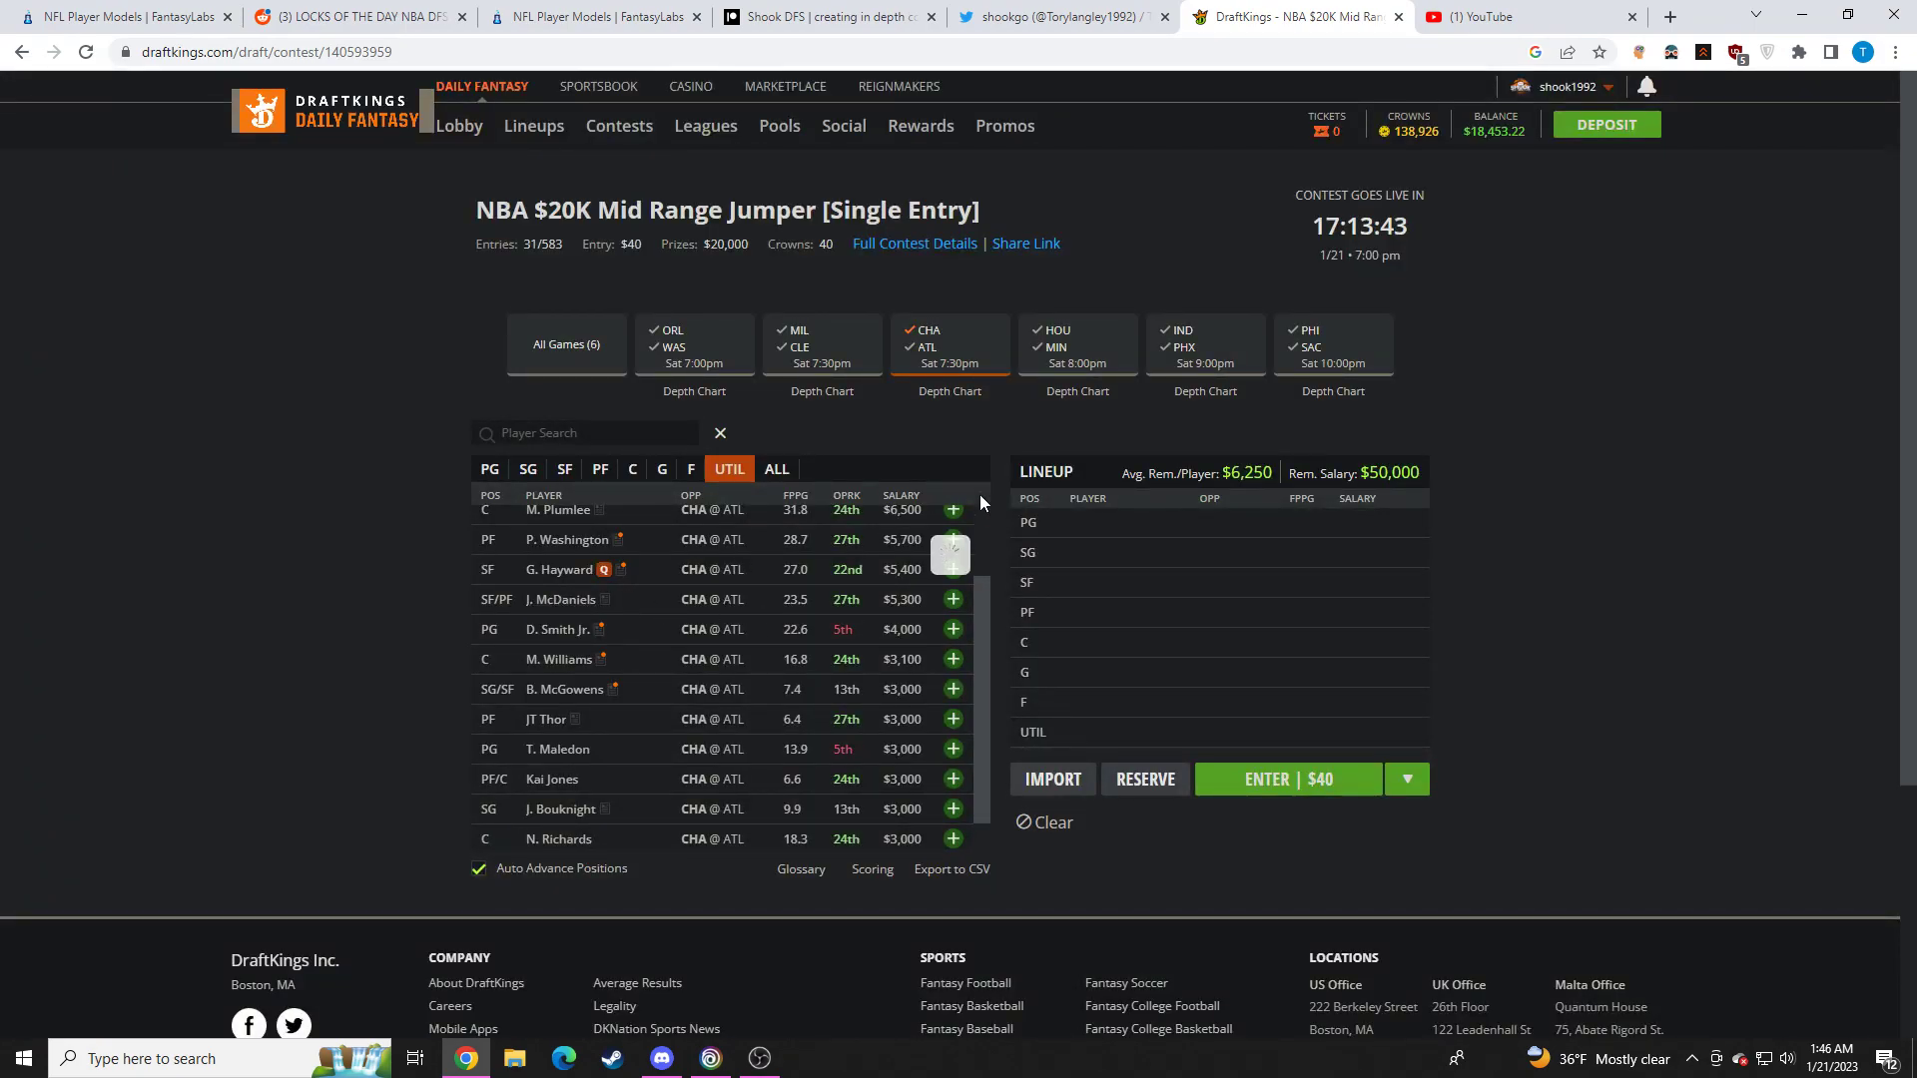
click(557, 599)
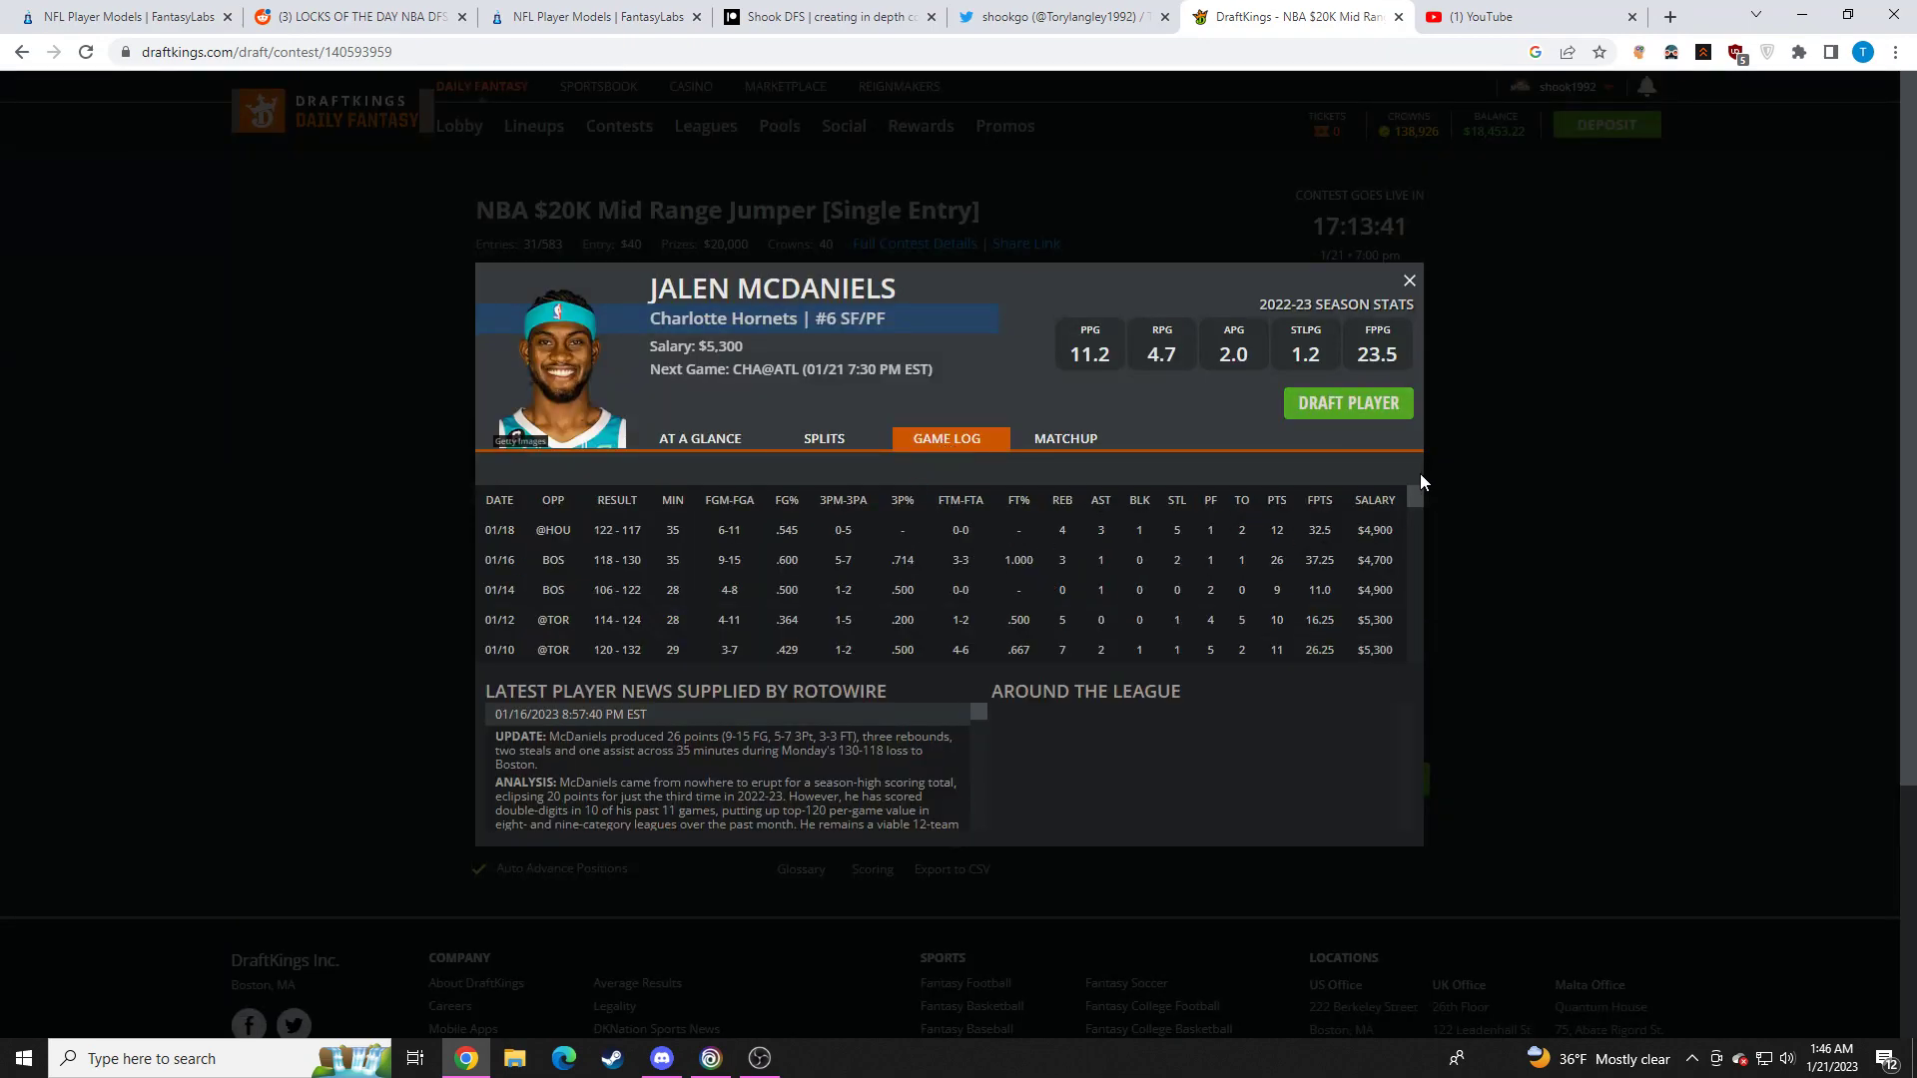
click(1408, 279)
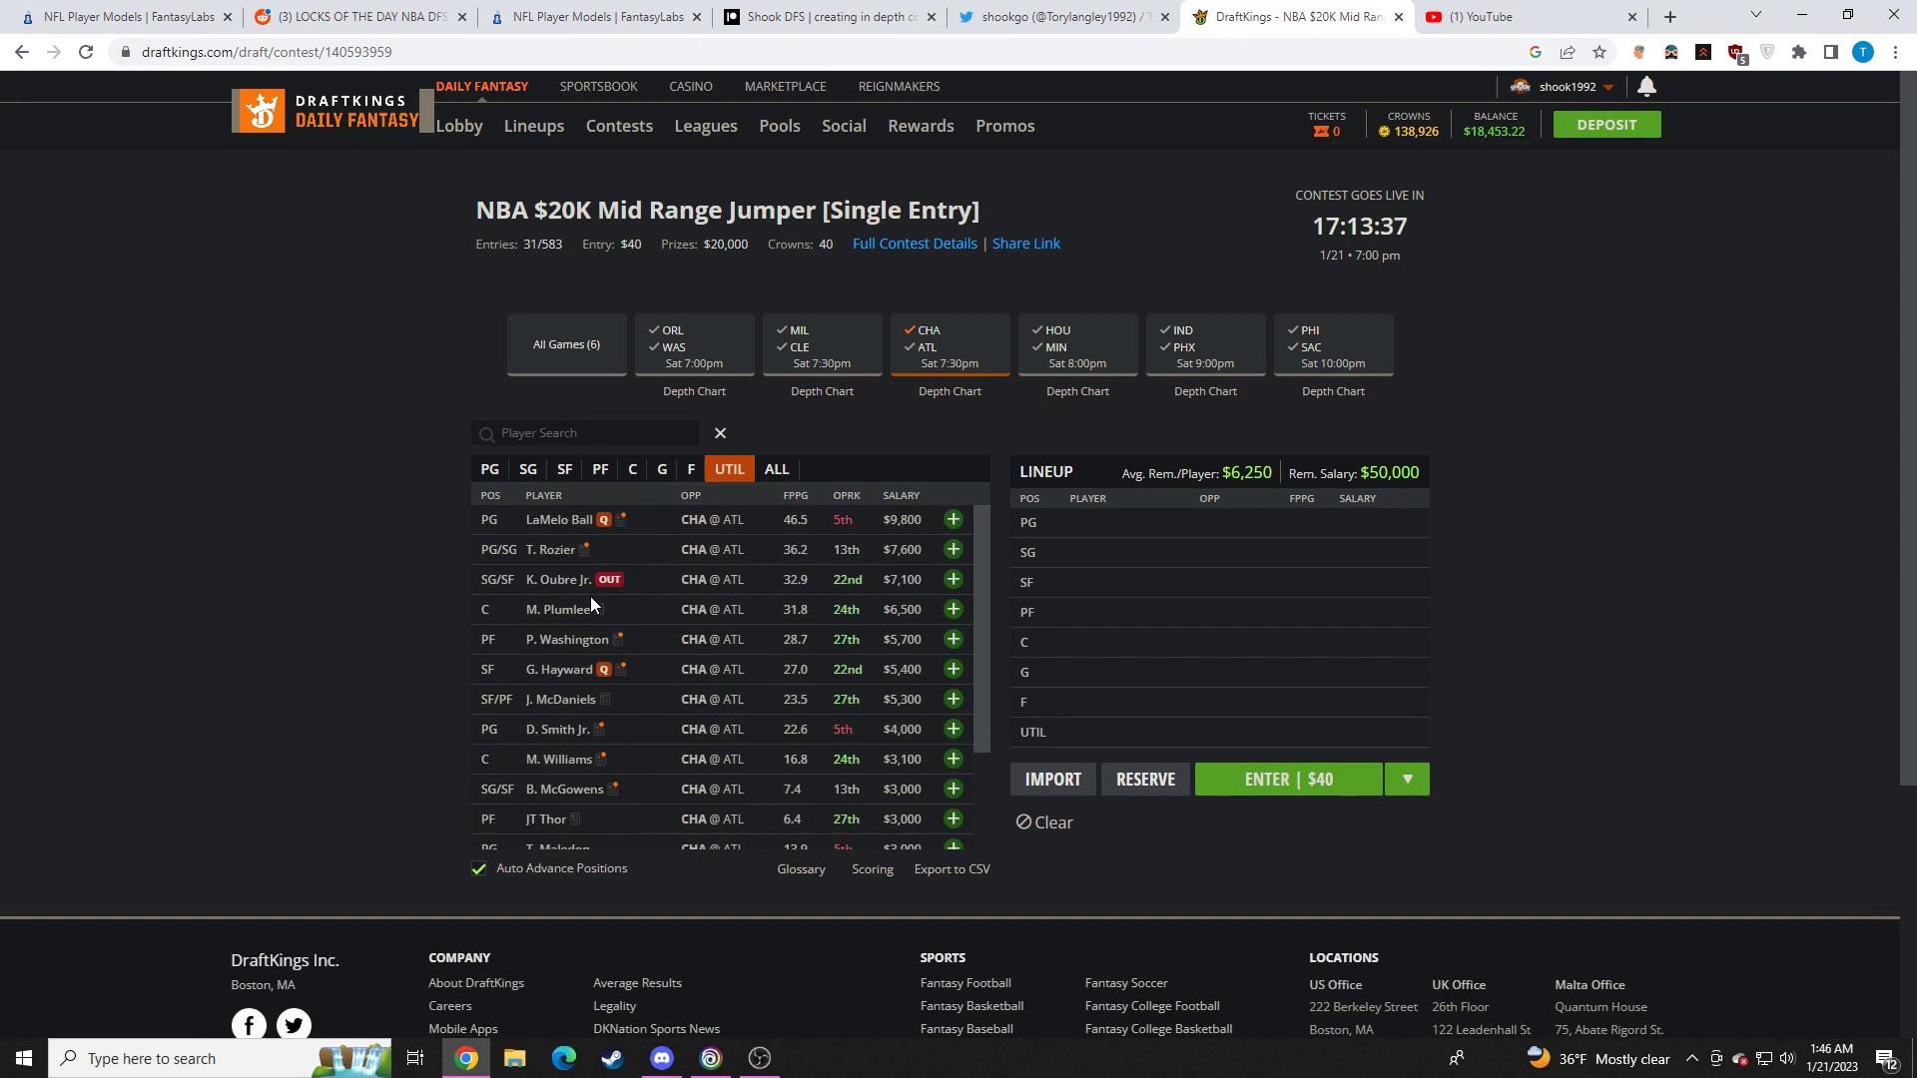
mouse_move(563, 699)
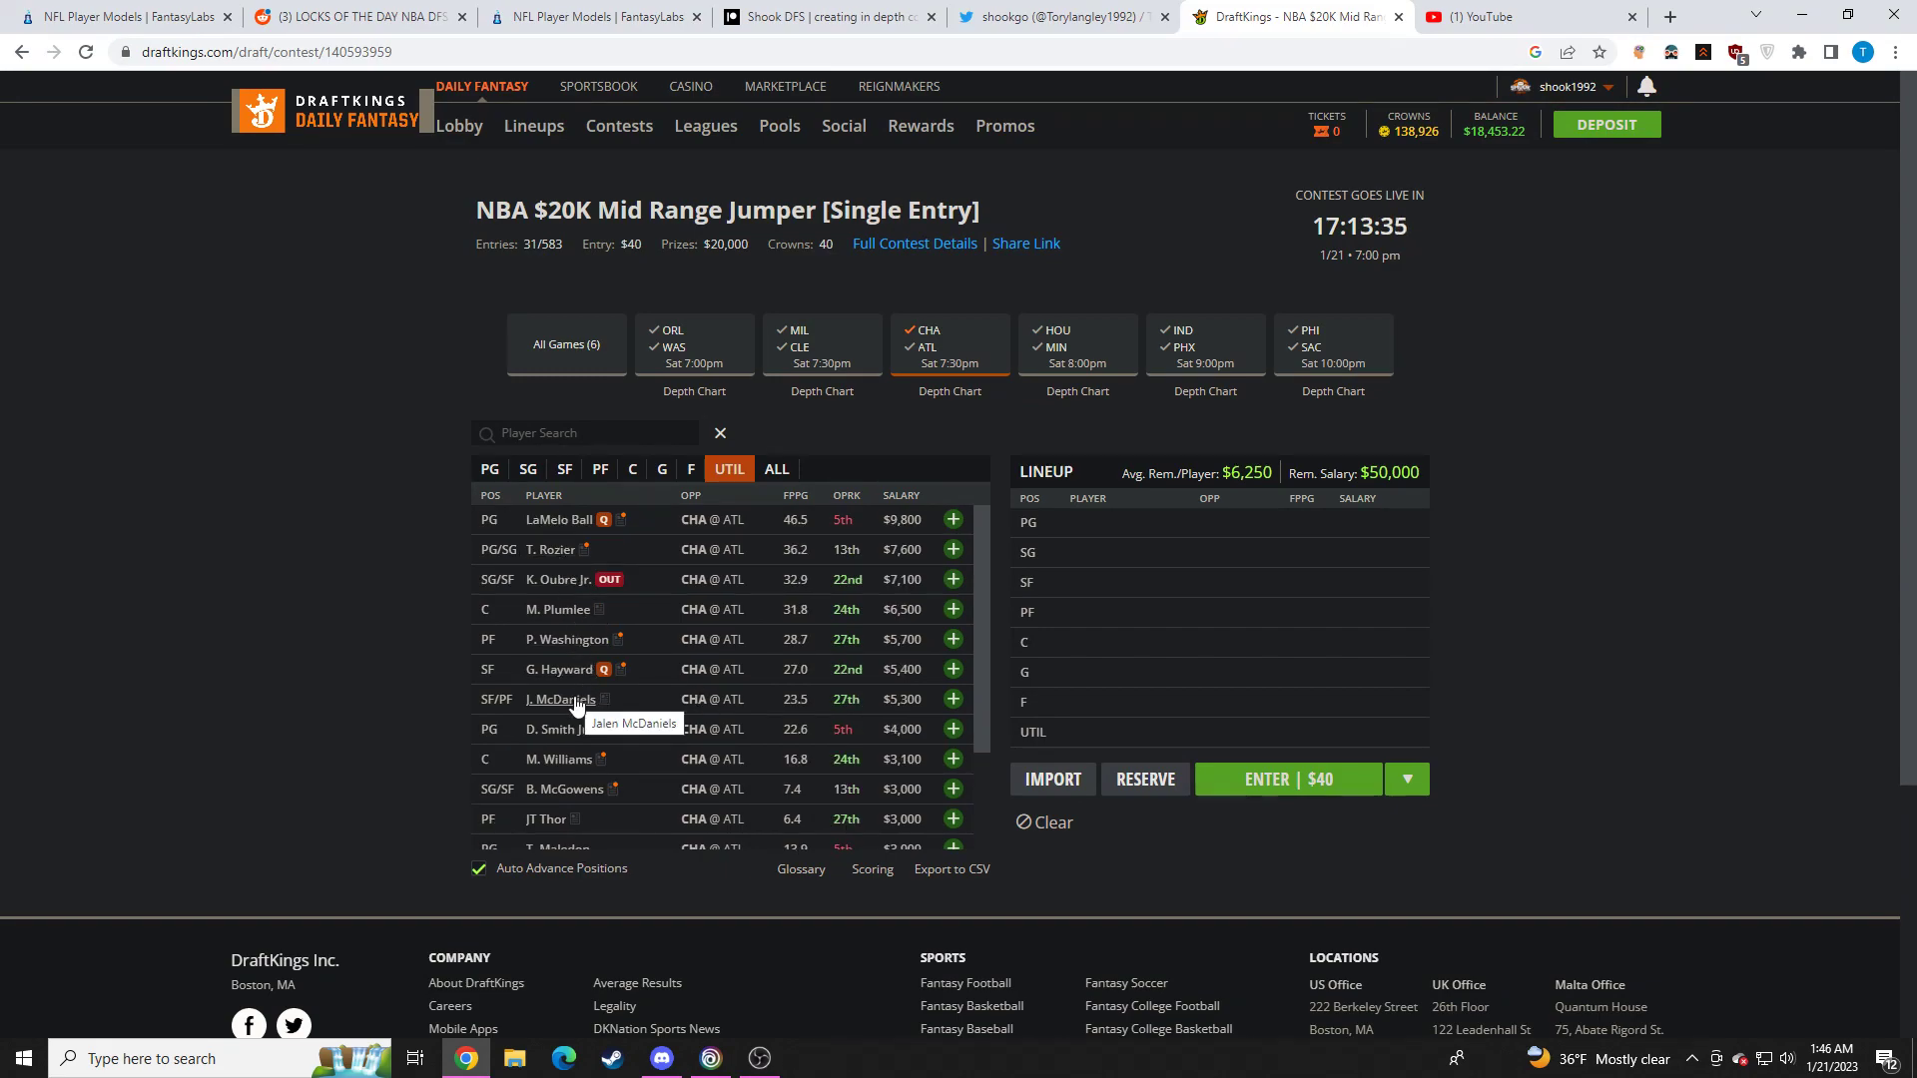
scroll(down, 3)
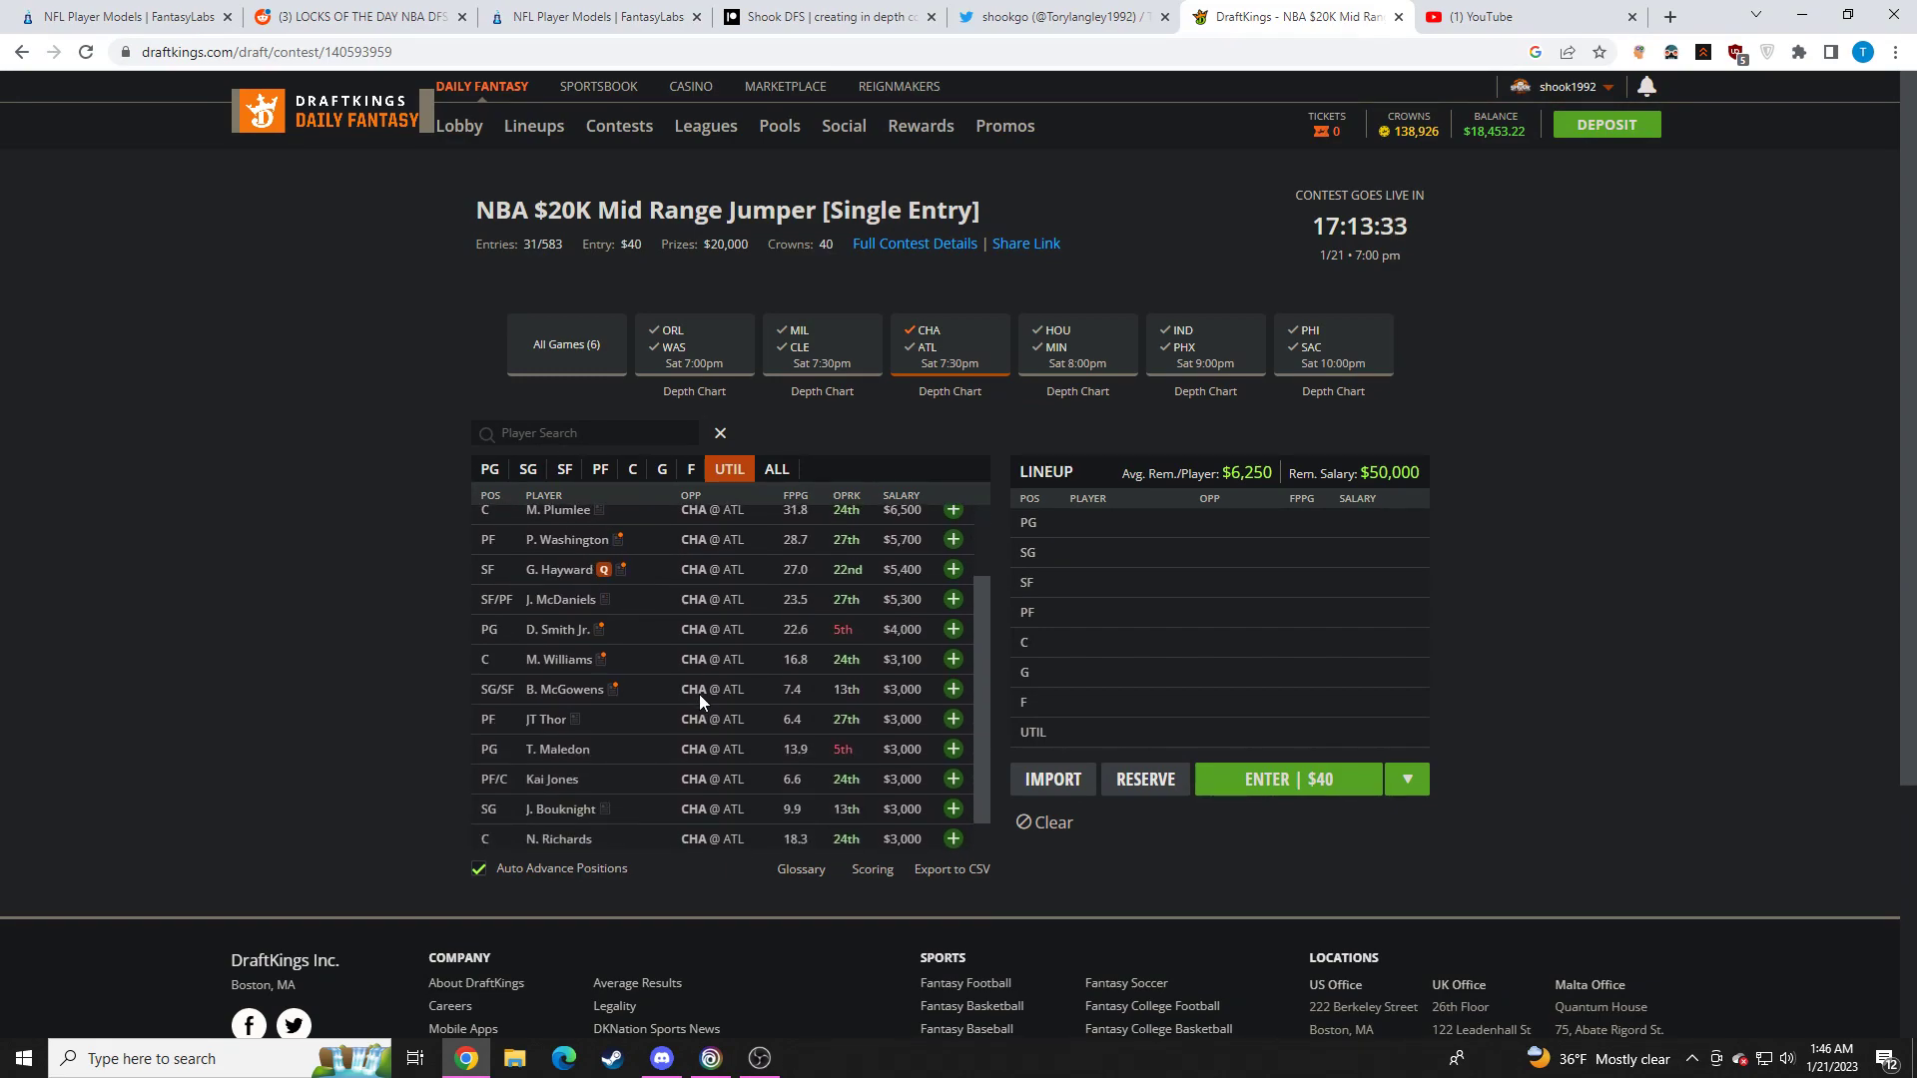
scroll(up, 3)
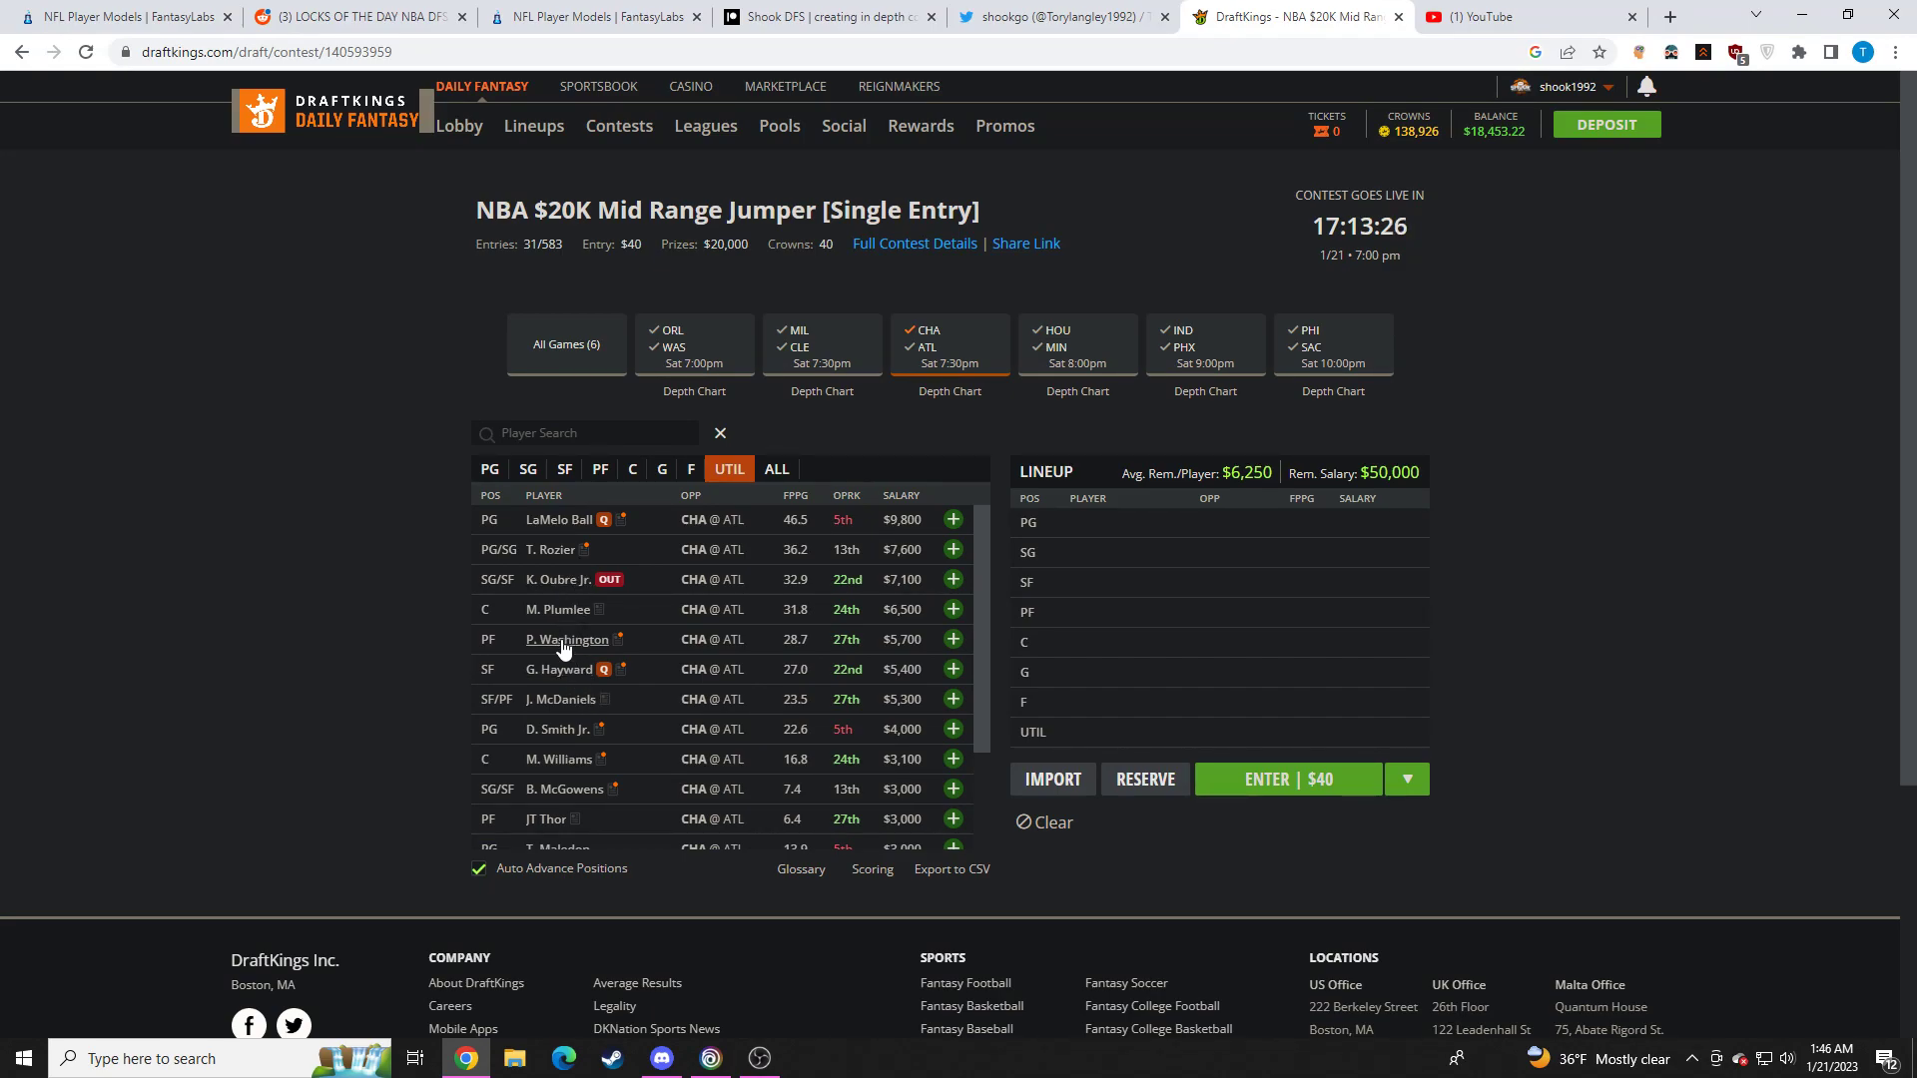
scroll(down, 3)
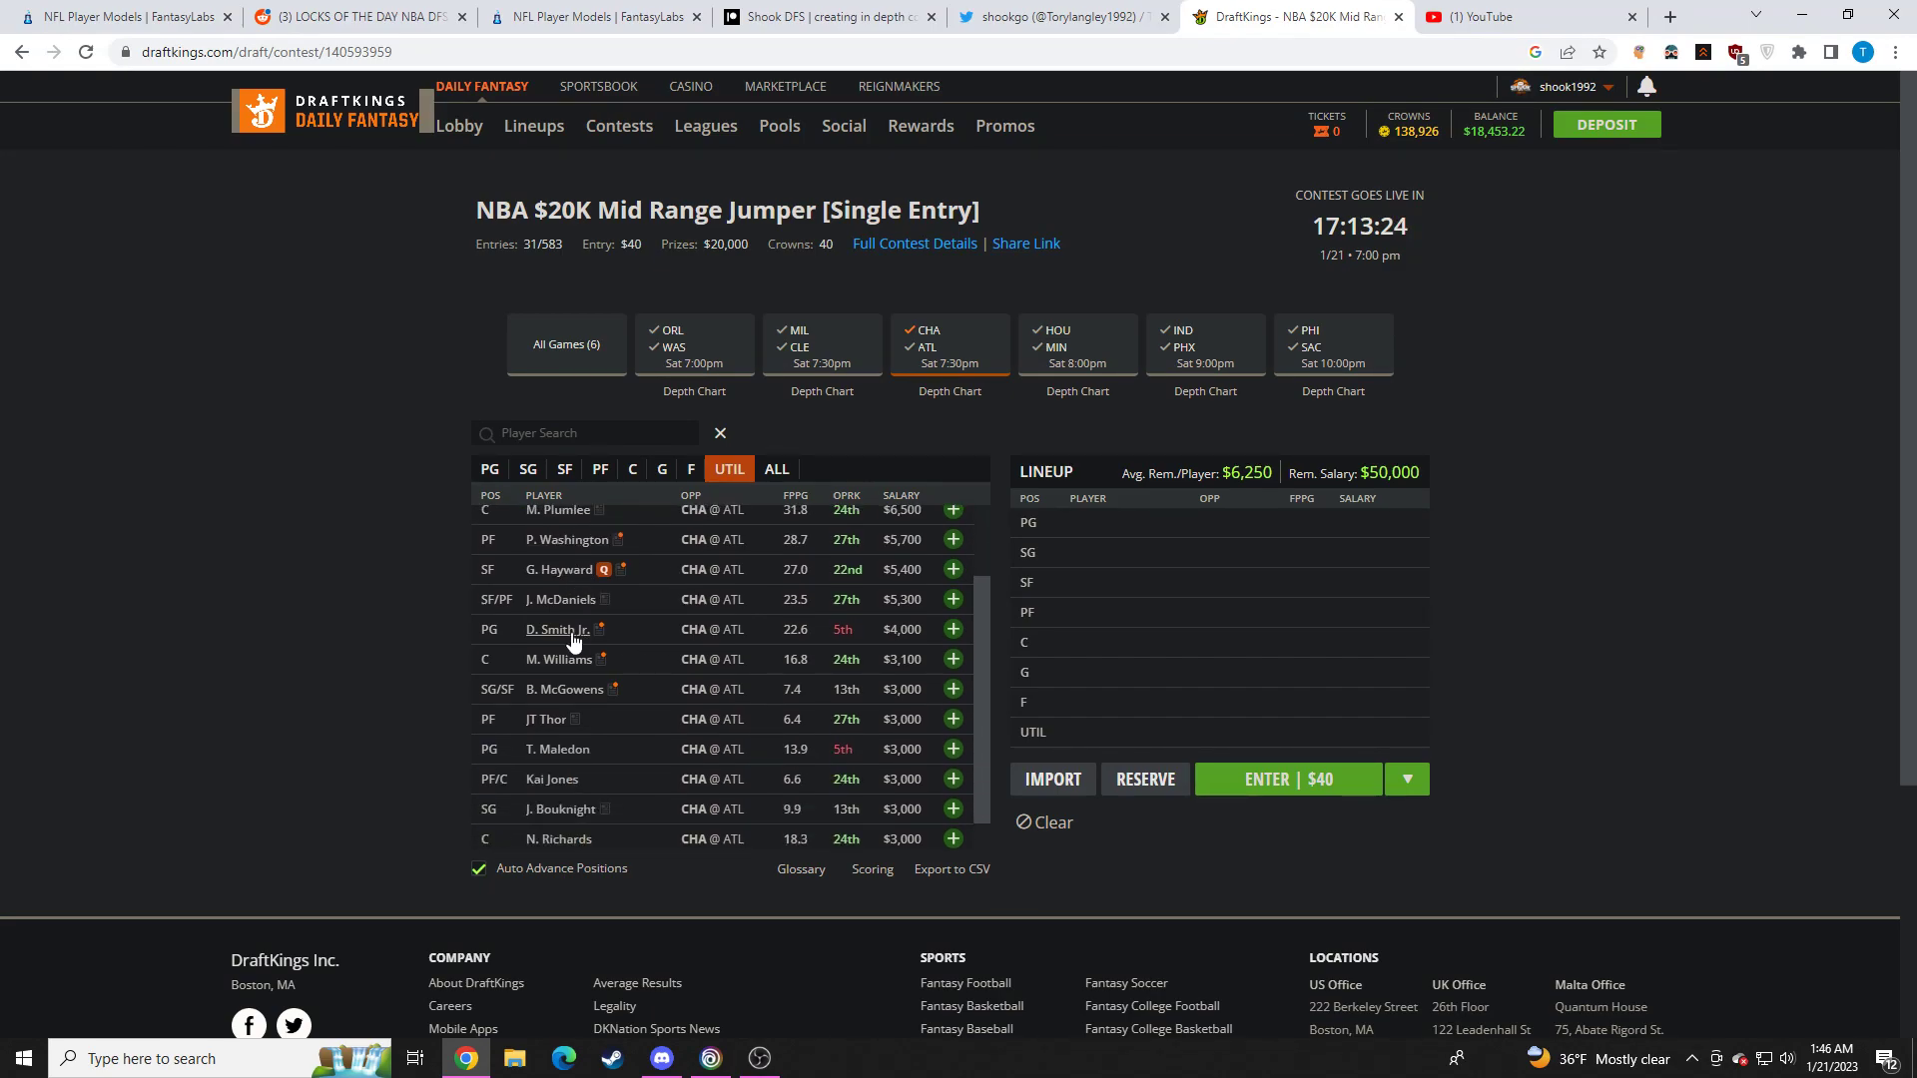
click(557, 629)
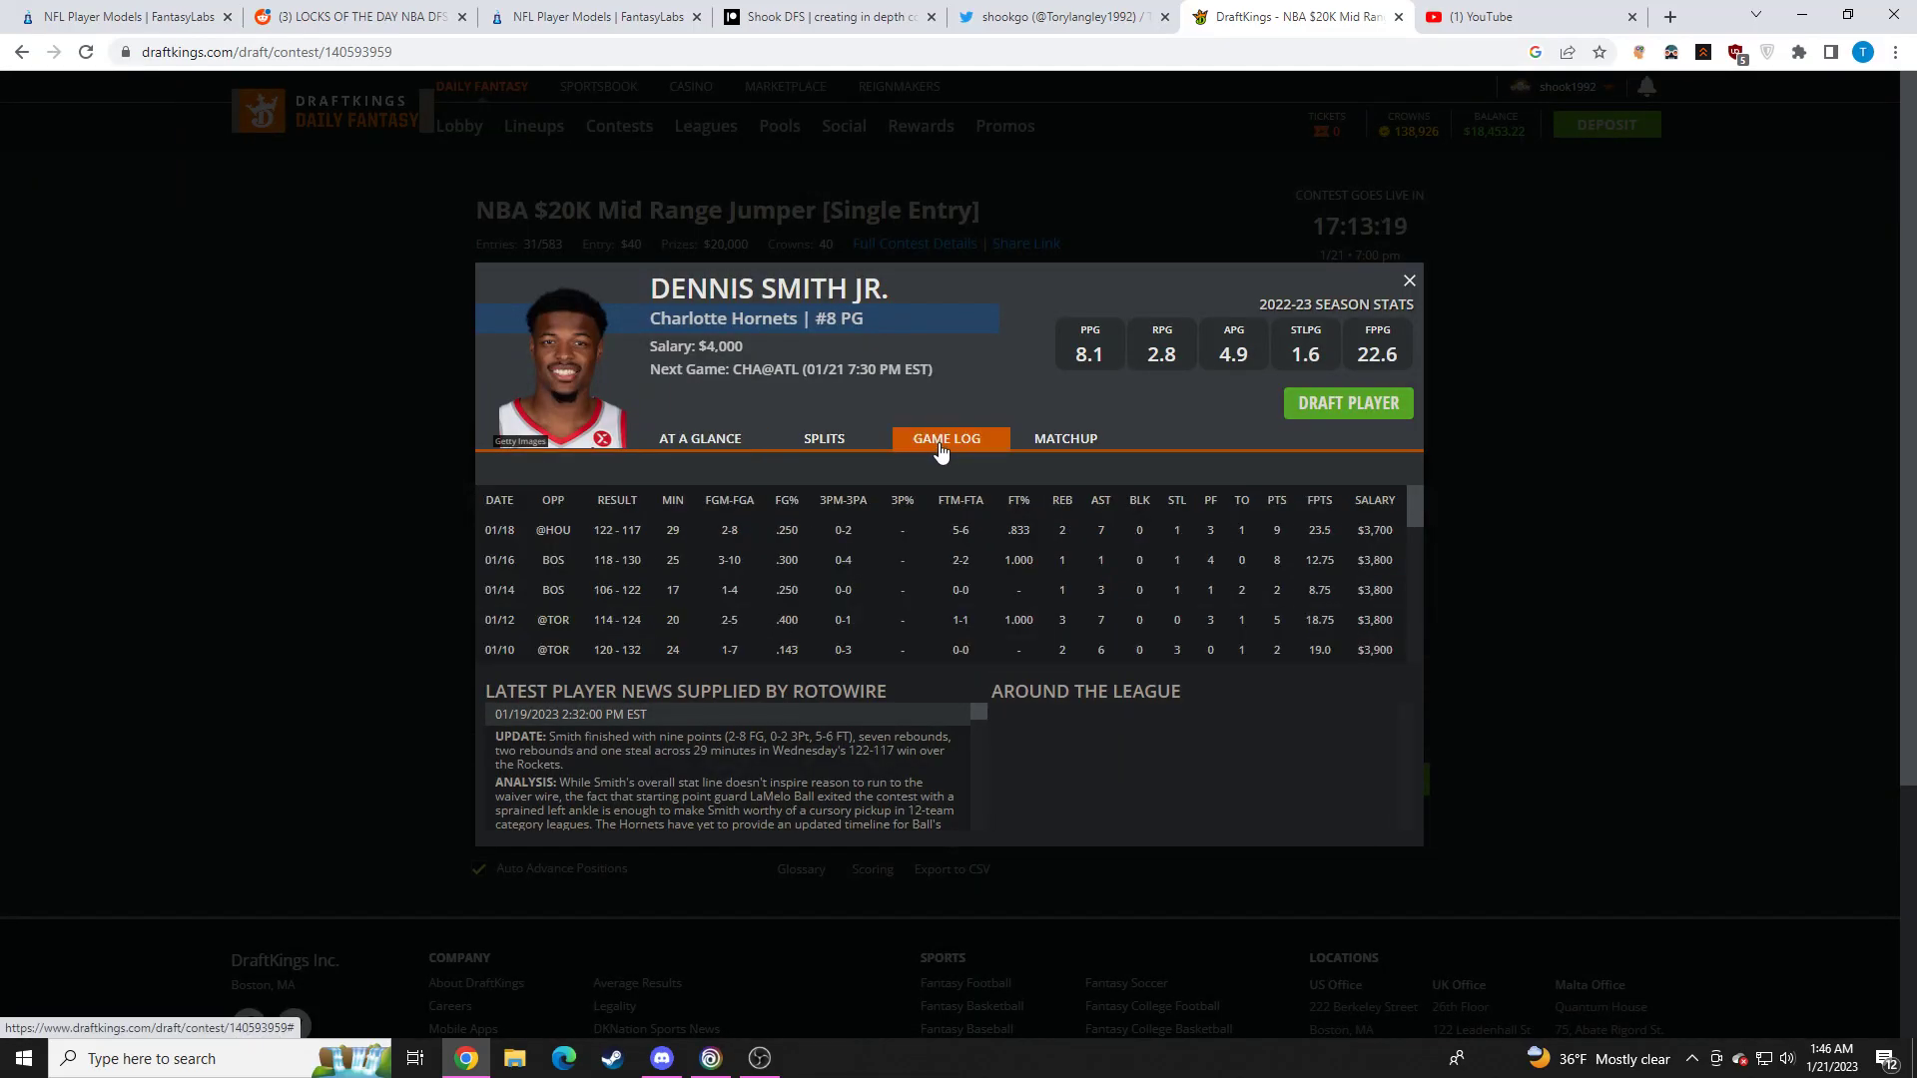
mouse_move(962, 489)
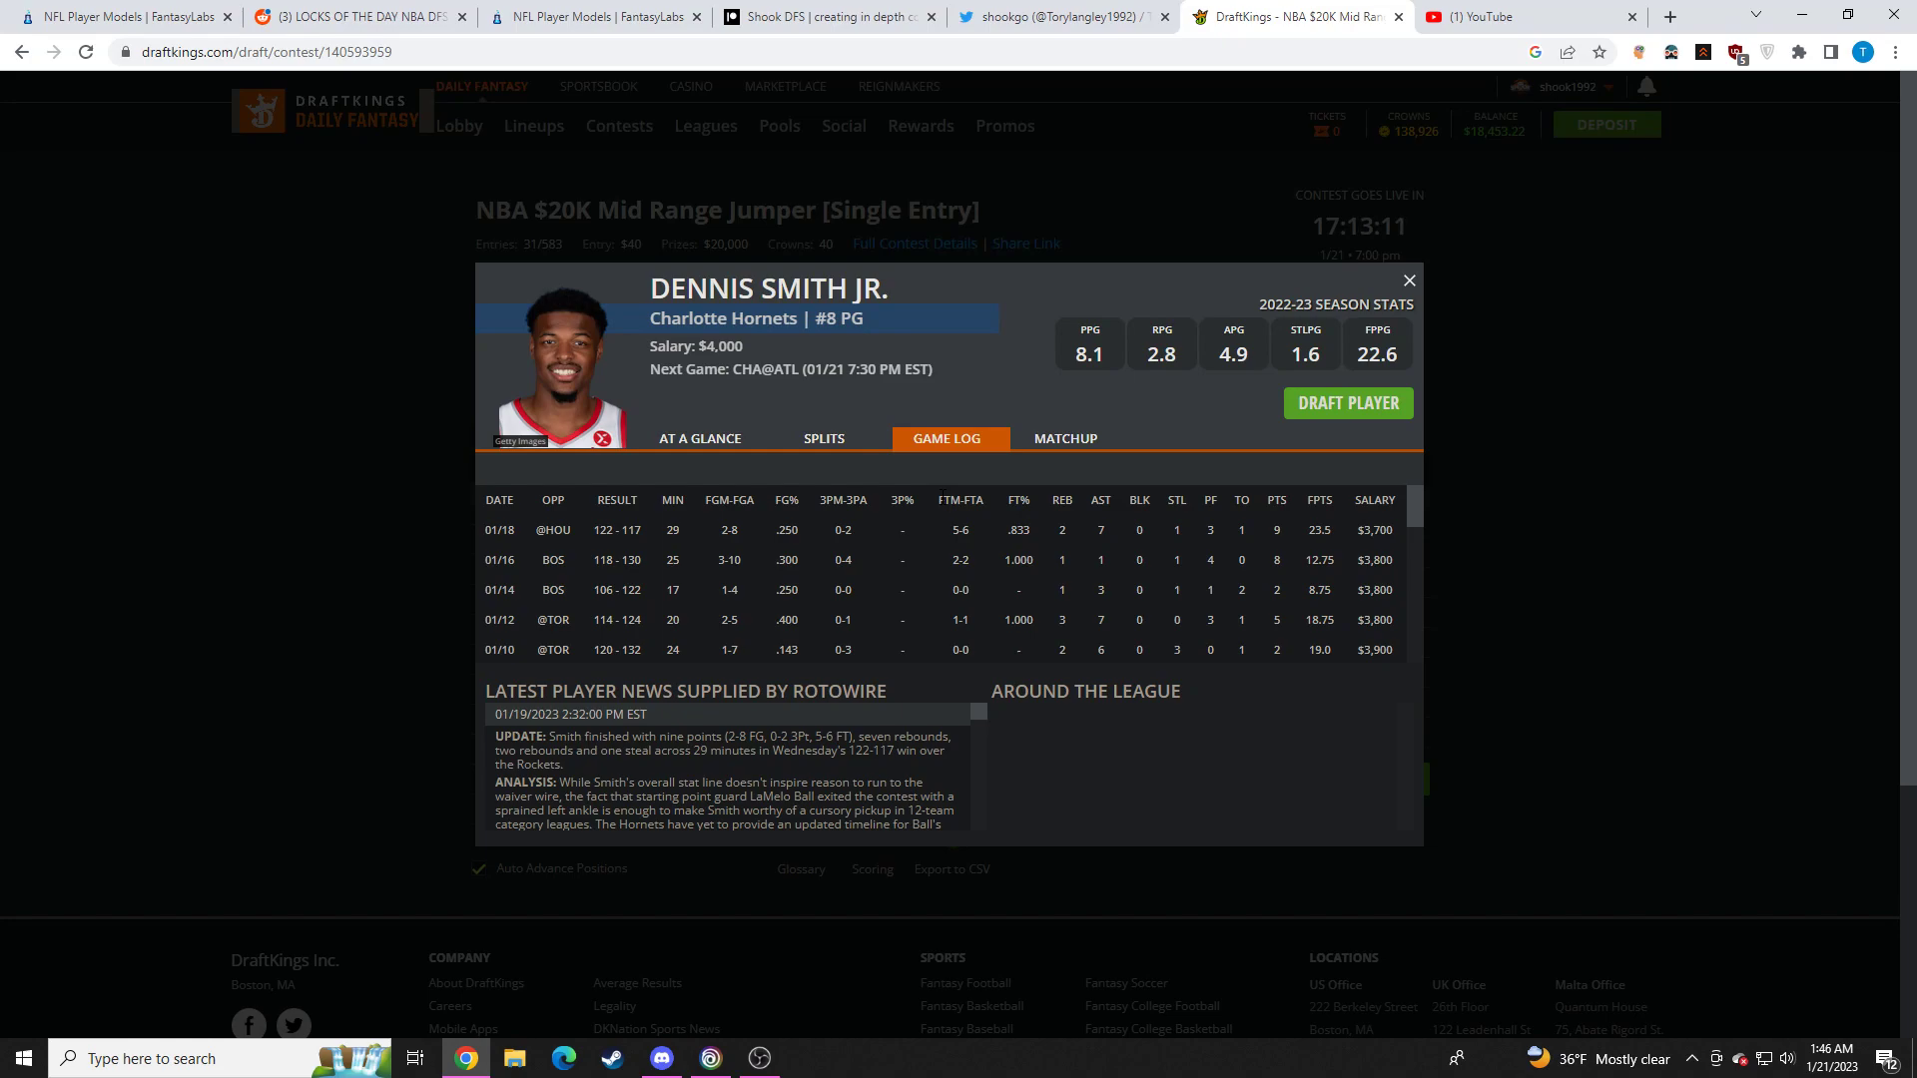
scroll(down, 3)
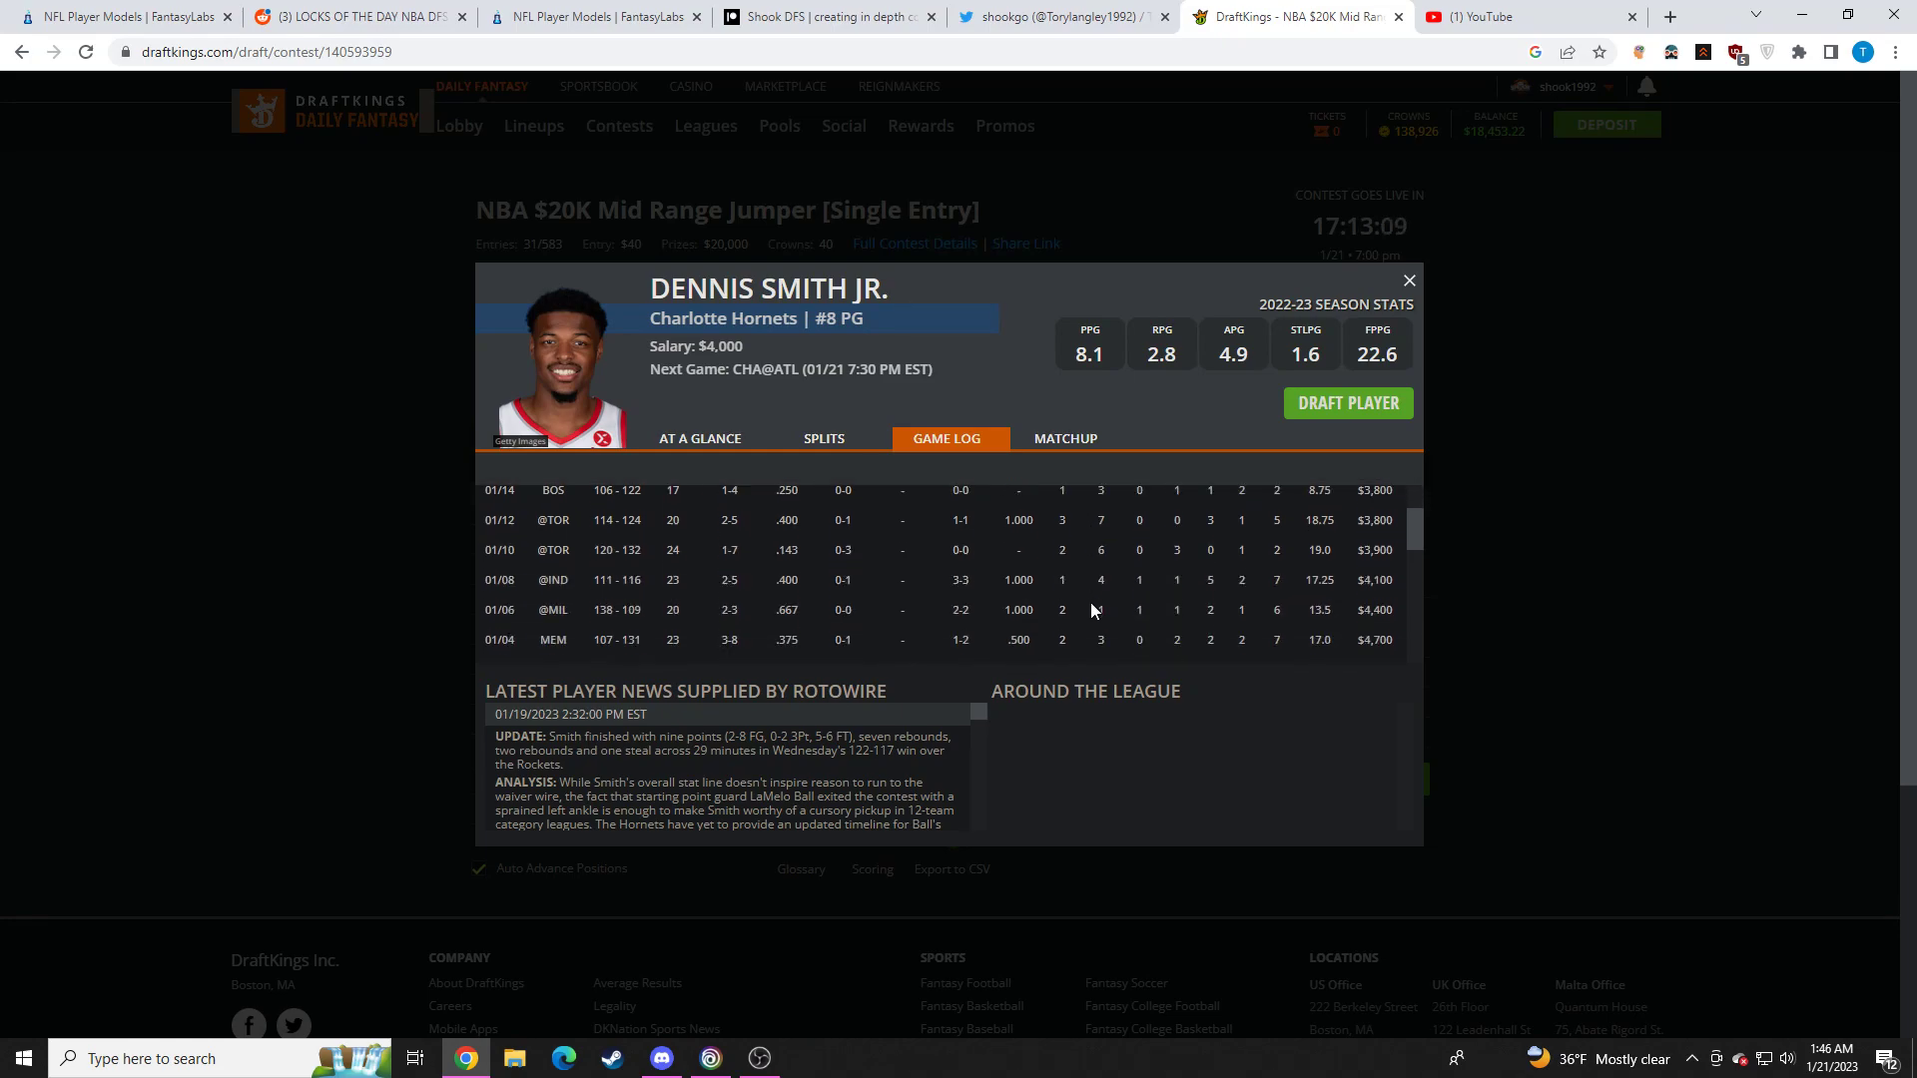
scroll(up, 3)
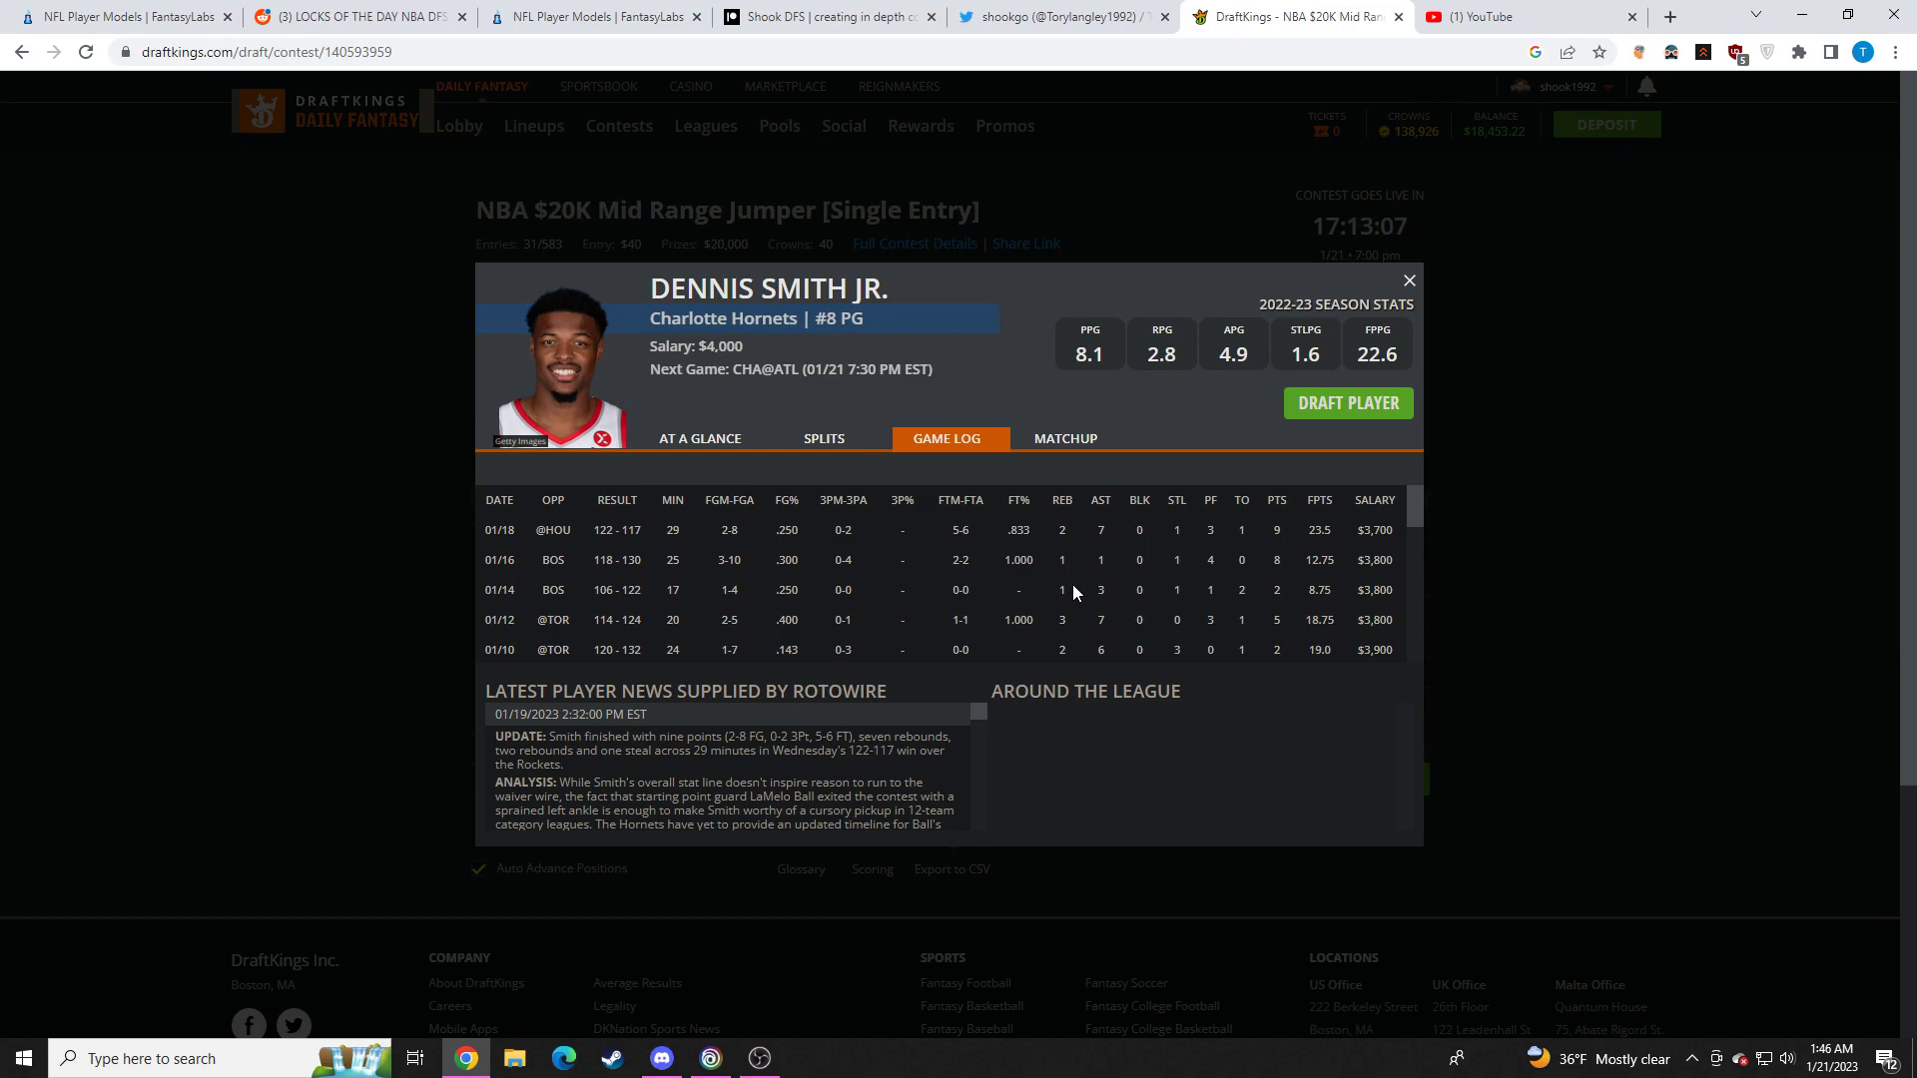
scroll(down, 3)
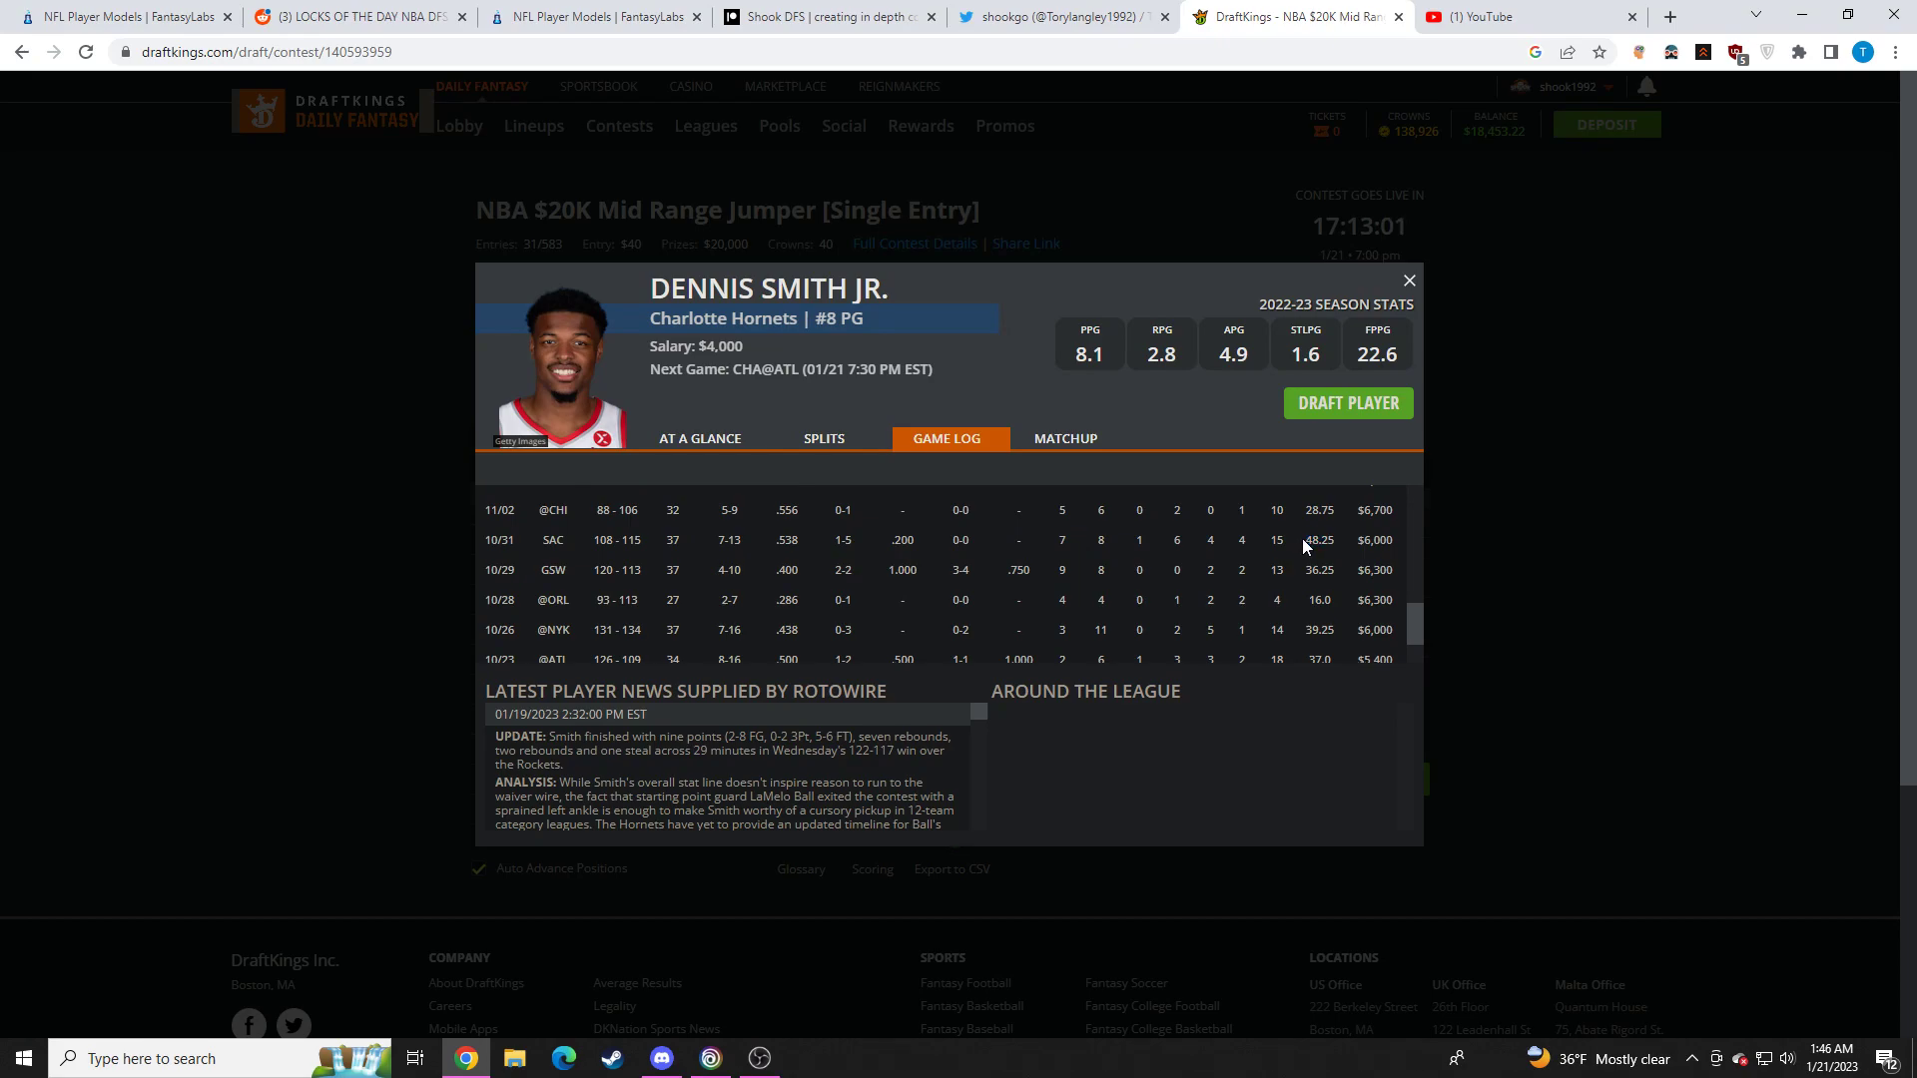
mouse_move(1344, 645)
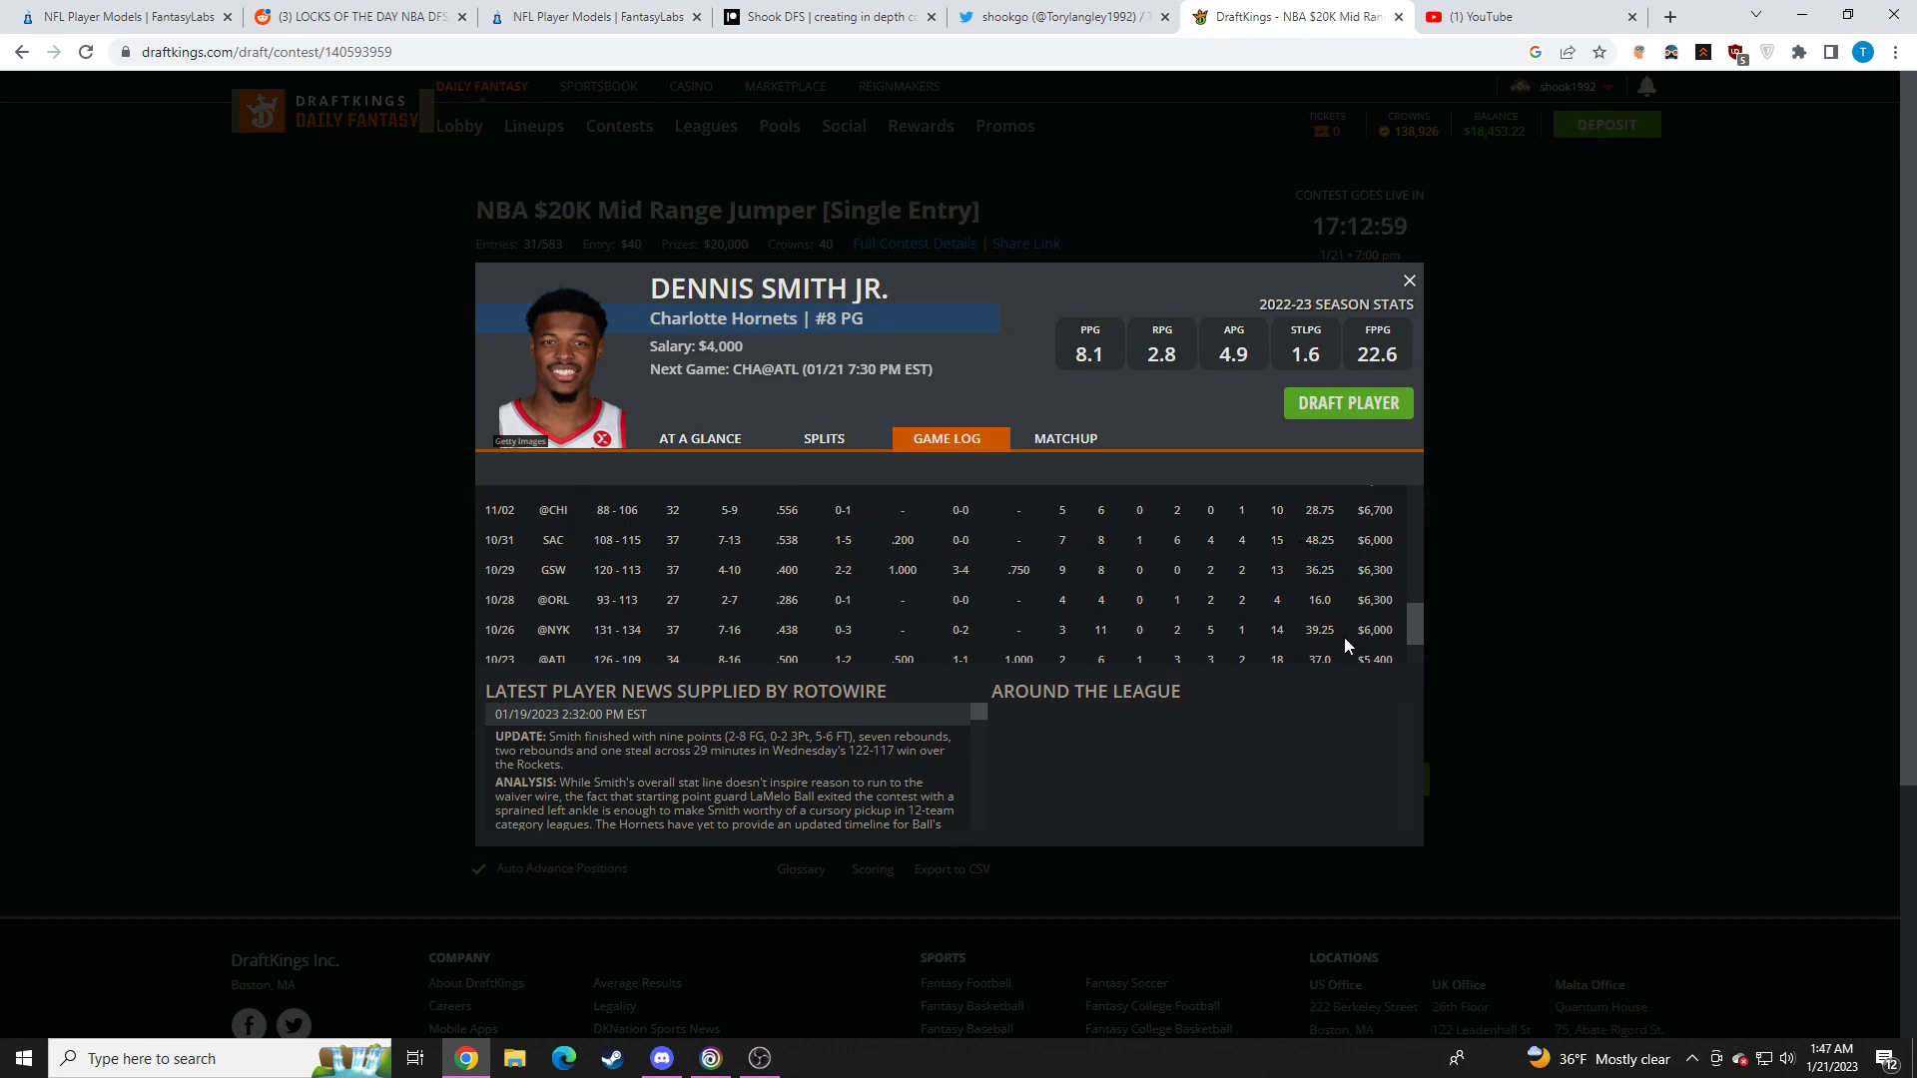
scroll(up, 3)
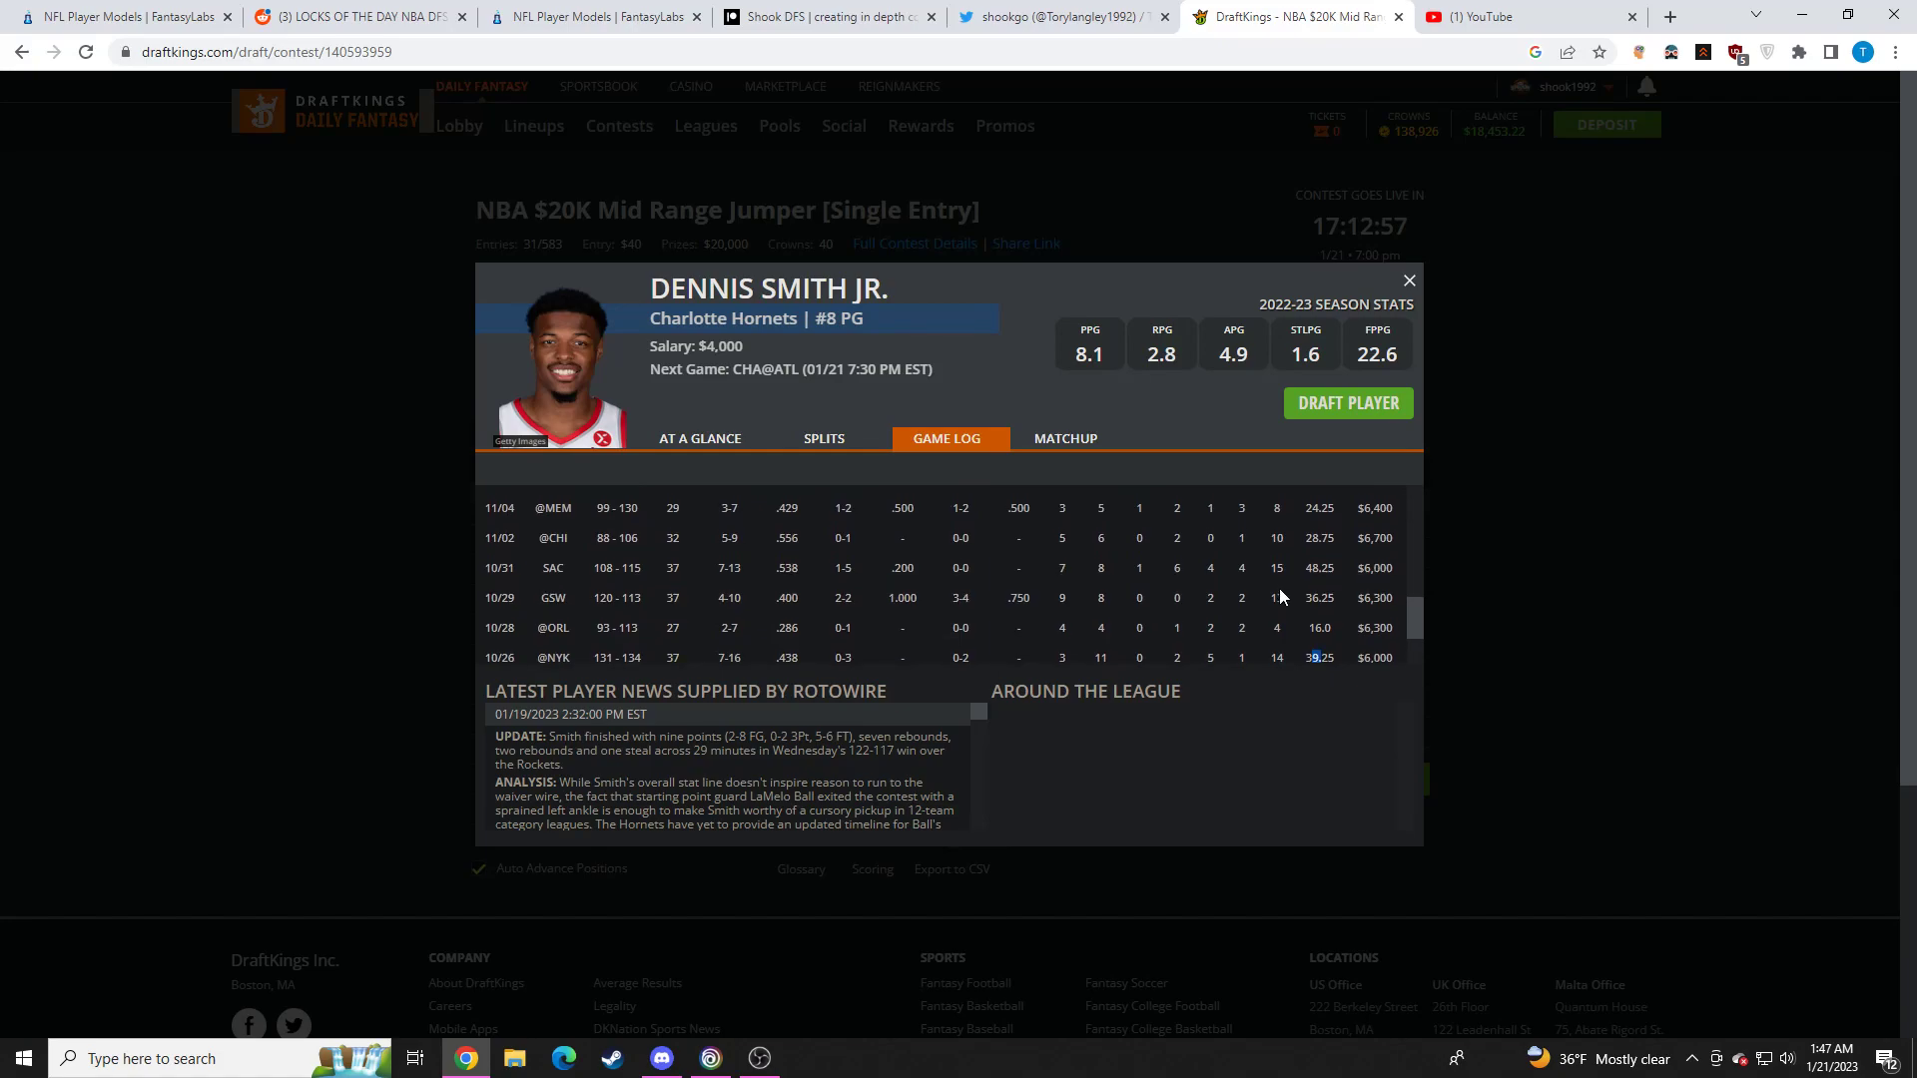
mouse_move(1268, 597)
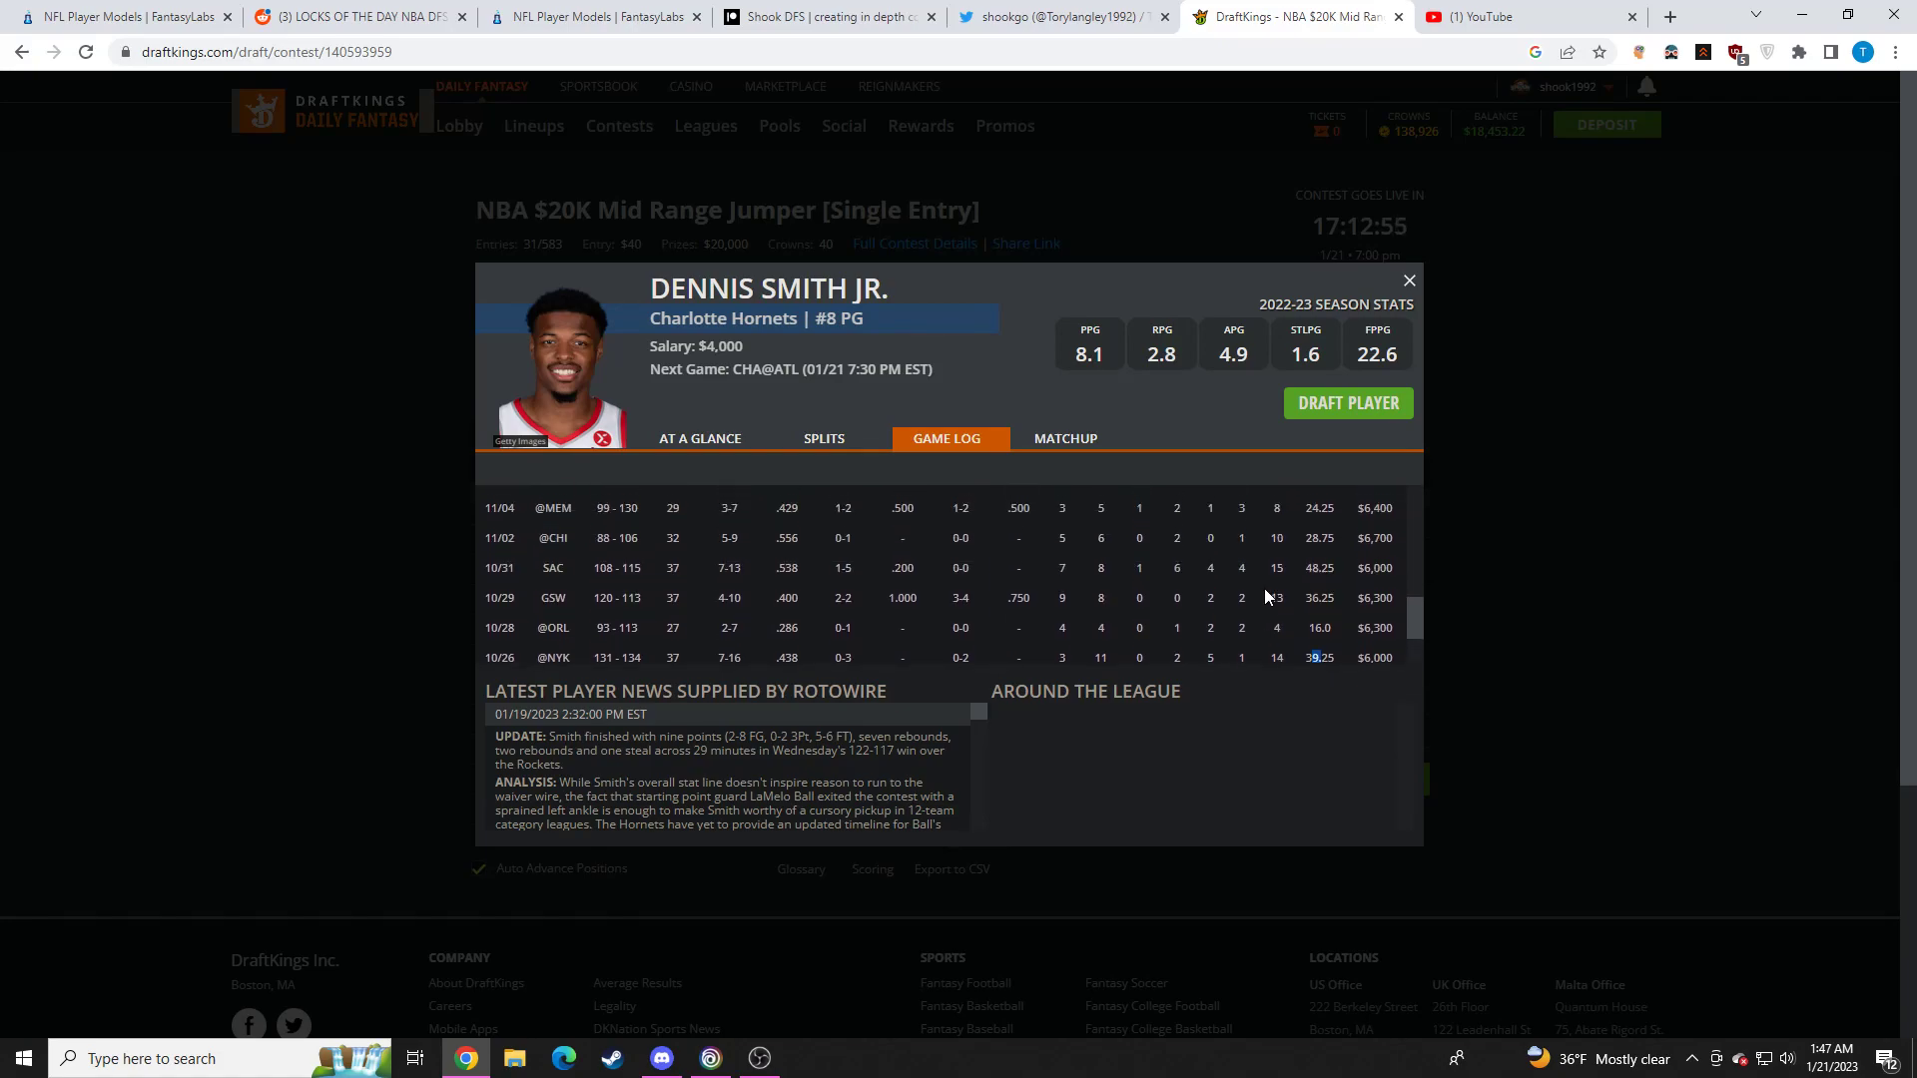
scroll(up, 3)
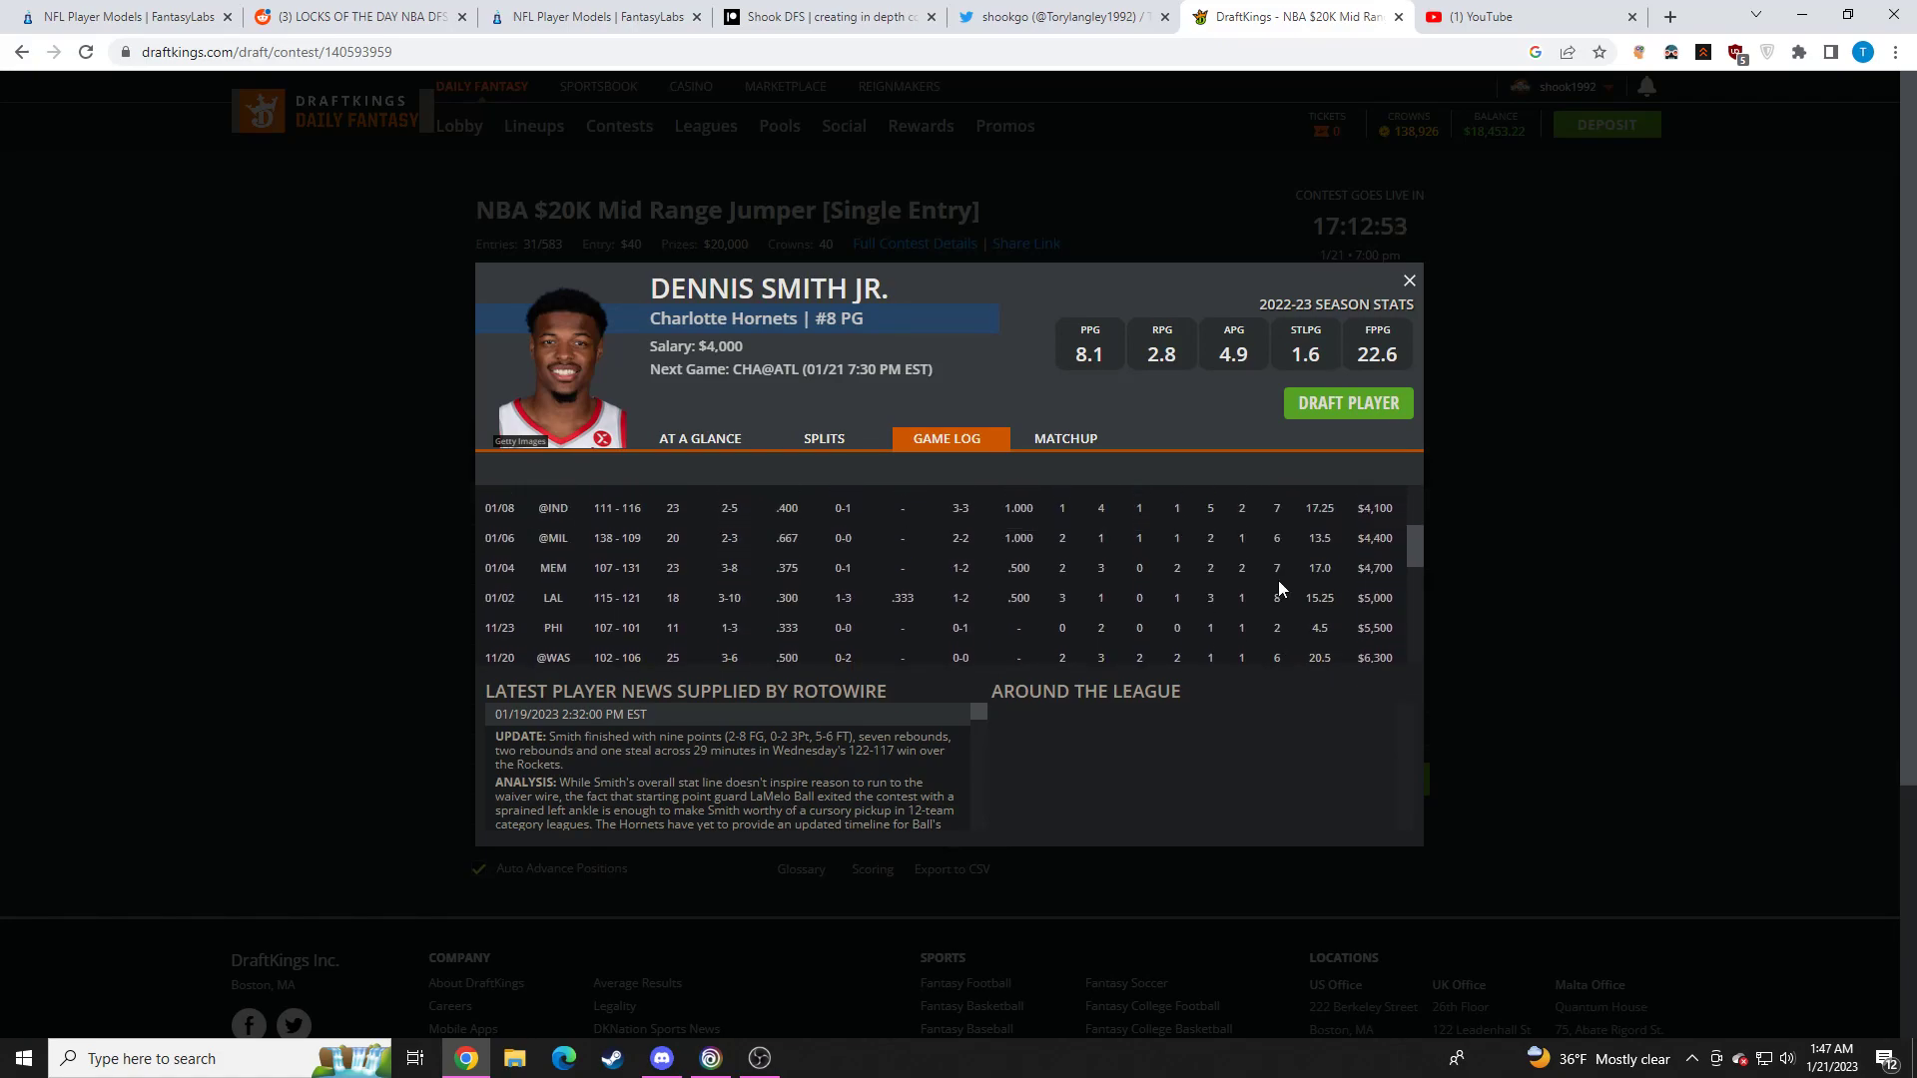
scroll(down, 3)
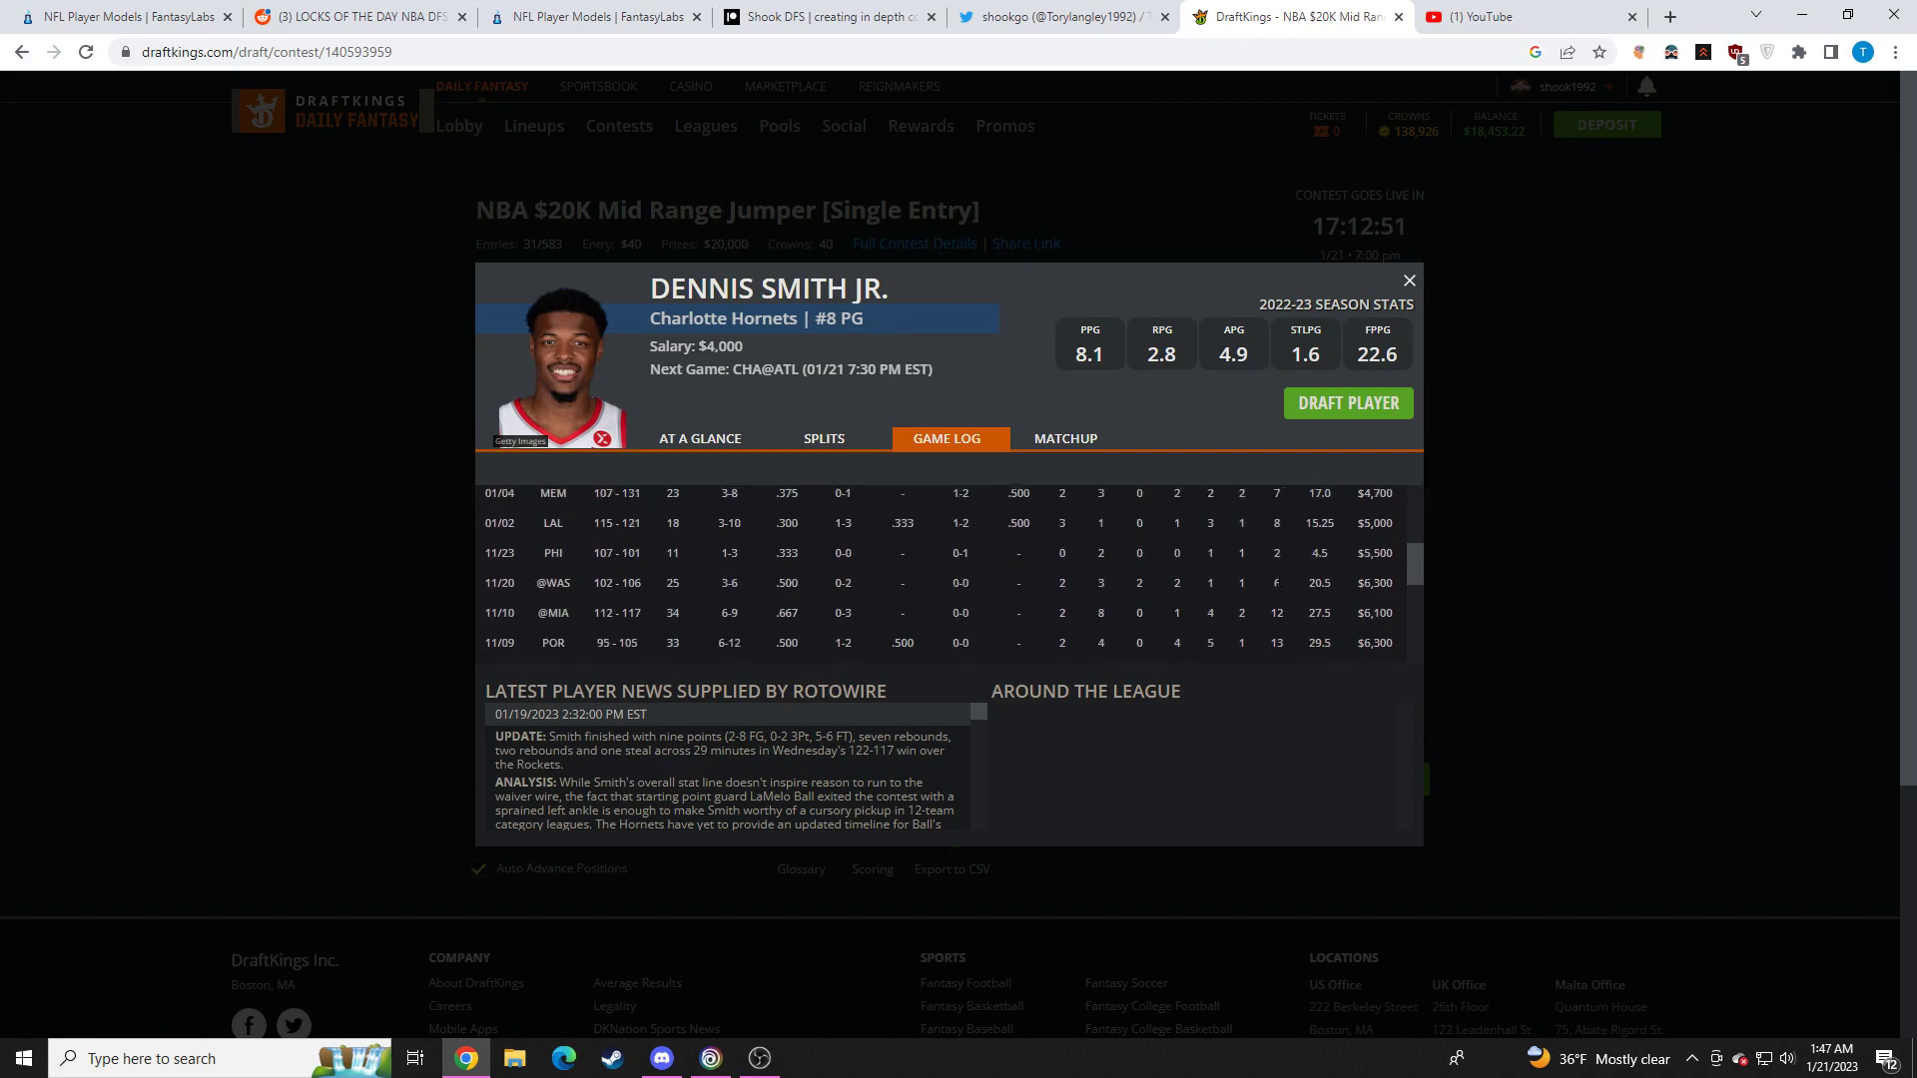
scroll(down, 3)
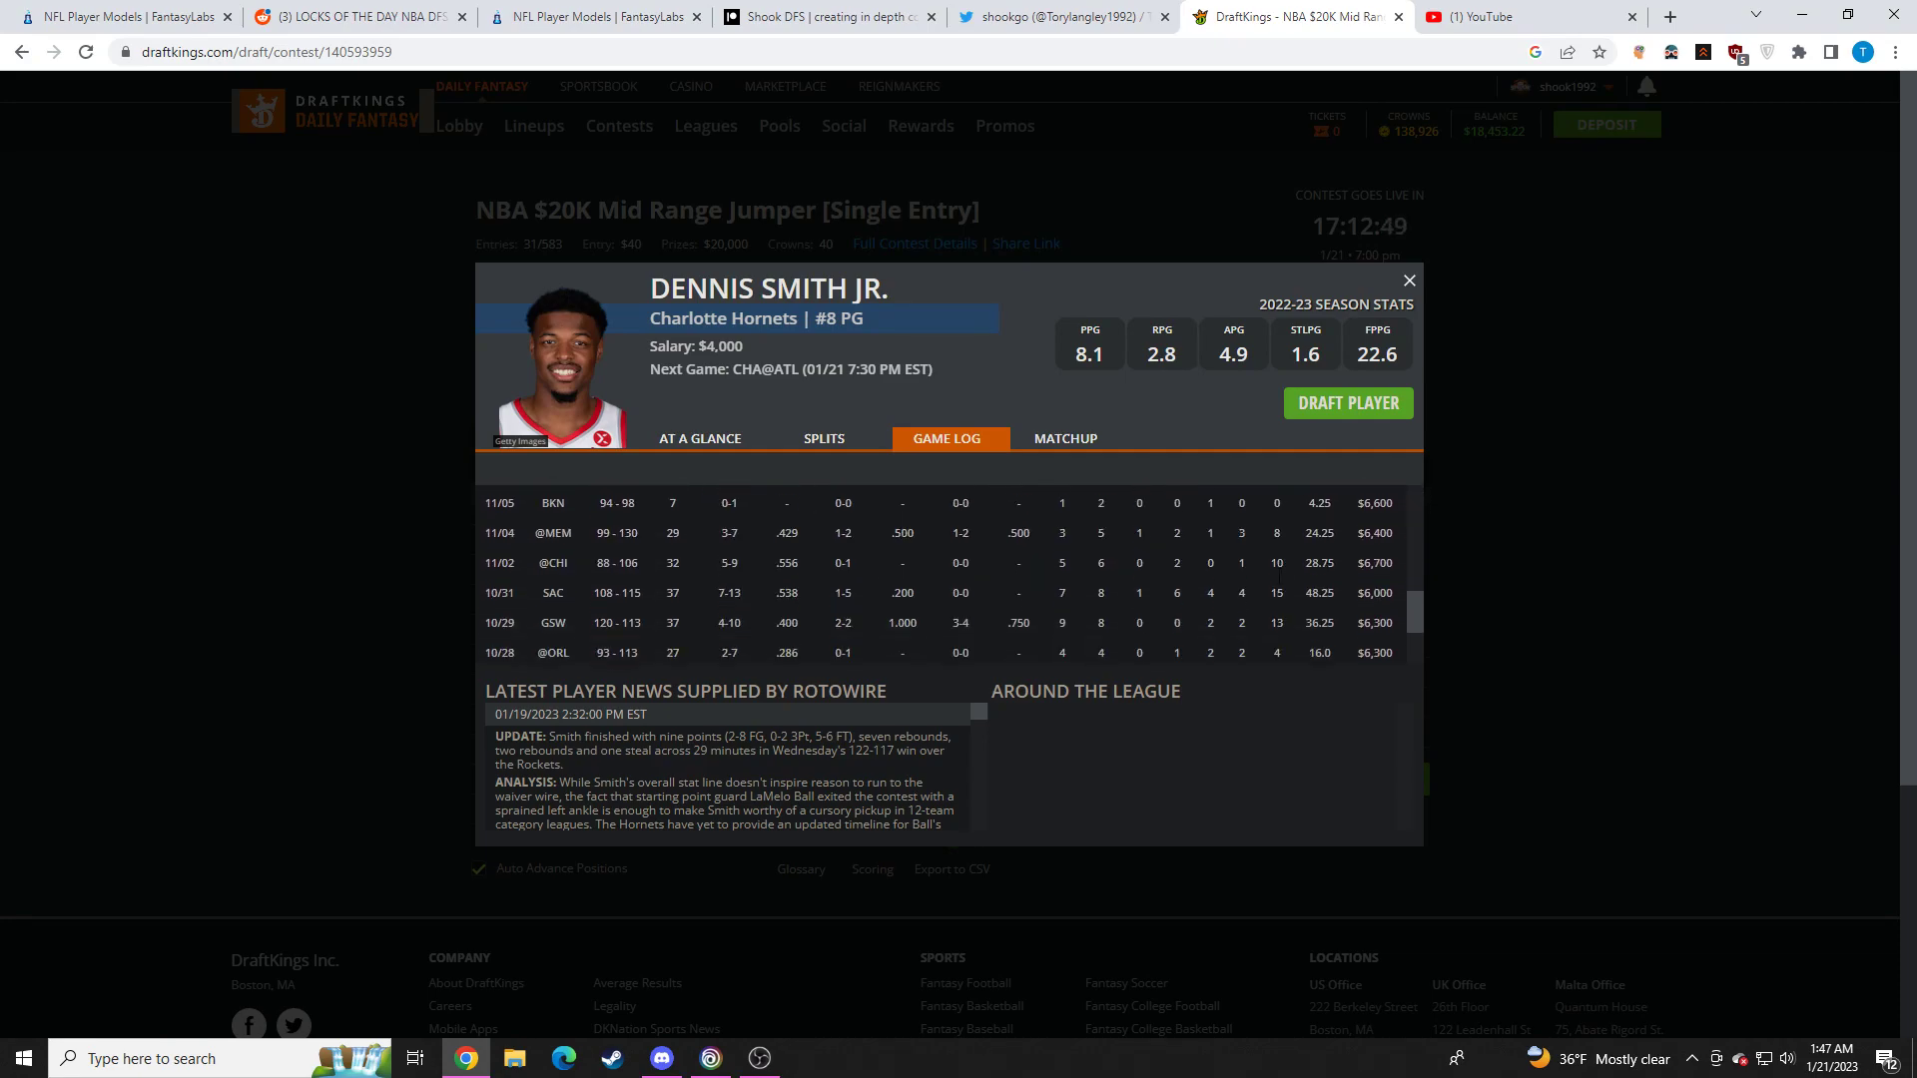
scroll(down, 3)
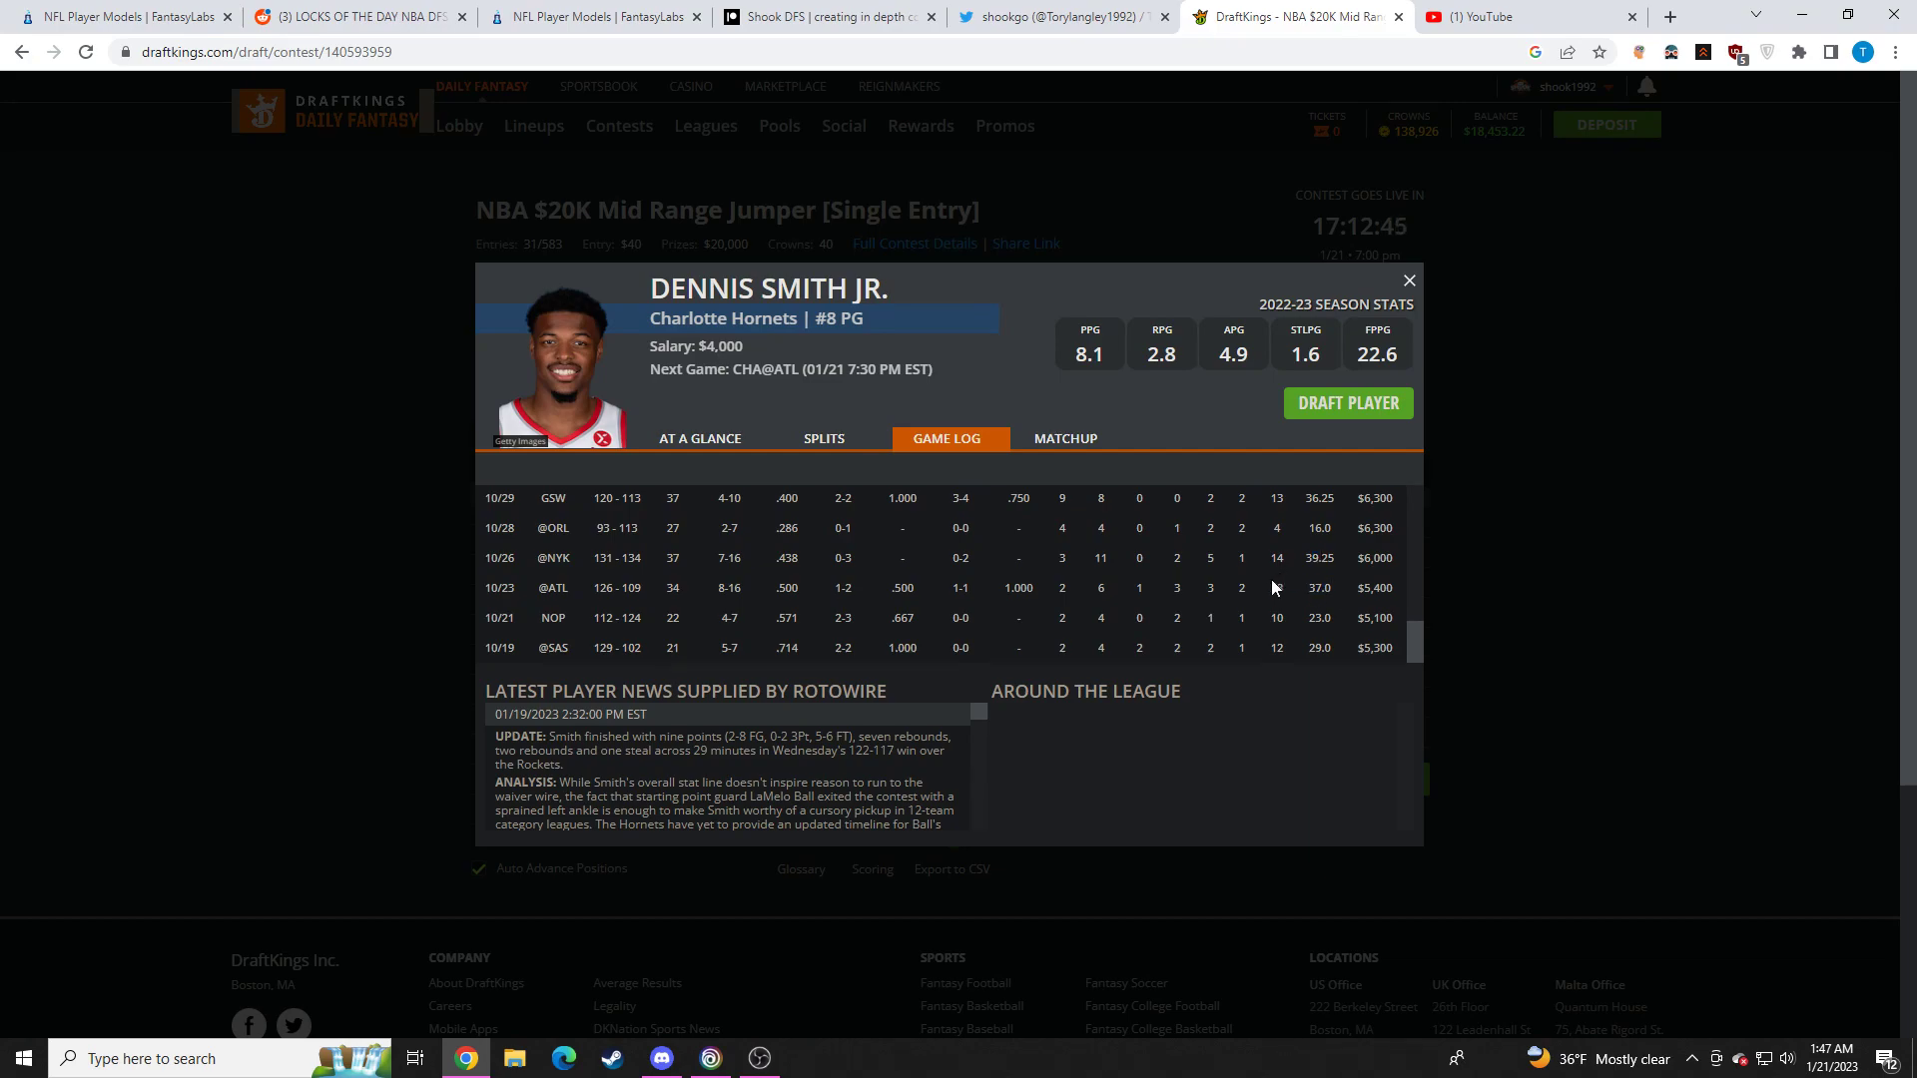
click(1408, 280)
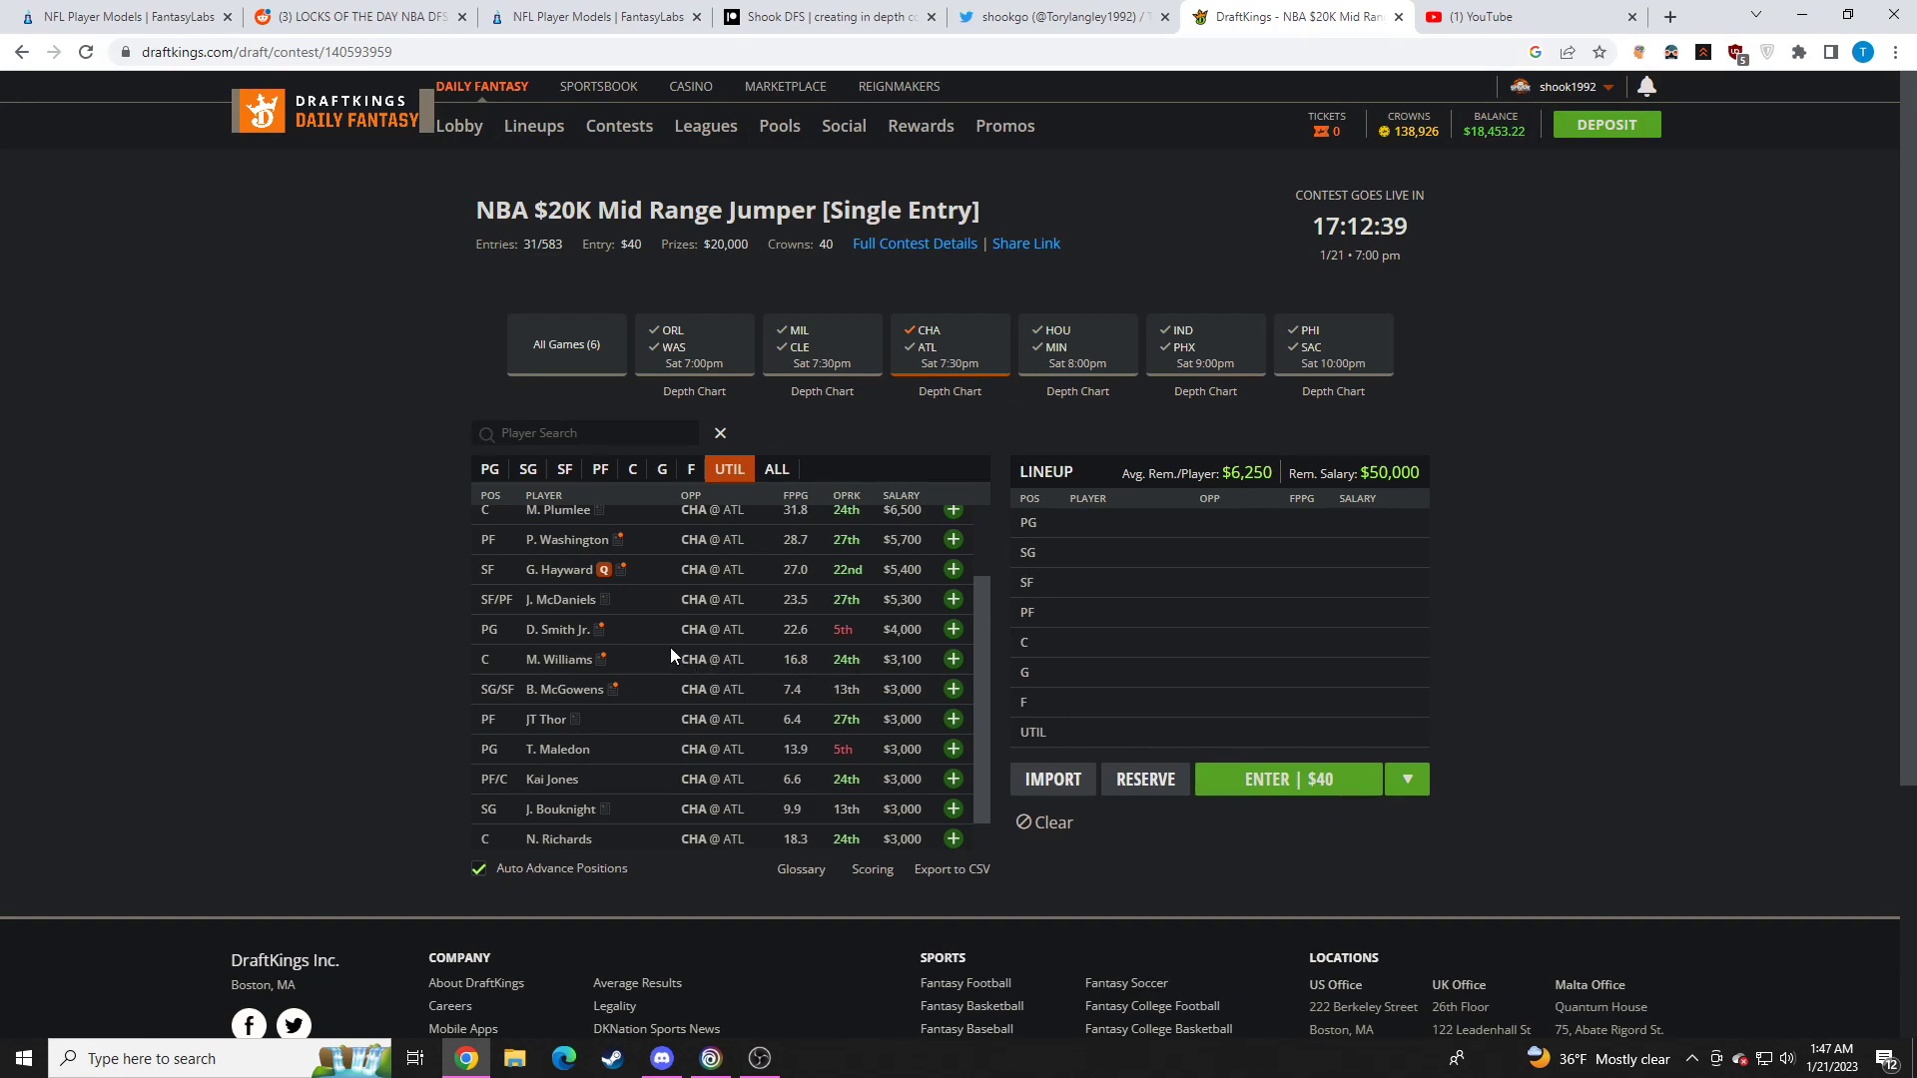
click(557, 628)
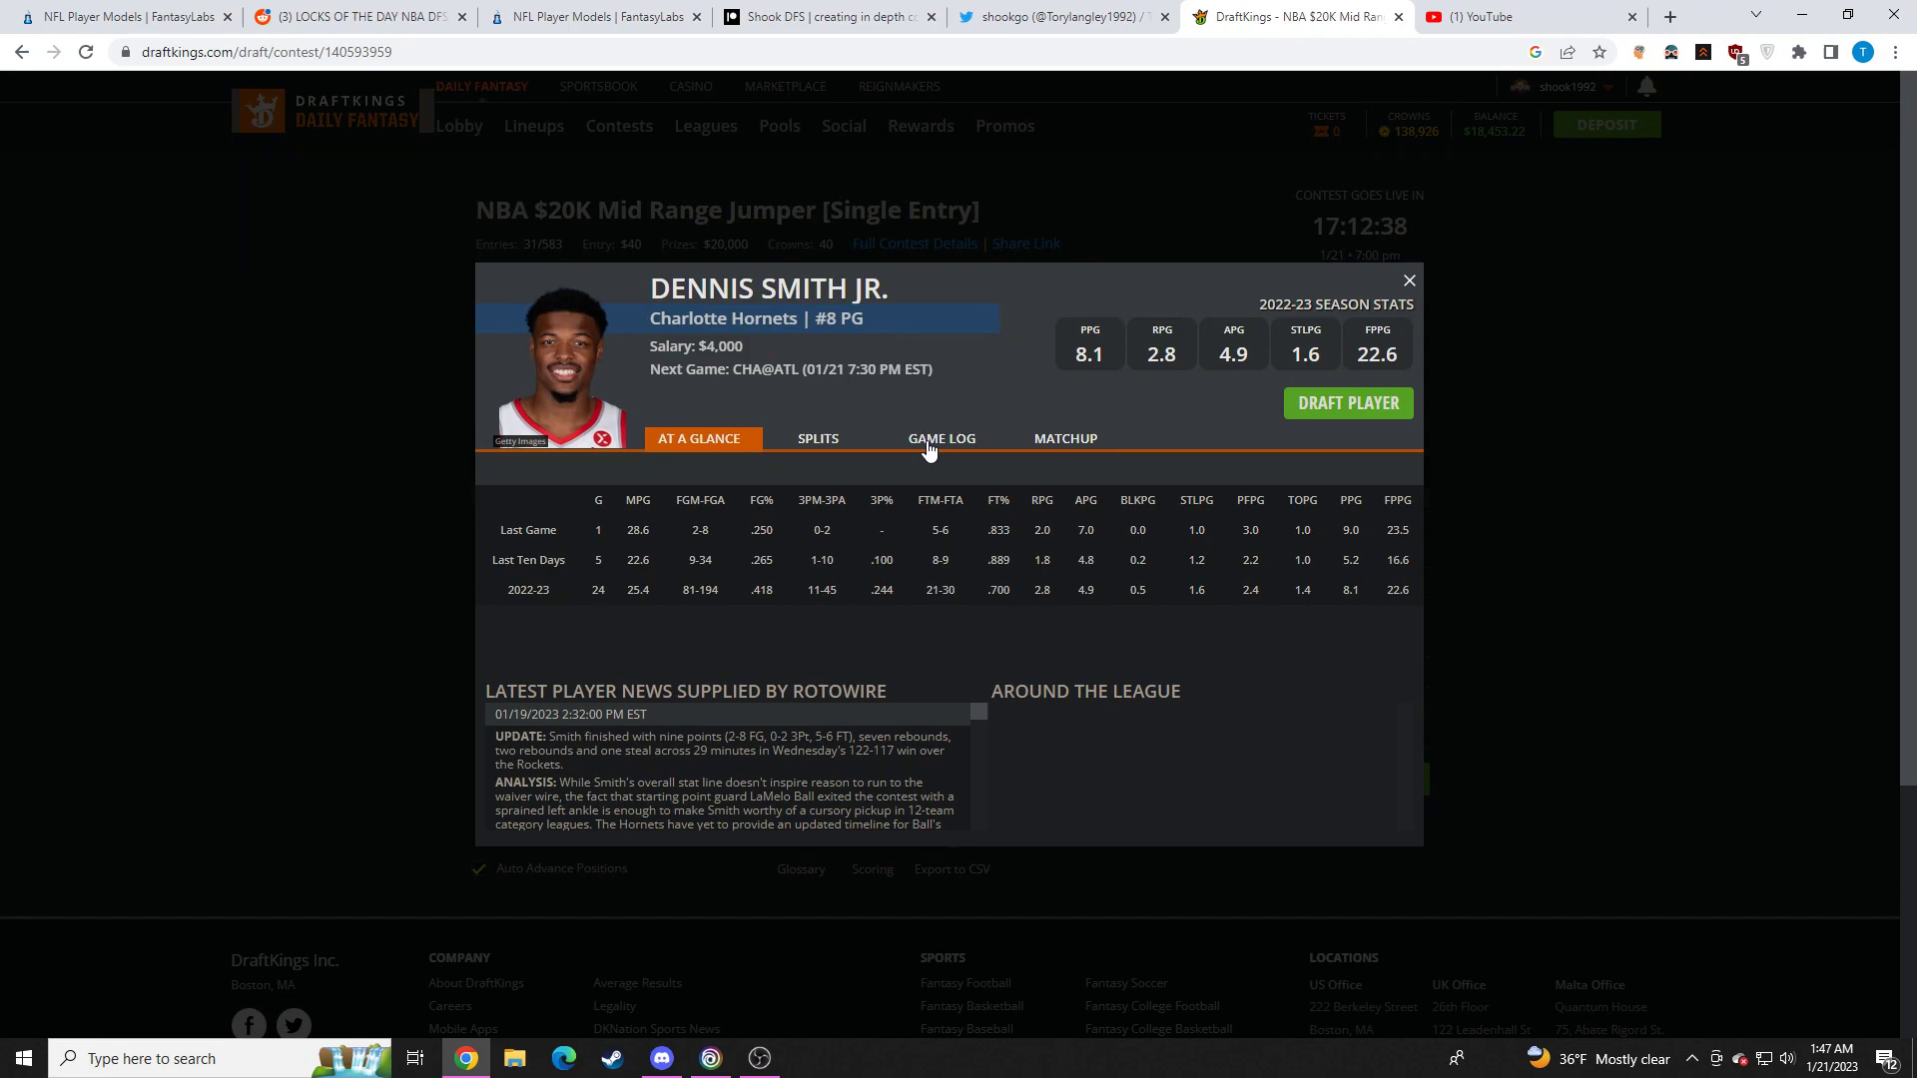
click(940, 437)
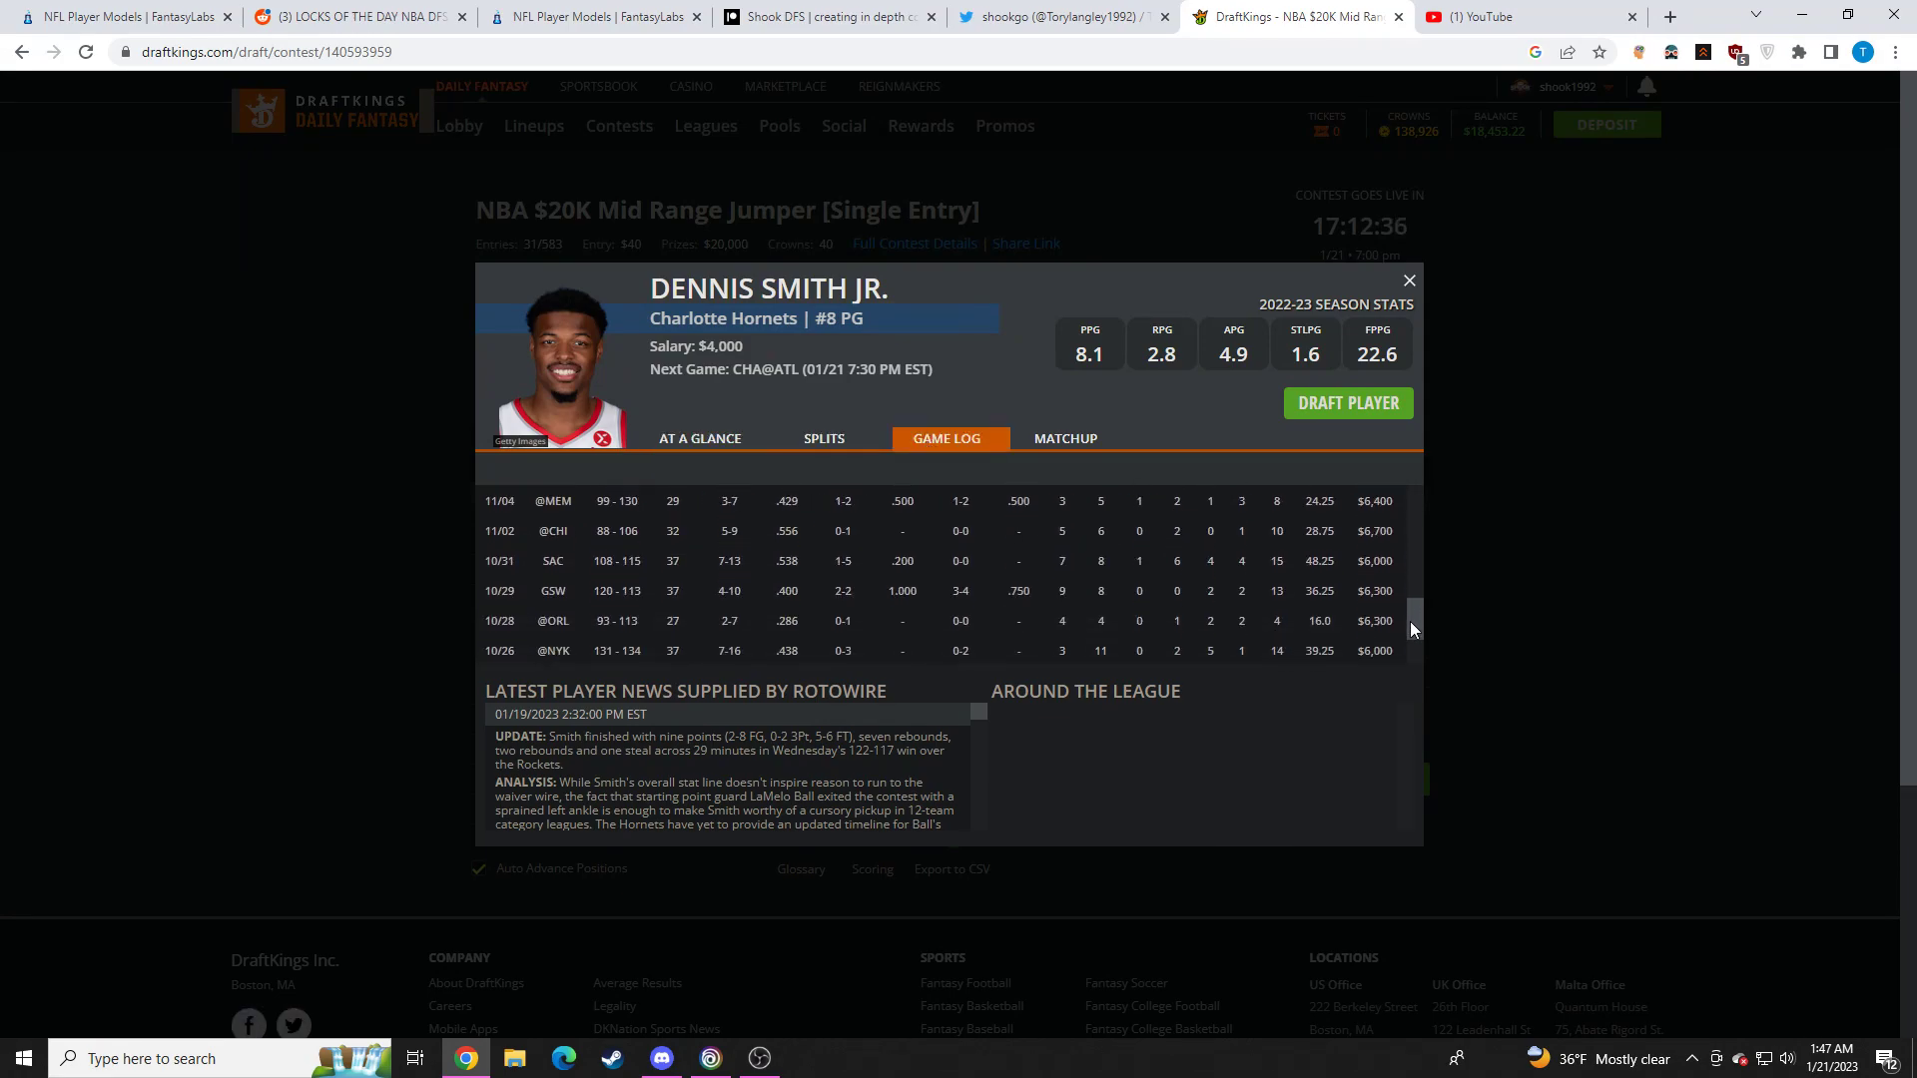
scroll(up, 3)
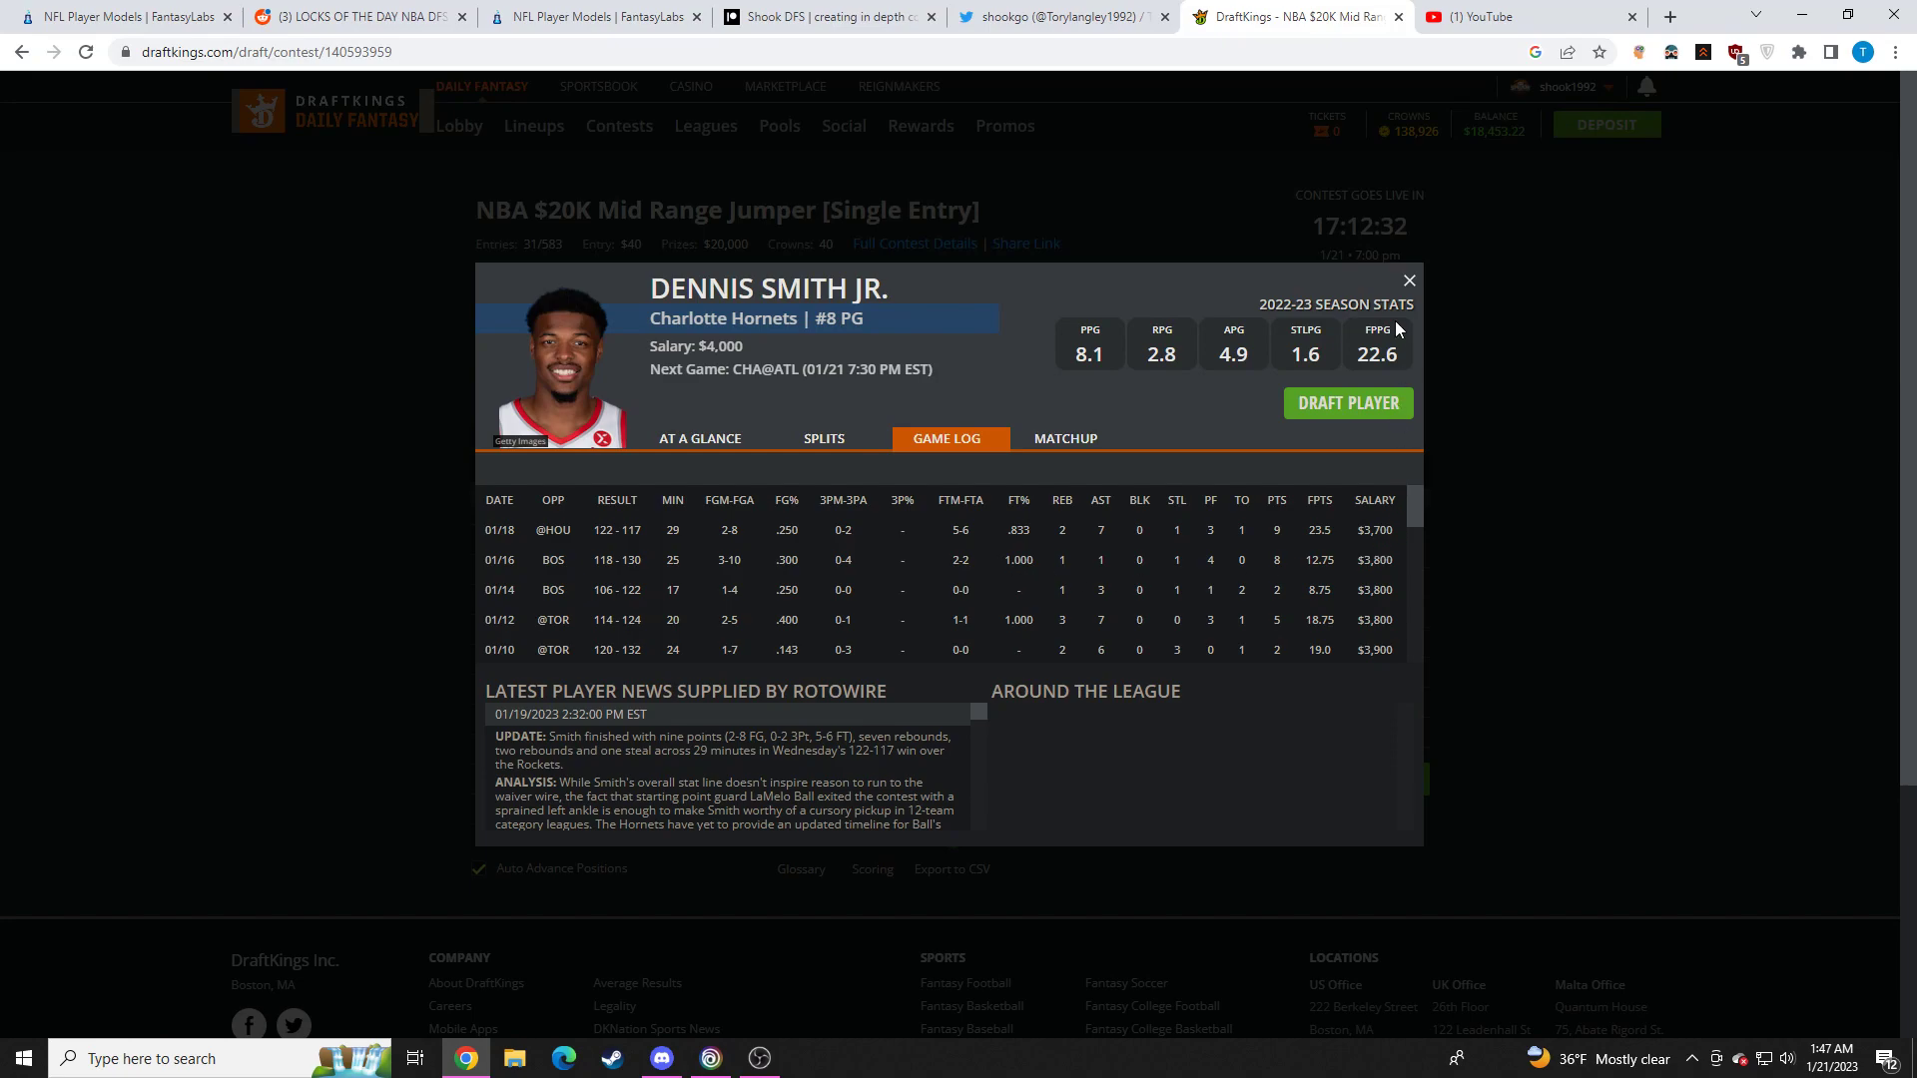
click(1408, 279)
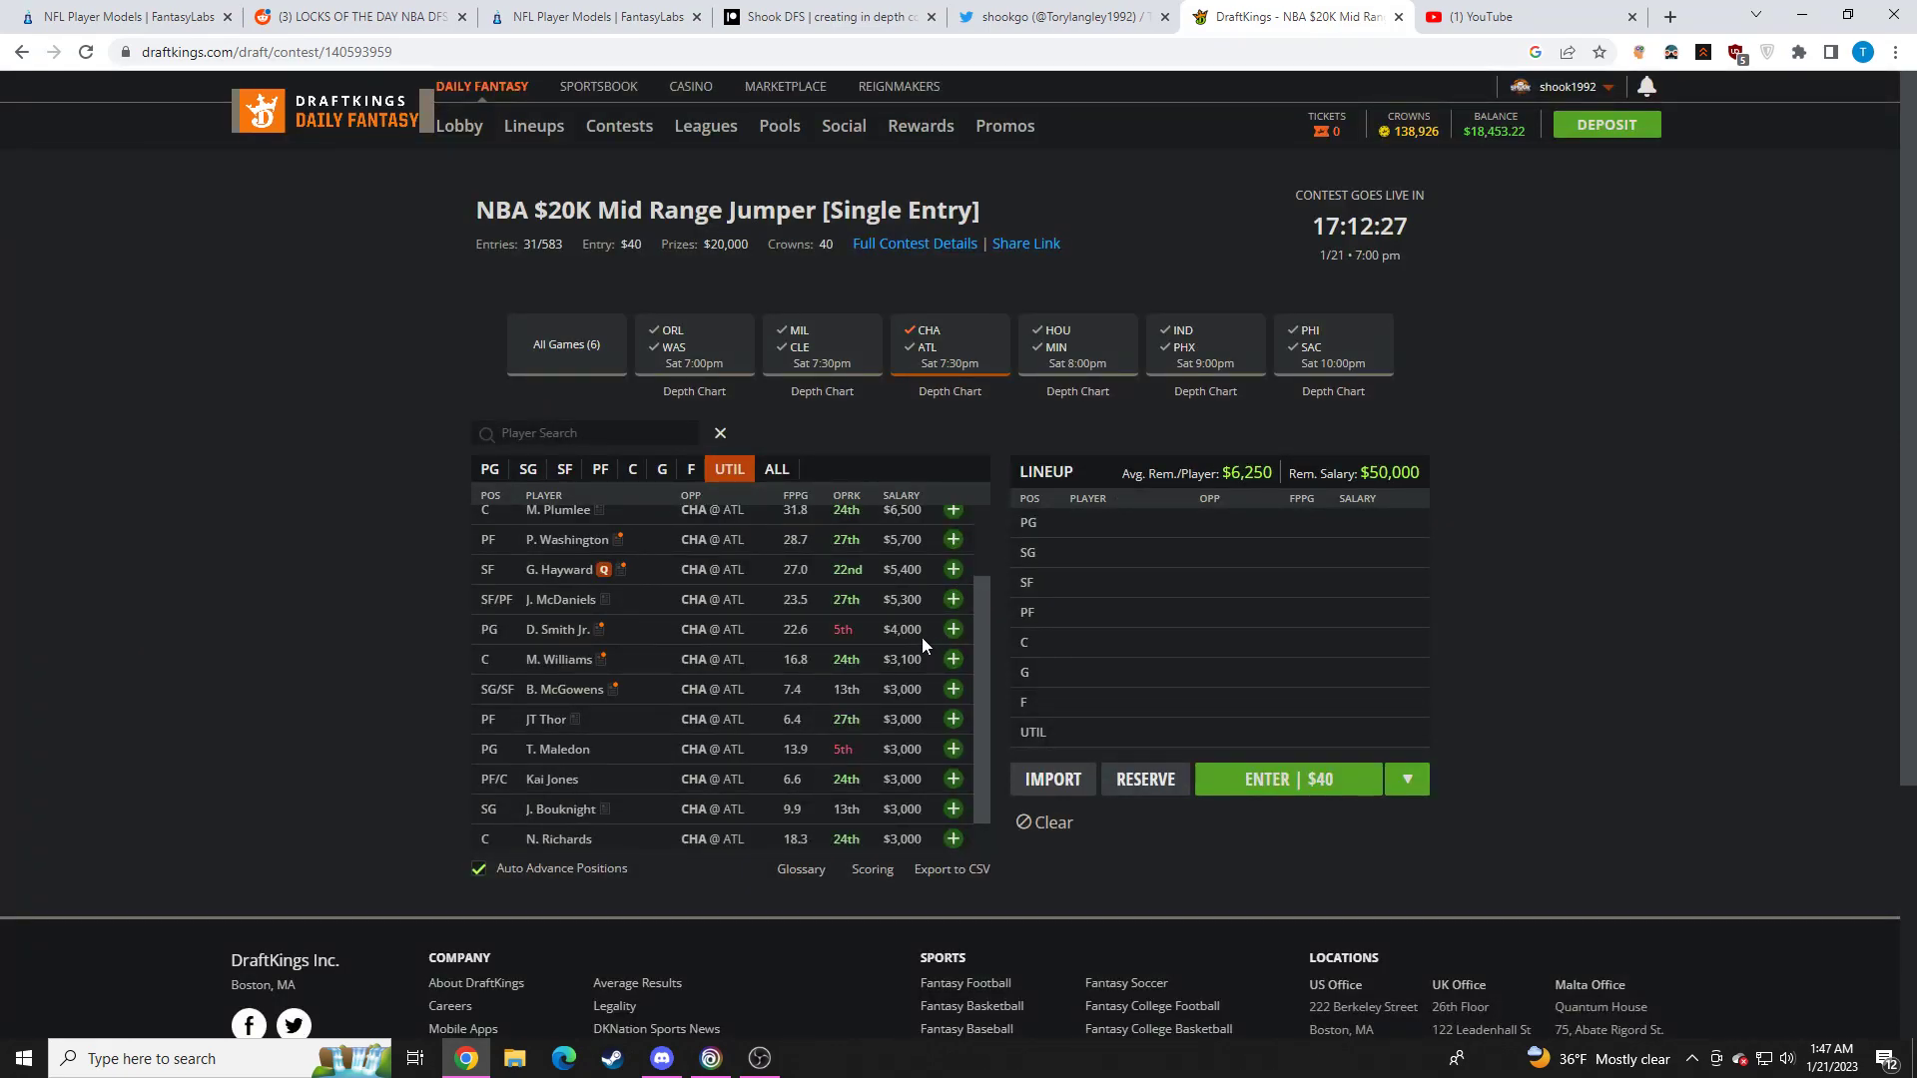
scroll(up, 3)
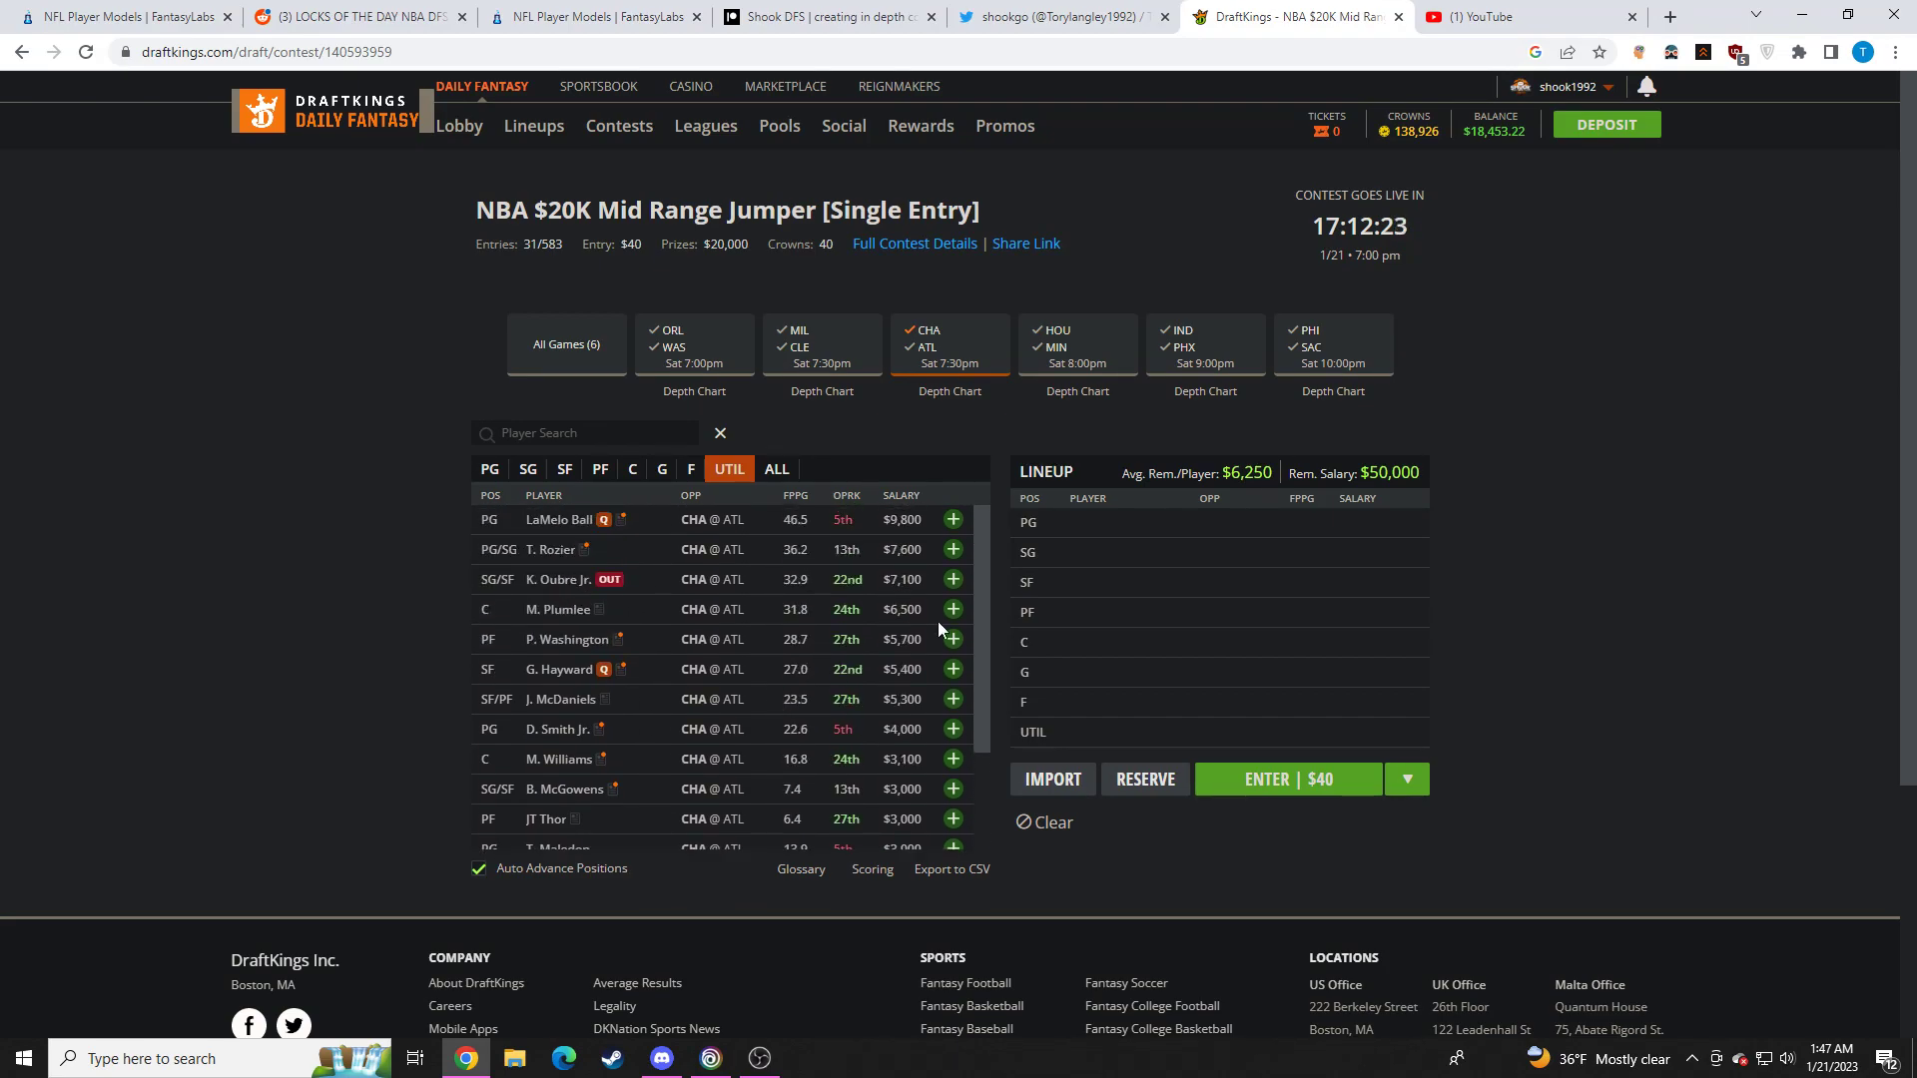
Review Dejounte Murray's stat card and John Collins's game log among the Atlanta players
click(924, 347)
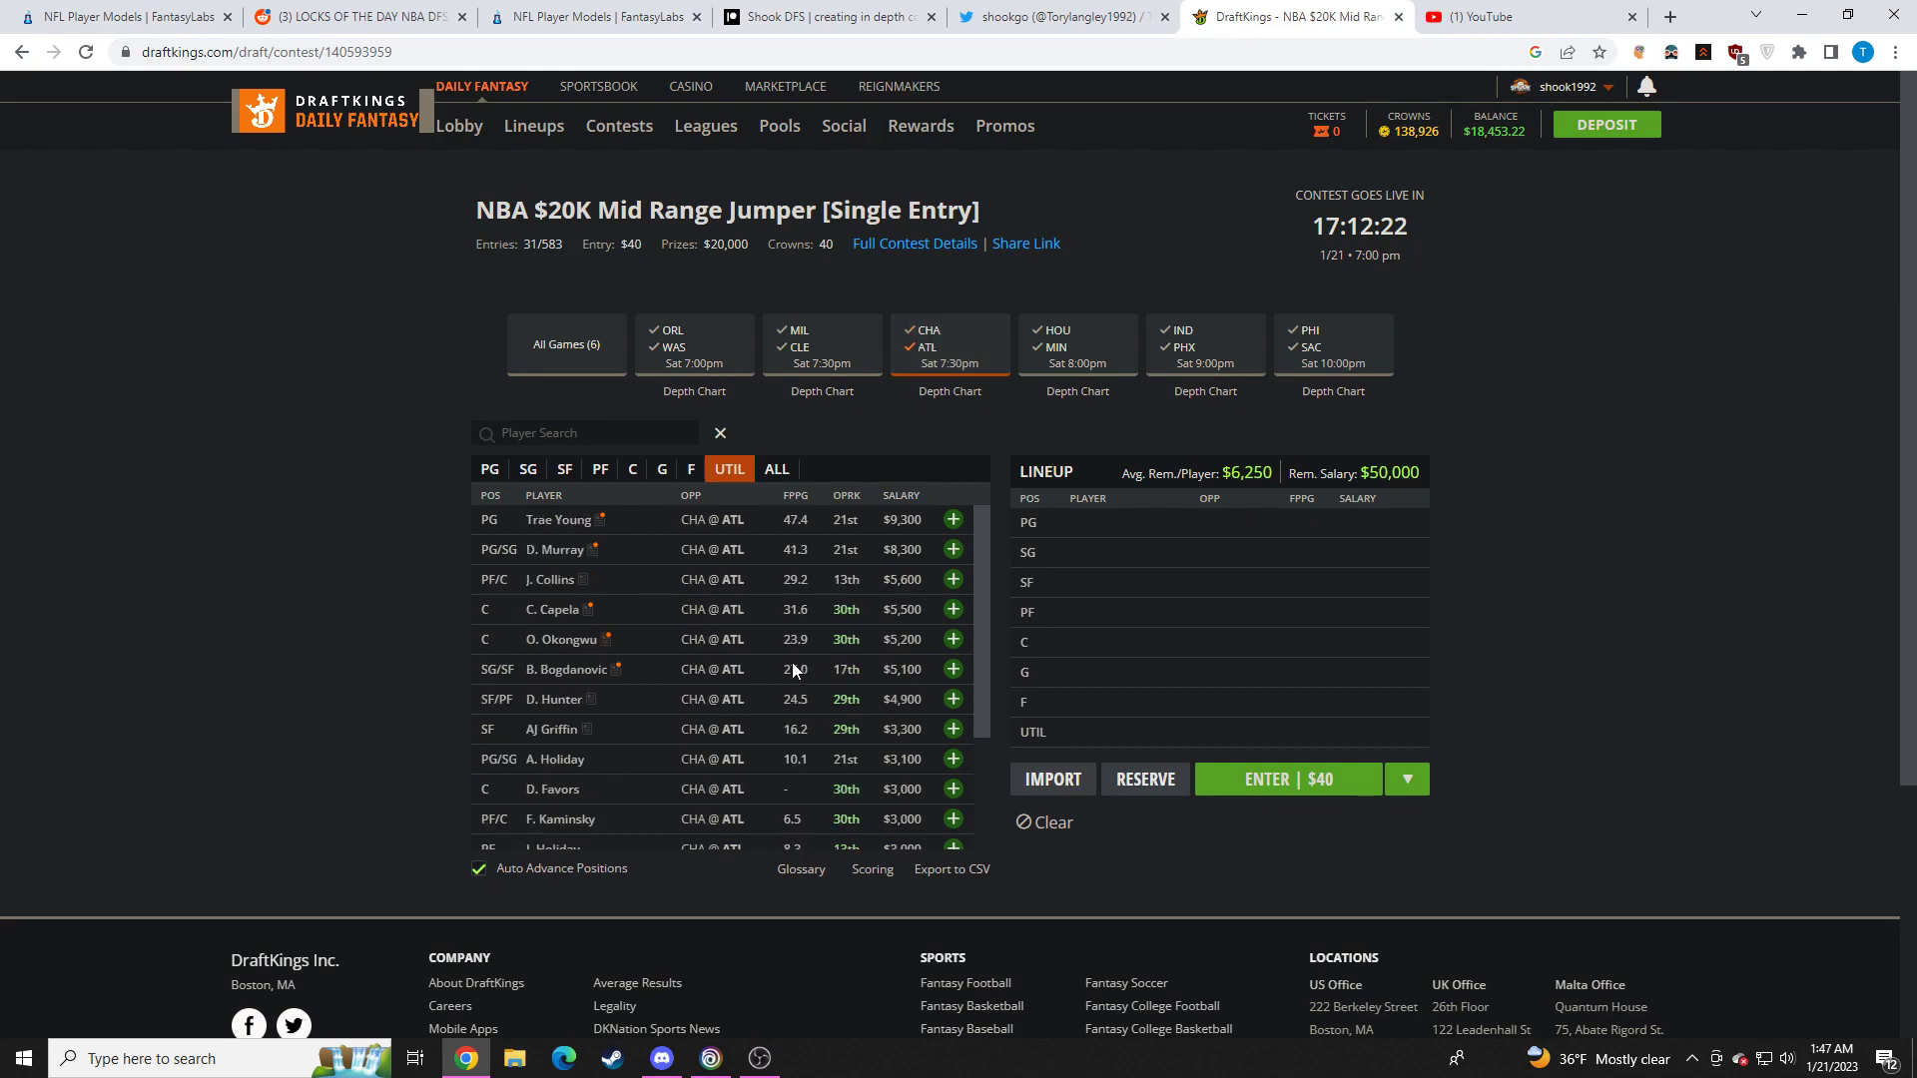
mouse_move(758, 655)
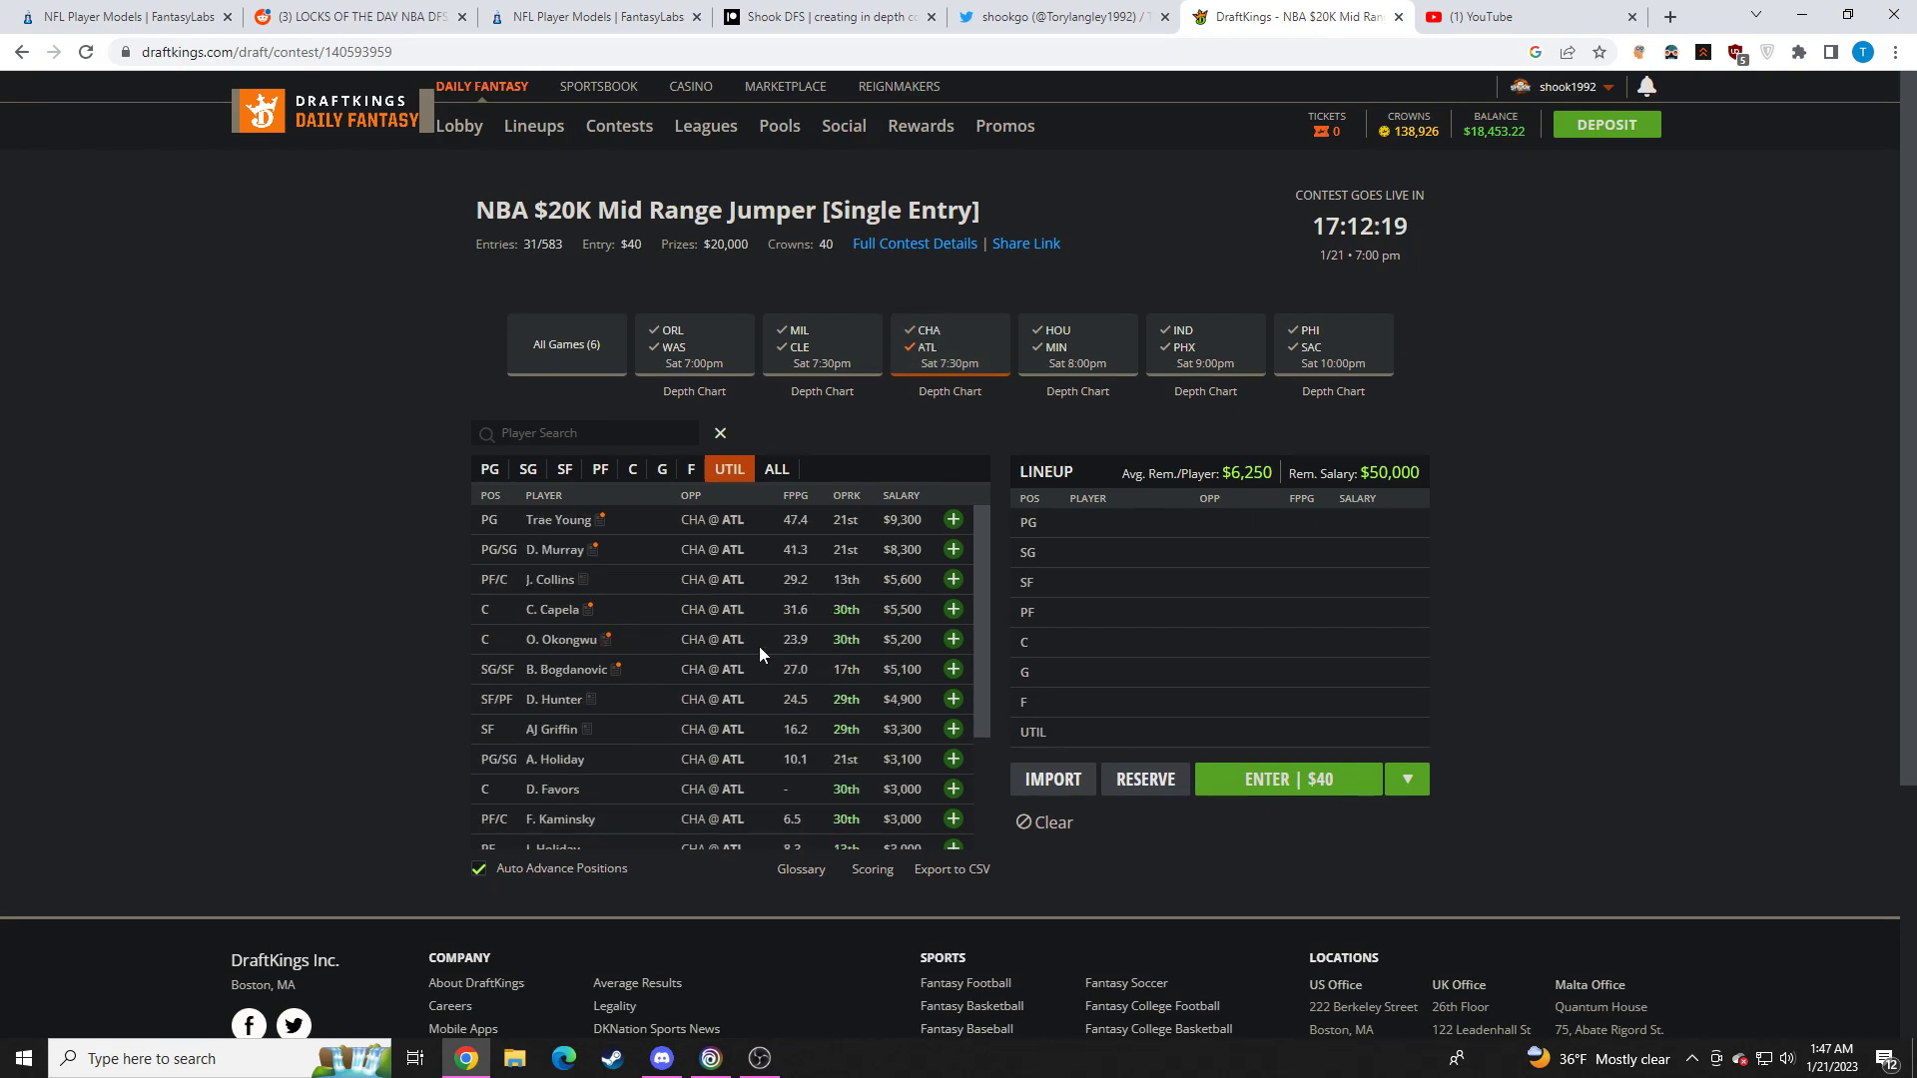
click(563, 549)
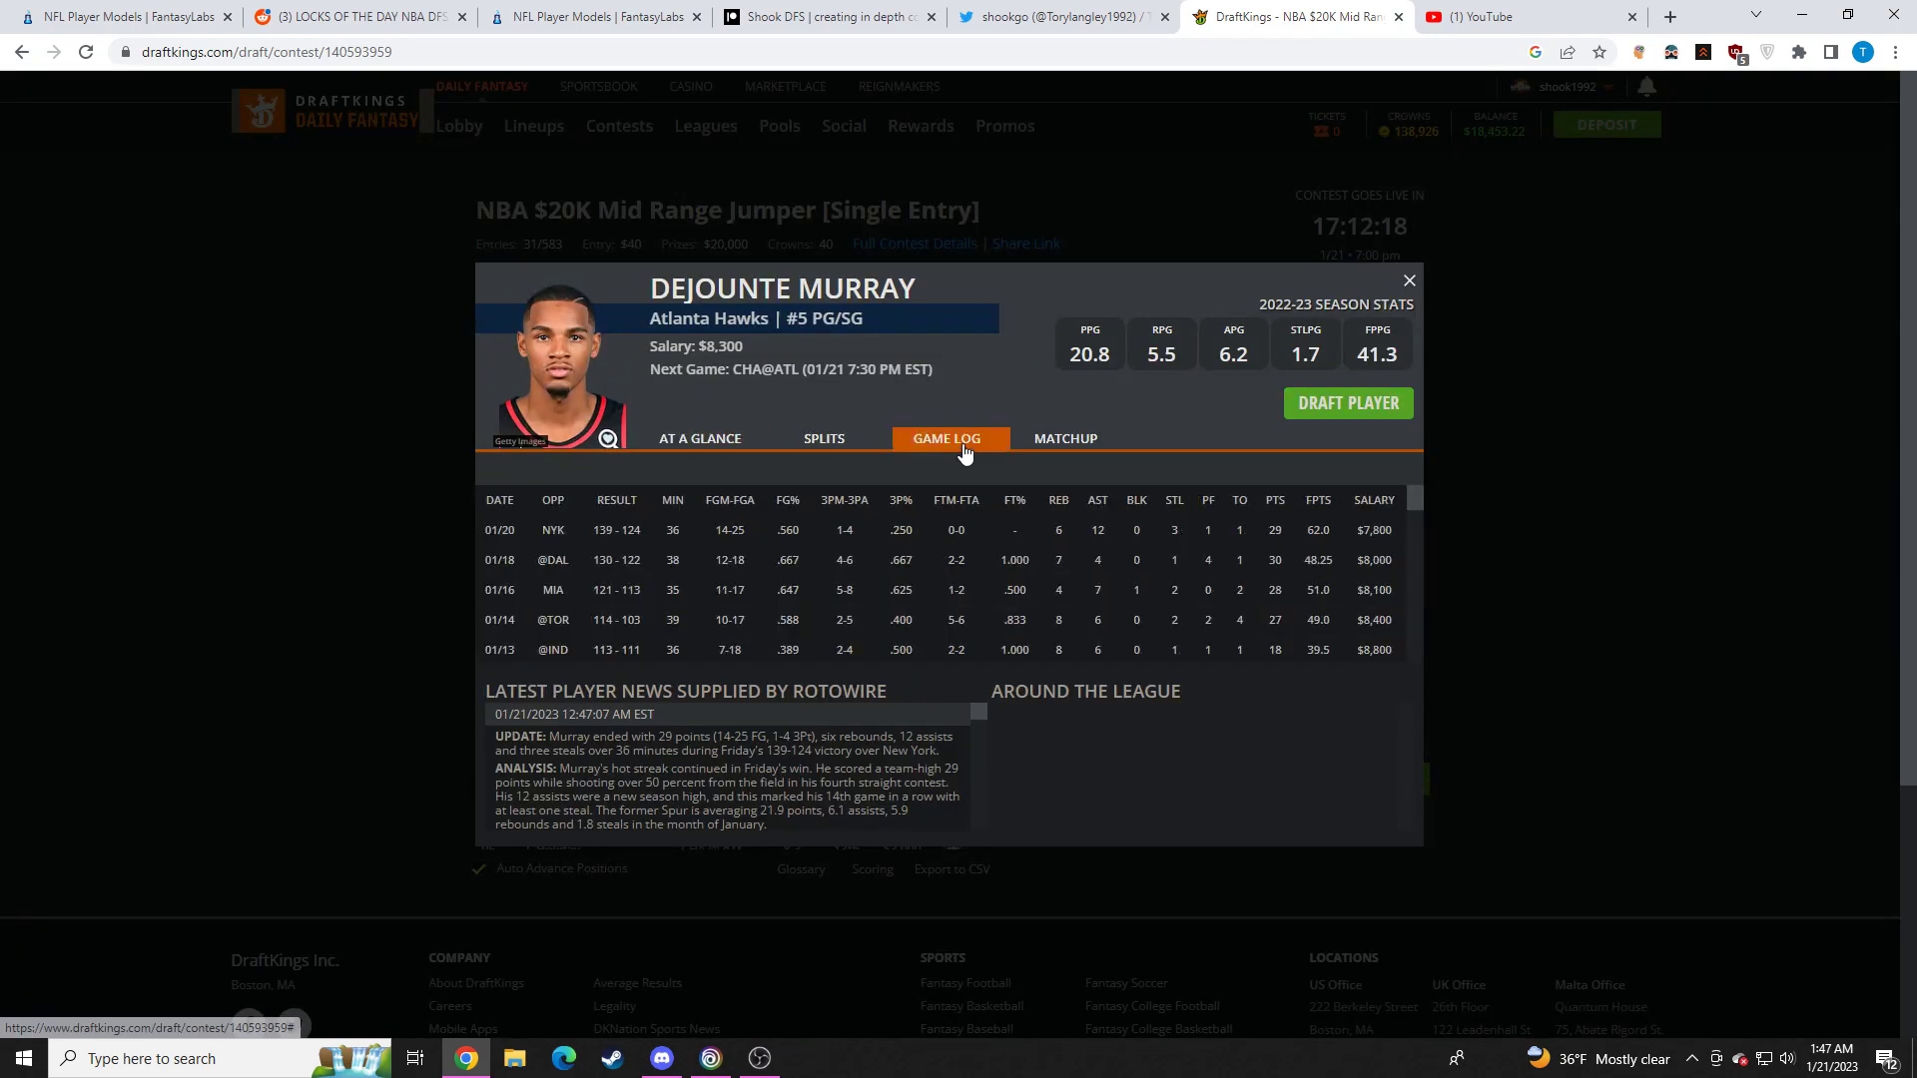
click(1408, 280)
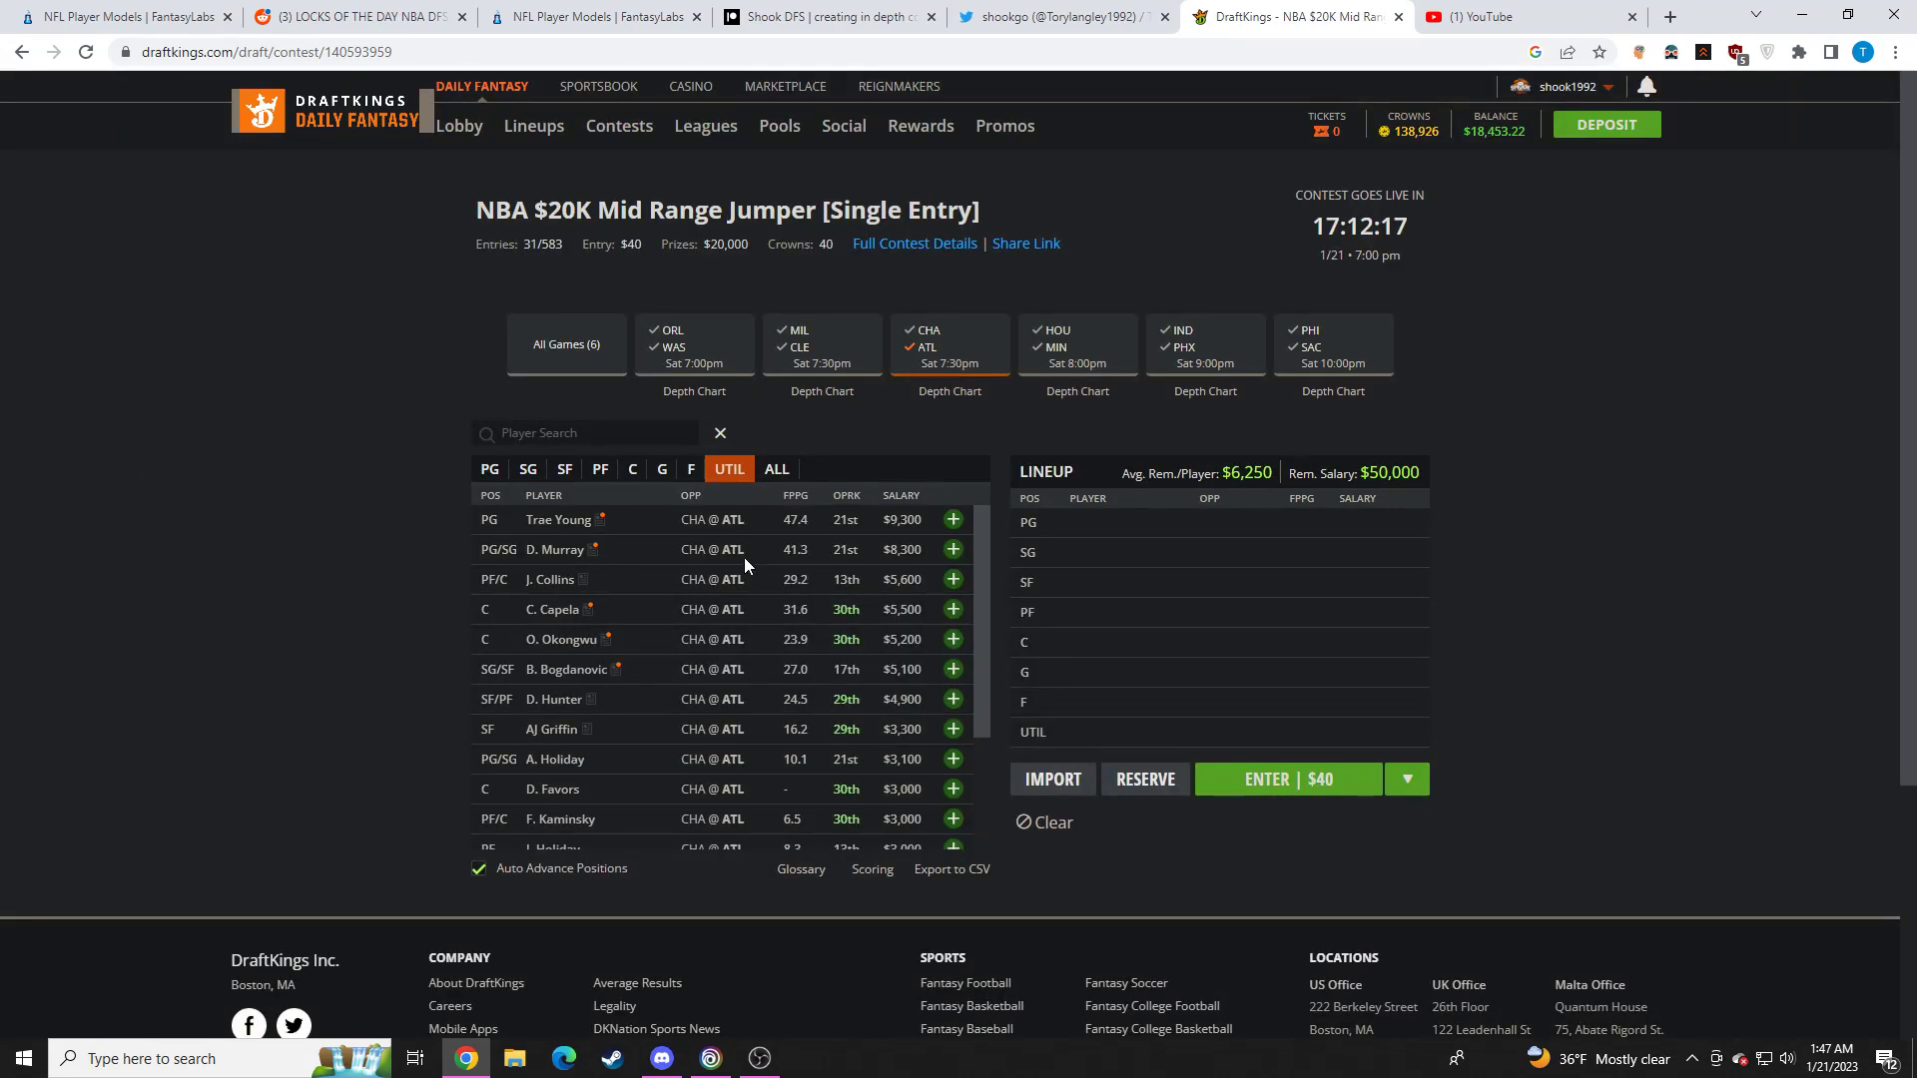
click(551, 579)
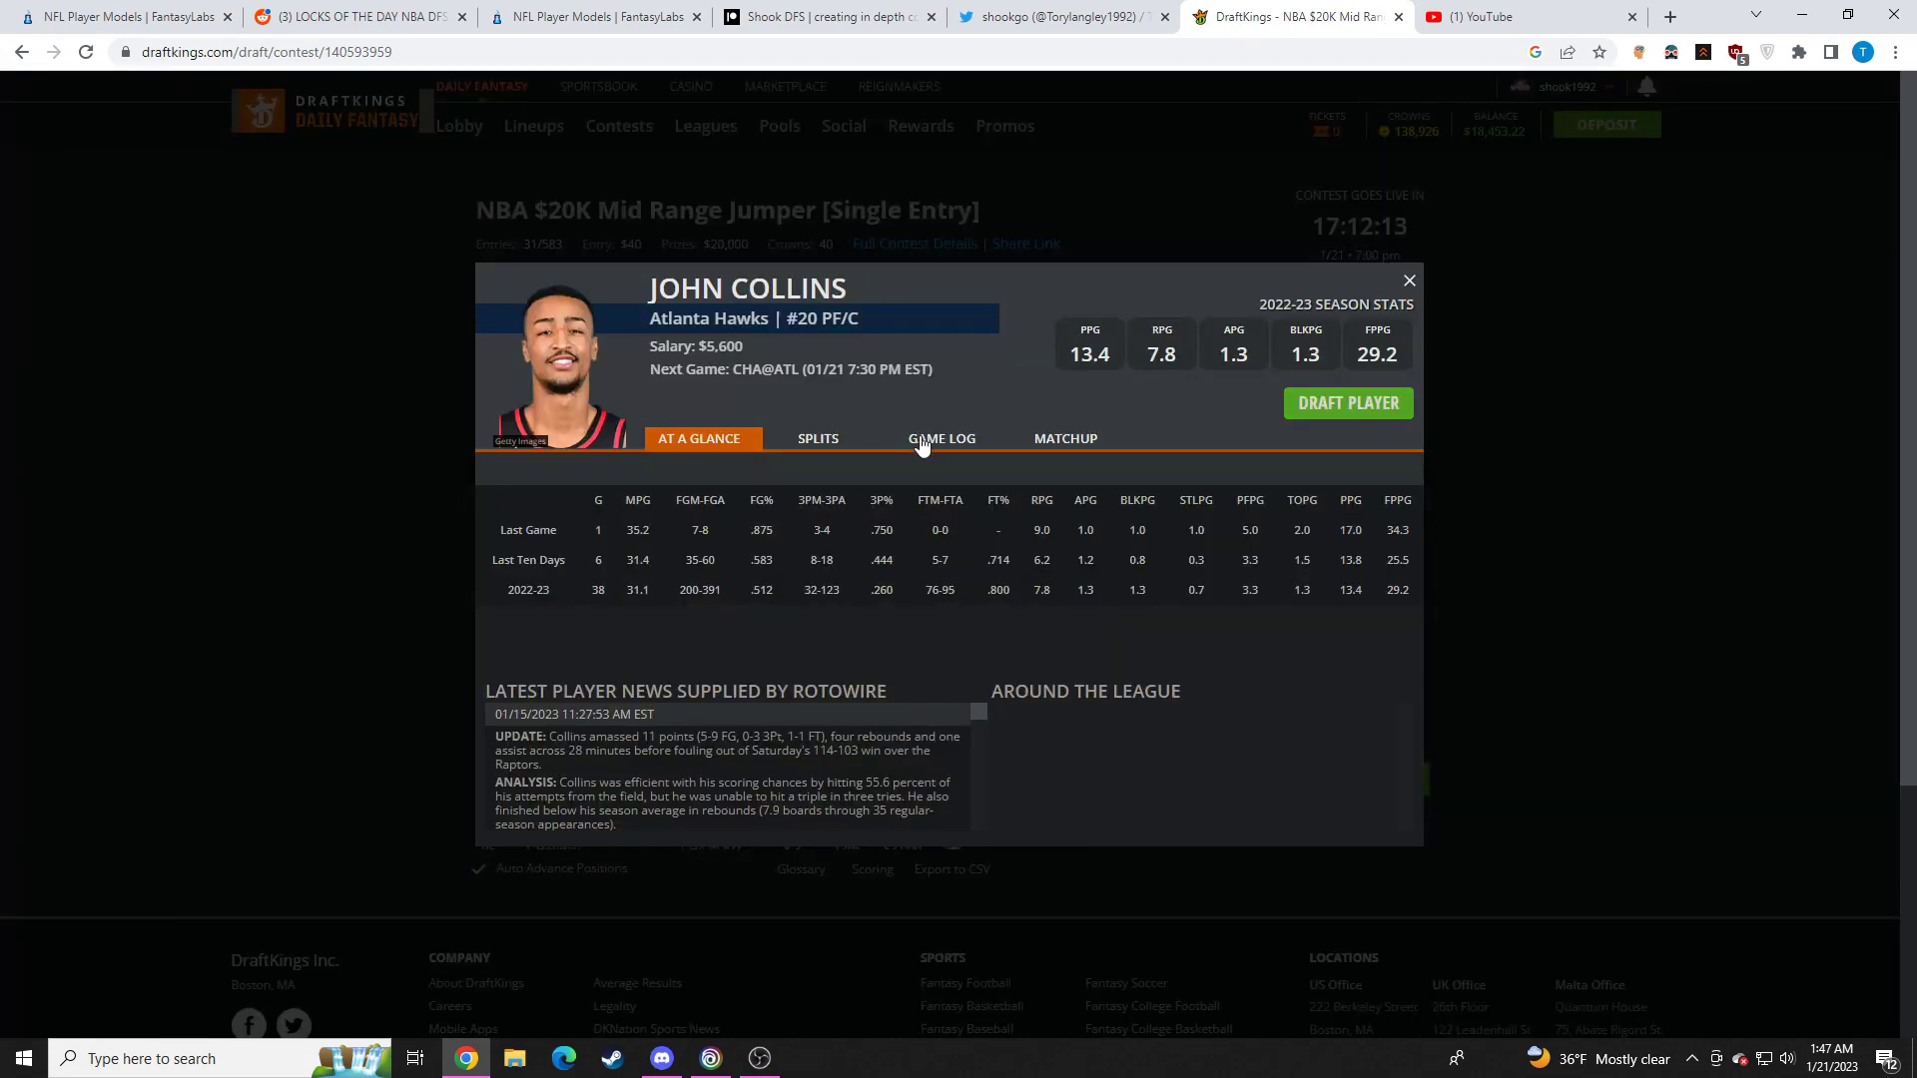
click(941, 438)
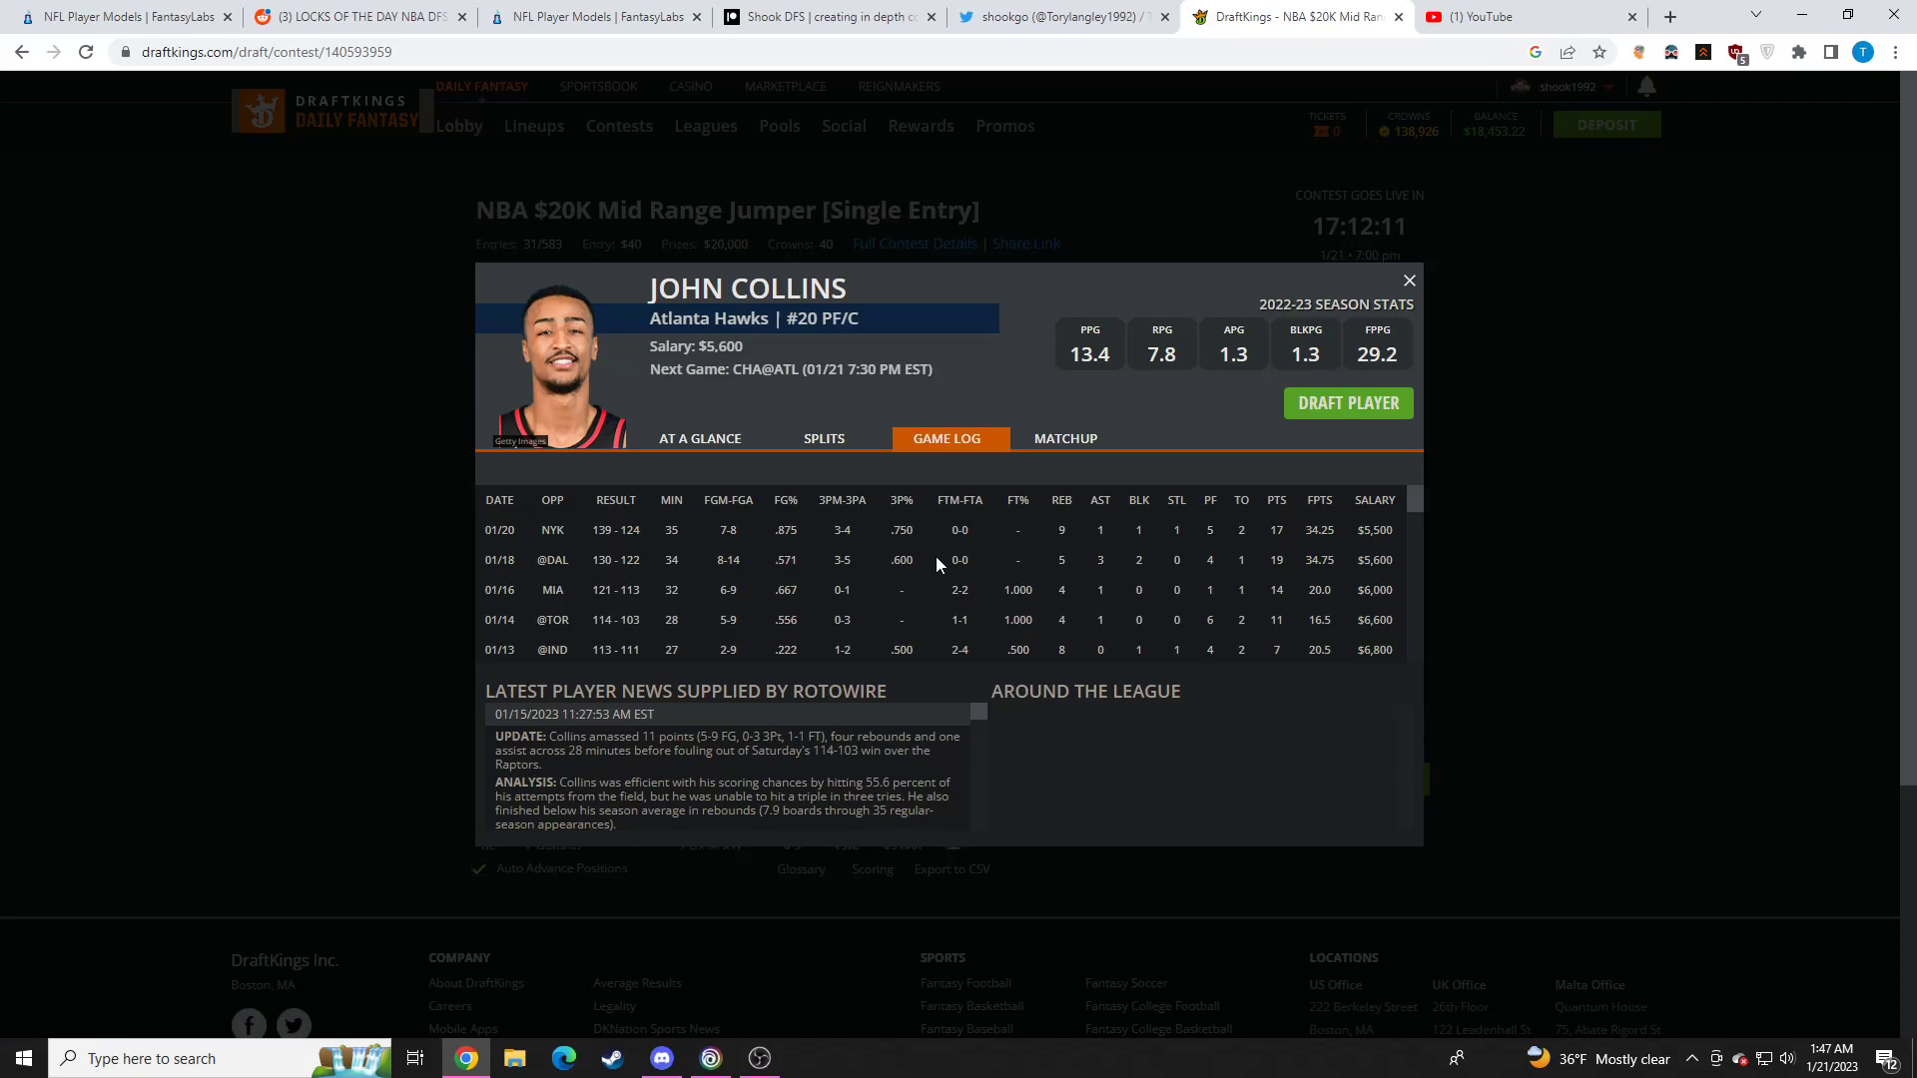
mouse_move(1075, 564)
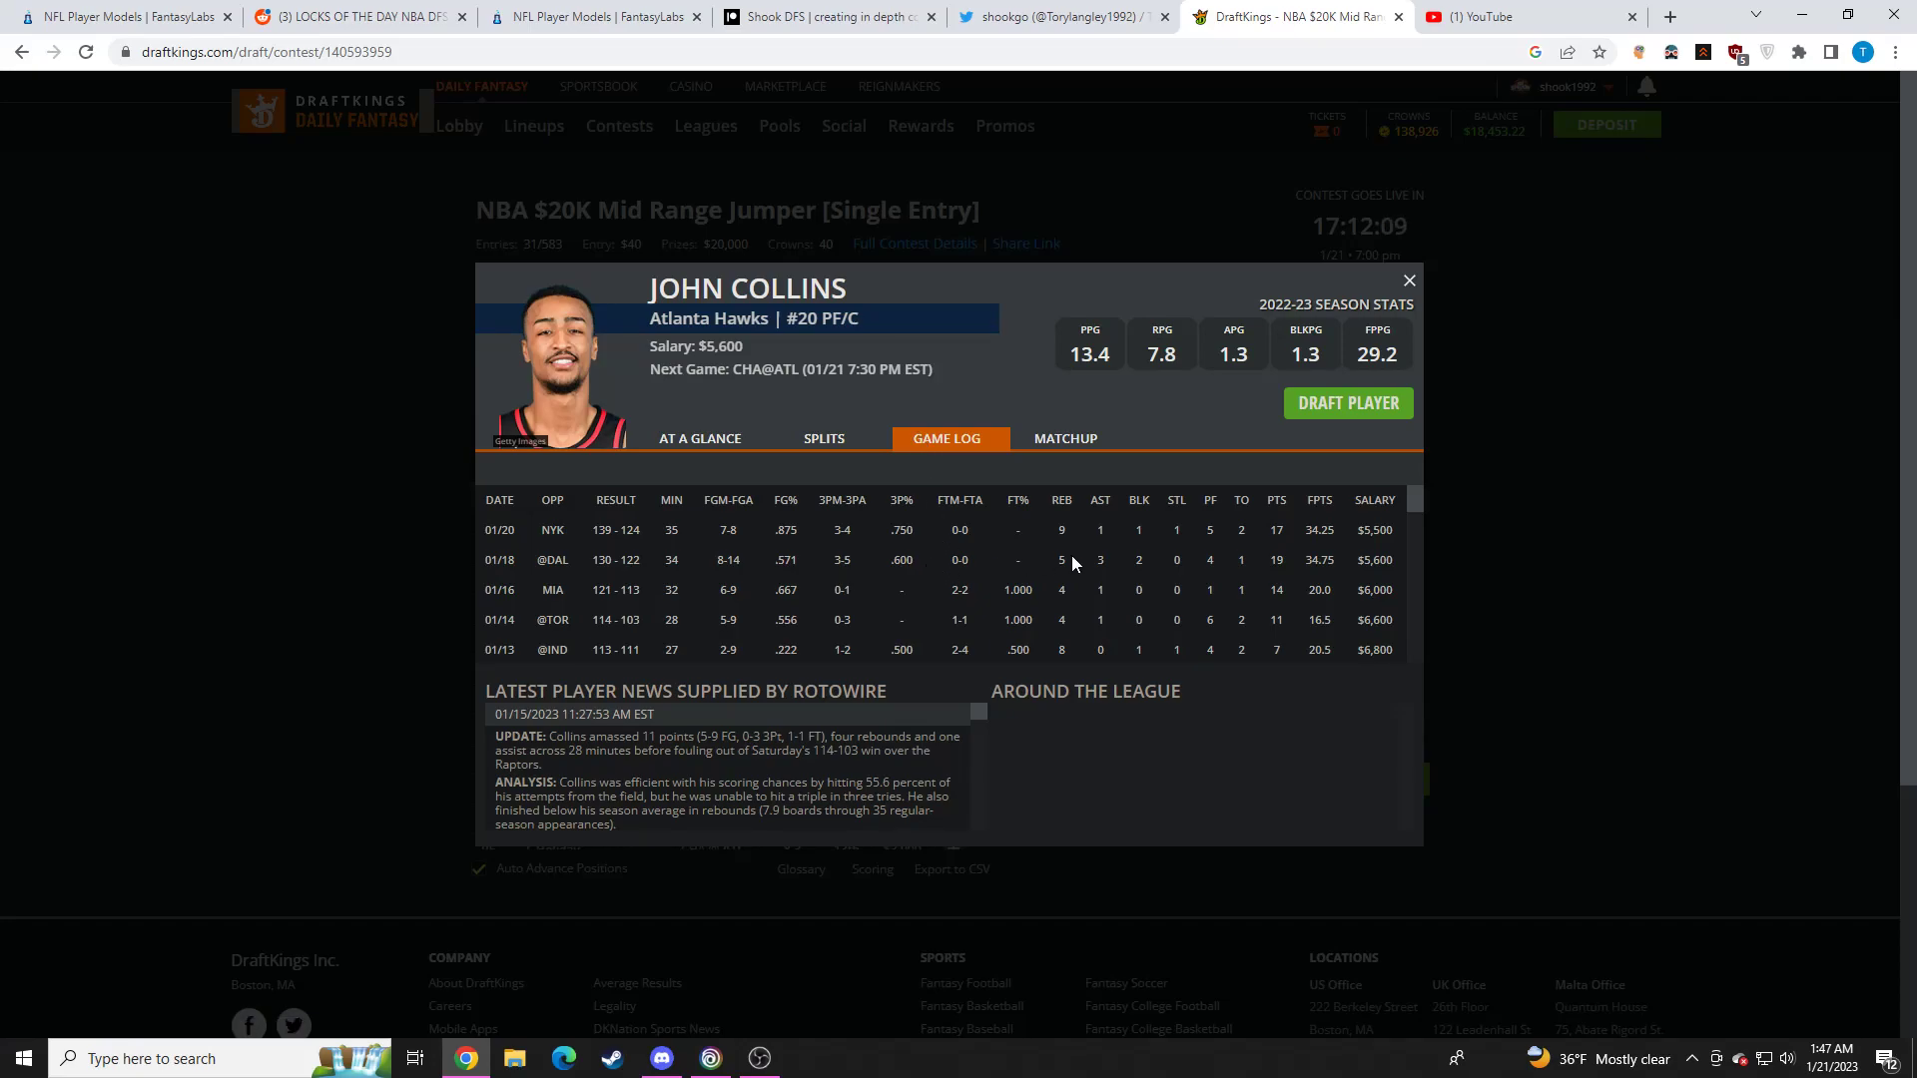
click(1408, 279)
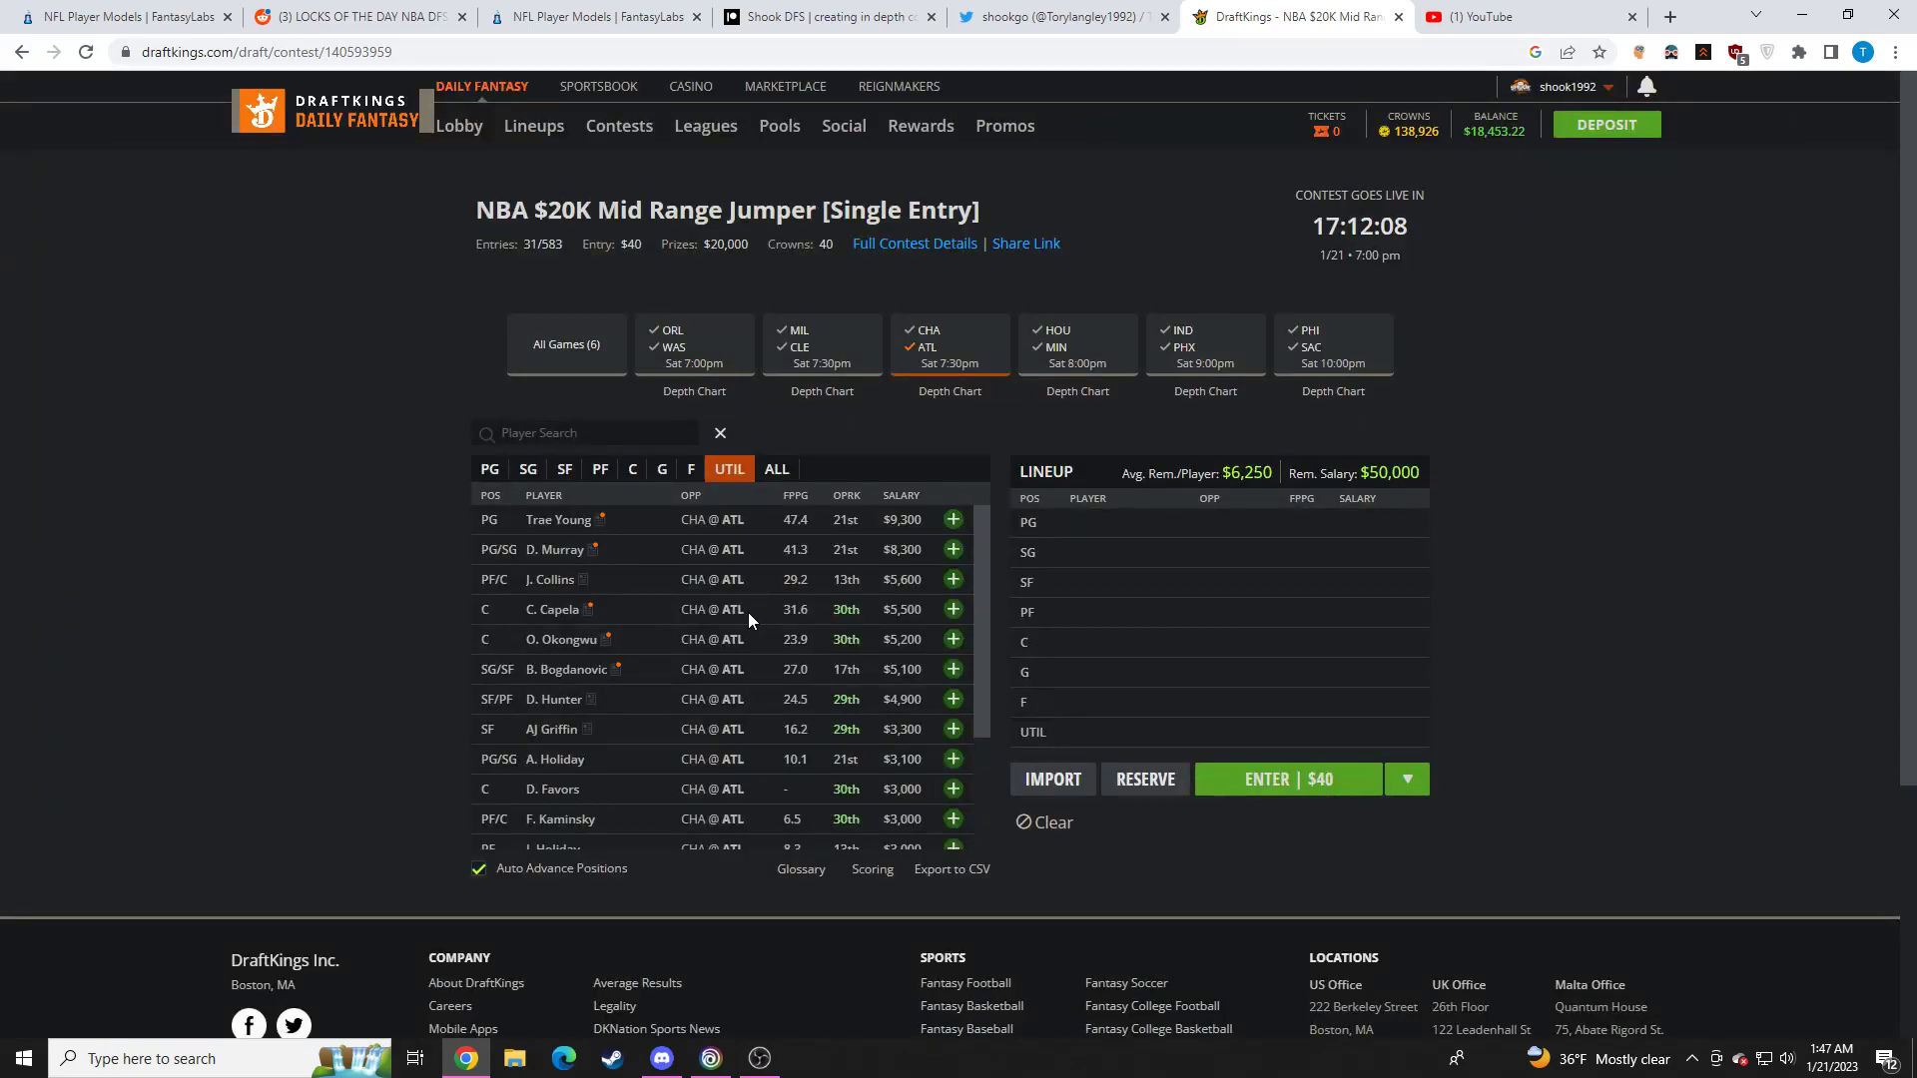
Check Clint Capela's stat card, then switch the player pool to the HOU @ MIN game
click(553, 609)
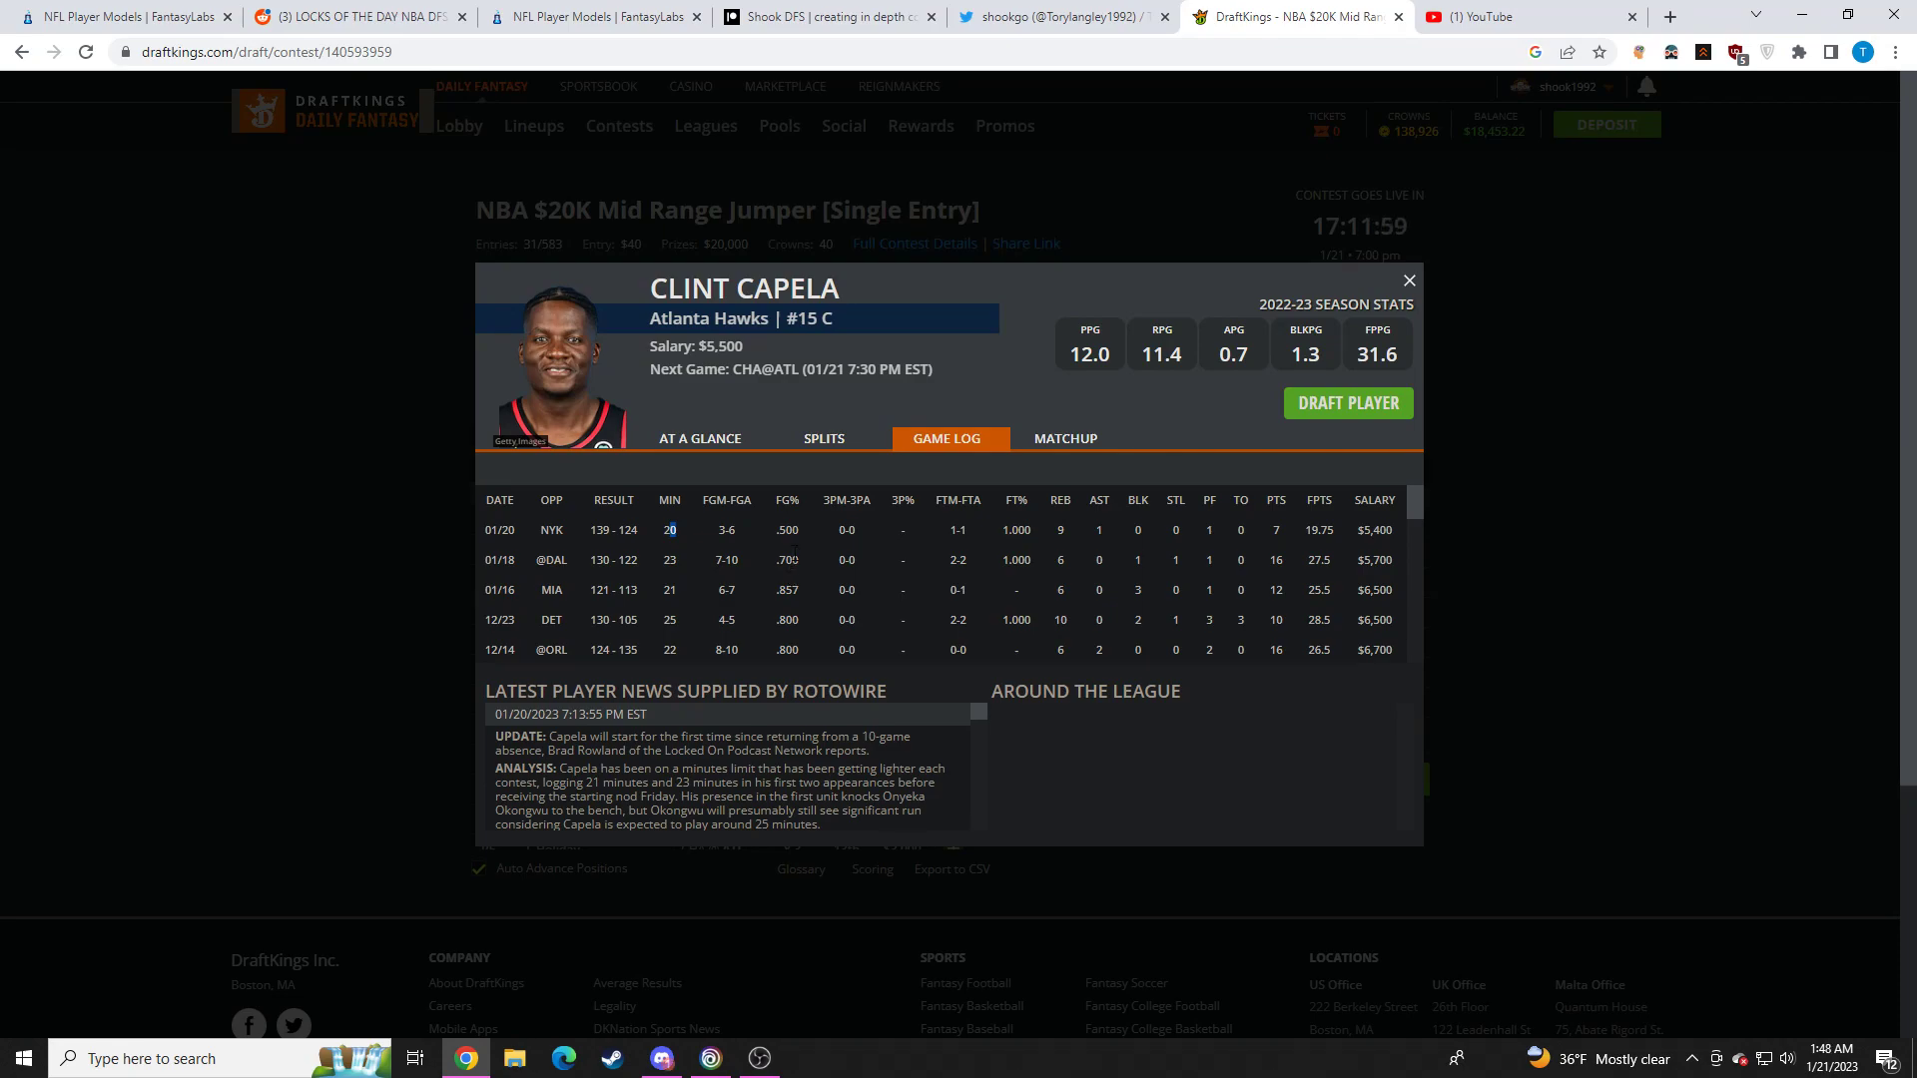
mouse_move(793, 559)
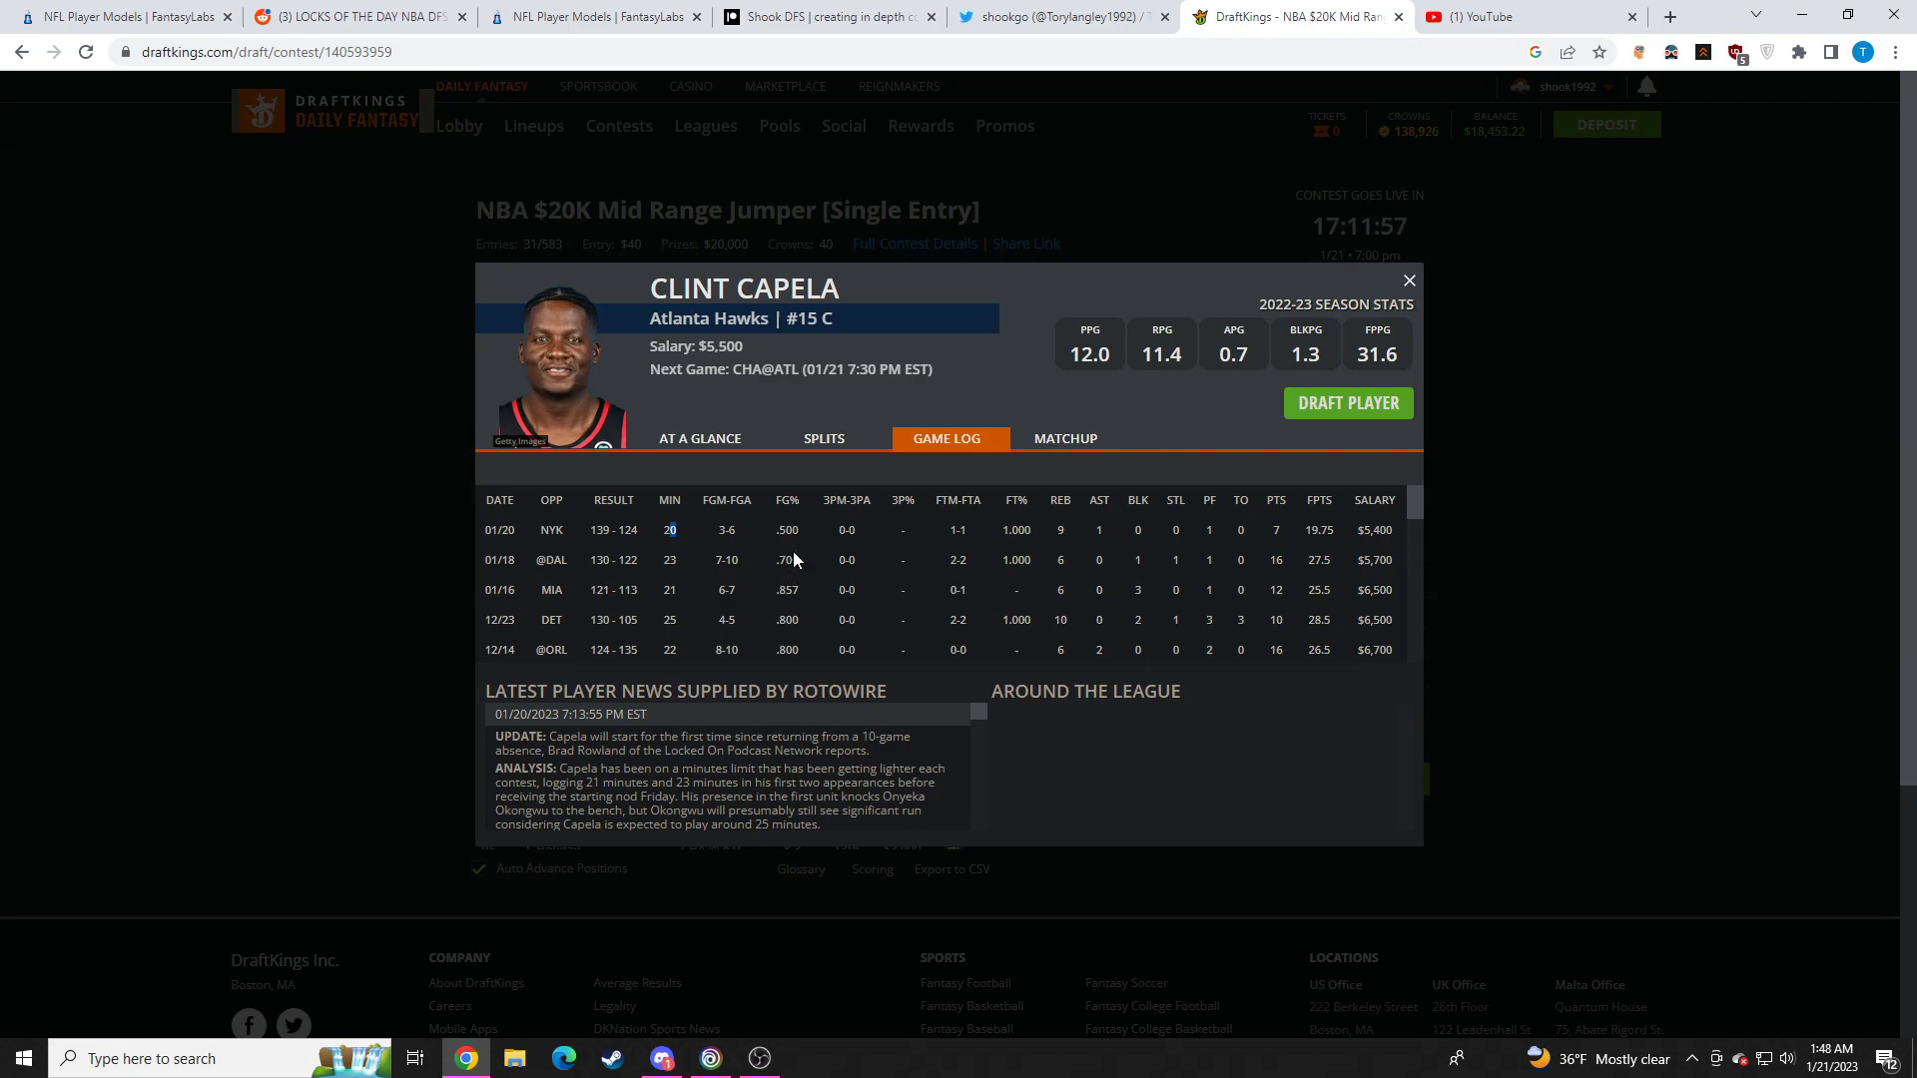
click(1408, 279)
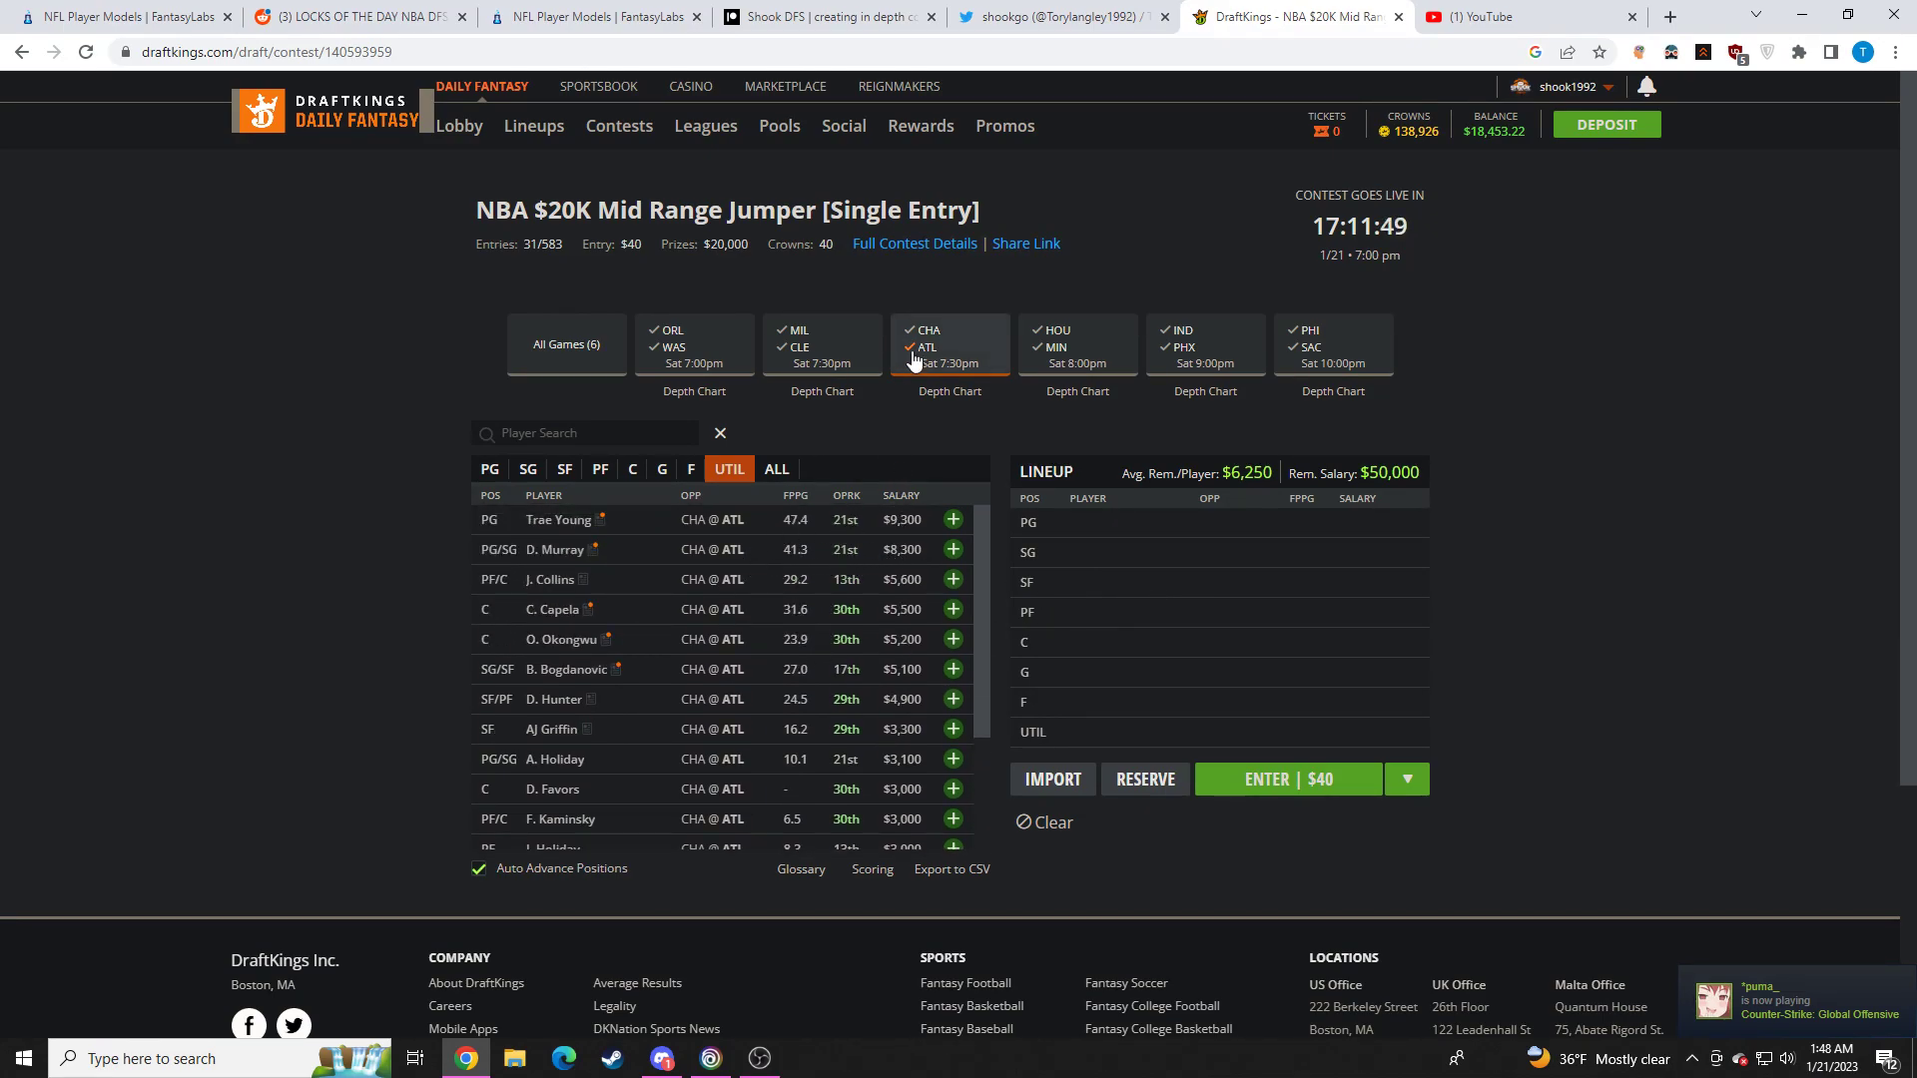
click(1076, 344)
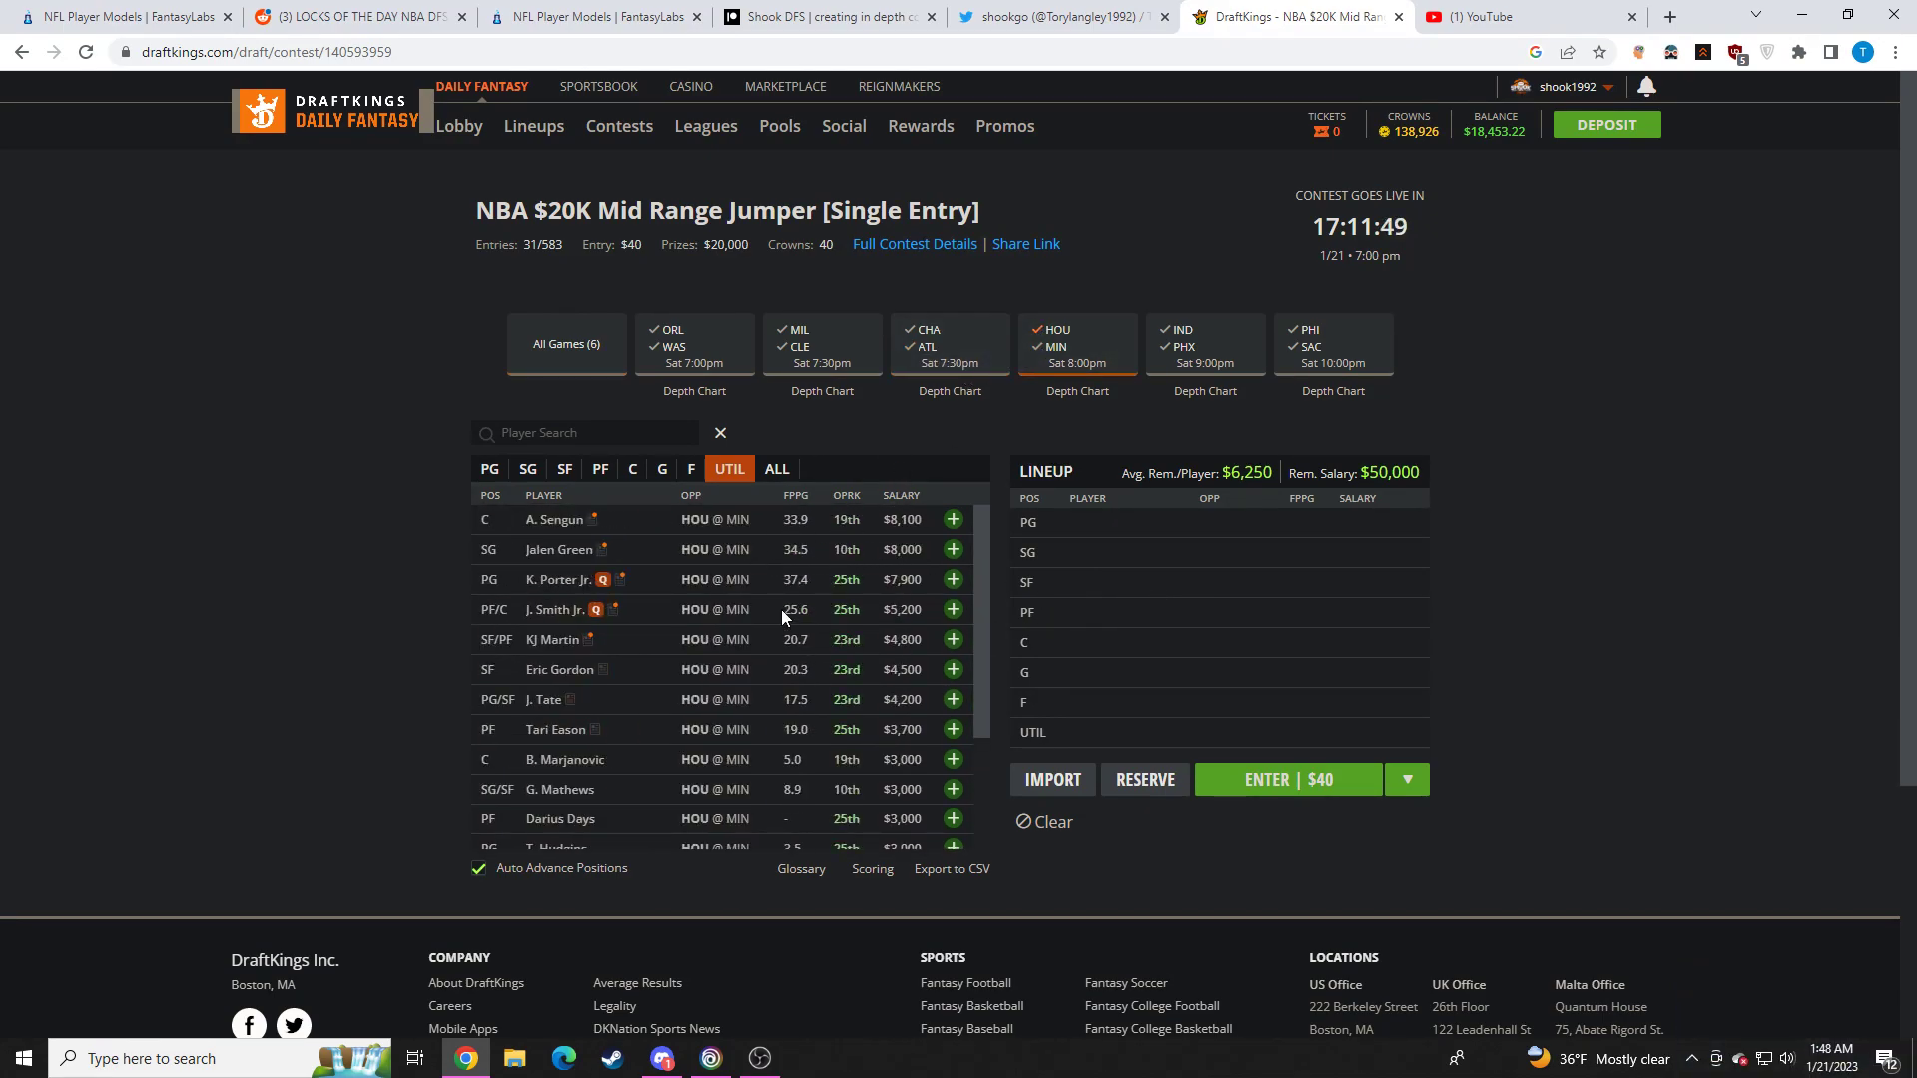
click(553, 579)
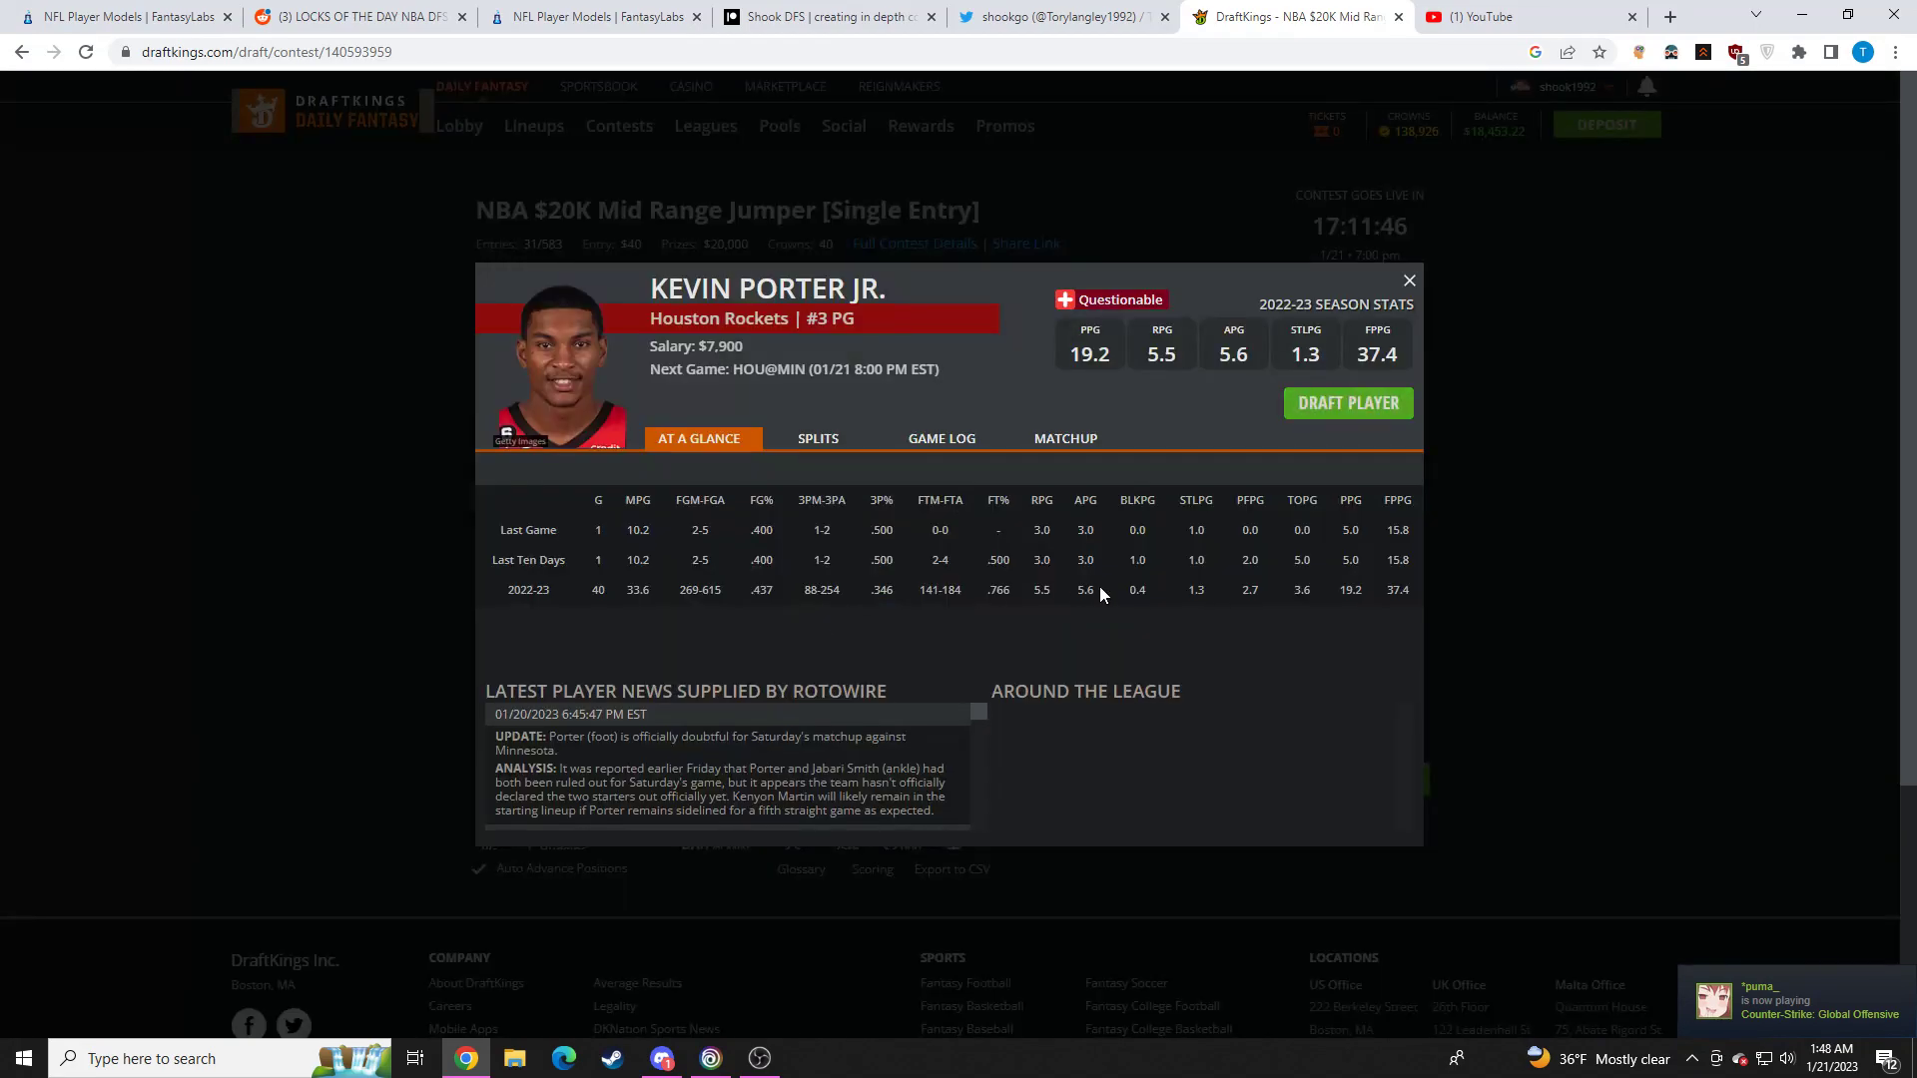
click(1407, 279)
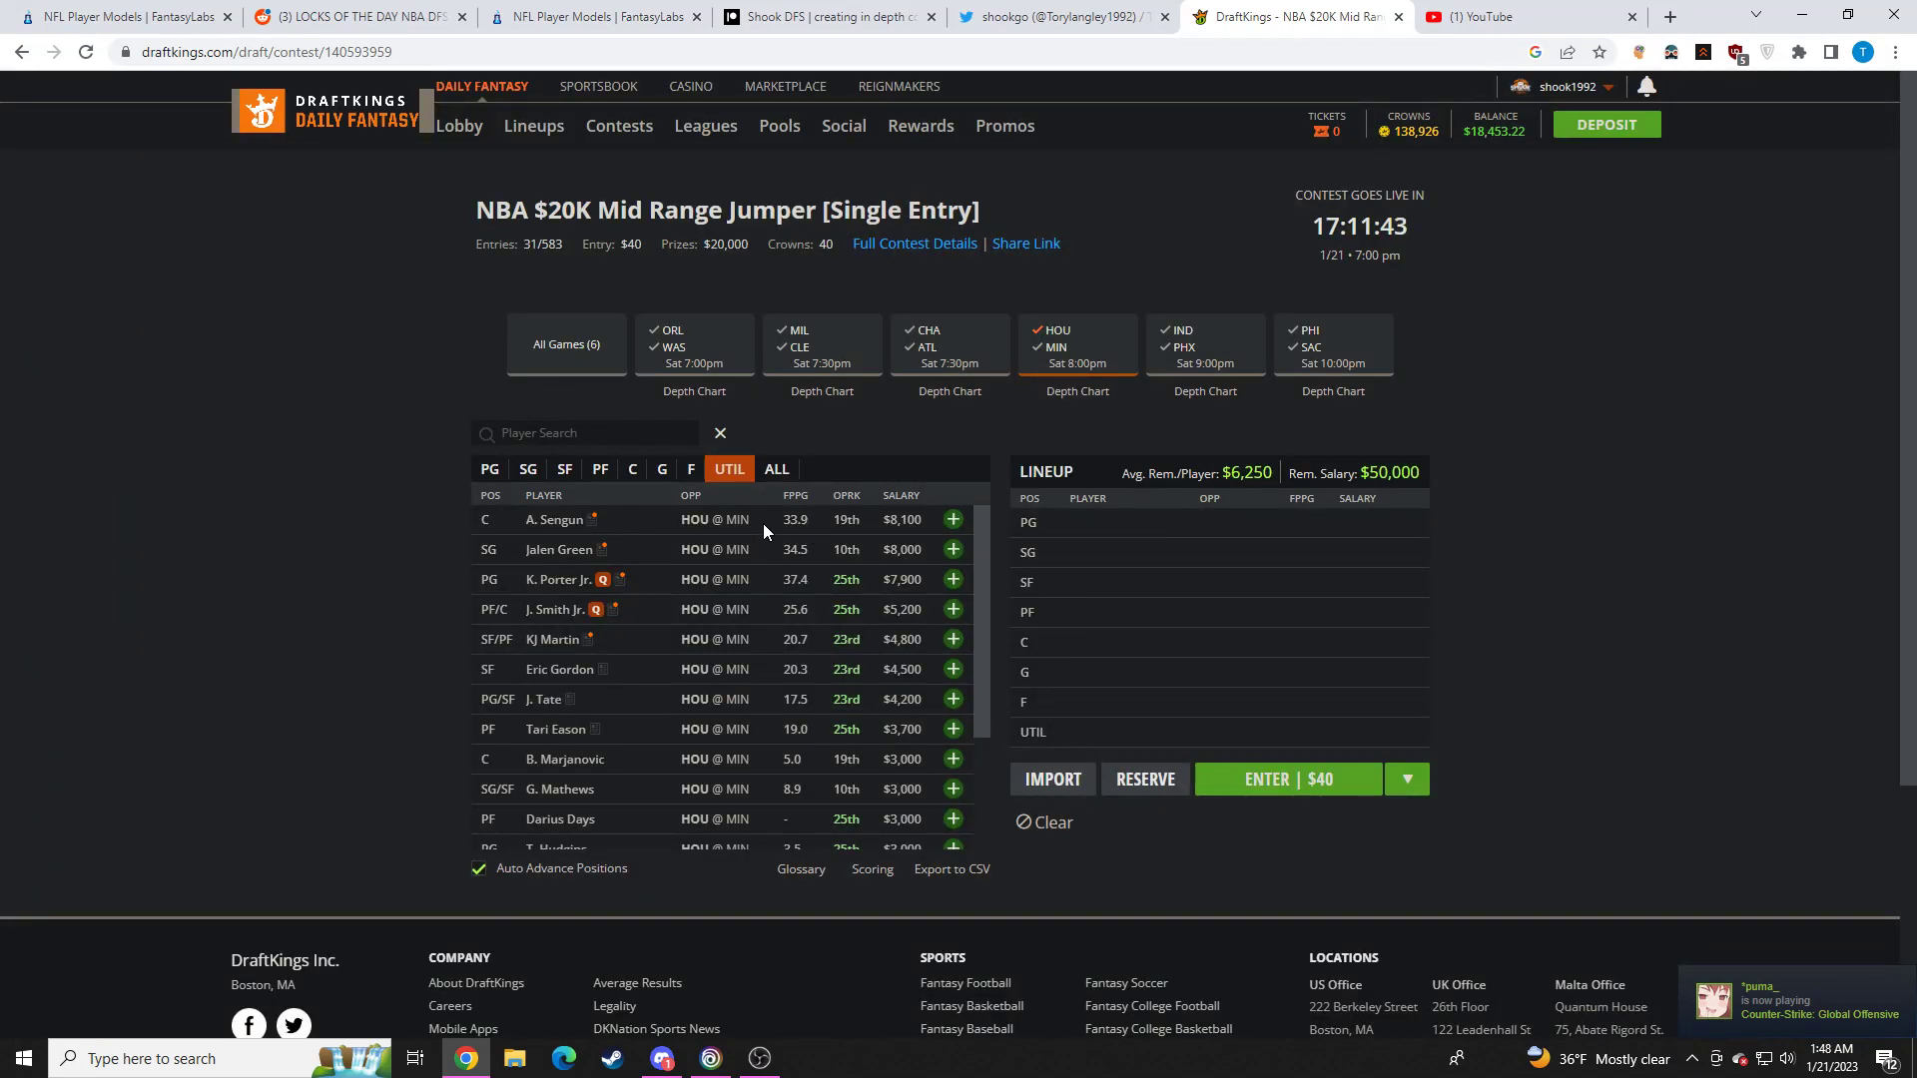
click(555, 520)
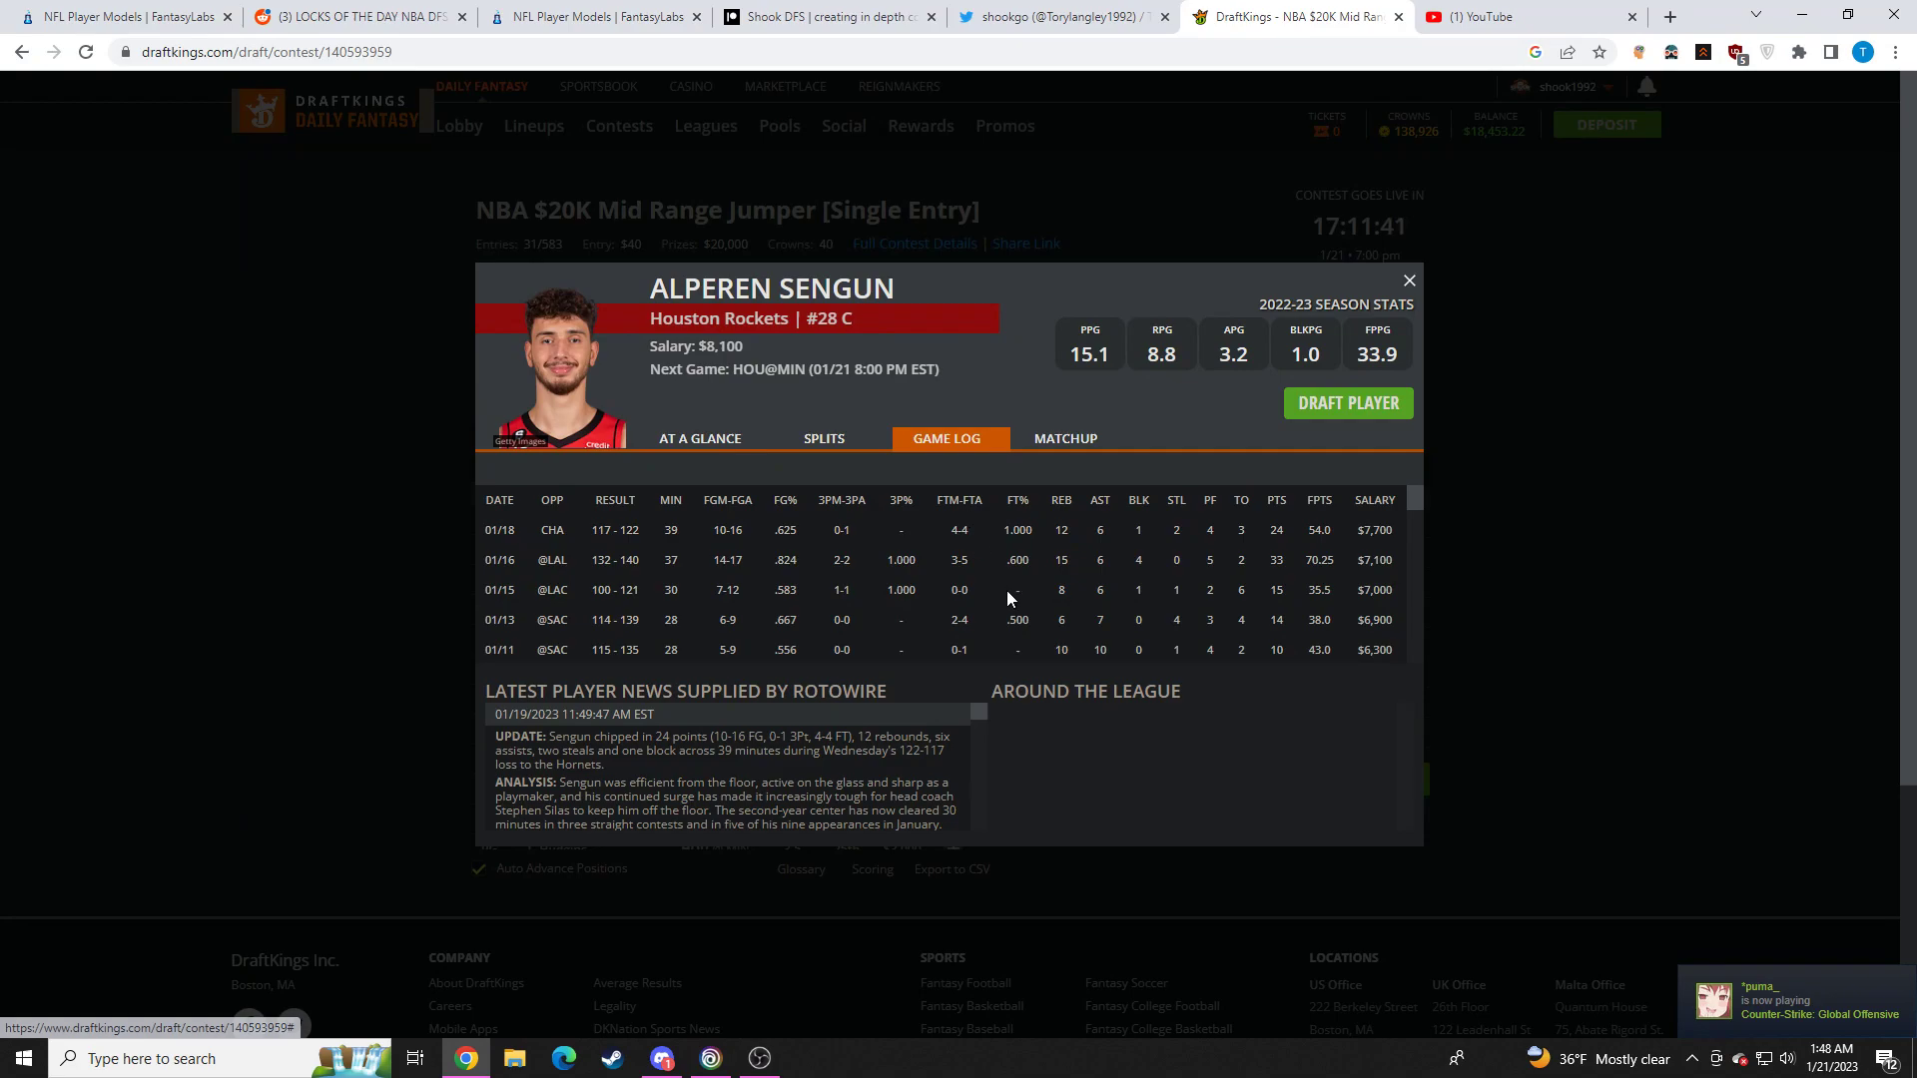
click(661, 1058)
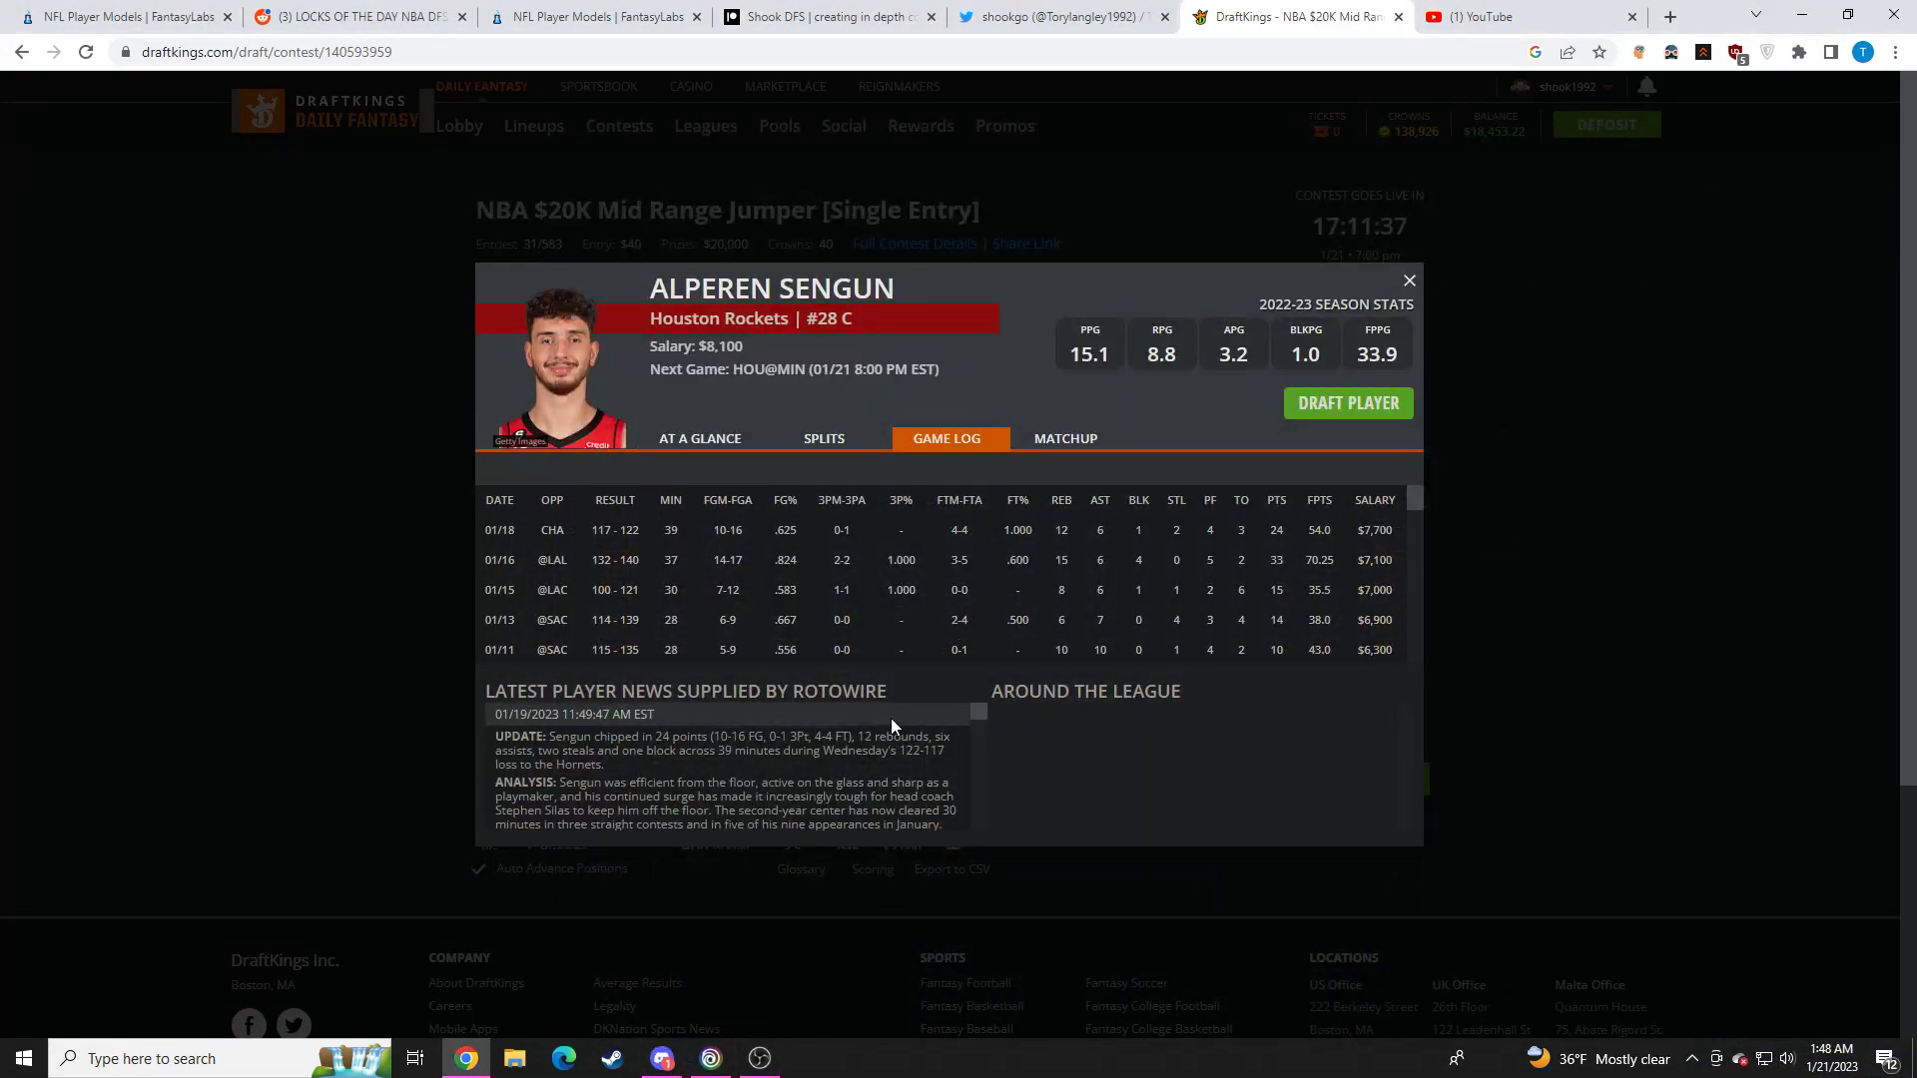
mouse_move(960, 727)
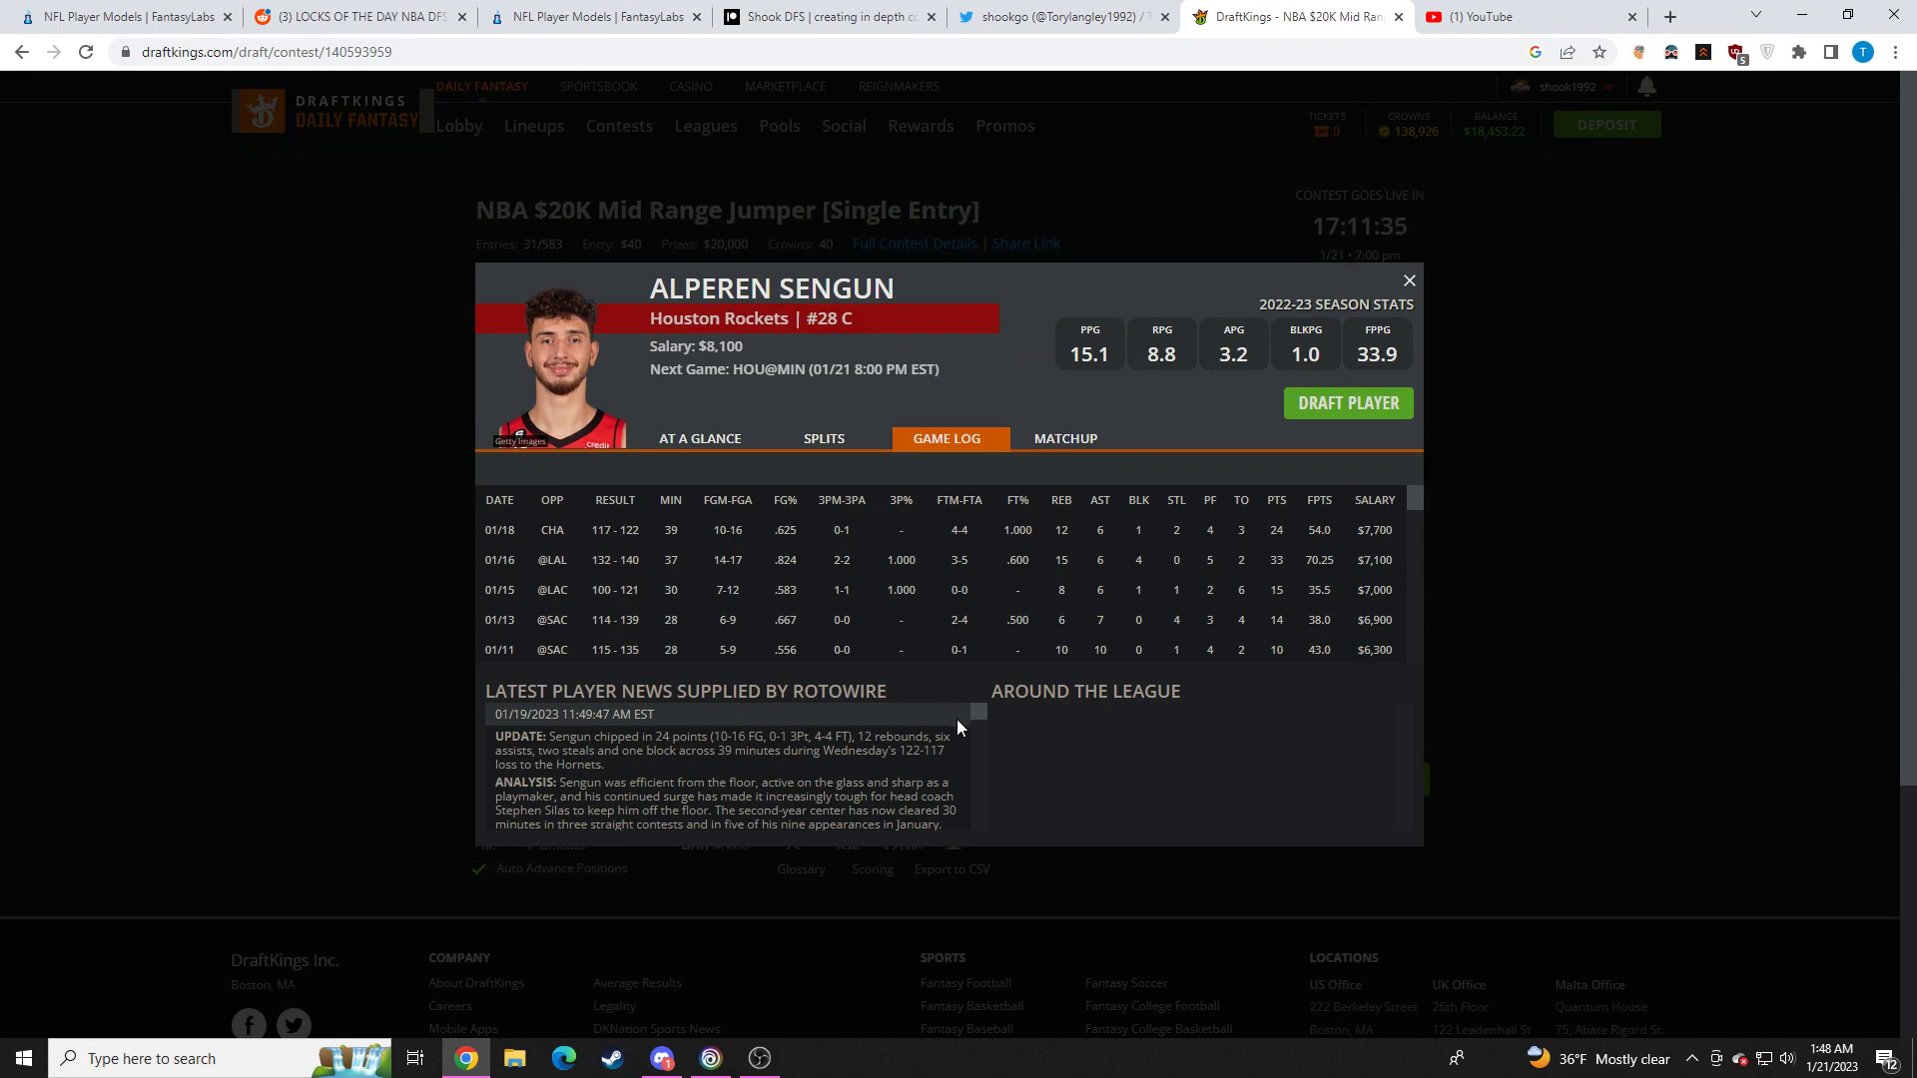
mouse_move(924, 595)
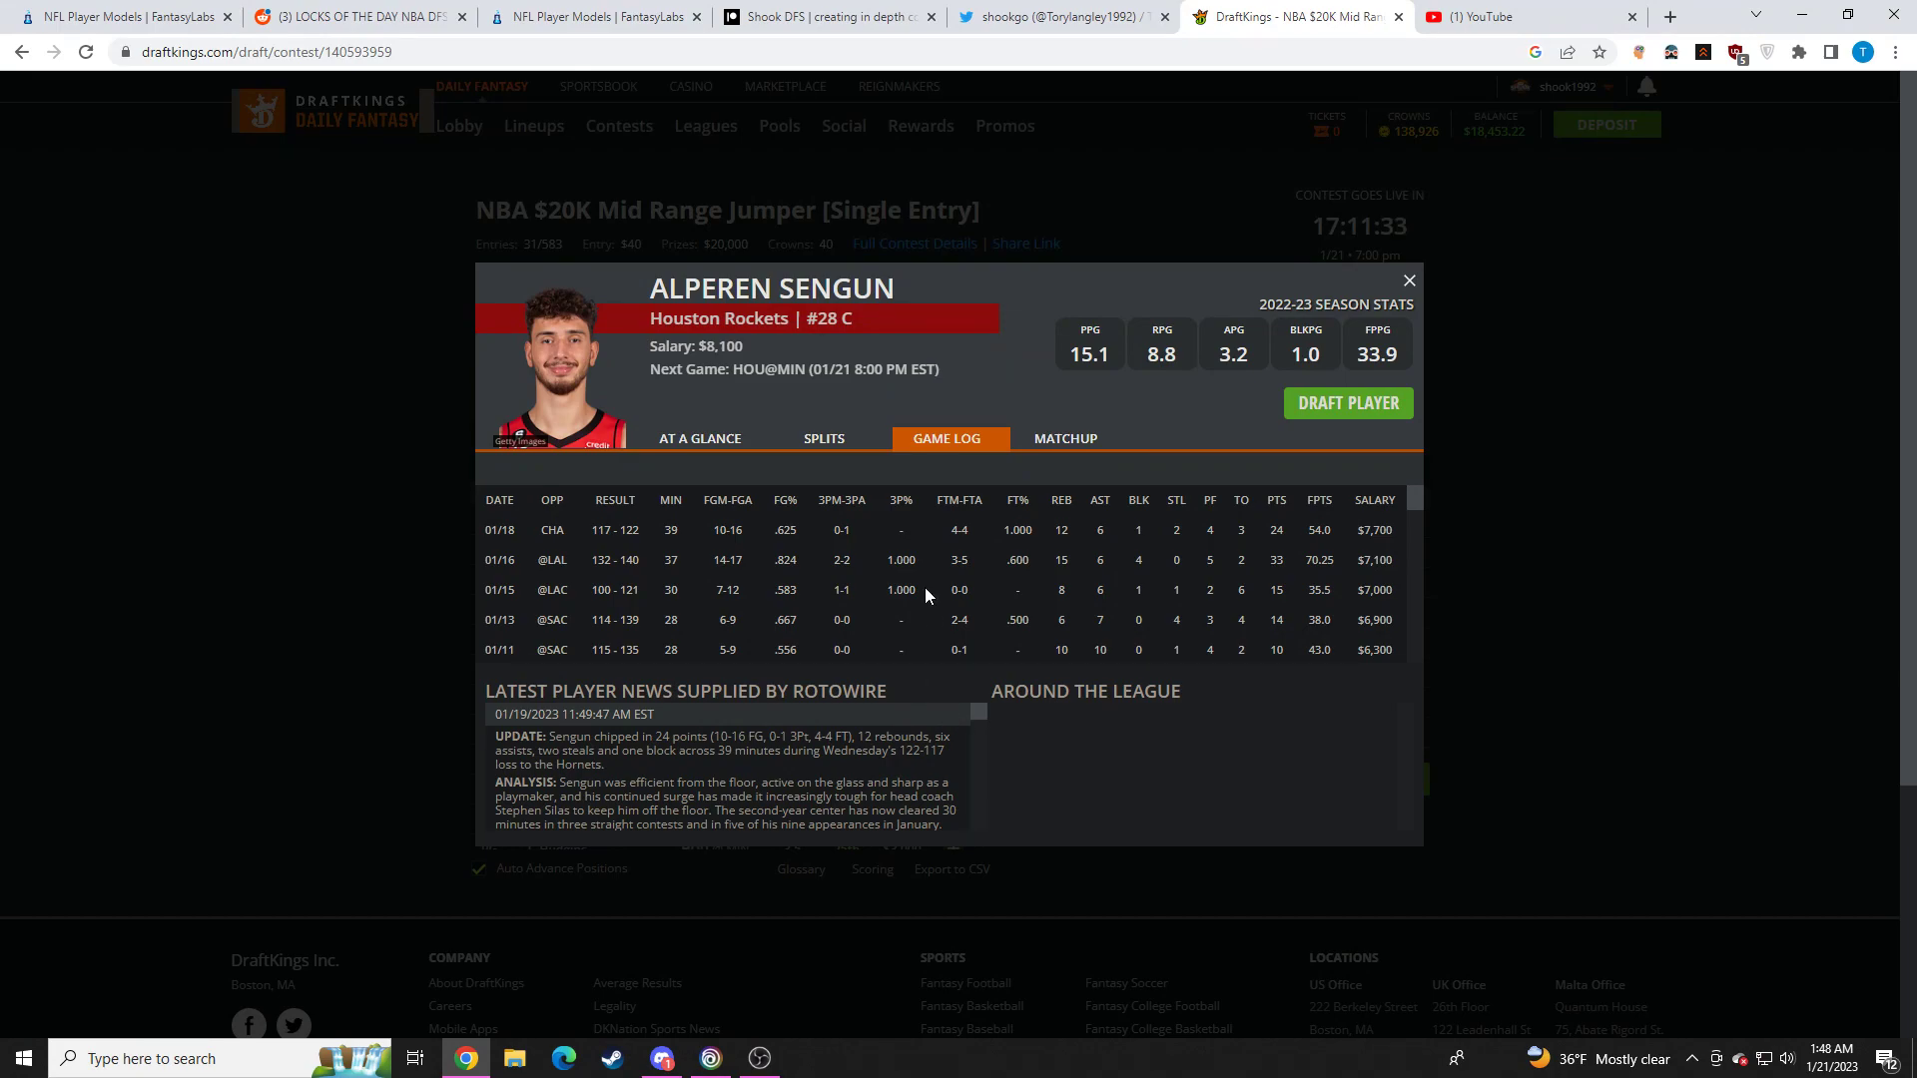
mouse_move(994, 571)
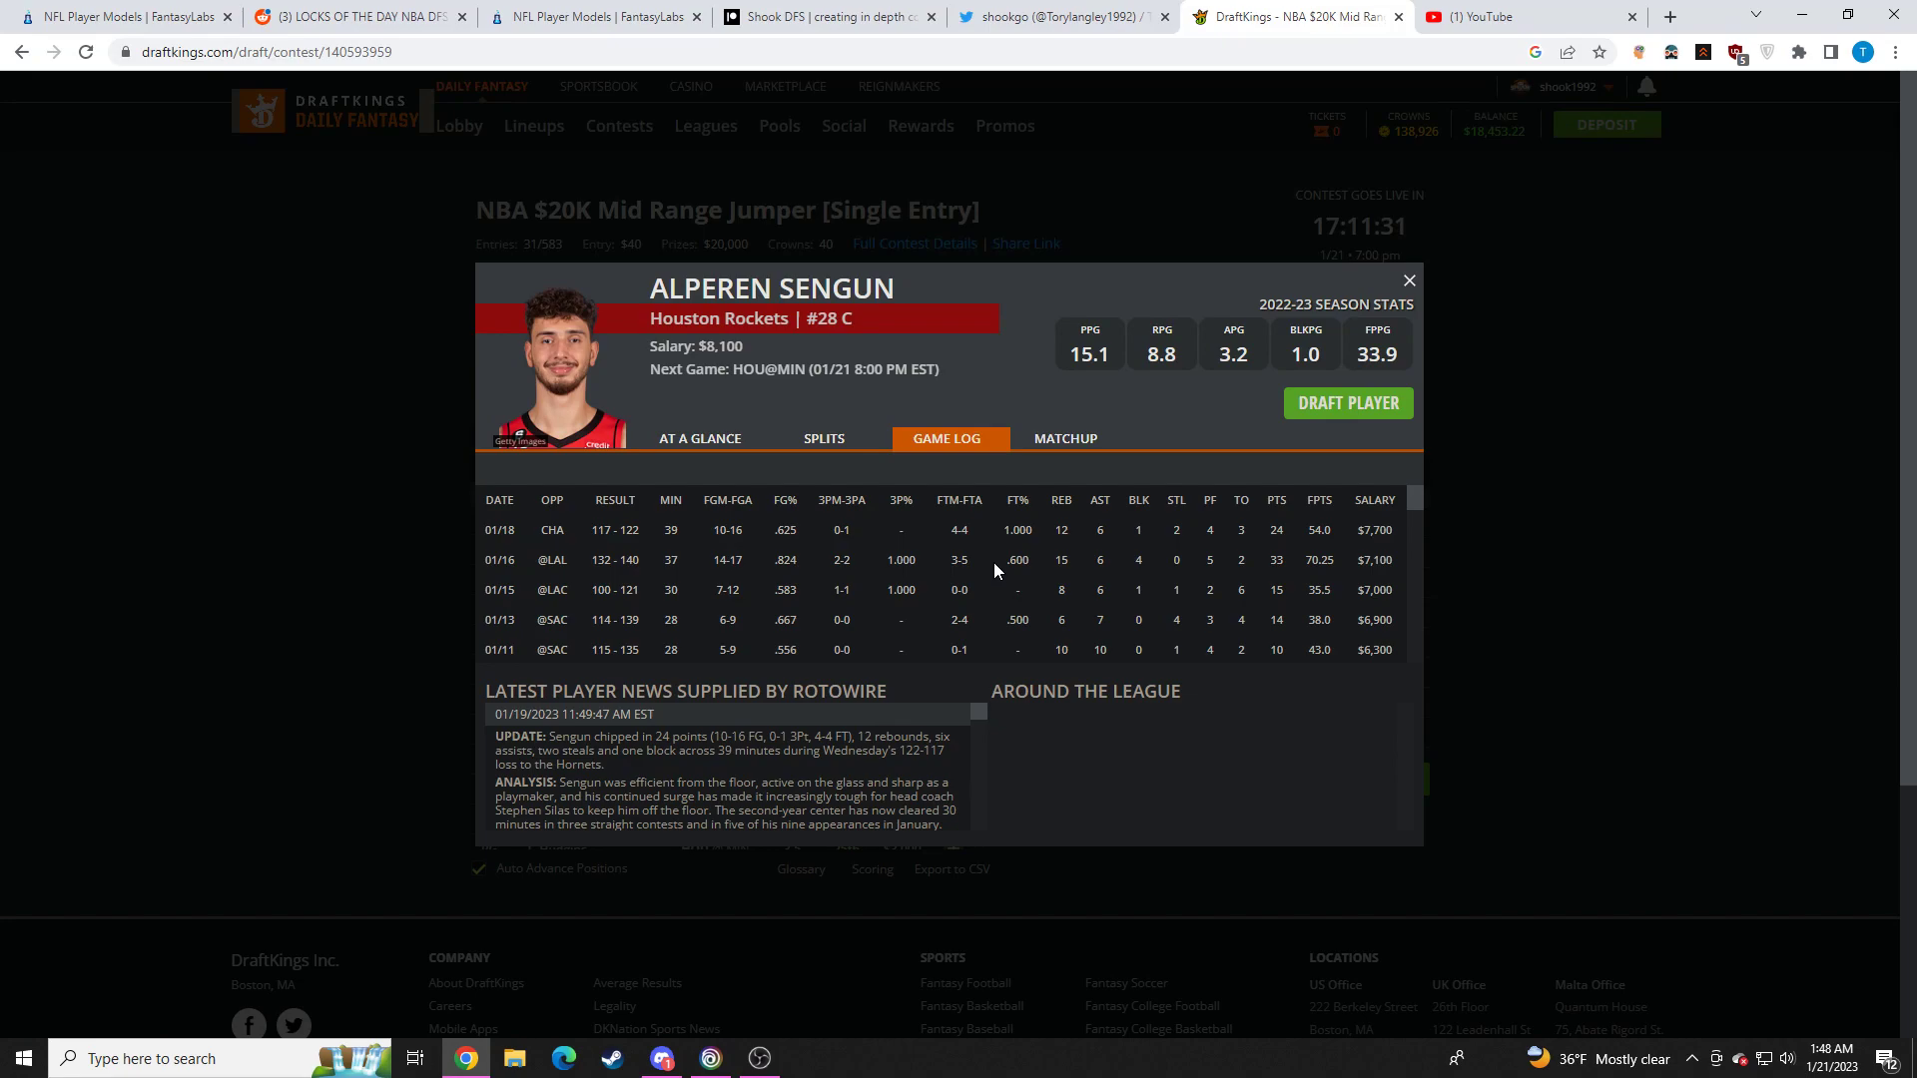
mouse_move(978, 520)
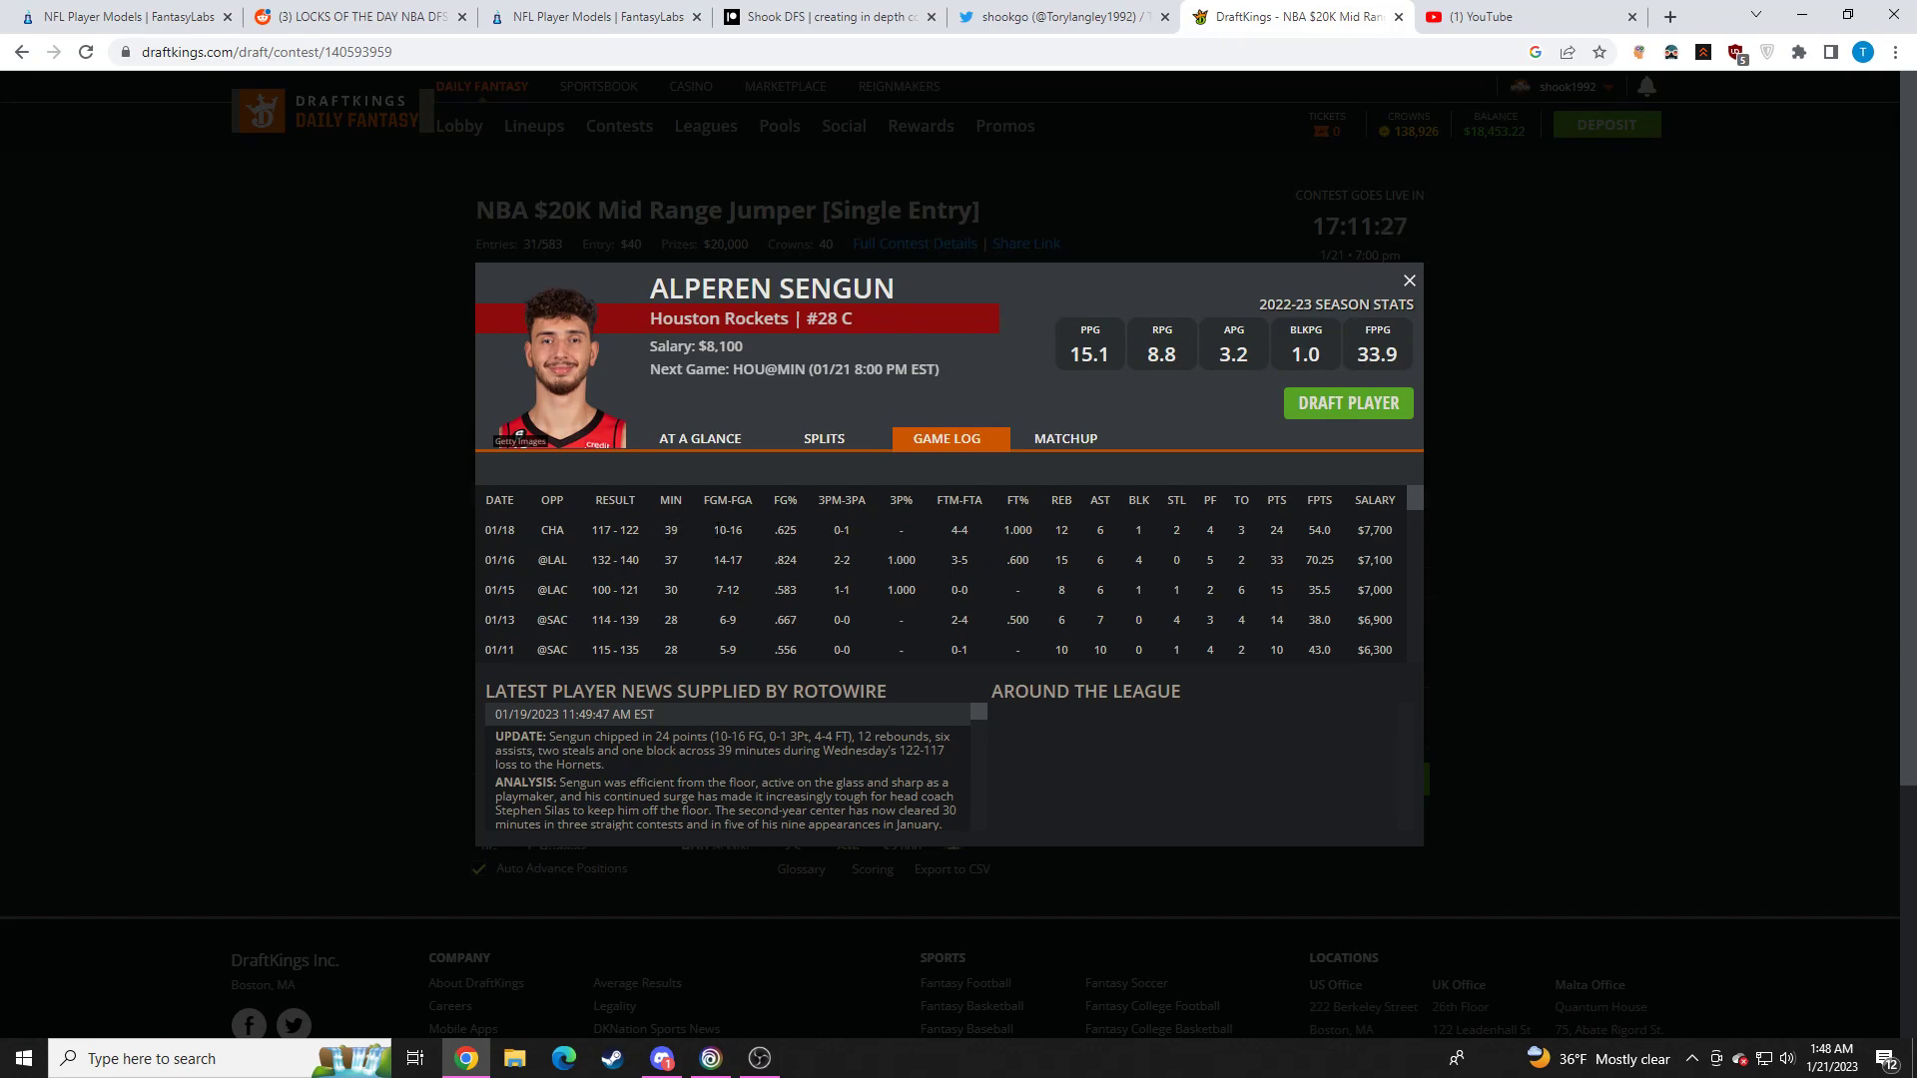
mouse_move(1122, 537)
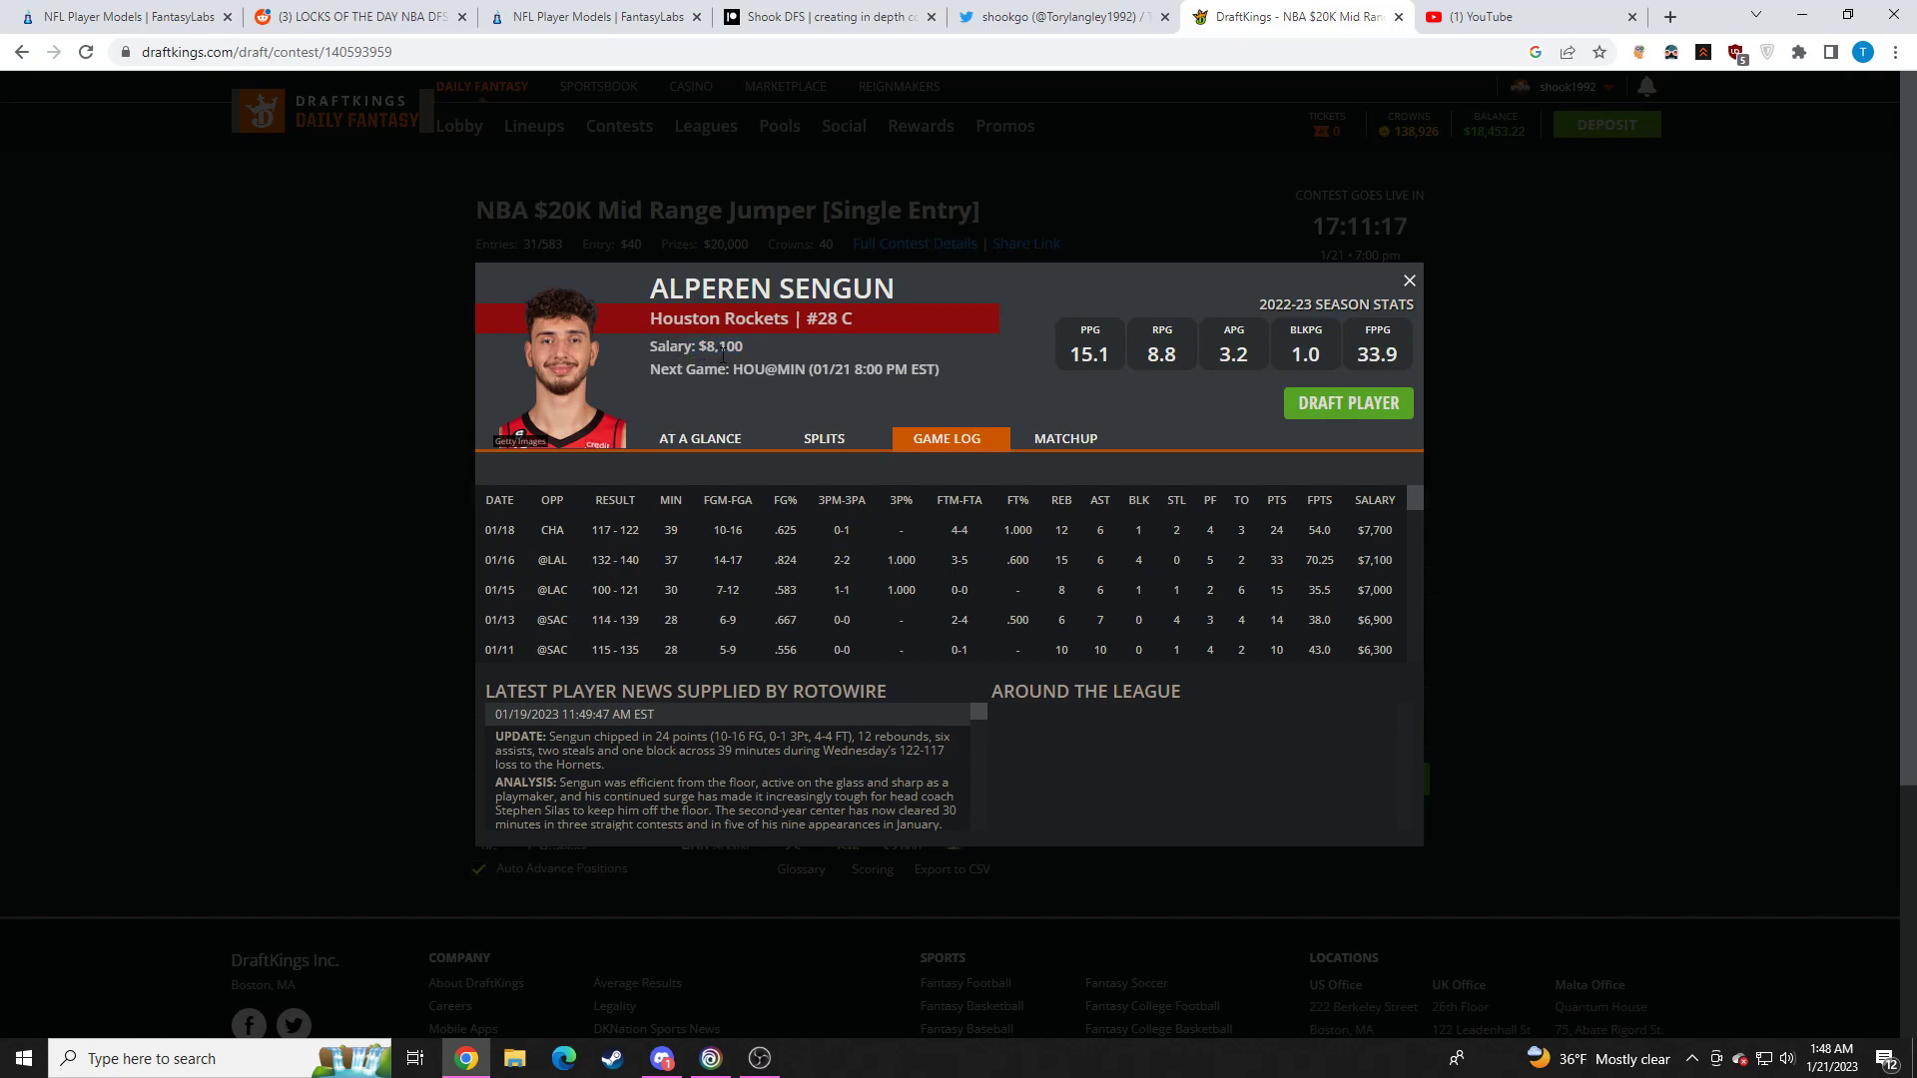
mouse_move(1442, 437)
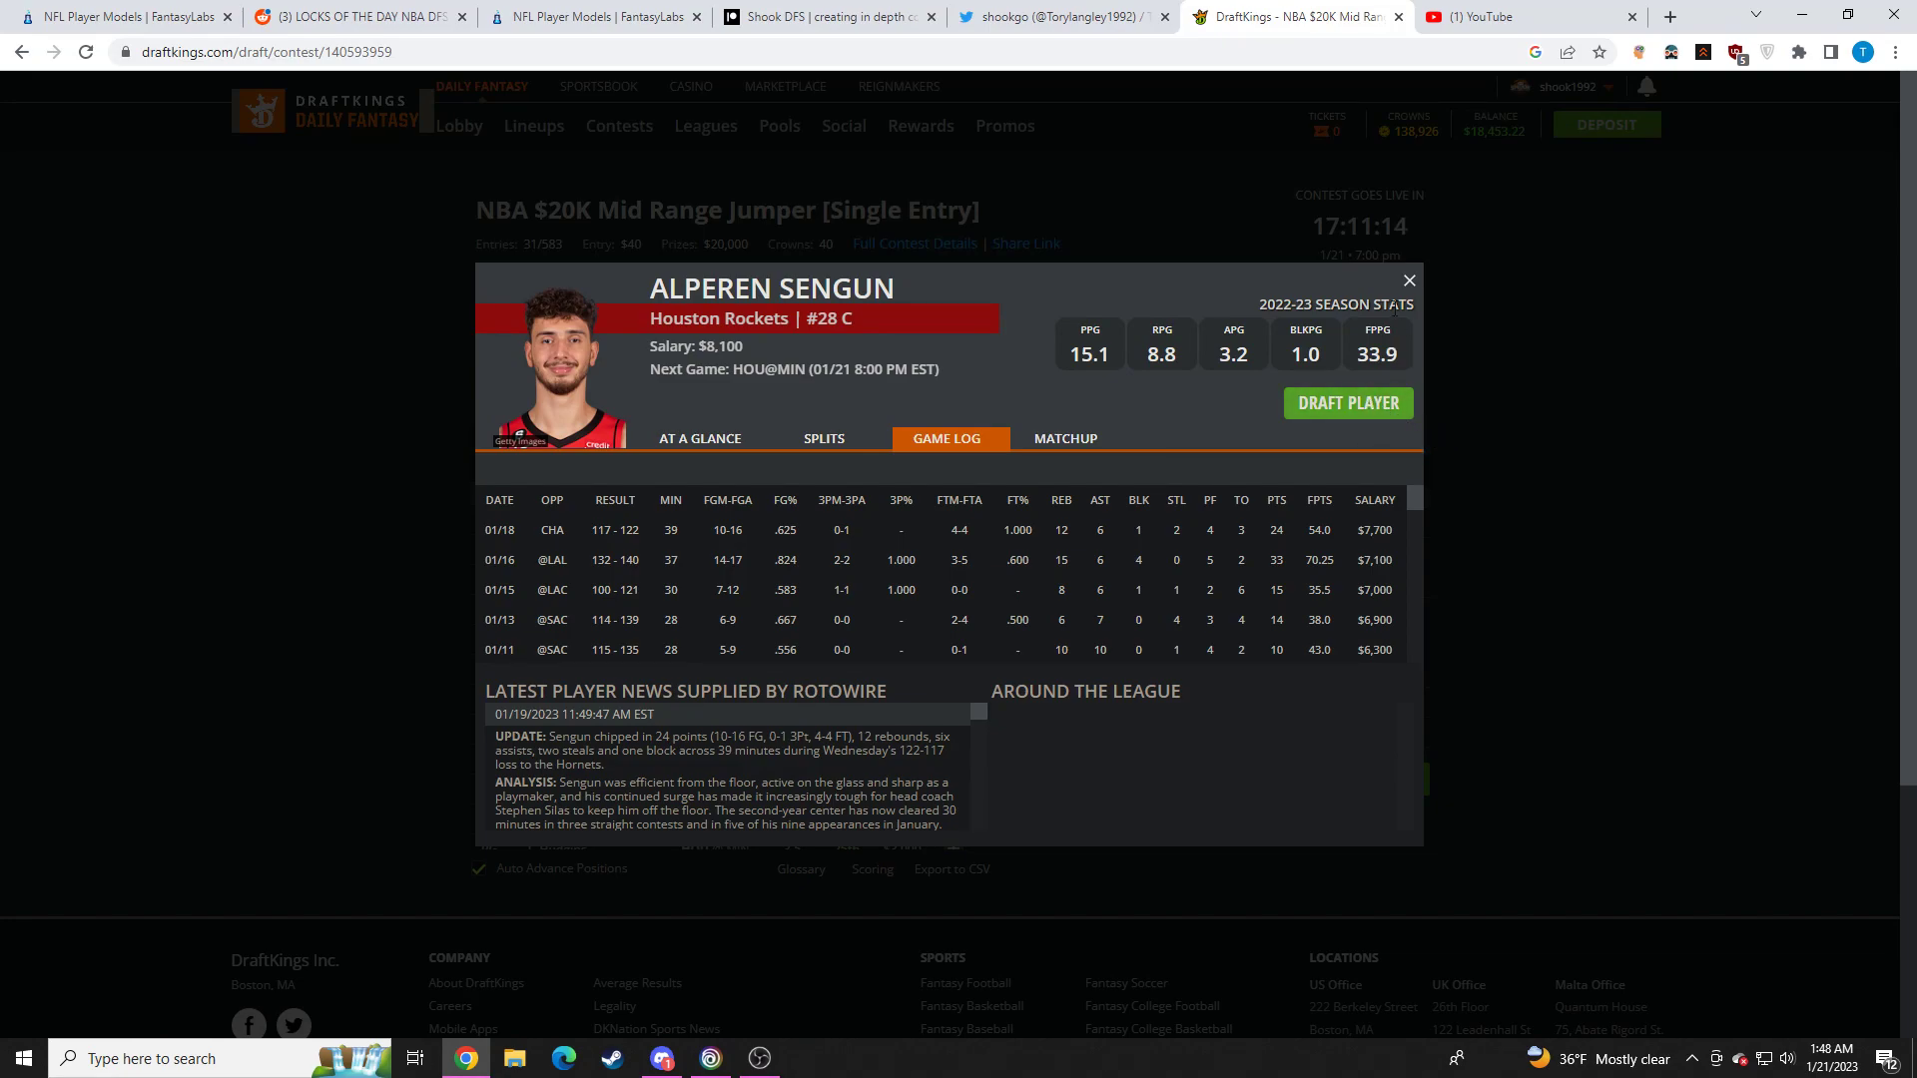
click(1408, 280)
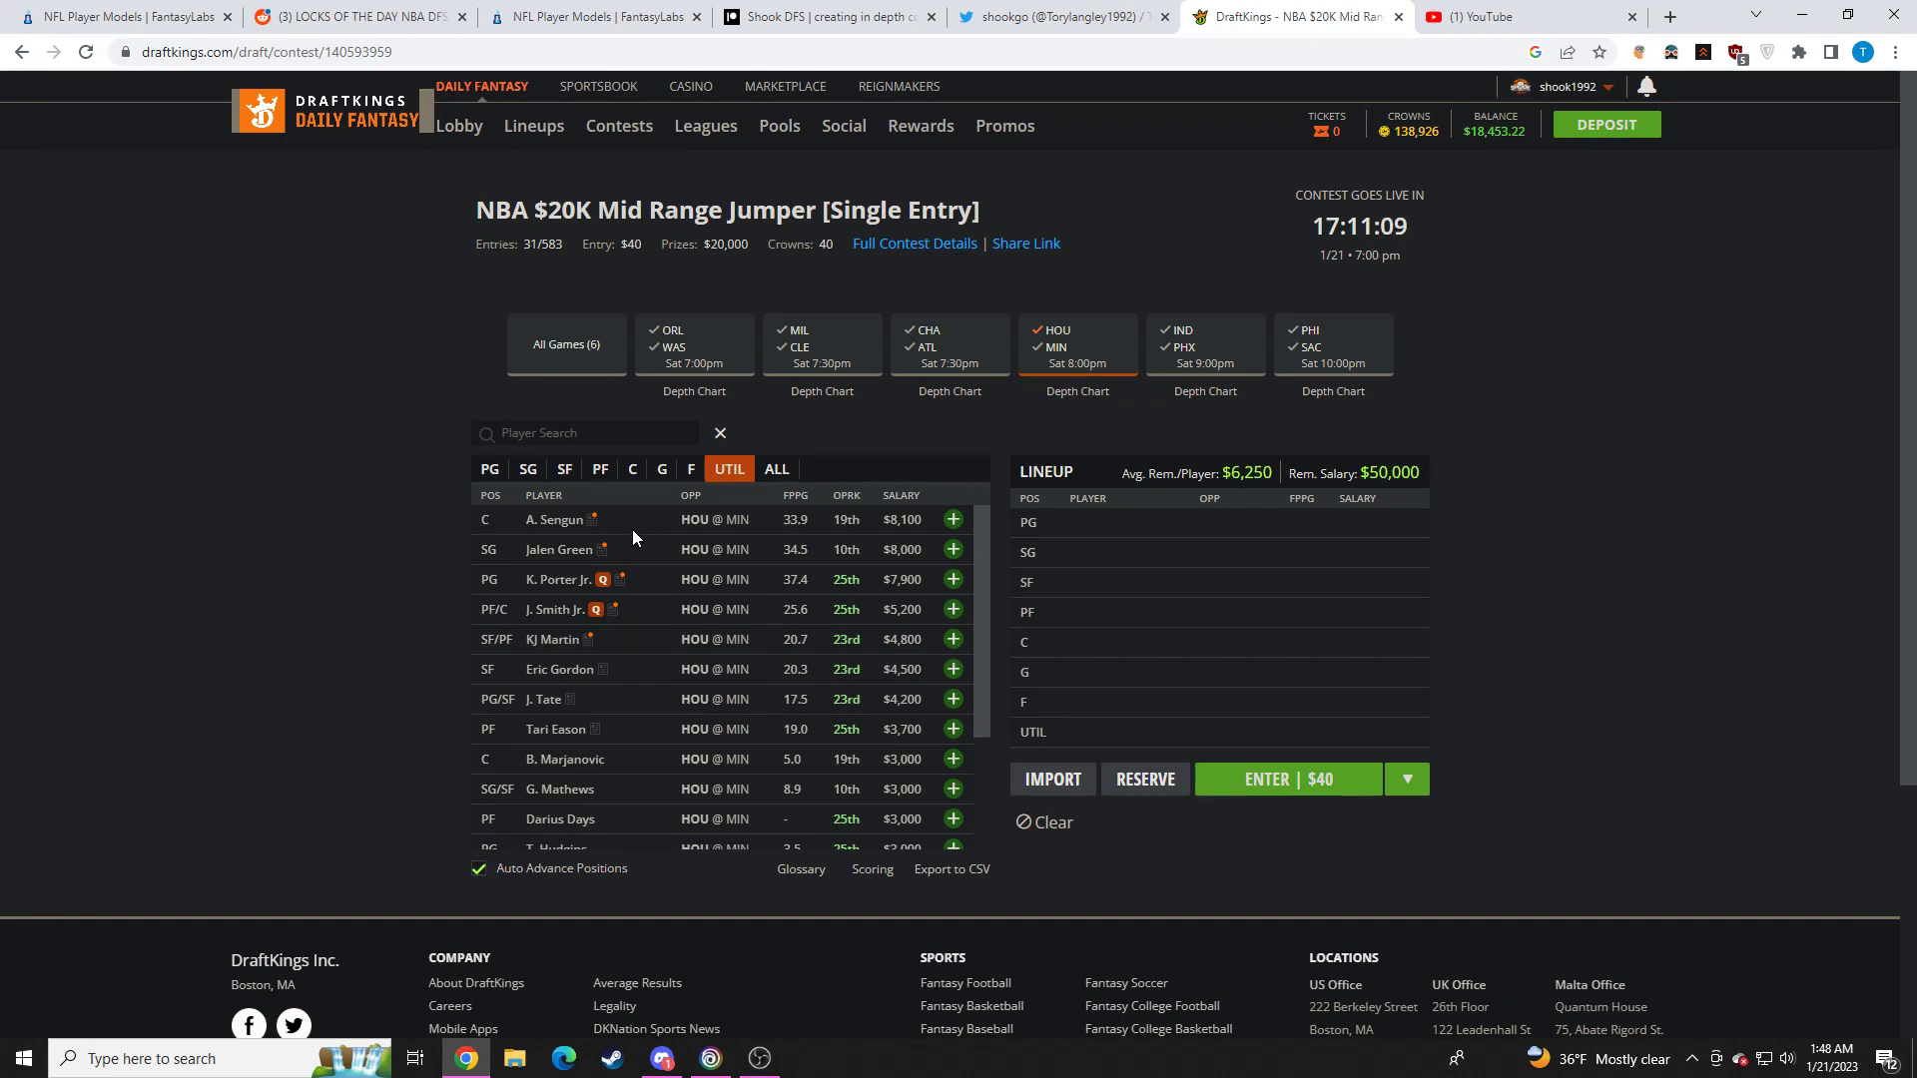
mouse_move(661, 565)
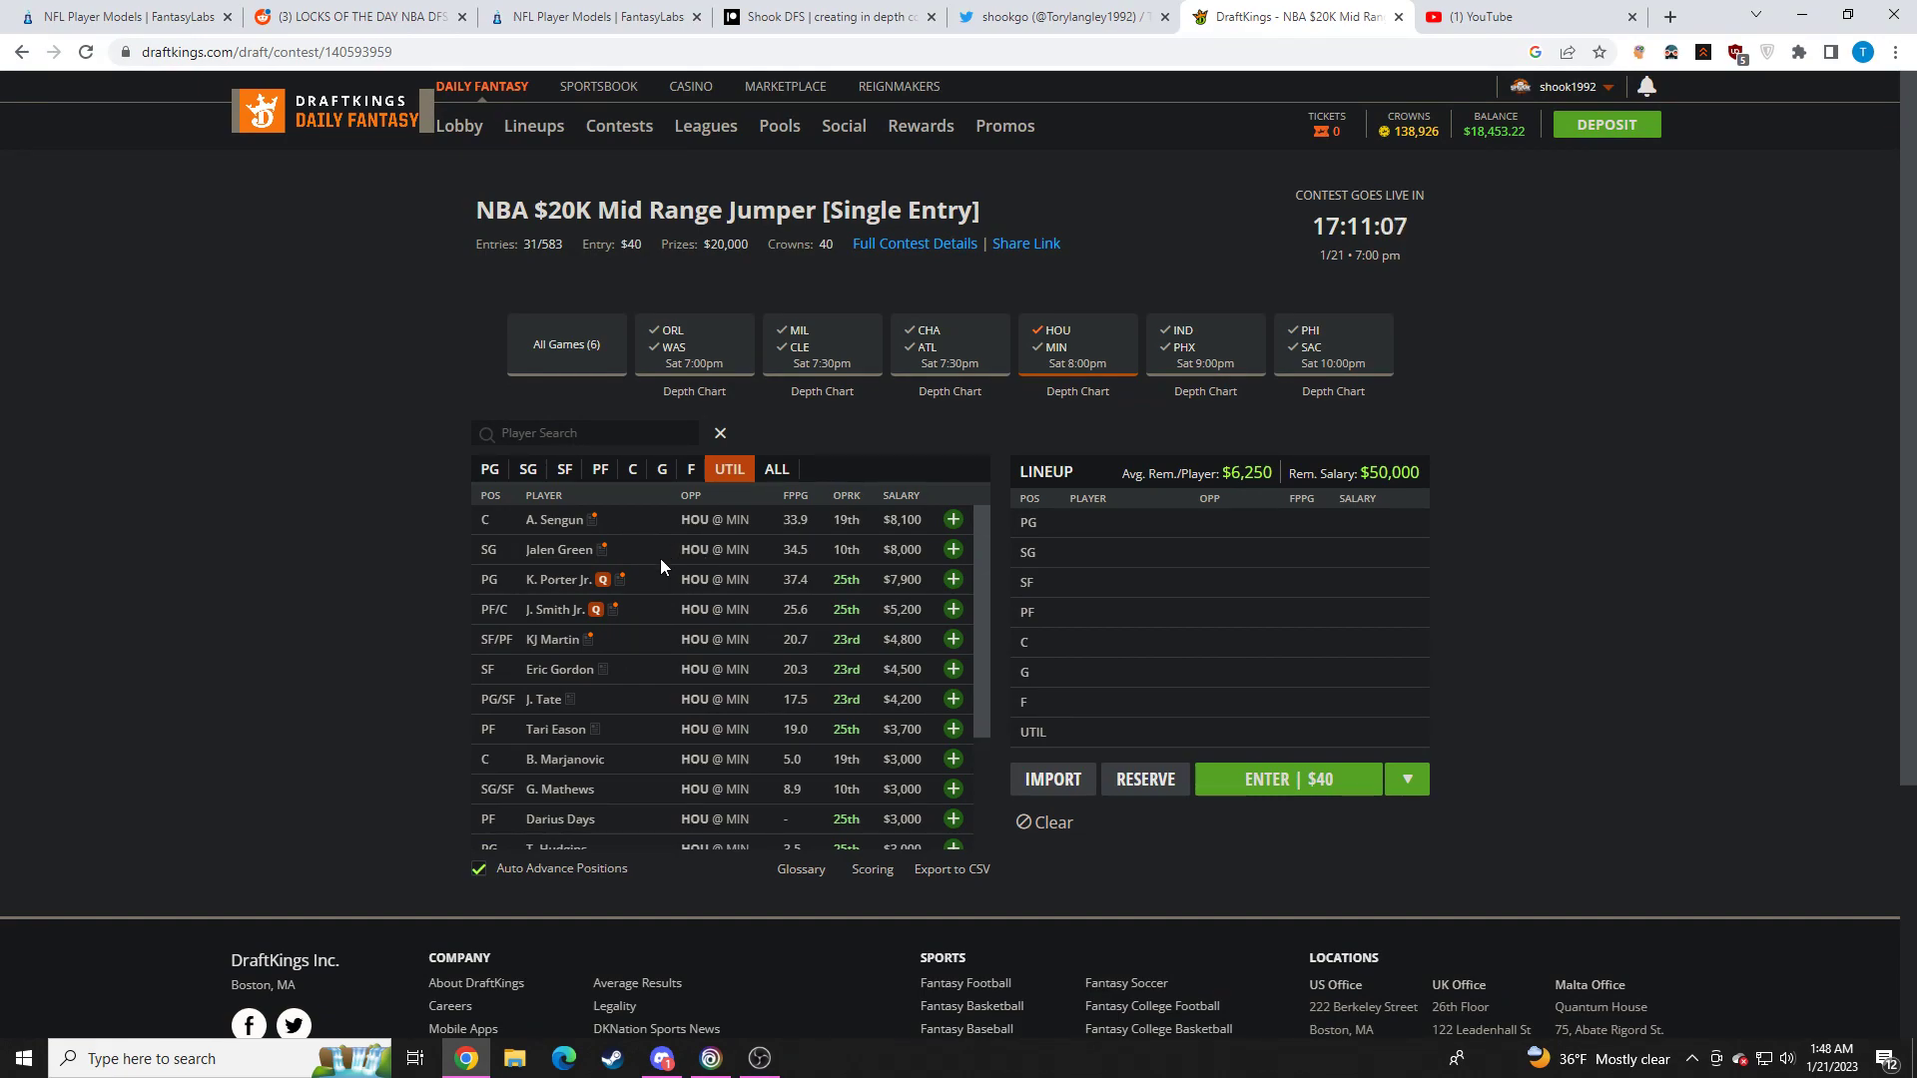
click(559, 549)
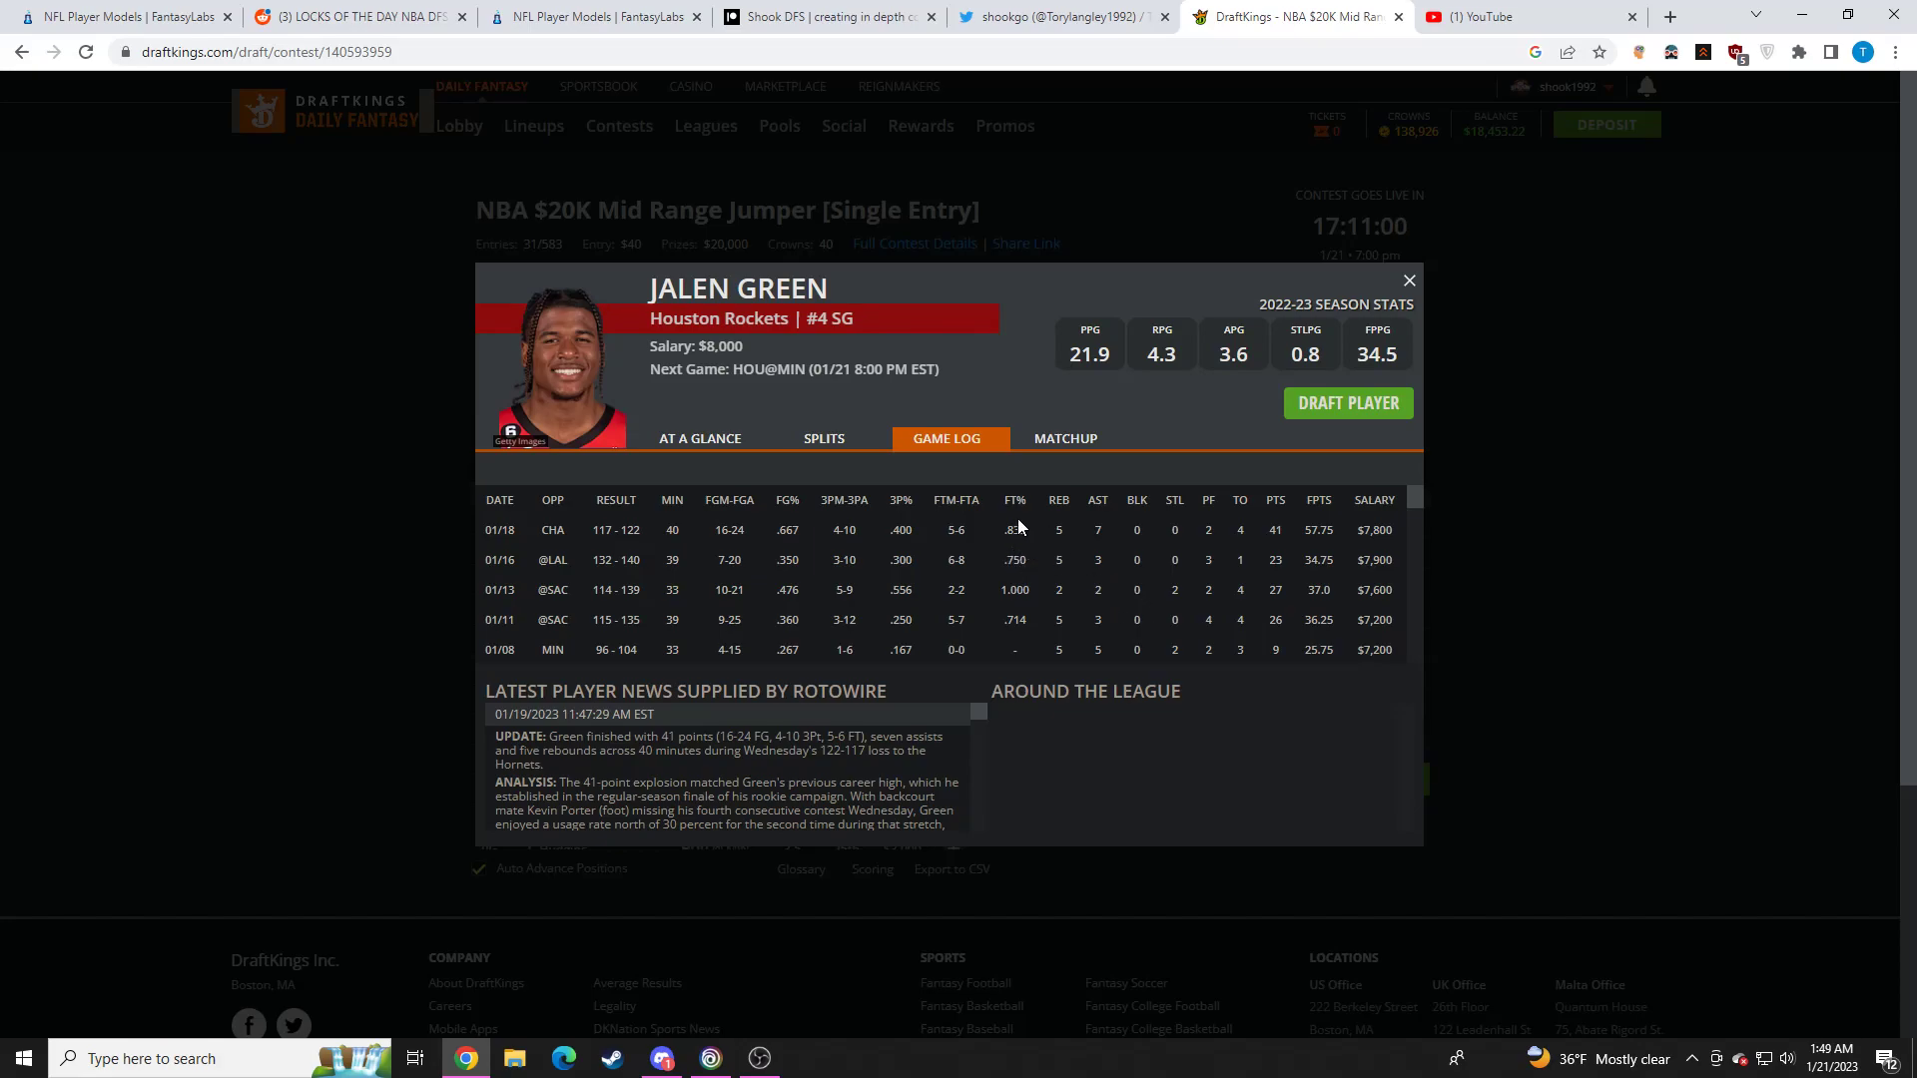
Close Jalen Green's card and bring up Tari Eason's player card from the UTIL list
click(1408, 280)
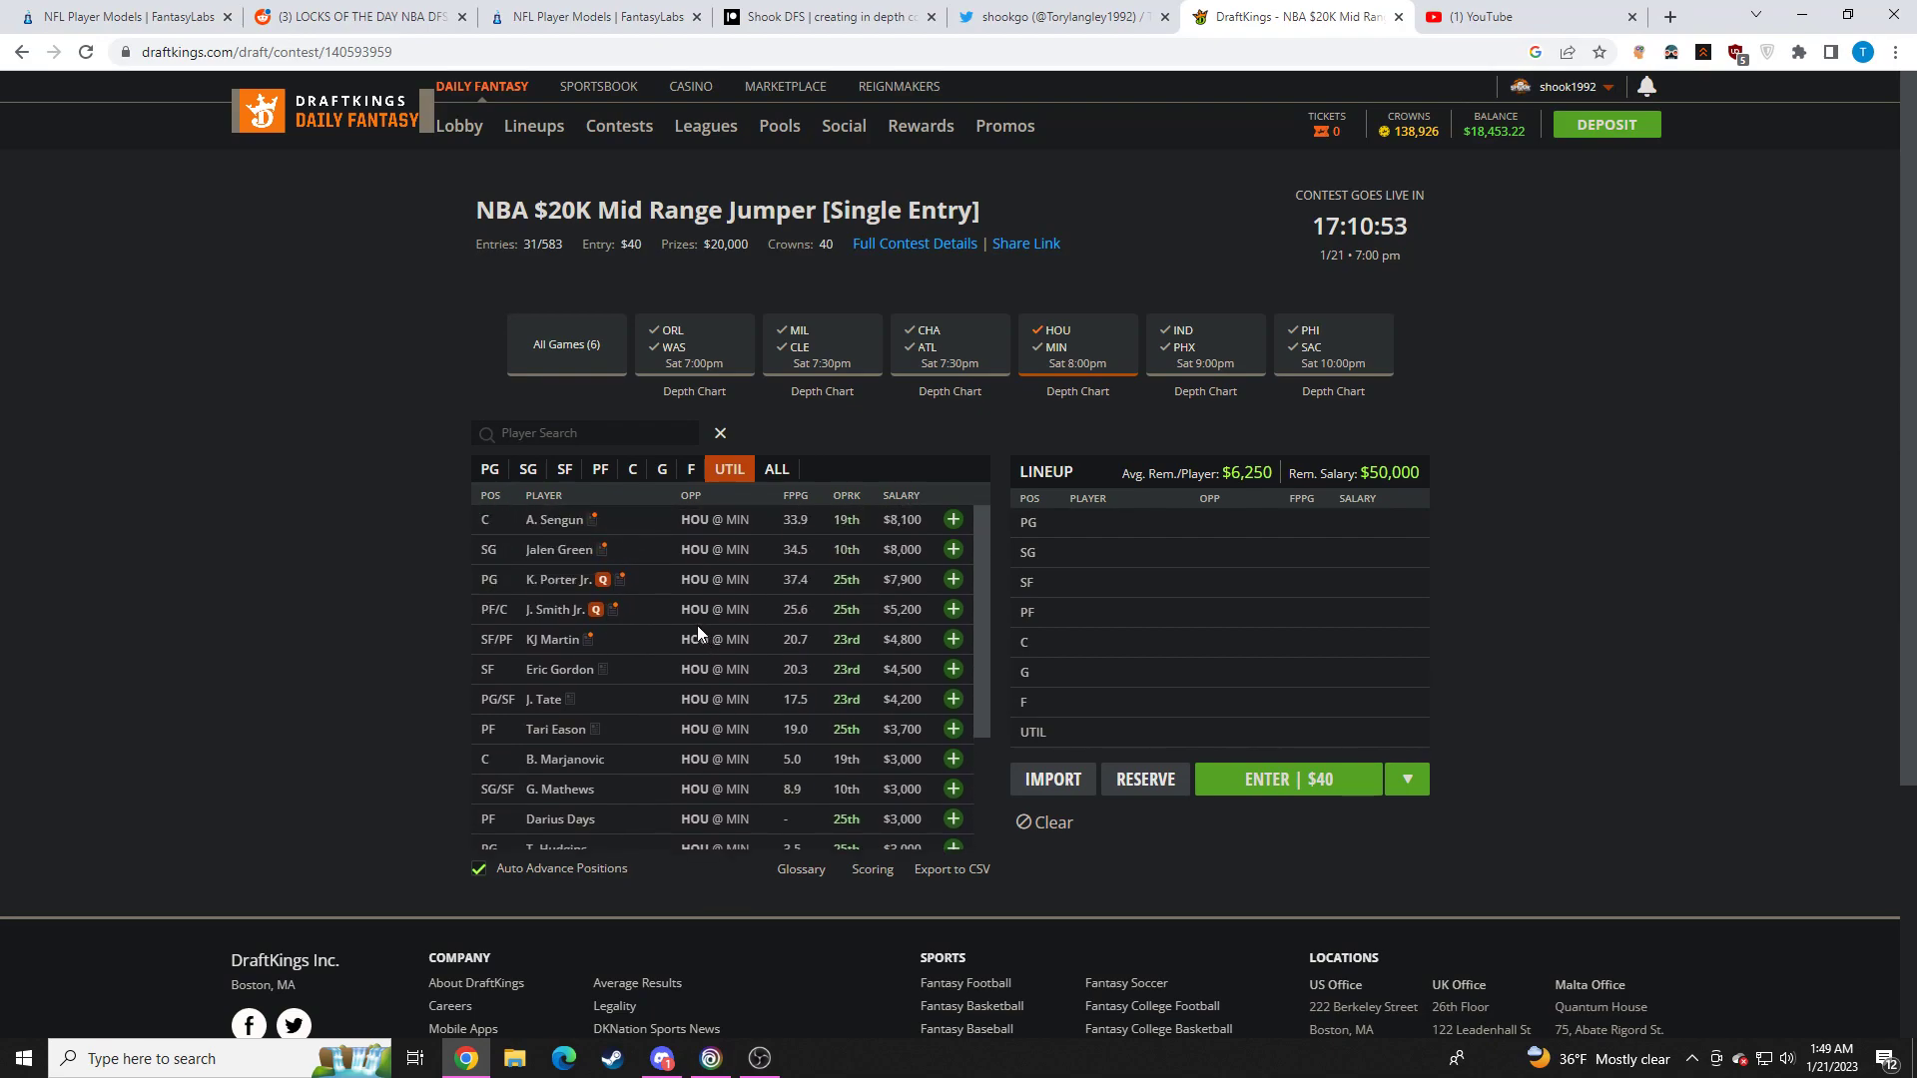
mouse_move(685, 563)
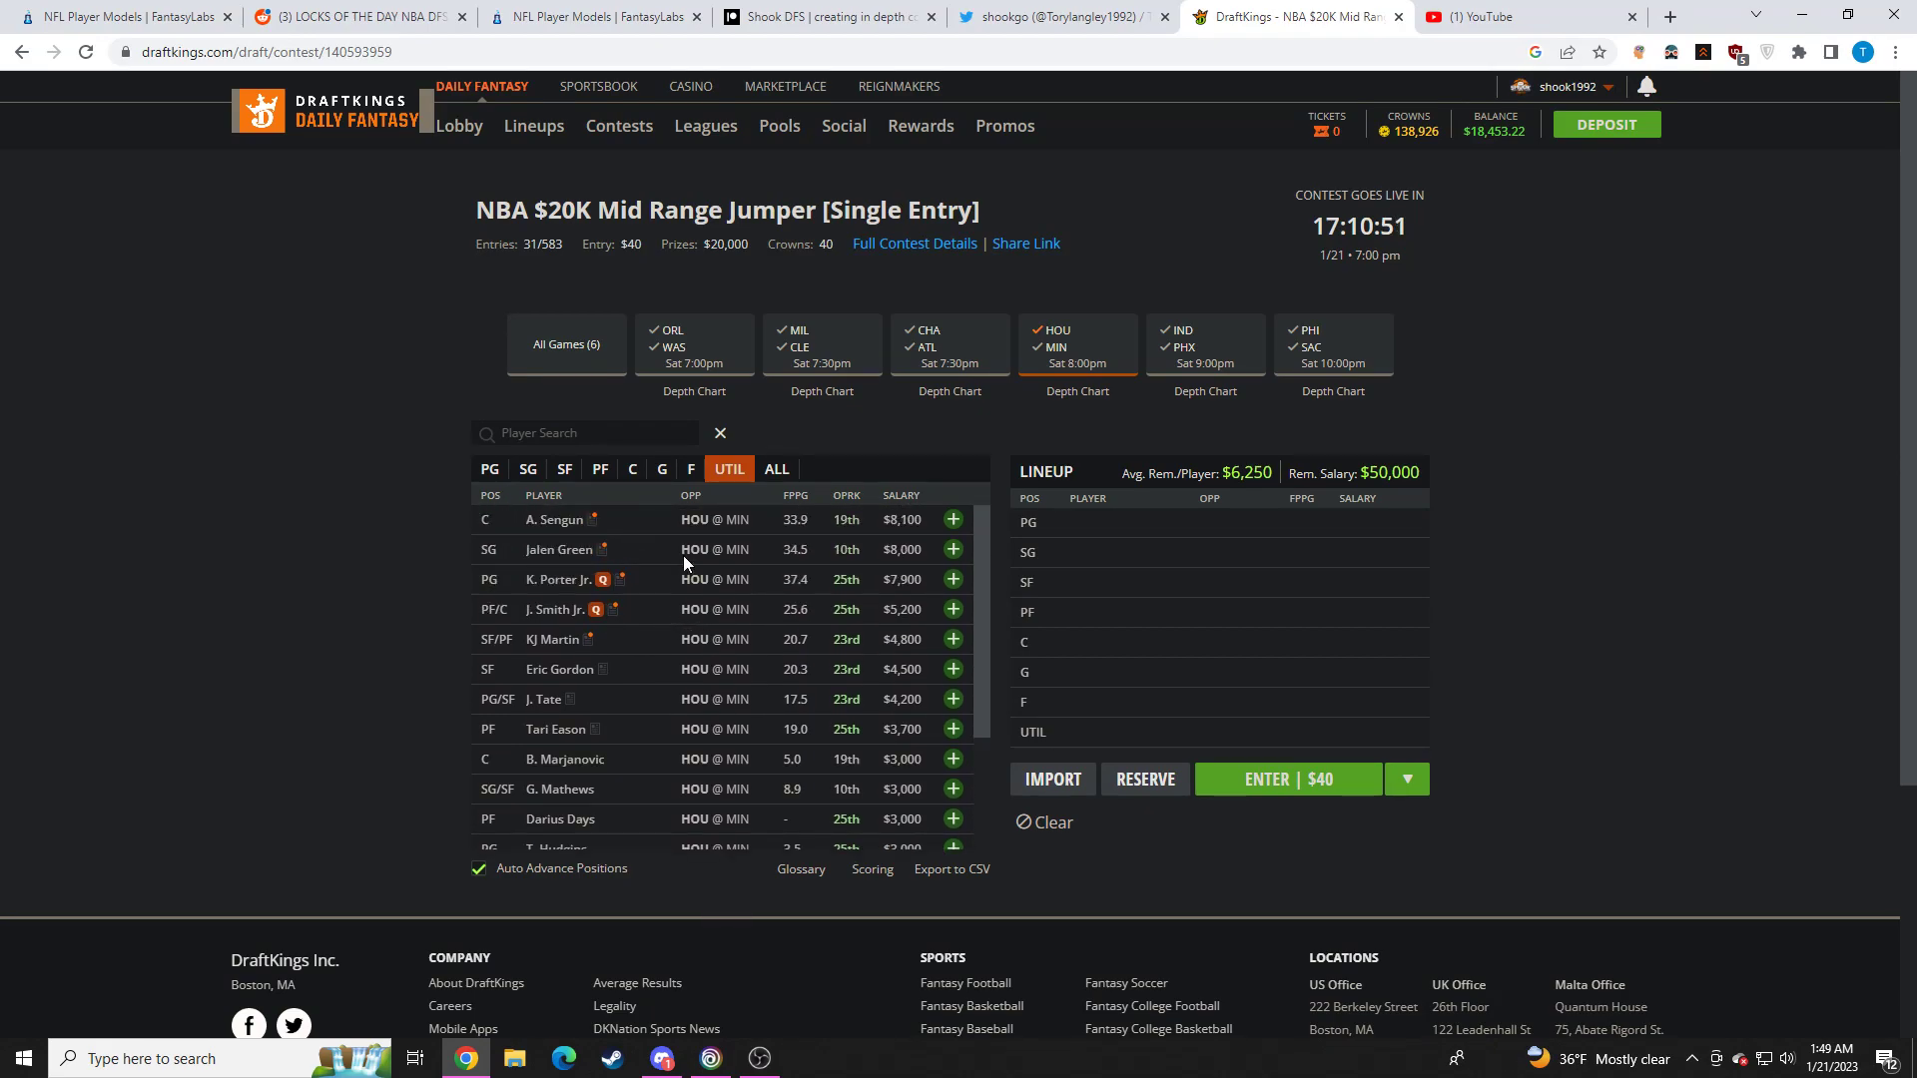
mouse_move(557, 549)
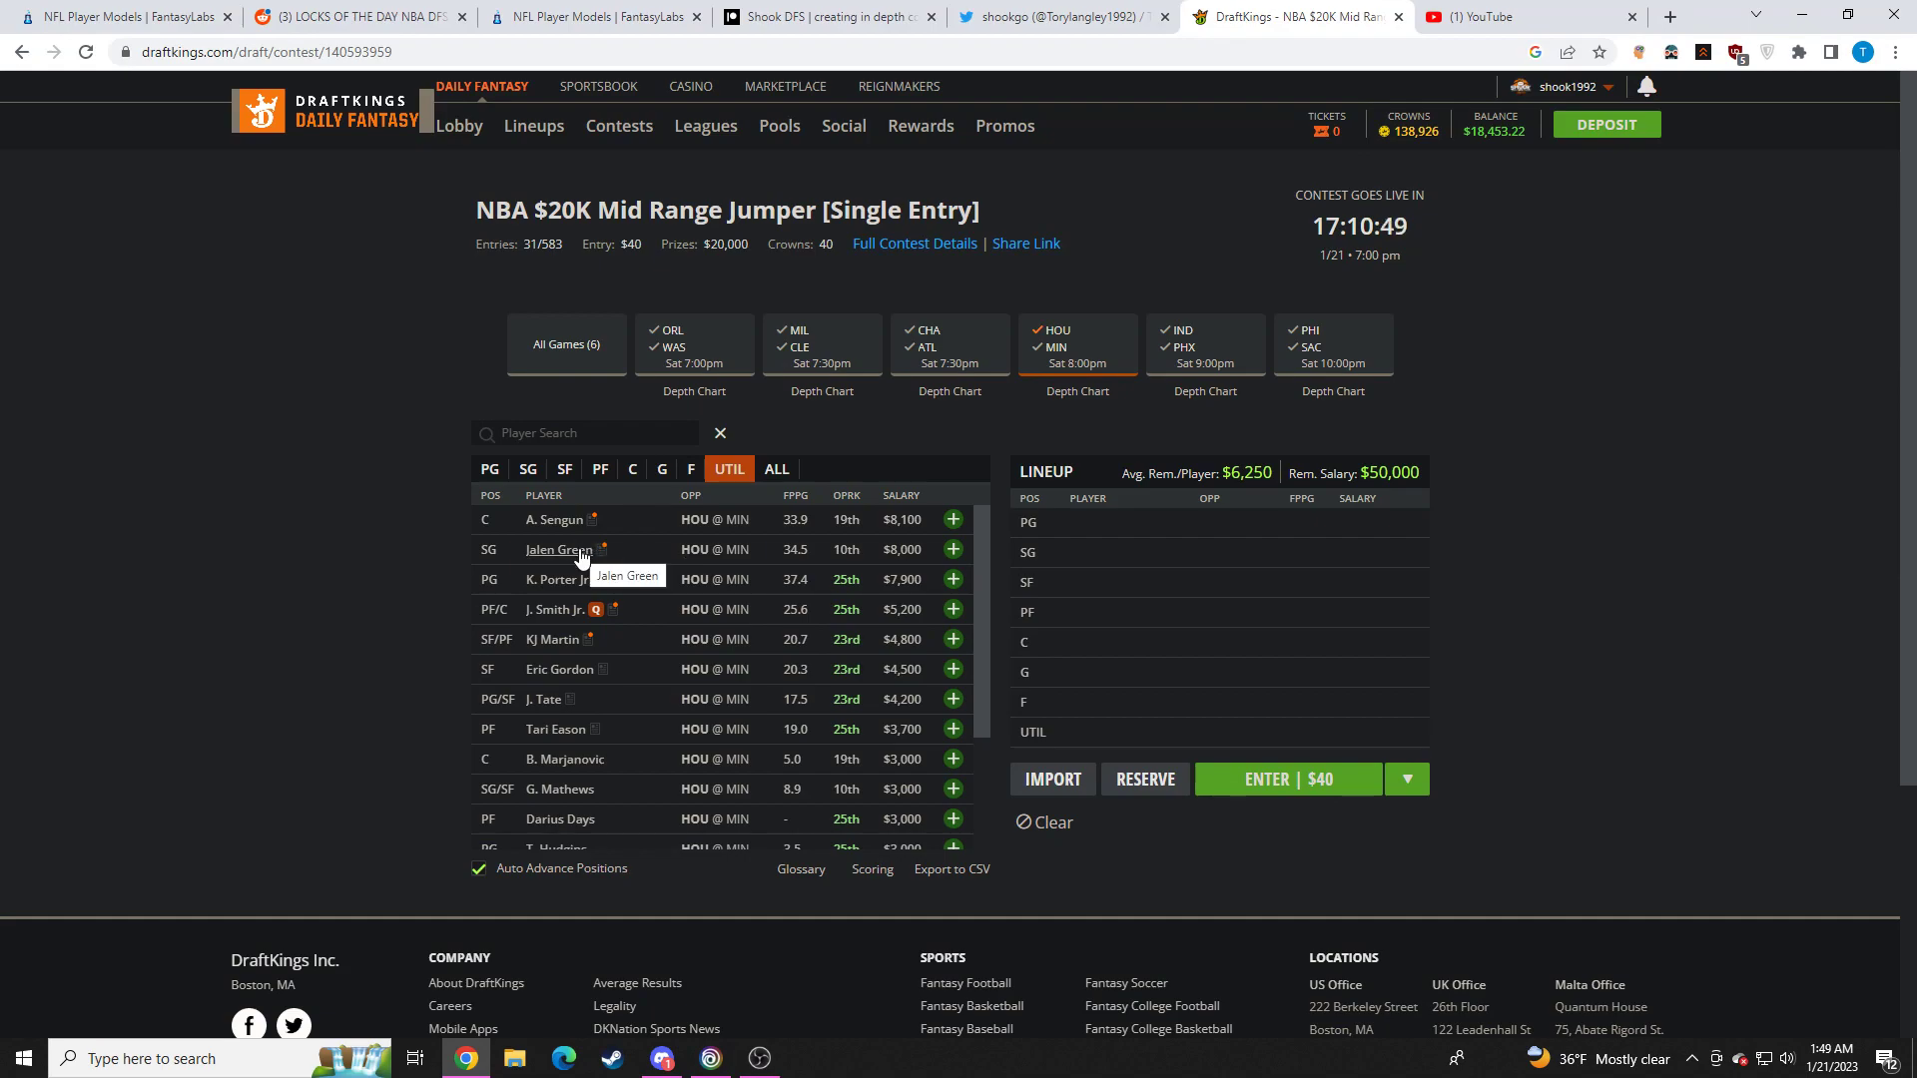
mouse_move(575, 541)
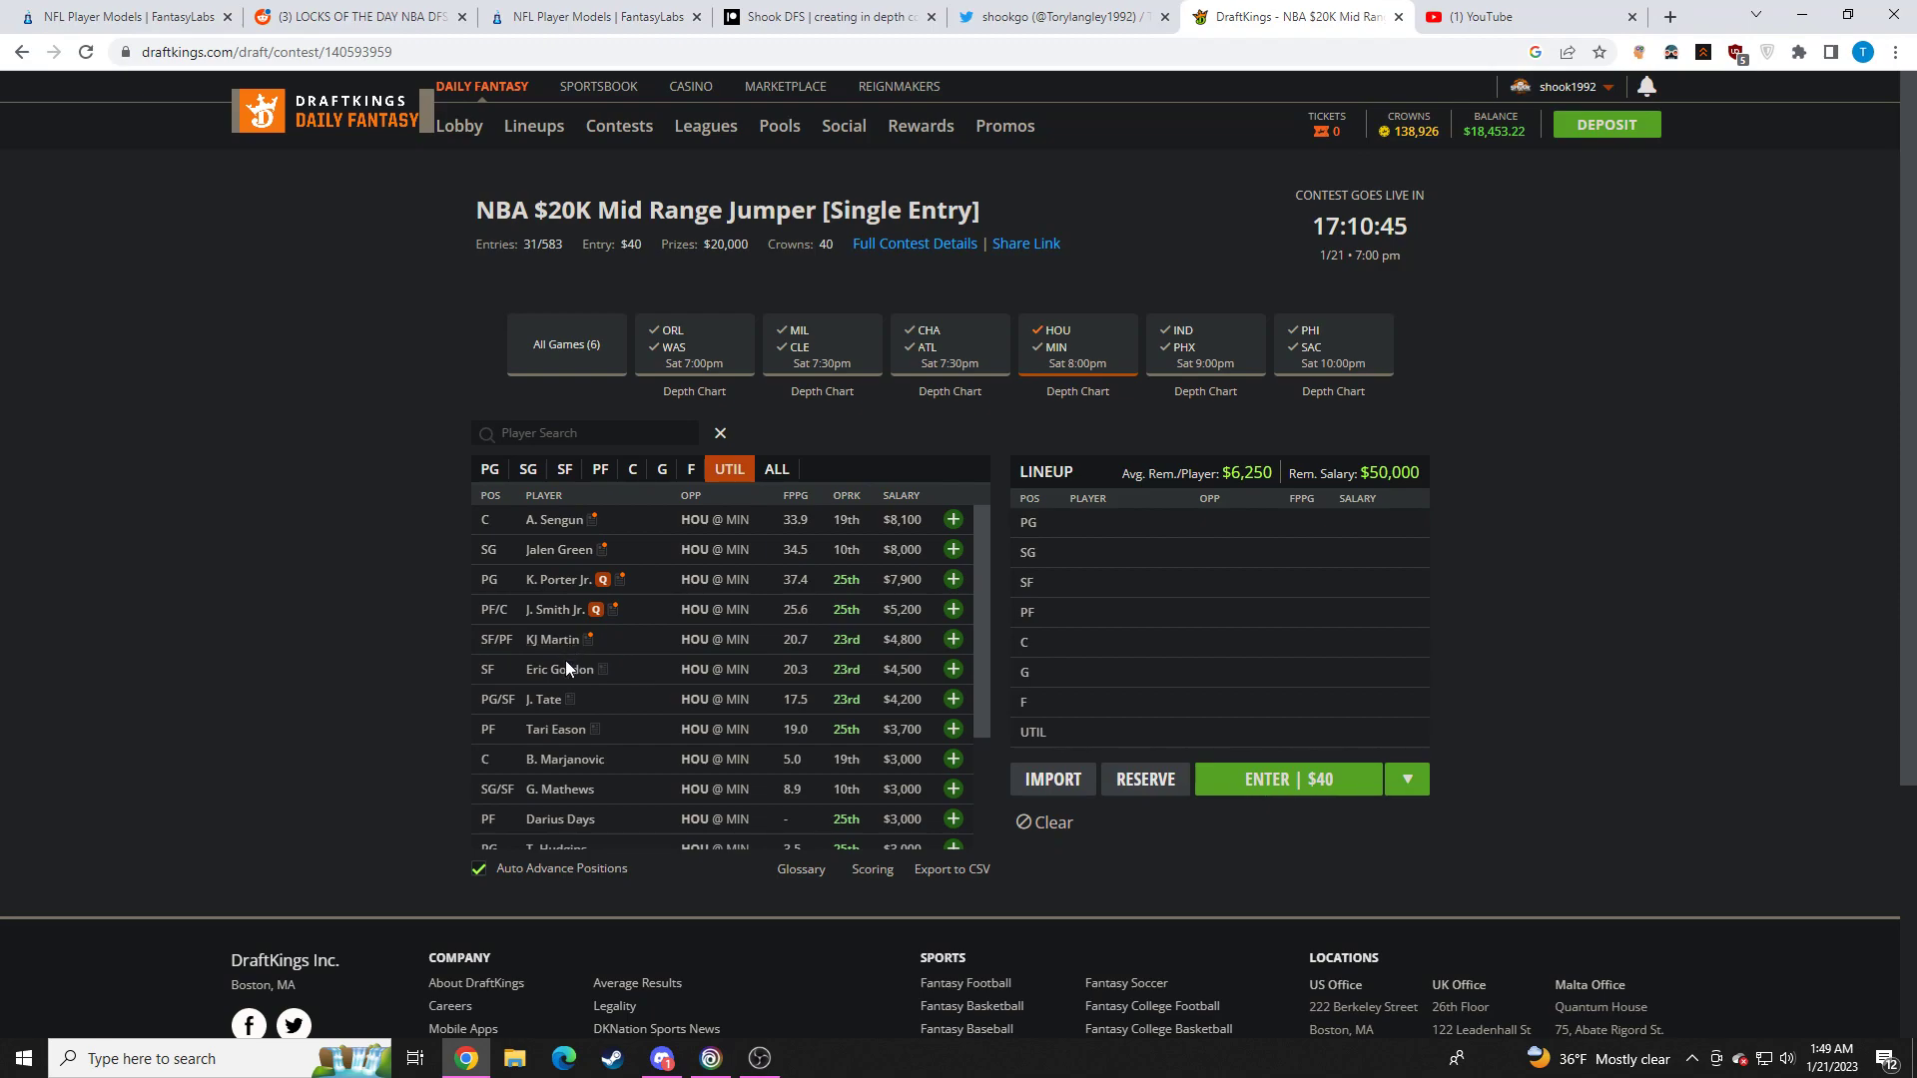
mouse_move(715, 621)
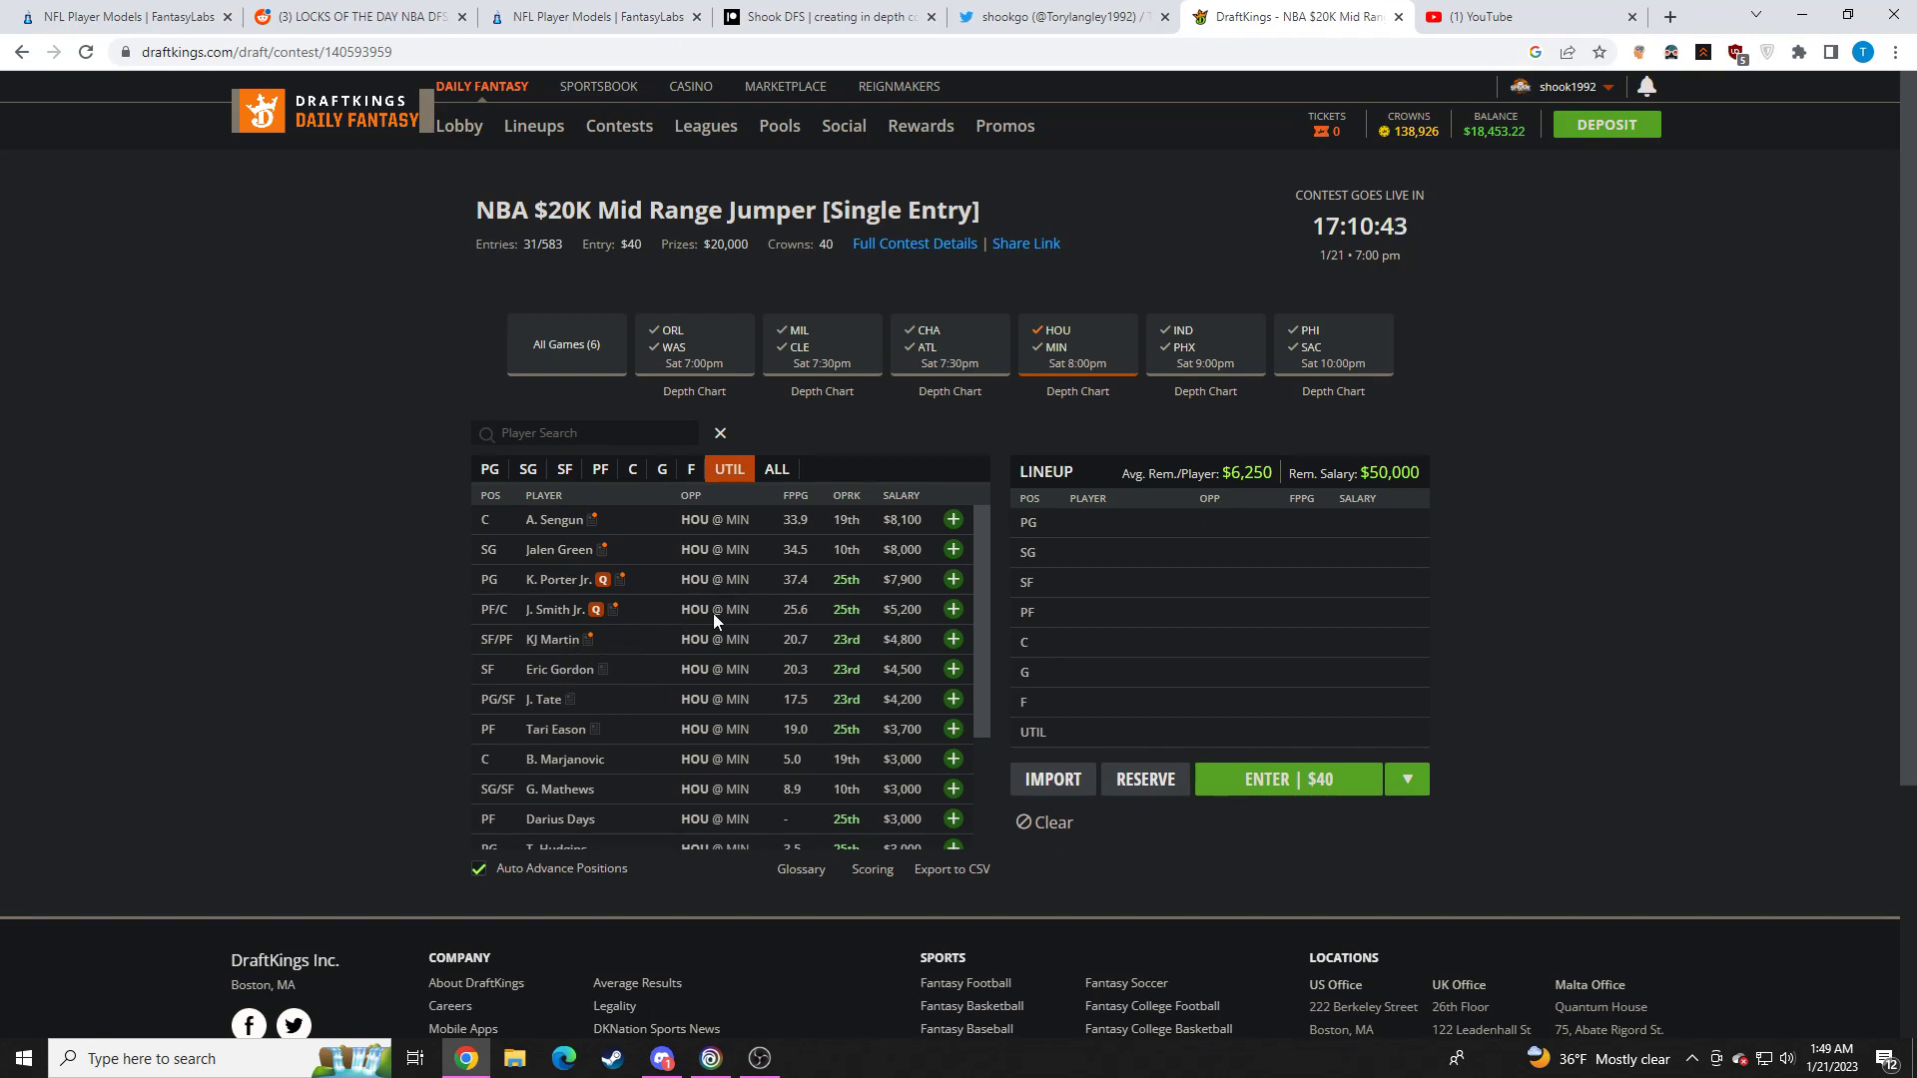
scroll(down, 3)
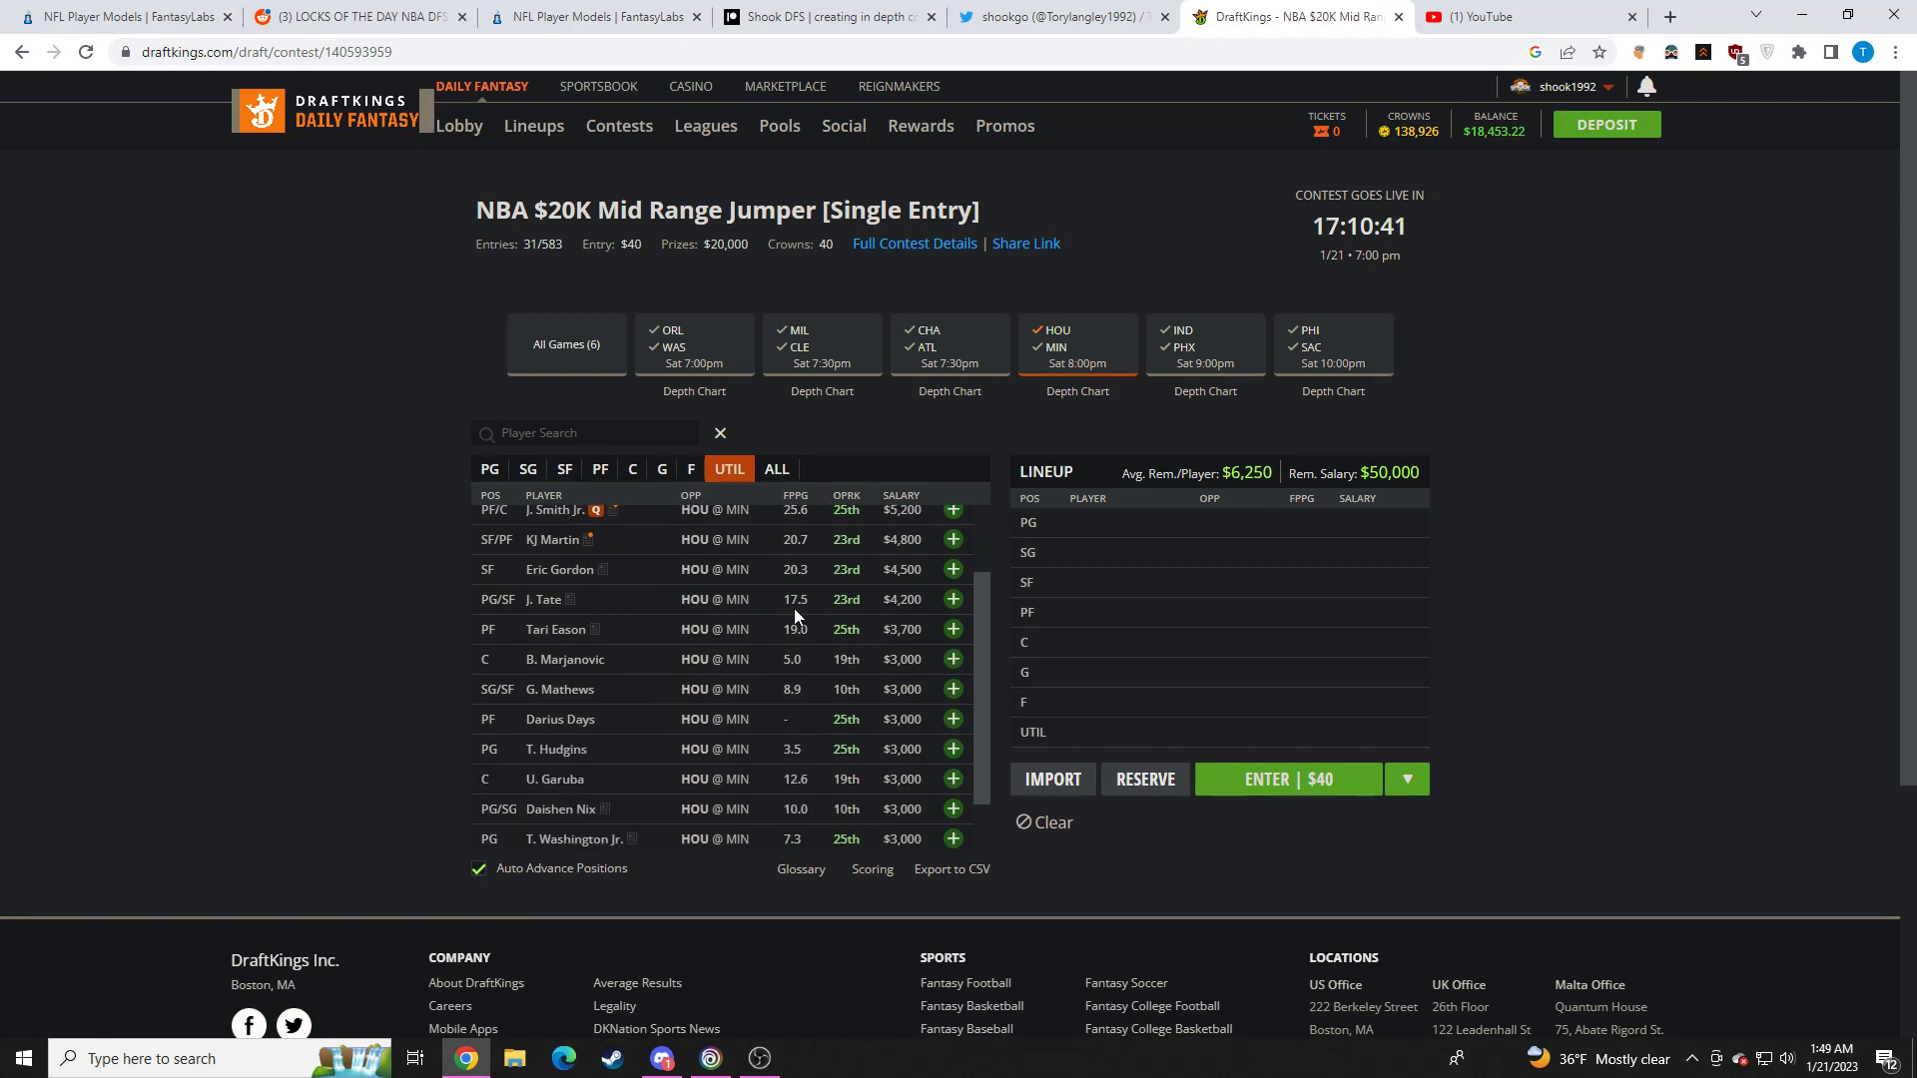
mouse_move(715, 615)
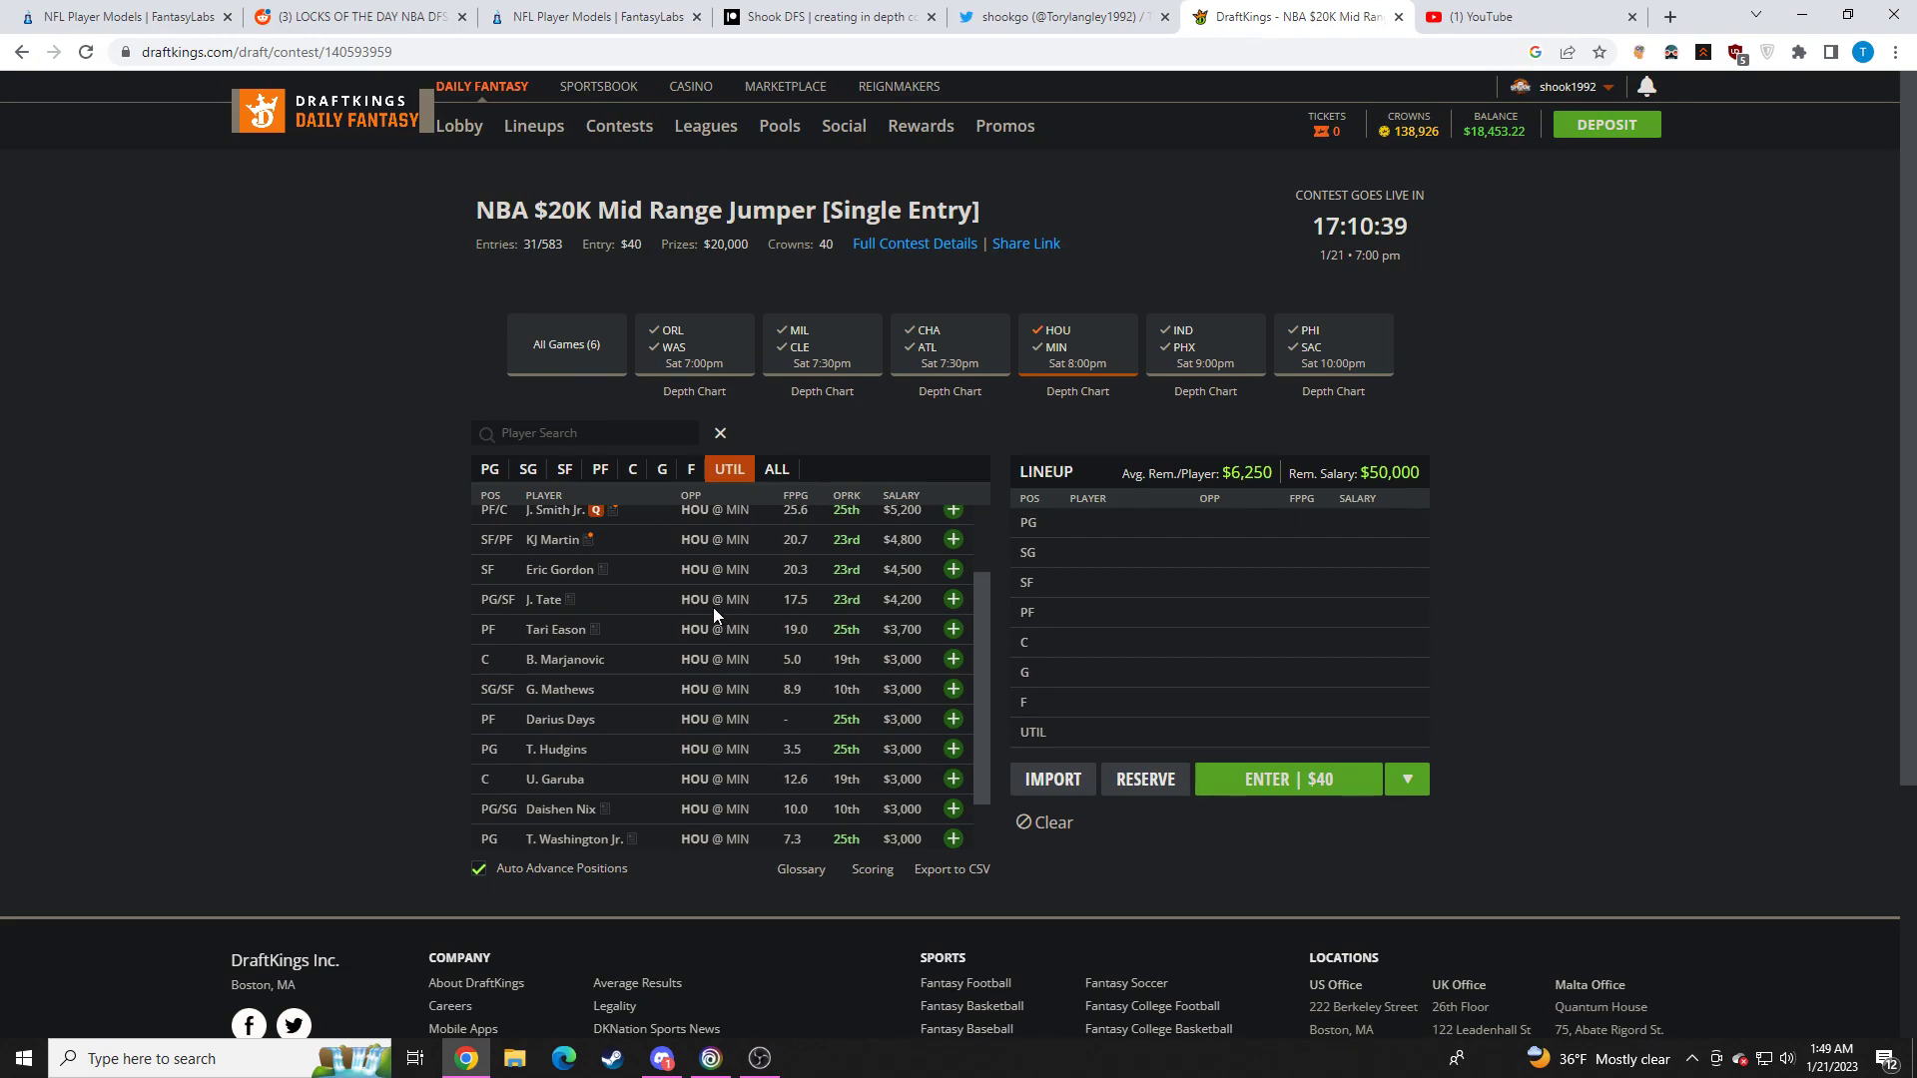
mouse_move(543, 607)
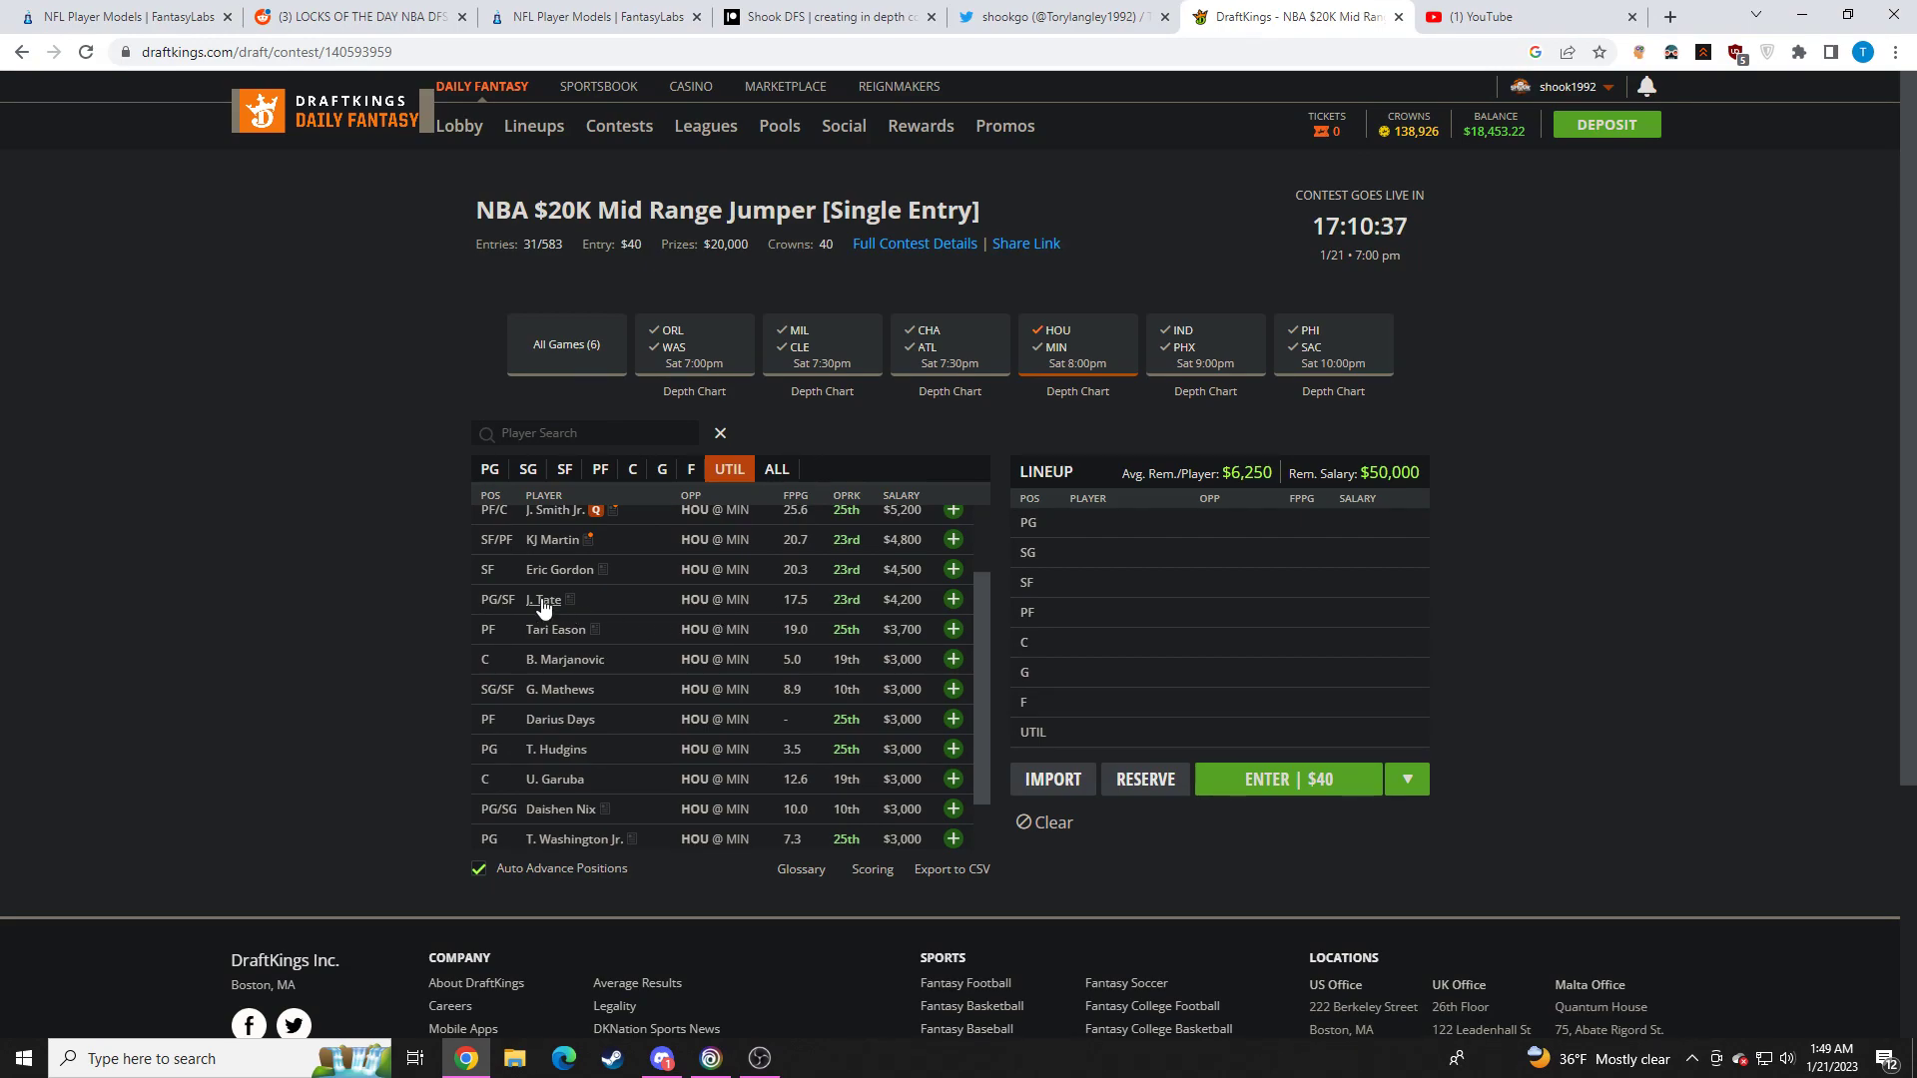
mouse_move(679, 621)
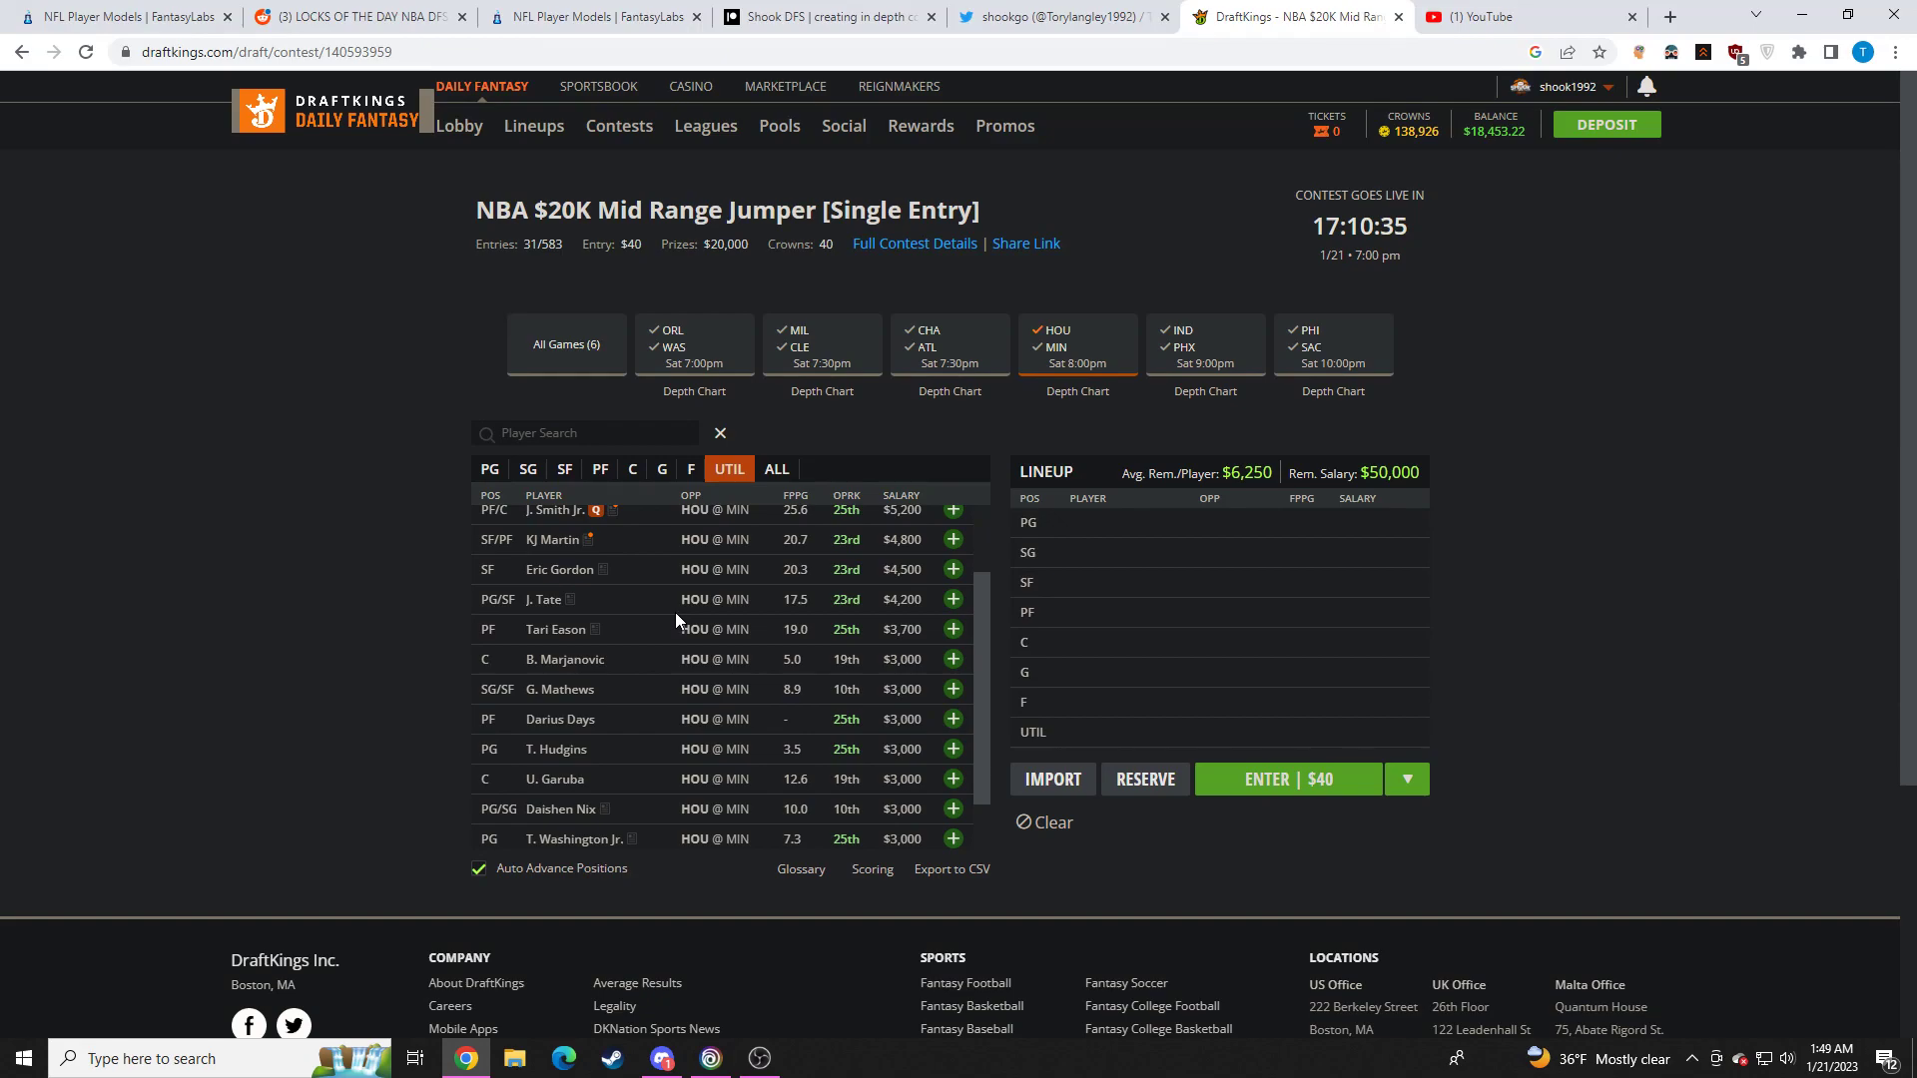
click(557, 629)
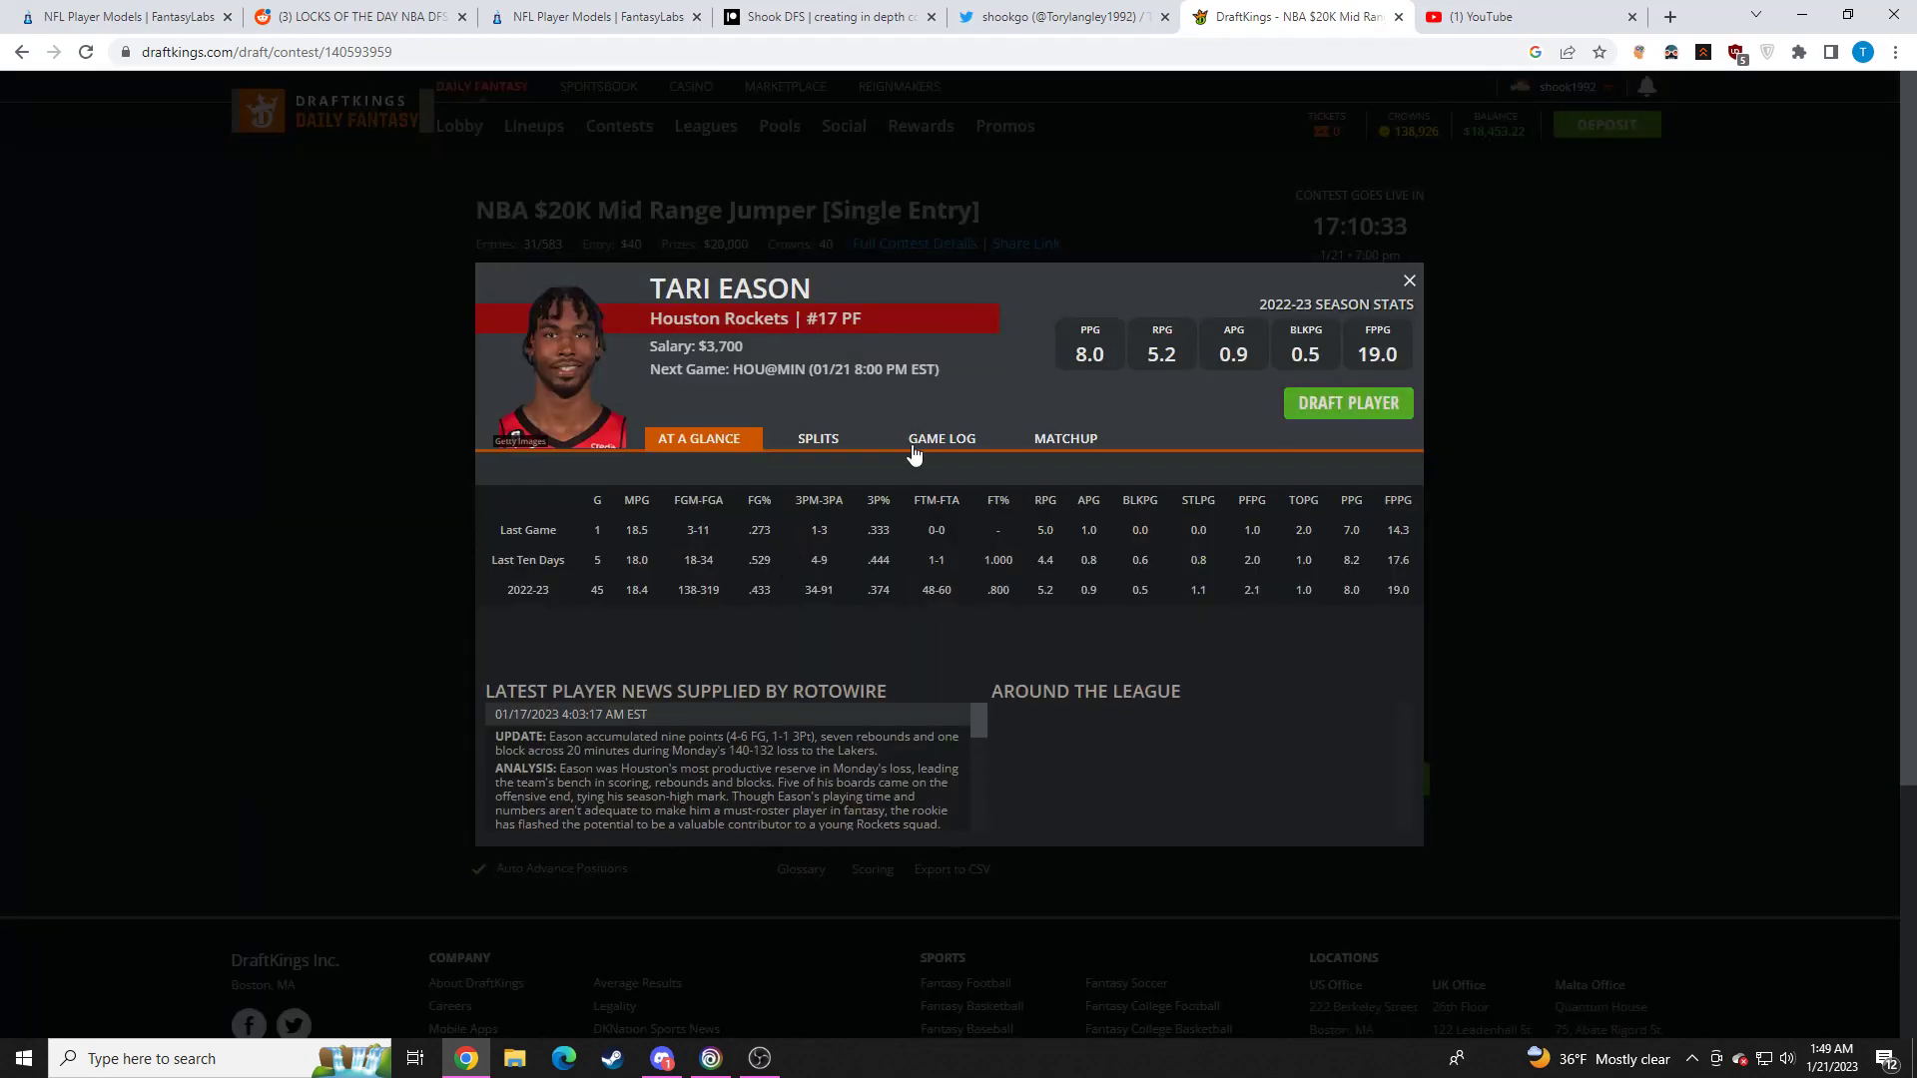
Review Tari Eason's game log, closing and briefly reopening his card
click(940, 437)
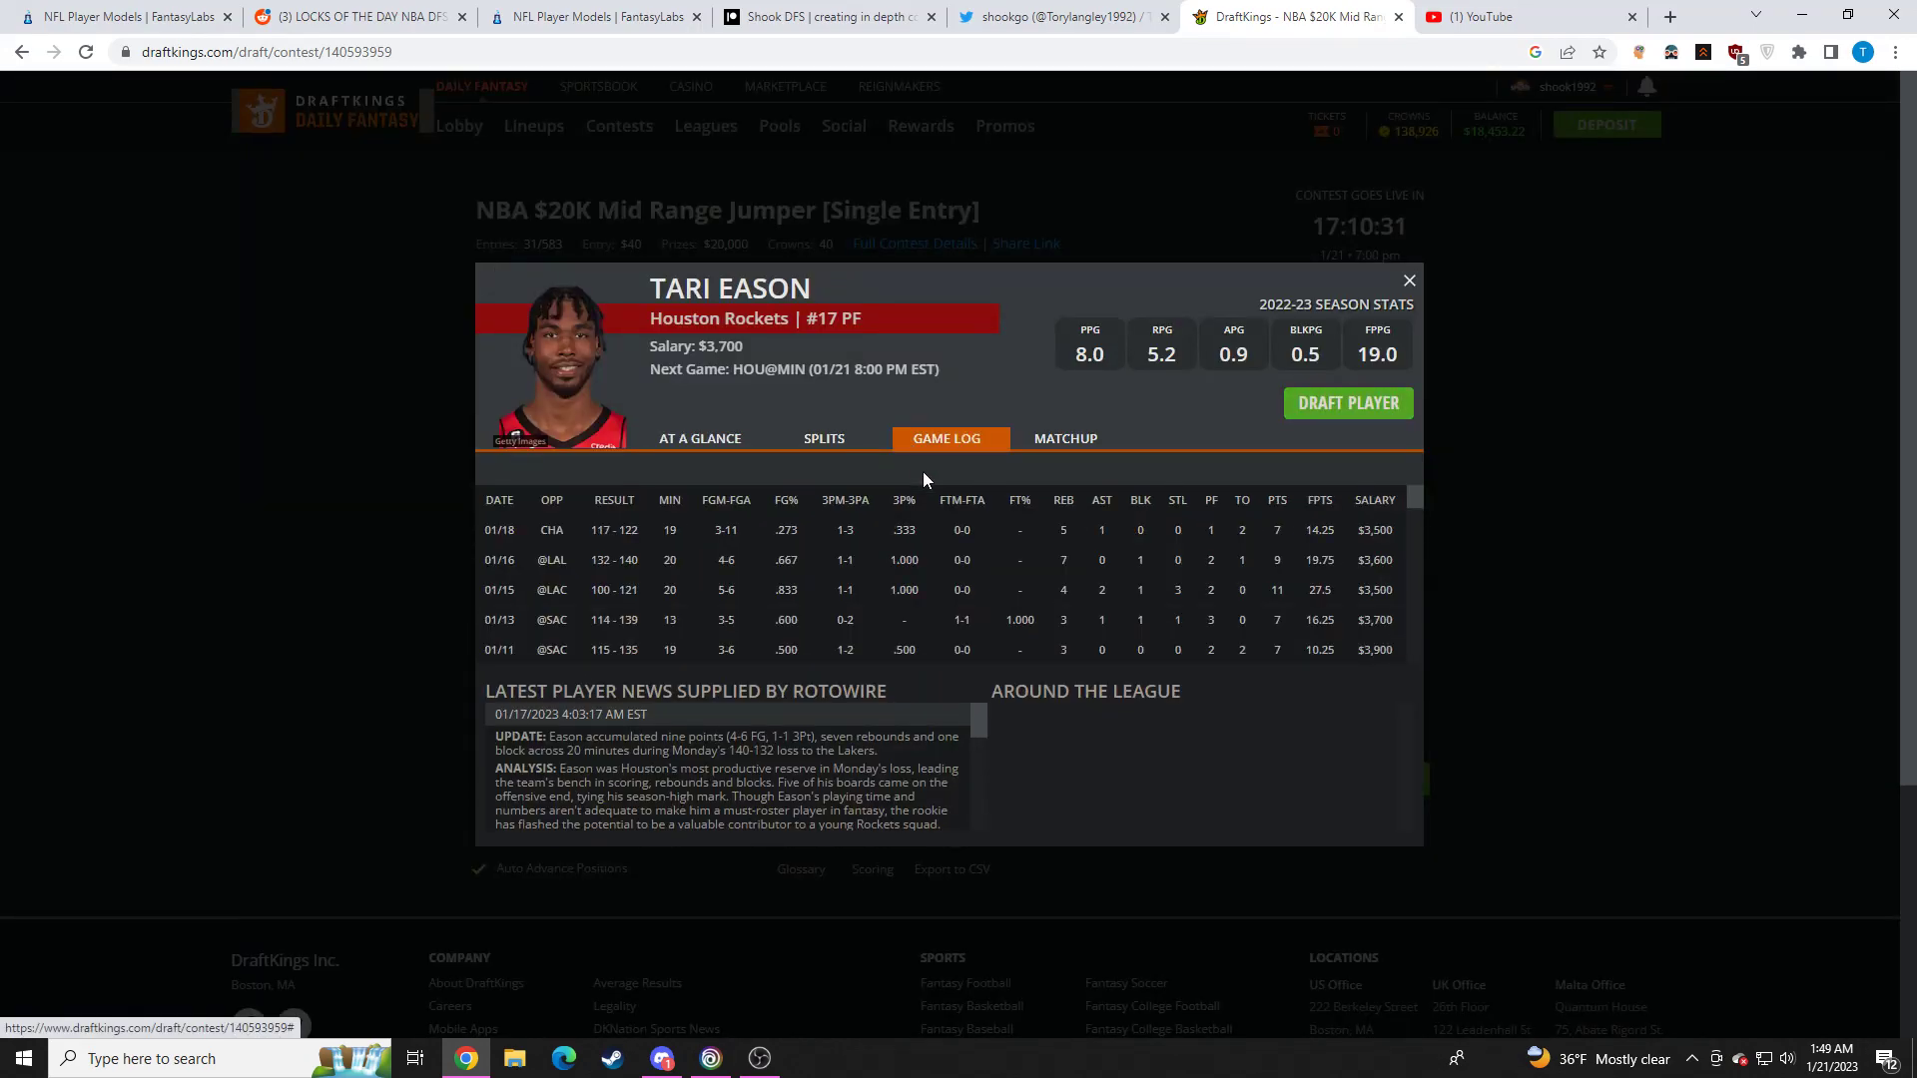
scroll(down, 3)
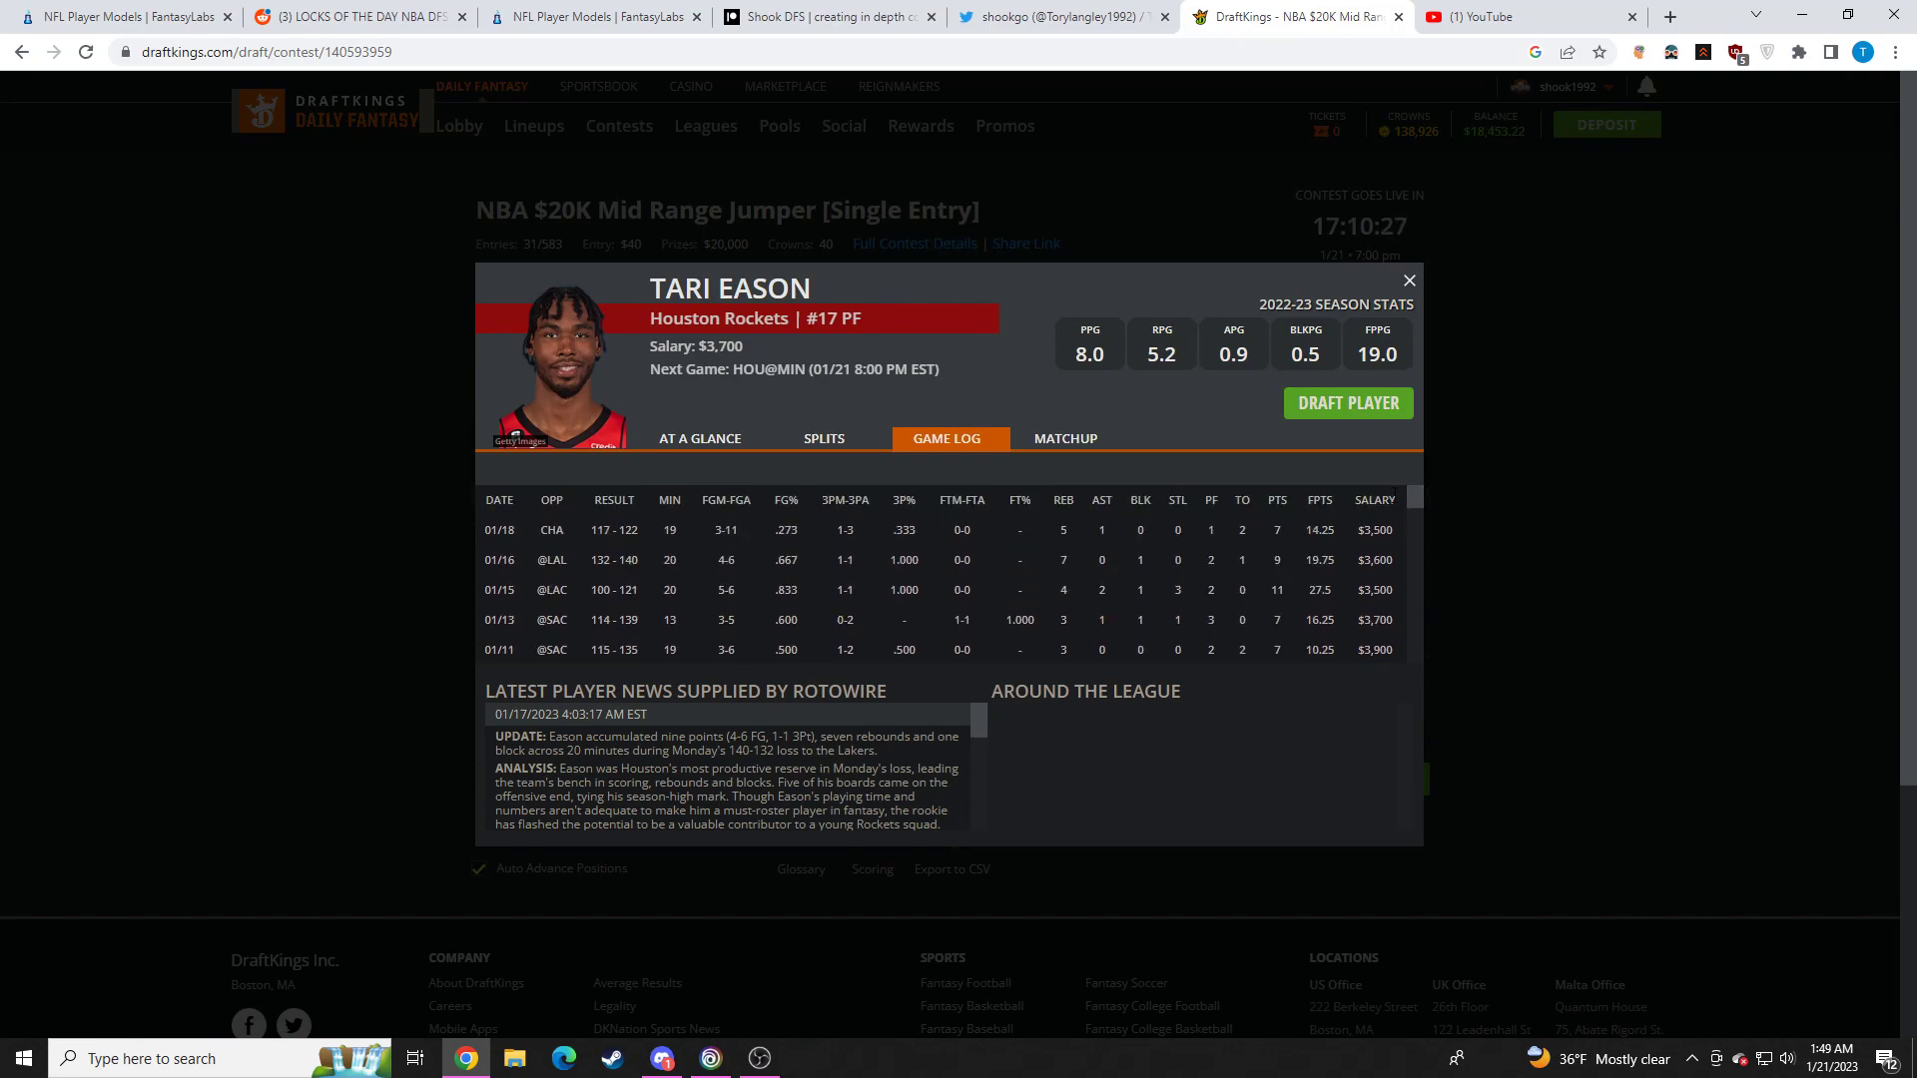
mouse_move(1284, 561)
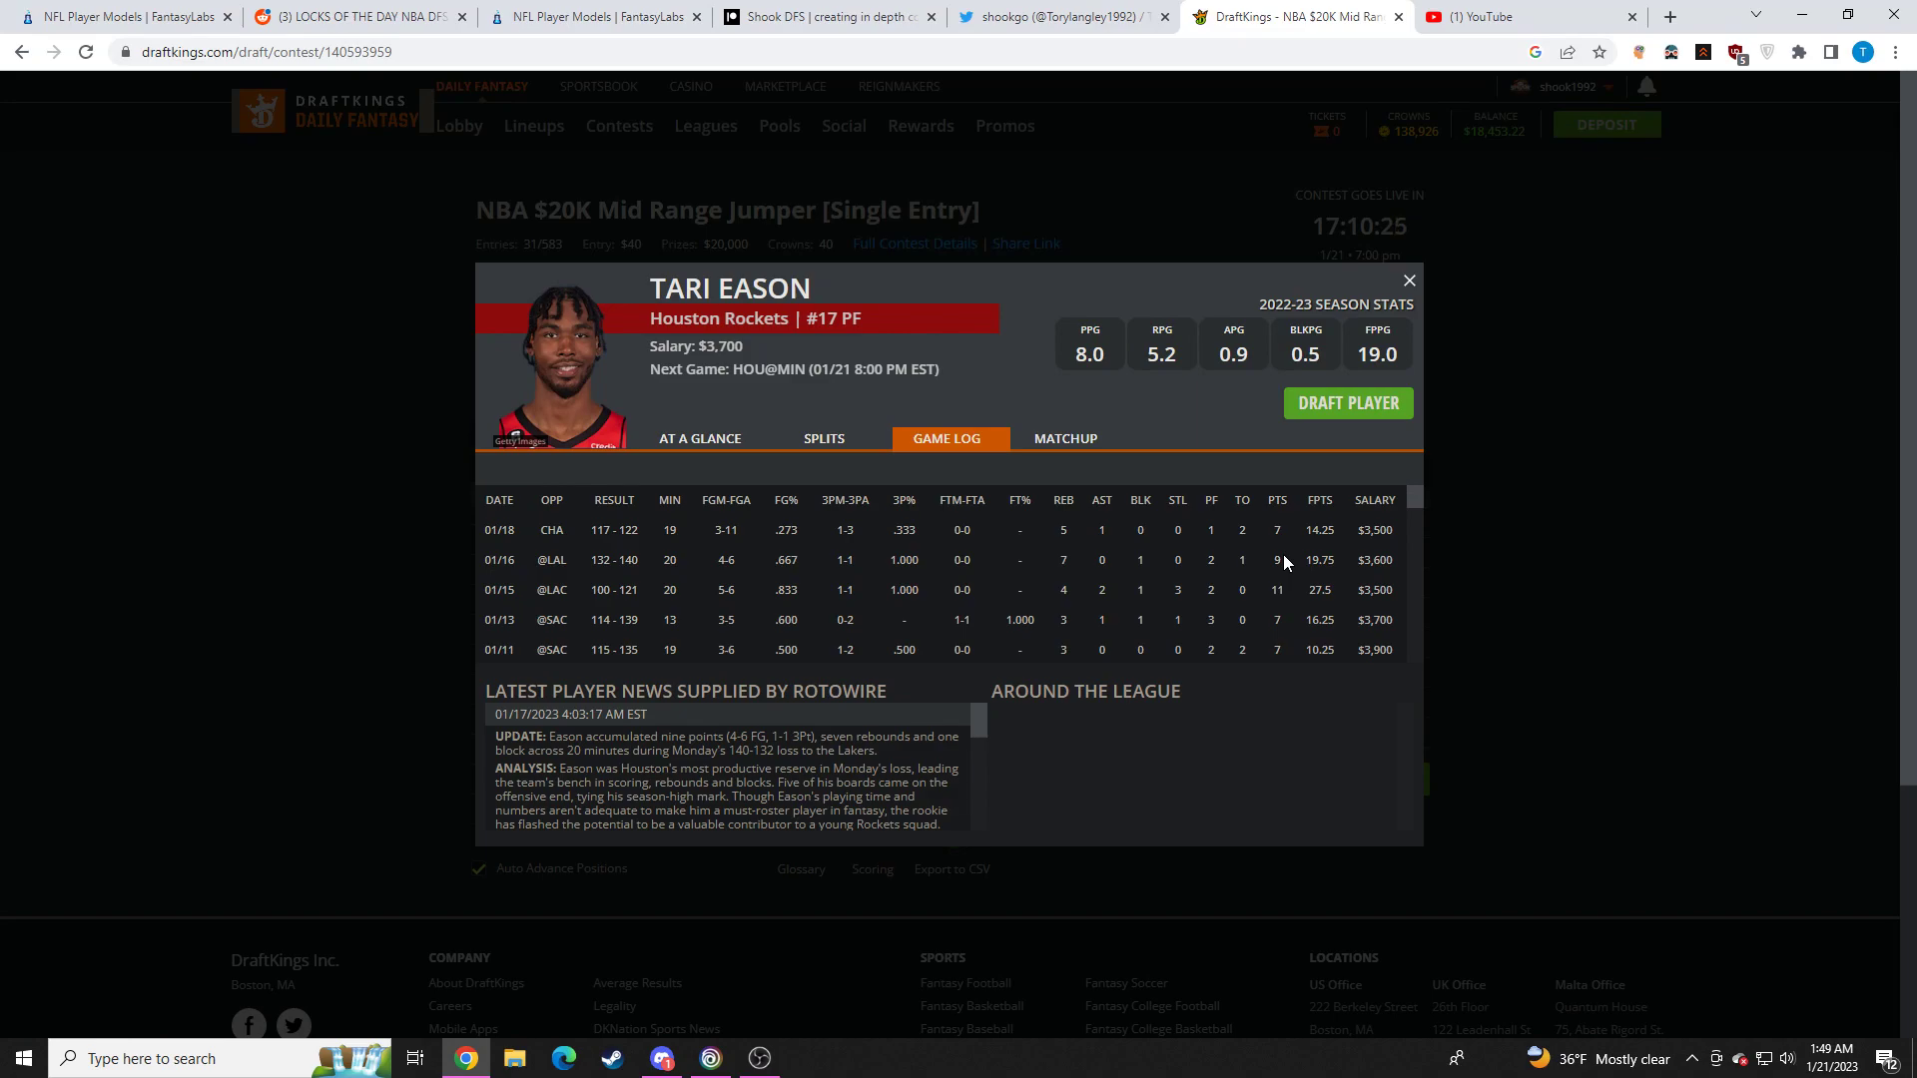
mouse_move(1409, 367)
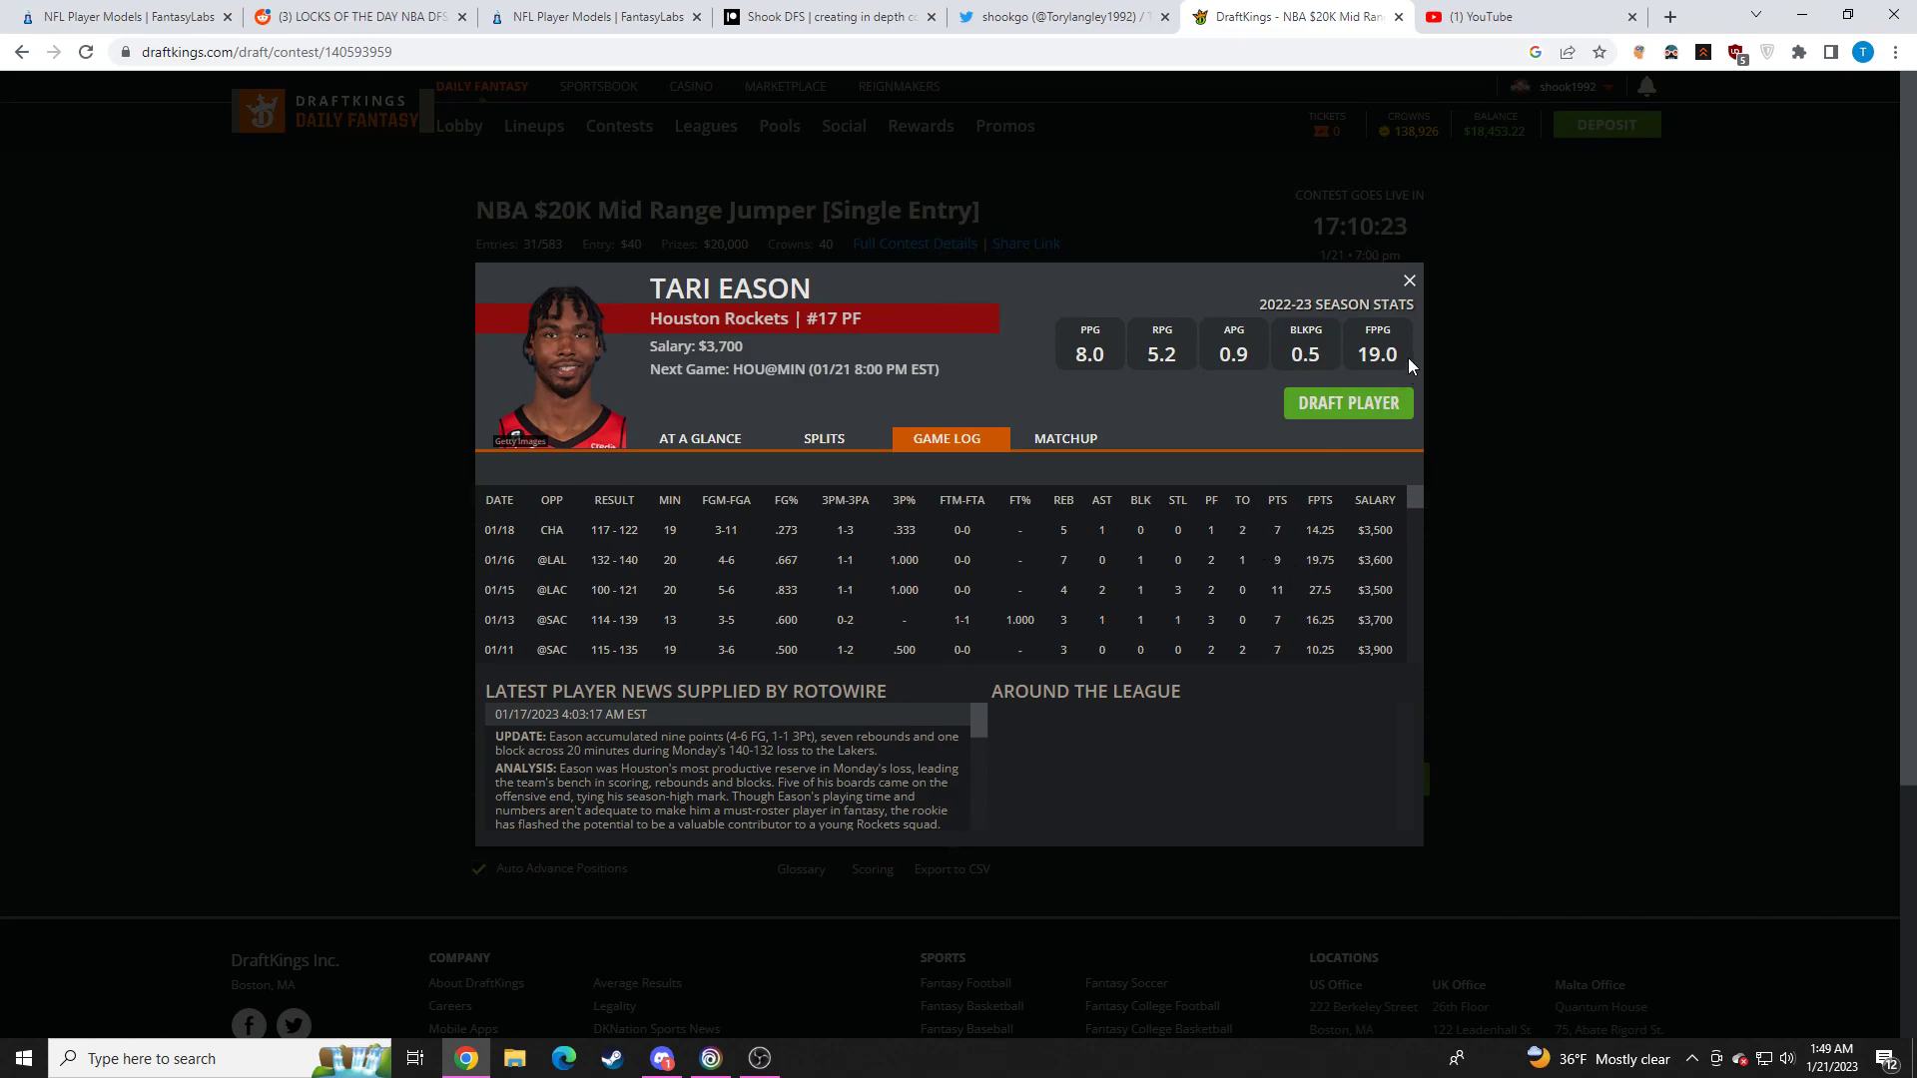
click(1407, 280)
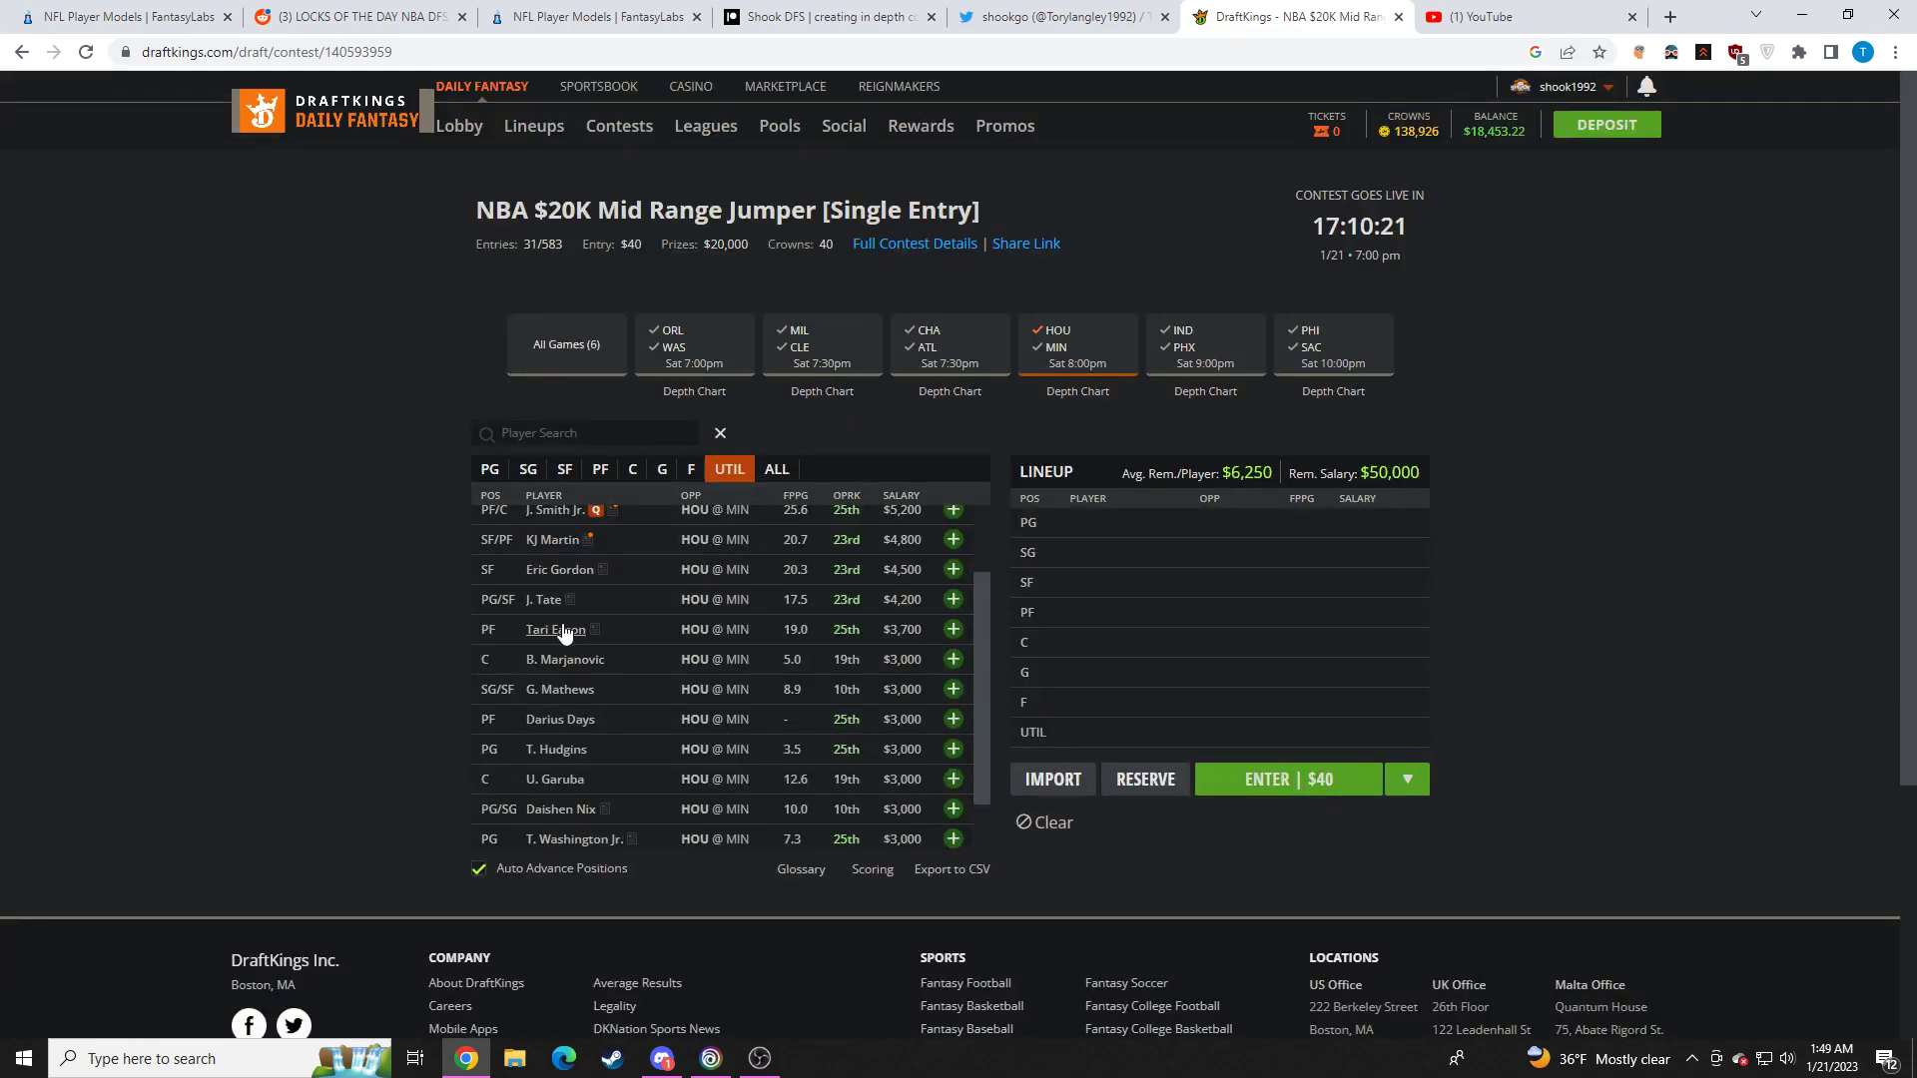
click(551, 629)
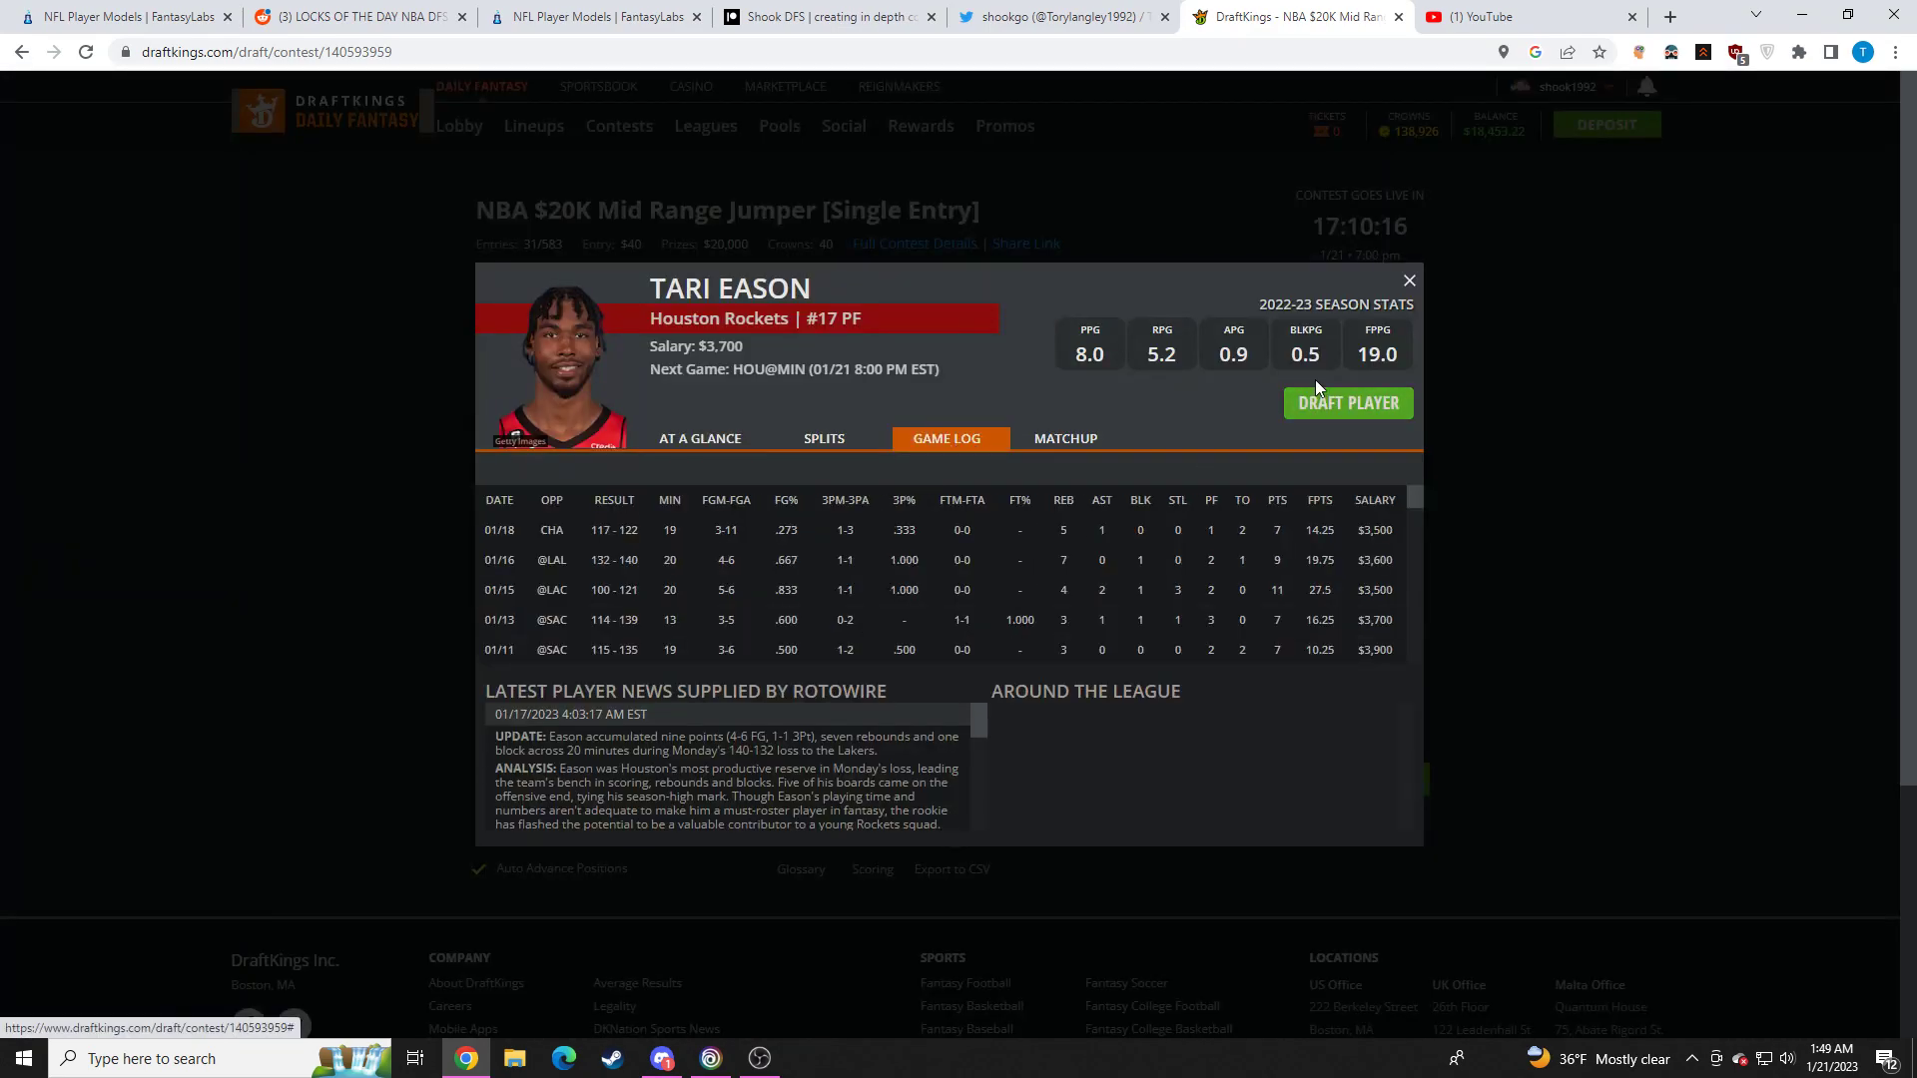
click(1407, 279)
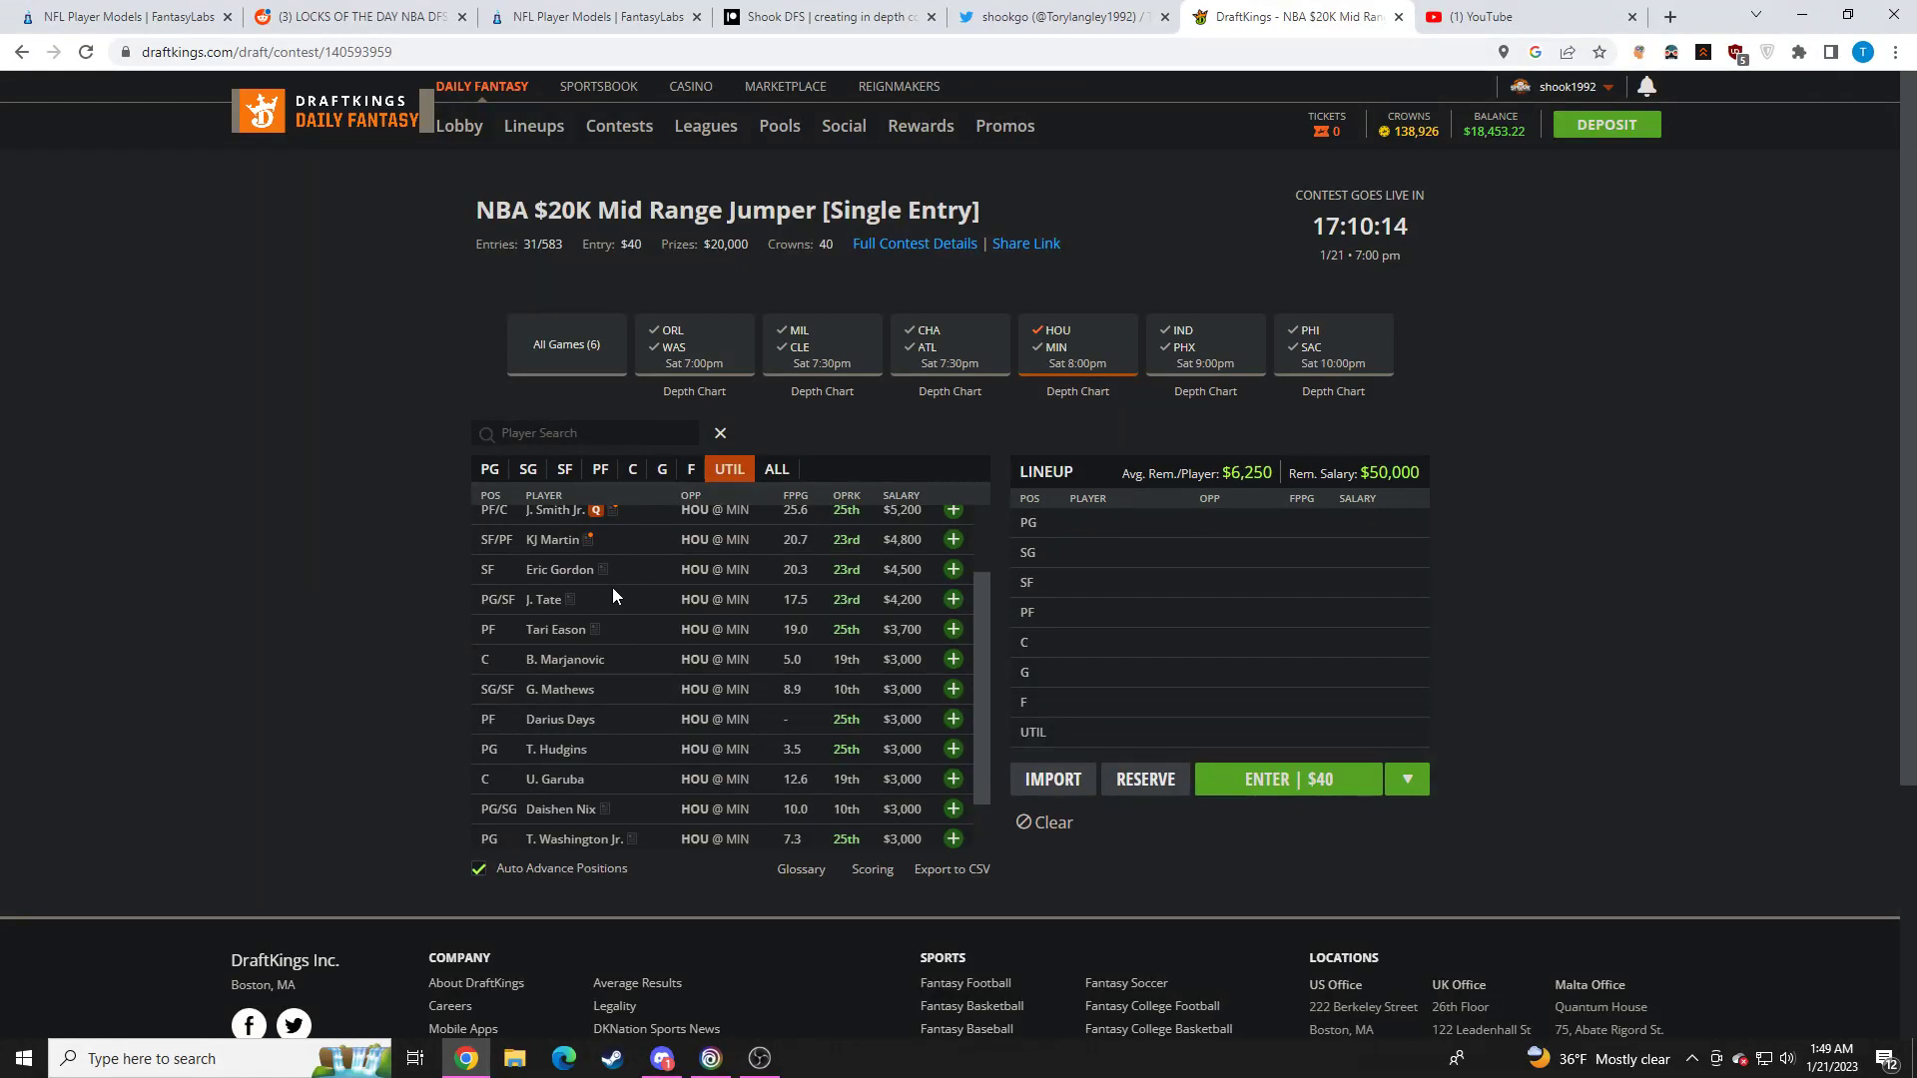
Check KJ Martin's and Eric Gordon's player cards and close them
scroll(up, 3)
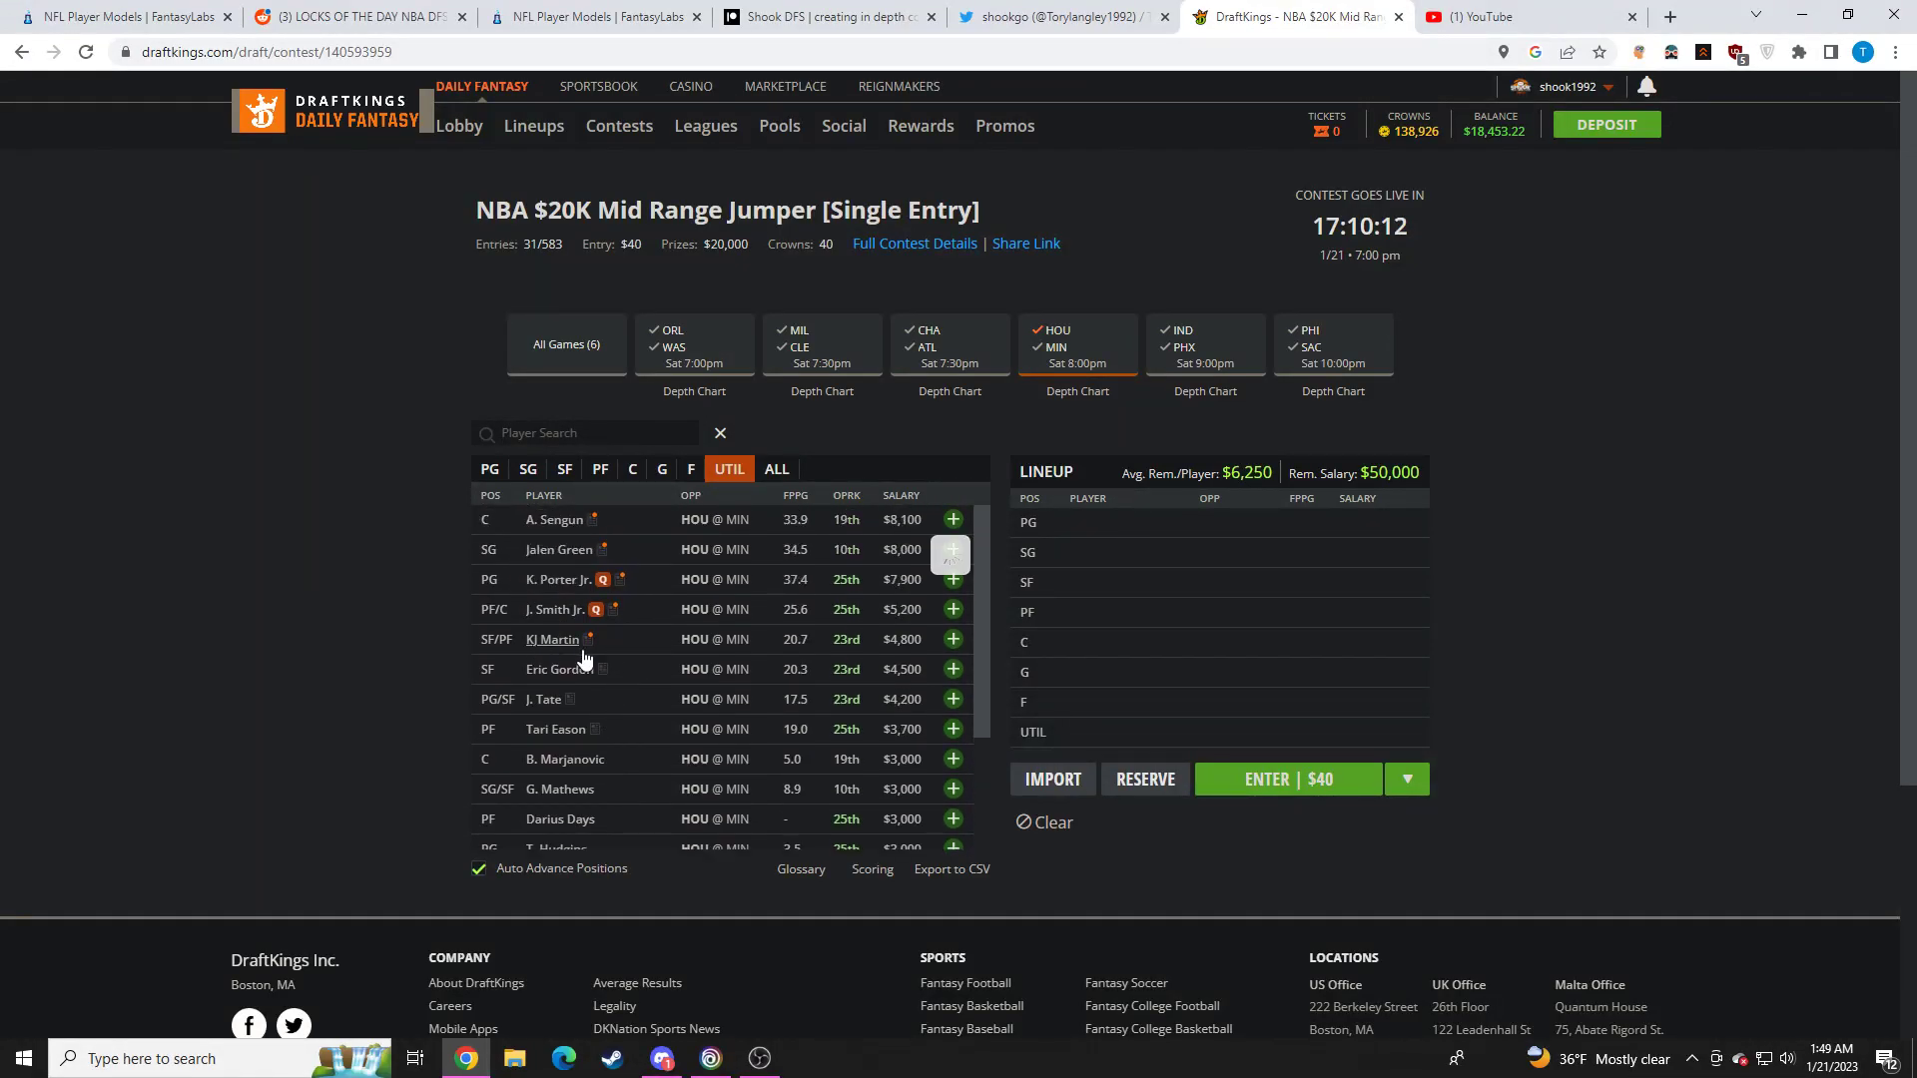
click(551, 639)
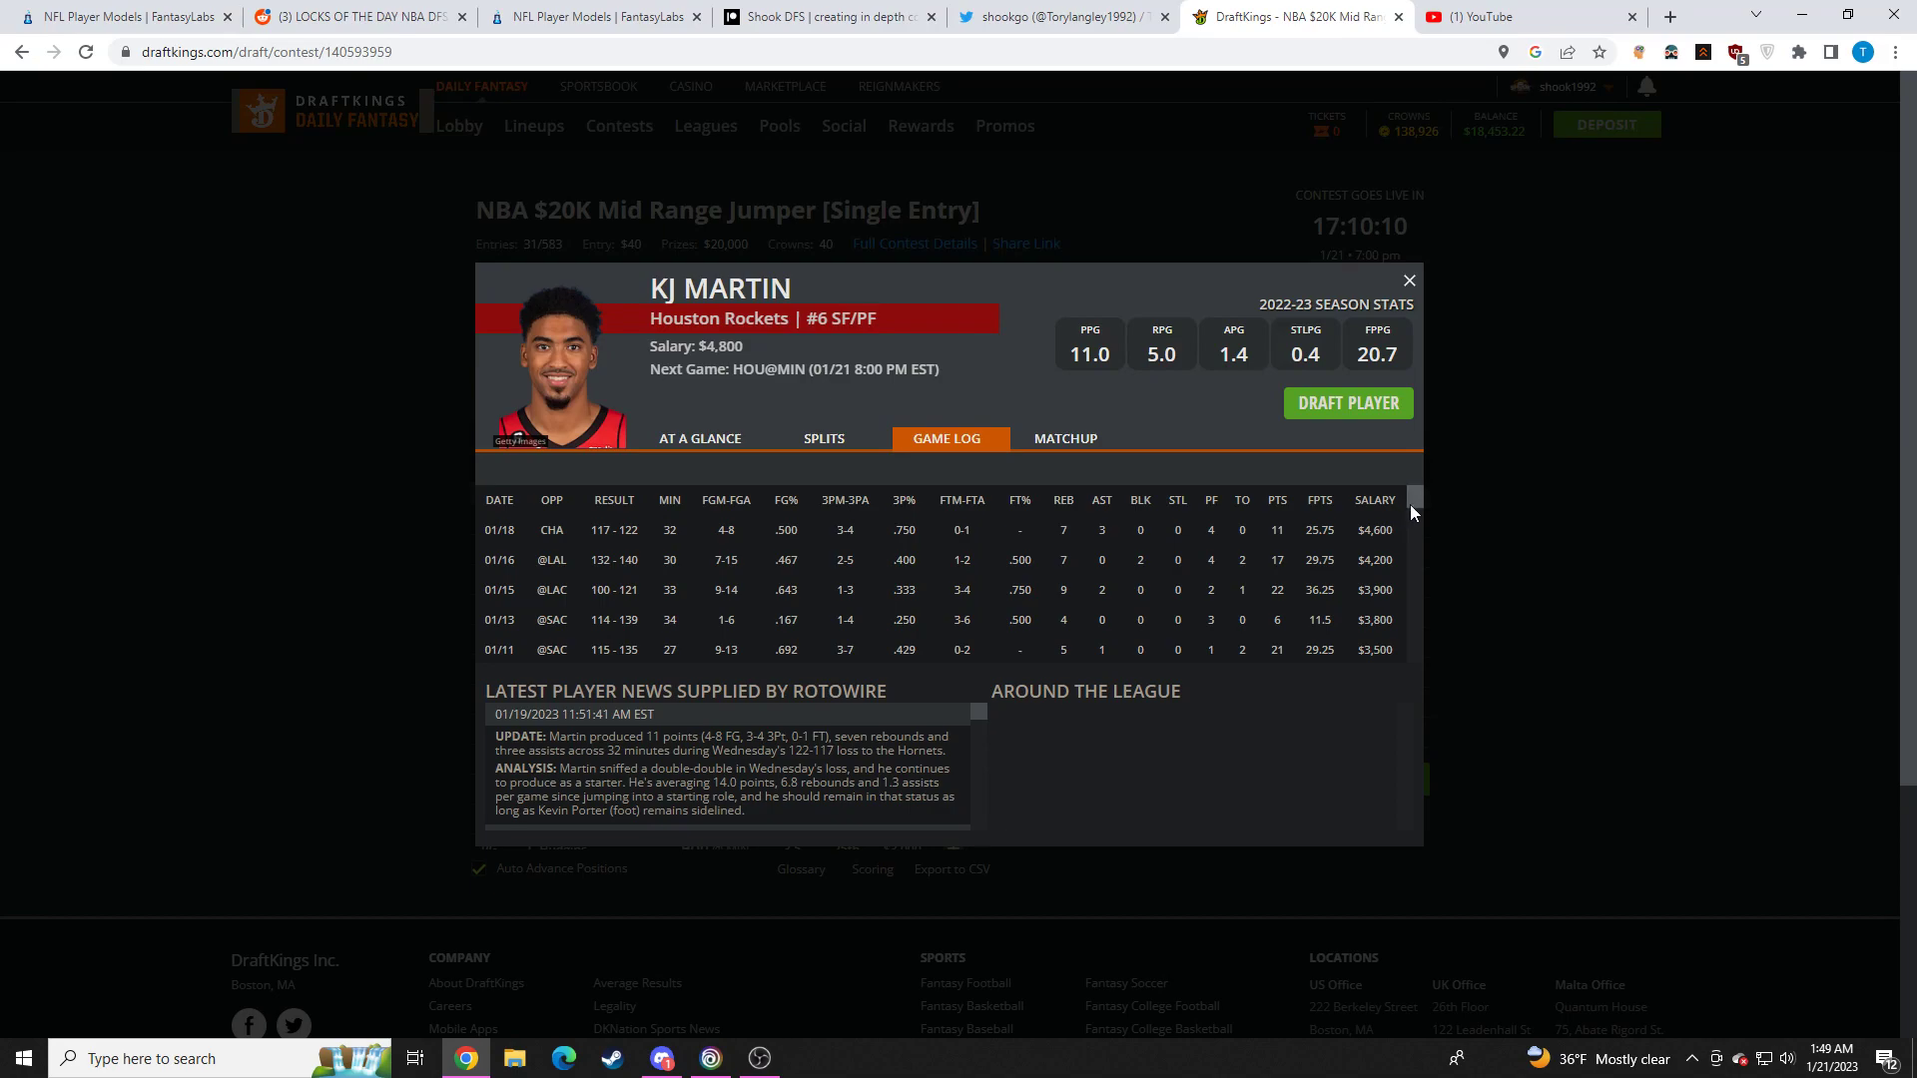
click(1407, 282)
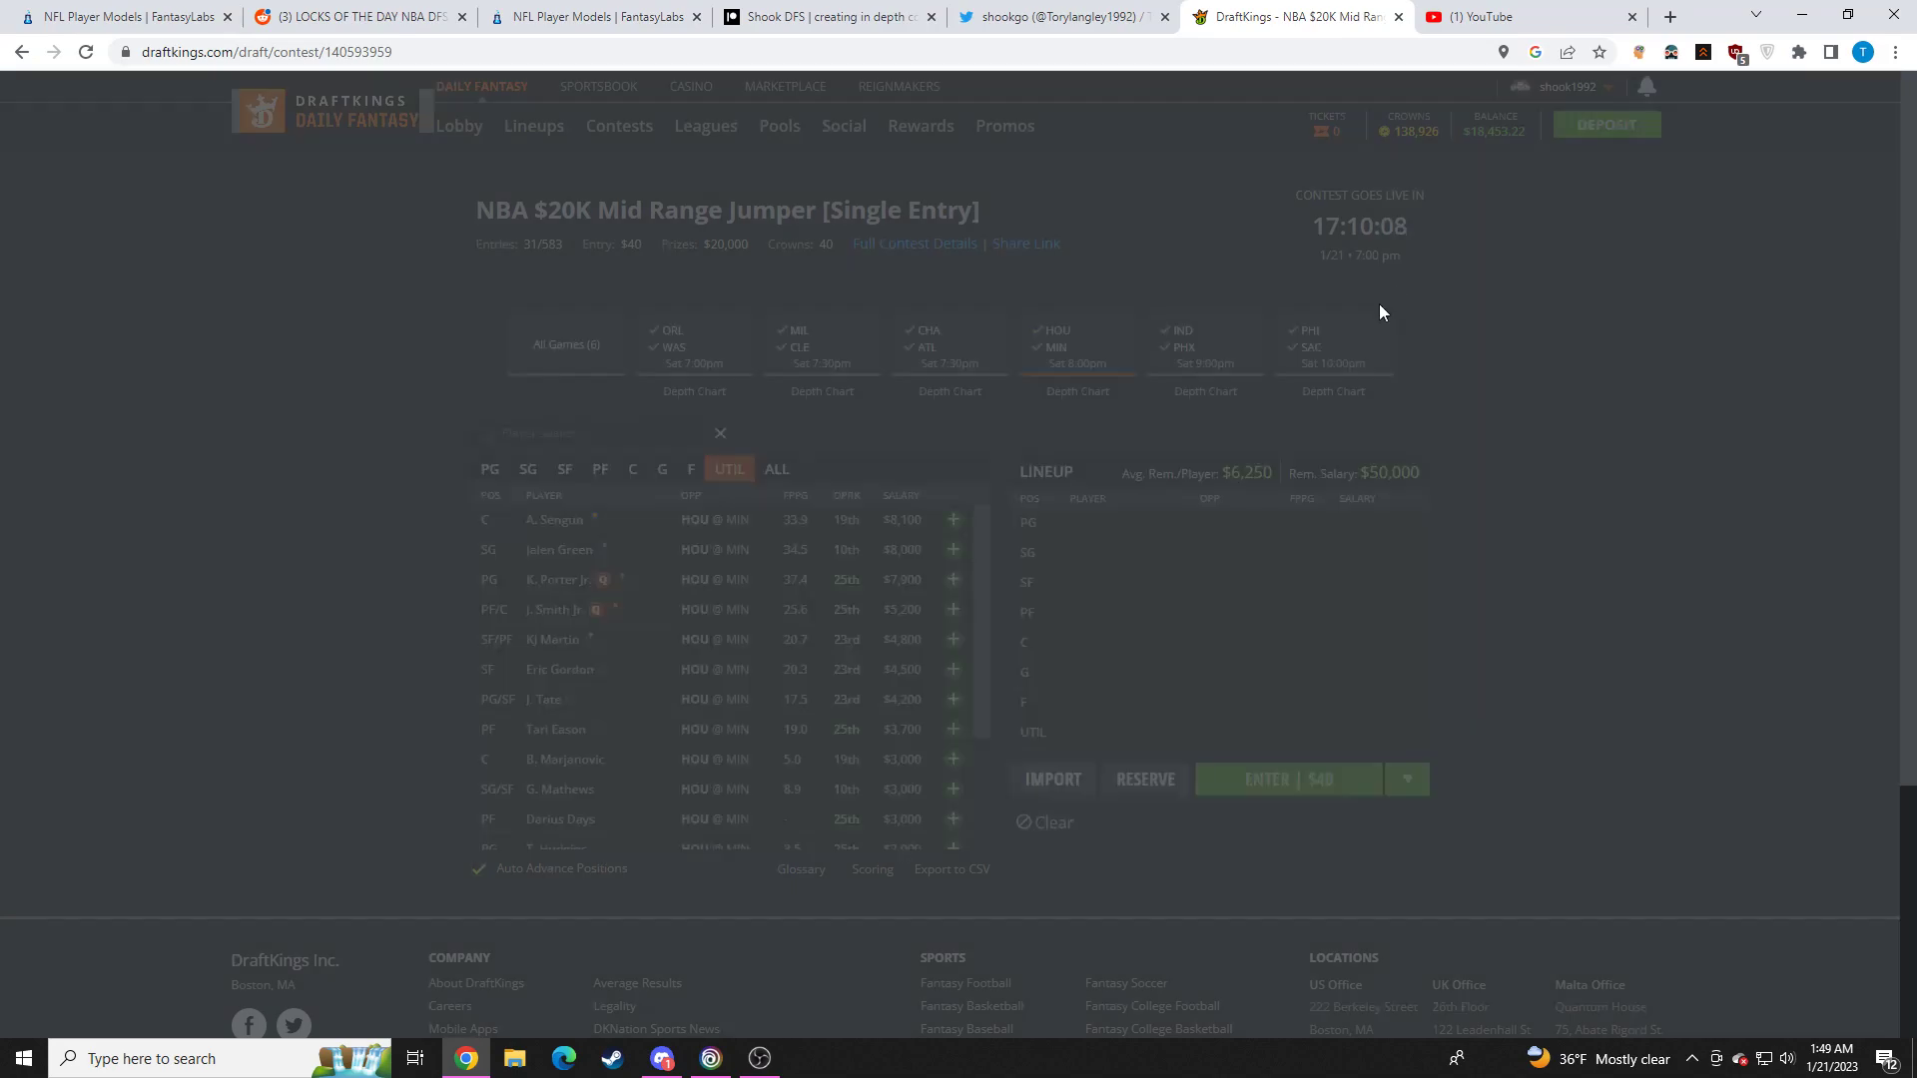
click(559, 668)
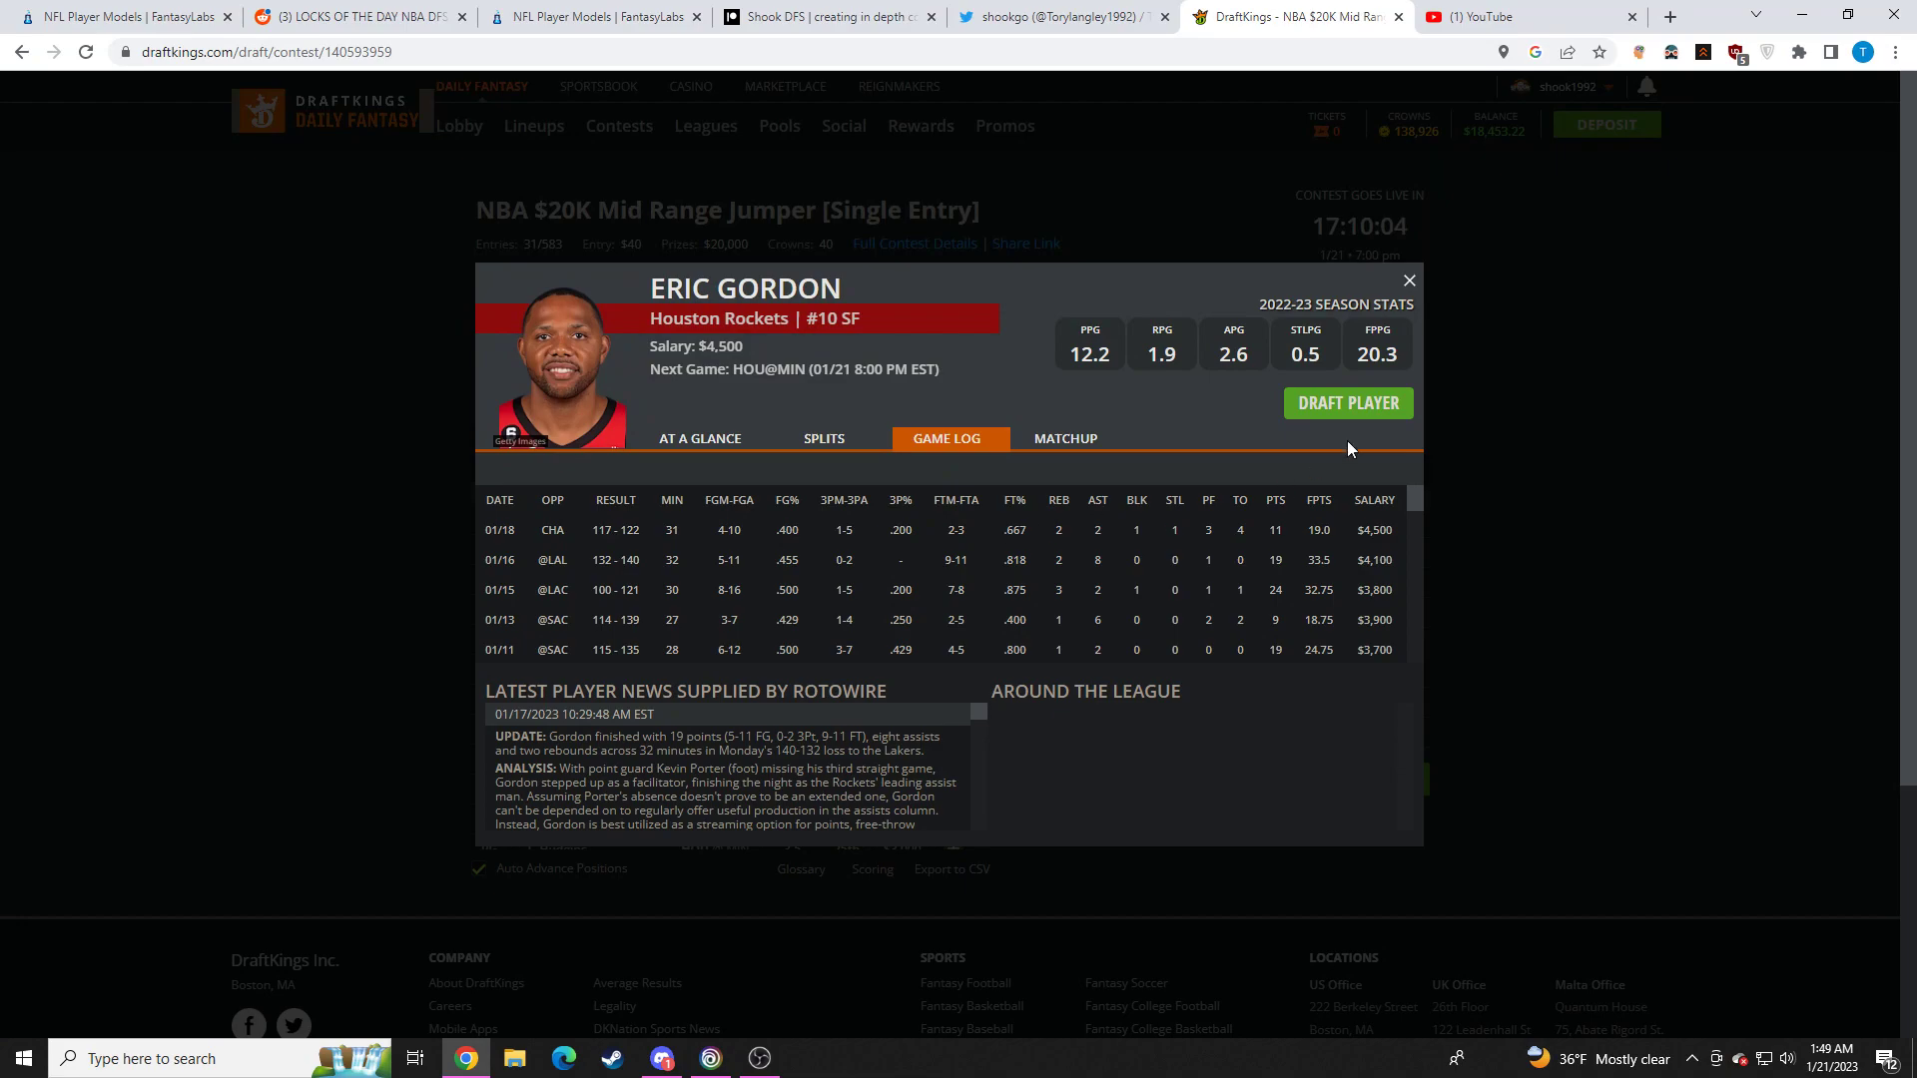
click(1407, 279)
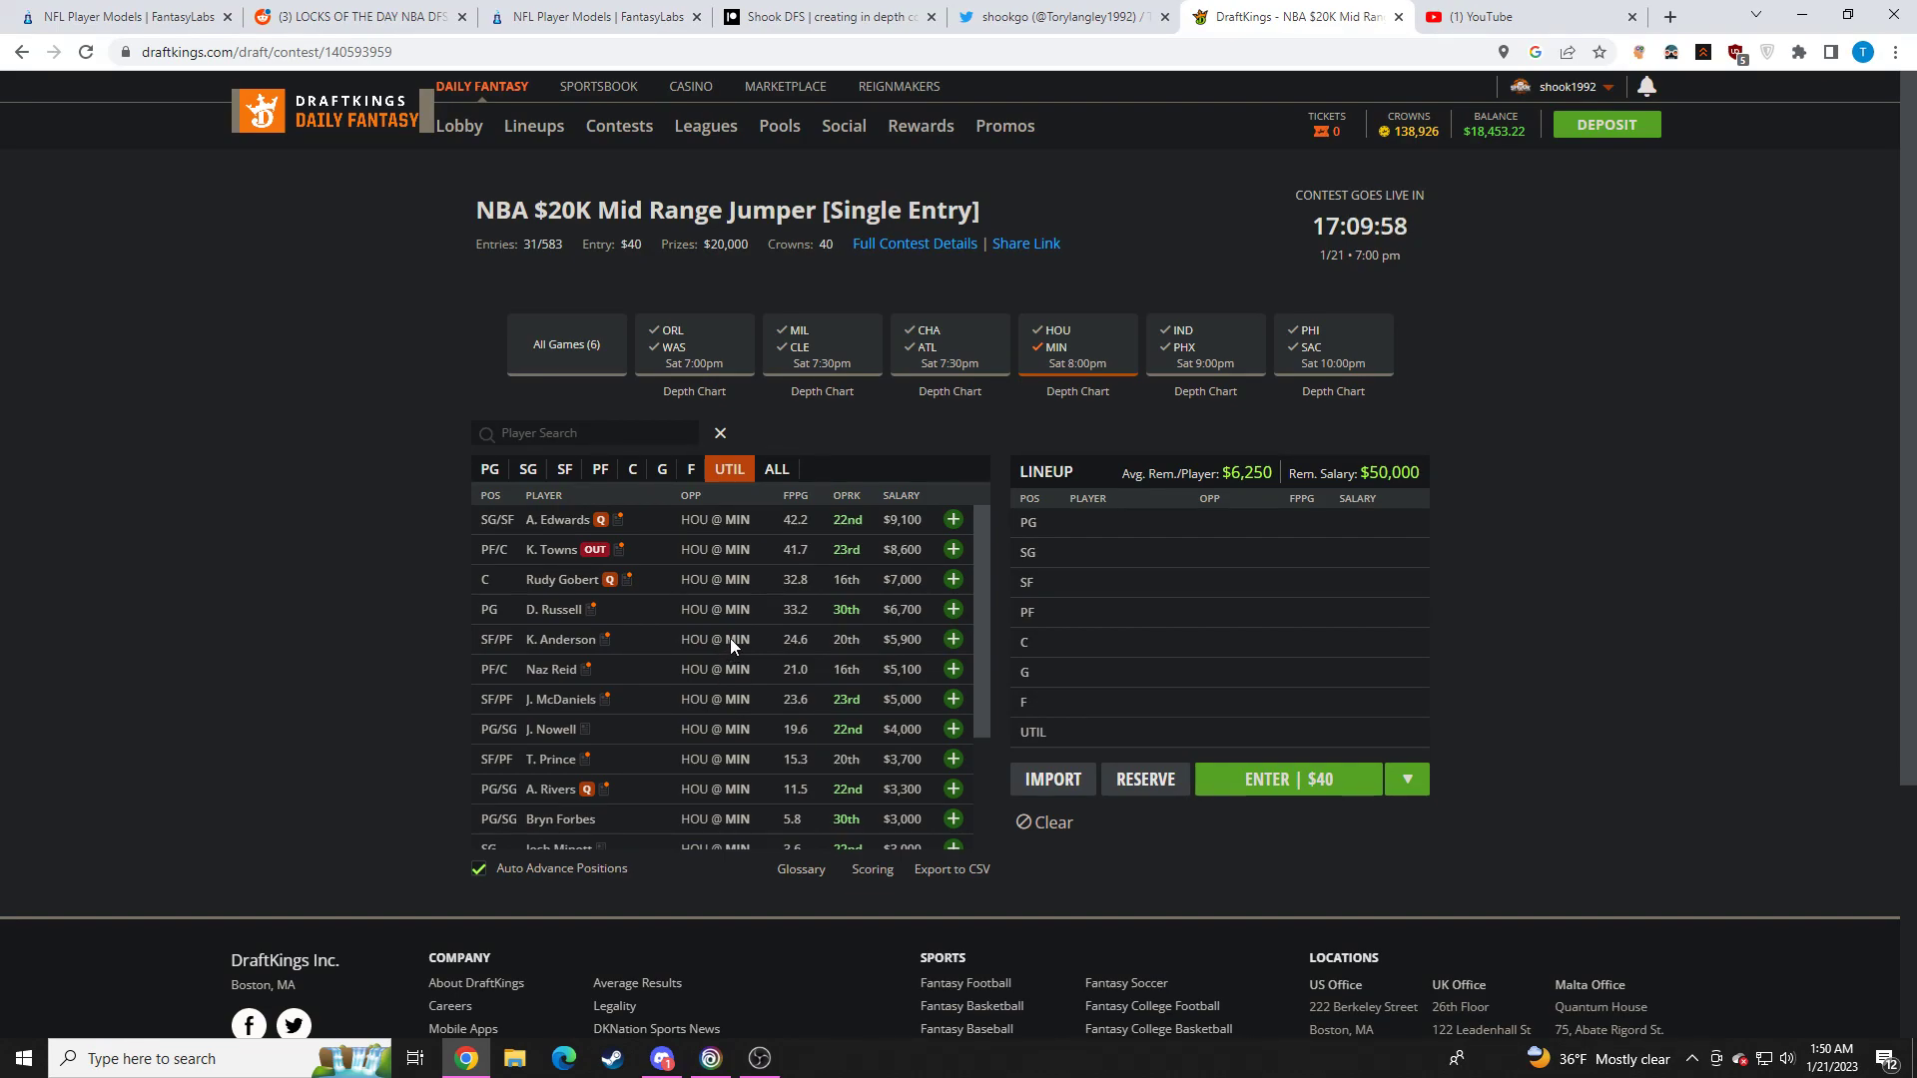
click(561, 579)
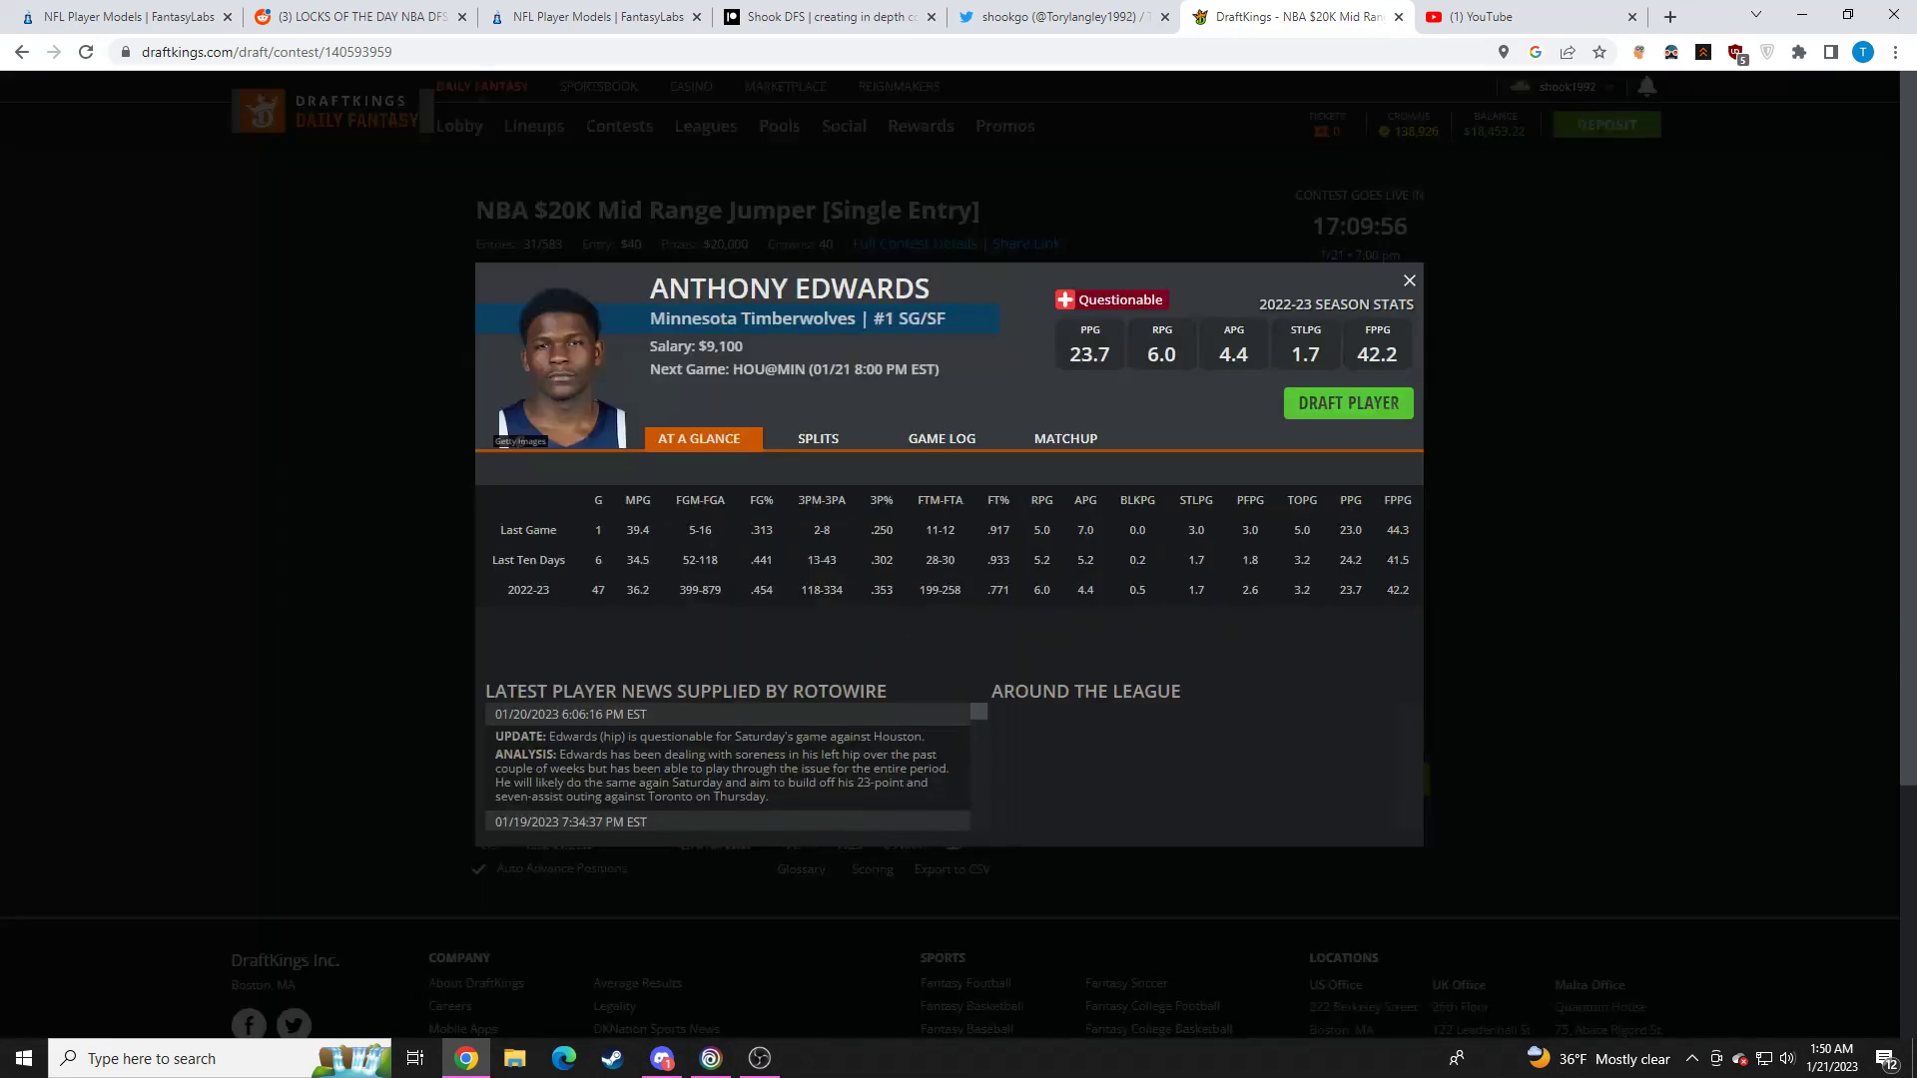
click(940, 437)
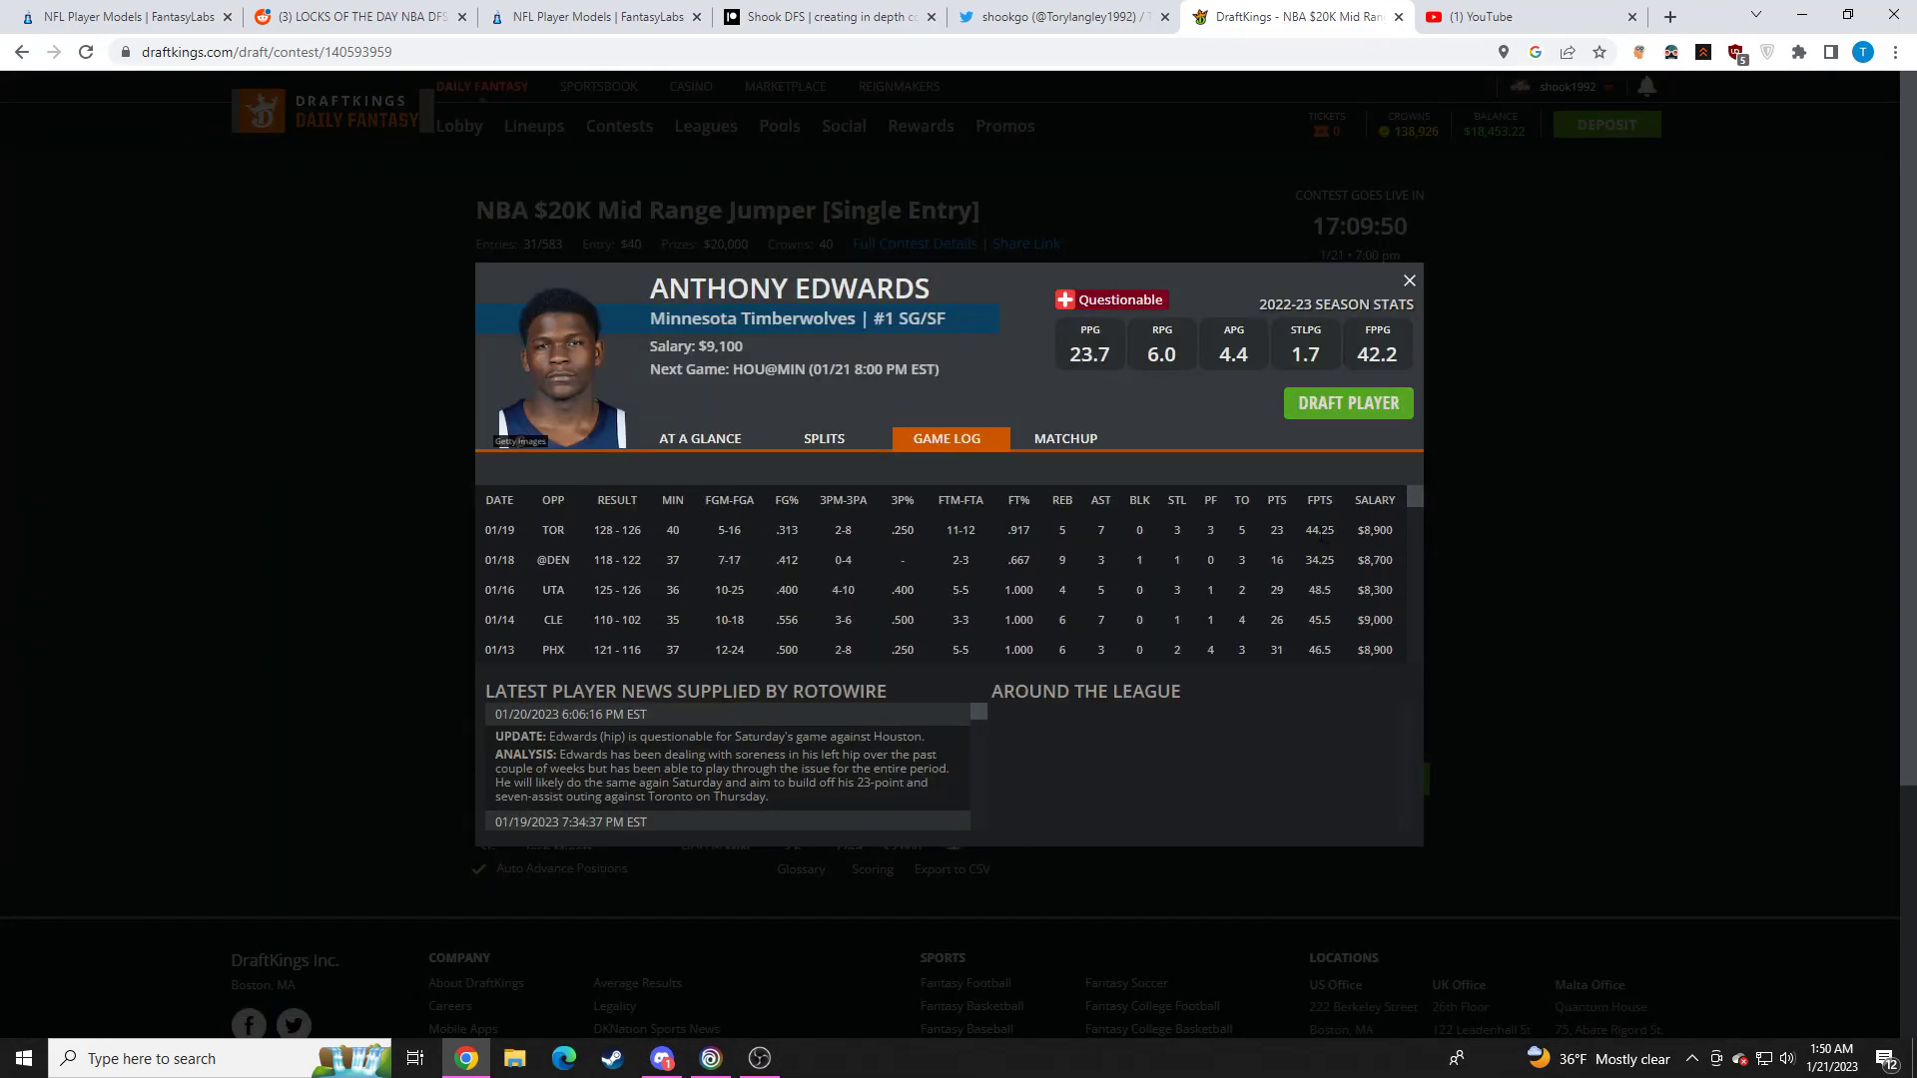
click(1408, 279)
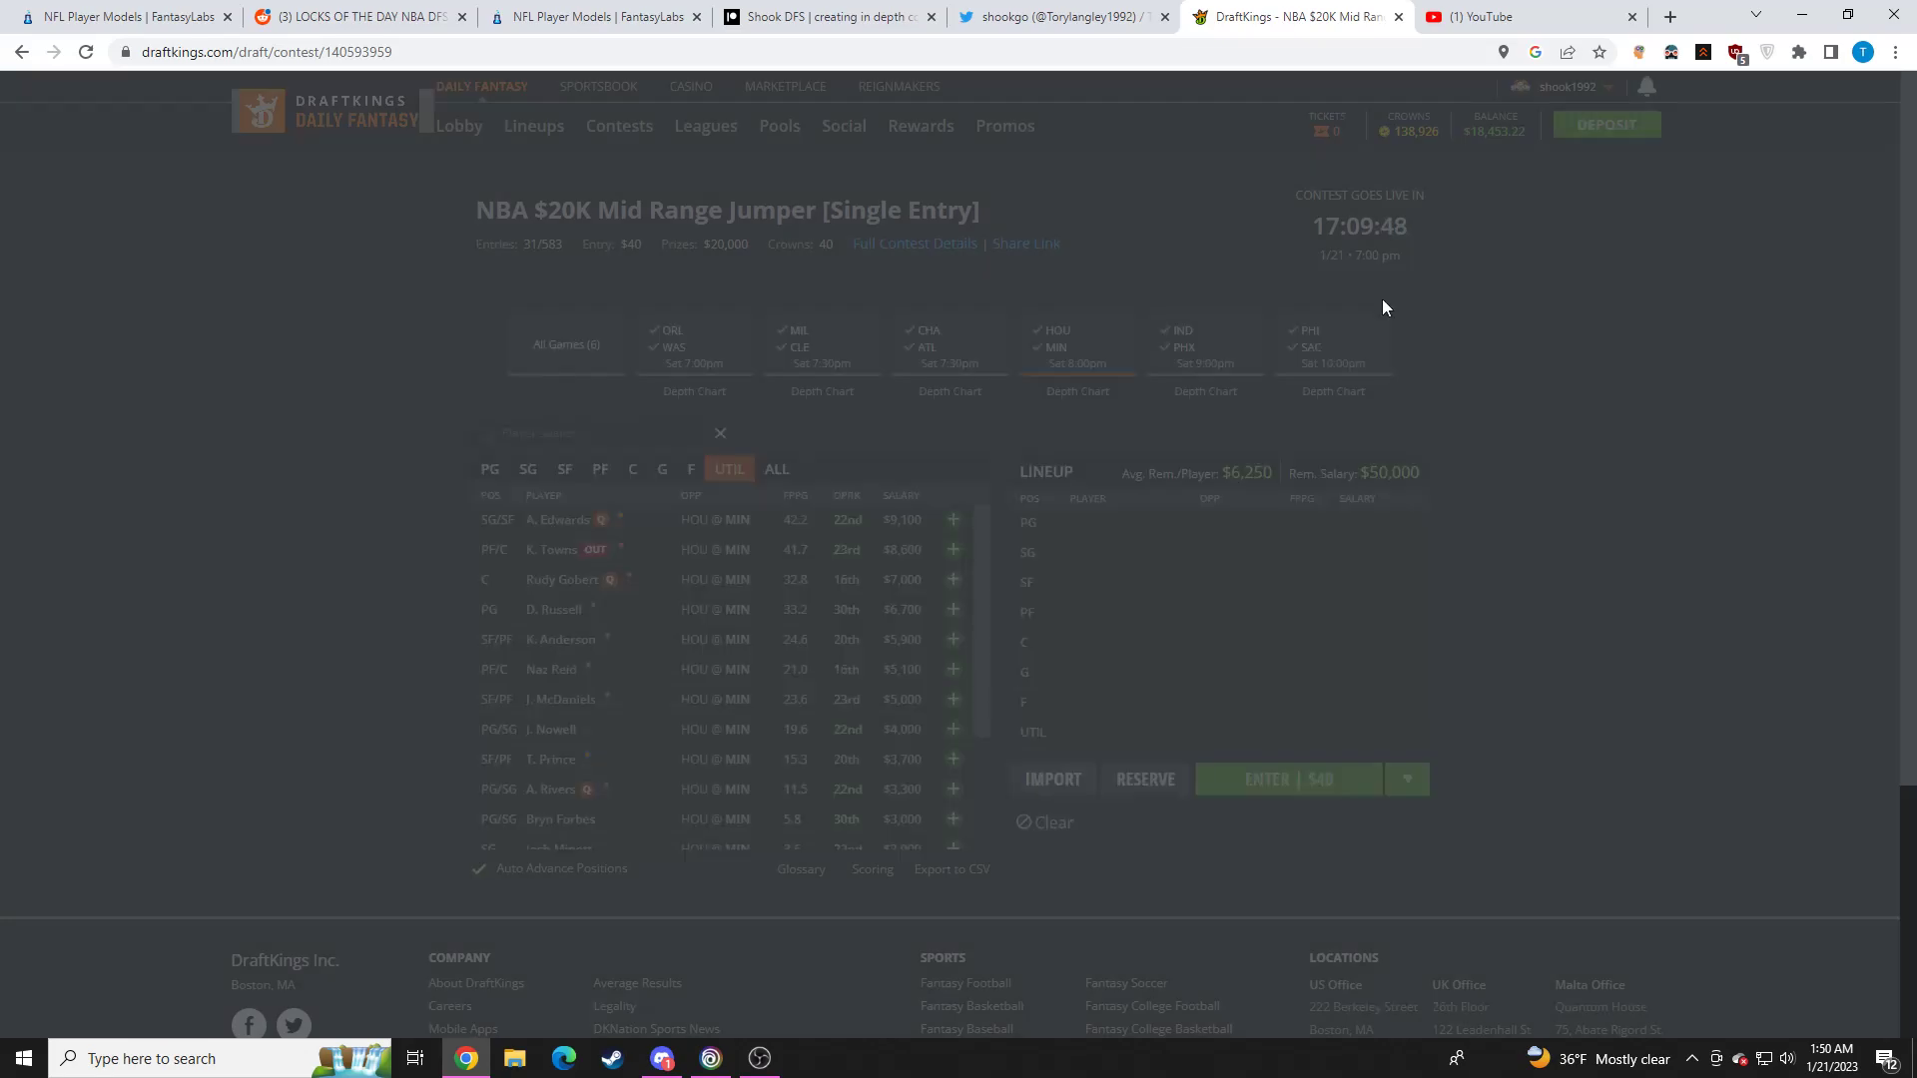
click(557, 579)
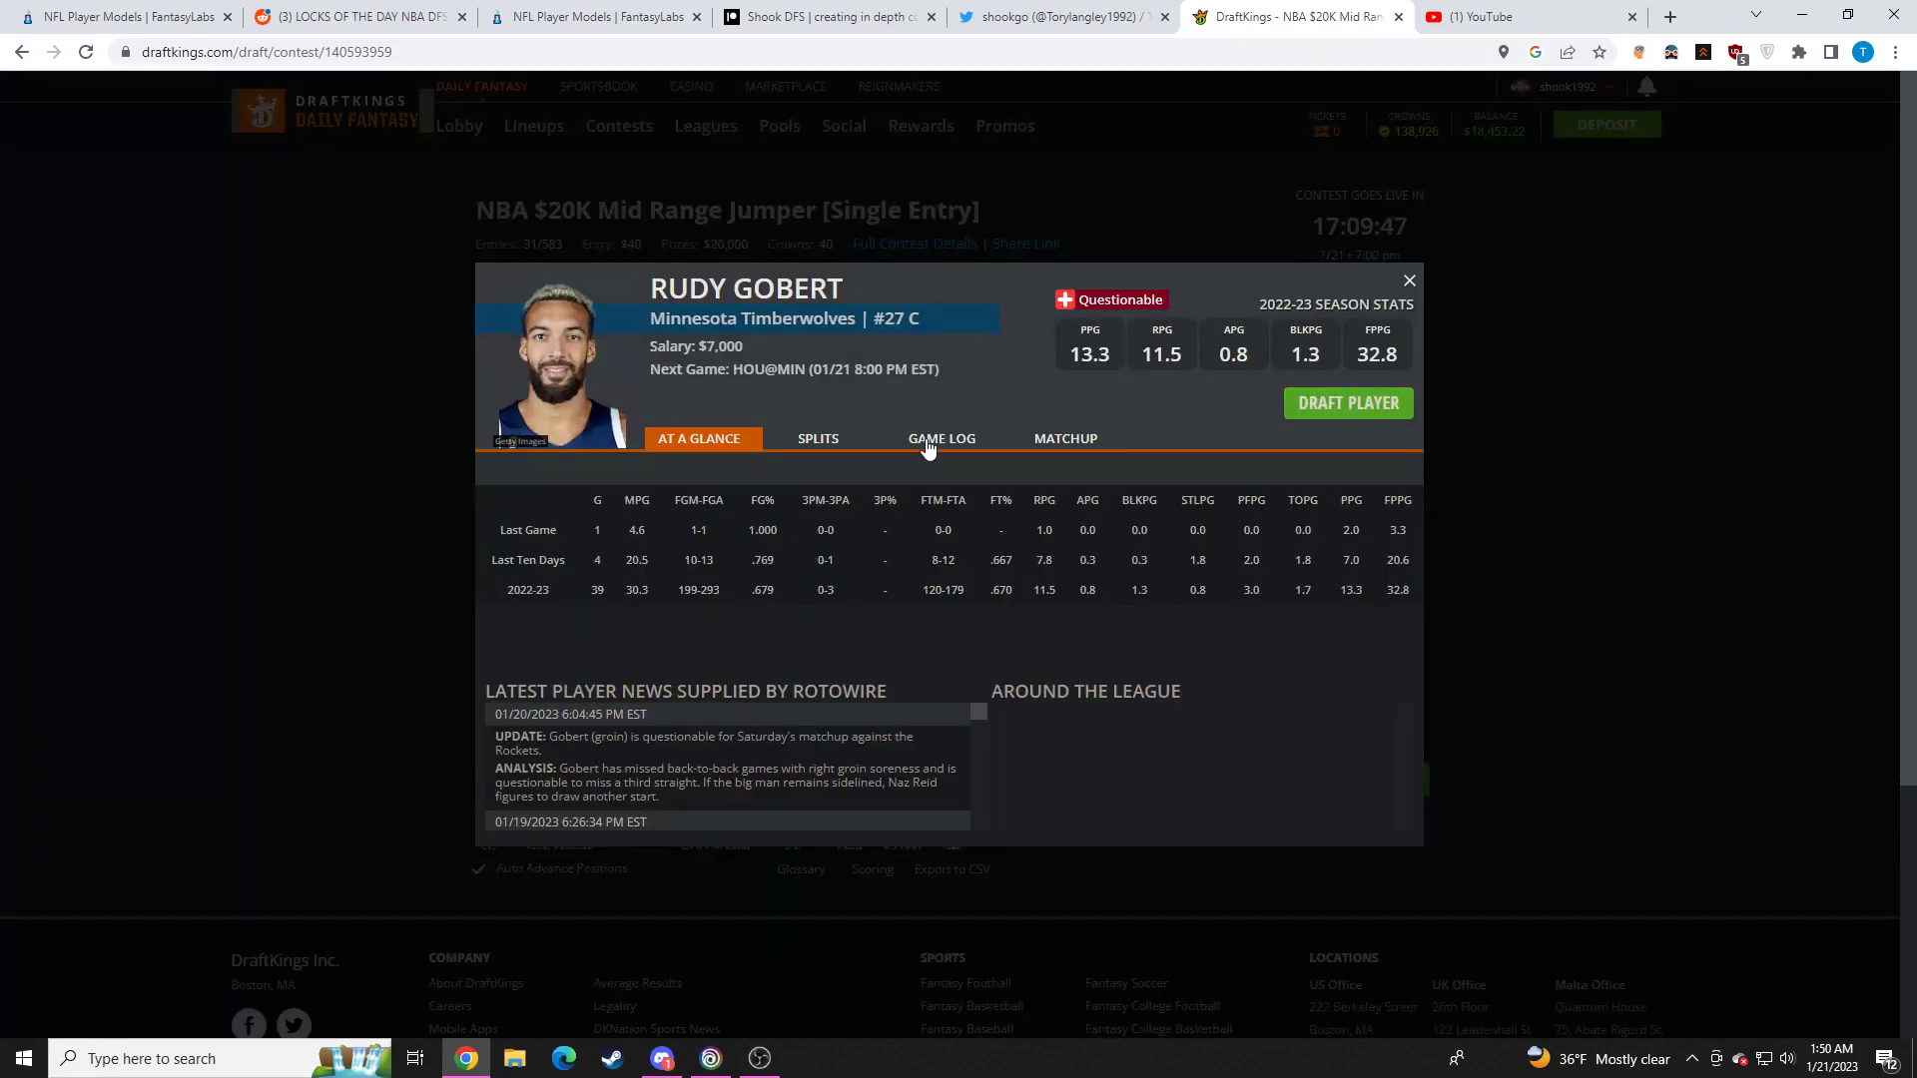
click(940, 438)
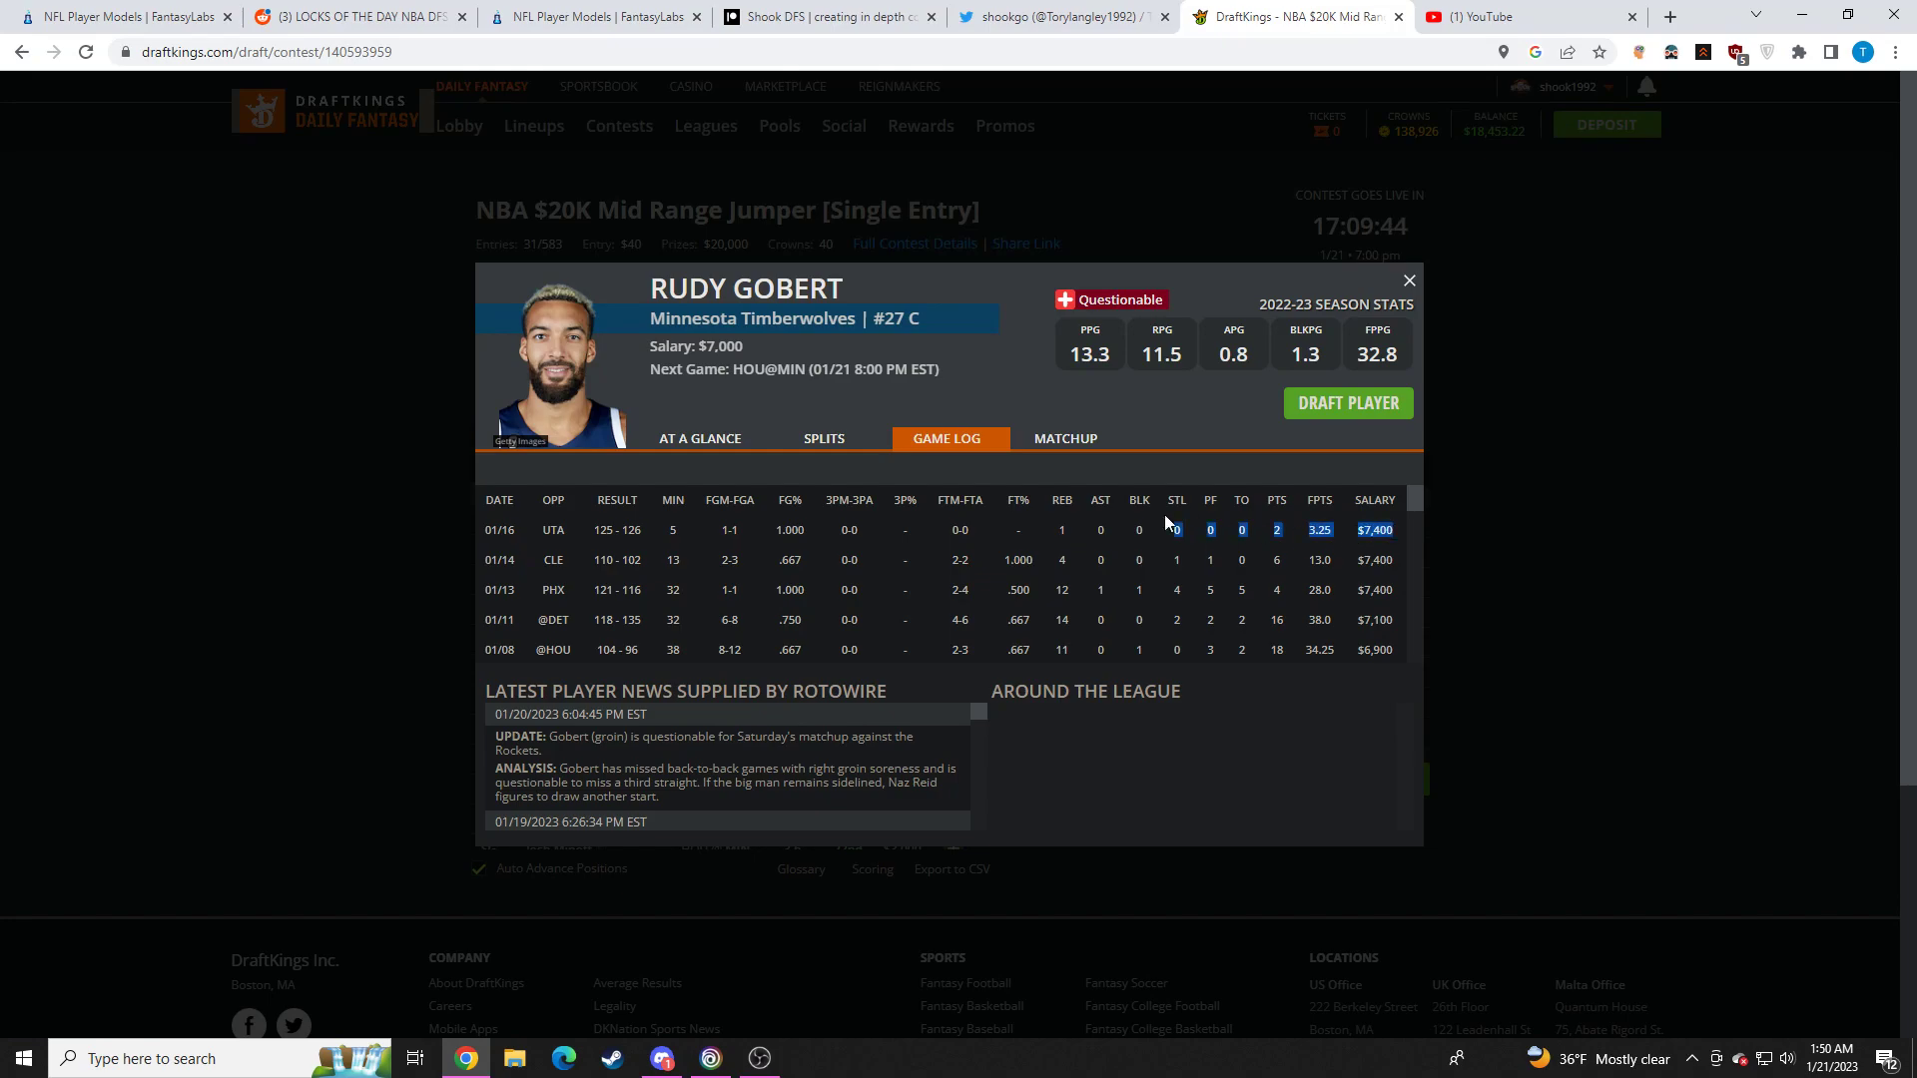
click(1408, 280)
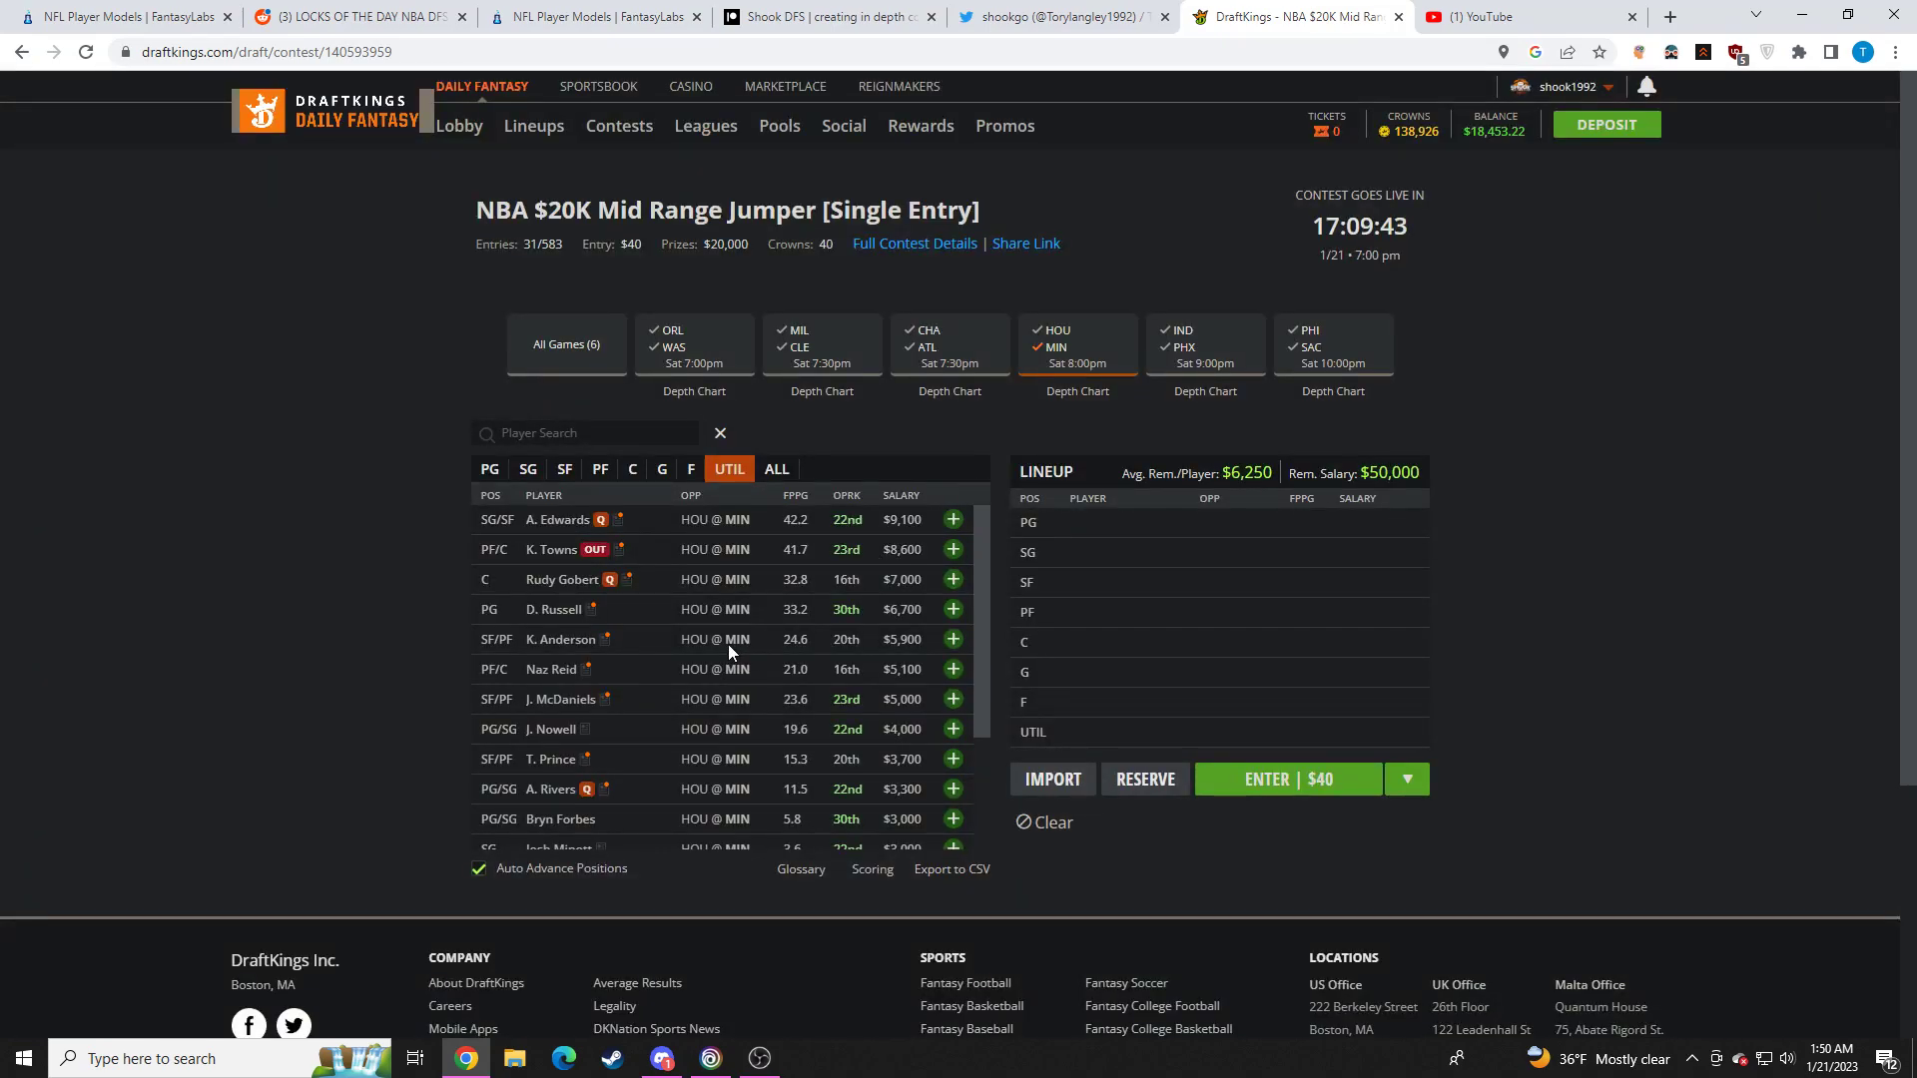
click(553, 609)
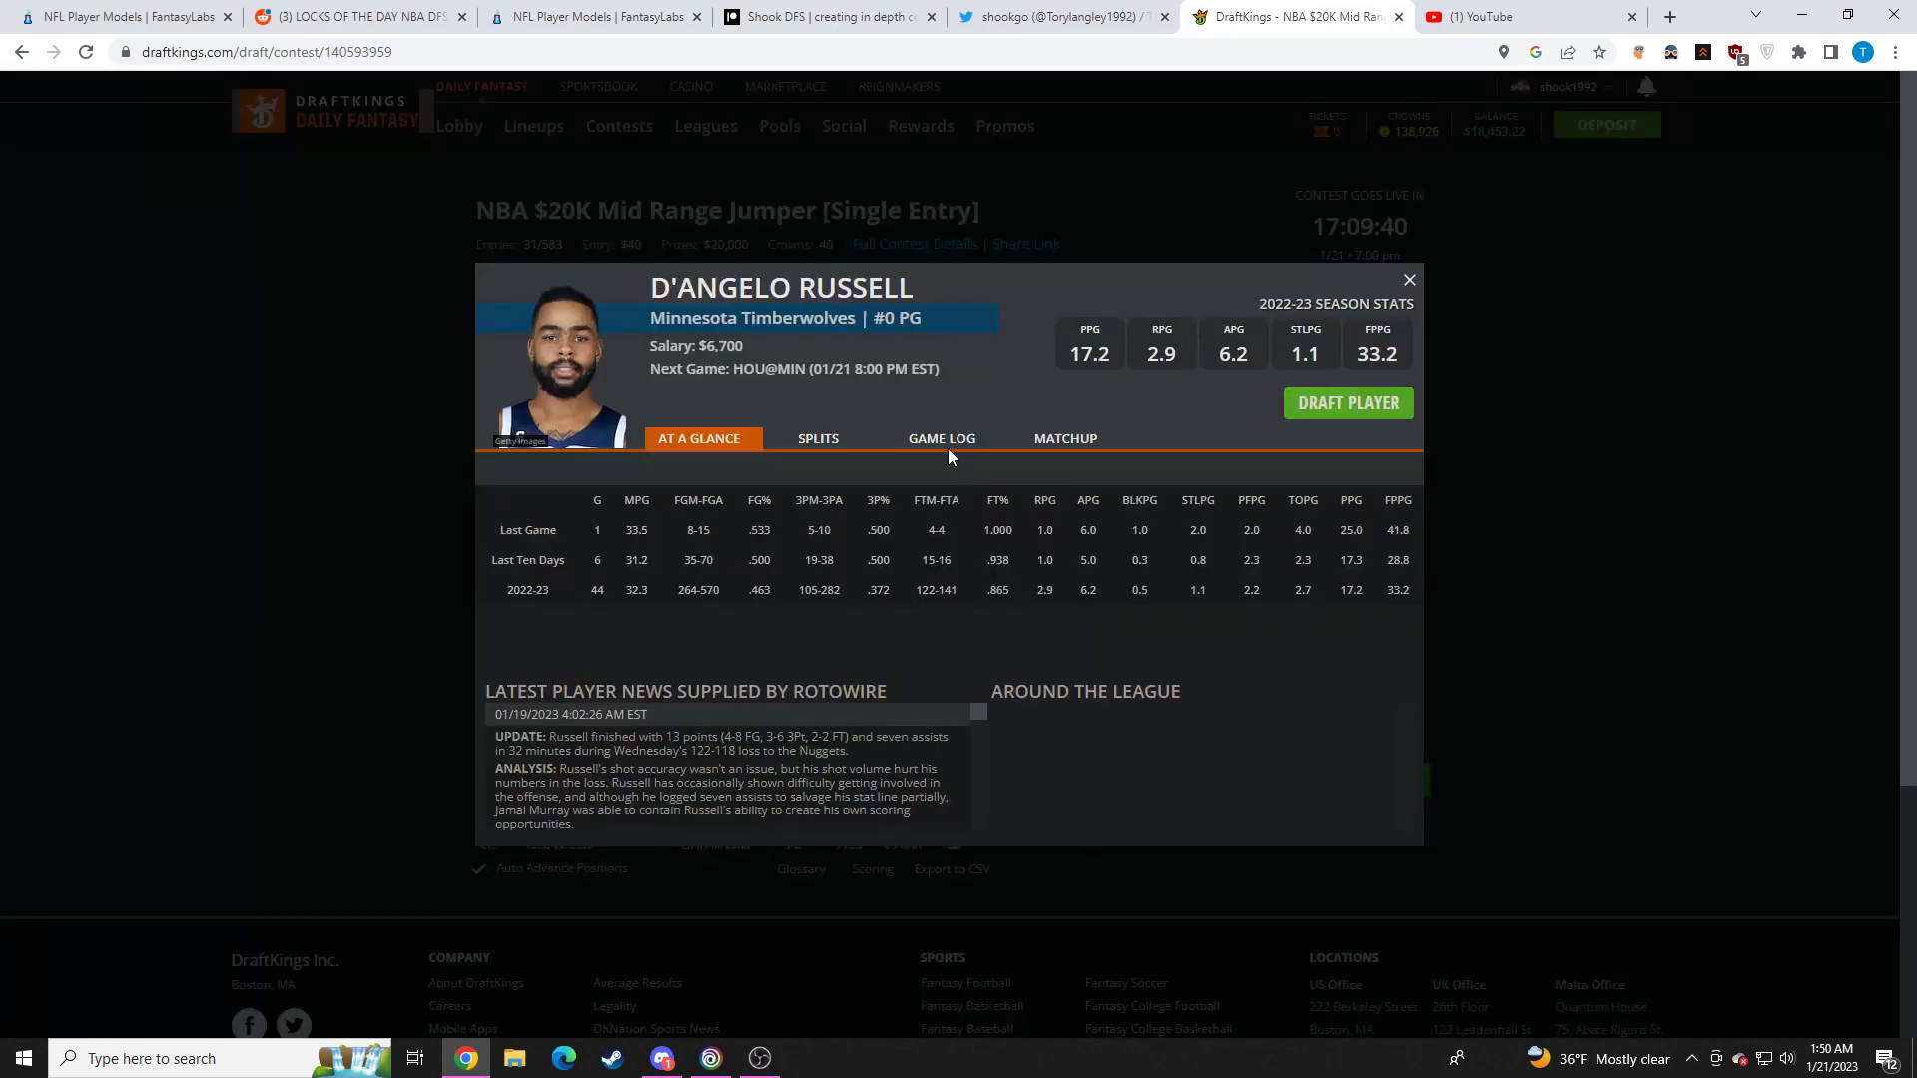
click(941, 438)
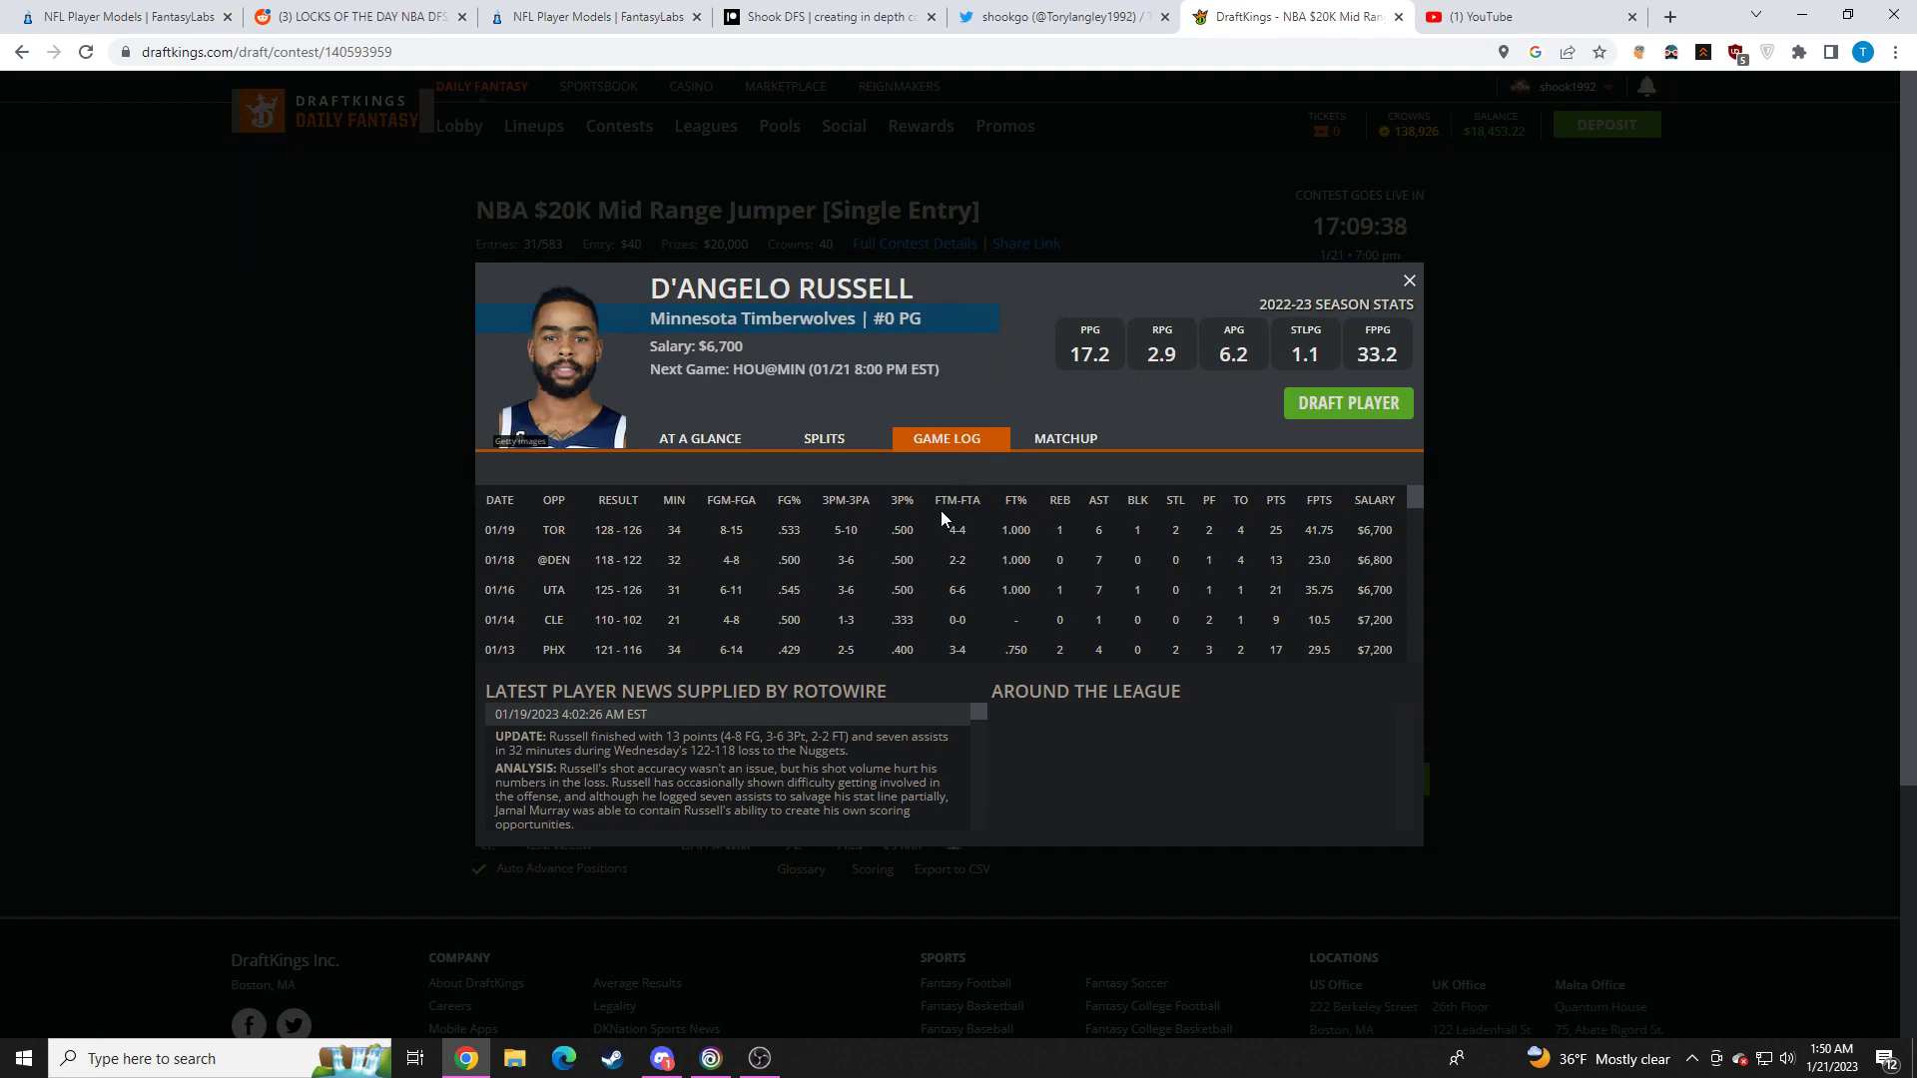
click(1408, 280)
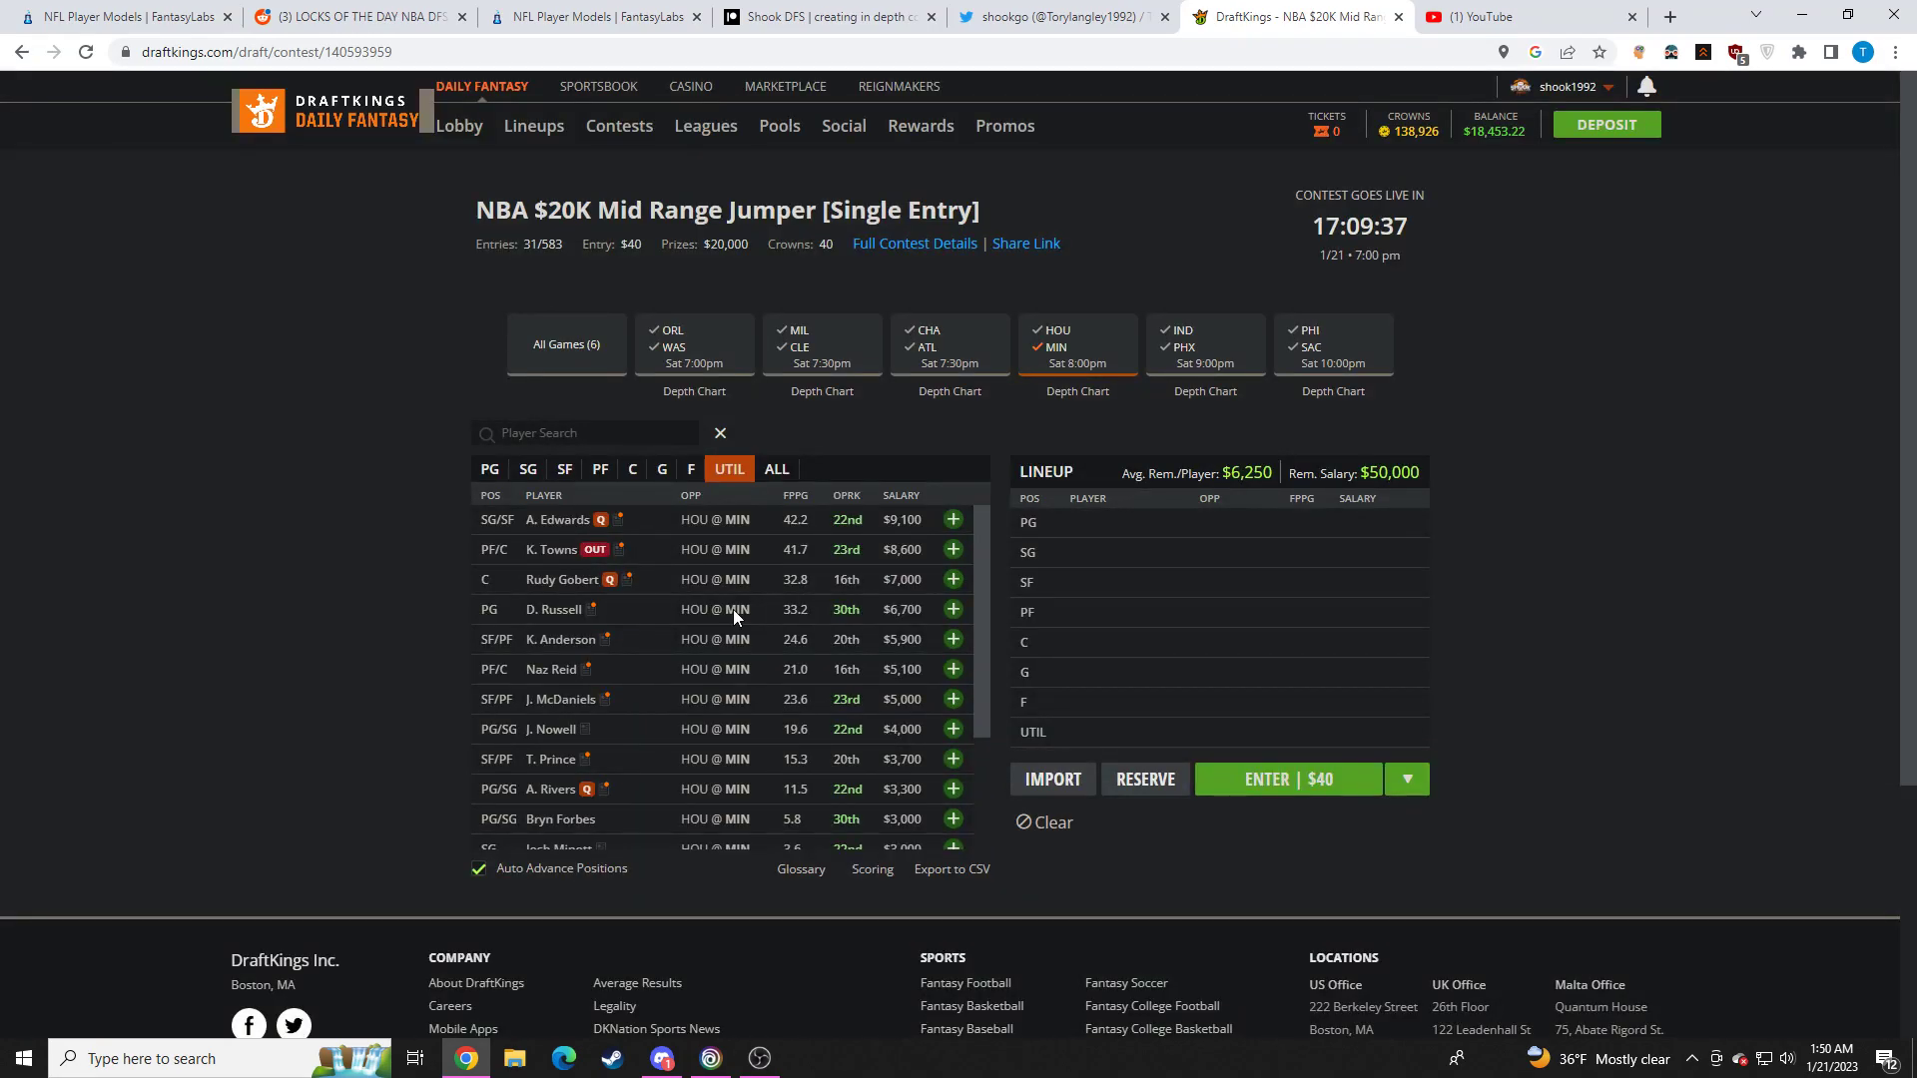
click(559, 639)
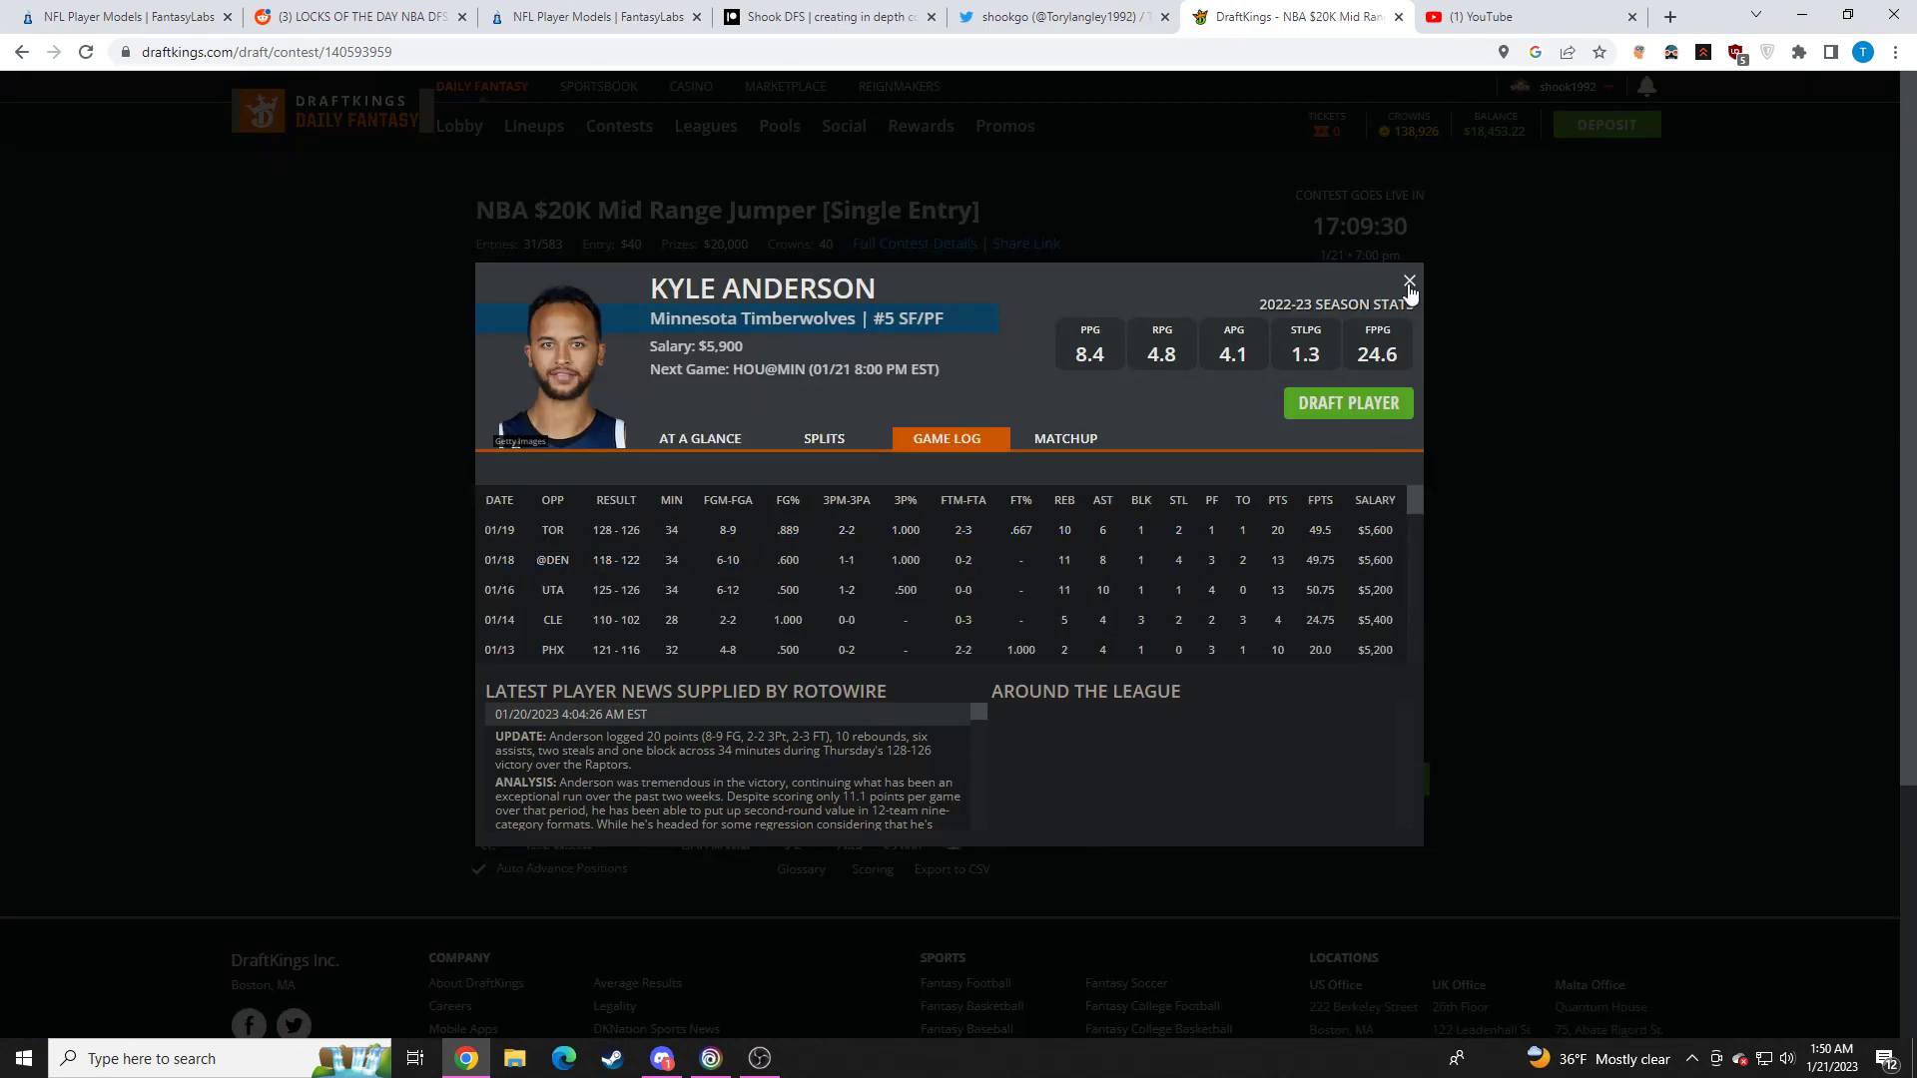
click(1408, 282)
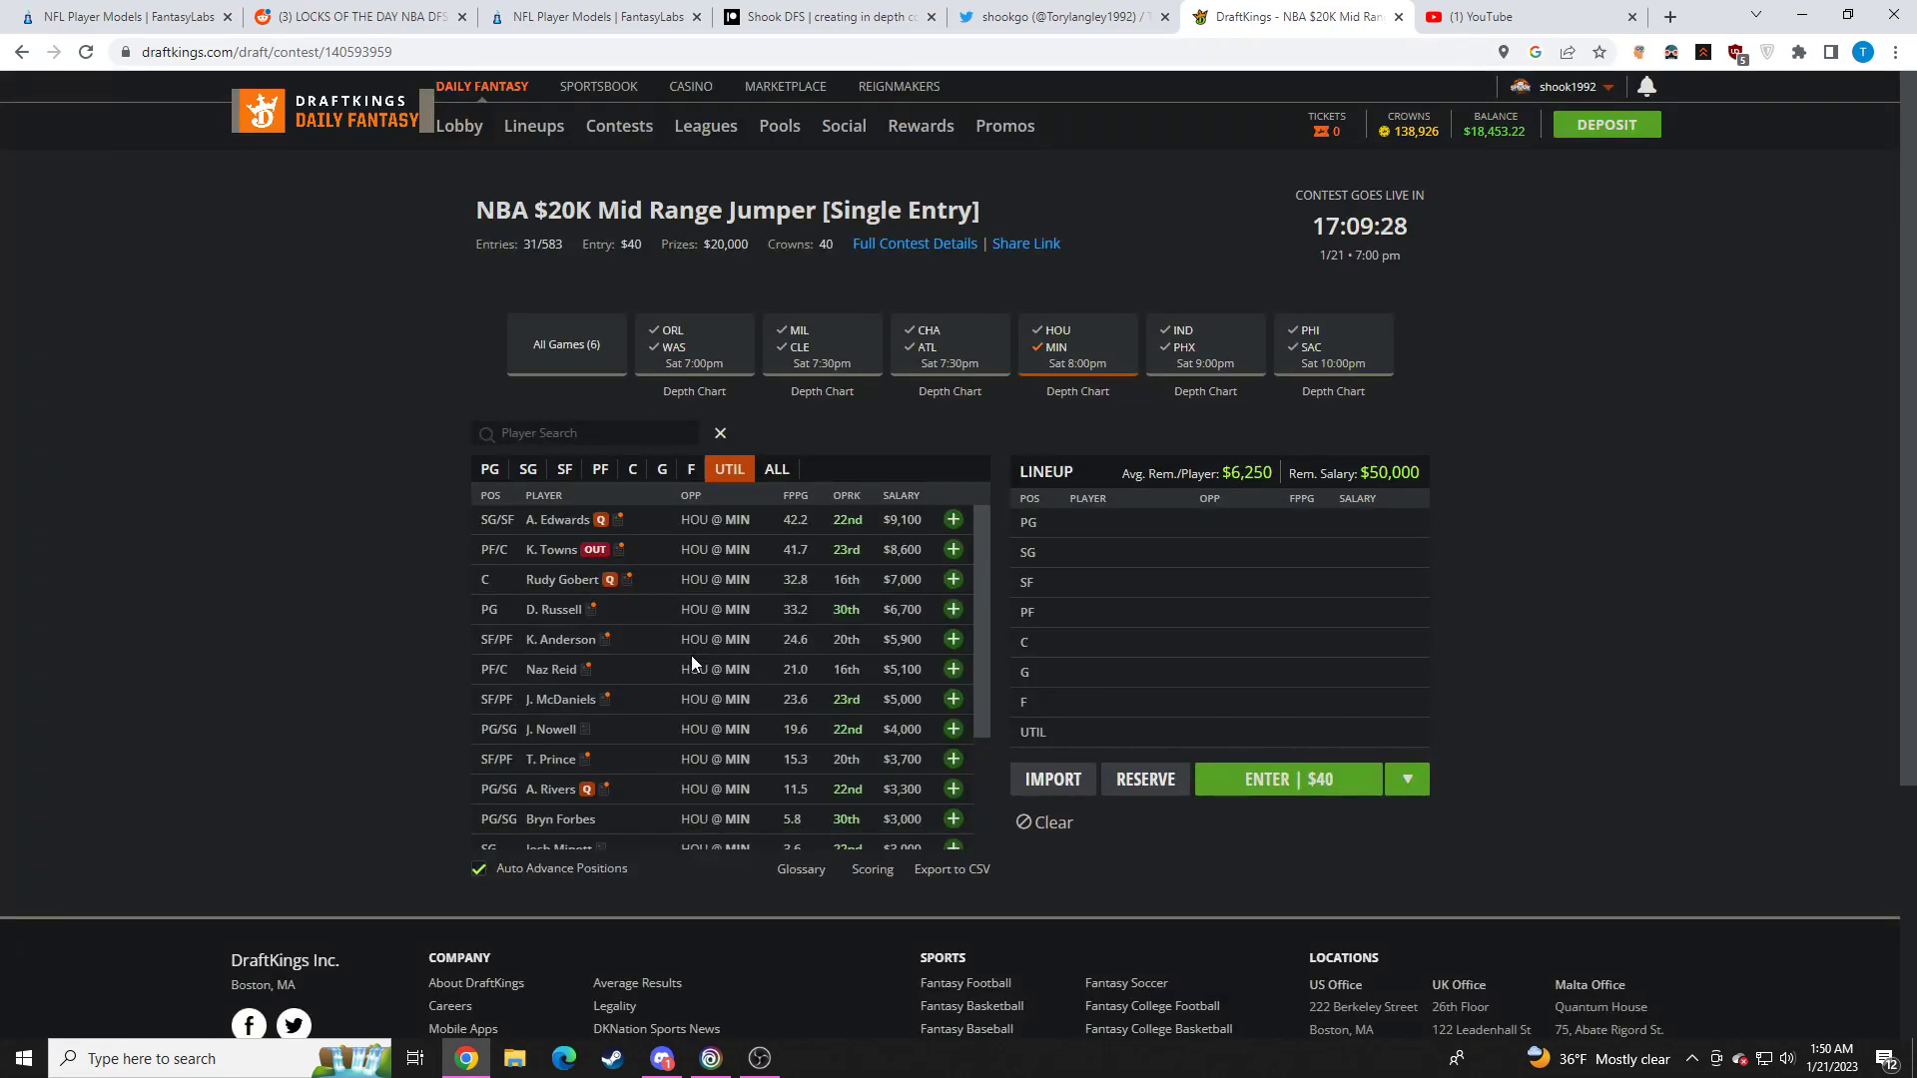
mouse_move(627, 696)
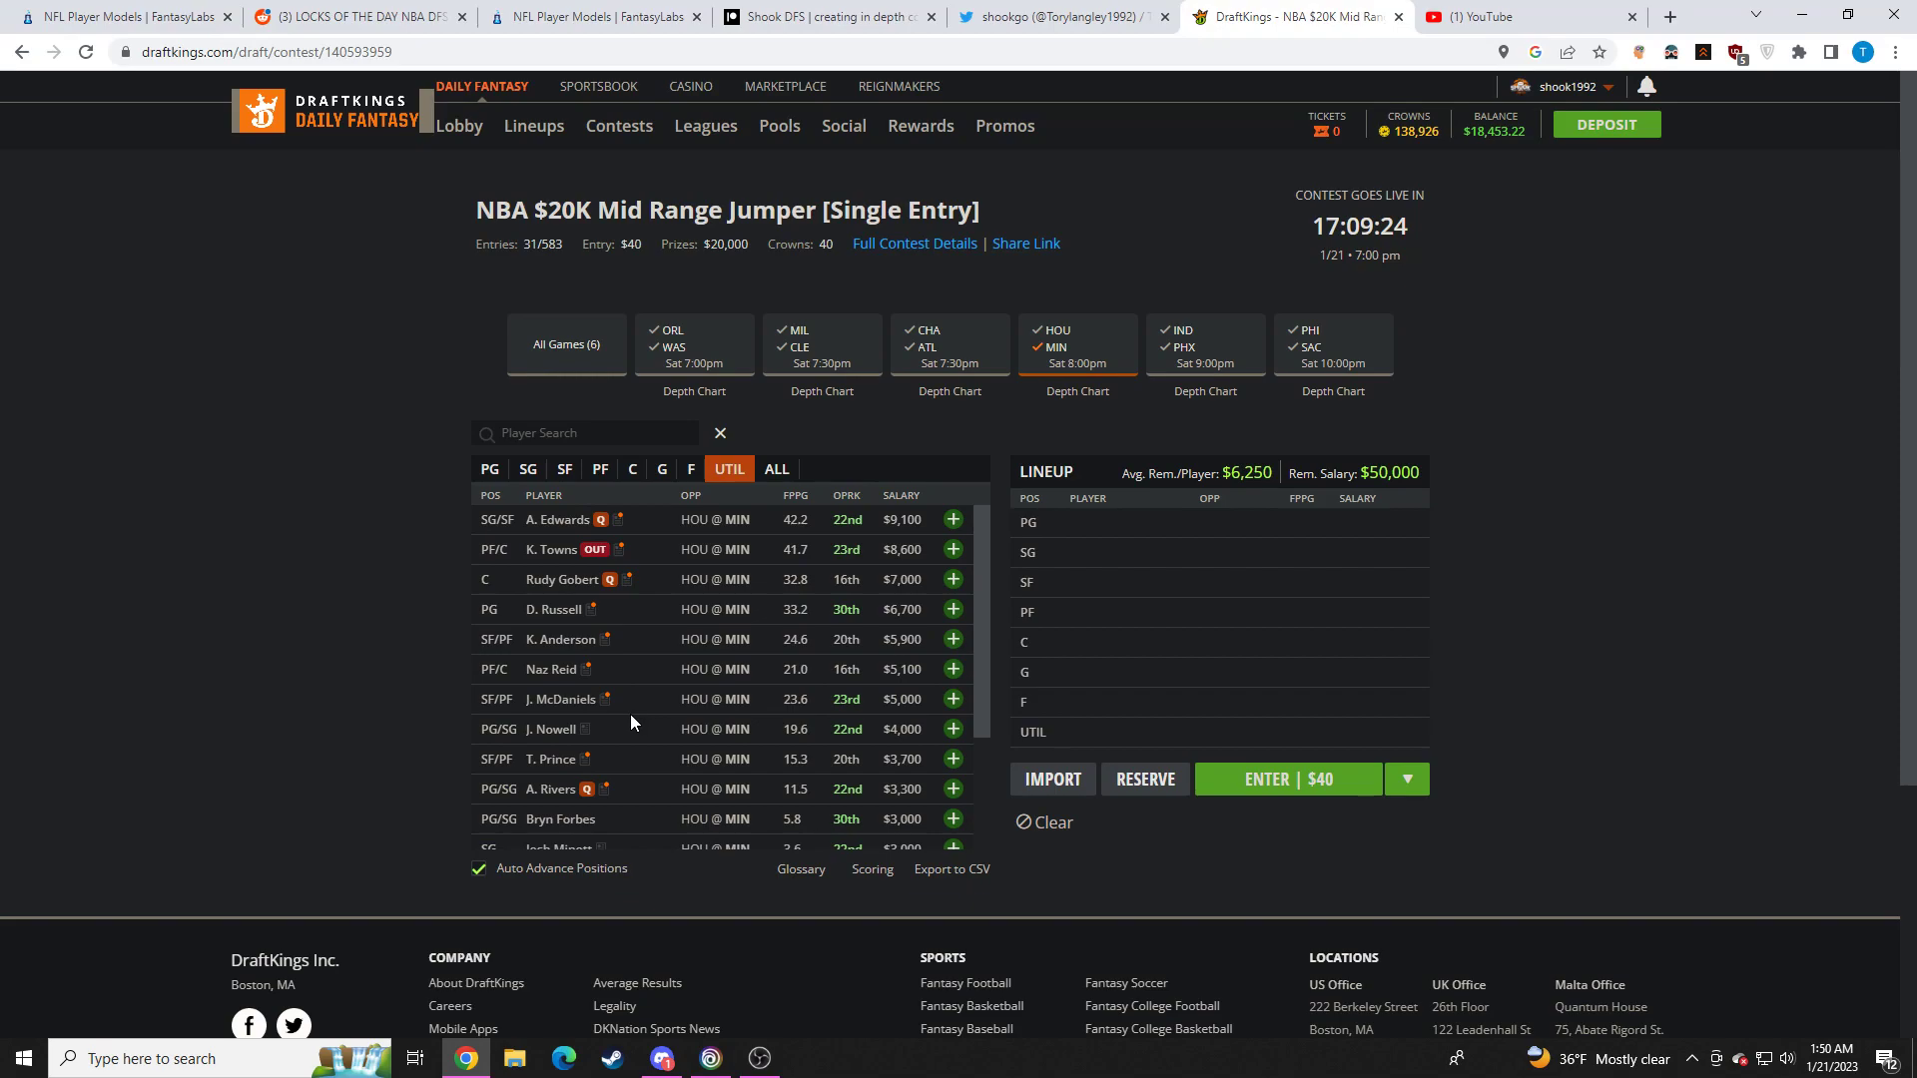
mouse_move(671, 735)
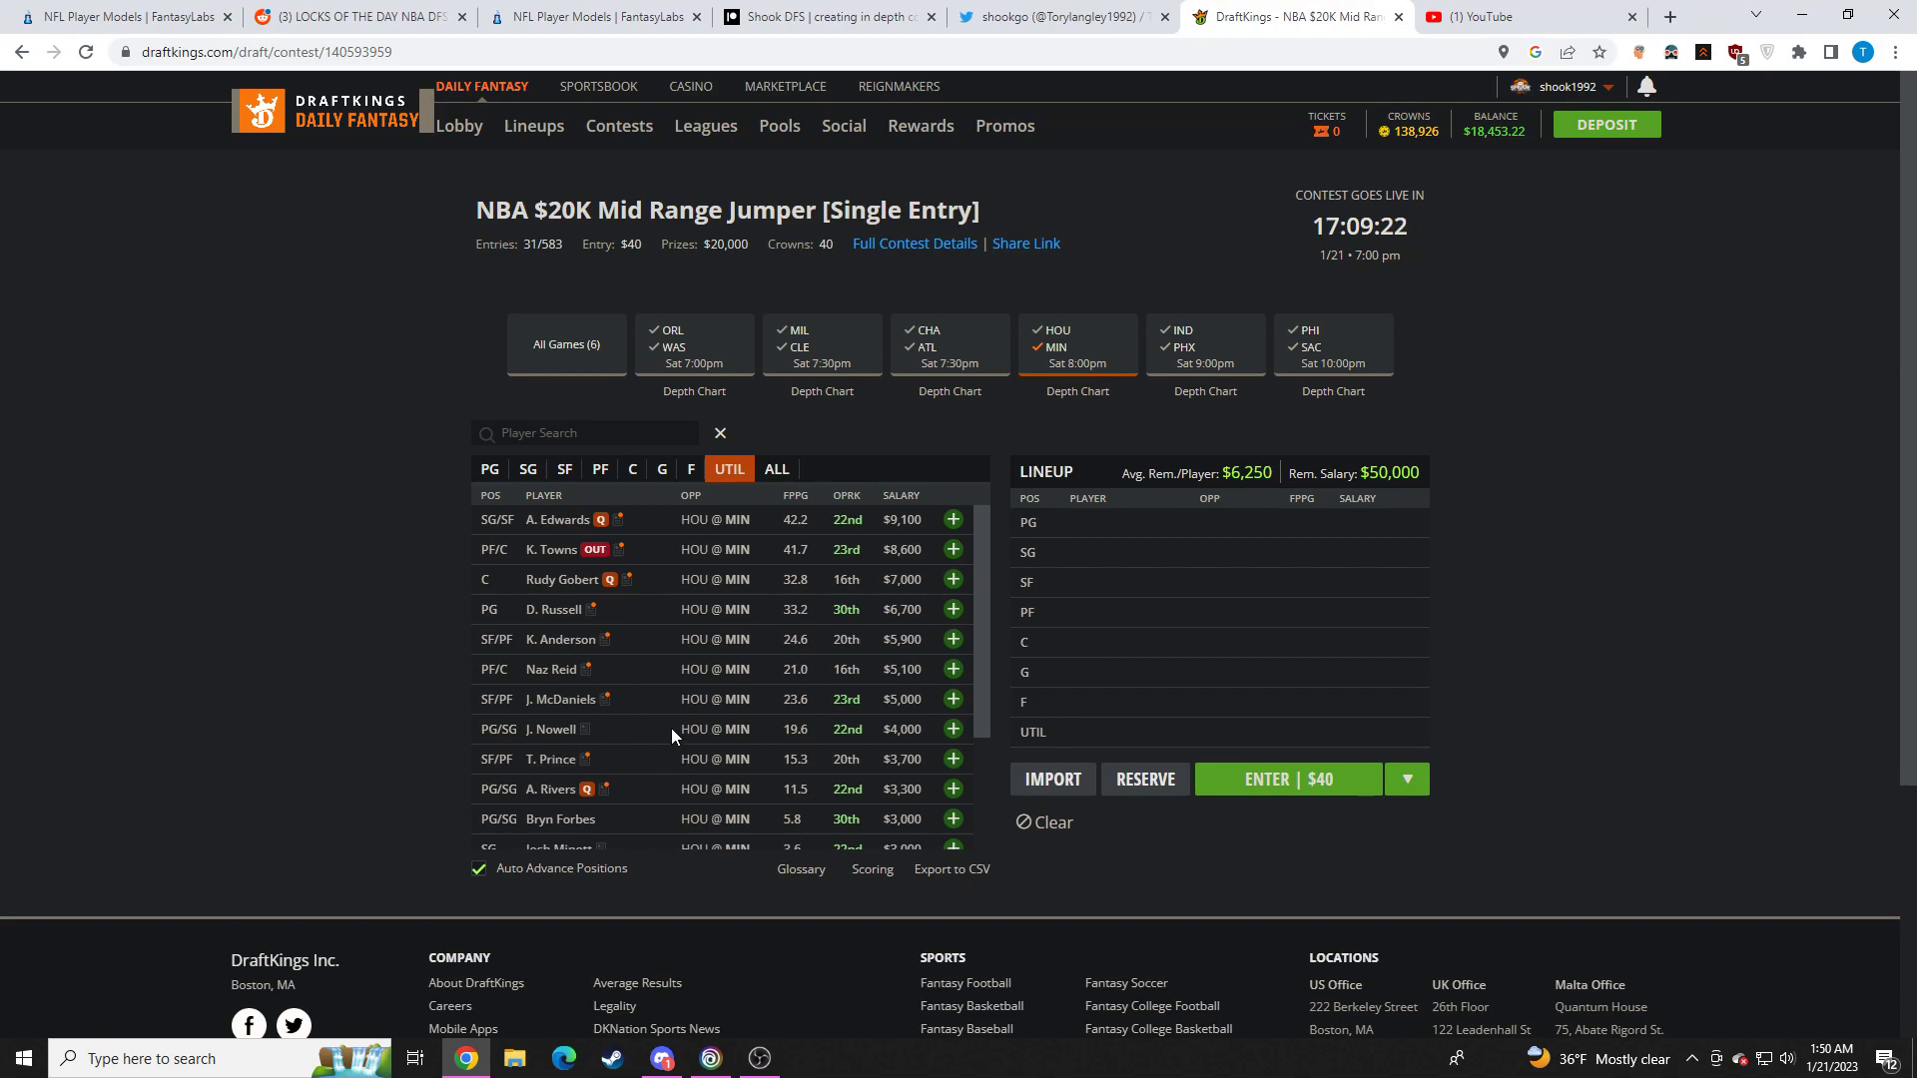
mouse_move(699, 663)
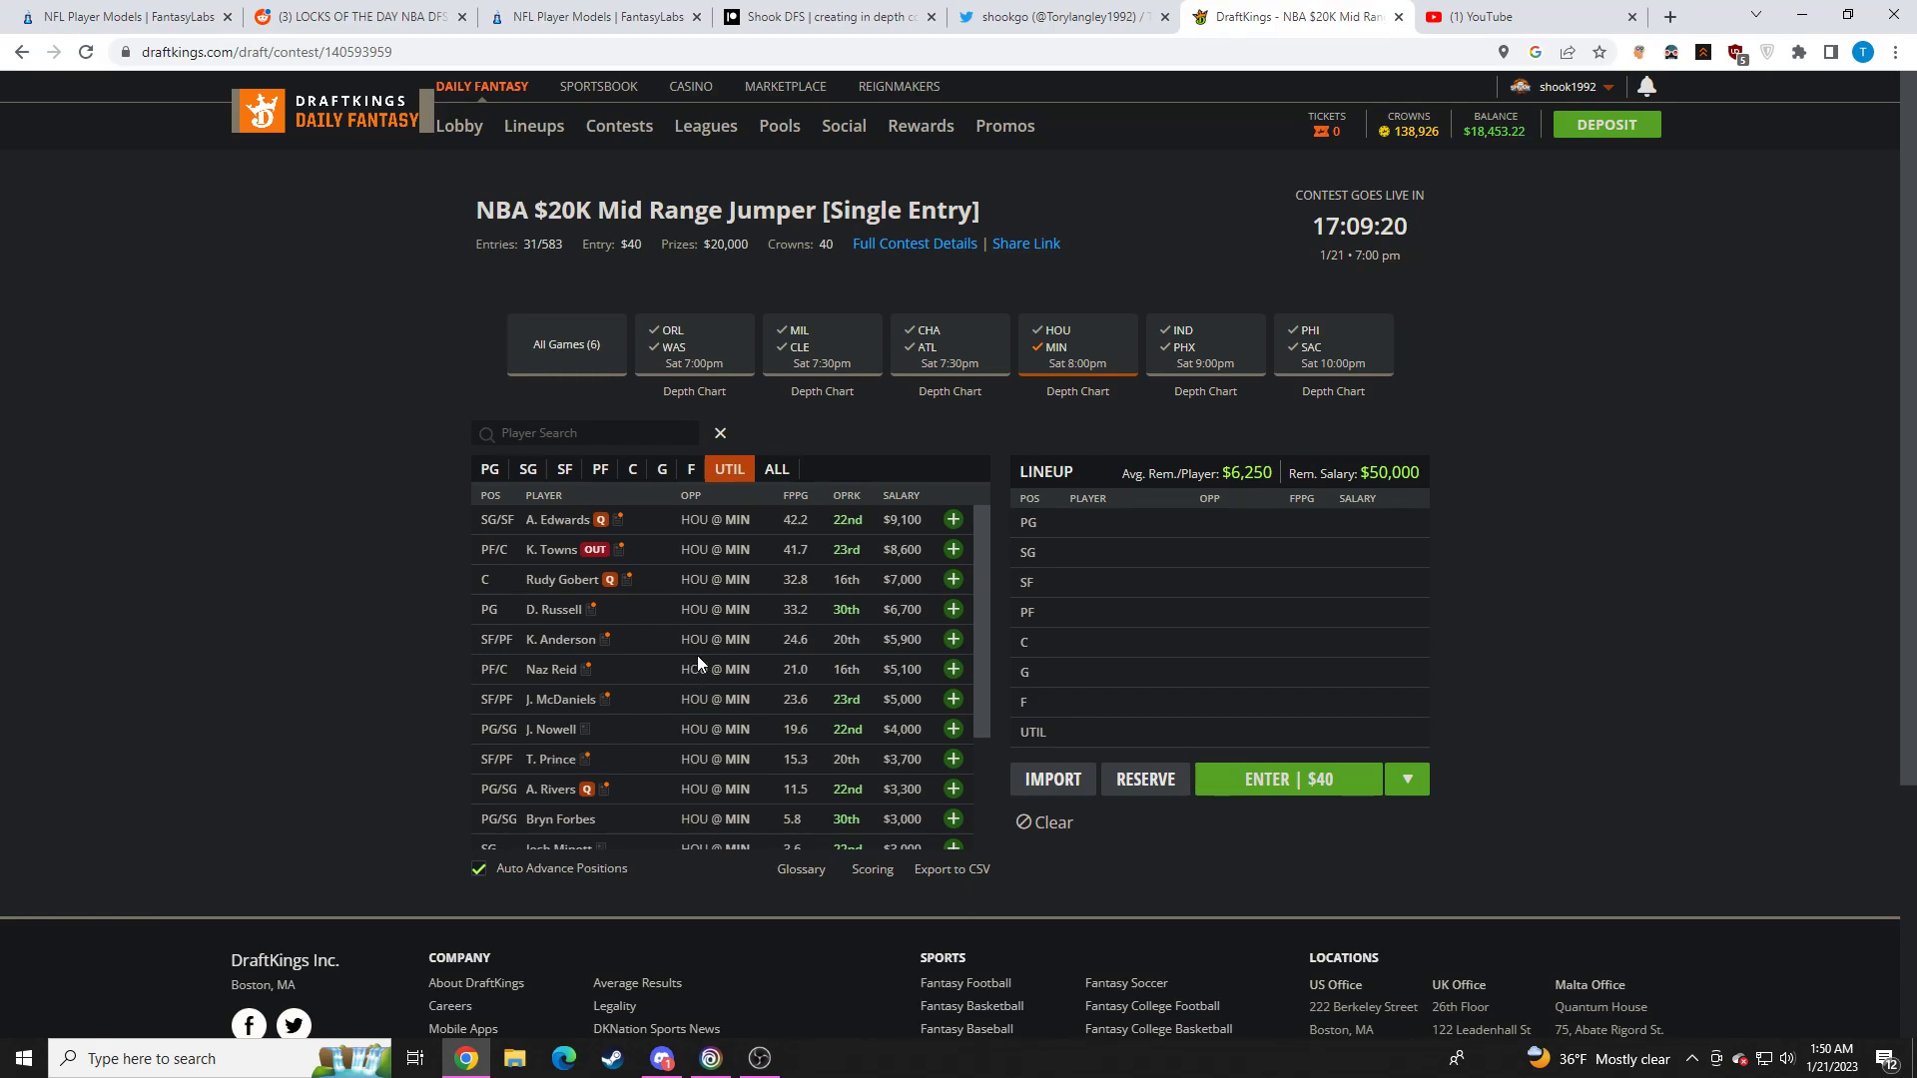
mouse_move(755, 650)
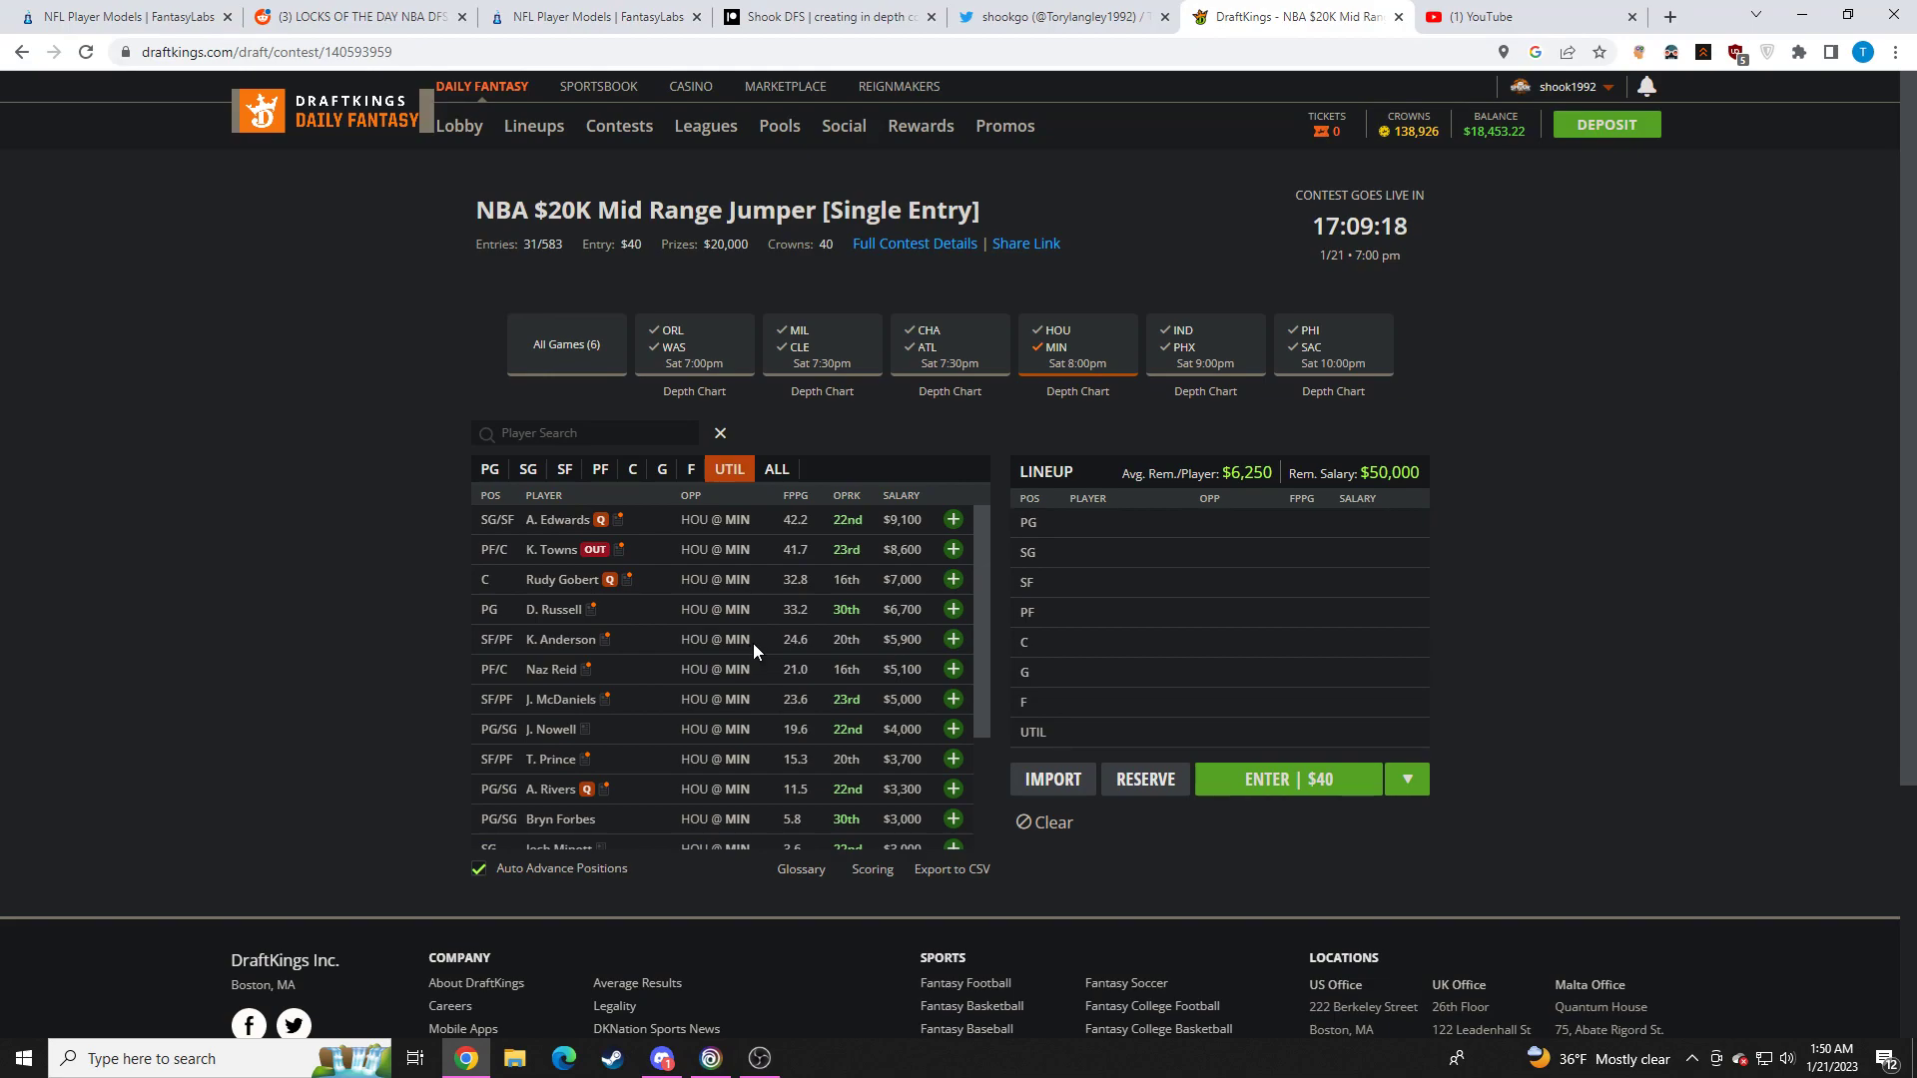
mouse_move(561, 619)
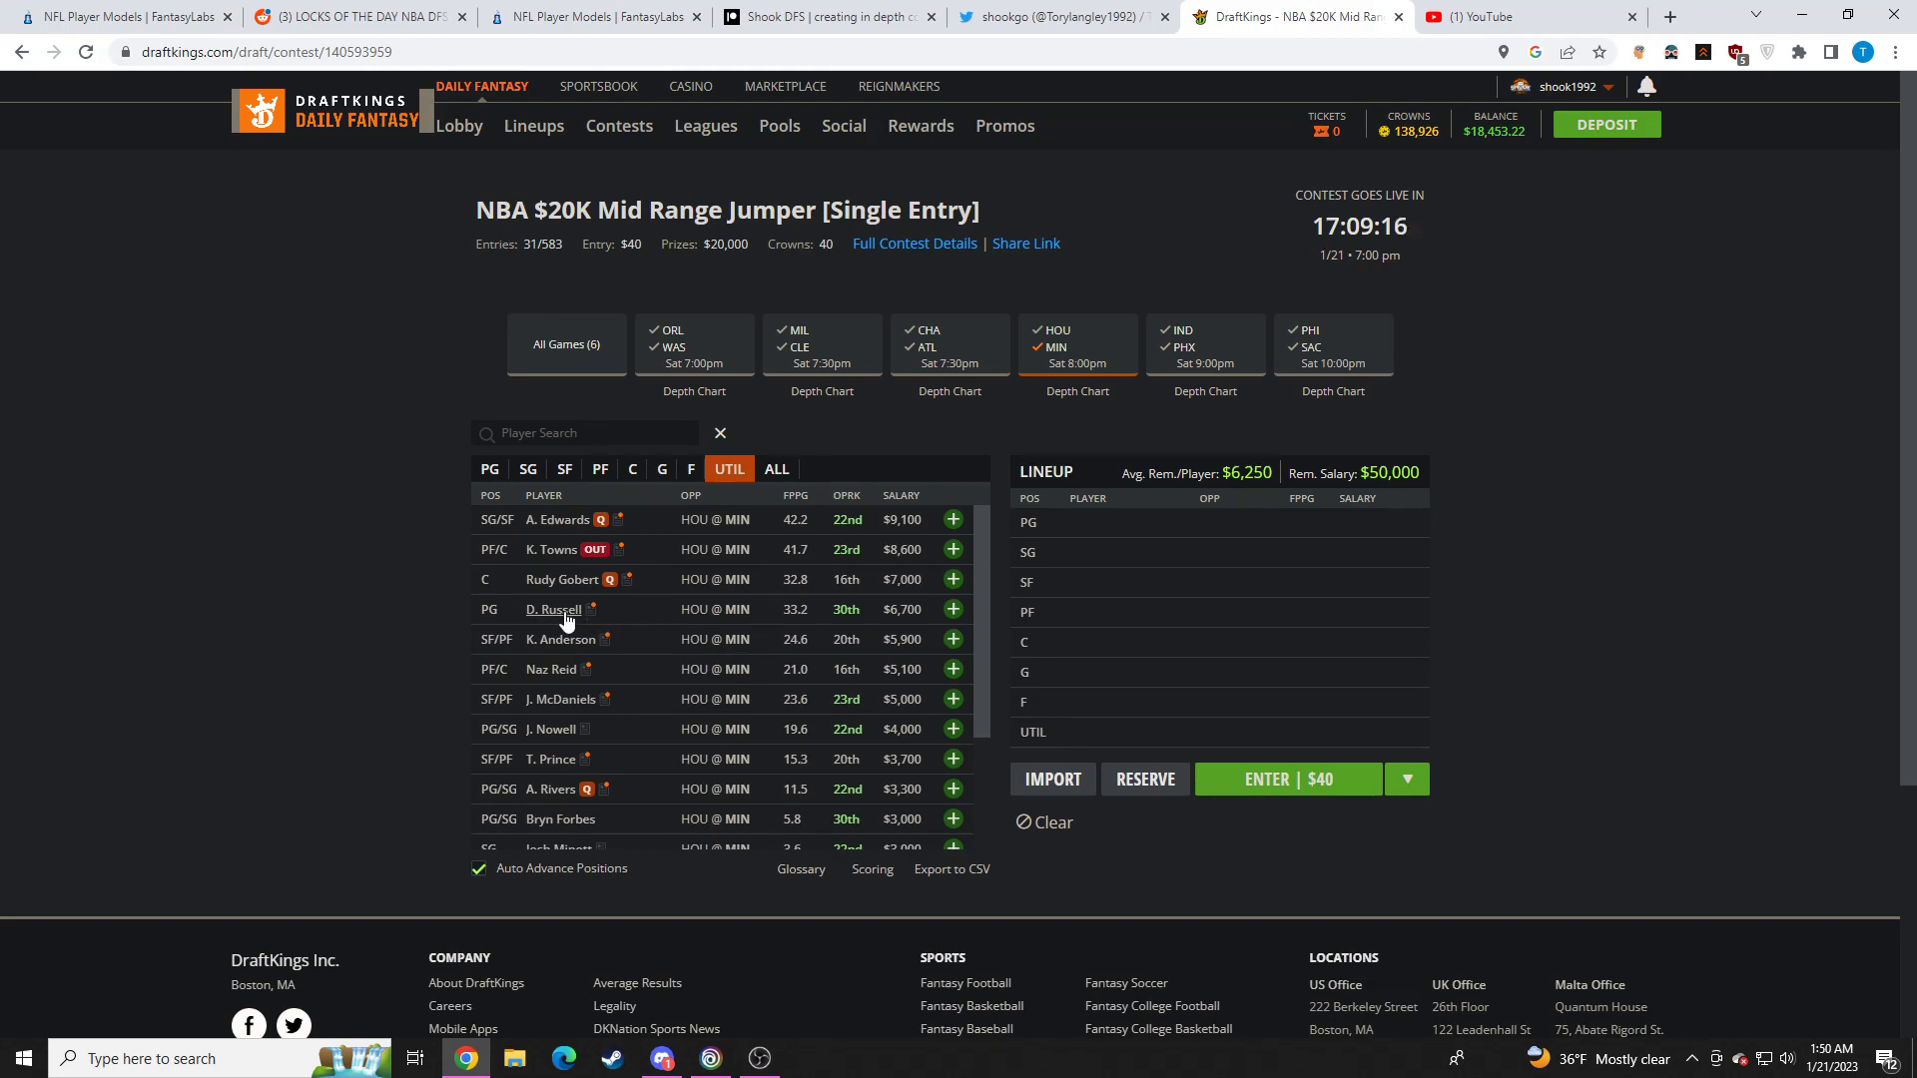
click(563, 639)
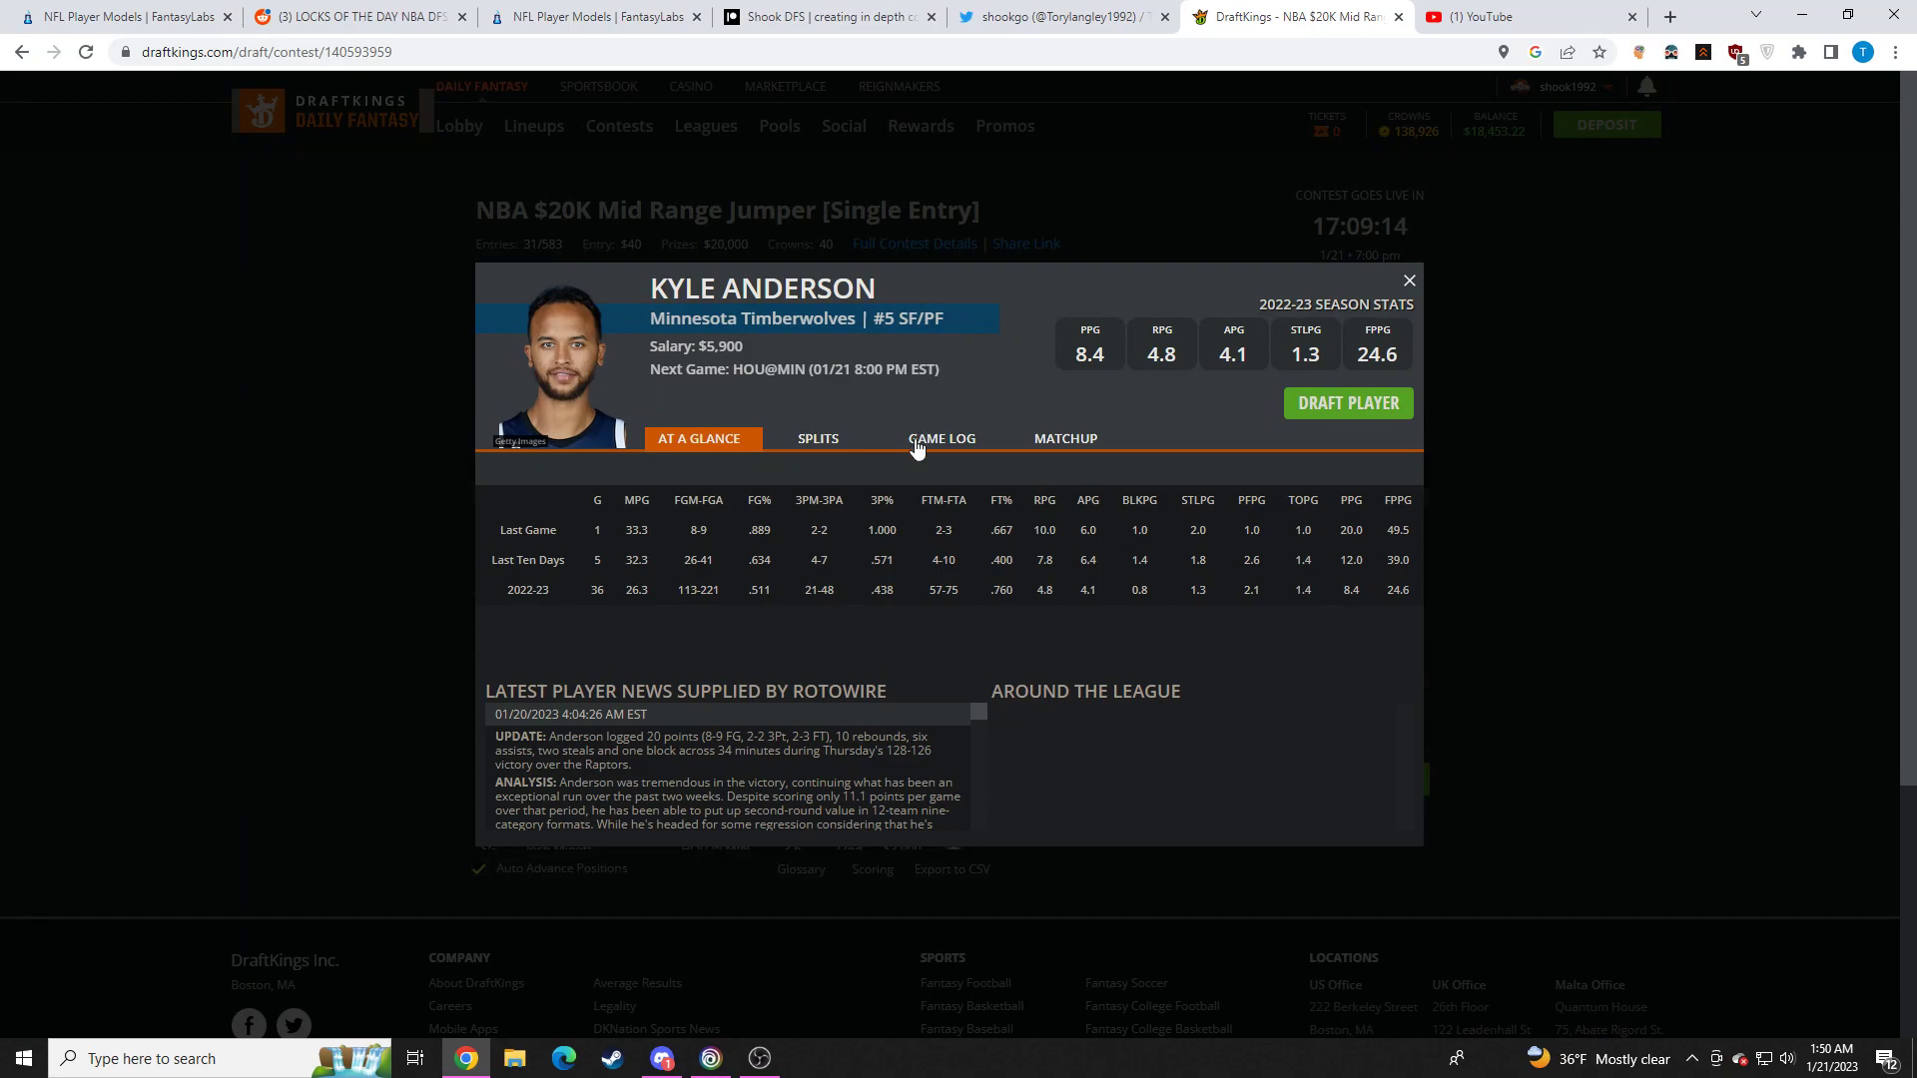
click(940, 437)
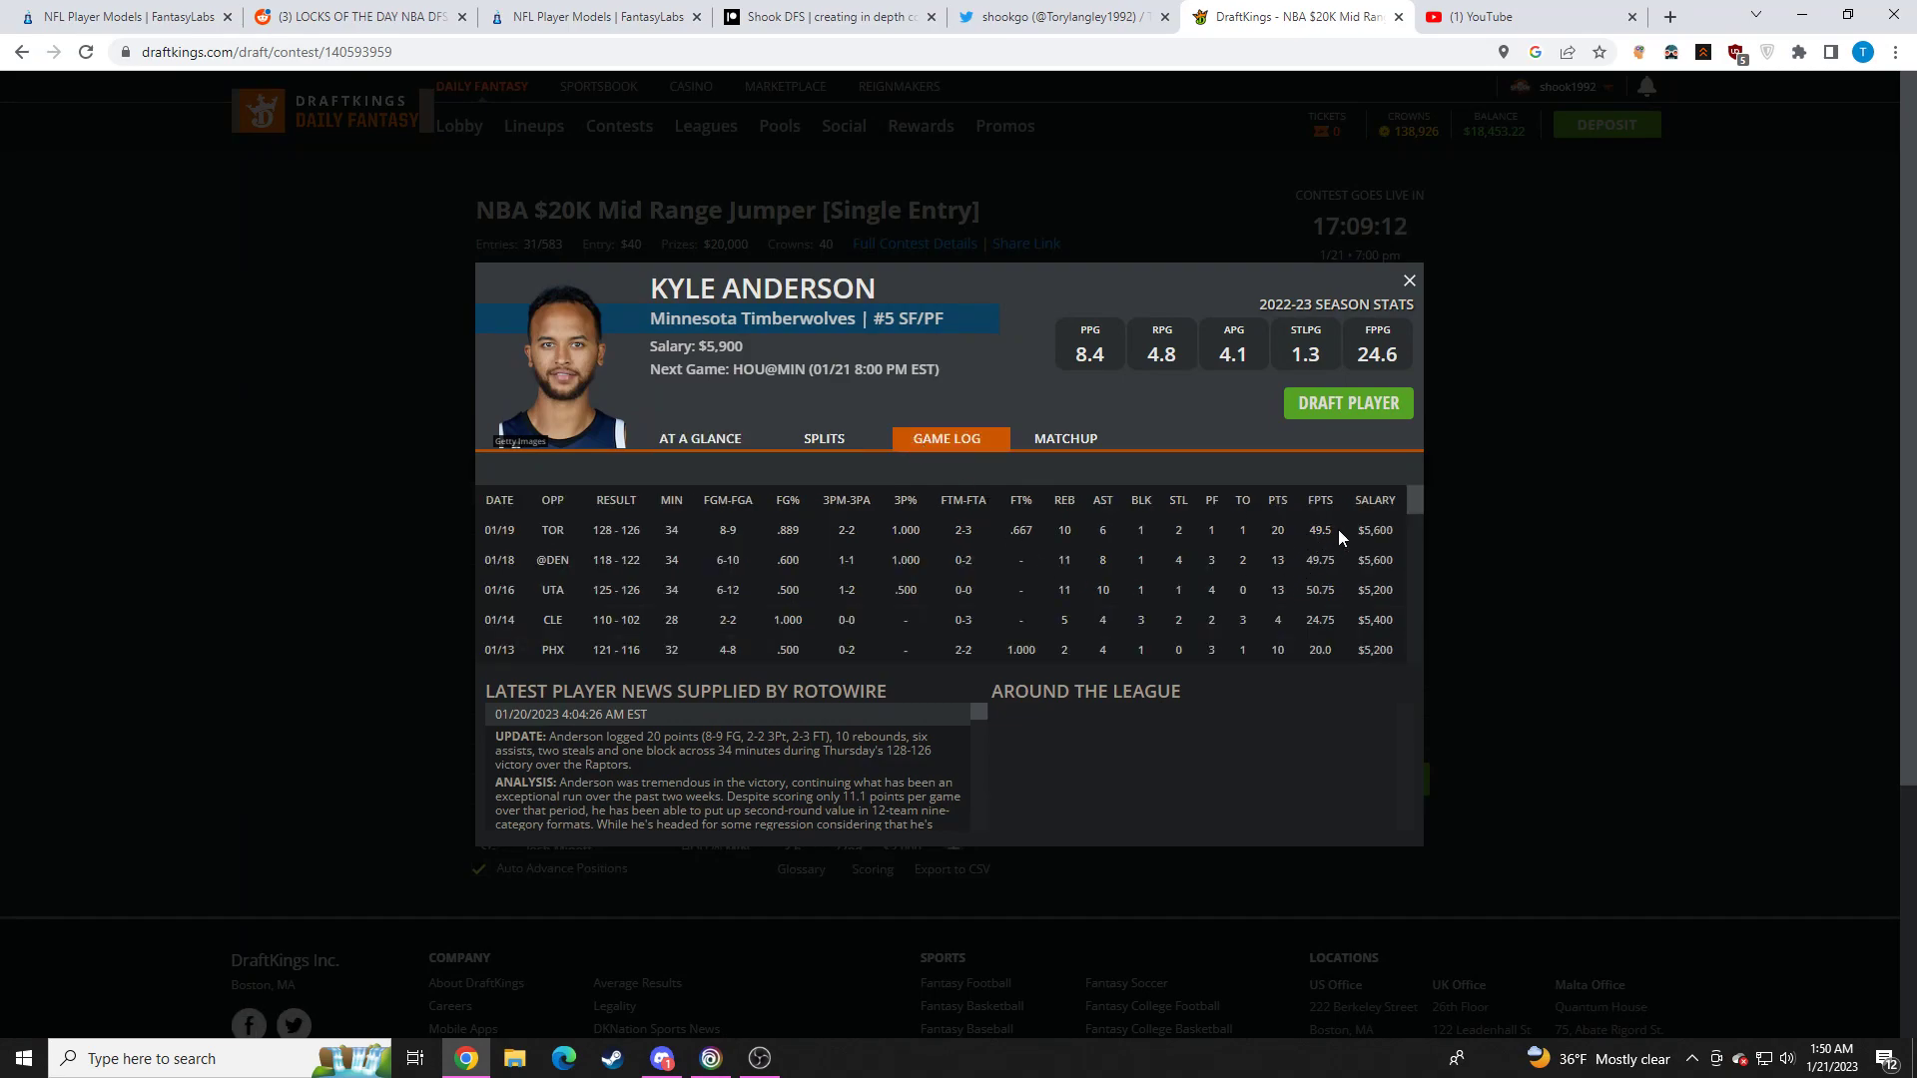
mouse_move(1430, 300)
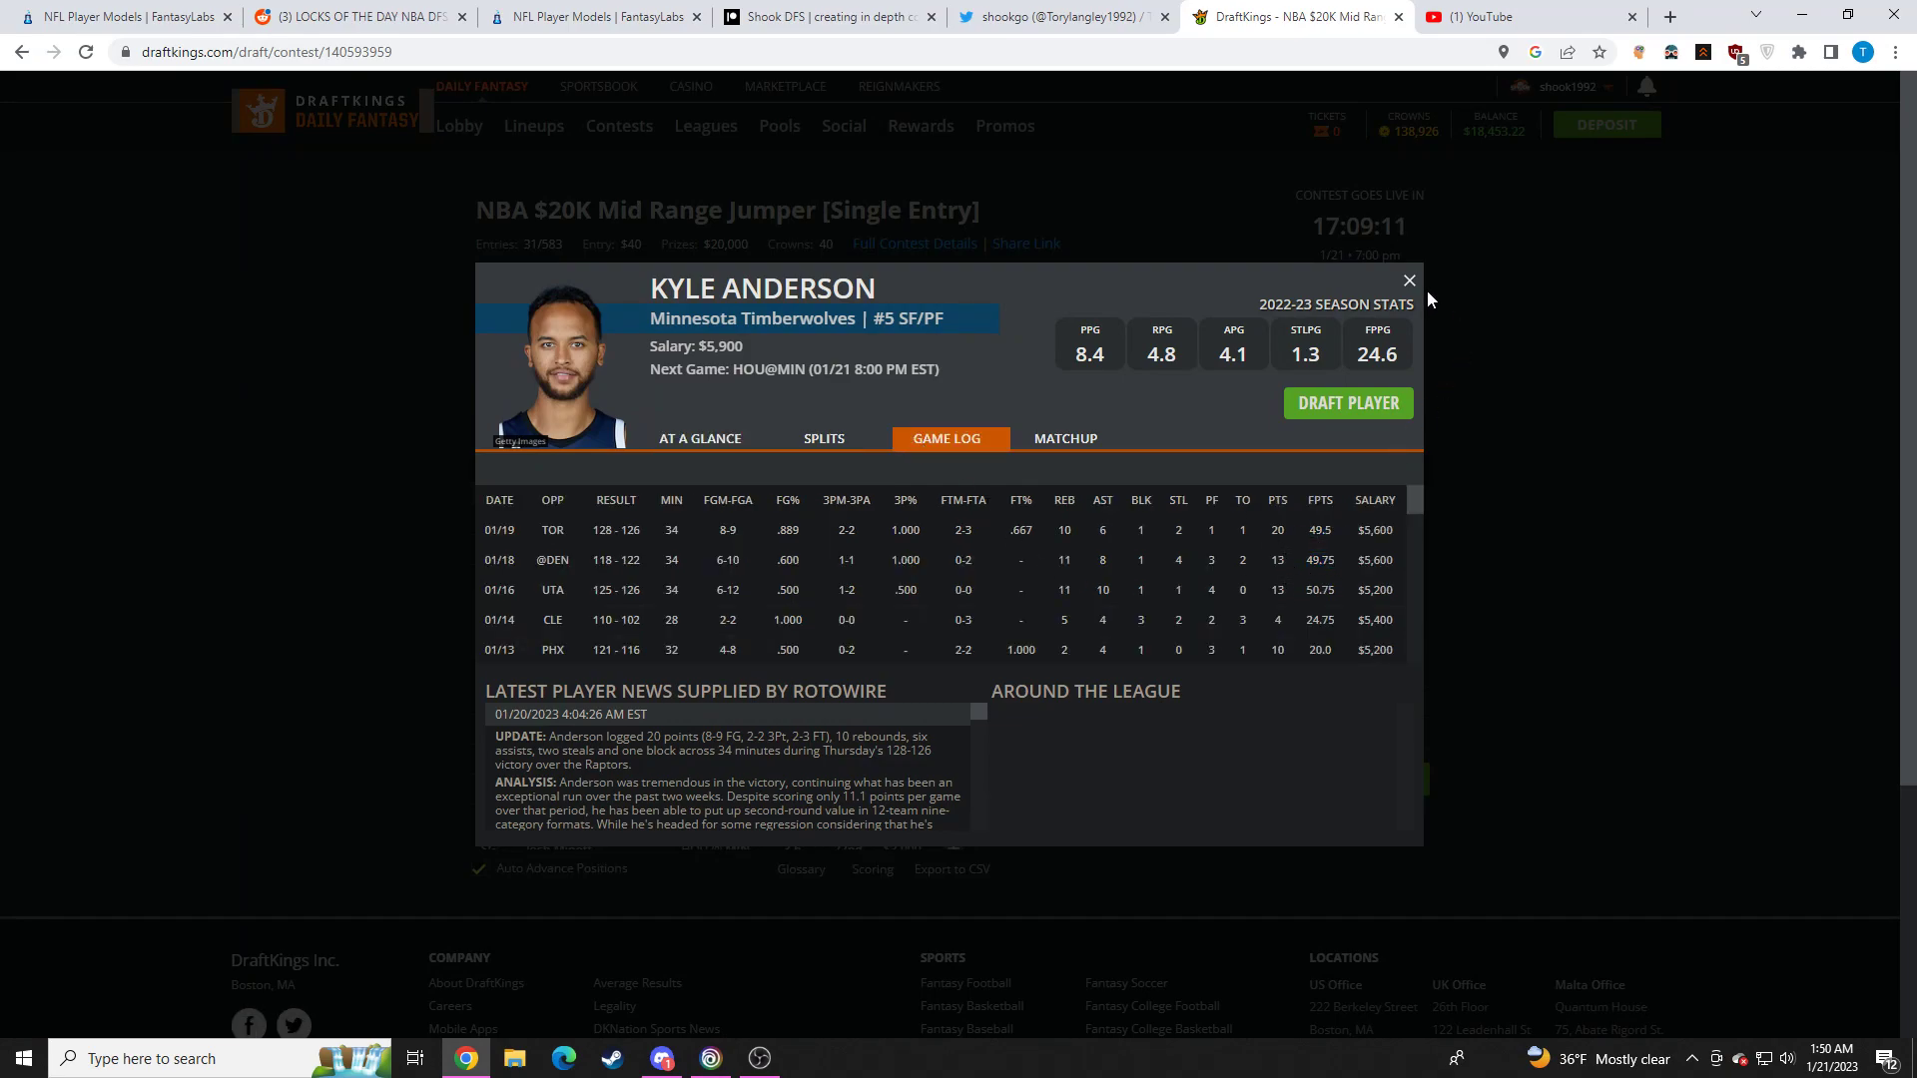
click(1407, 282)
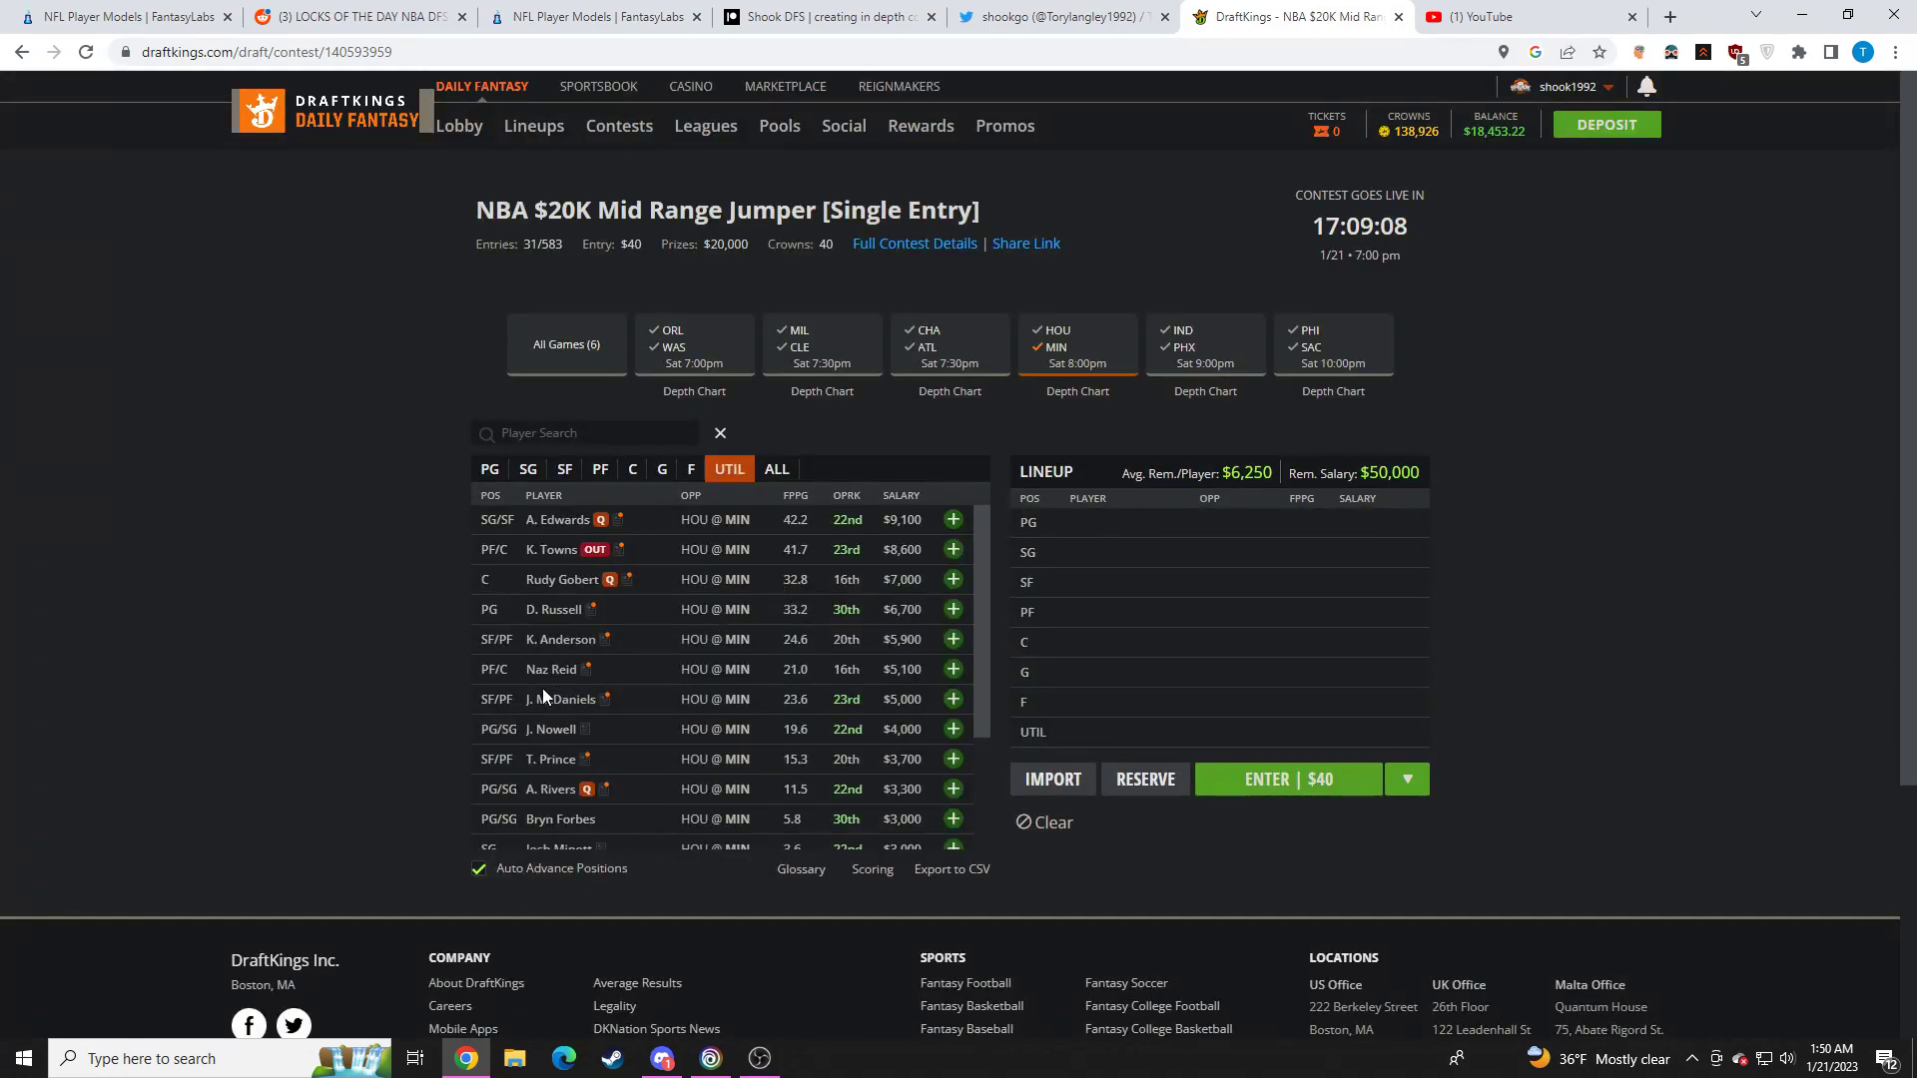
click(549, 669)
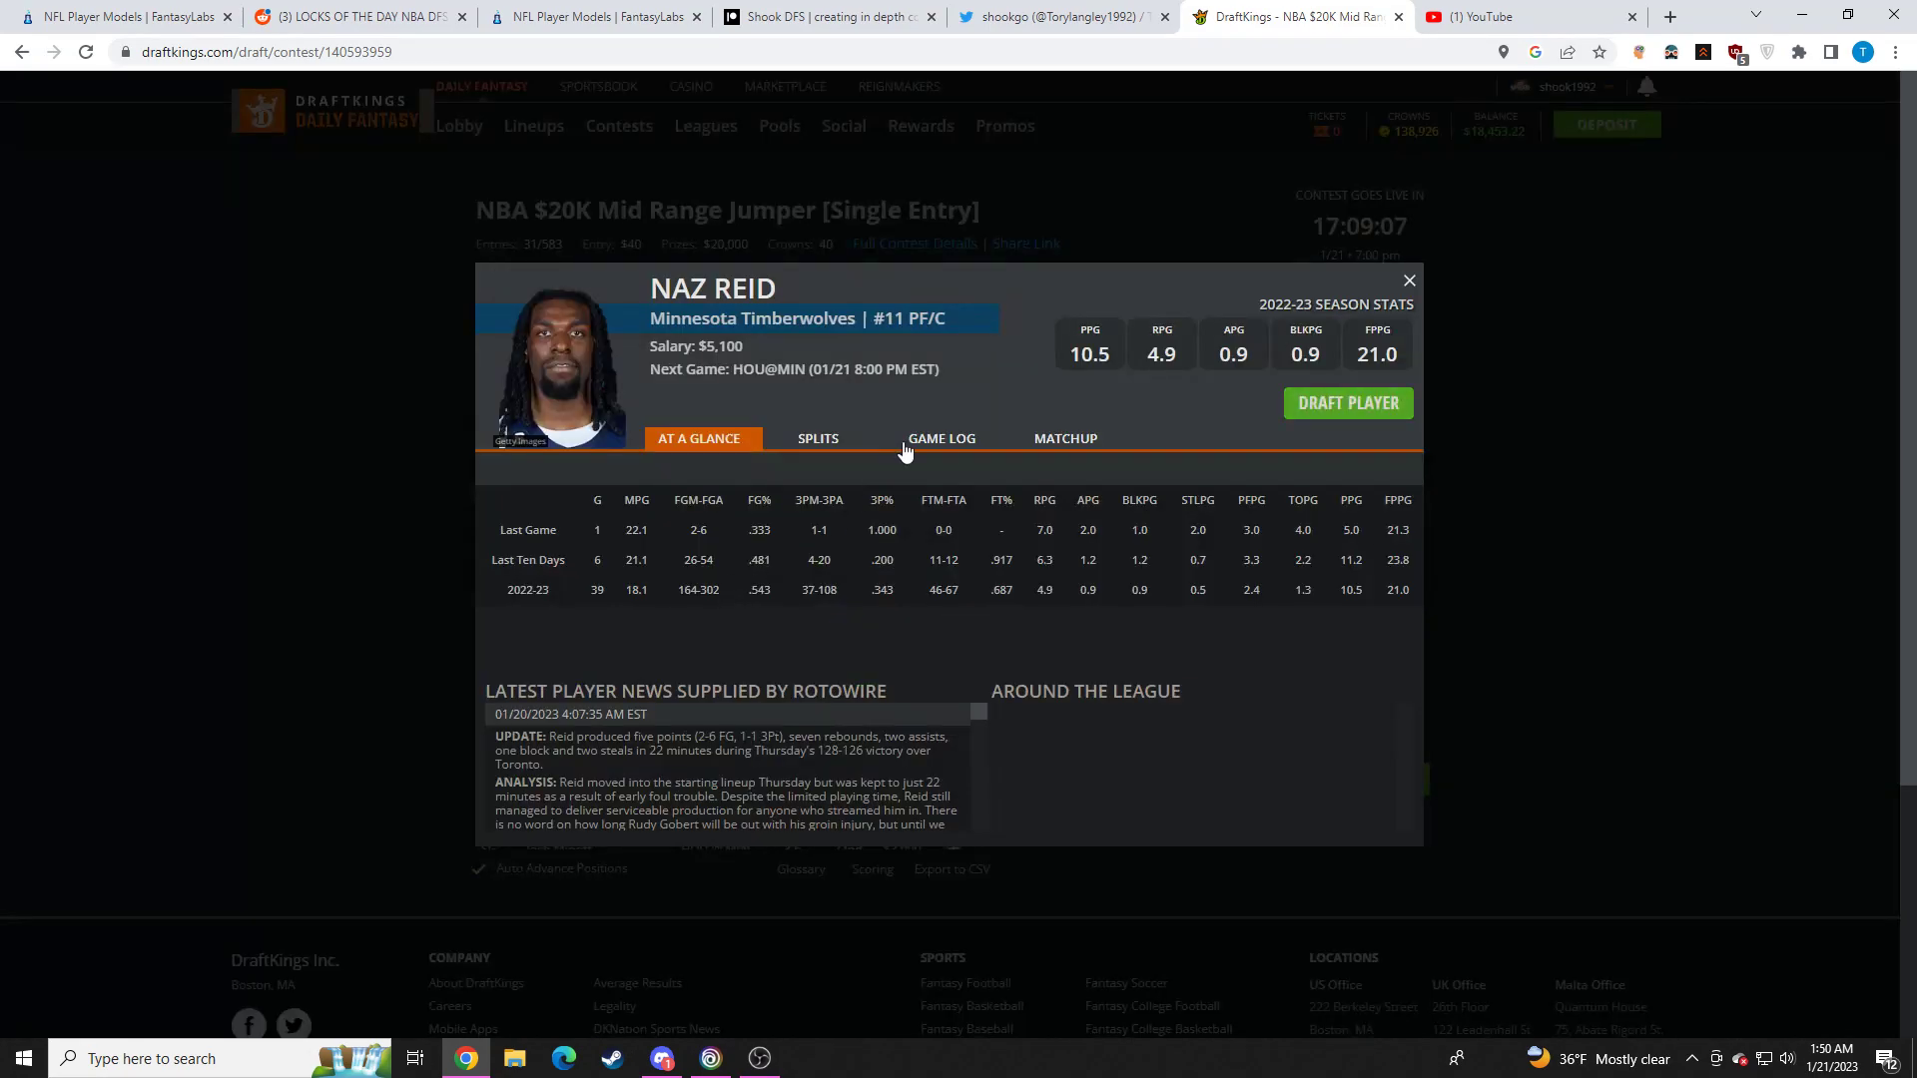
click(941, 438)
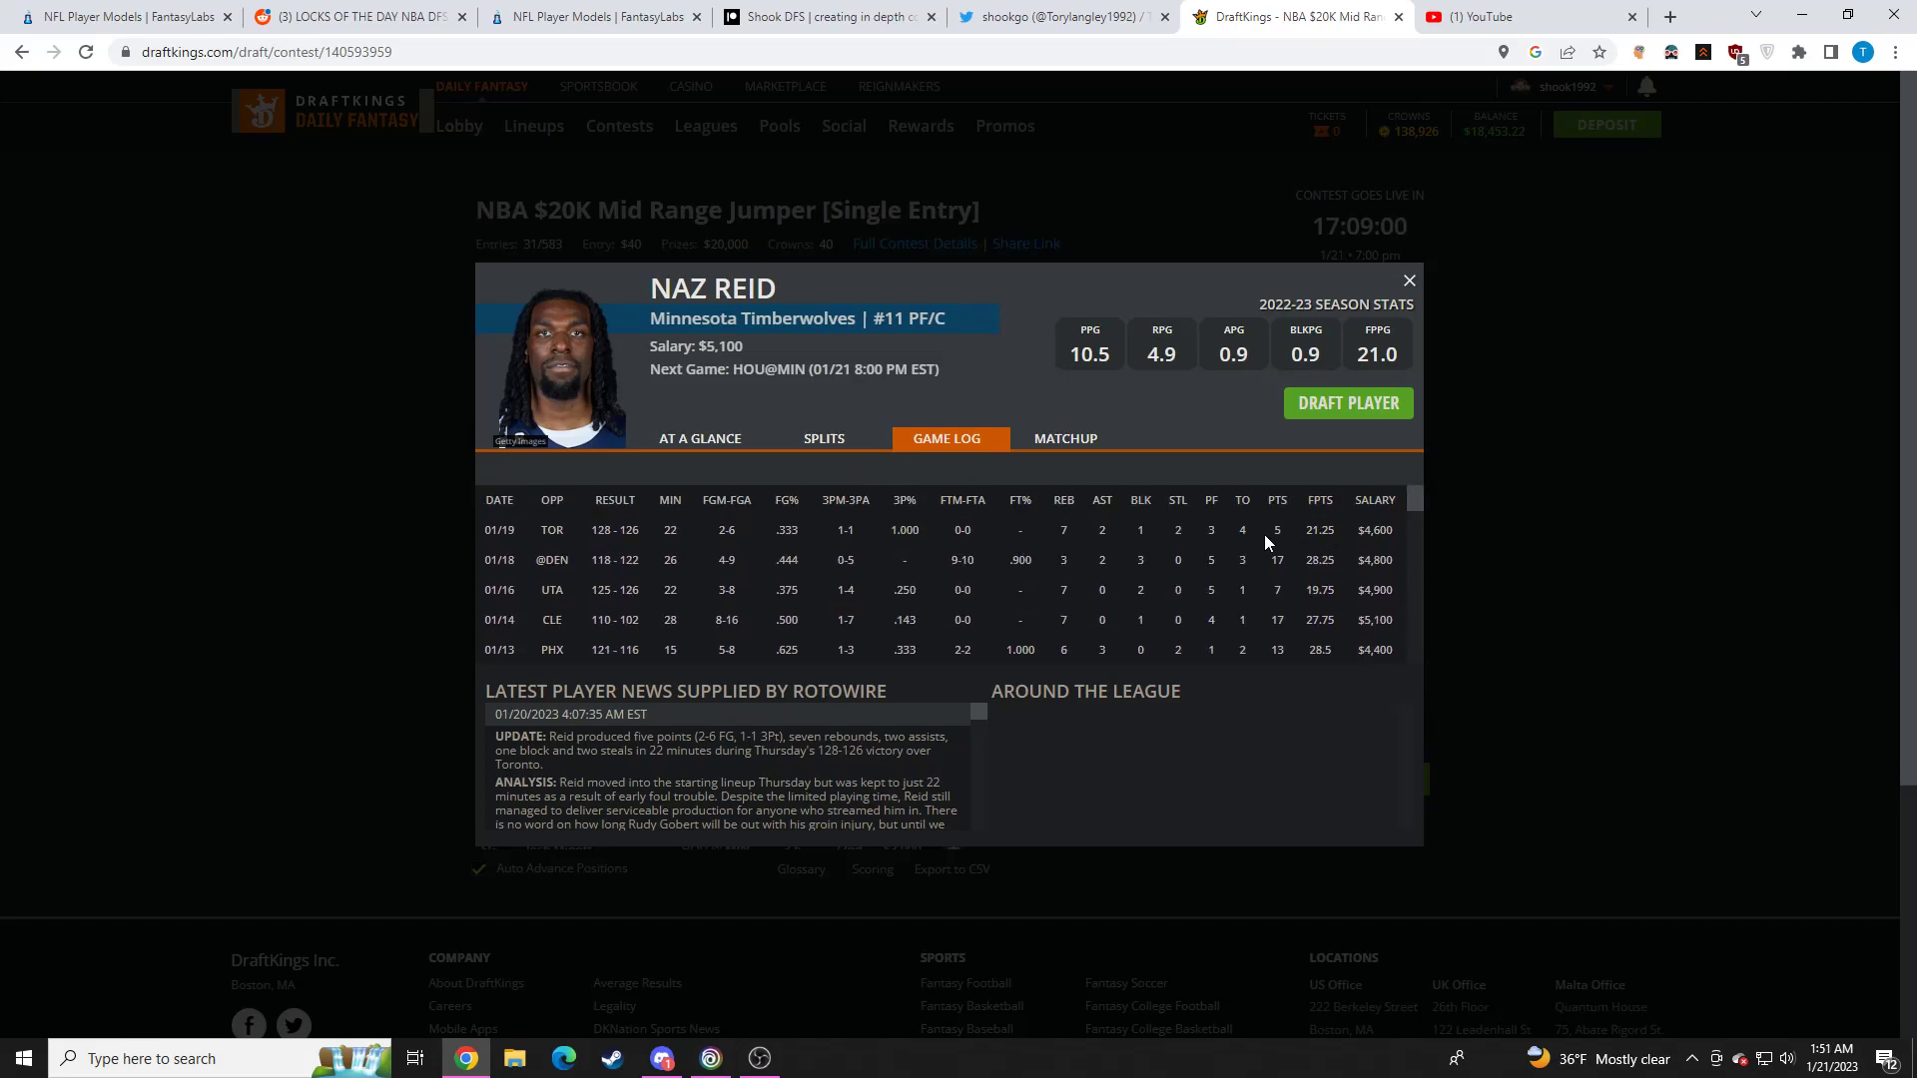
click(1408, 280)
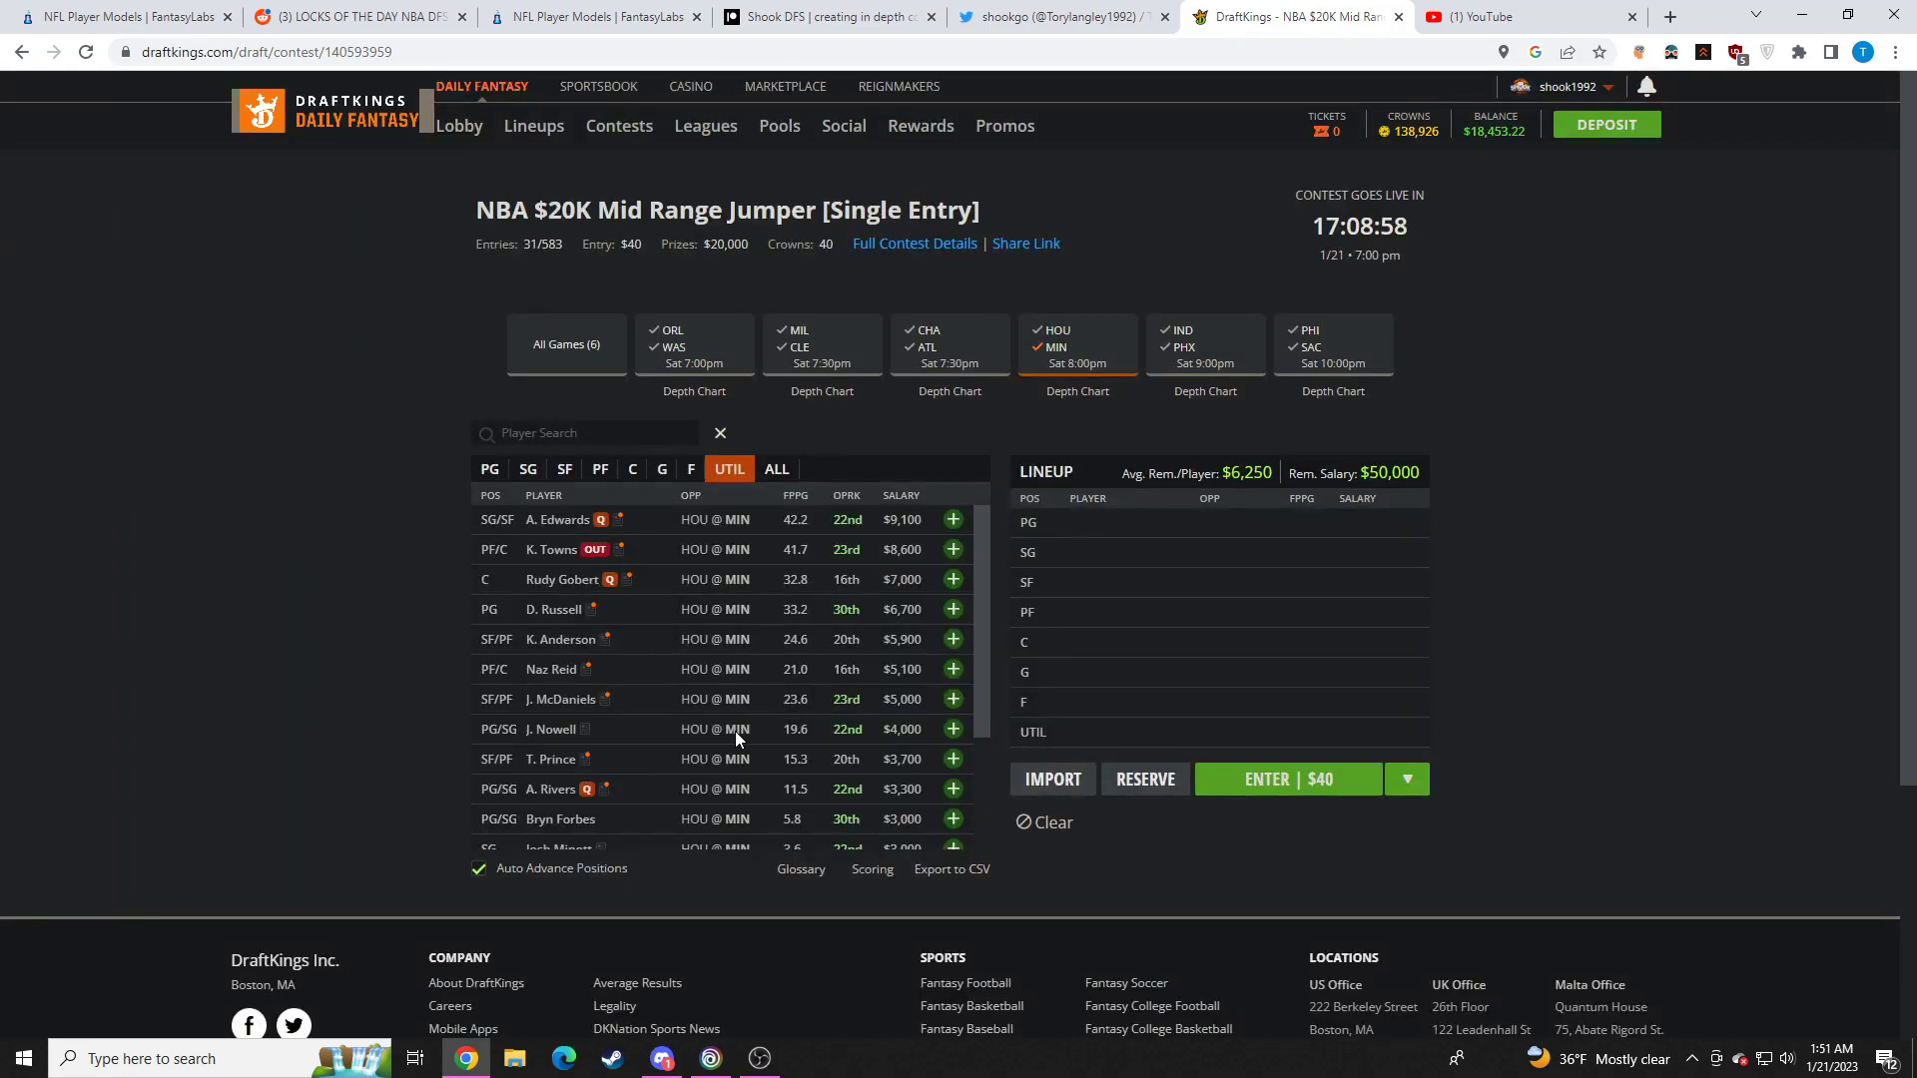
click(551, 759)
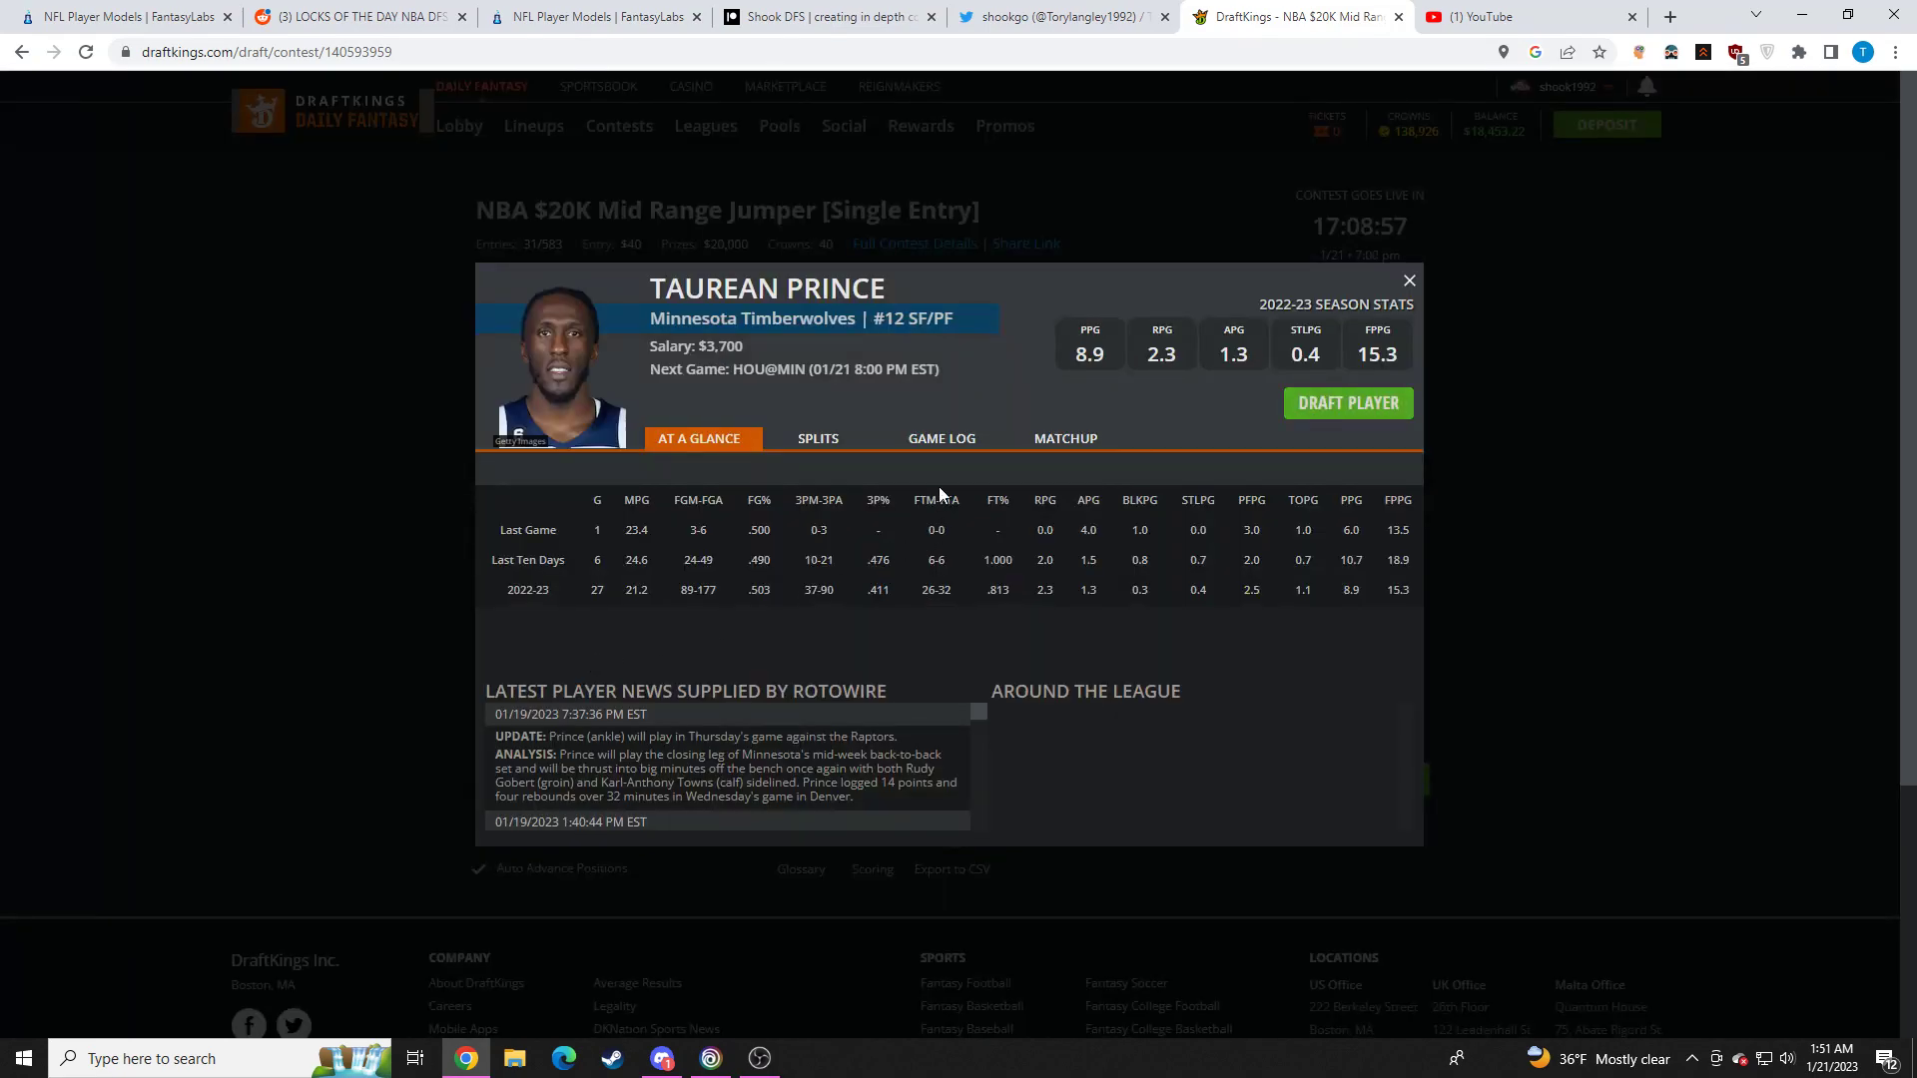
click(940, 437)
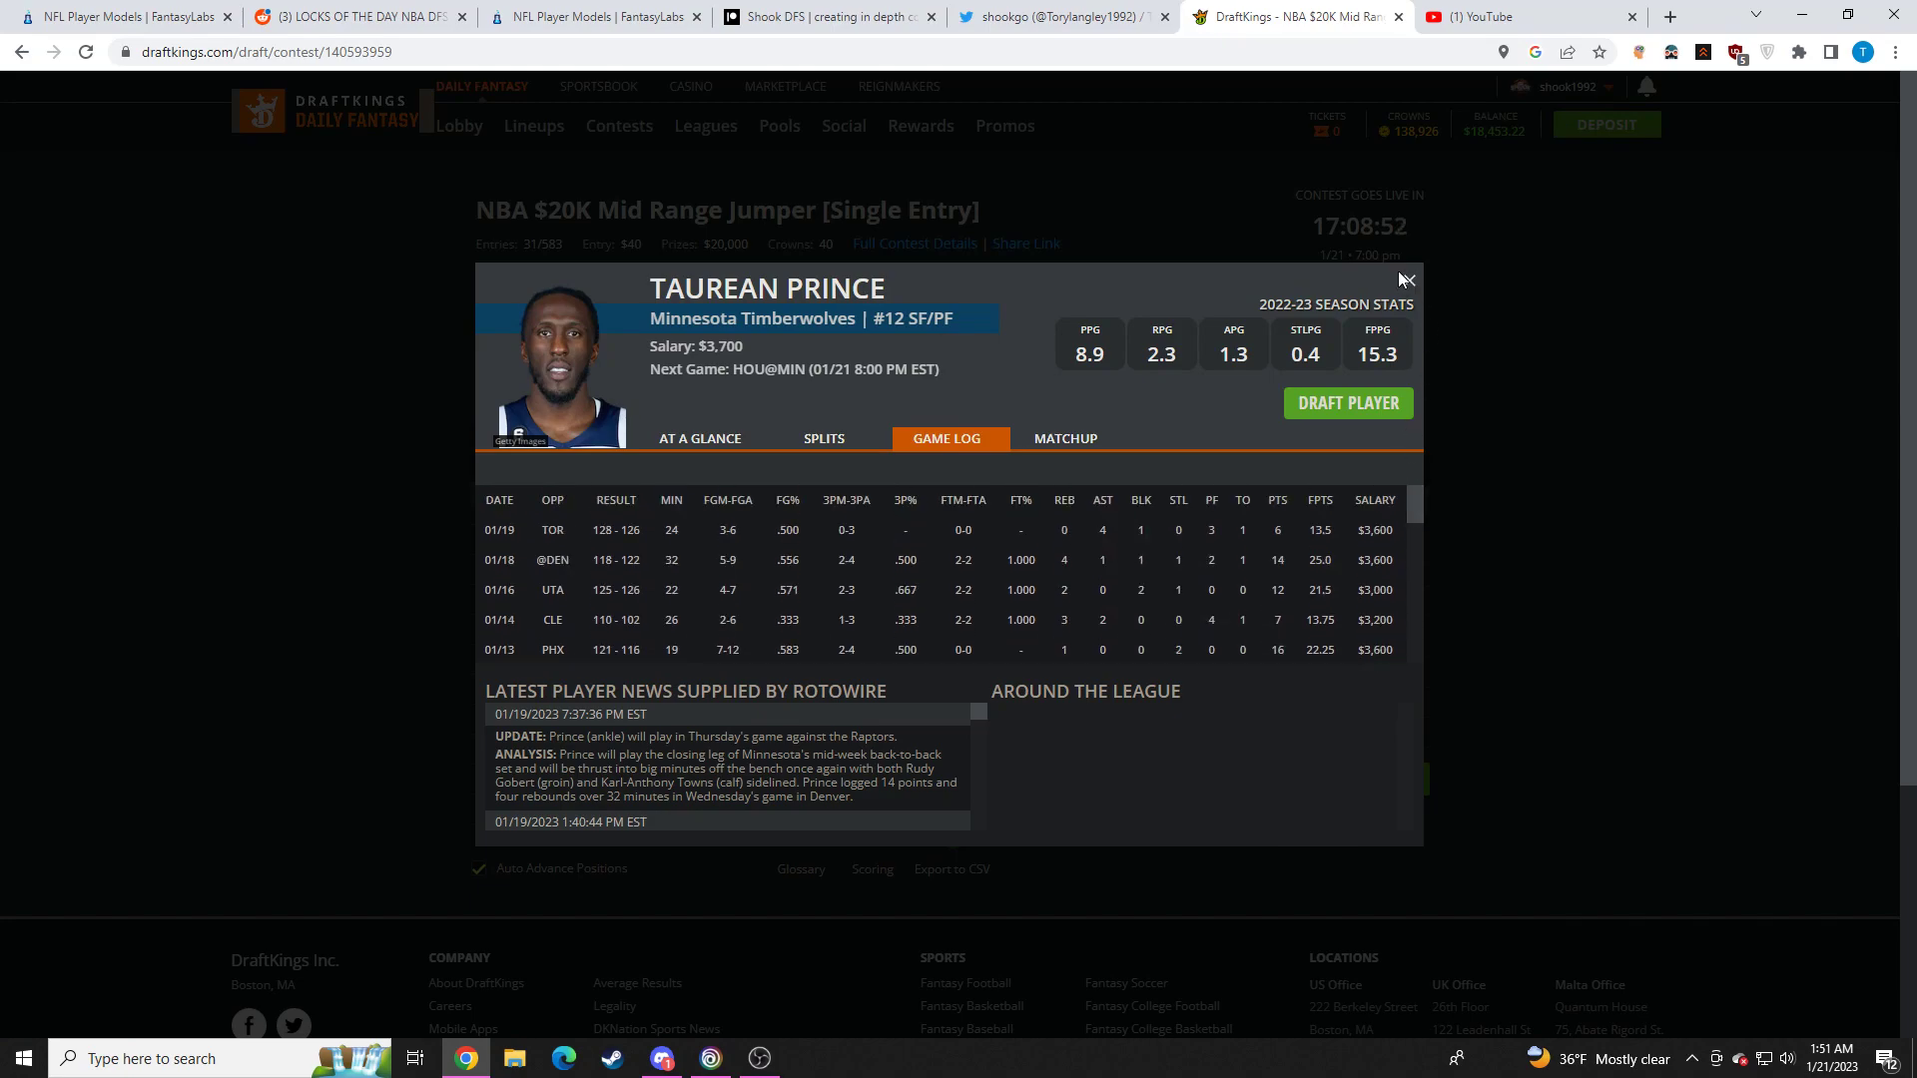
click(1404, 279)
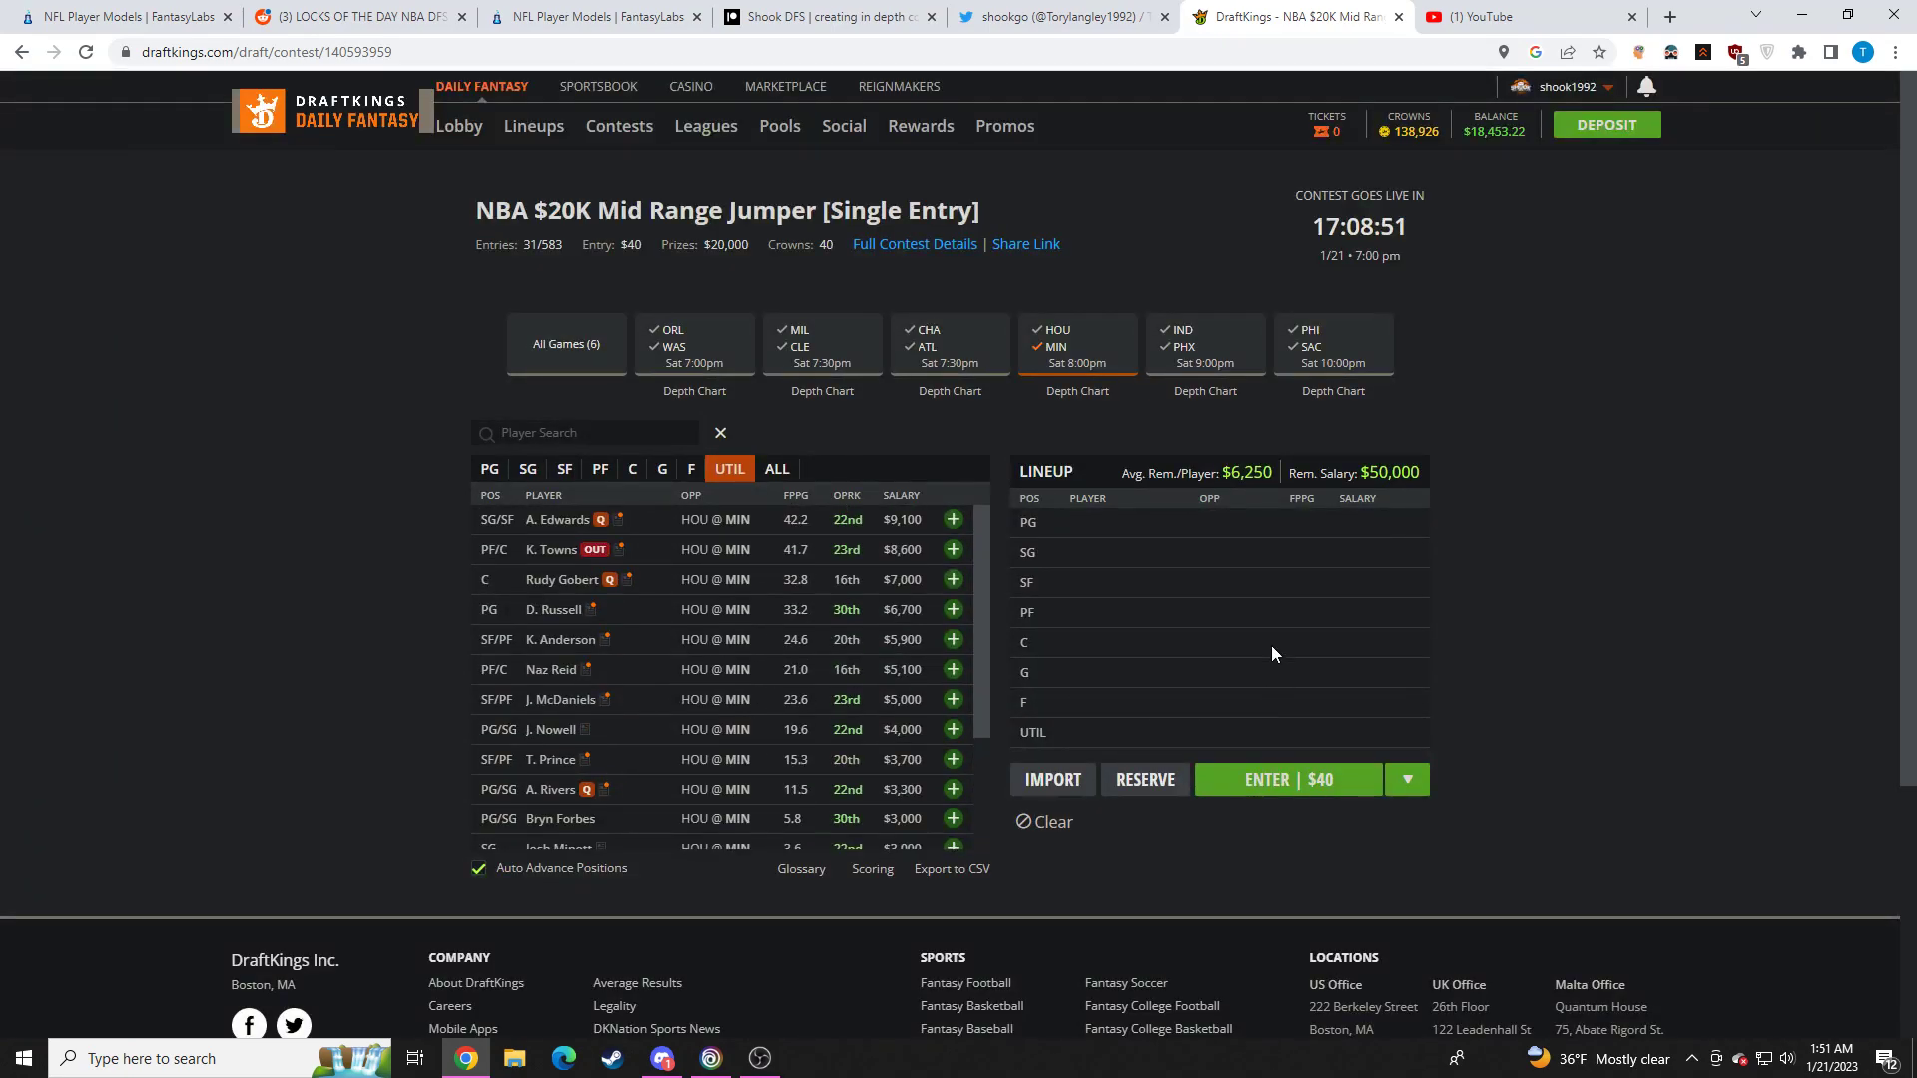
Filter the pool to the IND @ PHX game and review Myles Turner's stat card
click(1202, 343)
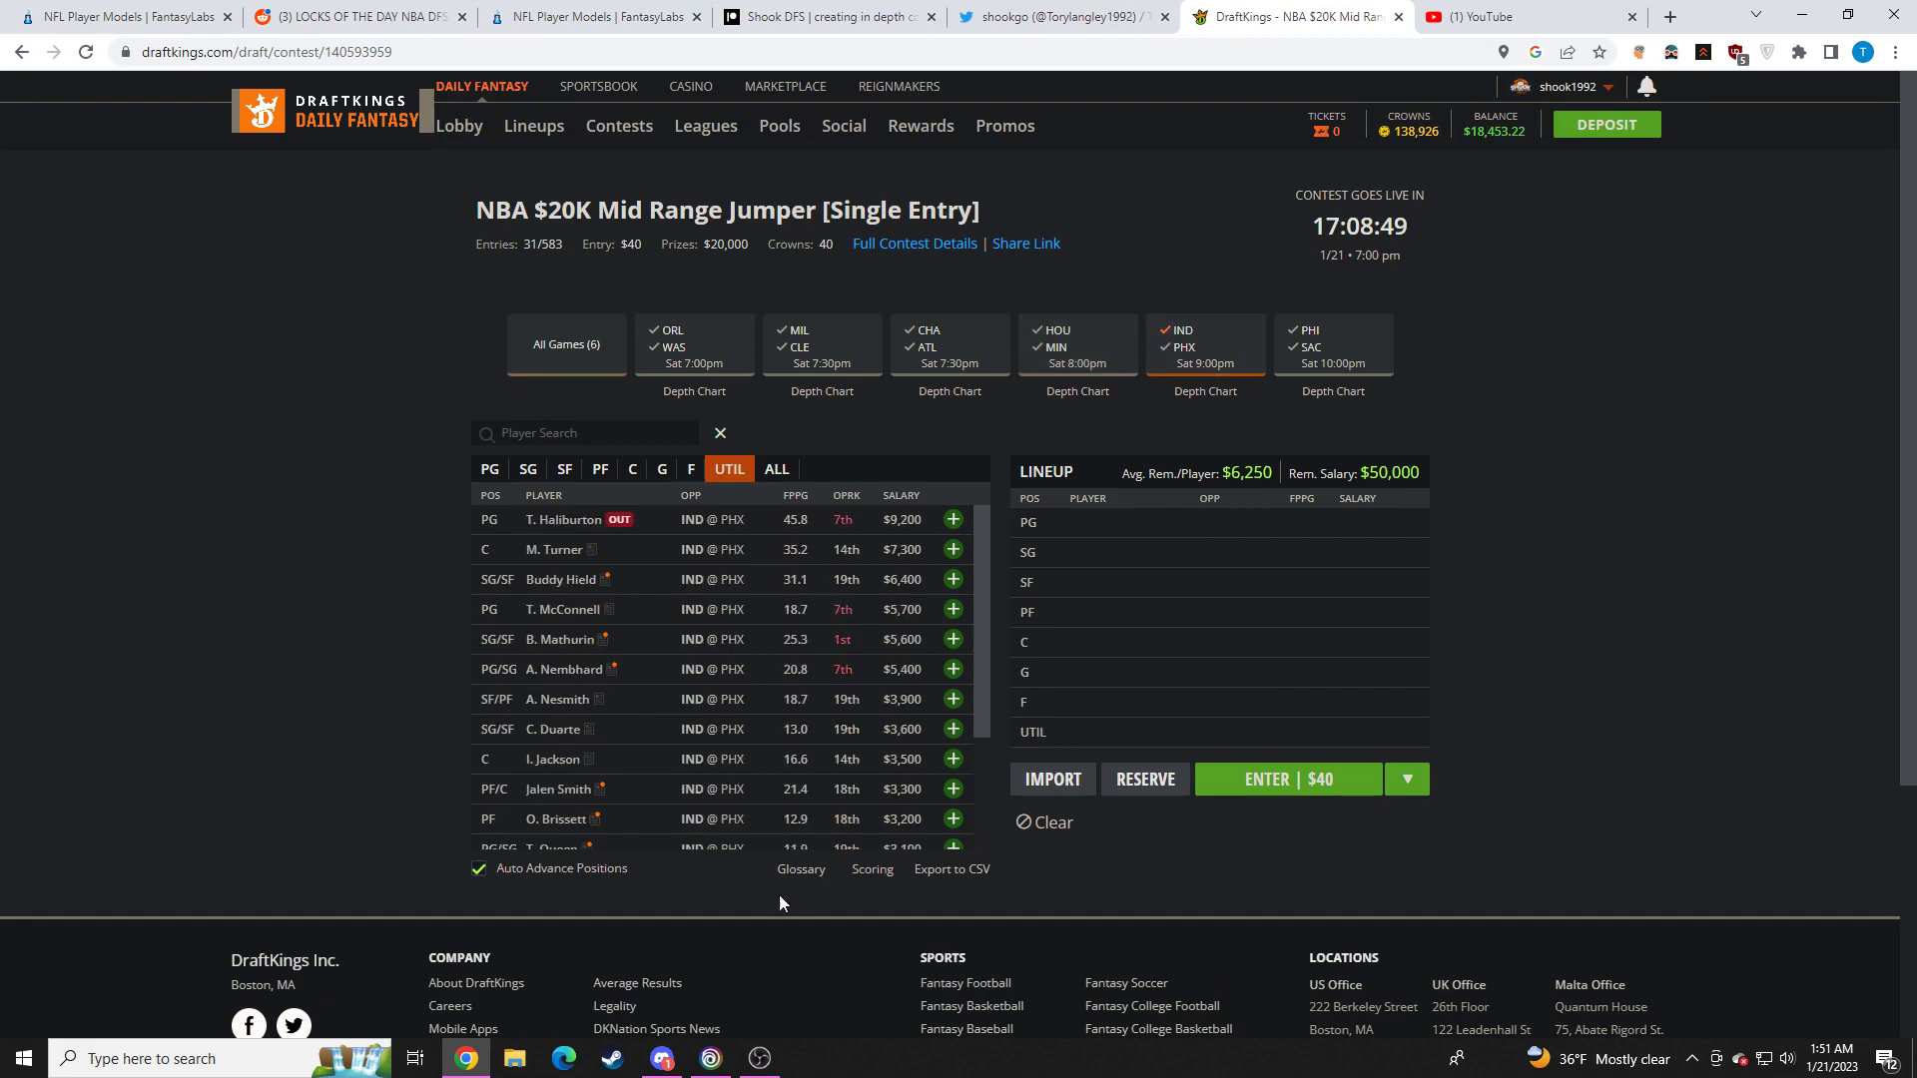
mouse_move(601, 739)
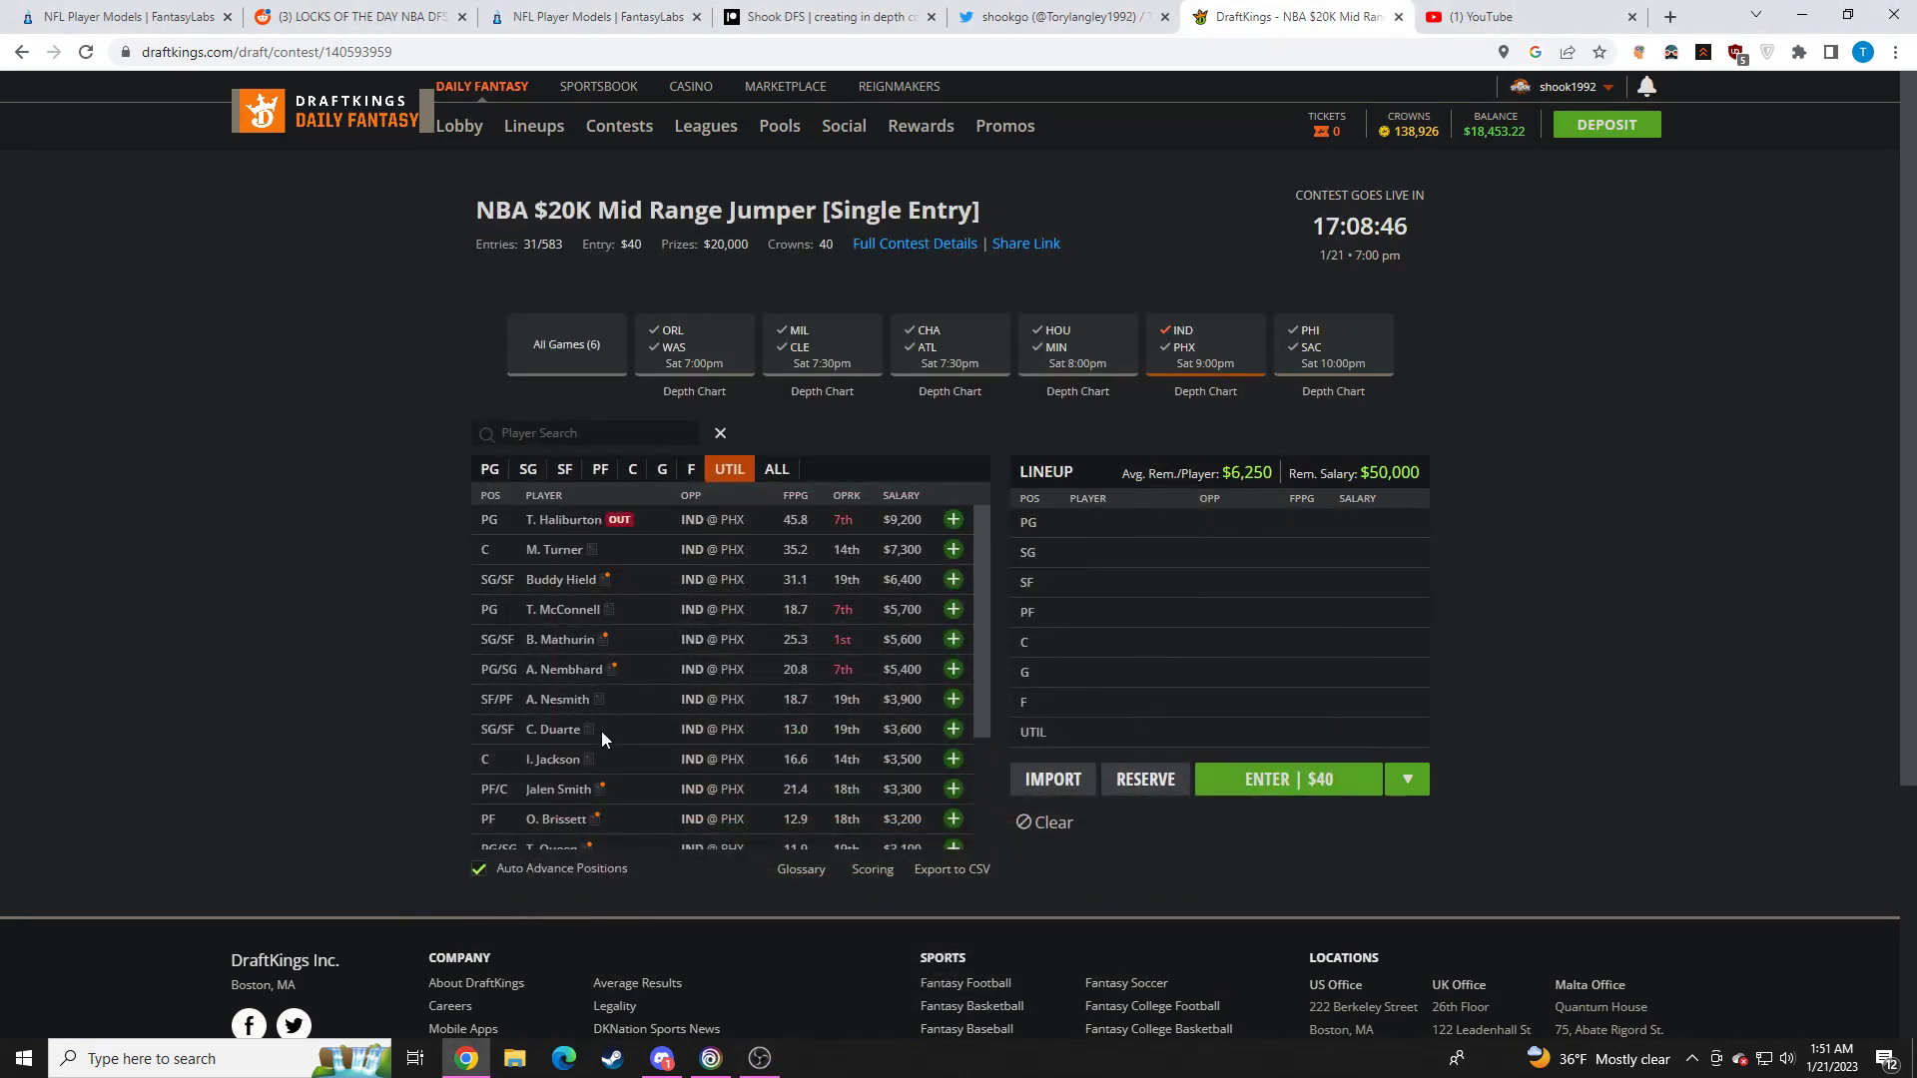
mouse_move(563, 609)
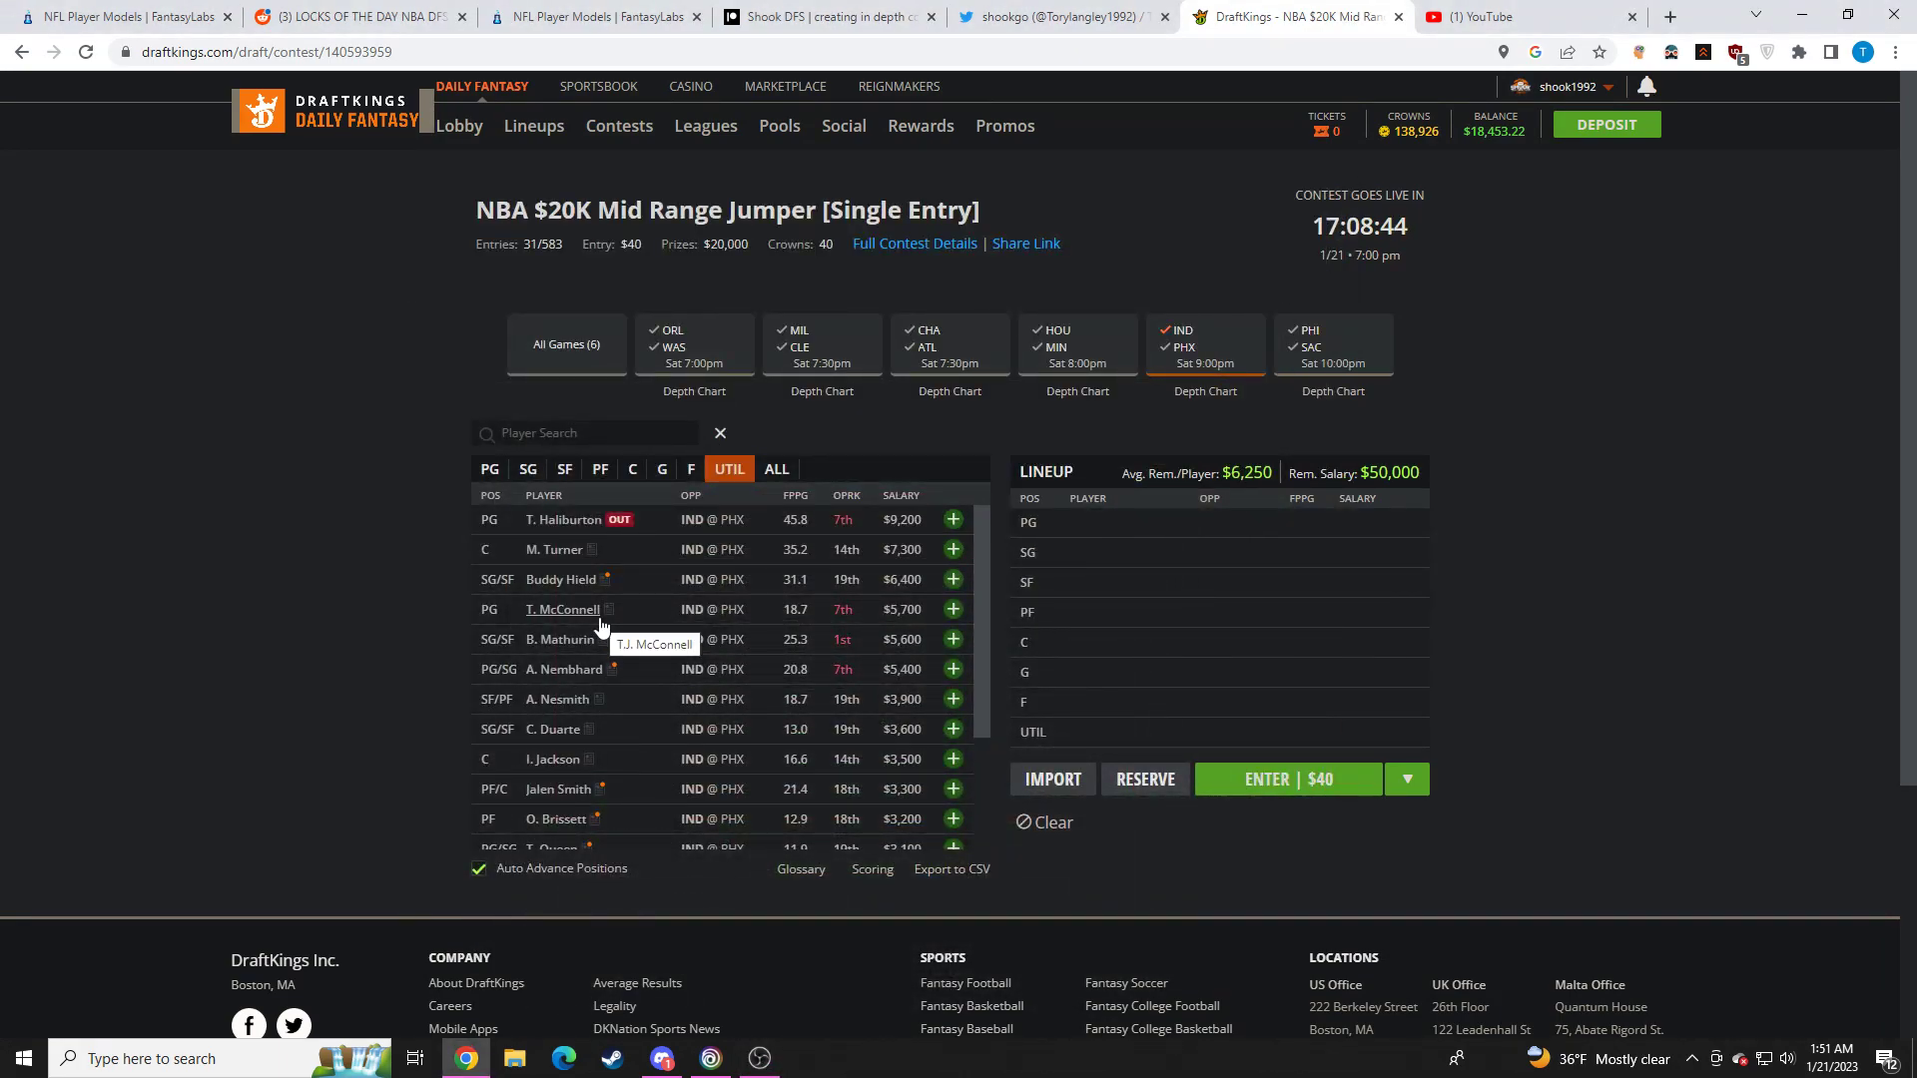
click(556, 549)
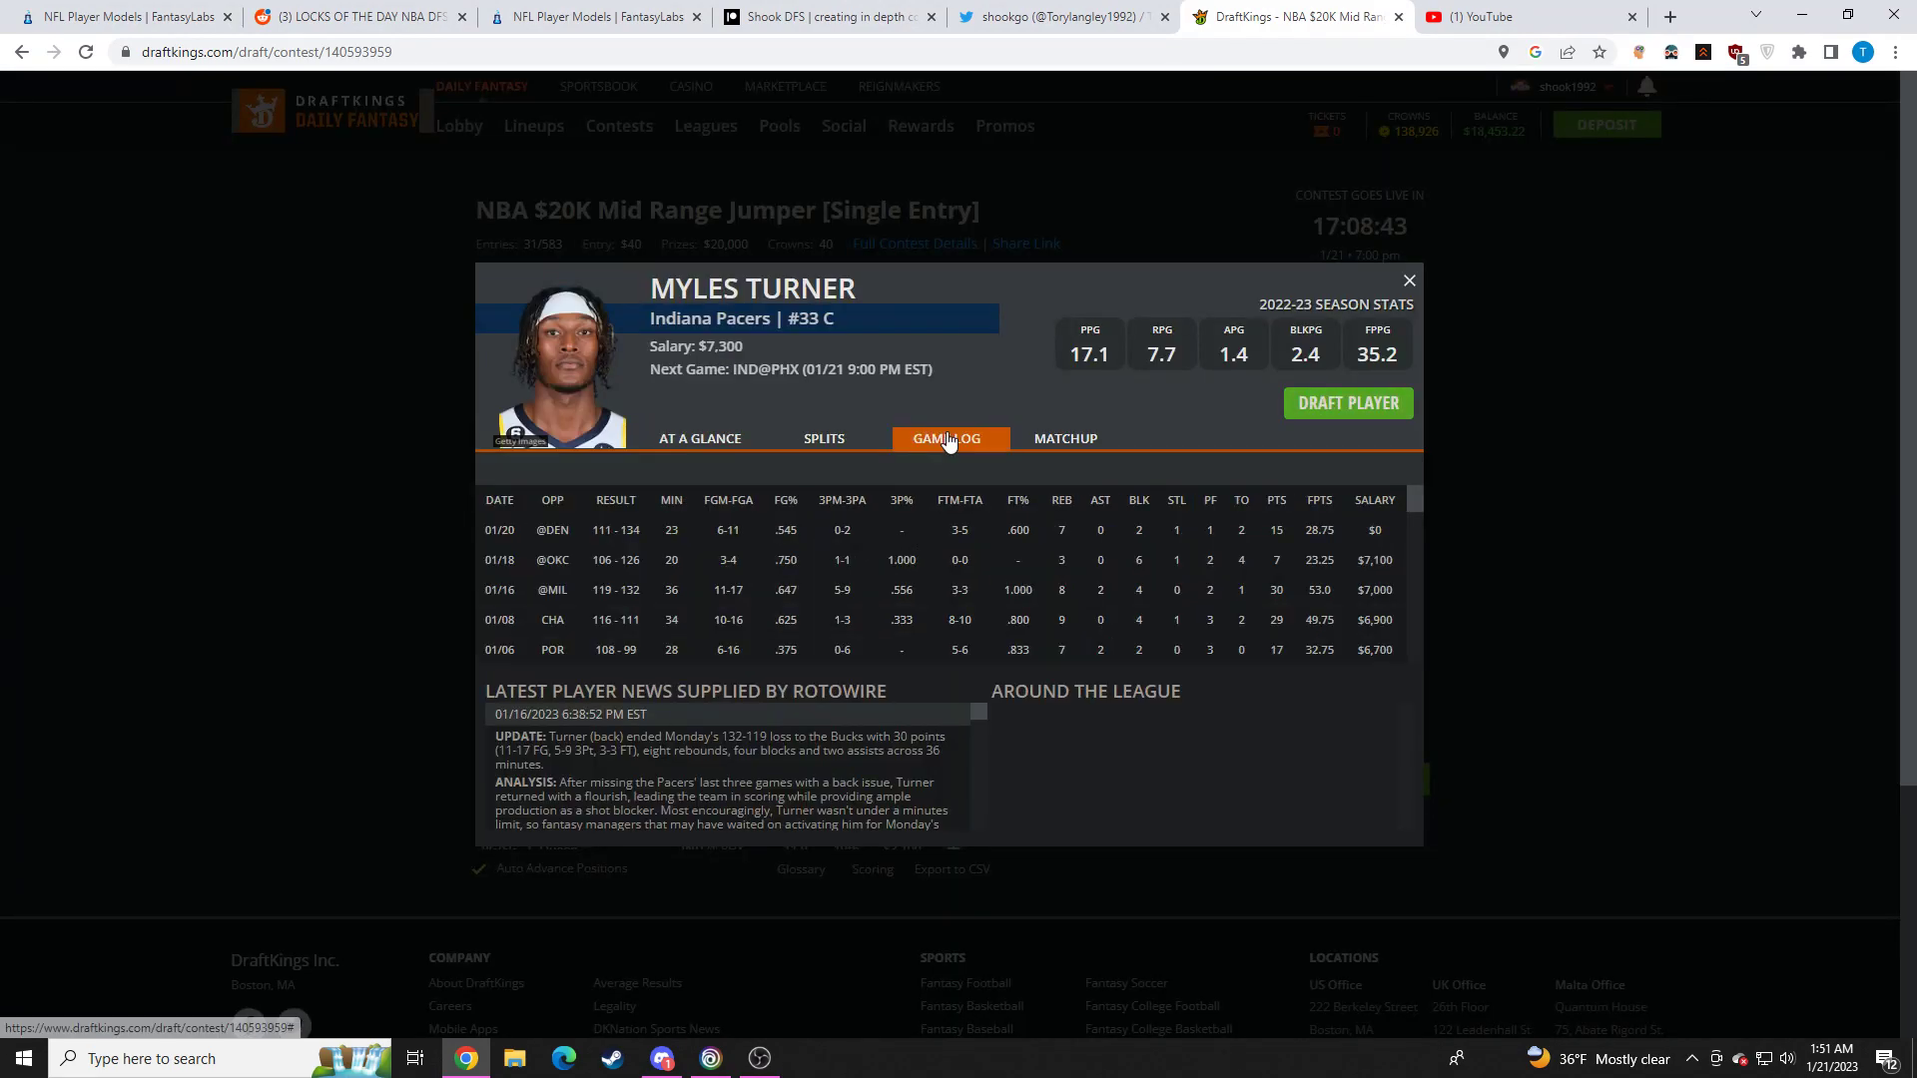
mouse_move(916, 543)
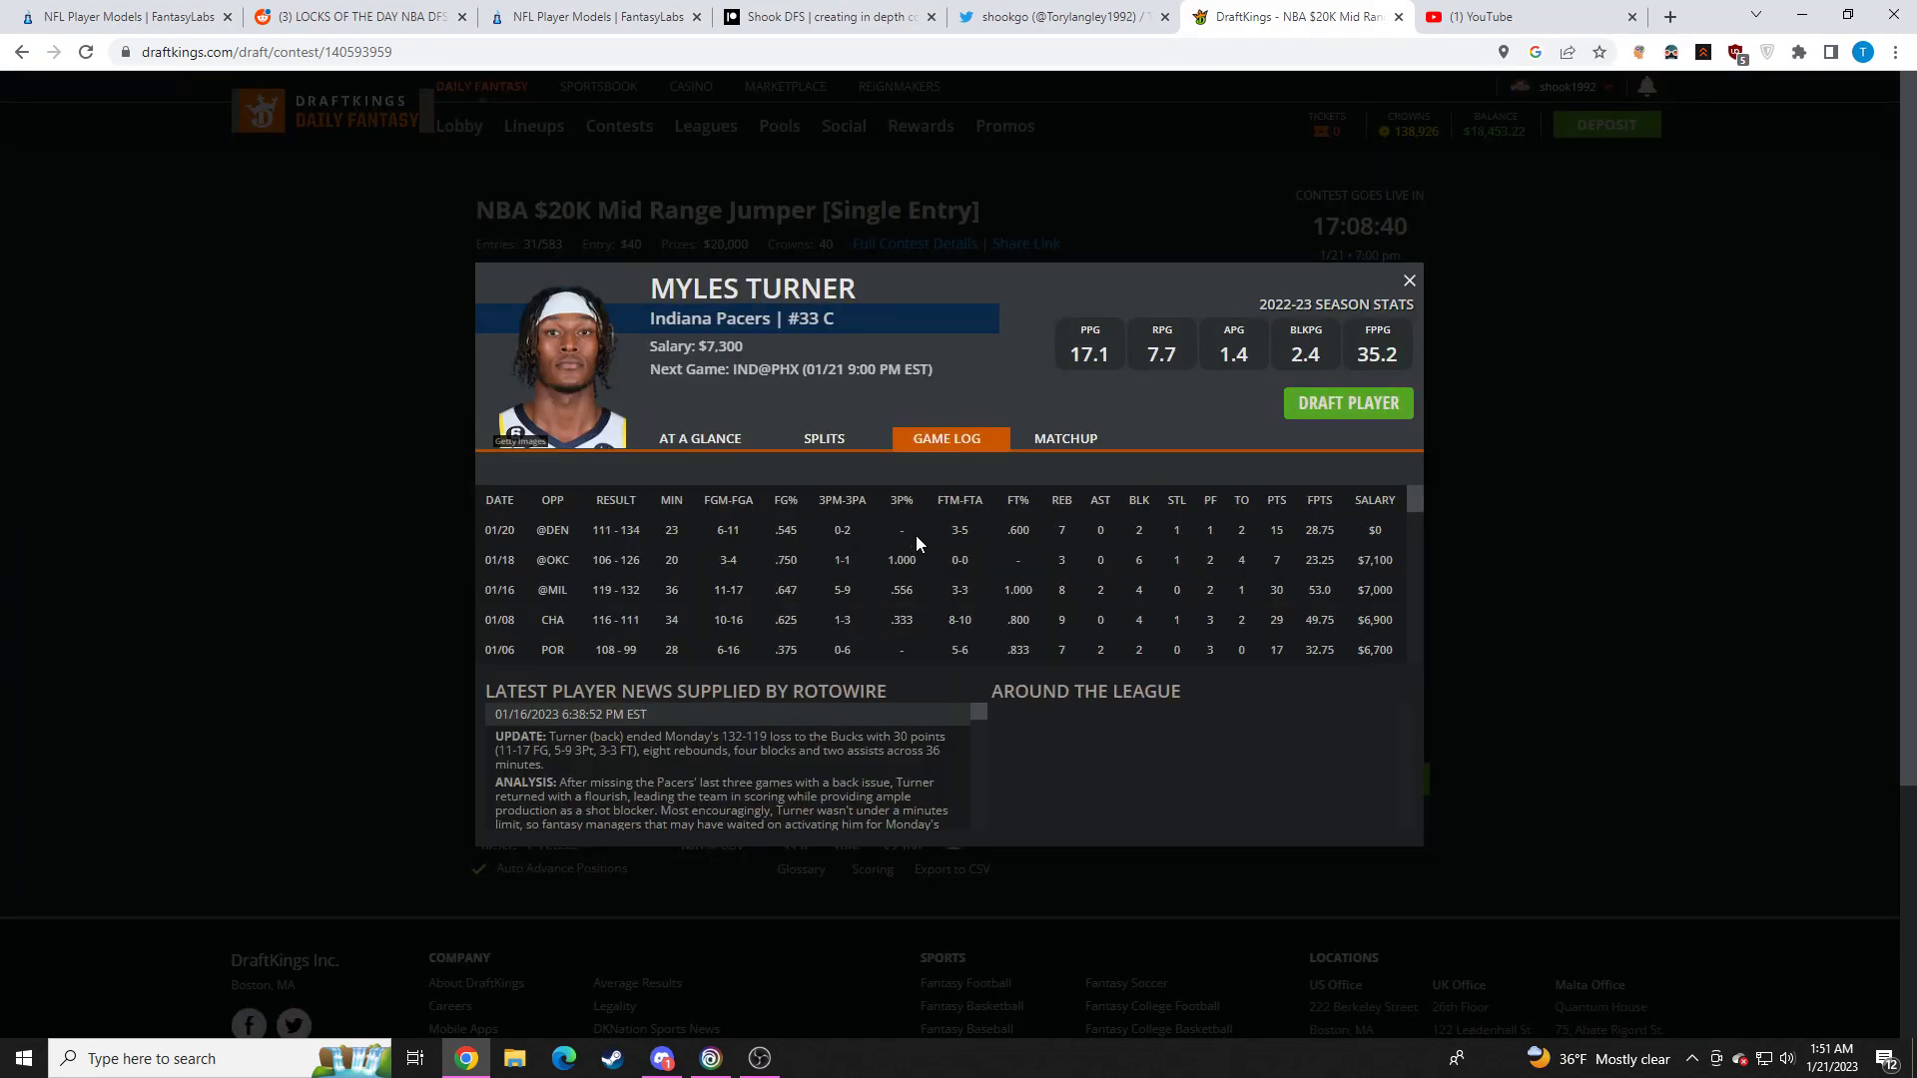
mouse_move(898, 541)
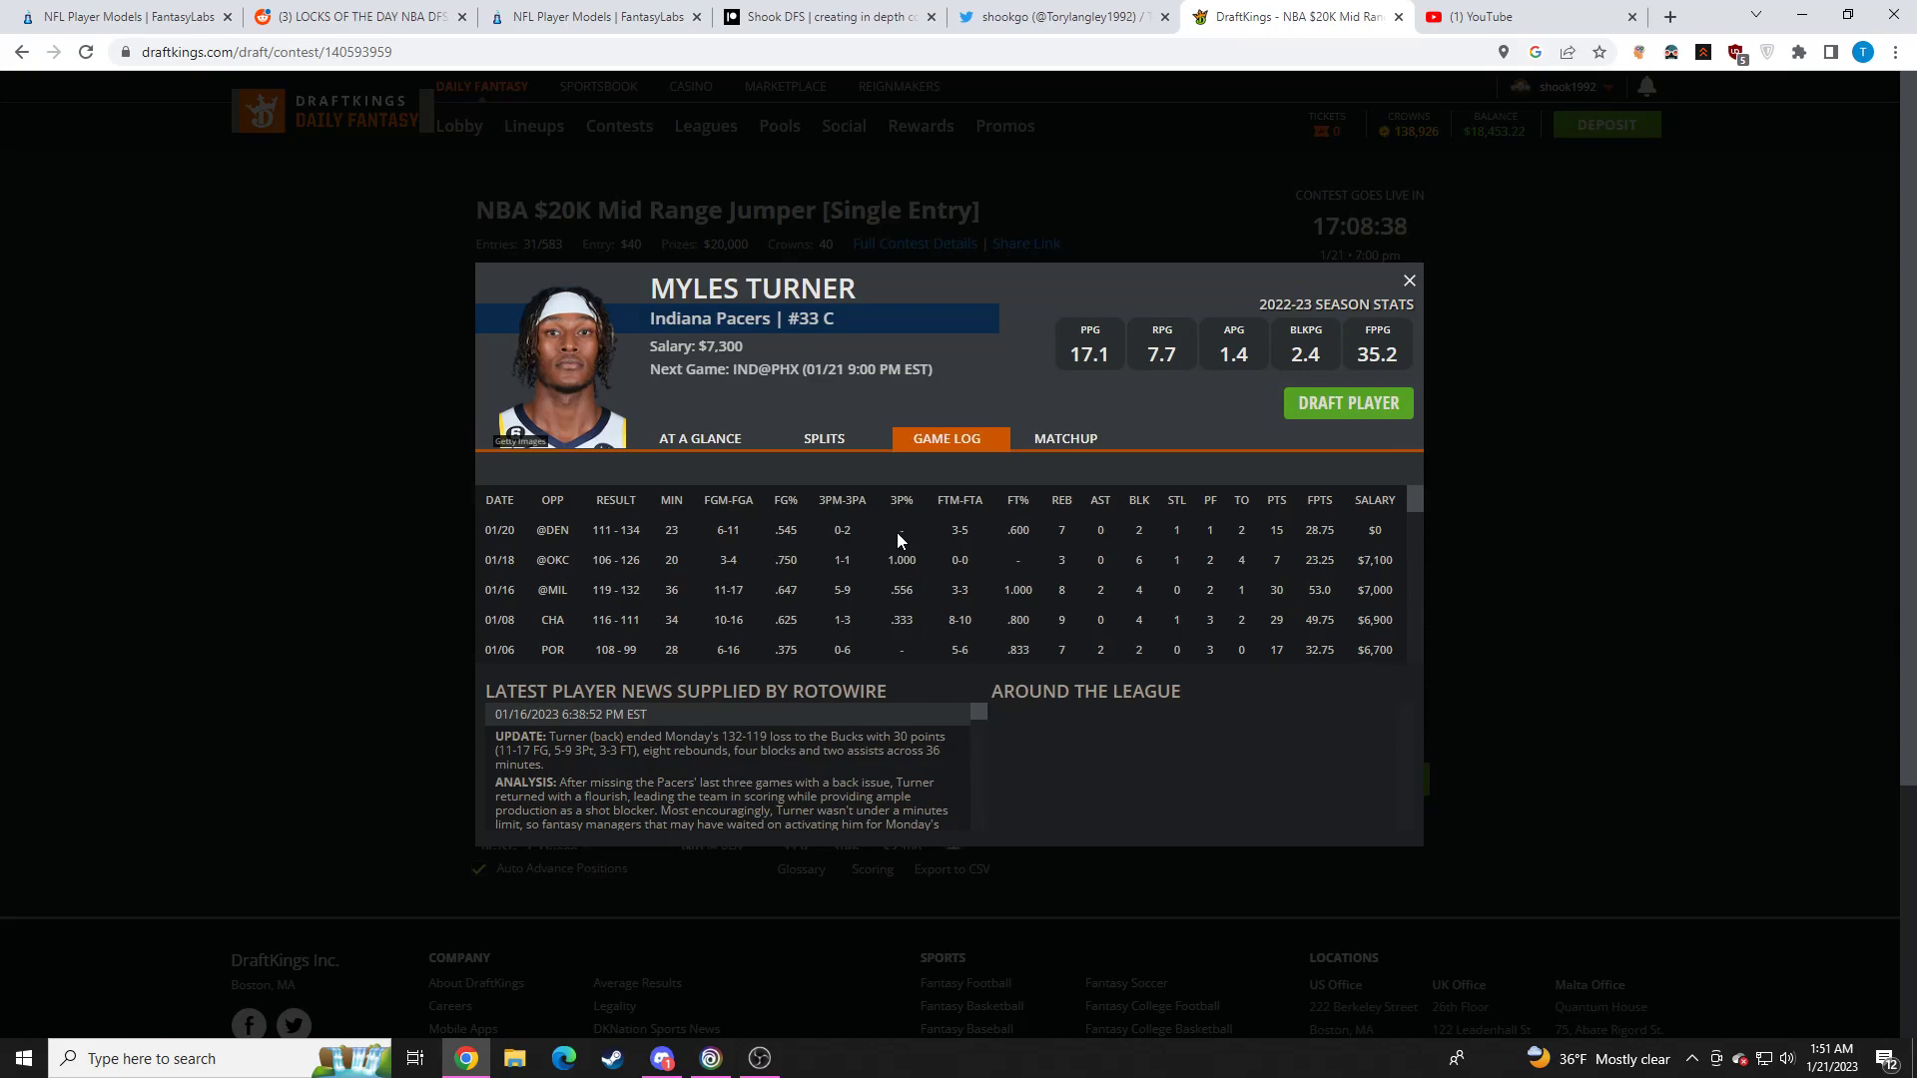
mouse_move(736, 553)
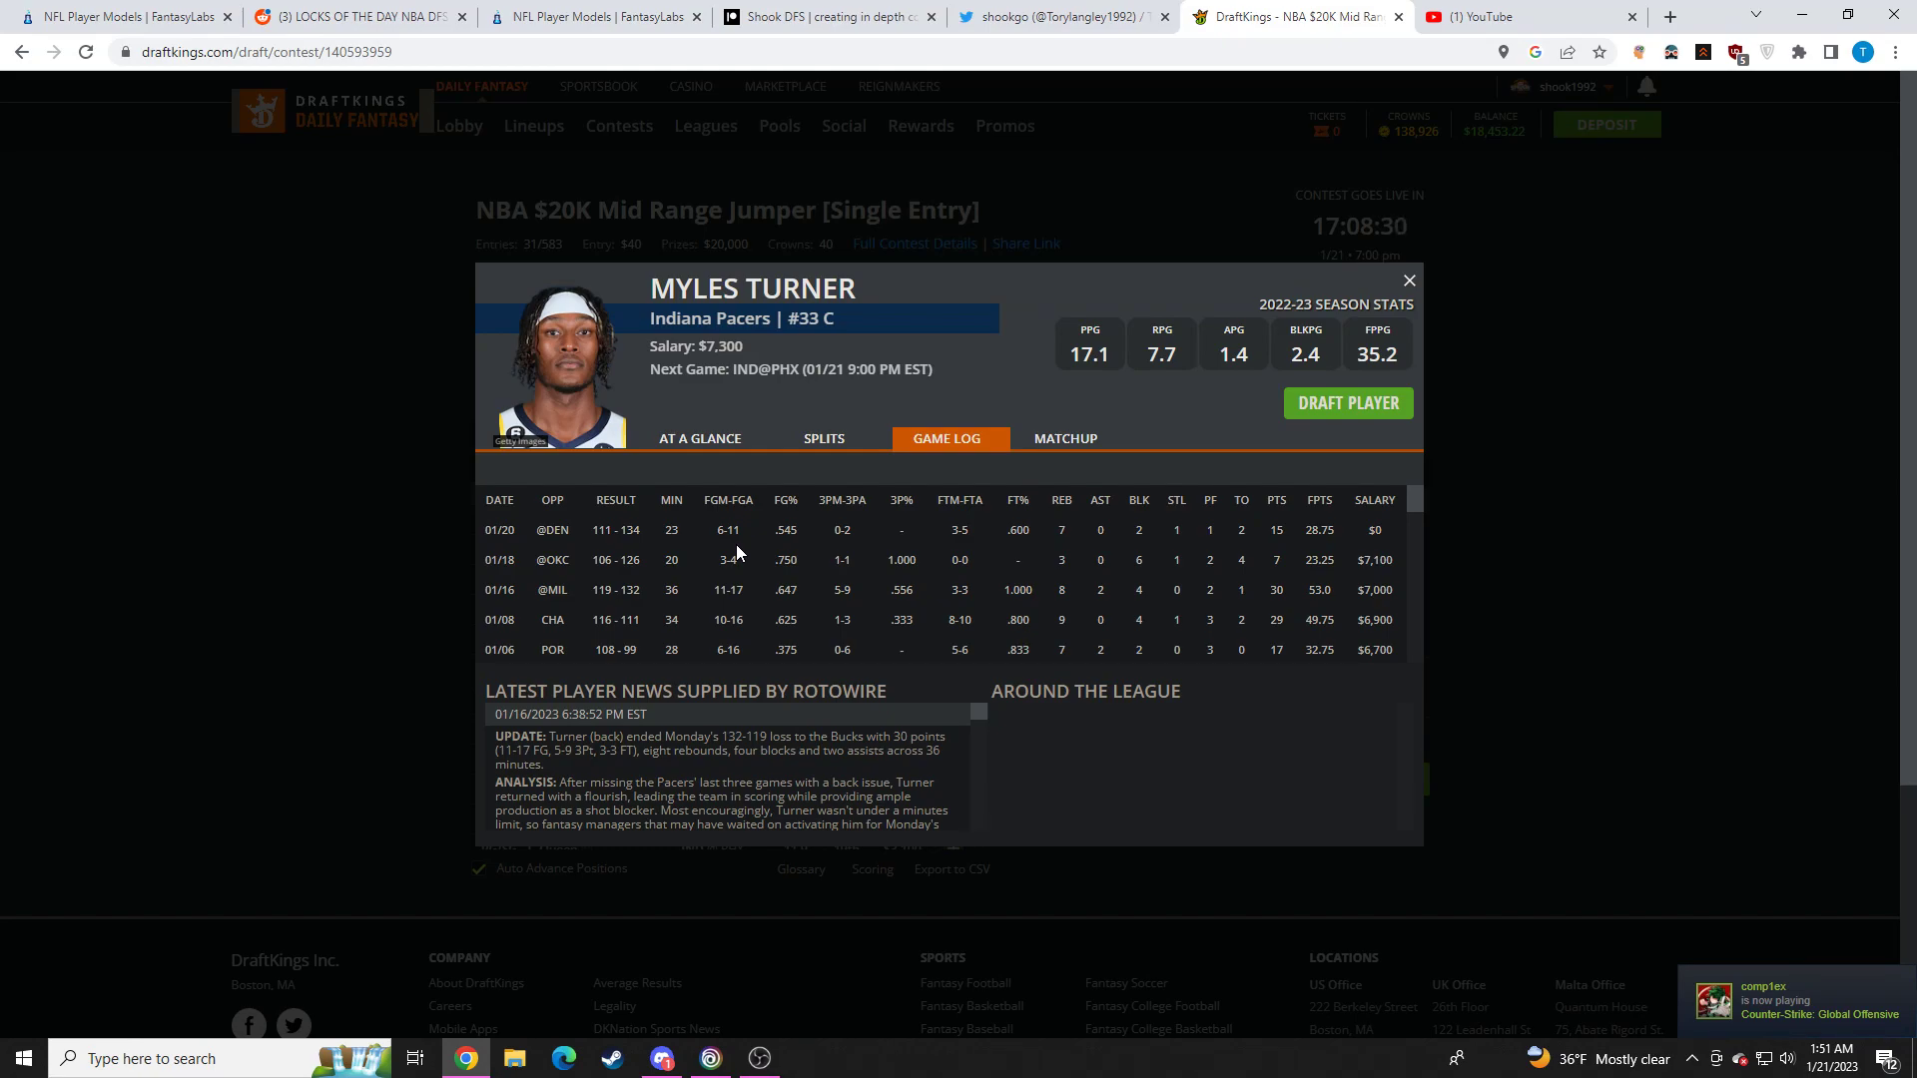
mouse_move(1122, 497)
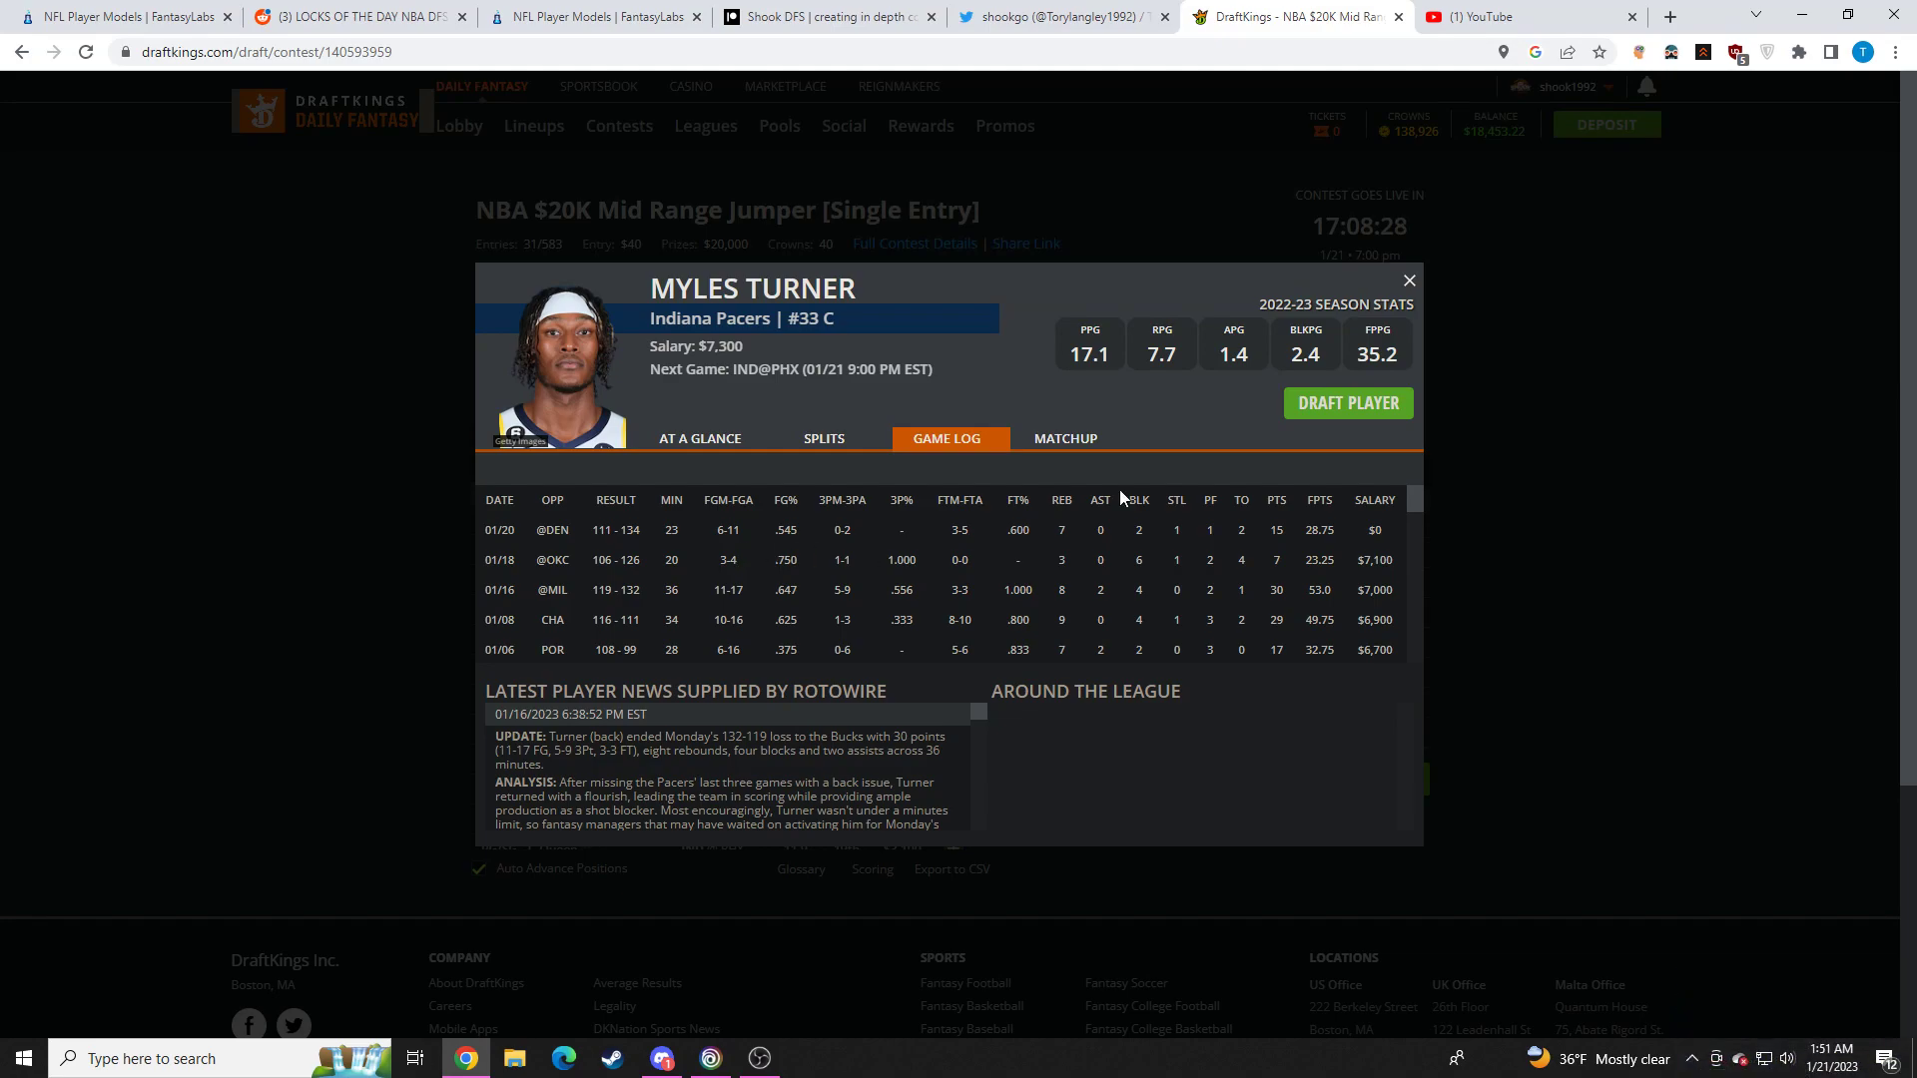
click(1407, 280)
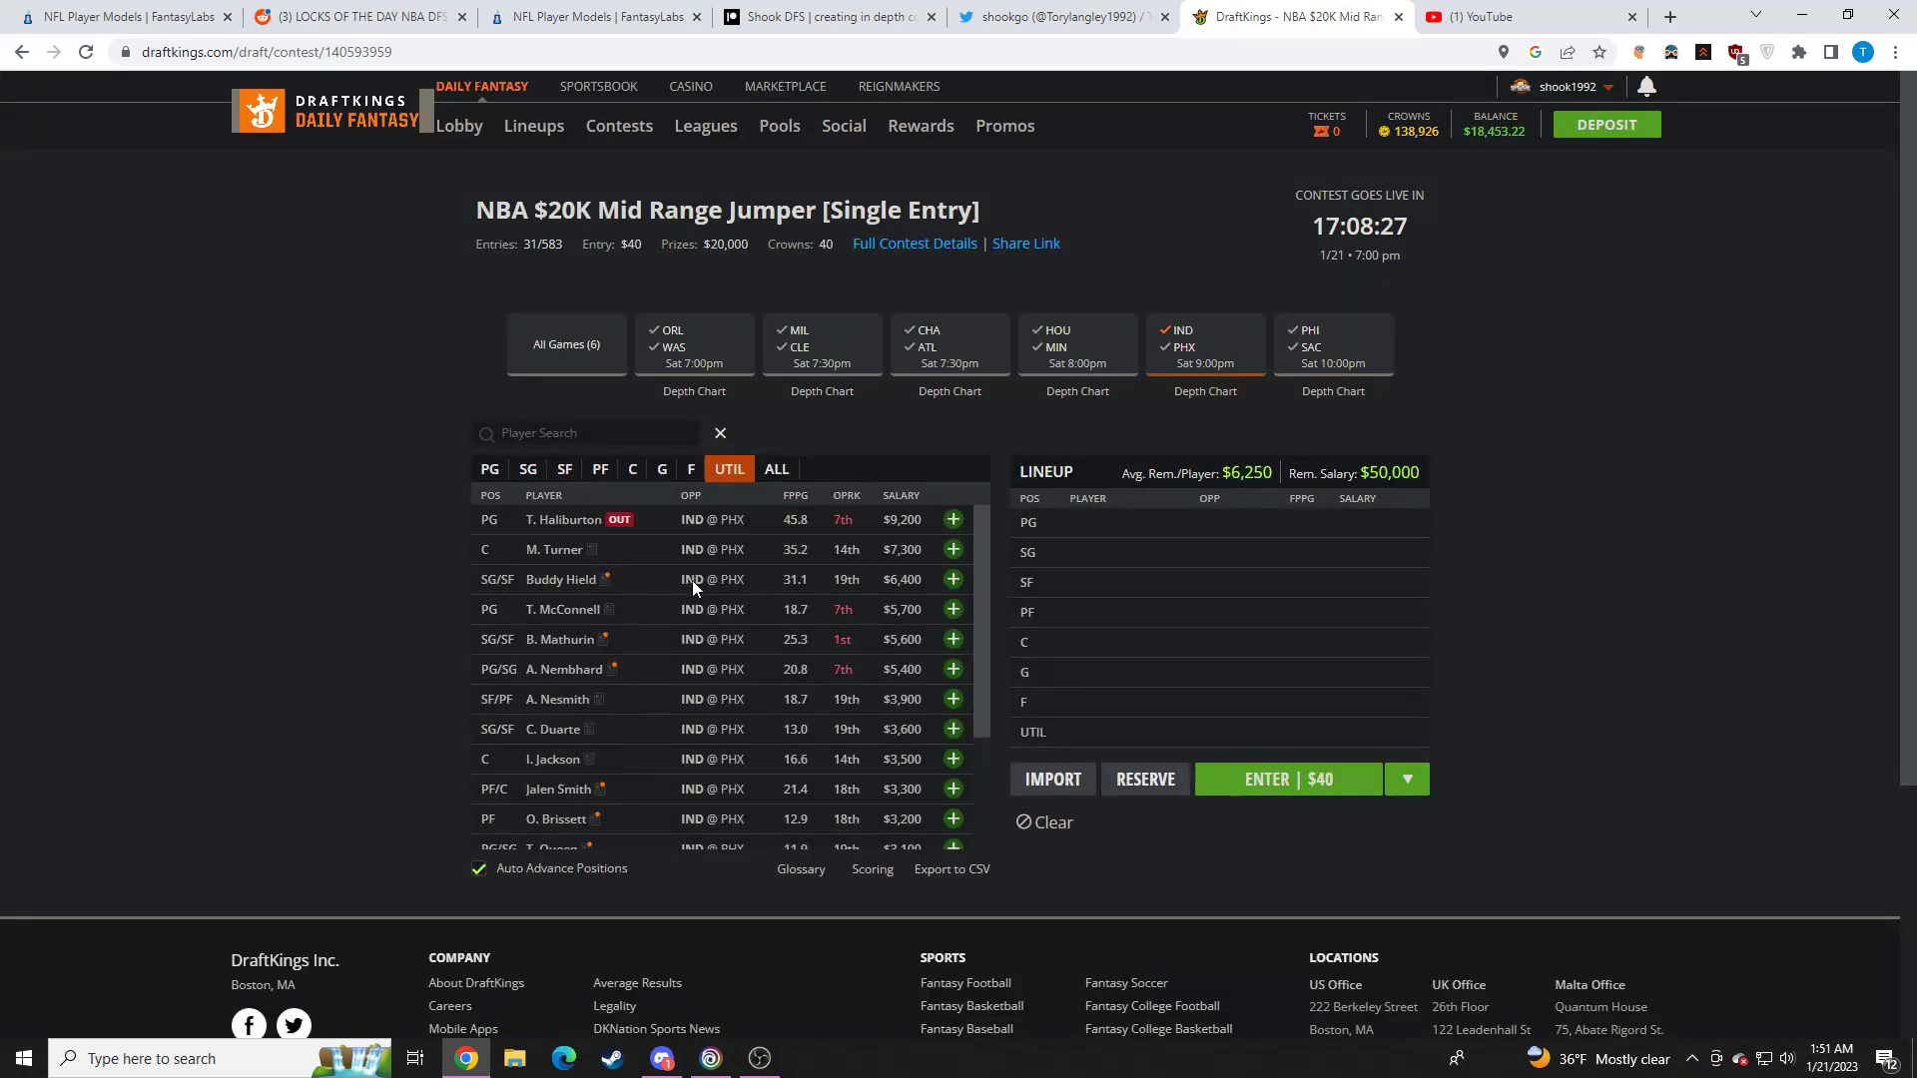
mouse_move(731, 560)
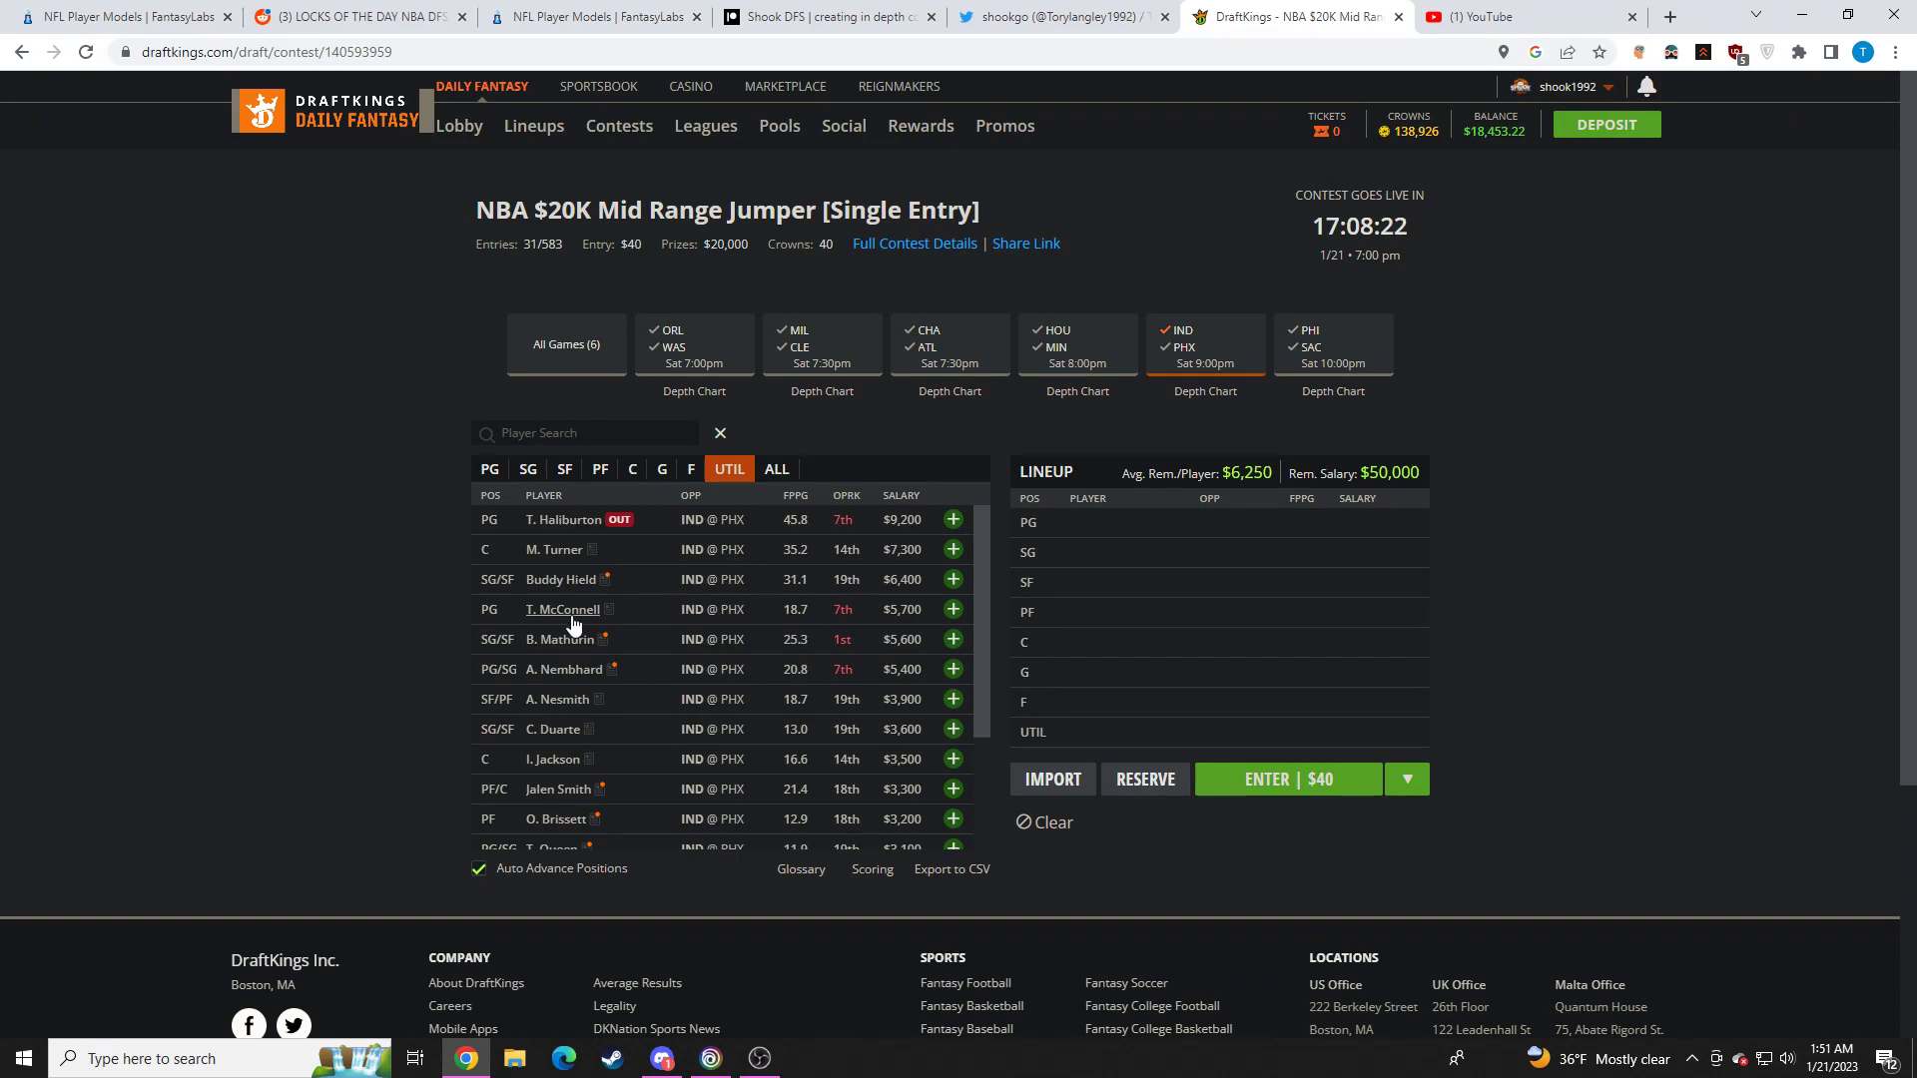
mouse_move(657, 655)
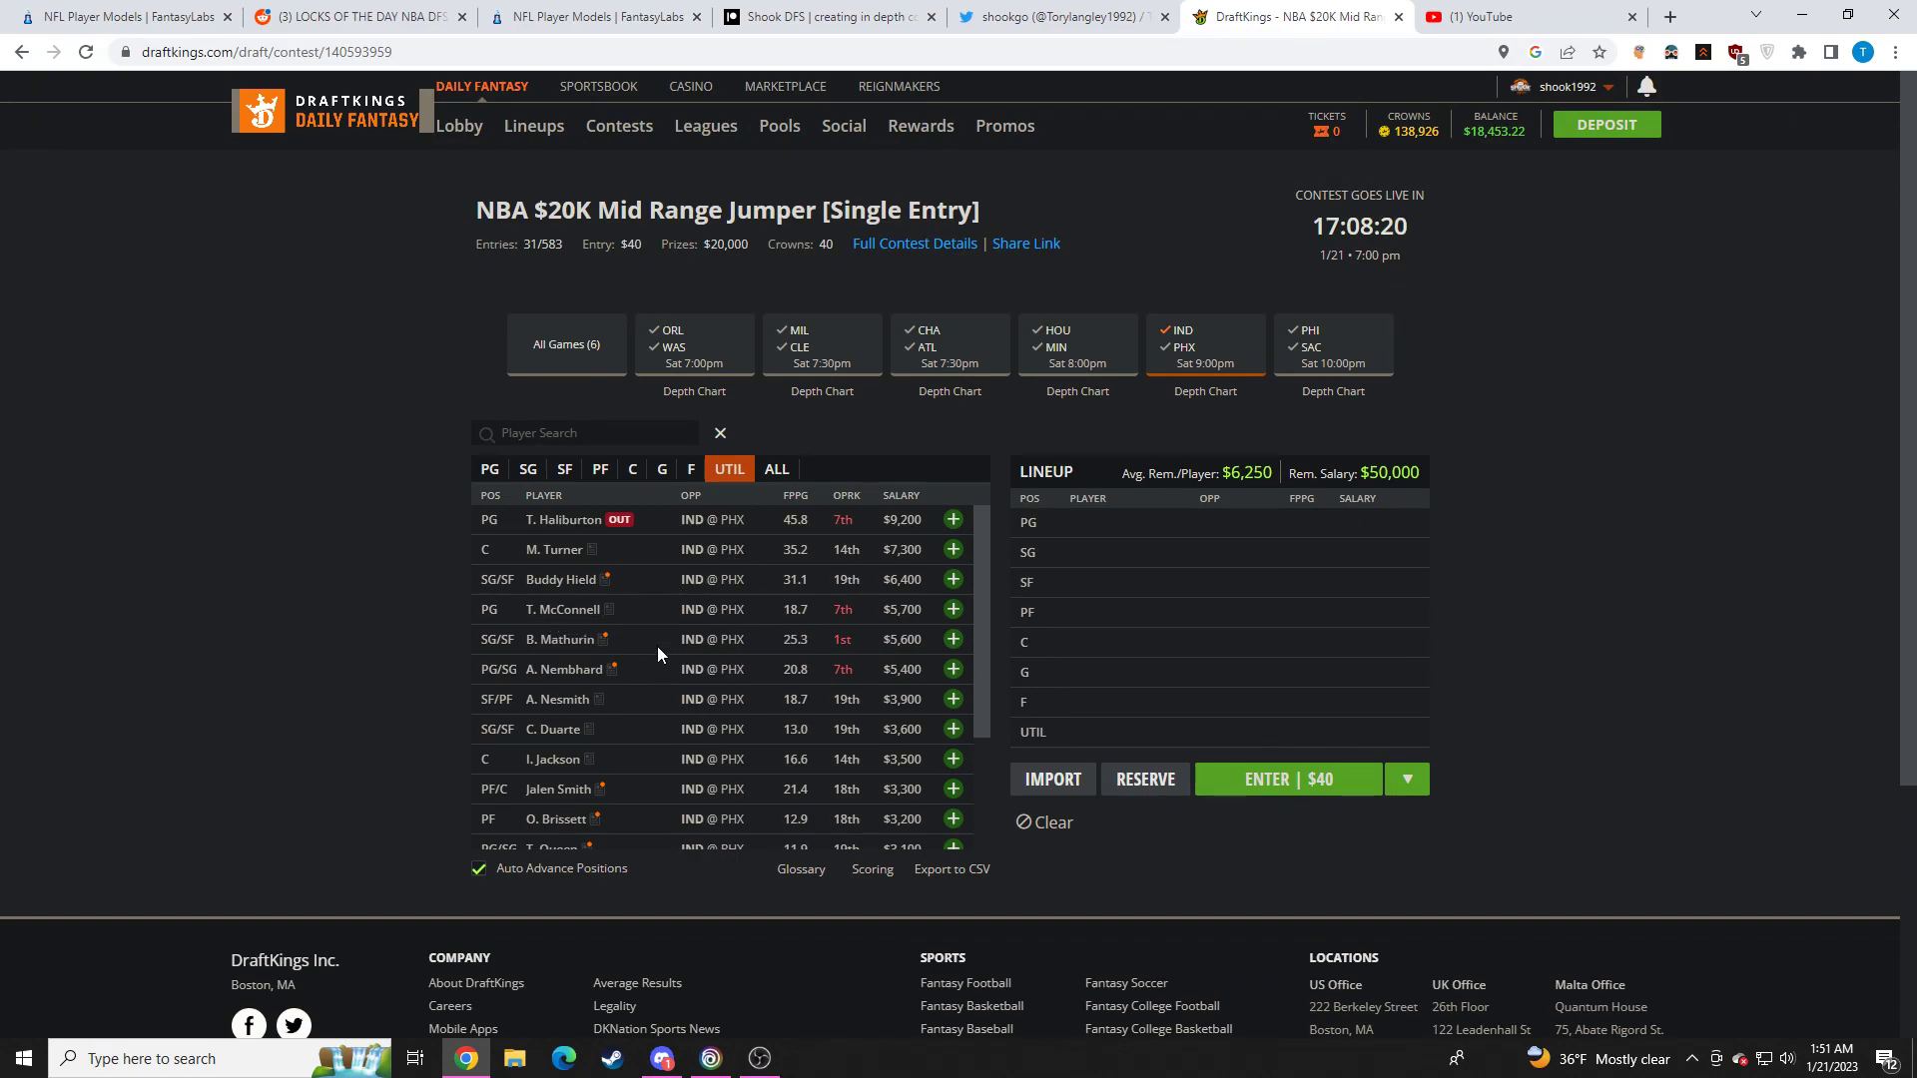
Check Andrew Nembhard's stat card, then list the Suns players
click(563, 668)
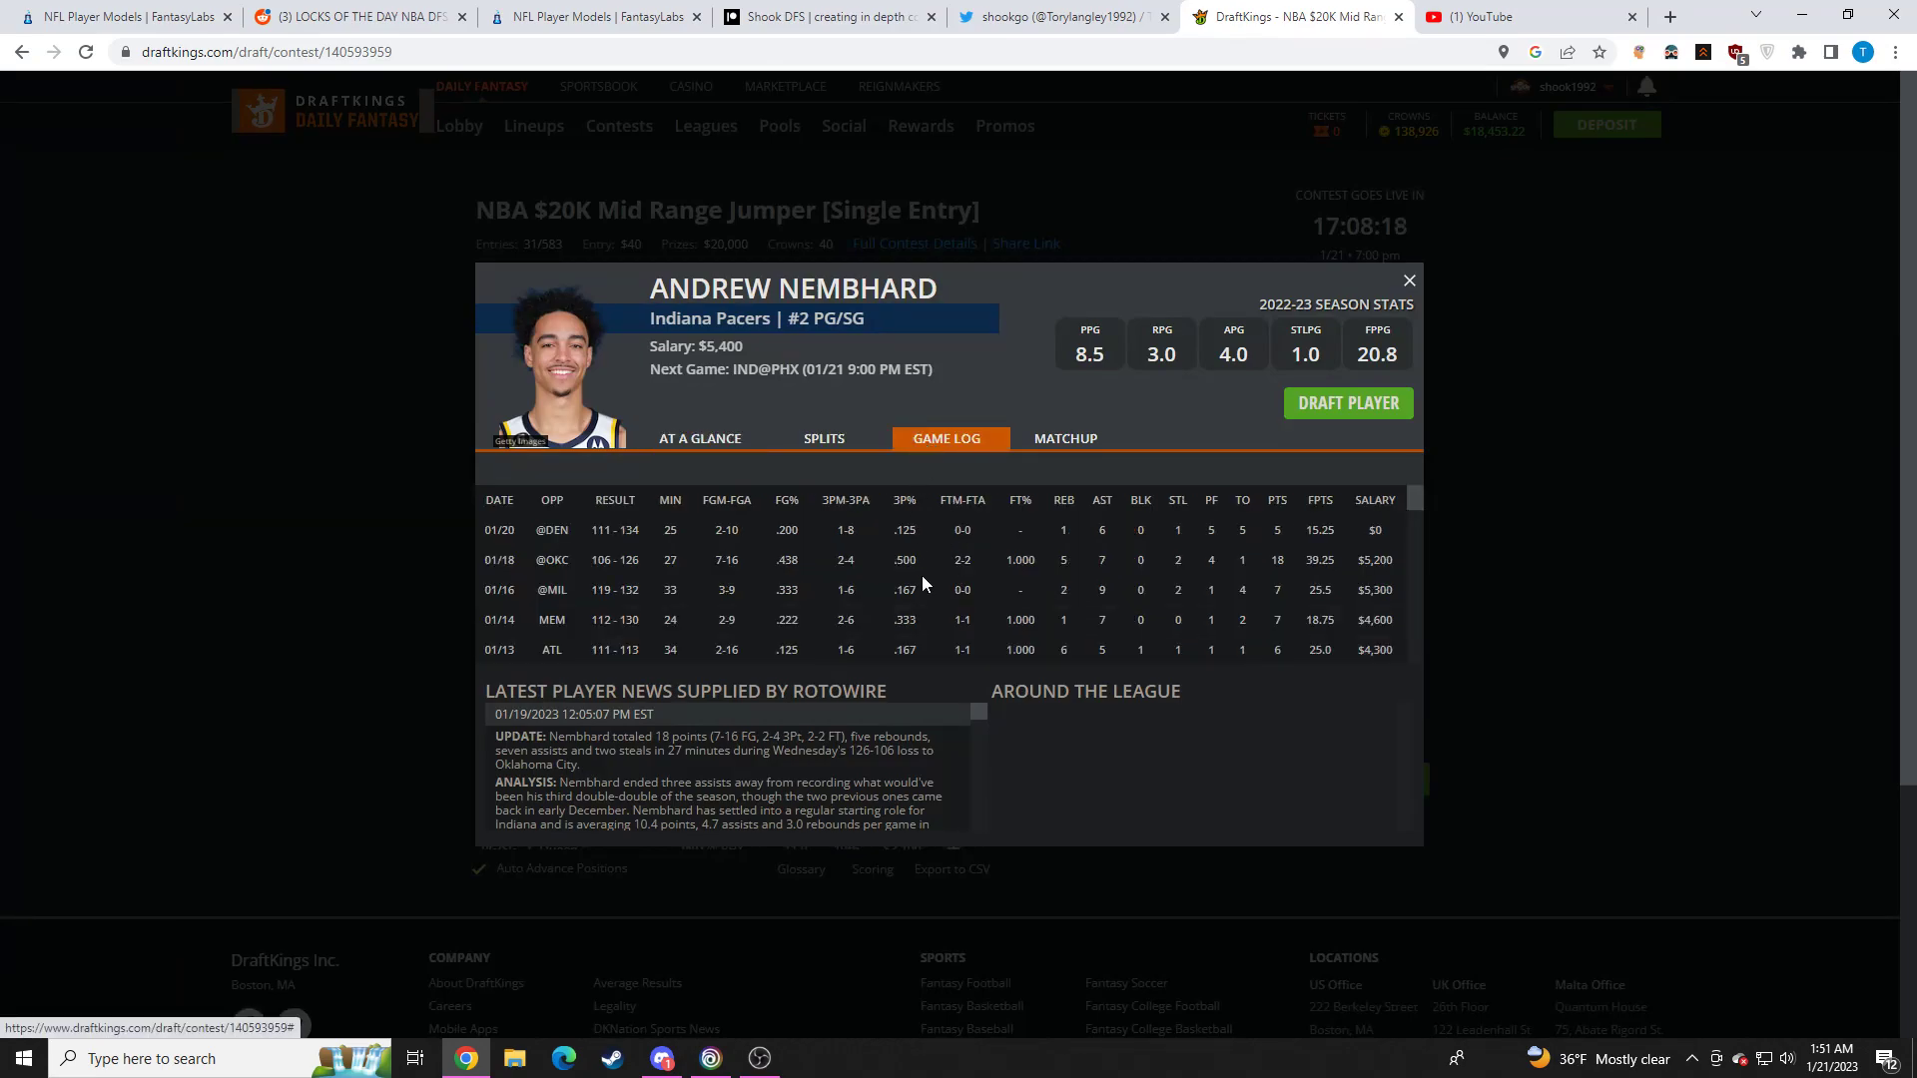
click(1408, 280)
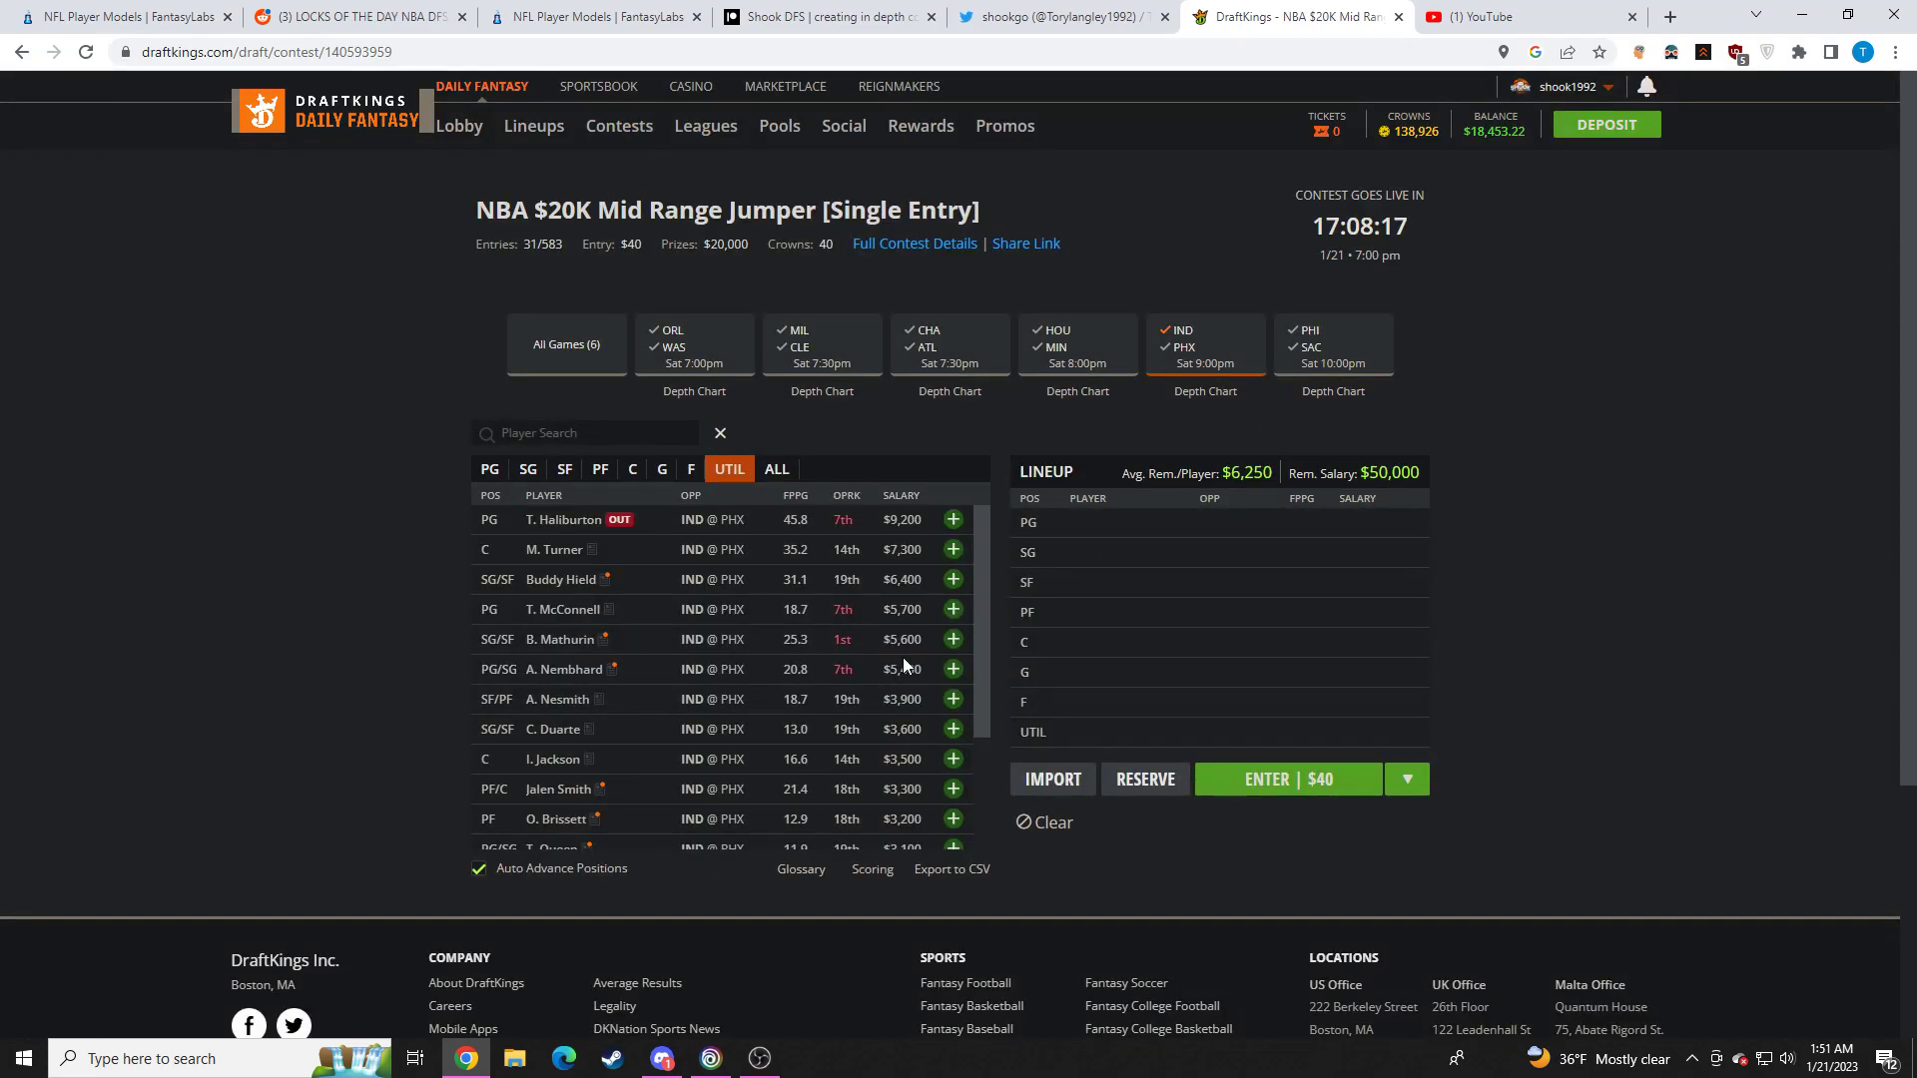
click(1170, 346)
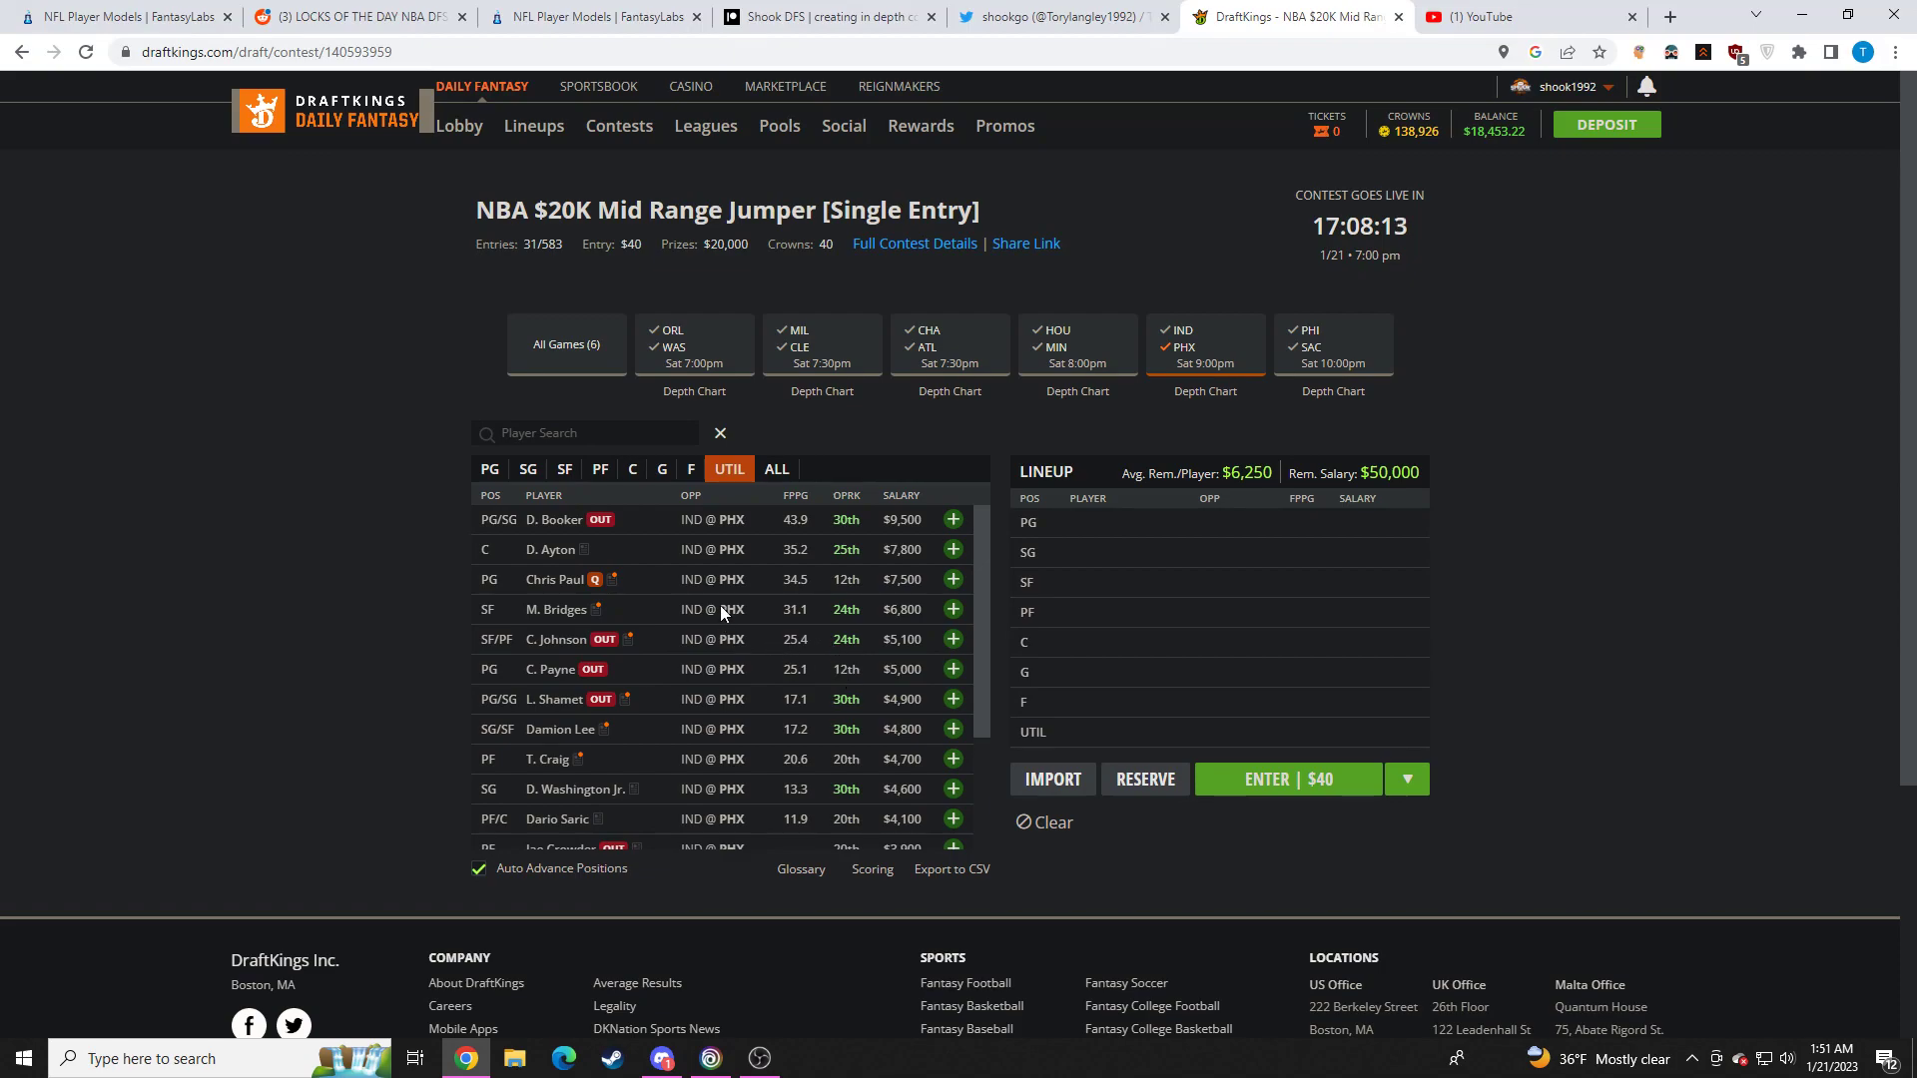
click(553, 579)
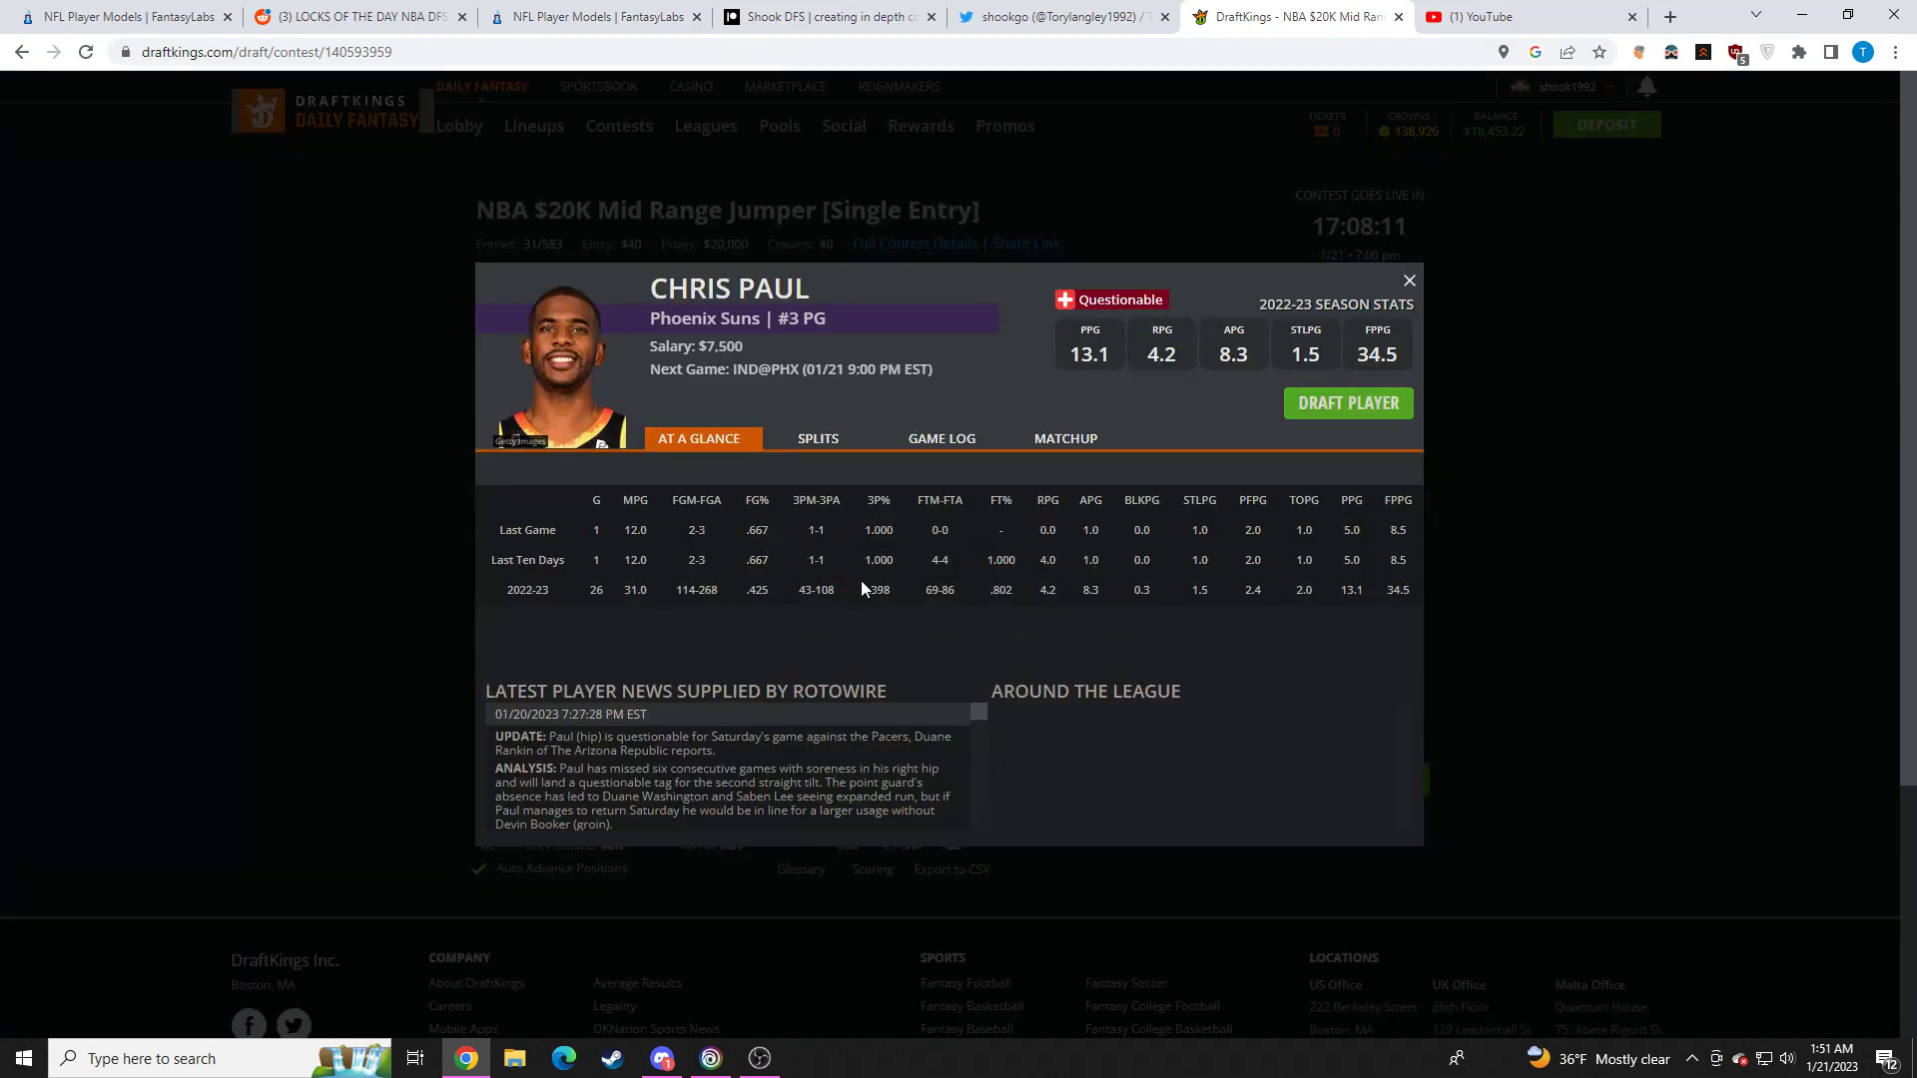
click(949, 437)
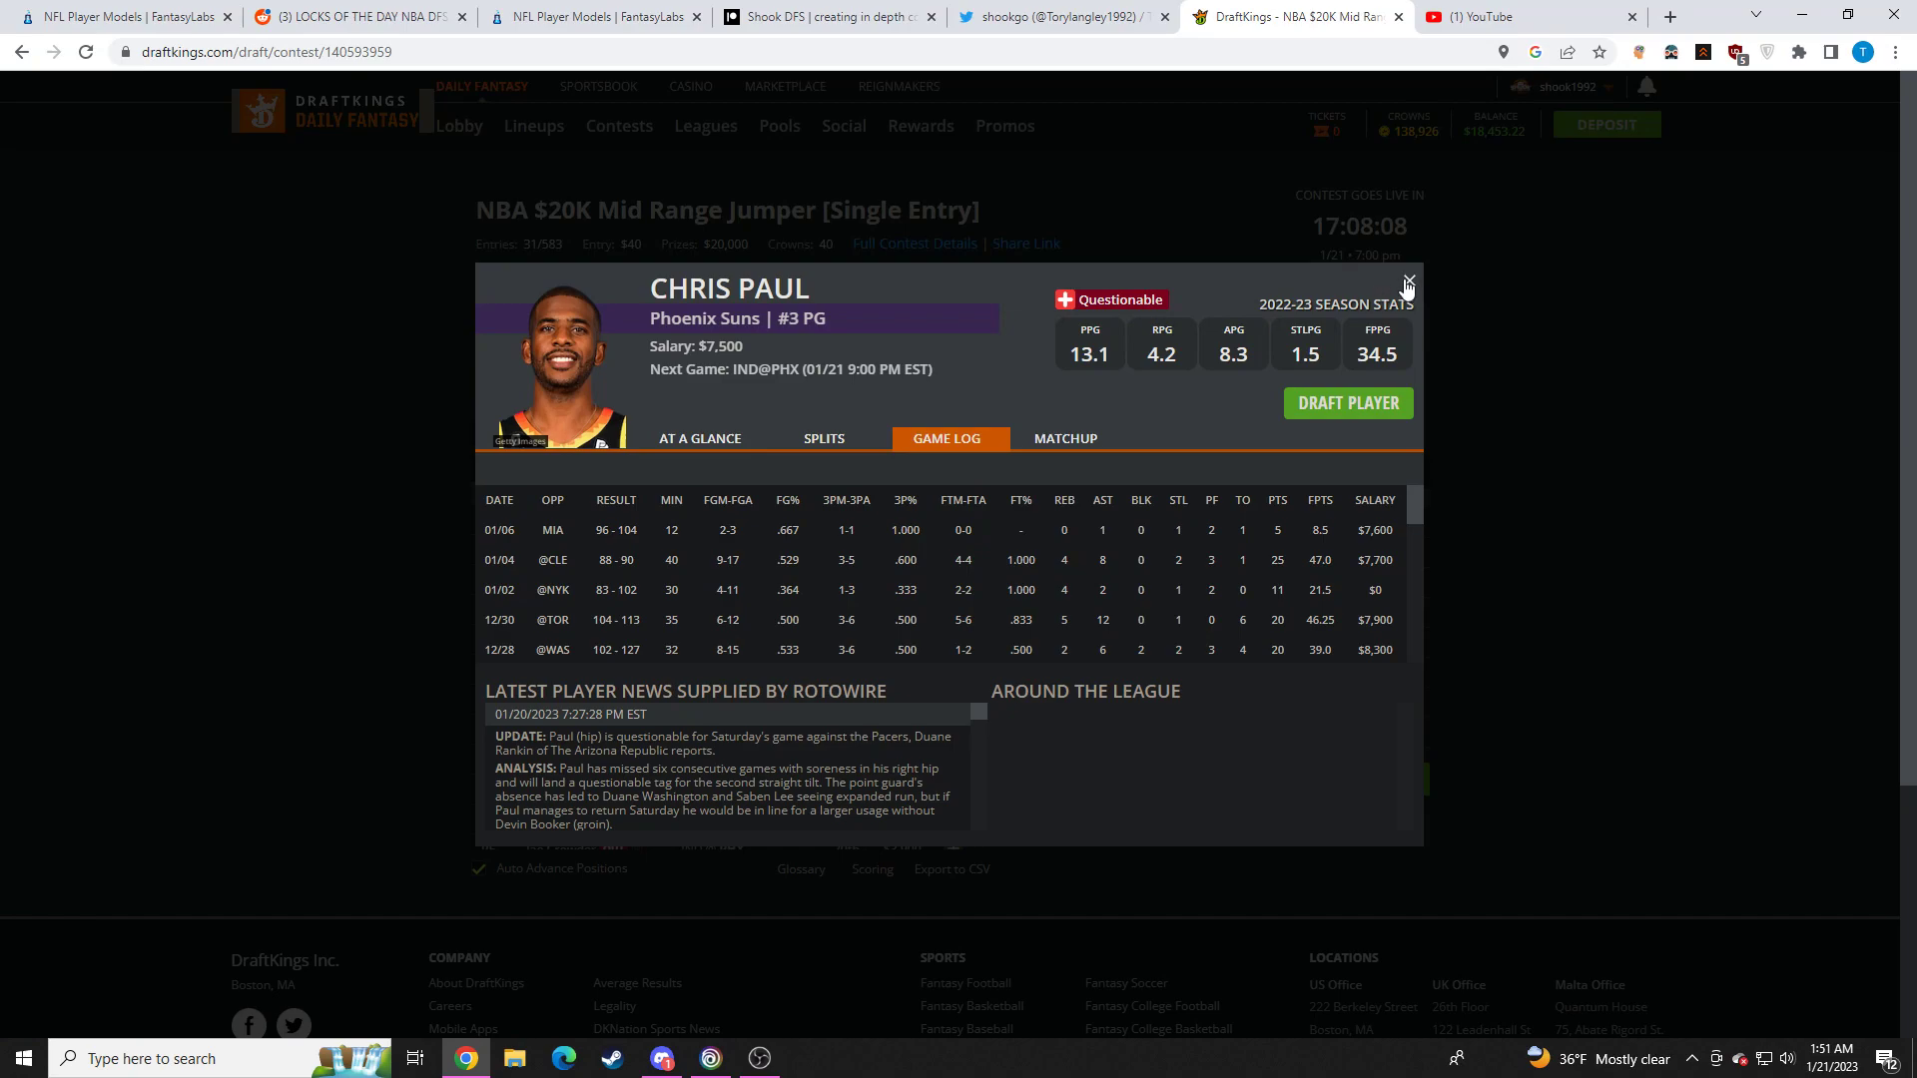
click(1405, 284)
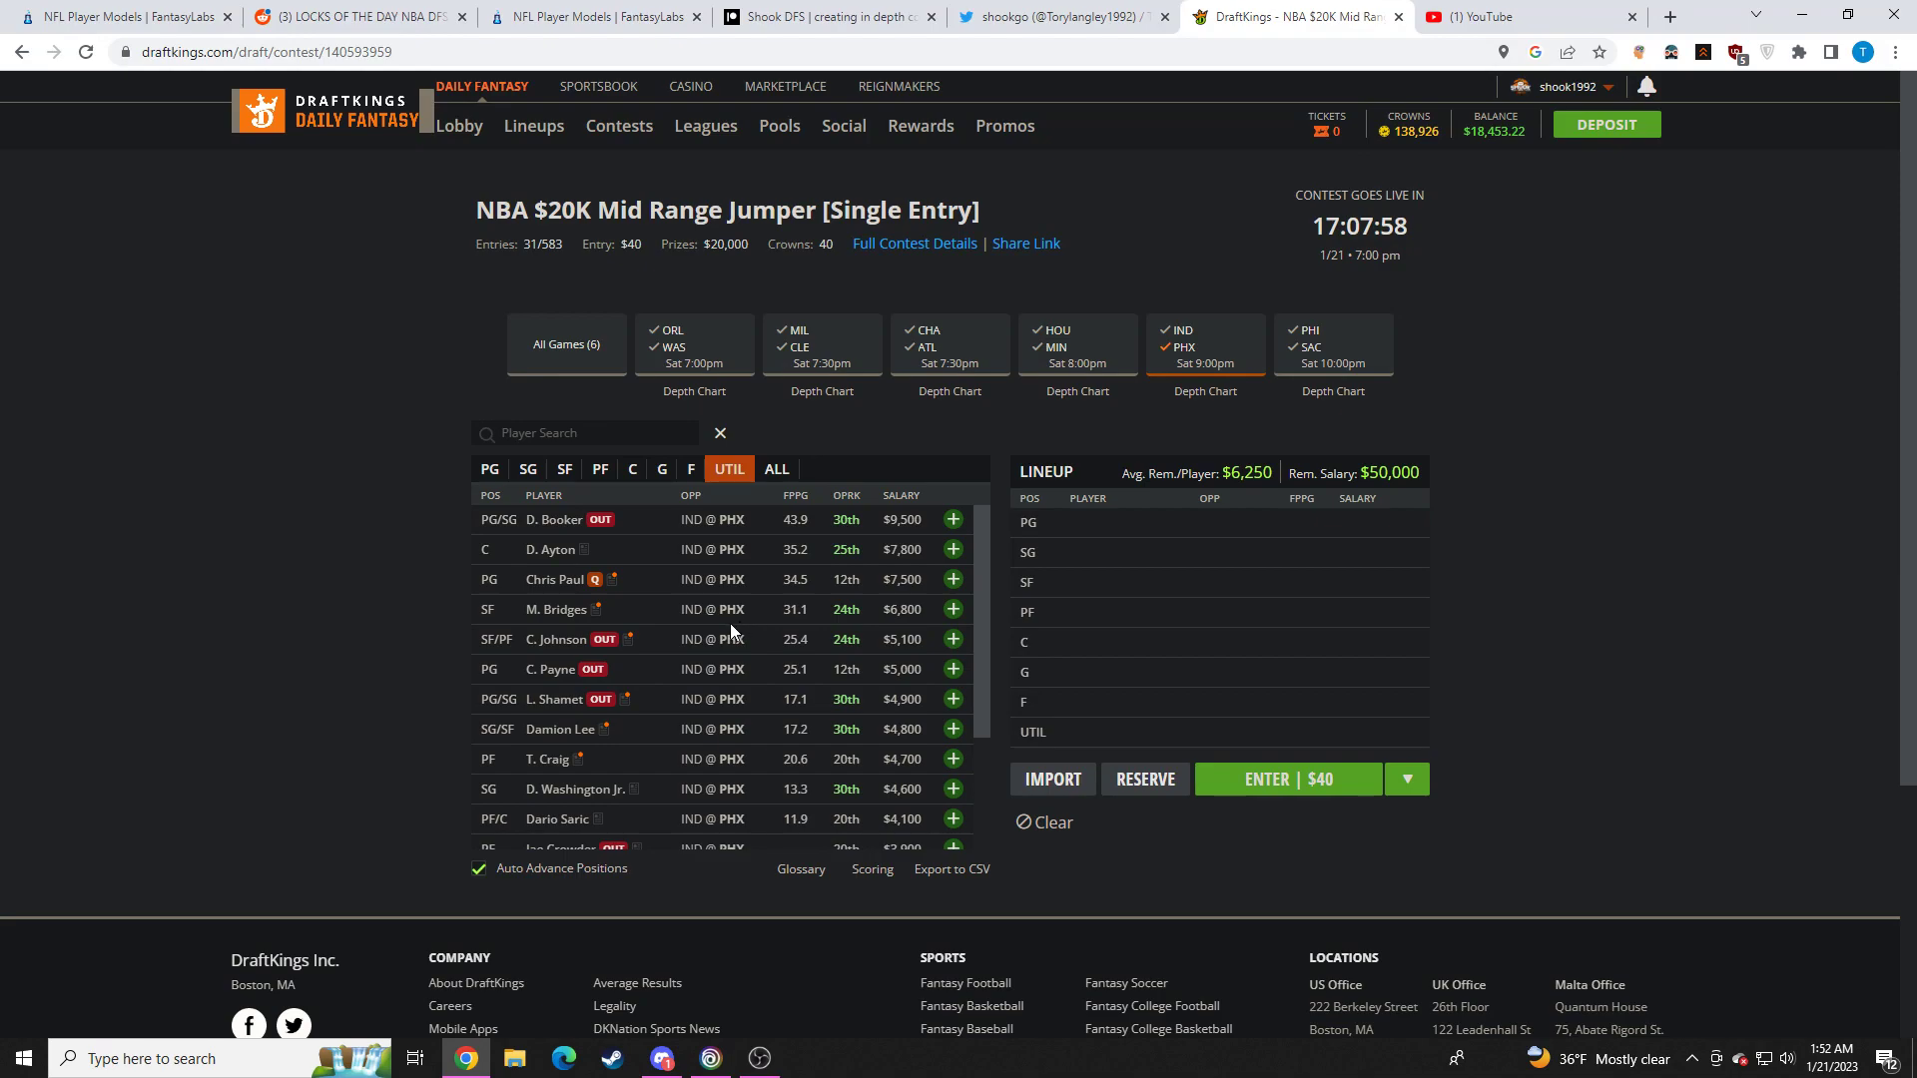
mouse_move(686, 629)
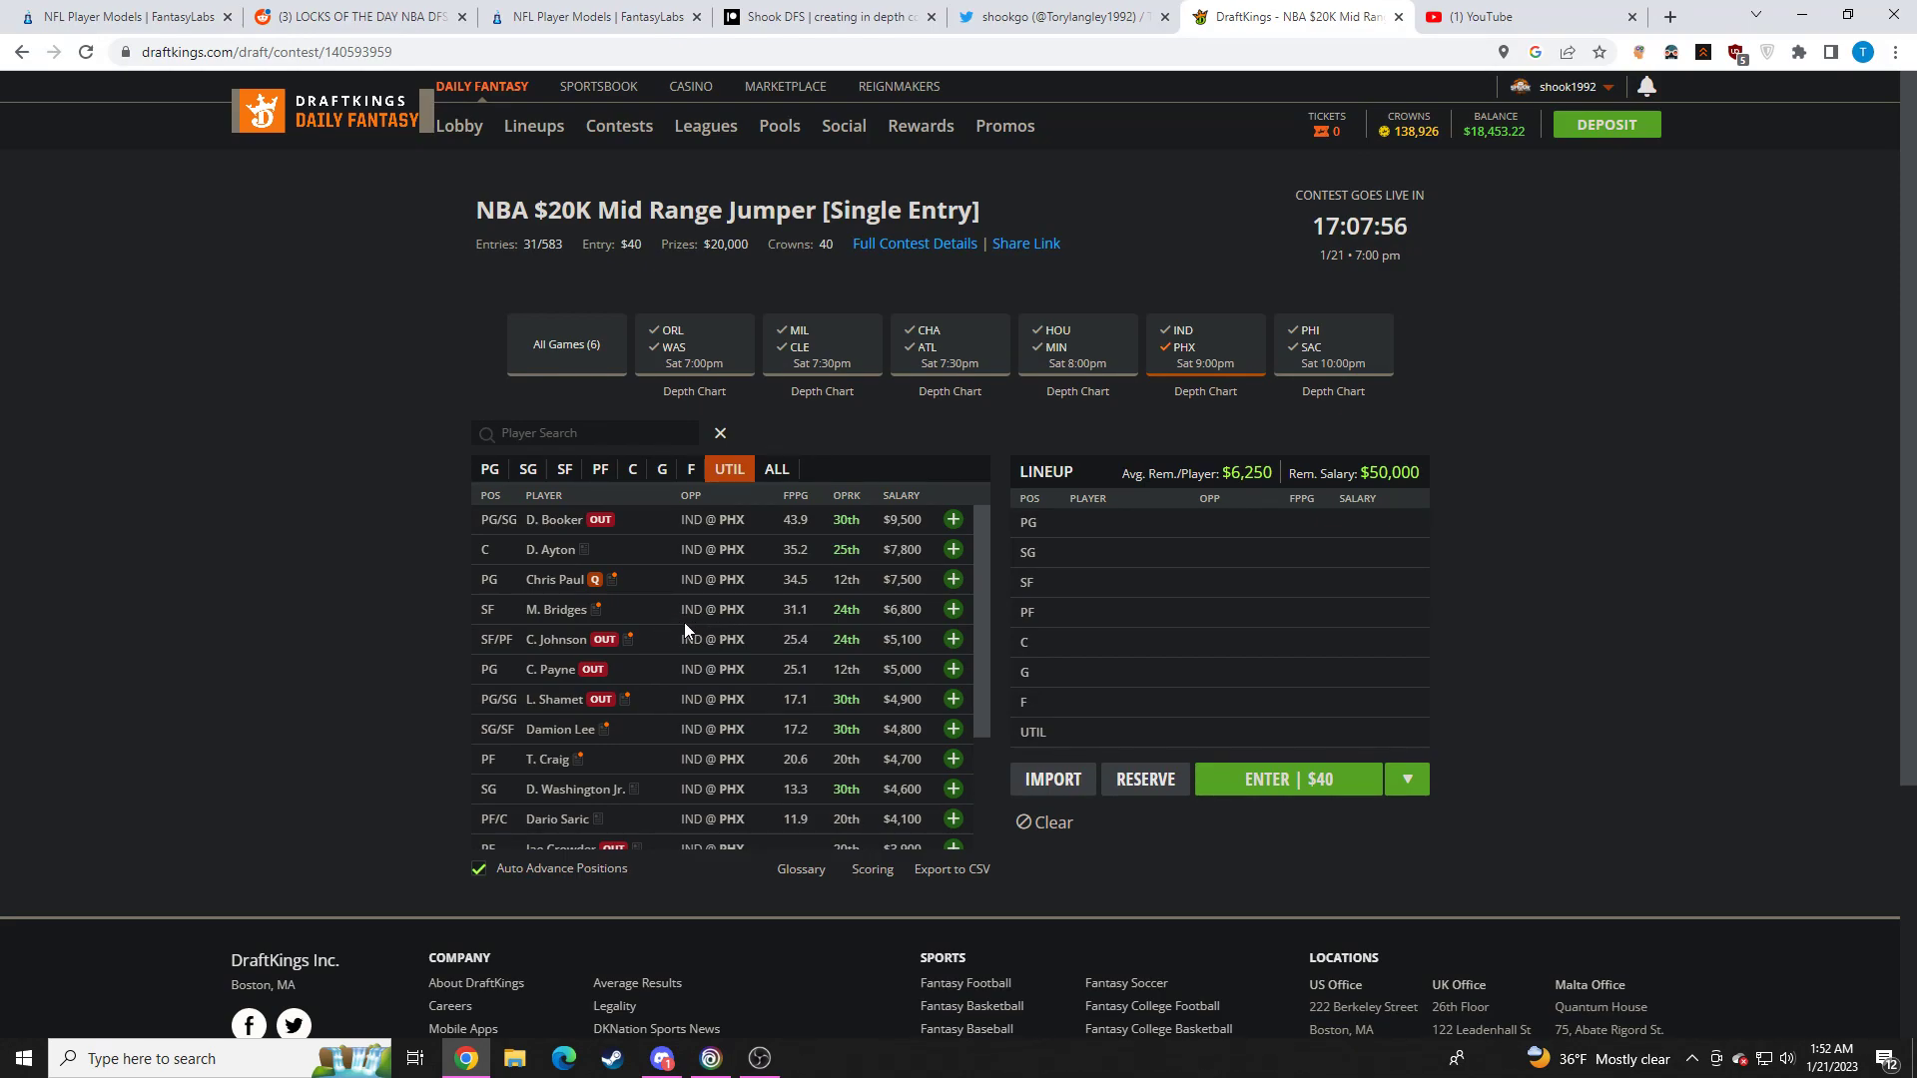
scroll(down, 3)
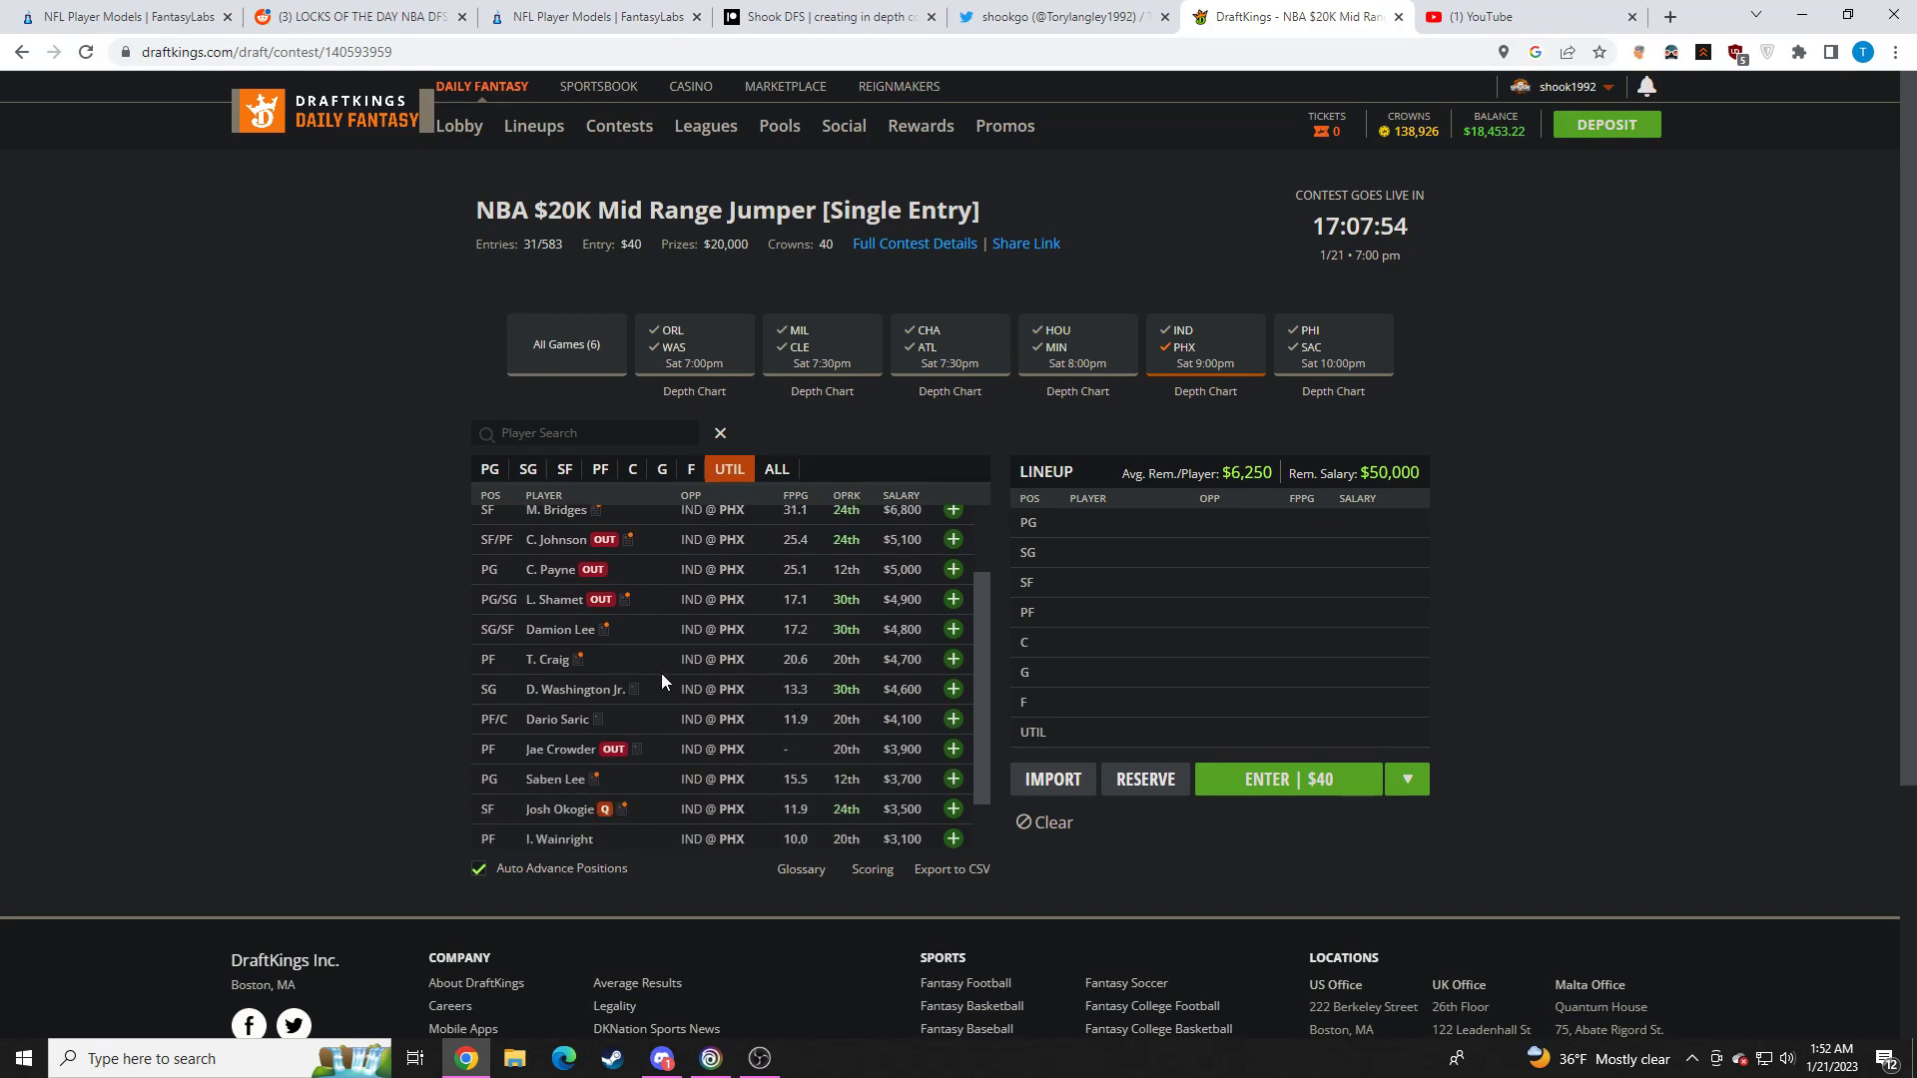
mouse_move(583, 713)
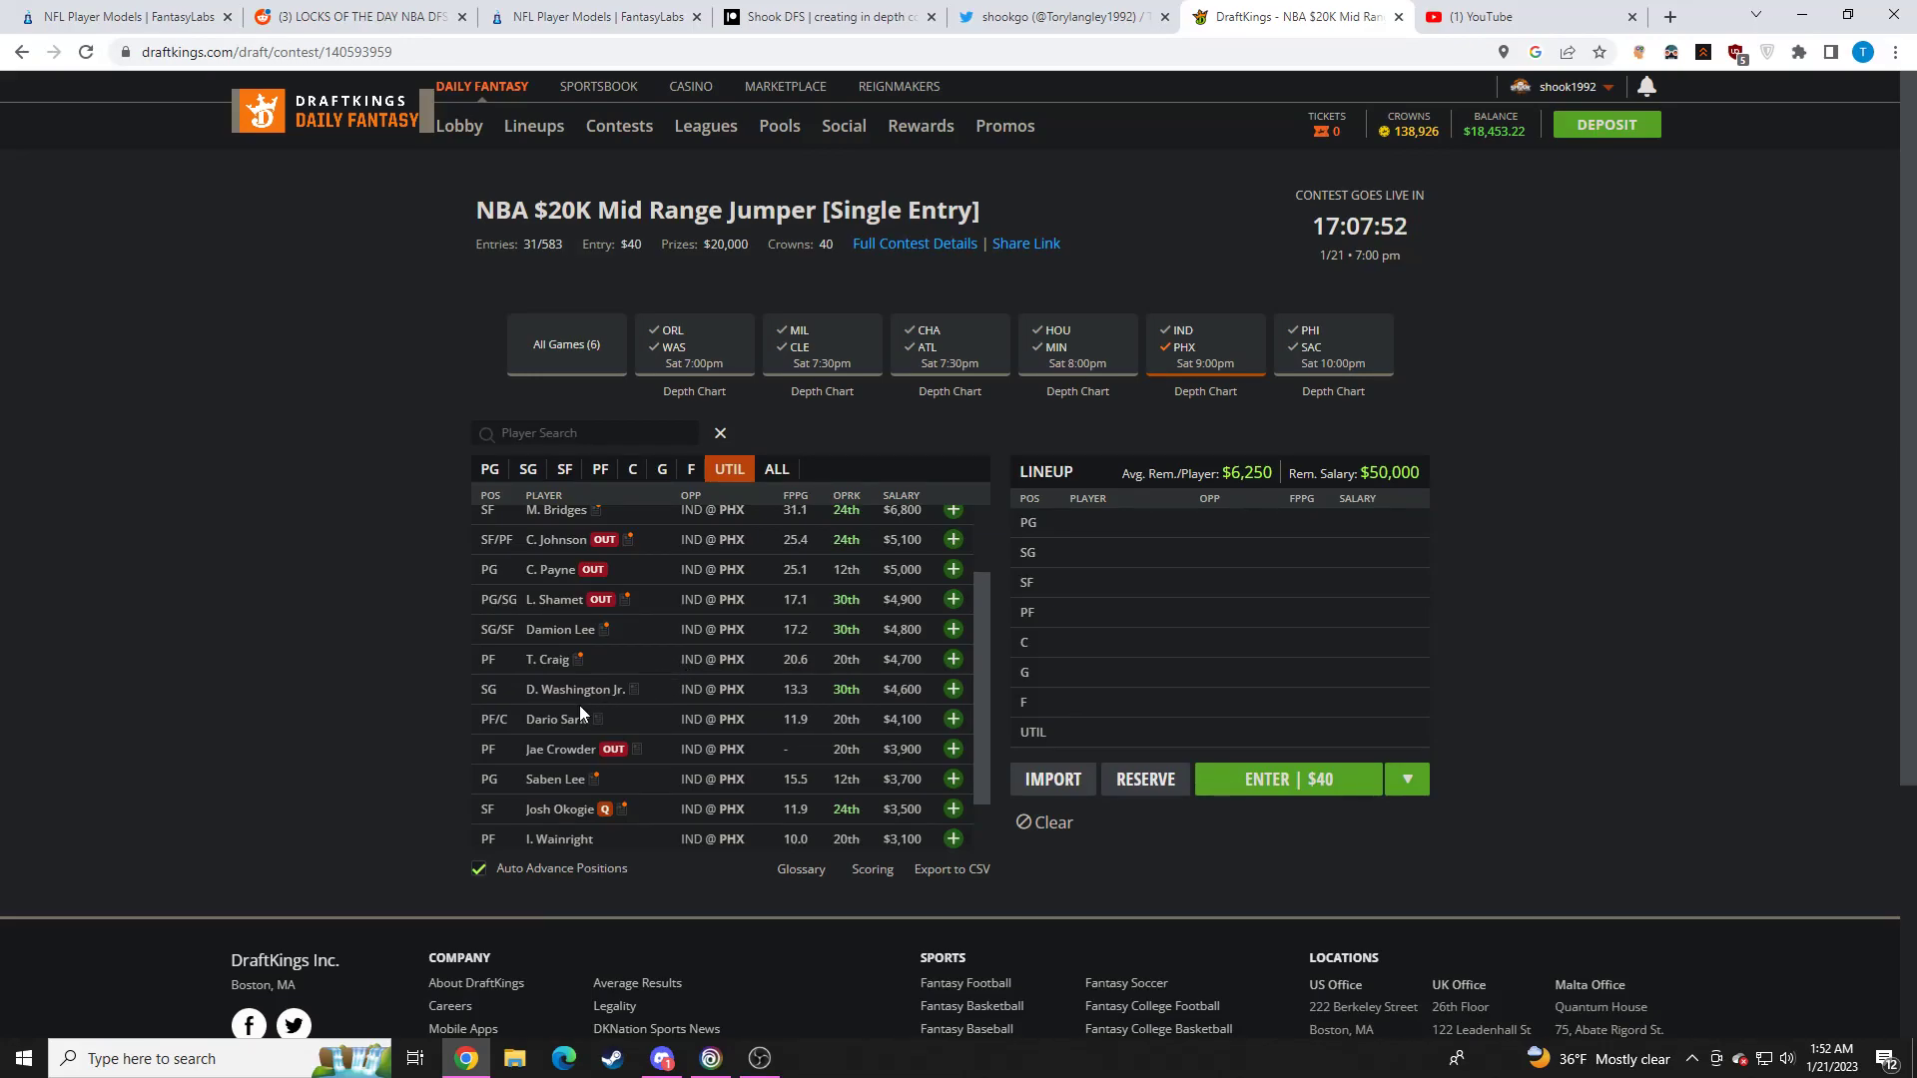
scroll(up, 3)
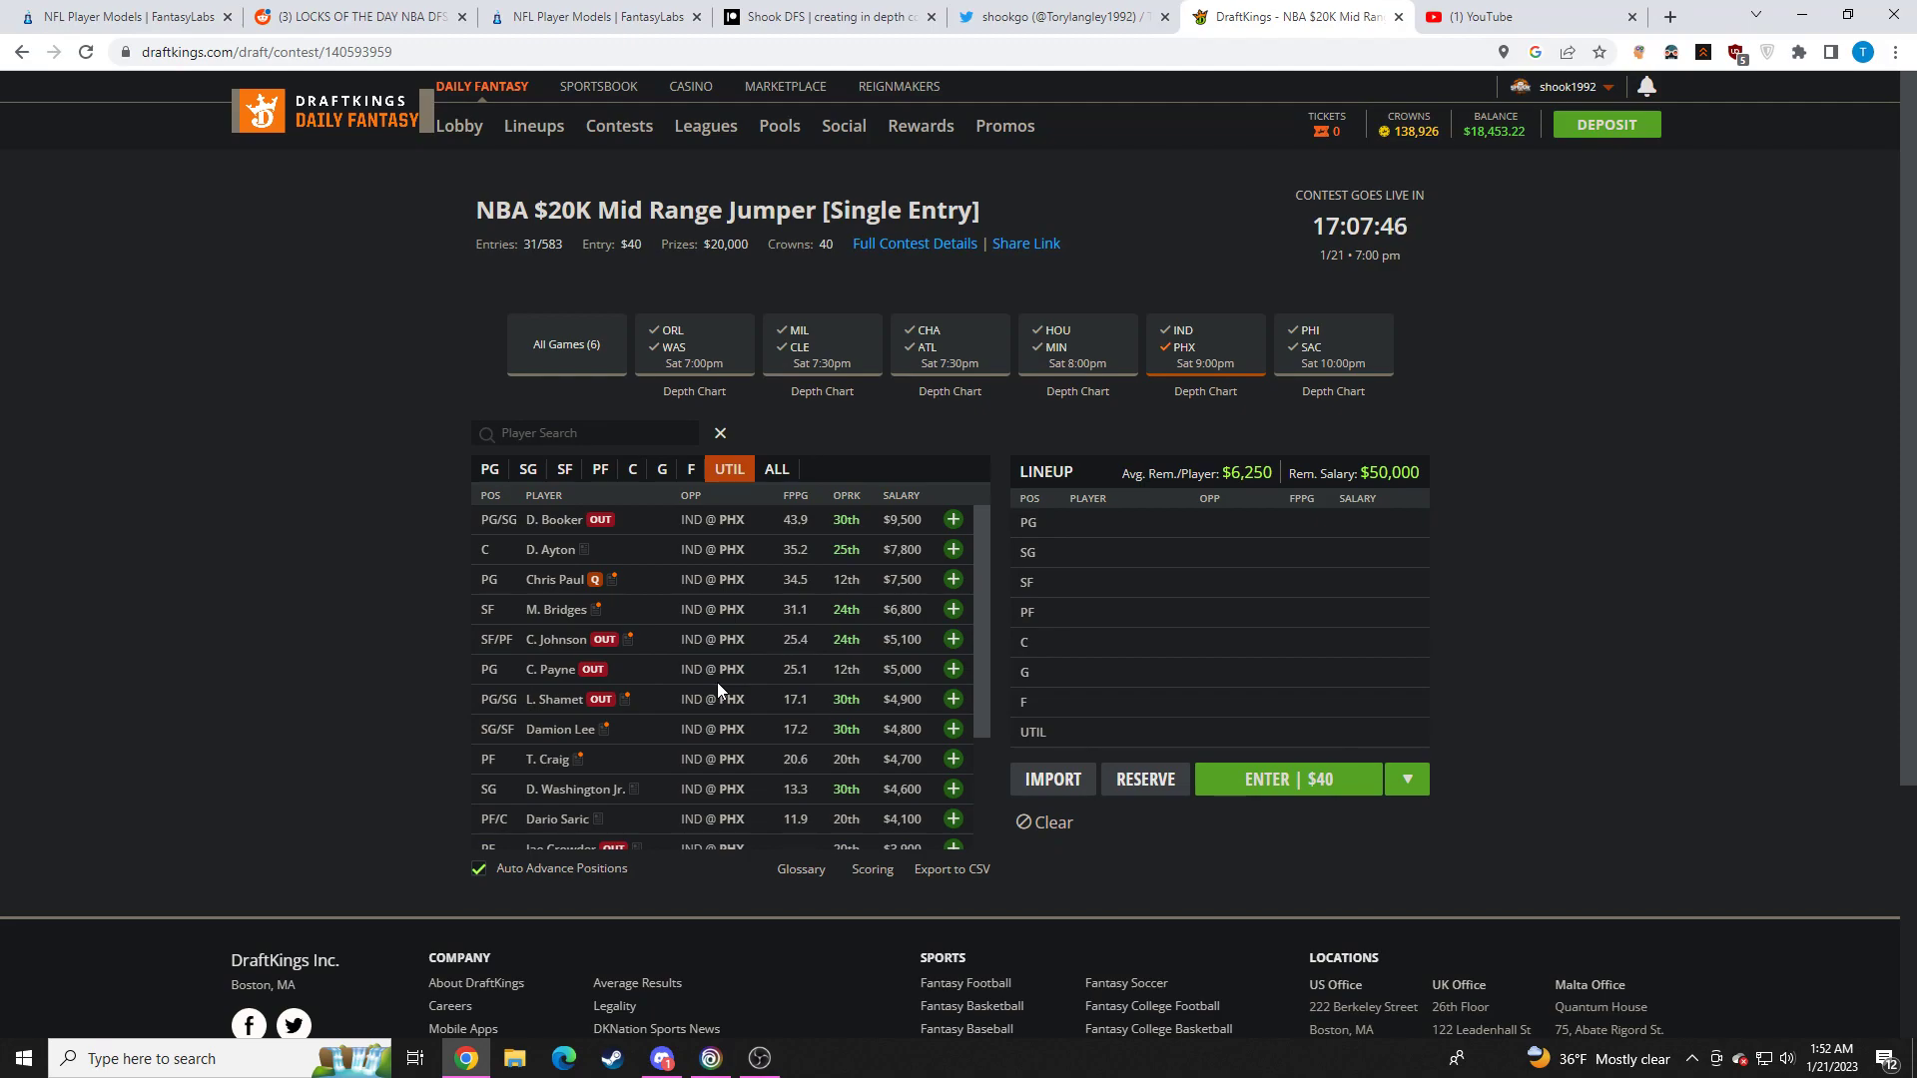
mouse_move(671, 629)
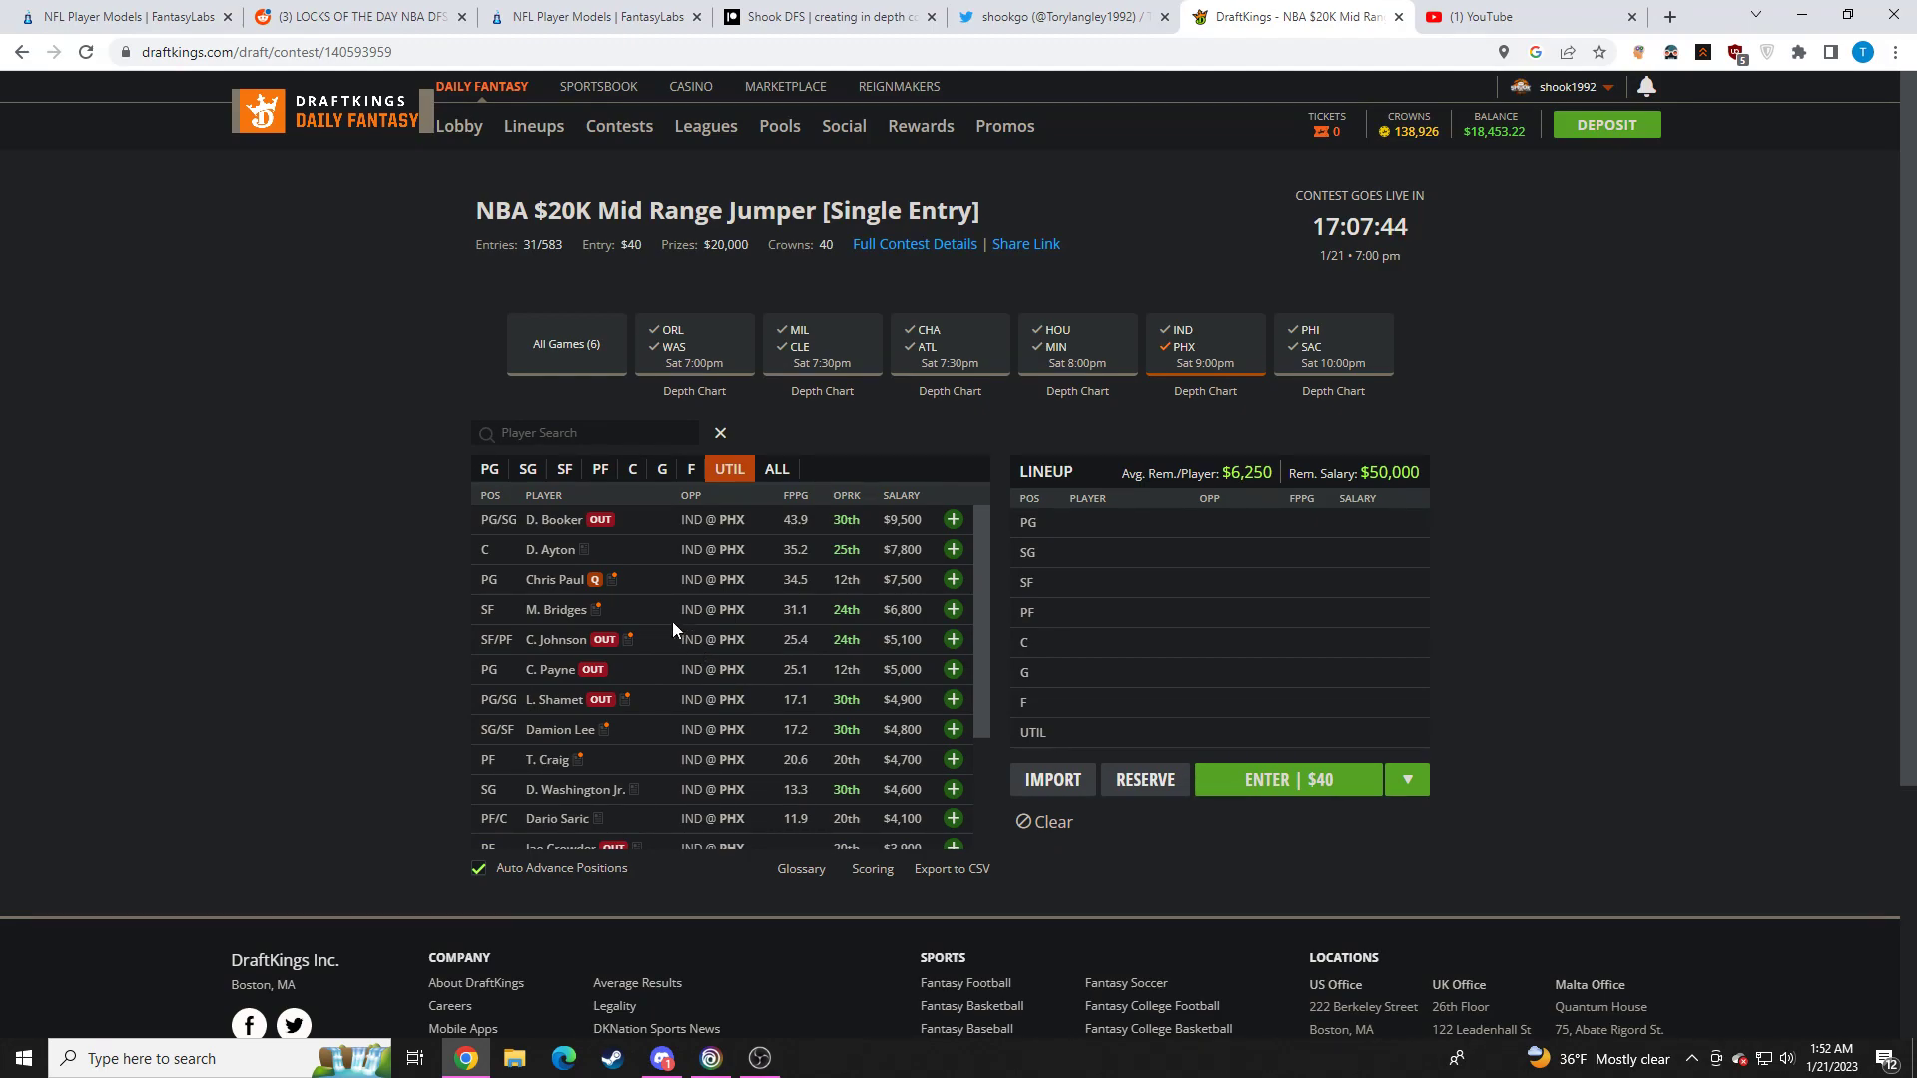
click(551, 609)
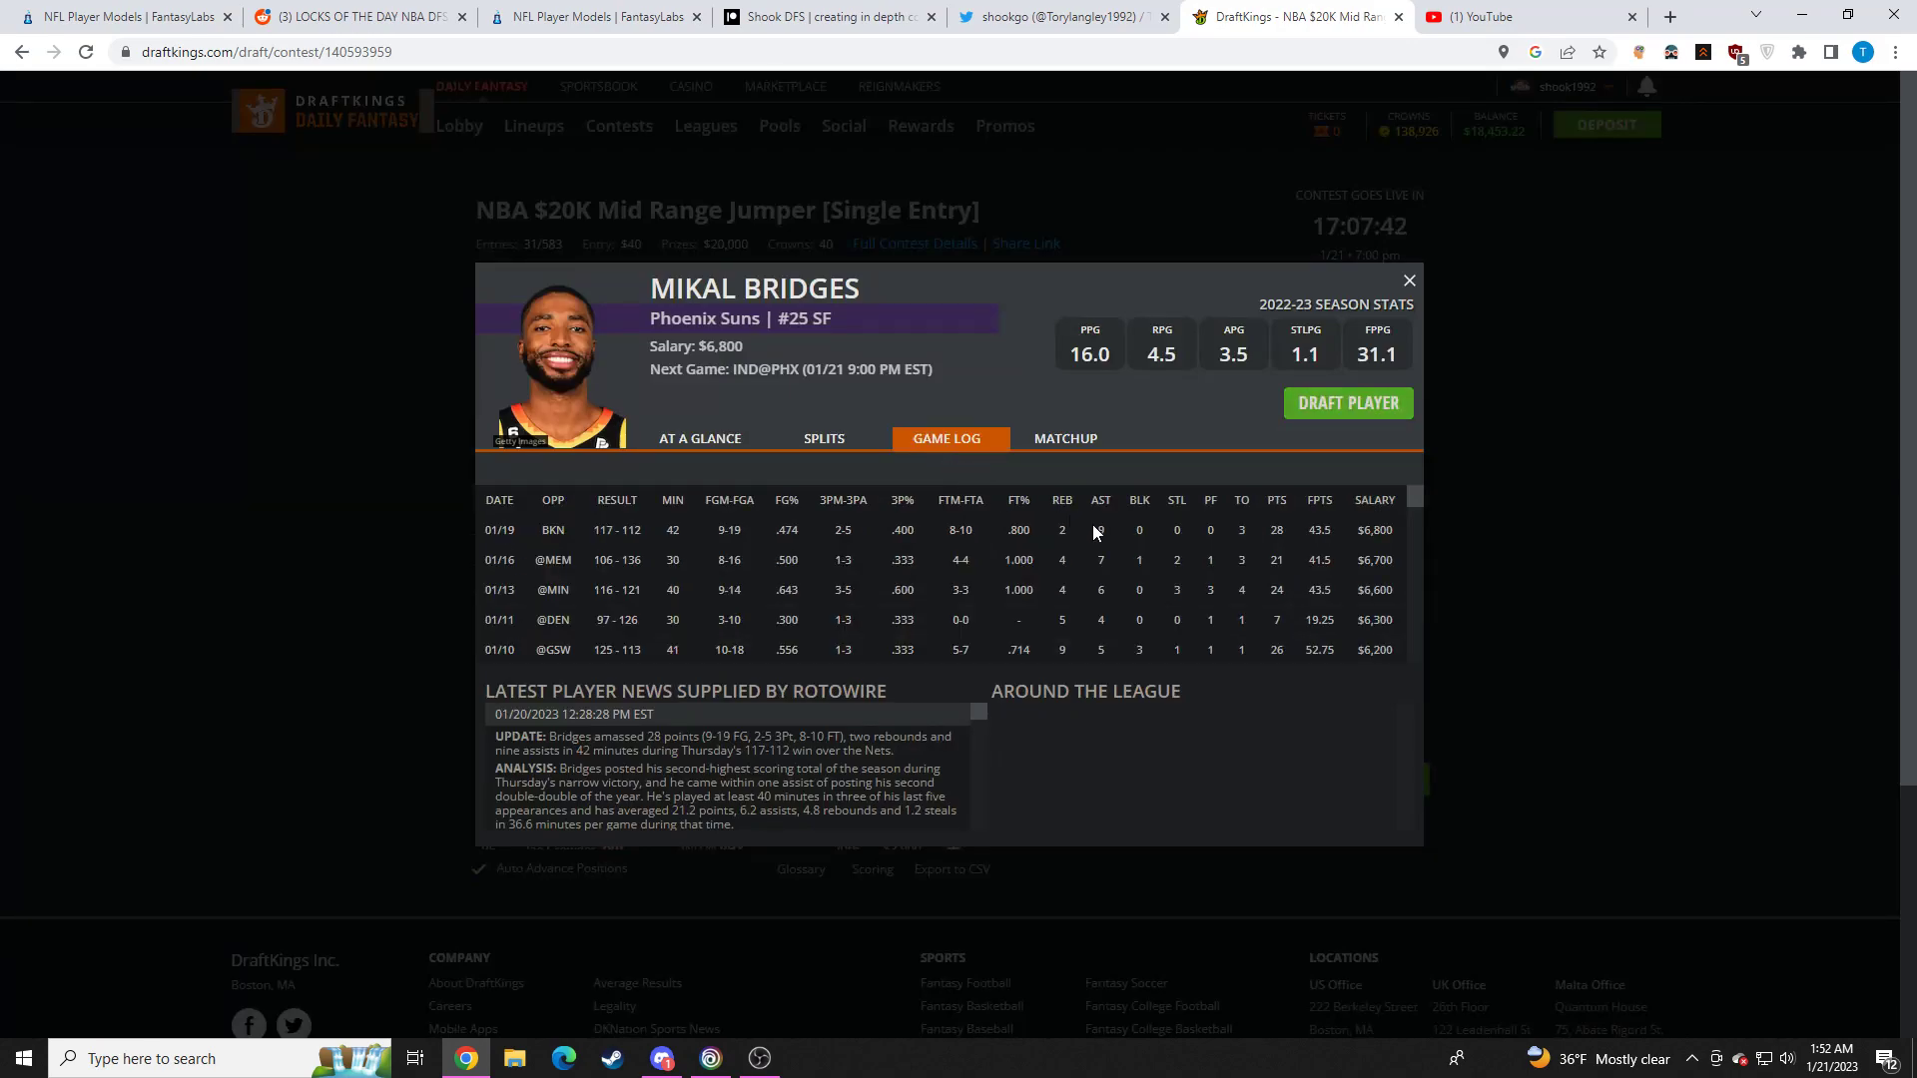
click(1408, 279)
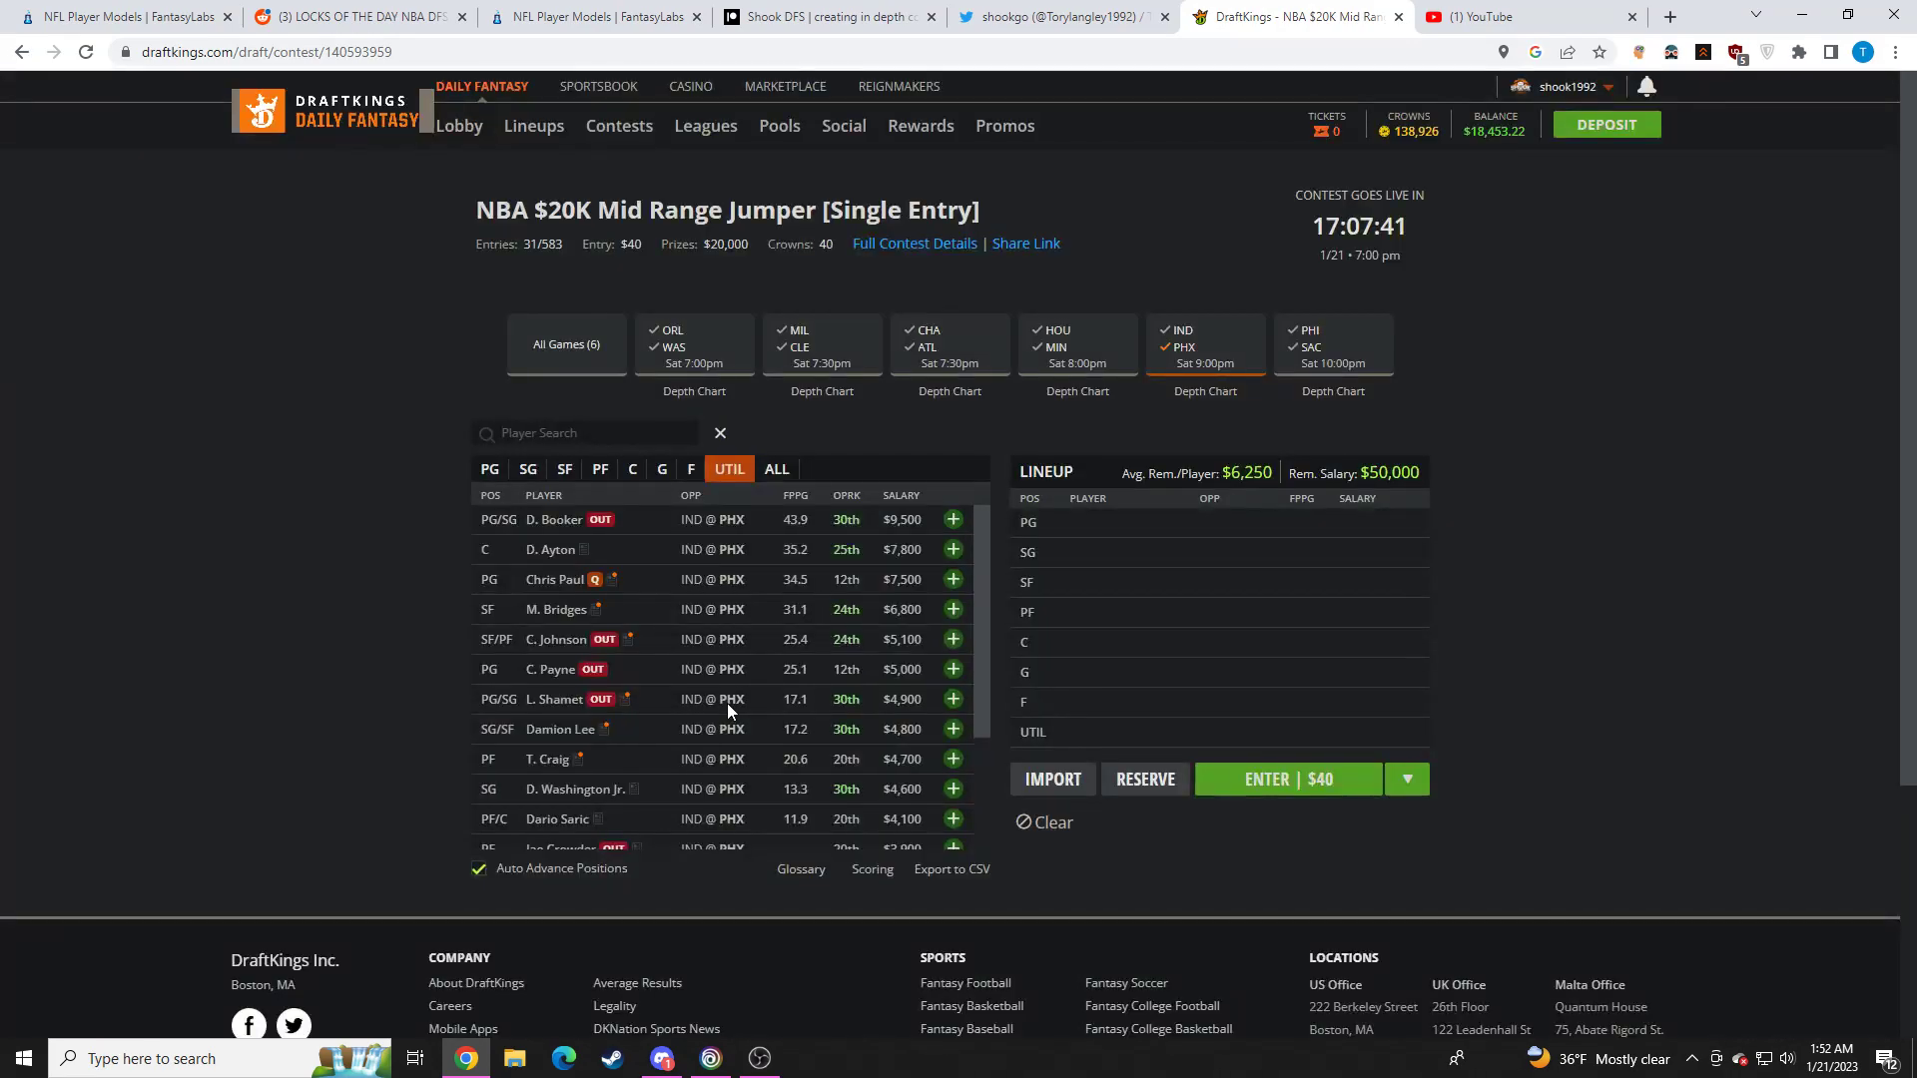
click(571, 789)
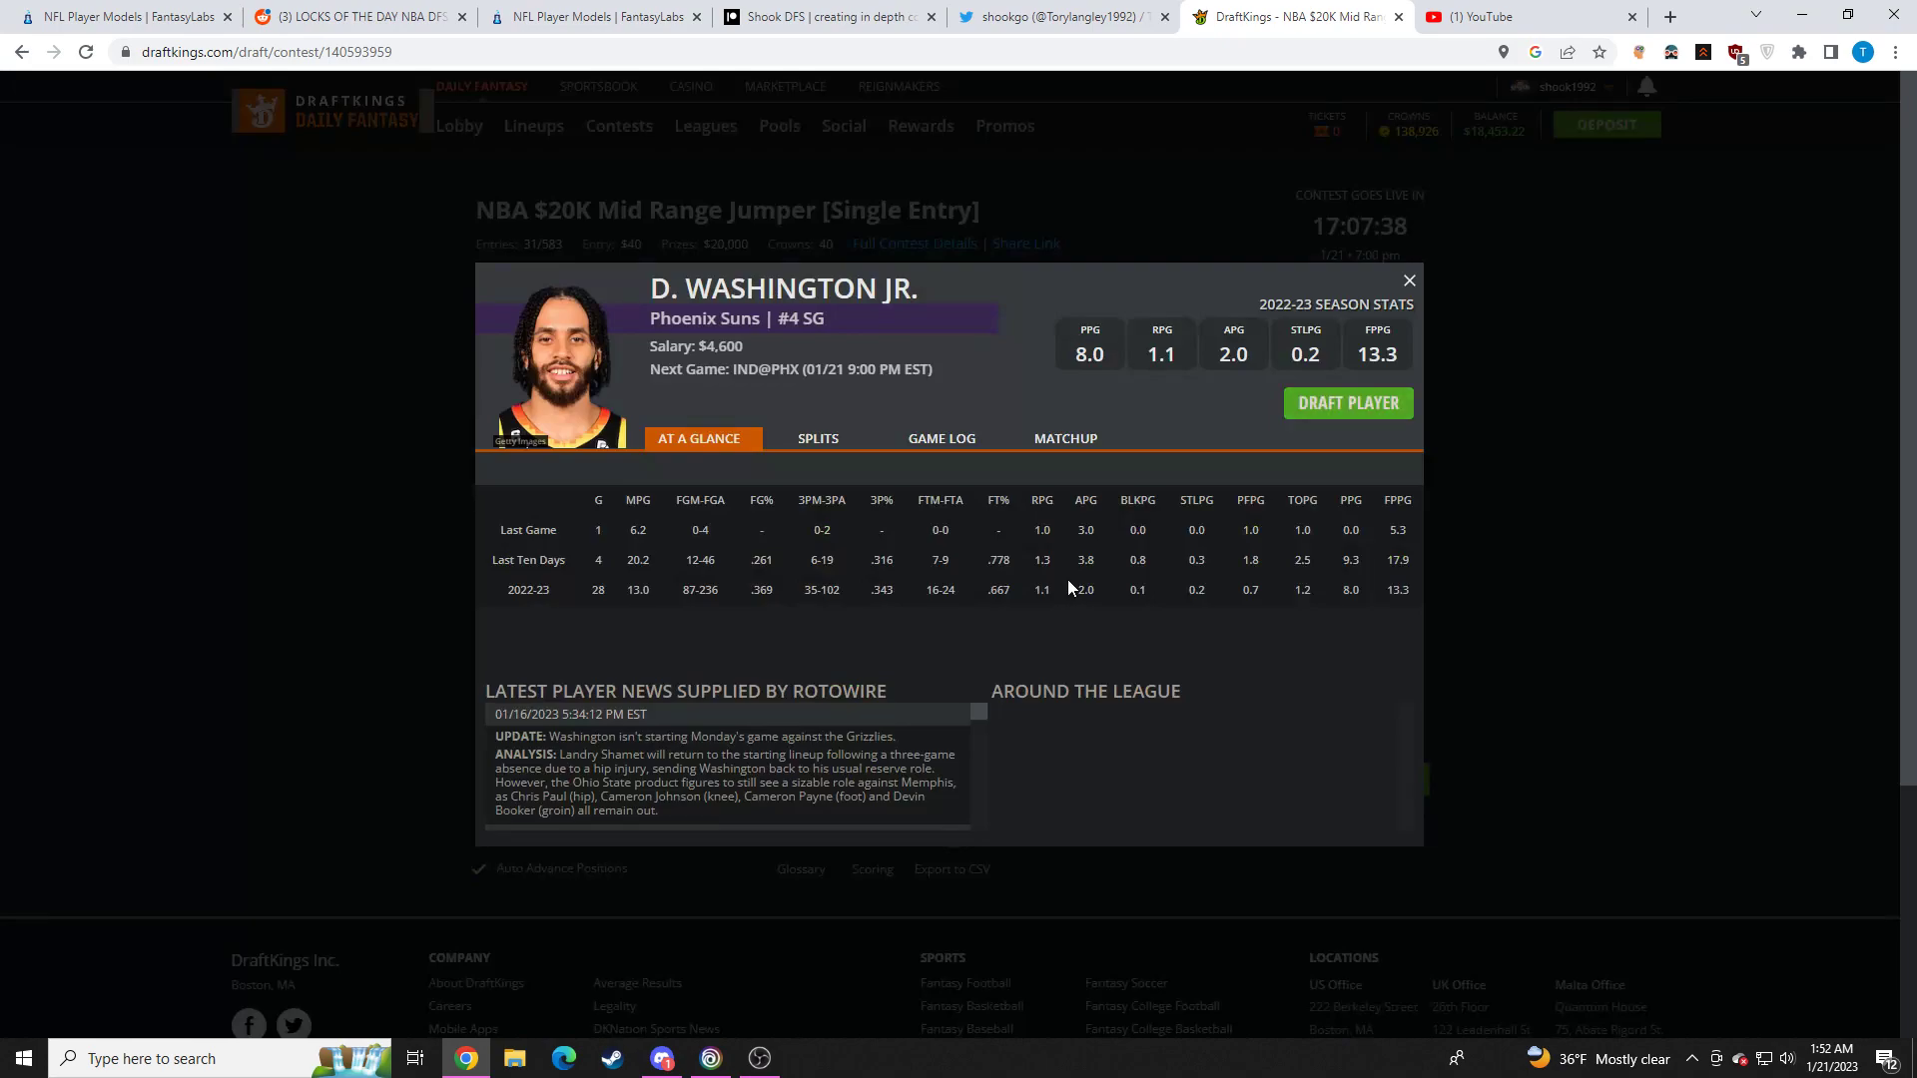
click(1407, 280)
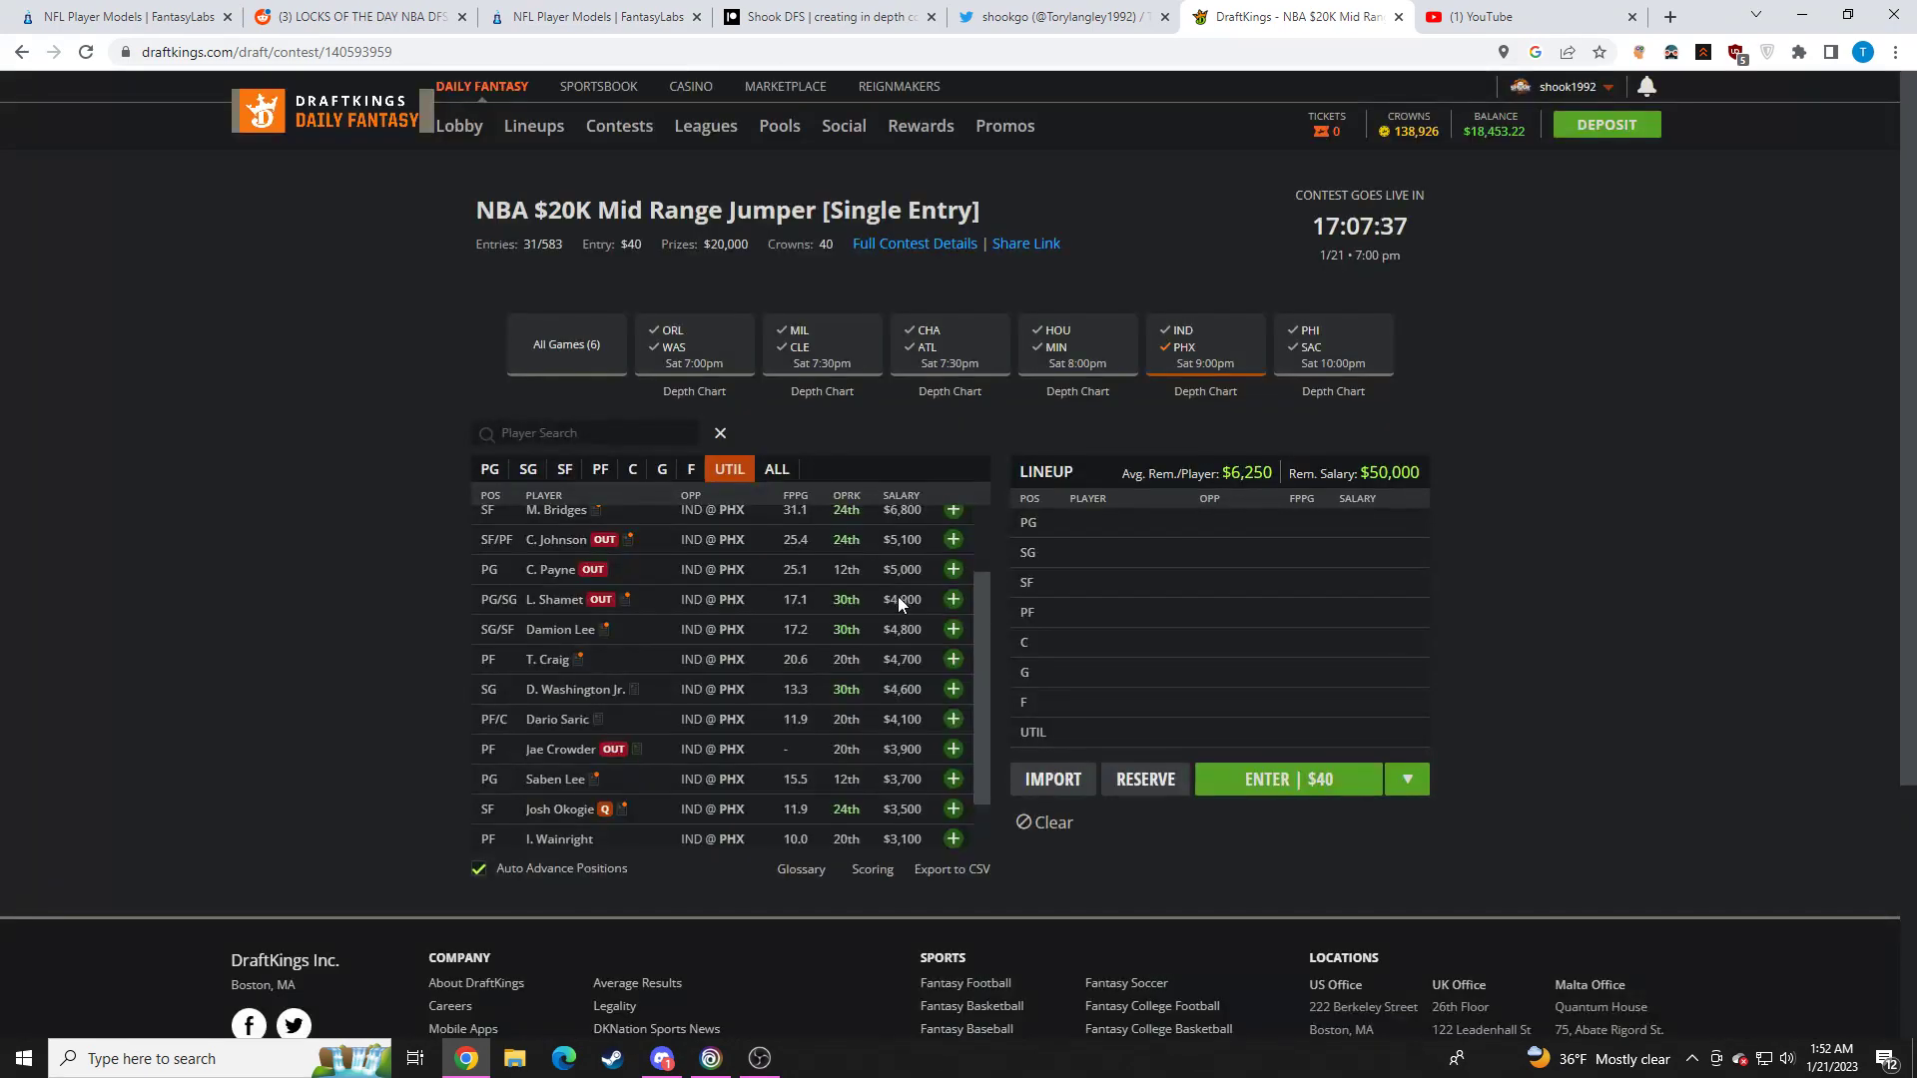
click(527, 779)
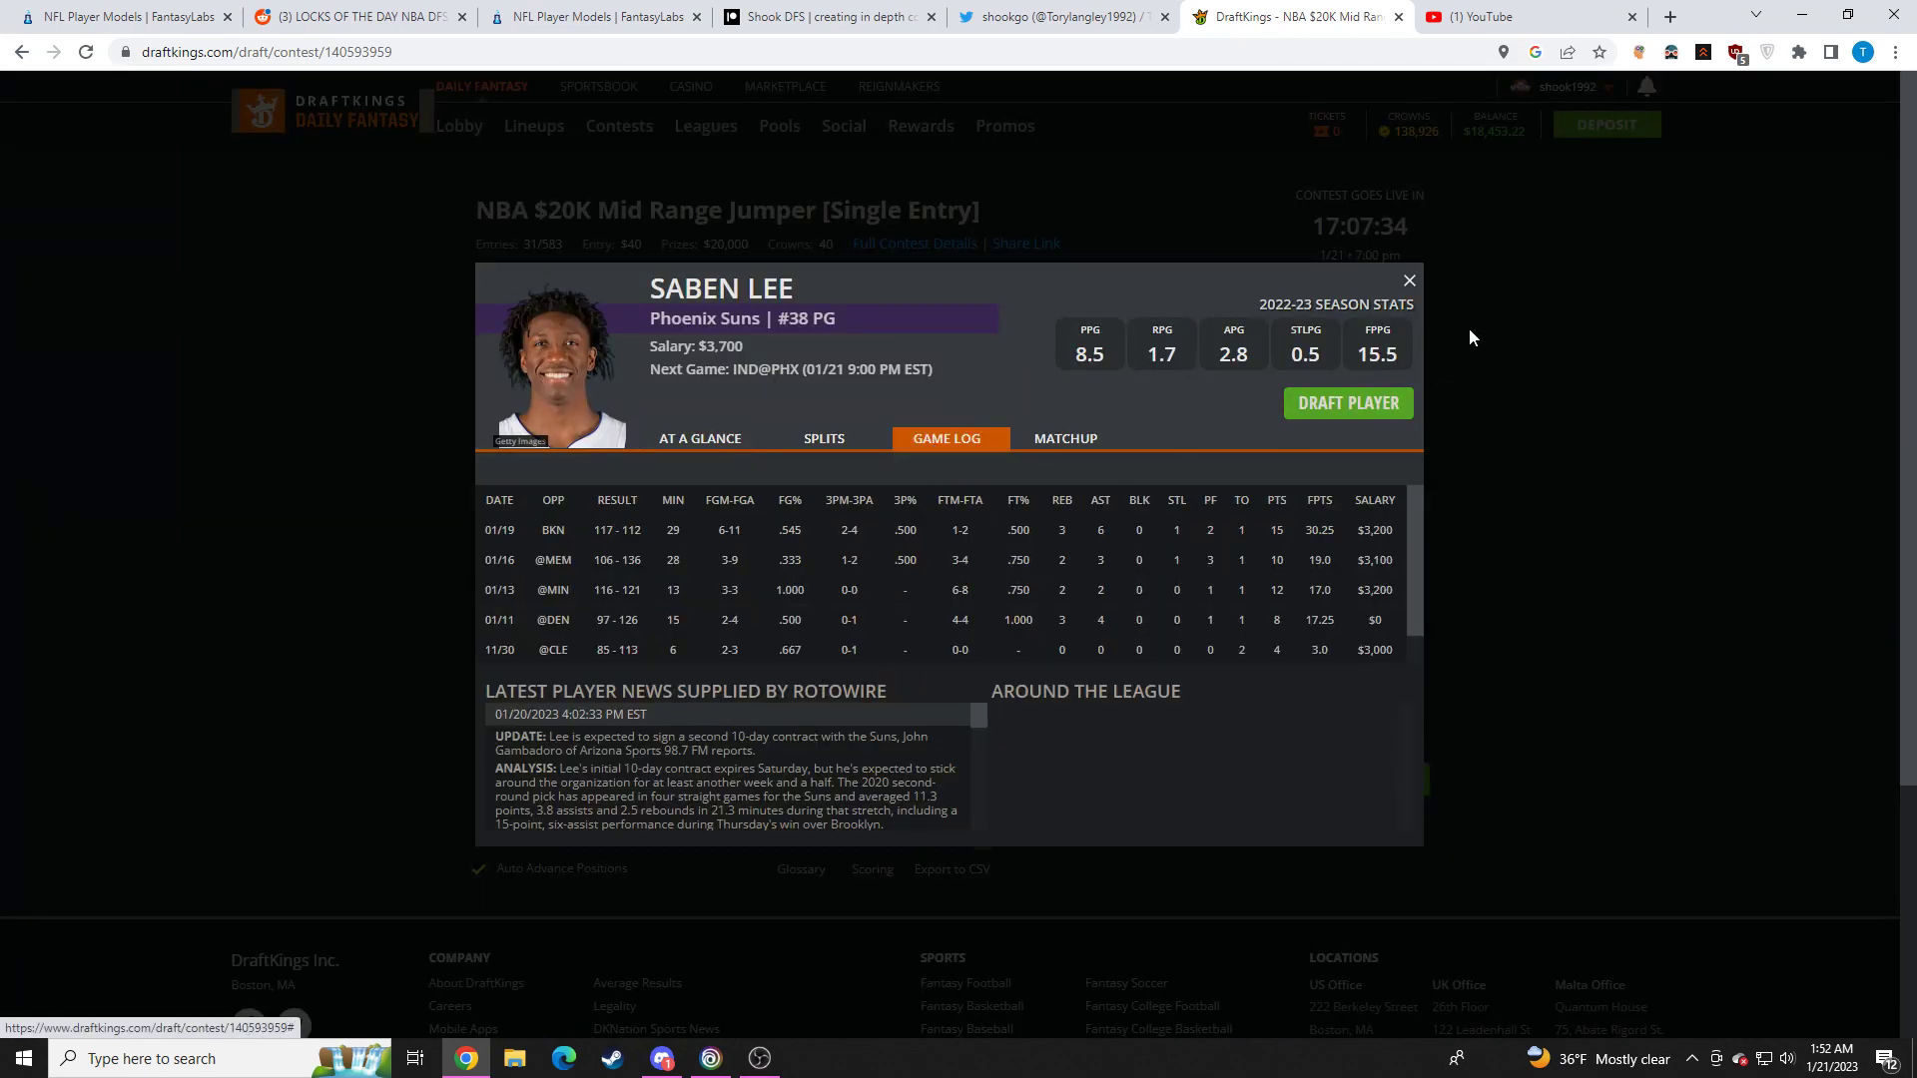
click(1408, 280)
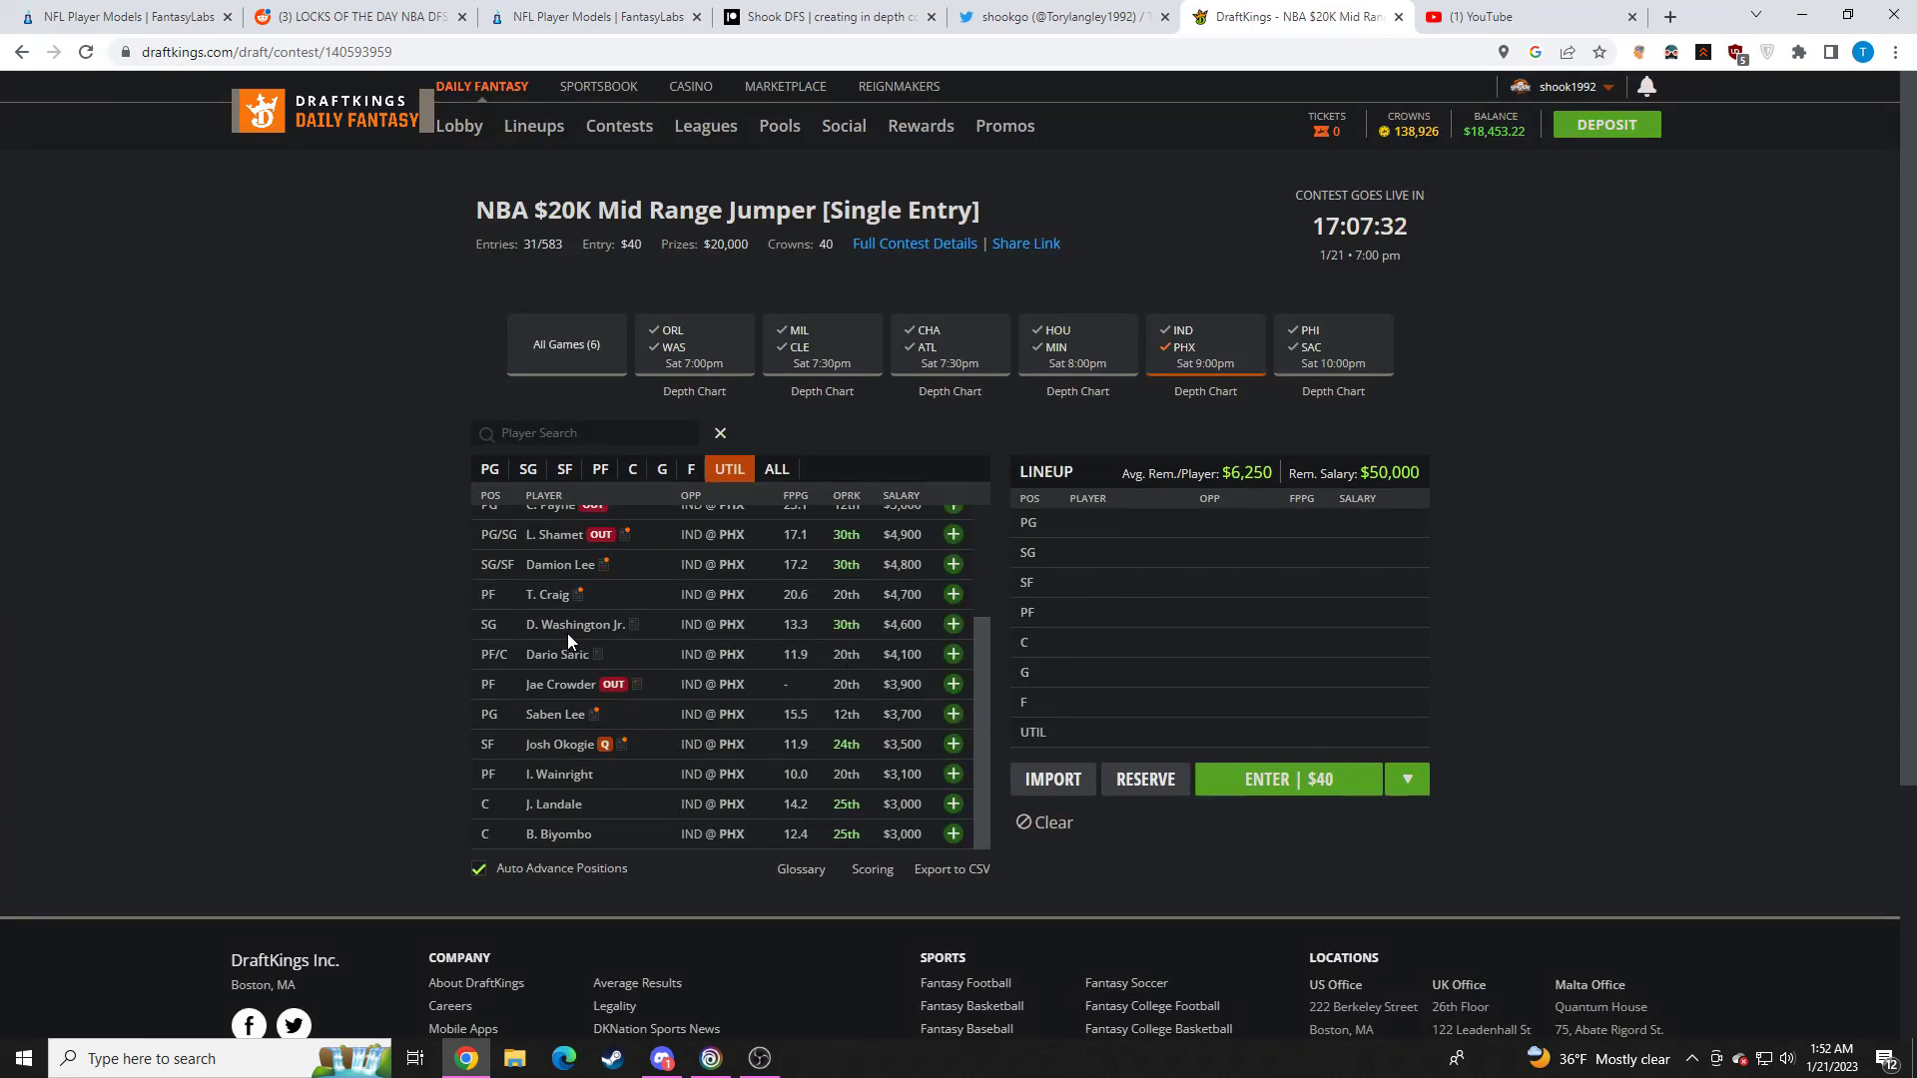
click(577, 625)
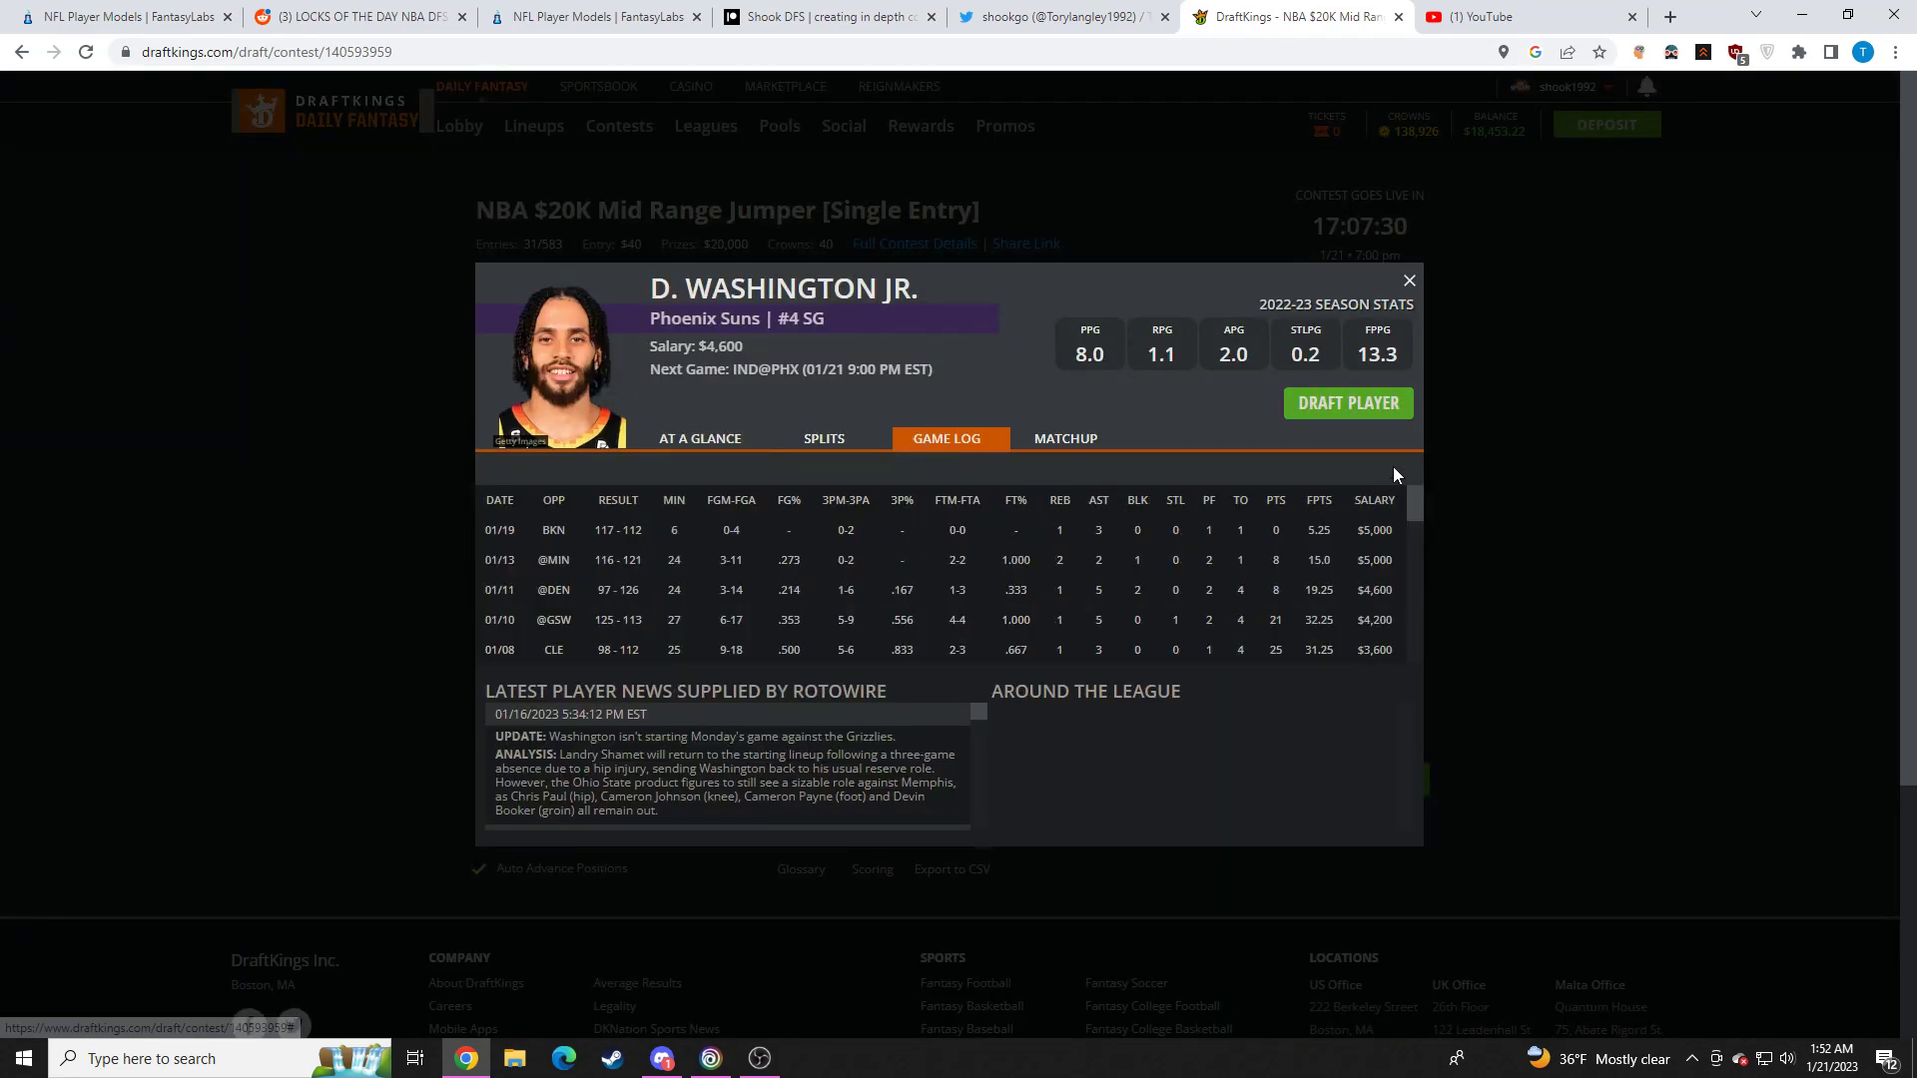
click(1408, 279)
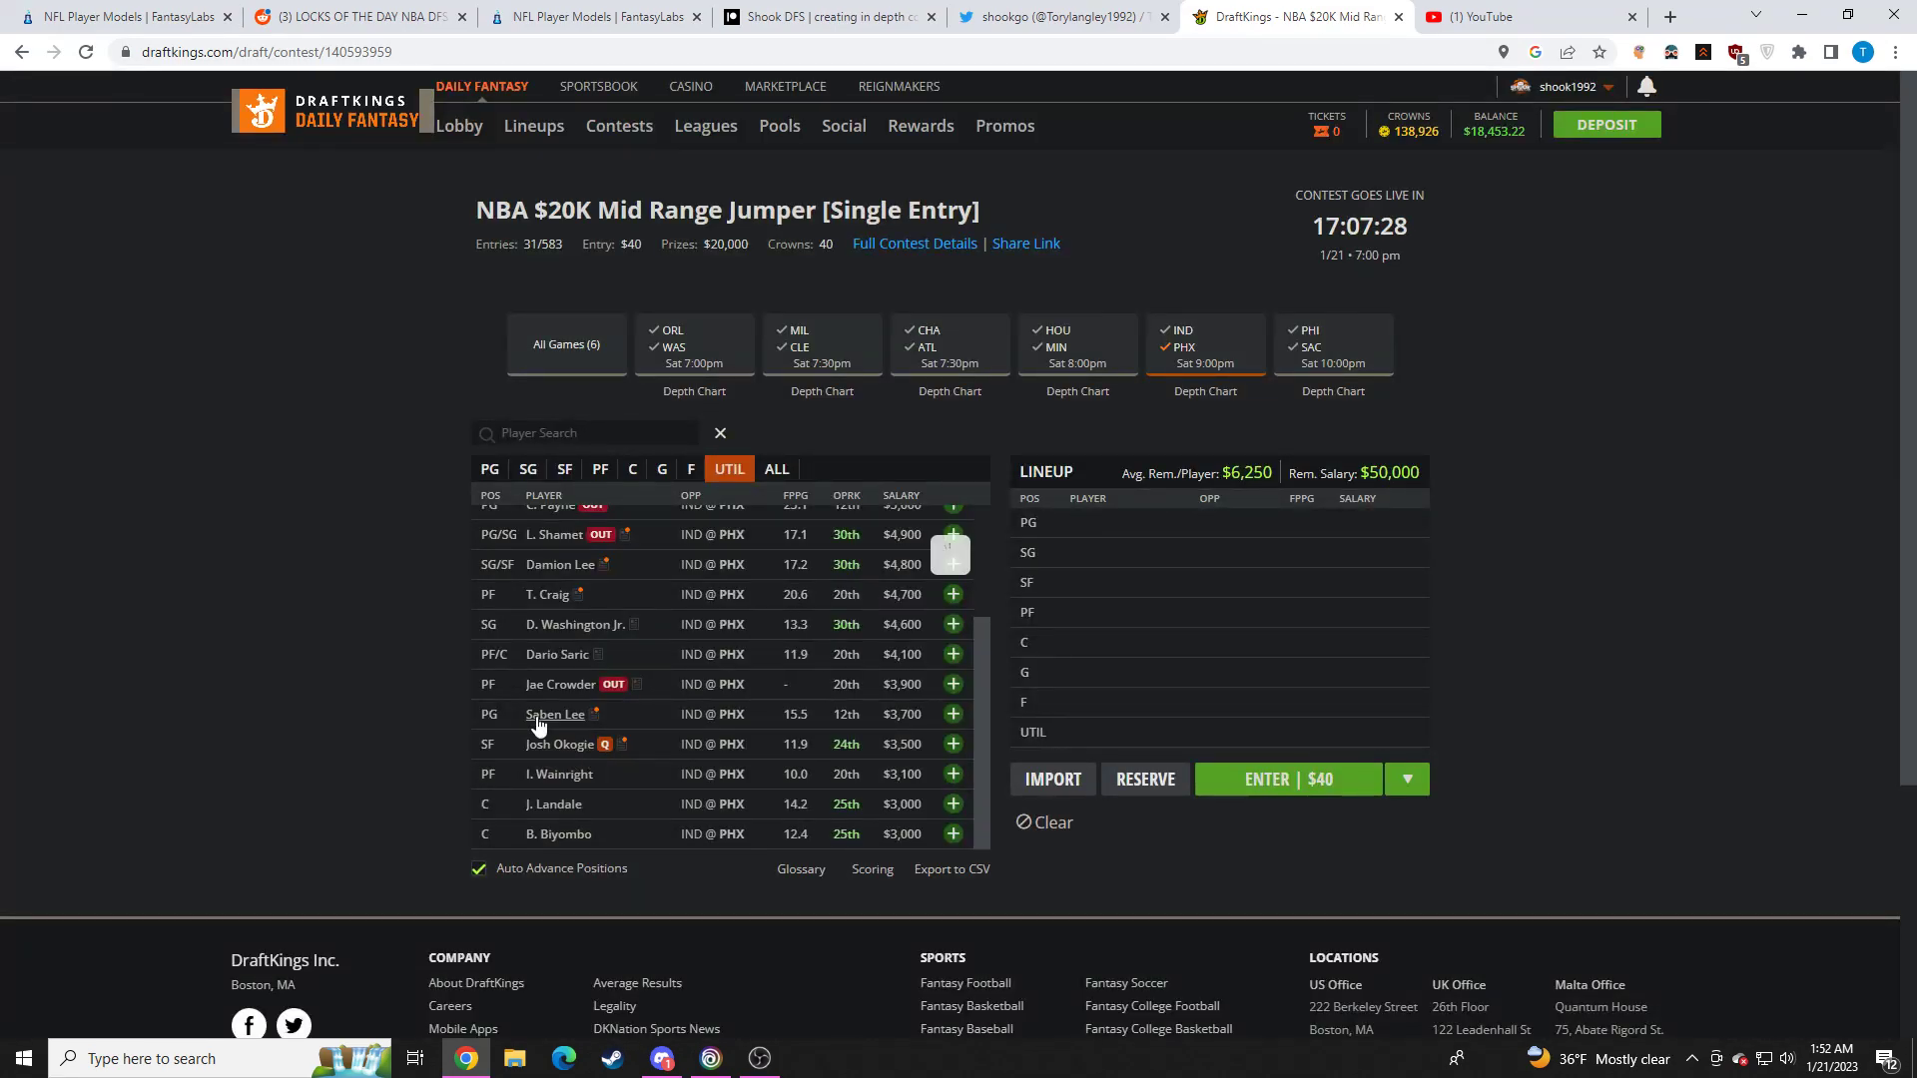
click(554, 715)
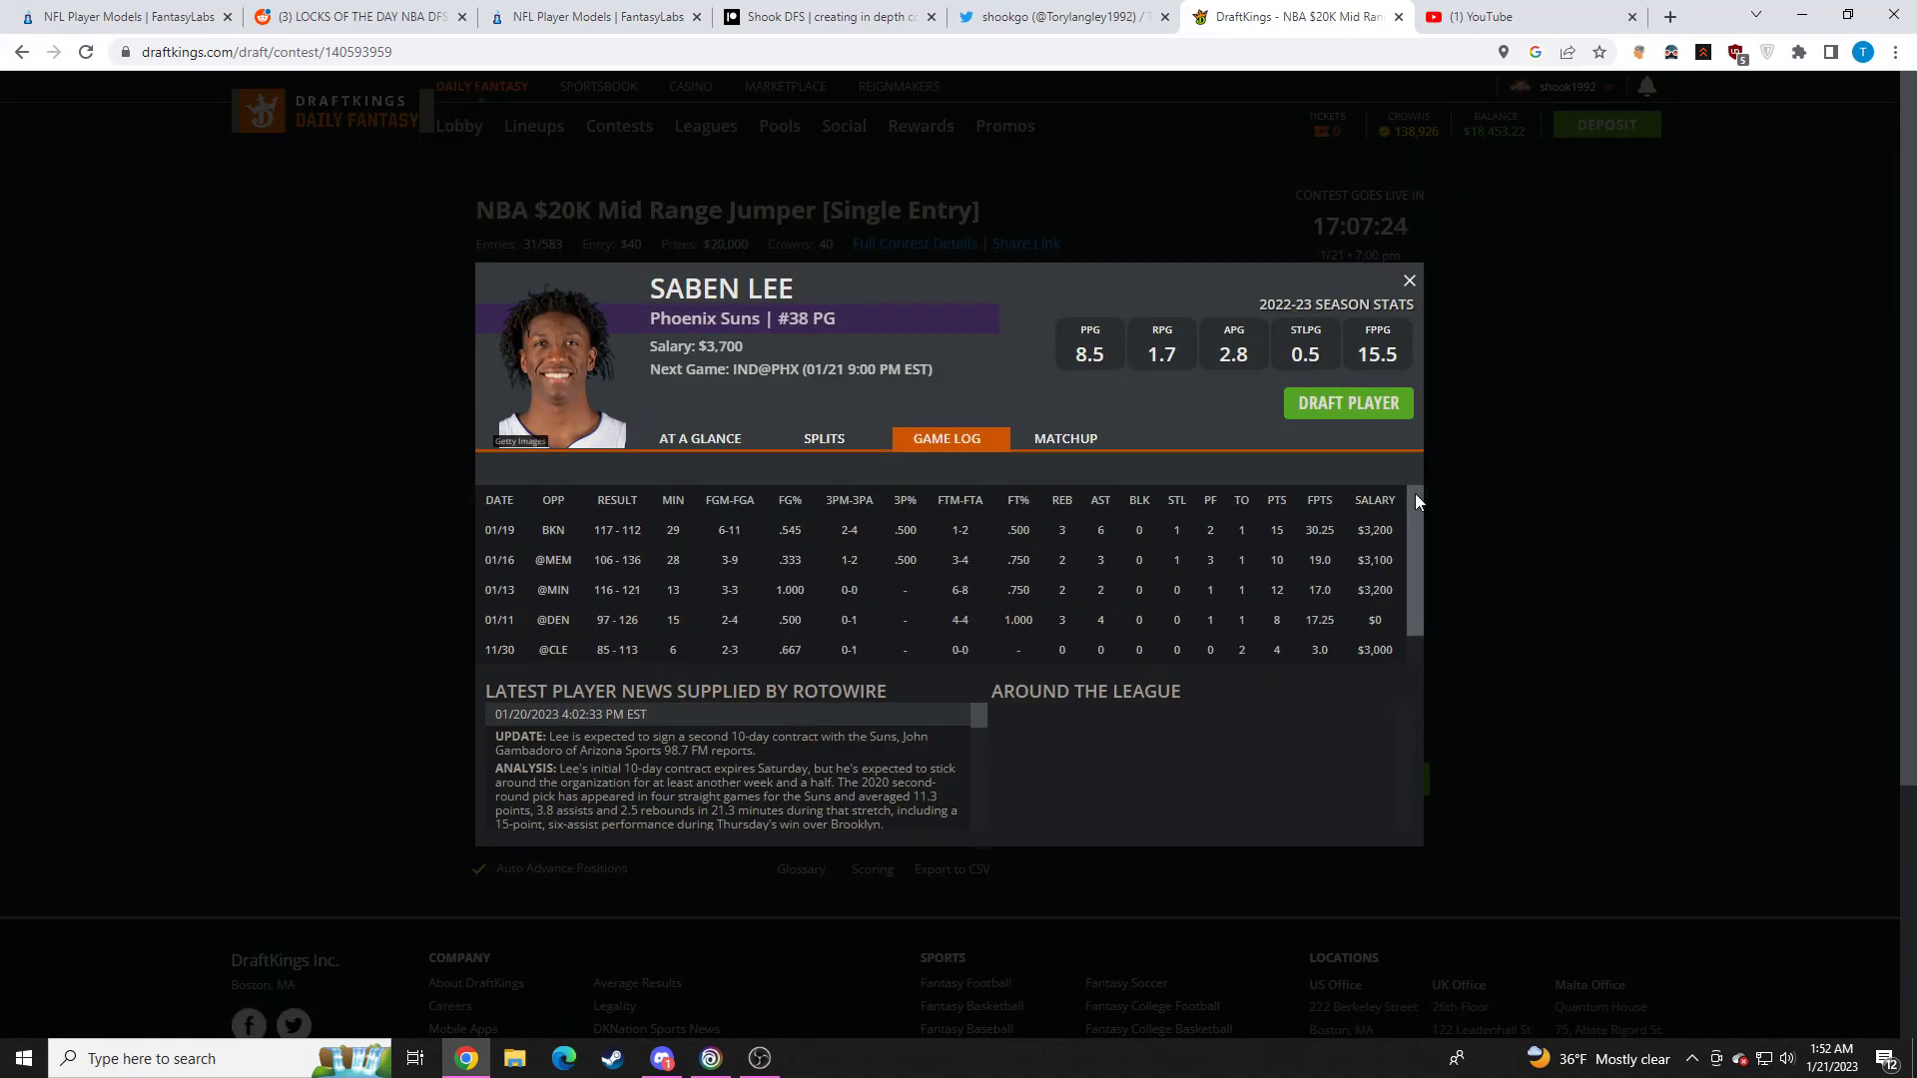
click(1407, 280)
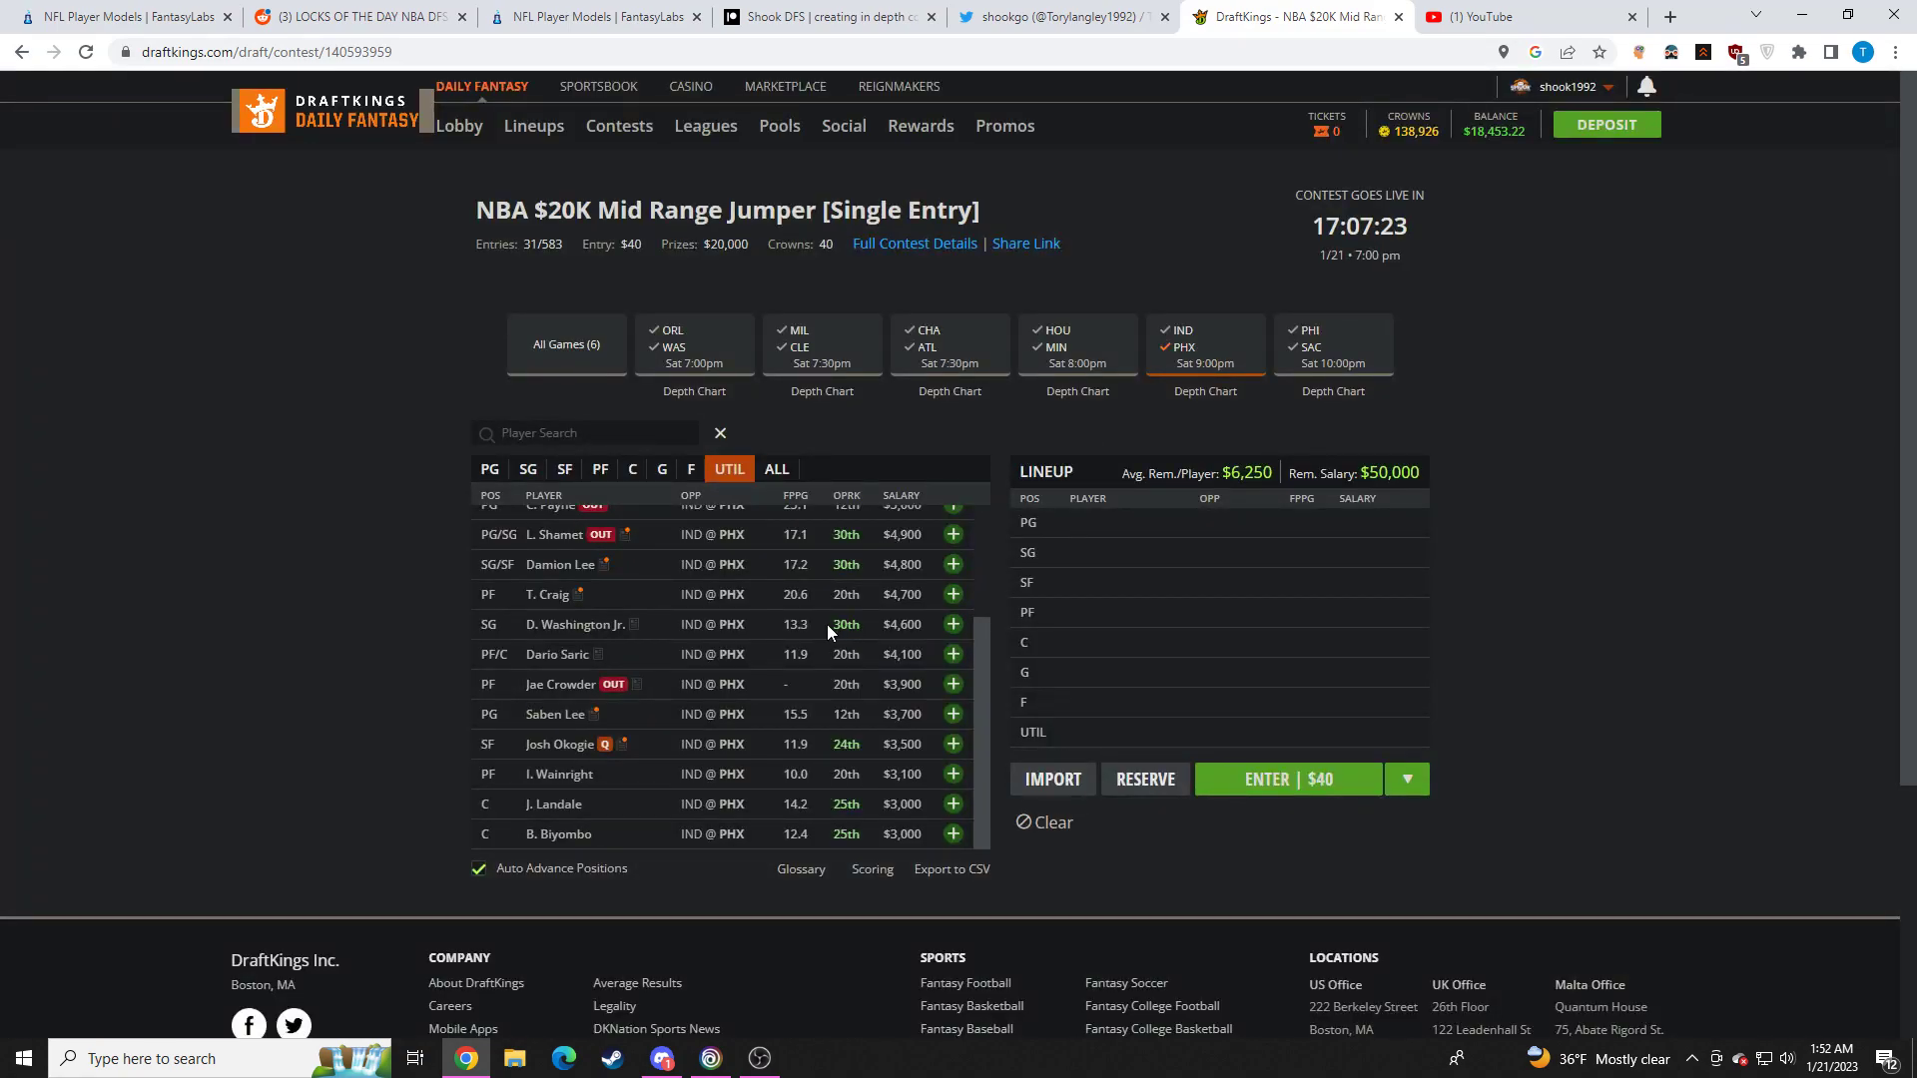
mouse_move(851, 671)
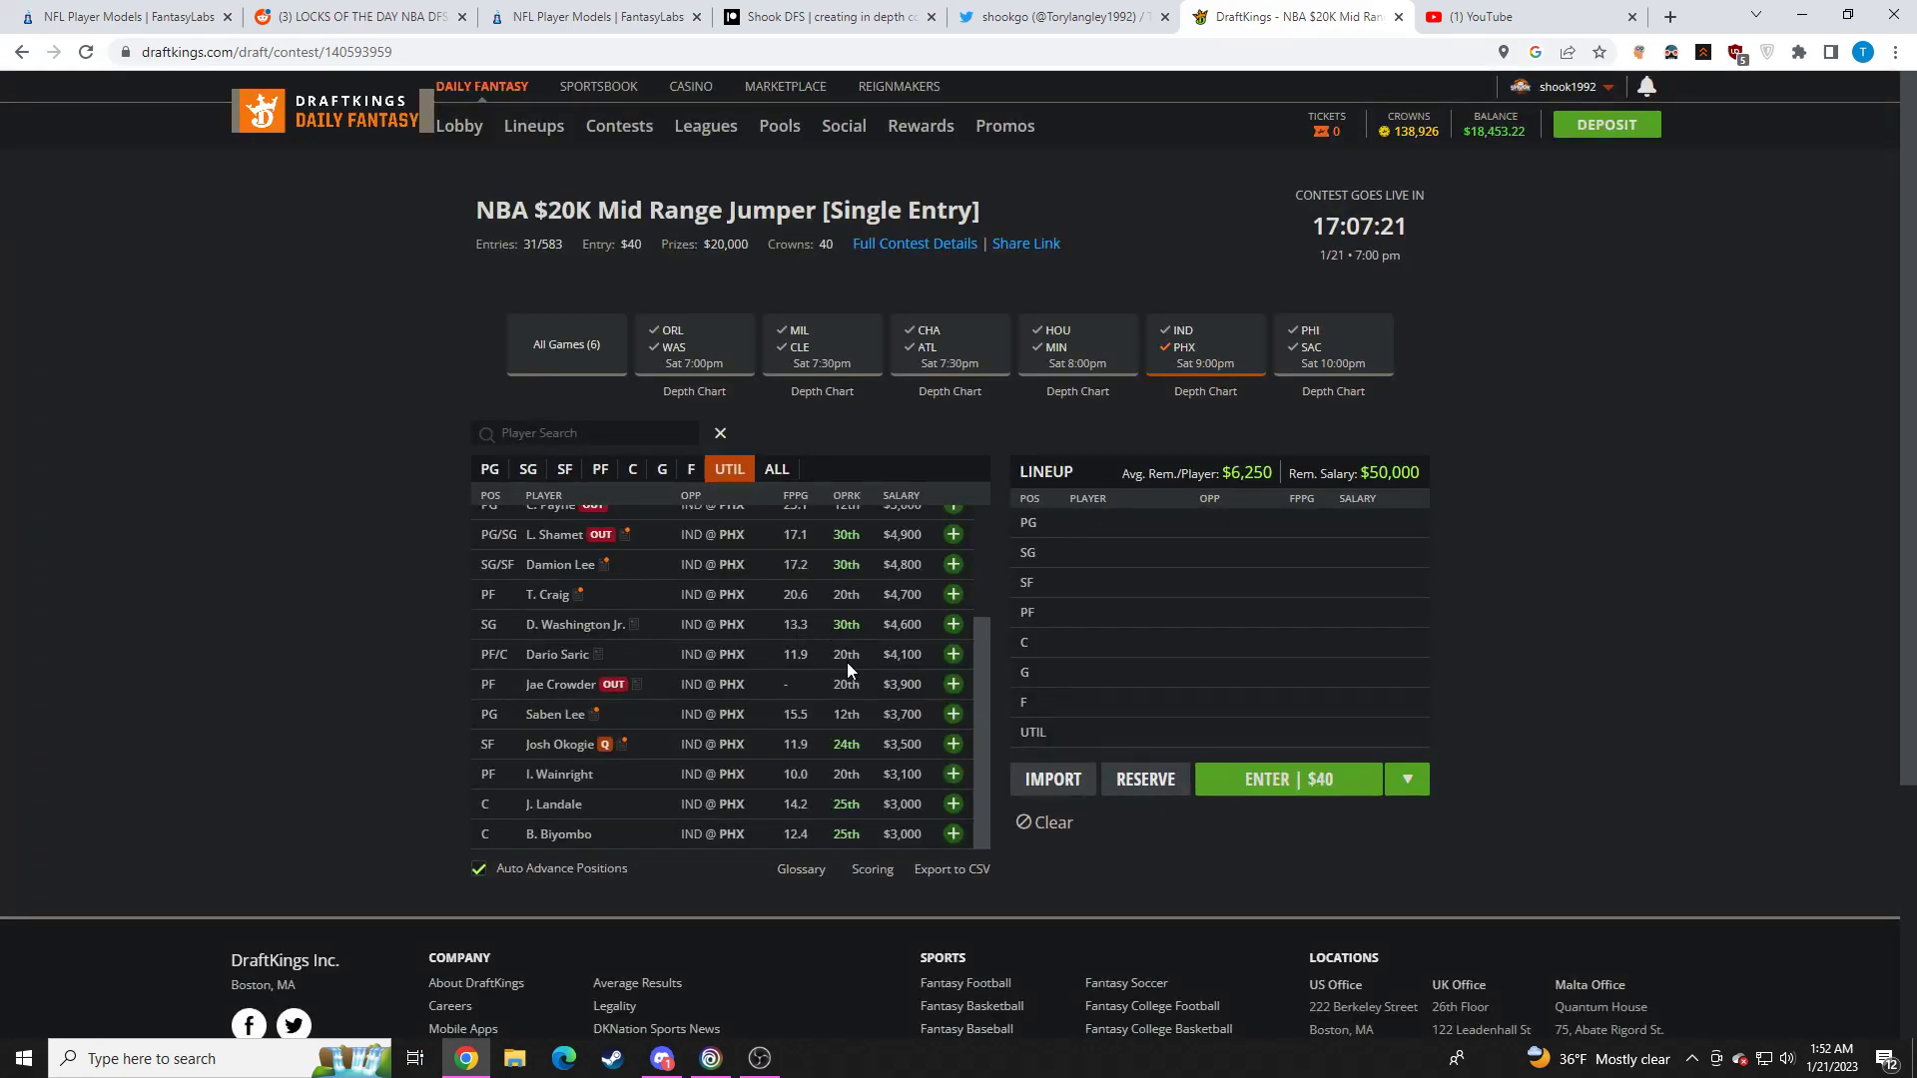
click(553, 715)
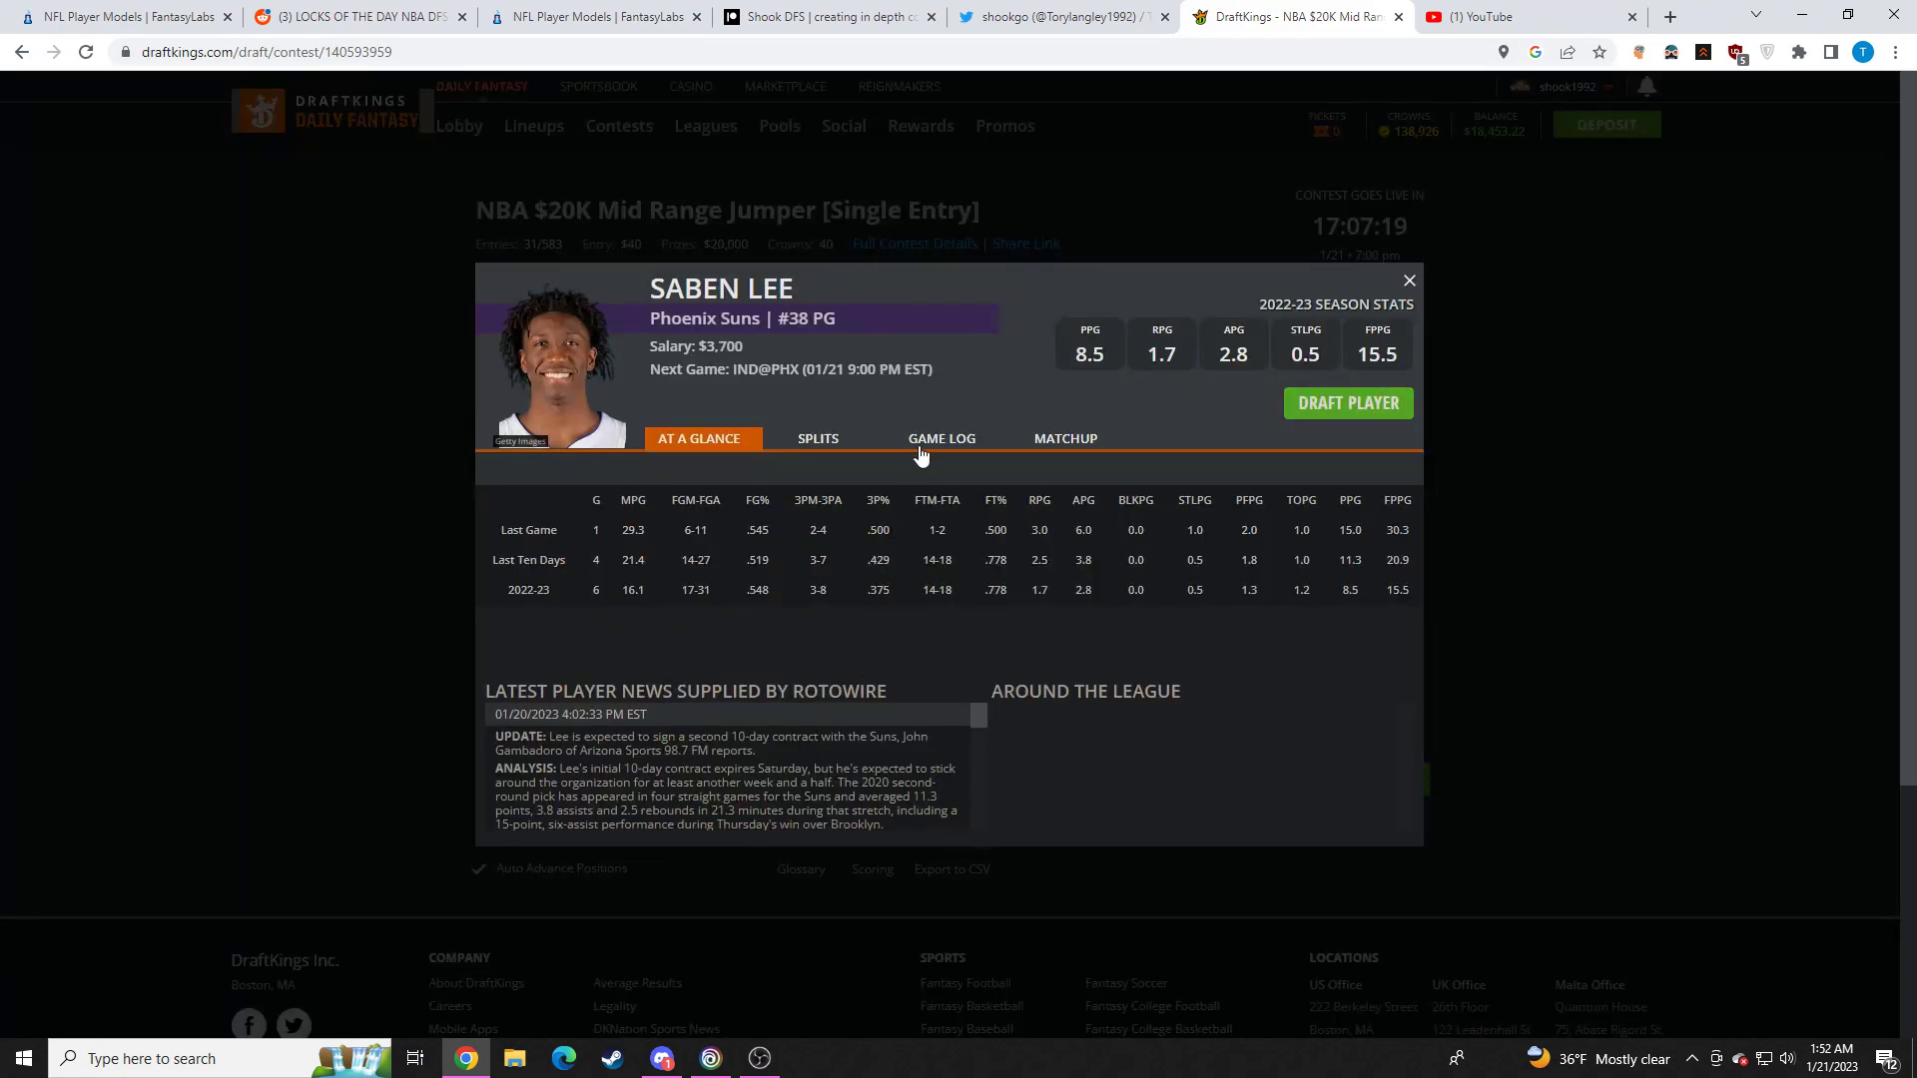
click(941, 438)
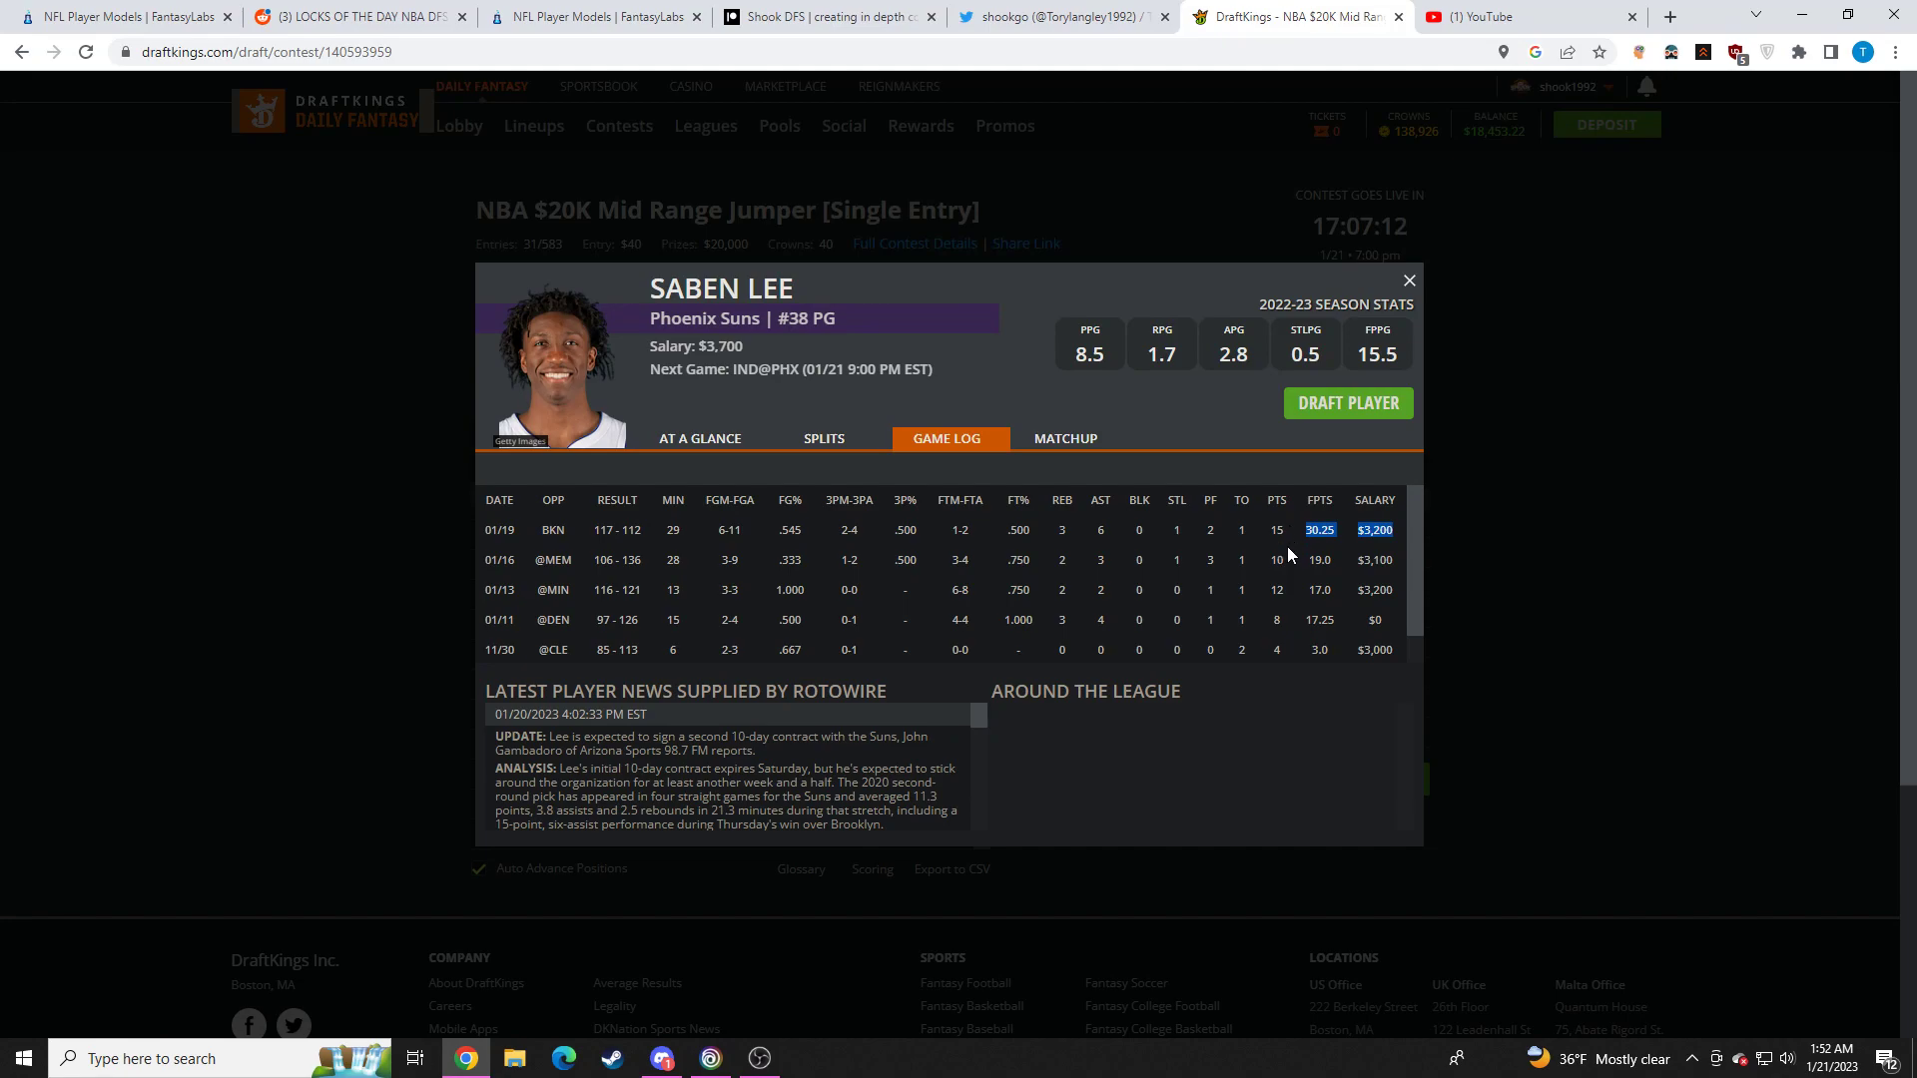
scroll(down, 3)
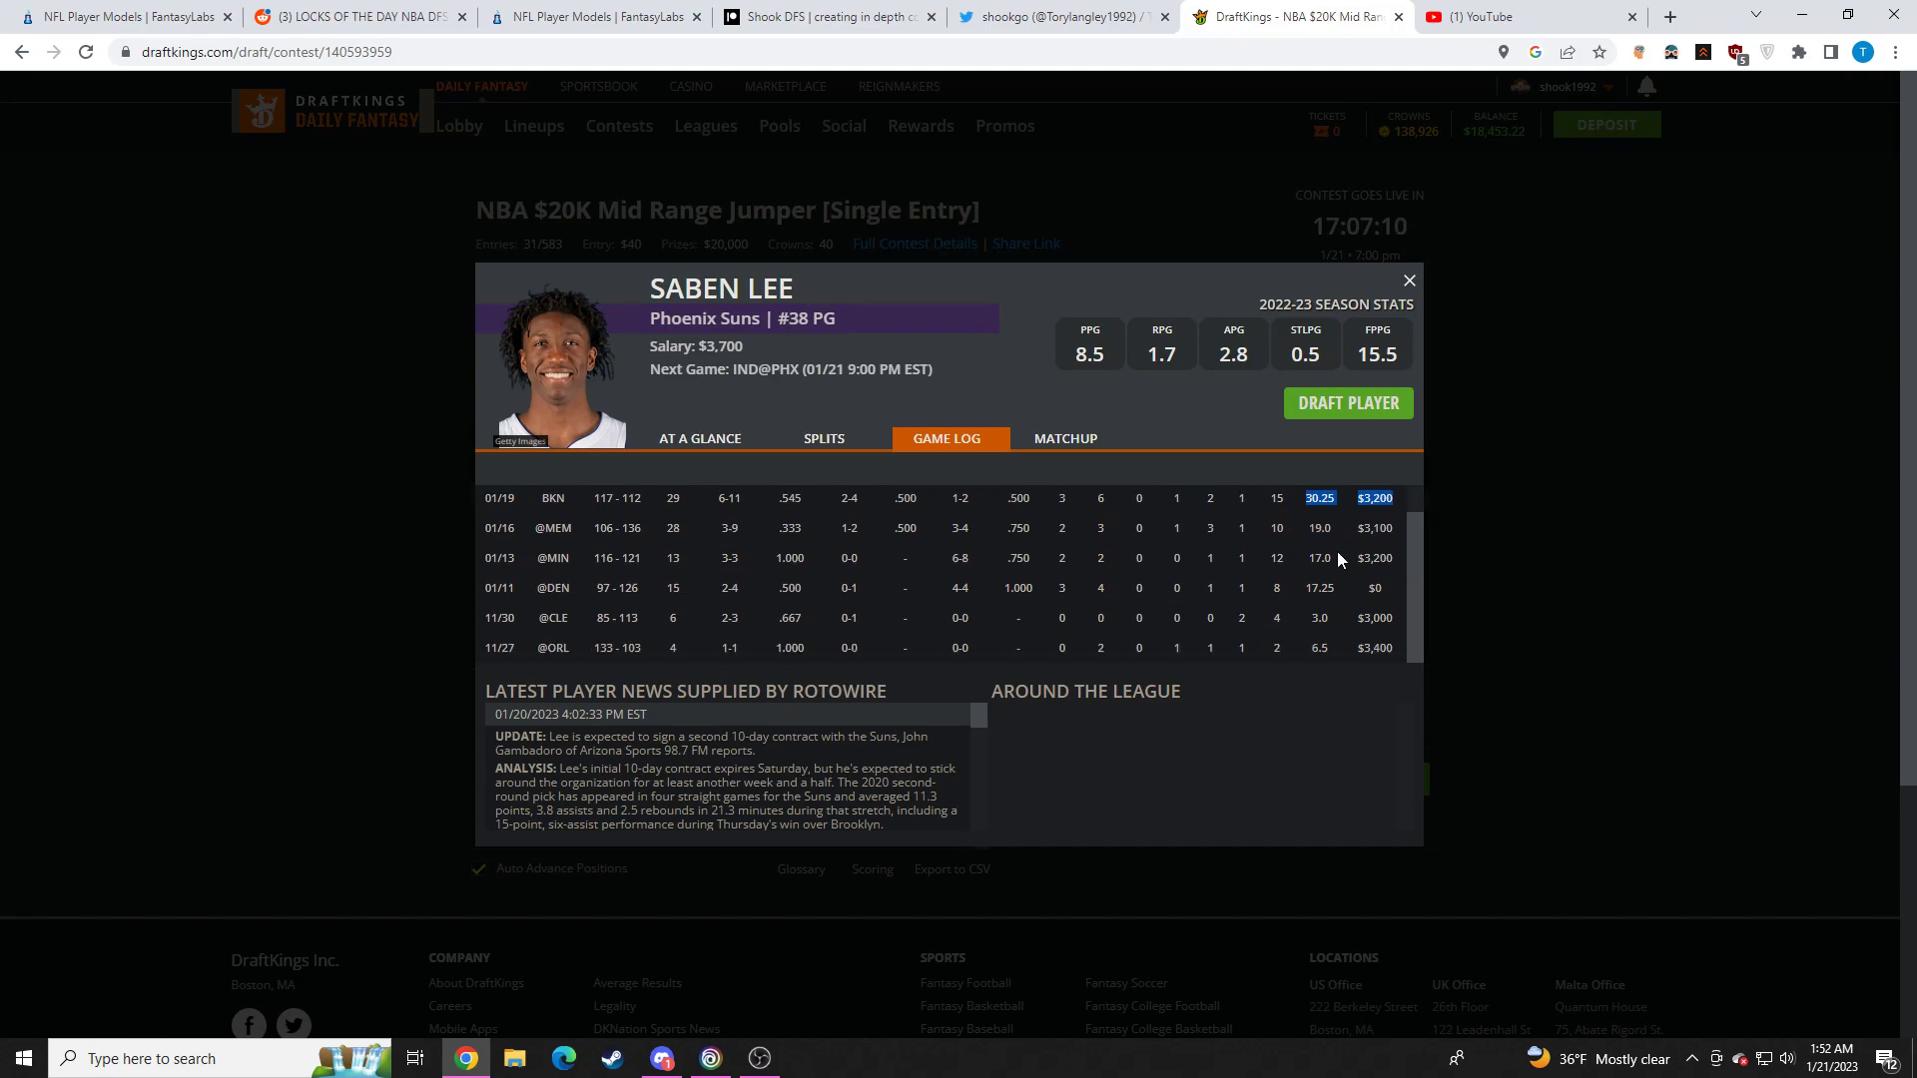
scroll(up, 3)
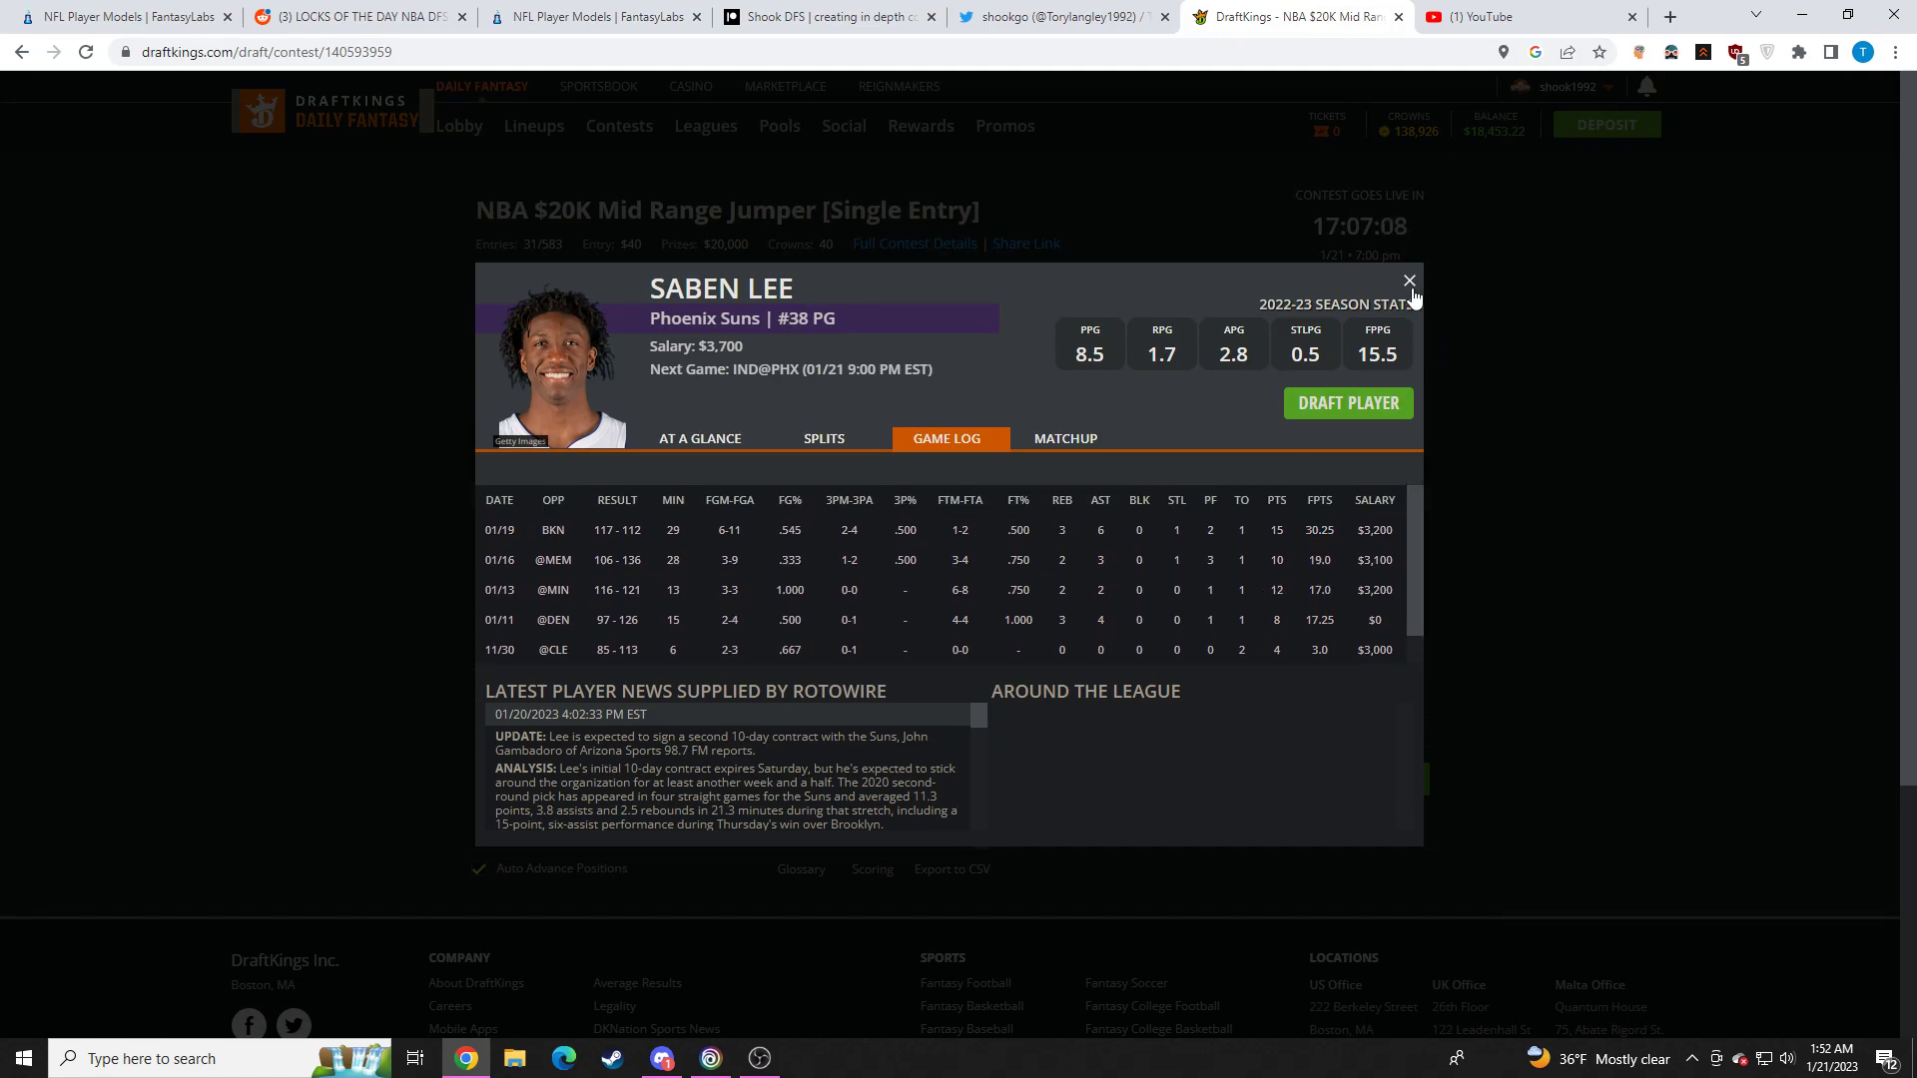
click(1407, 280)
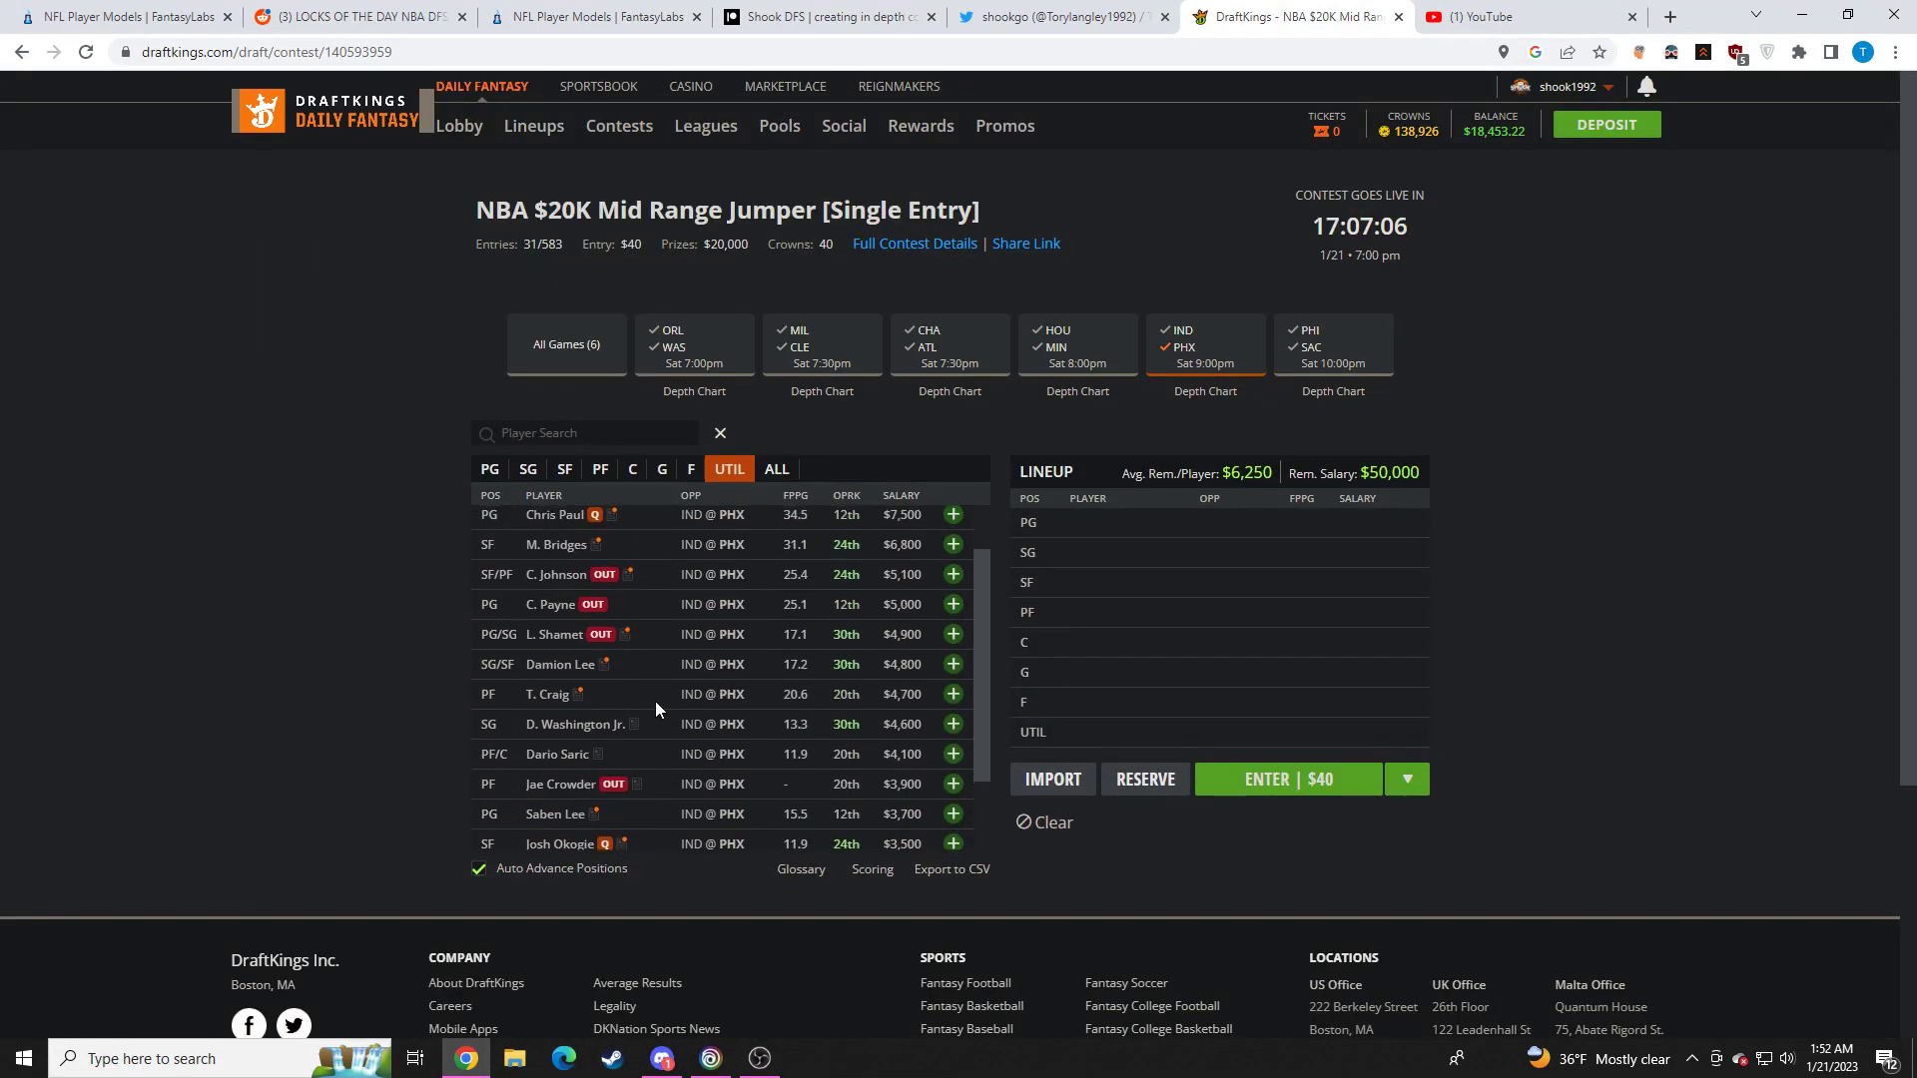
click(559, 663)
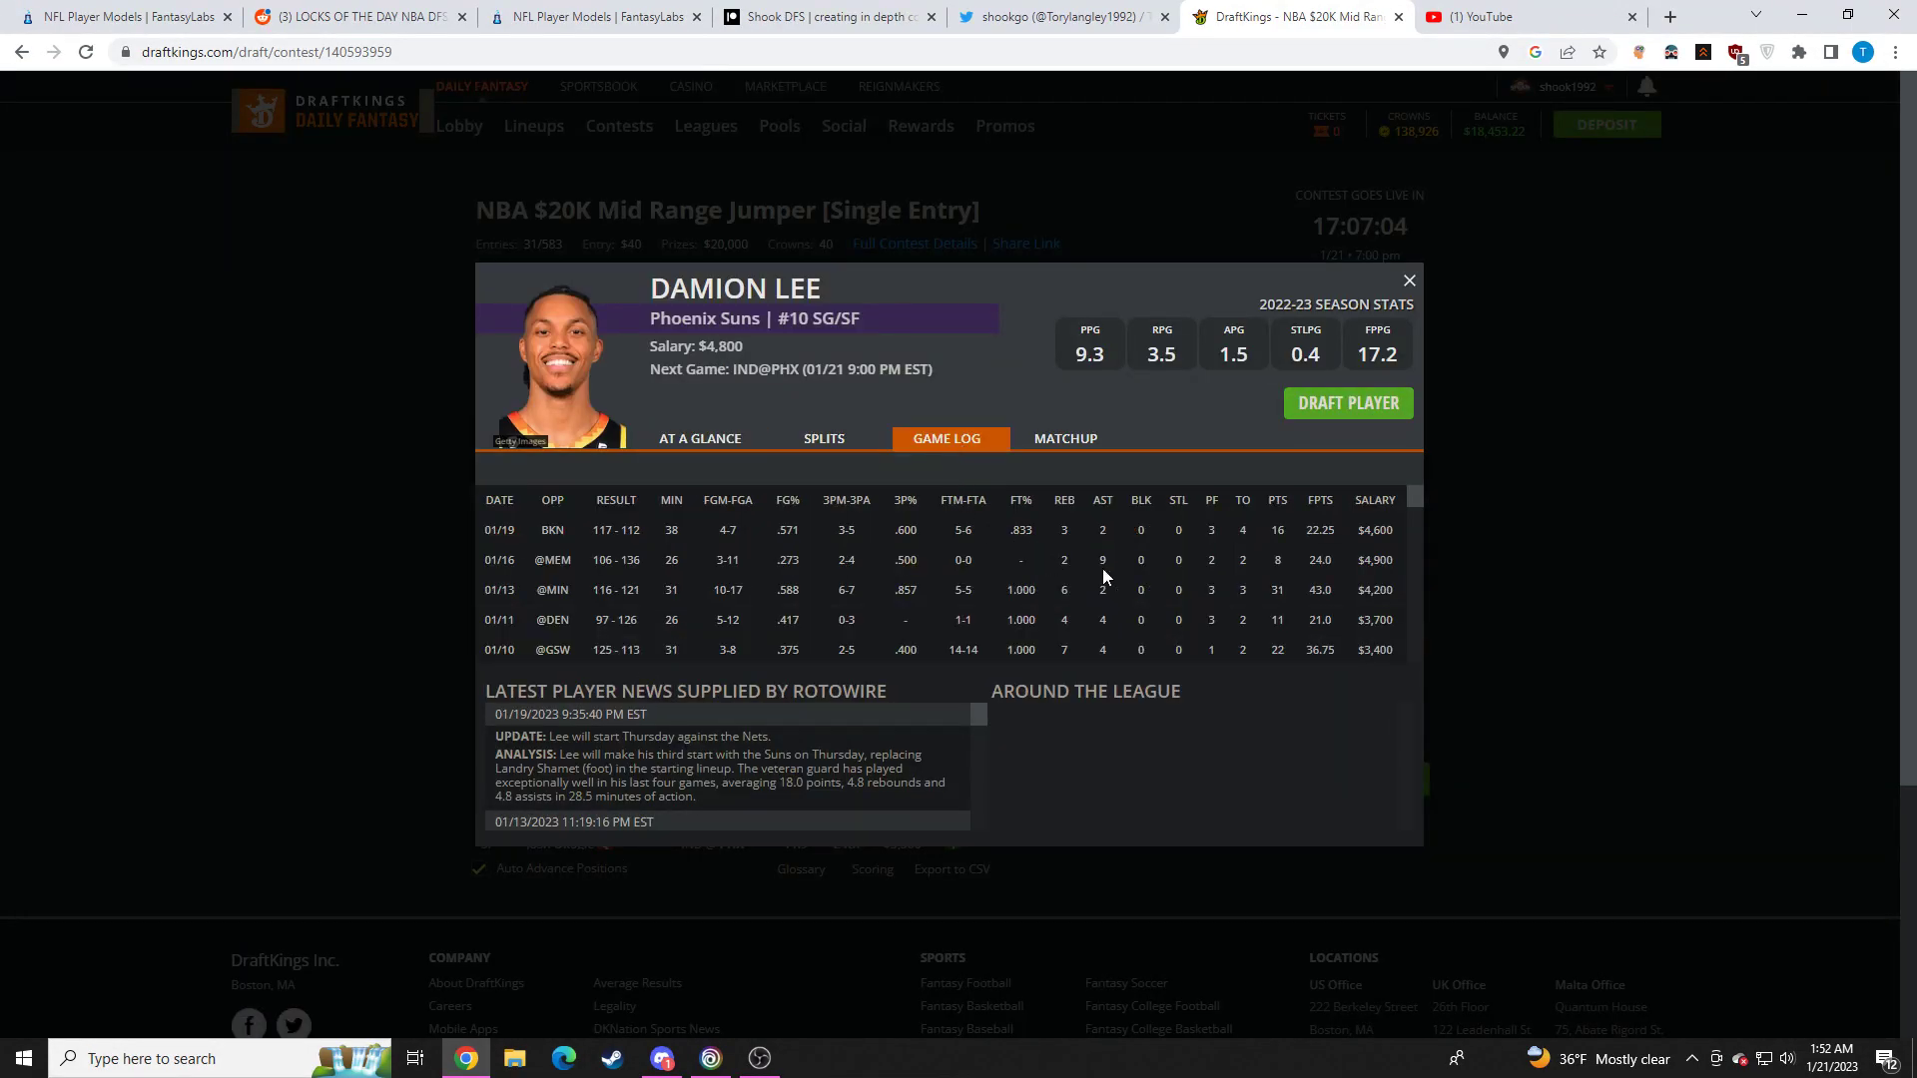
mouse_move(823, 547)
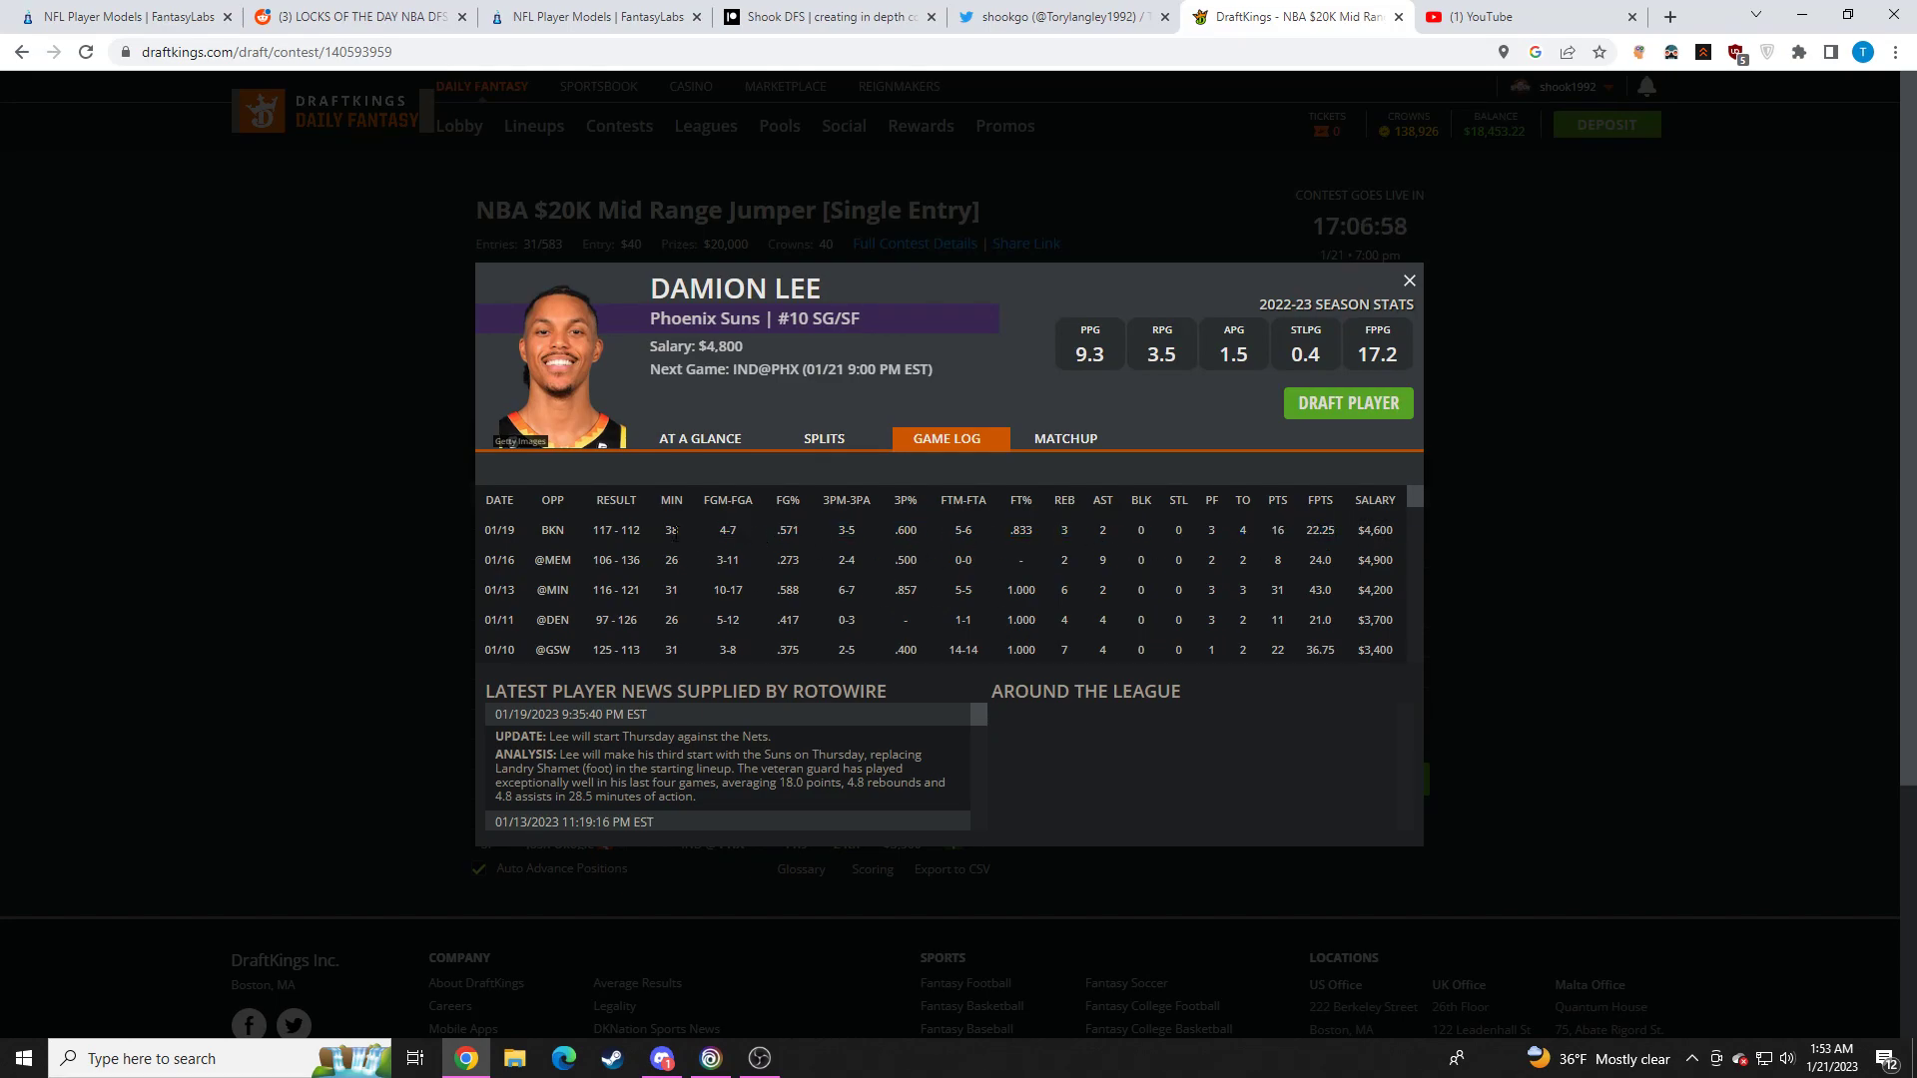
click(1407, 280)
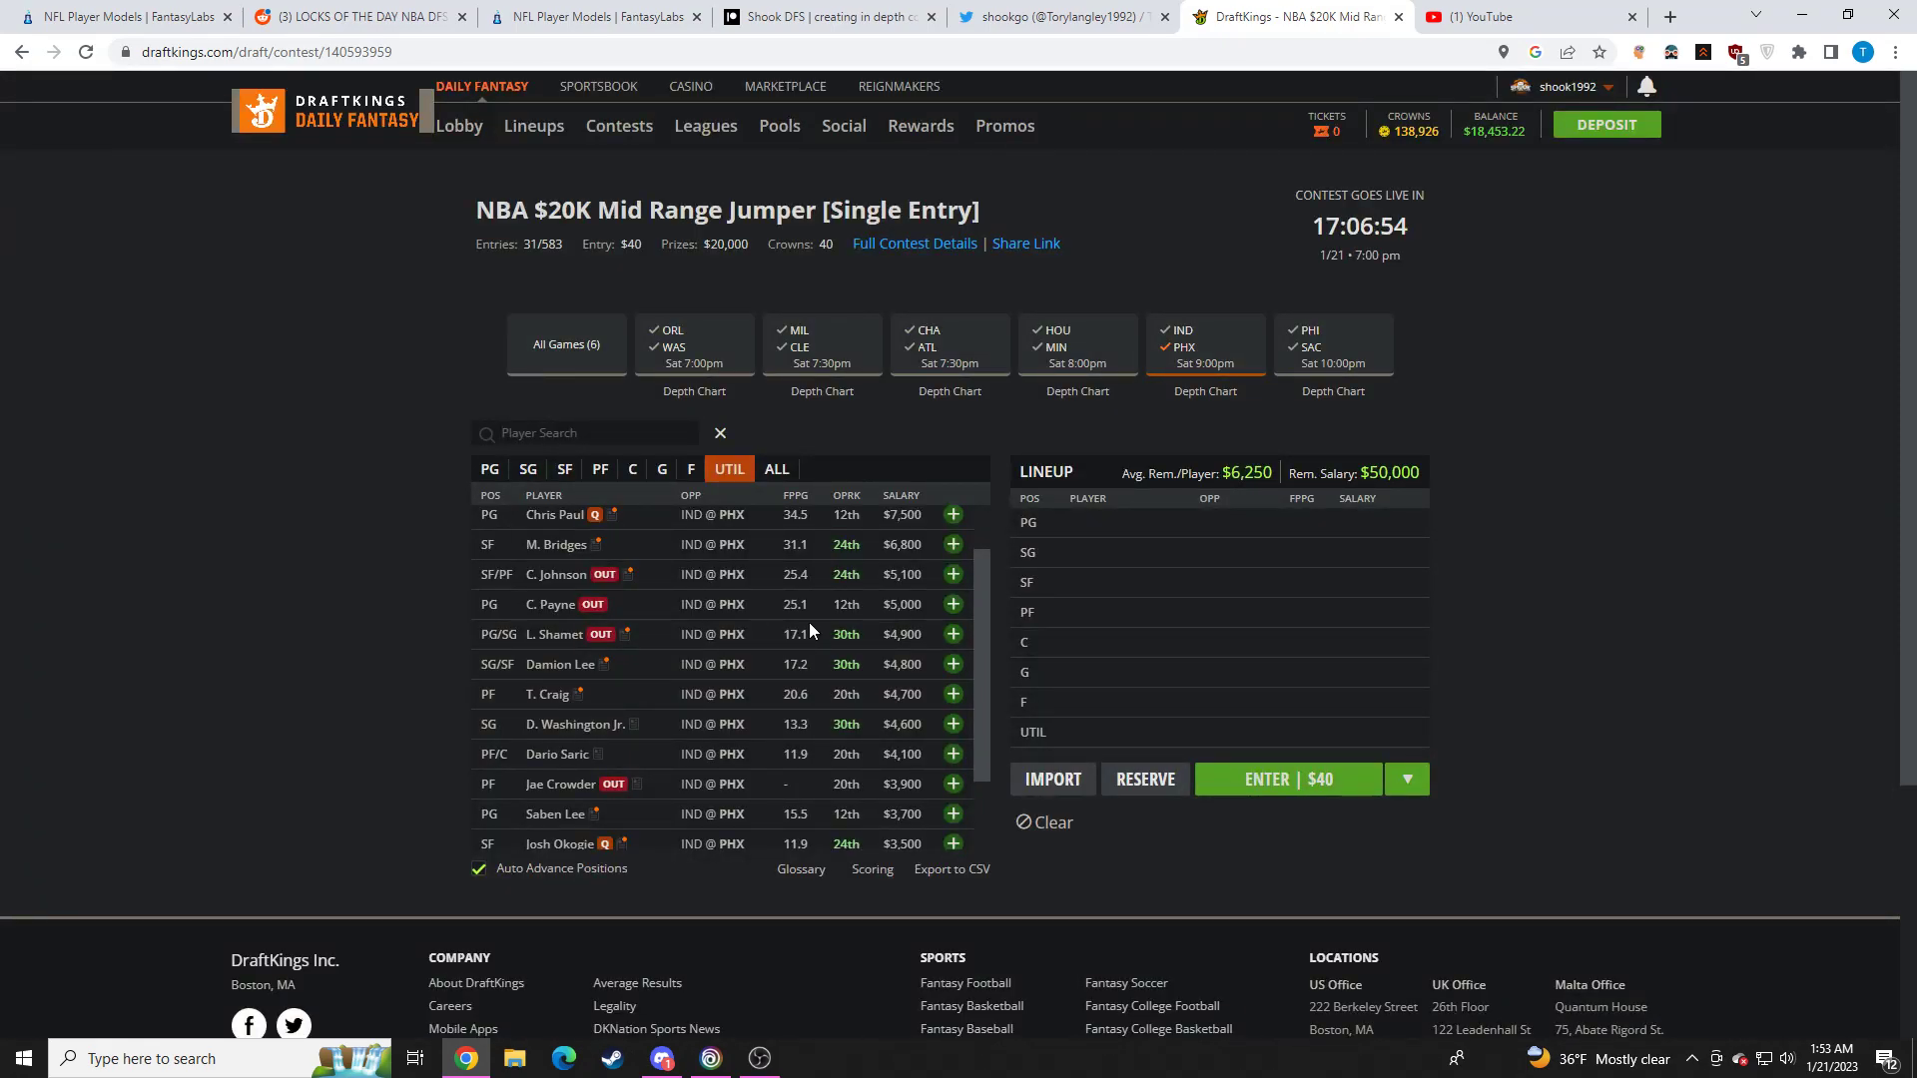
scroll(down, 3)
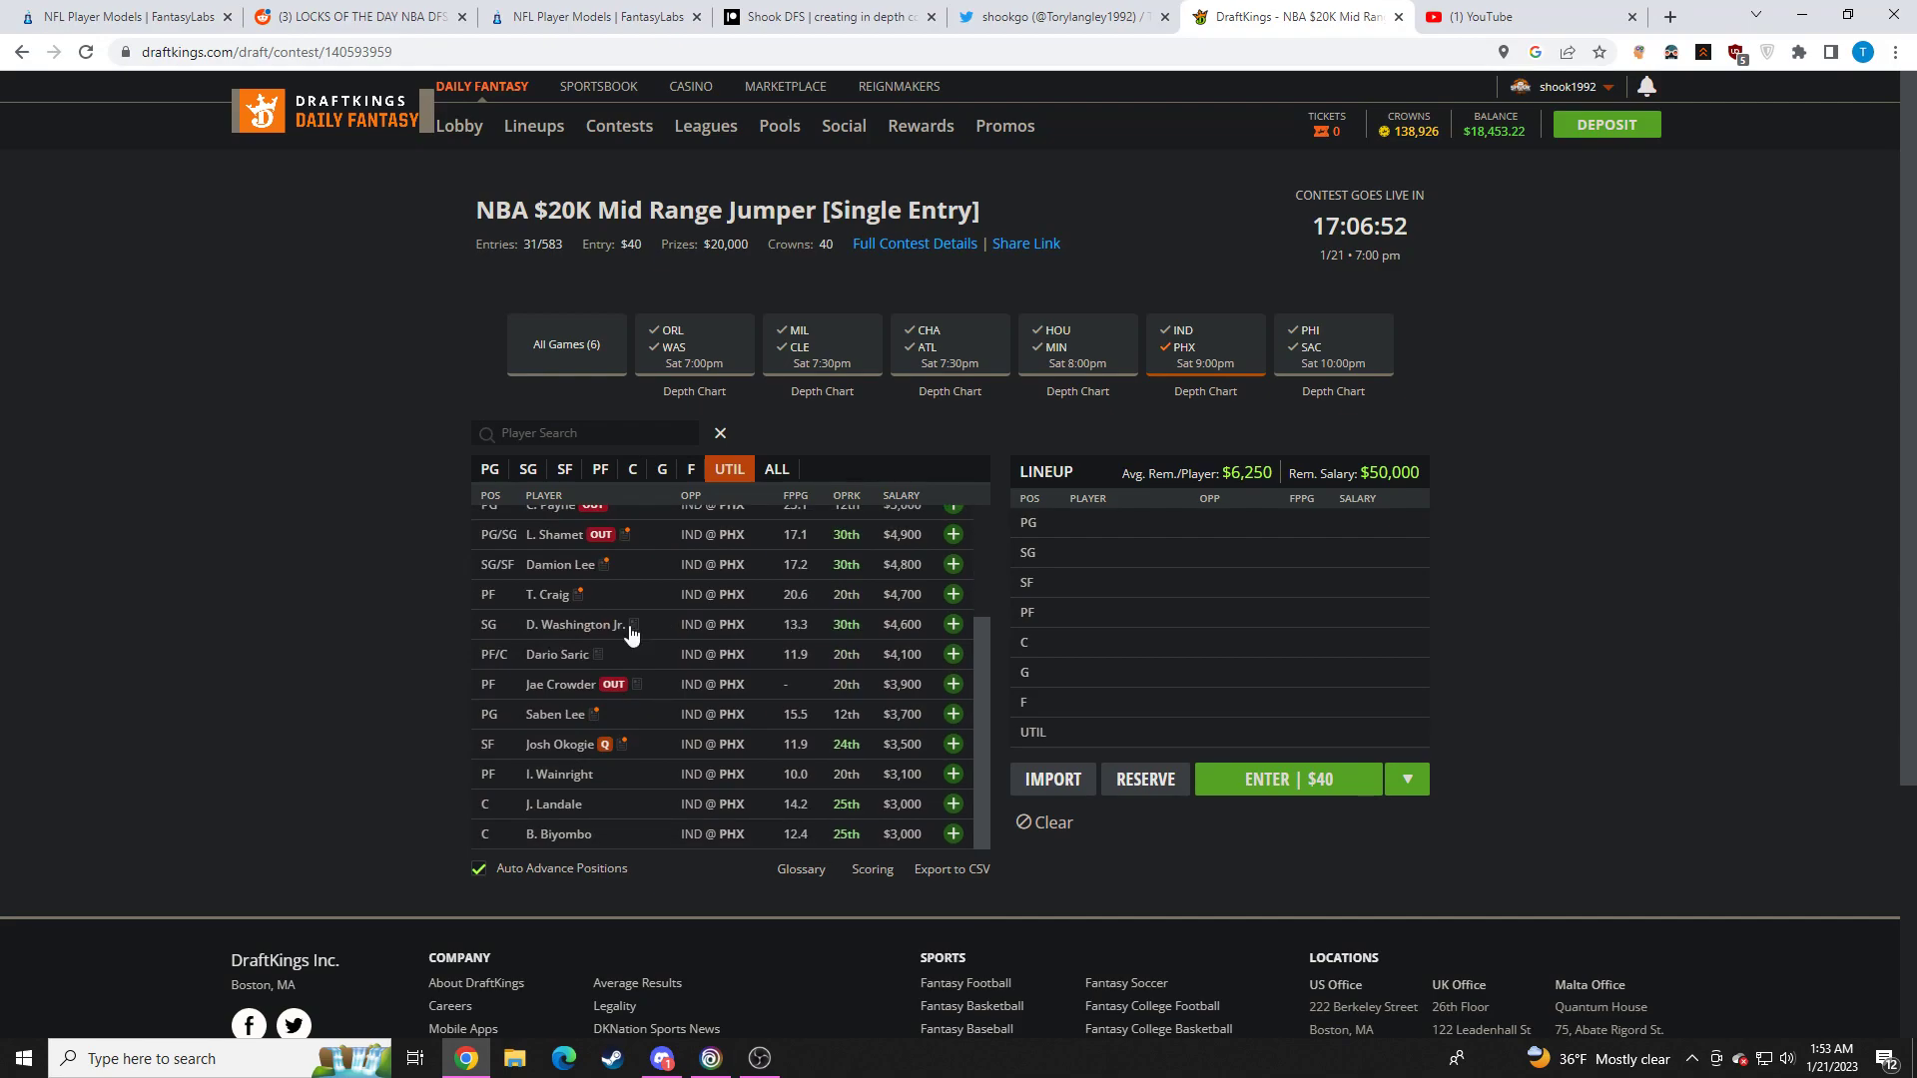
mouse_move(729, 641)
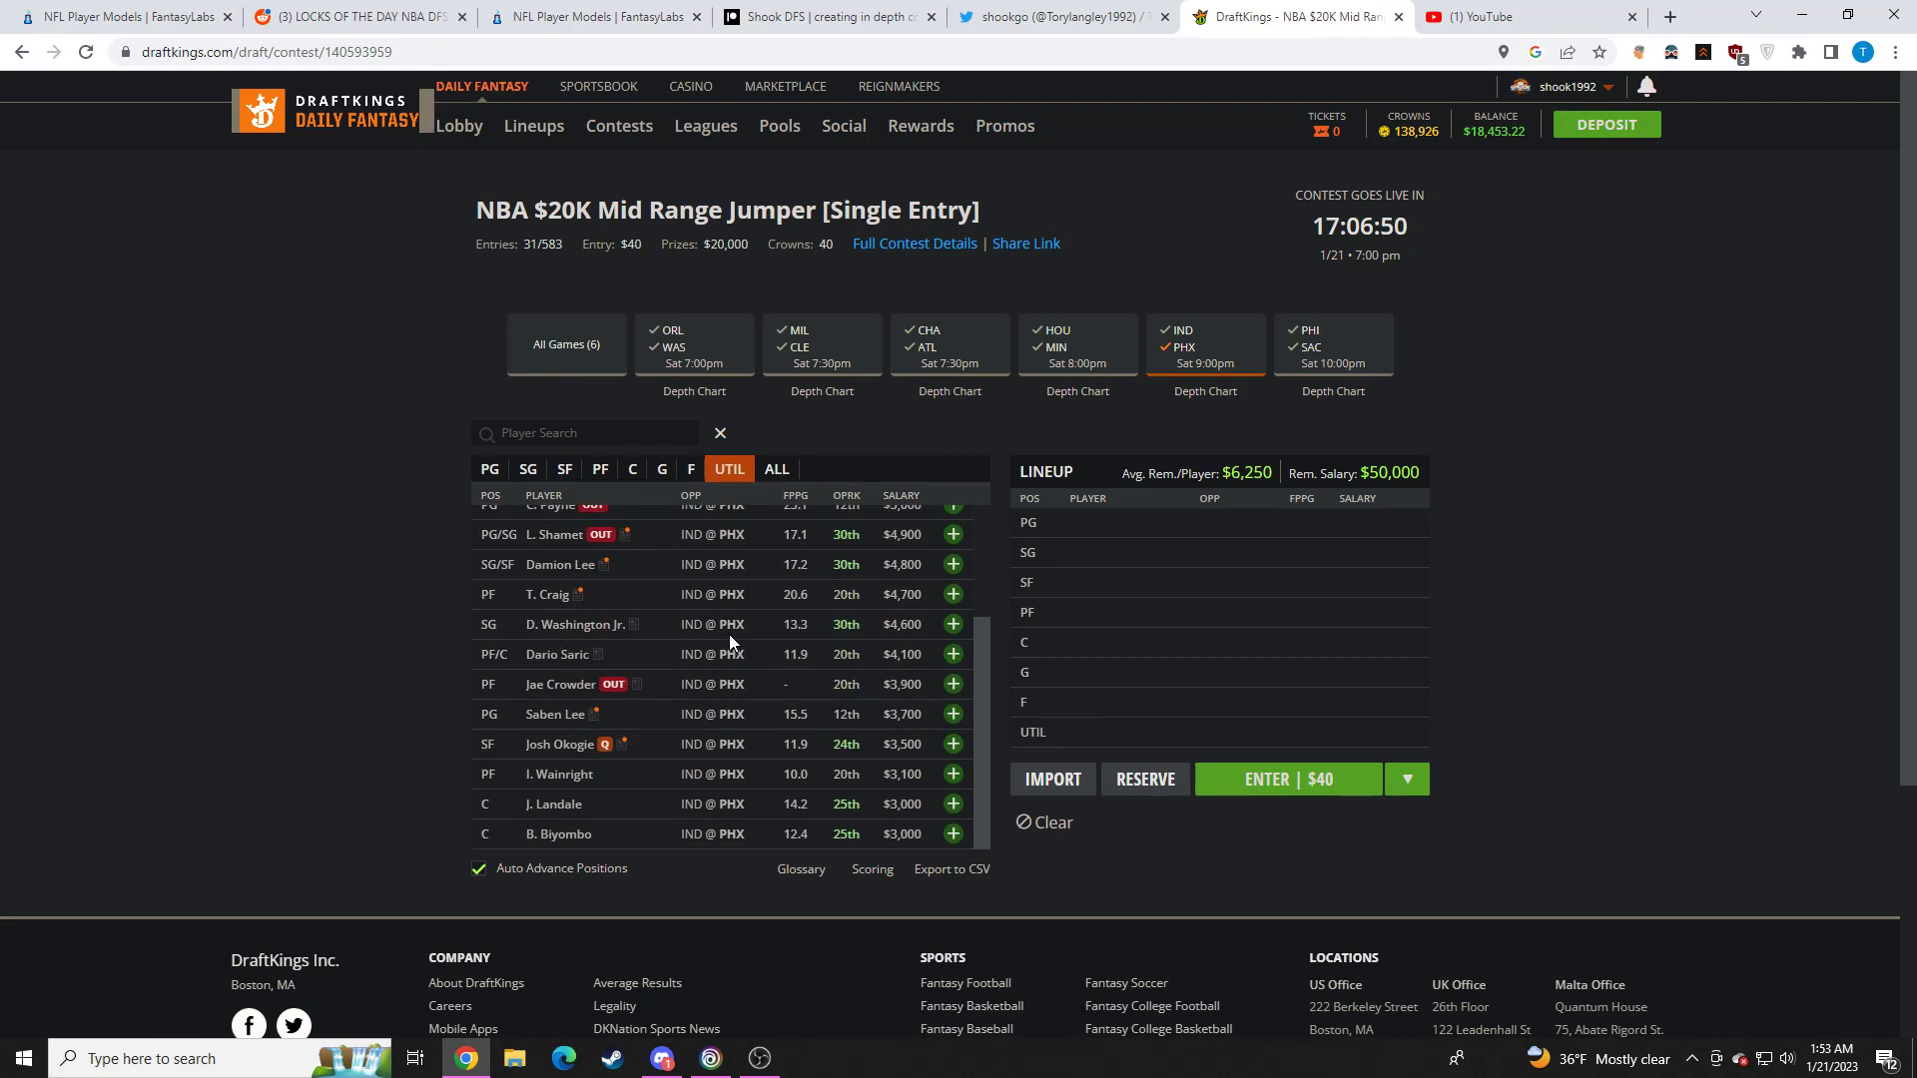
scroll(down, 3)
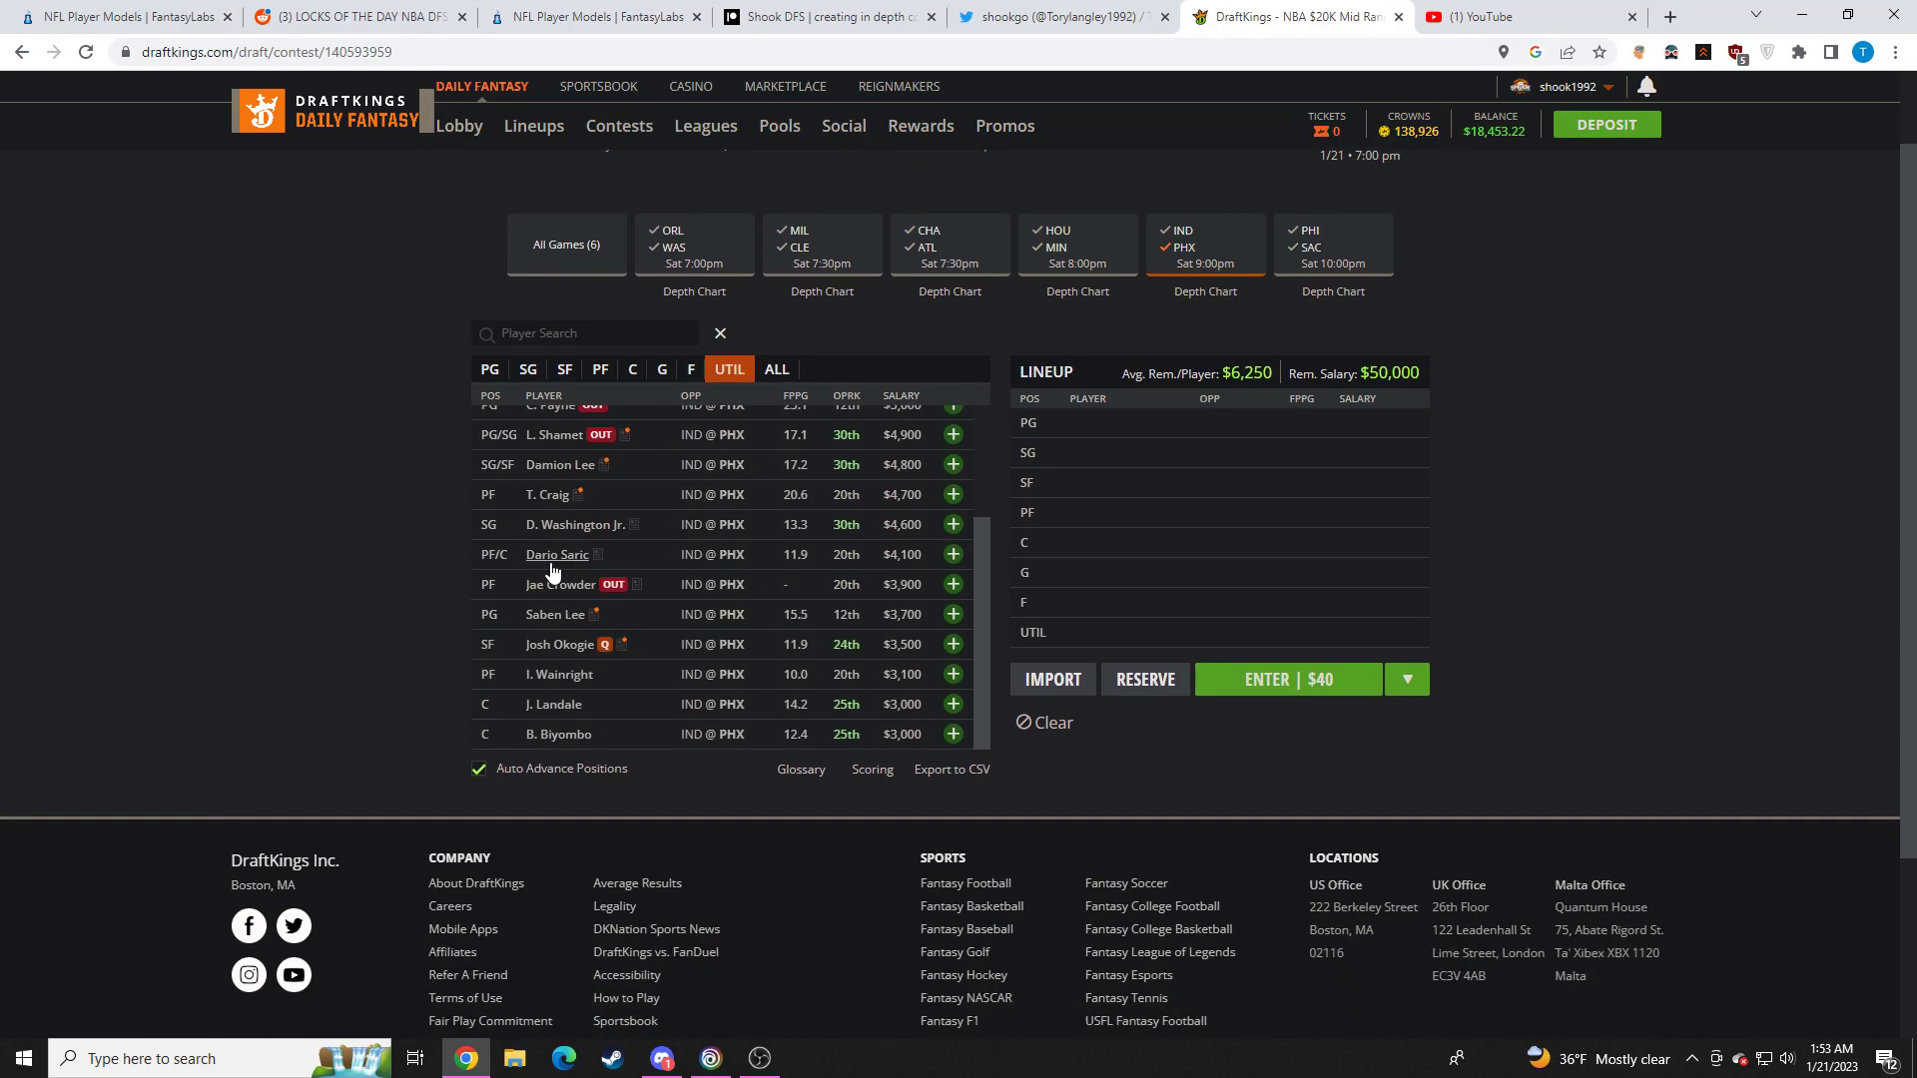
click(557, 553)
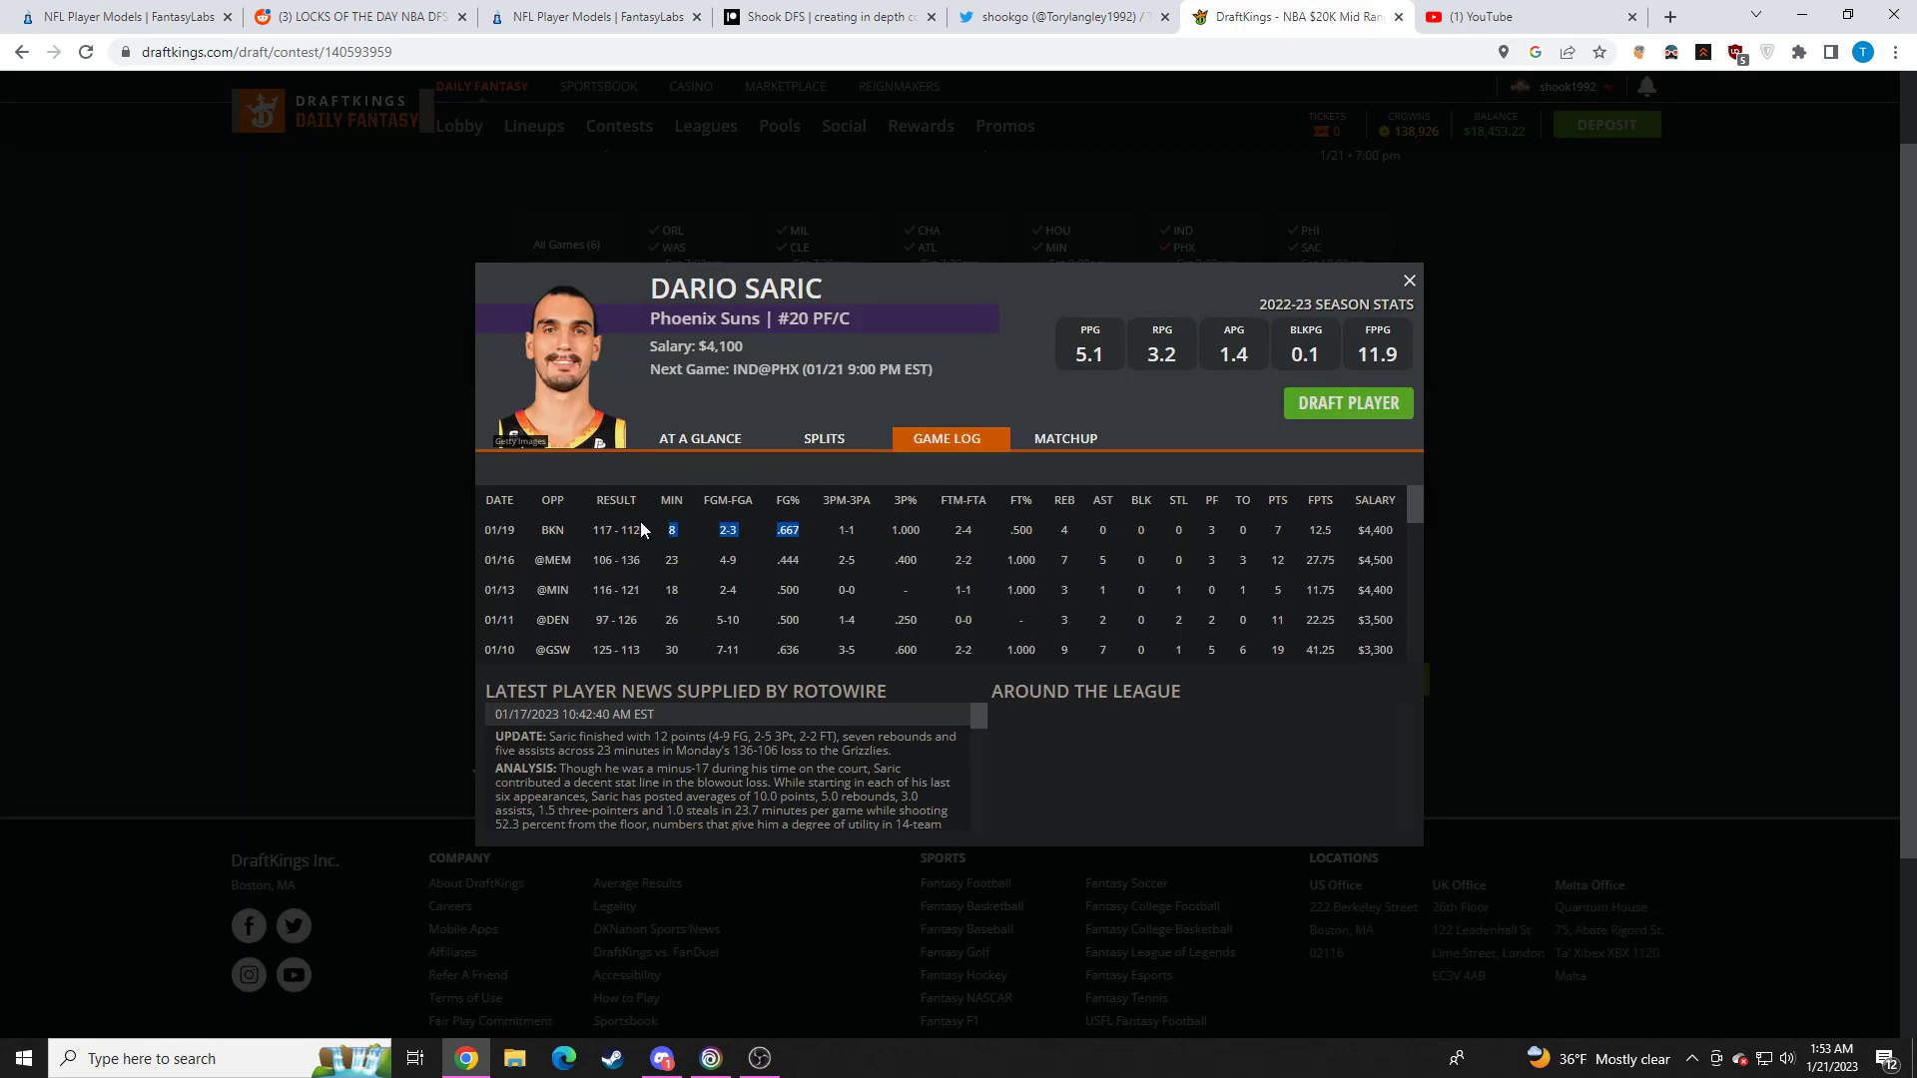
click(1408, 280)
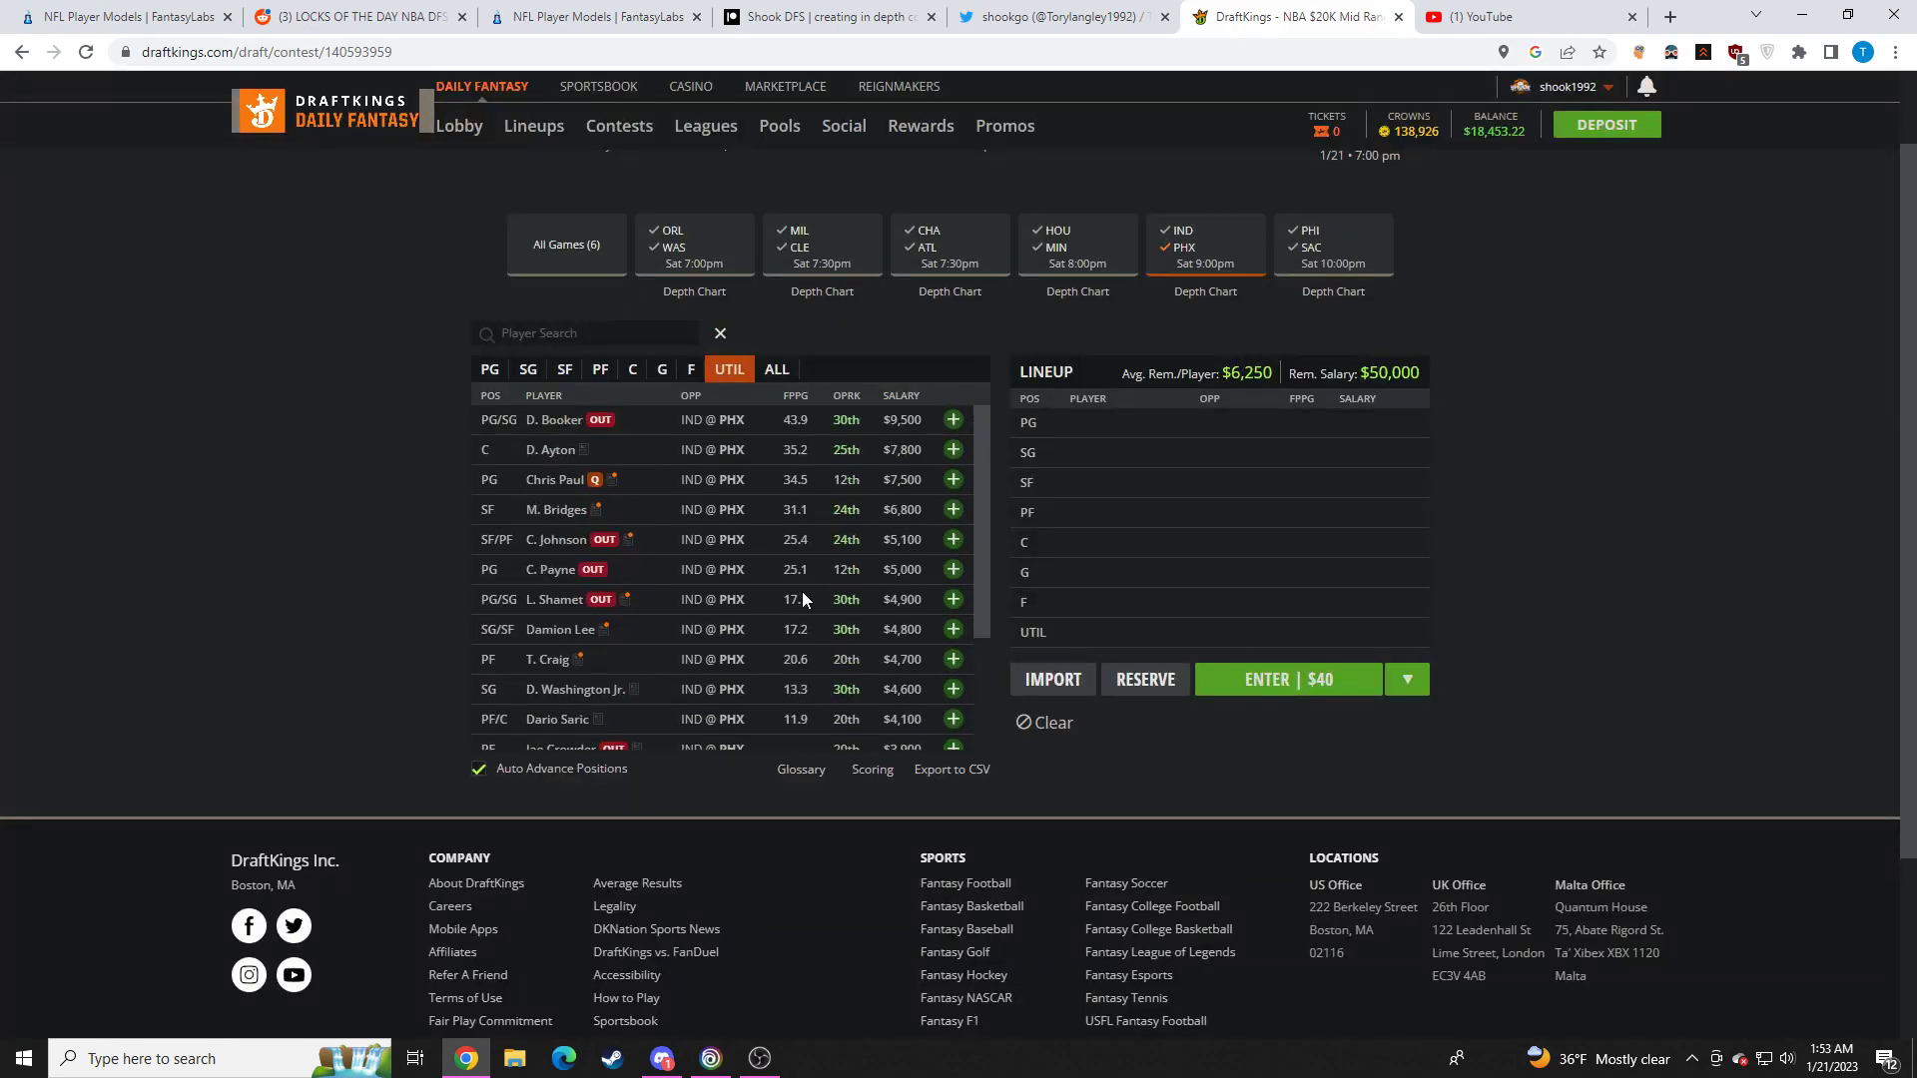
scroll(up, 3)
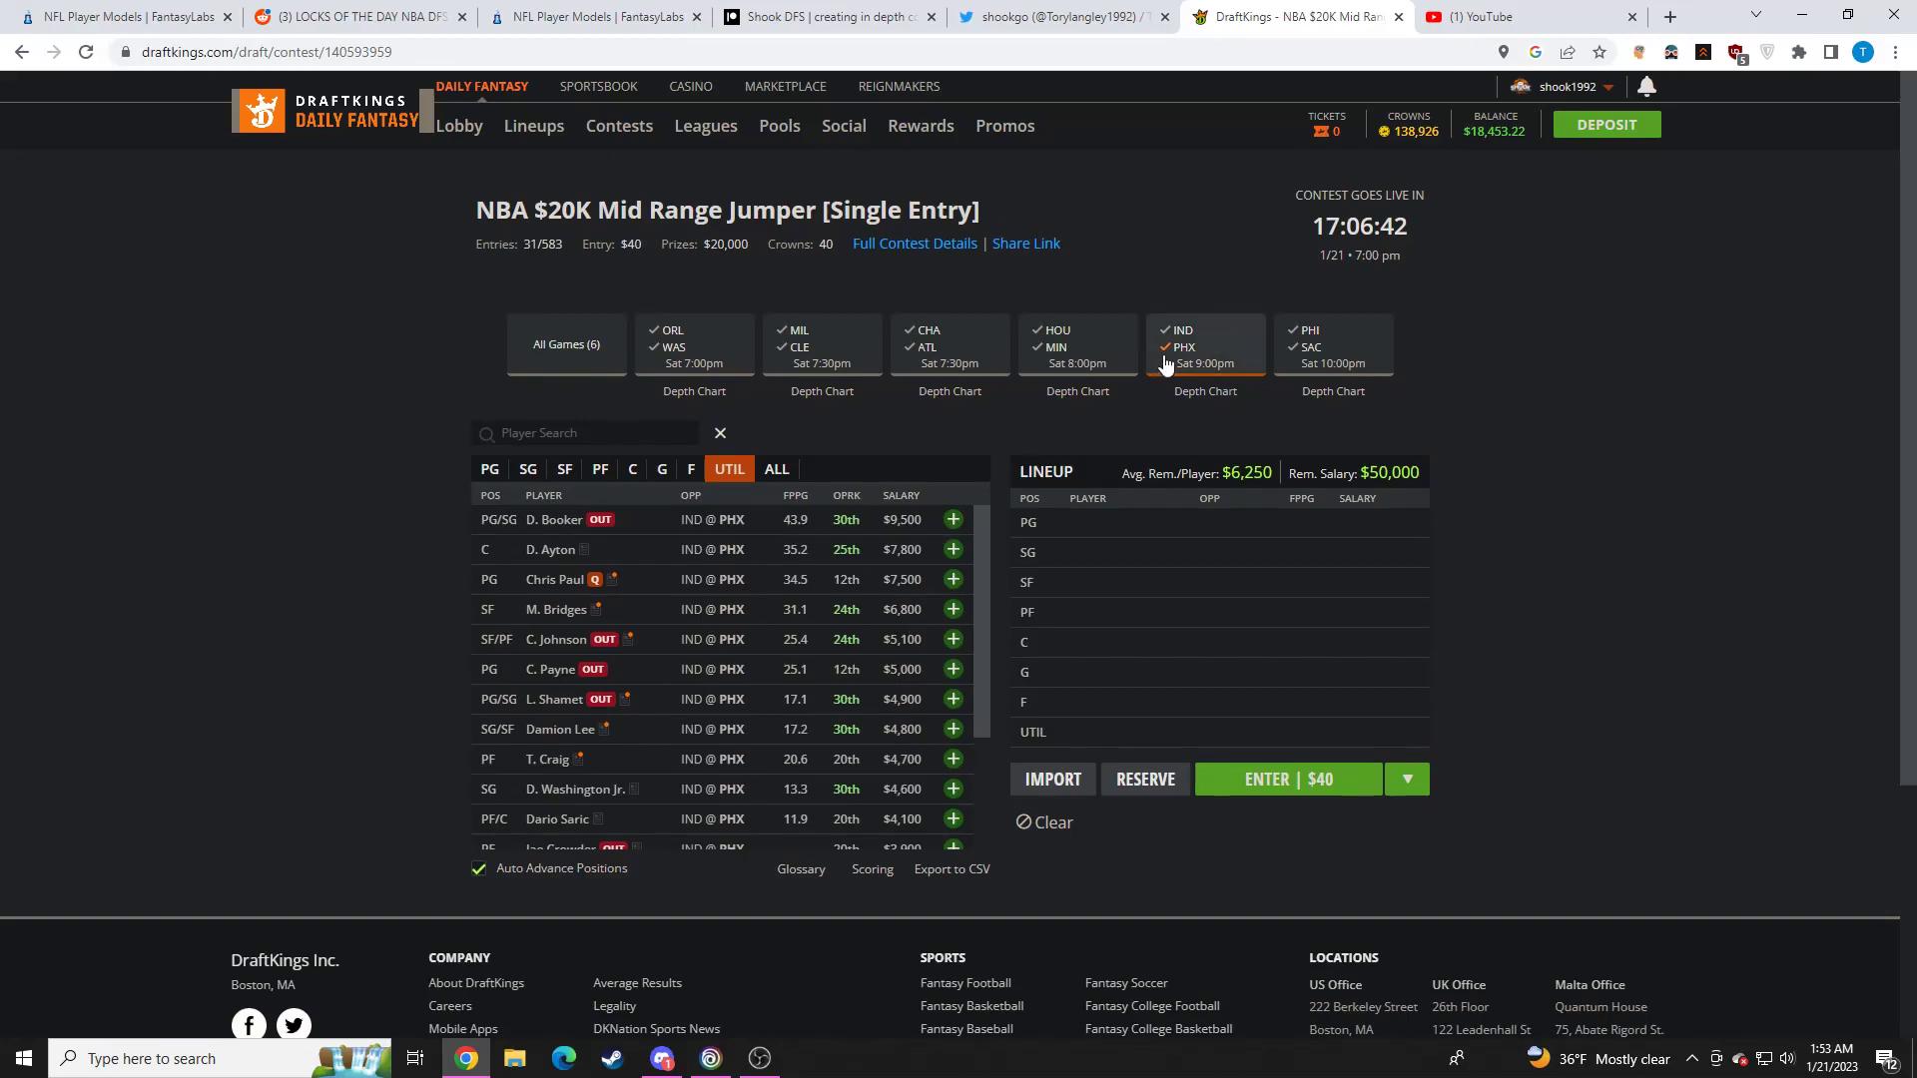
Filter to the PHI @ SAC game and review James Harden's and Joel Embiid's stat cards
click(1332, 346)
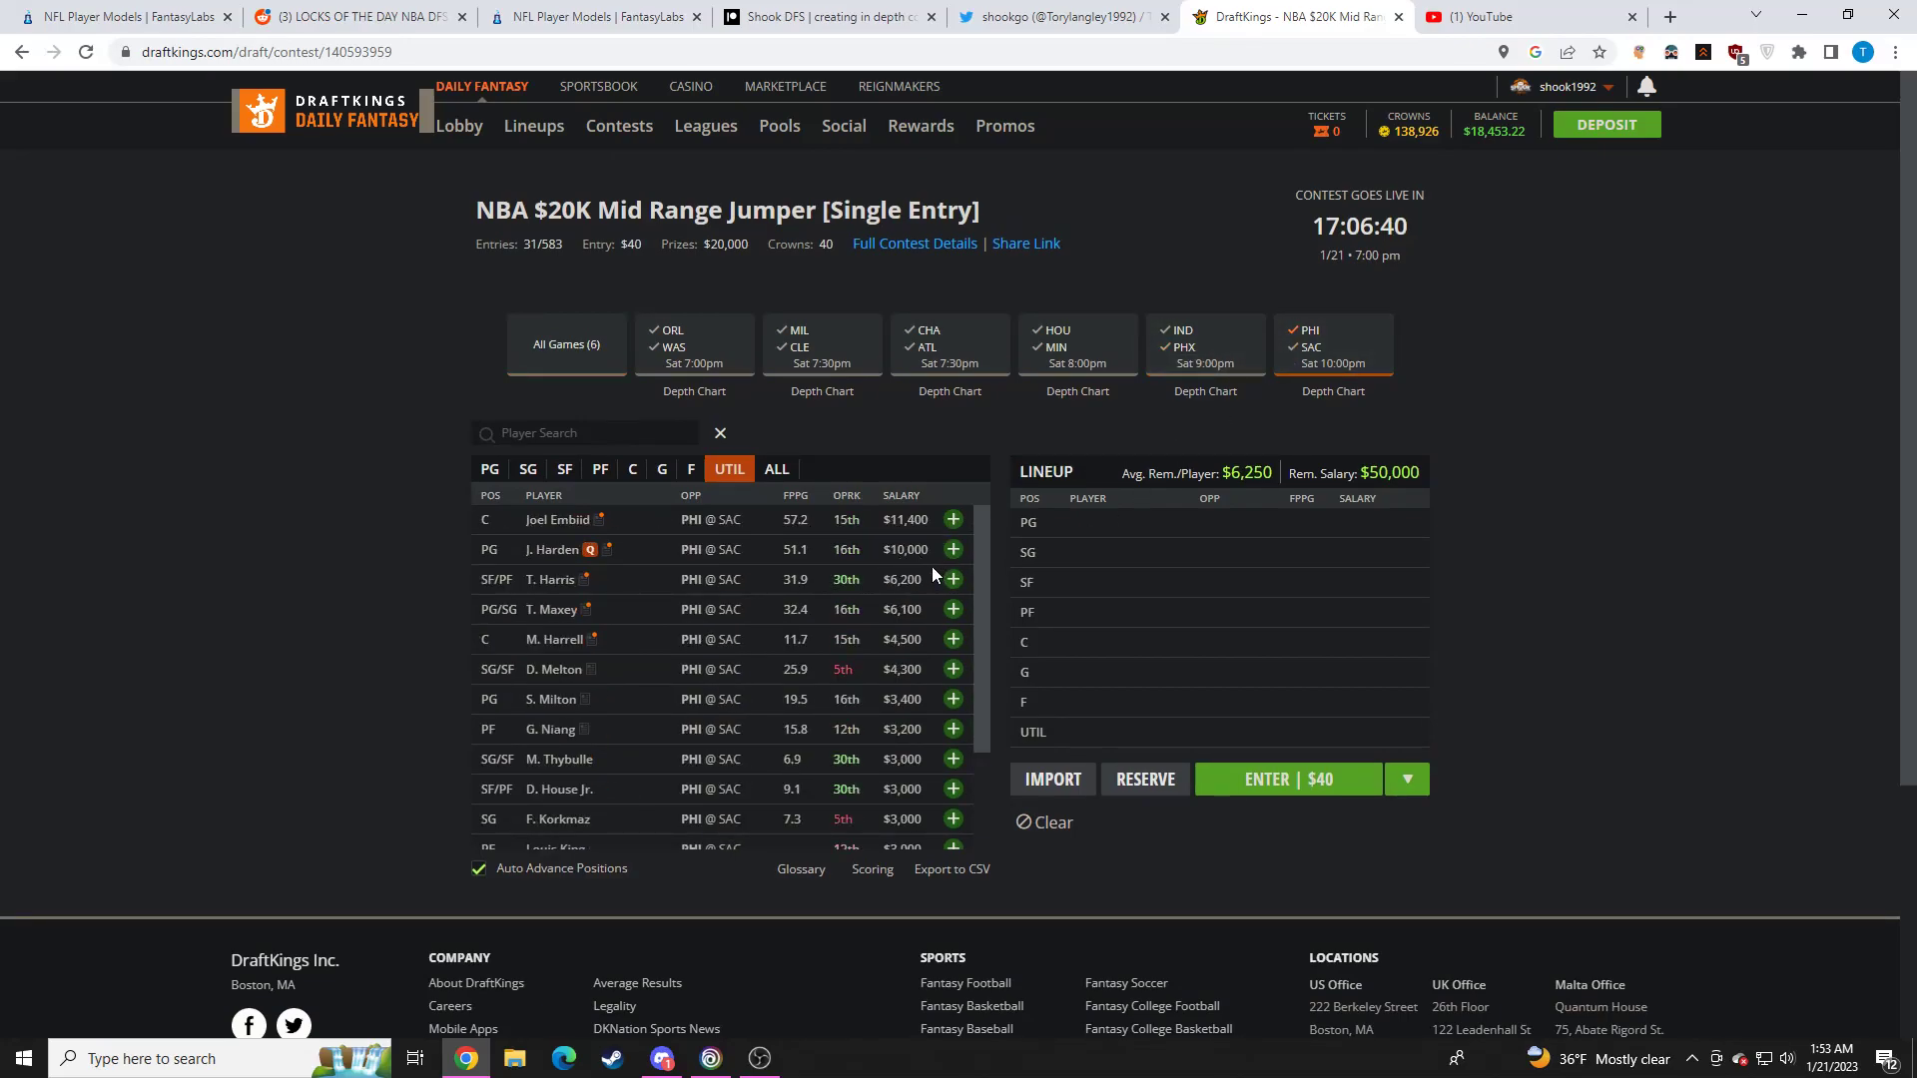
click(553, 549)
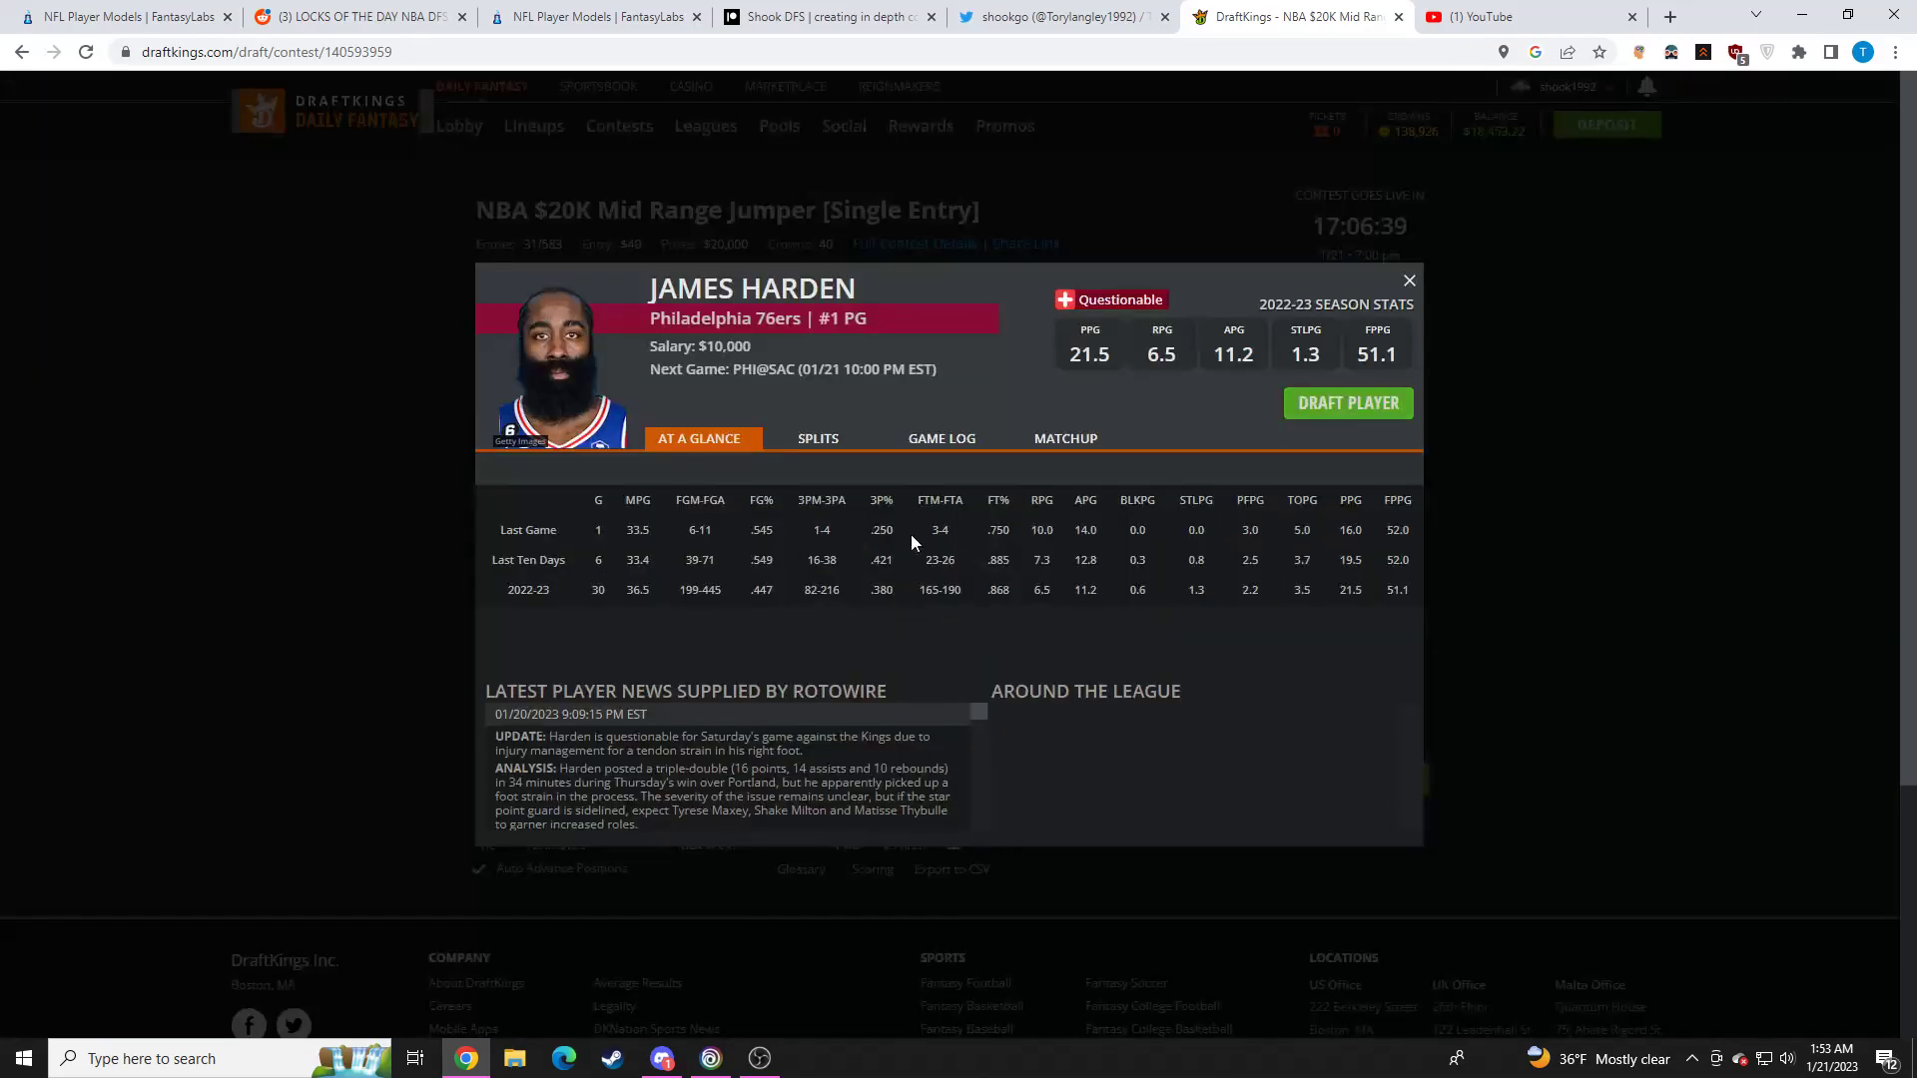
click(1407, 279)
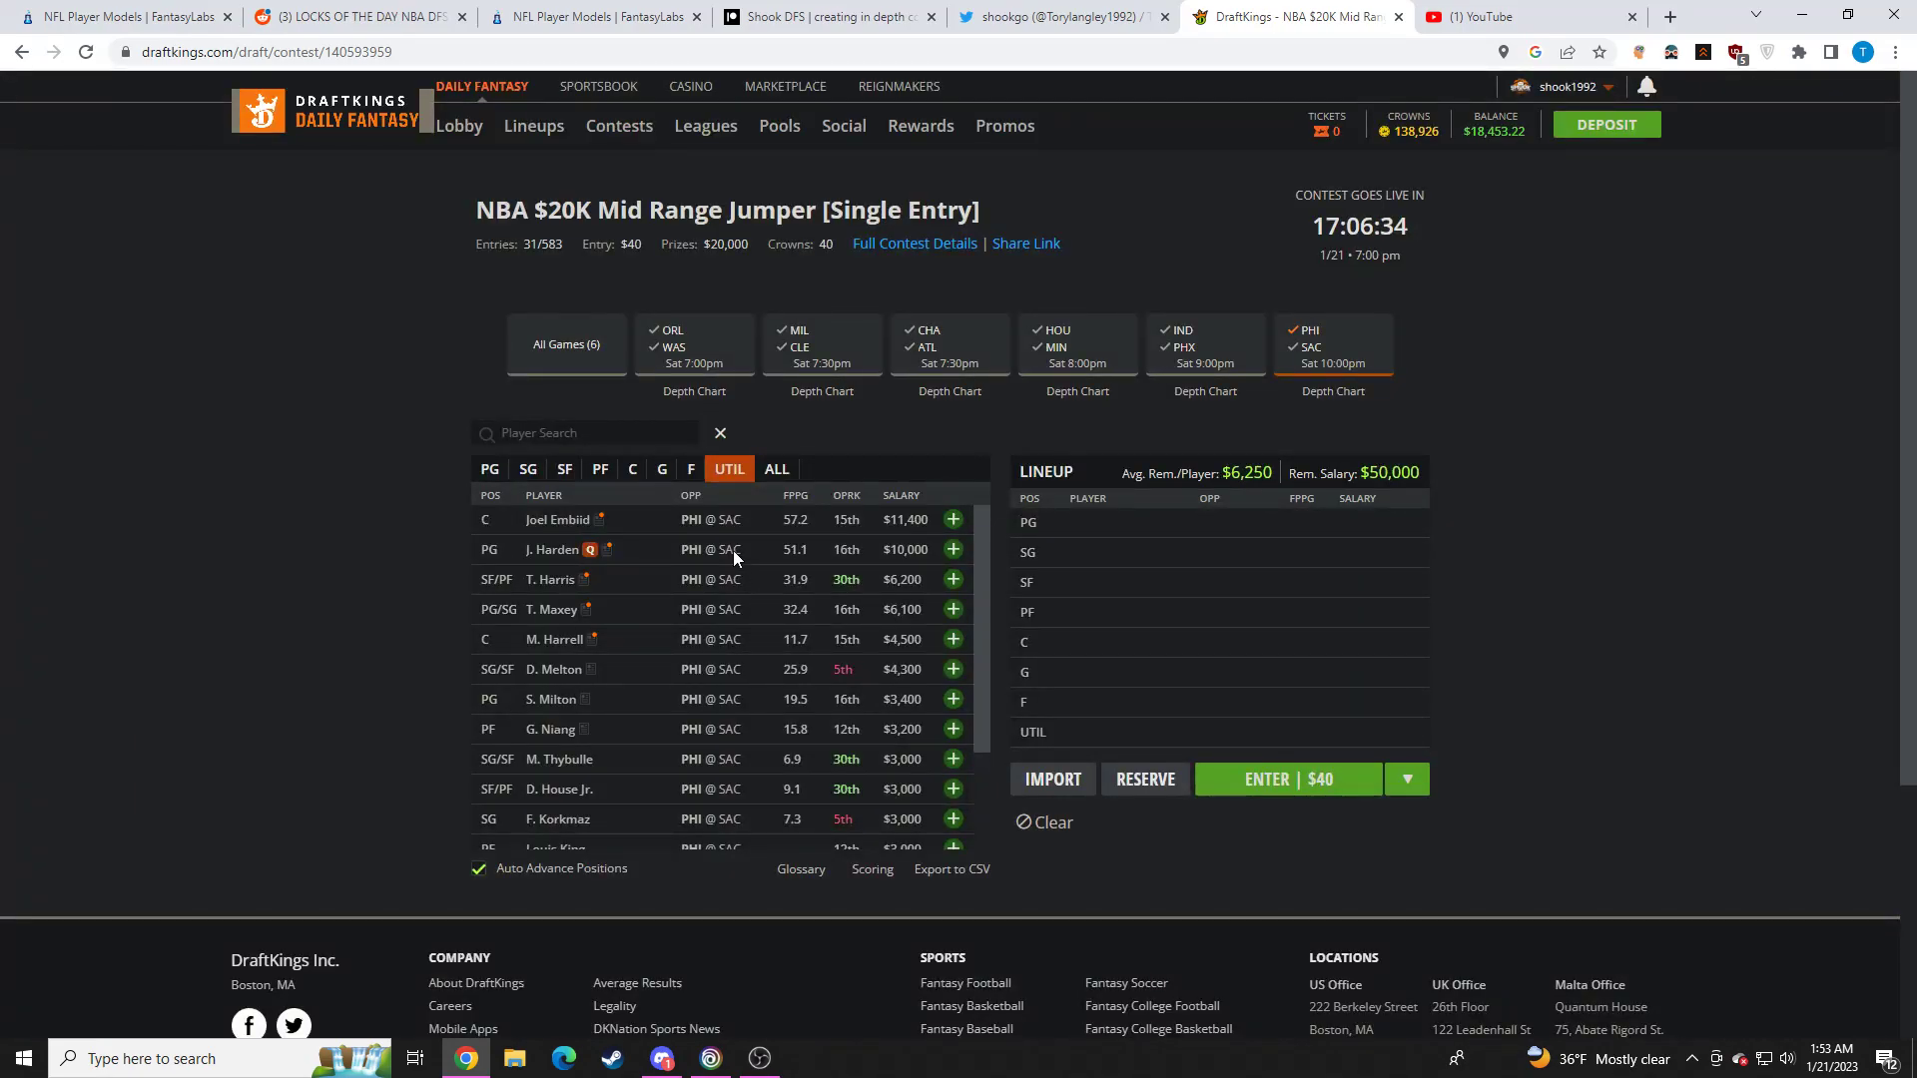
click(557, 519)
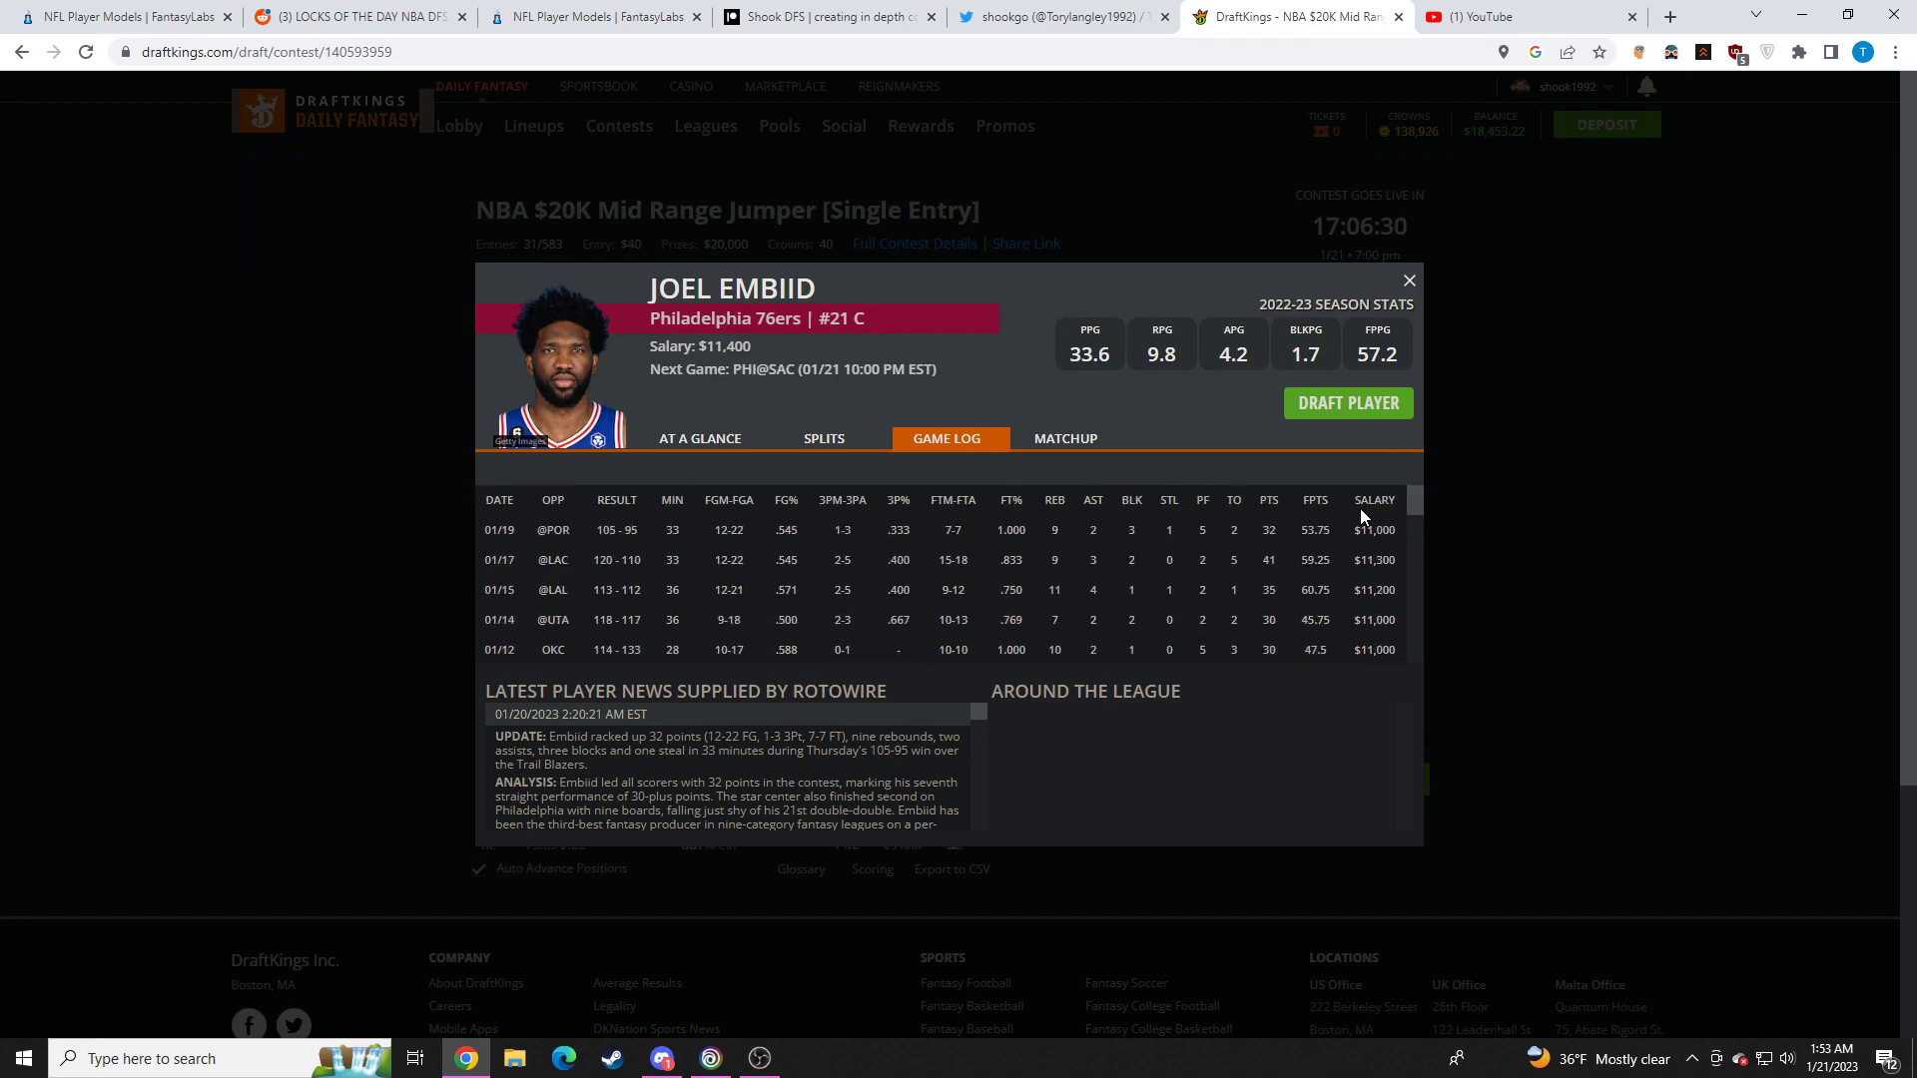
click(1408, 279)
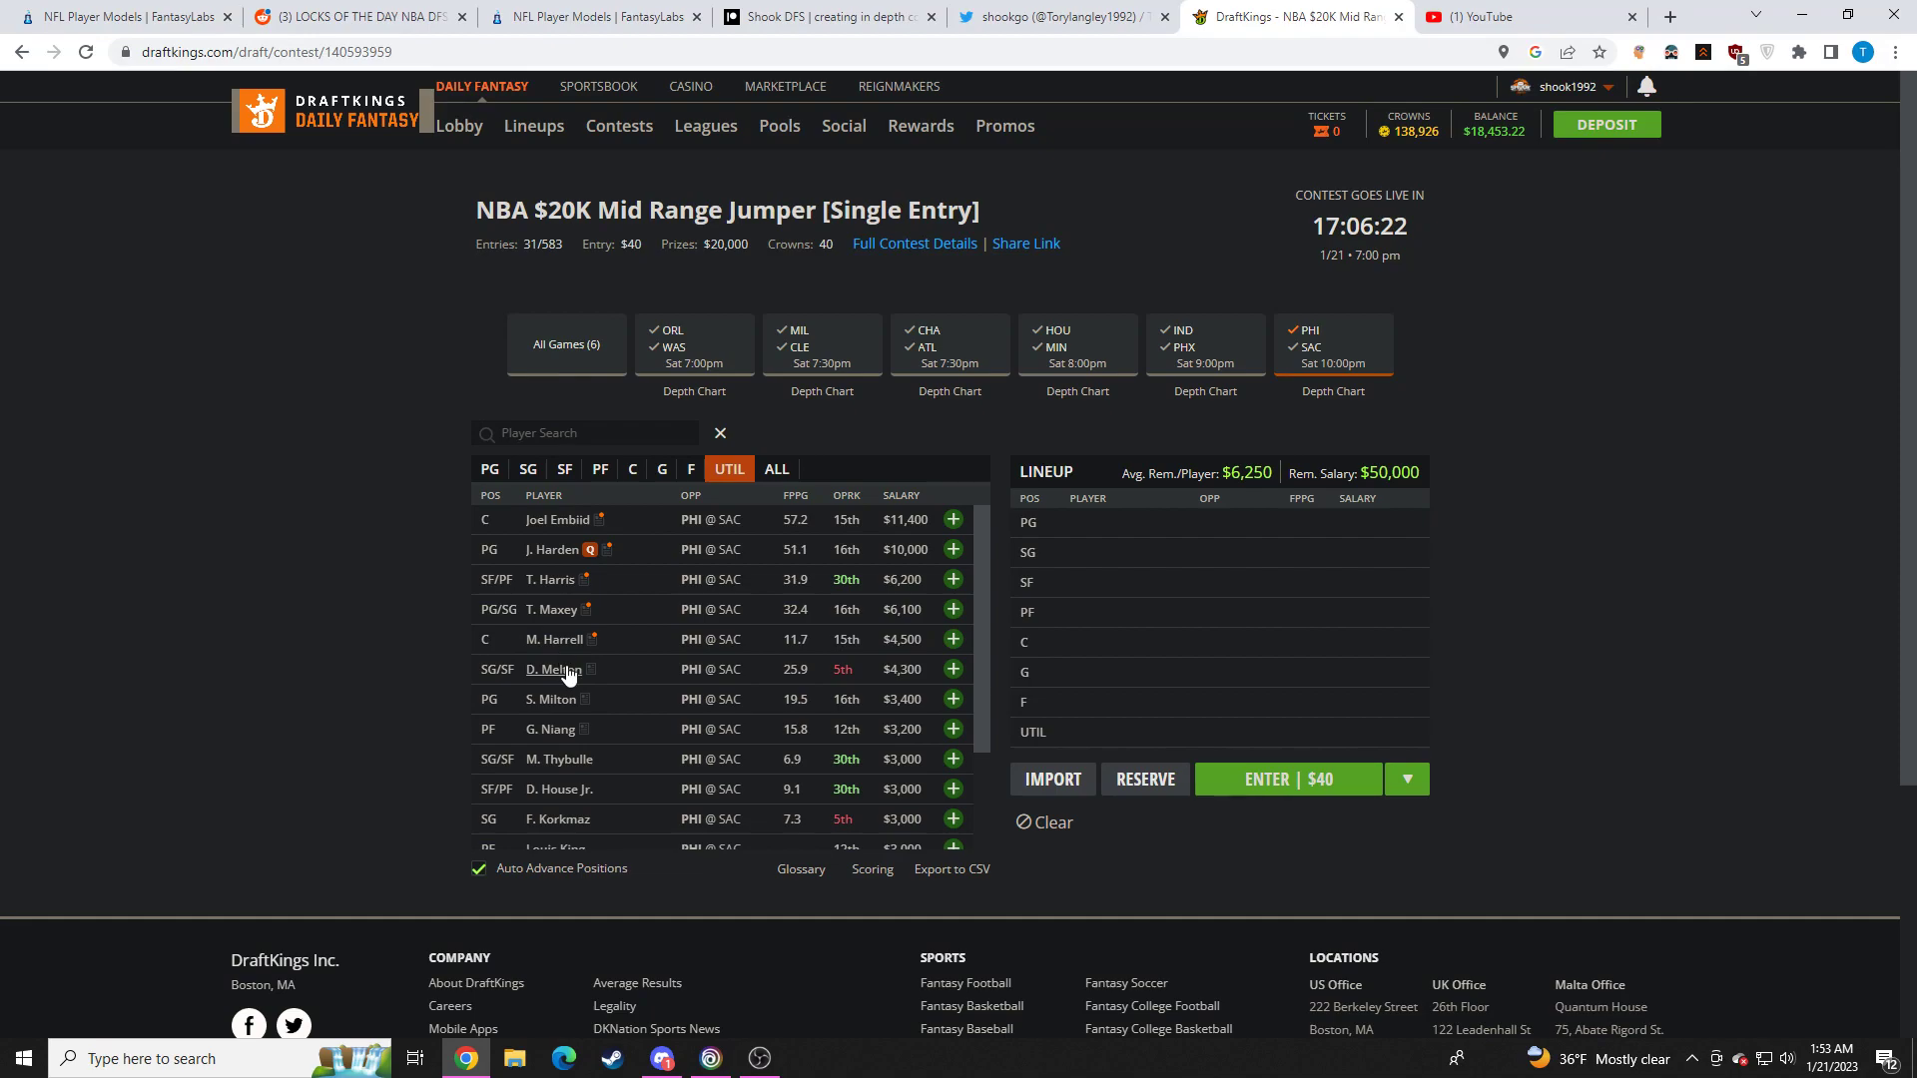
mouse_move(657, 721)
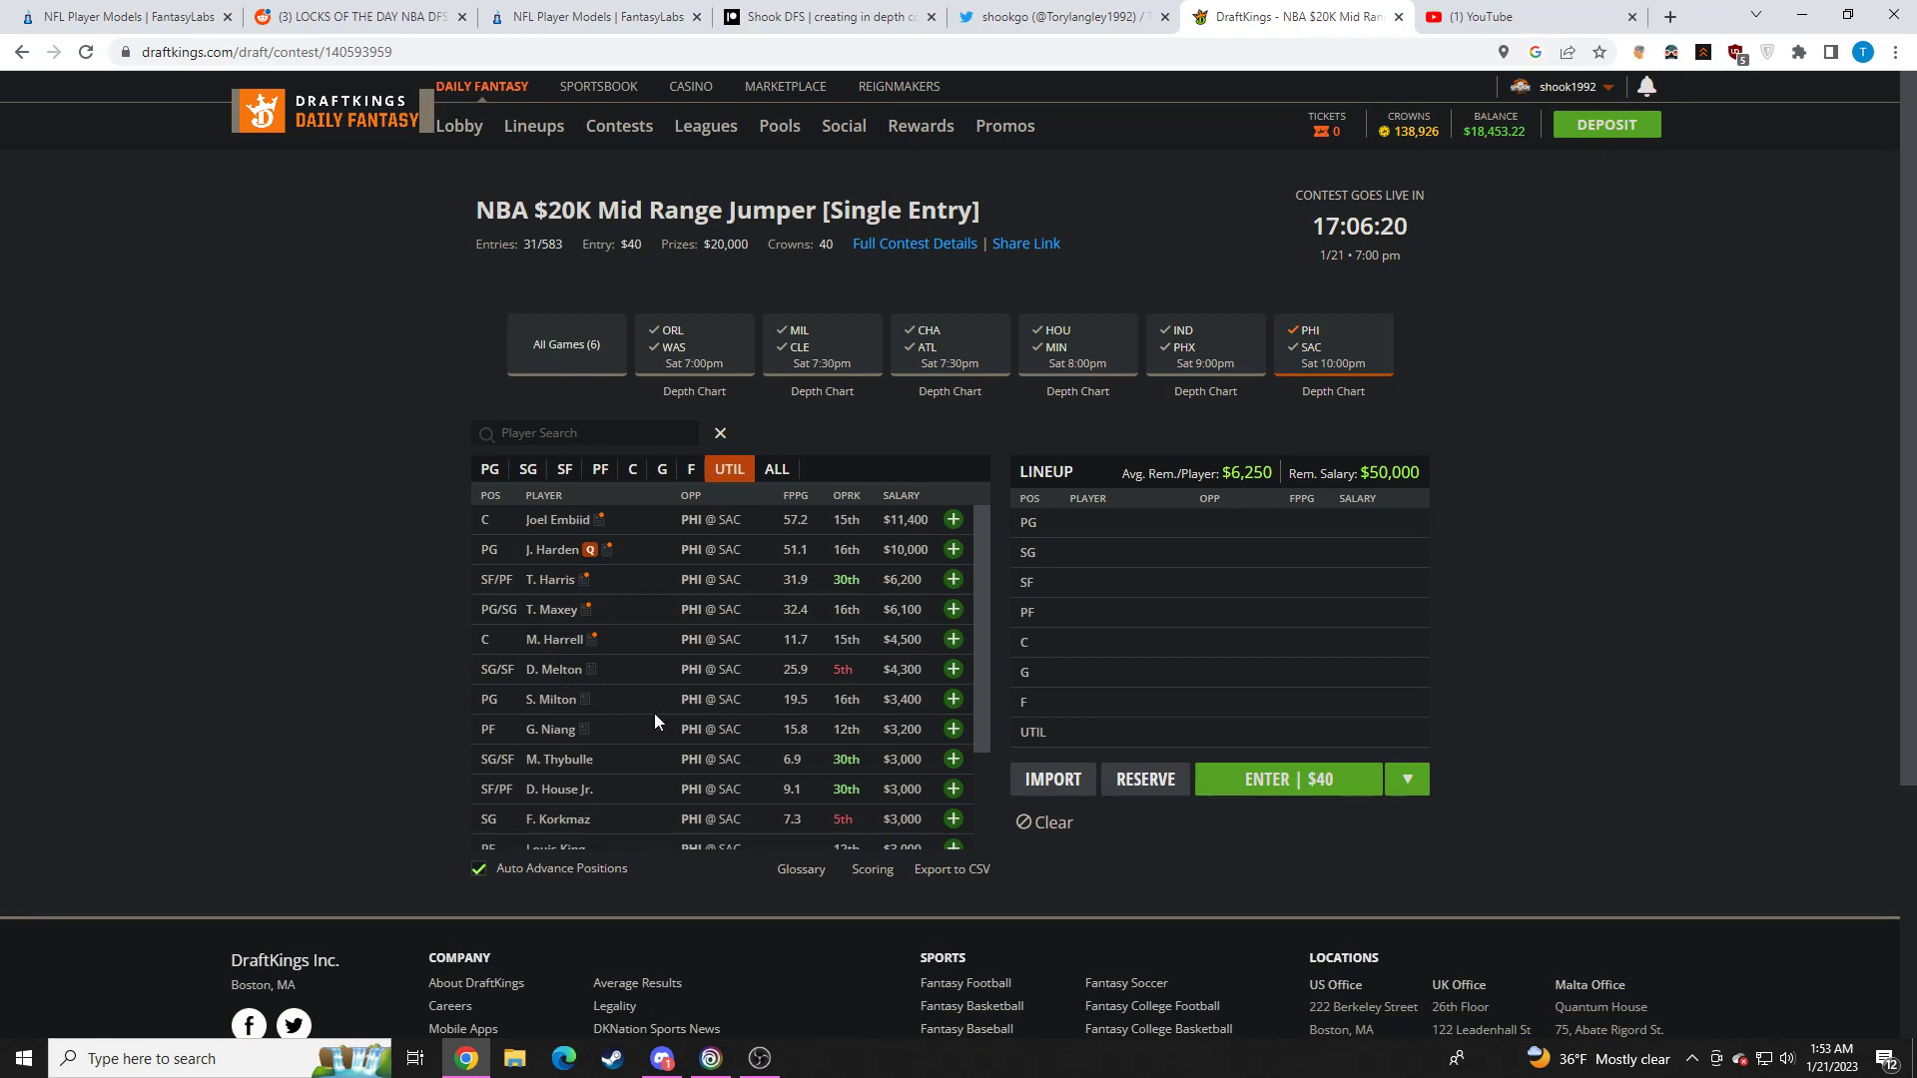
click(758, 1058)
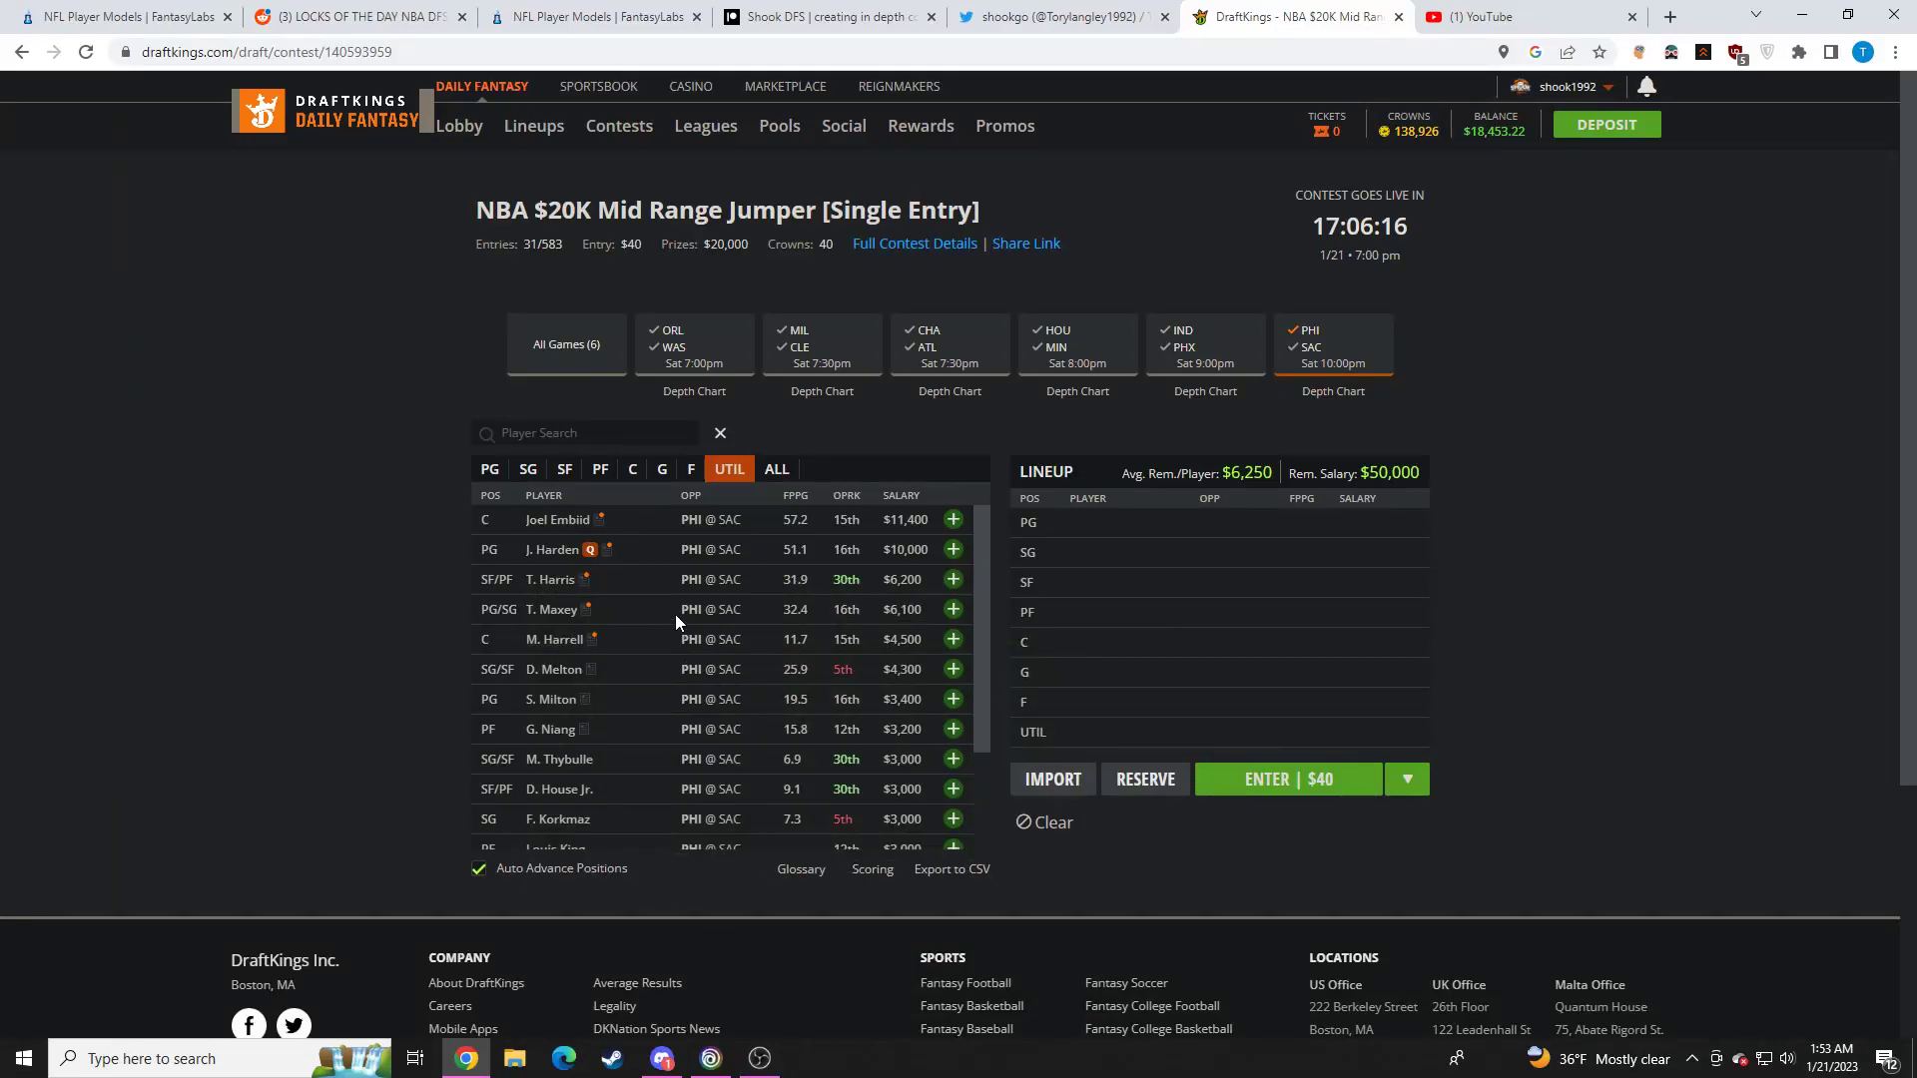
Check the stat cards for Tyrese Maxey, De'Anthony Melton and Shake Milton
click(553, 608)
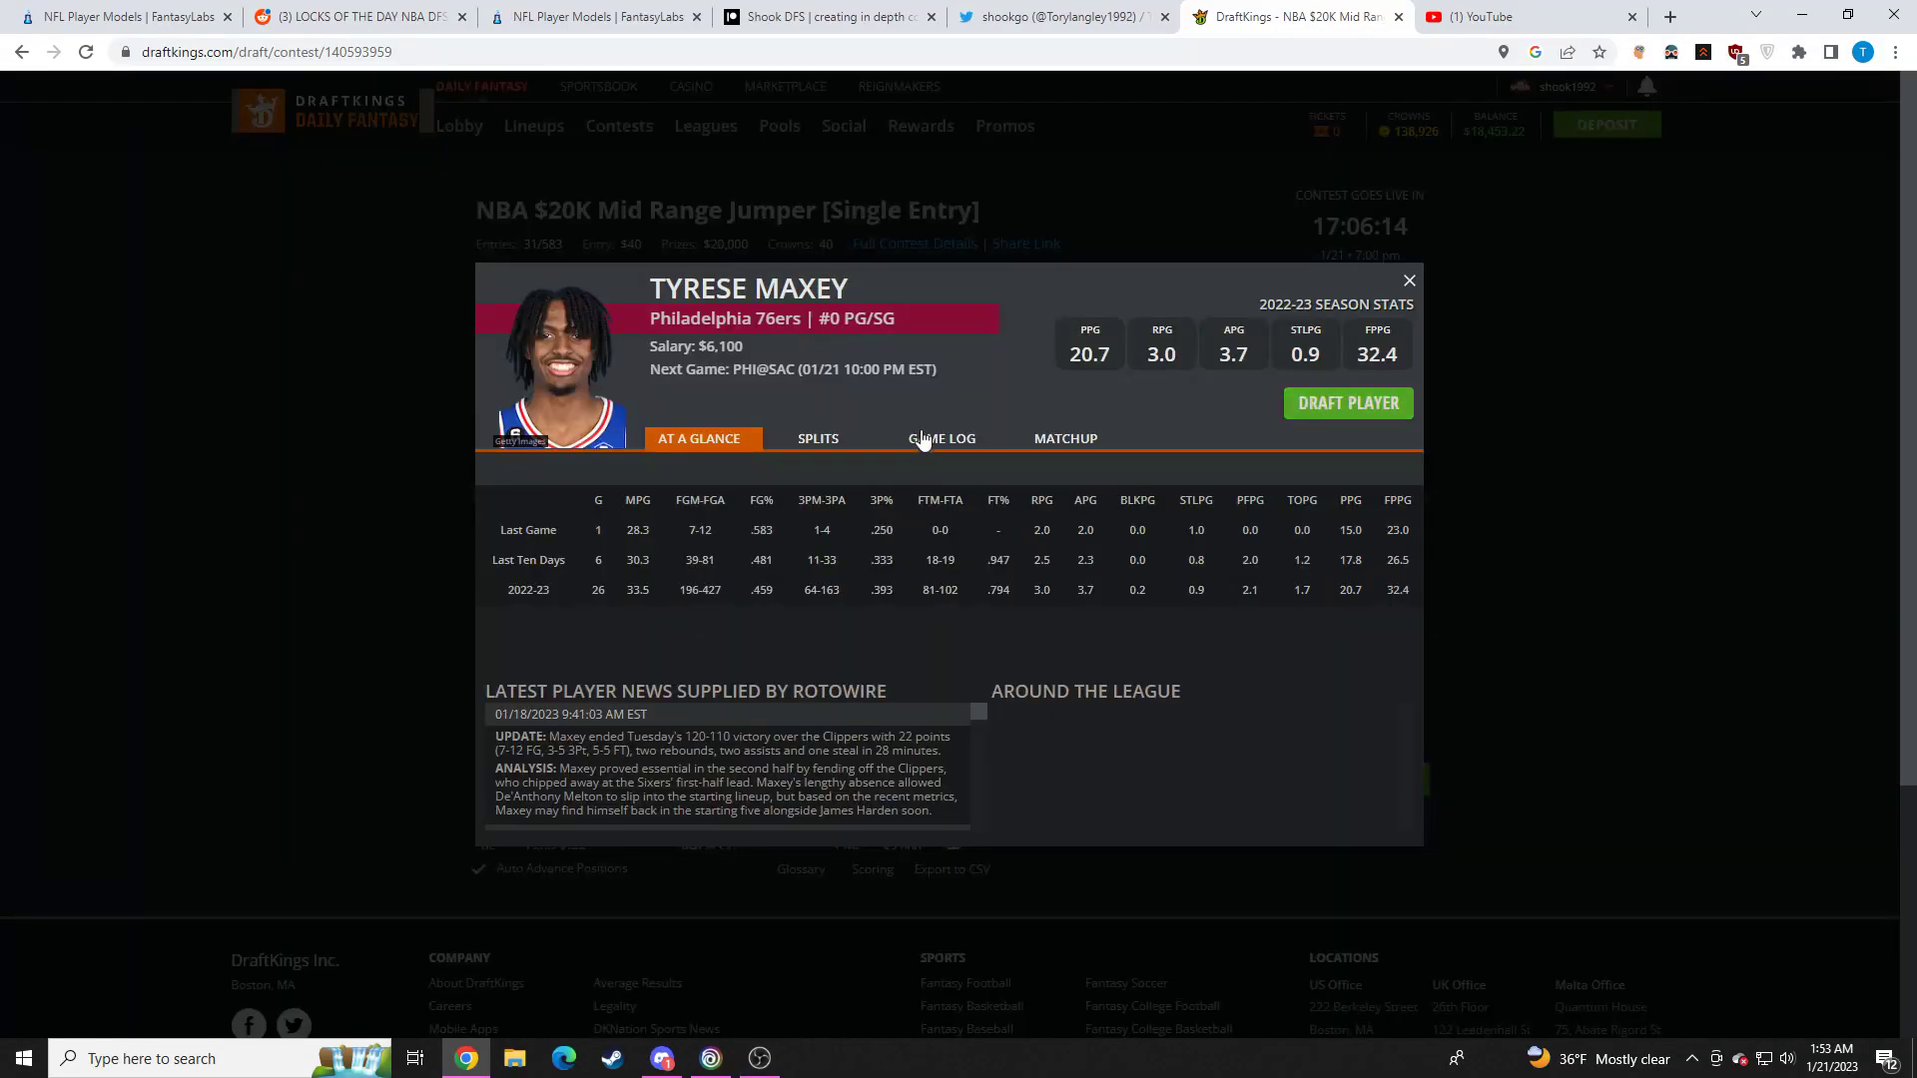
click(1408, 280)
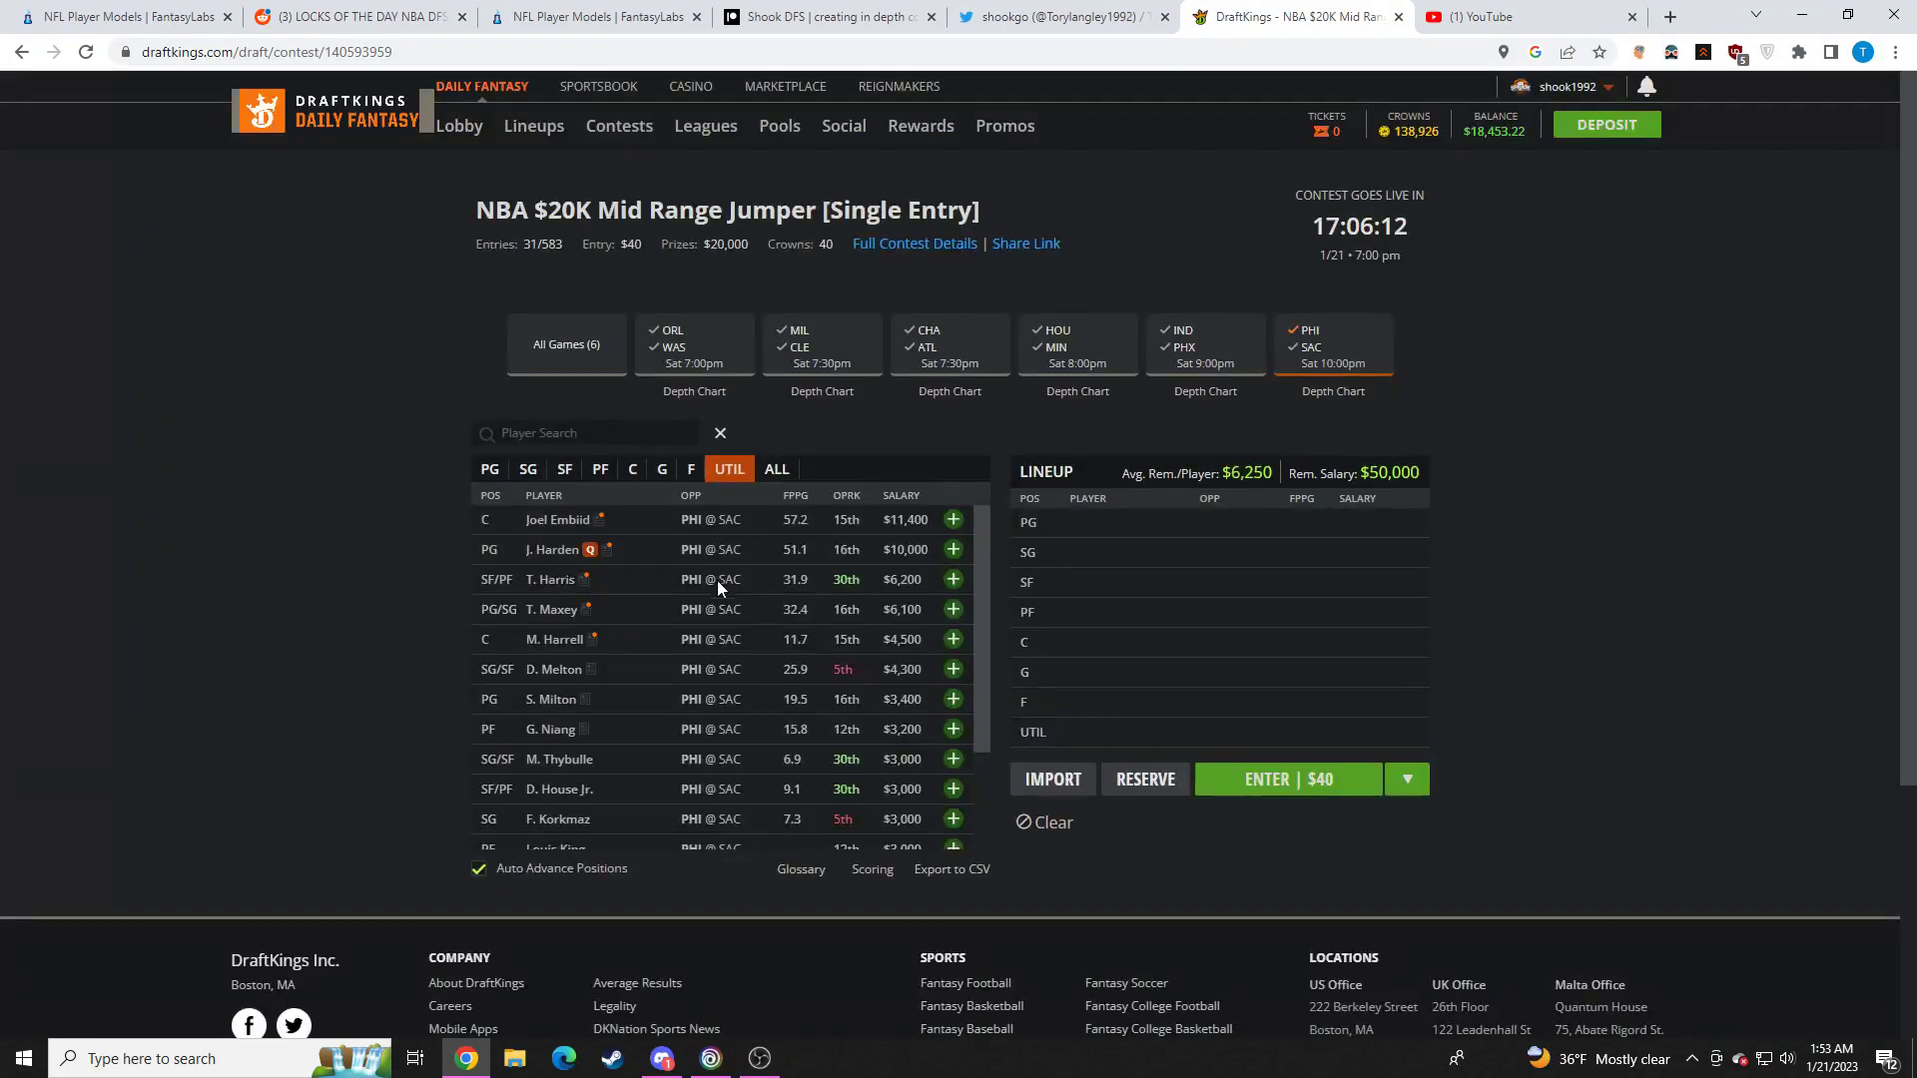
click(553, 669)
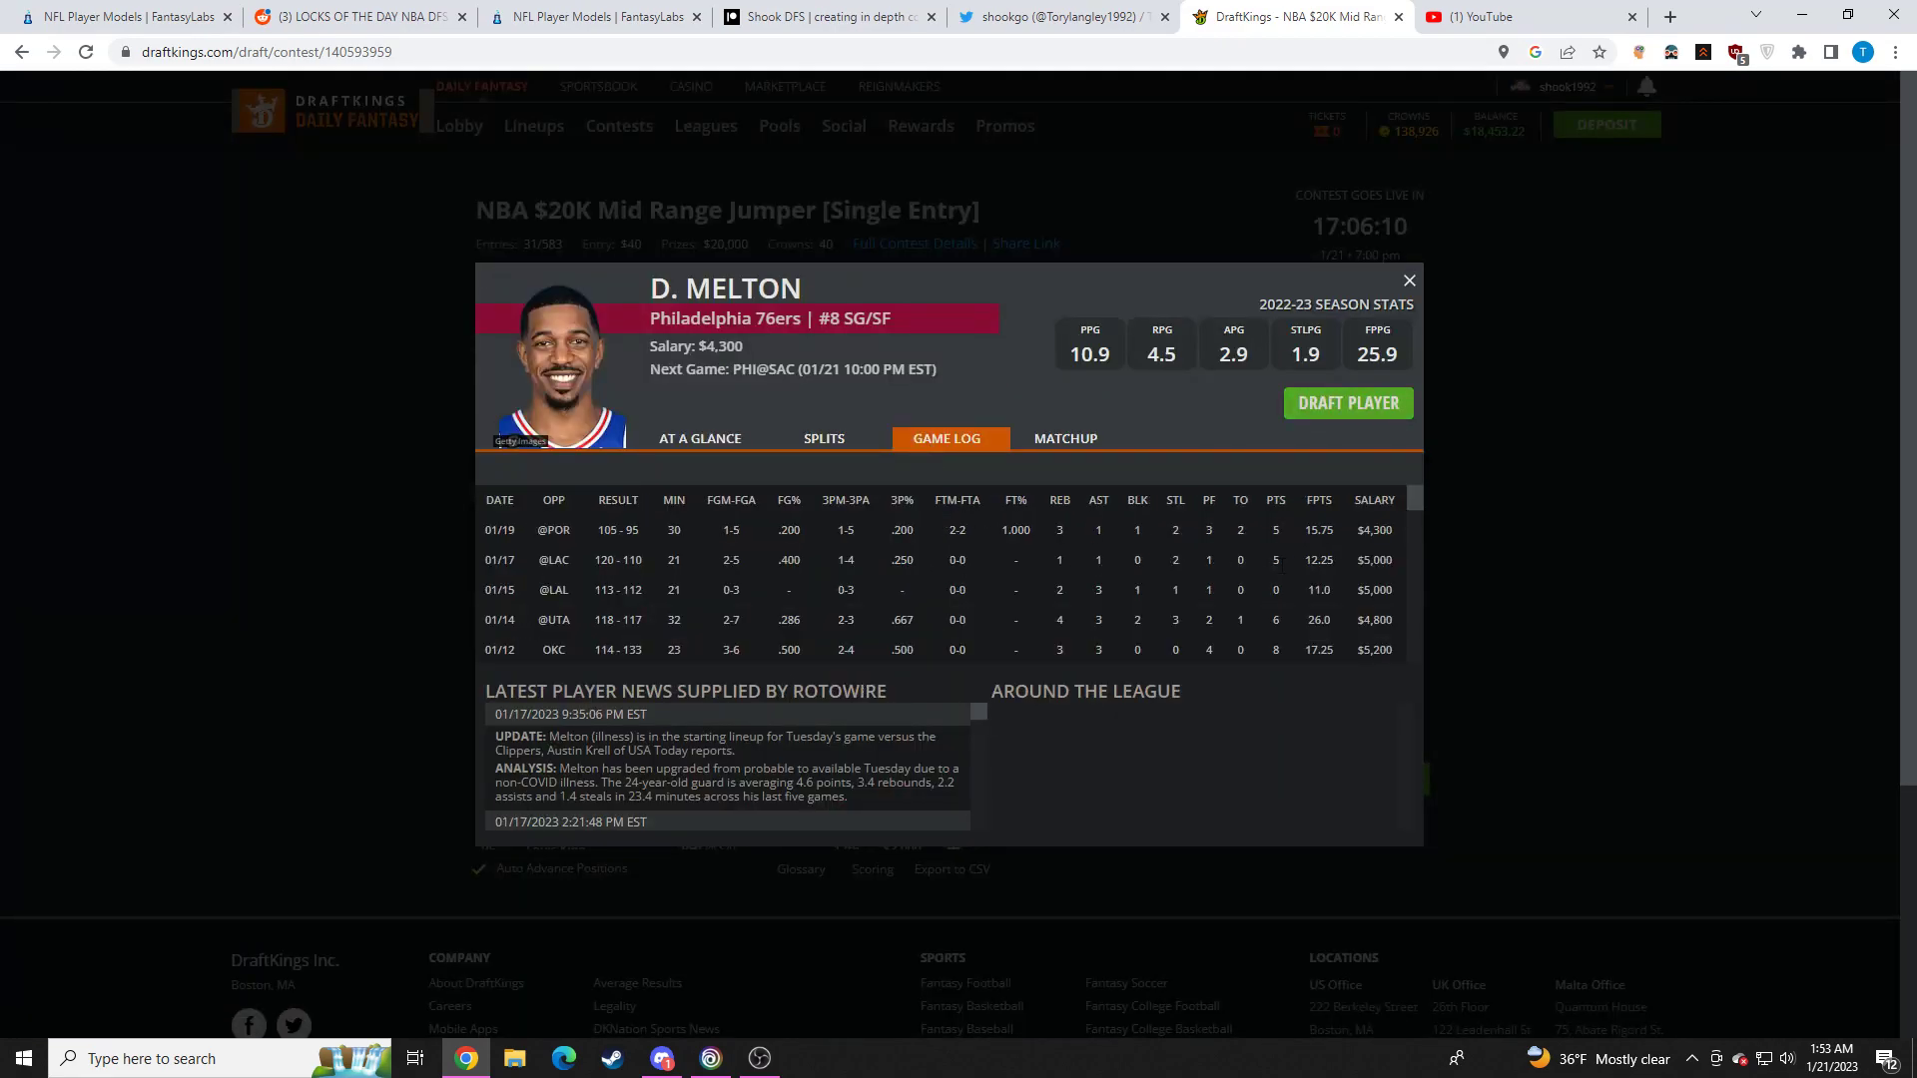
click(1407, 279)
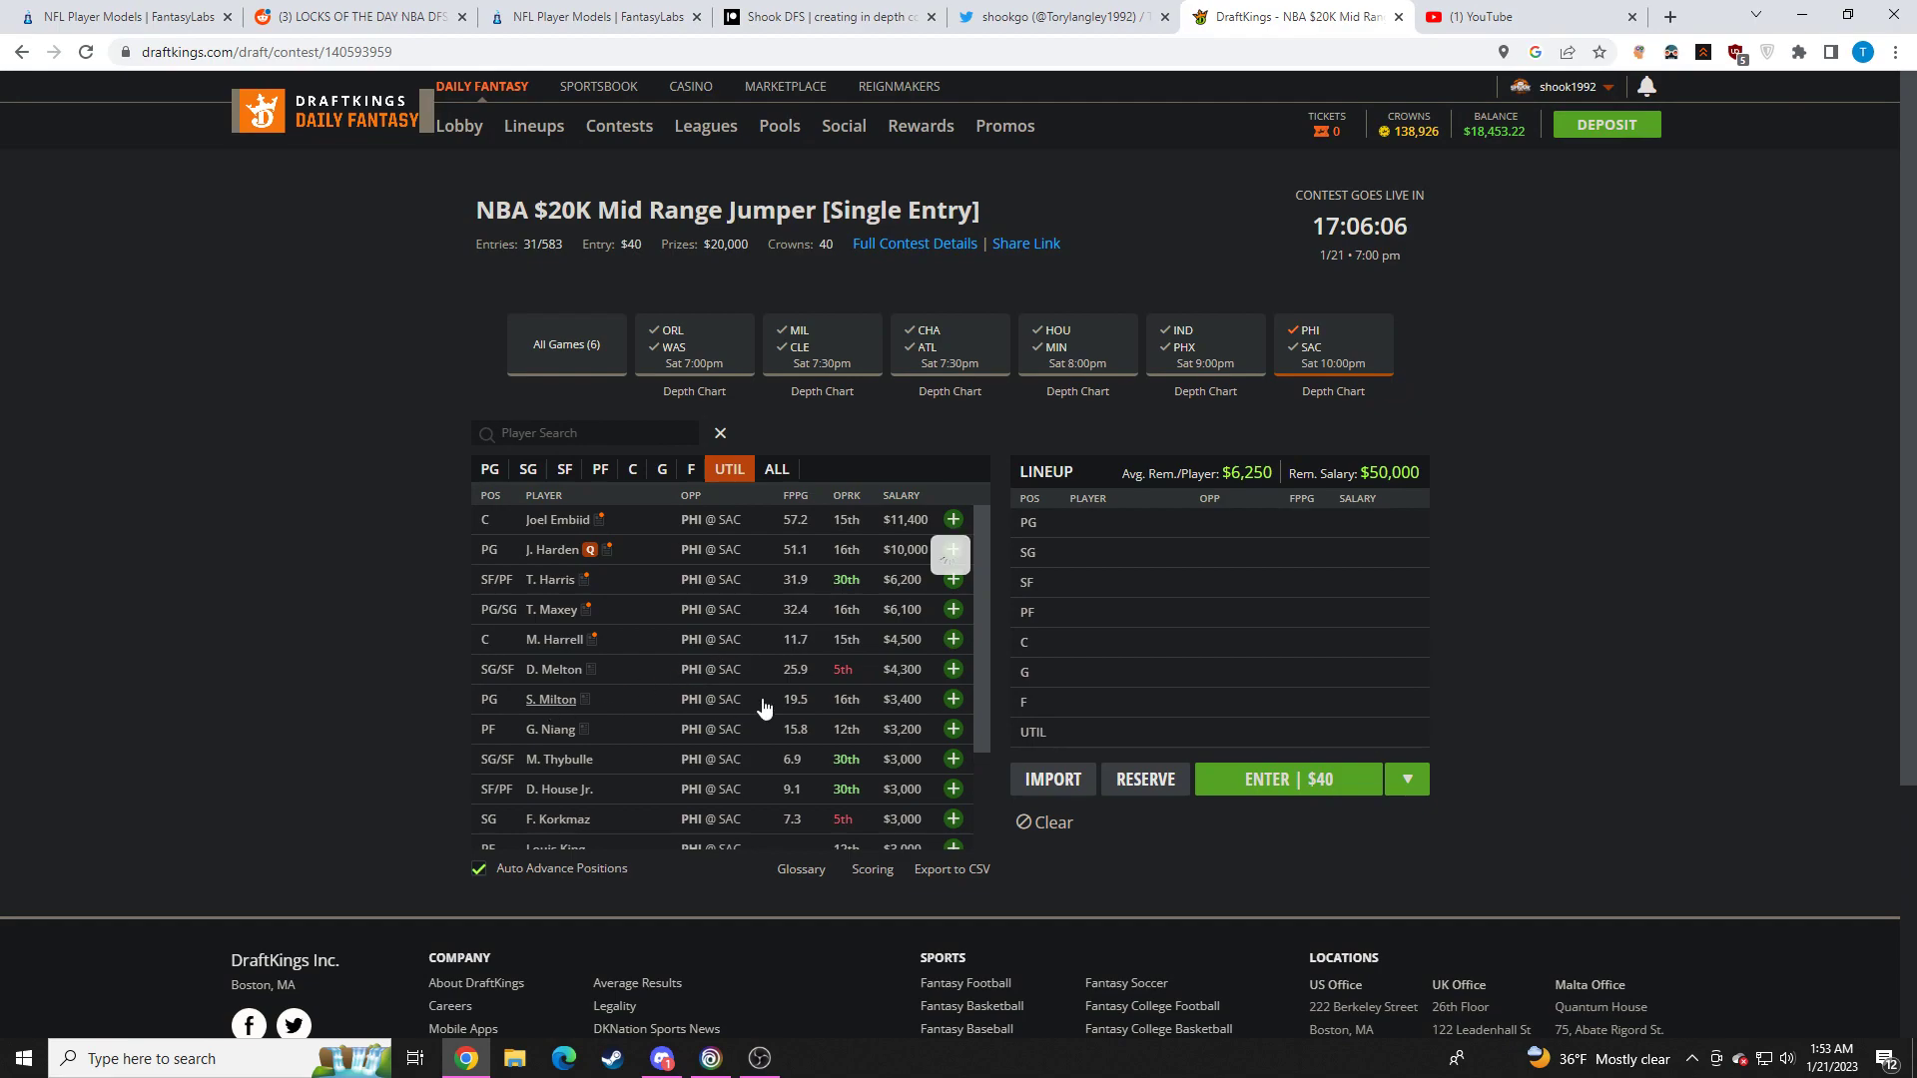
click(551, 698)
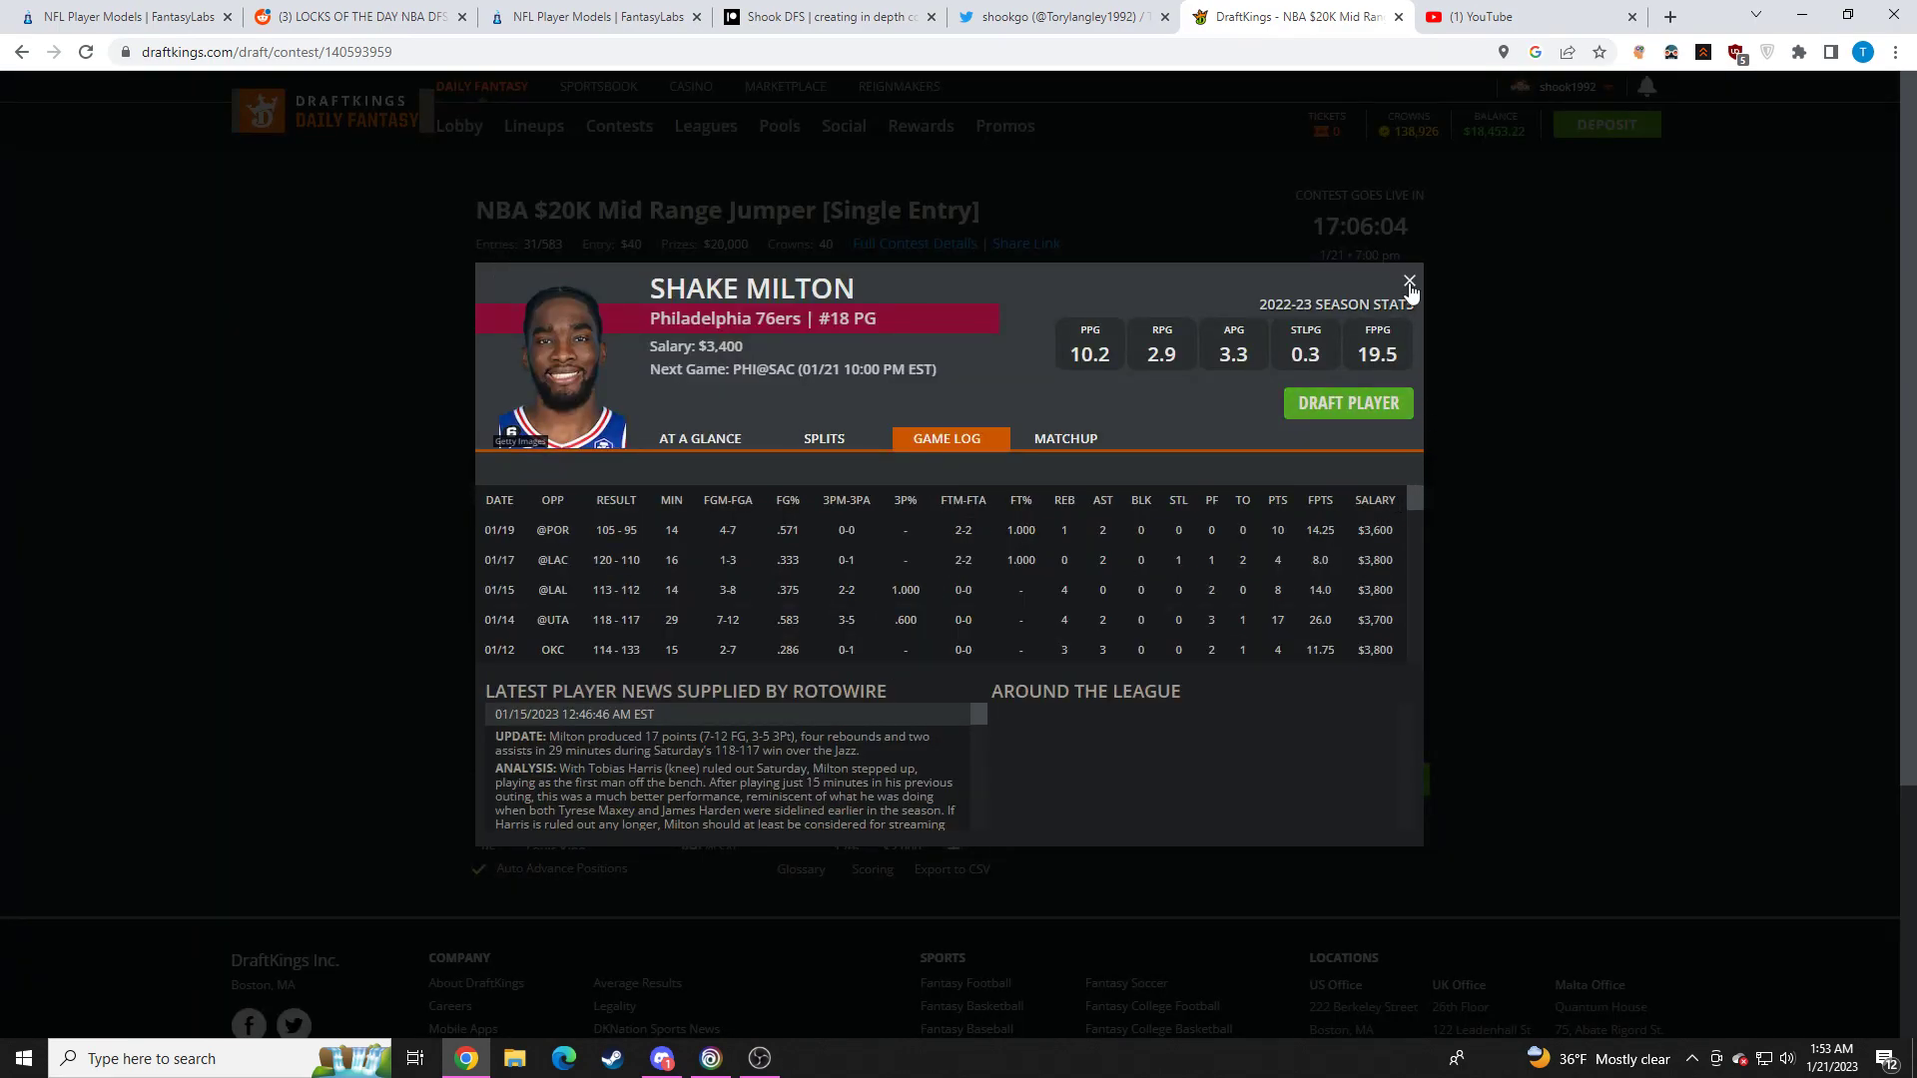
click(1408, 282)
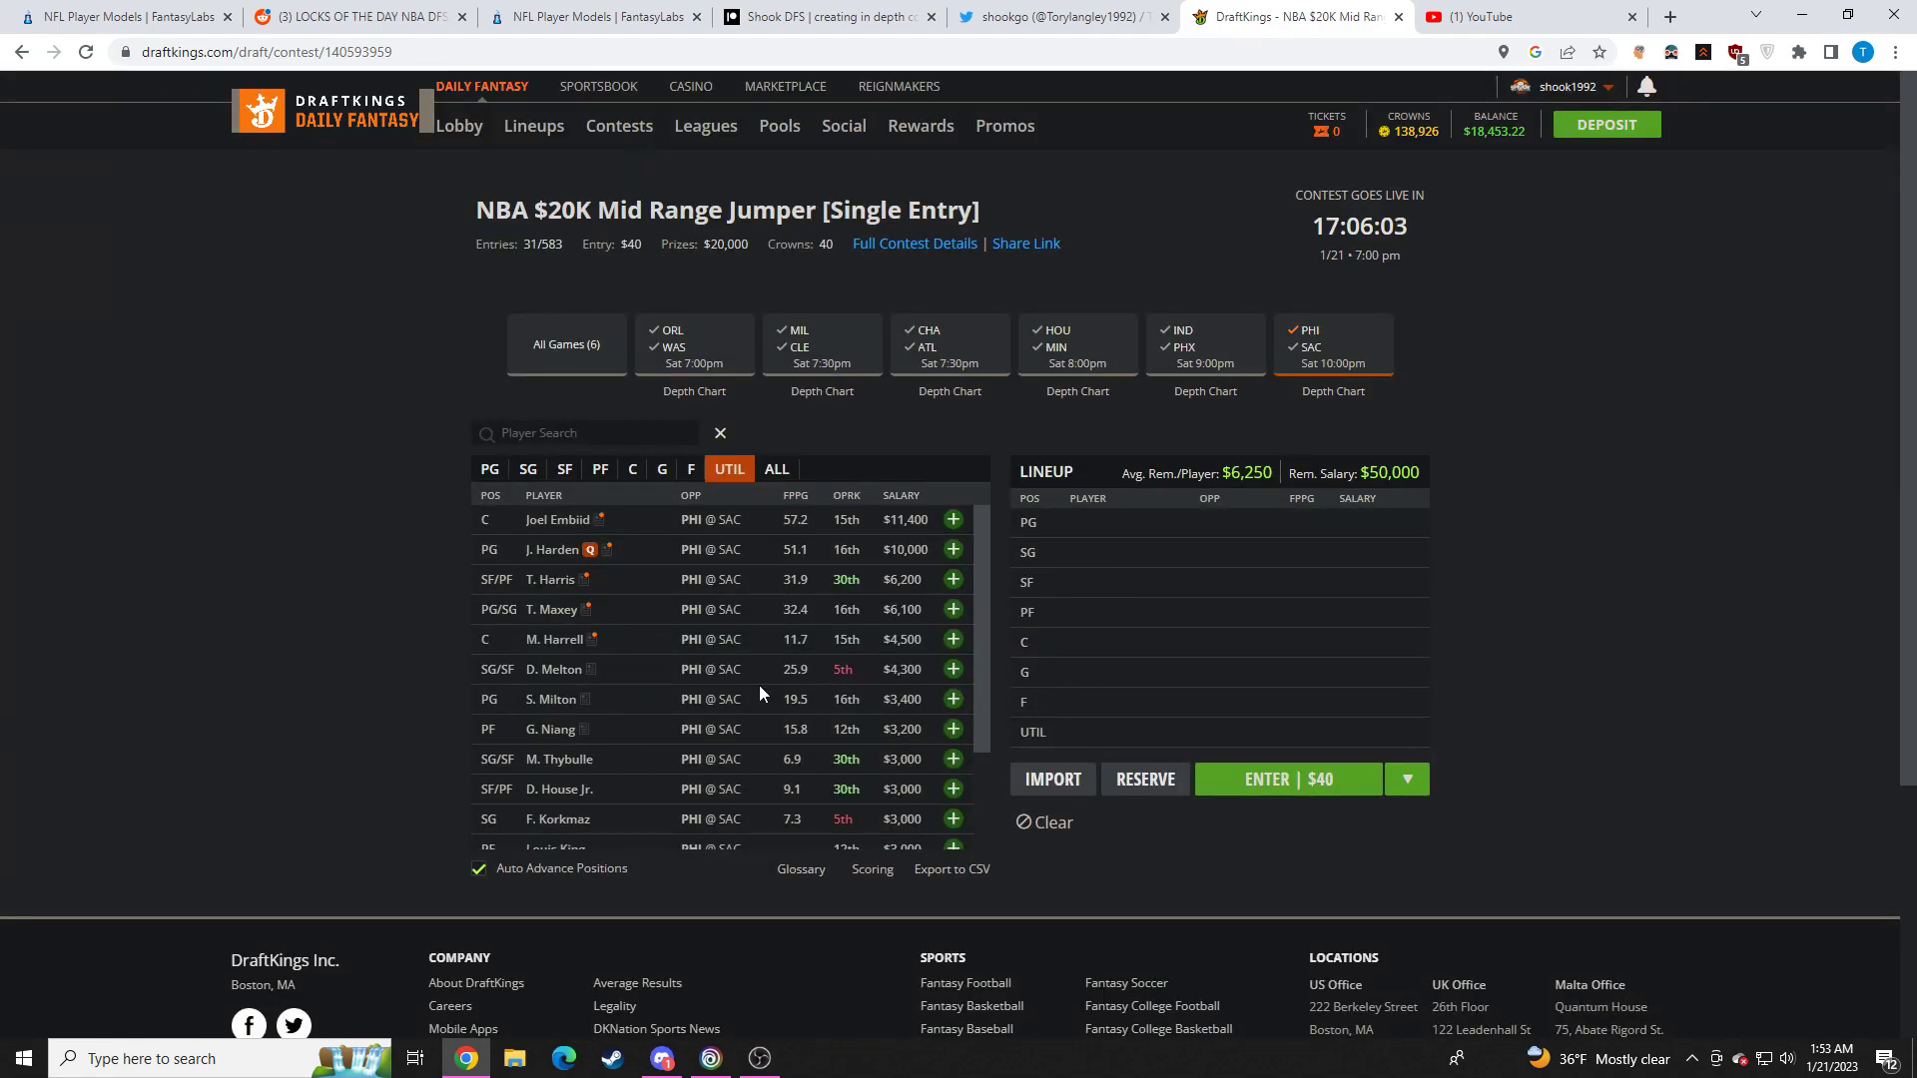
Reopen Tyrese Maxey's card to view his game-by-game log
click(551, 609)
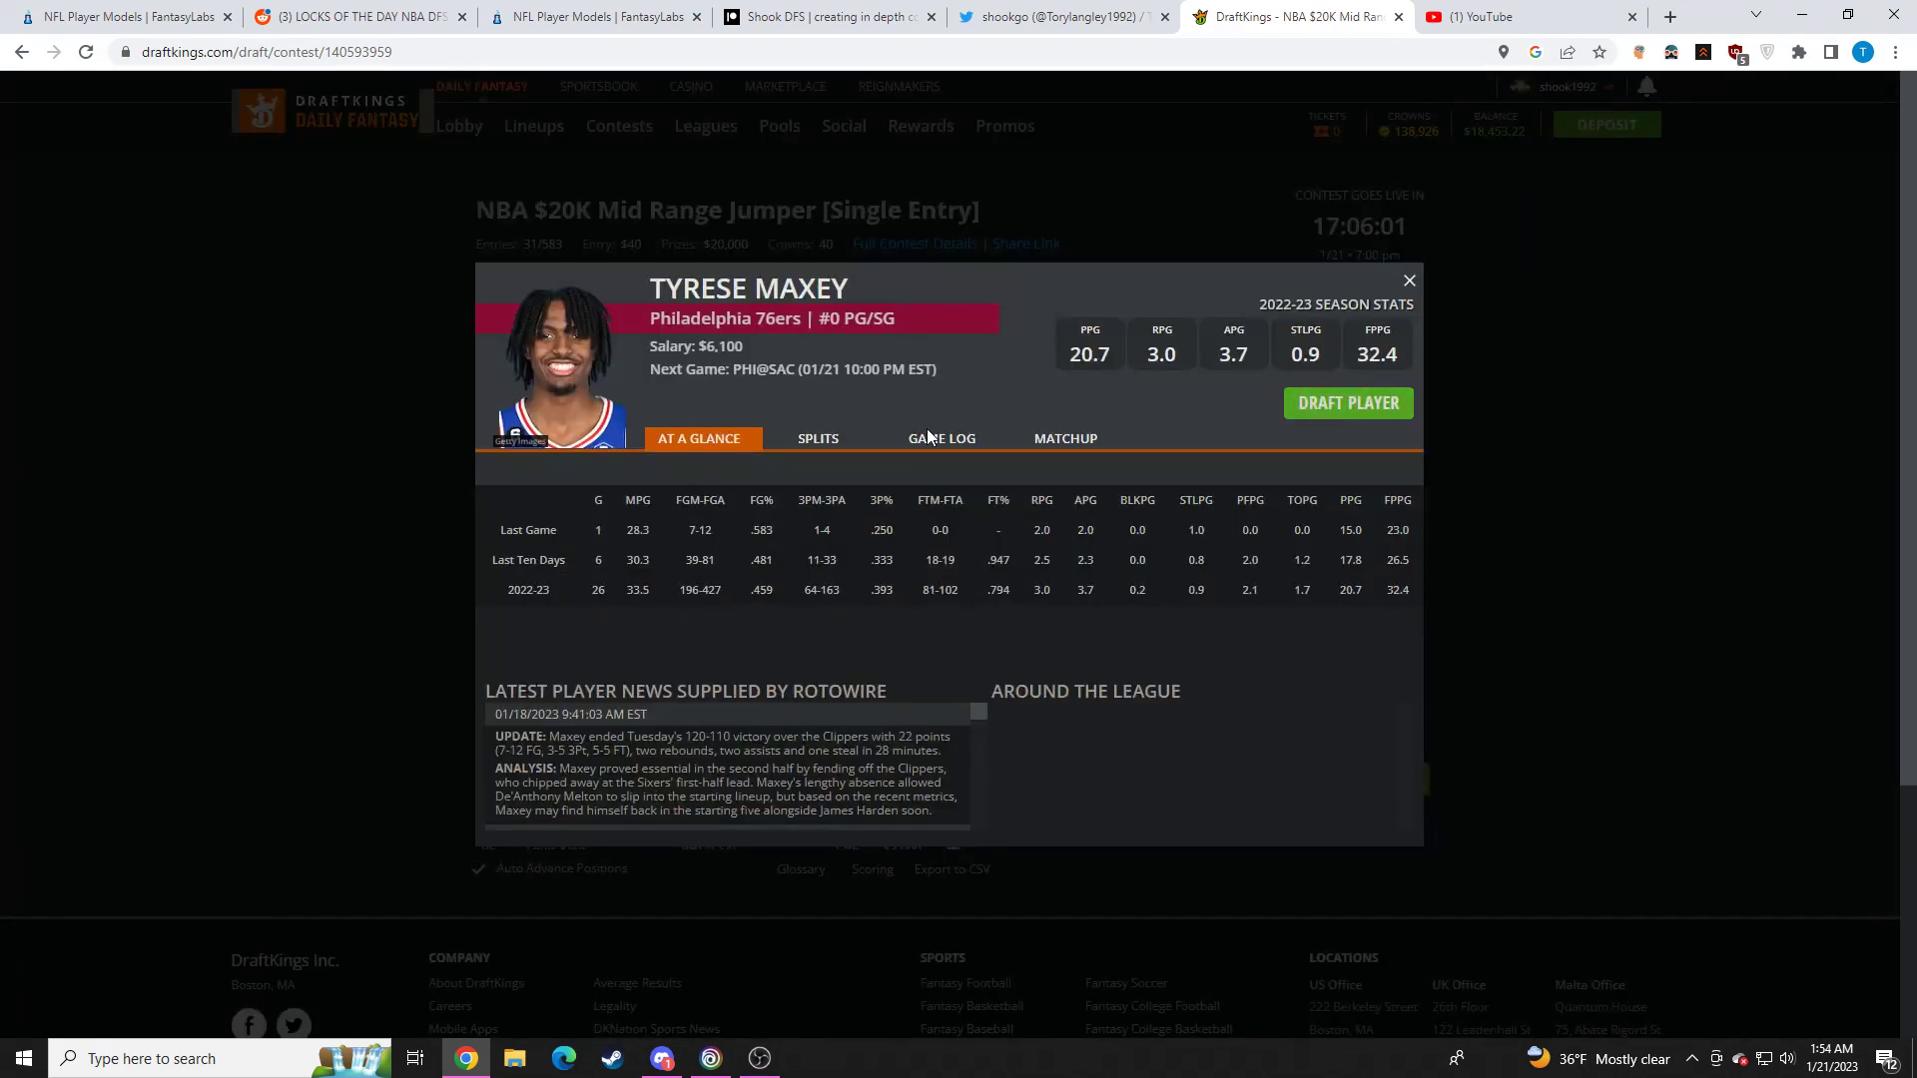
click(940, 437)
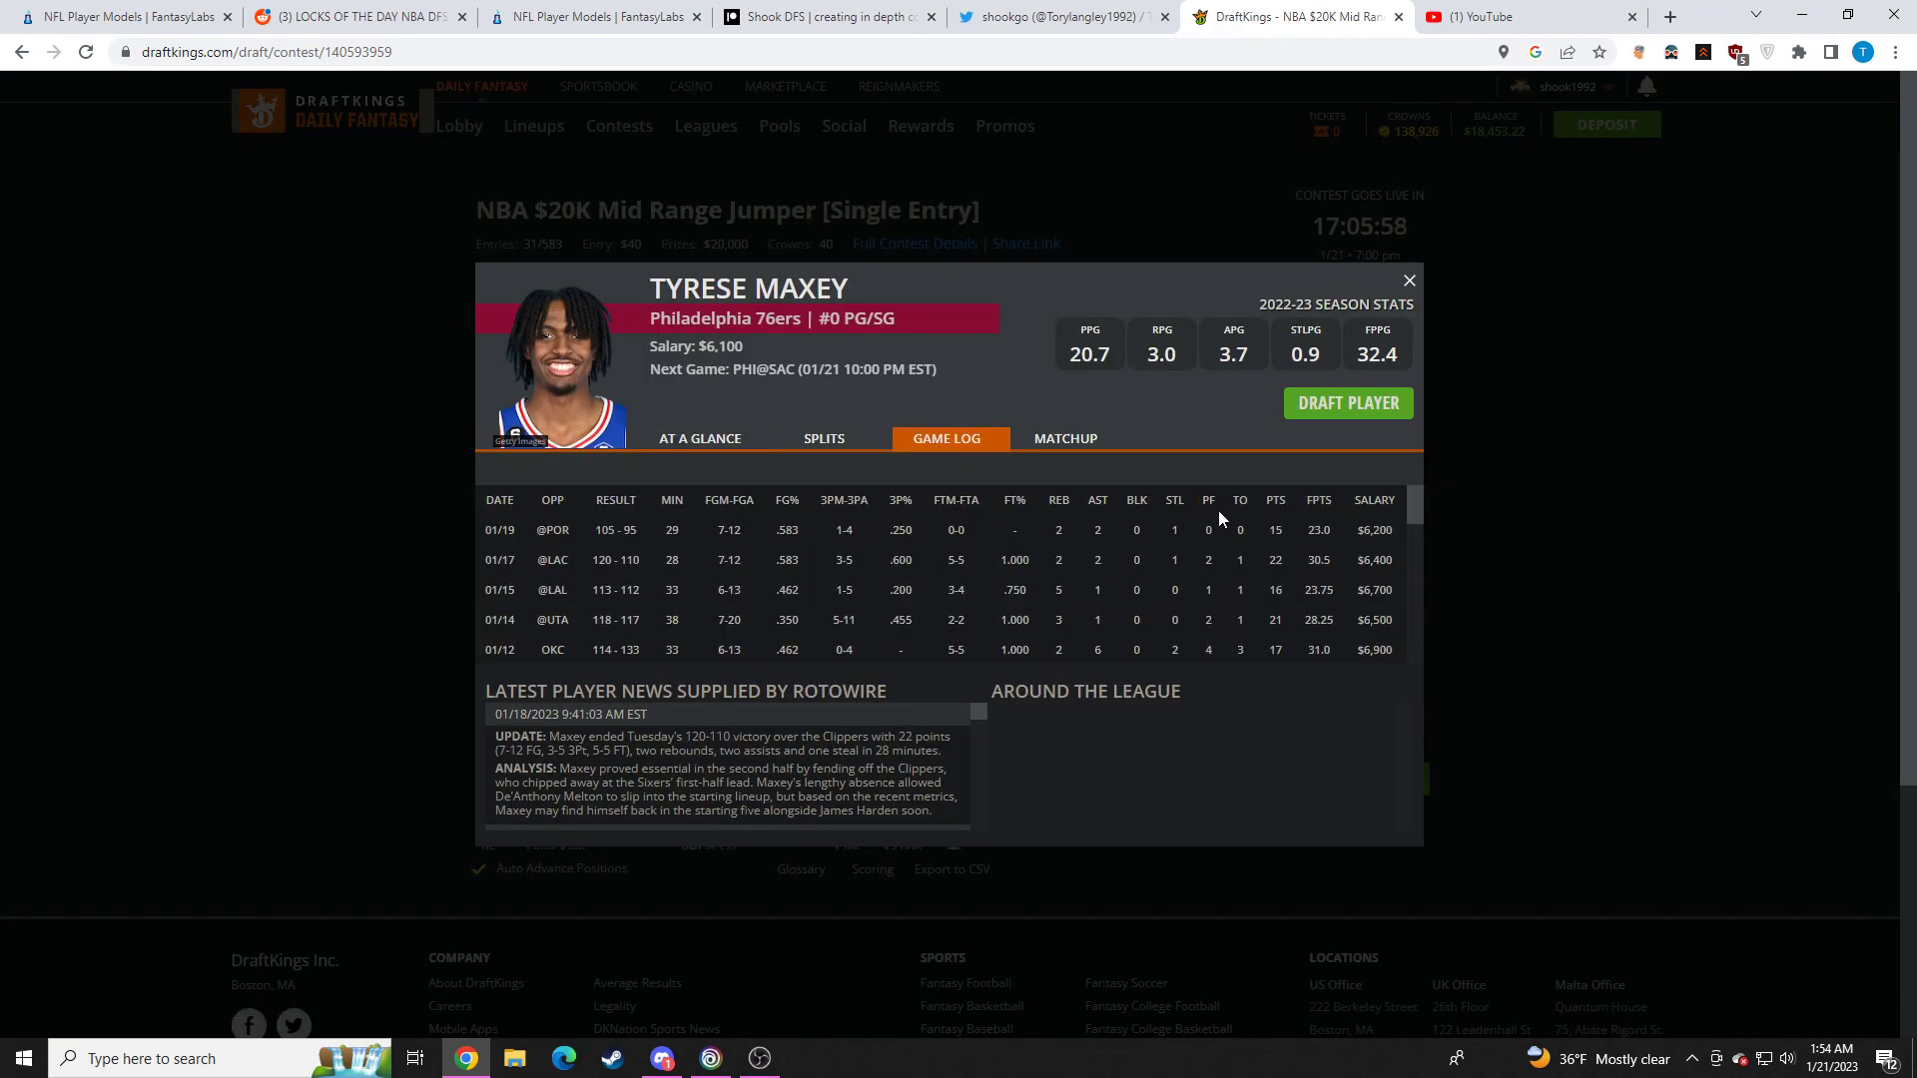
click(1408, 280)
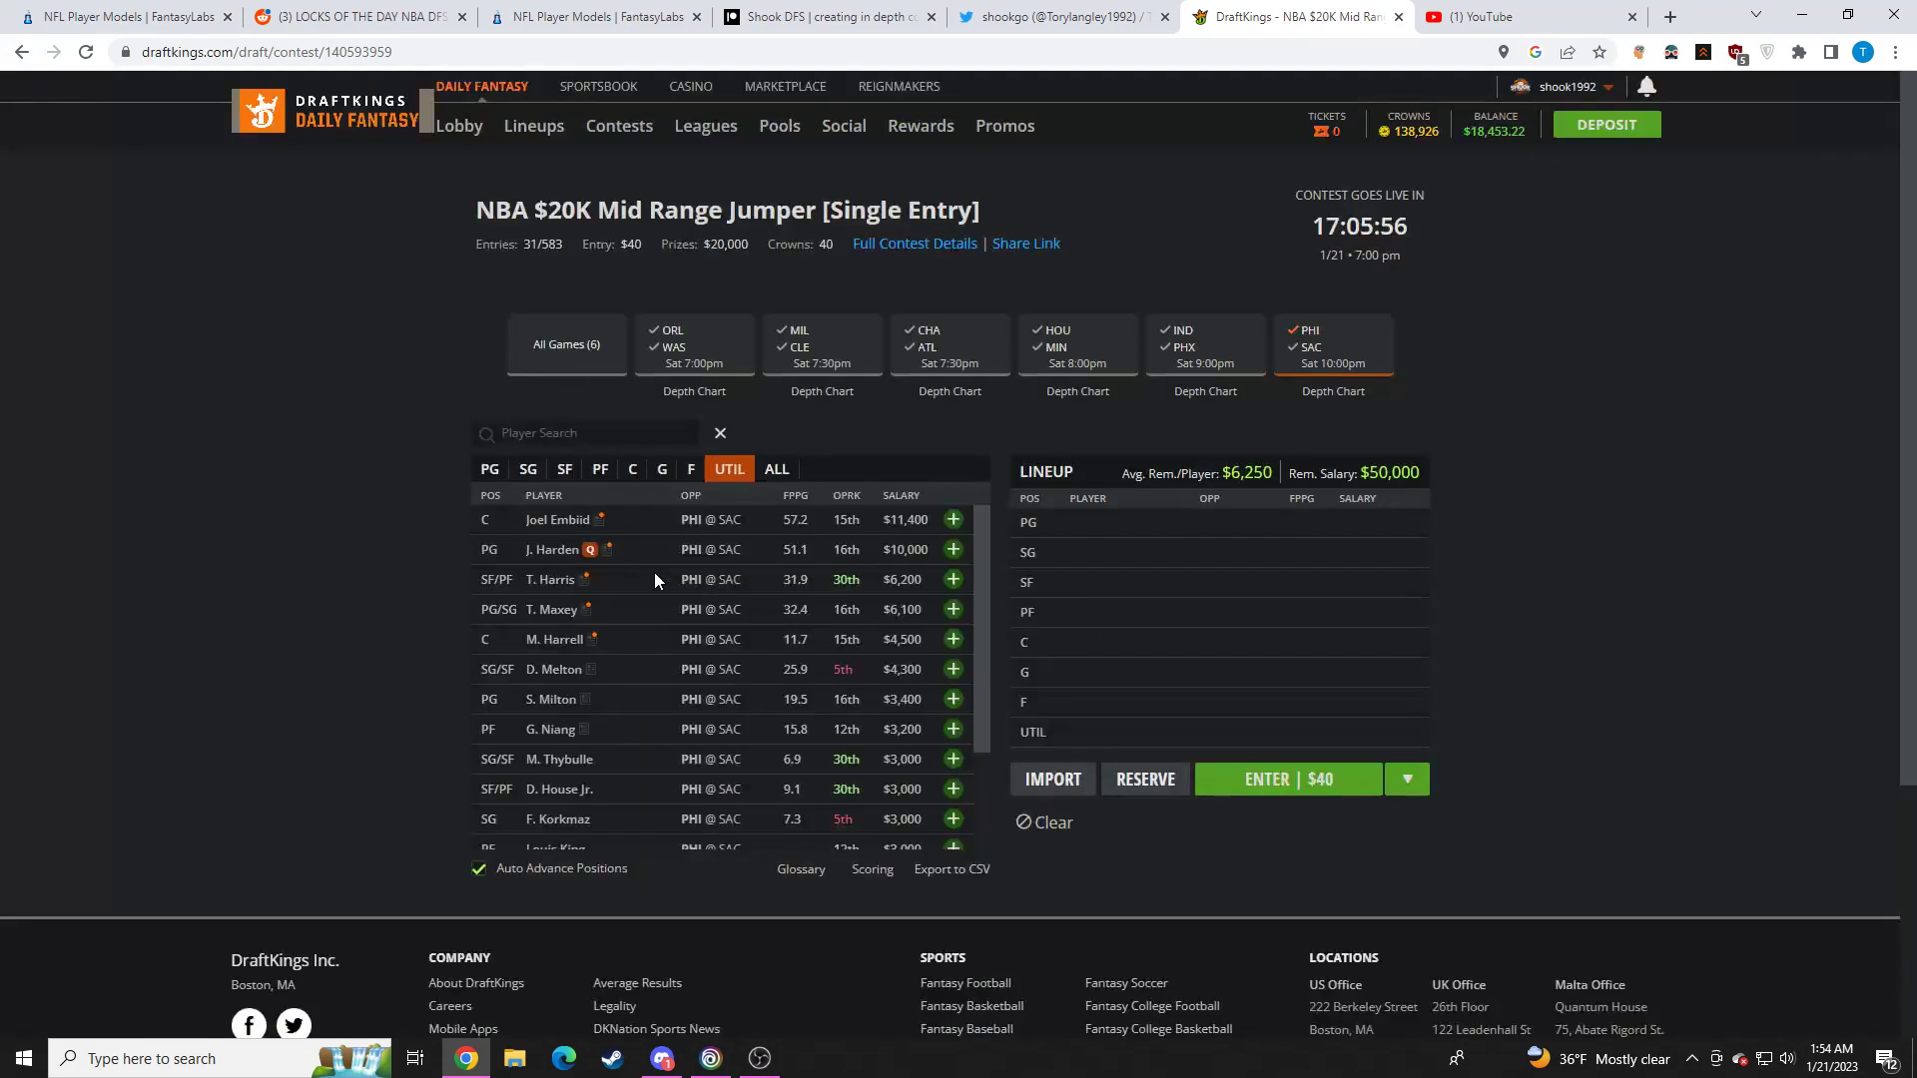
mouse_move(619, 693)
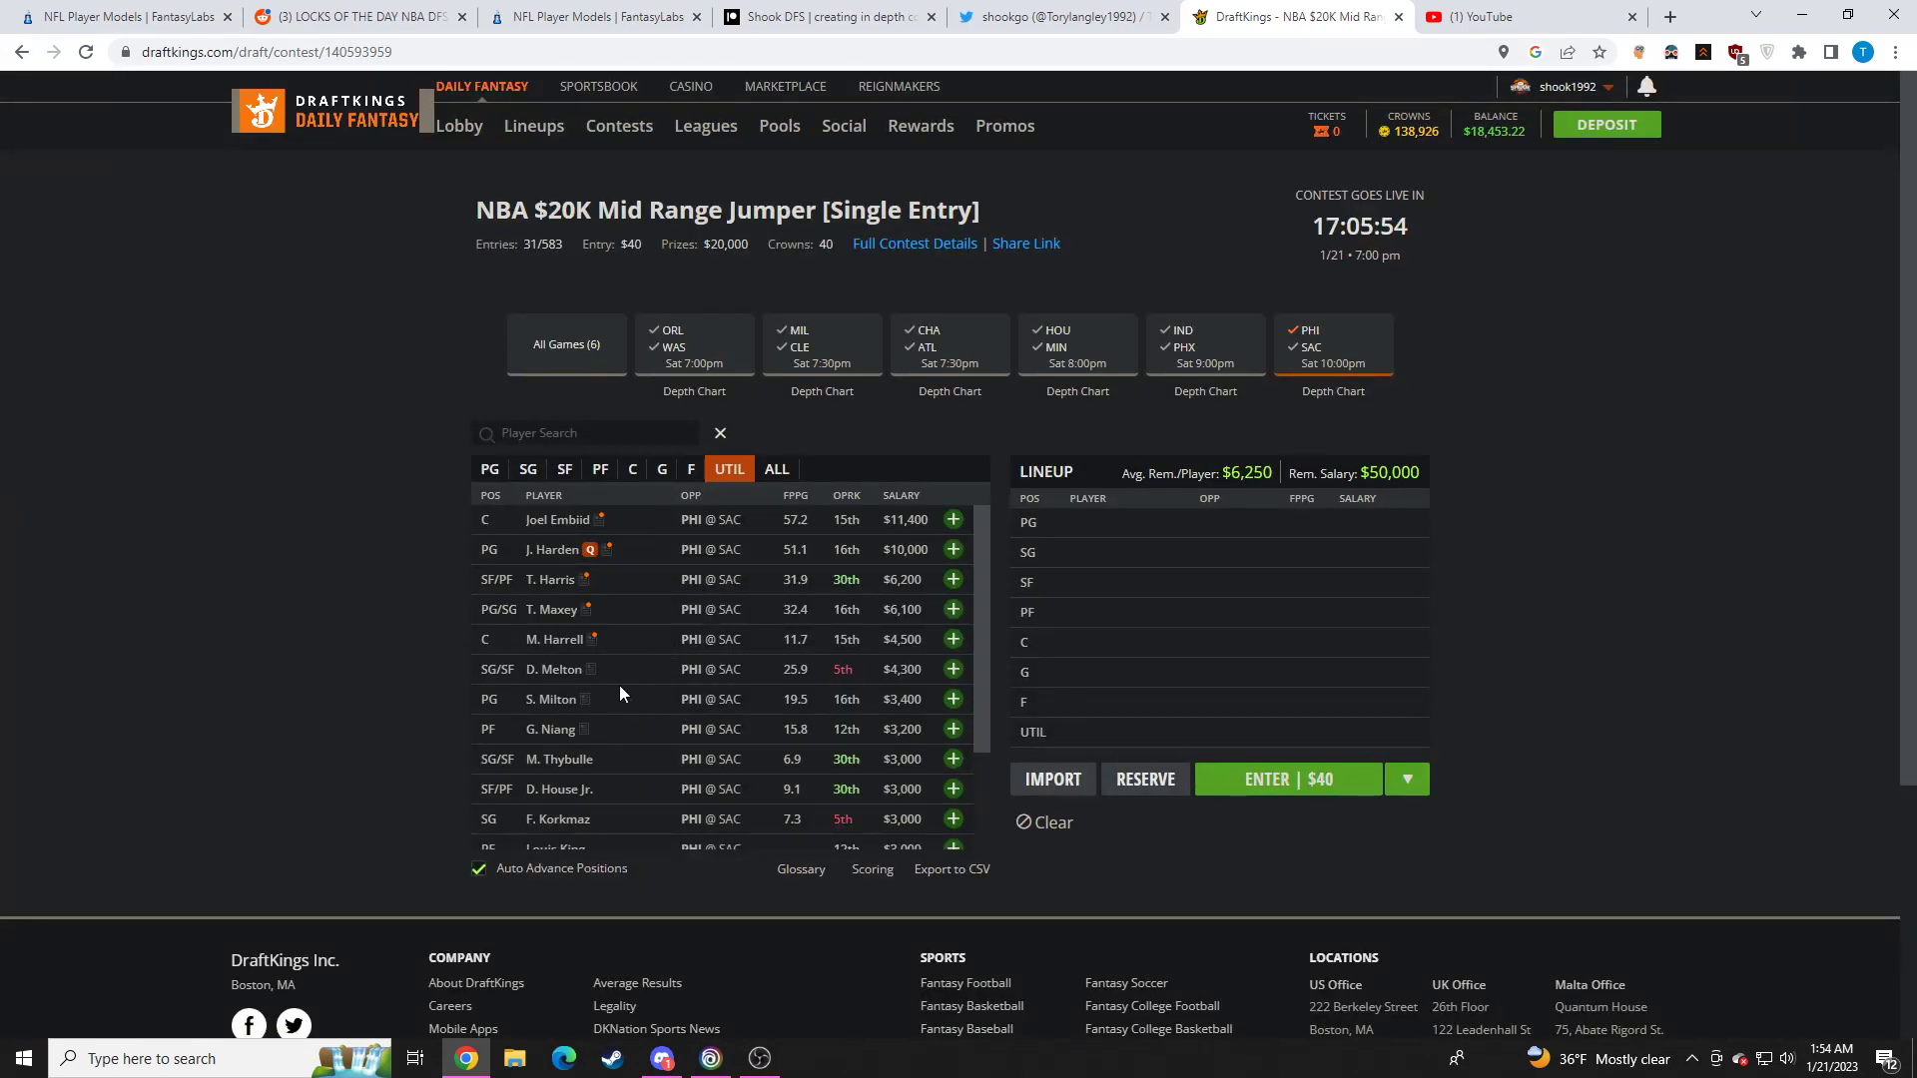
mouse_move(523, 678)
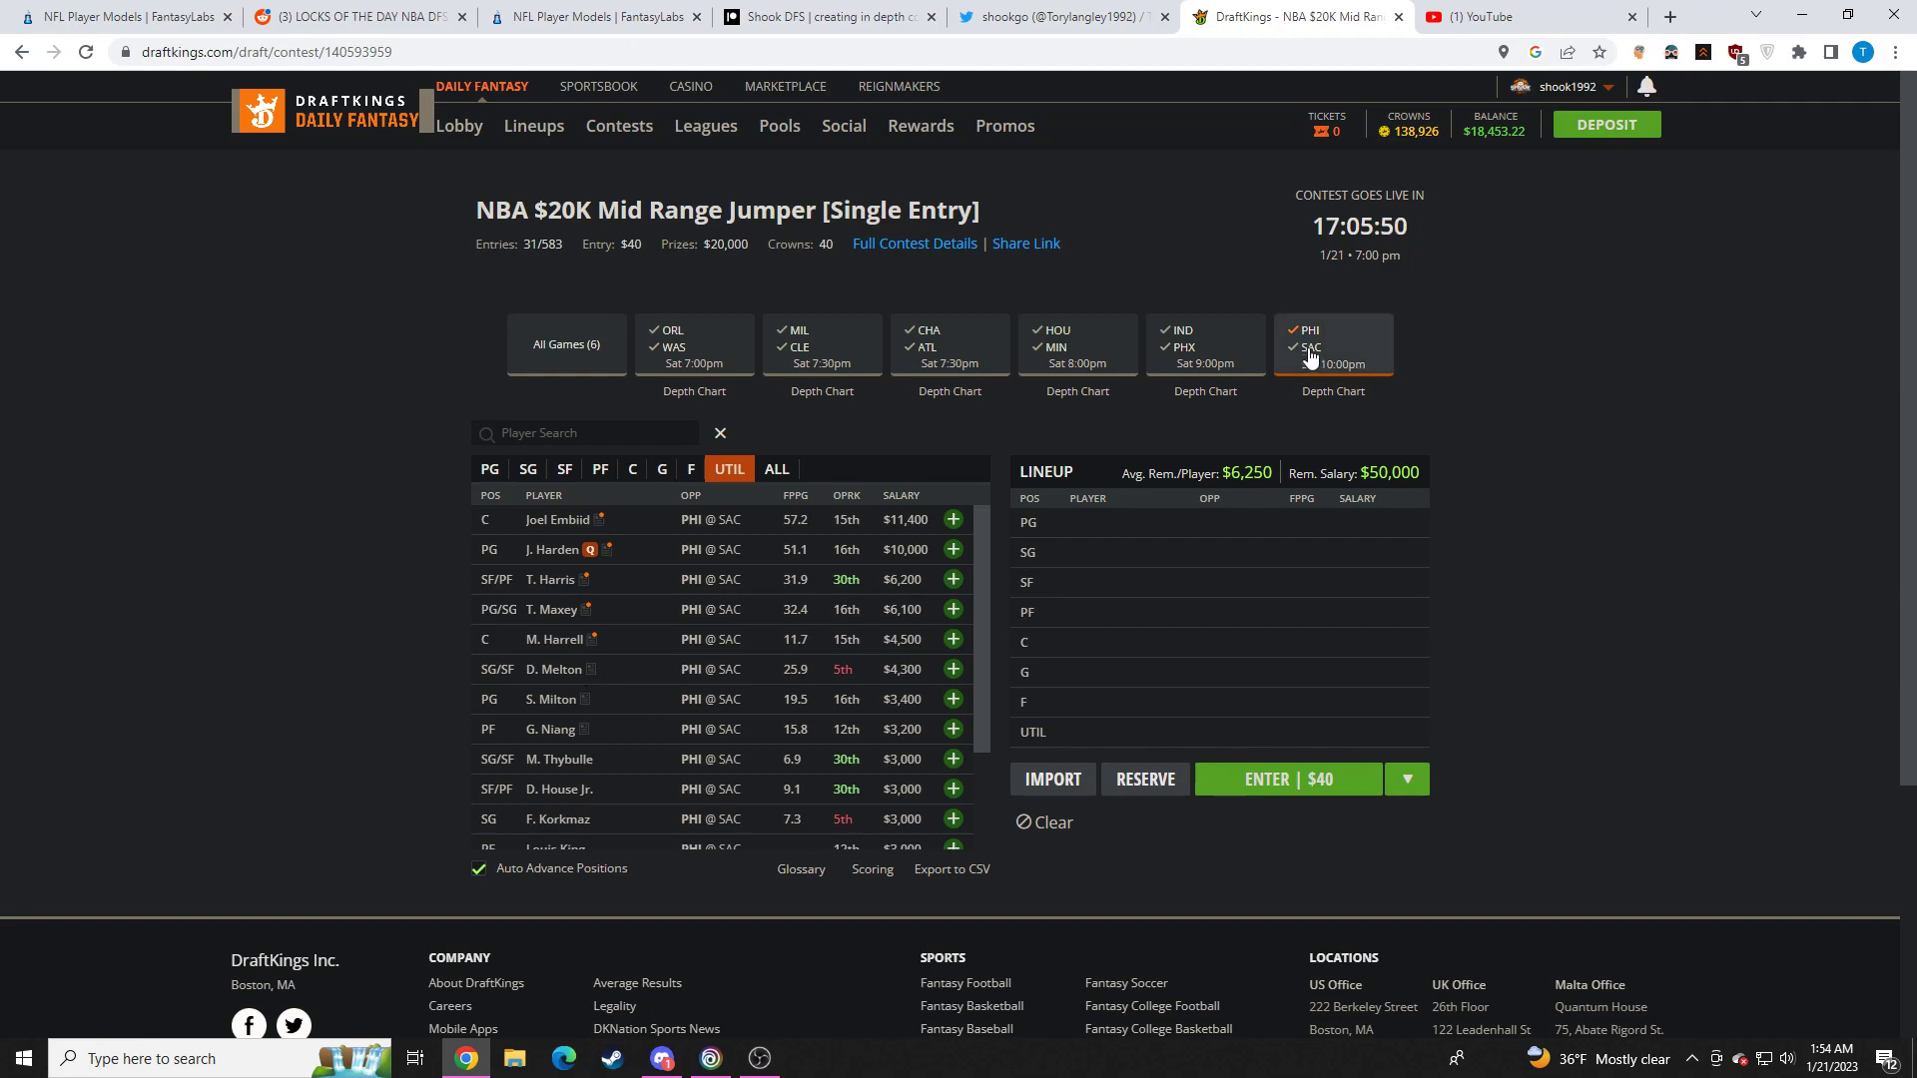
List the Sacramento players and review Domantas Sabonis's game log
click(1331, 343)
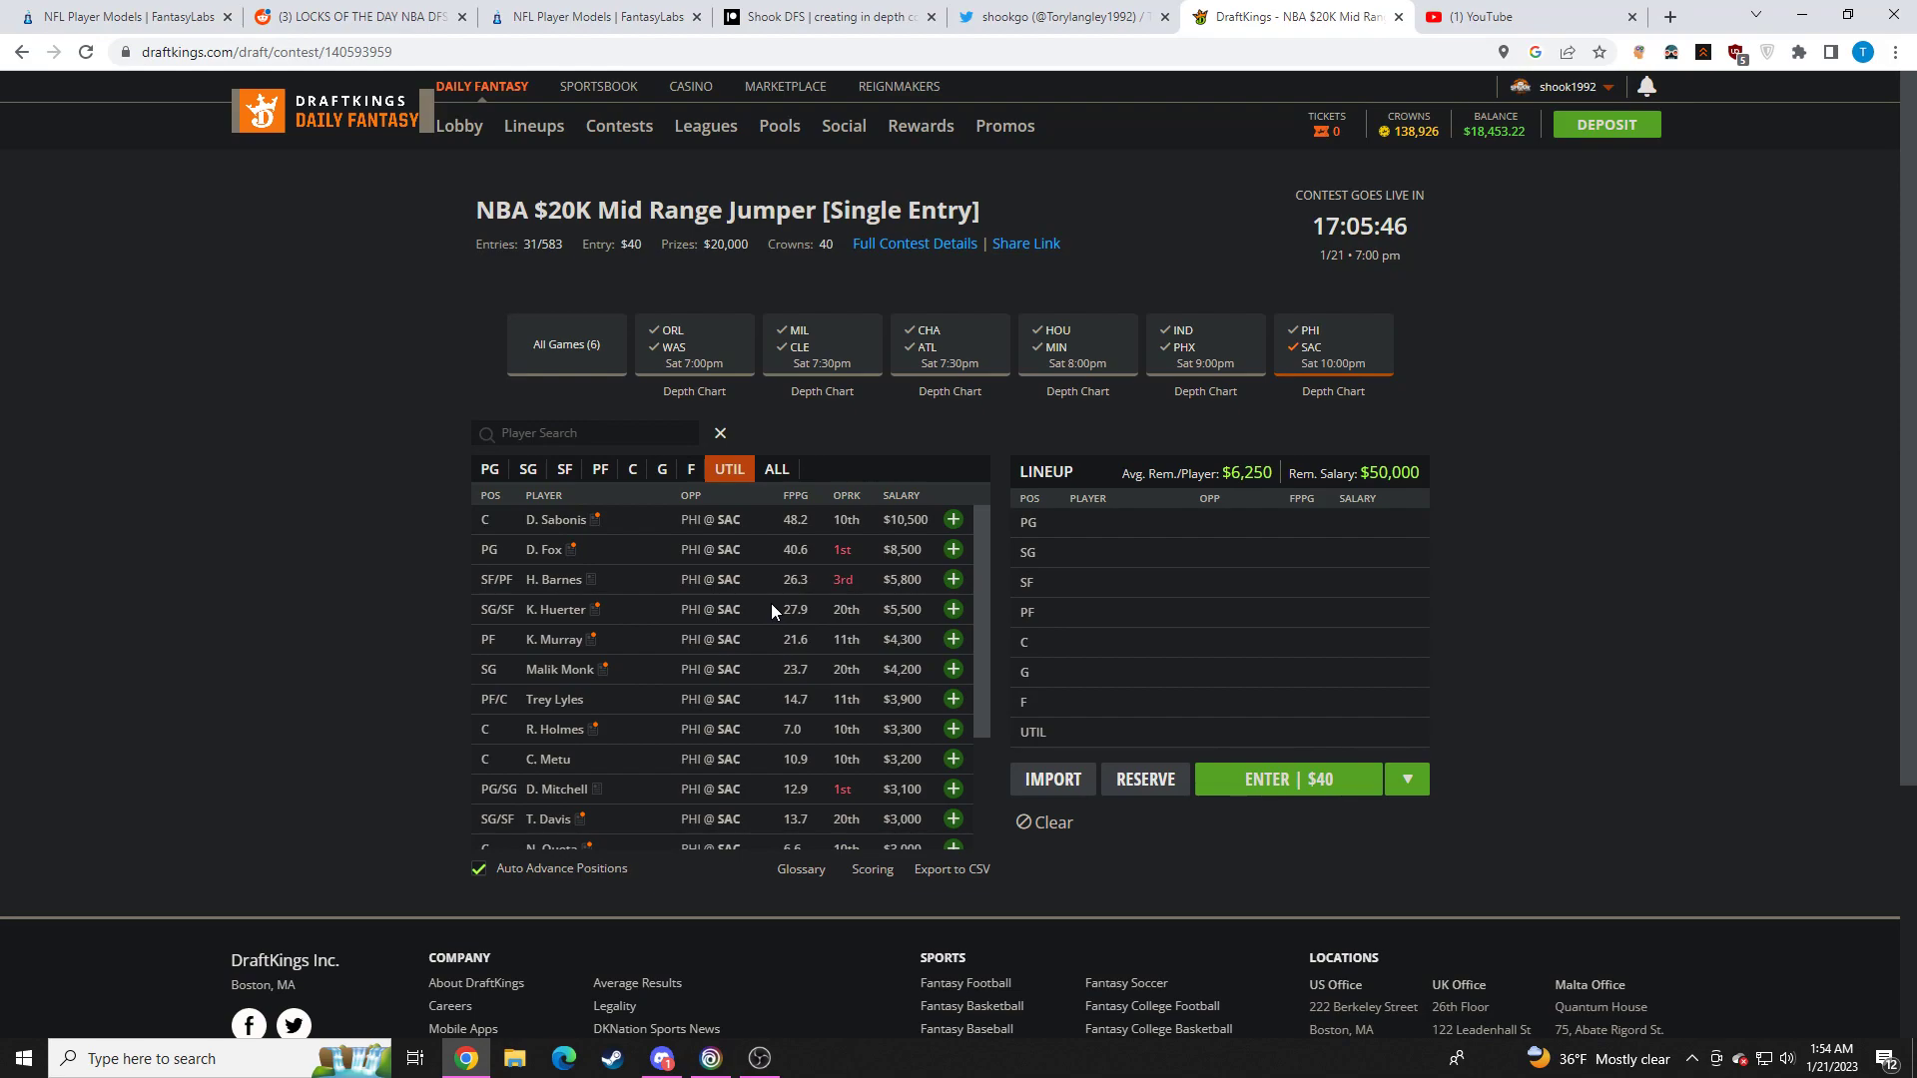
click(551, 519)
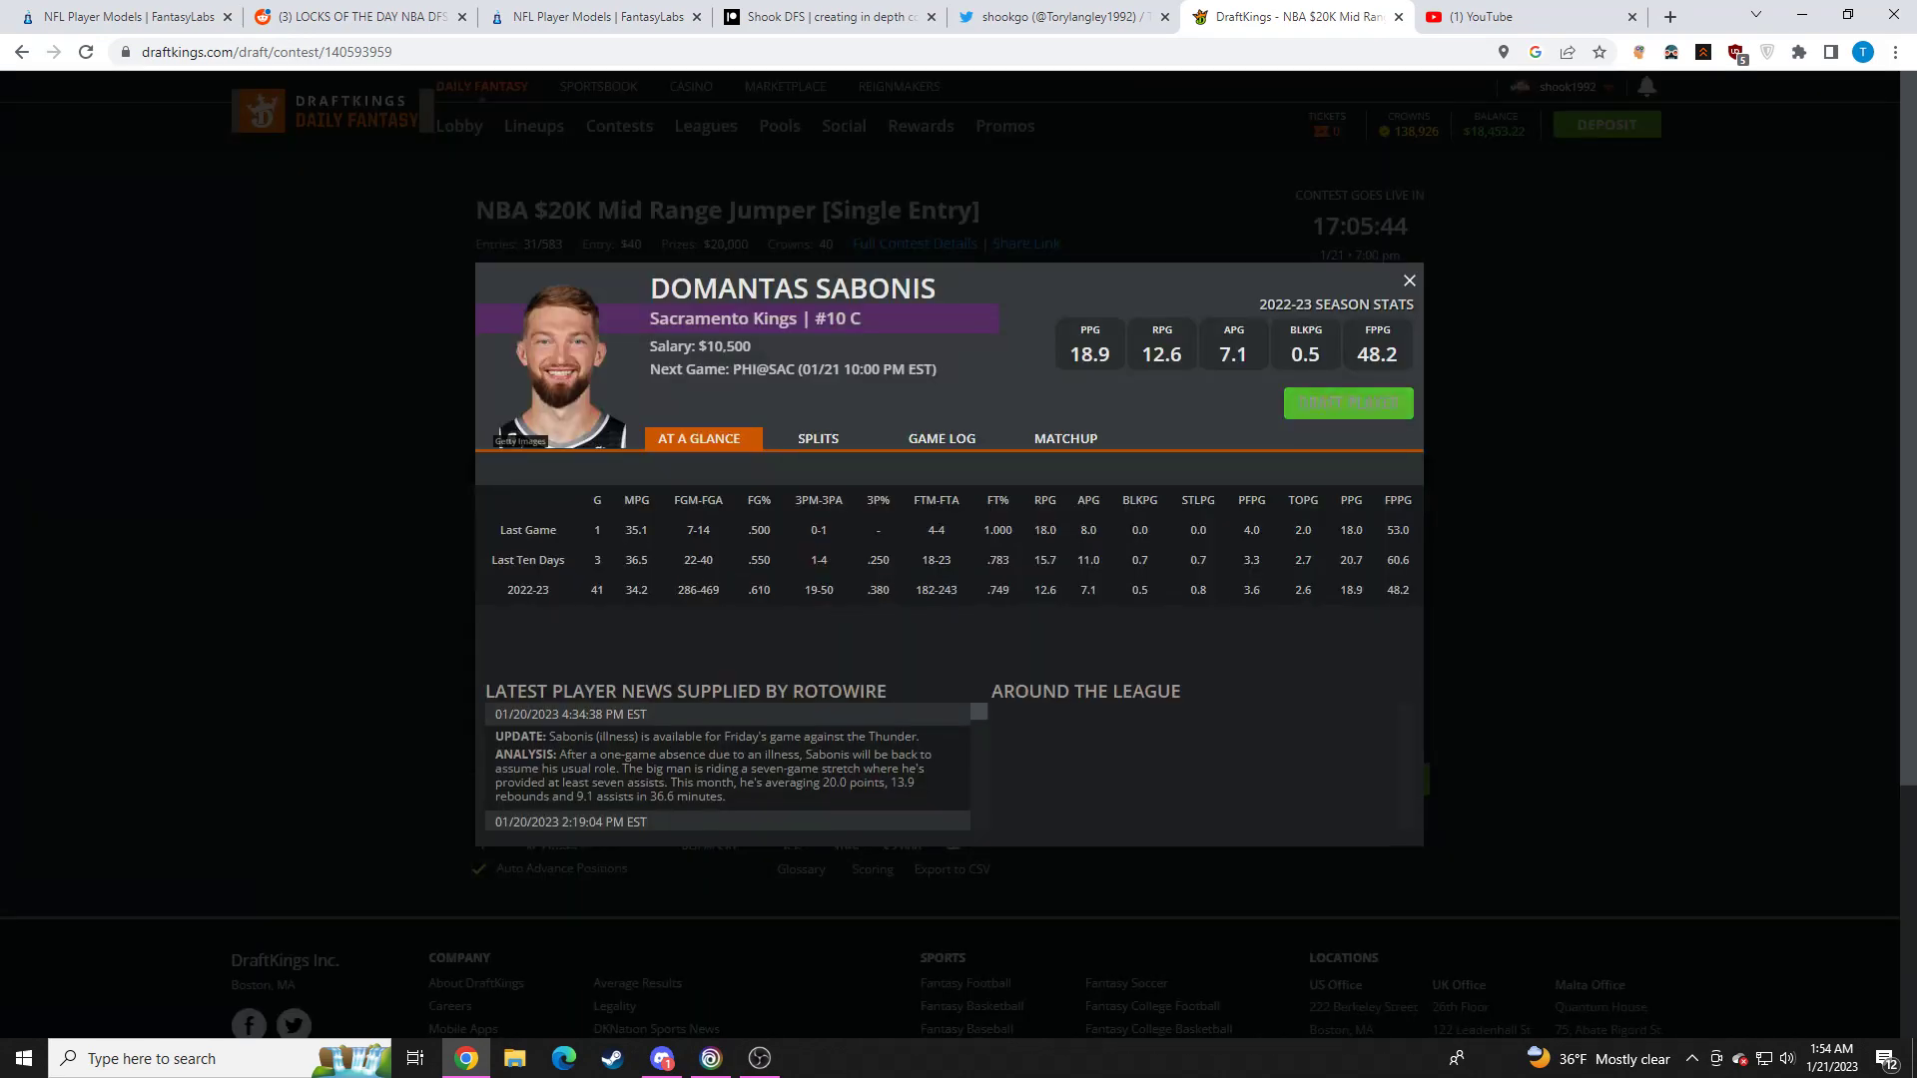
click(941, 437)
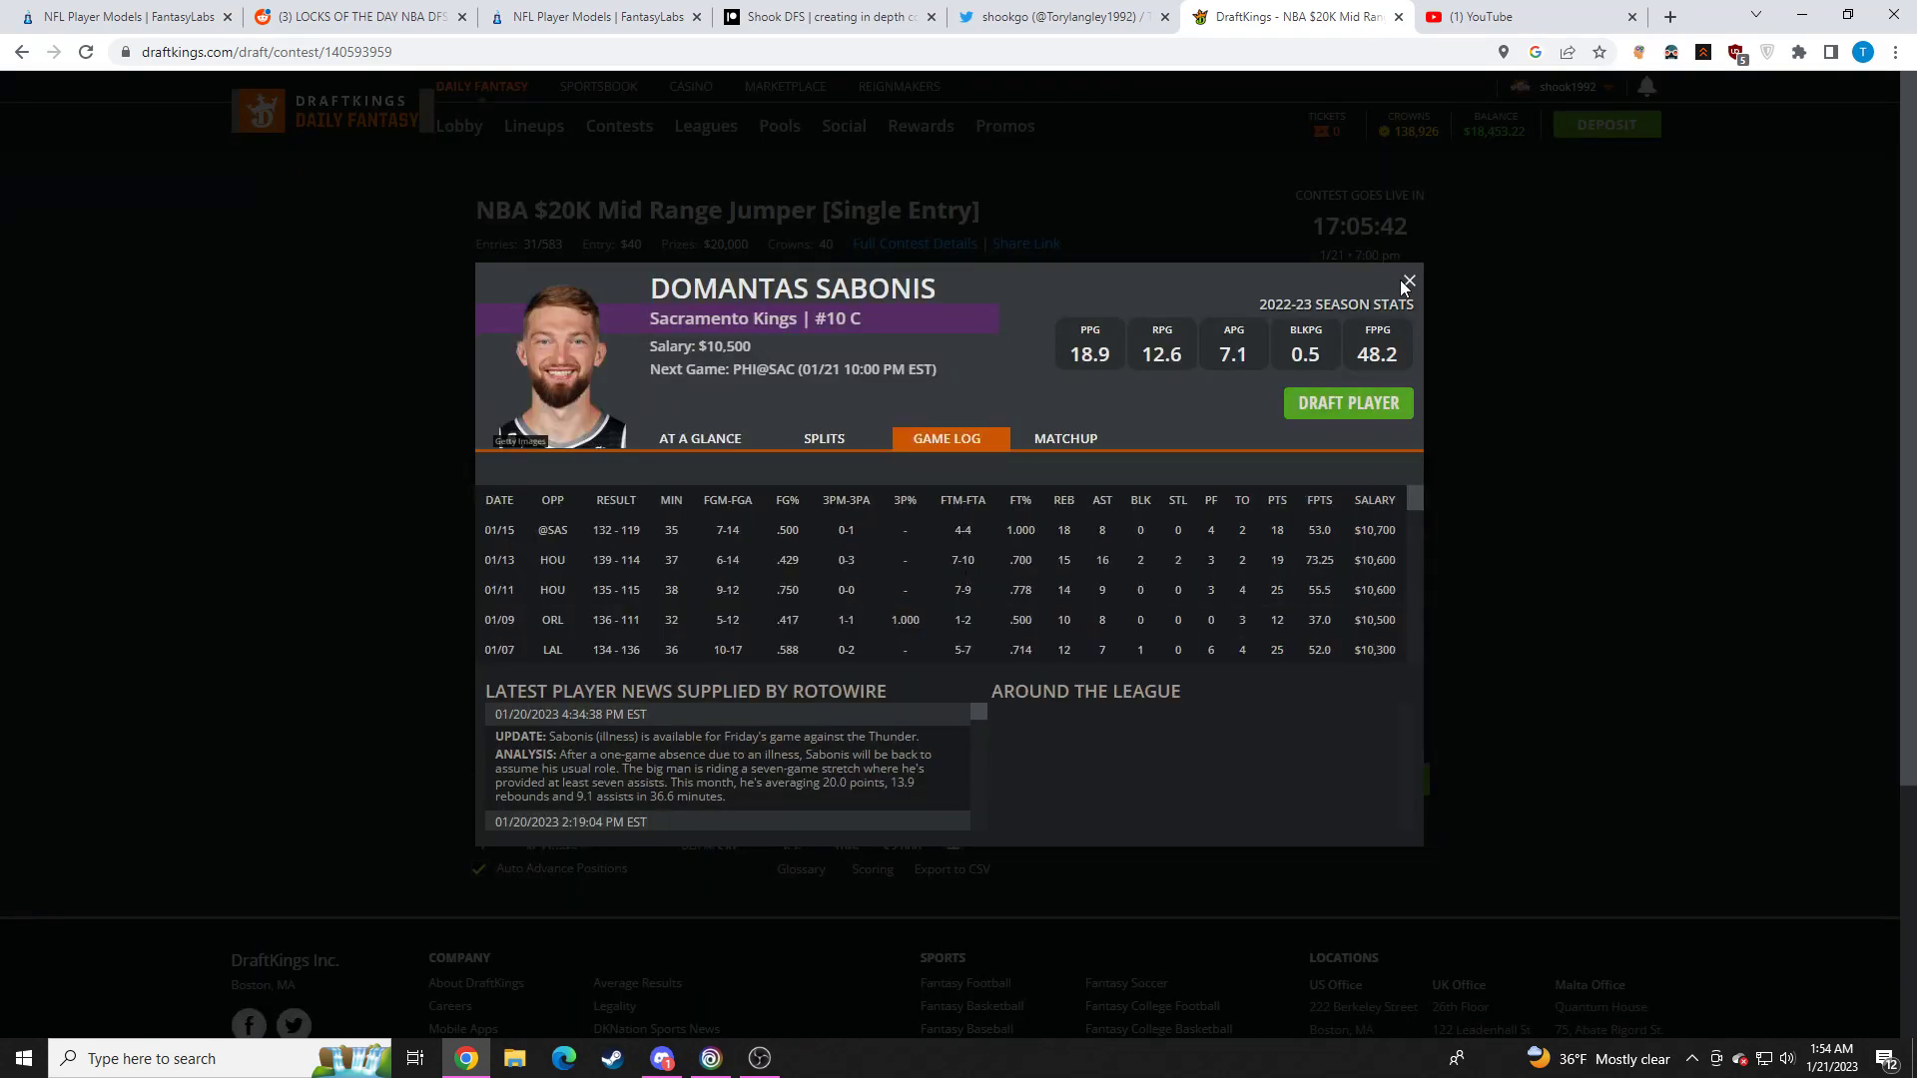
click(1405, 283)
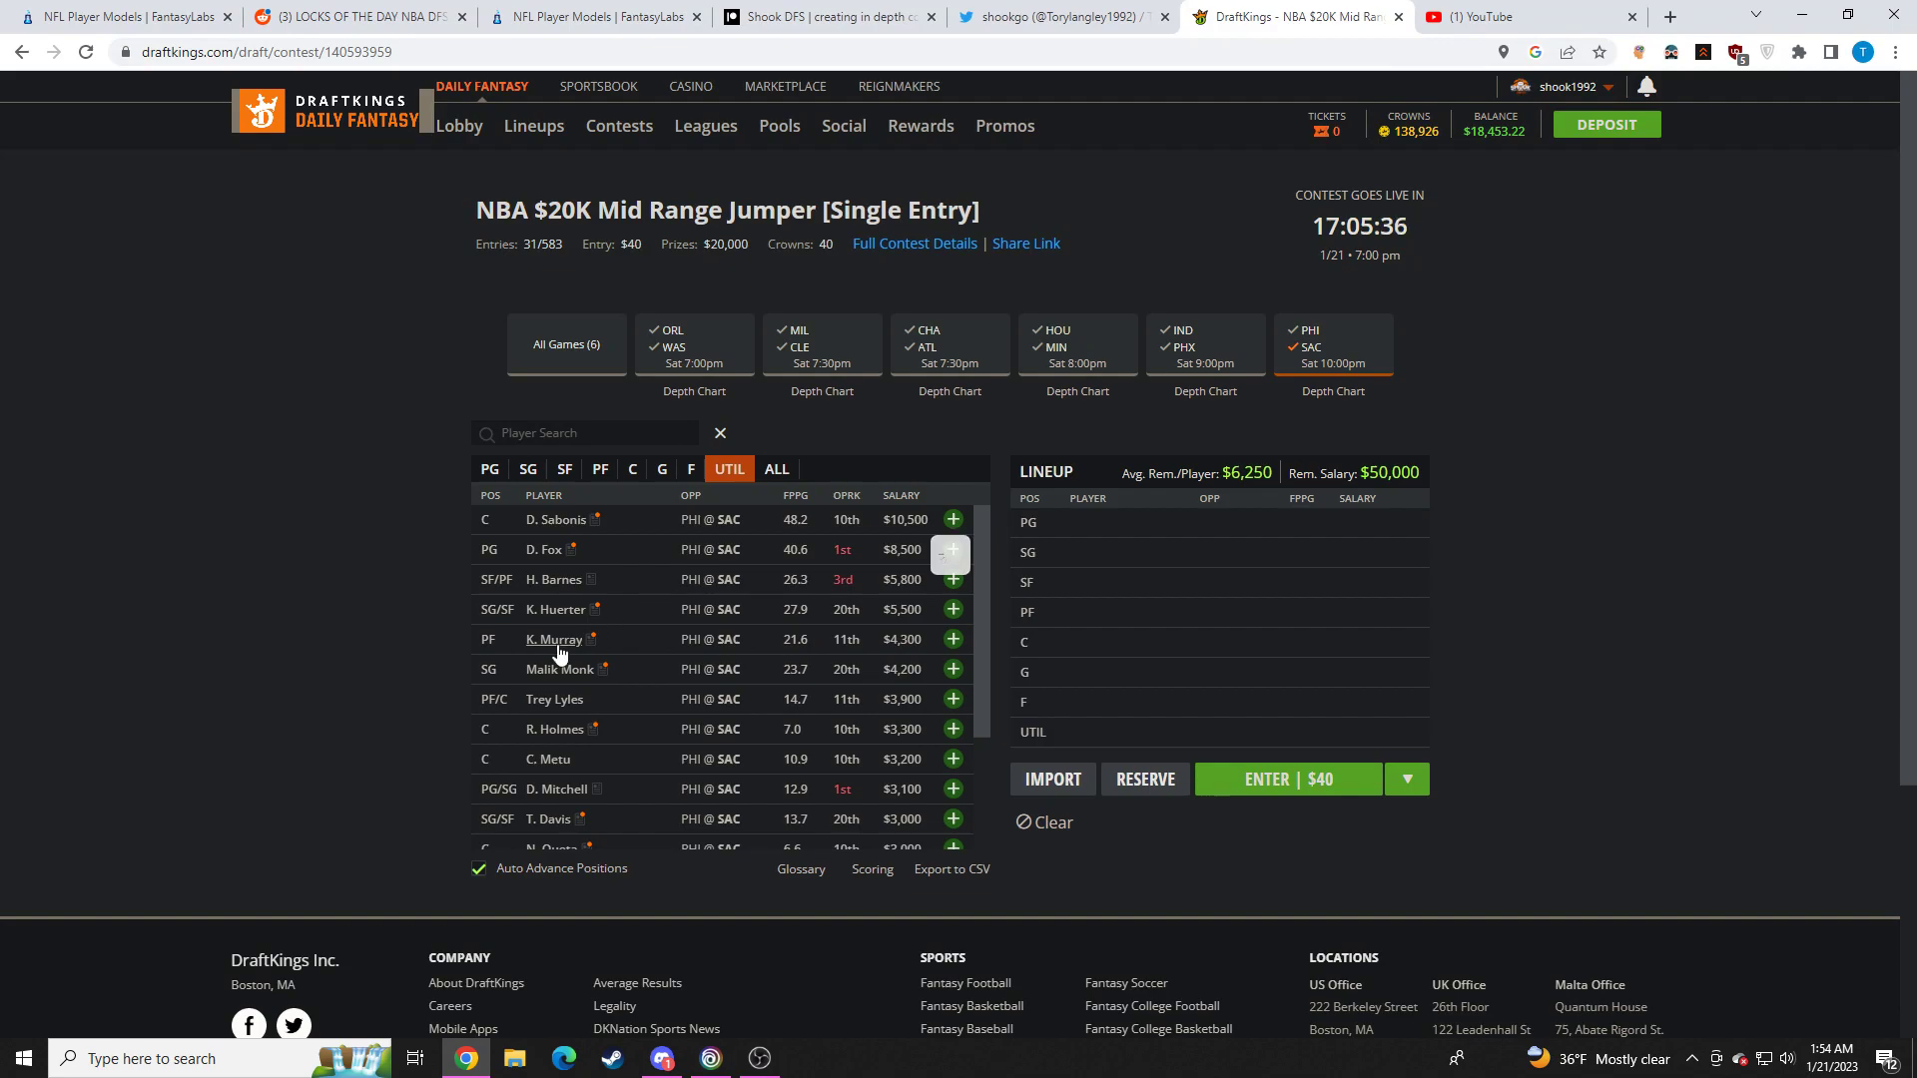
mouse_move(906, 537)
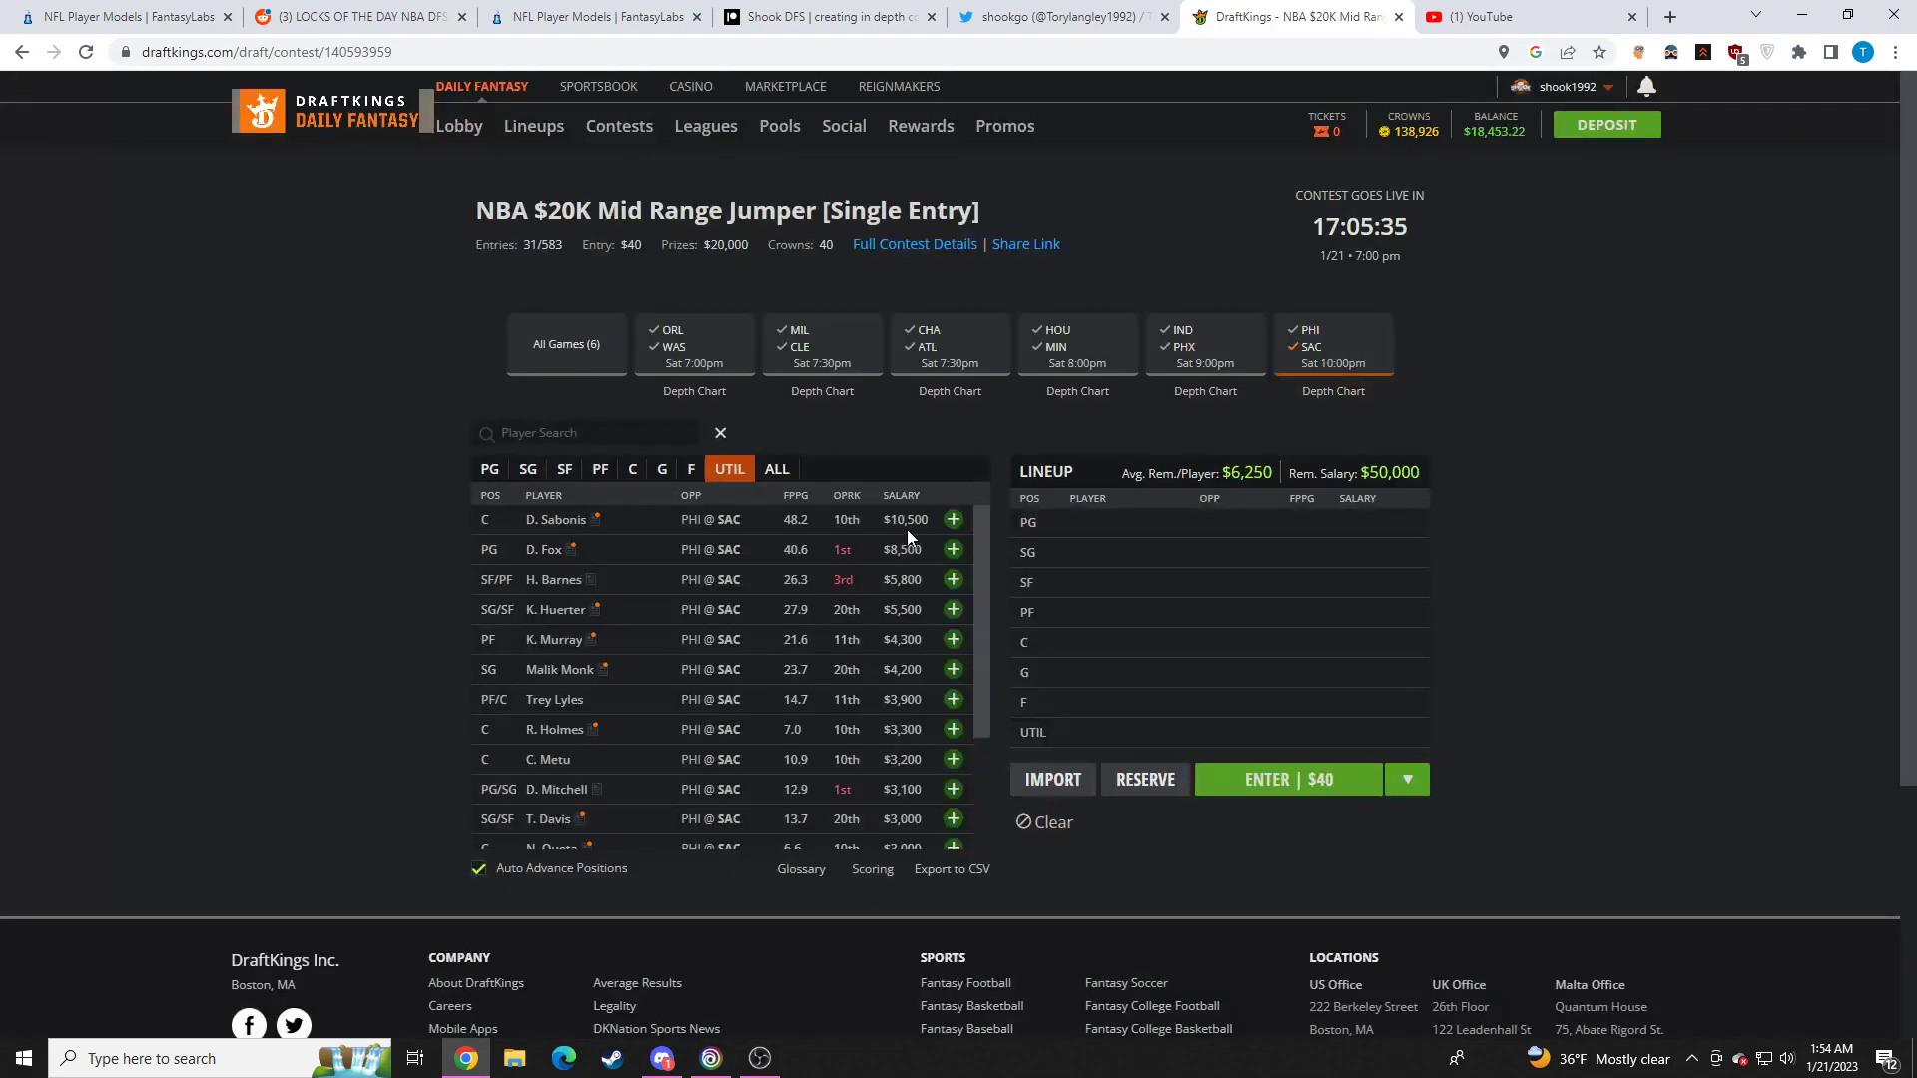
Return the pool to All Games and bring up the OBS recorder window
click(565, 343)
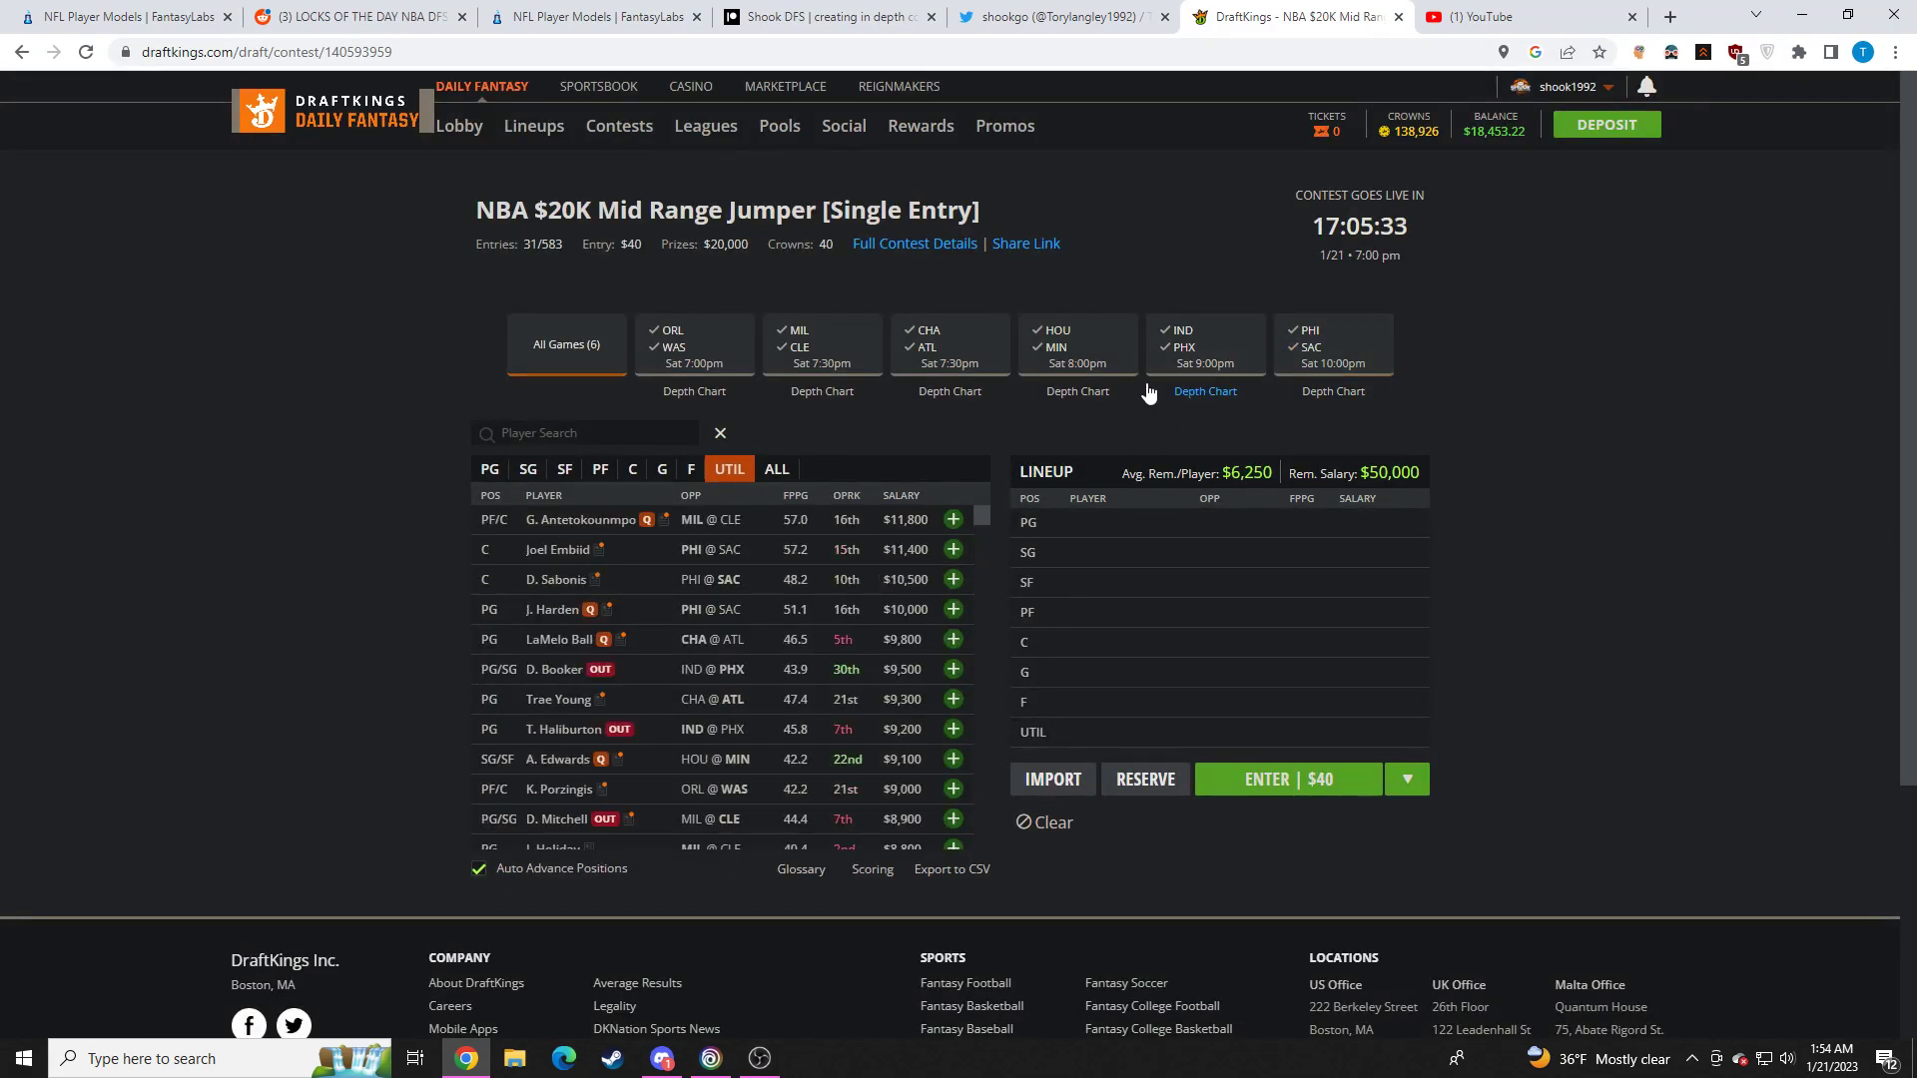
mouse_move(1036, 732)
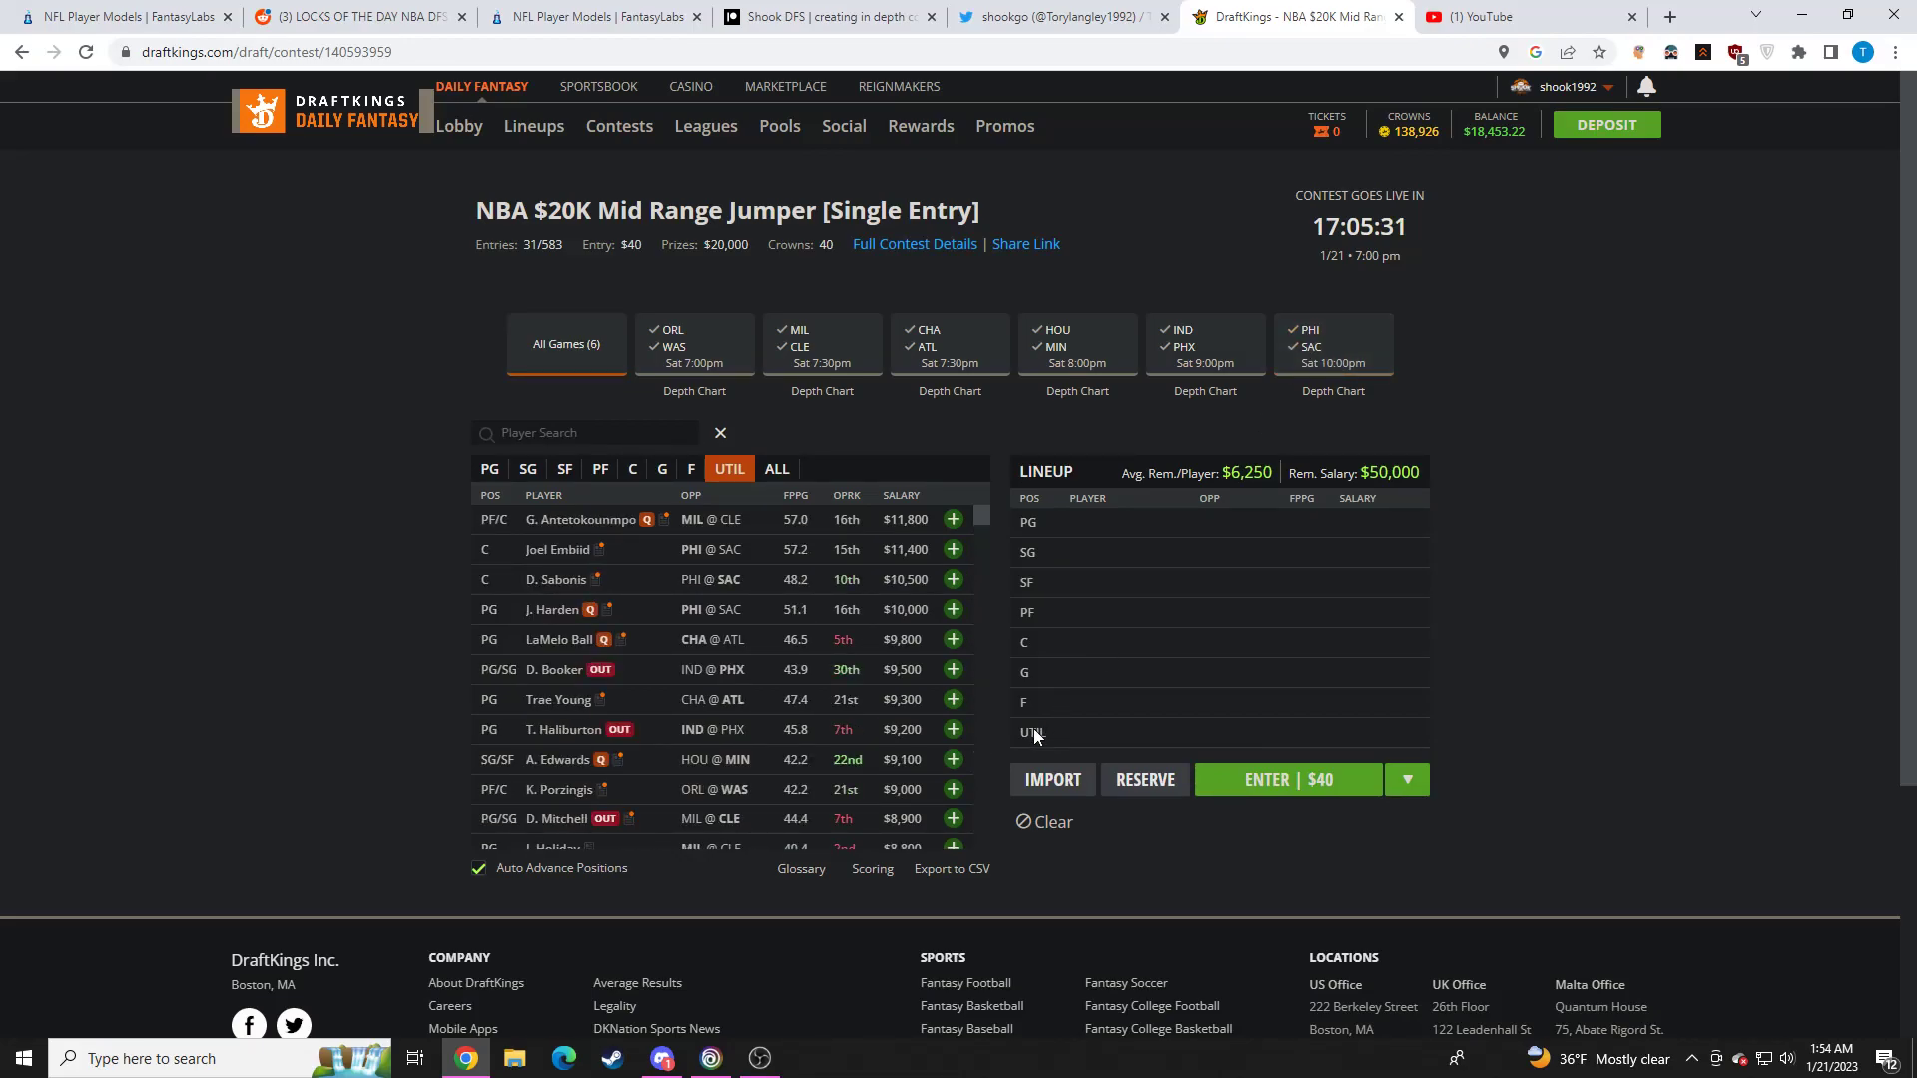
click(759, 1058)
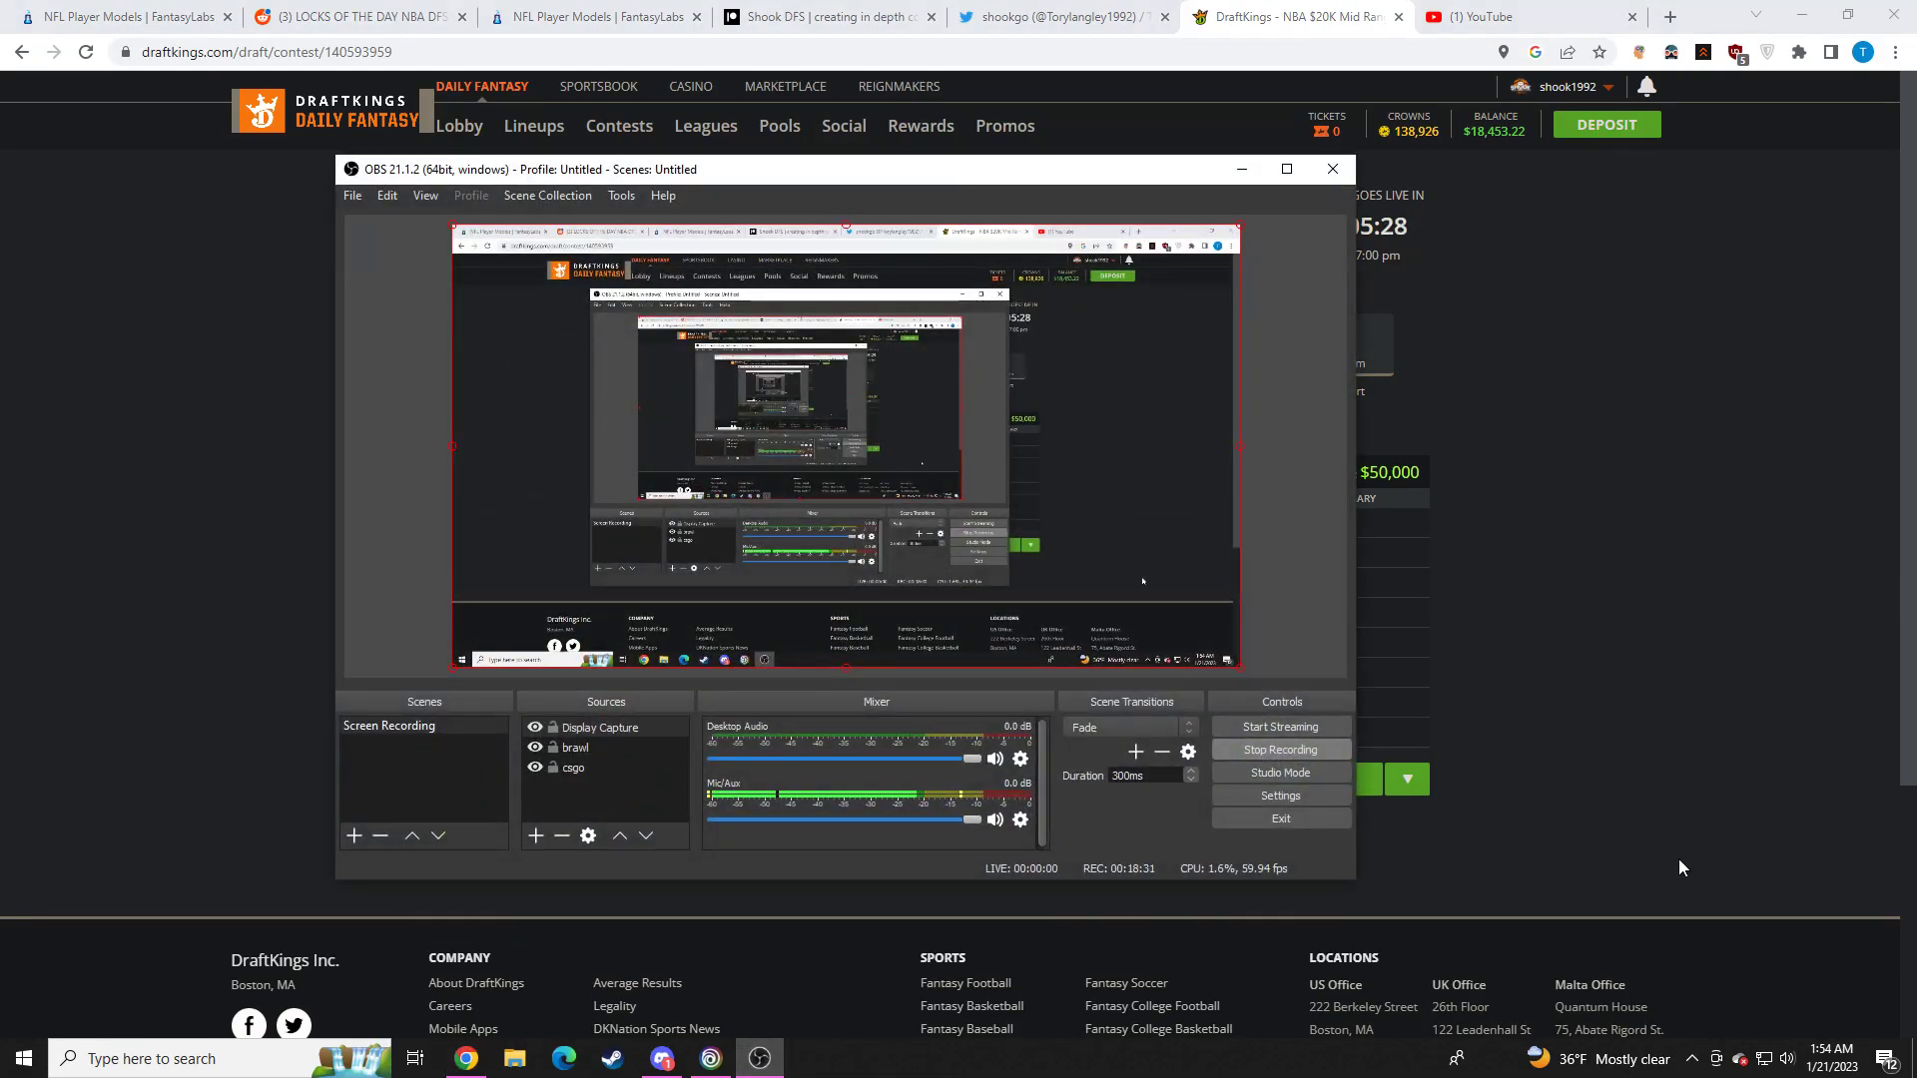